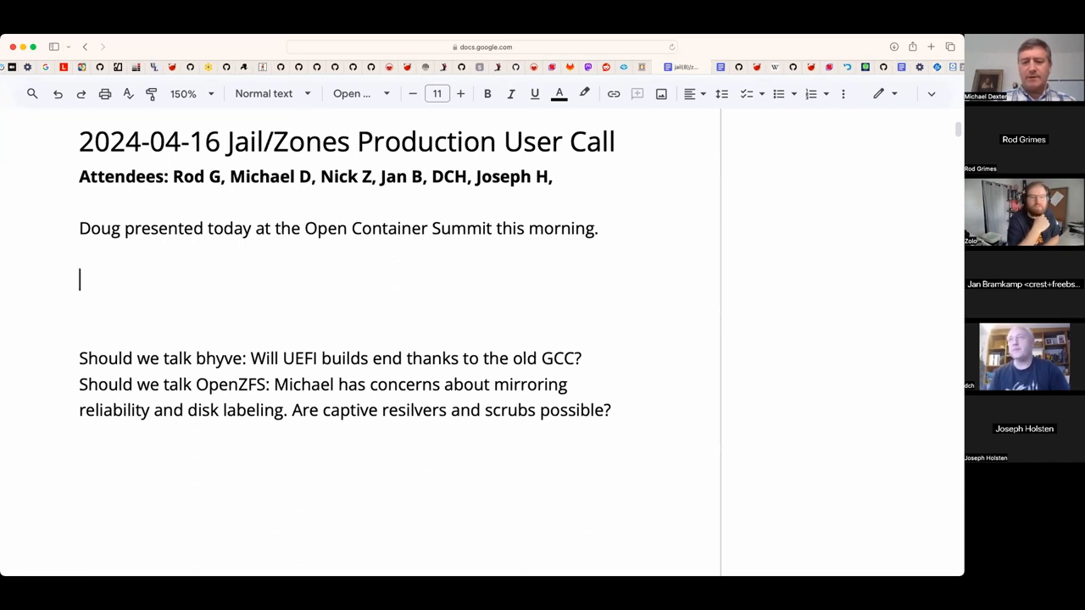
- Write Jan's note that a Docker-style configuration is possible where jail.conf provisions the jail
{"action": "type", "text": "Jan"}
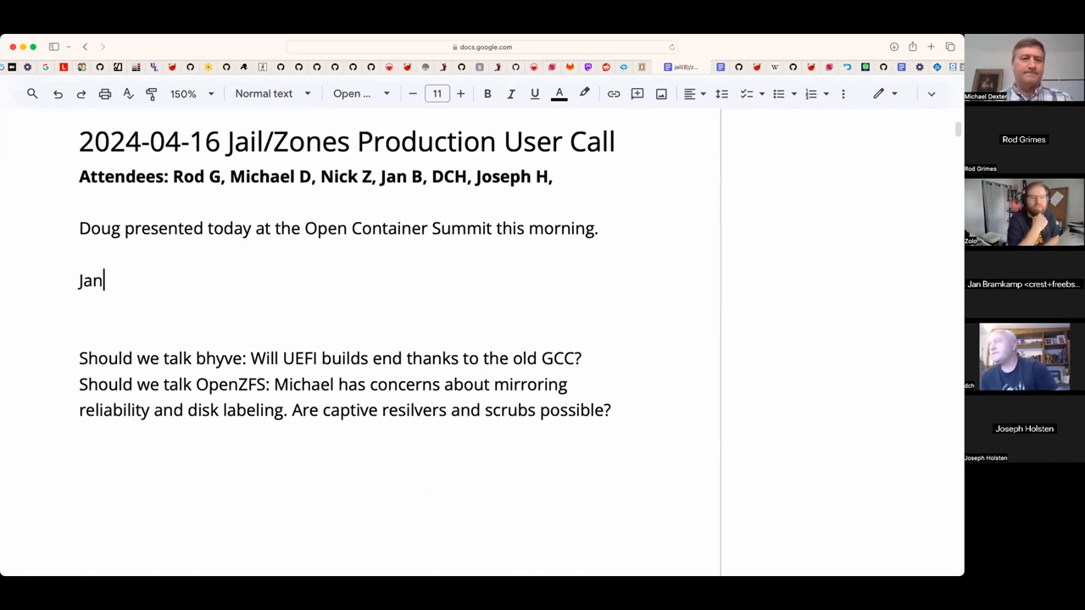
{"action": "type", "text": ":"}
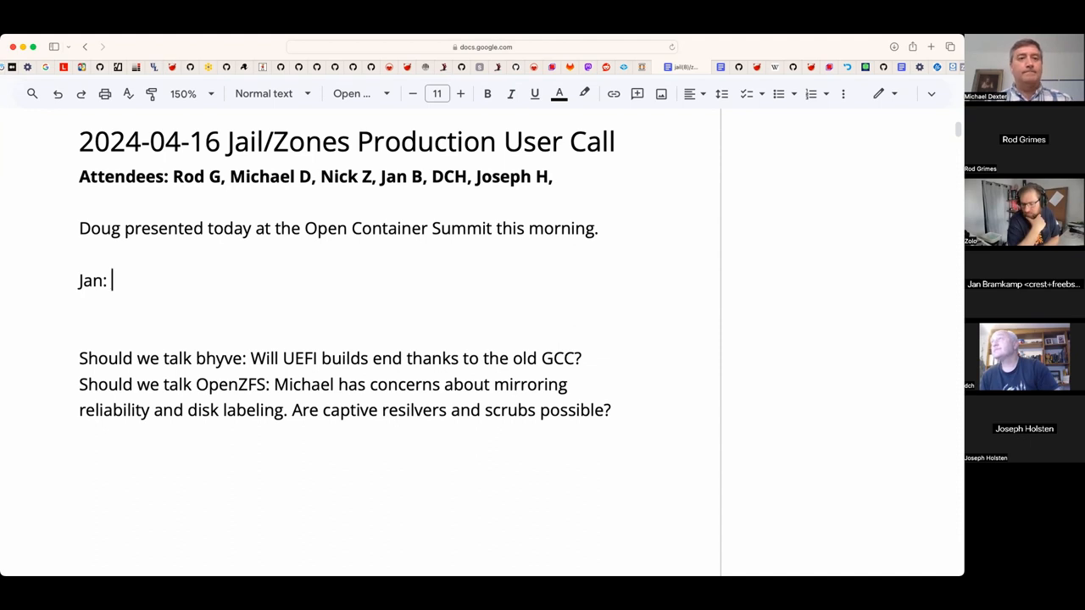
{"action": "type", "text": "Prototyped on"}
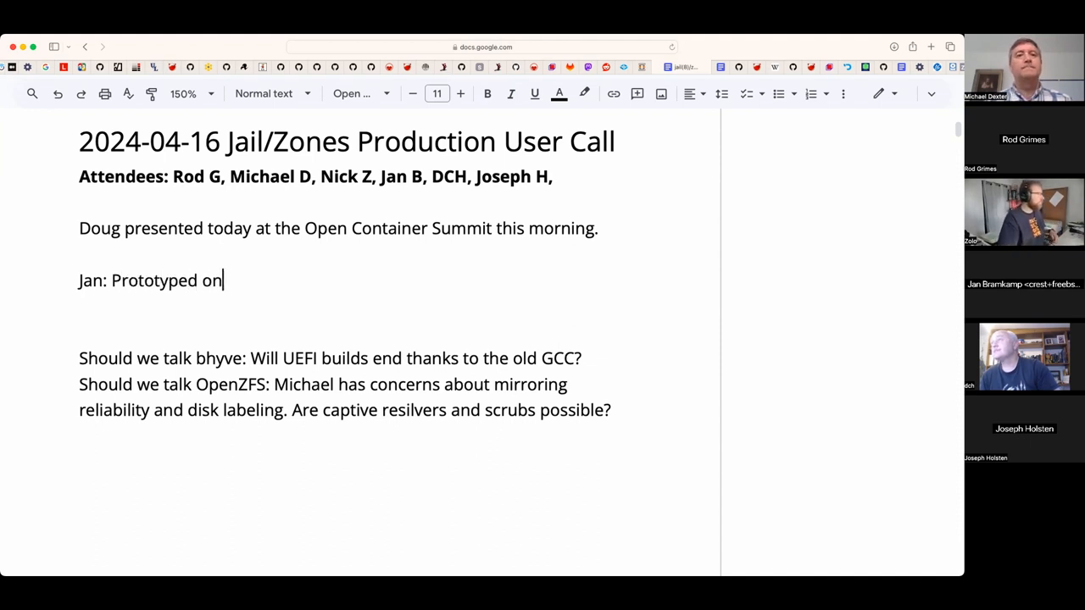
{"action": "type", "text": "a pre-"}
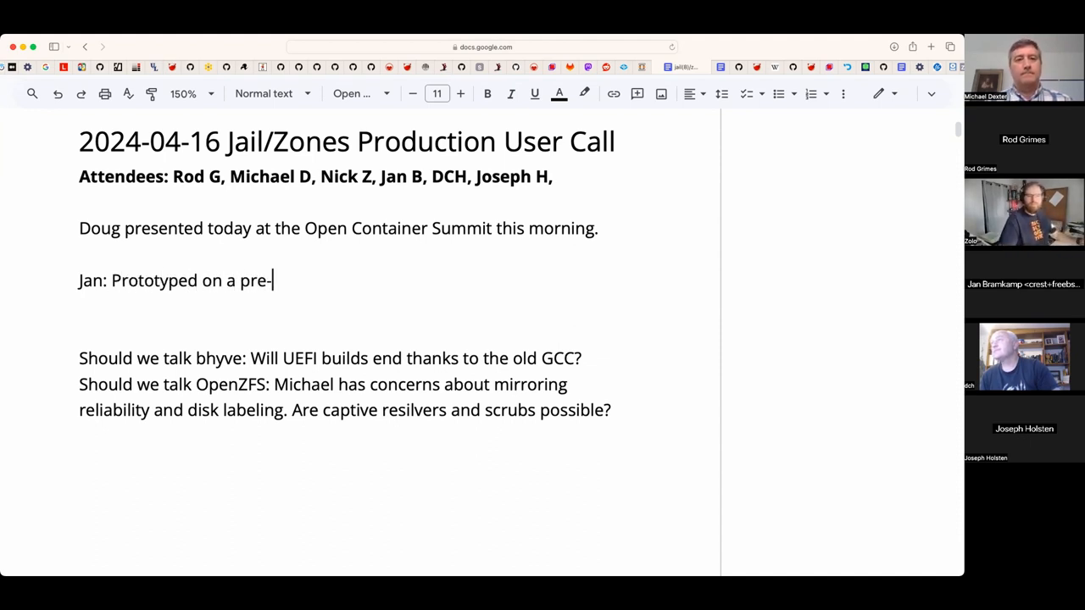
{"action": "type", "text": ".include system."}
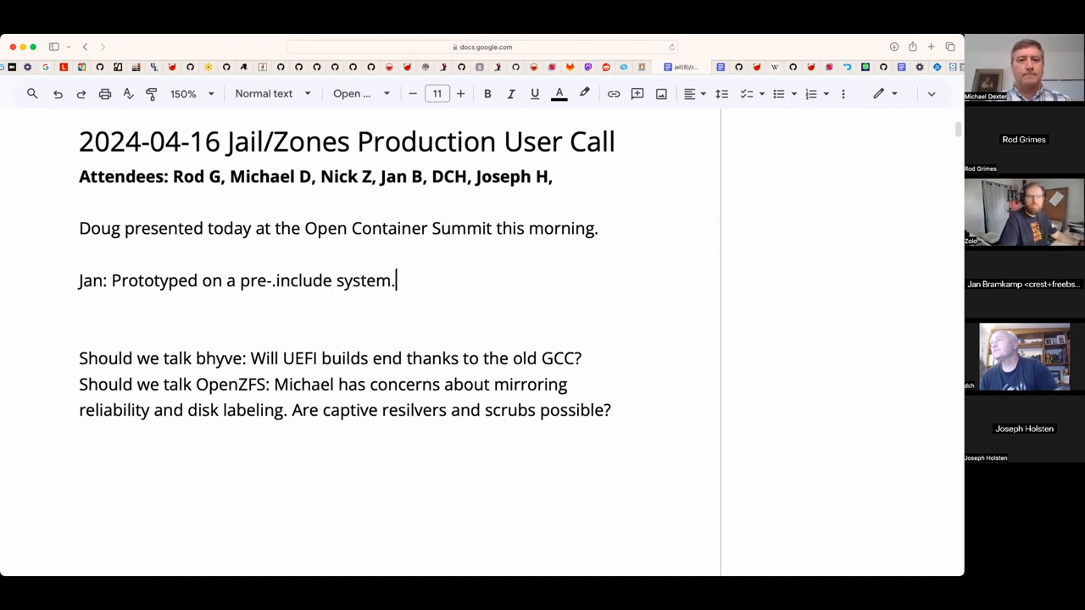
{"action": "type", "text": "It's poss"}
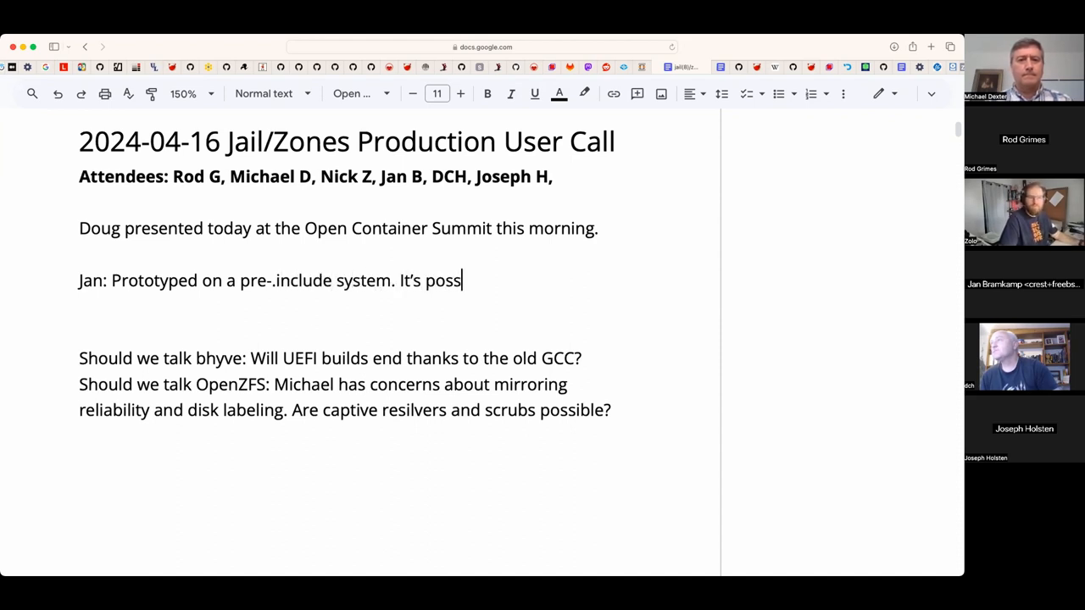
{"action": "type", "text": "ible to"}
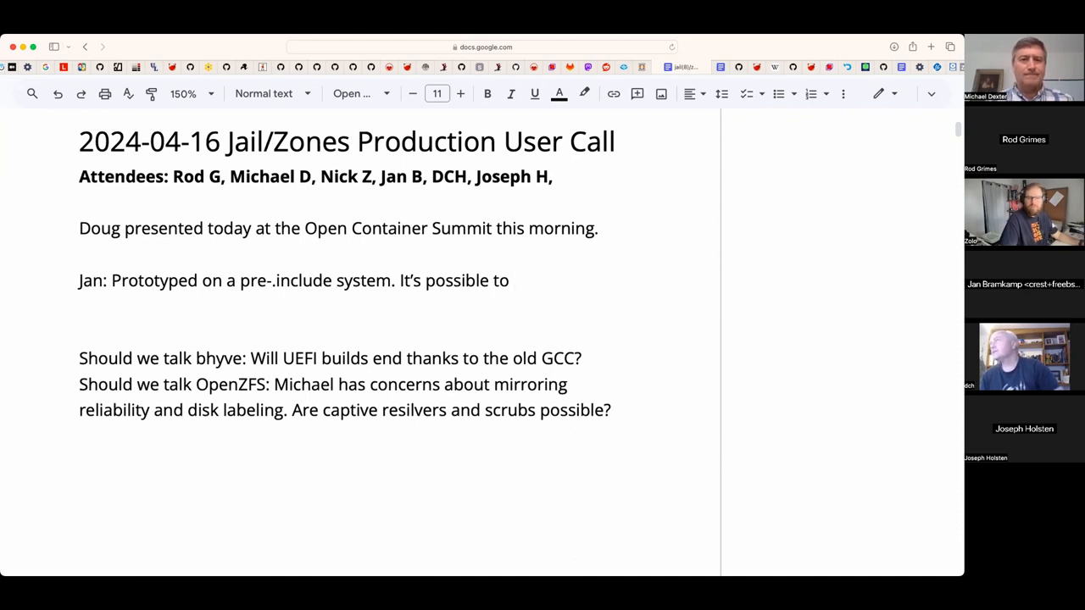
{"action": "type", "text": "have D"}
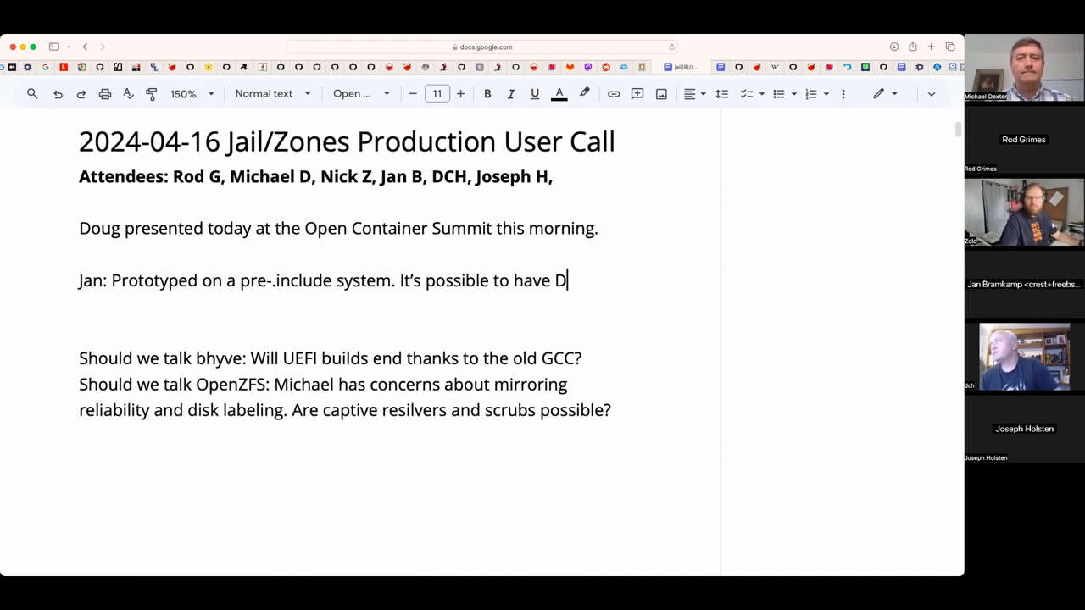
{"action": "type", "text": "ocker-styl"}
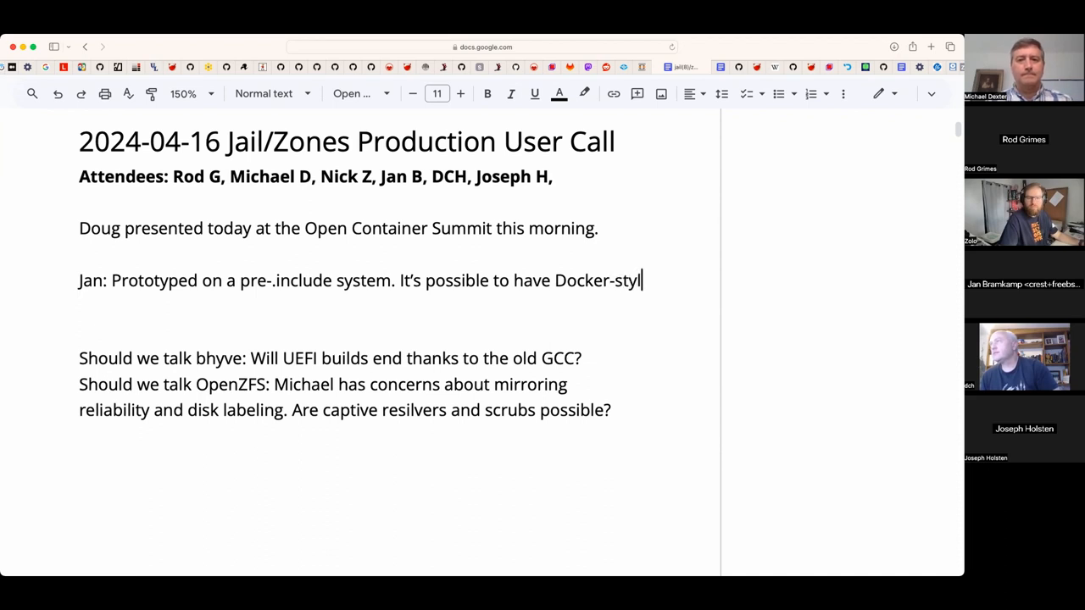
{"action": "type", "text": "e configuration wher"}
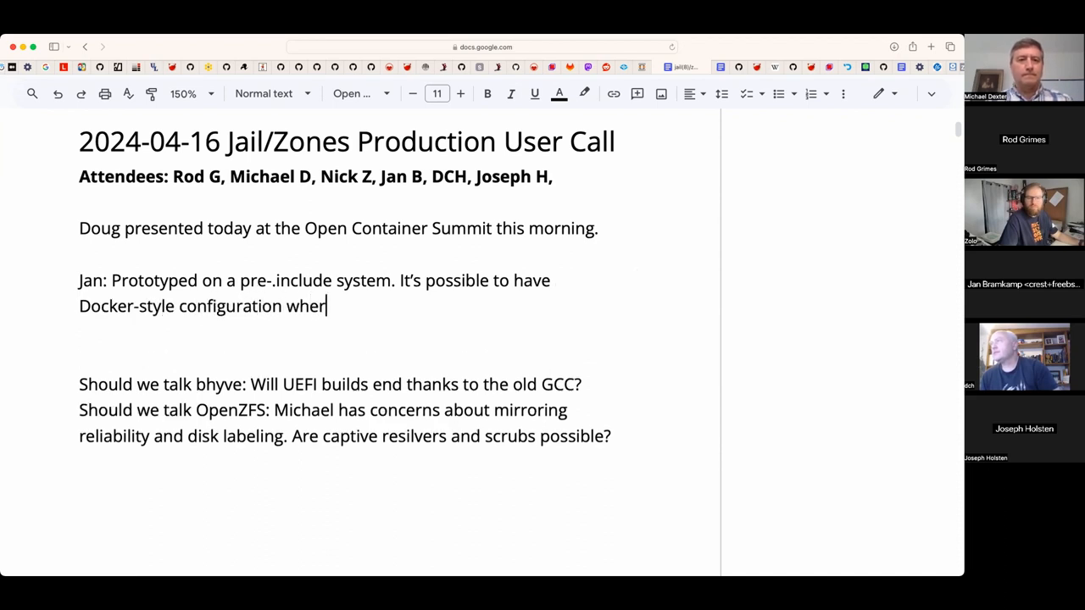
{"action": "type", "text": "e the jail.conf p"}
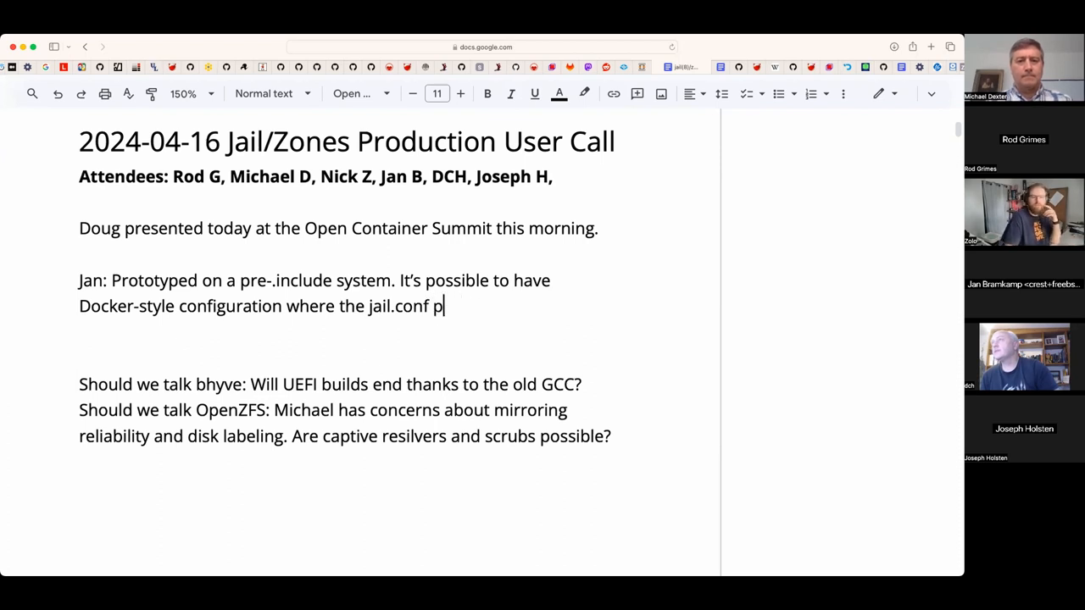
{"action": "type", "text": "rovisions the jail"}
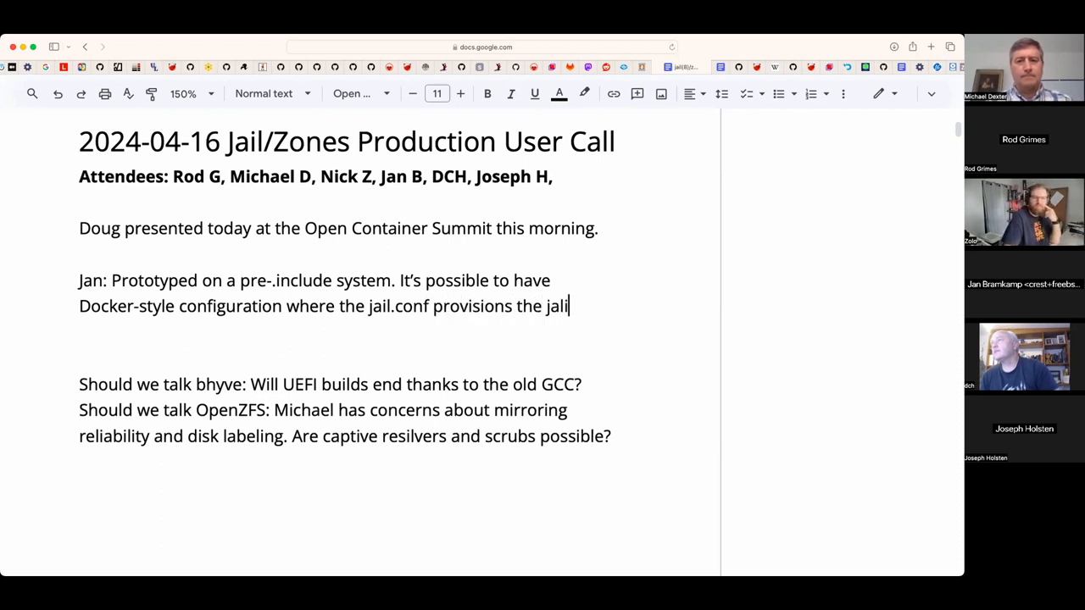
{"action": "type", "text": ", handles ZFS"}
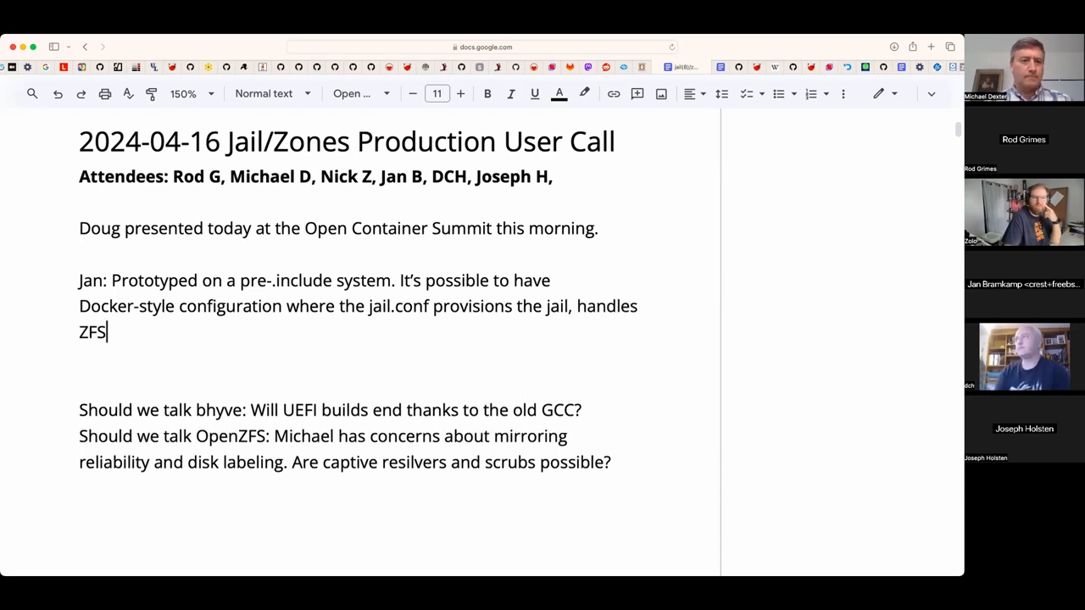
- Continue the note: handles datasets, adds packages, determines if performed and performs if not performed
{"action": "type", "text": "datasets"}
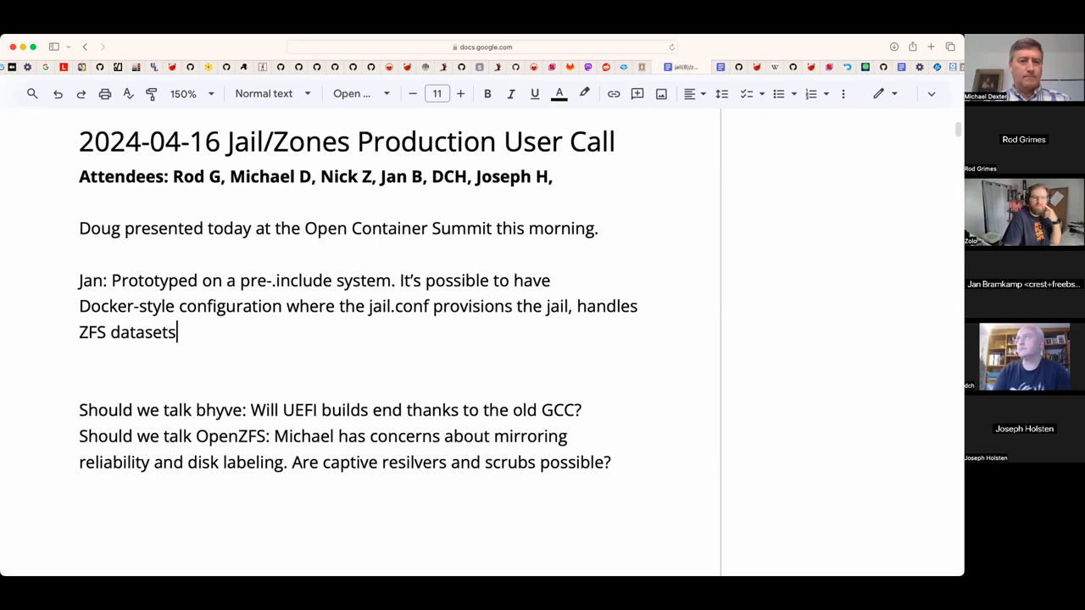
{"action": "type", "text": ","}
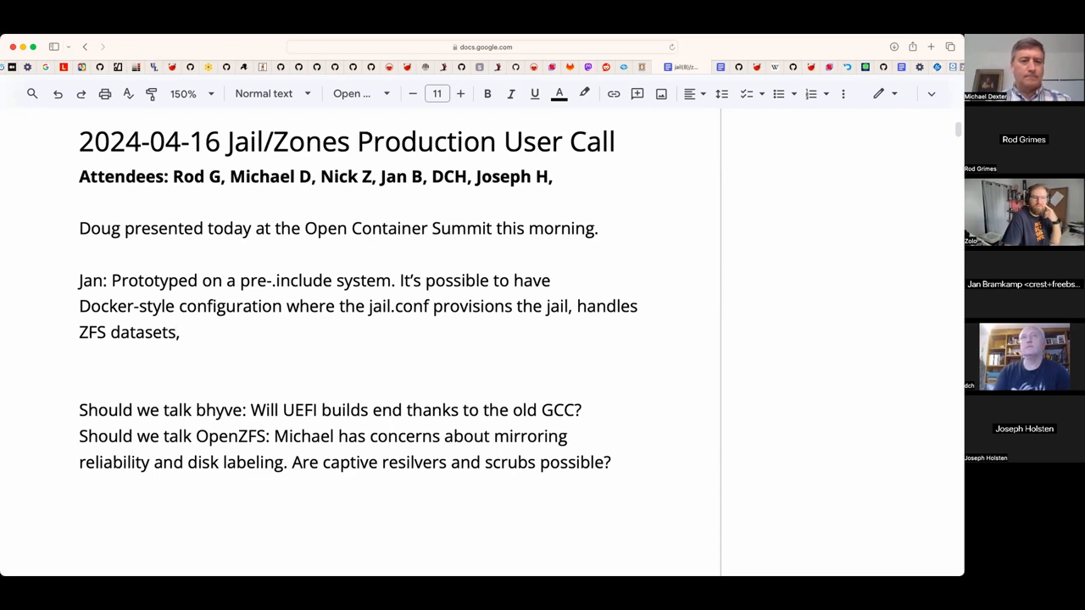
{"action": "type", "text": "adds packages."}
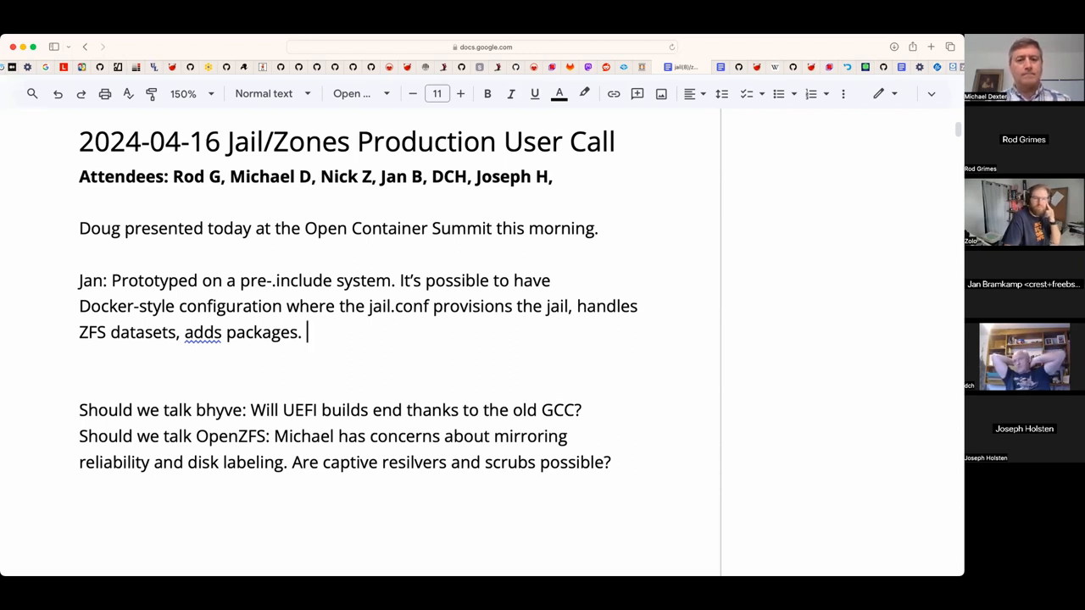
{"action": "type", "text": "Determines if a task is"}
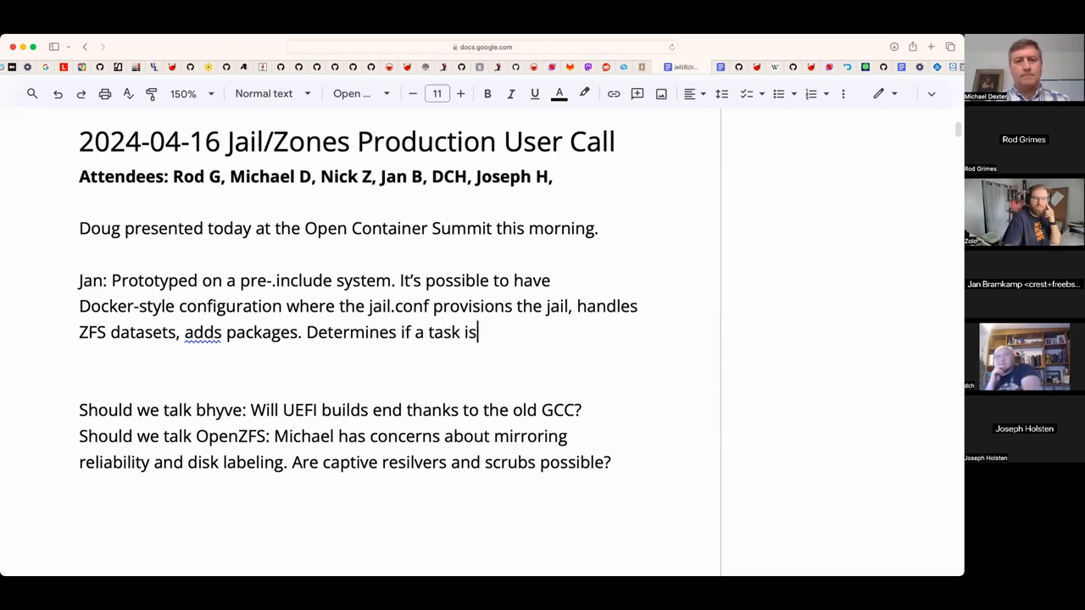
{"action": "type", "text": "performed,"}
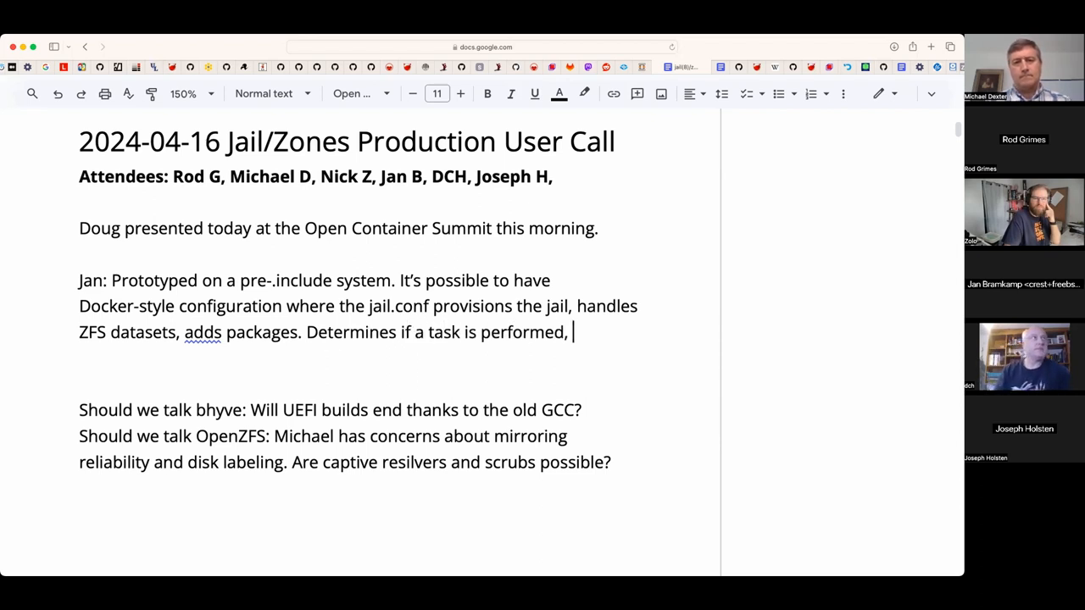
{"action": "type", "text": "perform"}
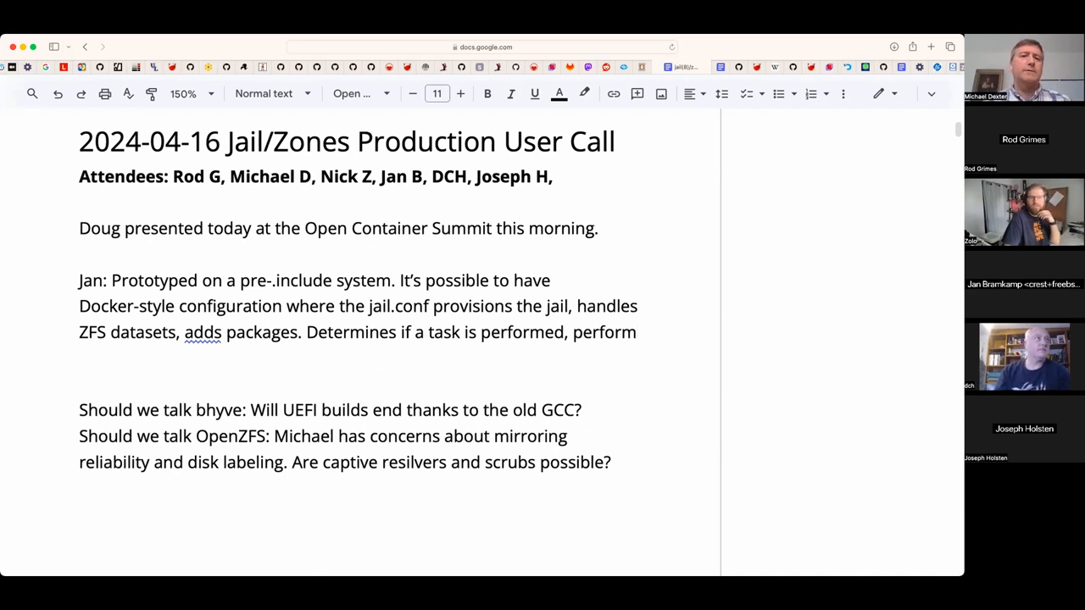
{"action": "type", "text": "if not perfo"}
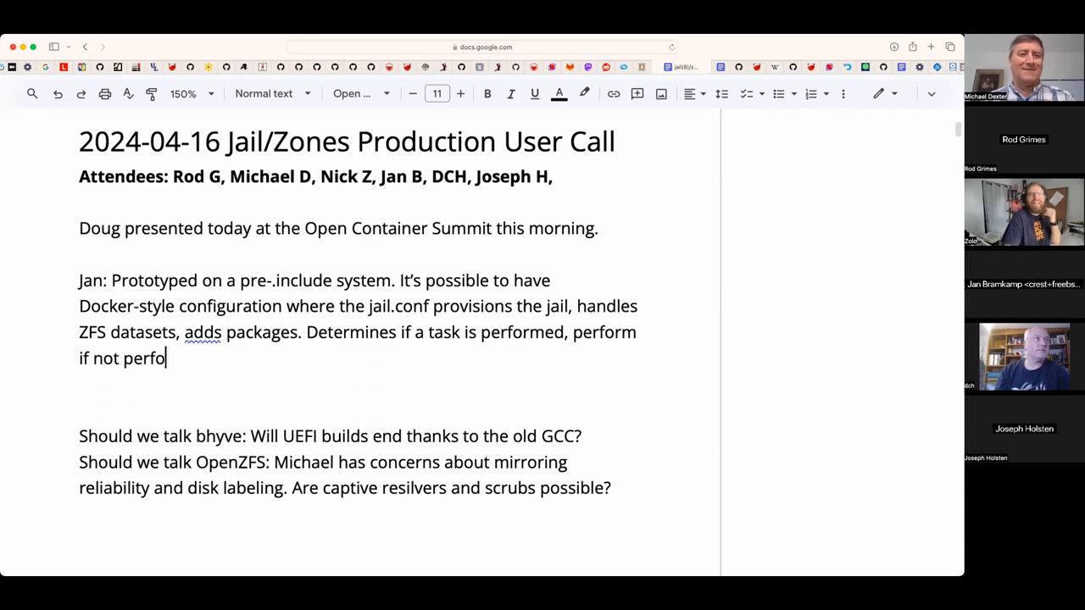
{"action": "type", "text": "rmed."}
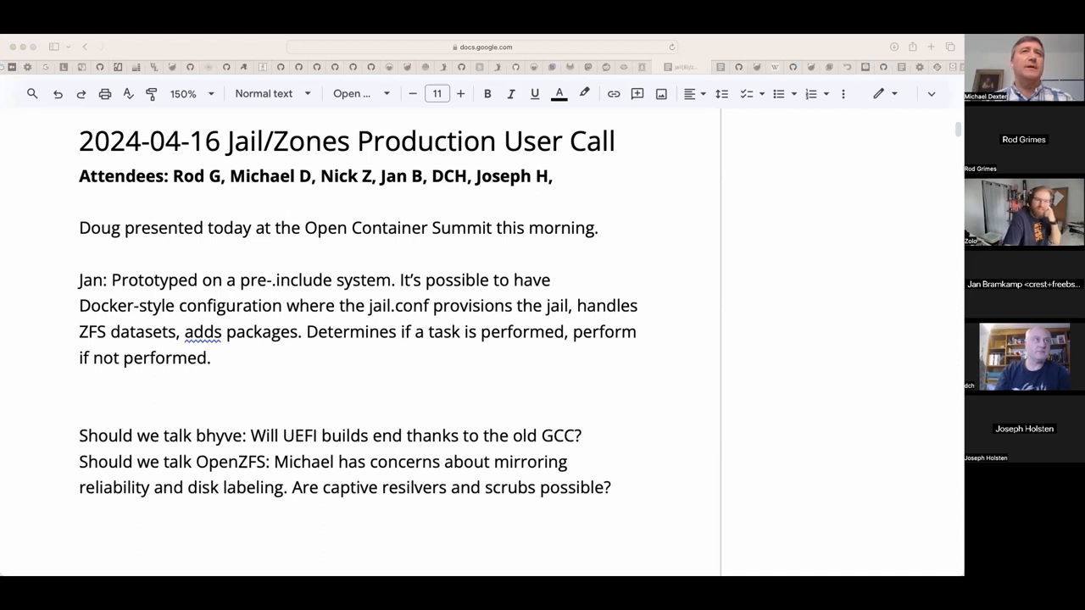
{"action": "mouse_move", "coordinate": [466, 343]}
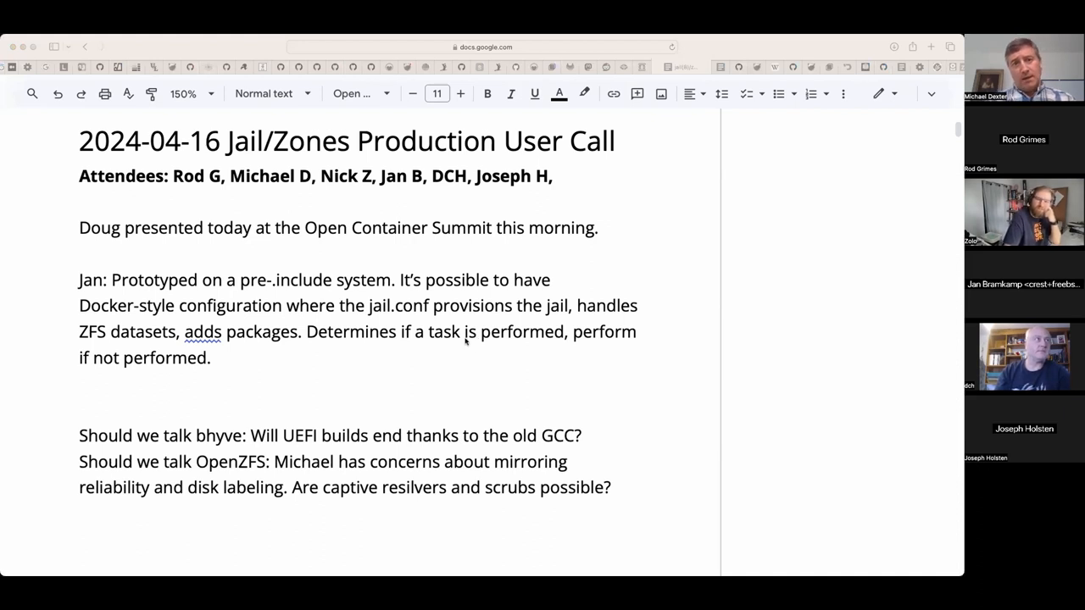
{"action": "mouse_move", "coordinate": [449, 358]}
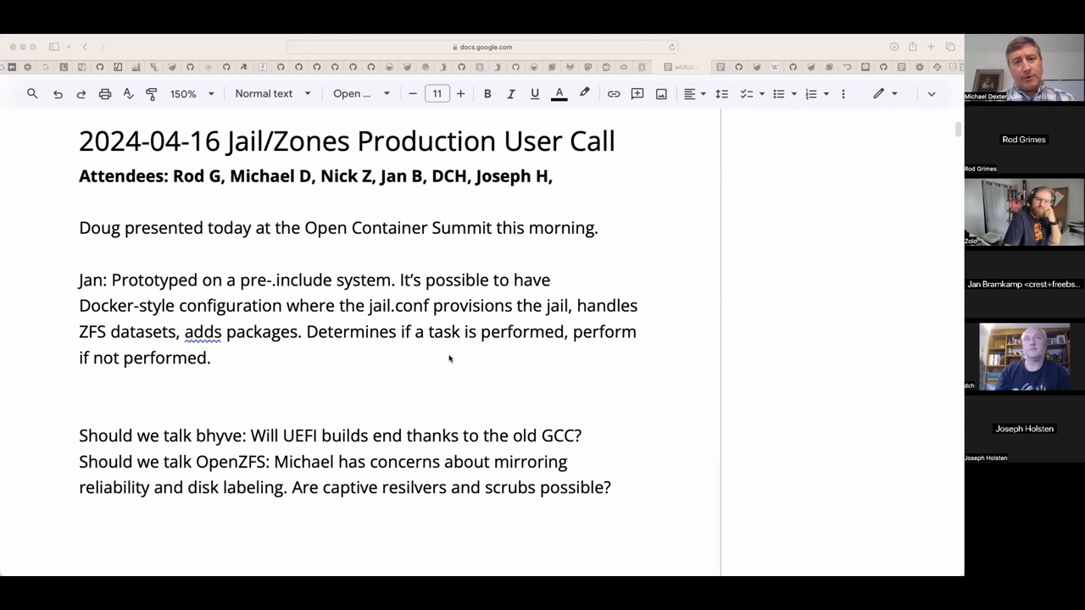
- Add to Jan's note the 'Include ../defaults.conf... where do my jails live...' remark
{"action": "left_click", "coordinate": [210, 356]}
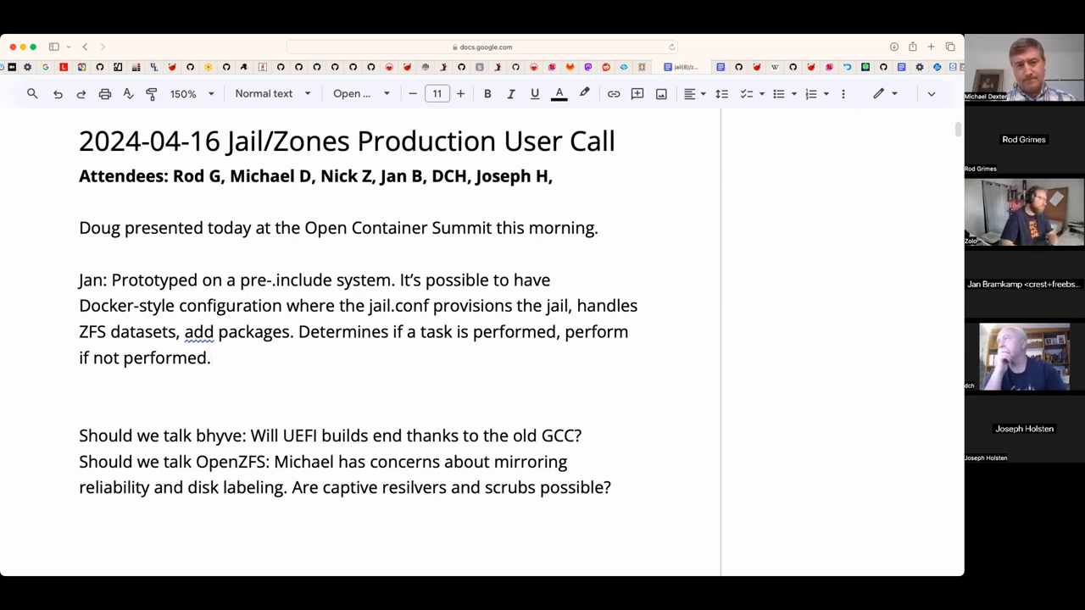
{"action": "type", "text": "Ind"}
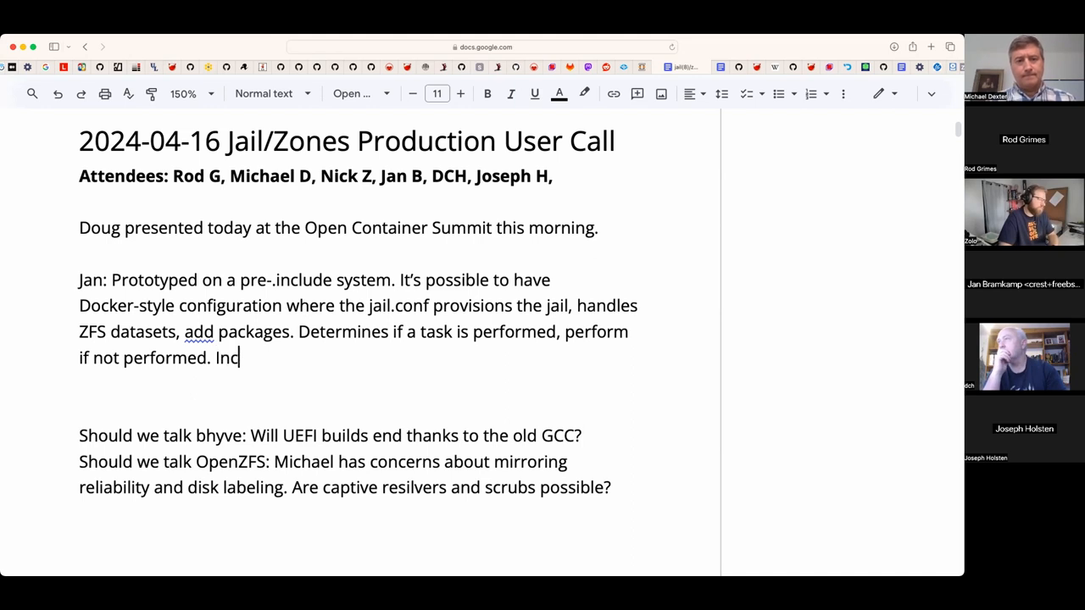
{"action": "type", "text": "lude ../defaults.co"}
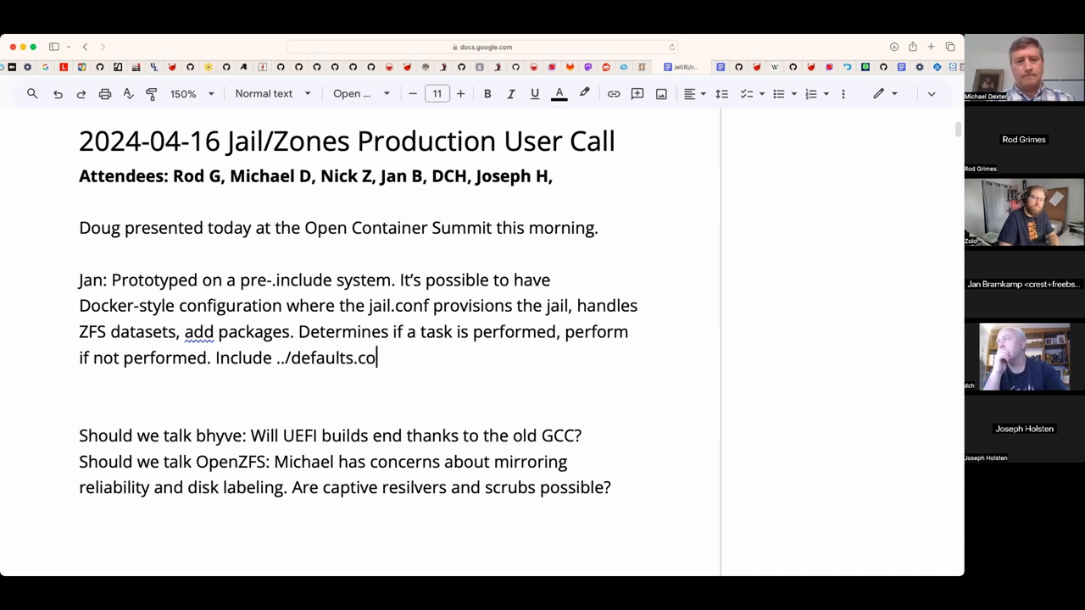
{"action": "type", "text": "nf... where d"}
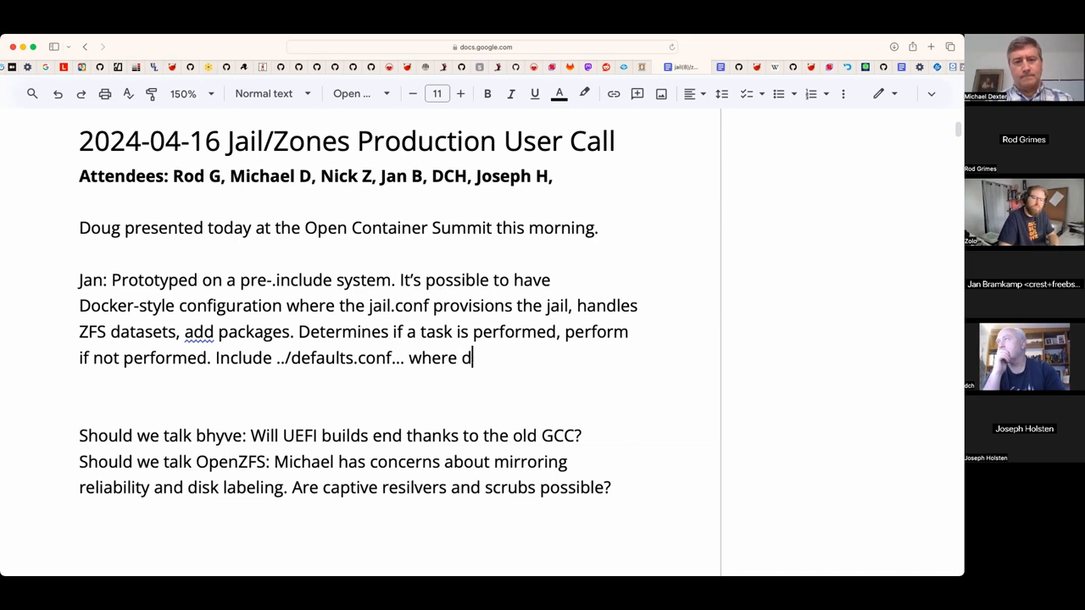
{"action": "type", "text": "o my"}
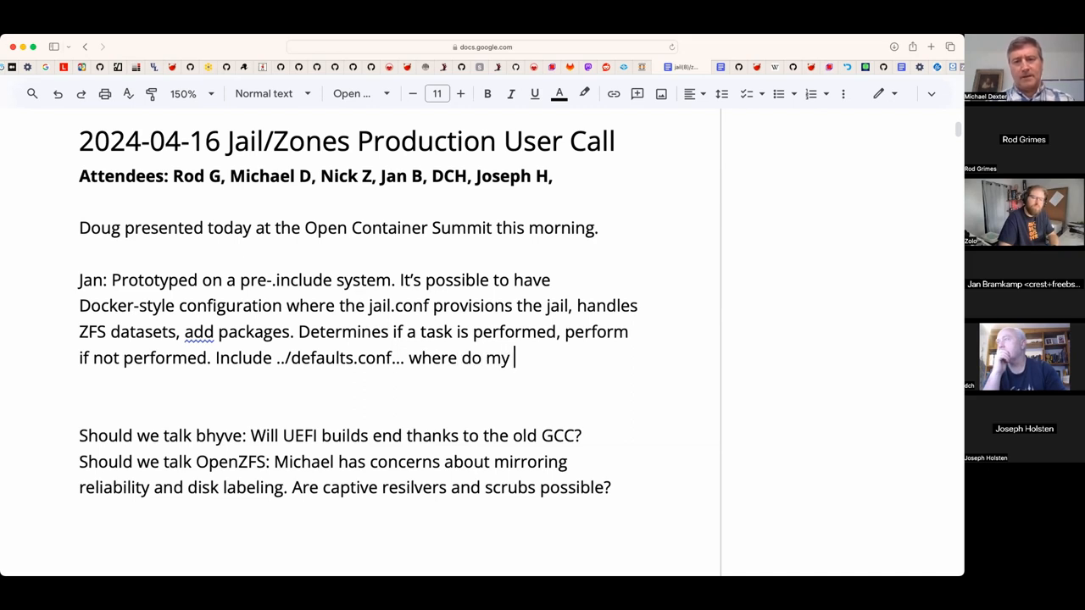
{"action": "type", "text": "jails liv"}
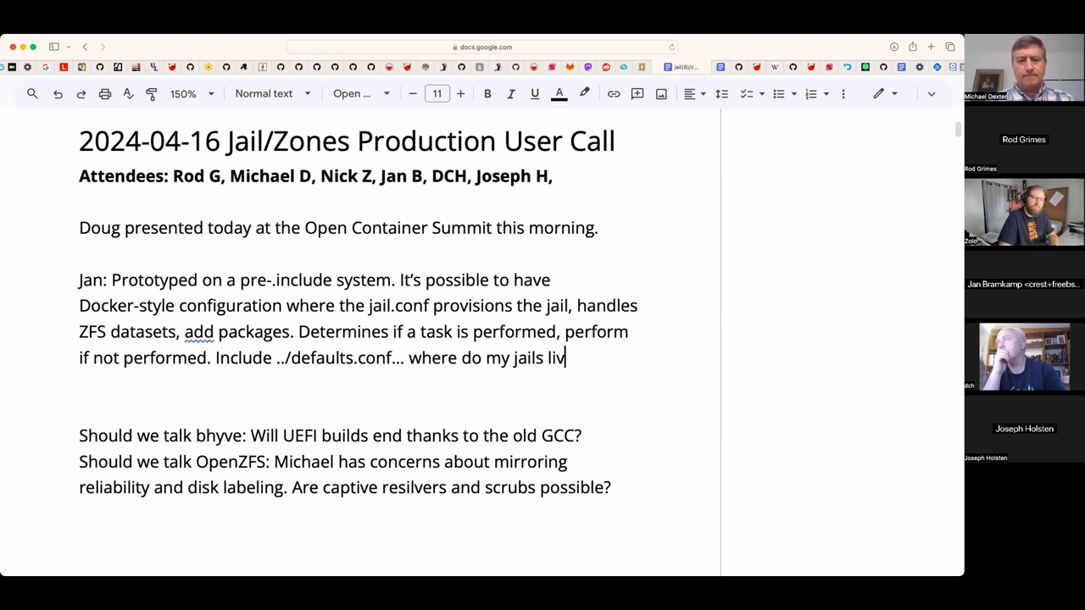
{"action": "type", "text": "e..."}
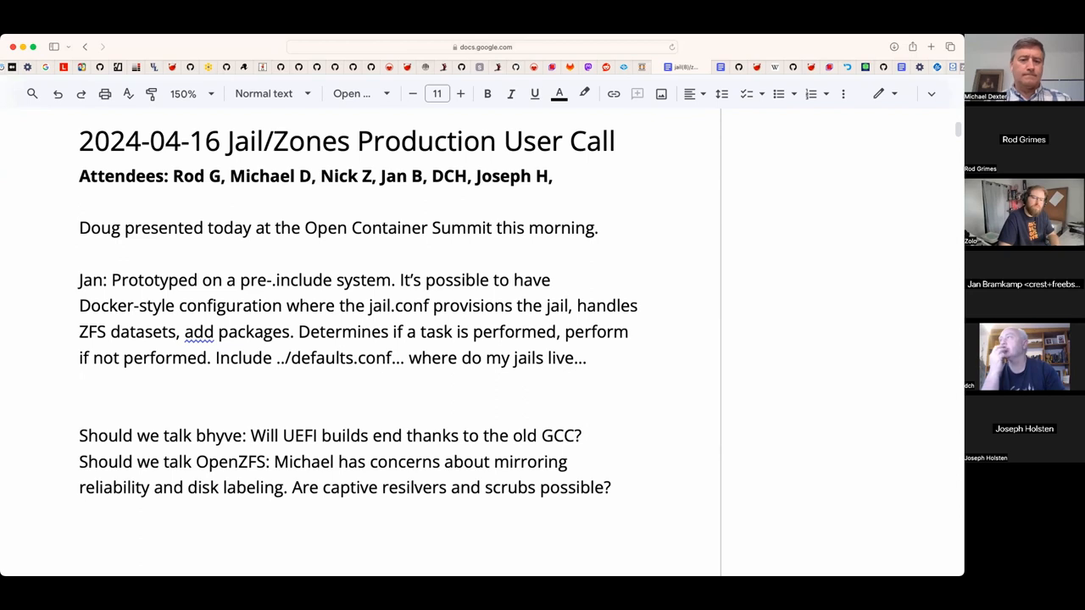
- Finish the note with 'Includes support a depth of 32.'
{"action": "type", "text": "Includ"}
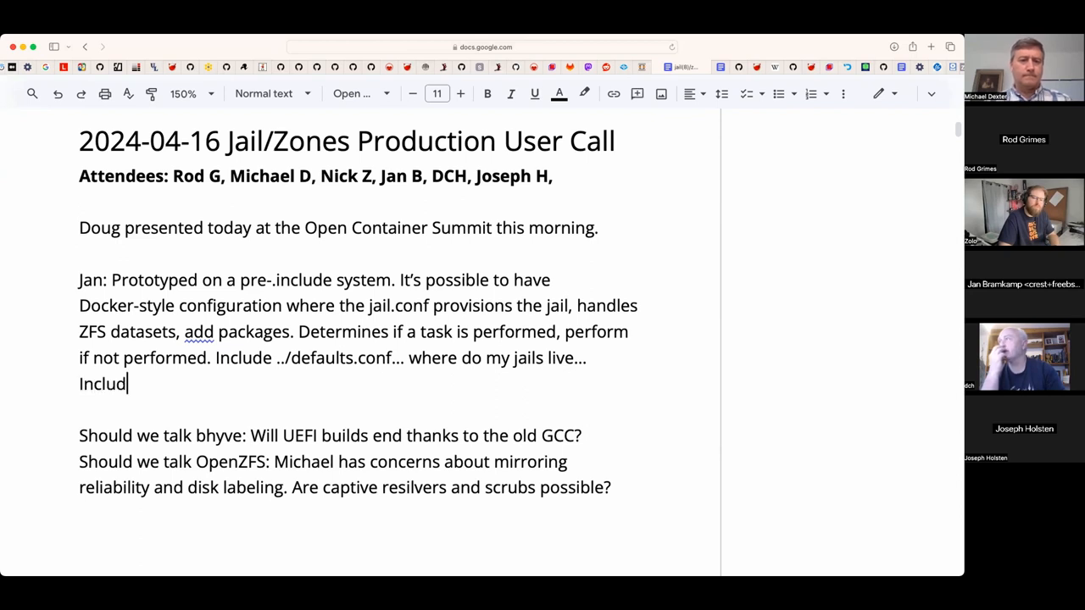
{"action": "type", "text": "es support a d"}
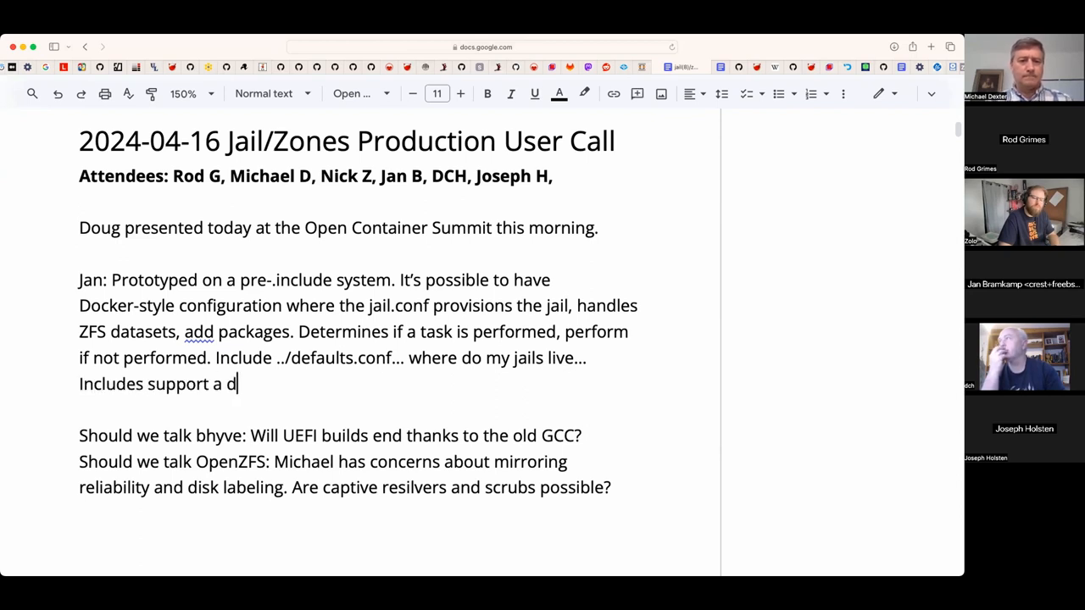
{"action": "type", "text": "epth of"}
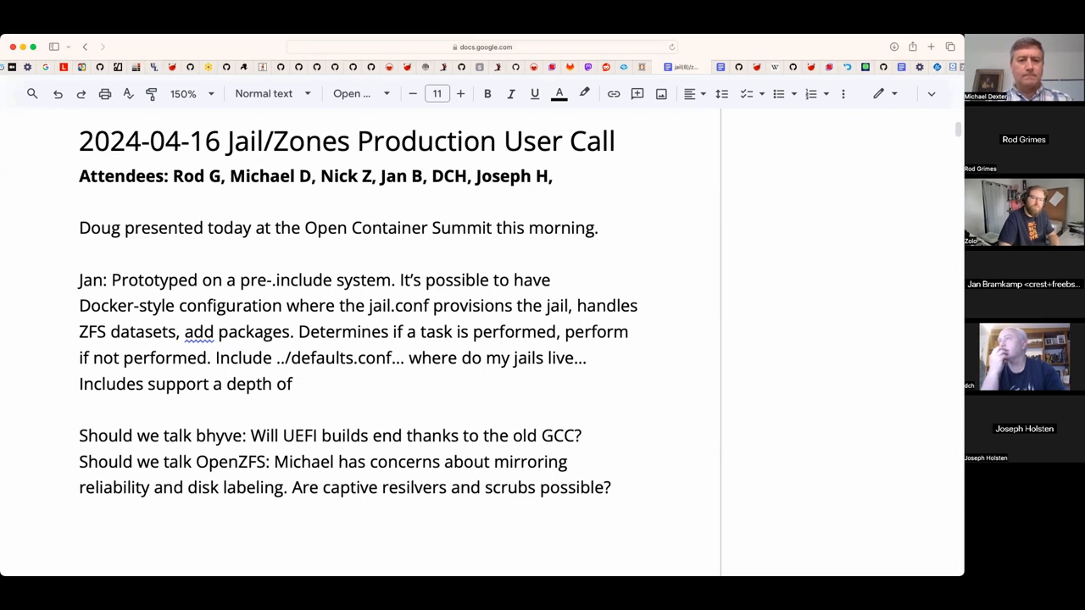
{"action": "type", "text": "32."}
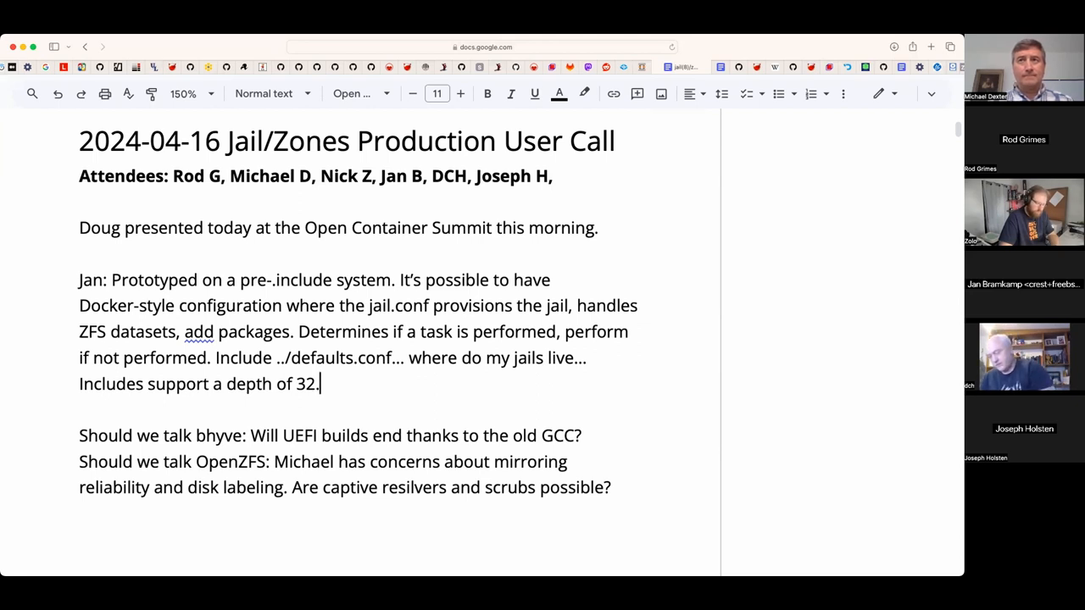
{"action": "mouse_move", "coordinate": [329, 375]}
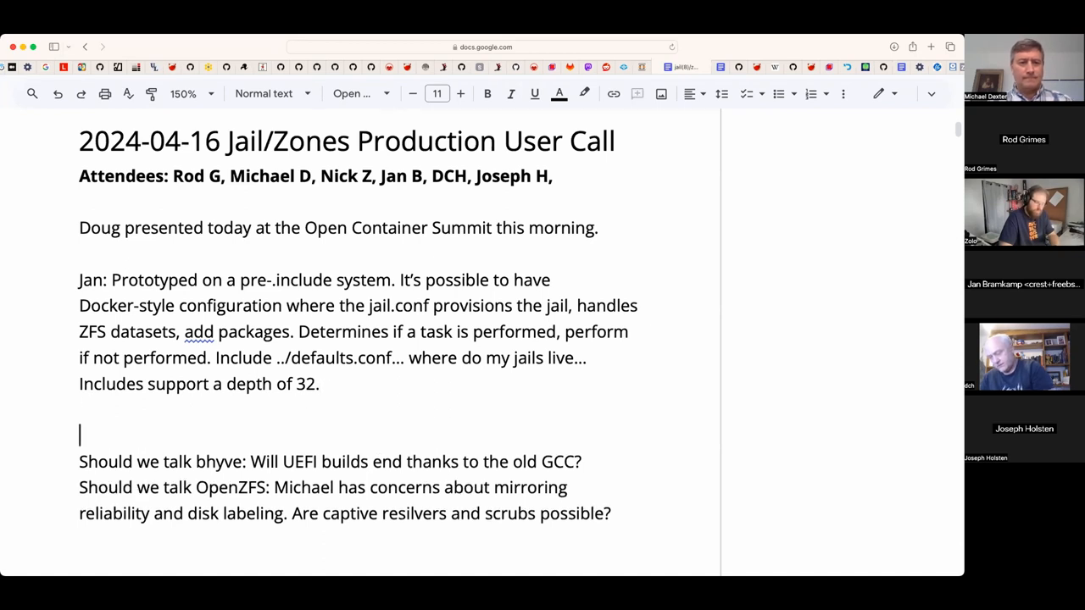
- Add the question line 'Q: OCI/Docker on illumos?' below Jan's notes
{"action": "type", "text": "Q: D"}
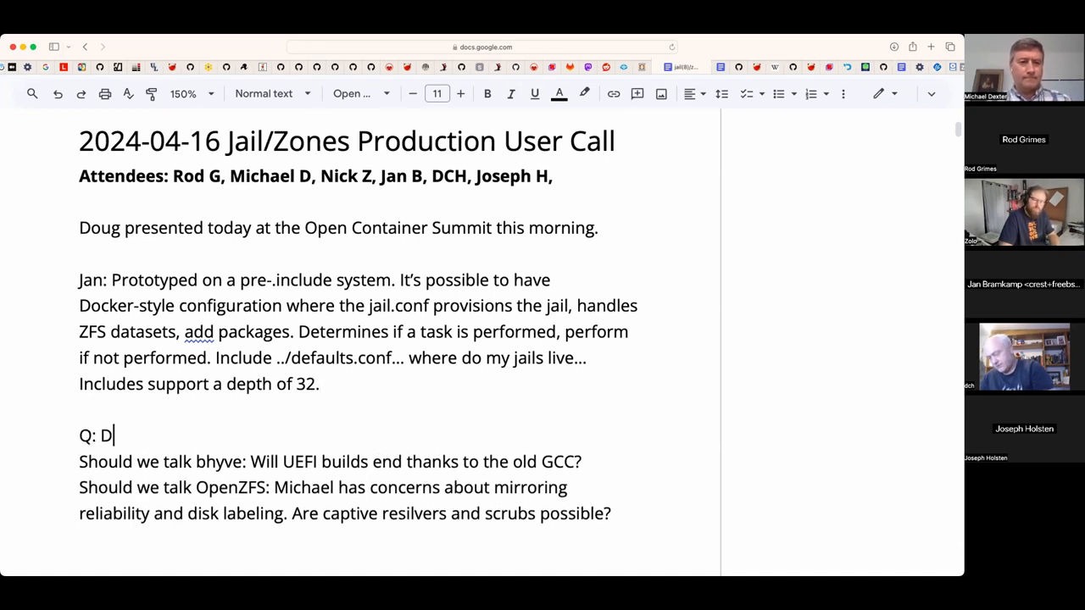
{"action": "type", "text": "OCI/"}
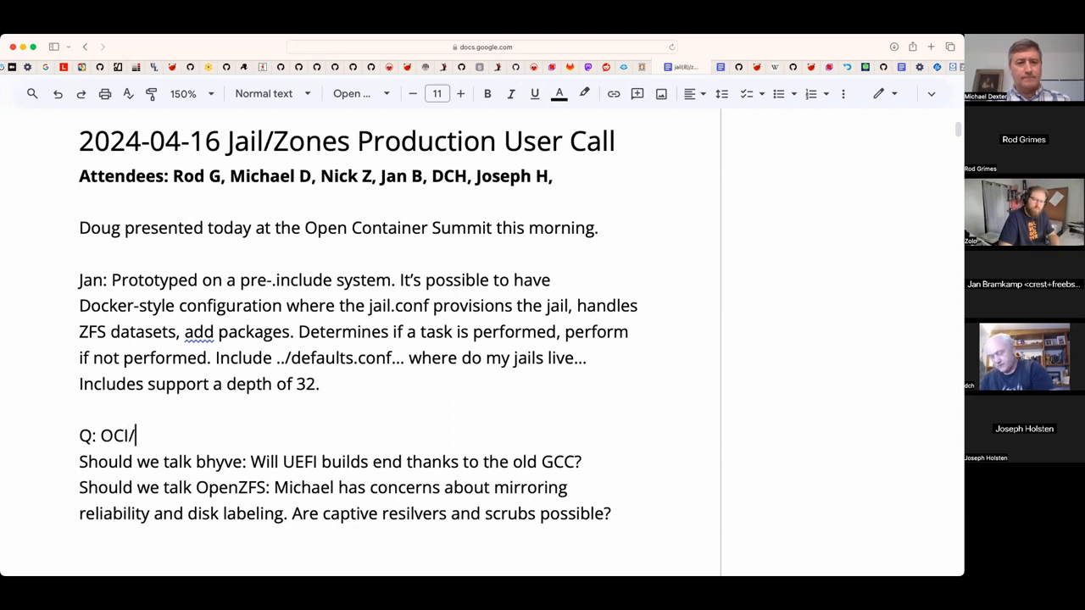
{"action": "type", "text": "Docker"}
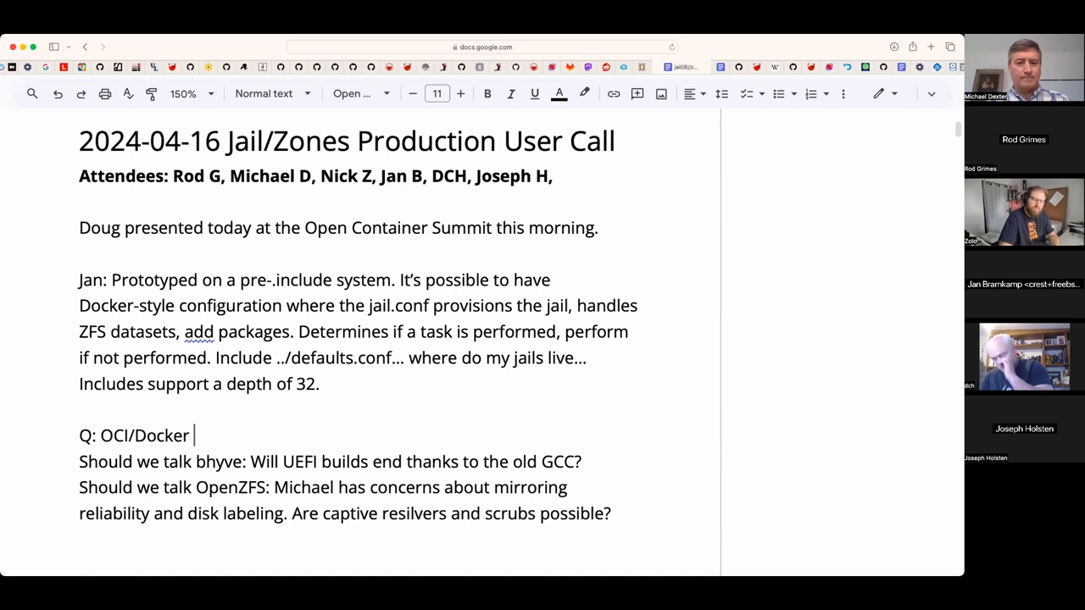
{"action": "type", "text": "on"}
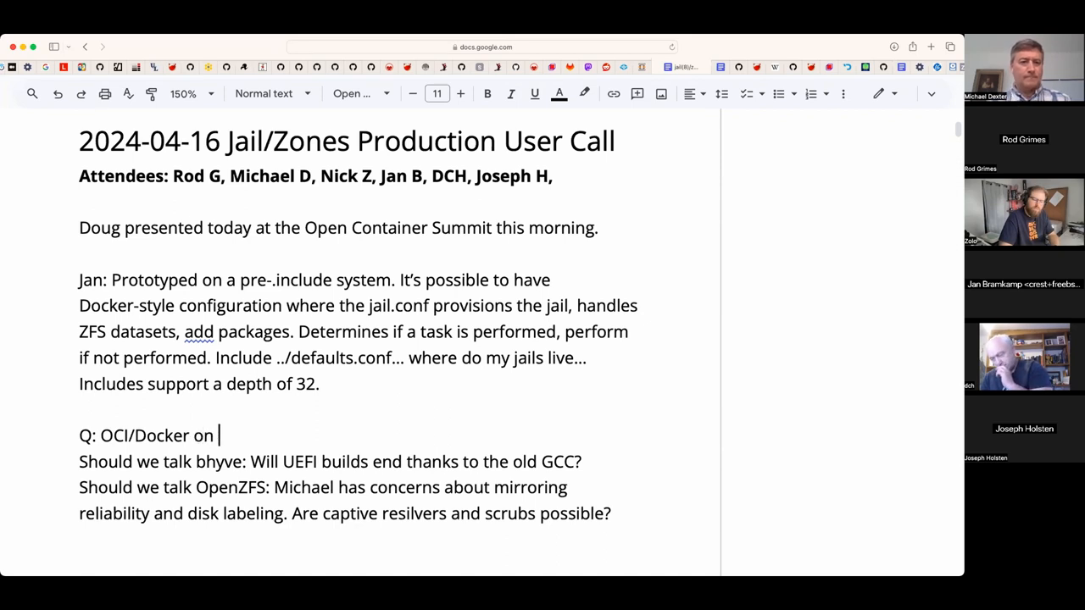
{"action": "type", "text": "illumos?"}
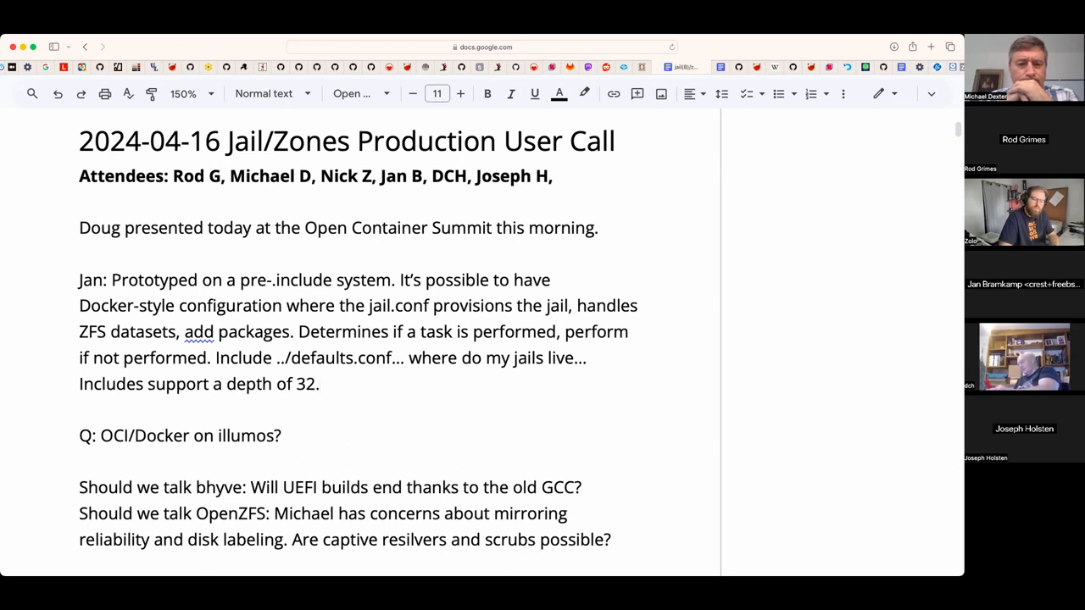
- Paste the exec.prepare unmount shell script between Jan's notes and the OCI/Docker question
{"action": "left_click", "coordinate": [320, 383]}
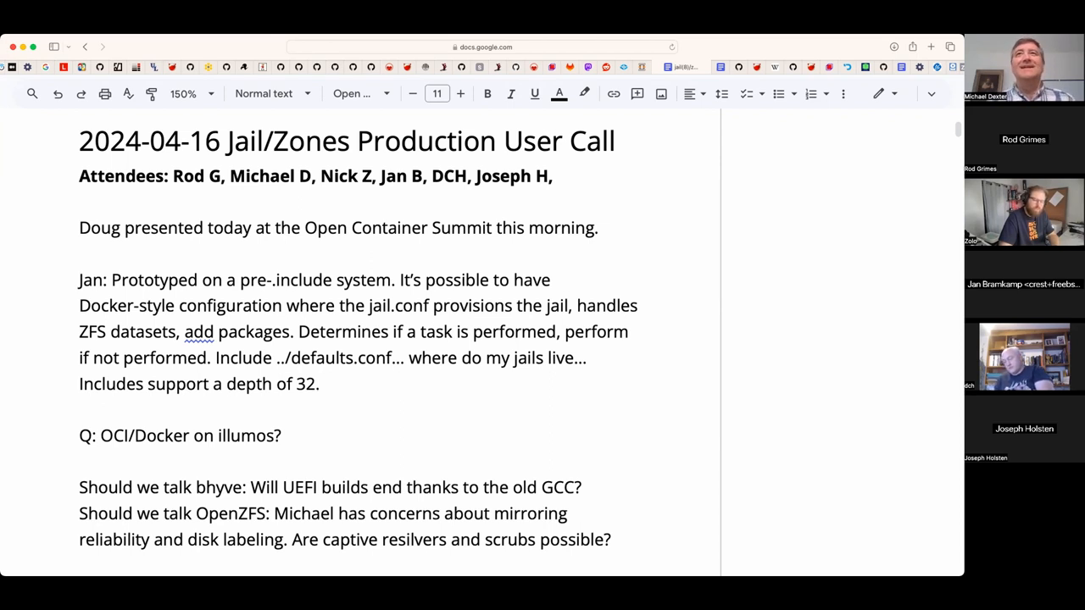
{"action": "left_click", "coordinate": [320, 383]}
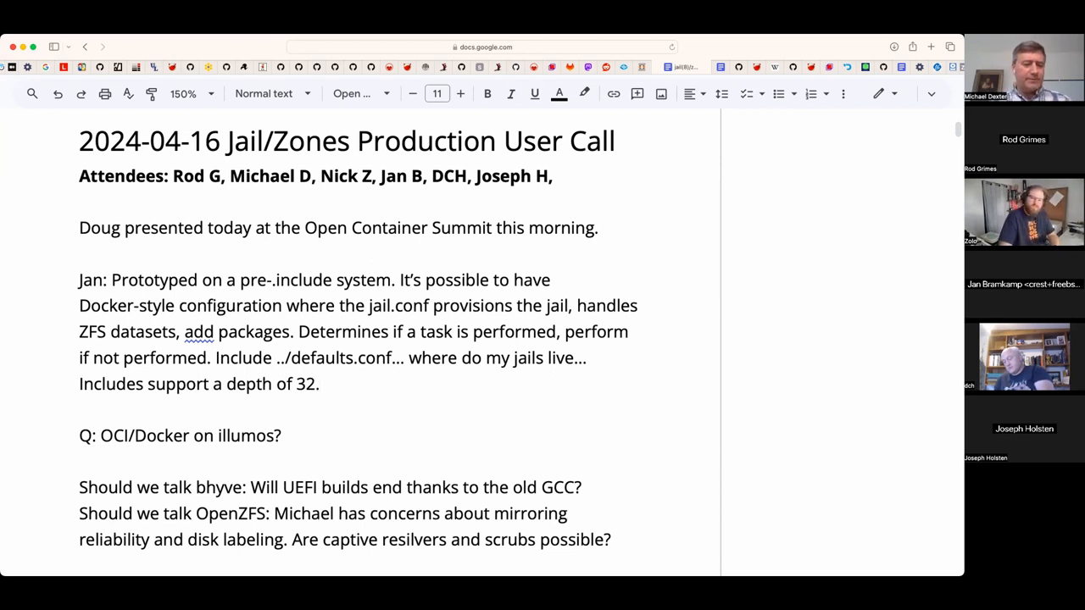
{"action": "left_click", "coordinate": [320, 383]}
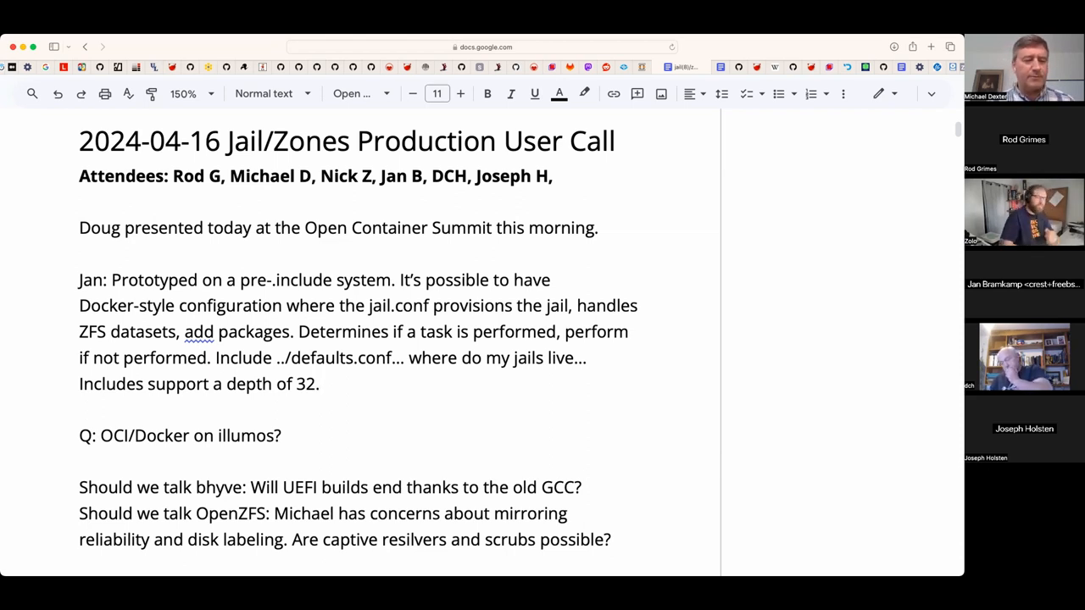
{"action": "left_click", "coordinate": [320, 384]}
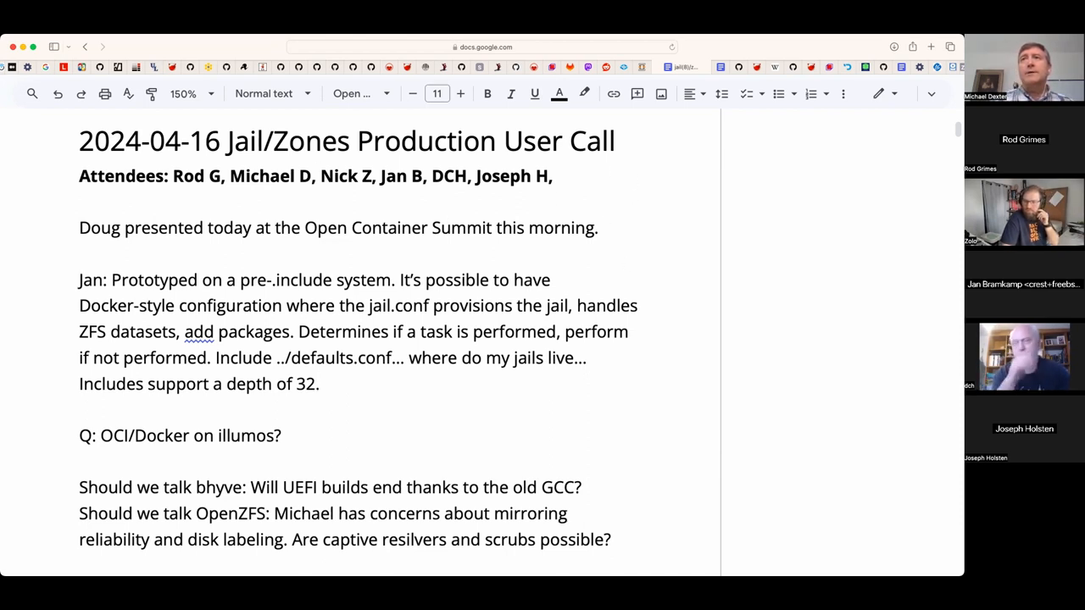
{"action": "left_click", "coordinate": [321, 383]}
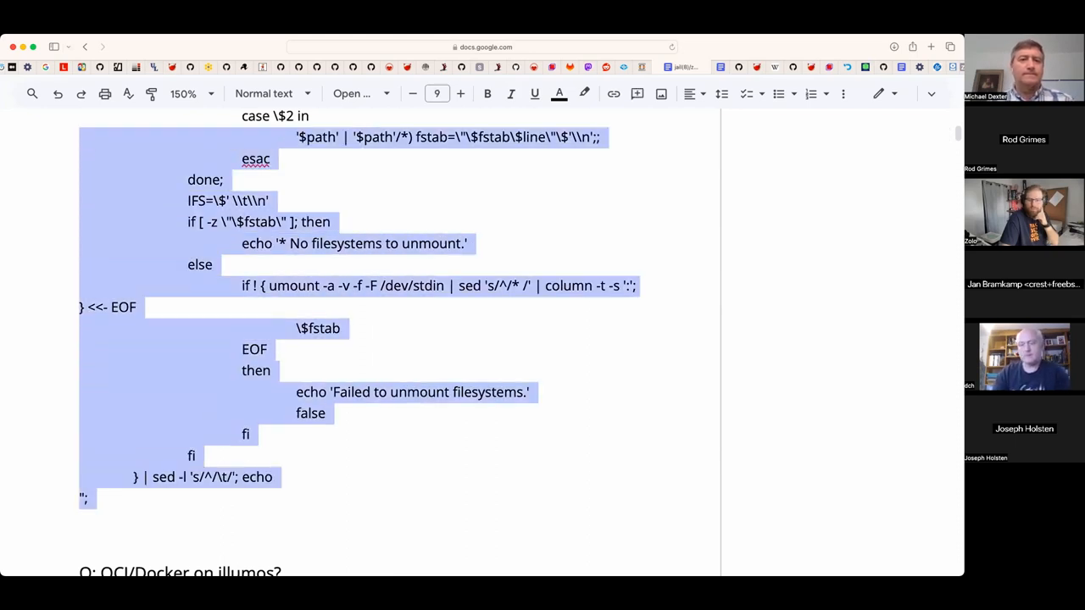
- Shrink the pasted script's font size and start choosing a monospace font for it
{"action": "scroll", "scroll_direction": "up", "scroll_amount": 3}
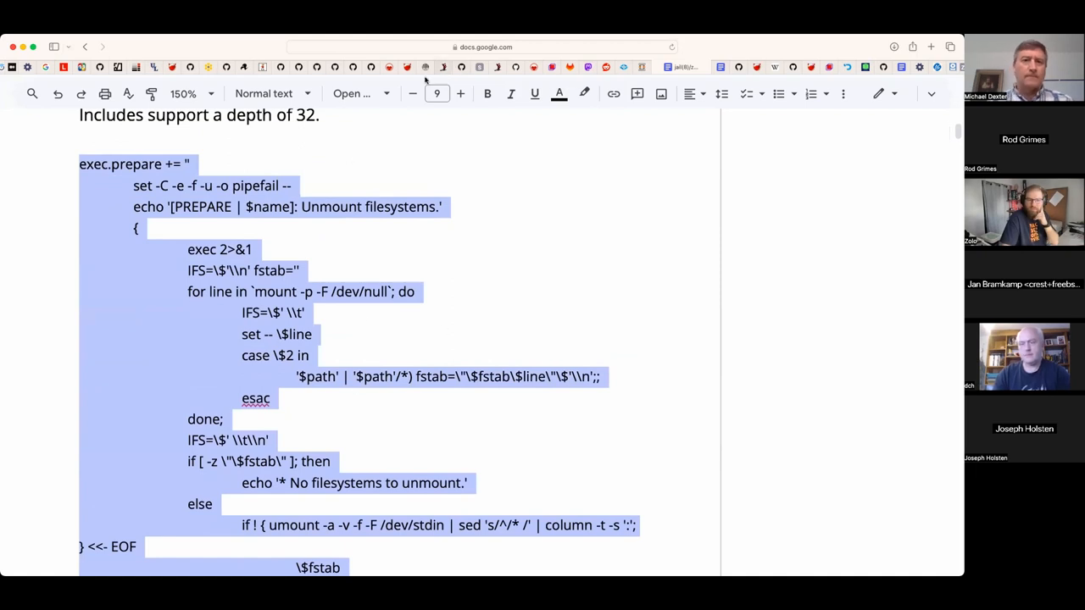
{"action": "left_click", "coordinate": [413, 93]}
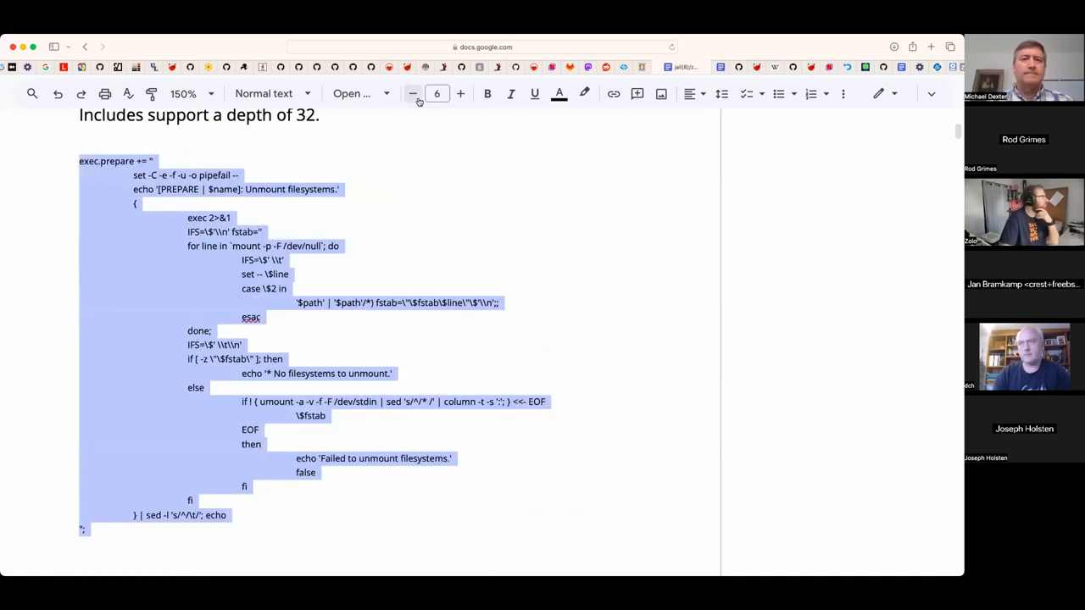
{"action": "left_click", "coordinate": [351, 93]}
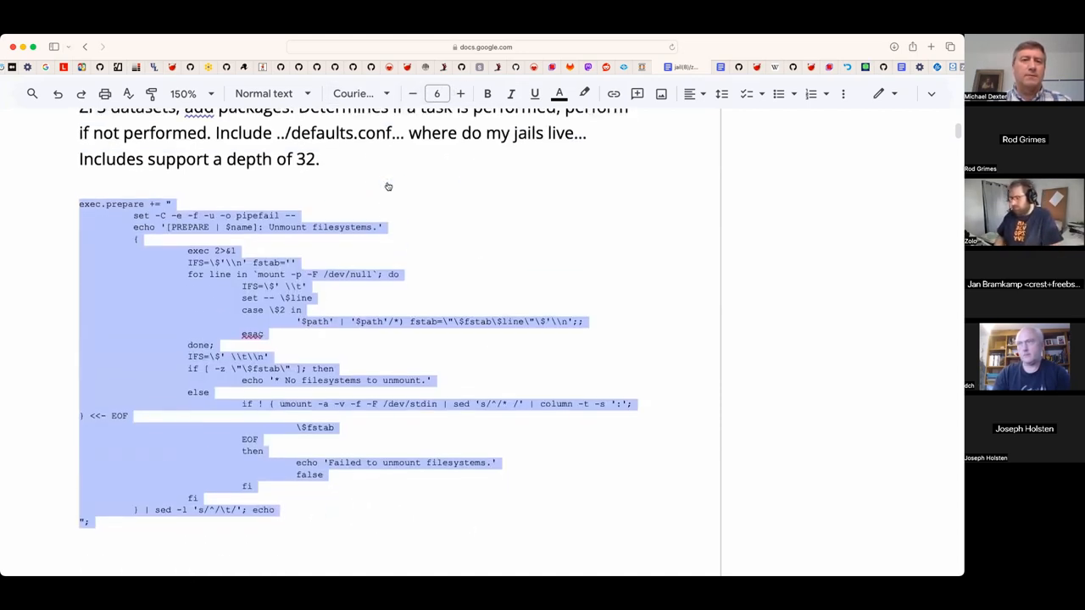
- Extend the illumos question with 'SmatOS had some form of Docker support, no? Dave's update on FreeBSD.'
{"action": "scroll", "scroll_direction": "down", "scroll_amount": 3}
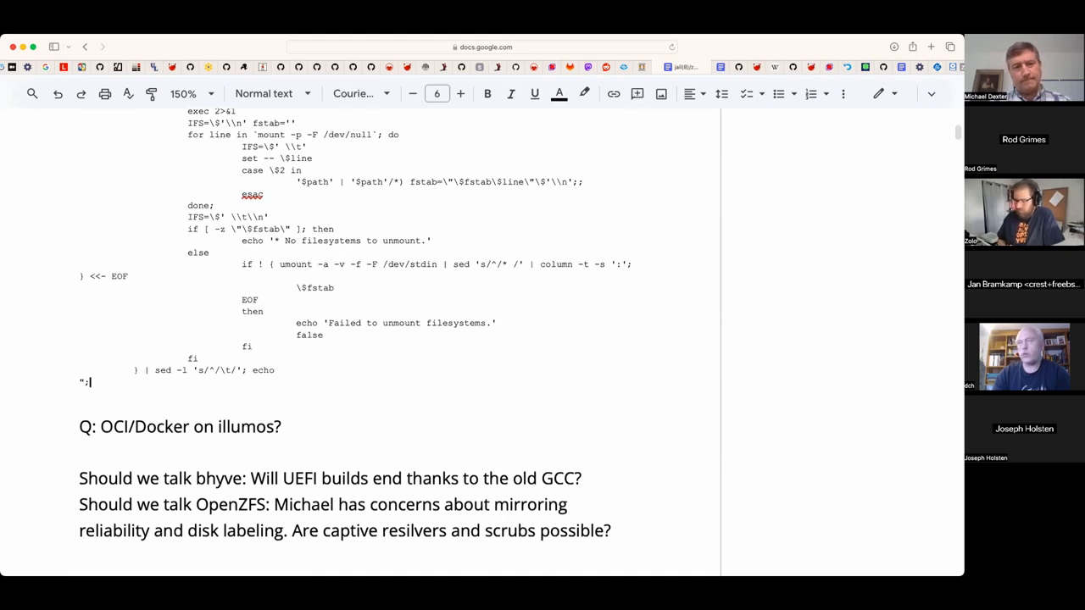
{"action": "type", "text": "Sm"}
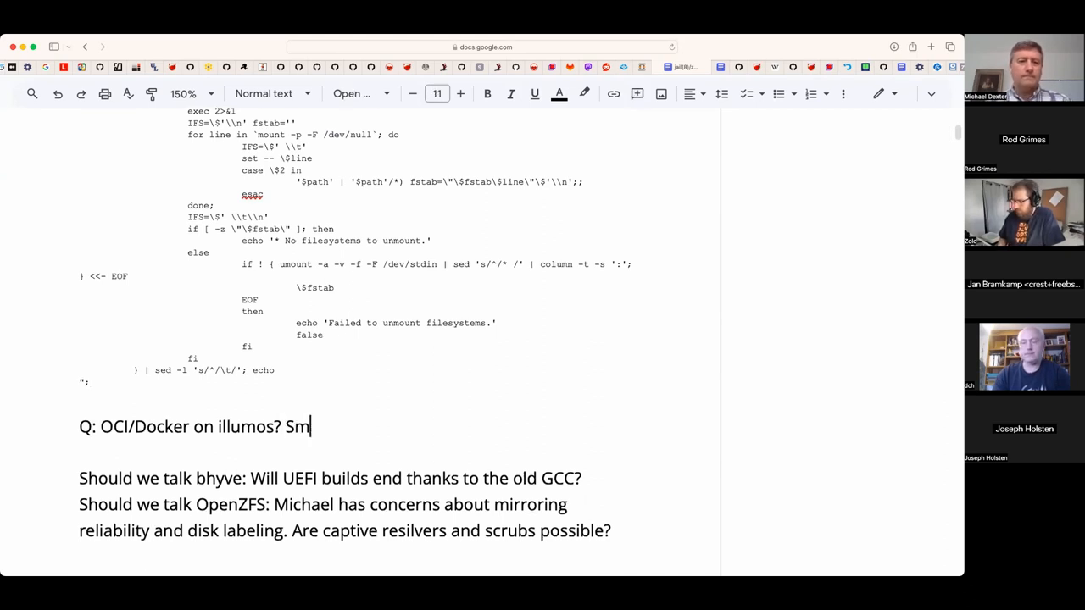
{"action": "type", "text": "atOS had"}
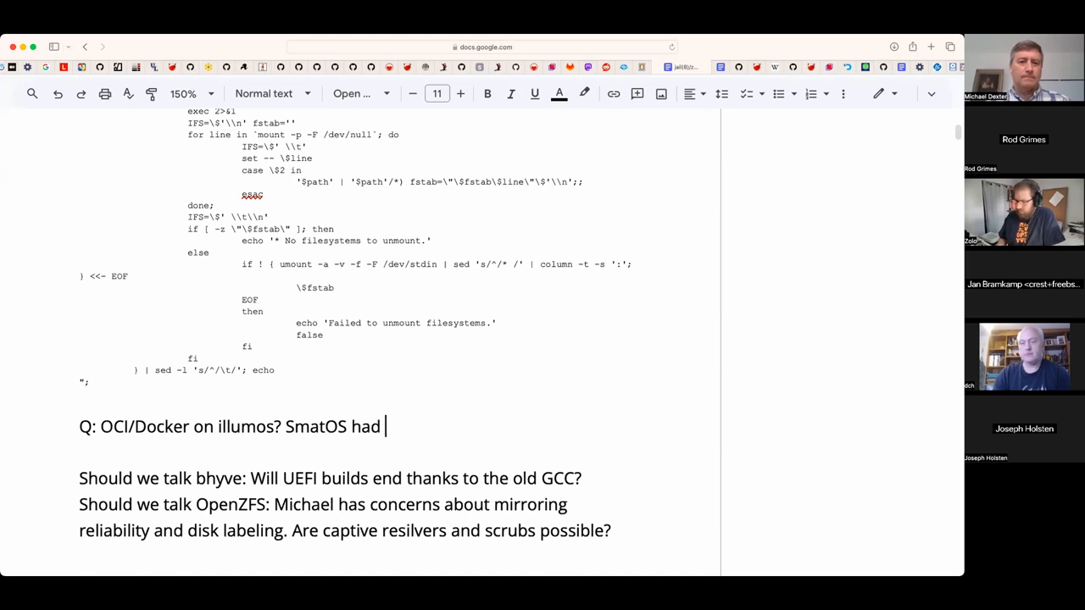
{"action": "type", "text": "some form"}
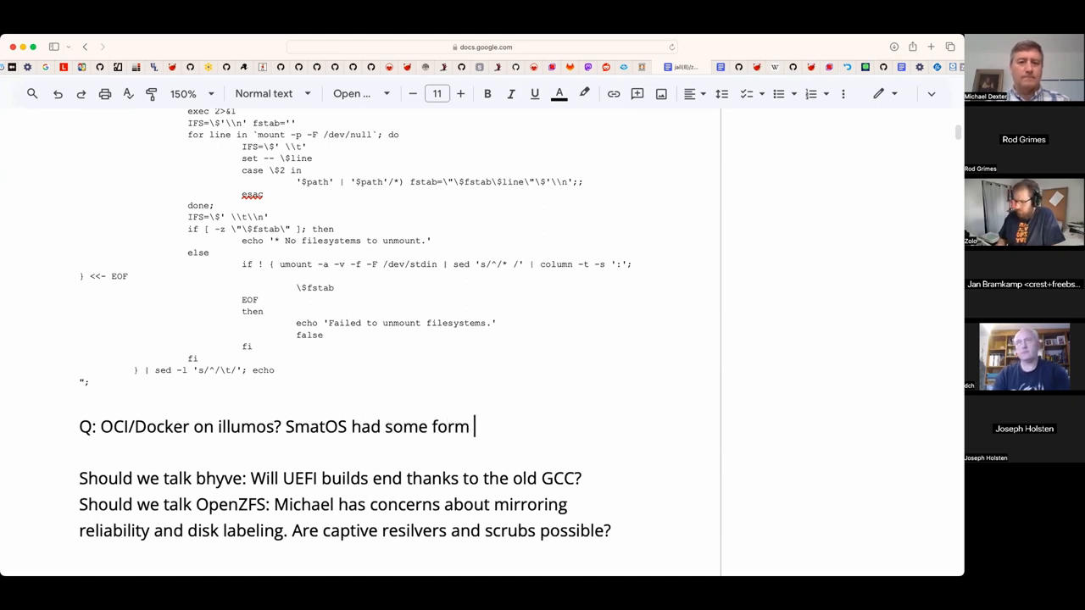
{"action": "type", "text": "of Docker"}
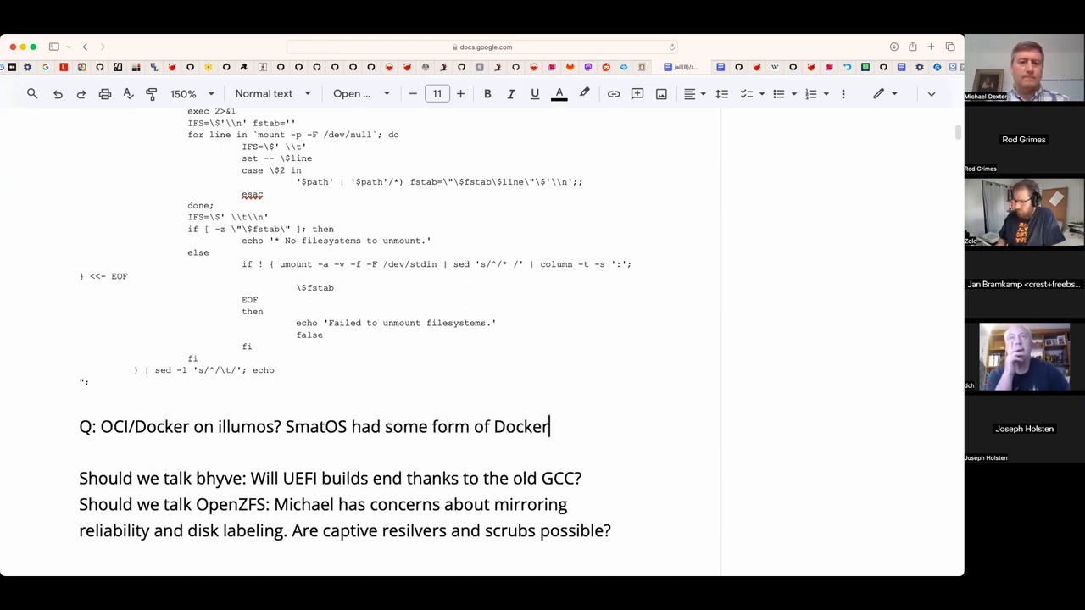
{"action": "type", "text": "support, no?"}
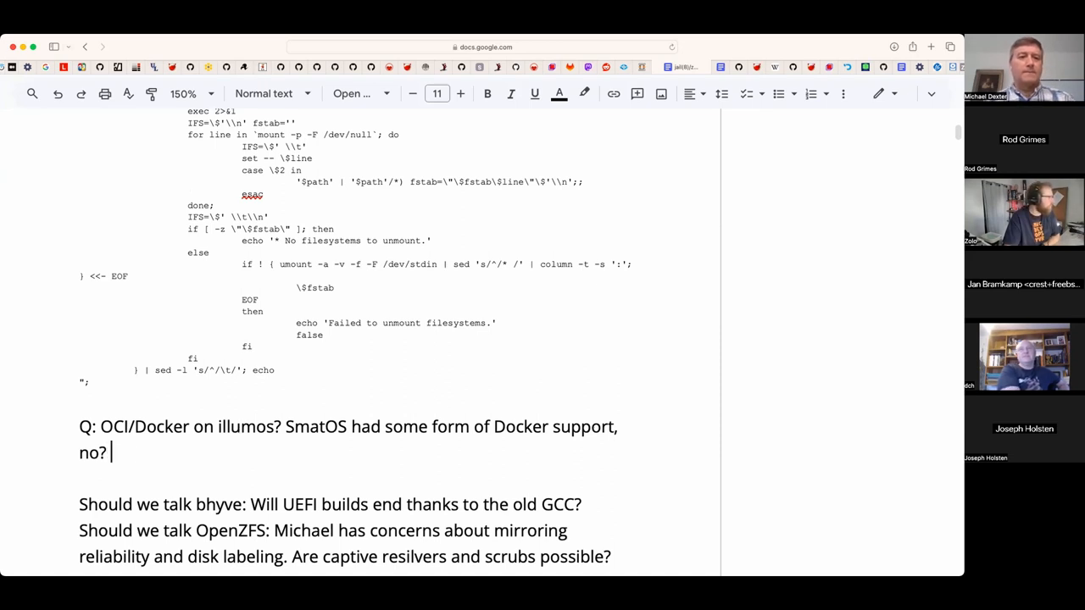
{"action": "type", "text": "Dave's update on"}
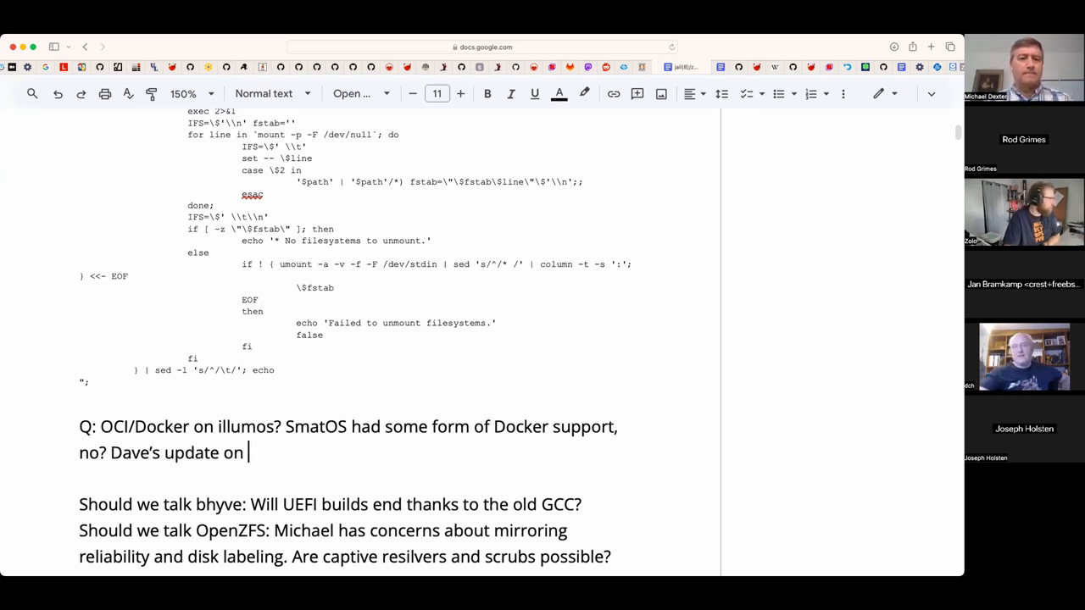
{"action": "type", "text": "FreeBSD."}
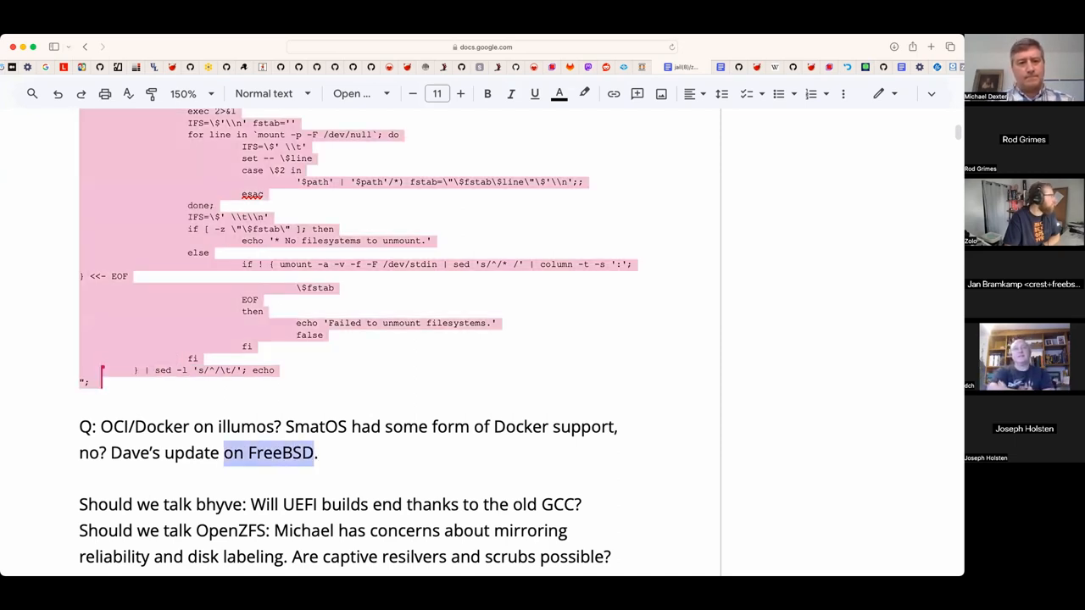
{"action": "left_click", "coordinate": [614, 95]}
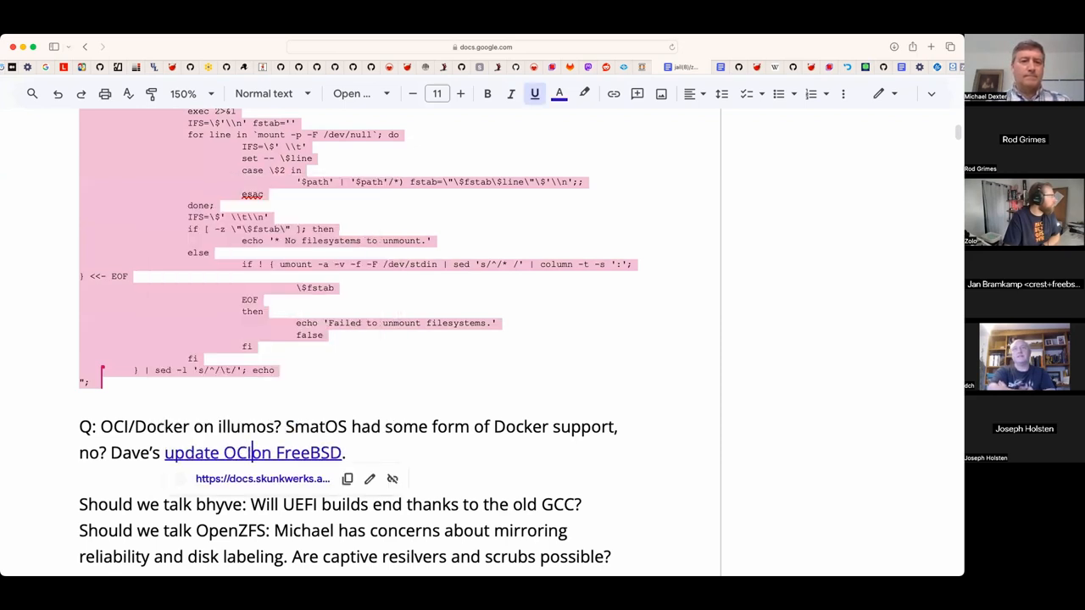
{"action": "scroll", "scroll_direction": "up", "scroll_amount": 3}
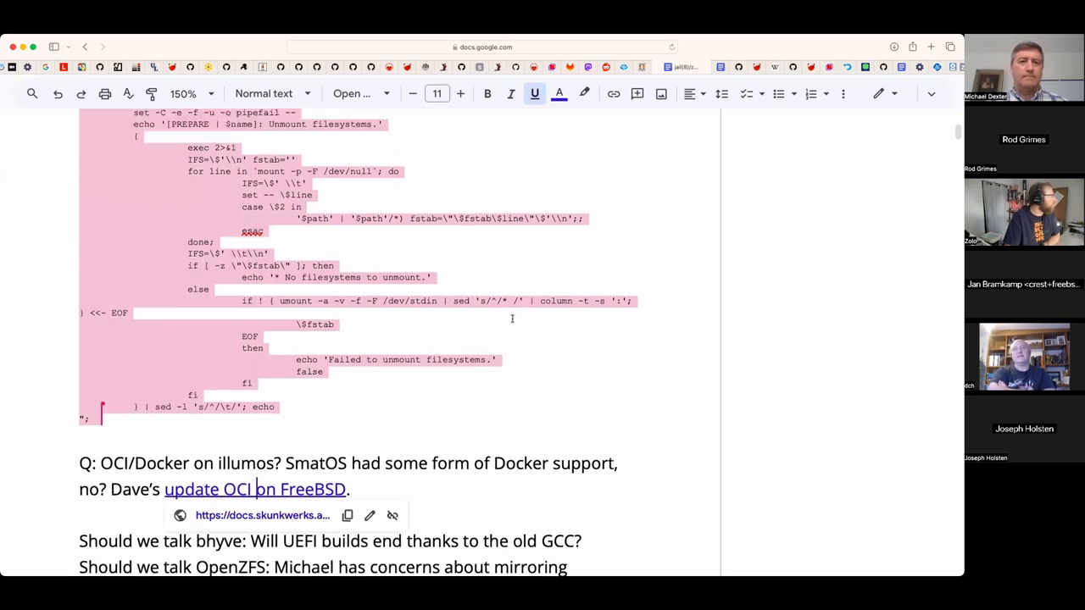
{"action": "scroll", "scroll_direction": "up", "scroll_amount": 3}
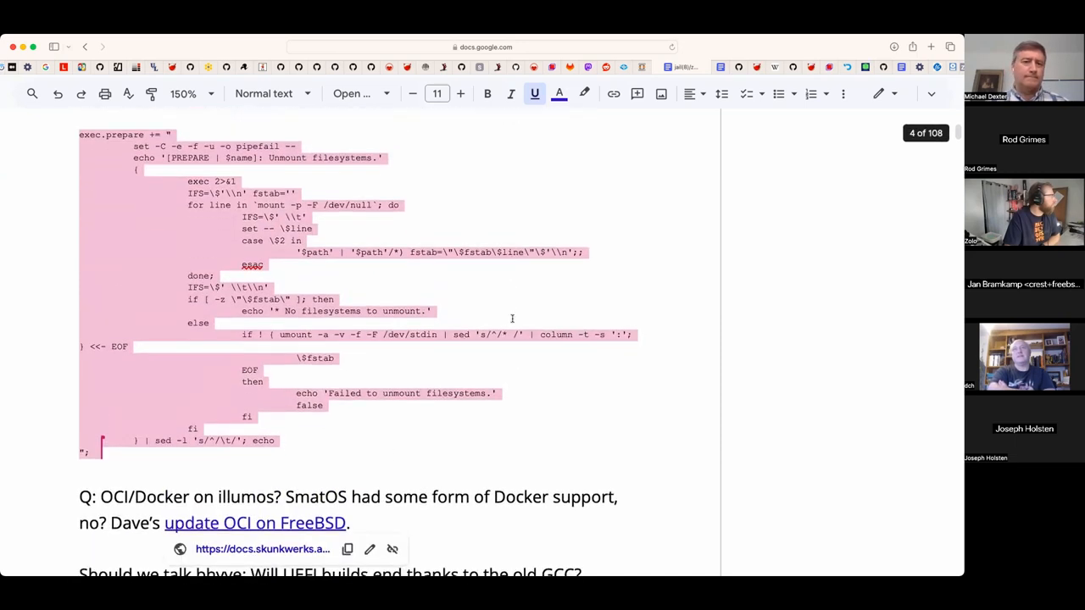
{"action": "scroll", "scroll_direction": "down", "scroll_amount": 3}
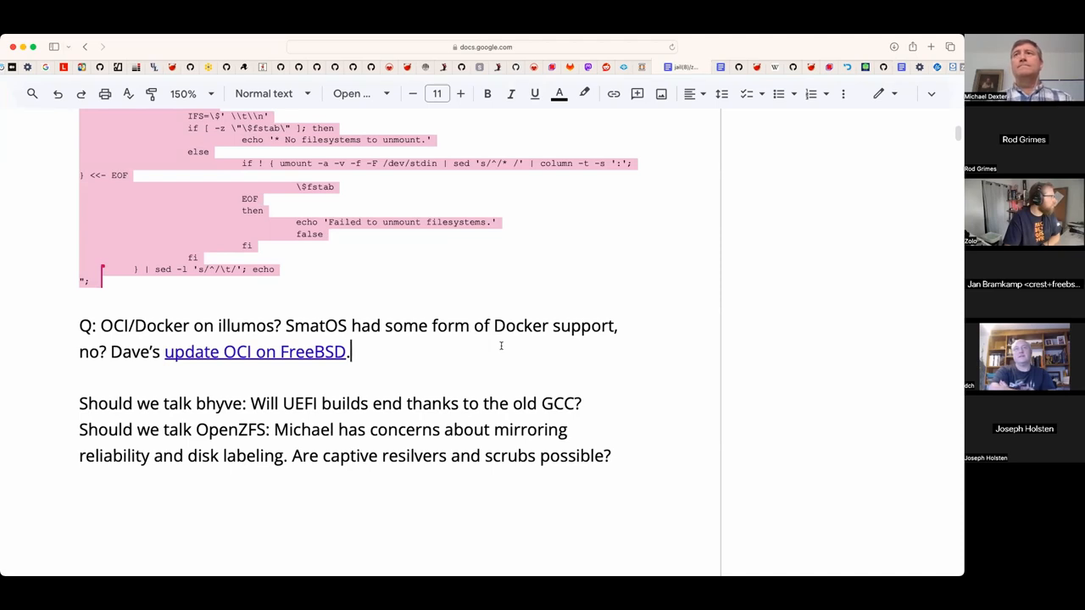
{"action": "scroll", "scroll_direction": "up", "scroll_amount": 3}
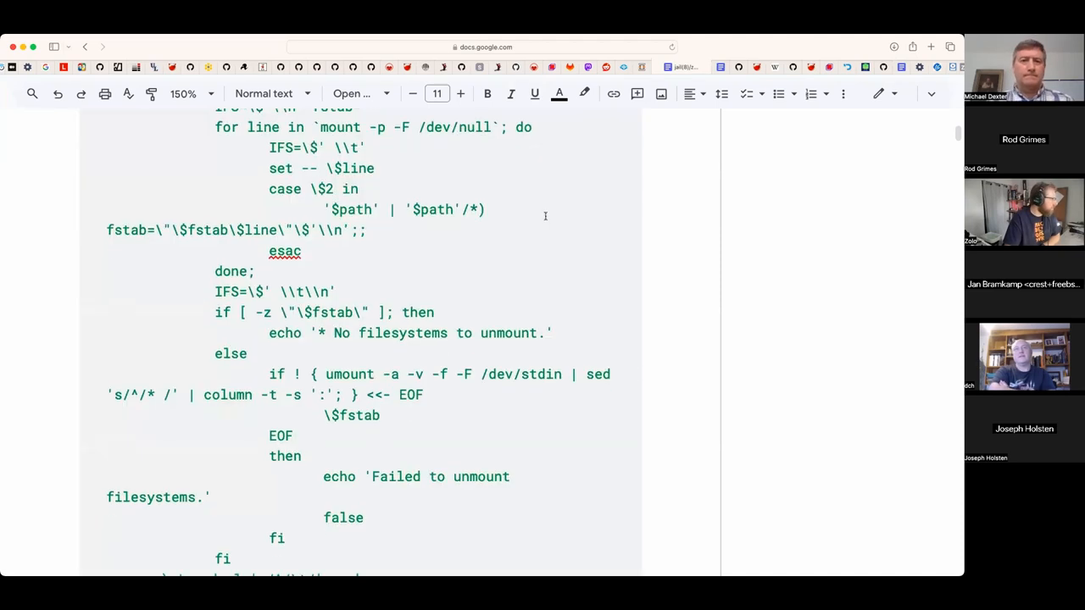
{"action": "scroll", "scroll_direction": "down", "scroll_amount": 3}
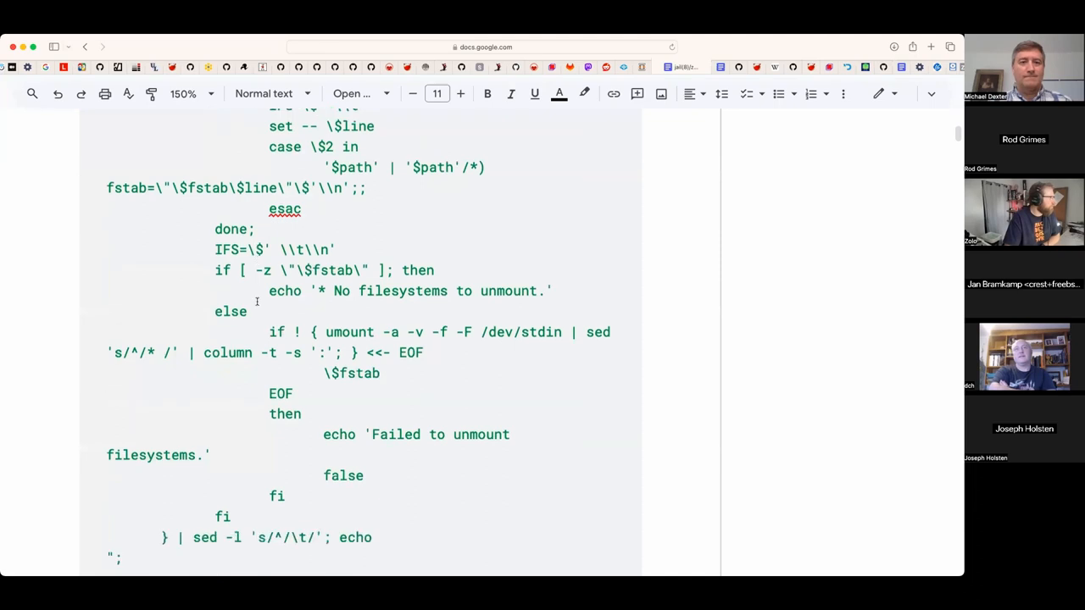
{"action": "scroll", "scroll_direction": "down", "scroll_amount": 3}
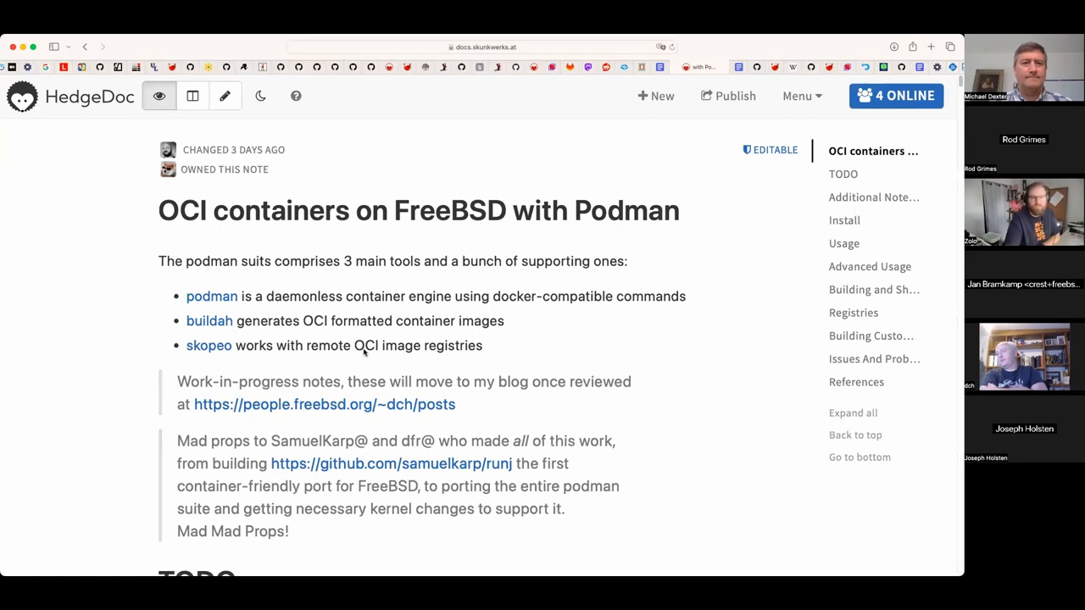
- Scroll through the HedgeDoc Podman note past its Install and Usage sections
{"action": "scroll", "scroll_direction": "down", "scroll_amount": 3}
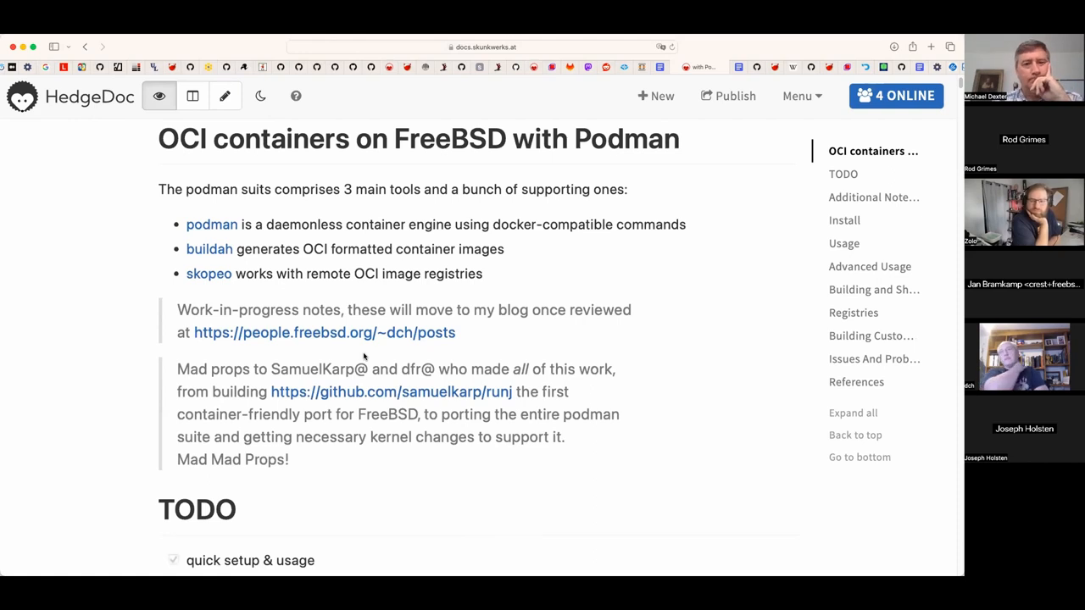
{"action": "scroll", "scroll_direction": "down", "scroll_amount": 3}
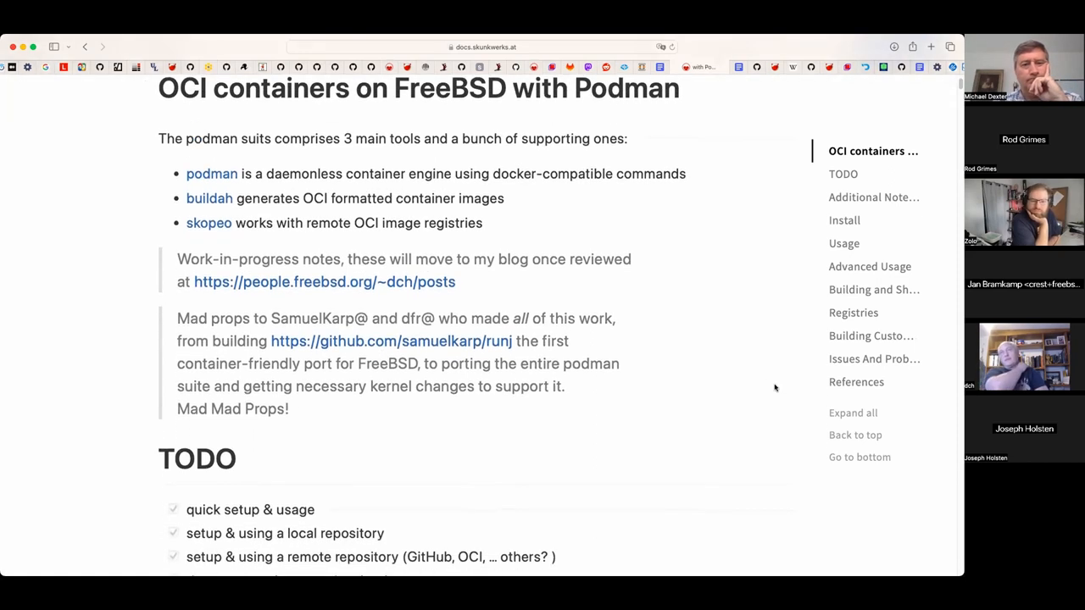
{"action": "scroll", "scroll_direction": "down", "scroll_amount": 3}
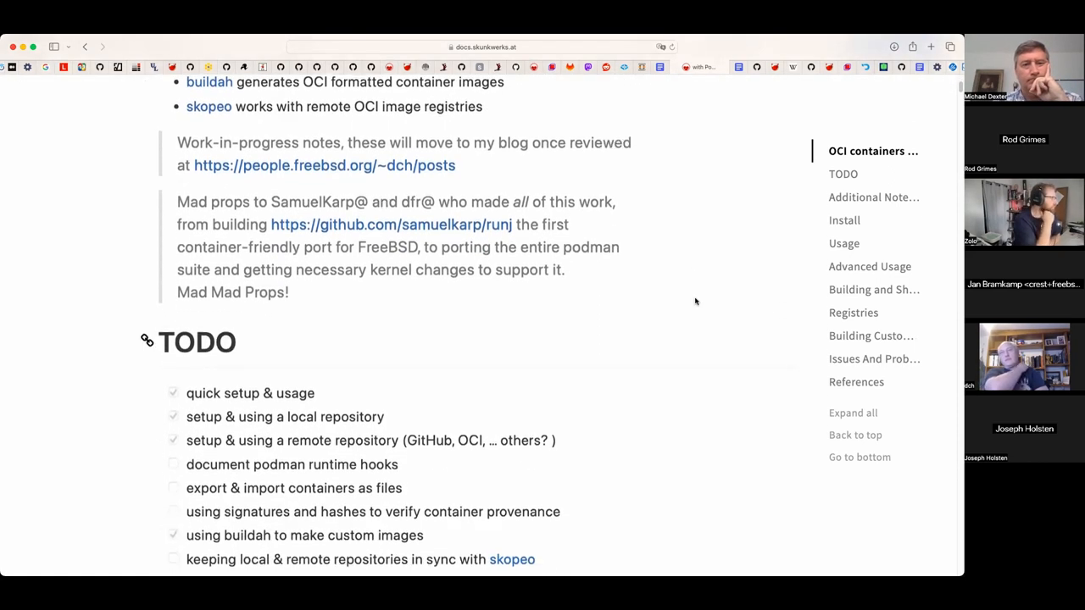
{"action": "scroll", "scroll_direction": "down", "scroll_amount": 3}
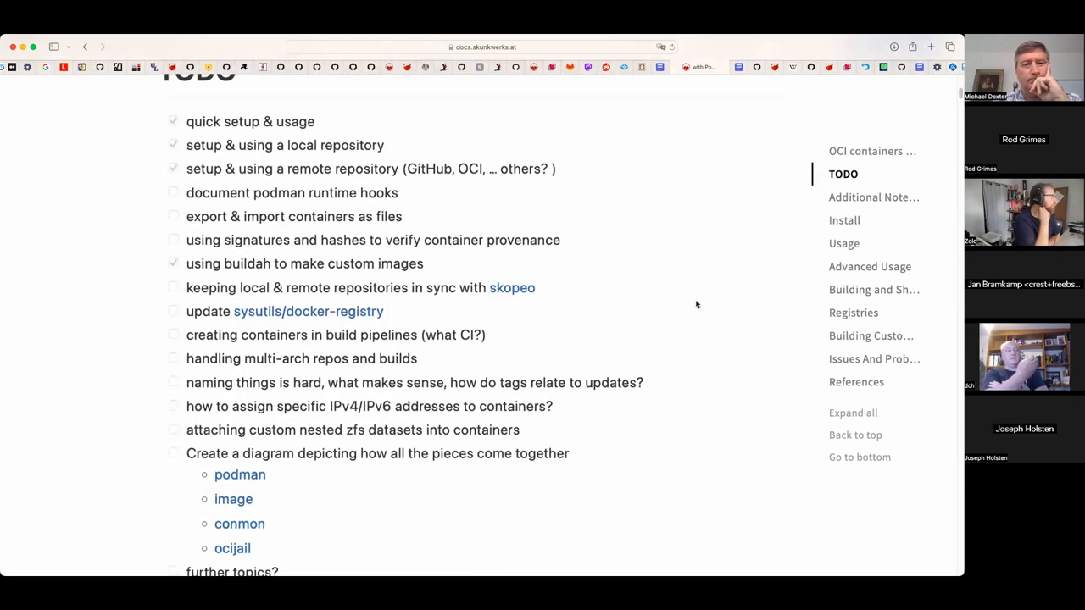
{"action": "scroll", "scroll_direction": "up", "scroll_amount": 3}
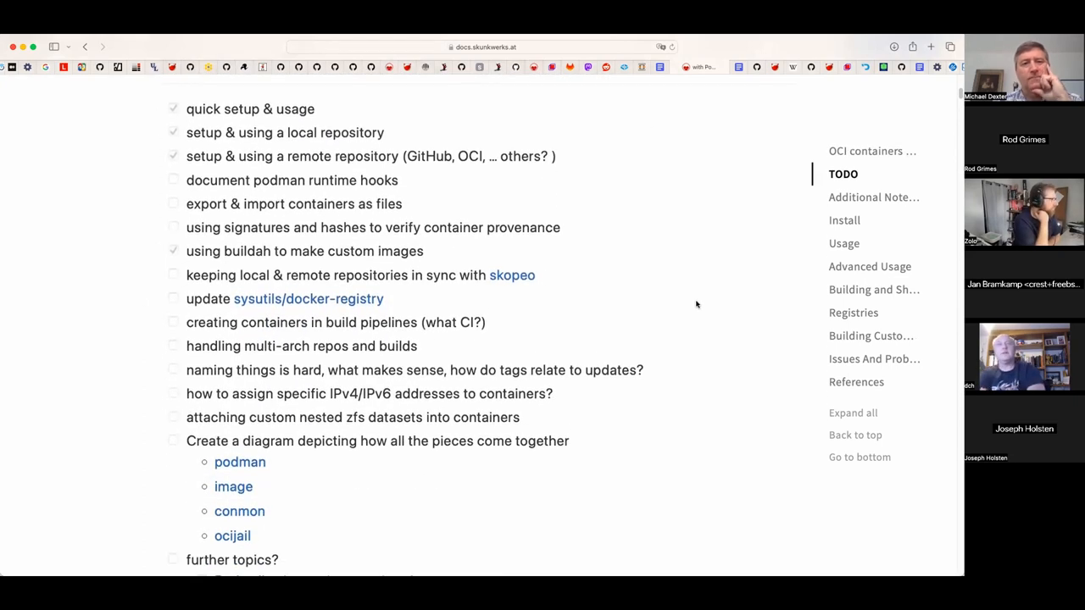
{"action": "scroll", "scroll_direction": "down", "scroll_amount": 3}
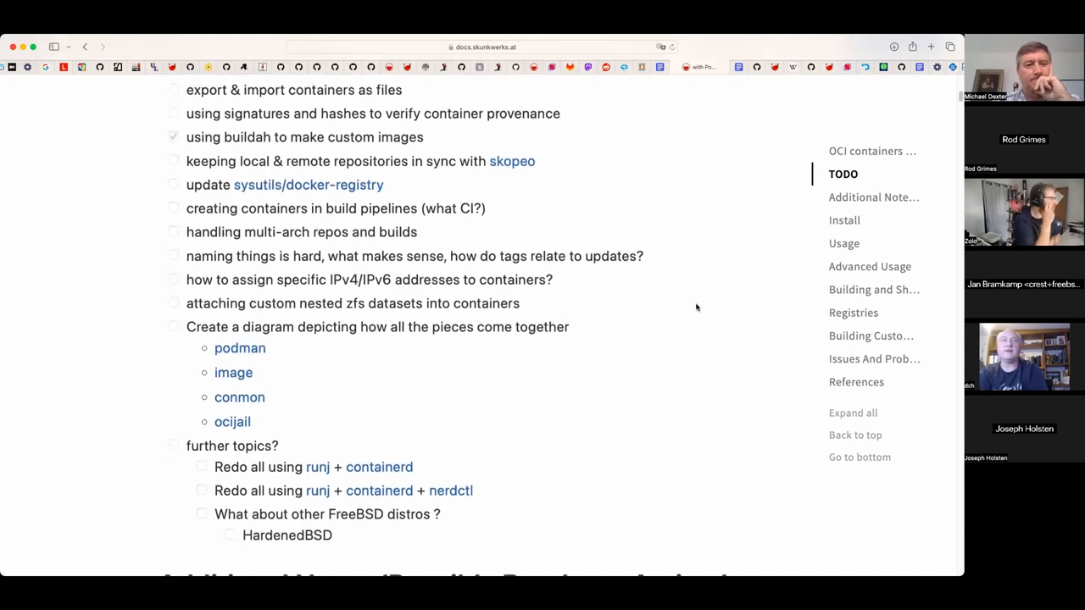
{"action": "scroll", "scroll_direction": "down", "scroll_amount": 3}
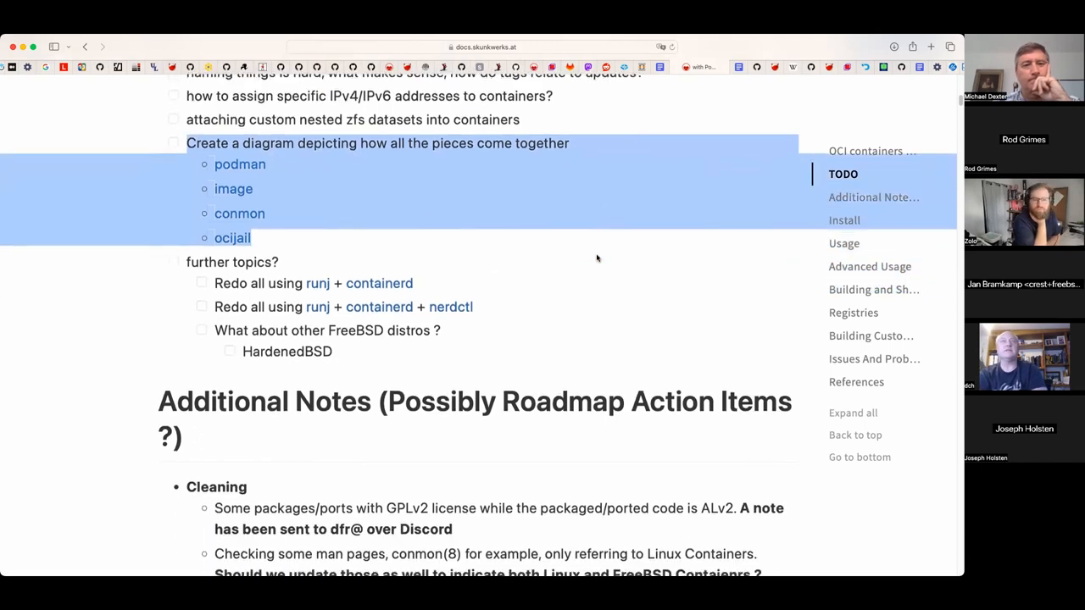
{"action": "scroll", "scroll_direction": "down", "scroll_amount": 3}
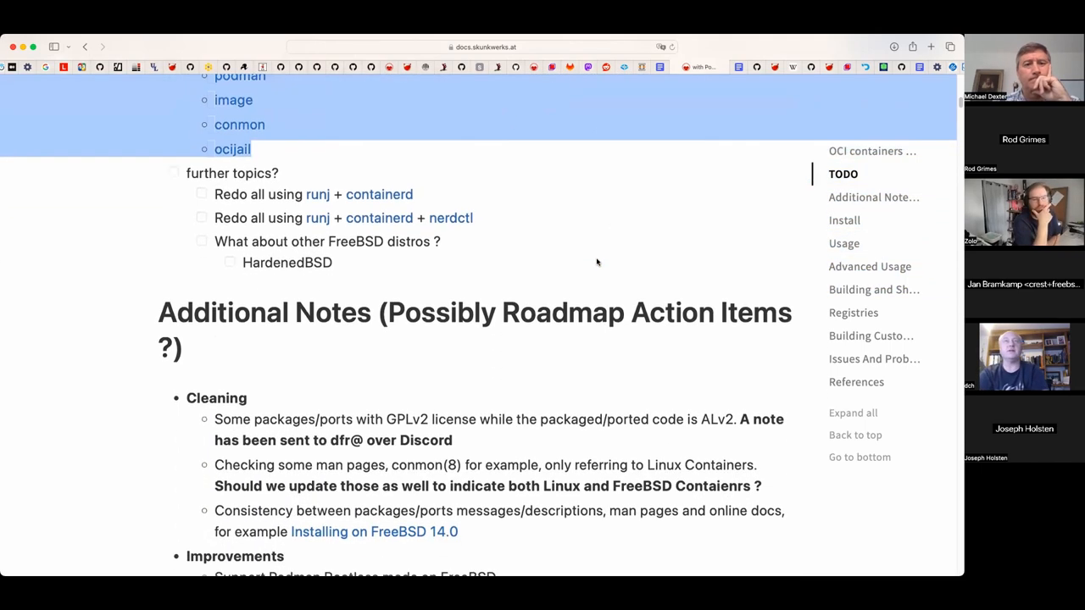
{"action": "scroll", "scroll_direction": "down", "scroll_amount": 3}
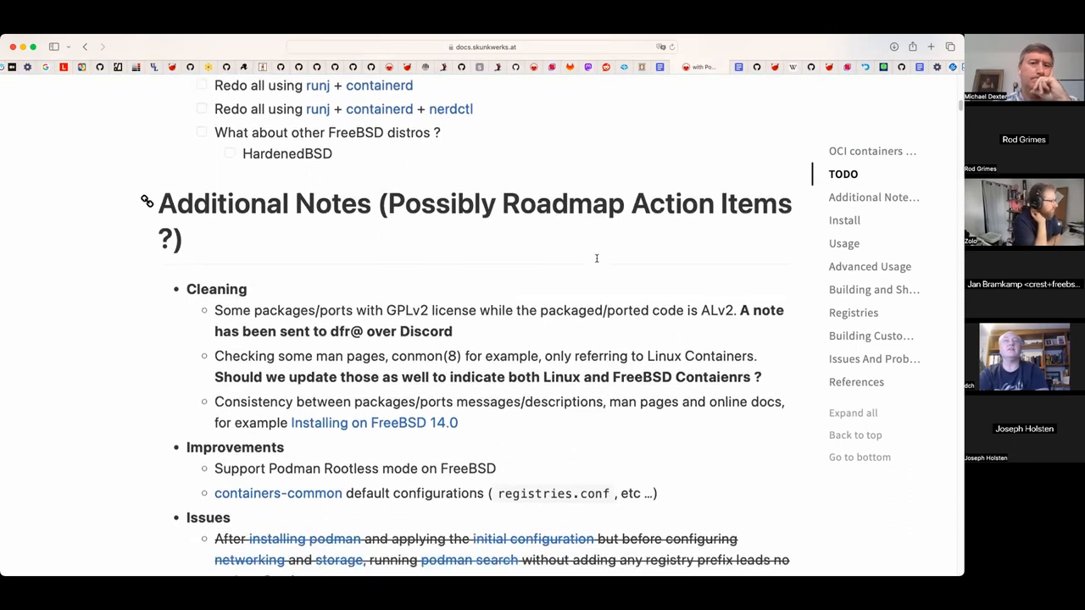
{"action": "scroll", "scroll_direction": "down", "scroll_amount": 3}
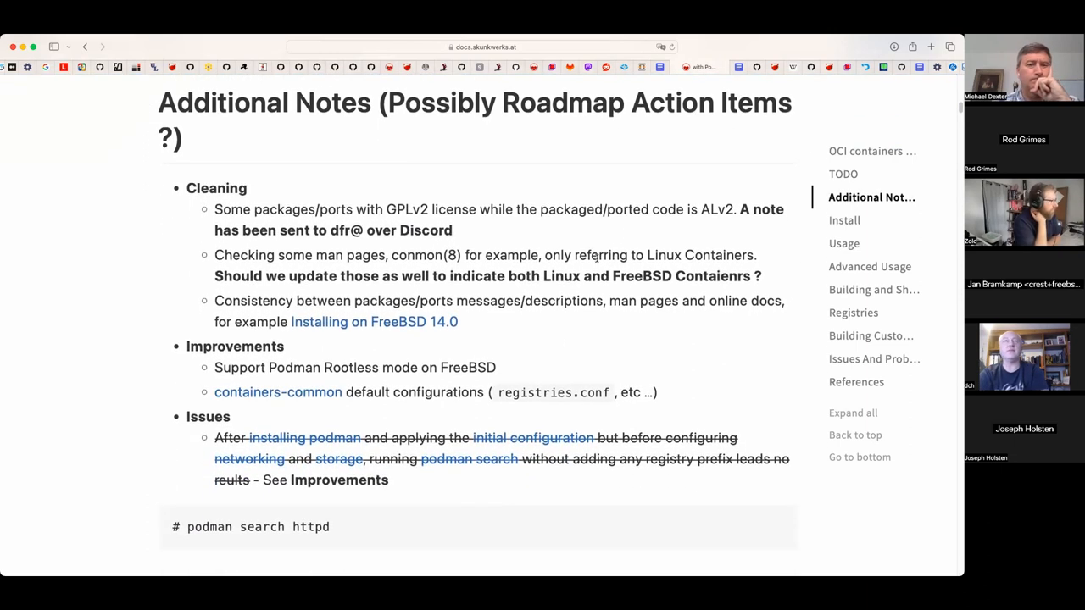
{"action": "scroll", "scroll_direction": "down", "scroll_amount": 3}
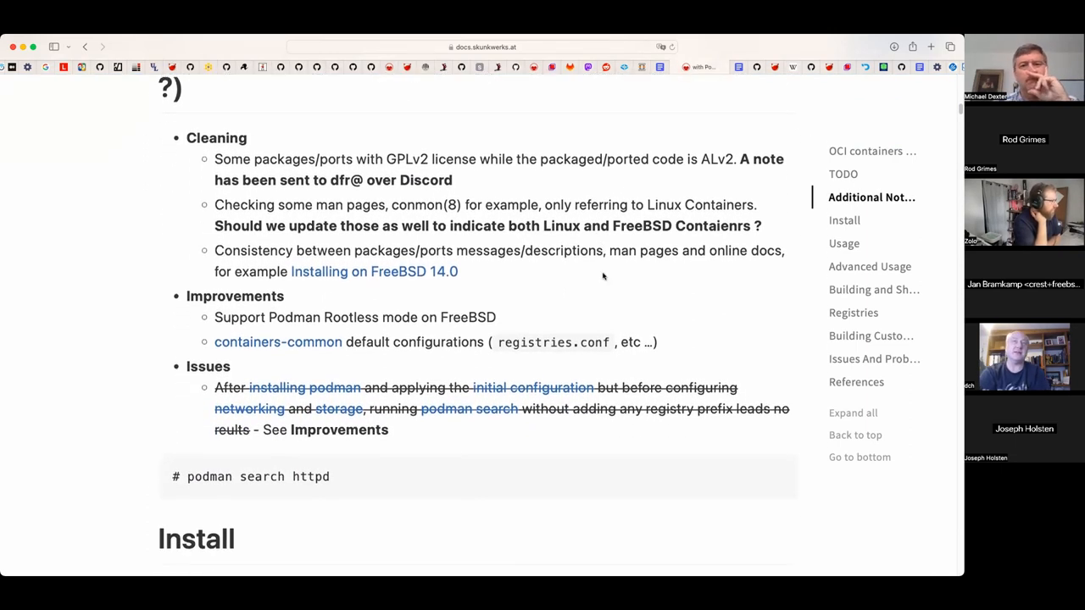
- Continue reading the note down to the 'Inspect the Stash' section on container storage
{"action": "scroll", "scroll_direction": "down", "scroll_amount": 3}
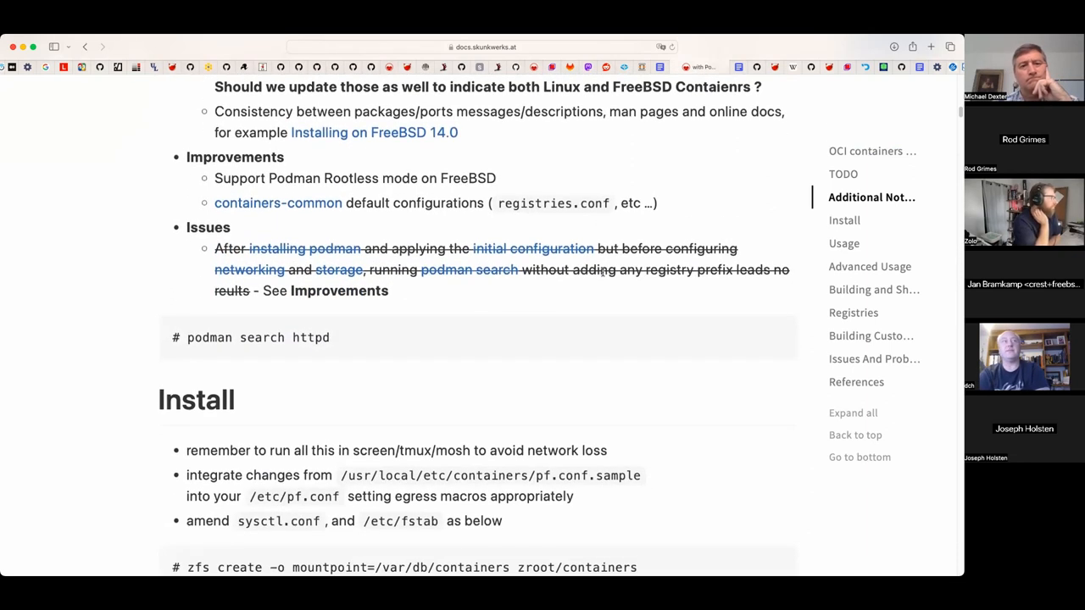
{"action": "scroll", "scroll_direction": "down", "scroll_amount": 3}
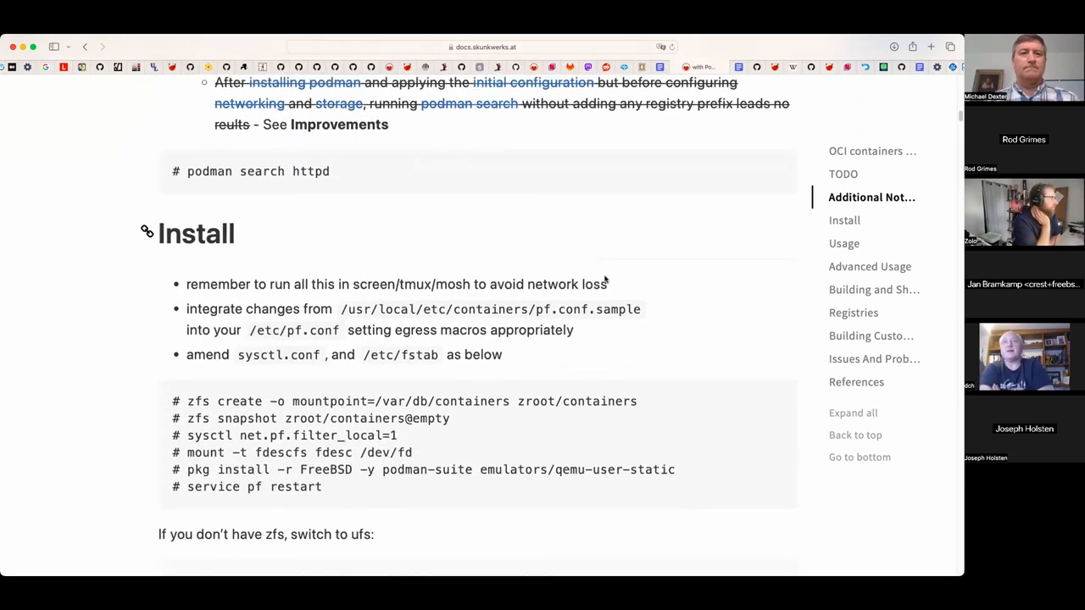
{"action": "scroll", "scroll_direction": "down", "scroll_amount": 3}
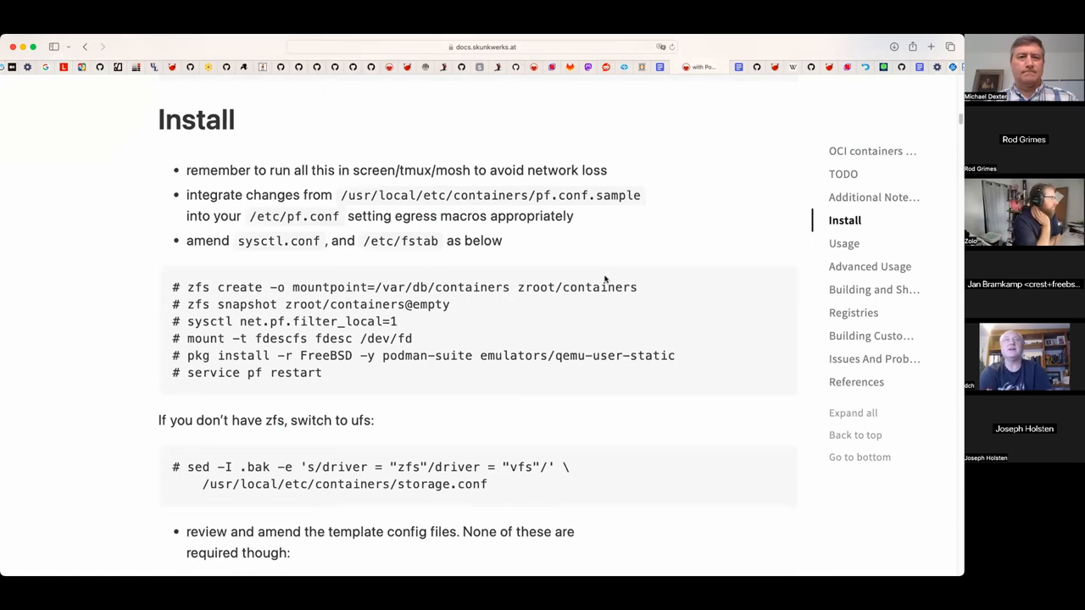
{"action": "scroll", "scroll_direction": "up", "scroll_amount": 3}
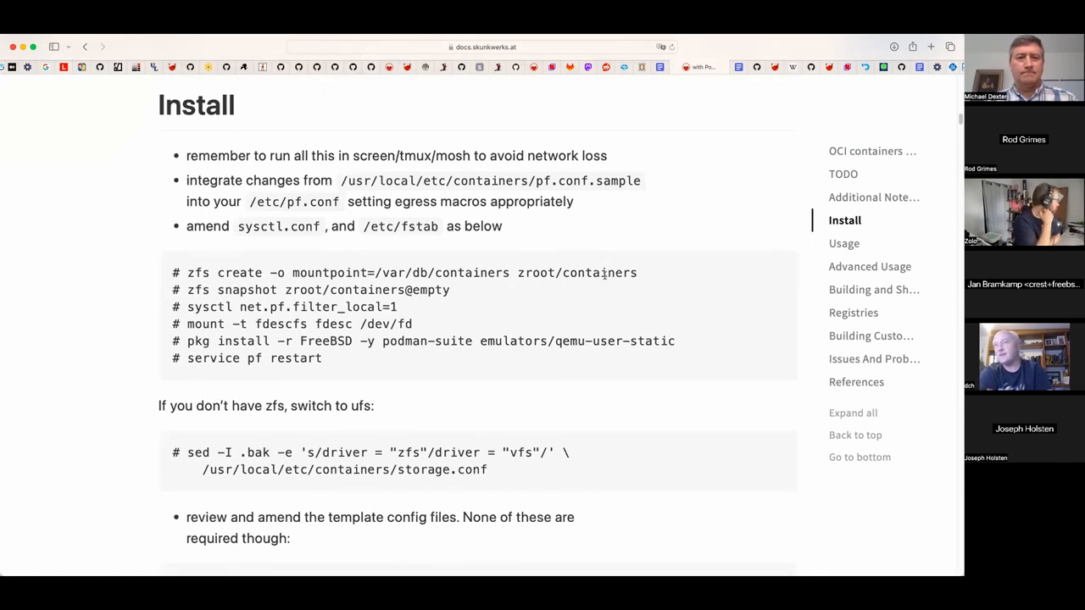
{"action": "scroll", "scroll_direction": "down", "scroll_amount": 3}
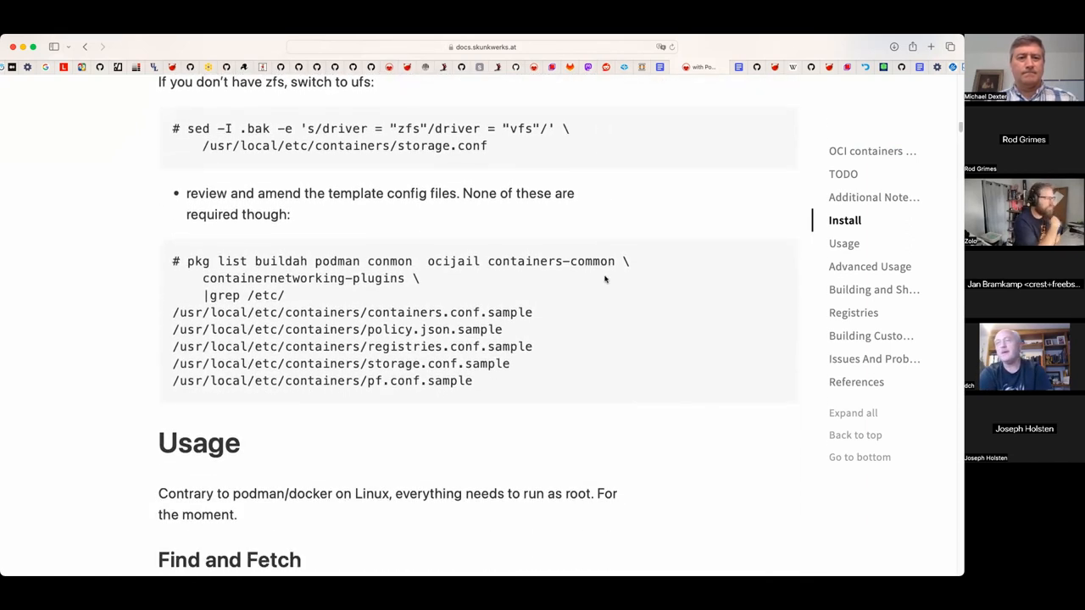
{"action": "scroll", "scroll_direction": "down", "scroll_amount": 3}
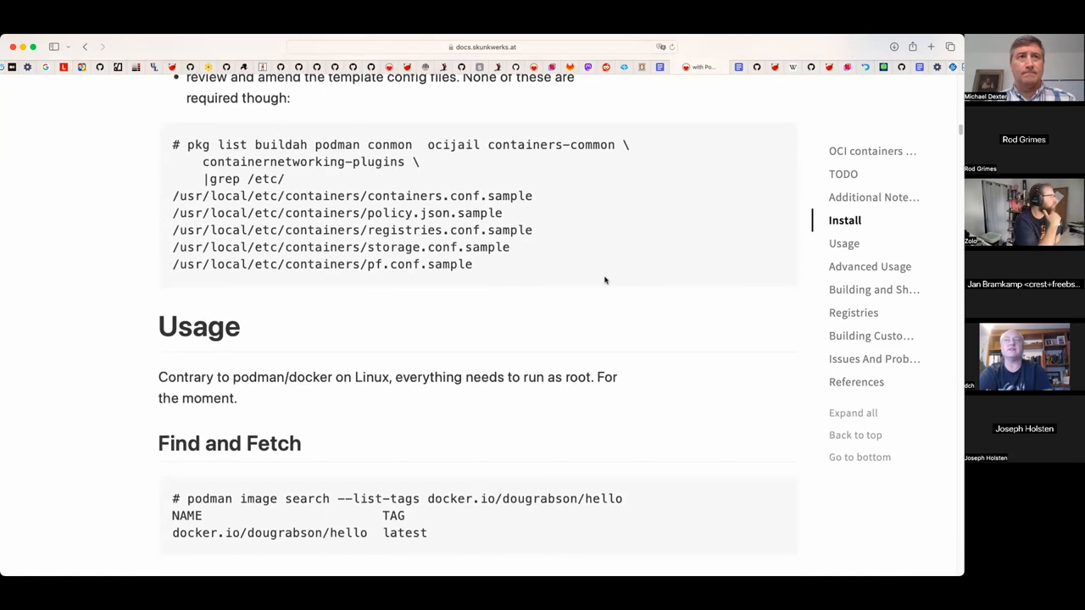
{"action": "scroll", "scroll_direction": "down", "scroll_amount": 3}
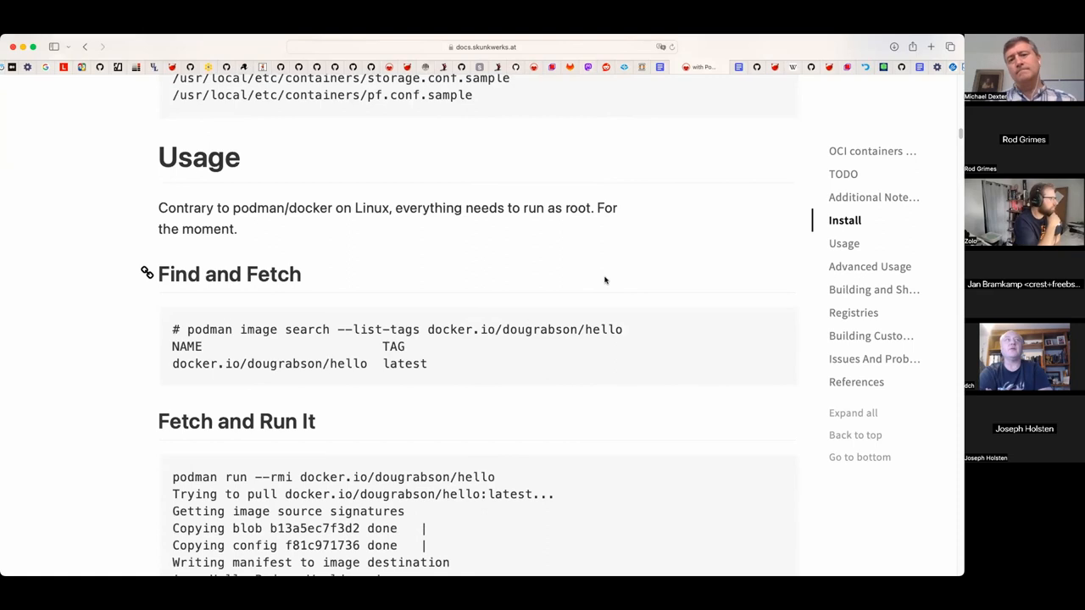
{"action": "scroll", "scroll_direction": "down", "scroll_amount": 3}
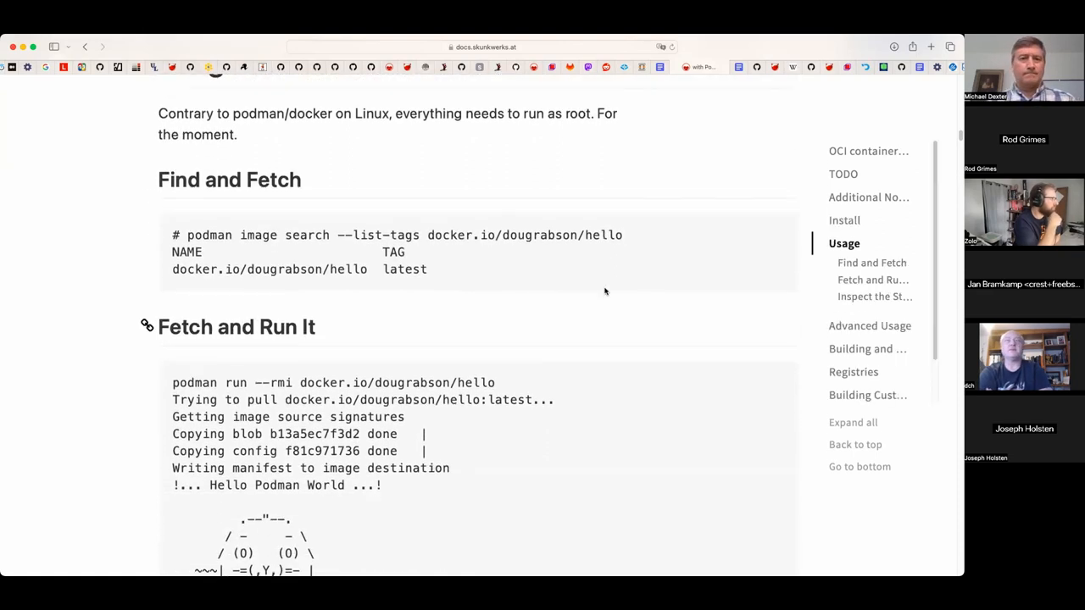
{"action": "scroll", "scroll_direction": "down", "scroll_amount": 3}
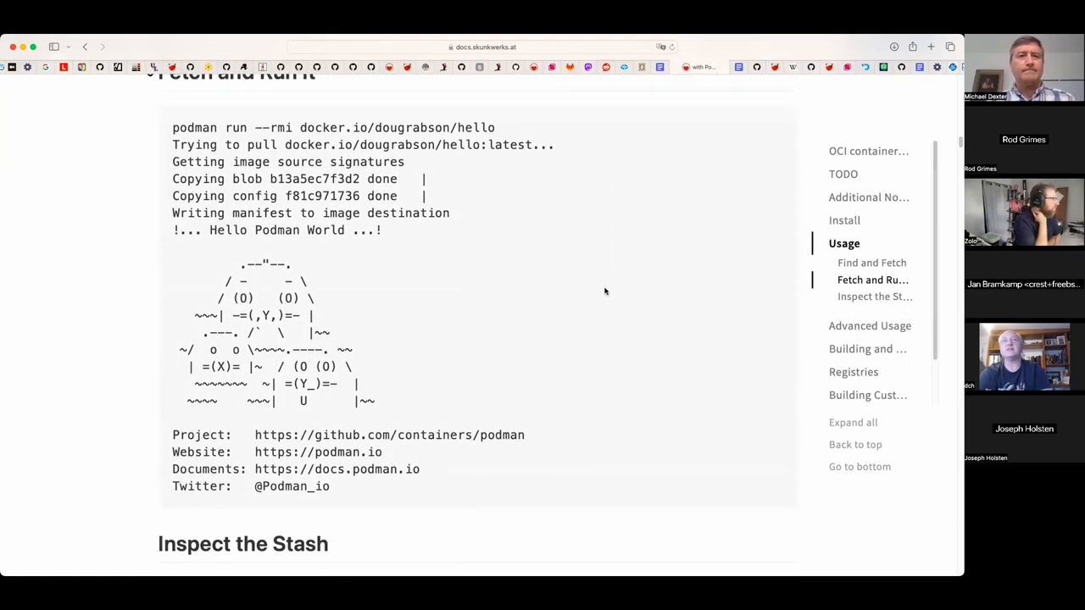
{"action": "scroll", "scroll_direction": "down", "scroll_amount": 3}
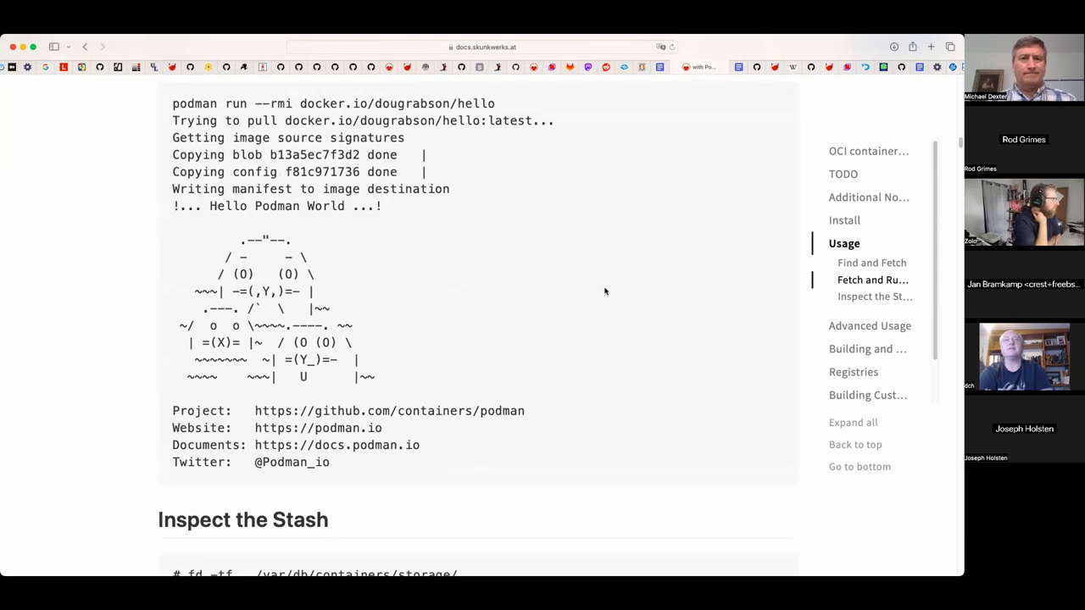
{"action": "mouse_move", "coordinate": [736, 319]}
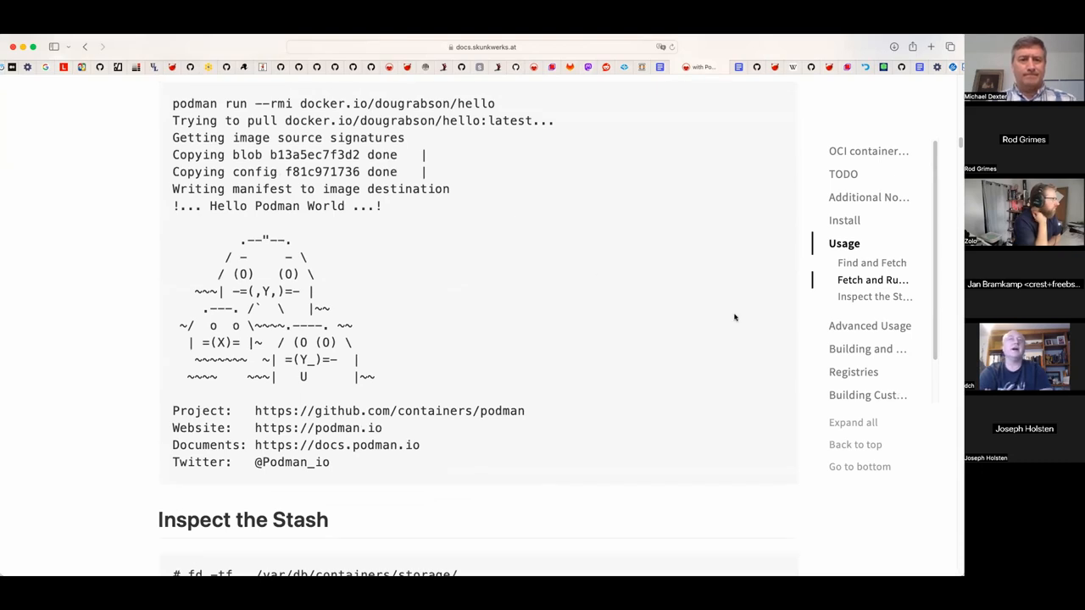
{"action": "scroll", "scroll_direction": "down", "scroll_amount": 3}
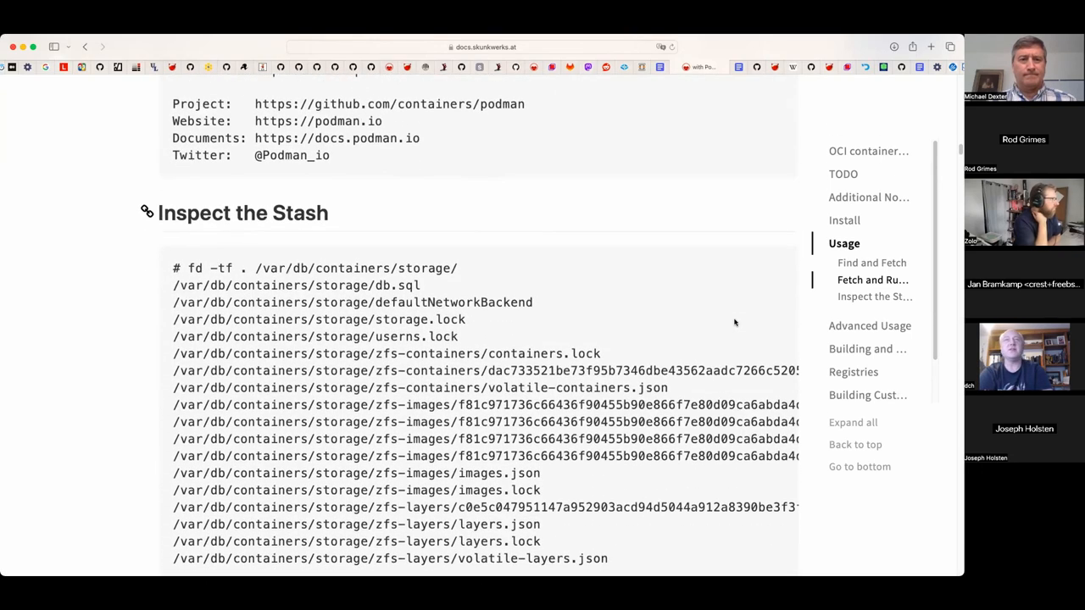
{"action": "scroll", "scroll_direction": "down", "scroll_amount": 3}
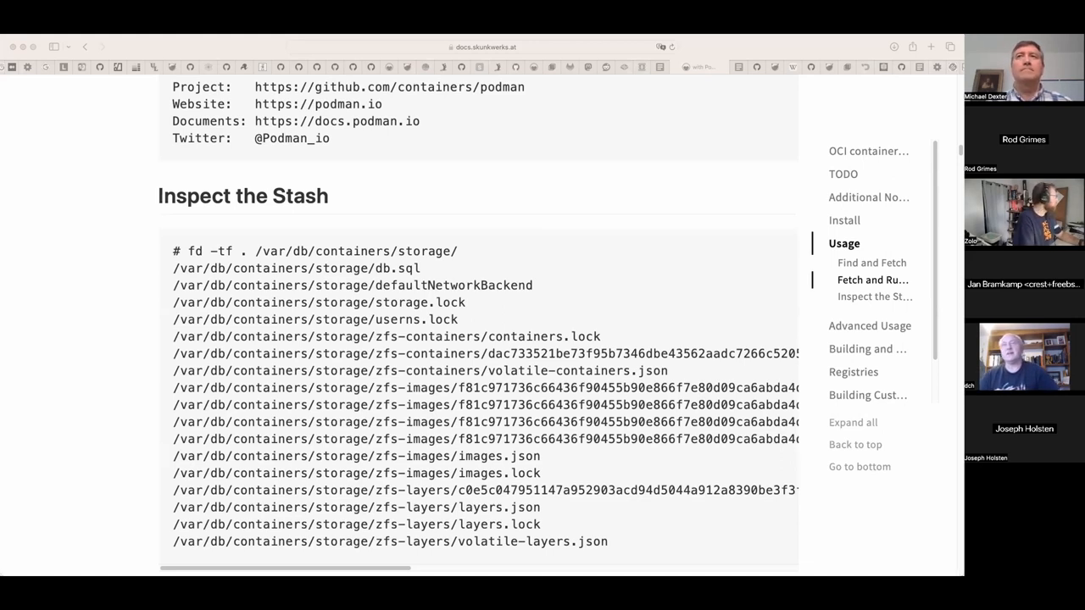
{"action": "mouse_move", "coordinate": [708, 471]}
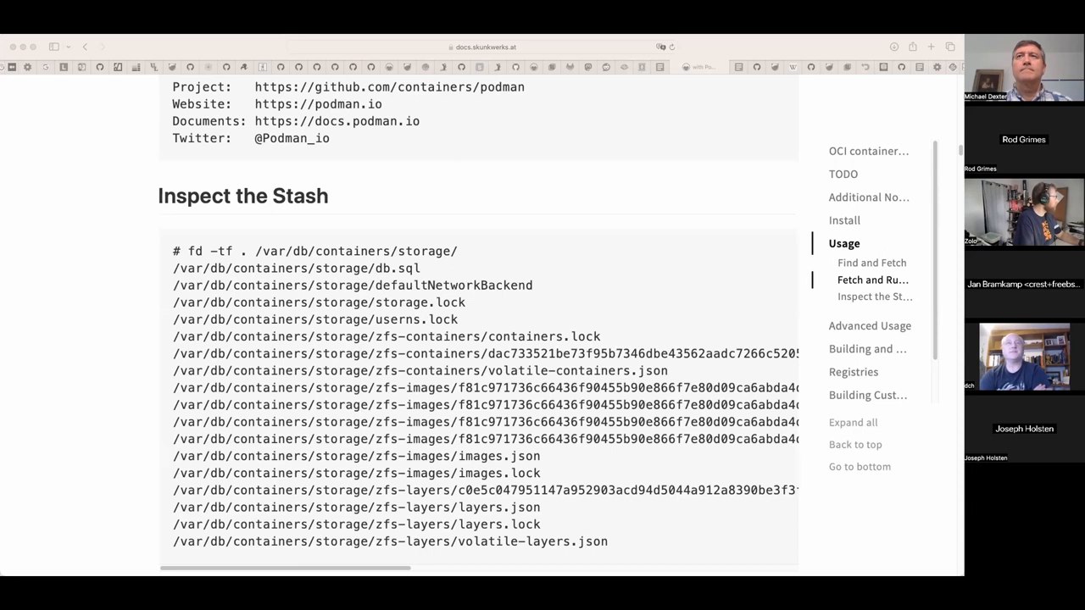
{"action": "mouse_move", "coordinate": [412, 125]}
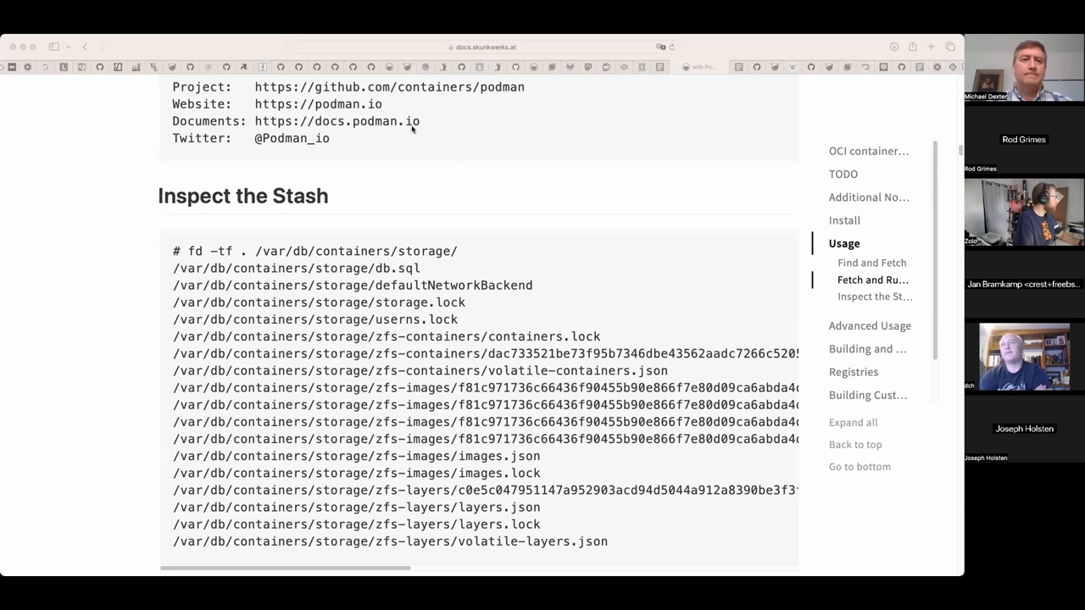
{"action": "scroll", "scroll_direction": "down", "scroll_amount": 3}
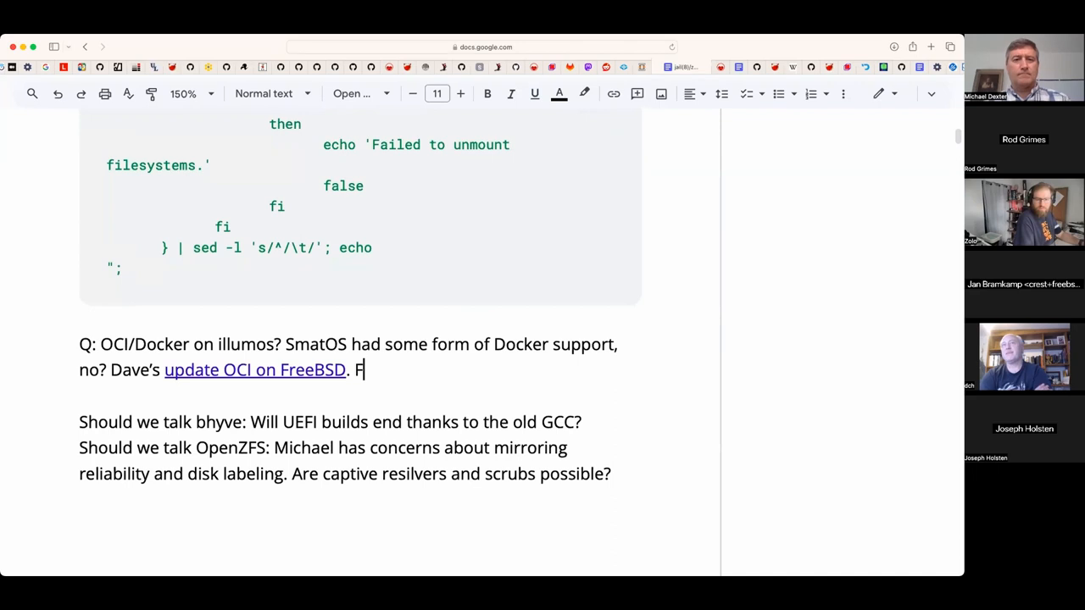
- Add 'From the OmniOS docs:' with the zoneadm lx0 install command, and select 'OmniOS docs' to link it
{"action": "type", "text": "rom the Om"}
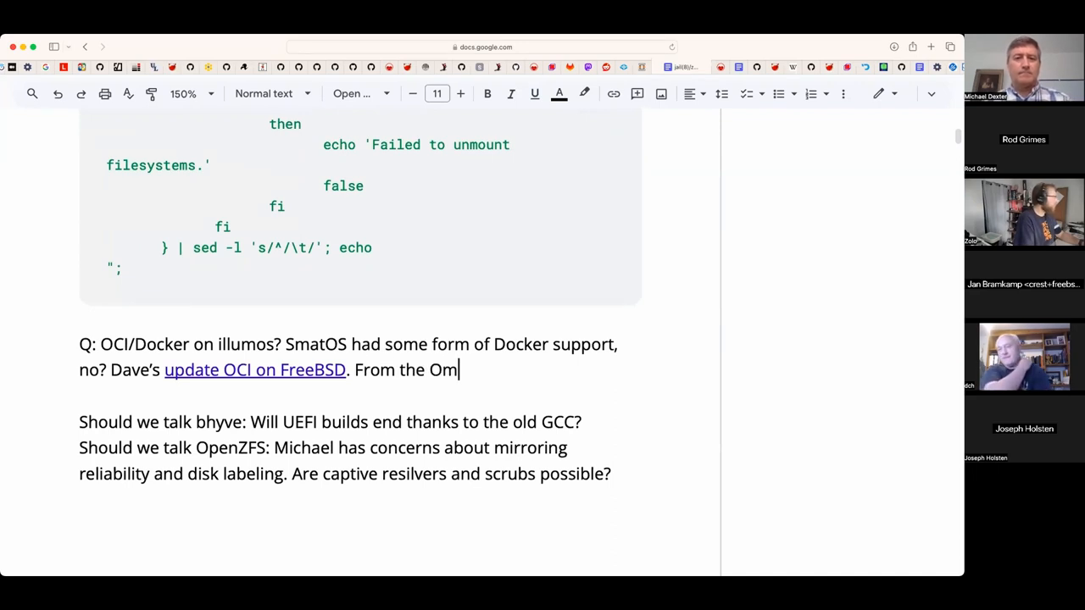
{"action": "type", "text": "niOS docs:"}
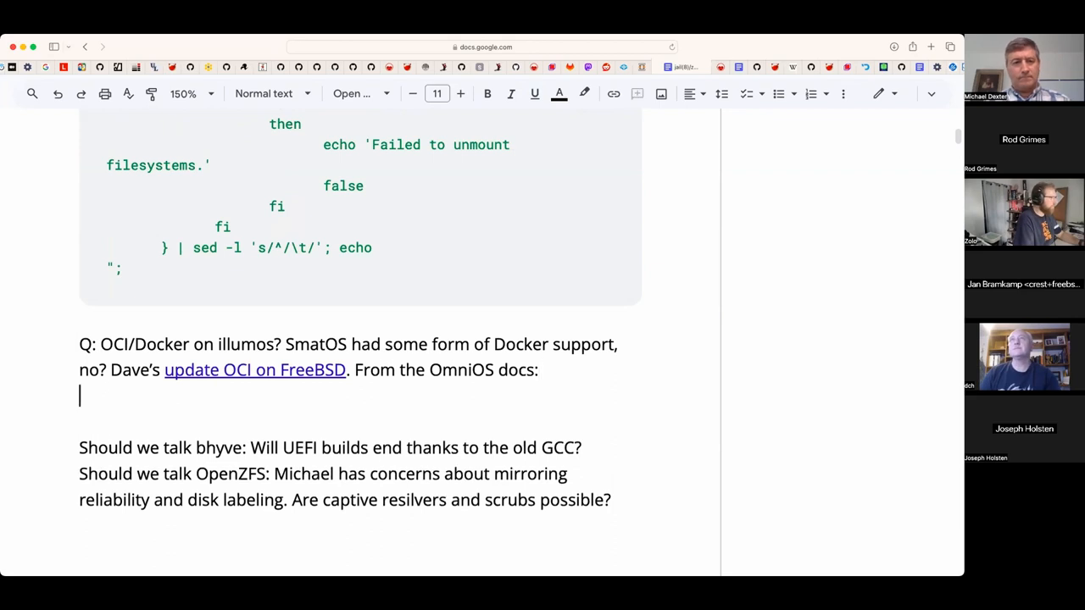
{"action": "type", "text": "# zoneadm -z lx0 install -t /full/path/to/docker-tarball.tgz"}
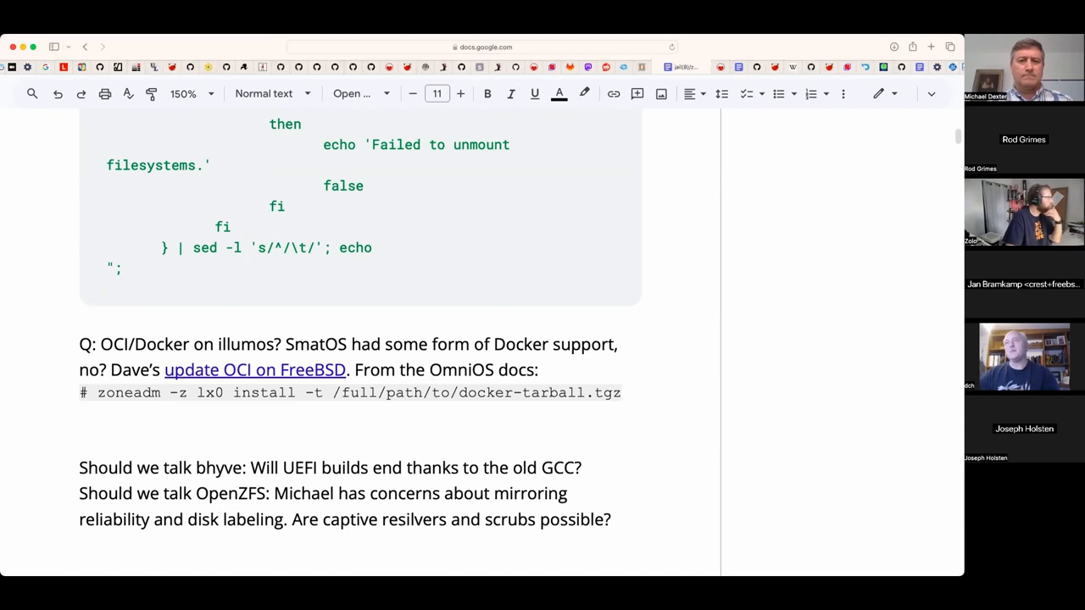
{"action": "double_click", "coordinate": [459, 370]}
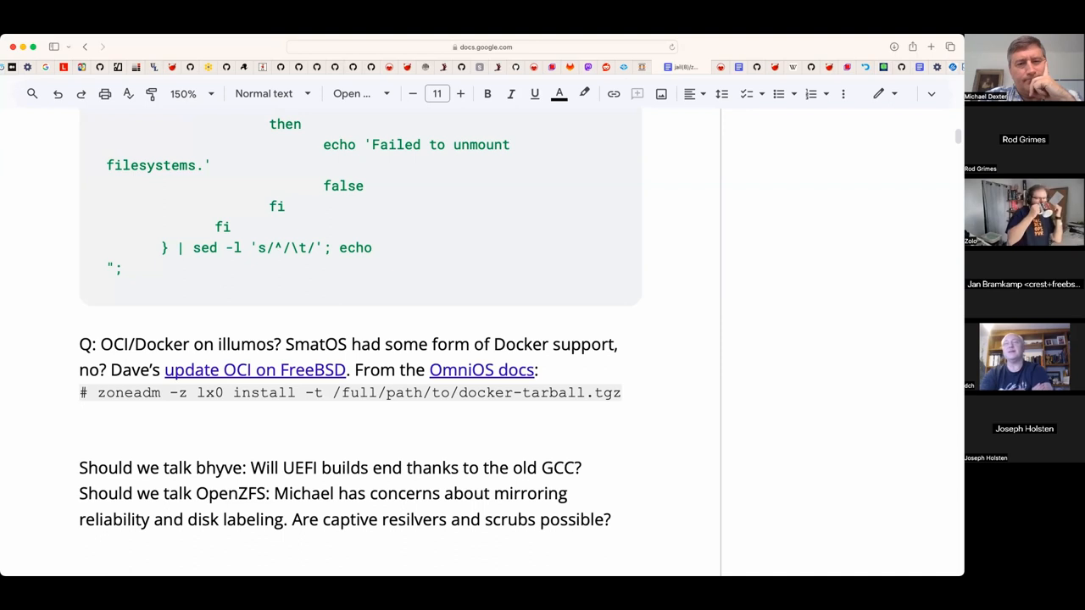
{"action": "scroll", "scroll_direction": "up", "scroll_amount": 3}
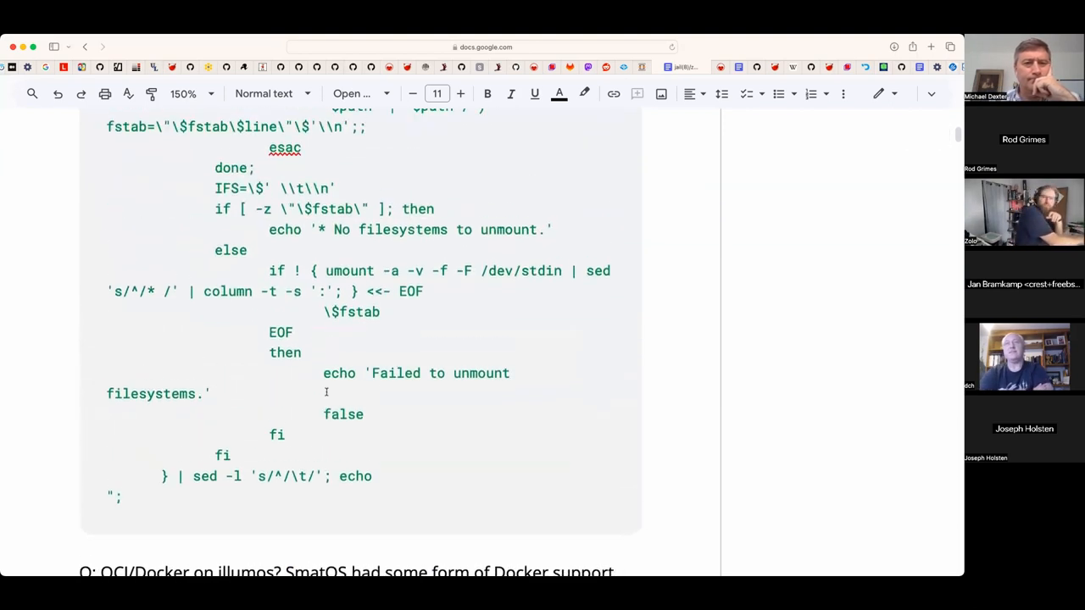
{"action": "scroll", "scroll_direction": "up", "scroll_amount": 3}
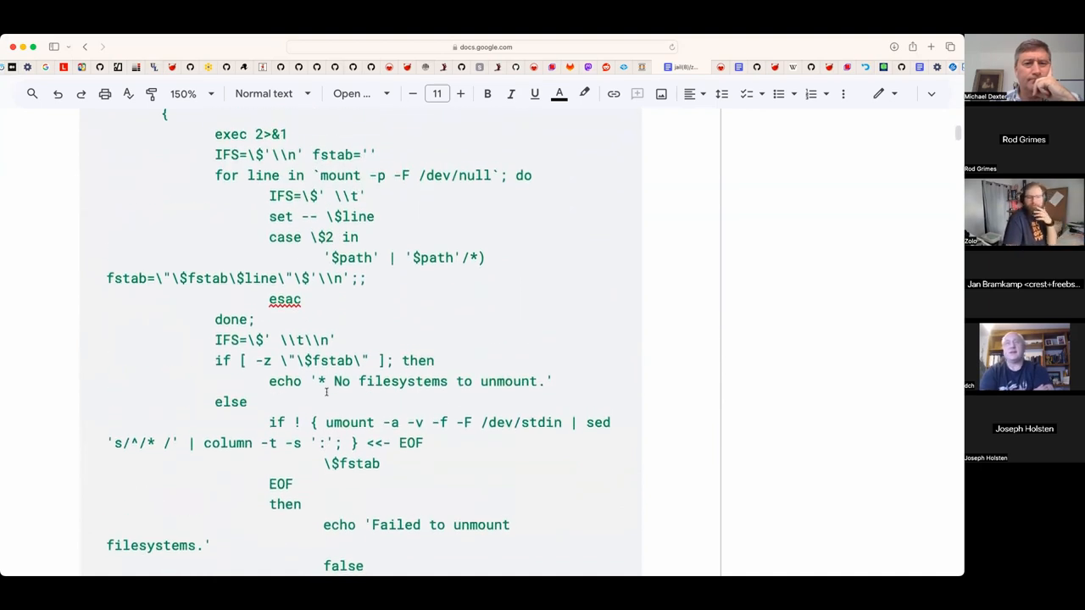
{"action": "scroll", "scroll_direction": "up", "scroll_amount": 3}
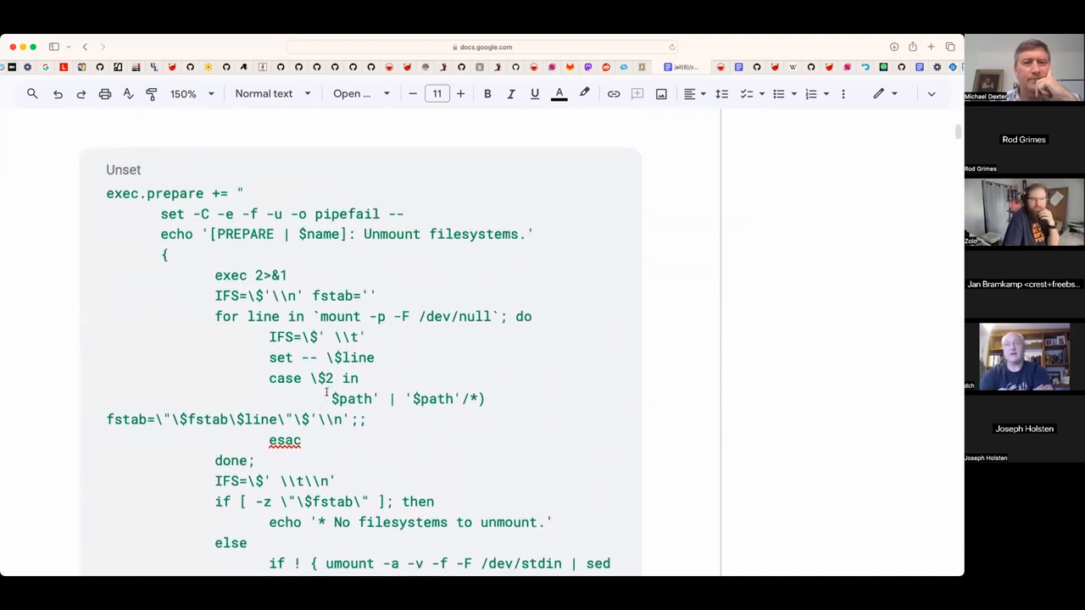
{"action": "scroll", "scroll_direction": "down", "scroll_amount": 3}
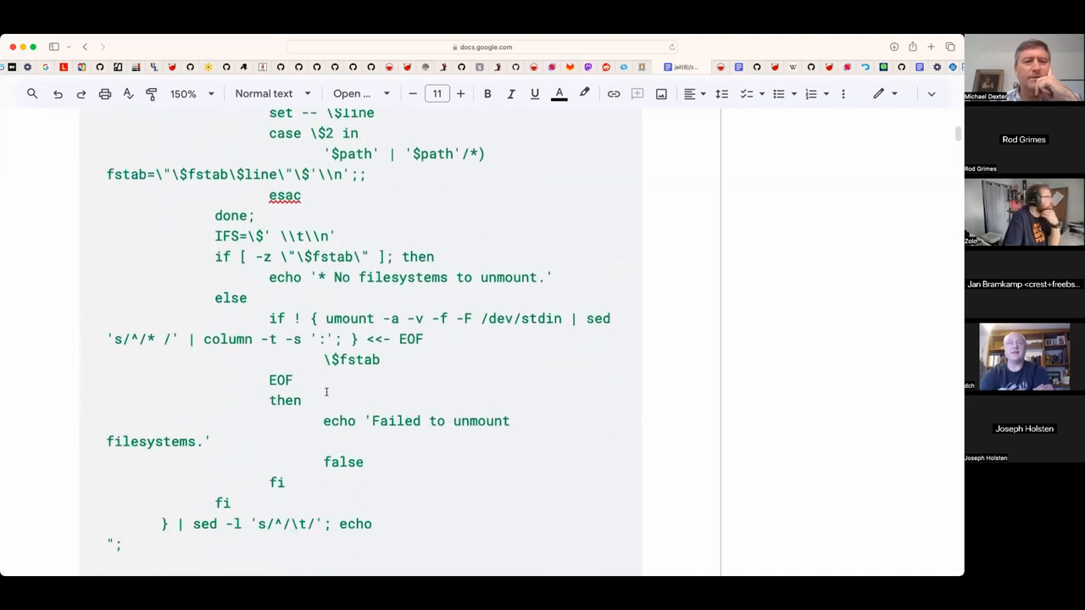
{"action": "scroll", "scroll_direction": "down", "scroll_amount": 3}
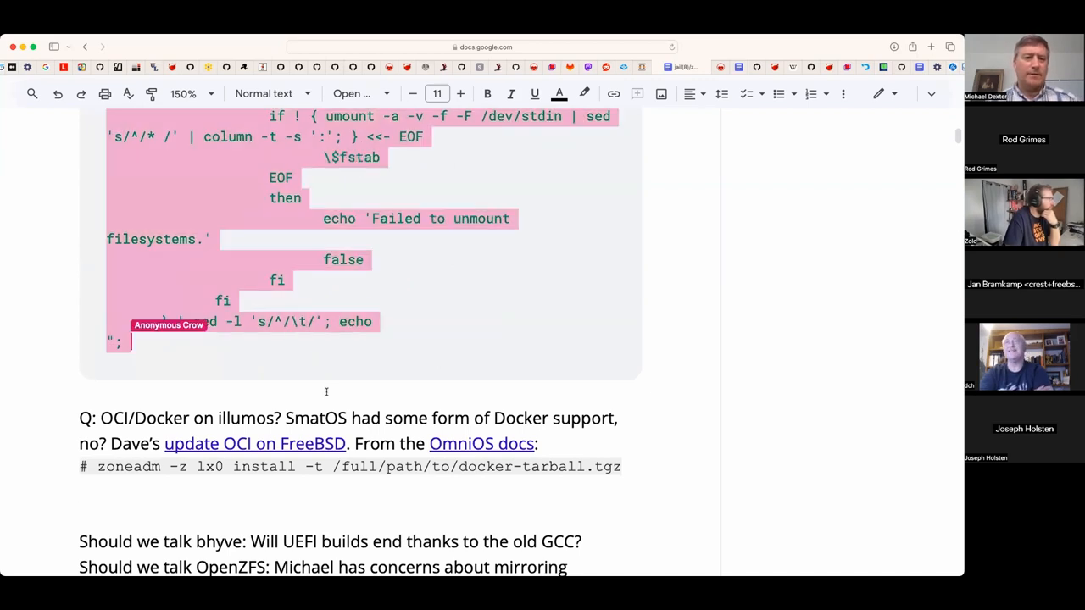
{"action": "scroll", "scroll_direction": "down", "scroll_amount": 3}
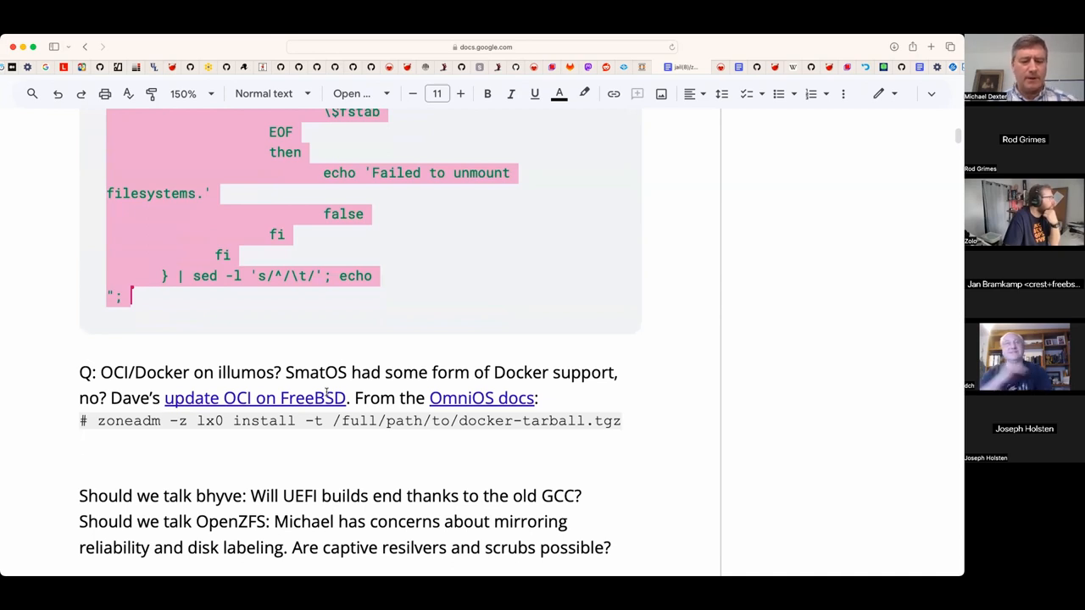
{"action": "scroll", "scroll_direction": "down", "scroll_amount": 3}
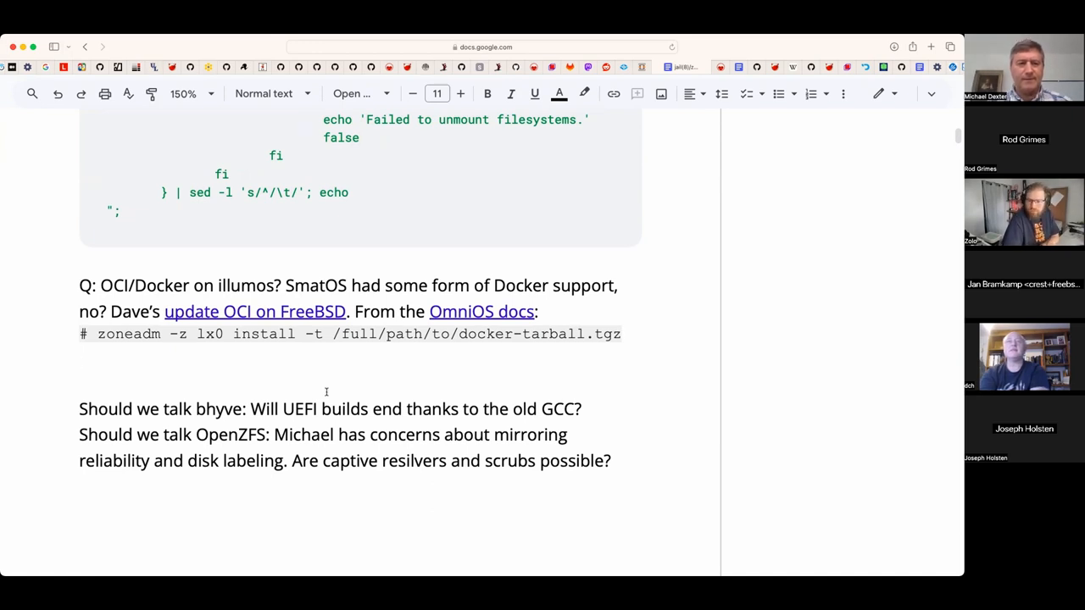
- Write the question of where one obtains FreeBSD containers, noting Doug's tool is great for creating them
{"action": "type", "text": "Where d"}
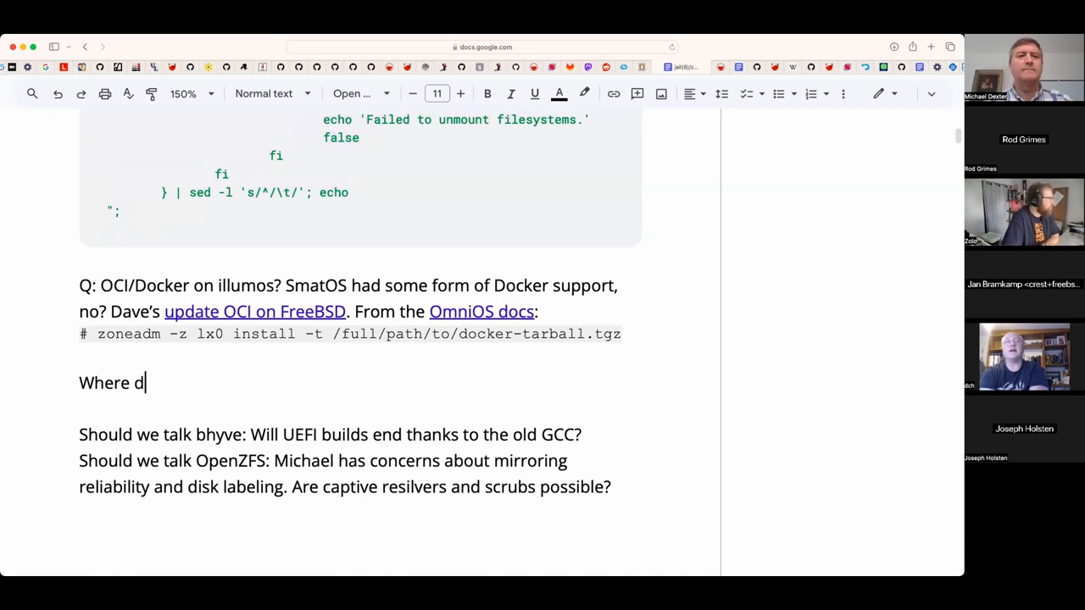
{"action": "type", "text": "oes one obtain"}
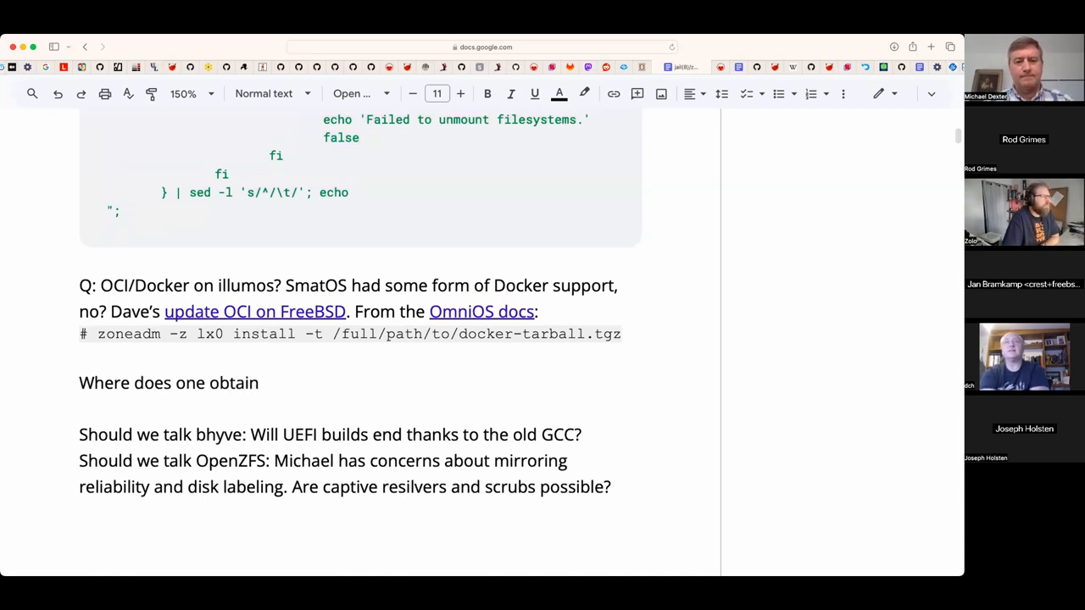
{"action": "type", "text": "FreeBSD"}
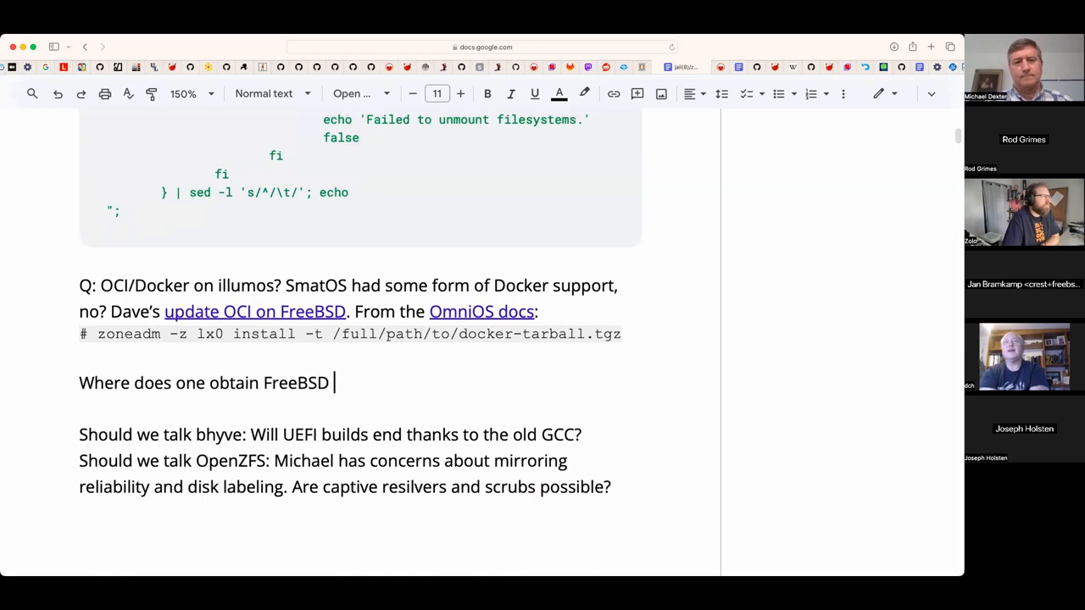
{"action": "type", "text": "containers? A: D"}
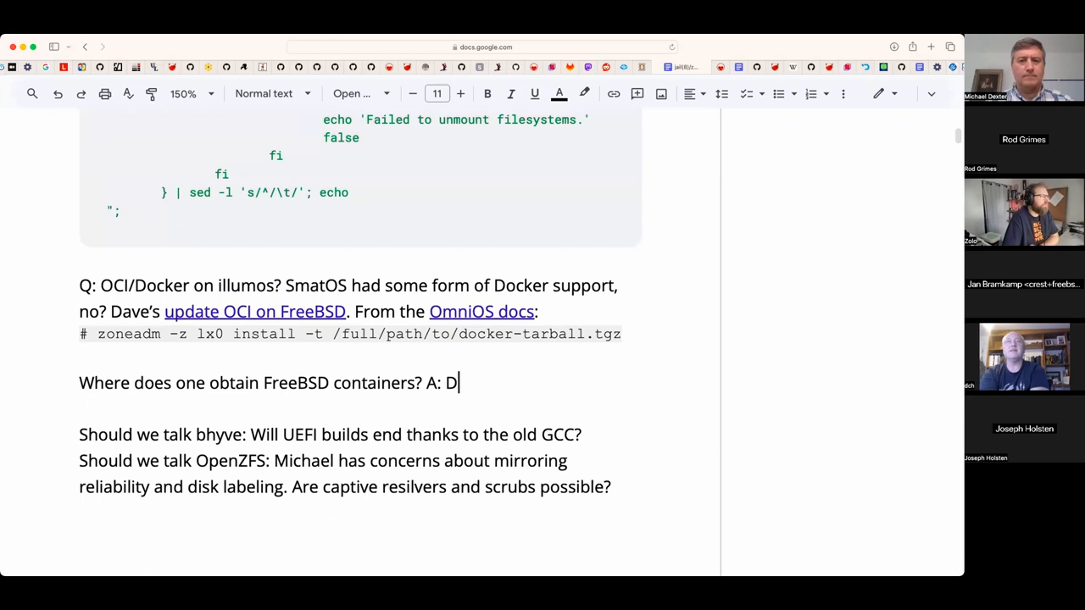
{"action": "type", "text": "oug's too"}
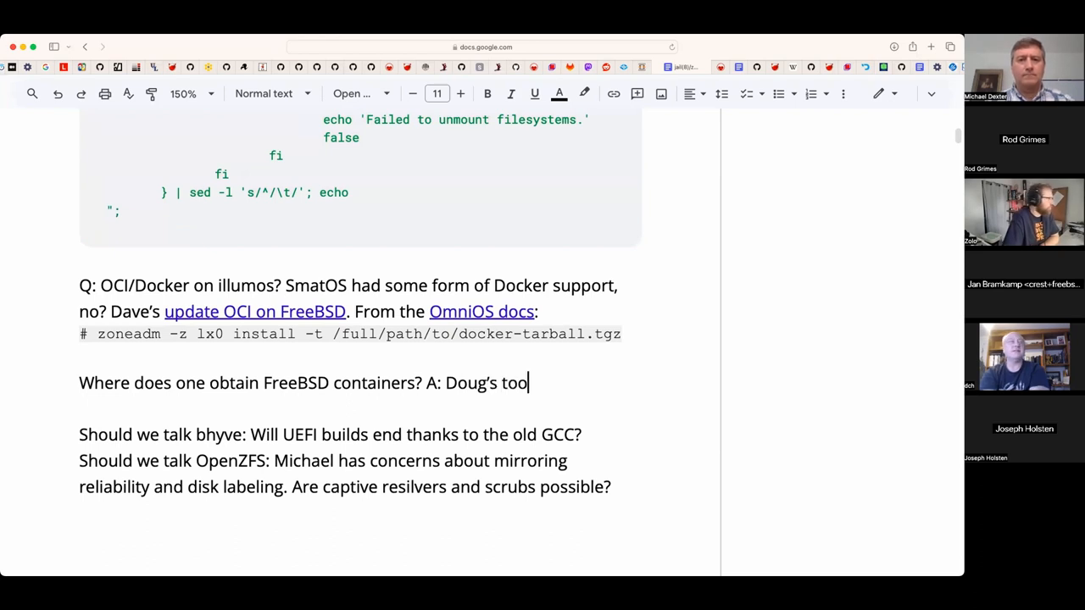
{"action": "type", "text": "l is great for"}
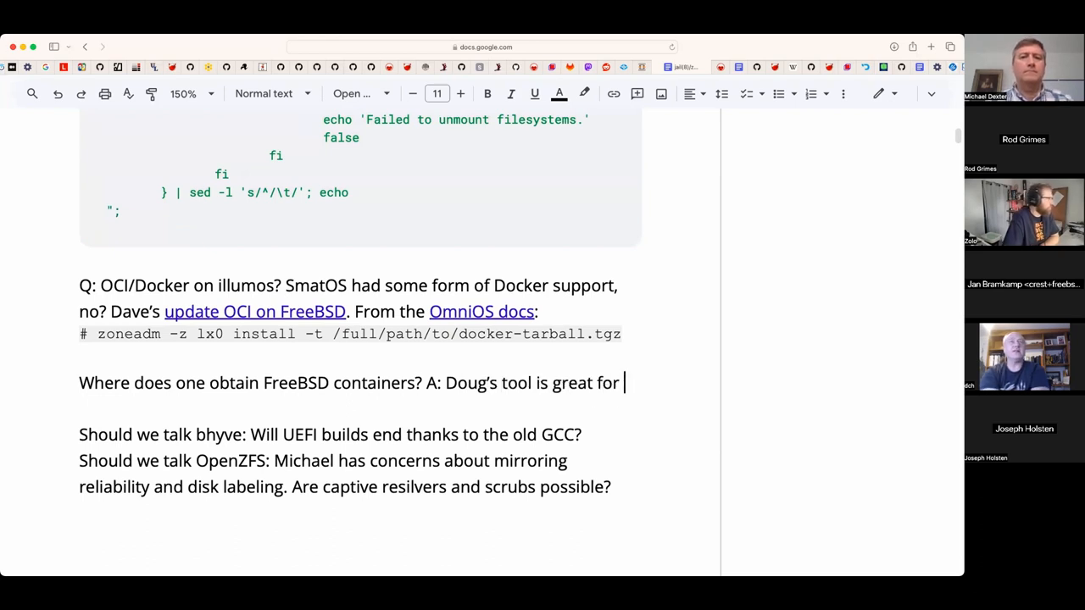
{"action": "type", "text": "creating them."}
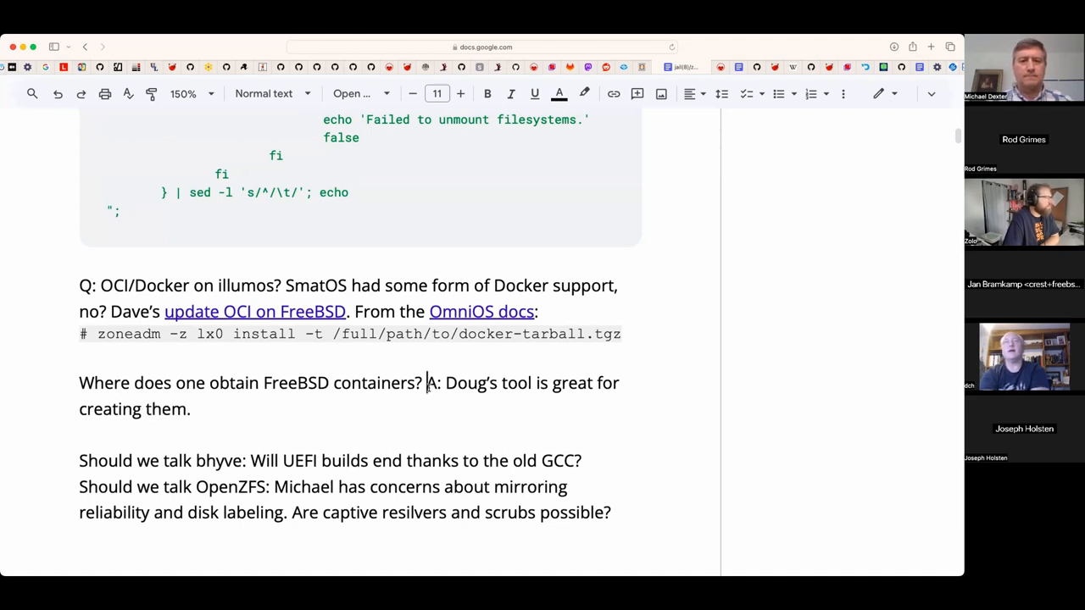
- Add Dave's answer: would love to follow the 14.1 release cycle from Beta to RELEASE
{"action": "type", "text": "Dave"}
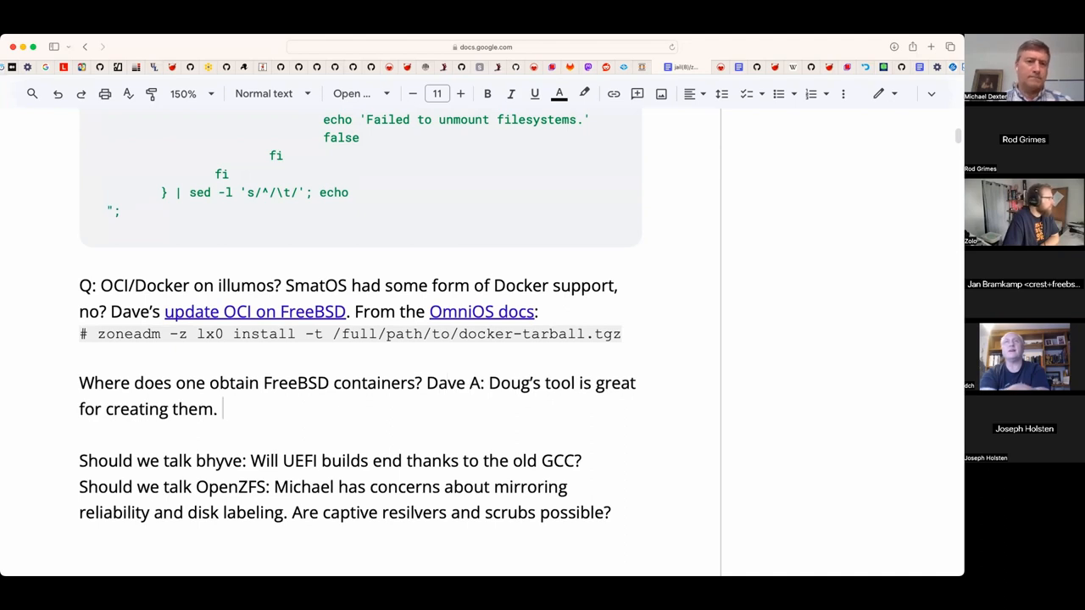
{"action": "type", "text": "Woul"}
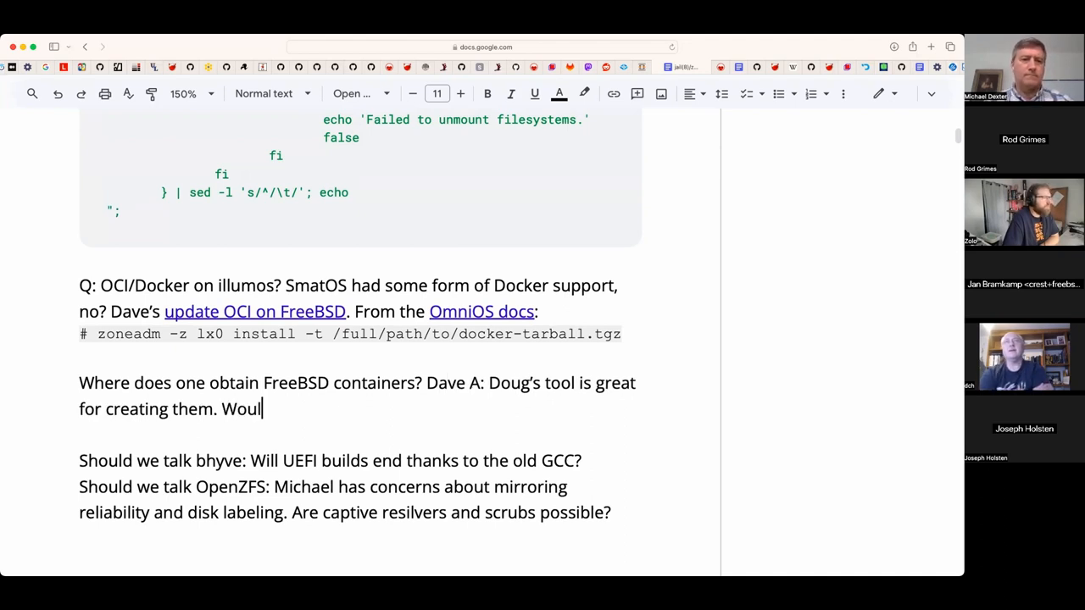
{"action": "type", "text": "d love to fol"}
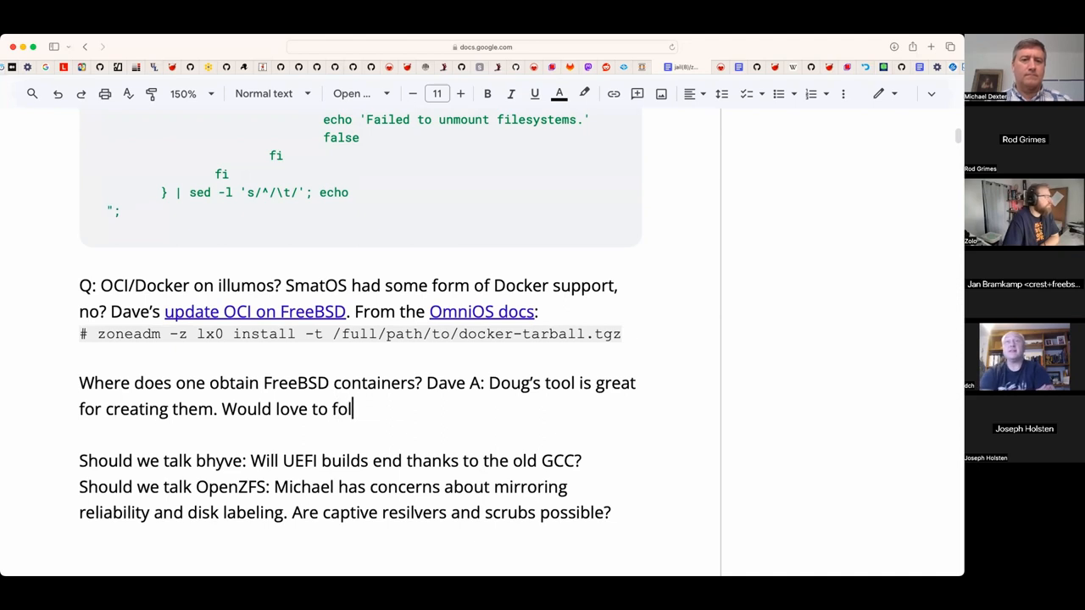
{"action": "type", "text": "low the 13"}
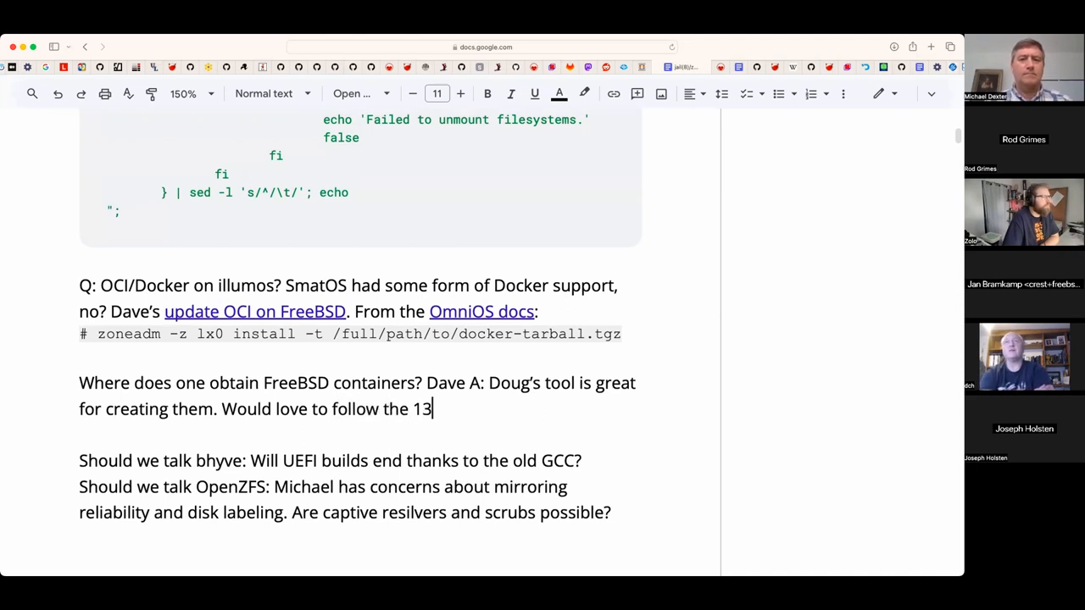
{"action": "type", "text": "4.1"}
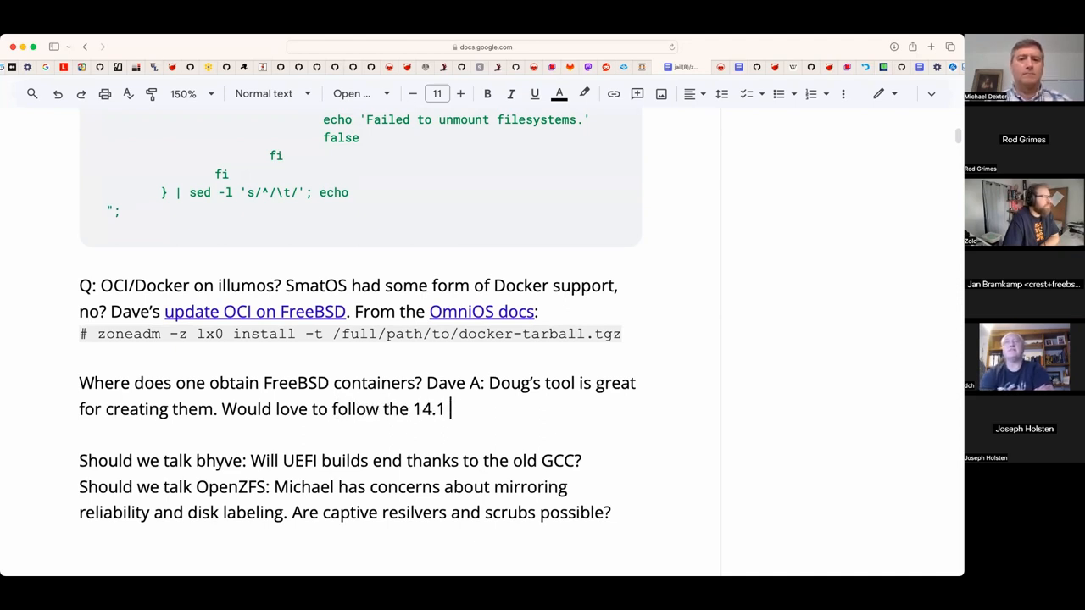
{"action": "type", "text": "release"}
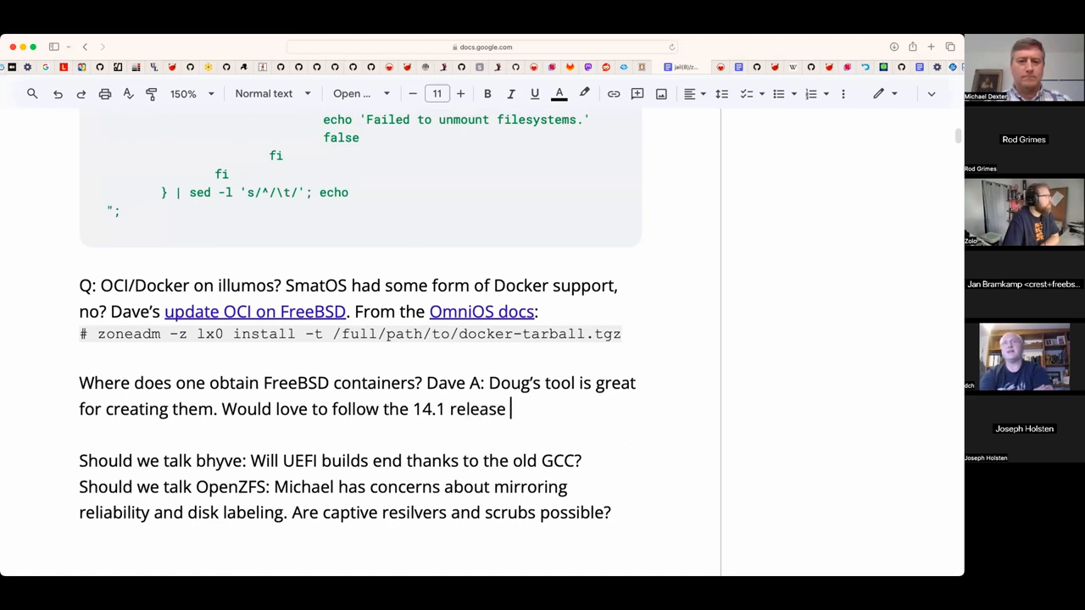
{"action": "type", "text": "cycle"}
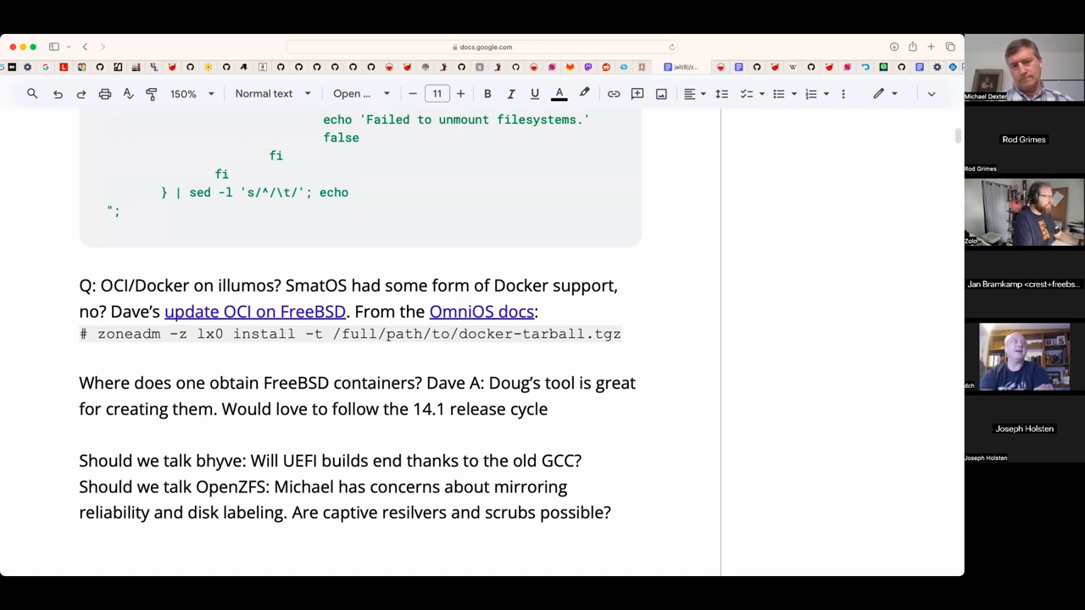
{"action": "type", "text": "from Beta to"}
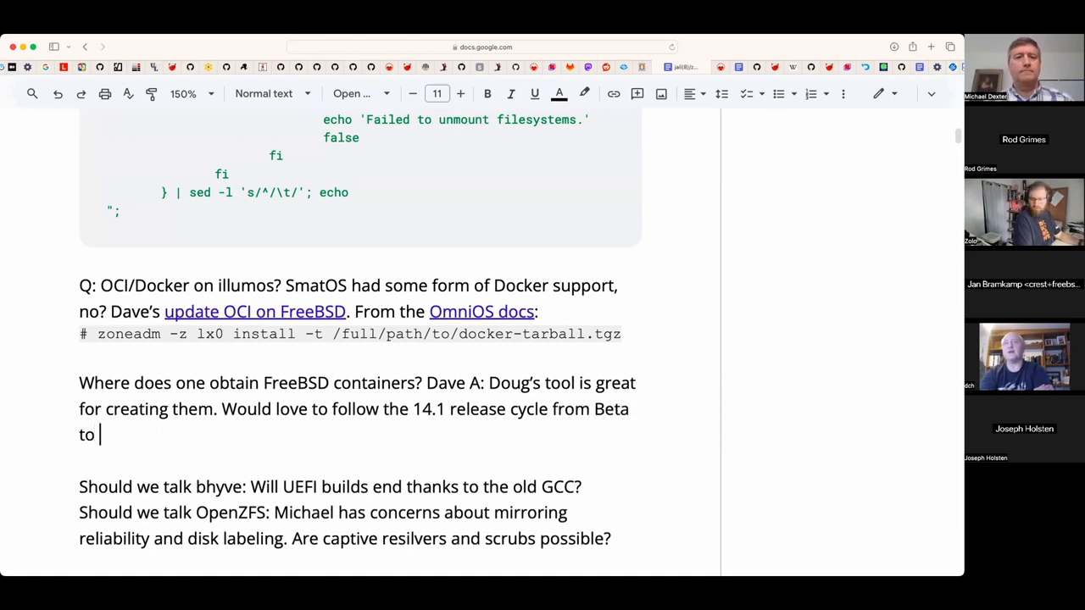
{"action": "type", "text": "RELEASE."}
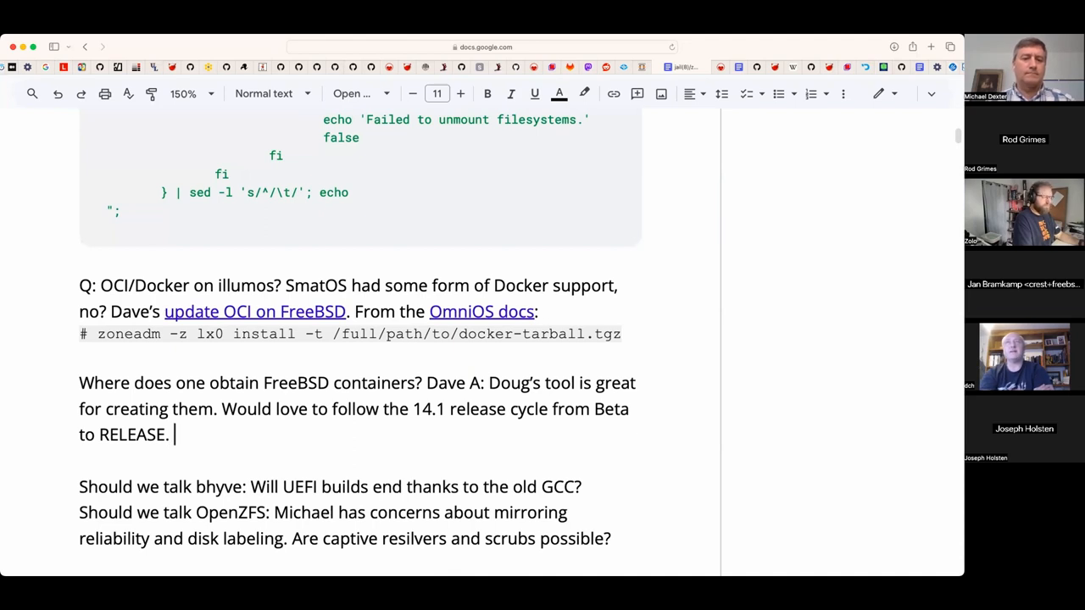
{"action": "type", "text": "Fibu"}
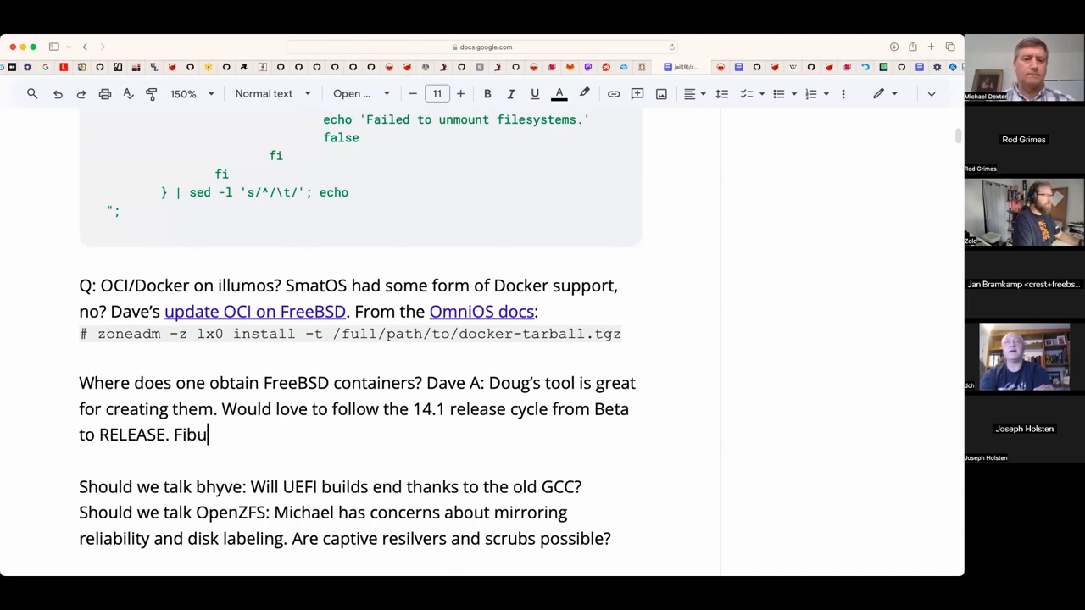
- Add 'Figured out the building quite quickly.' to the containers note, fixing a typo
{"action": "type", "text": "gured out the"}
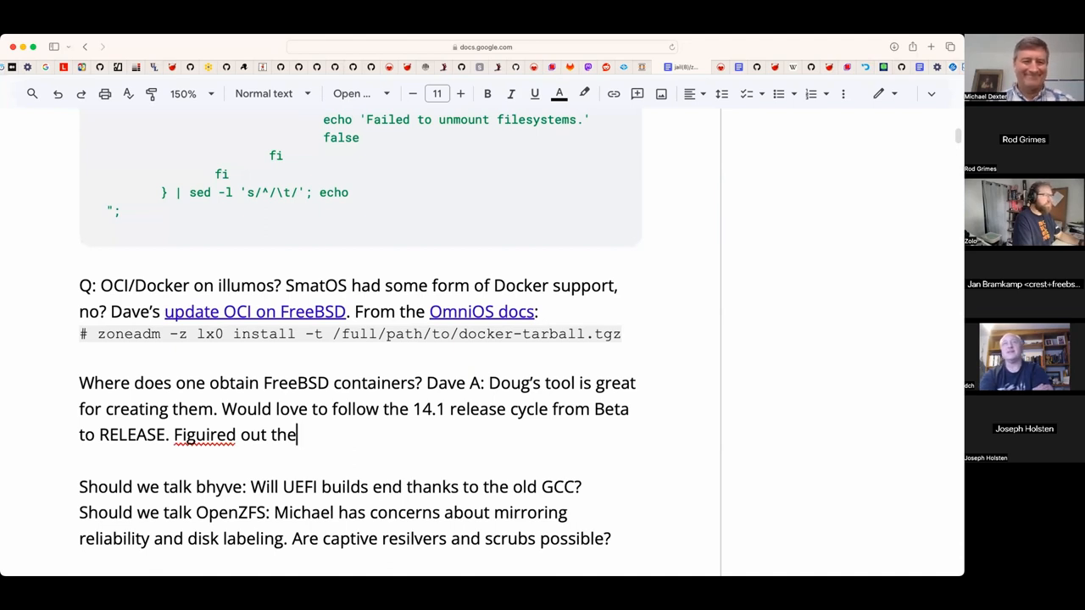
{"action": "key", "text": "Backspace"}
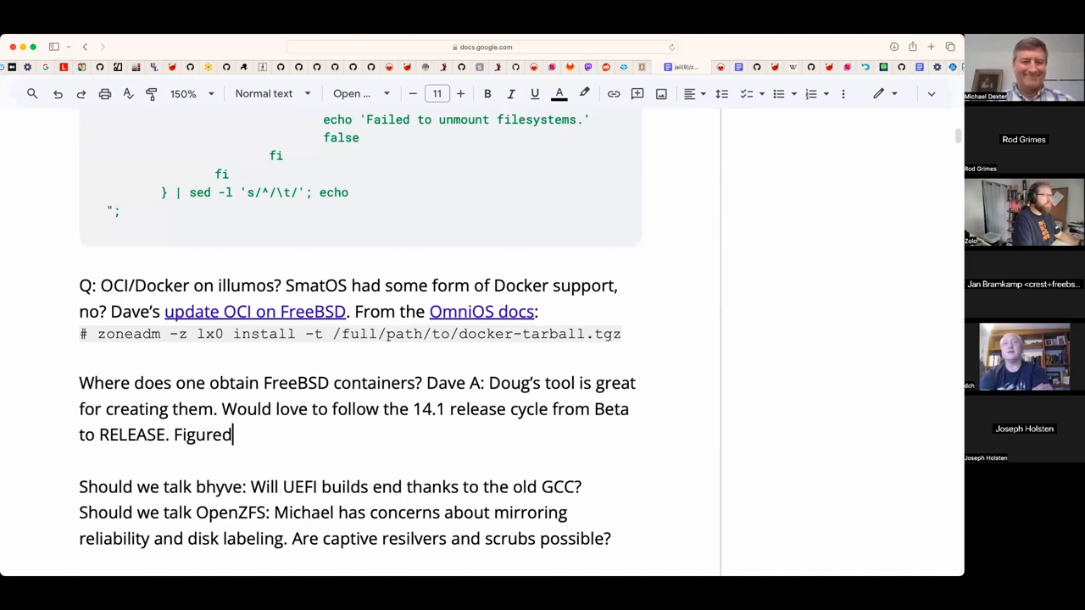
{"action": "type", "text": "out the buildin"}
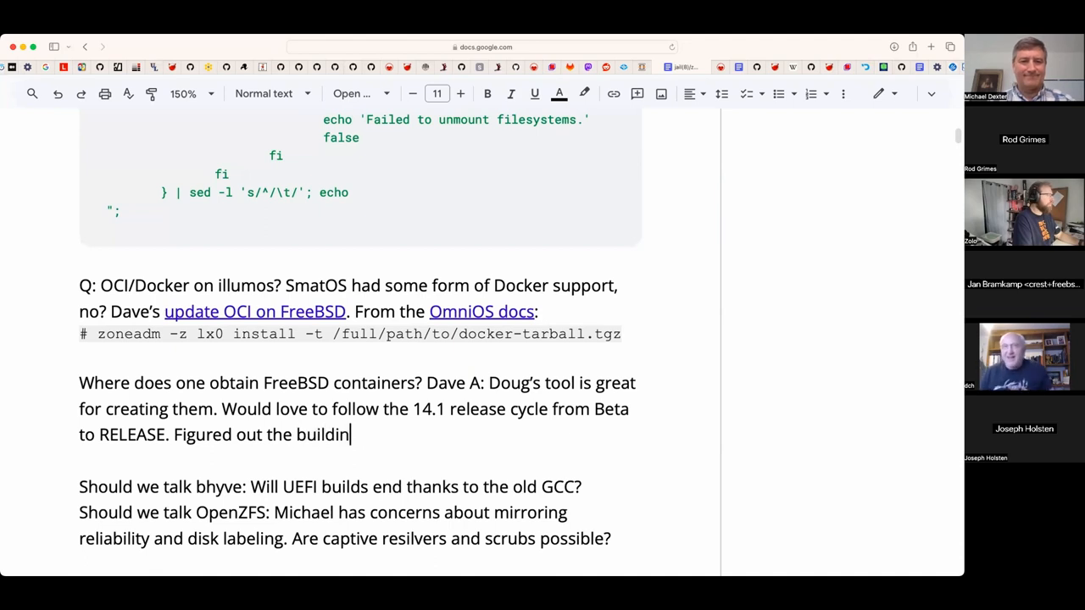
{"action": "type", "text": "g quite"}
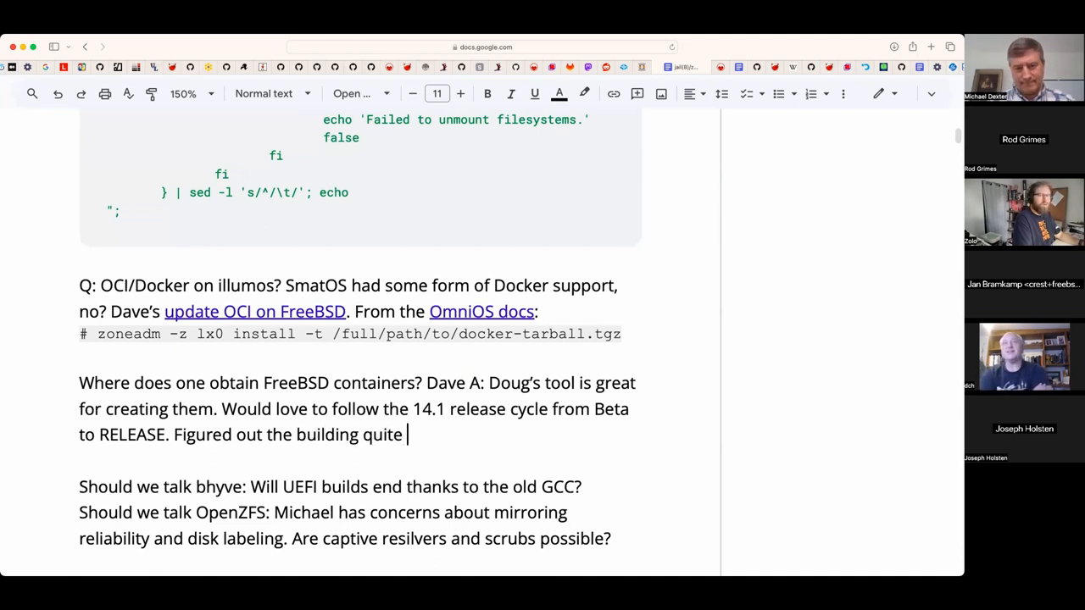
{"action": "type", "text": "quickly. What d"}
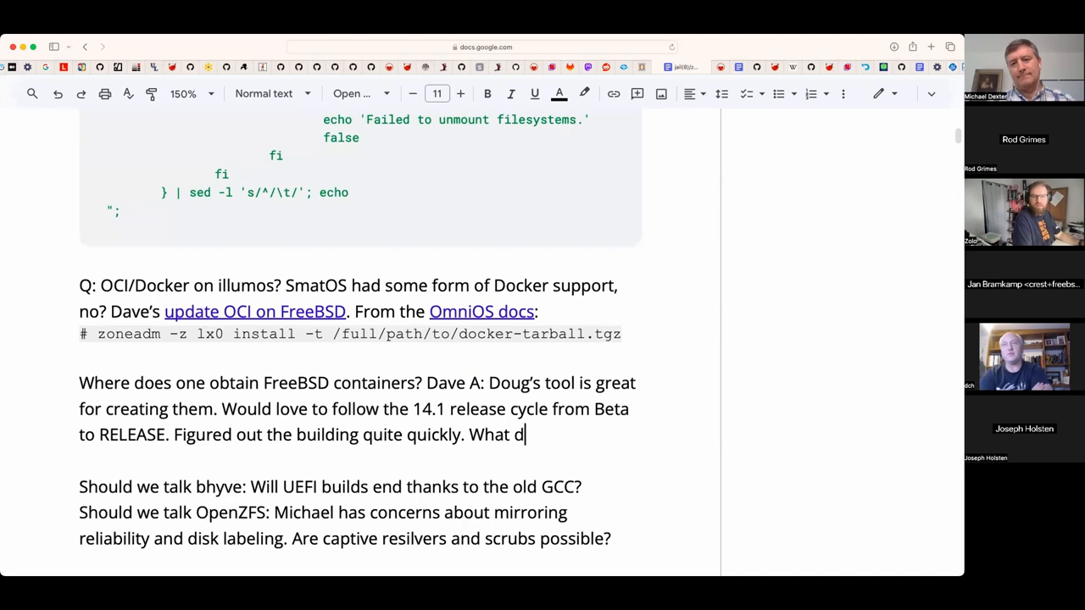
{"action": "type", "text": "are"}
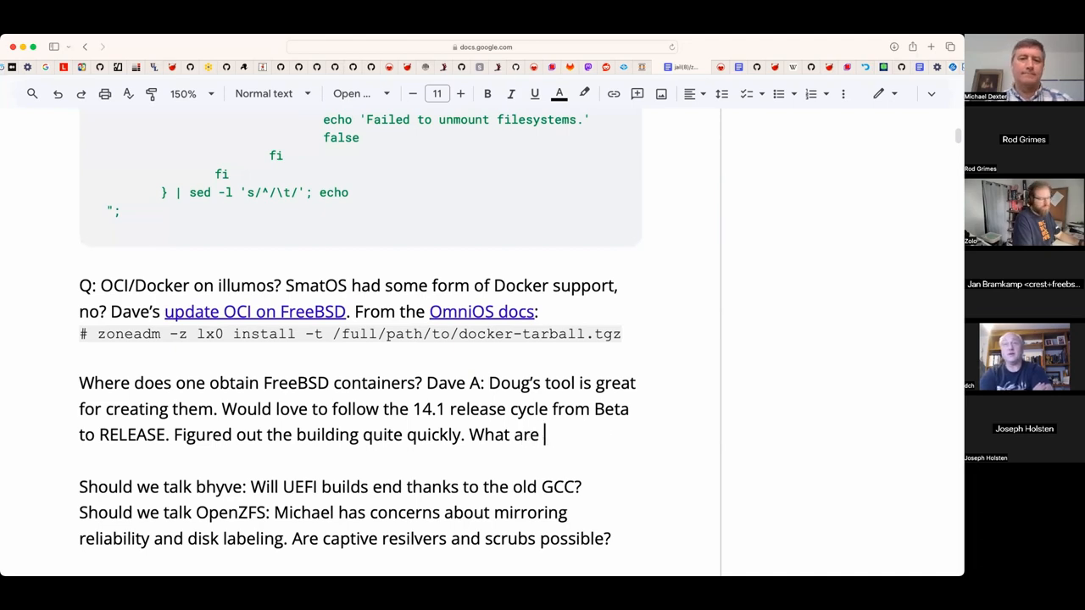
- Continue with 'How are official tarballs built...' and the 'Shortest path:' lead-in
{"action": "type", "text": "official tarb"}
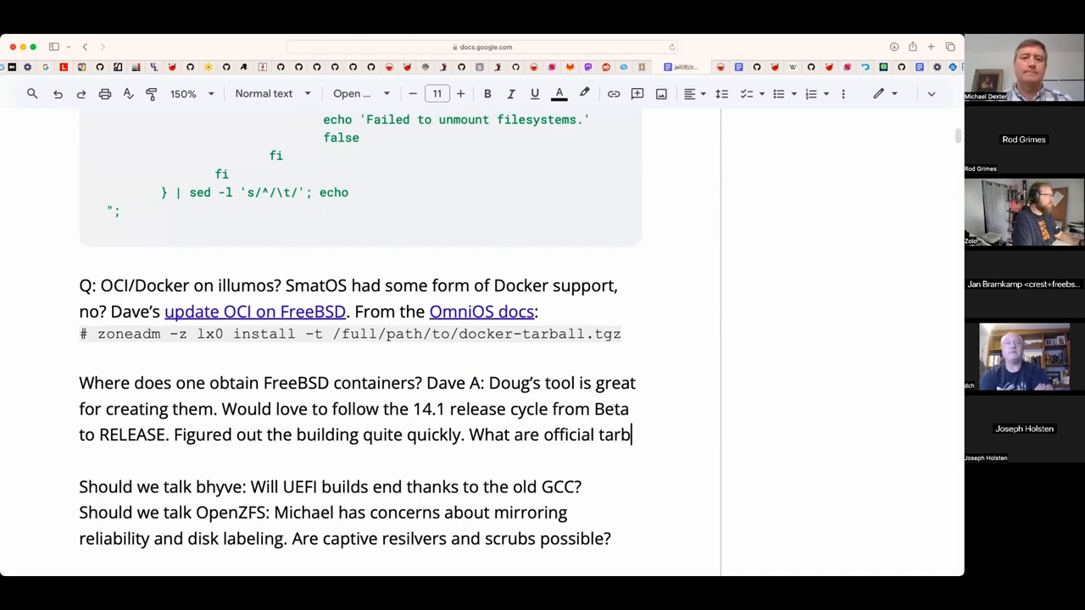
{"action": "type", "text": "alls buil"}
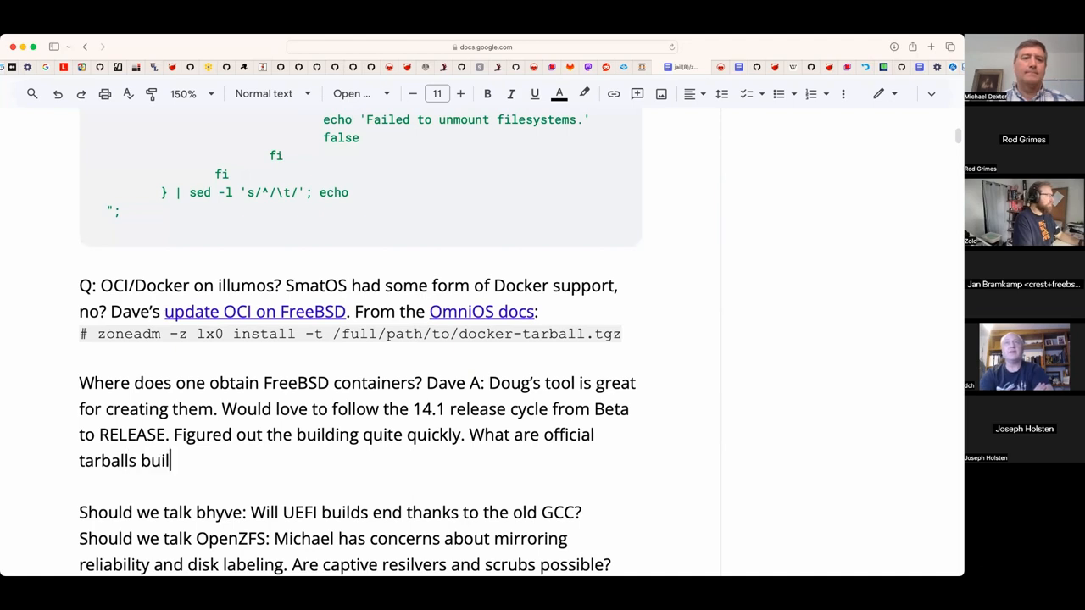
{"action": "type", "text": "t..."}
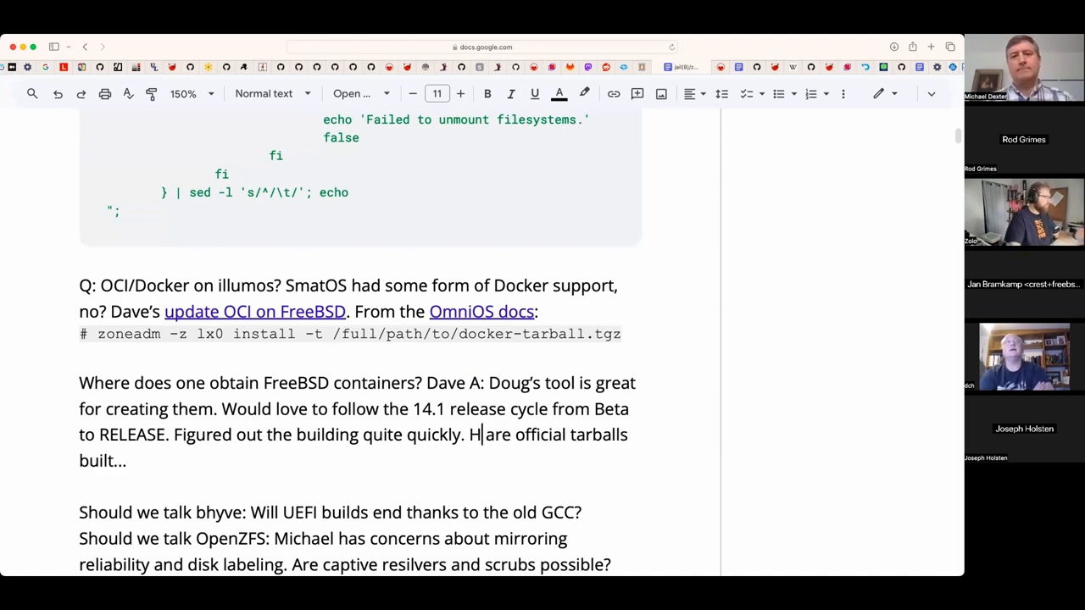
{"action": "type", "text": "ow"}
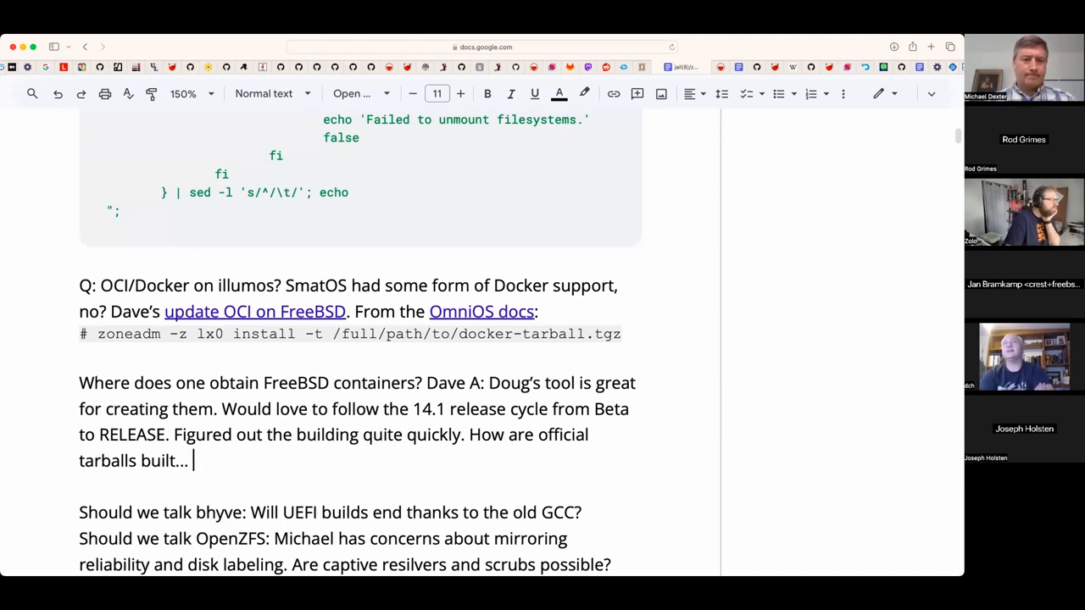
{"action": "type", "text": "Shortest pa"}
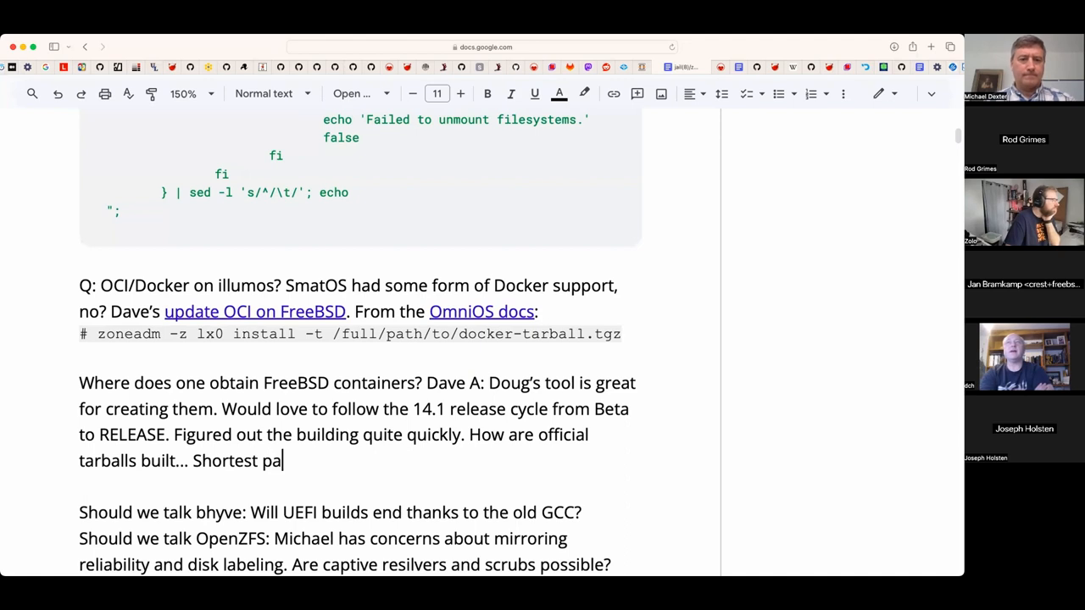
{"action": "type", "text": "th:"}
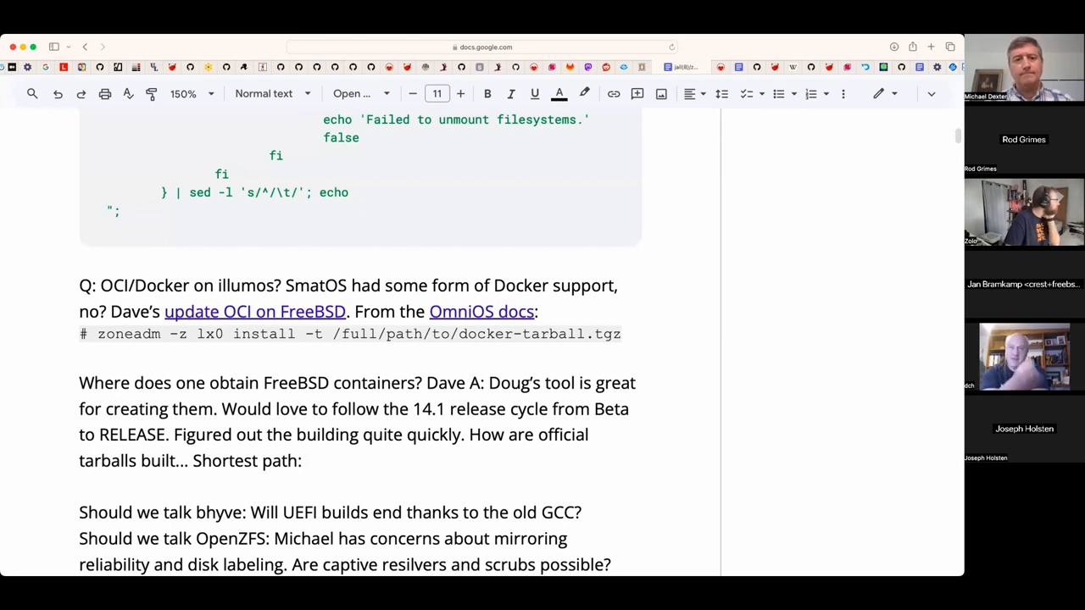
- Note that after the release process (tarballs, packaged base) we could release the container artifacts and ship it
{"action": "type", "text": "At the e"}
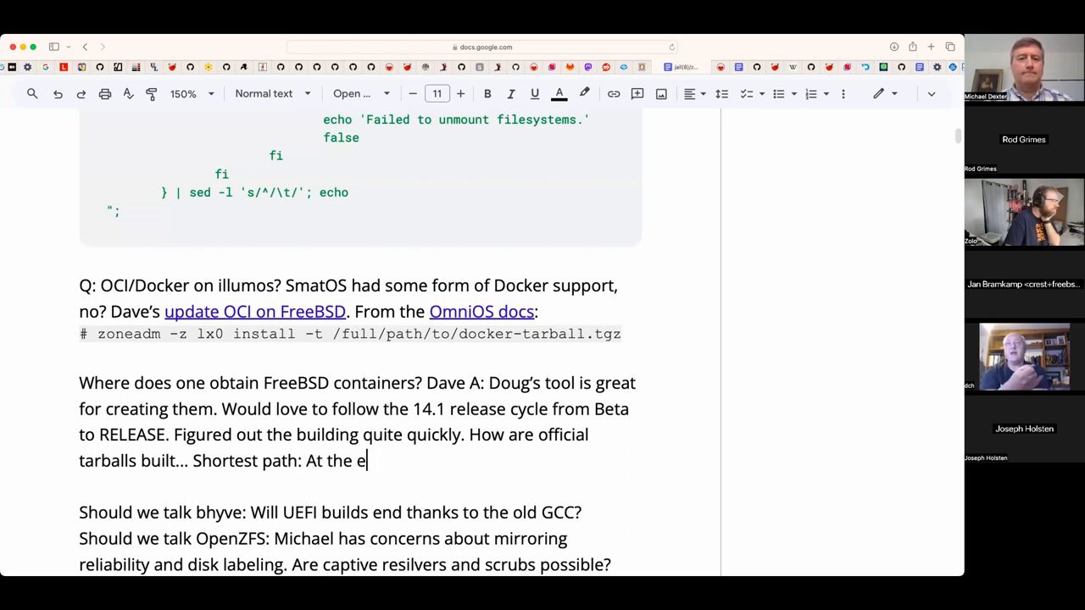
{"action": "type", "text": "nd of the"}
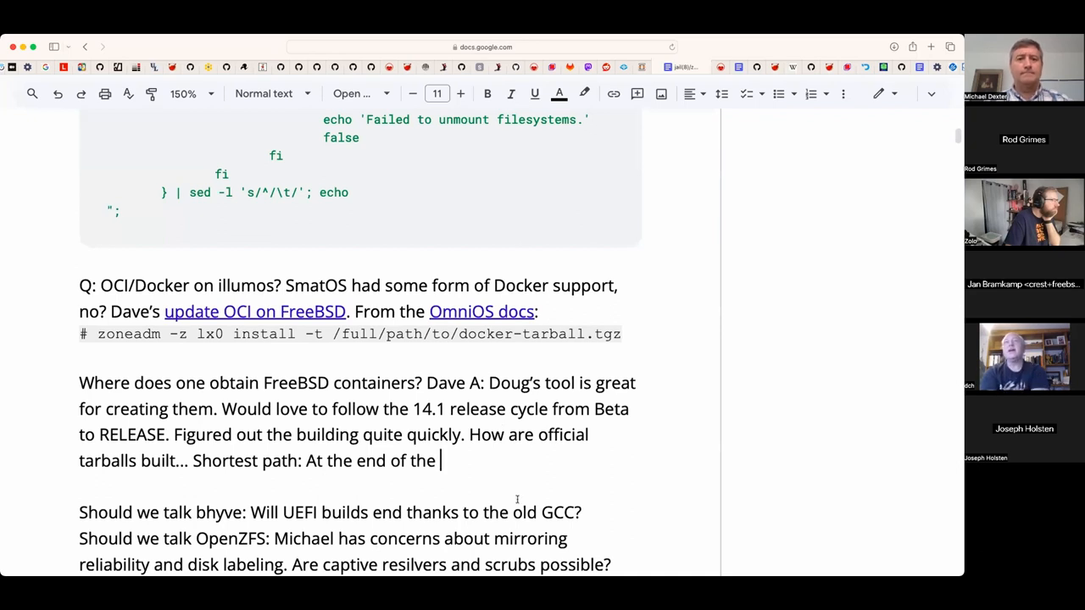
{"action": "type", "text": "release process w"}
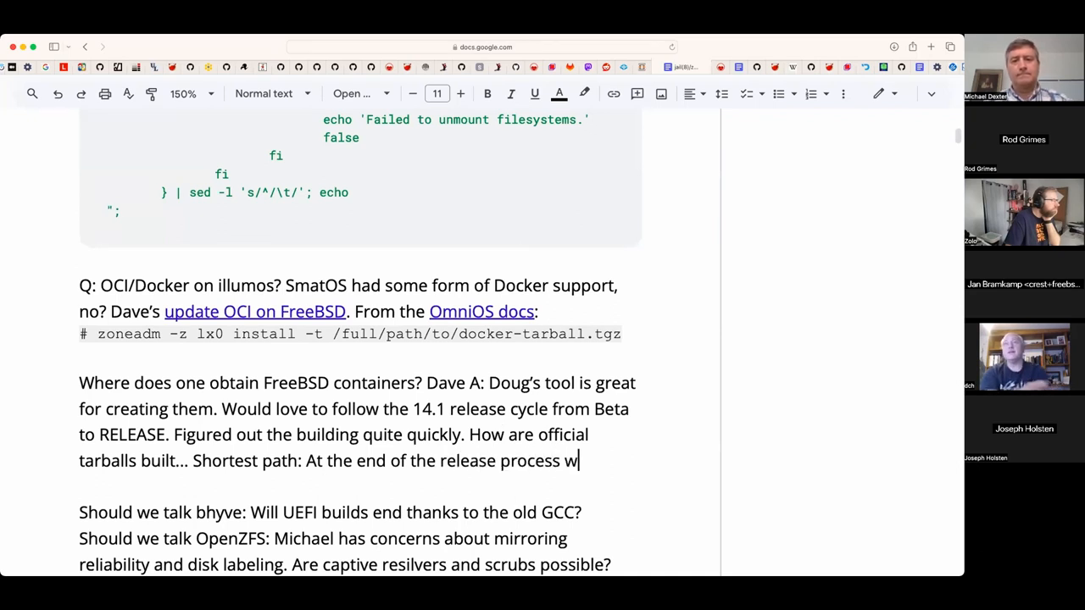
{"action": "type", "text": "e have t"}
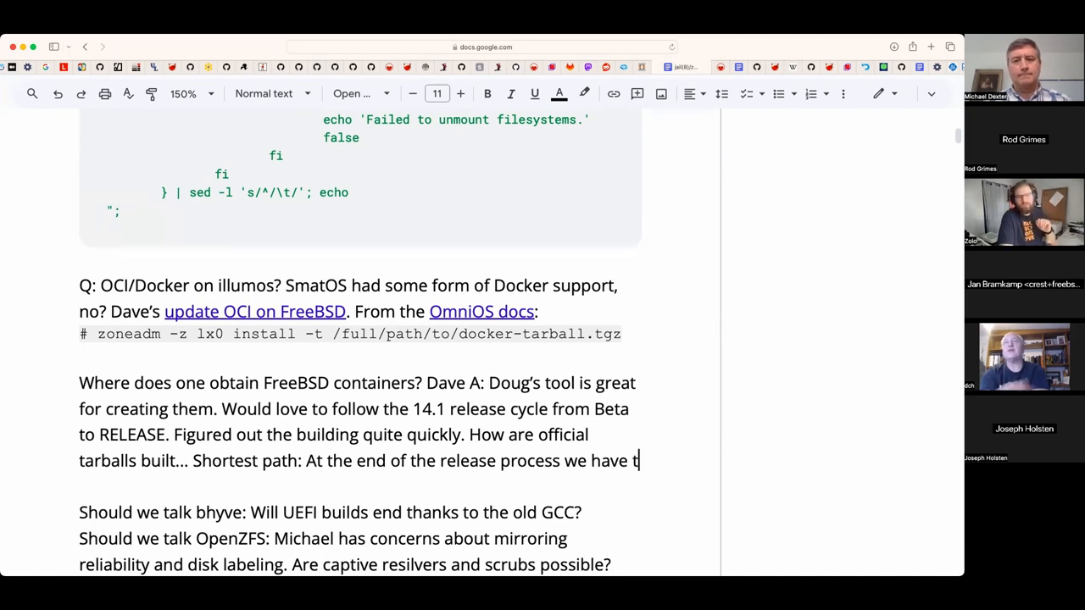
{"action": "type", "text": "tar bal"}
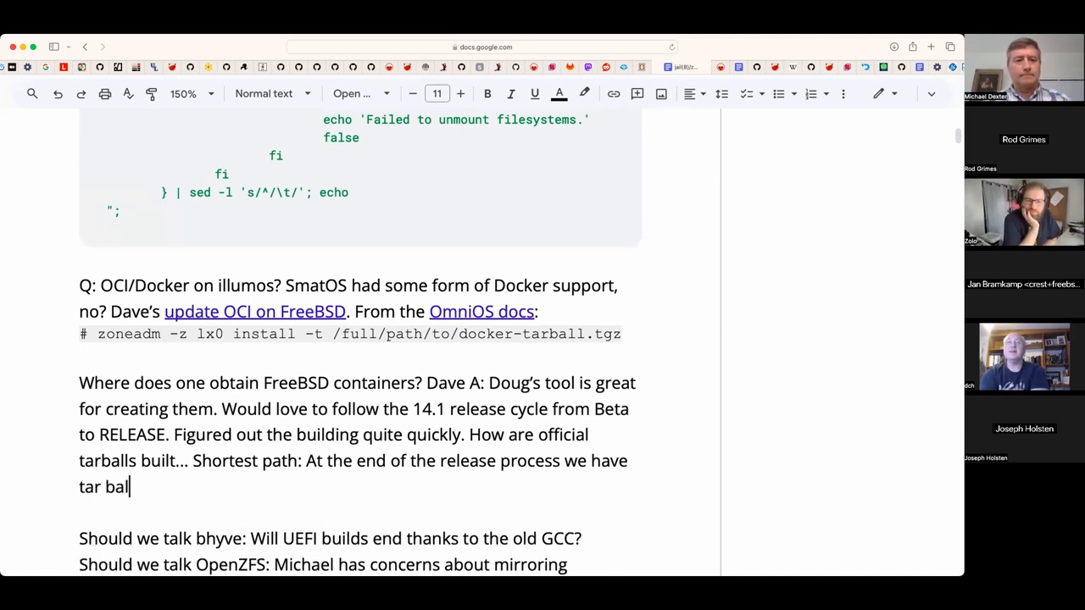
{"action": "type", "text": "ls, packaged"}
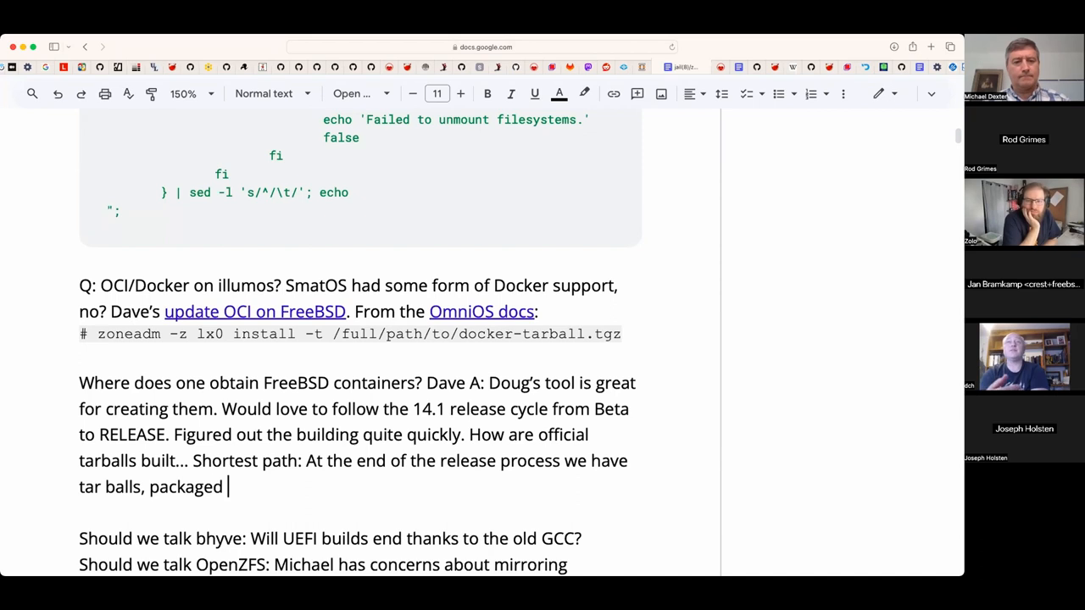
{"action": "type", "text": "base, and t"}
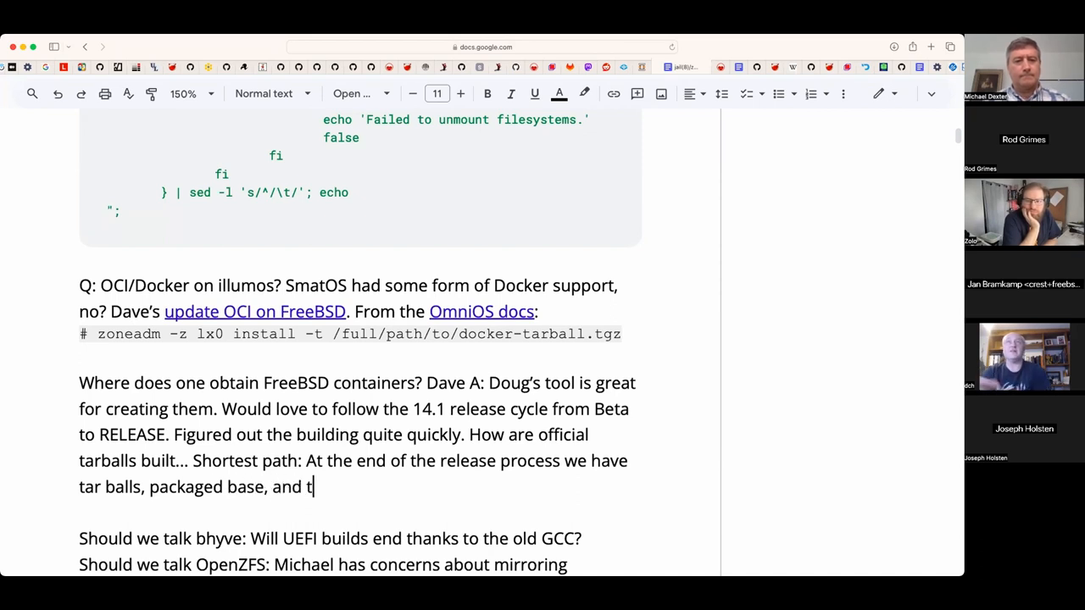
{"action": "type", "text": "hen we could rle"}
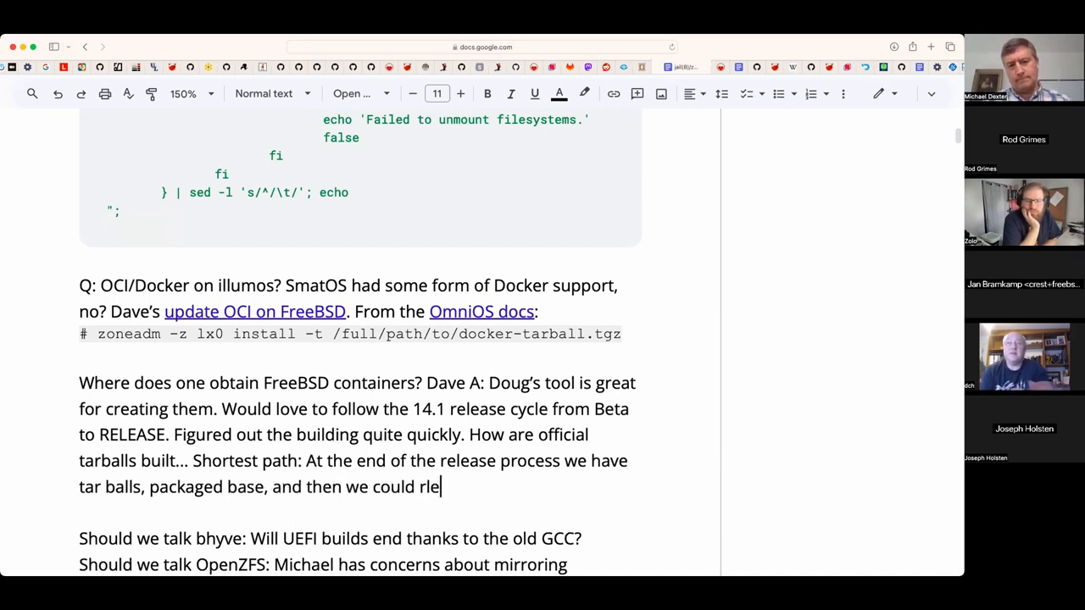
{"action": "type", "text": "ase the"}
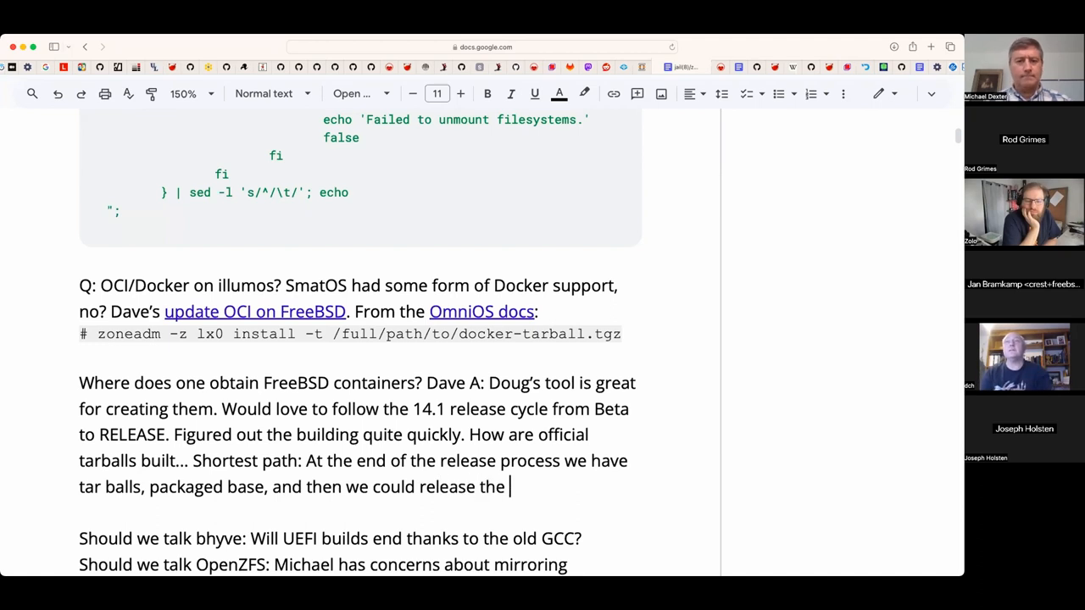
{"action": "type", "text": "con"}
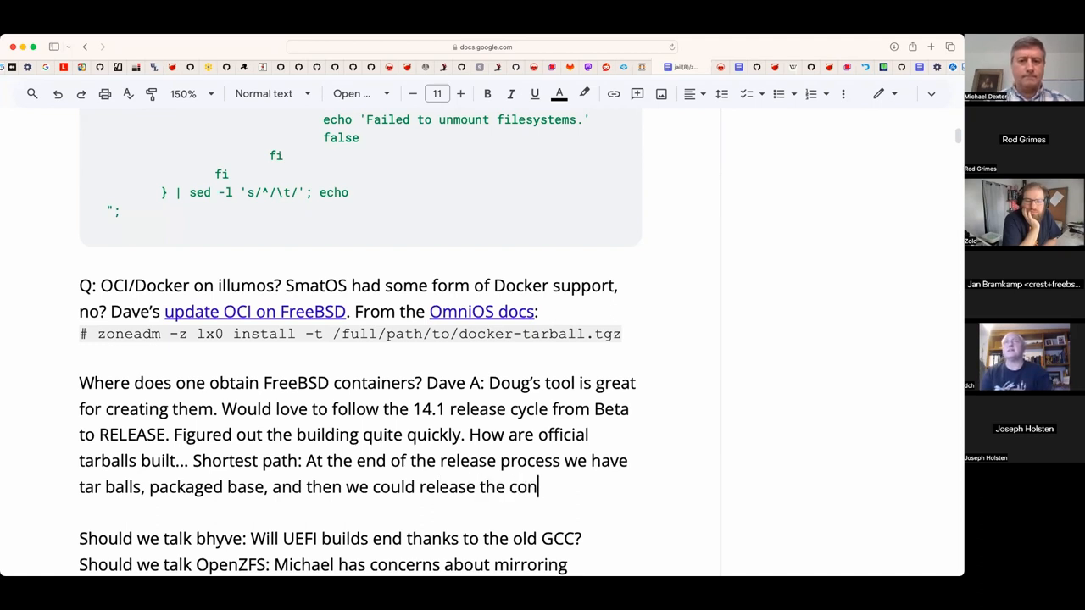
{"action": "type", "text": "tainer artifa"}
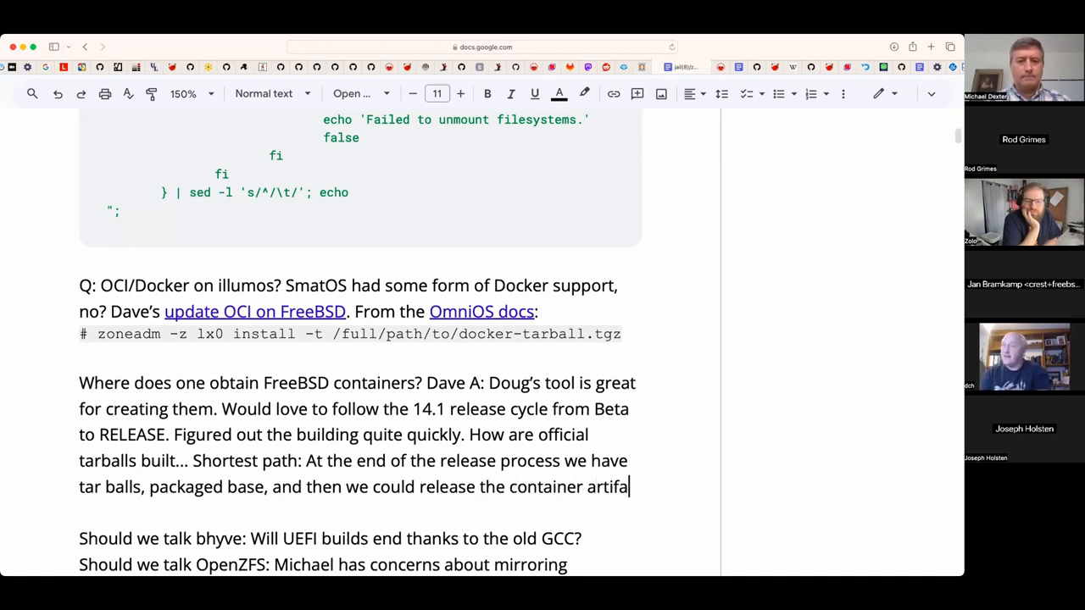
{"action": "type", "text": "cts."}
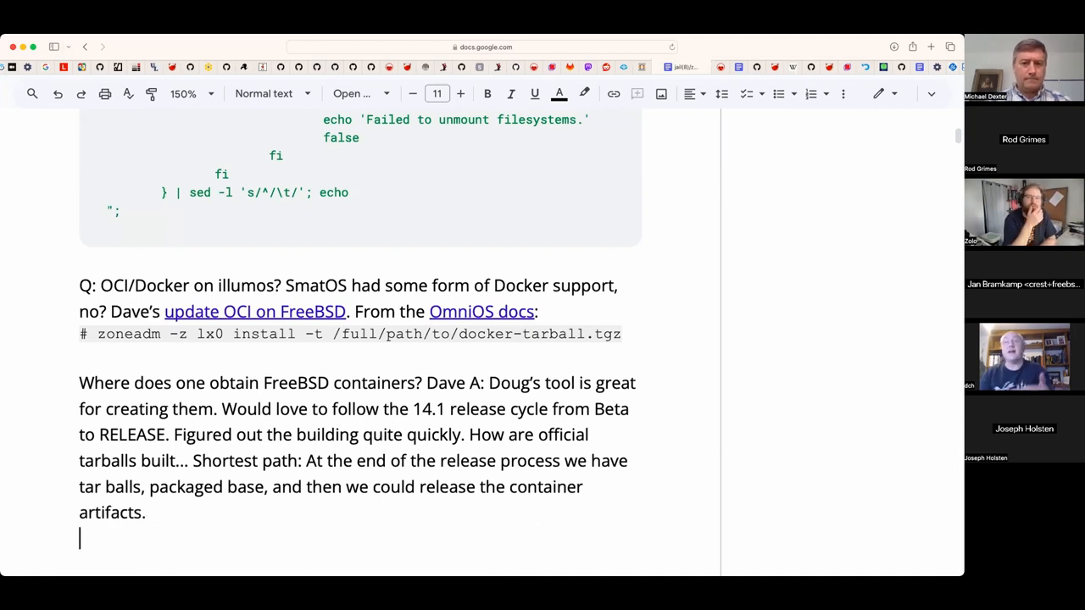
{"action": "scroll", "scroll_direction": "down", "scroll_amount": 3}
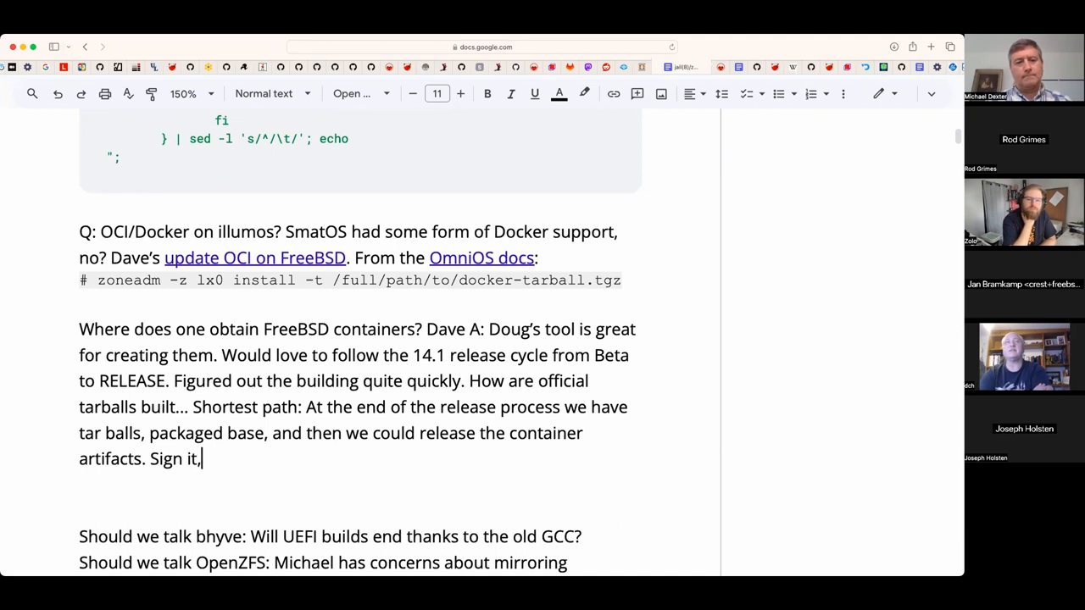
{"action": "type", "text": "ship it."}
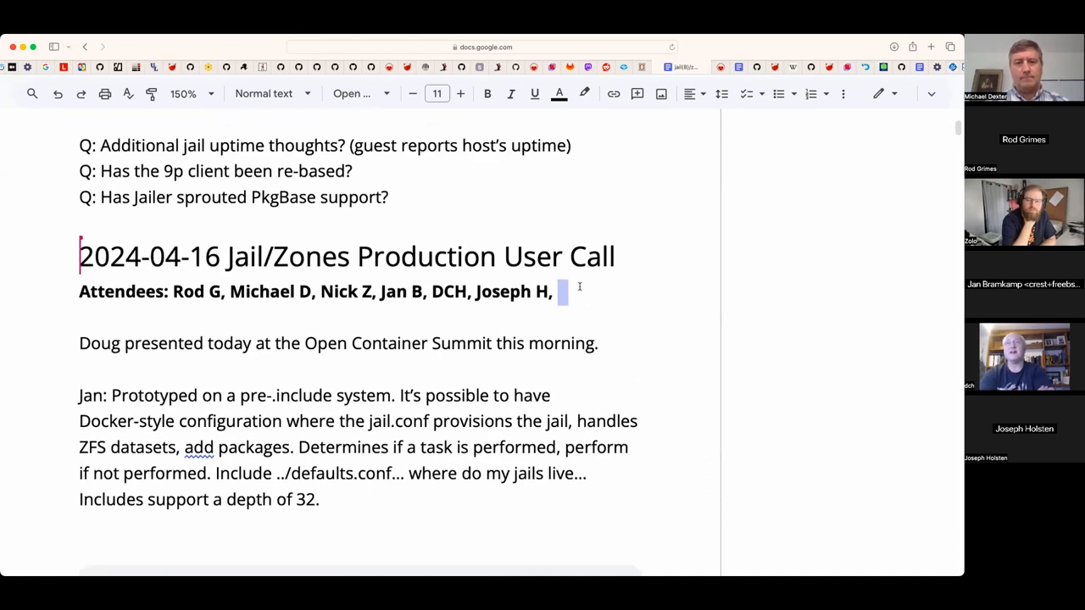
{"action": "type", "text": "Daniel B"}
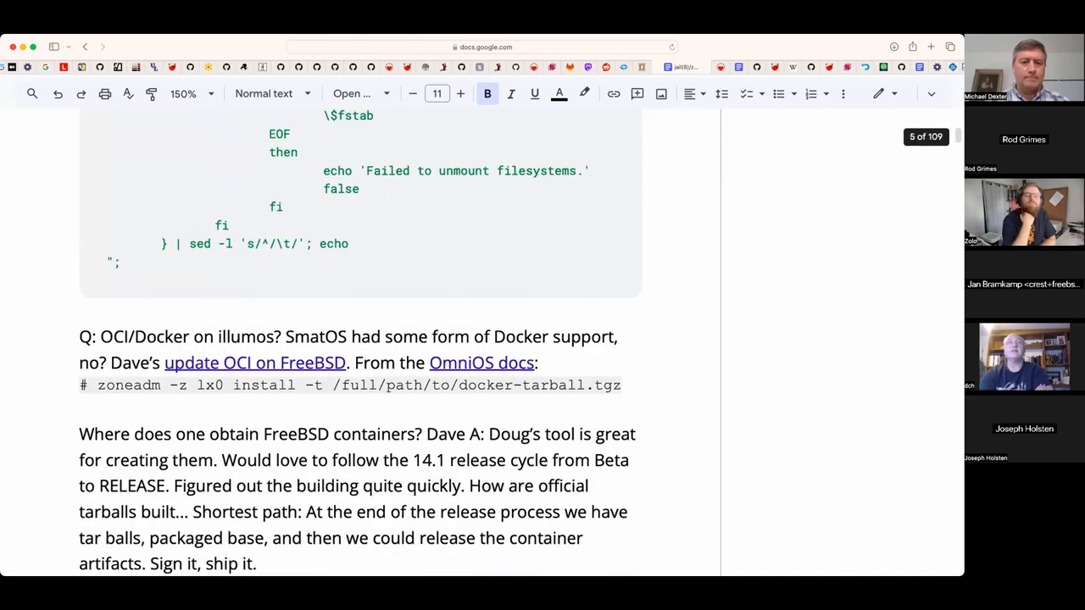
{"action": "scroll", "scroll_direction": "down", "scroll_amount": 3}
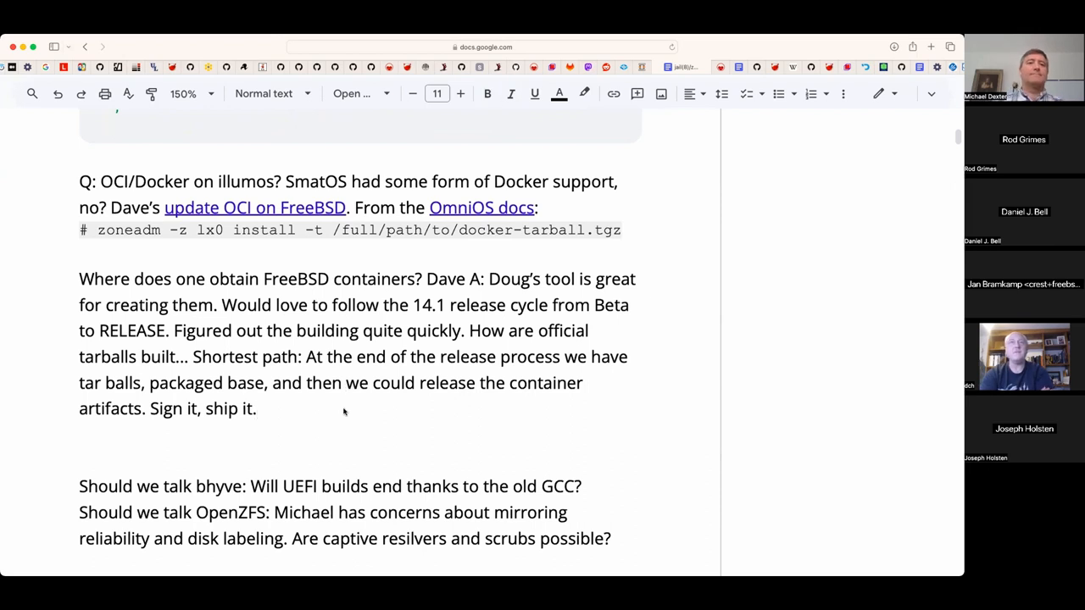
{"action": "type", "text": "But"}
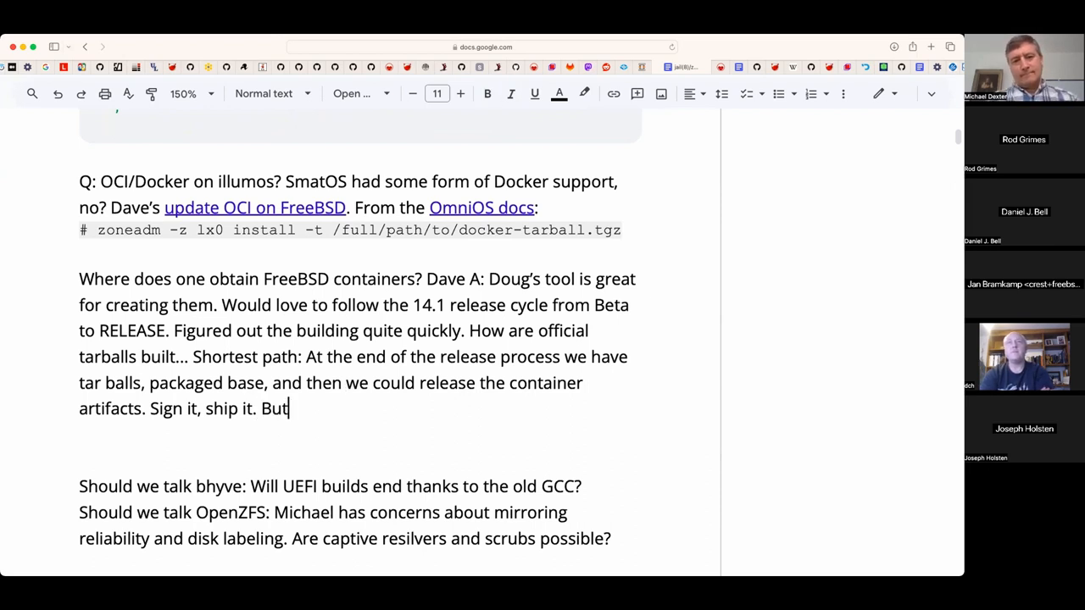
{"action": "type", "text": ", eyes on"}
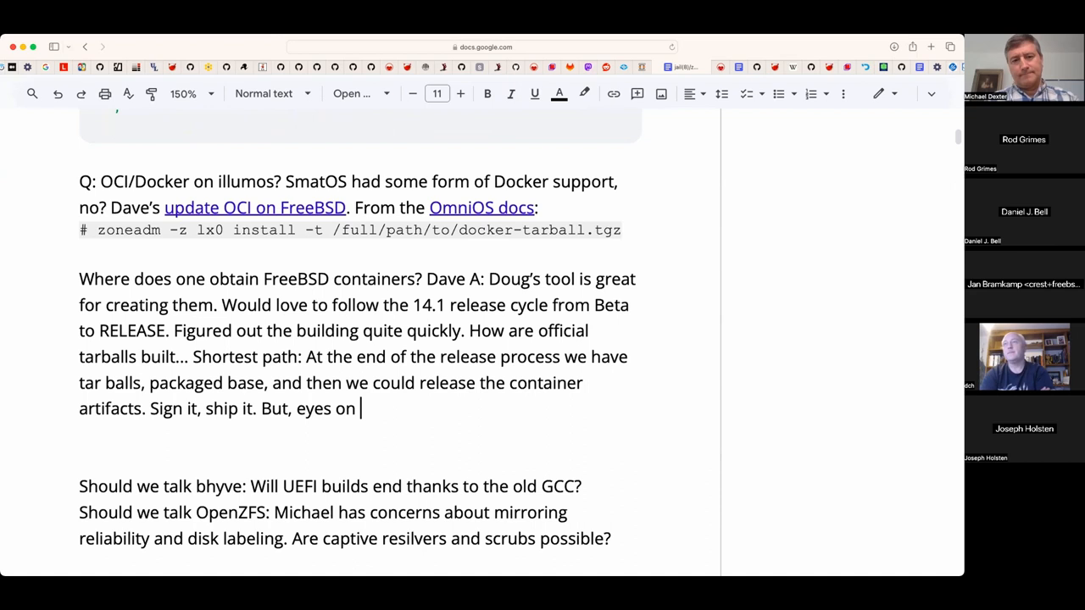
{"action": "type", "text": "the price: The"}
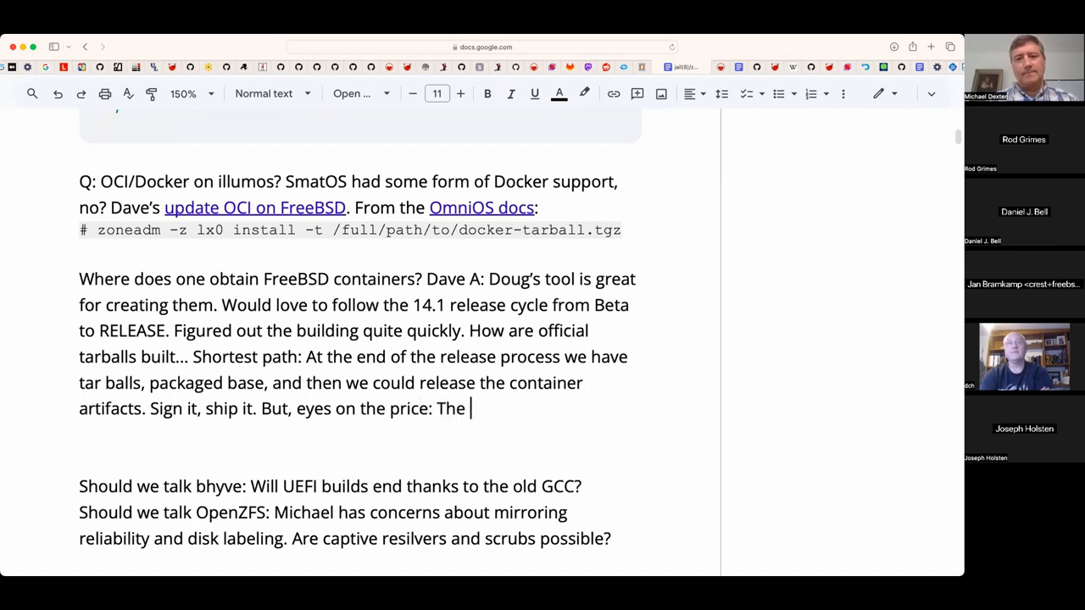
{"action": "type", "text": "repo."}
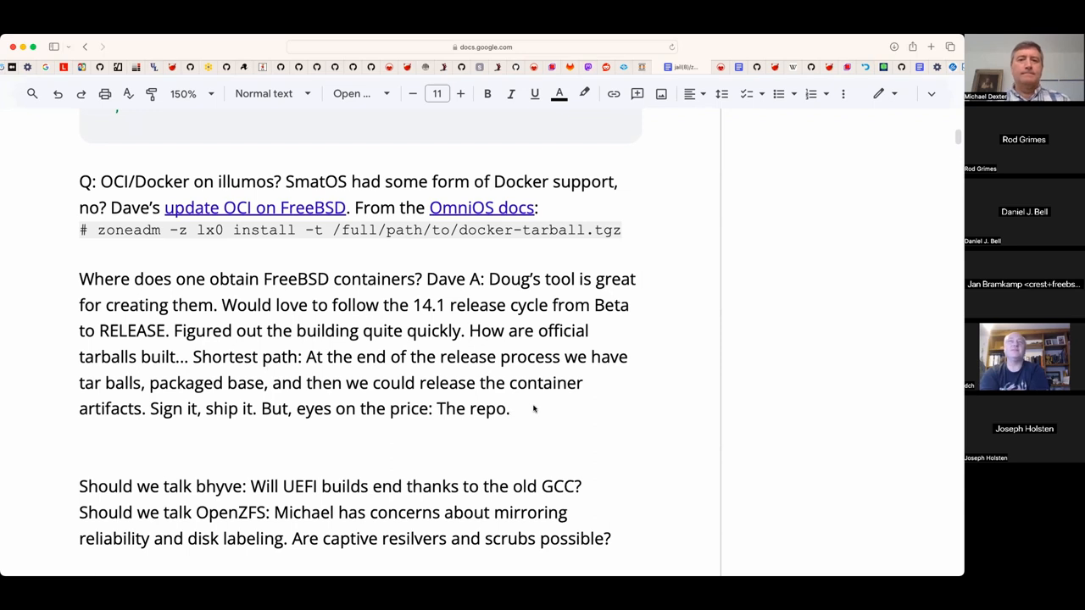
- Add 'Consider it for any and all FreeNAS forks.'
{"action": "type", "text": "Cons"}
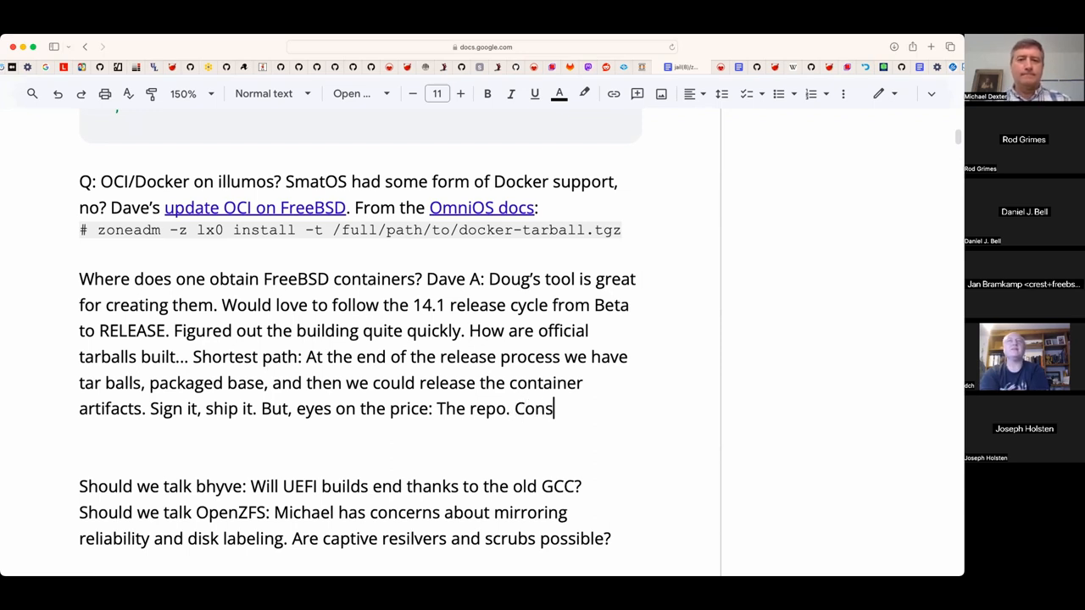
{"action": "type", "text": "ider it for"}
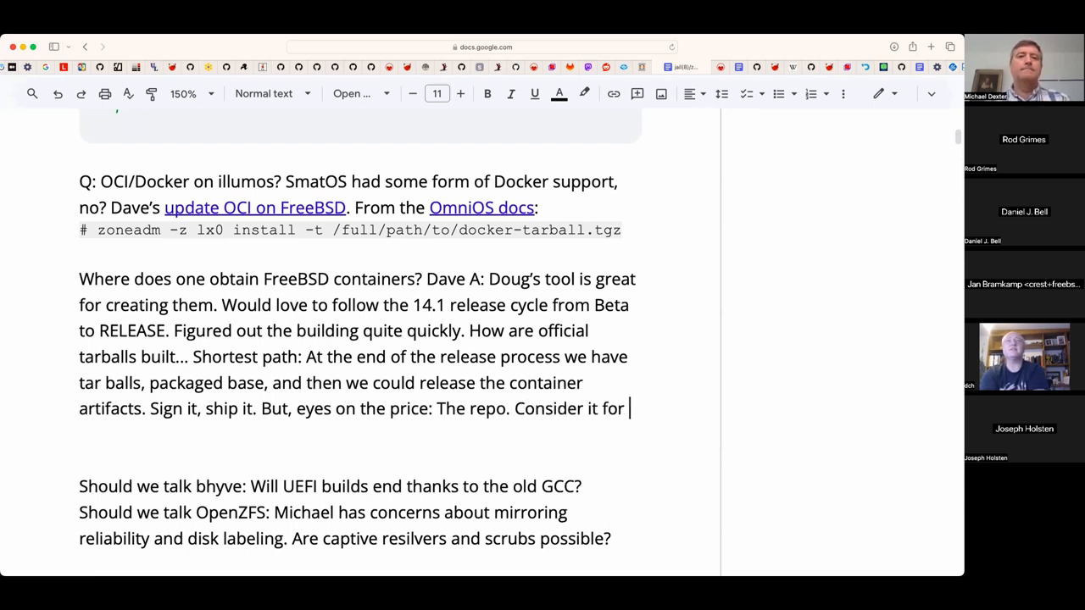
{"action": "type", "text": "any and all Fre"}
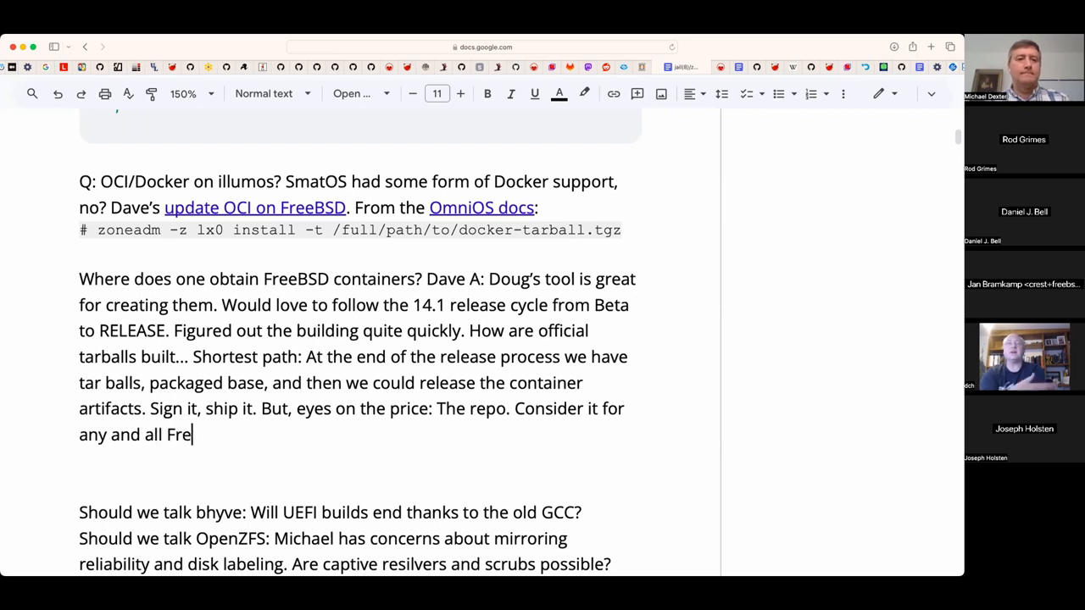
{"action": "type", "text": "eNAS fork"}
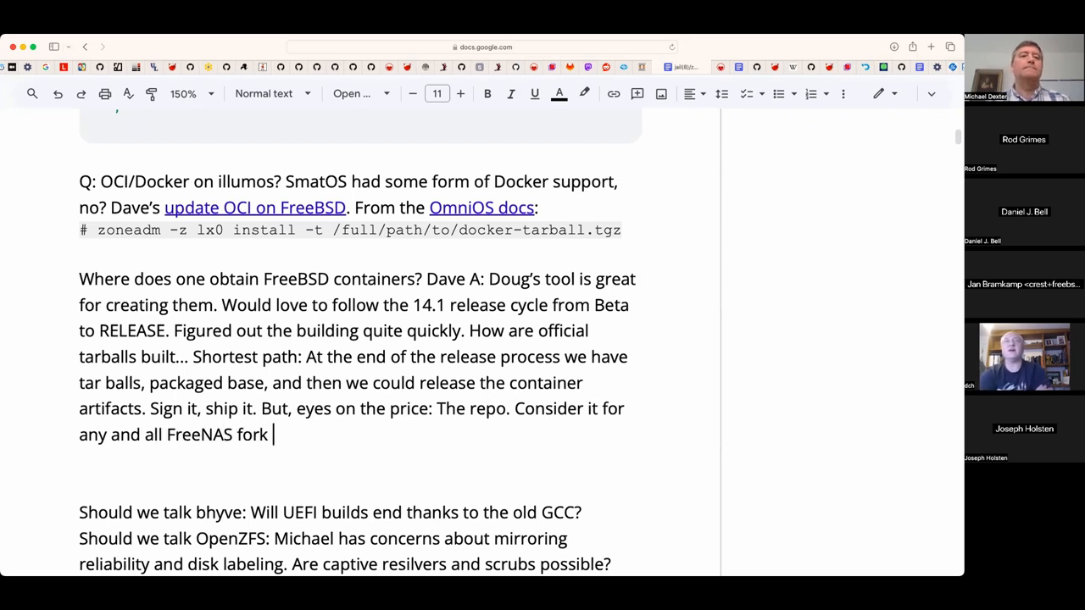
{"action": "type", "text": "s."}
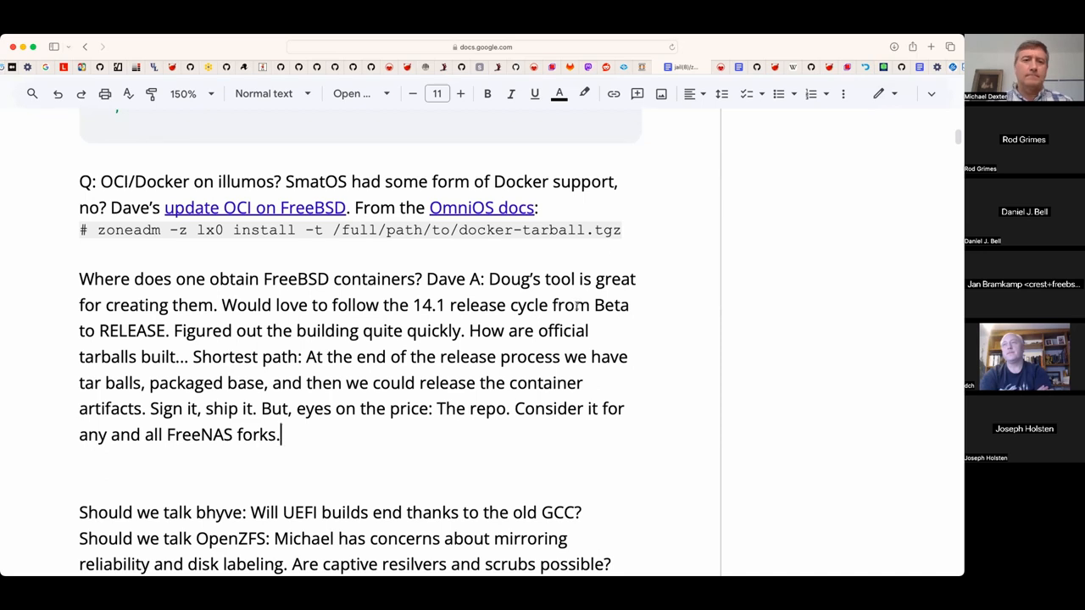
{"action": "mouse_move", "coordinate": [411, 437]}
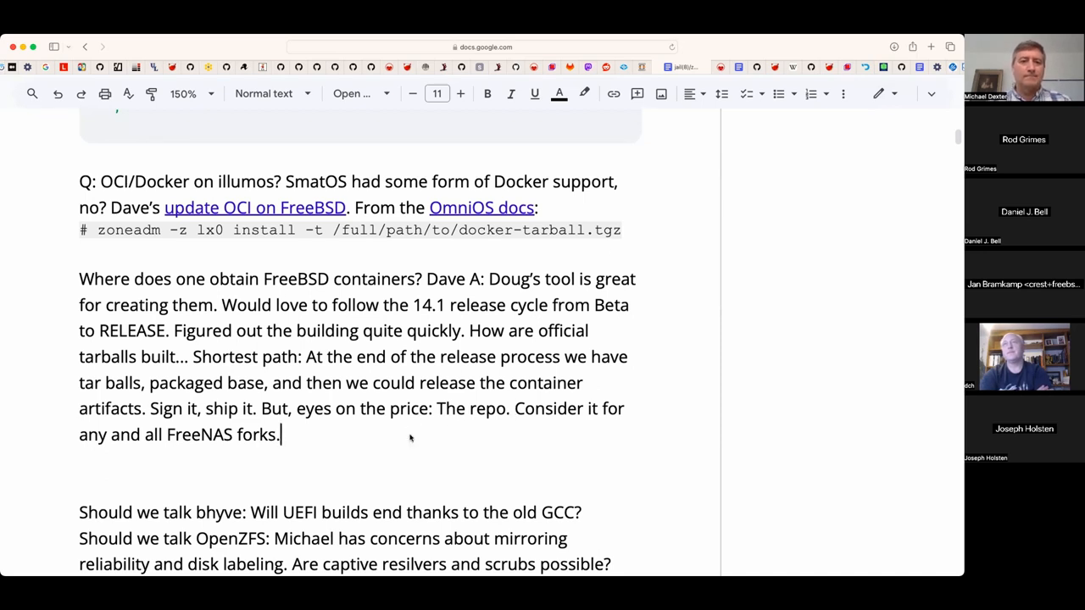
- Add Jan's note that pkg(8) lacks a reproducible pkg-install option and jail.conf .include has globbing
{"action": "type", "text": "Jan:"}
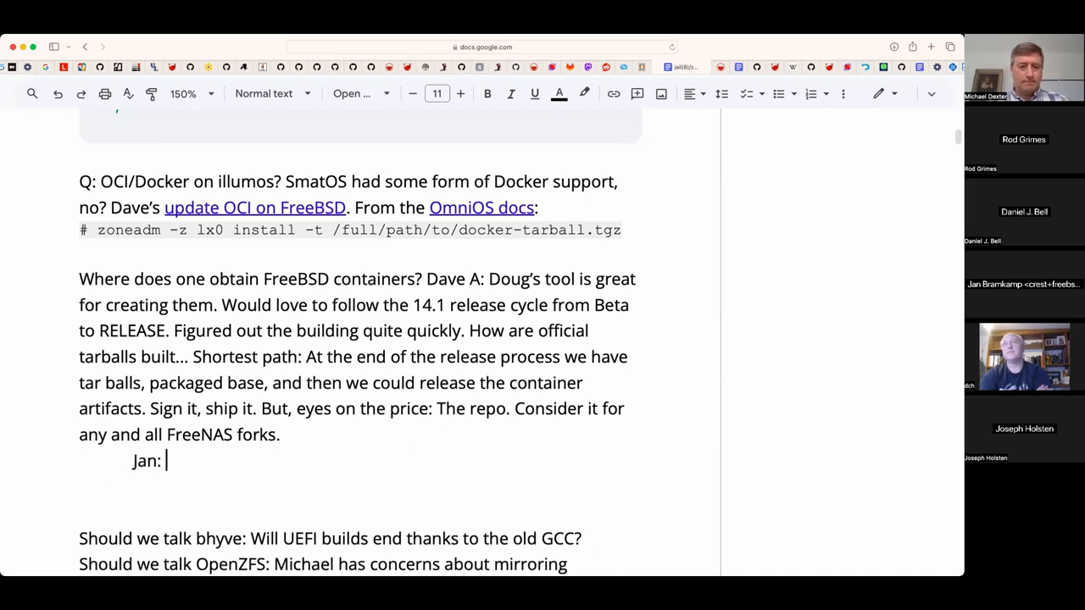
{"action": "type", "text": "iirc pkg(8) doesn't have a reproducible pkg-install option"}
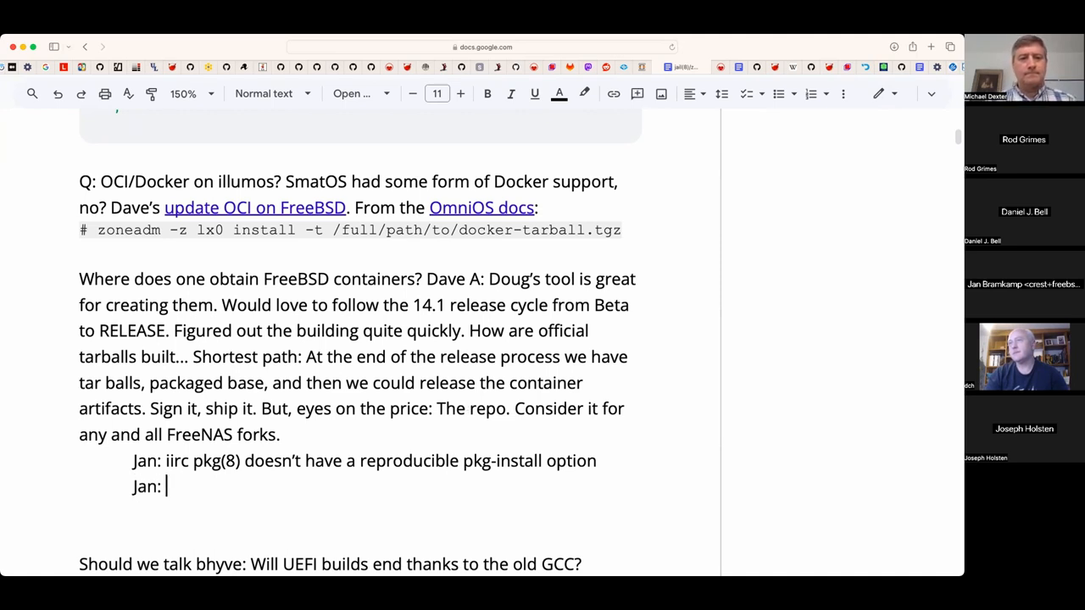
{"action": "type", "text": "jail."}
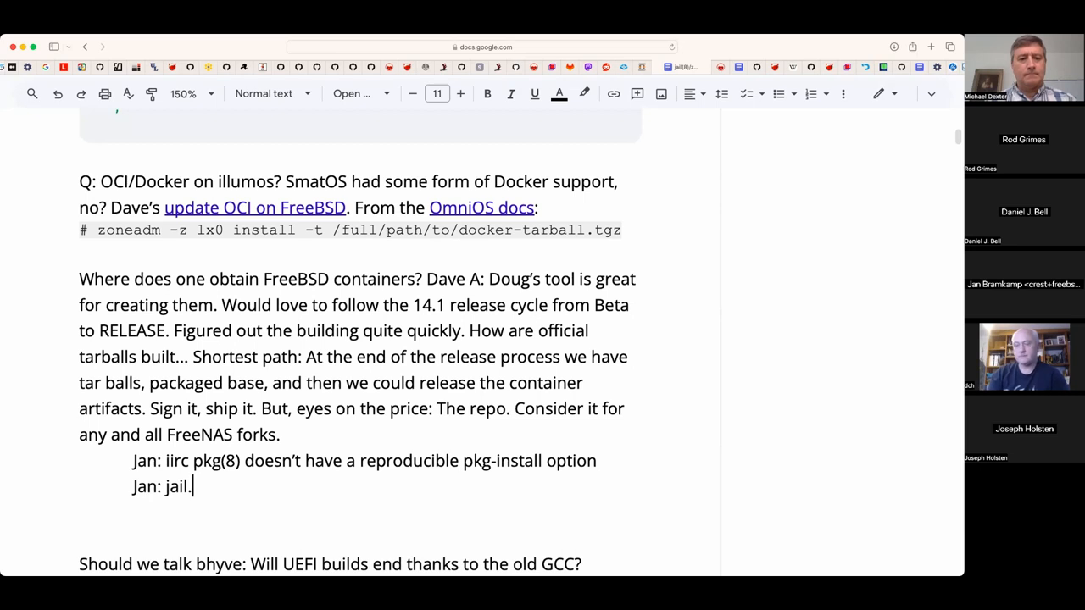
{"action": "type", "text": "conf .include ha"}
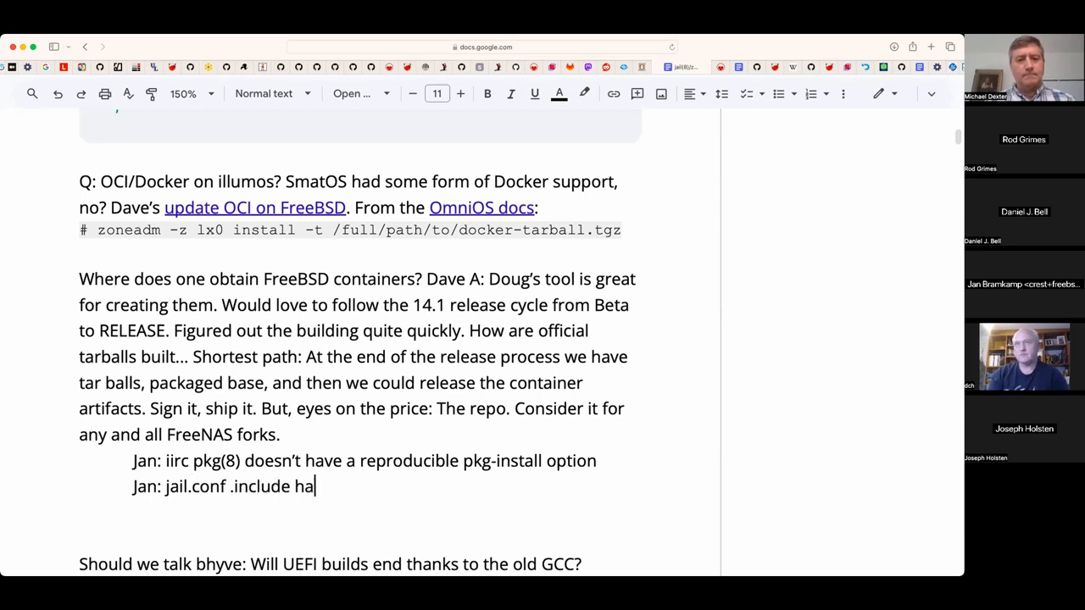
{"action": "type", "text": "s globbing..."}
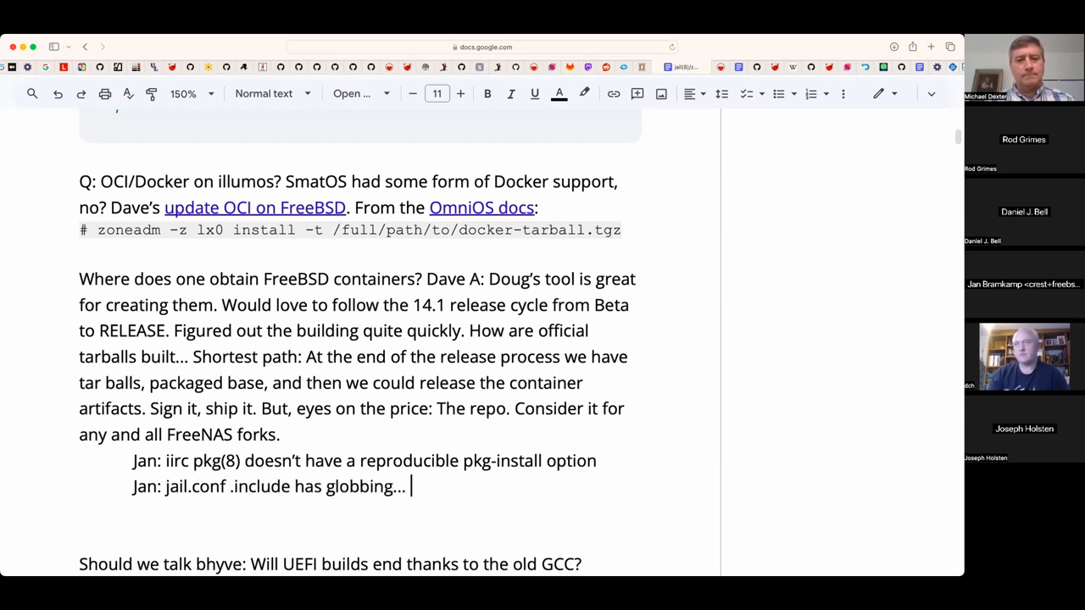
- Continue: globbing could point at appliances like Plex and friends; need to ensure idempotence
{"action": "type", "text": "could po"}
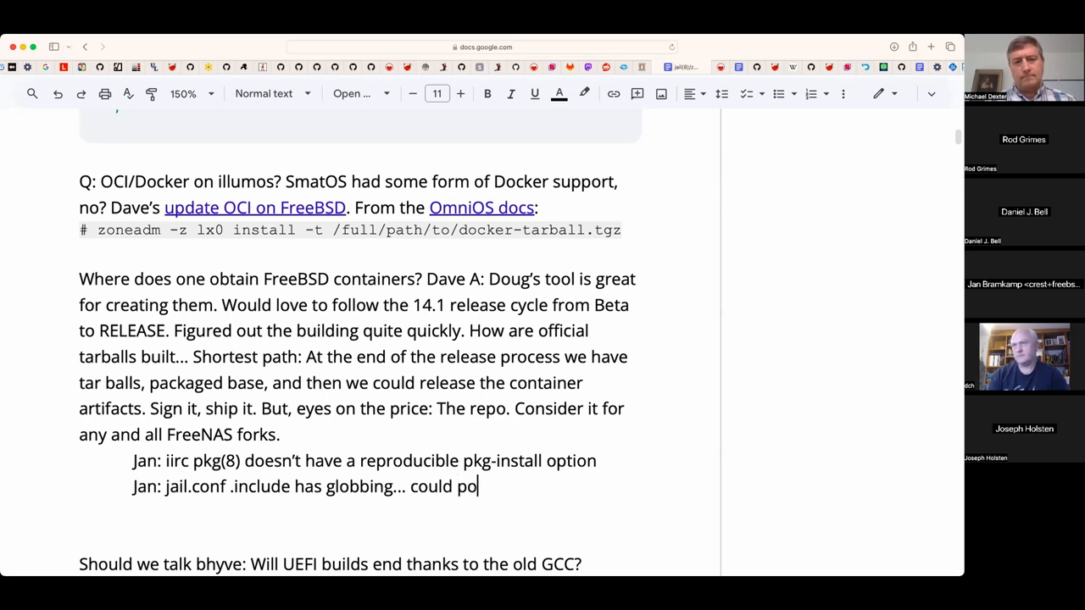
{"action": "type", "text": "int at"}
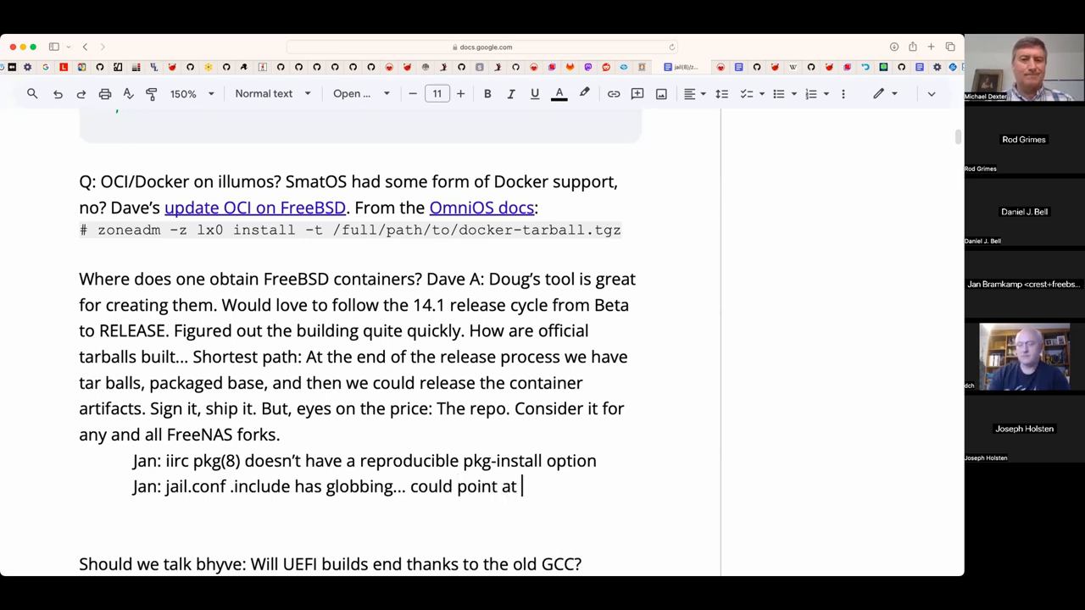
{"action": "type", "text": "appl"}
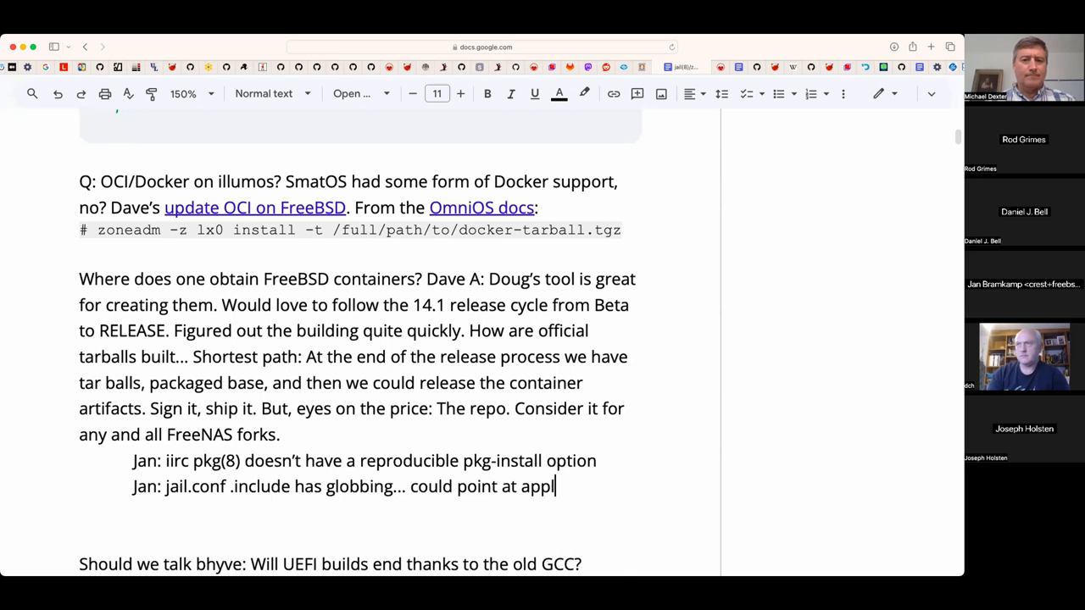
{"action": "type", "text": "ia"}
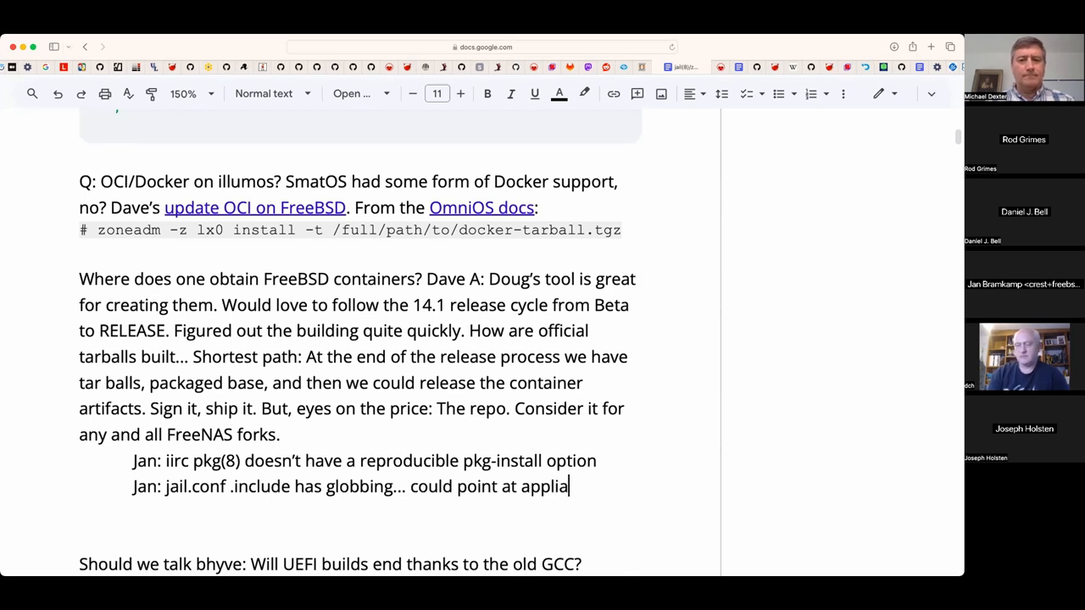
{"action": "type", "text": "nces like"}
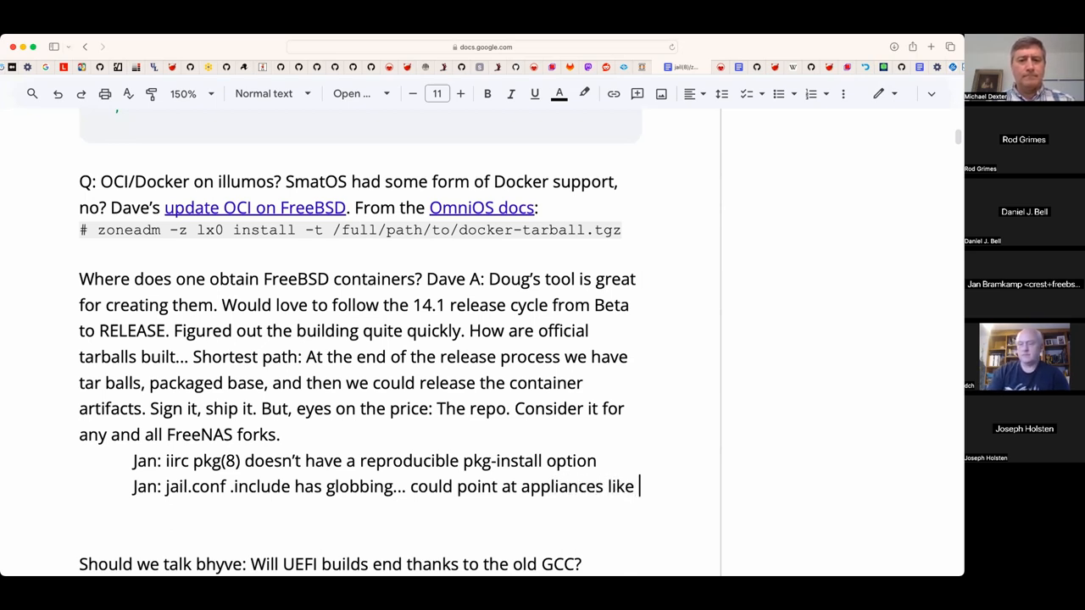
{"action": "type", "text": "Plex"}
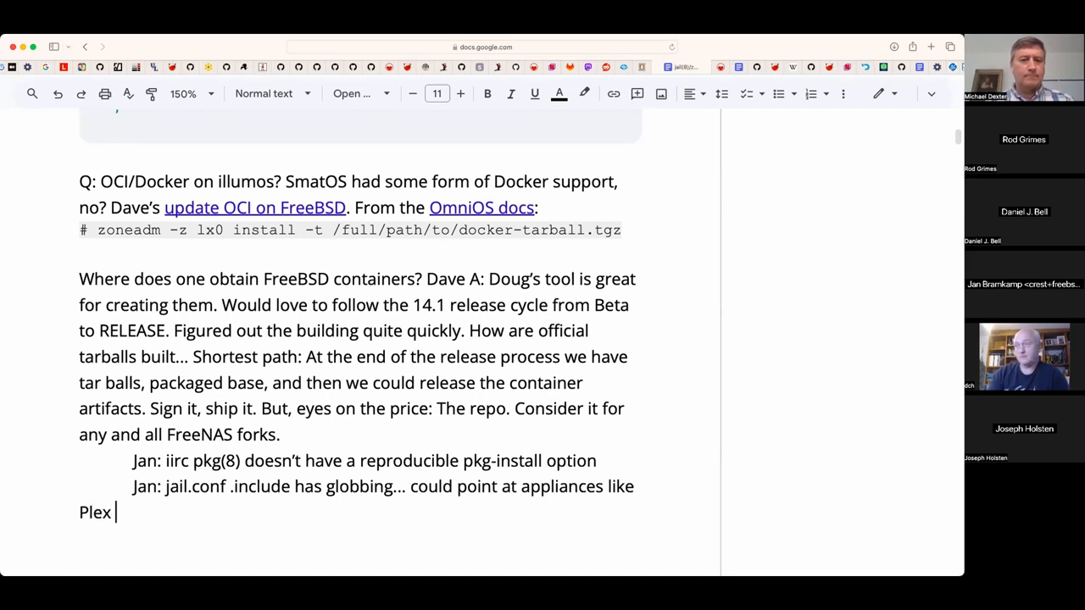
{"action": "type", "text": "and friends."}
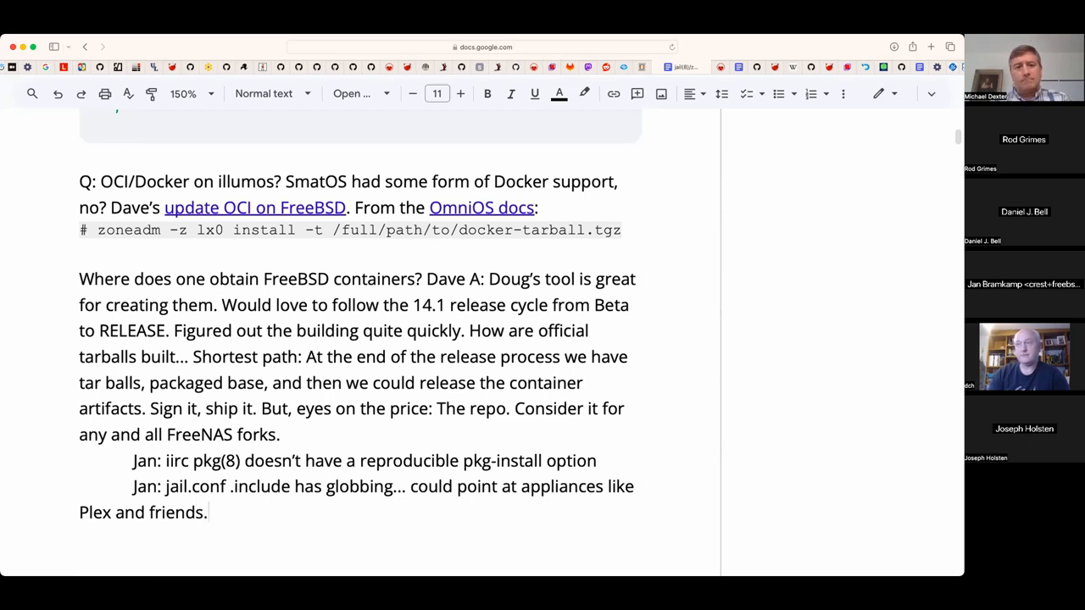
{"action": "type", "text": "Need to"}
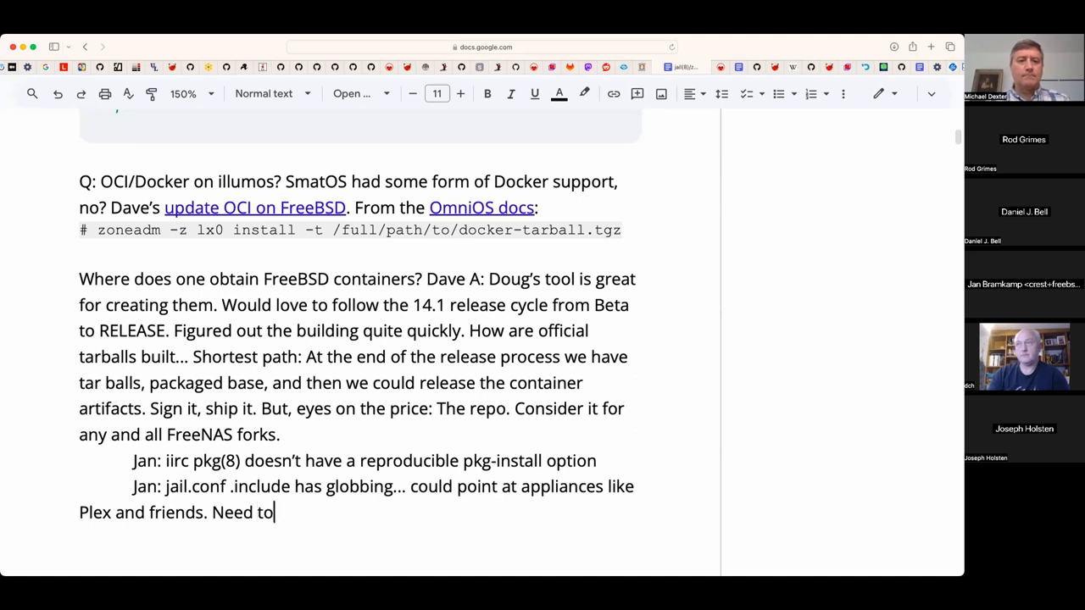
{"action": "type", "text": "ensure idemp"}
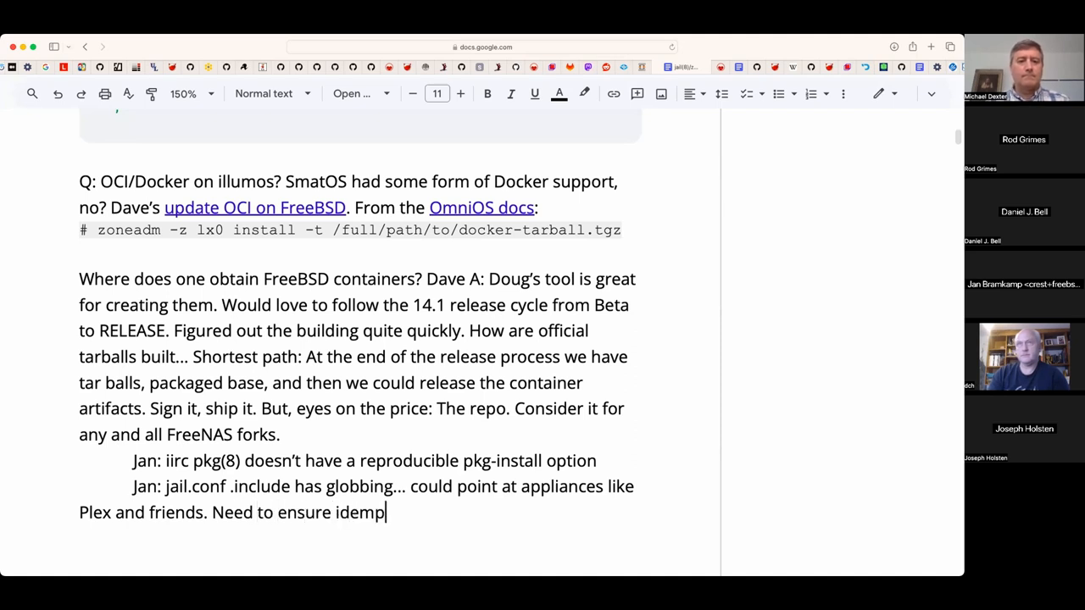
{"action": "type", "text": "otence."}
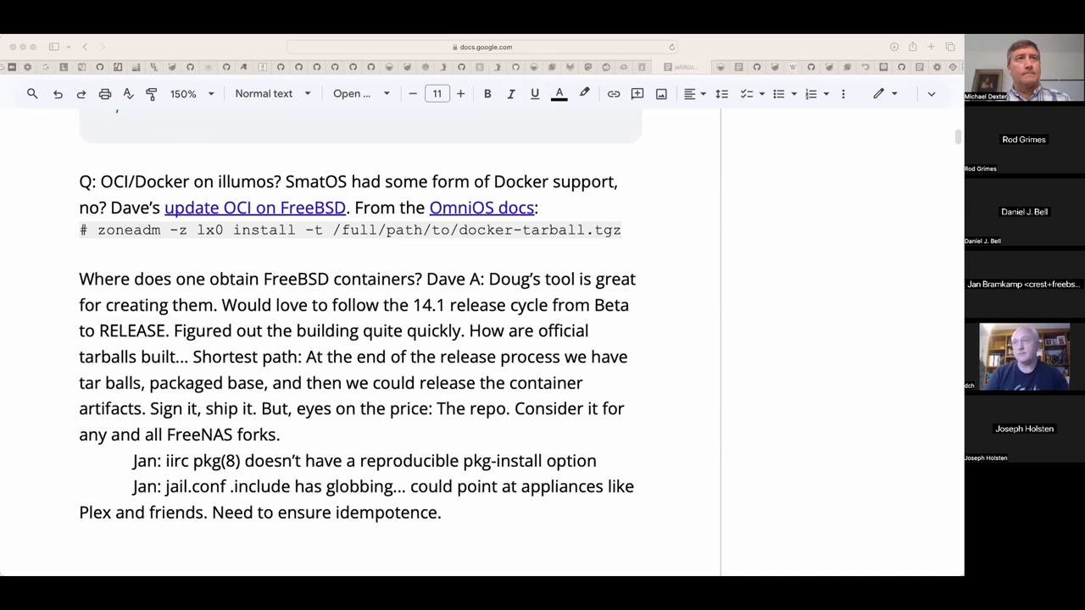
{"action": "mouse_move", "coordinate": [244, 39]}
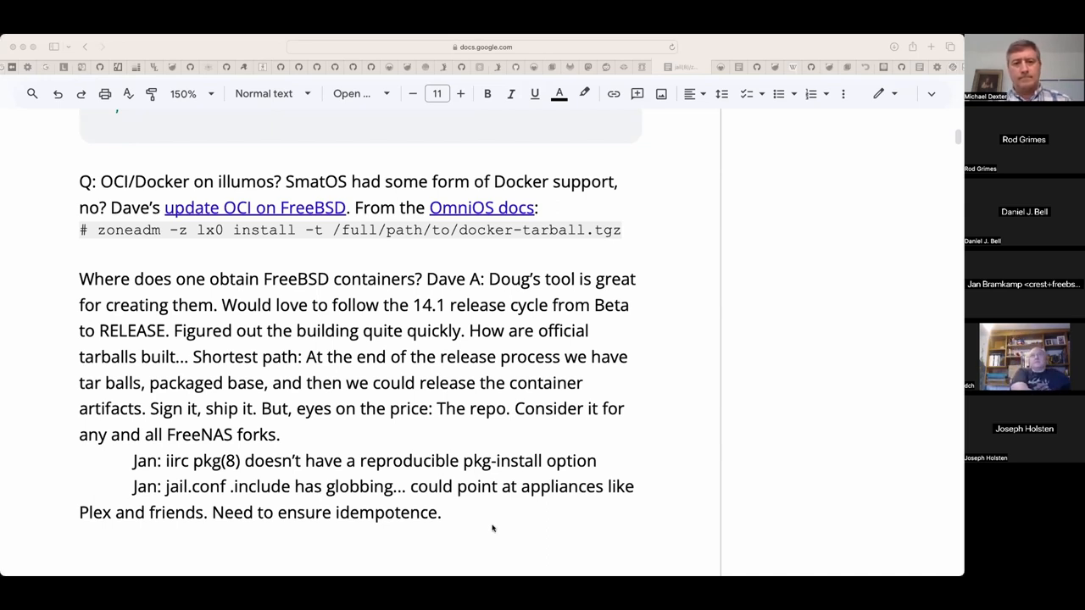
- Start a new empty line right after the idempotence note
{"action": "left_click", "coordinate": [444, 512]}
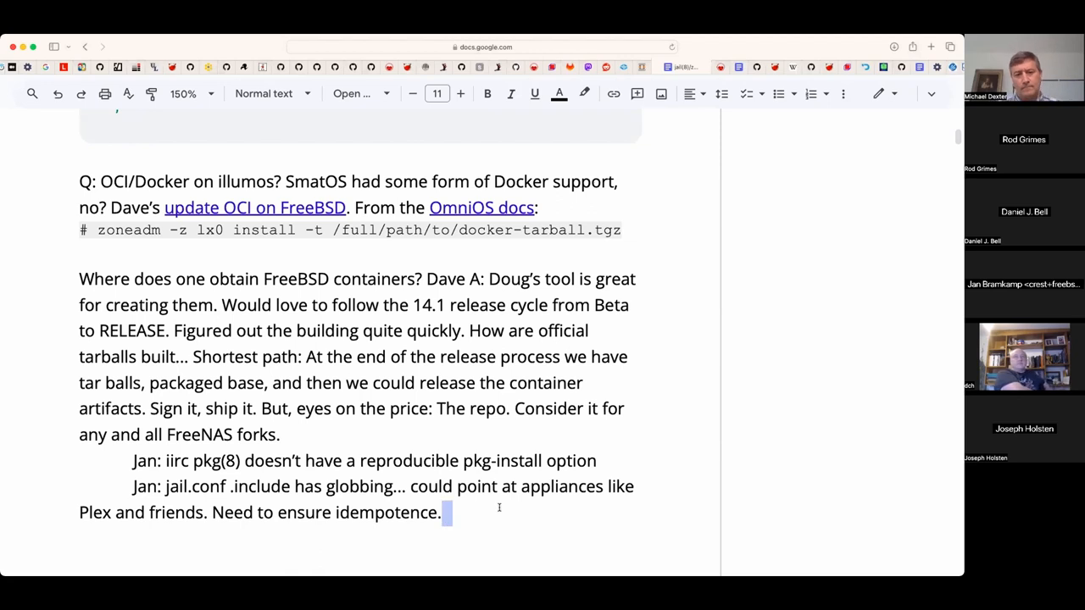
{"action": "left_click", "coordinate": [443, 512]}
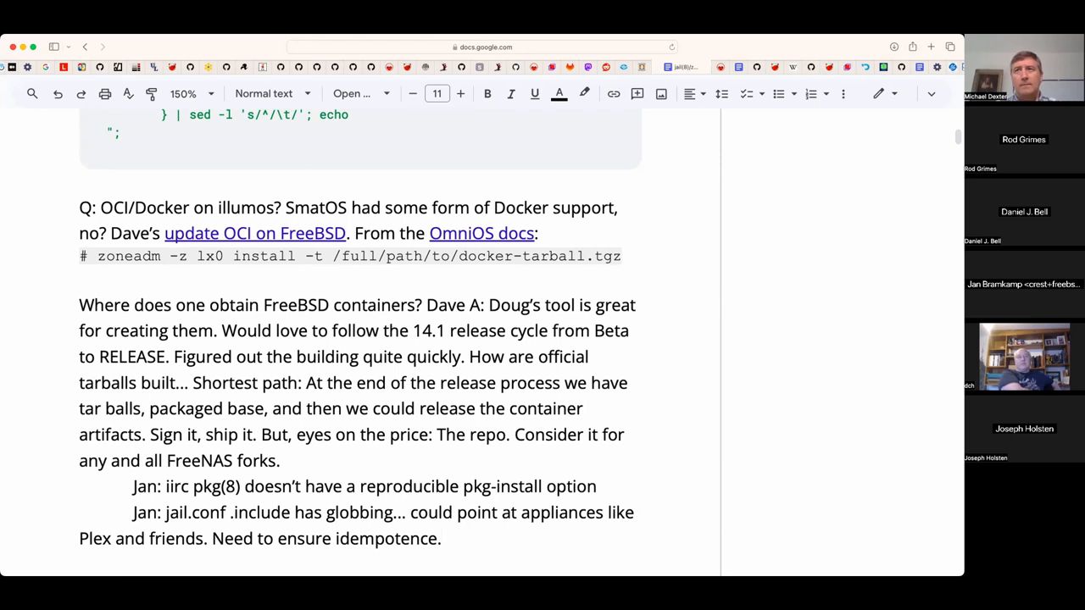
{"action": "mouse_move", "coordinate": [461, 318]}
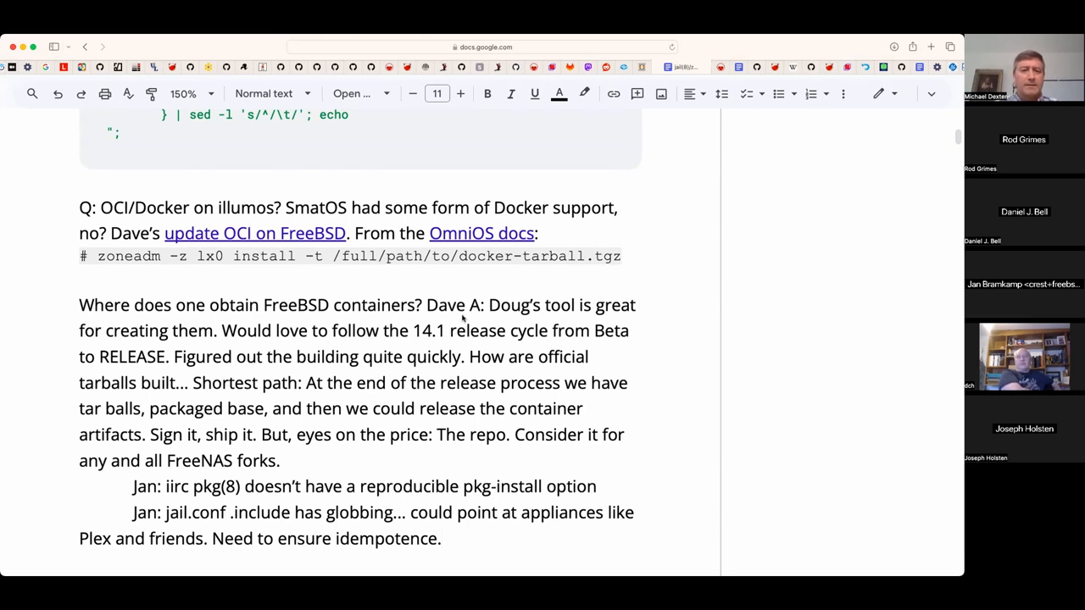
{"action": "scroll", "scroll_direction": "up", "scroll_amount": 3}
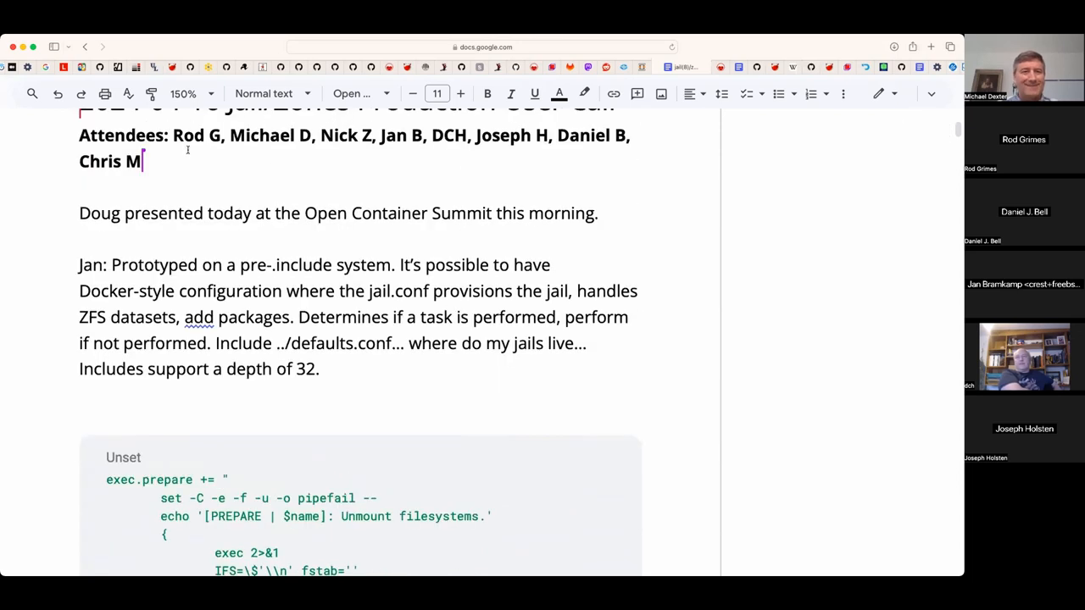
{"action": "scroll", "scroll_direction": "down", "scroll_amount": 3}
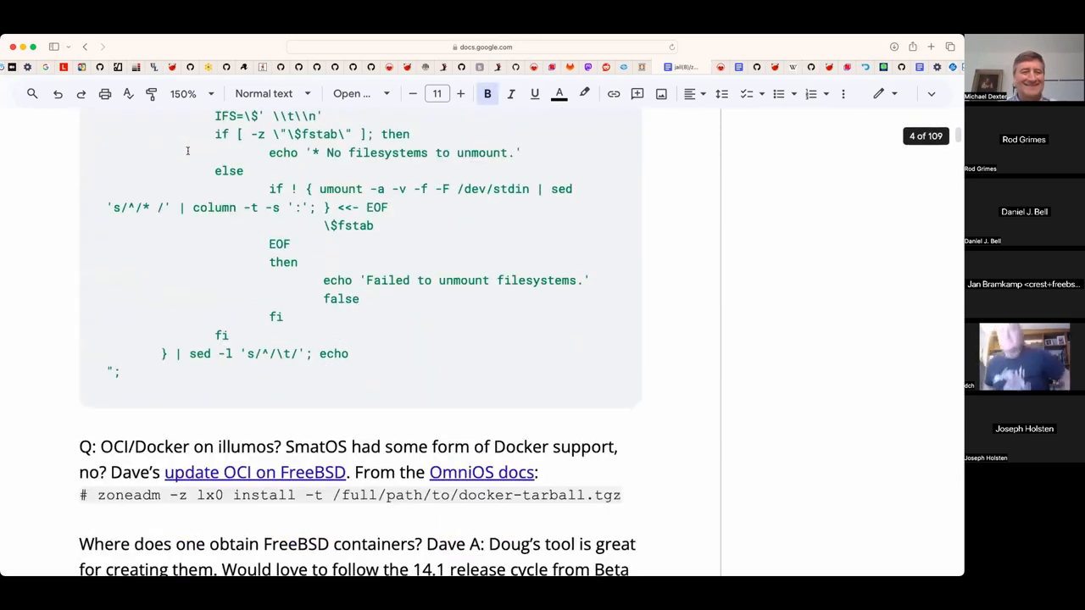
{"action": "scroll", "scroll_direction": "down", "scroll_amount": 3}
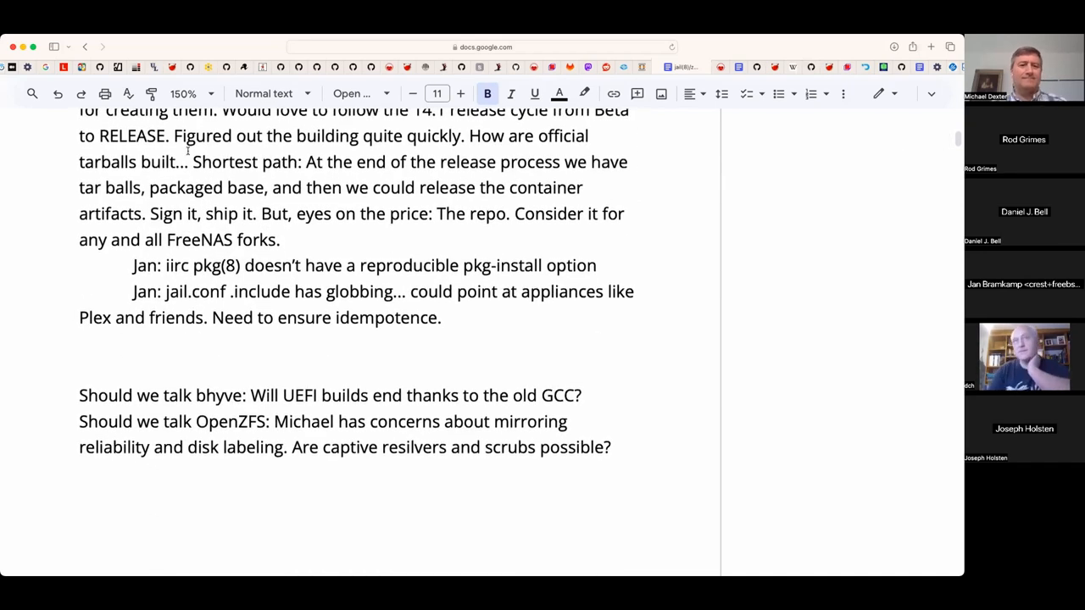
{"action": "left_click", "coordinate": [79, 342]}
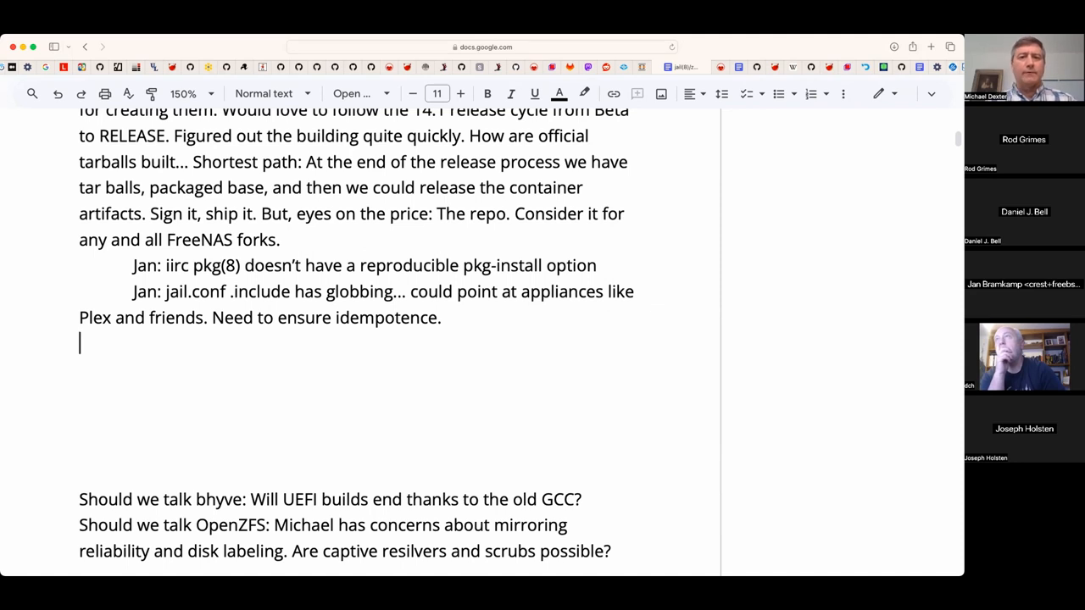
{"action": "key", "text": "Return"}
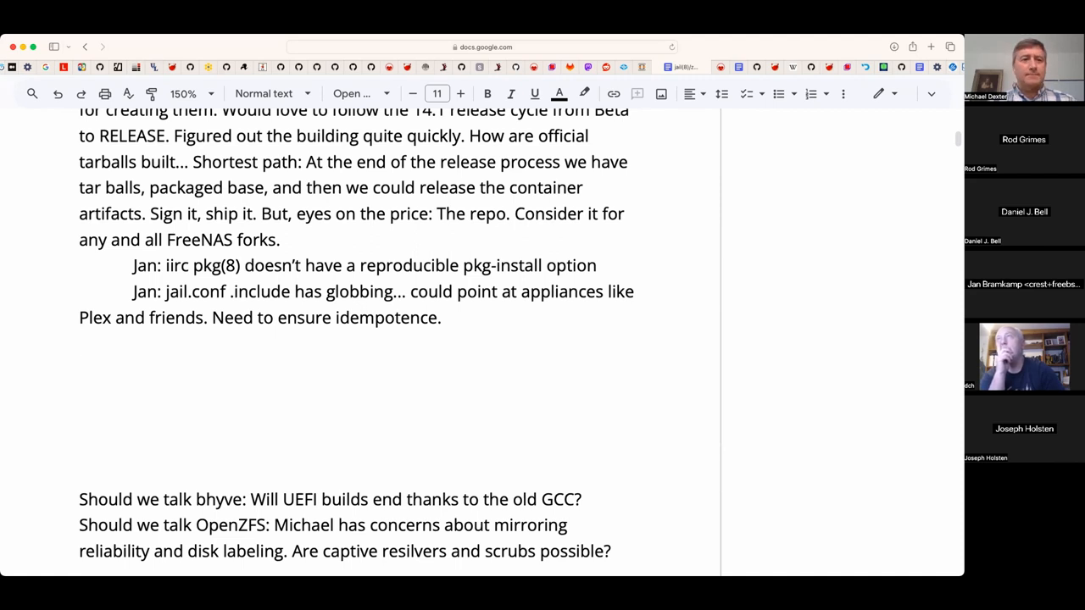
{"action": "left_click", "coordinate": [78, 368]}
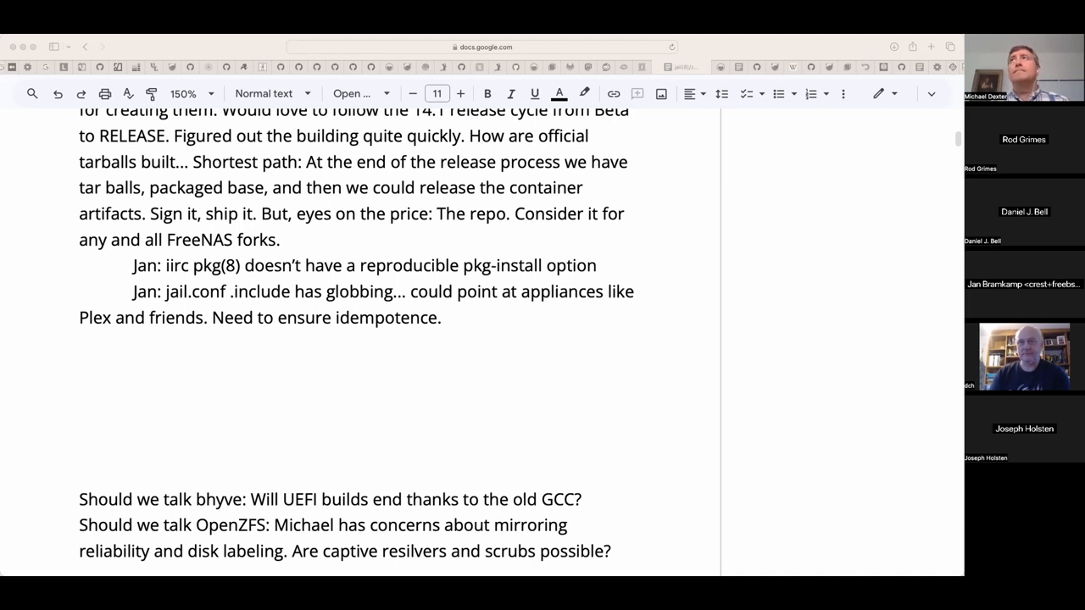
{"action": "mouse_move", "coordinate": [212, 433]}
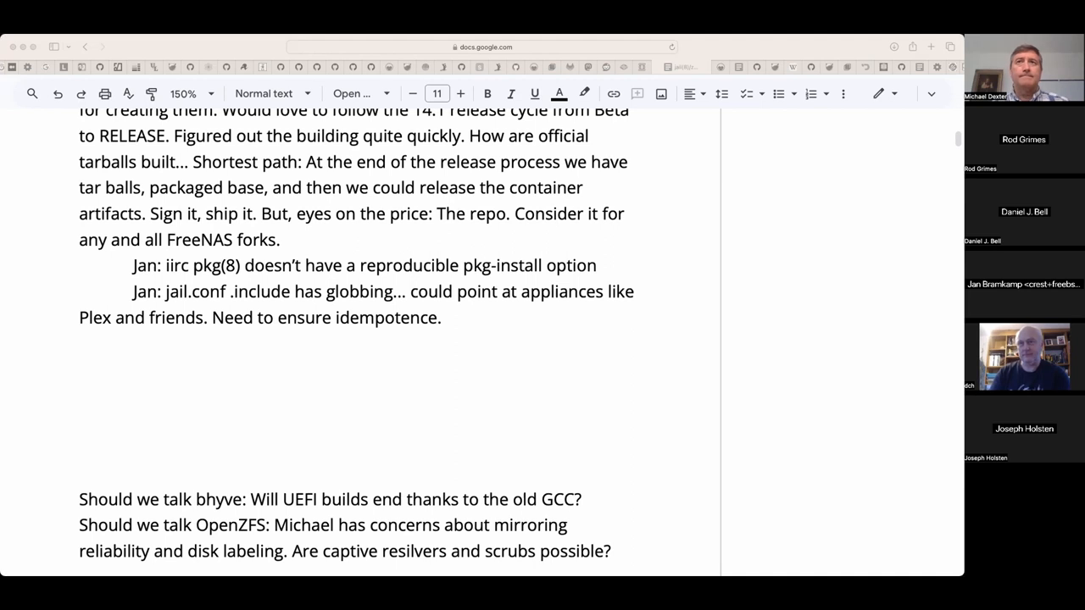
{"action": "mouse_move", "coordinate": [329, 95]}
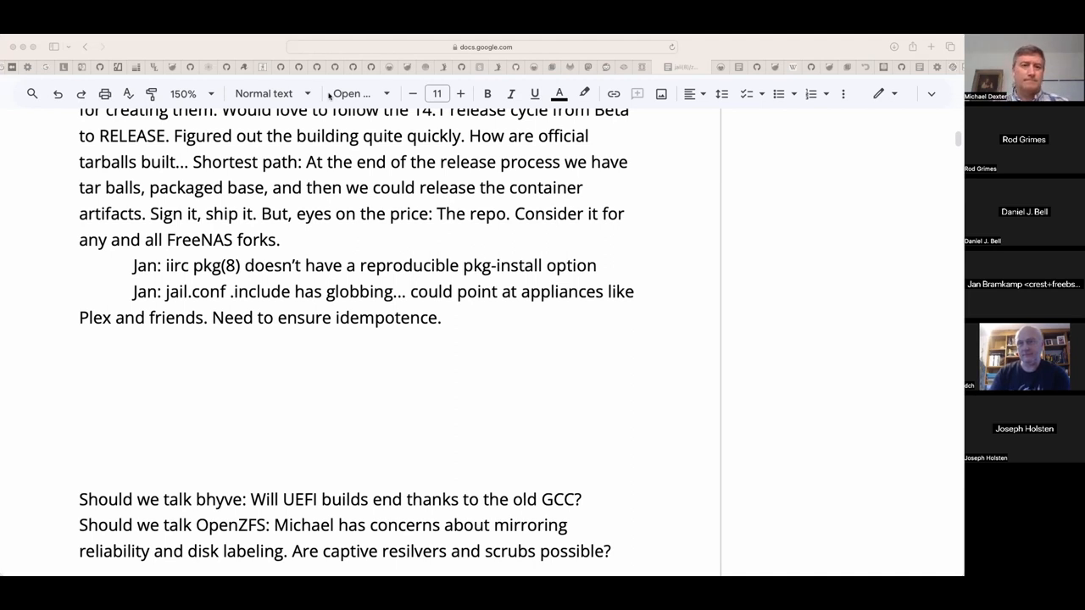
- Write Joseph's note: Flatpack; Mac and Windows handle older applications well, switching to NT or Mach kernels for old binaries
{"action": "type", "text": "Jo"}
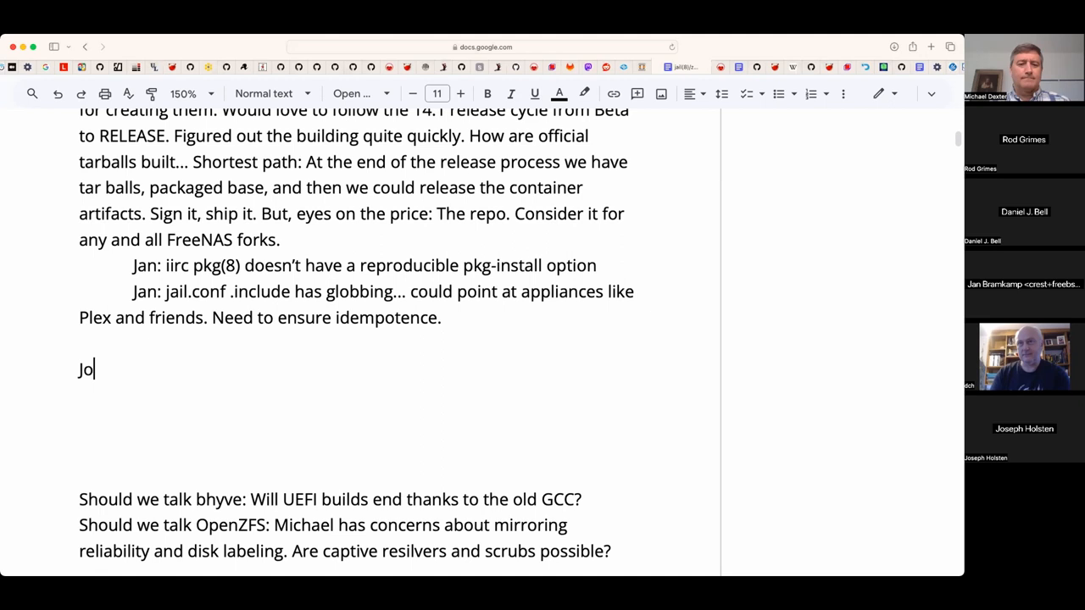
{"action": "type", "text": "seph:"}
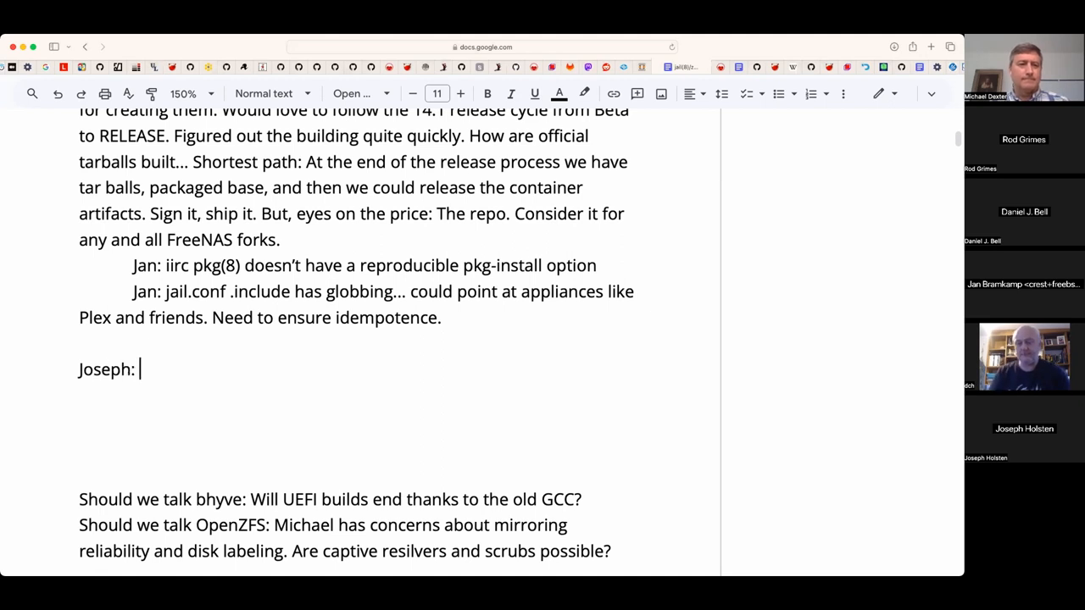
{"action": "type", "text": "Was wo"}
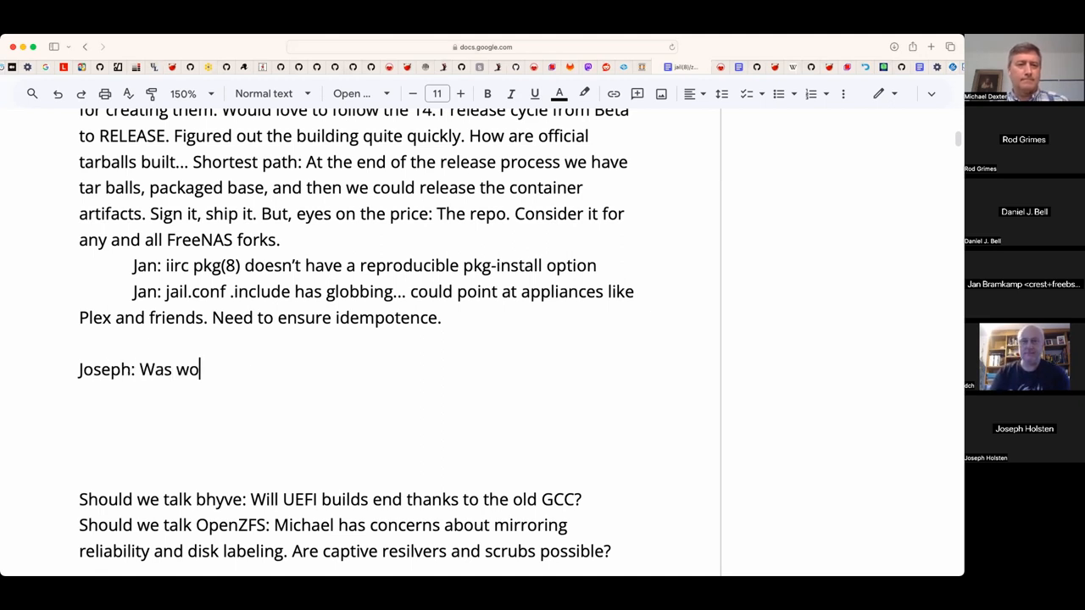
{"action": "type", "text": "ndering about F"}
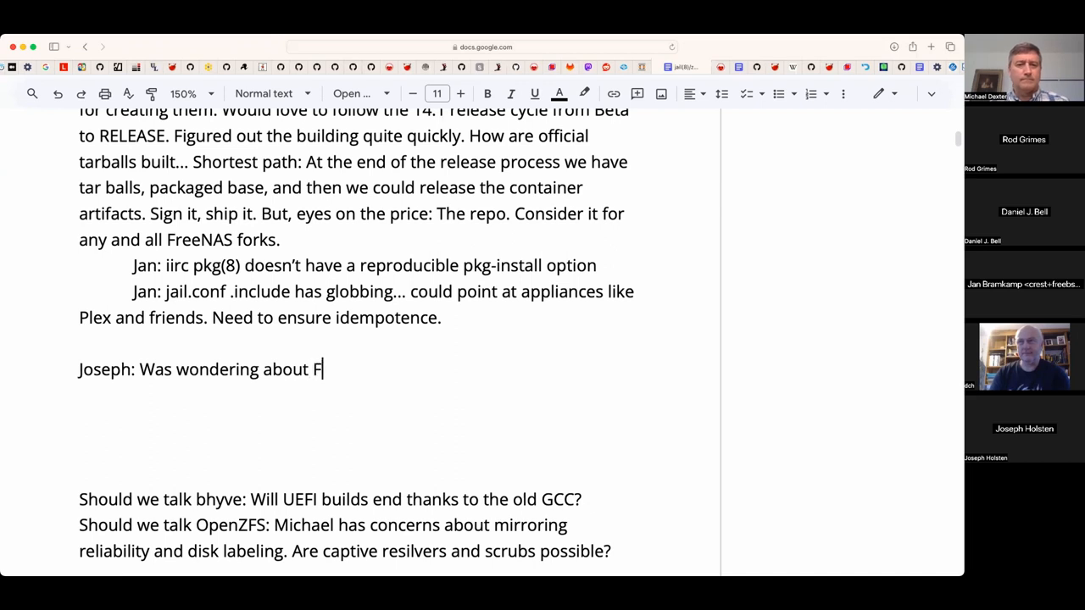
{"action": "type", "text": "latpac"}
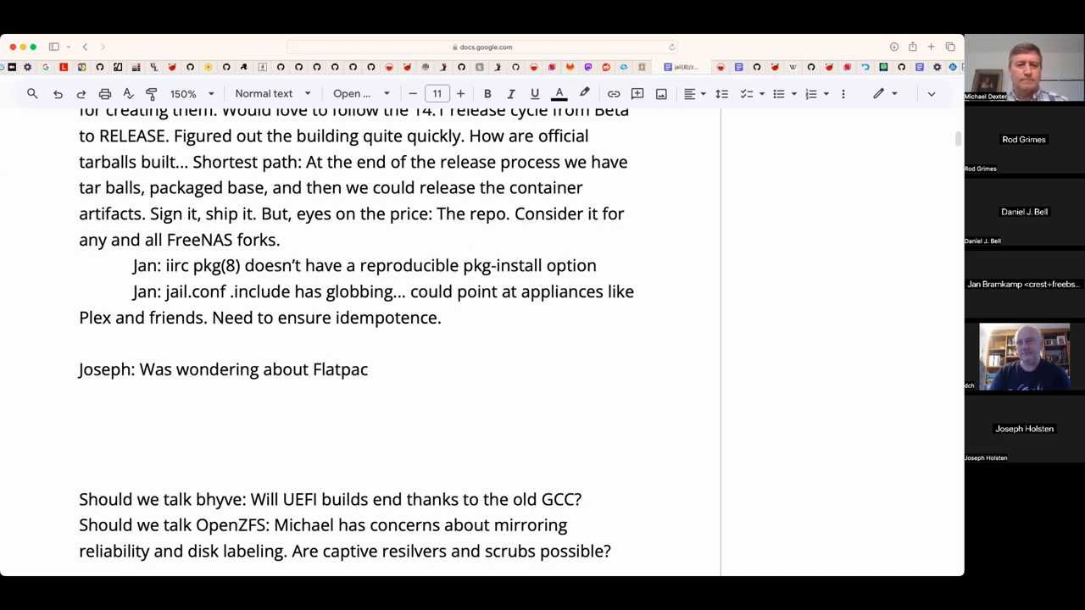
{"action": "type", "text": "k: Mac an"}
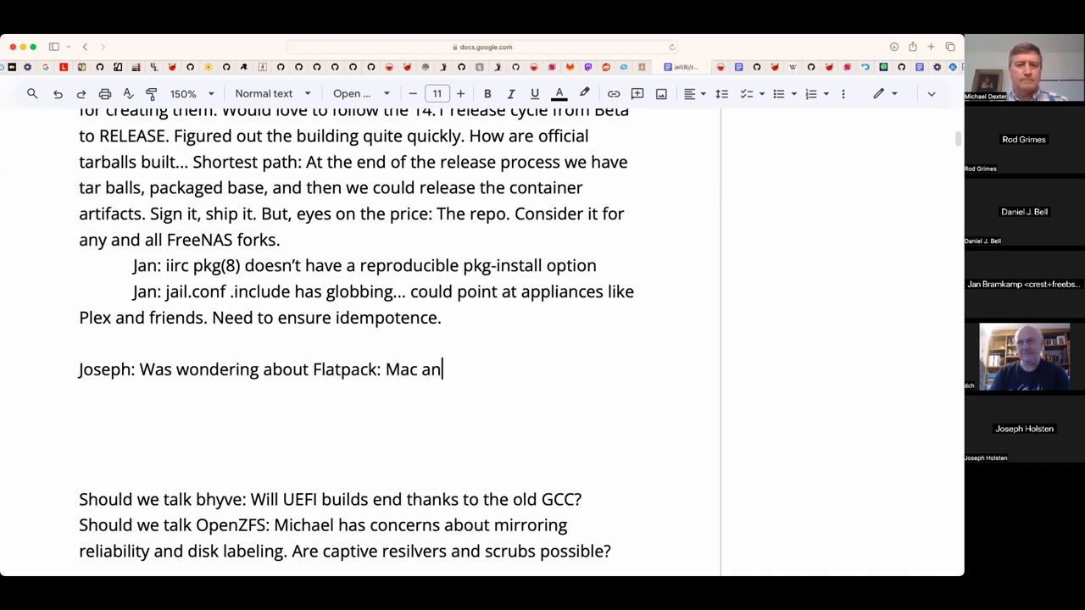
{"action": "type", "text": "d Windows"}
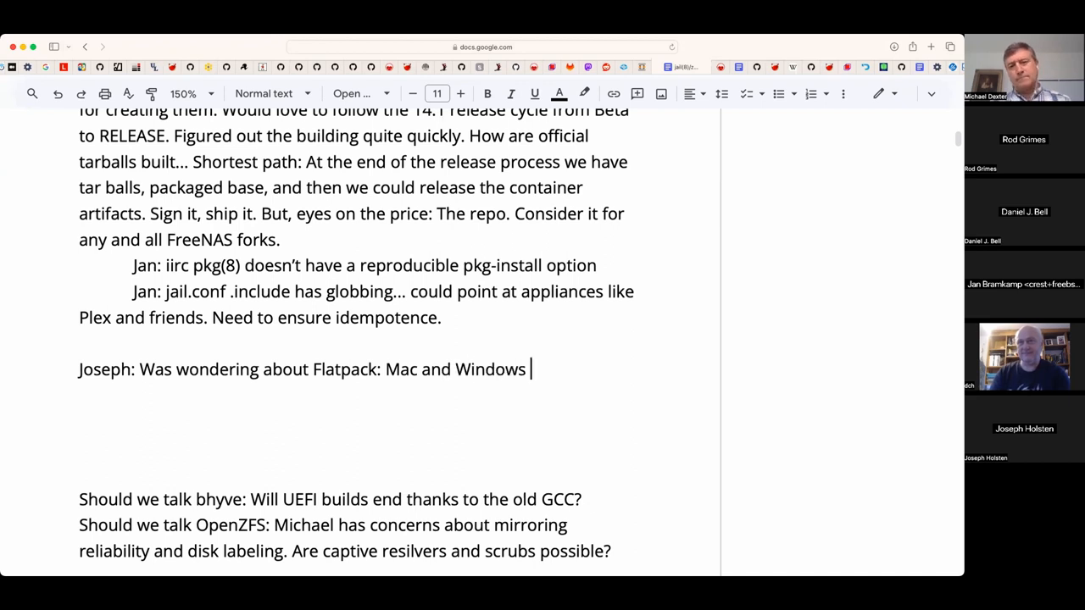
{"action": "type", "text": "hand"}
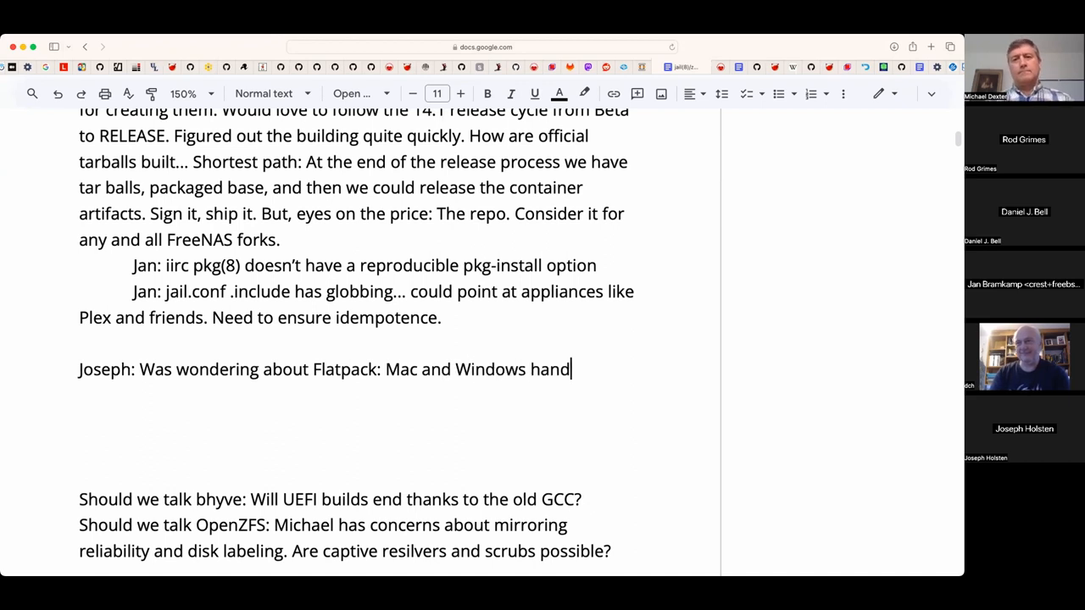
{"action": "type", "text": "le"}
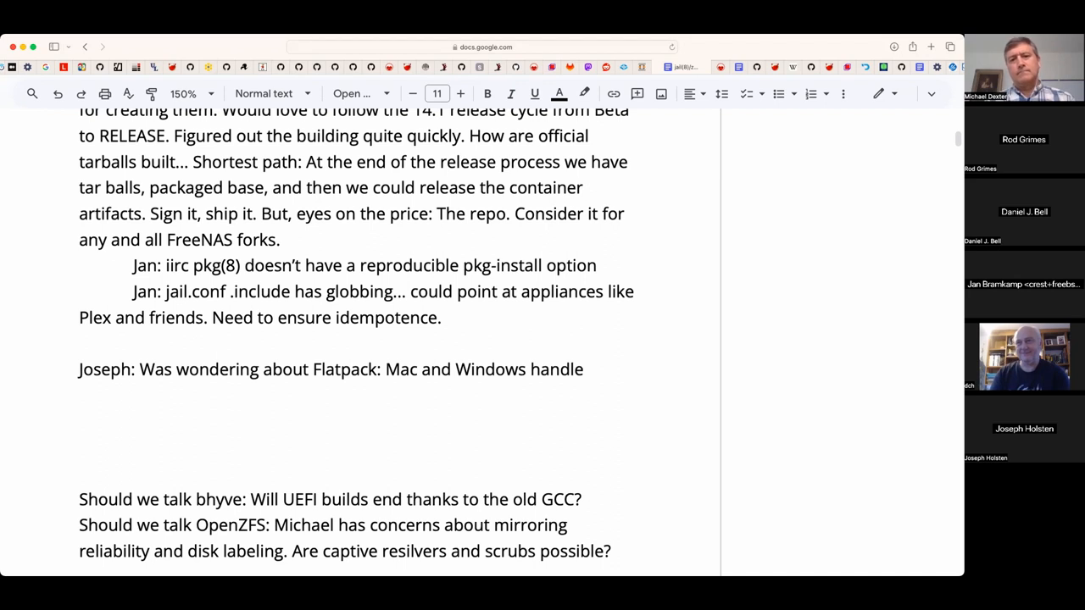
{"action": "type", "text": "older"}
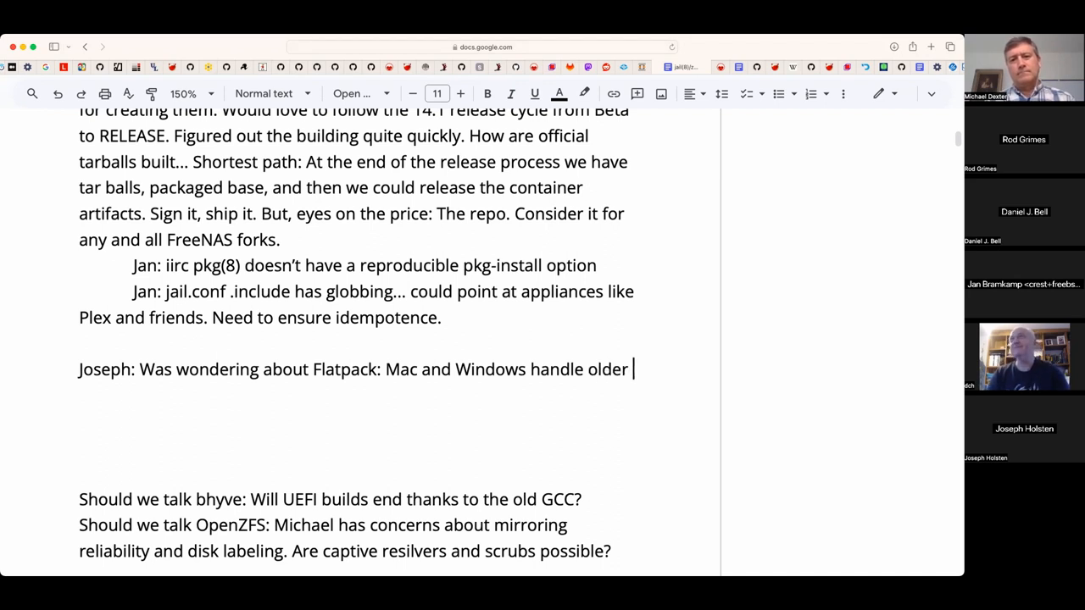
{"action": "type", "text": "application"}
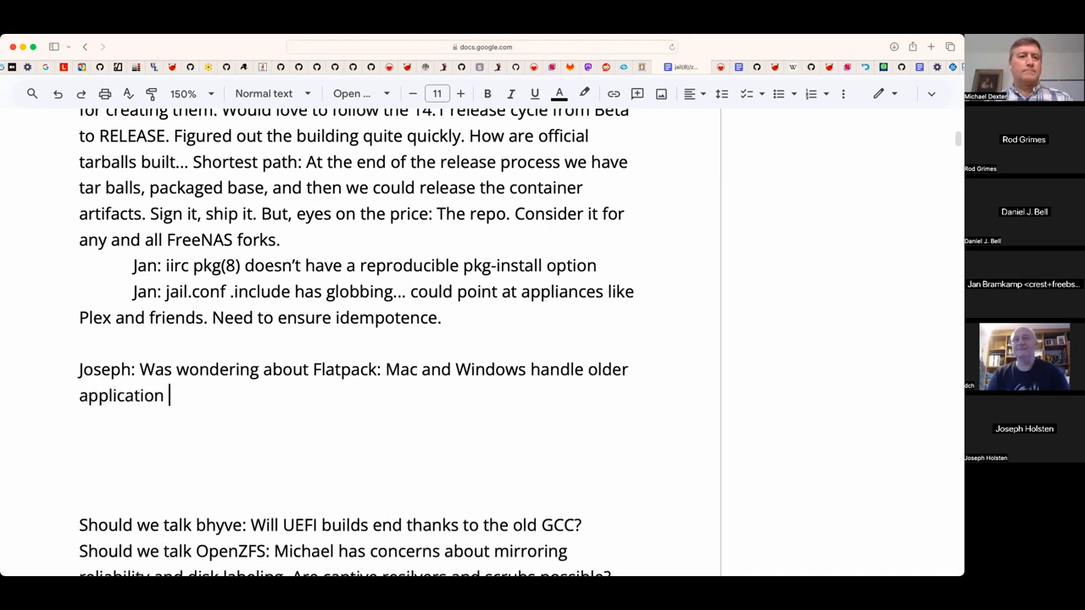
{"action": "type", "text": "s well. They can"}
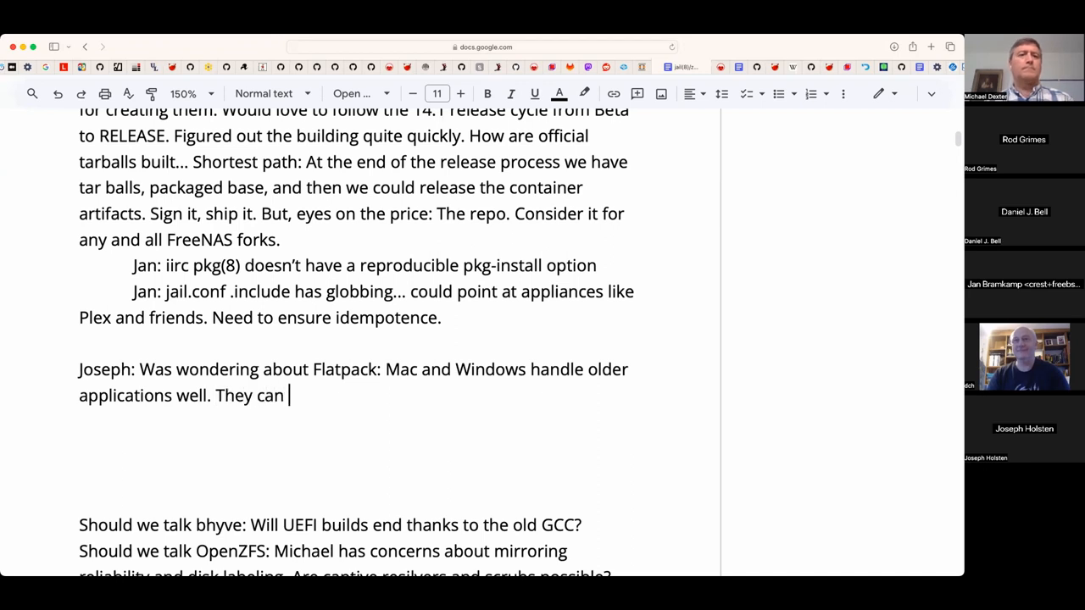
{"action": "type", "text": "switch to"}
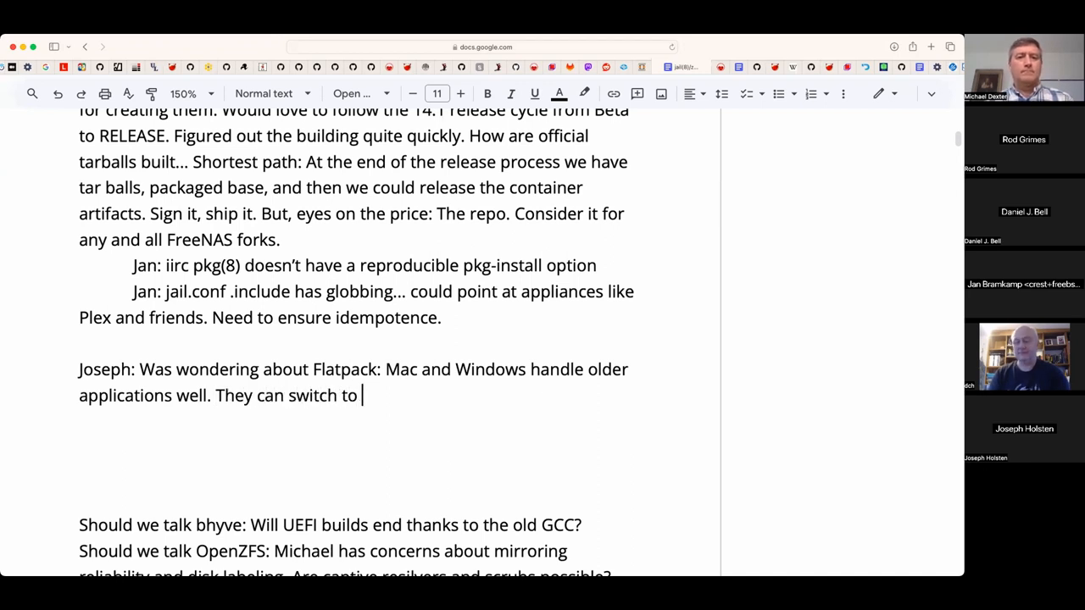
{"action": "type", "text": "NT or Mac"}
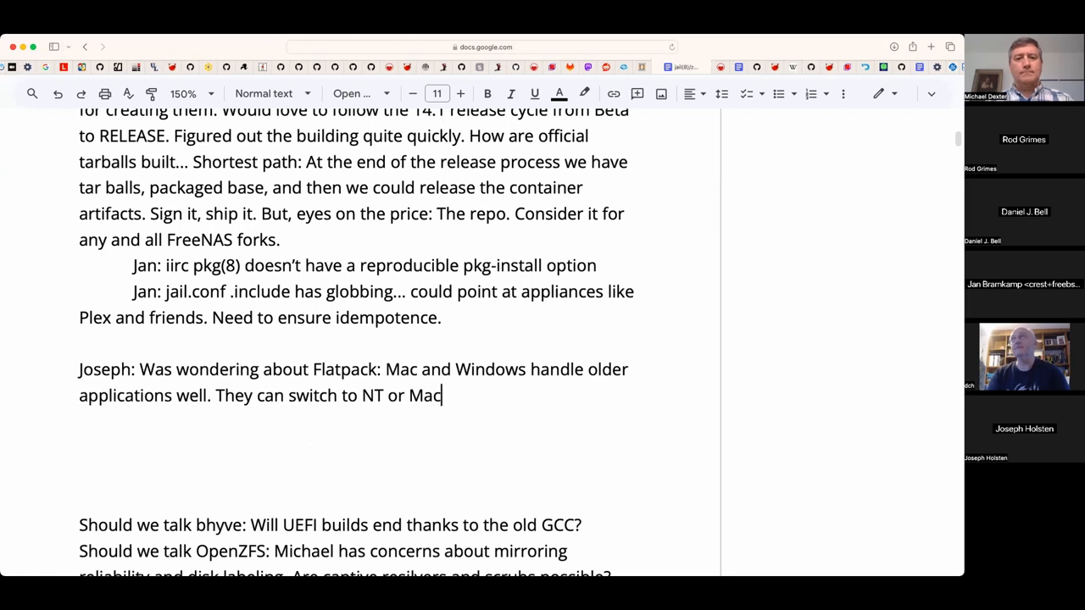
{"action": "type", "text": "h kernels..."}
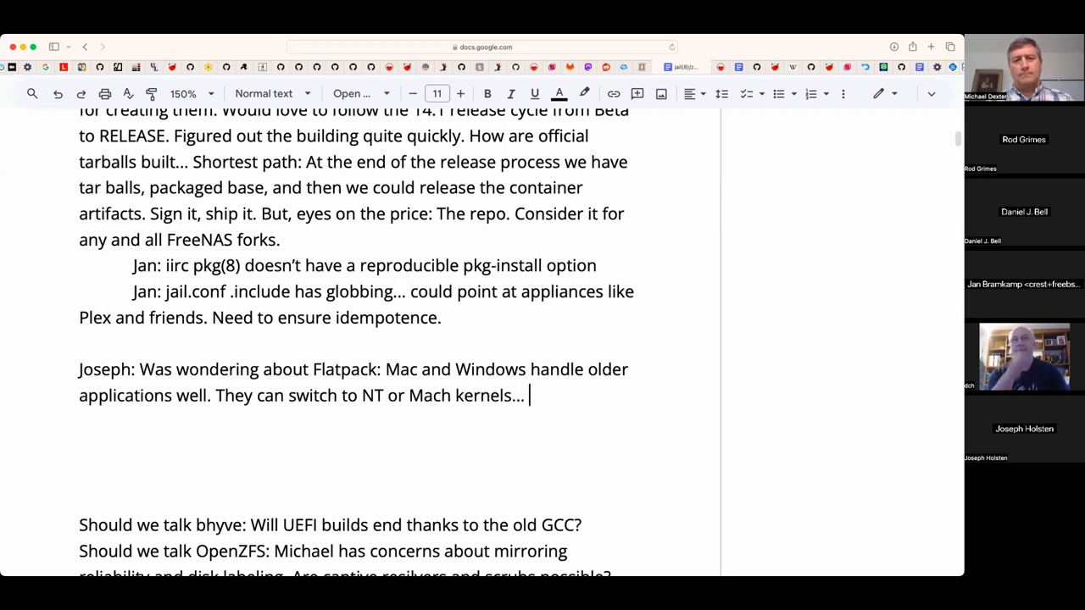
{"action": "type", "text": "for"}
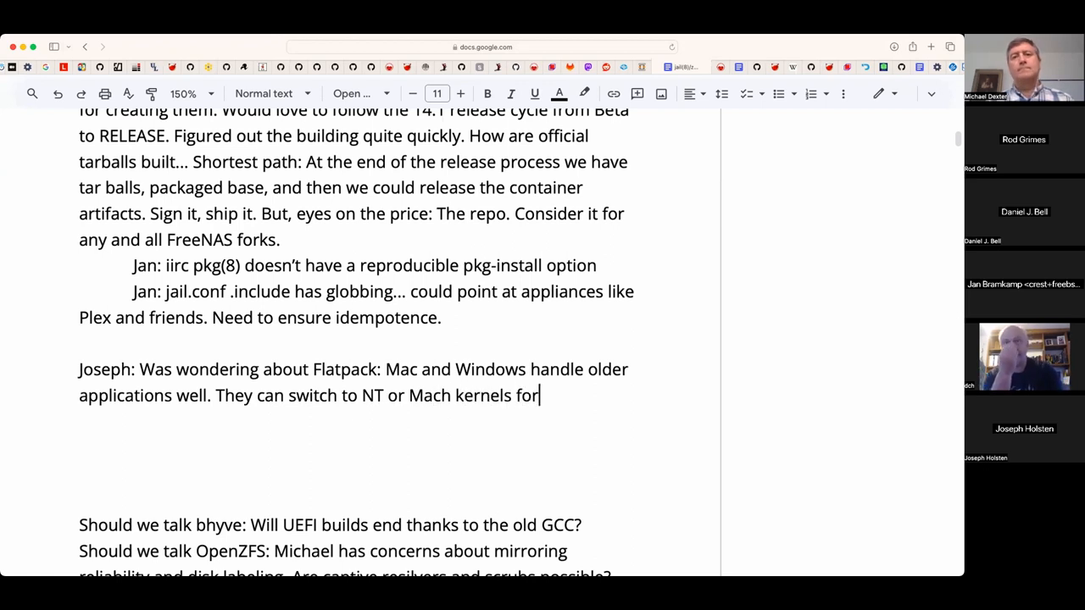
{"action": "type", "text": "rather o"}
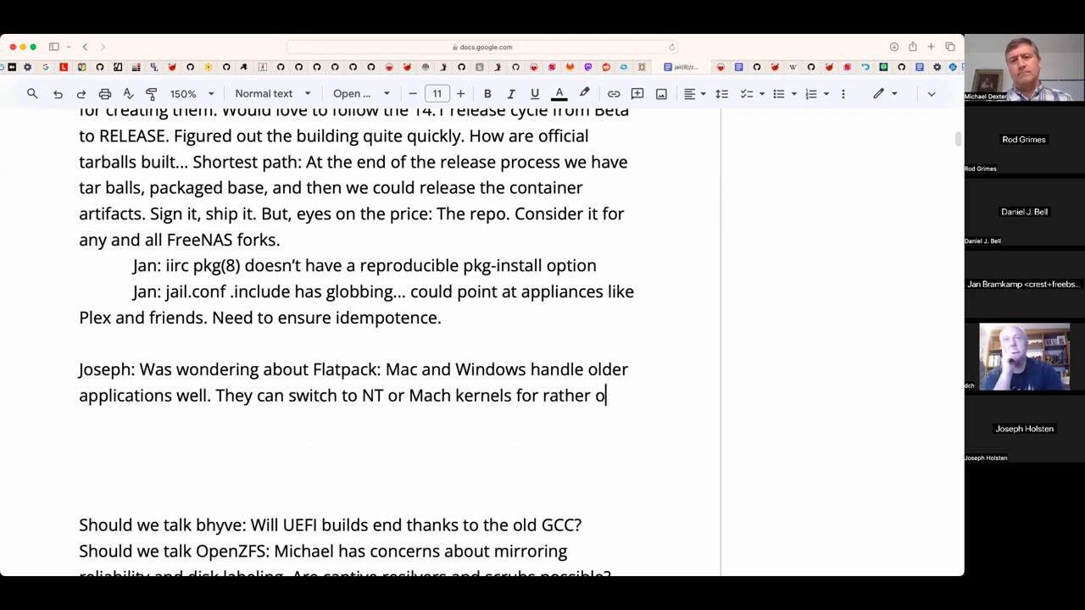
{"action": "type", "text": "ld binaries."}
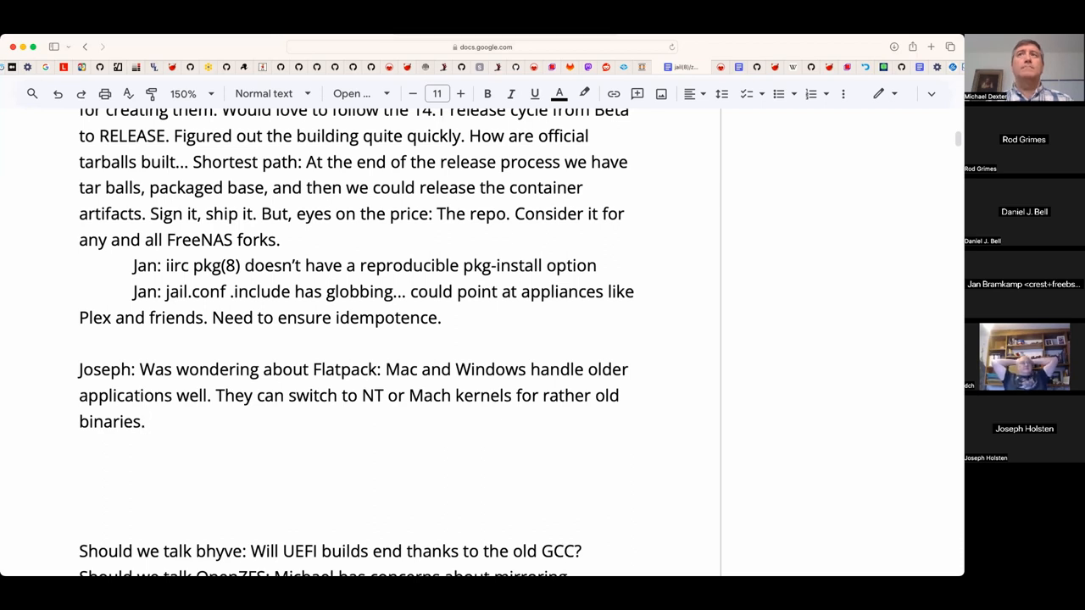
- Append the sentence 'We "trust the linker"' at the end of the note
{"action": "left_click", "coordinate": [146, 421]}
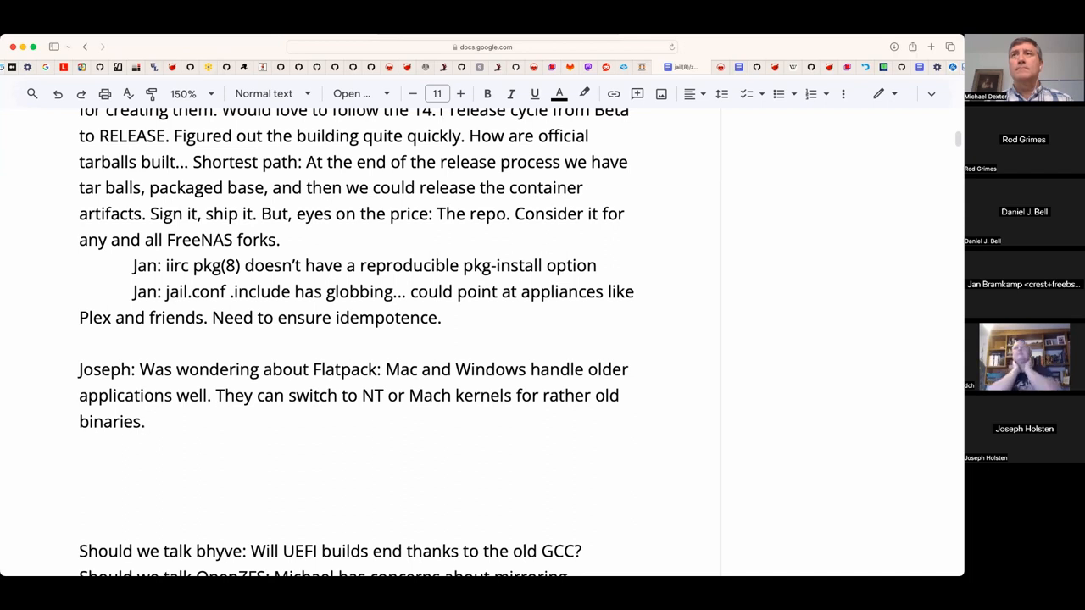
{"action": "left_click", "coordinate": [146, 420]}
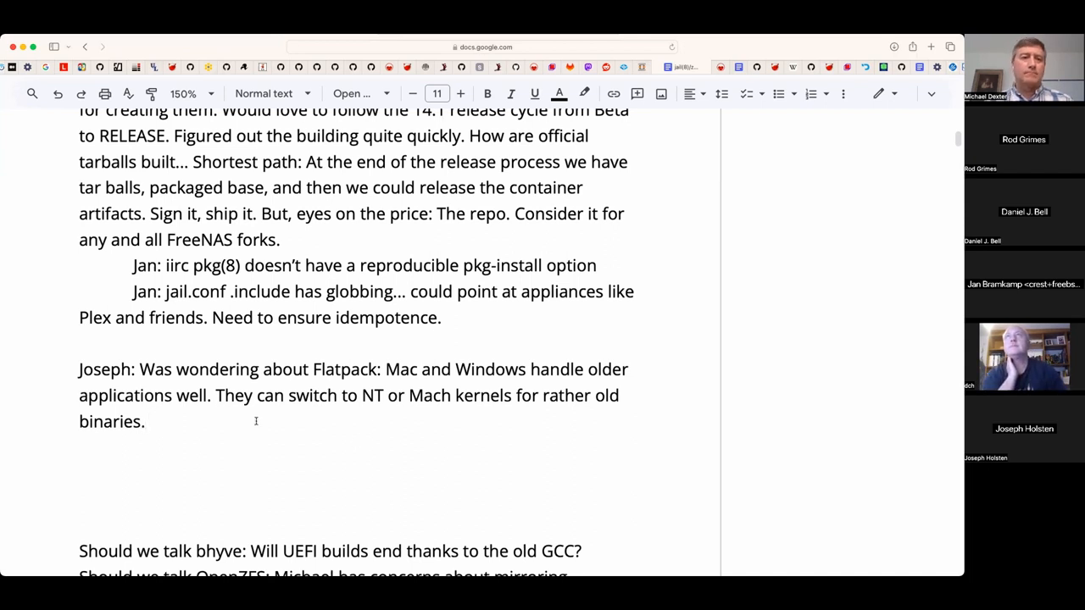
{"action": "type", "text": "We \"tru"}
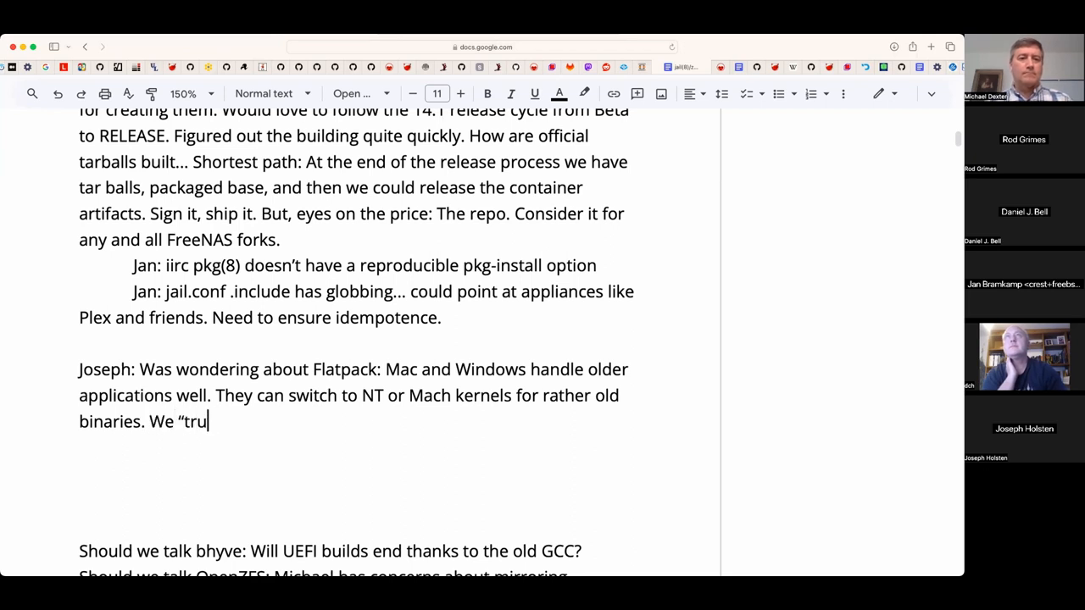
{"action": "type", "text": "st the linker\""}
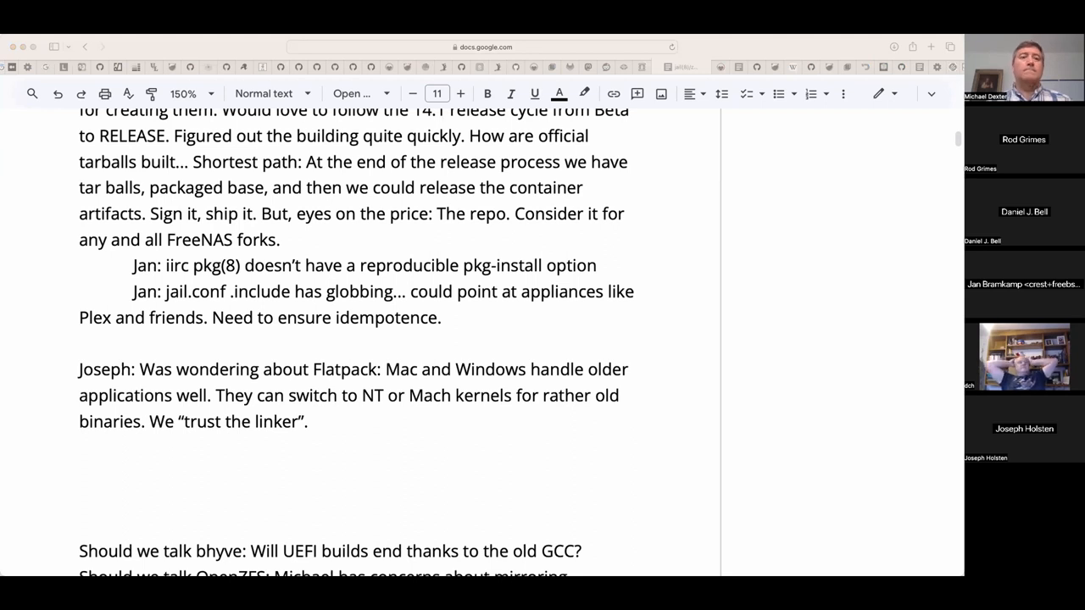
- Append the question: what would Flatpack support through compat_linux and jails look like?
{"action": "left_click", "coordinate": [308, 420]}
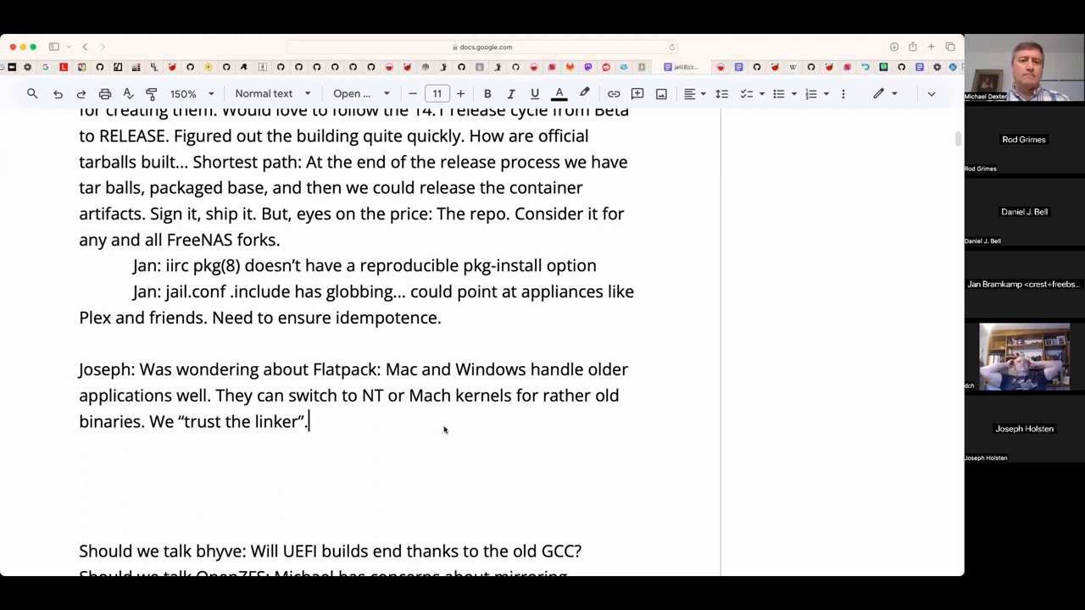
{"action": "type", "text": "What would it look like"}
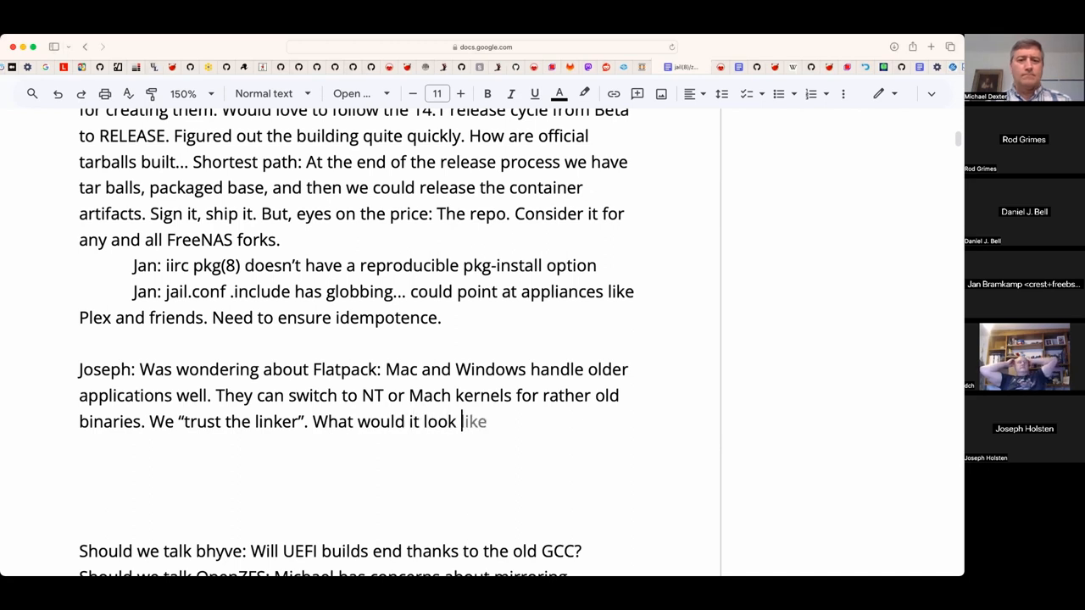
{"action": "type", "text": "to have"}
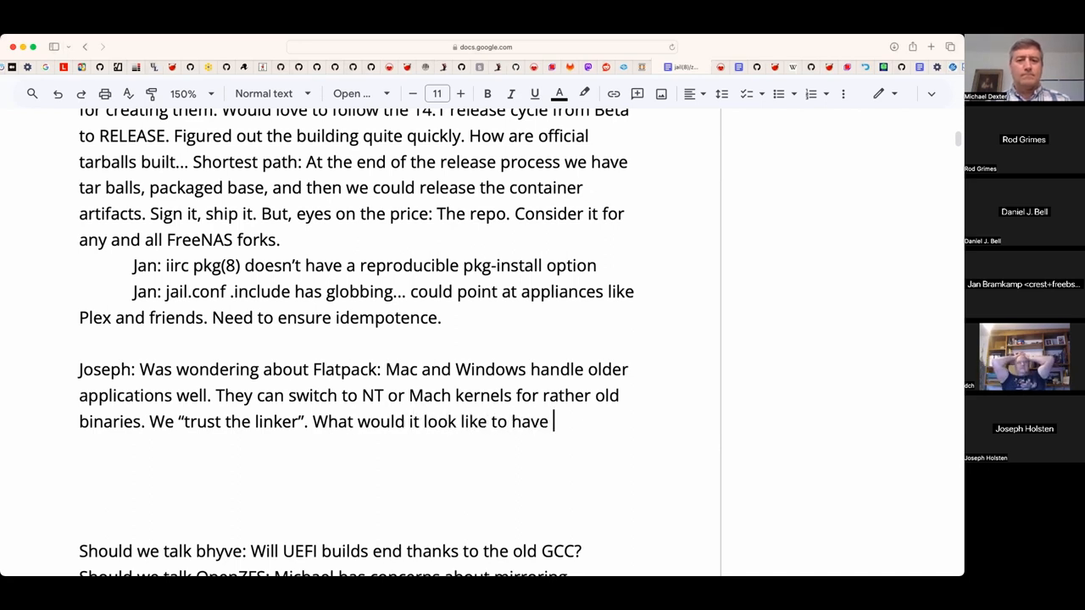
{"action": "type", "text": "fla"}
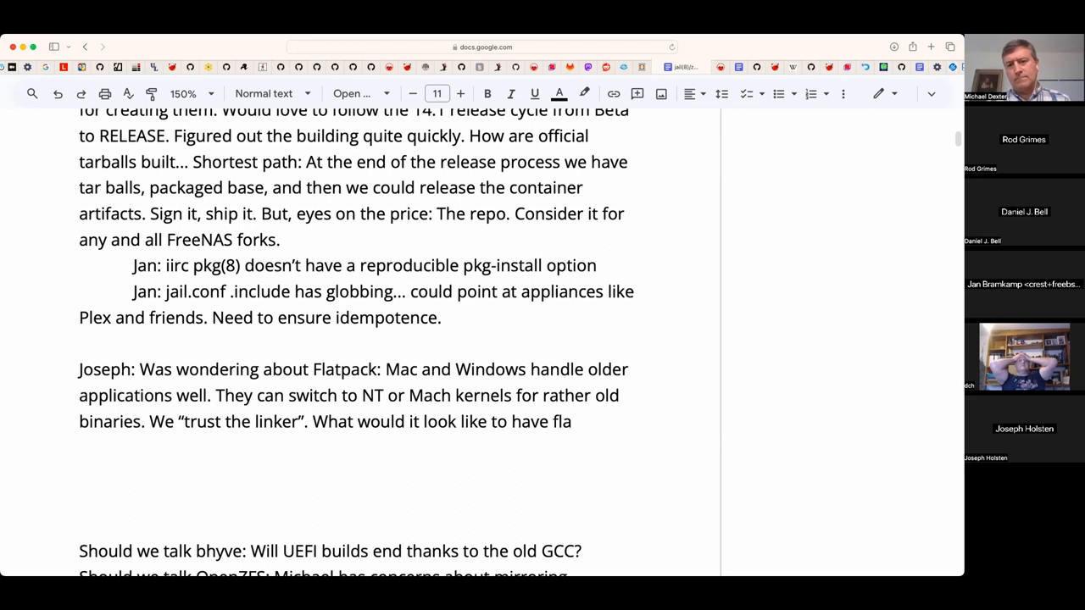
{"action": "type", "text": "t pac"}
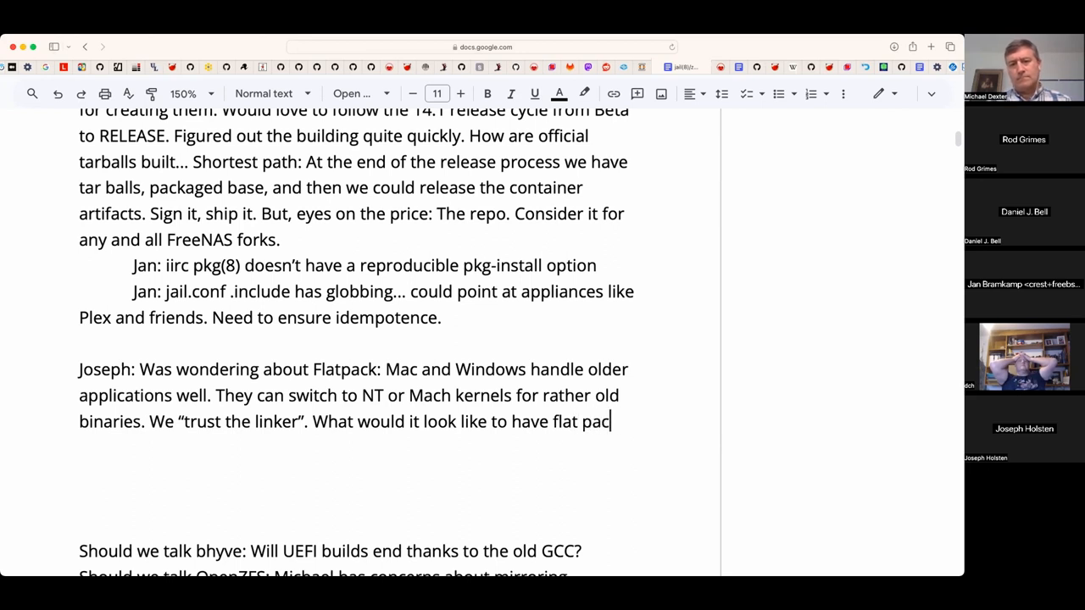
{"action": "type", "text": "Flatb"}
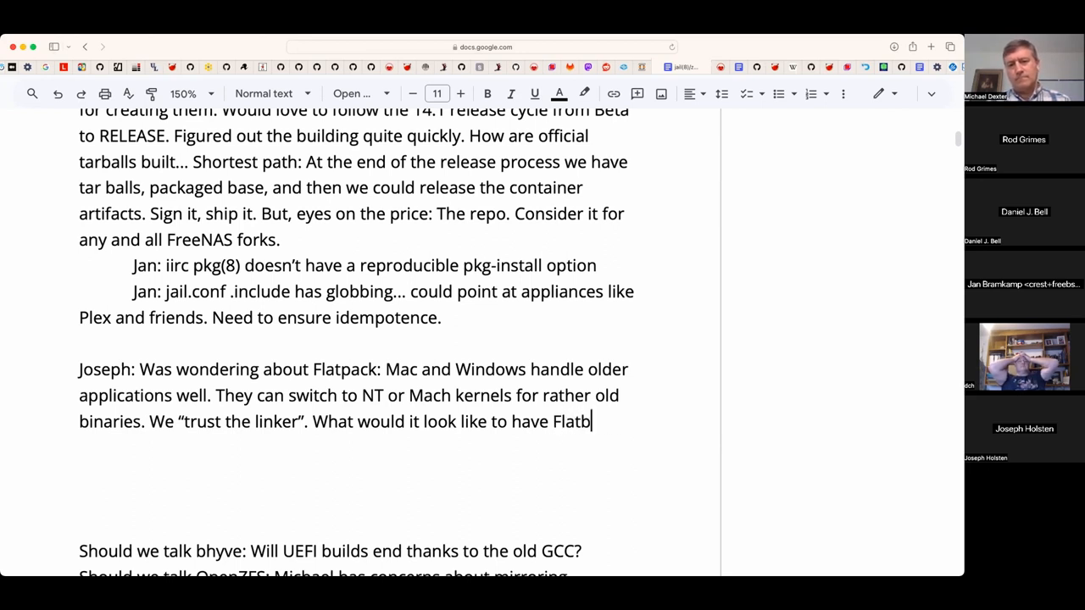
{"action": "type", "text": "pack support thr"}
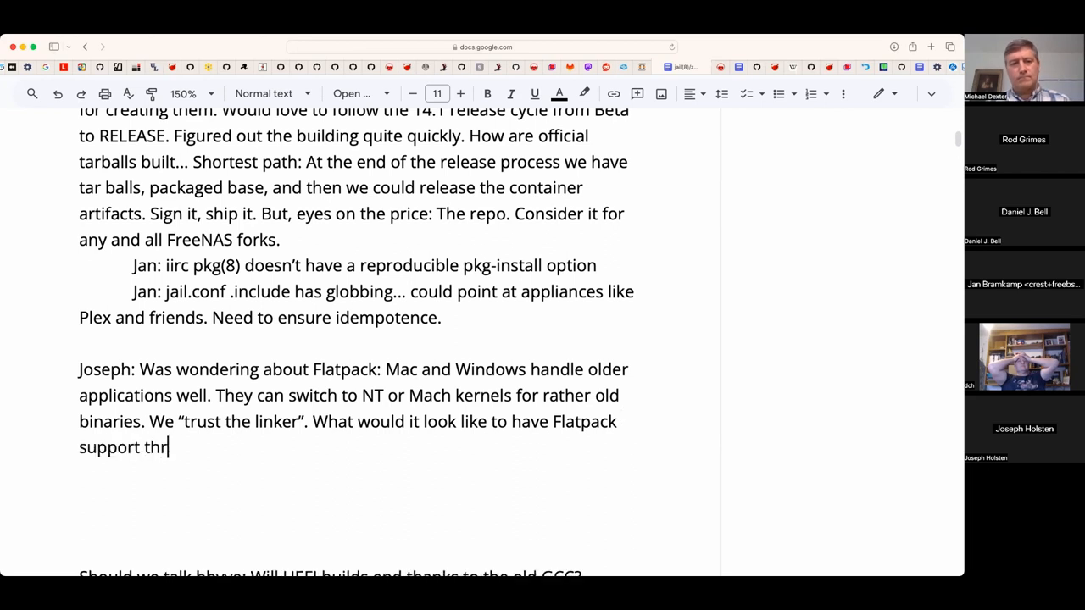
{"action": "type", "text": "ough compat_li"}
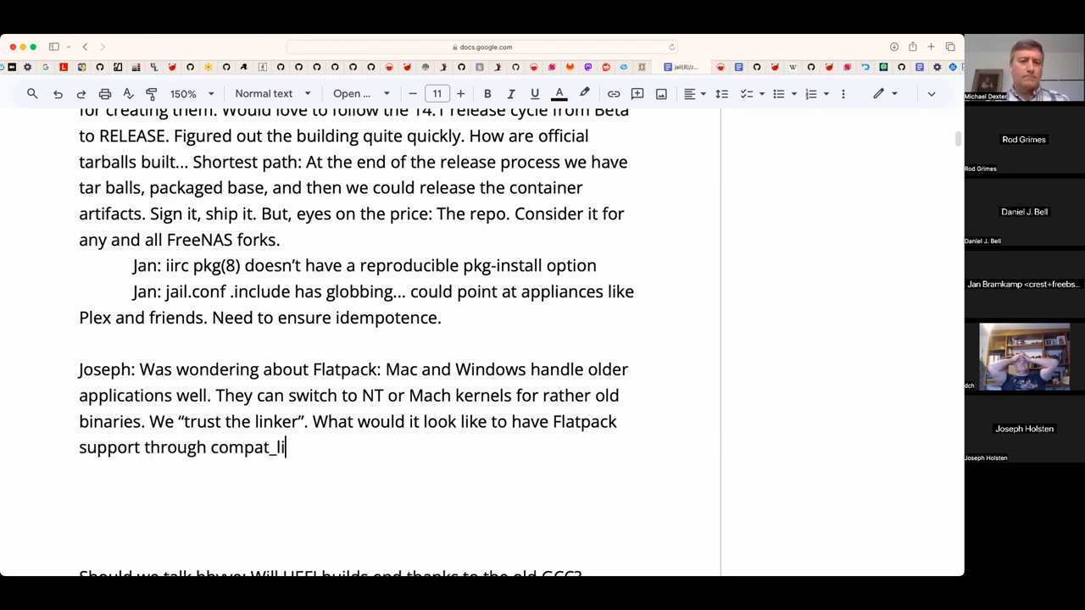
{"action": "type", "text": "nux and jails."}
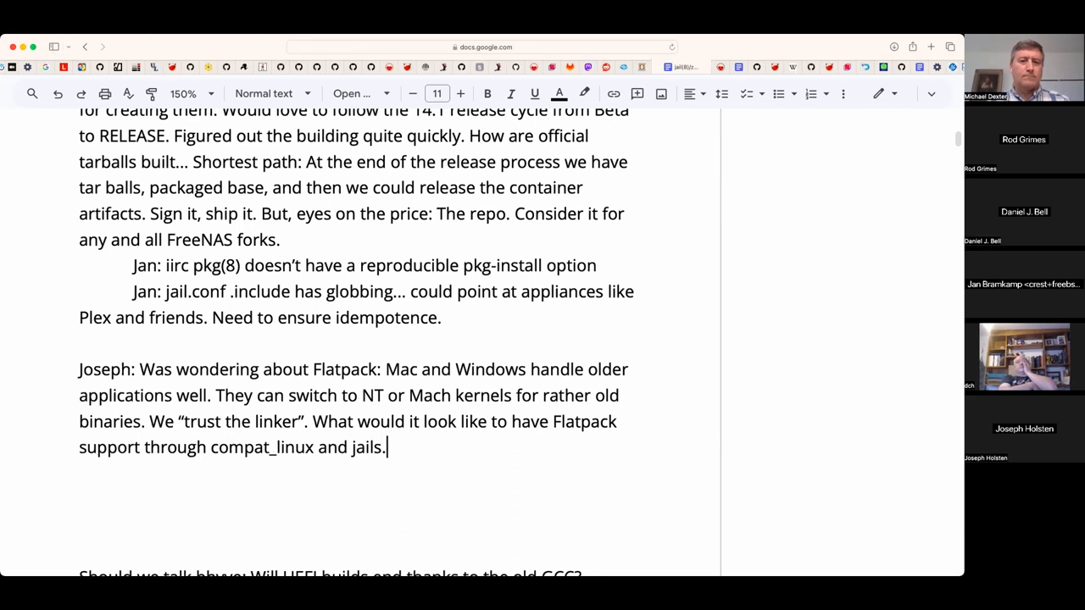
{"action": "type", "text": "?"}
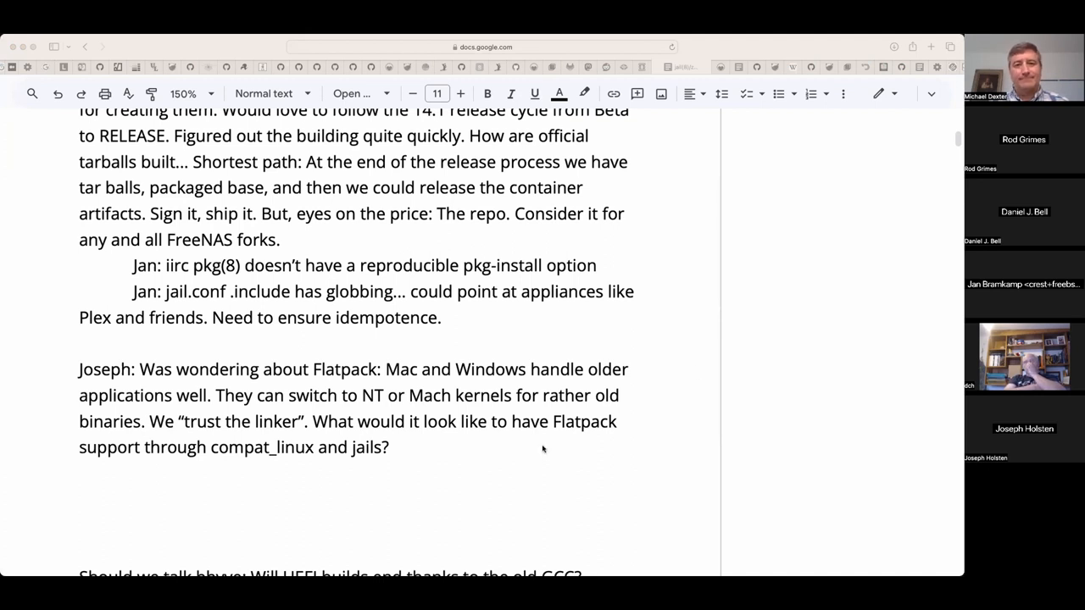
- Write Jan's reply on DLL Hell: how many OpenSSL installations do you have, are they up to date? Note PC-BSD
{"action": "type", "text": "Jan:"}
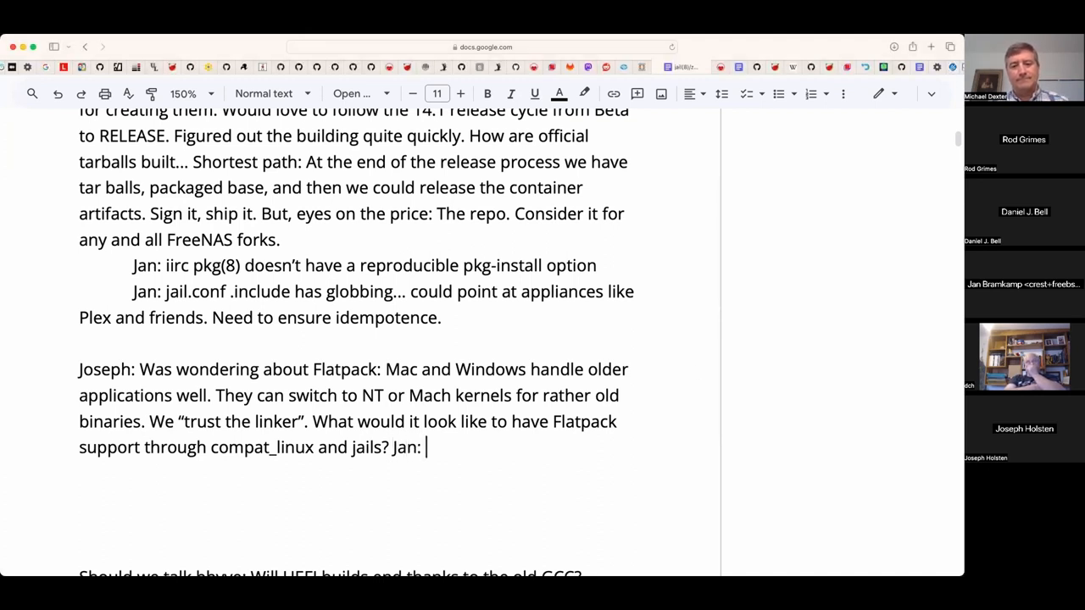
{"action": "type", "text": "Note"}
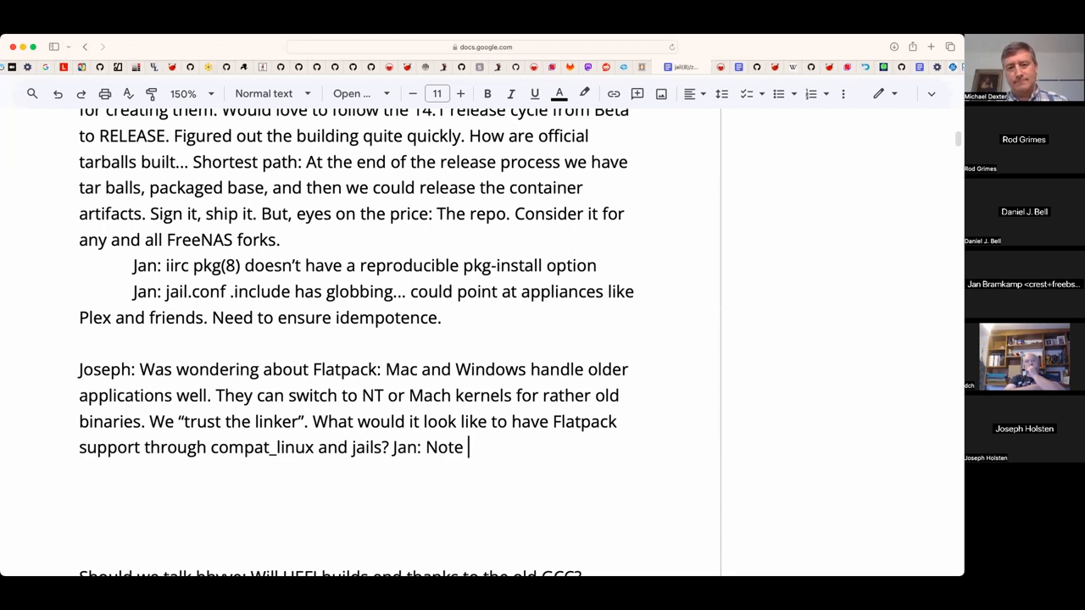
{"action": "type", "text": "DLL Hell: How ma"}
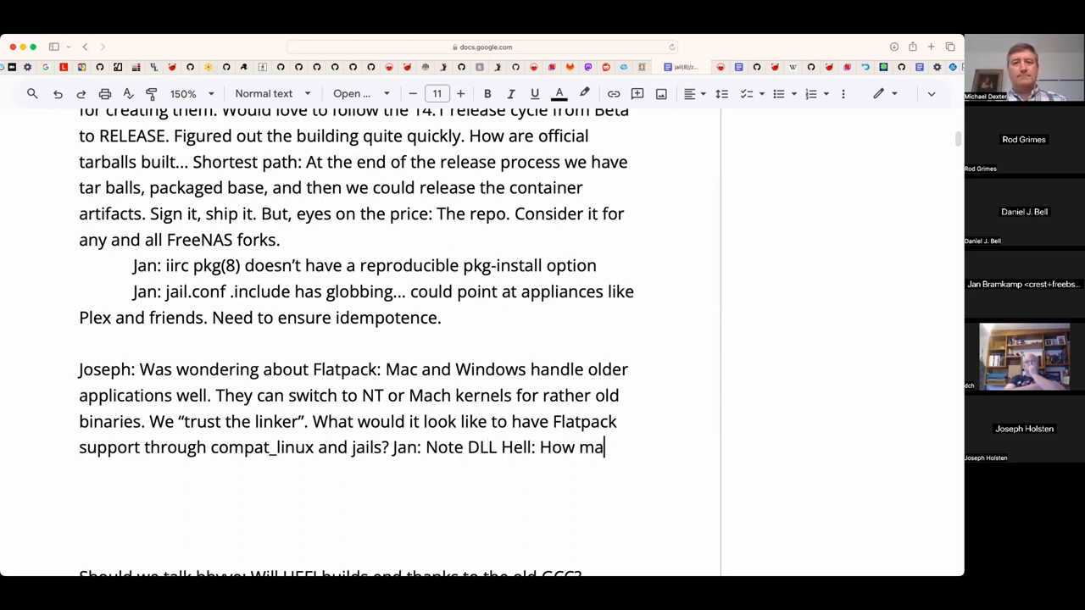
{"action": "type", "text": "ny OpenSSL"}
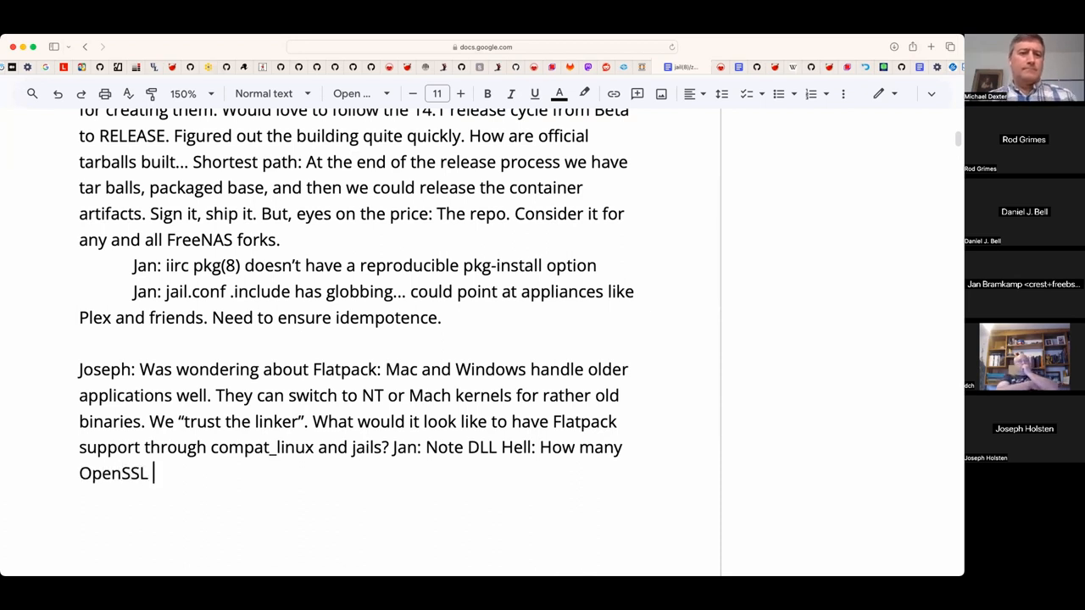
{"action": "type", "text": "installation"}
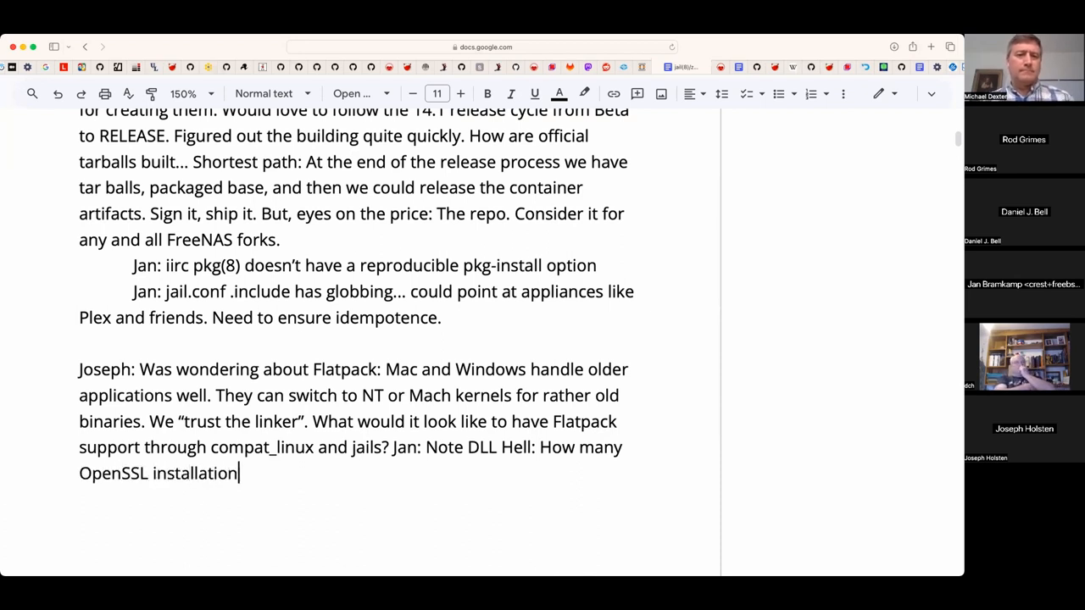
{"action": "type", "text": "s do tyou hav"}
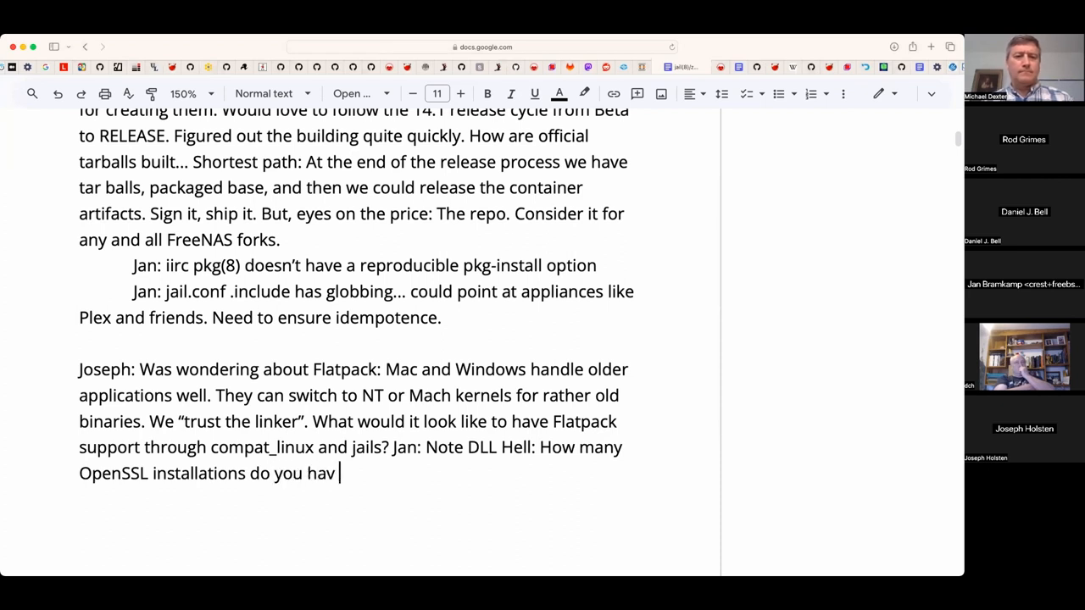
{"action": "type", "text": "e"}
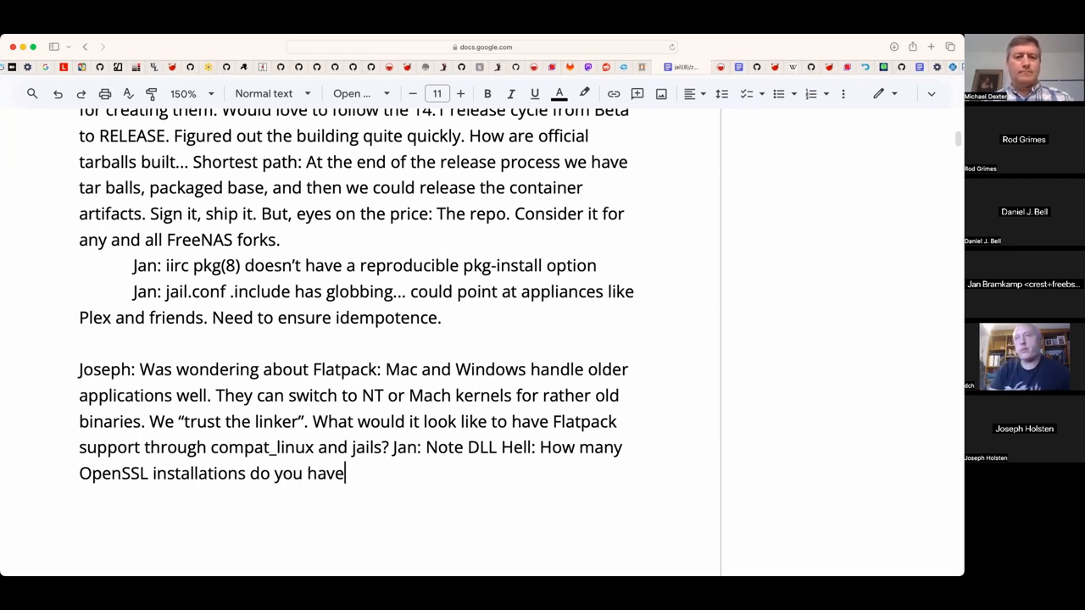
{"action": "type", "text": "and are"}
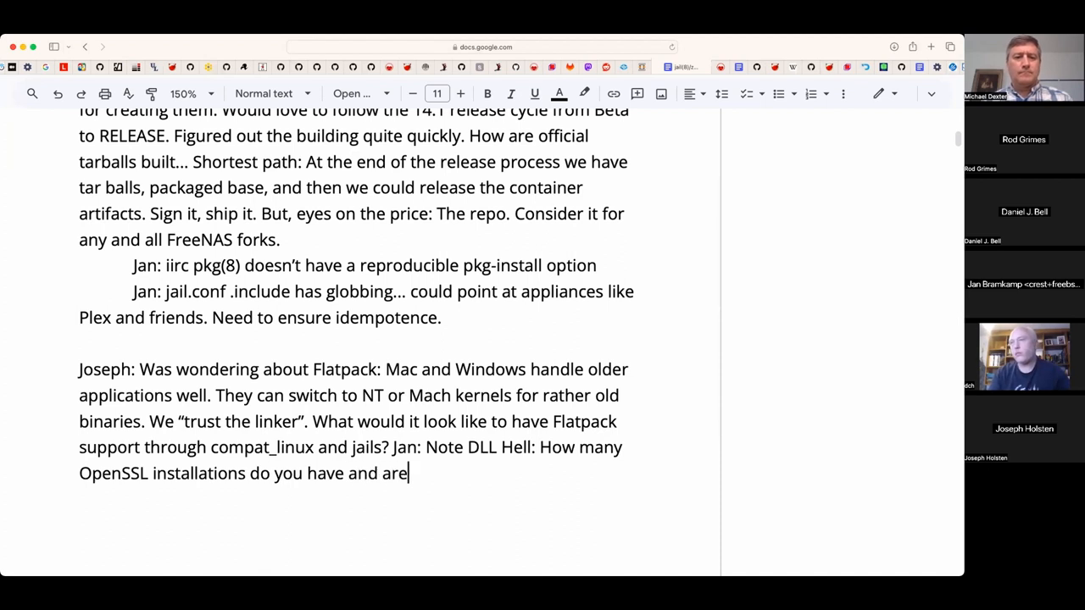
{"action": "type", "text": "any upo"}
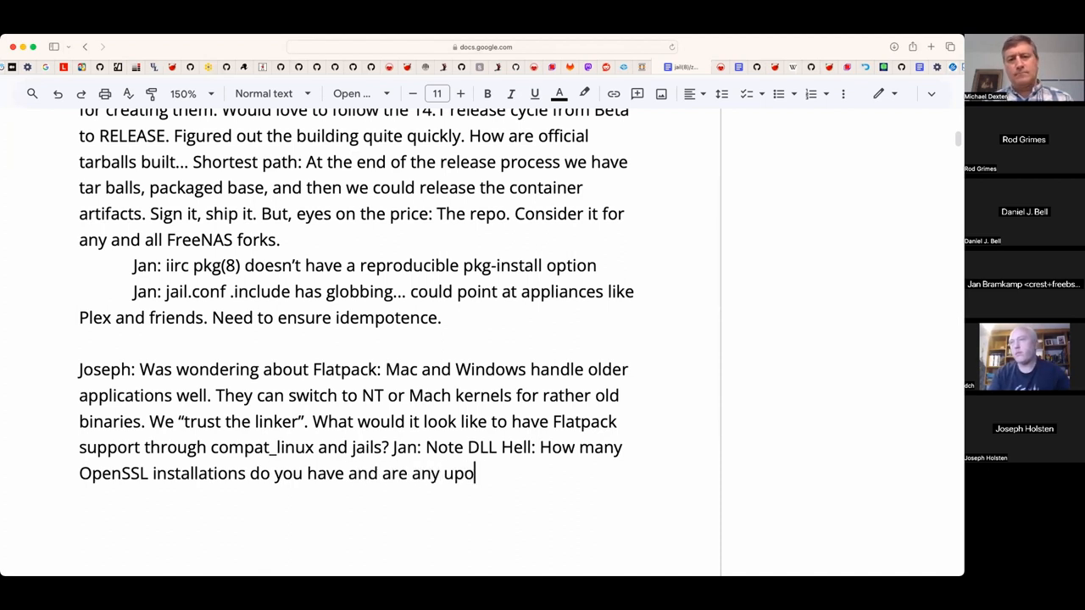
{"action": "type", "text": "to date? N"}
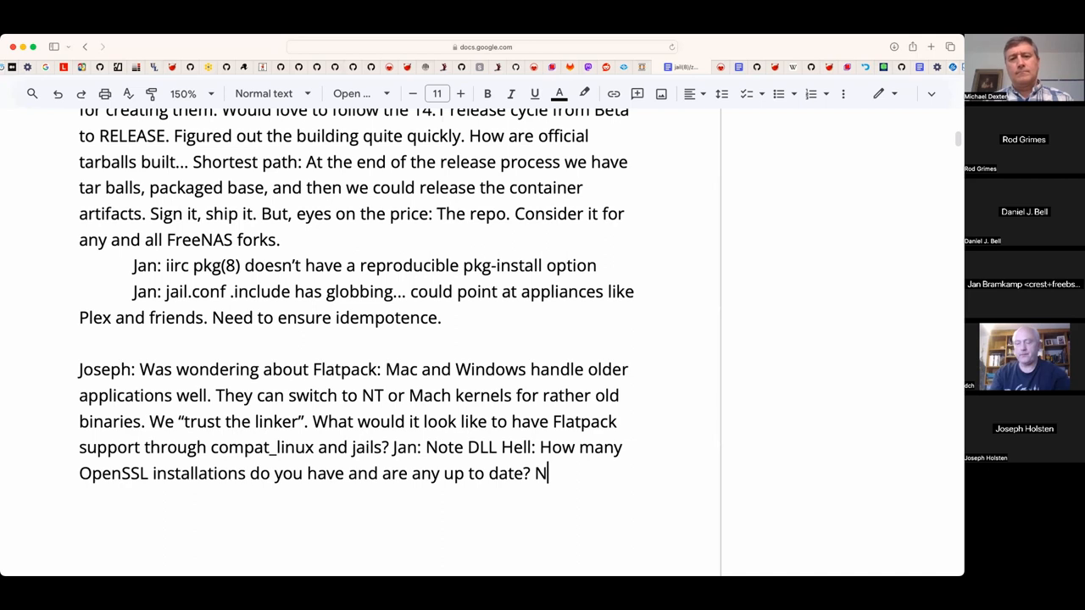
{"action": "type", "text": "ote PC-BSD"}
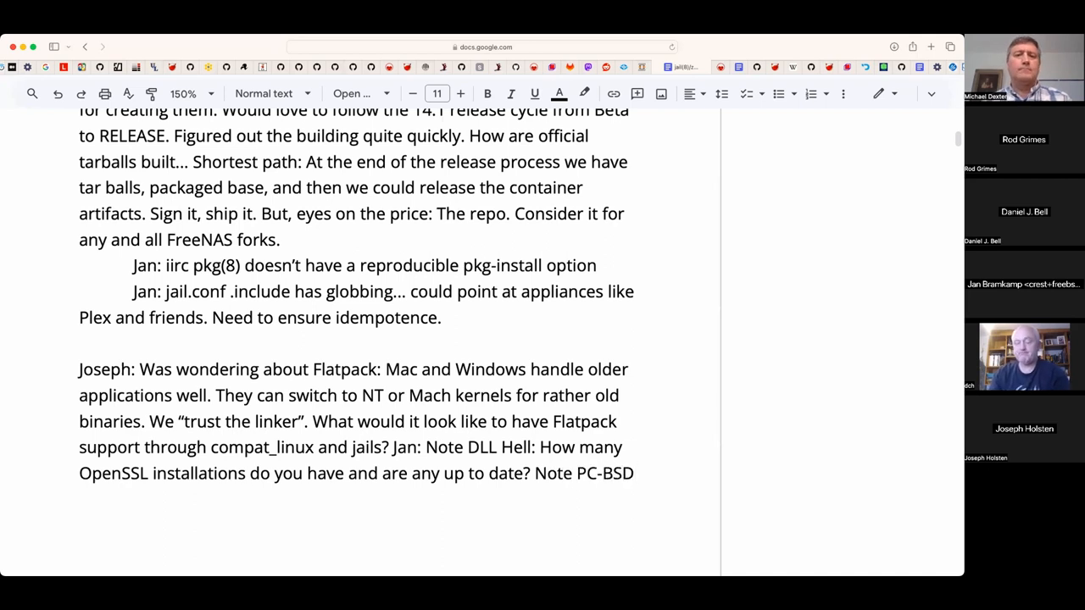
- Continue: PC-BSD packaging's goal was macOS-like pre-packaged behavior
{"action": "left_click", "coordinate": [641, 473]}
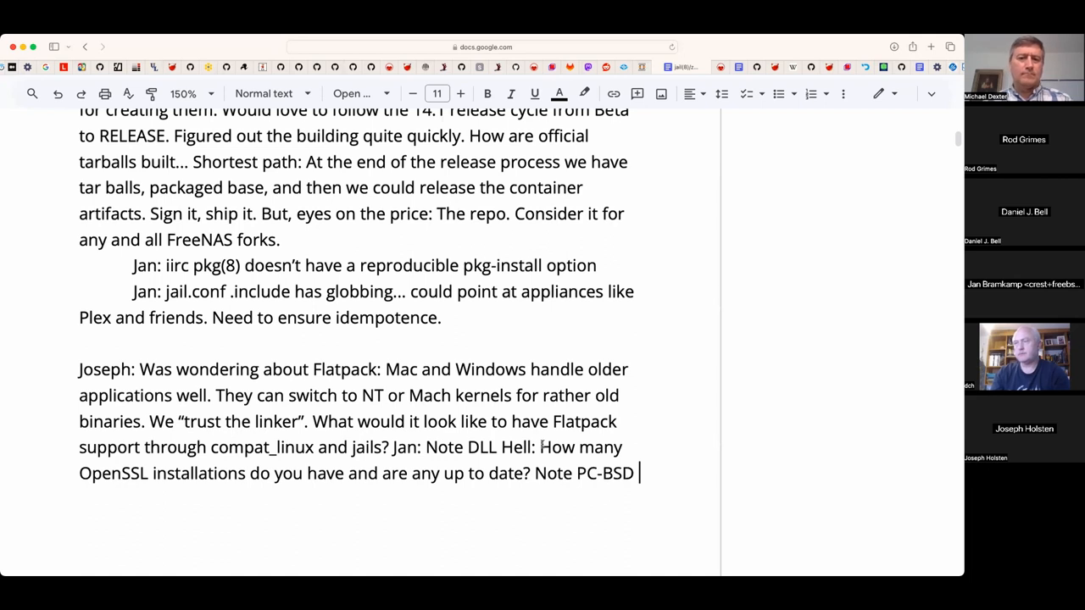
{"action": "type", "text": "packaging."}
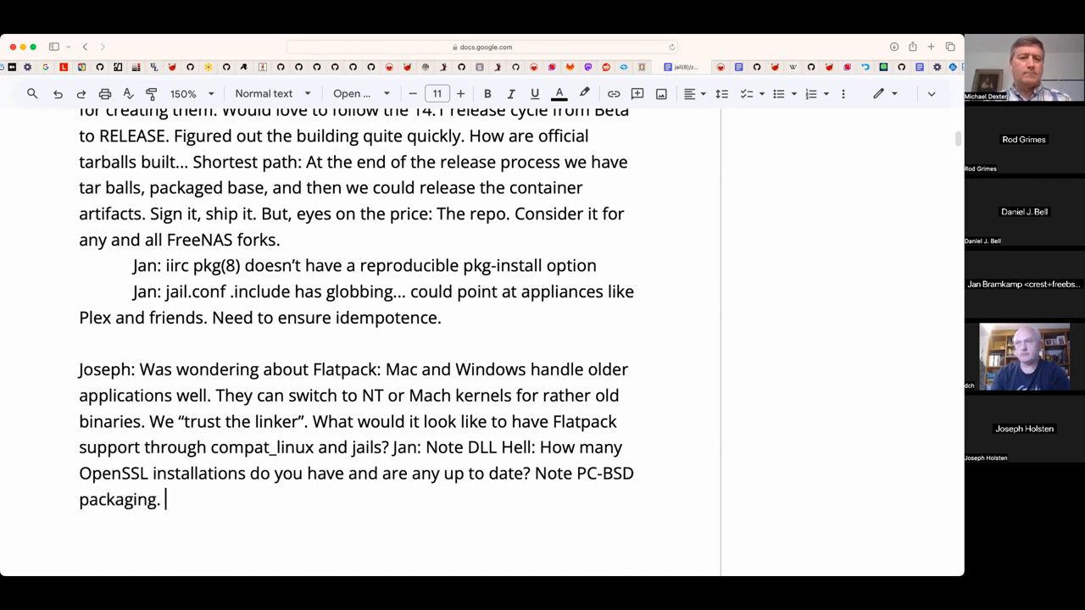
{"action": "type", "text": "Goal was"}
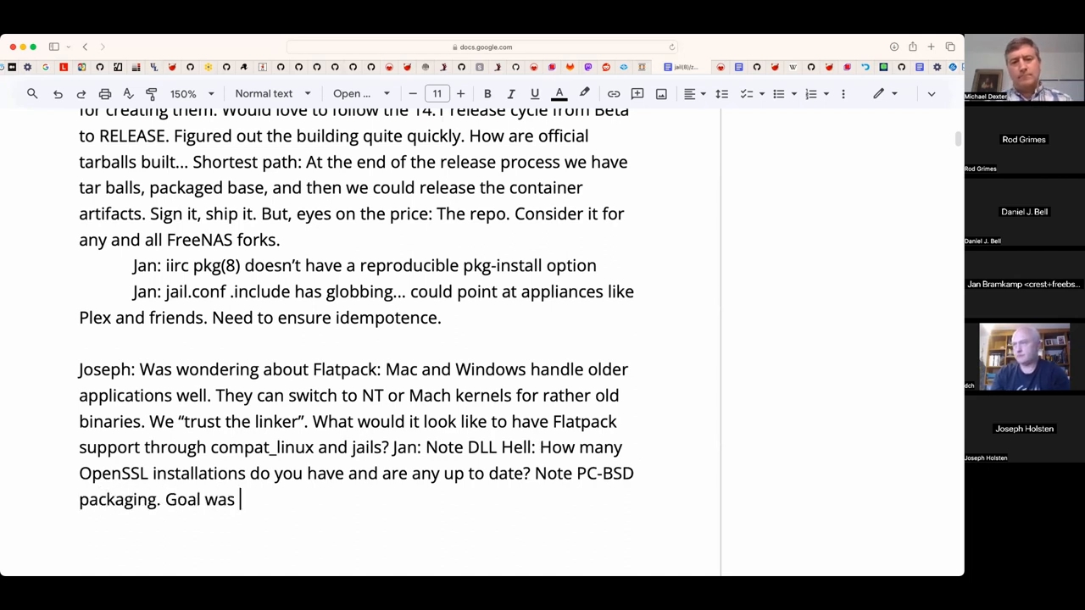
{"action": "type", "text": "macOs"}
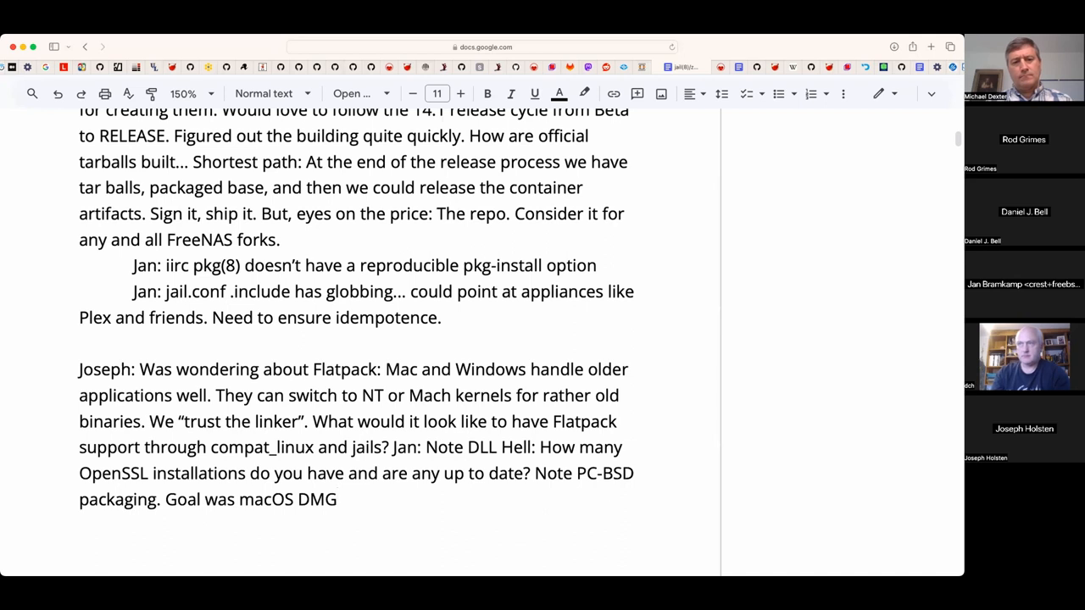
{"action": "type", "text": "="}
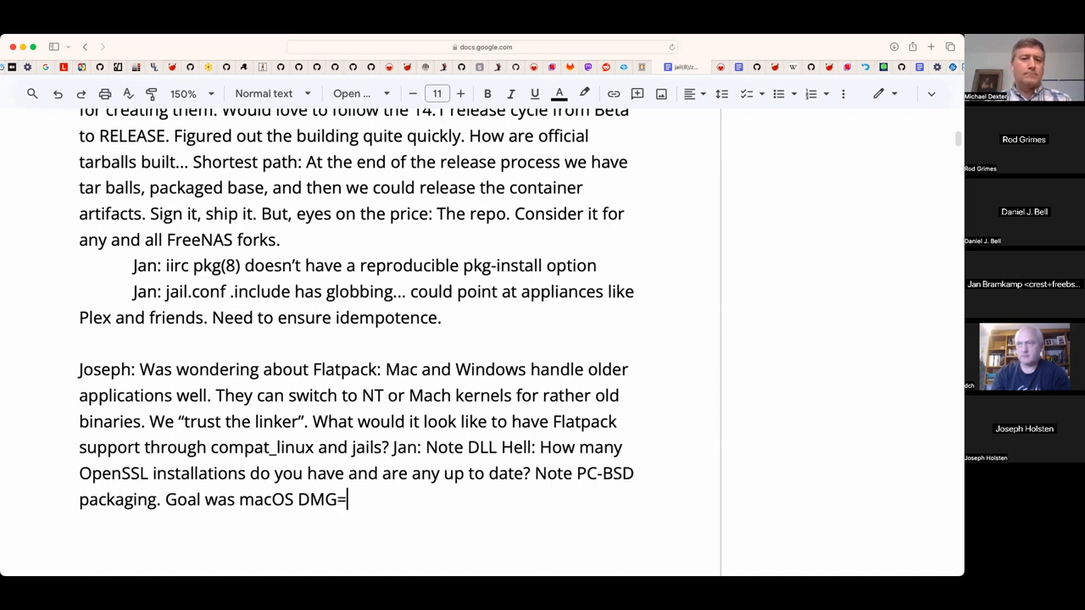
{"action": "type", "text": "like pre"}
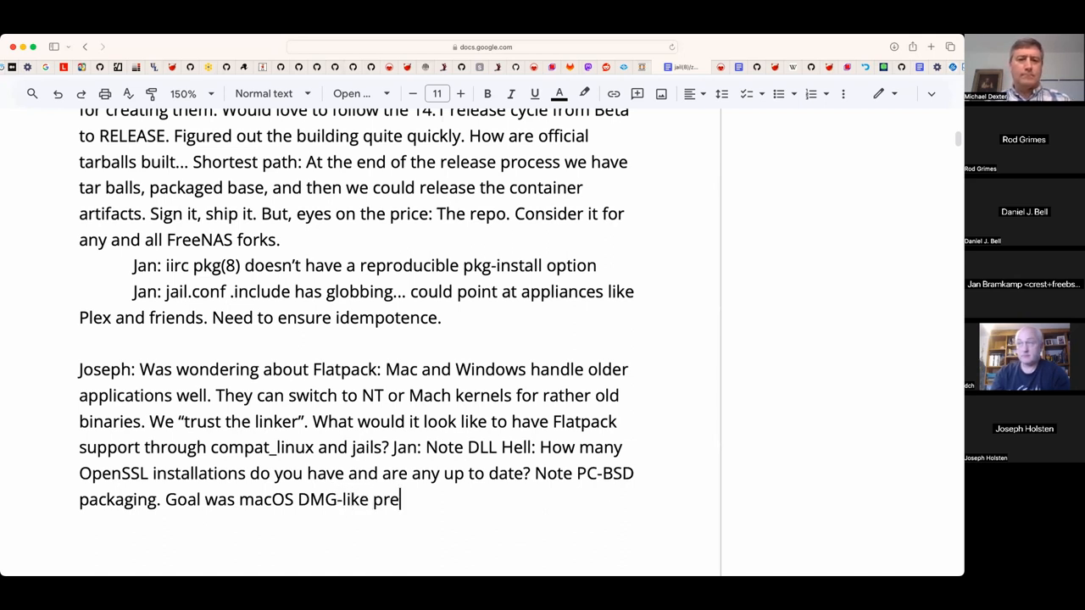
{"action": "type", "text": "-packaged beha"}
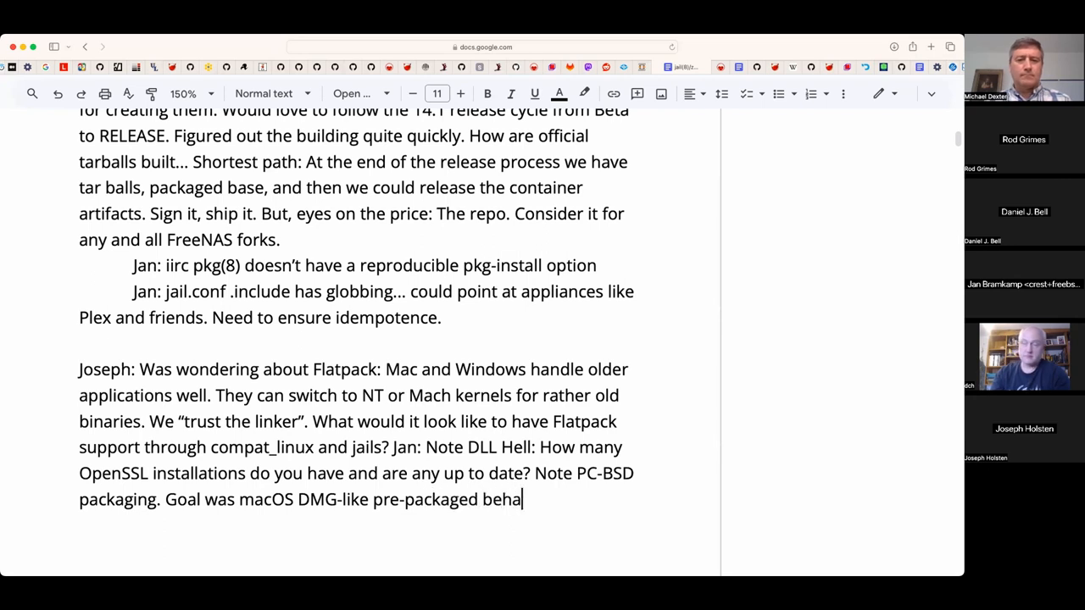
{"action": "type", "text": "vior."}
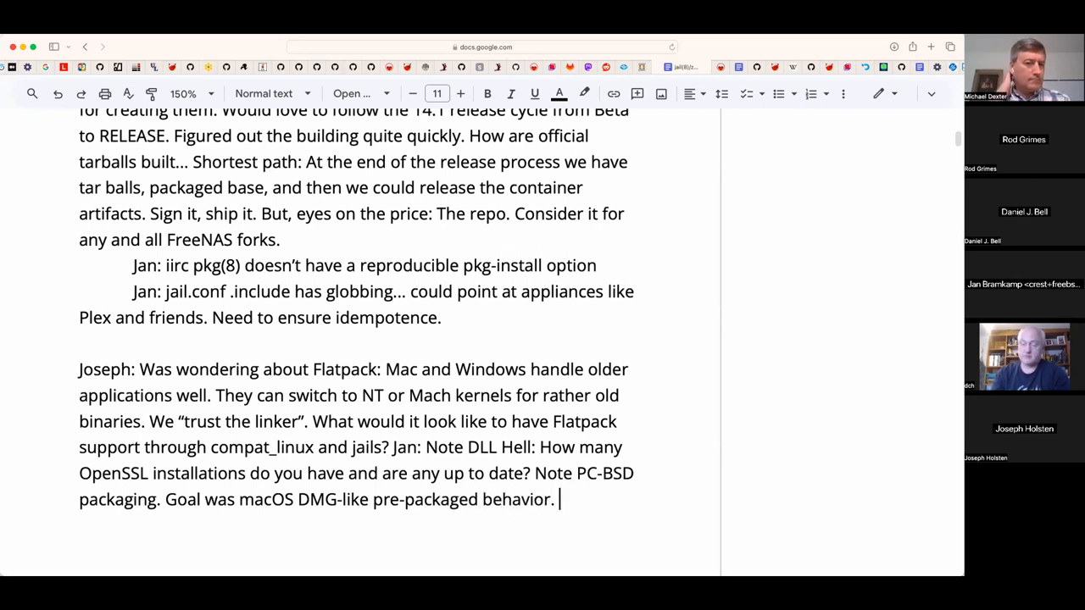
- Add that the install file contains all dependencies, deduped at install time into hard links for libraries and executables
{"action": "type", "text": "The ista"}
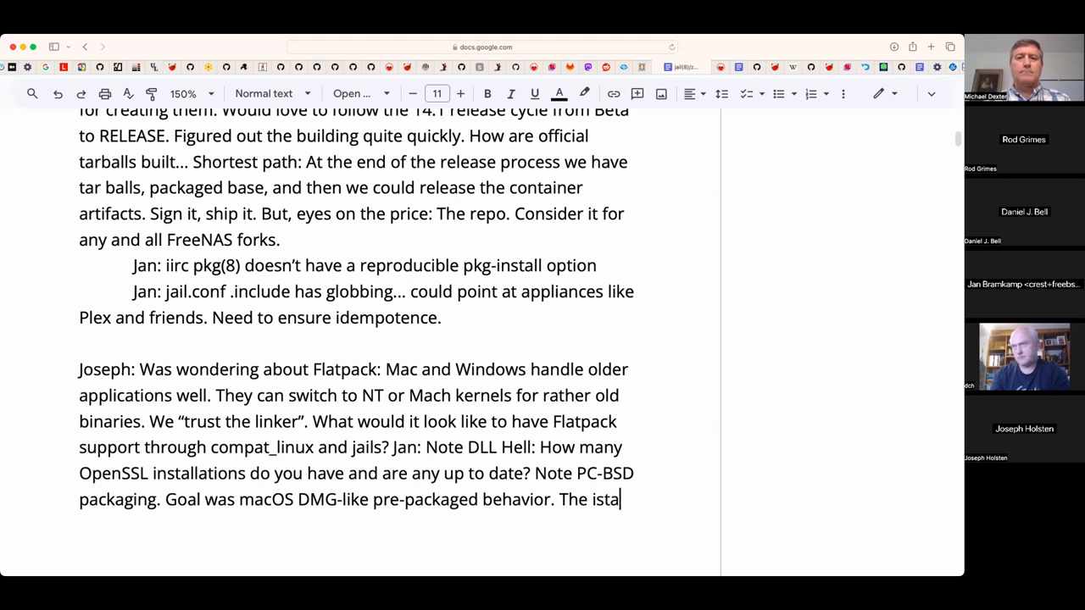
{"action": "type", "text": "ll file"}
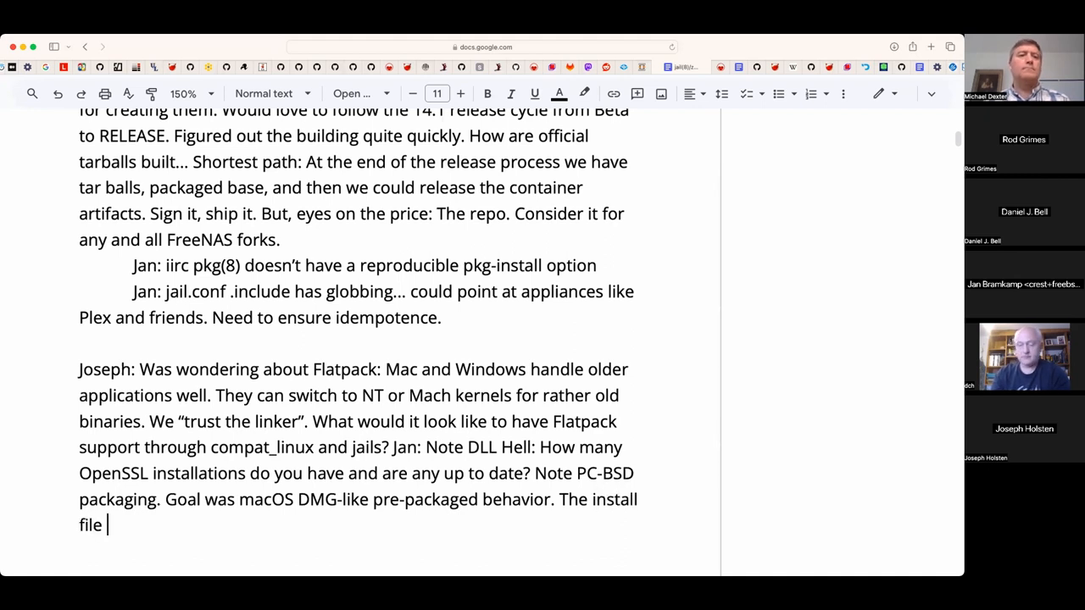
{"action": "type", "text": "contains all"}
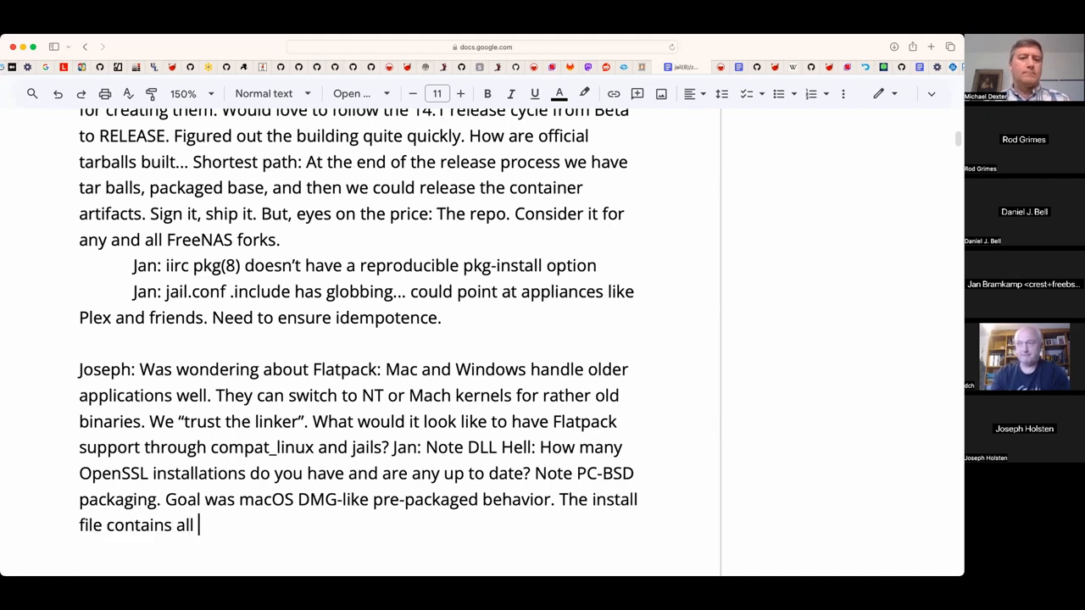
{"action": "type", "text": "dependencies."}
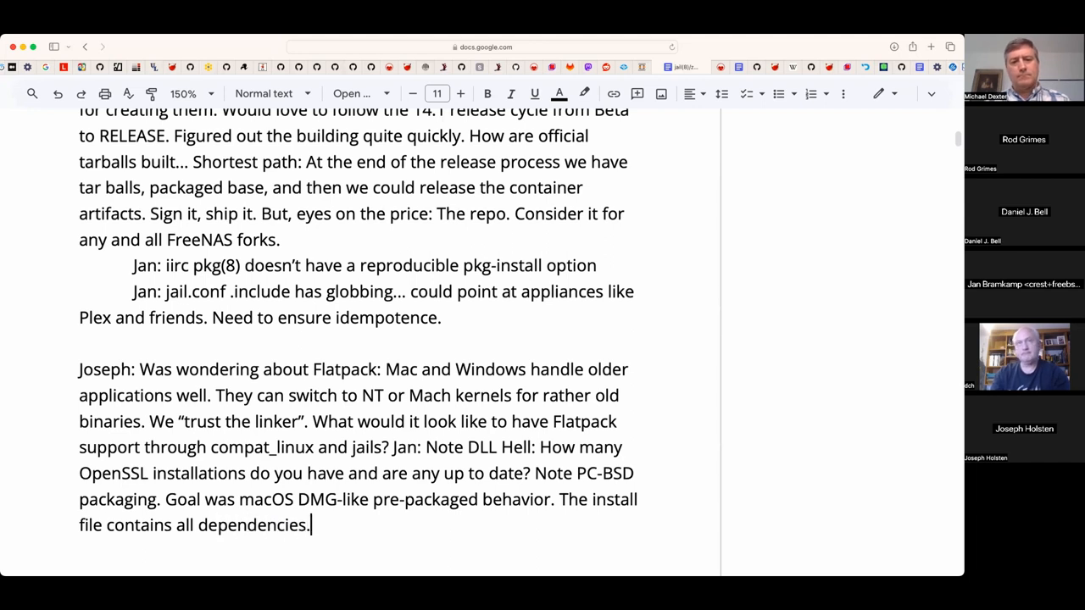
{"action": "type", "text": "At i"}
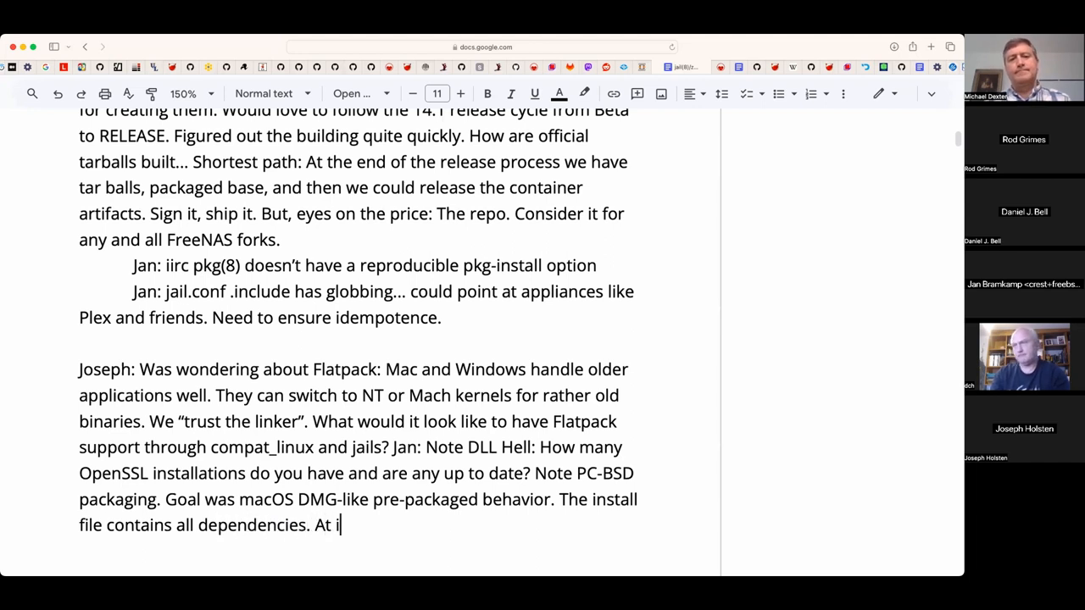
{"action": "type", "text": "nsta"}
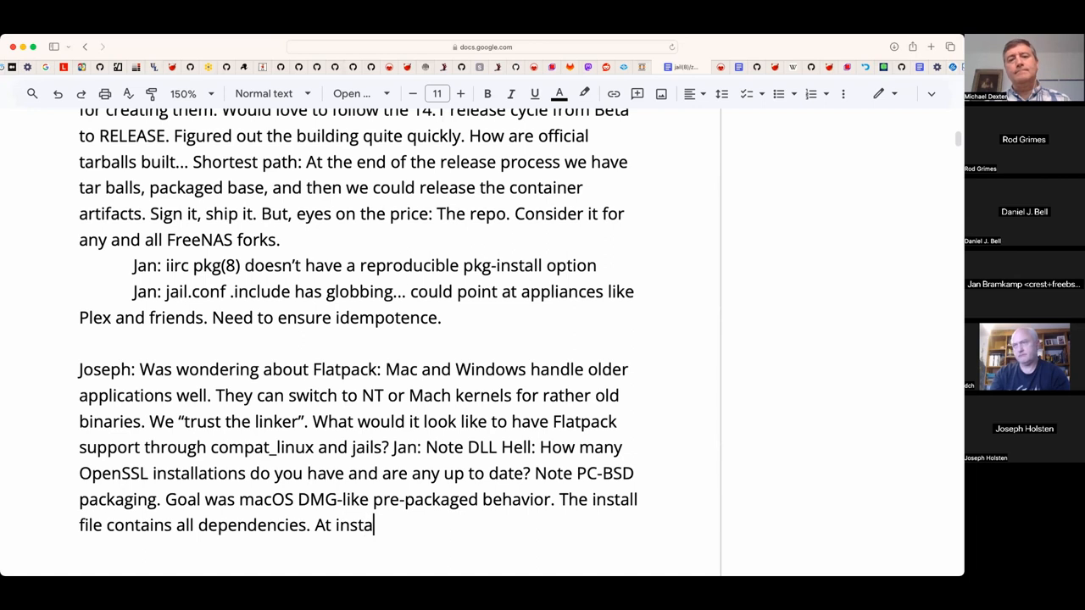
{"action": "type", "text": "ll time you de"}
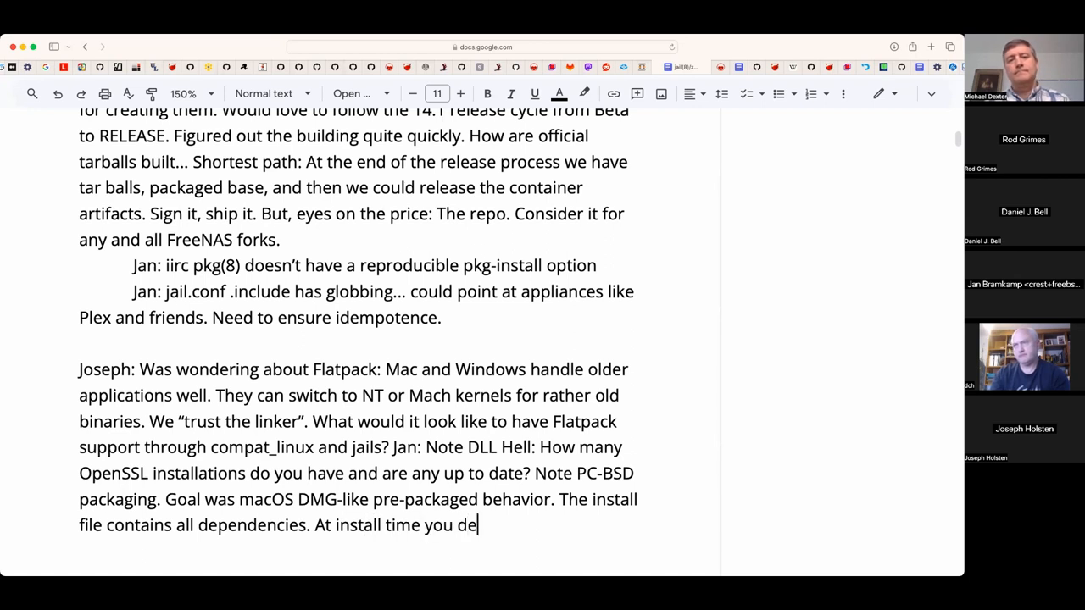
{"action": "type", "text": "dupe it into hard"}
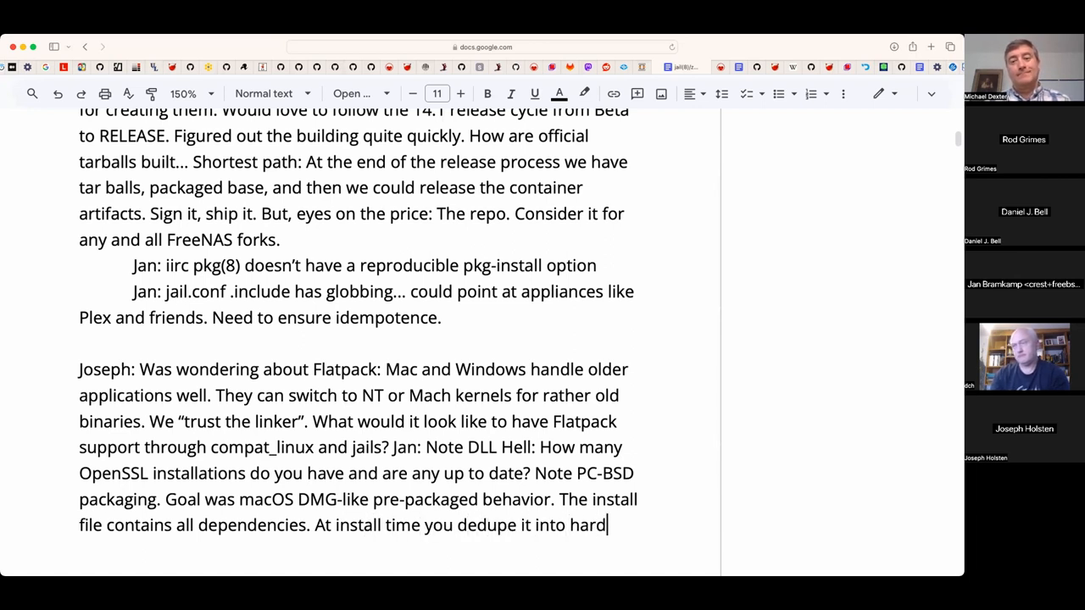
{"action": "type", "text": "links f"}
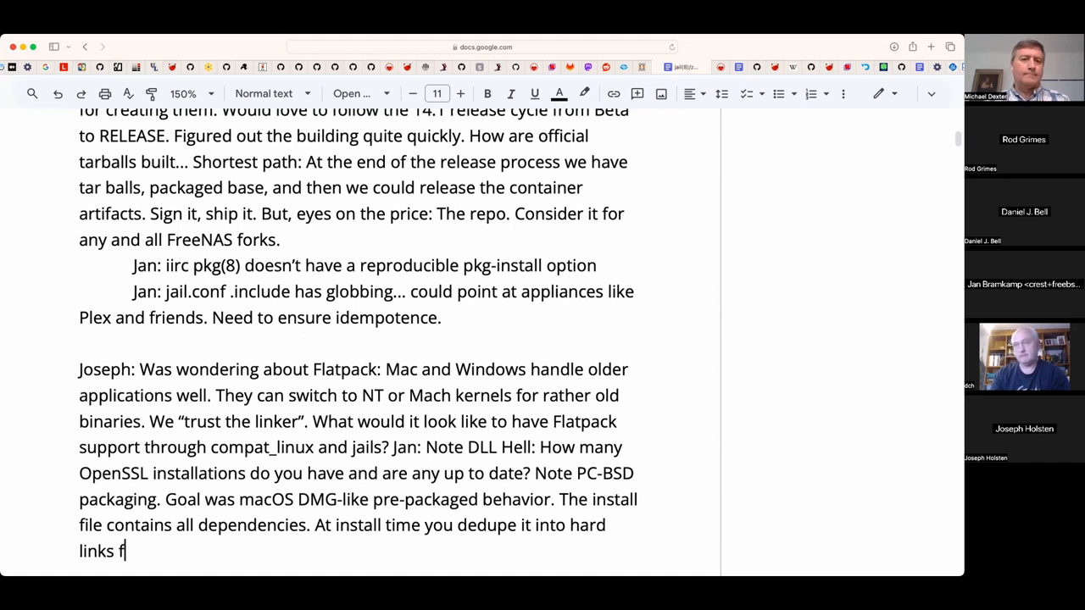
{"action": "type", "text": "or libraries and"}
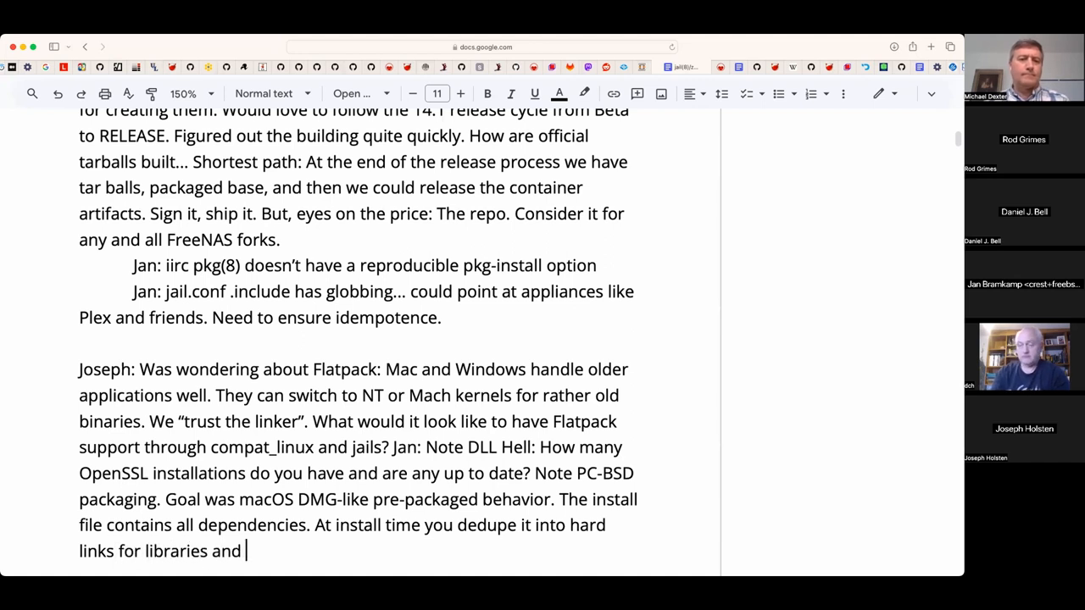
{"action": "type", "text": "executable files"}
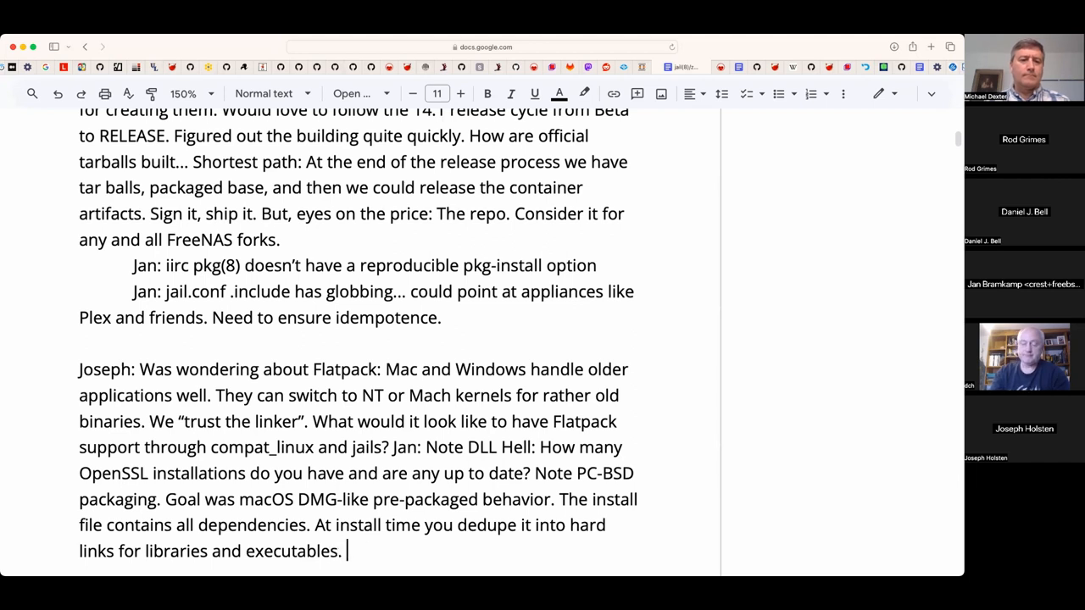
- Add that you cannot remove security features from Jails alone; a jail process cannot load a kernel module
{"action": "scroll", "scroll_direction": "down", "scroll_amount": 3}
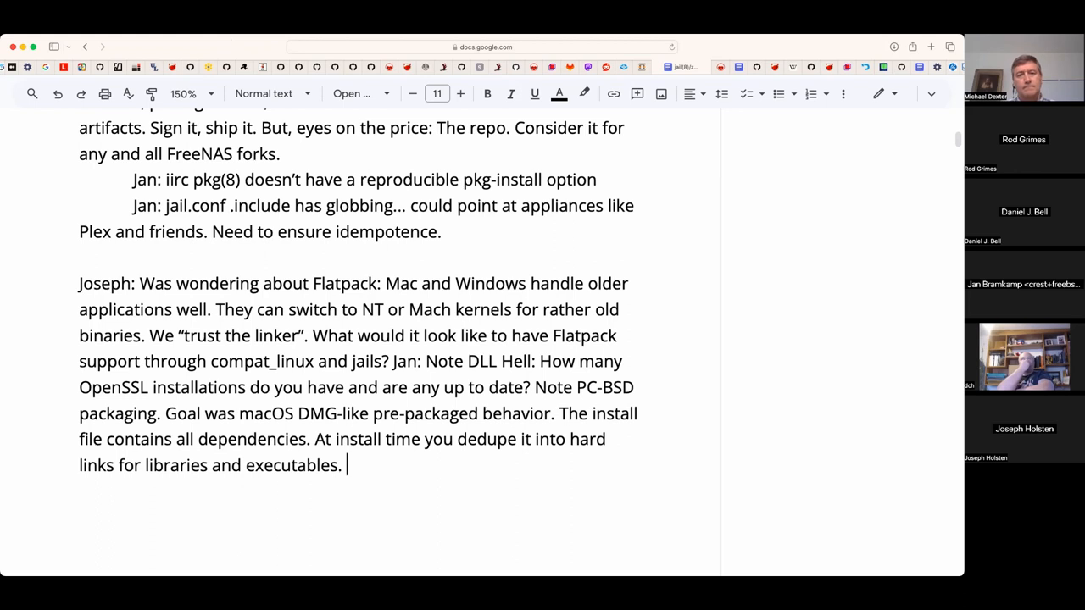
{"action": "type", "text": "Note tha"}
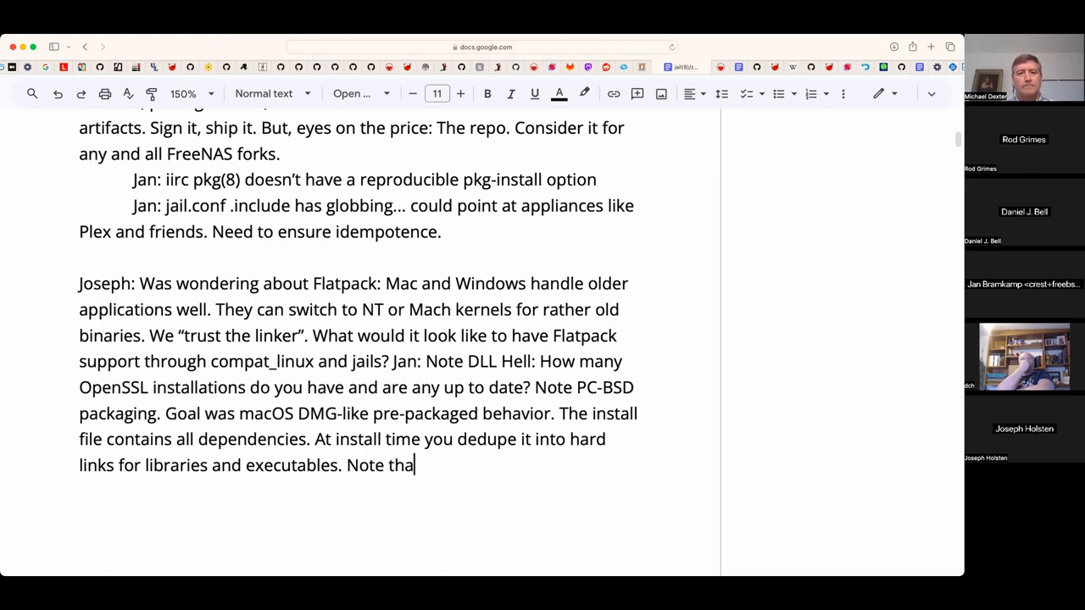
{"action": "type", "text": "t you cannot remove"}
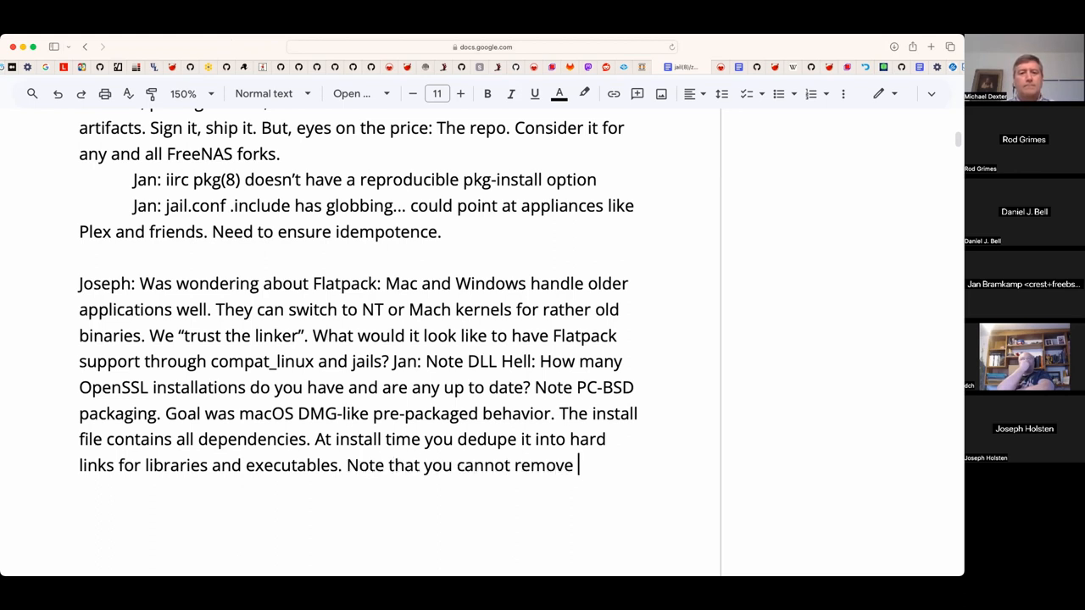
{"action": "type", "text": "security features from Jails"}
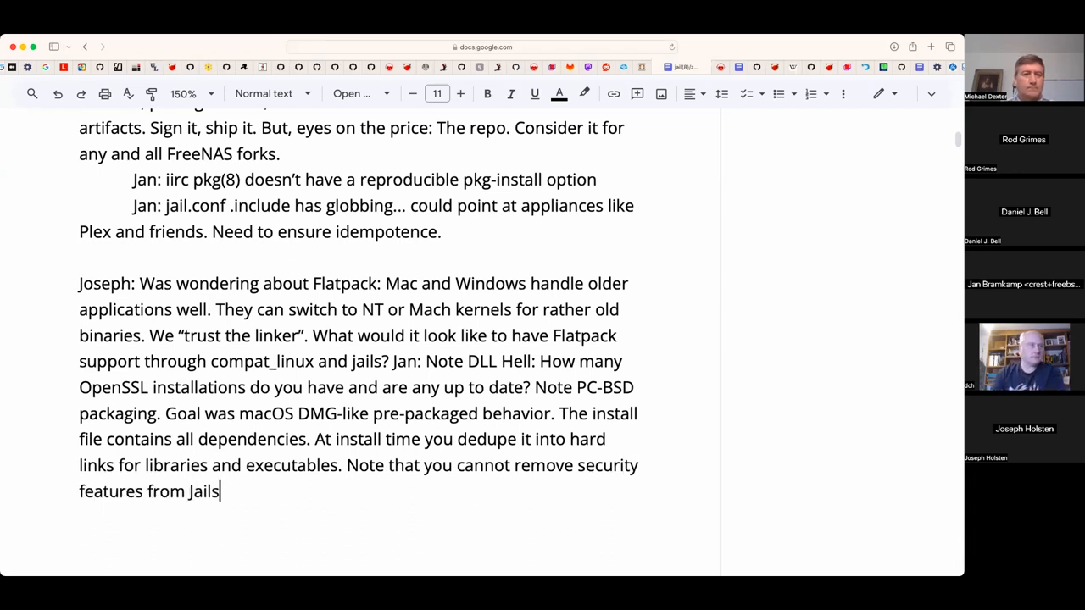
{"action": "type", "text": "along."}
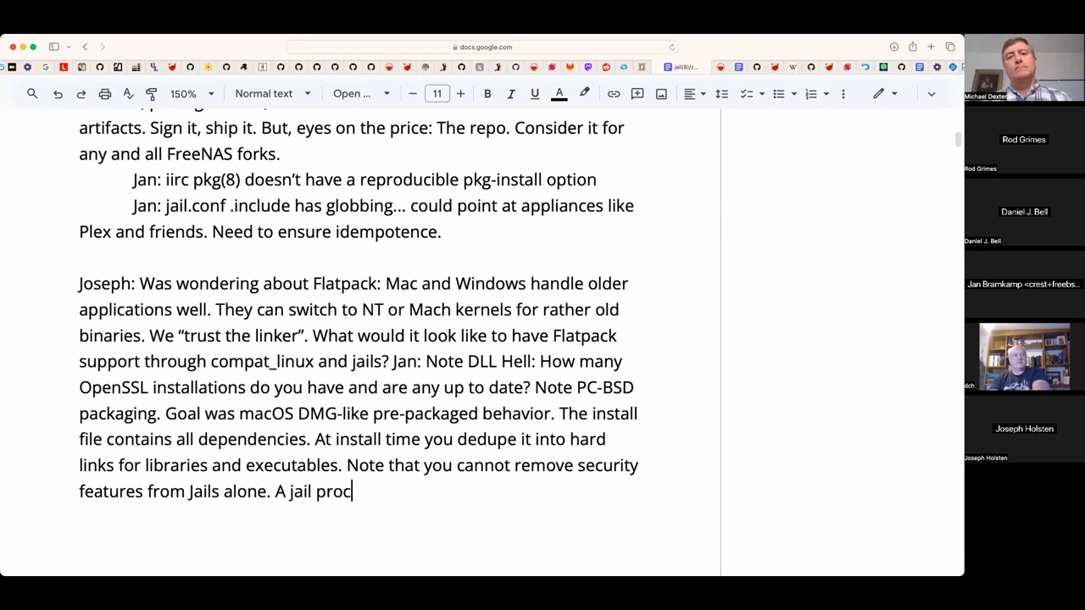
{"action": "type", "text": "ess cannot"}
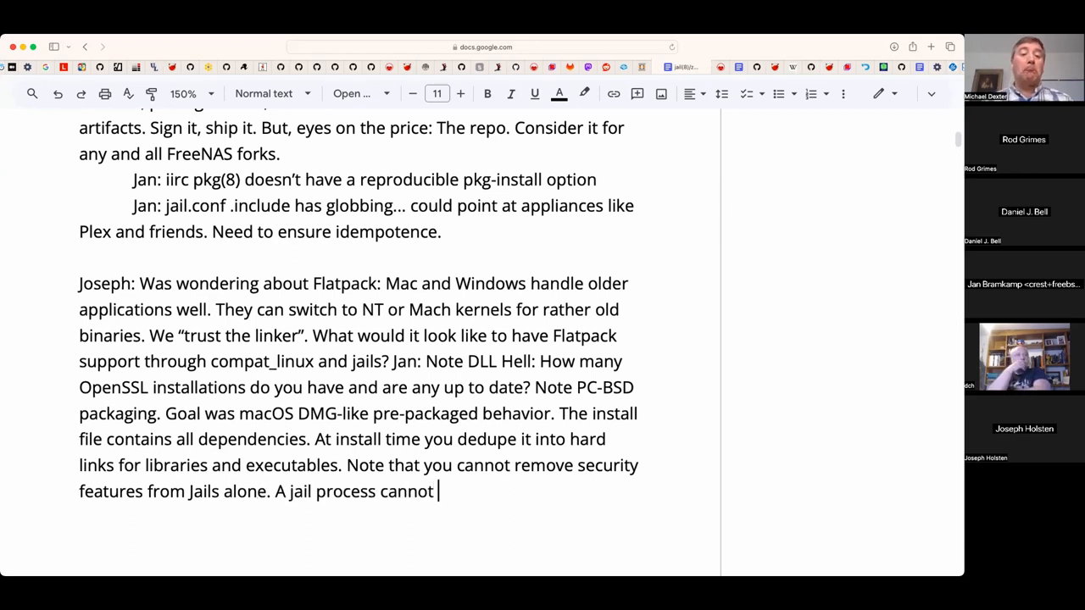
{"action": "type", "text": "load a kernel modu"}
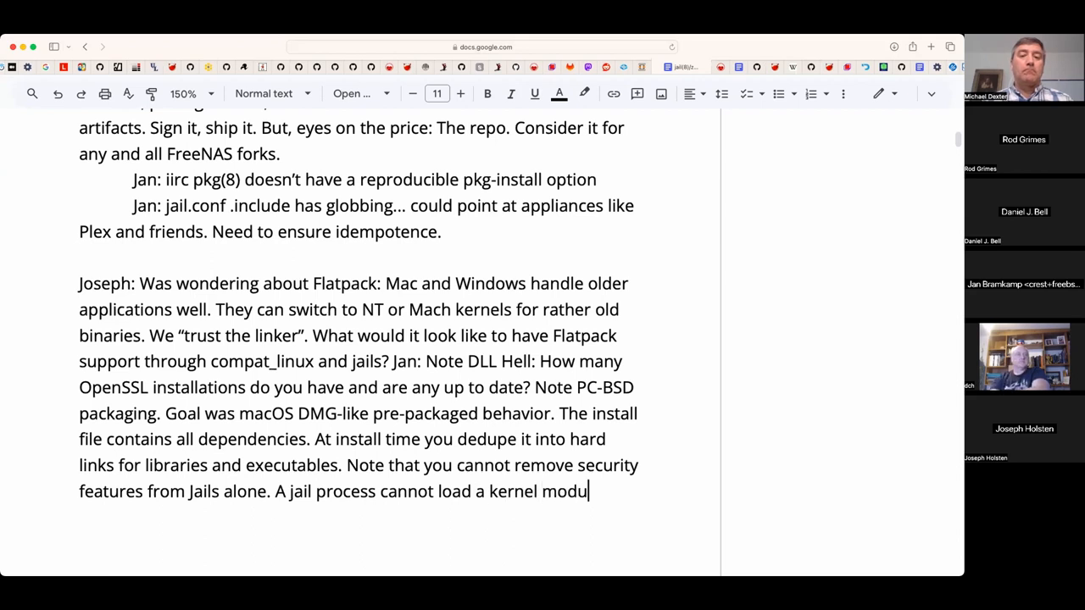
{"action": "type", "text": "le..."}
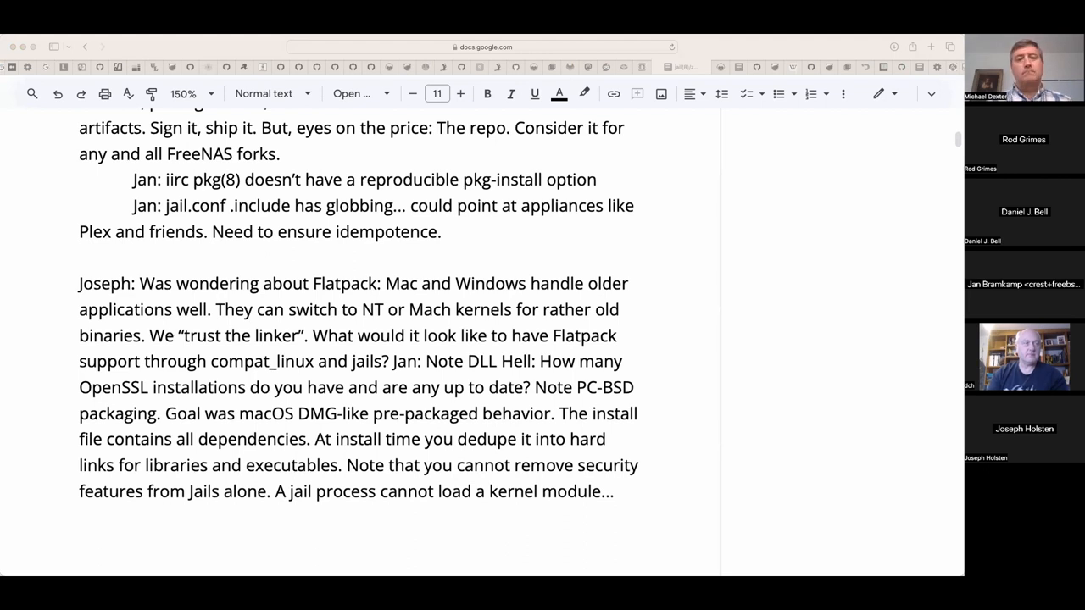
{"action": "mouse_move", "coordinate": [655, 490]}
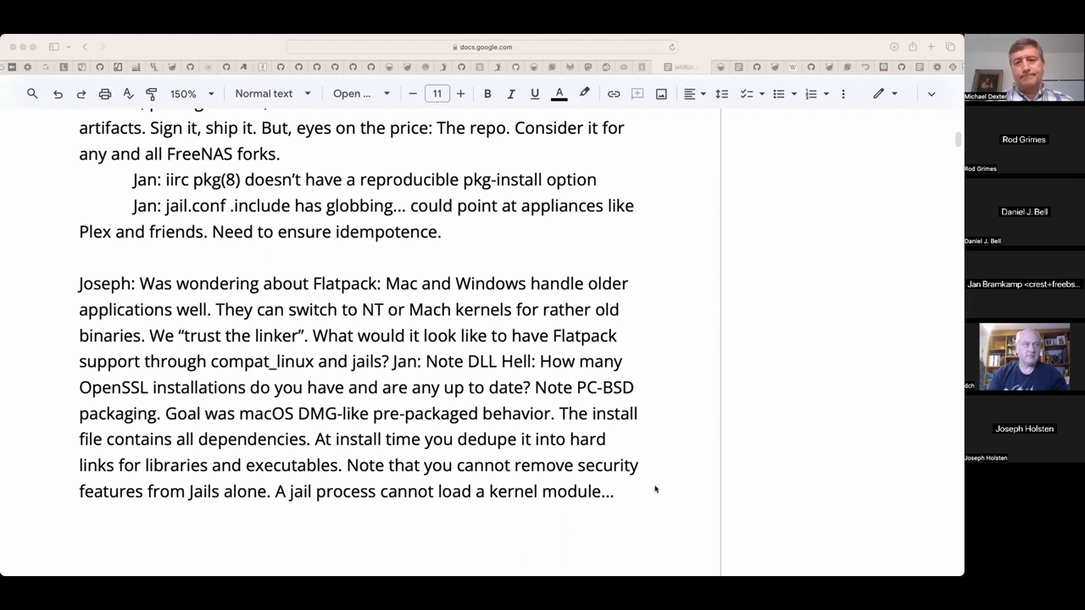
- Append 'GPU initialization might be tricky. DMA issues... Xorg USED to poke /dev/mem ...' to the paragraph
{"action": "left_click", "coordinate": [619, 492]}
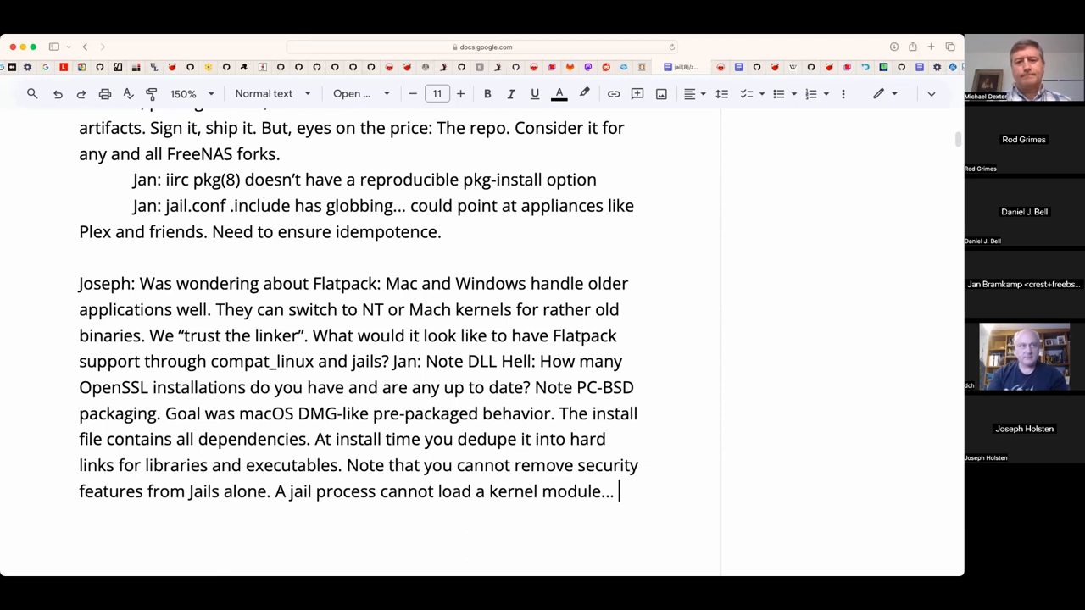
{"action": "type", "text": "GPU initialization"}
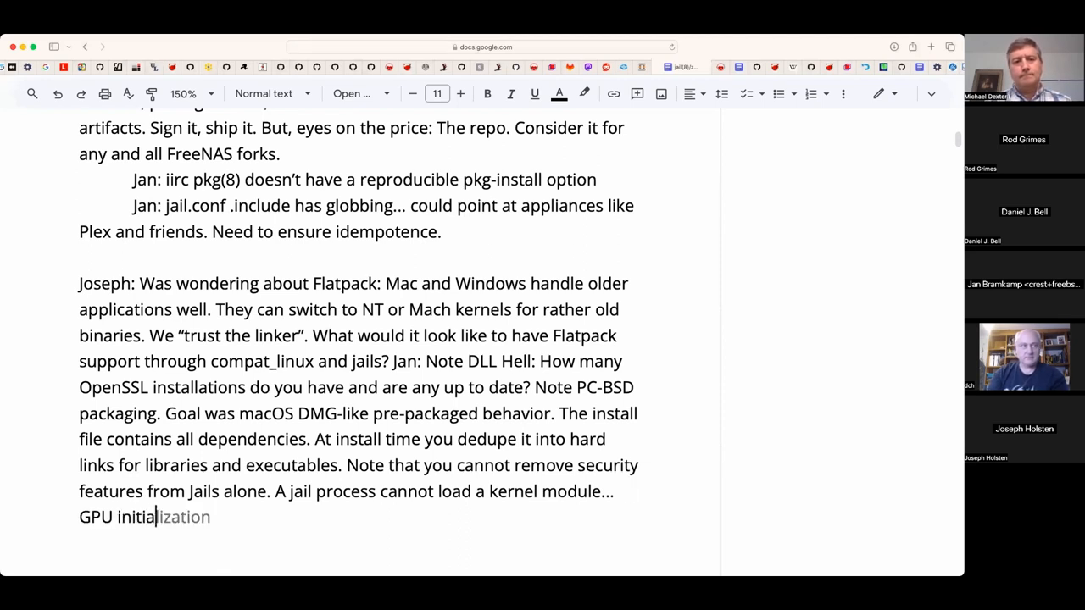
{"action": "type", "text": "might be t"}
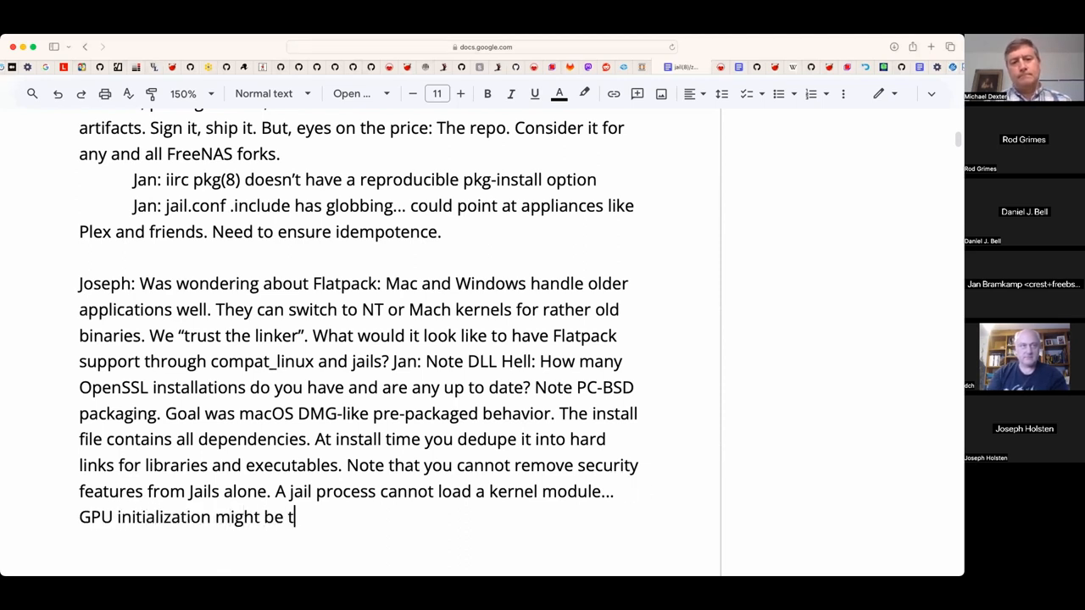
{"action": "type", "text": "ricky."}
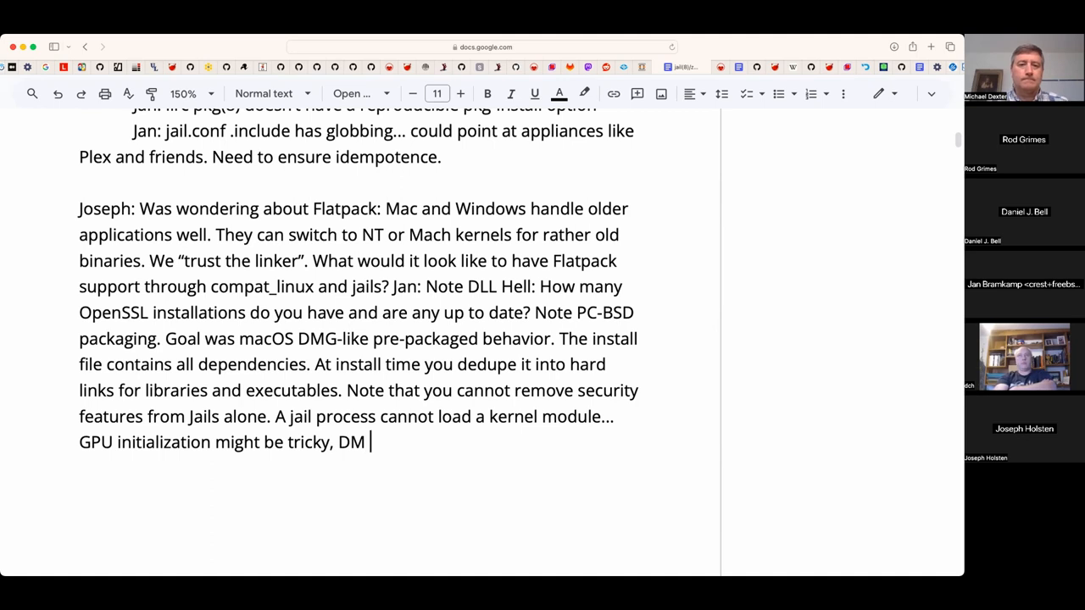
{"action": "type", "text": "A issues..."}
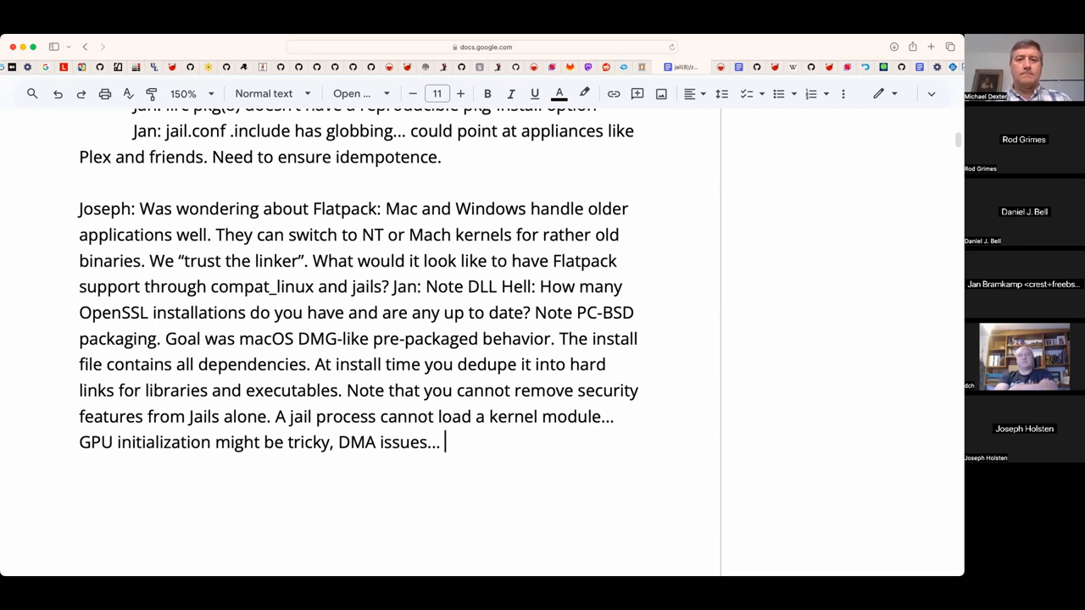
{"action": "type", "text": "xorg"}
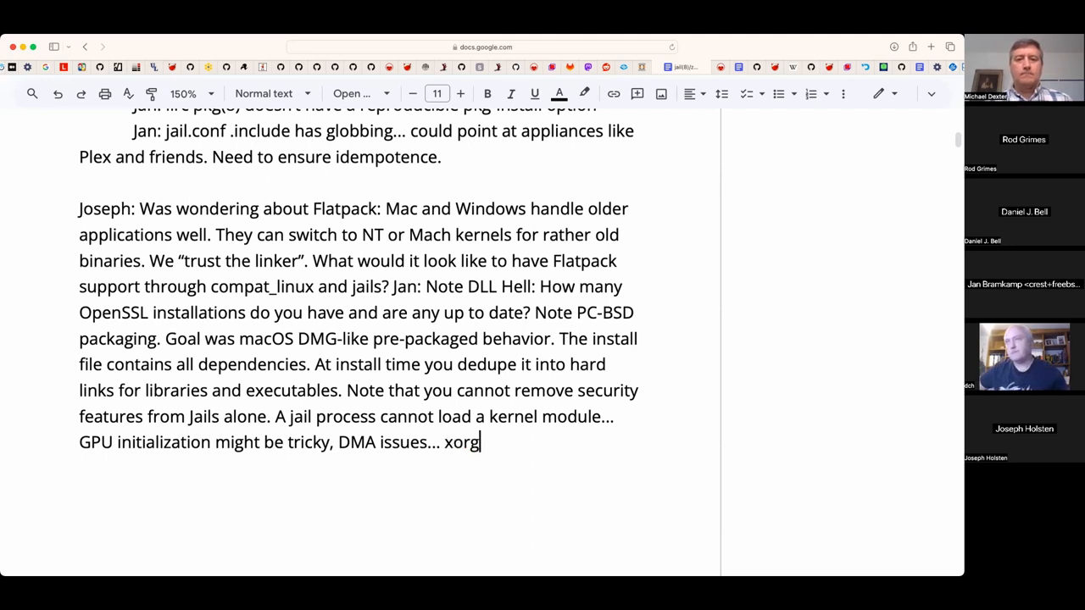
{"action": "type", "text": "Xord"}
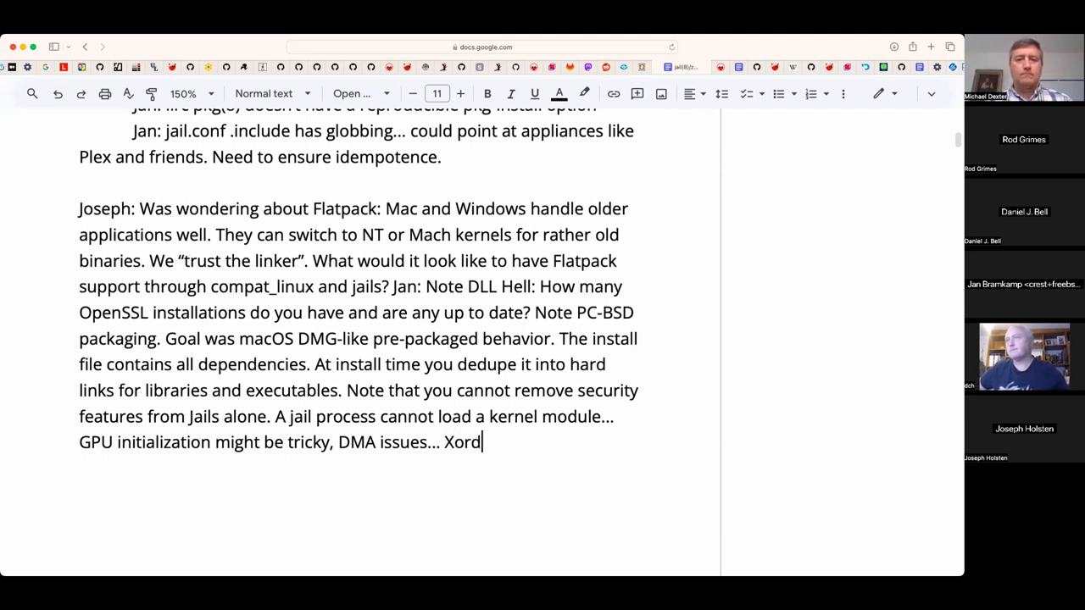
{"action": "type", "text": "g UESD"}
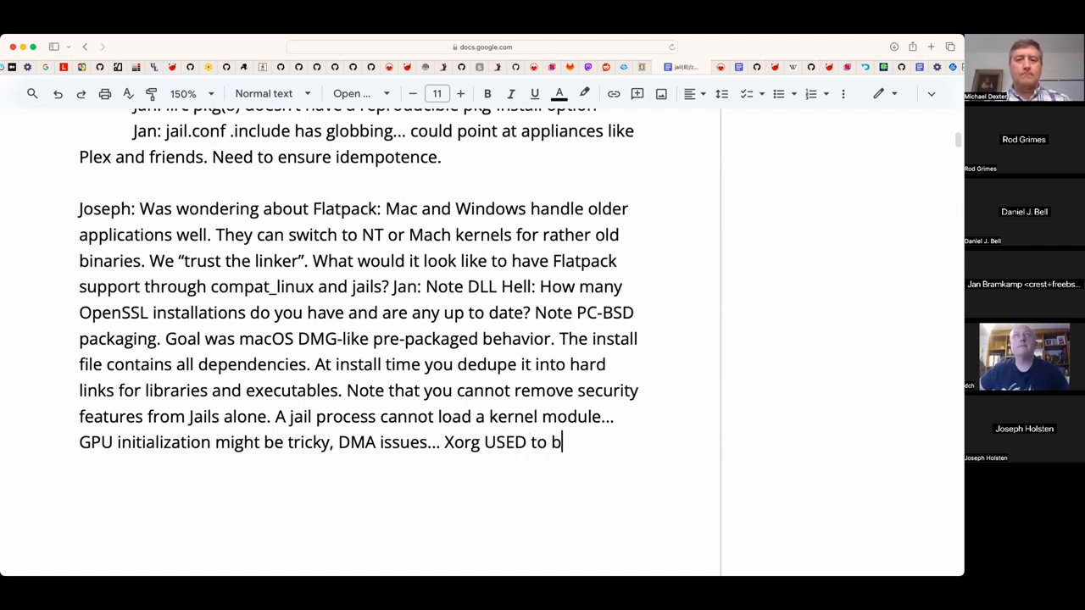
{"action": "type", "text": "o"}
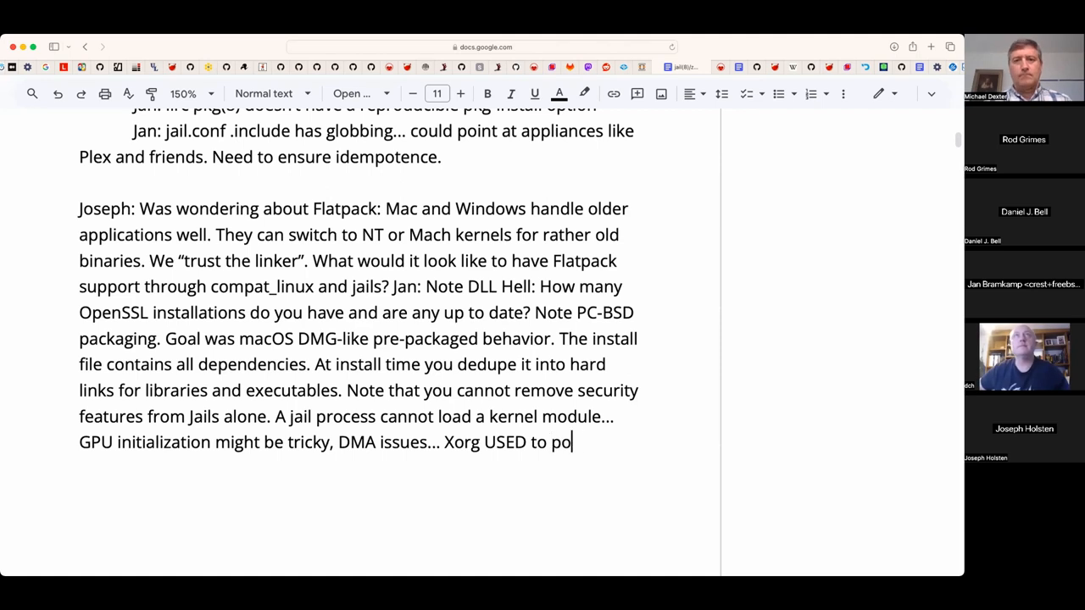
{"action": "type", "text": "ke /dev/mem"}
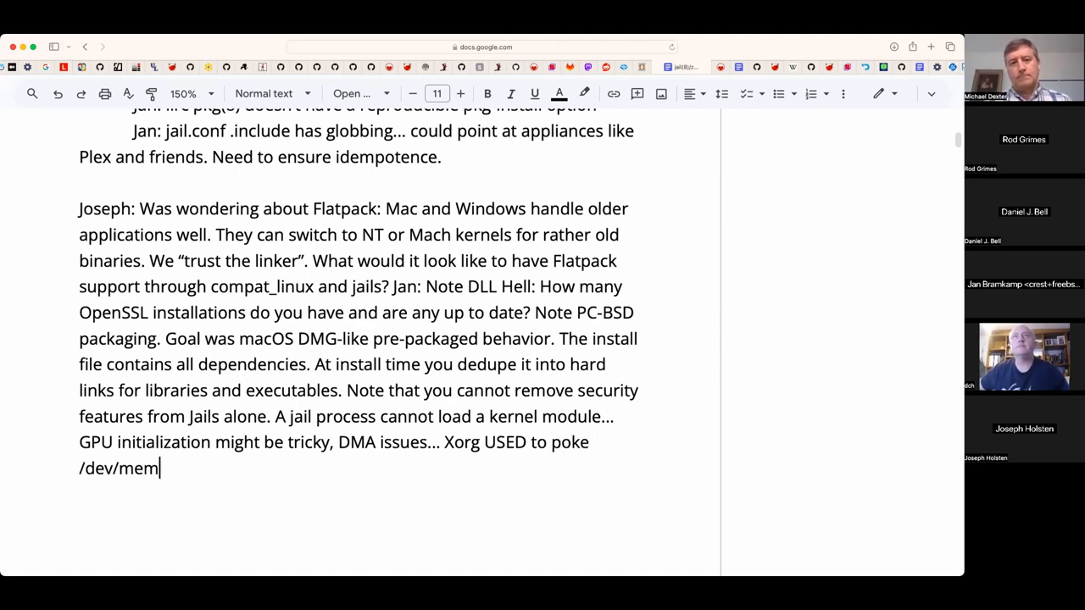
{"action": "type", "text": "..."}
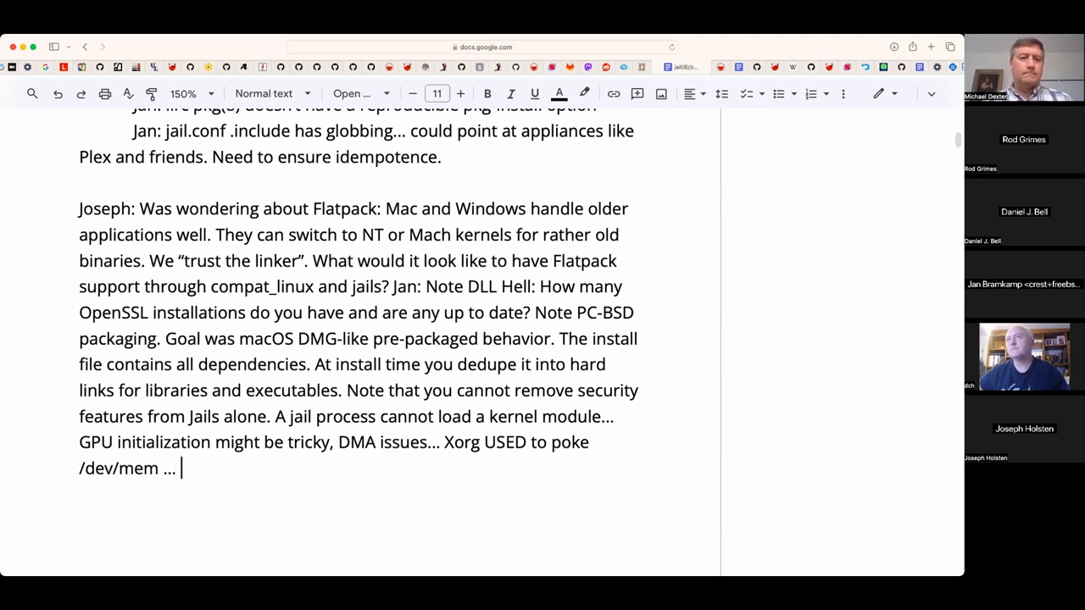
- Add the questions: what should an app show up as, is KDE one package or separate components, a Jail for the PDF reader?
{"action": "type", "text": "Q: What do you wan"}
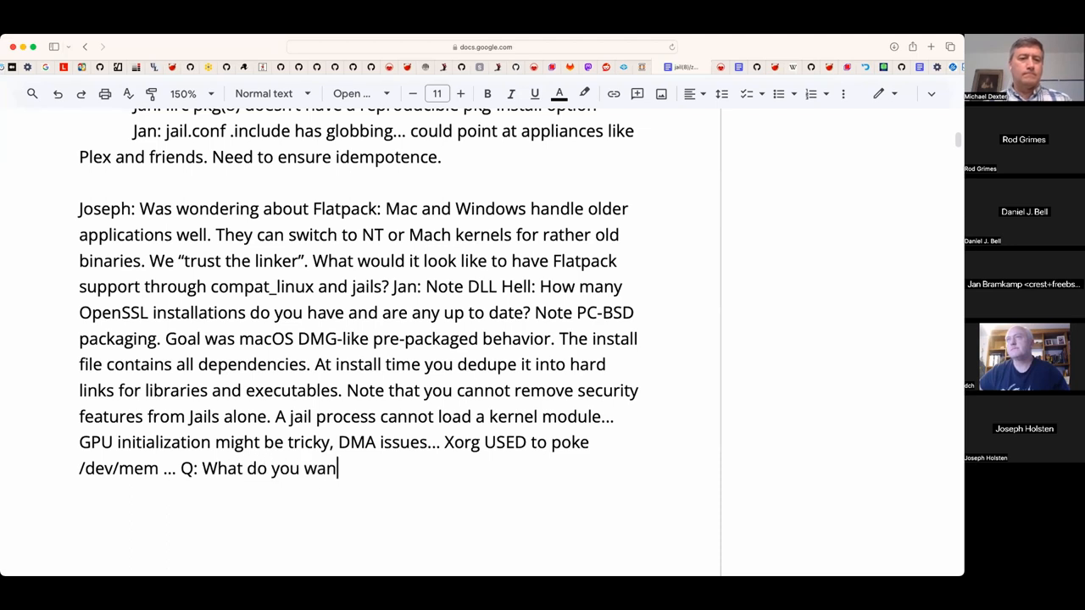
{"action": "type", "text": "t an app t"}
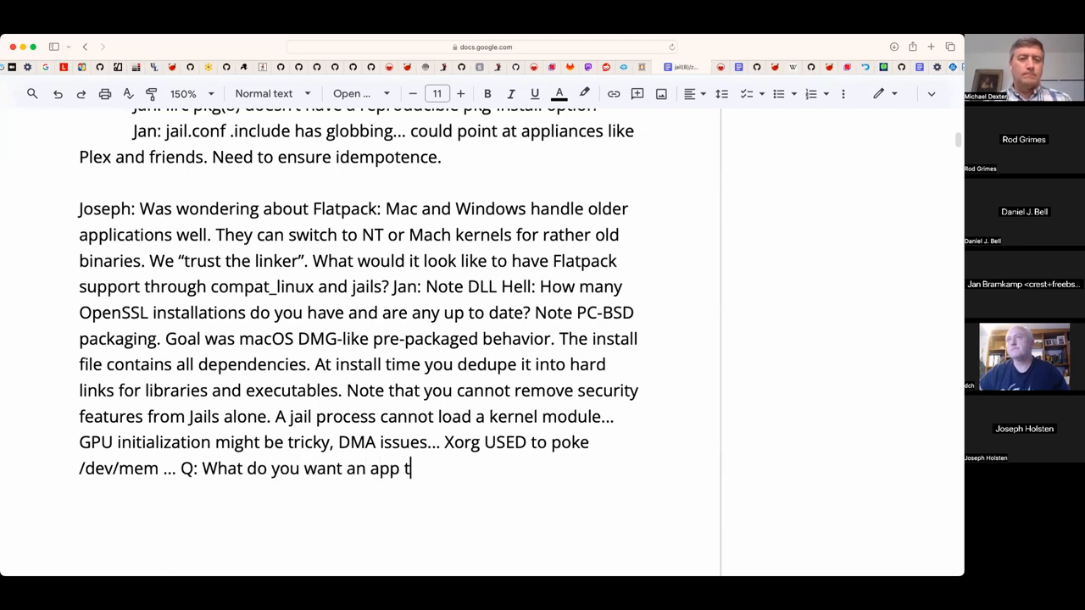
{"action": "type", "text": "o show up as?"}
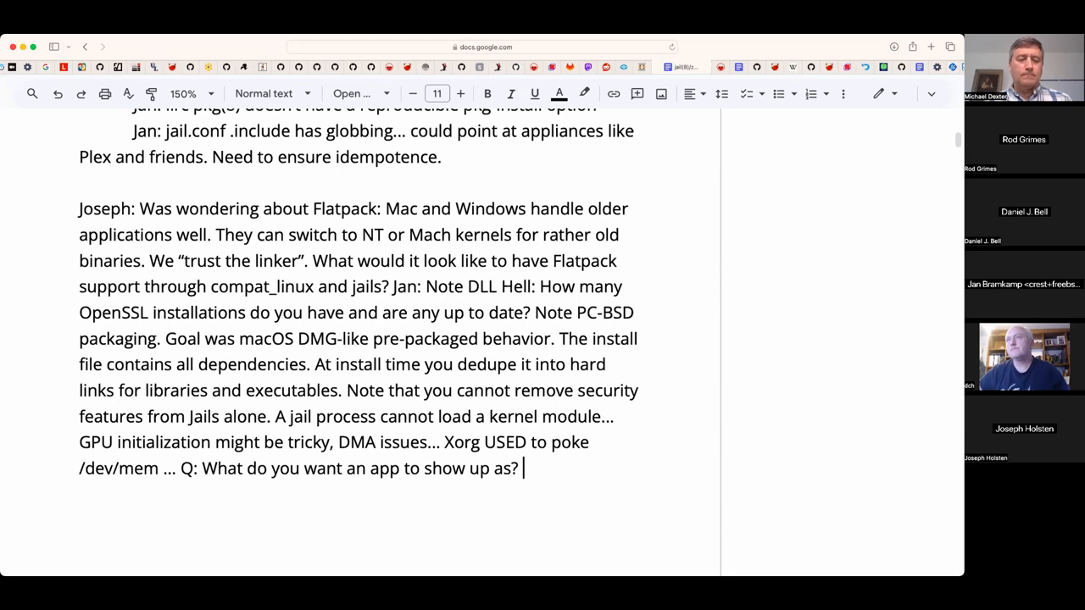
{"action": "type", "text": "KDE"}
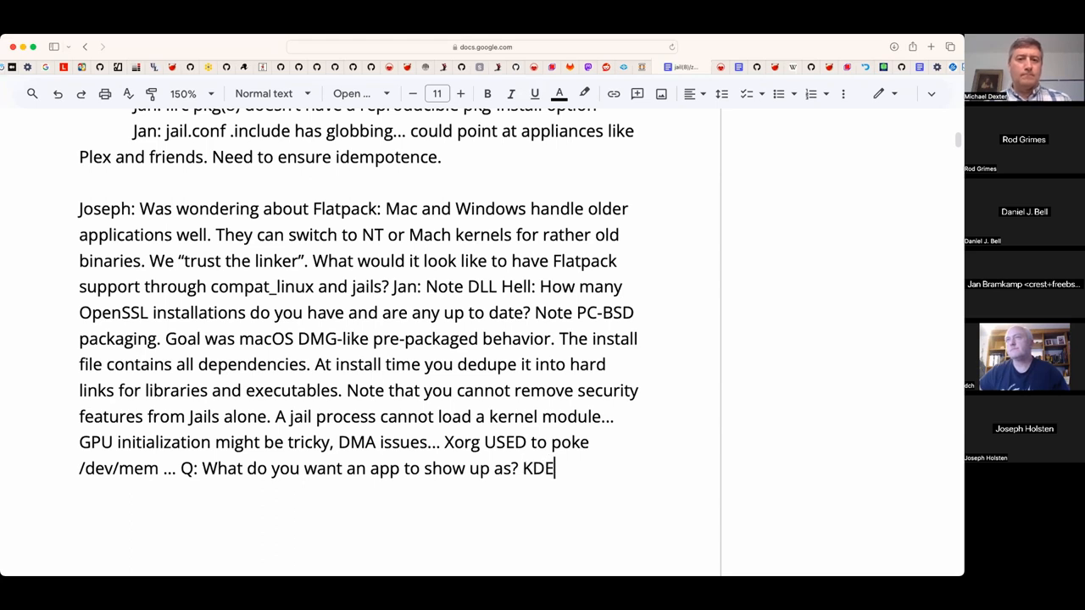
{"action": "type", "text": "is one"}
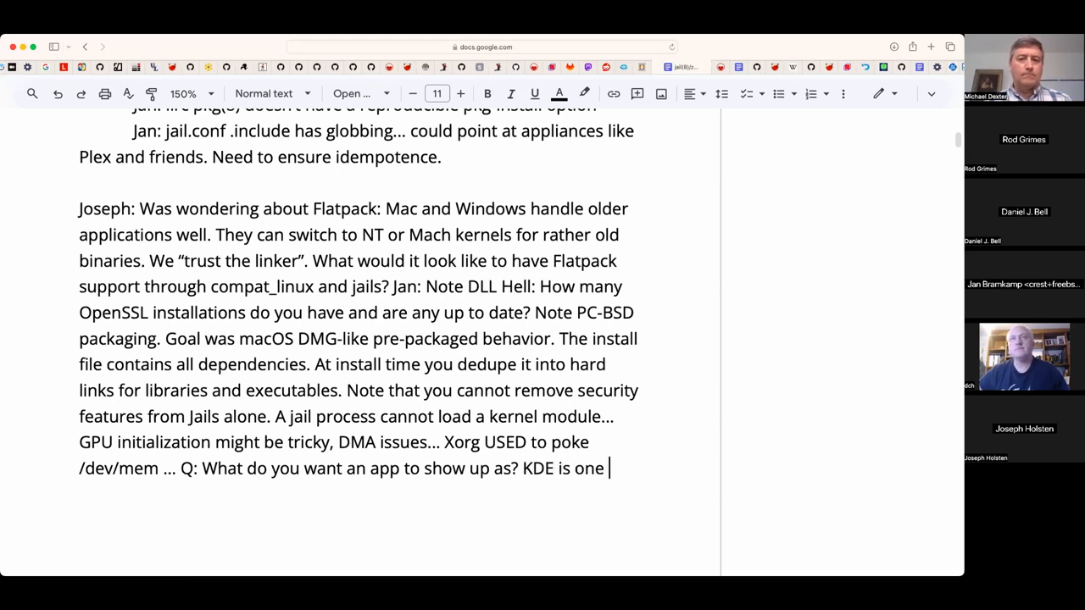
{"action": "type", "text": "package"}
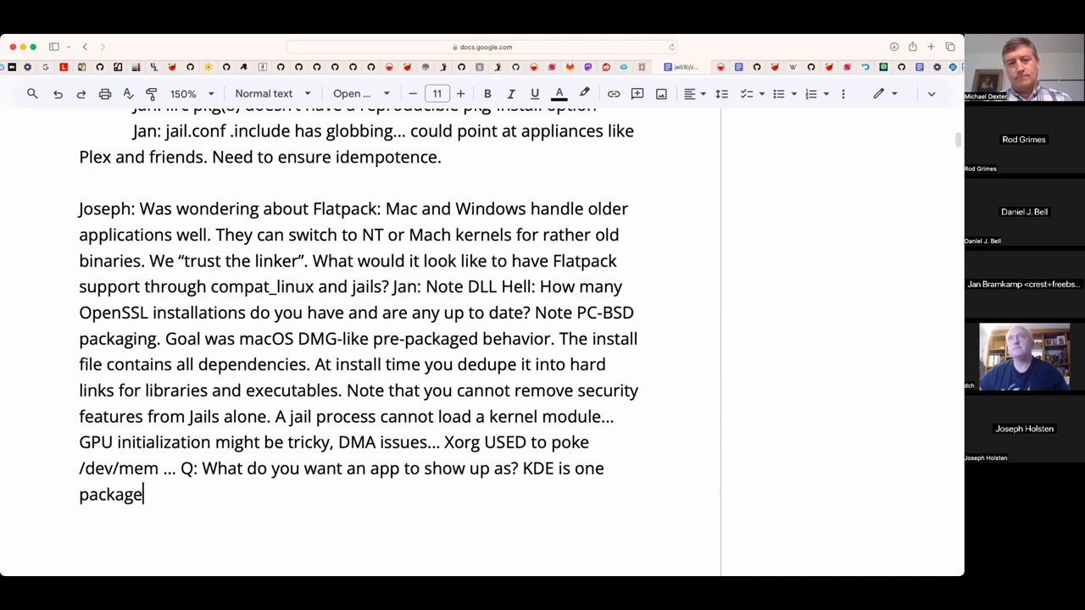
{"action": "type", "text": "or are"}
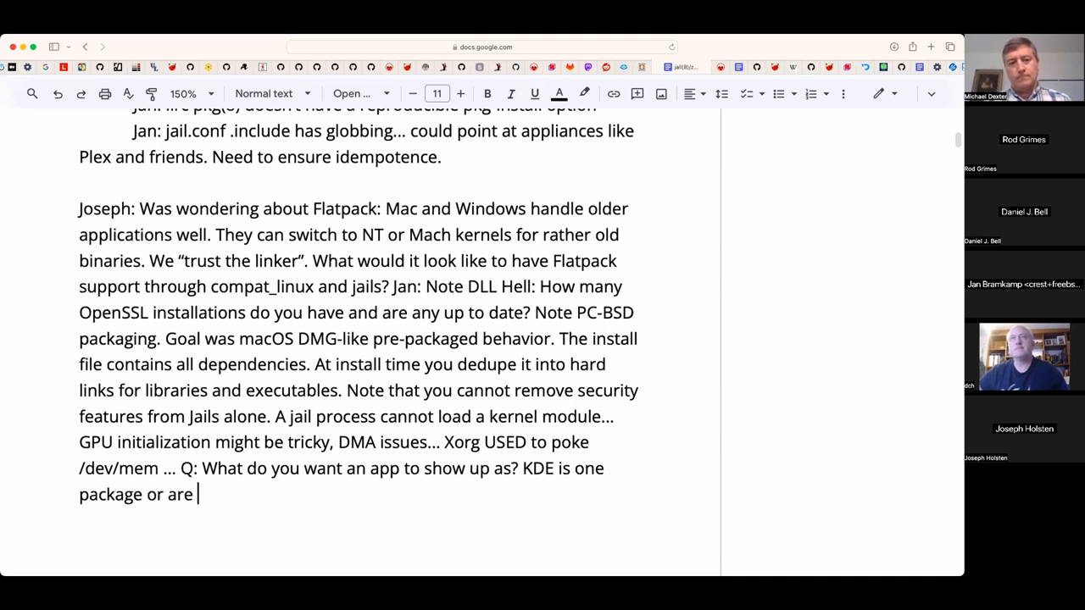
{"action": "type", "text": "all the"}
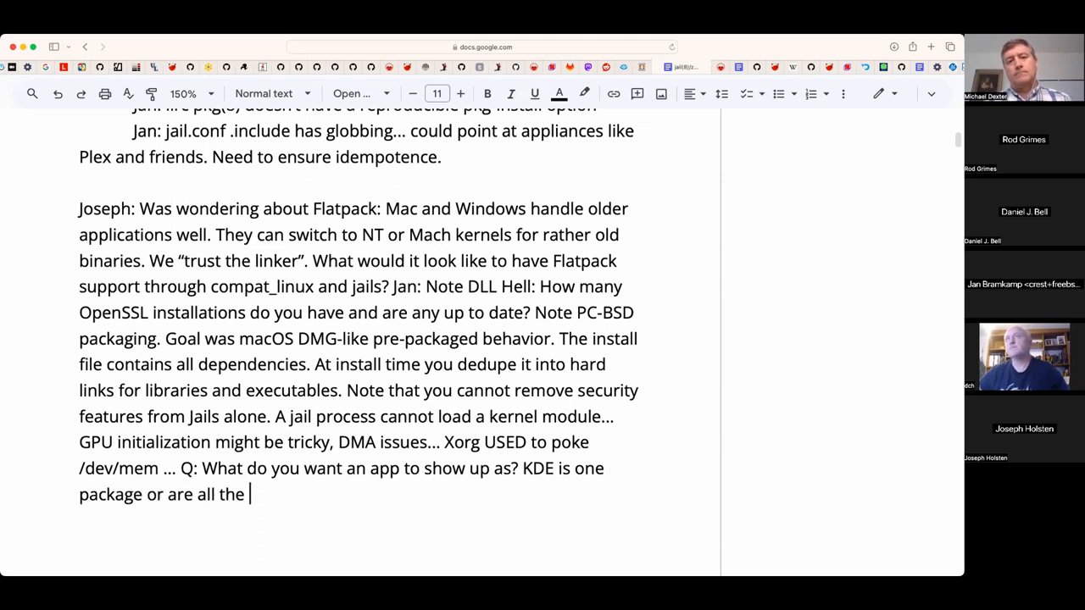
{"action": "type", "text": "compone"}
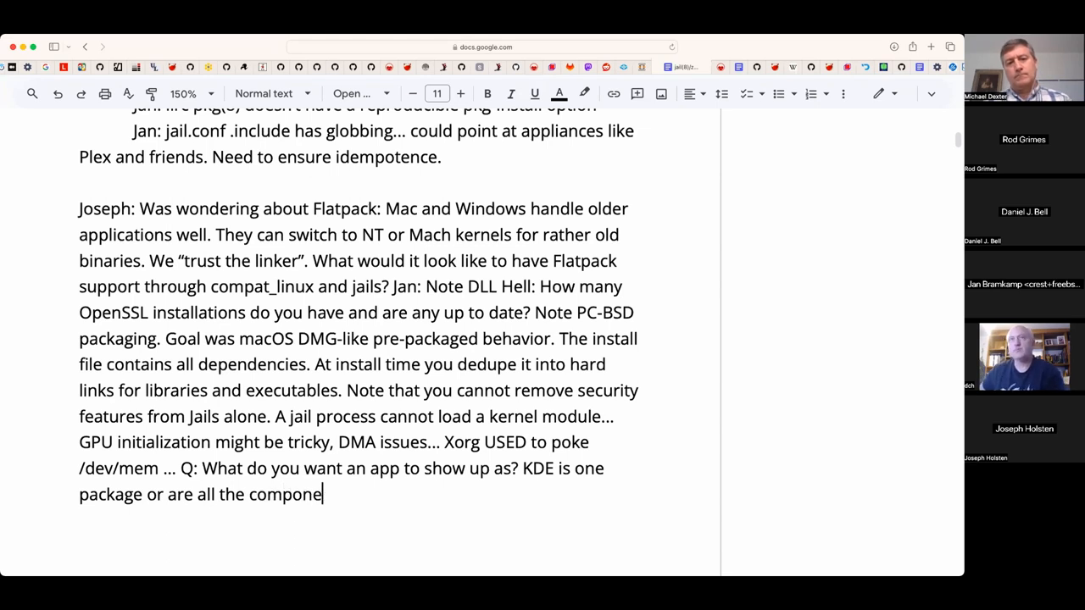
{"action": "type", "text": "nts separate?"}
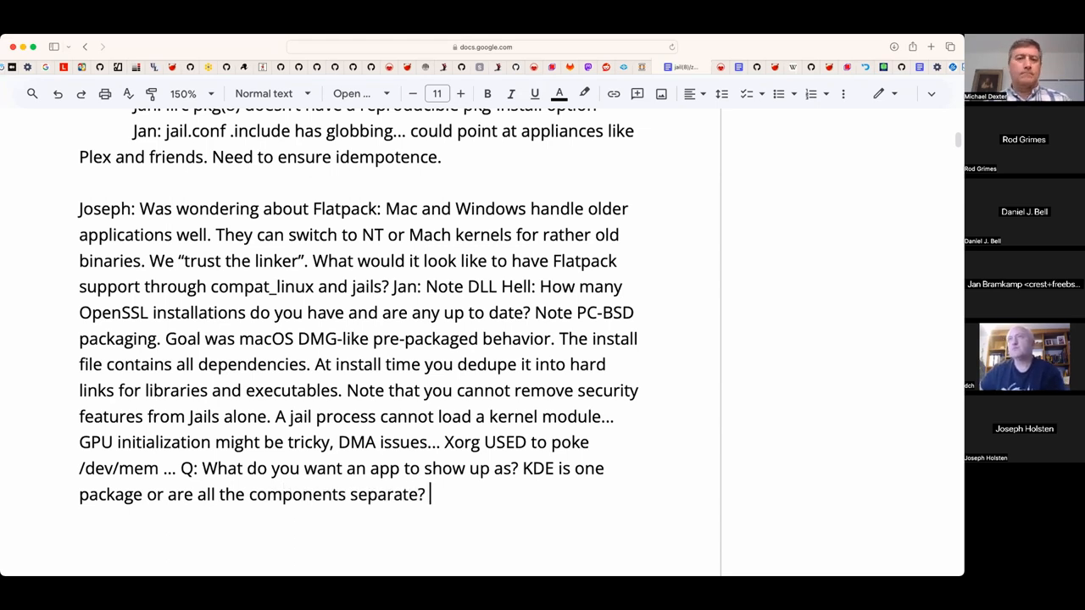
{"action": "type", "text": "A Jail for the PD"}
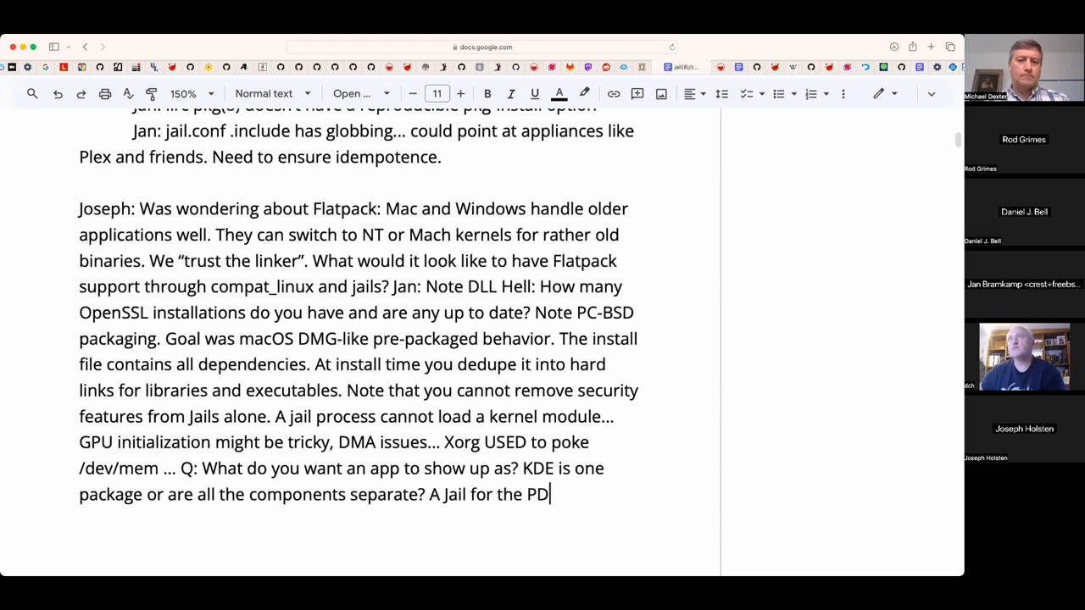
{"action": "type", "text": "F reader?"}
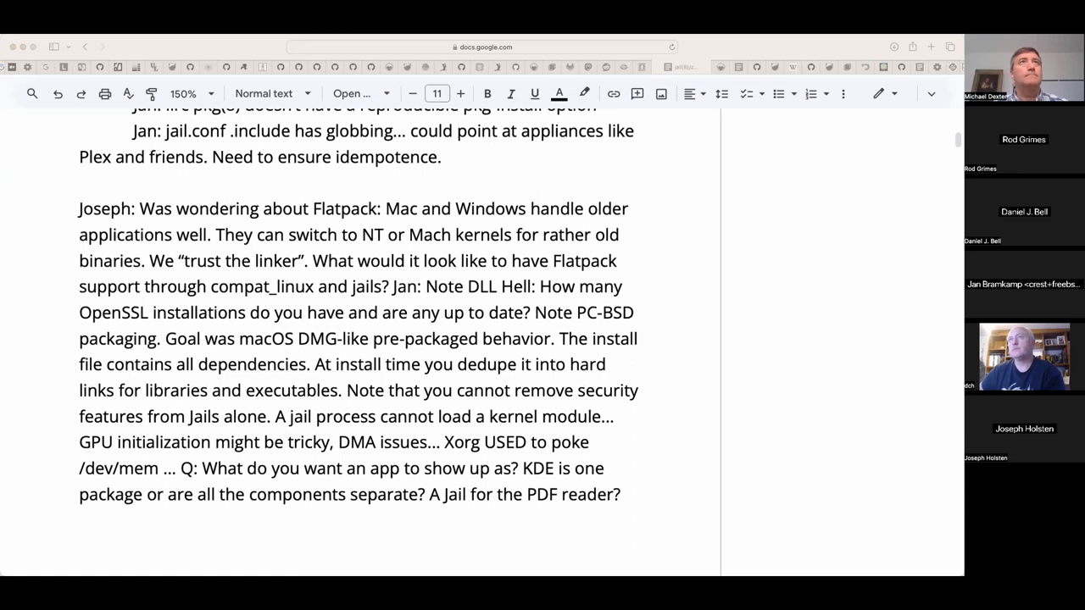
{"action": "mouse_move", "coordinate": [393, 103]}
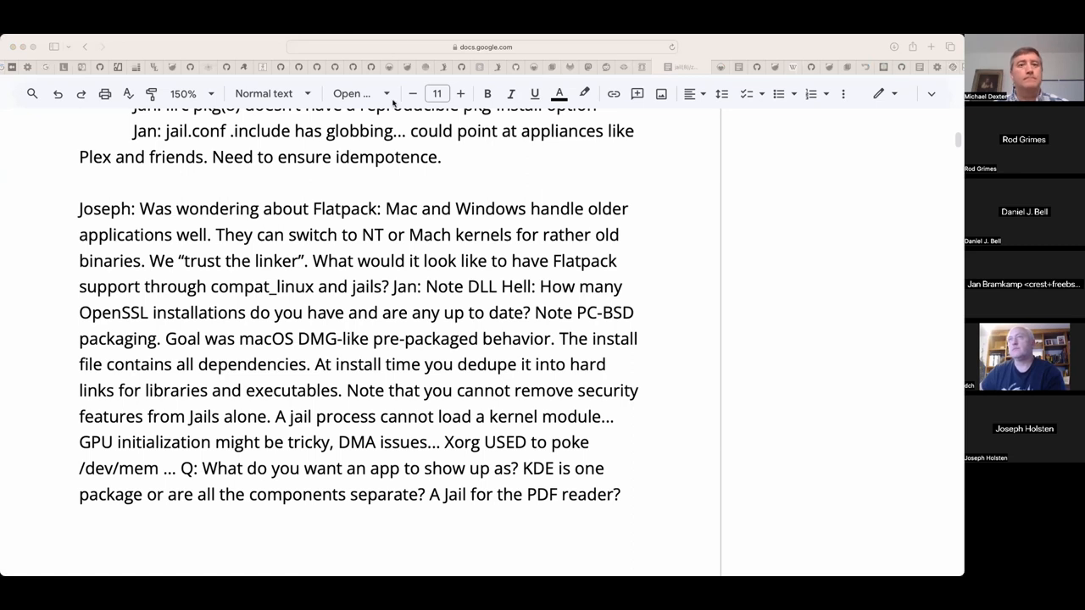
- Append 'Could do that with lots of nullfs. Note tarfs in 14.0. (Not seekable or indexed.)' to the Flatpak paragraph
{"action": "left_click", "coordinate": [623, 495]}
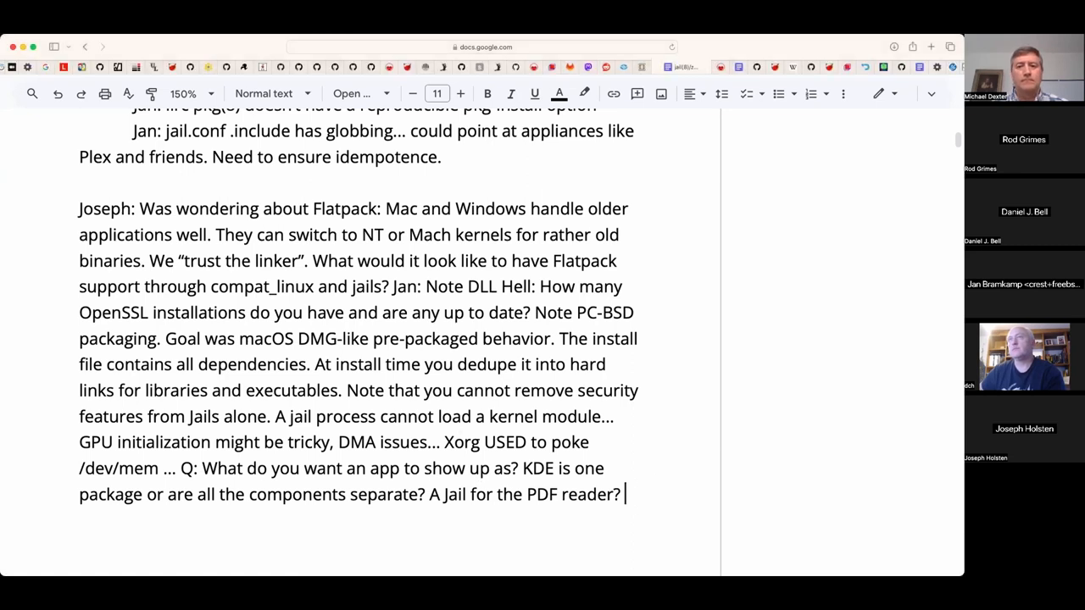
{"action": "type", "text": "Could"}
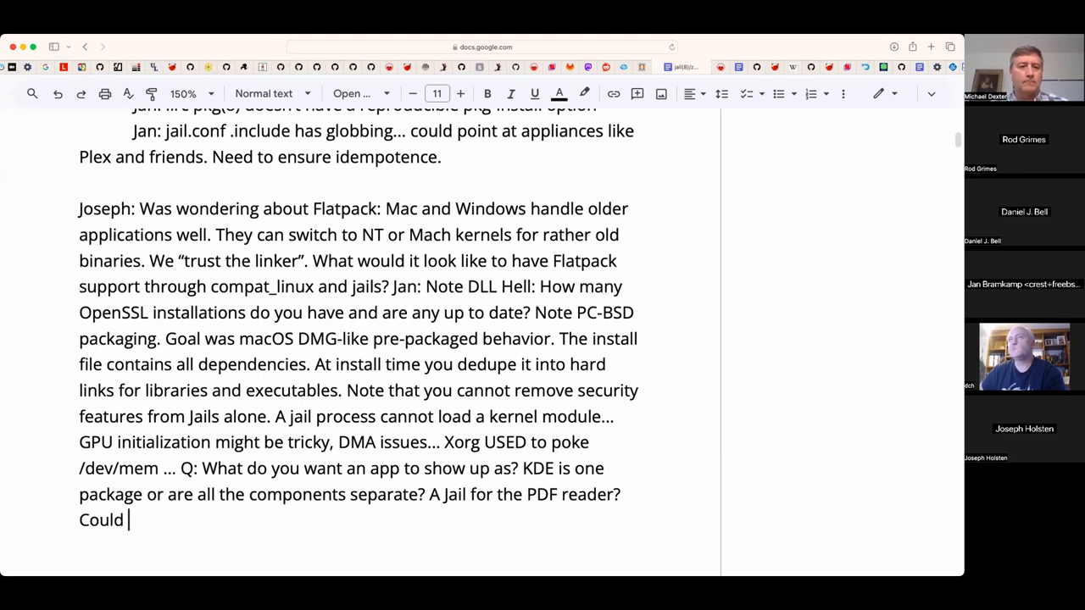
{"action": "type", "text": "do that with"}
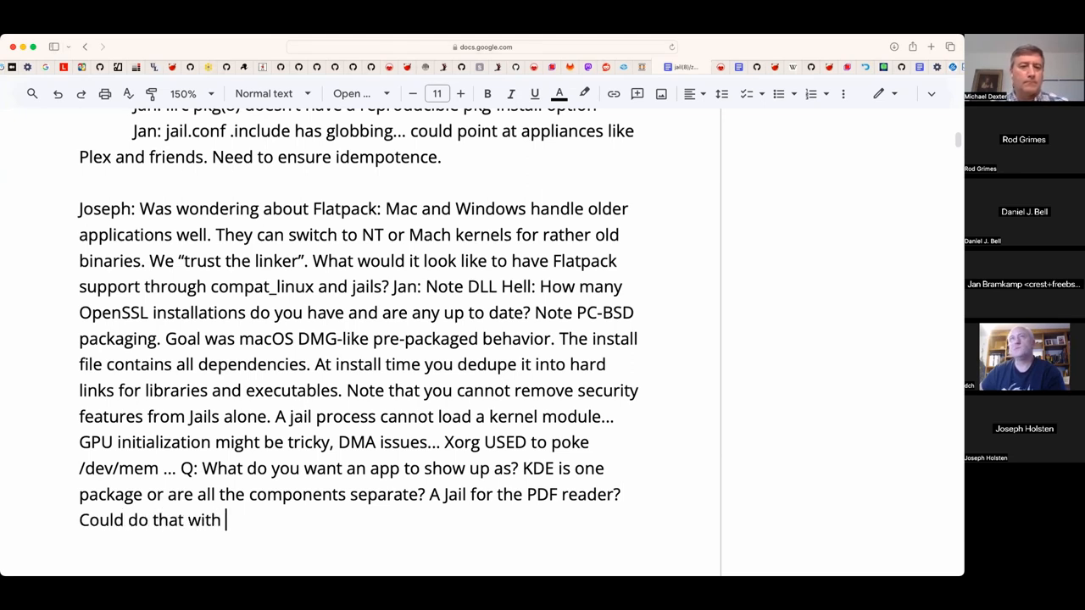
{"action": "type", "text": "lots of"}
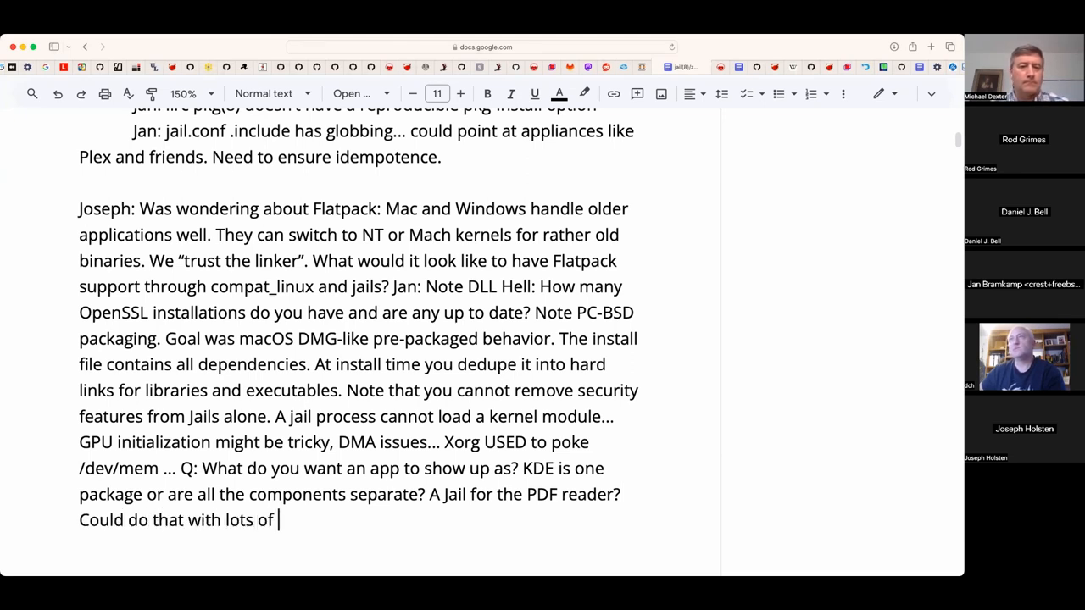
{"action": "type", "text": "nullfs."}
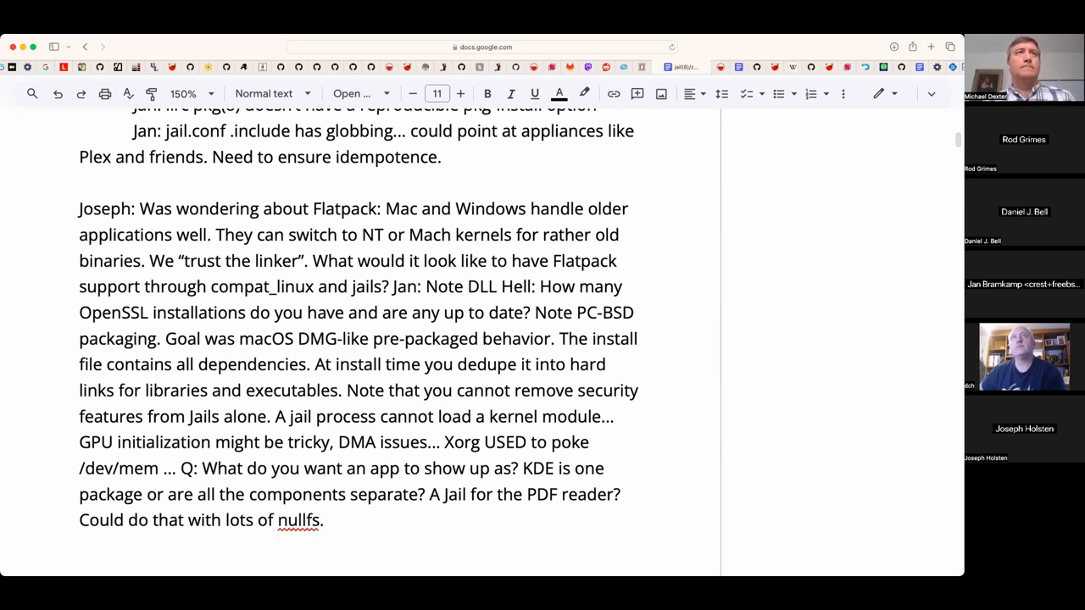
{"action": "type", "text": "Note tar"}
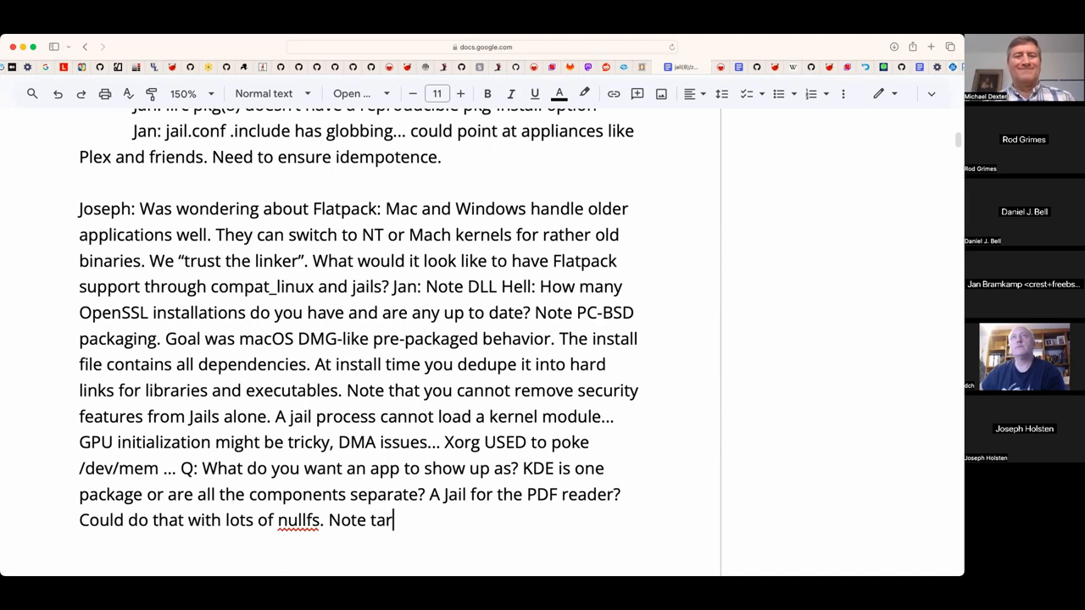
{"action": "type", "text": "fs.."}
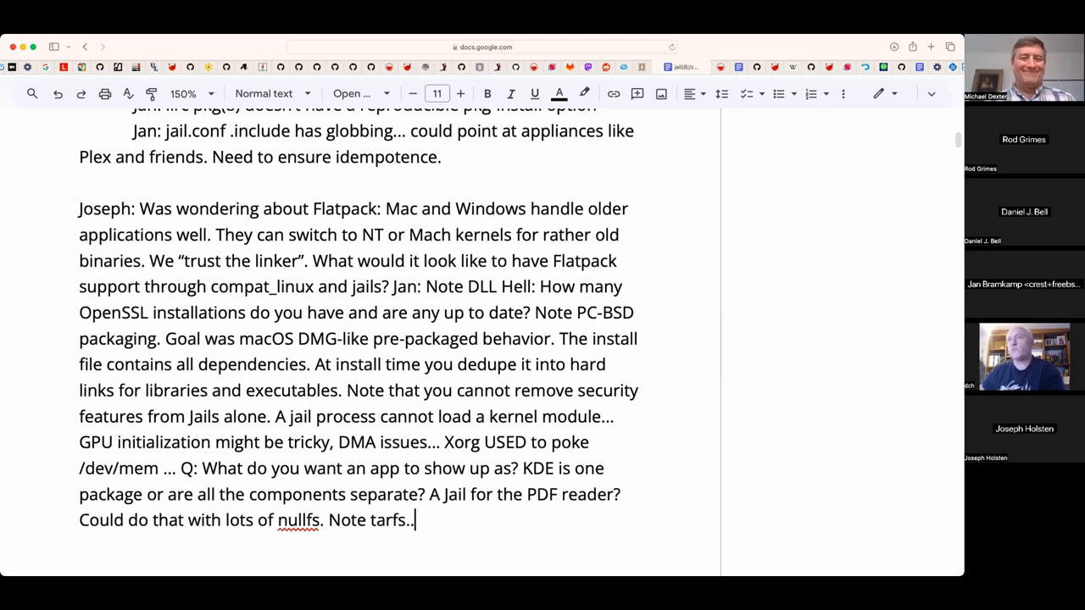
{"action": "type", "text": "in"}
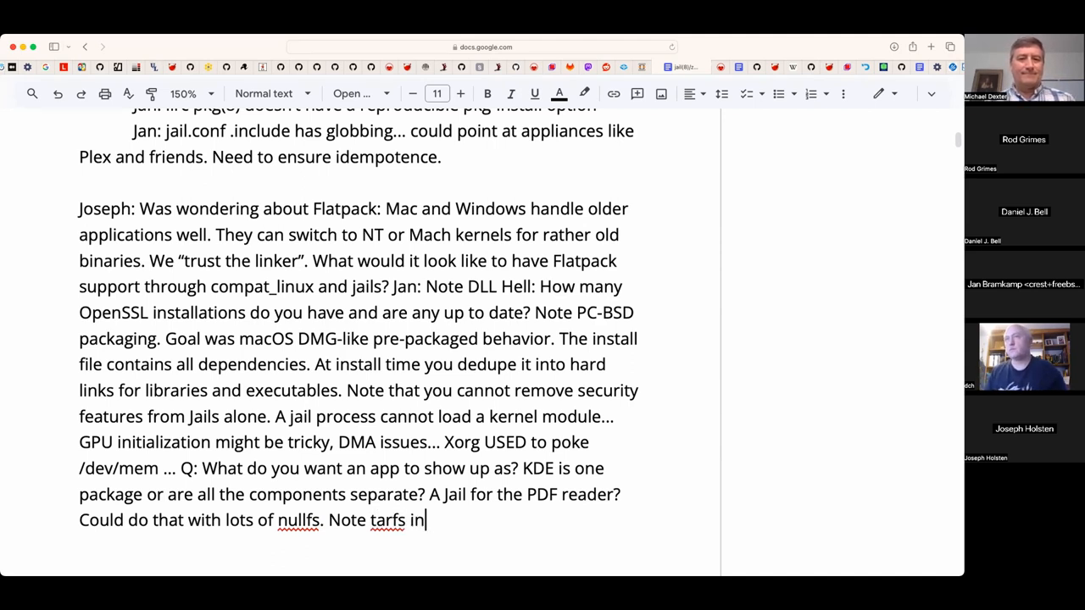
{"action": "type", "text": "14.0."}
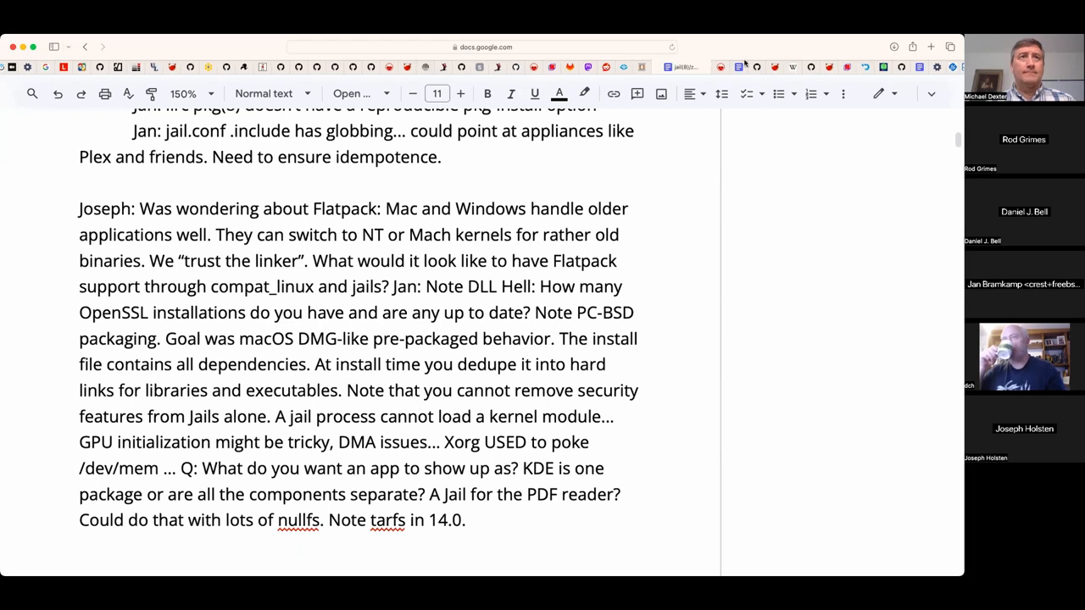
{"action": "mouse_move", "coordinate": [746, 248]}
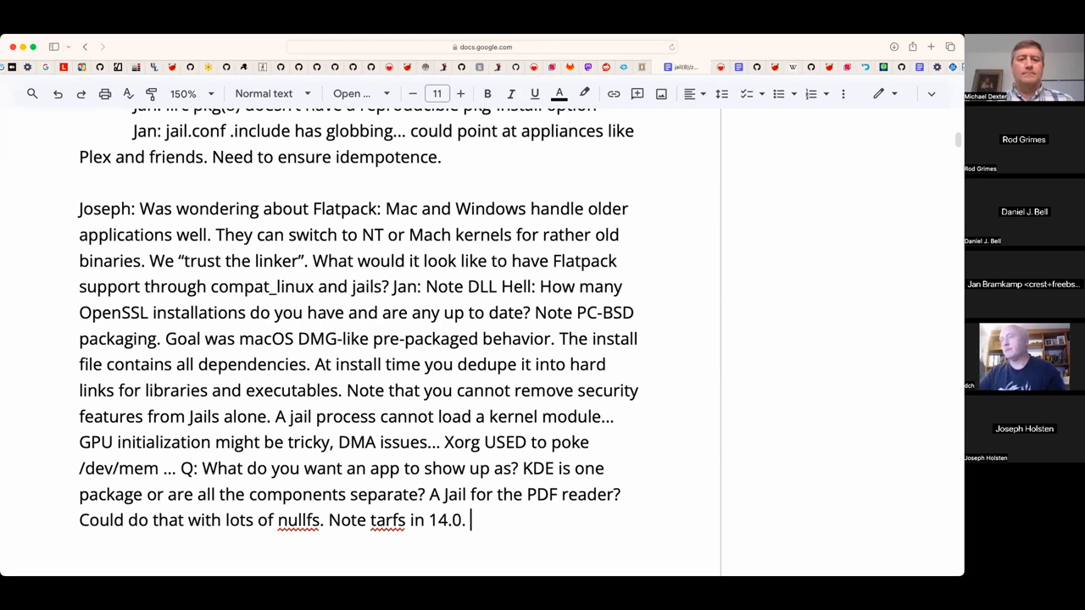
{"action": "type", "text": "(Not see"}
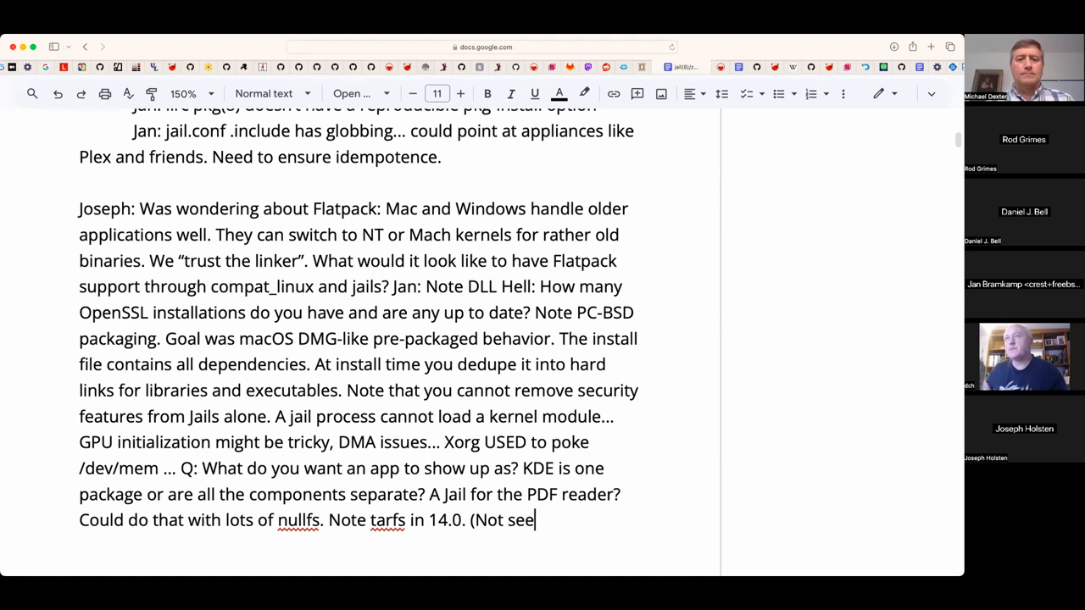
{"action": "type", "text": "kable or ind"}
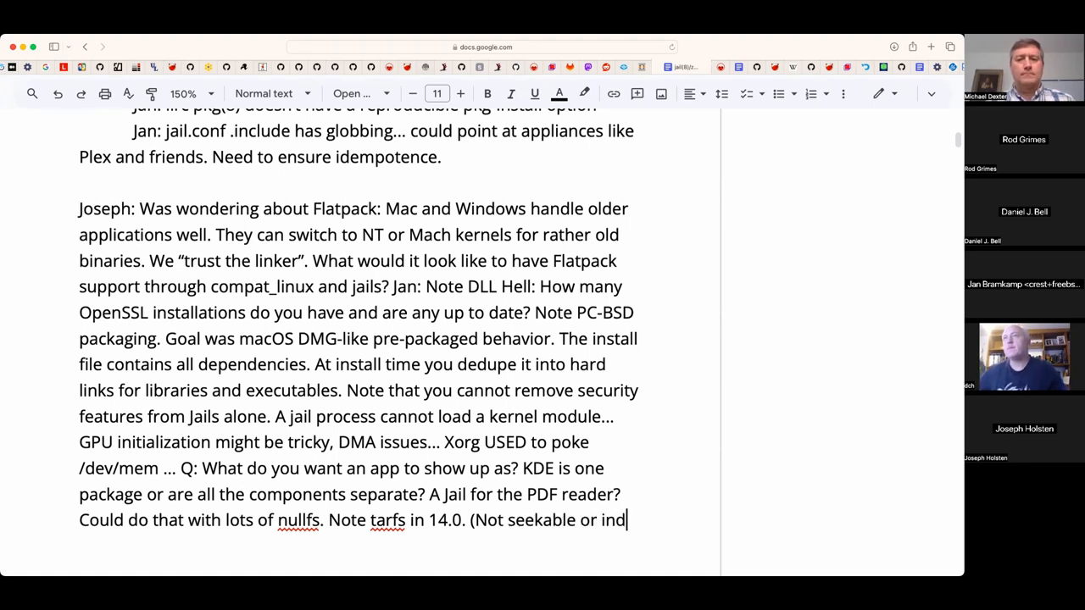
{"action": "type", "text": "exed.)"}
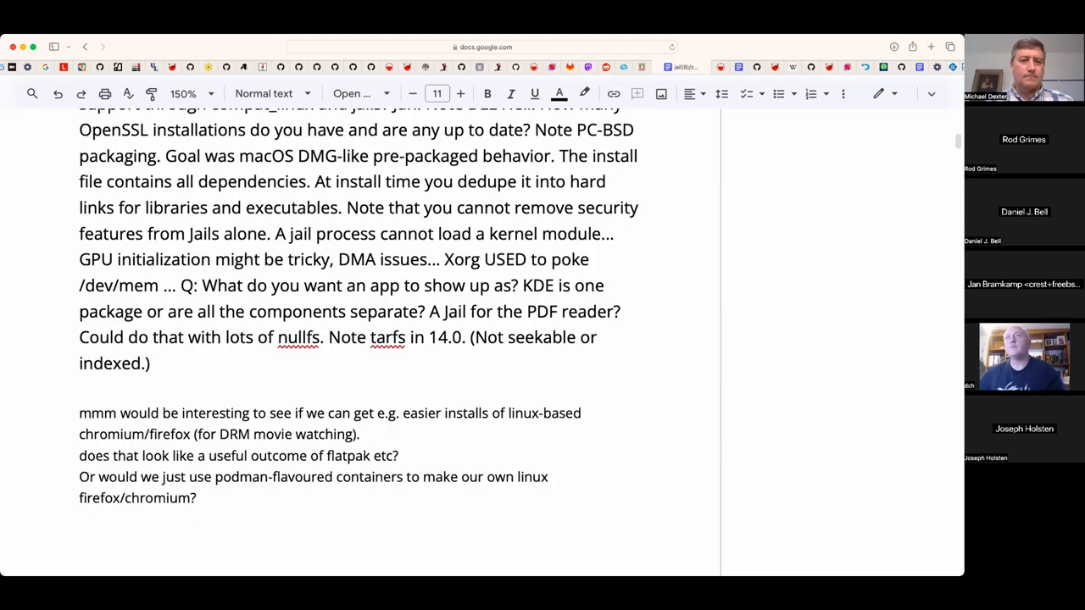
- Append 'Use UFS and md as your portable device?' to the Flatpak paragraph and tidy the Chromium/Firefox note
{"action": "left_click", "coordinate": [153, 362]}
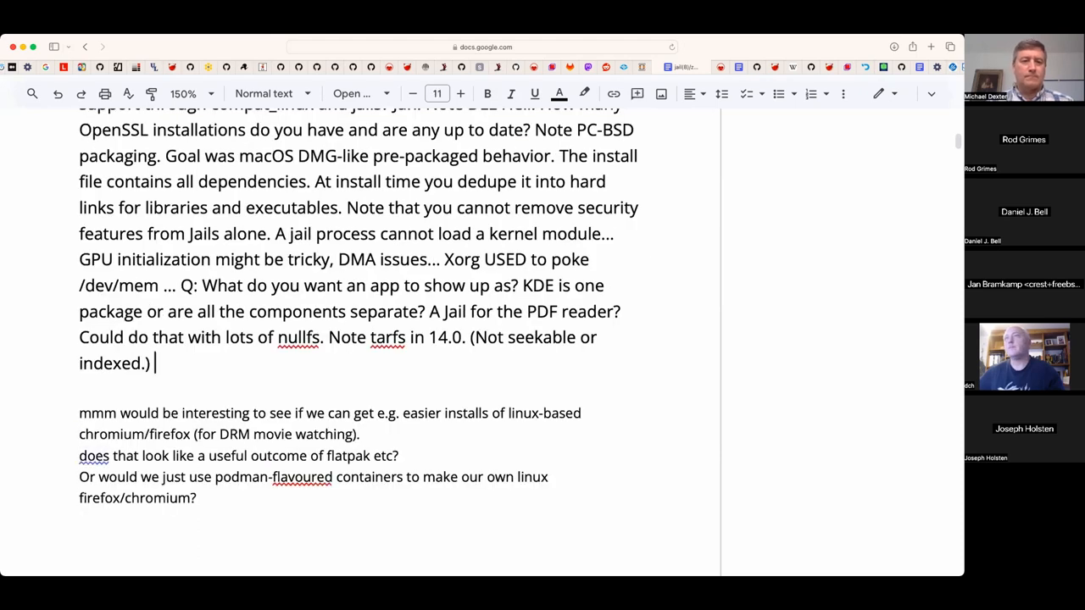
{"action": "type", "text": "Use UFS"}
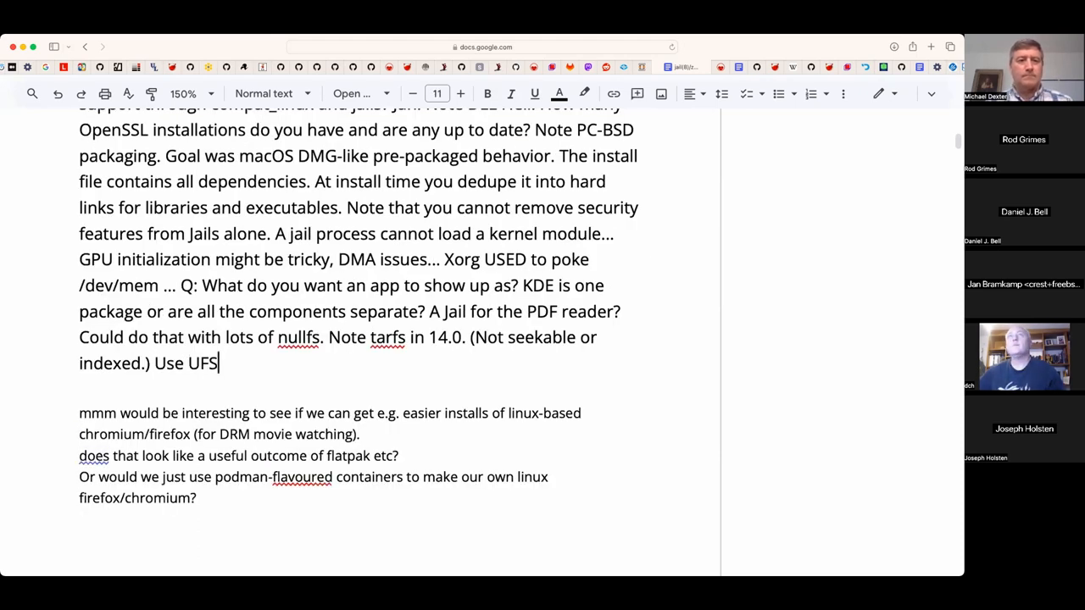
{"action": "type", "text": "and md as a"}
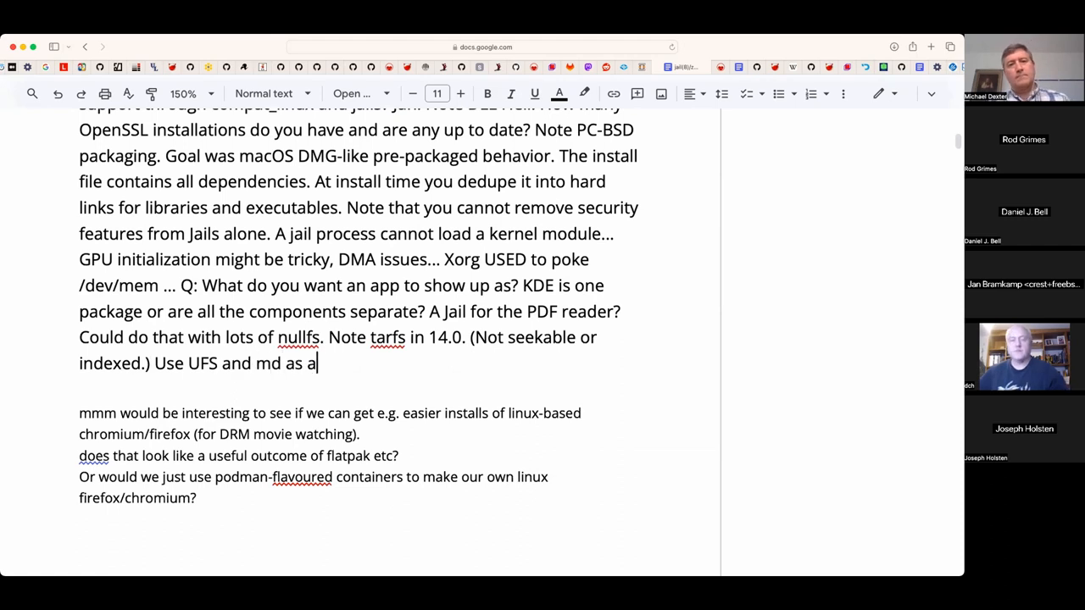
{"action": "type", "text": "your"}
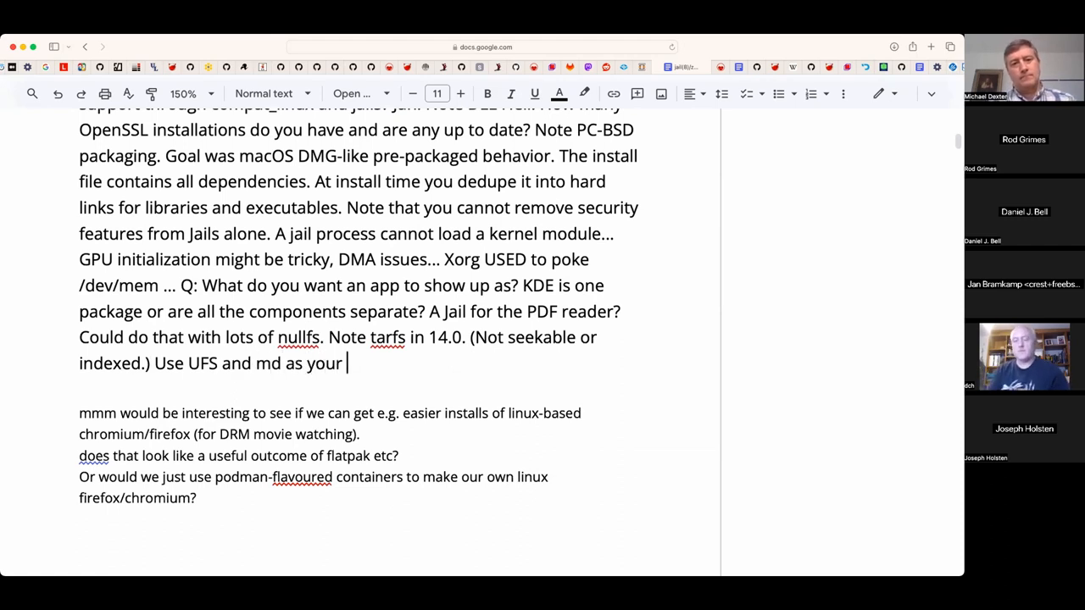
{"action": "type", "text": "porta"}
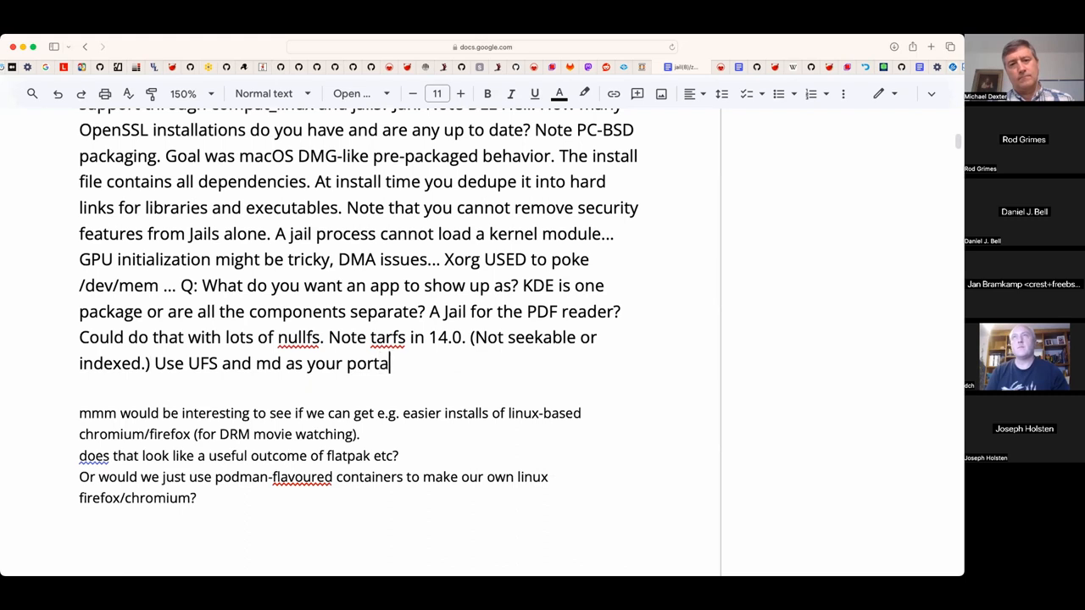
{"action": "type", "text": "ble device?"}
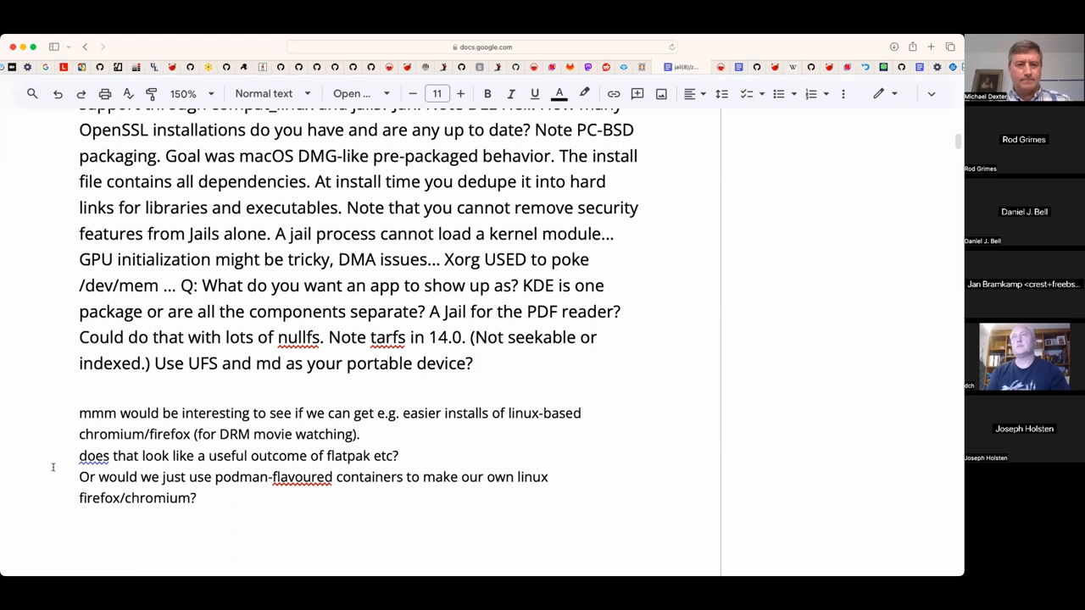
{"action": "double_click", "coordinate": [139, 413]}
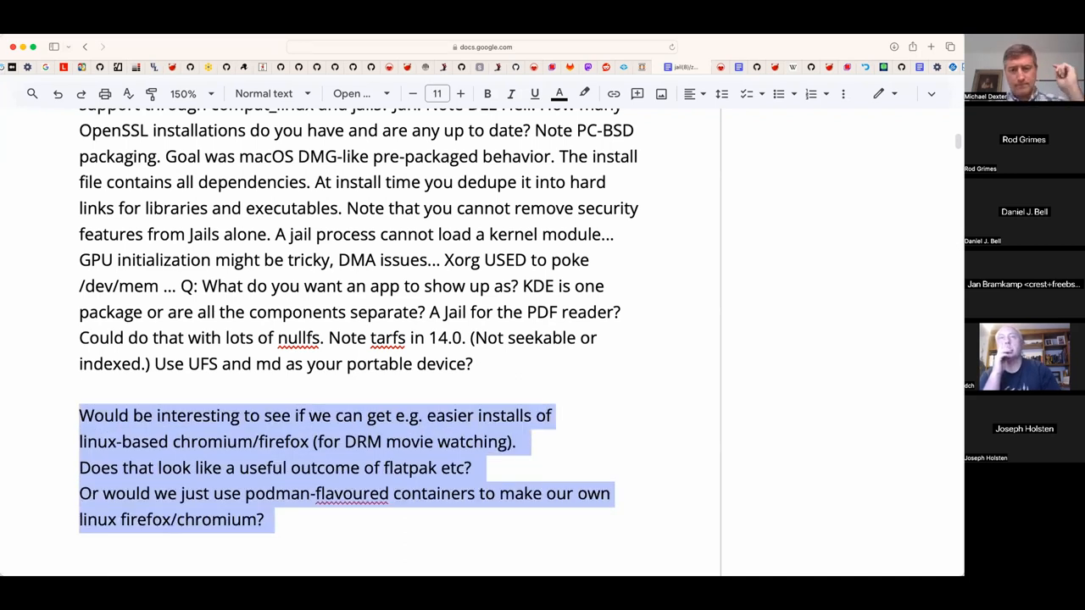
- Append 'Or tar for exchange and use your format of choice.' after the portable device question
{"action": "left_click", "coordinate": [79, 390]}
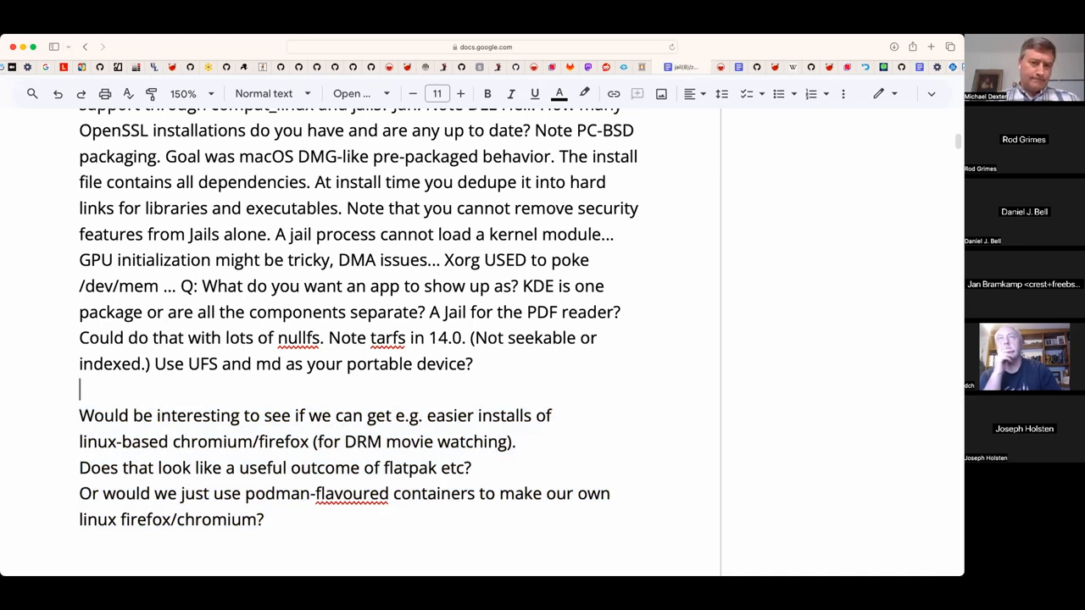
{"action": "type", "text": "Or"}
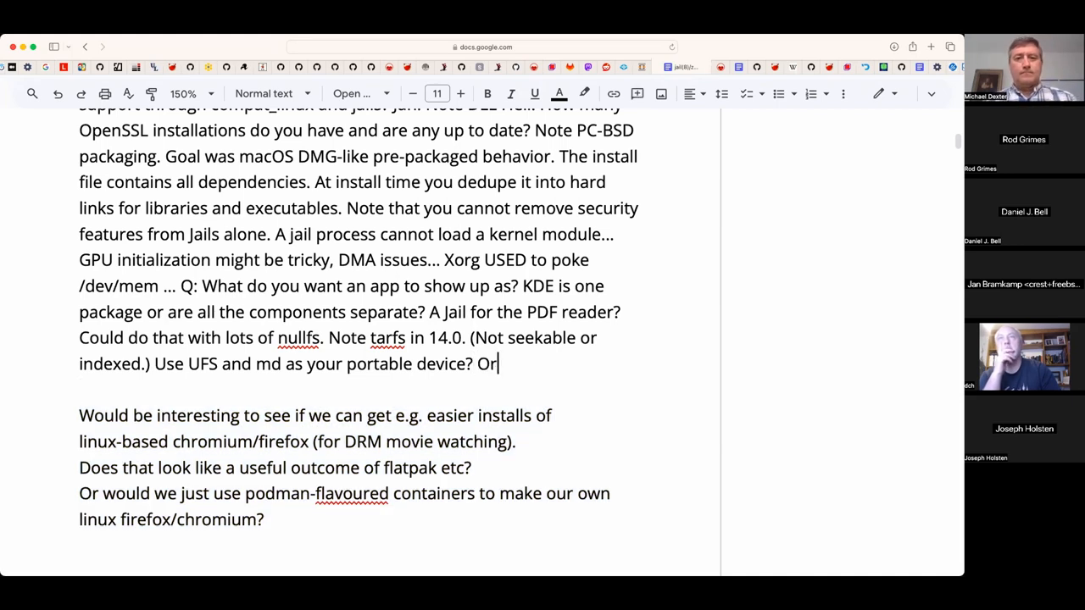
{"action": "type", "text": "tar for exchange"}
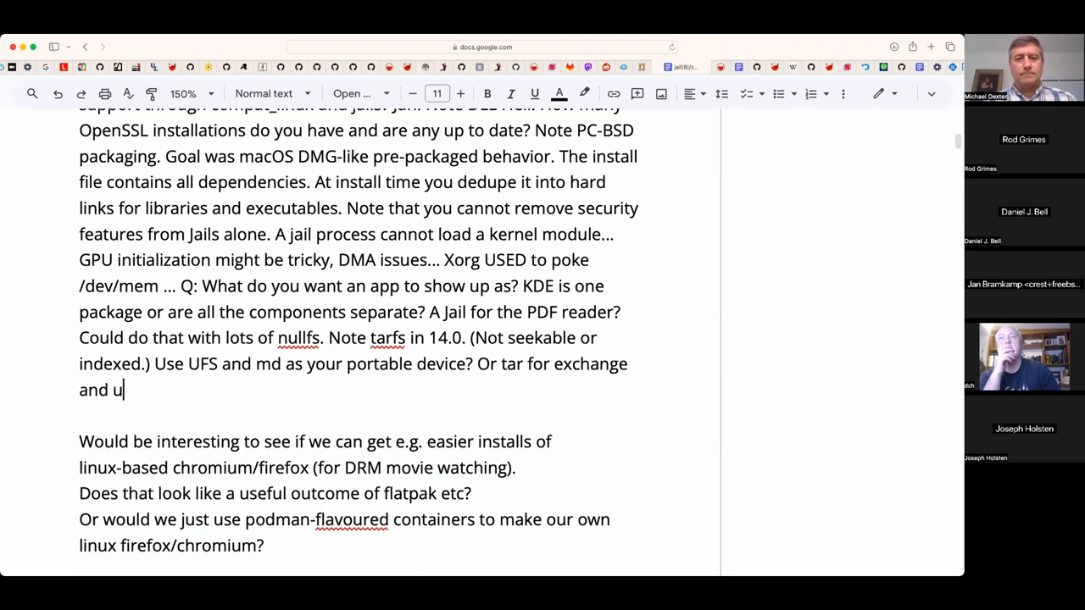
{"action": "type", "text": "se your for"}
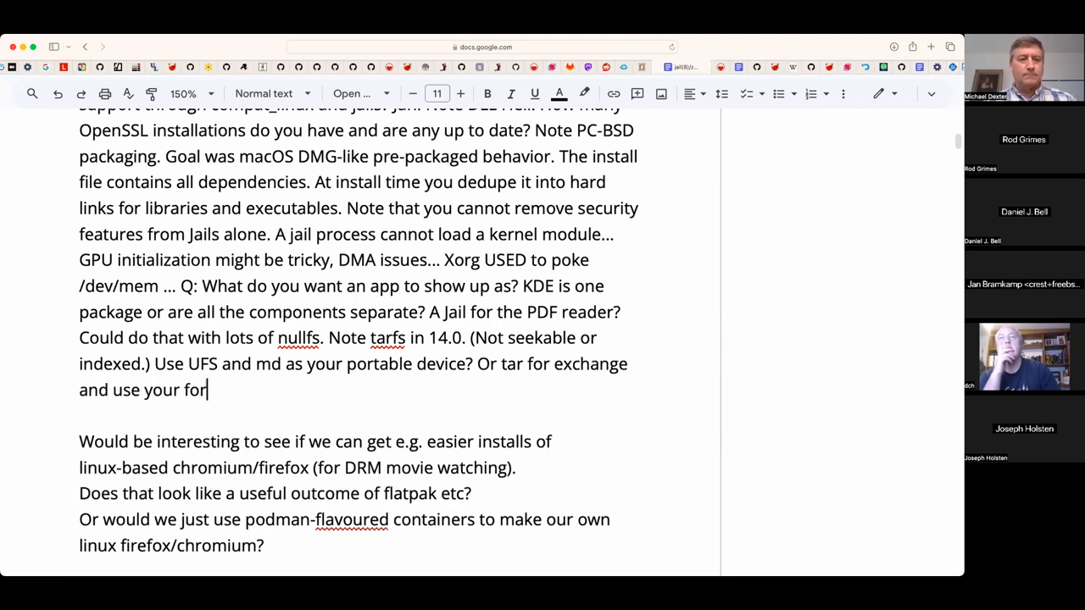
{"action": "type", "text": "mat of choie. Package"}
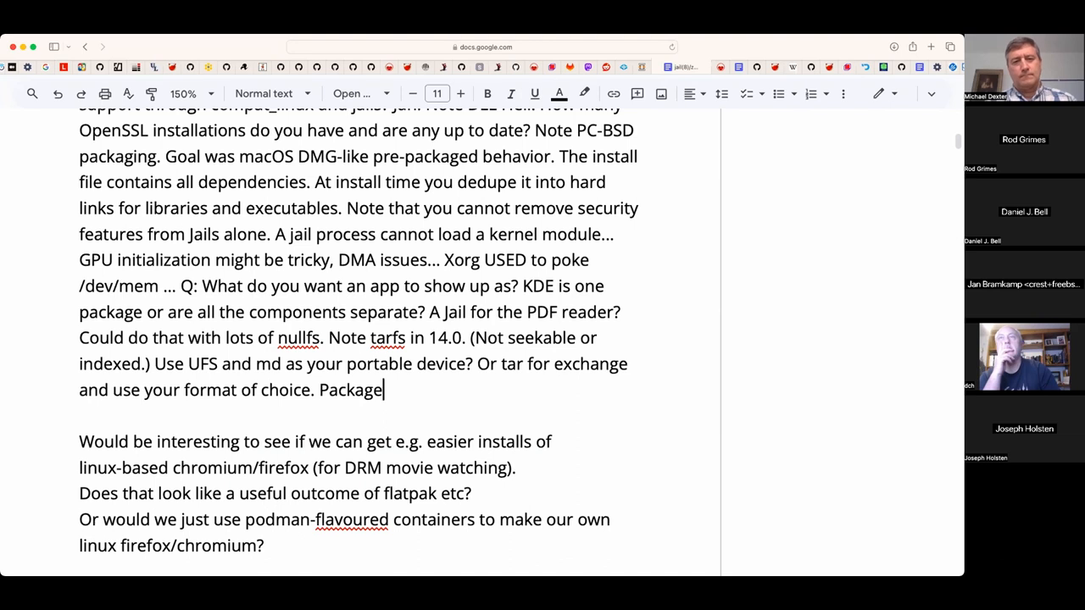
- Add 'Package triggers could handle further scripting and converting.' to end the paragraph
{"action": "type", "text": "trigger"}
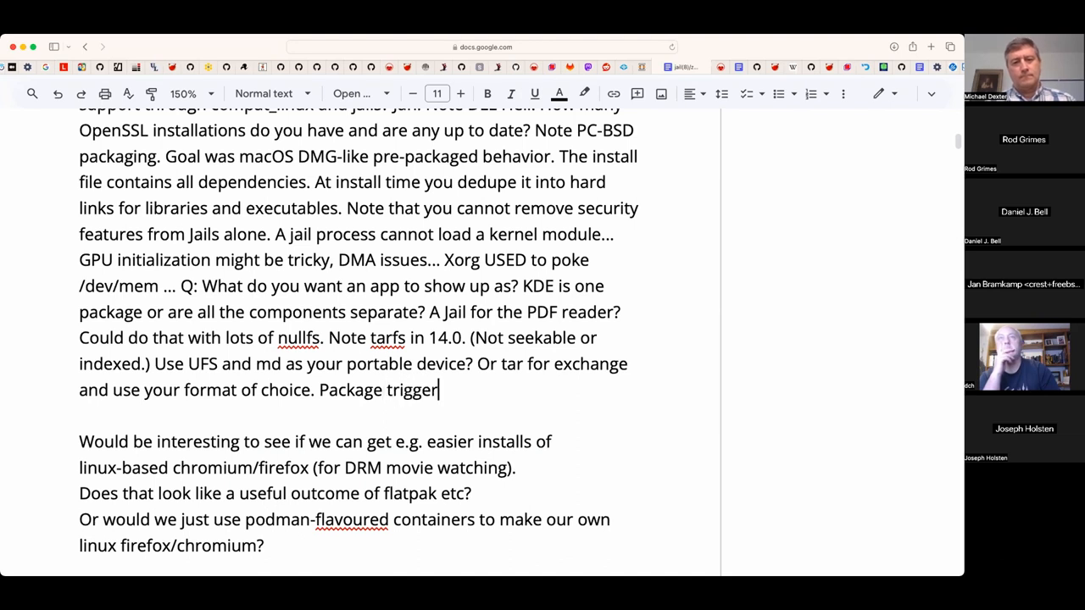
{"action": "type", "text": "s could handl"}
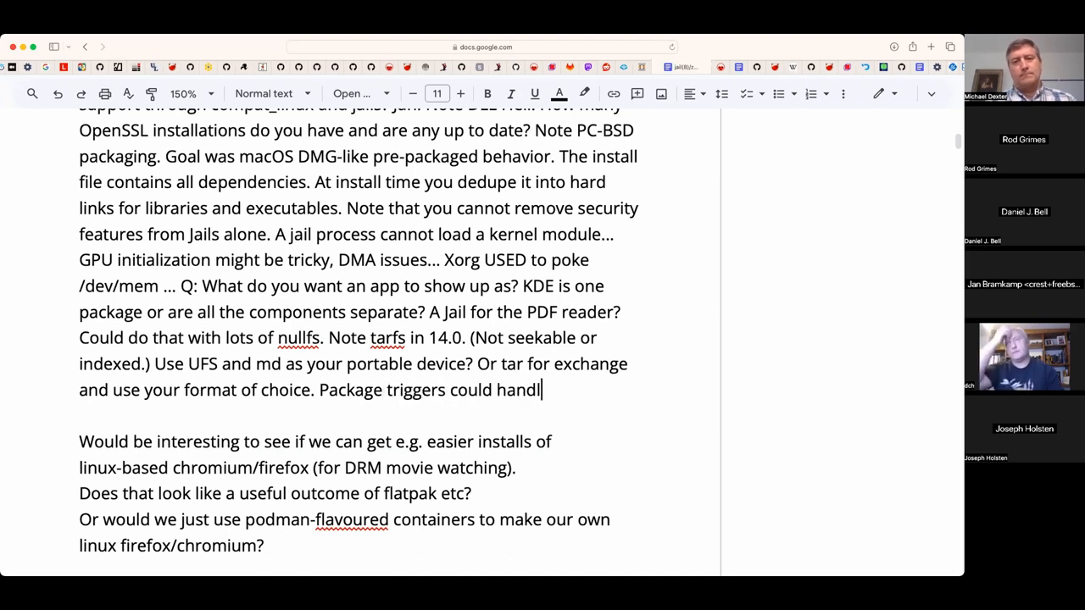
{"action": "type", "text": "e furthe"}
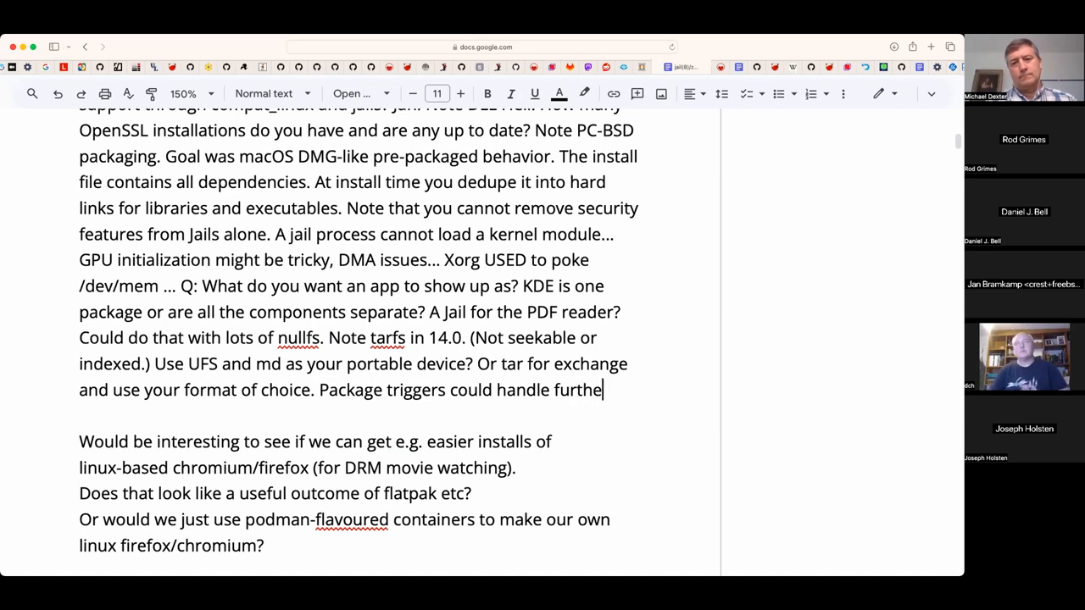
{"action": "type", "text": "r"}
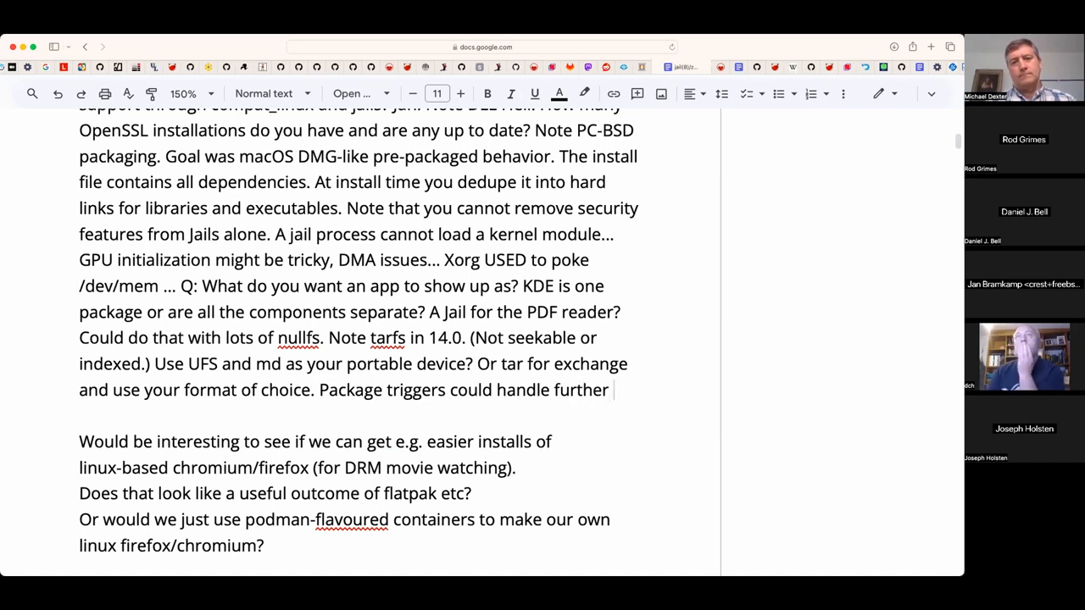
{"action": "type", "text": "script"}
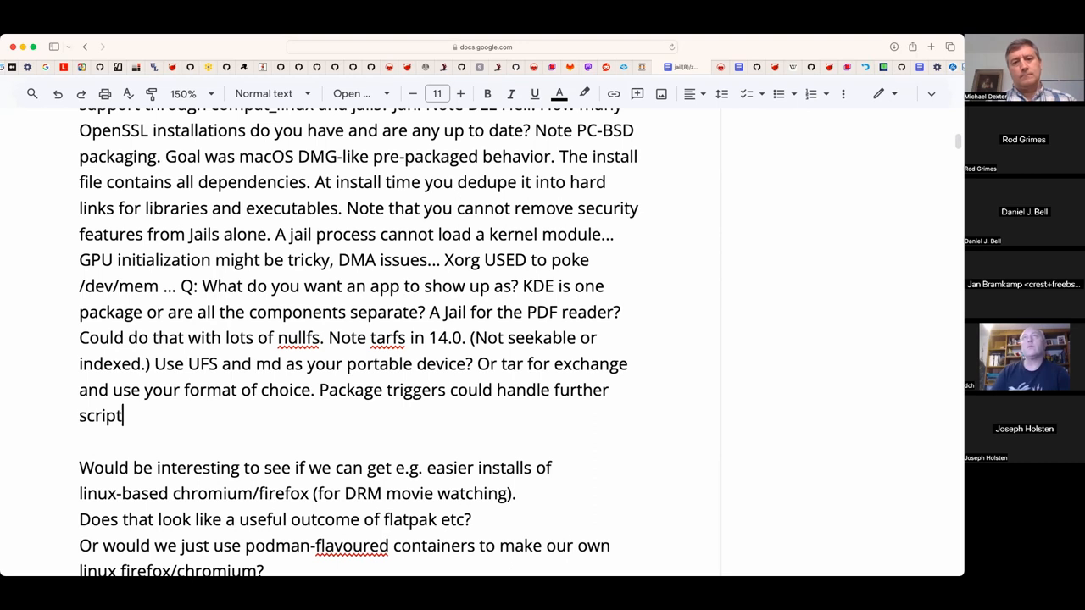
{"action": "type", "text": "ing and converting."}
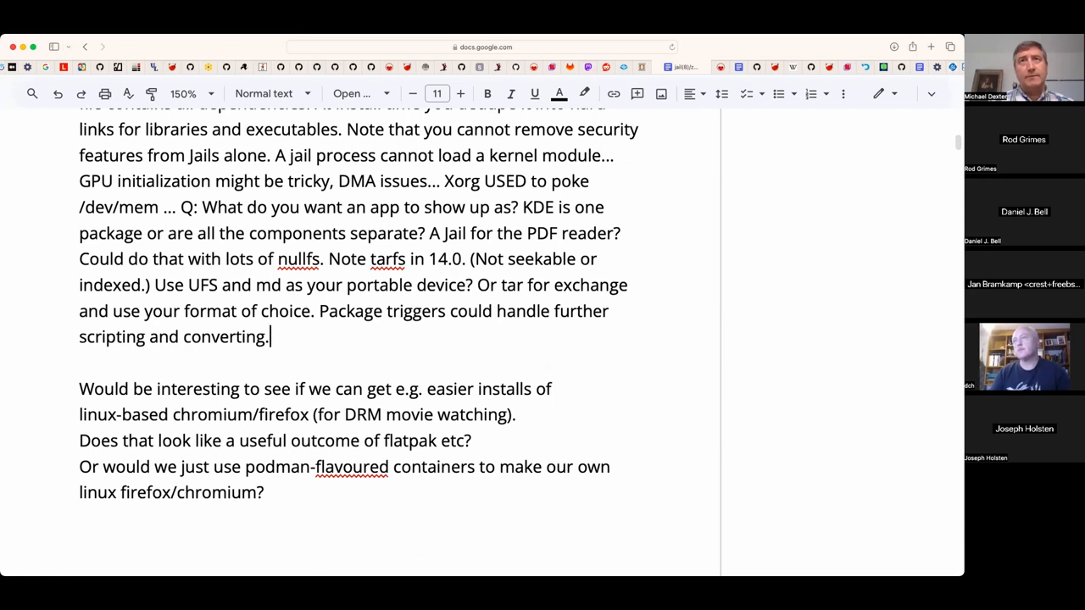
{"action": "left_click", "coordinate": [466, 389]}
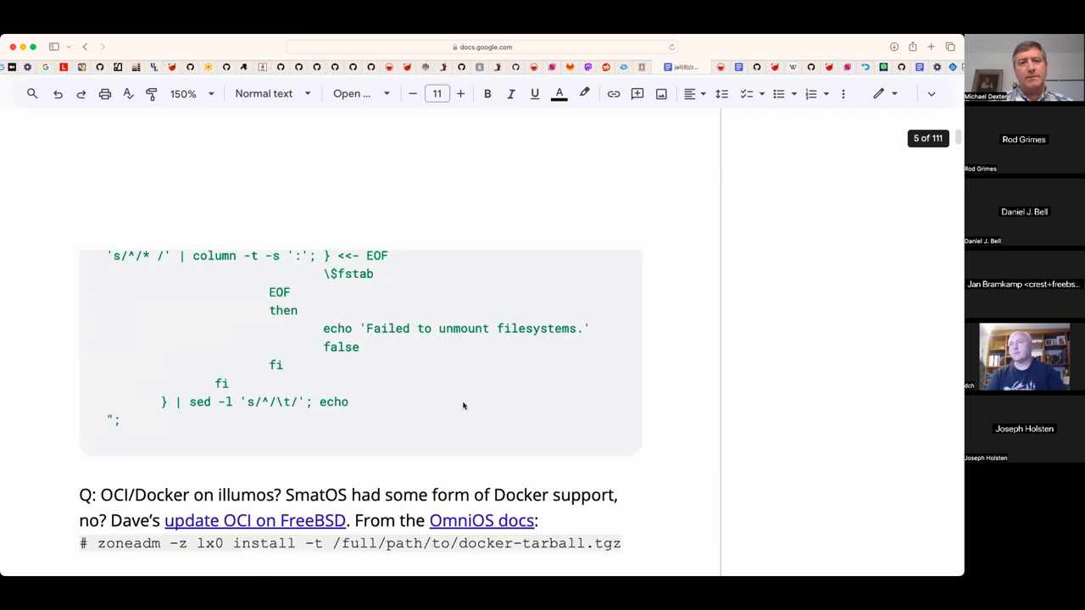
{"action": "scroll", "scroll_direction": "up", "scroll_amount": 3}
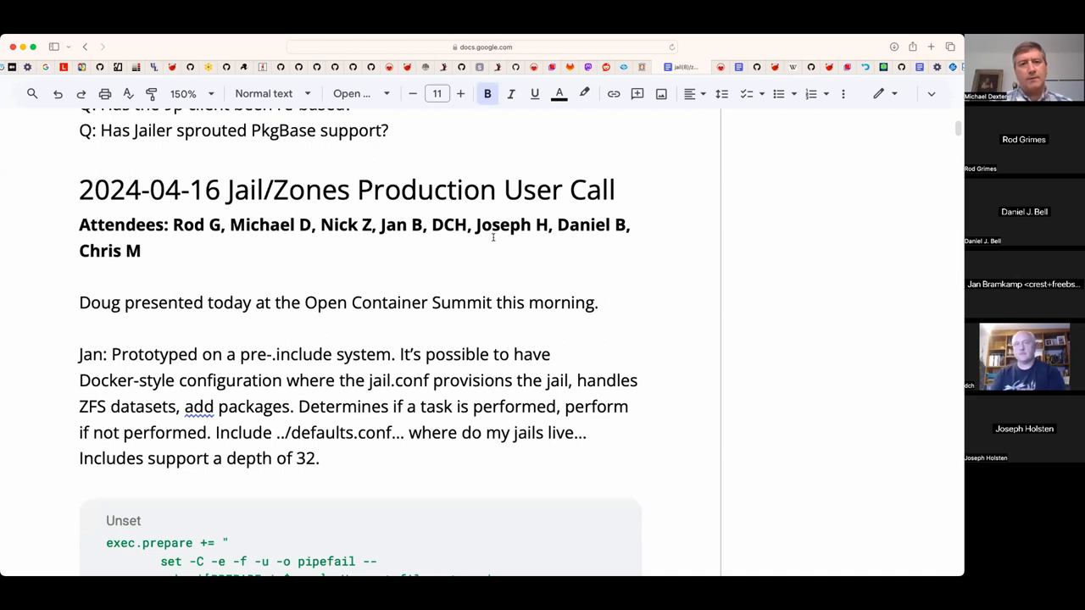
{"action": "type", "text": ", Dan L,"}
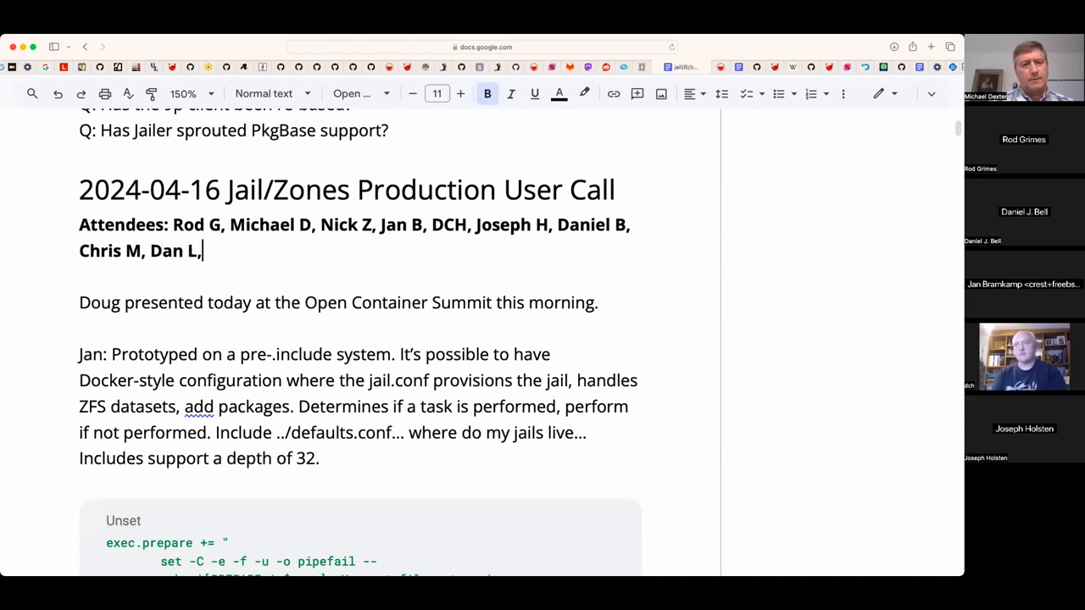
{"action": "scroll", "scroll_direction": "down", "scroll_amount": 3}
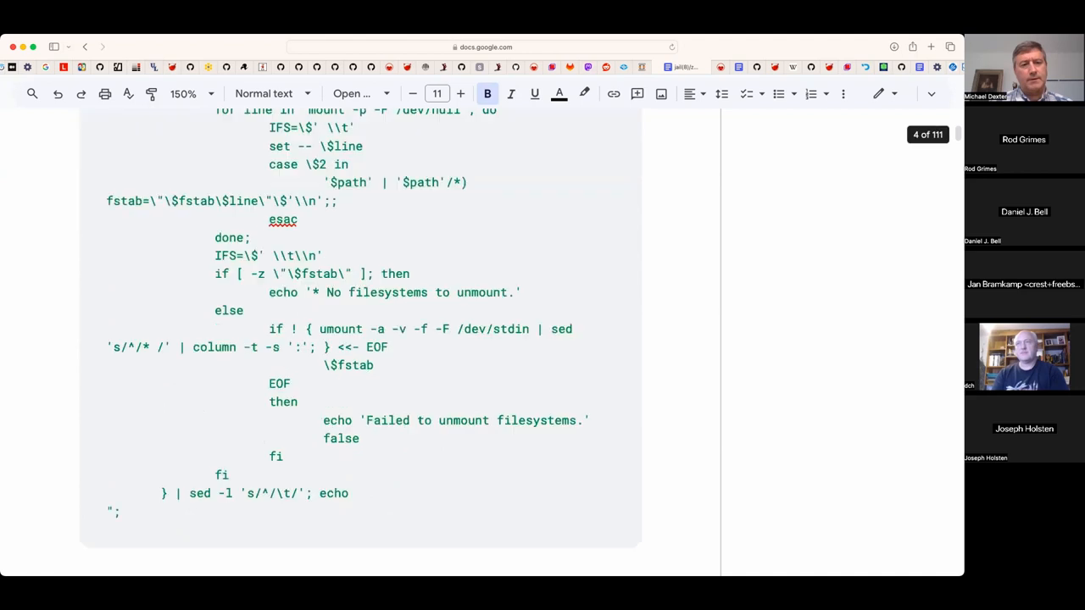
{"action": "scroll", "scroll_direction": "down", "scroll_amount": 3}
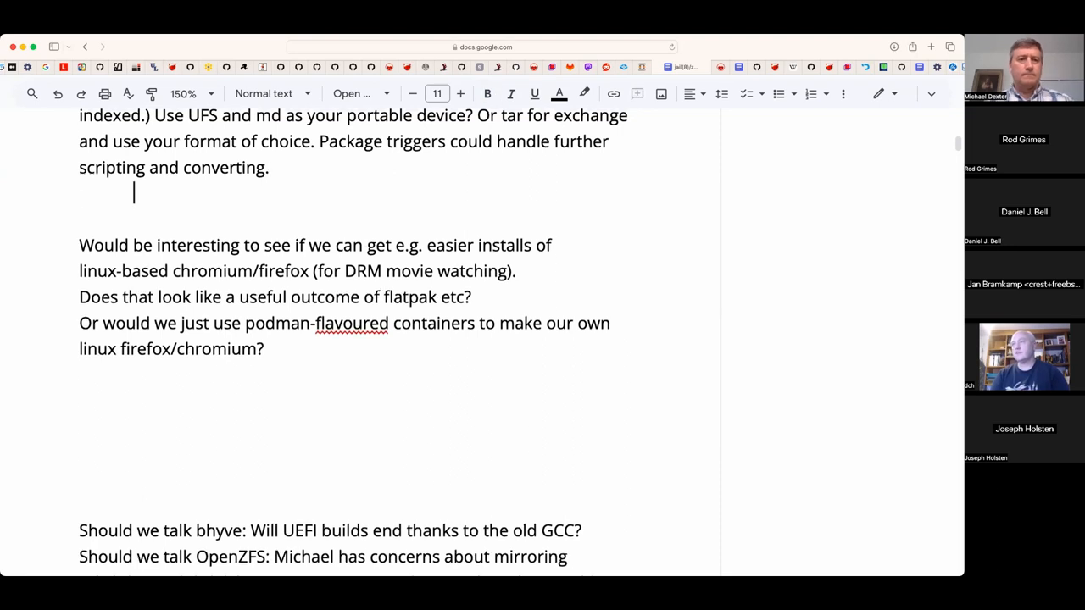
- Write 'Use case: How do you enable an easy migration away from Linux.' on the empty line
{"action": "type", "text": "Use case: H"}
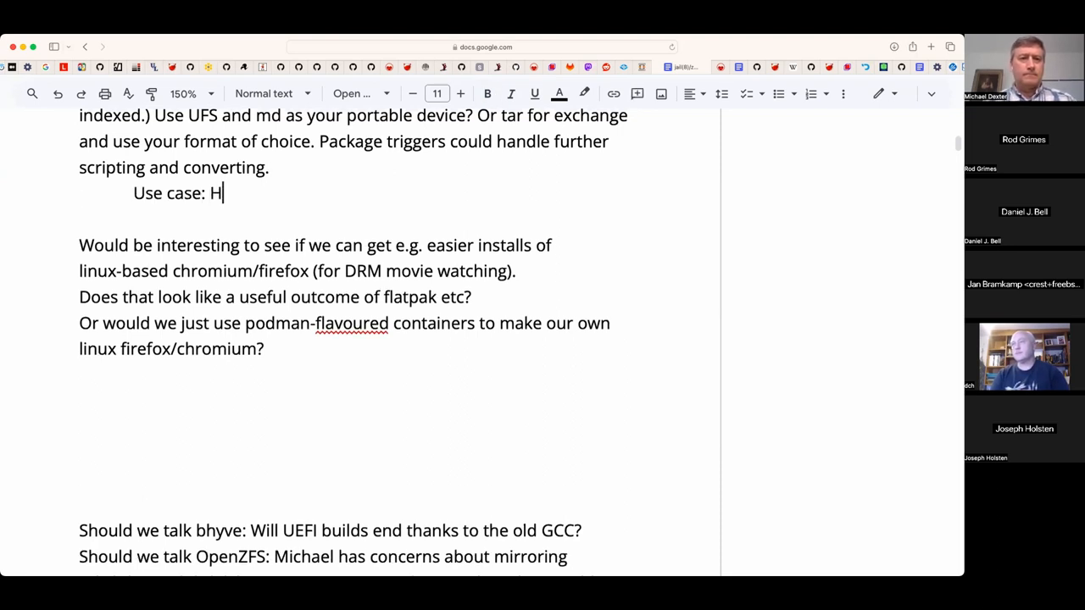
{"action": "type", "text": "ow do you enabl"}
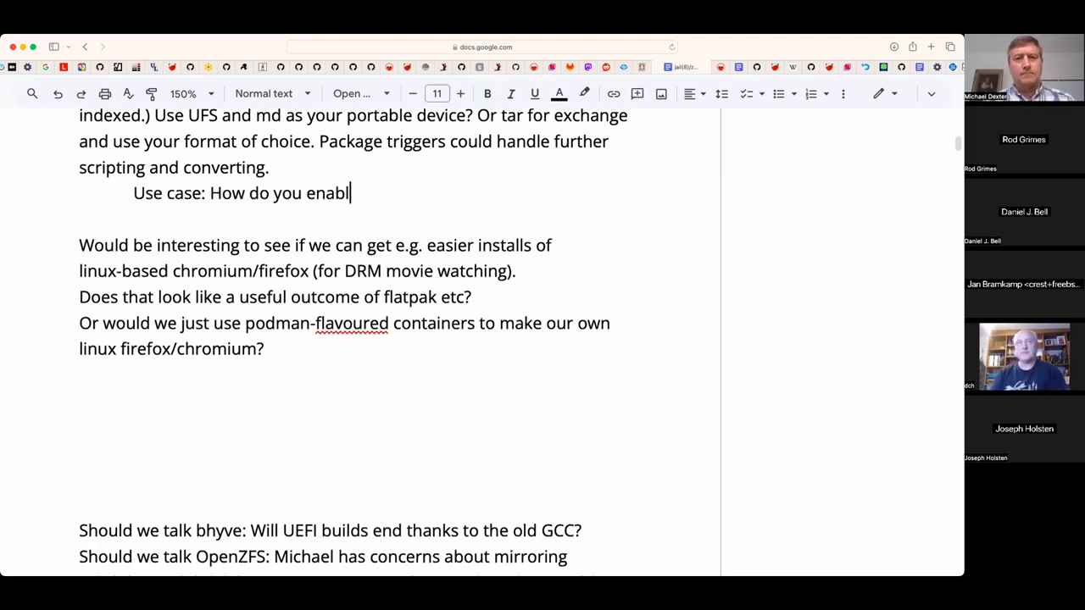
{"action": "type", "text": "e"}
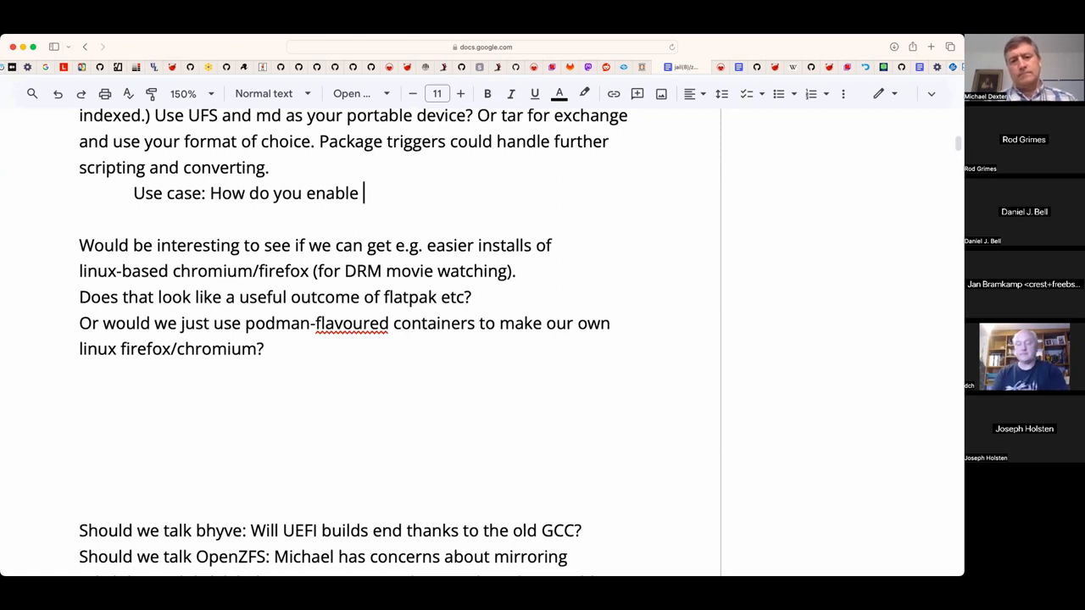
{"action": "type", "text": "an"}
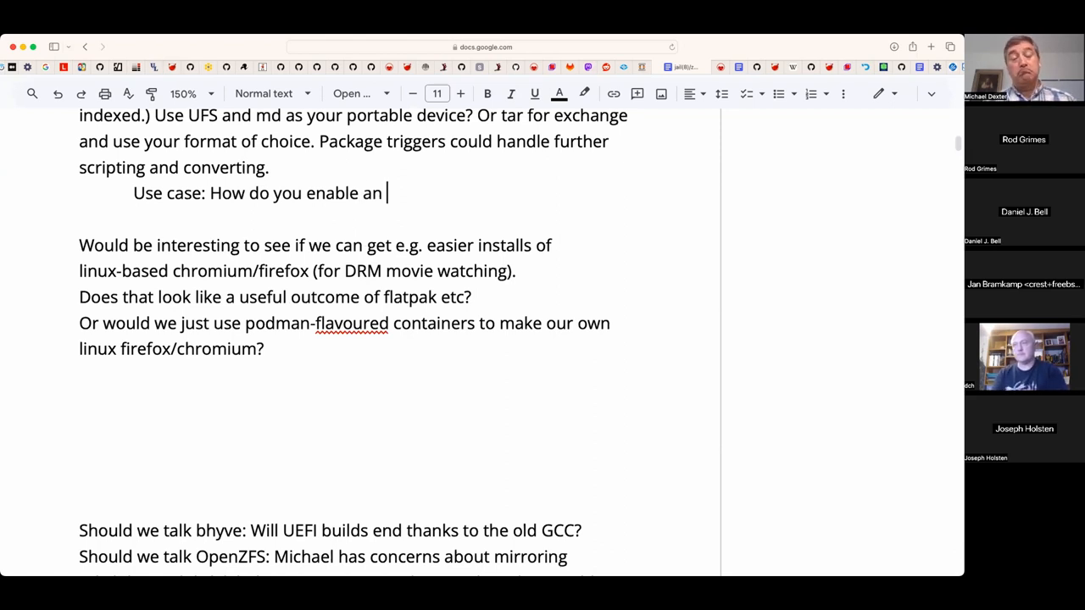
{"action": "type", "text": "easy migration"}
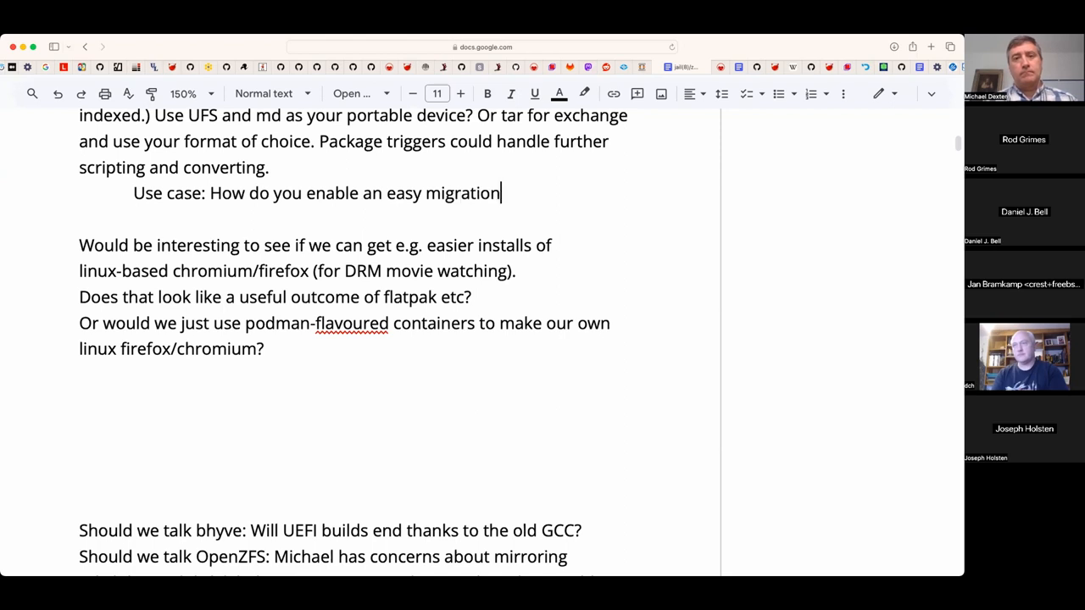
{"action": "type", "text": "away from Li"}
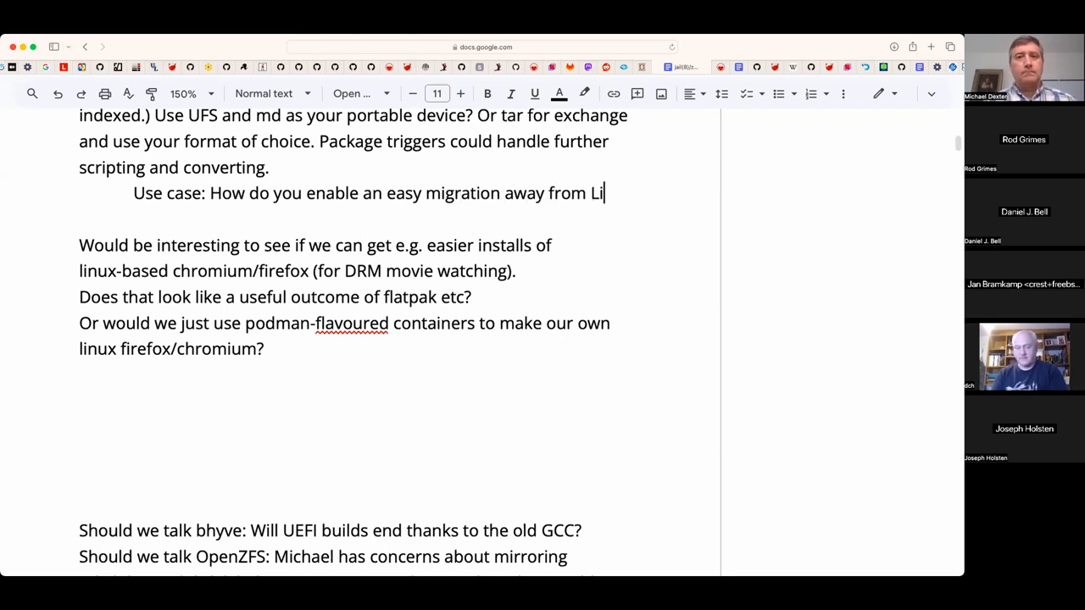
{"action": "type", "text": "nux."}
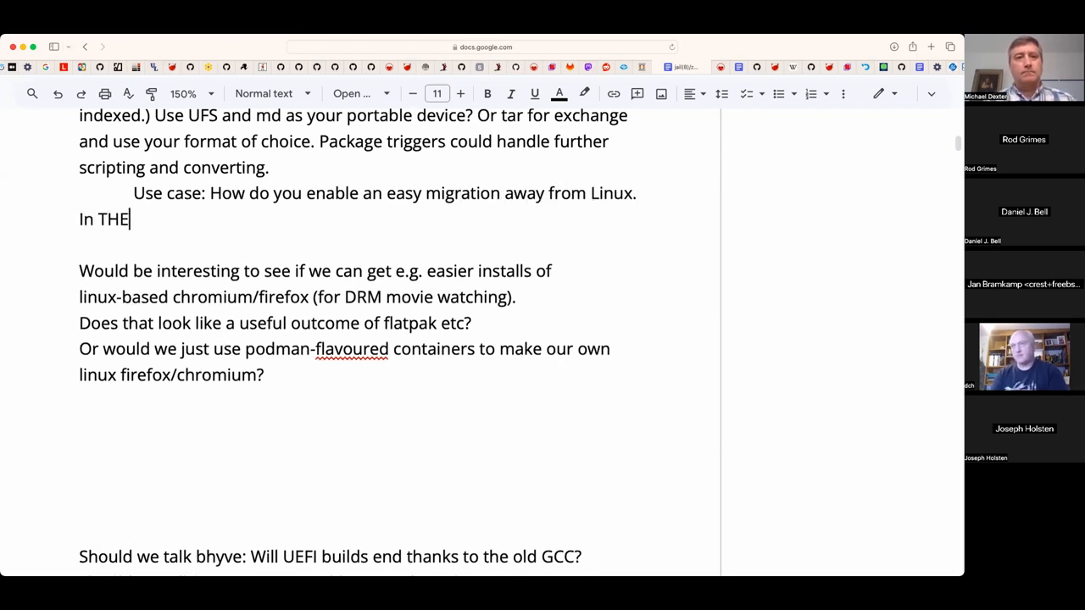
- Add 'In THEORY Flatpack appliations are self-contained enough.' to the use case
{"action": "type", "text": "ORY Flatpa"}
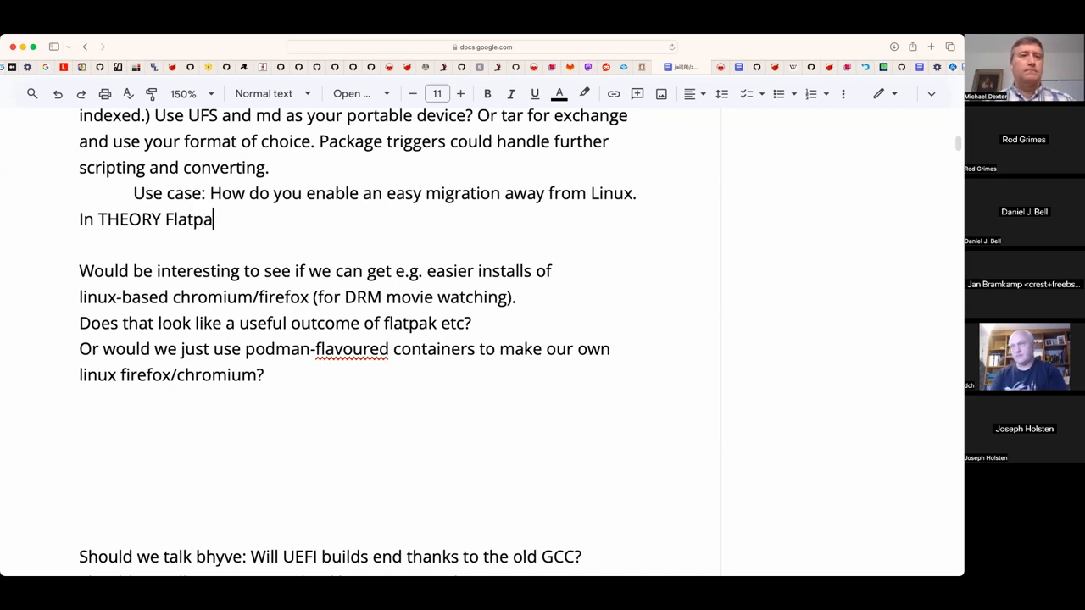
{"action": "type", "text": "ck appliations are"}
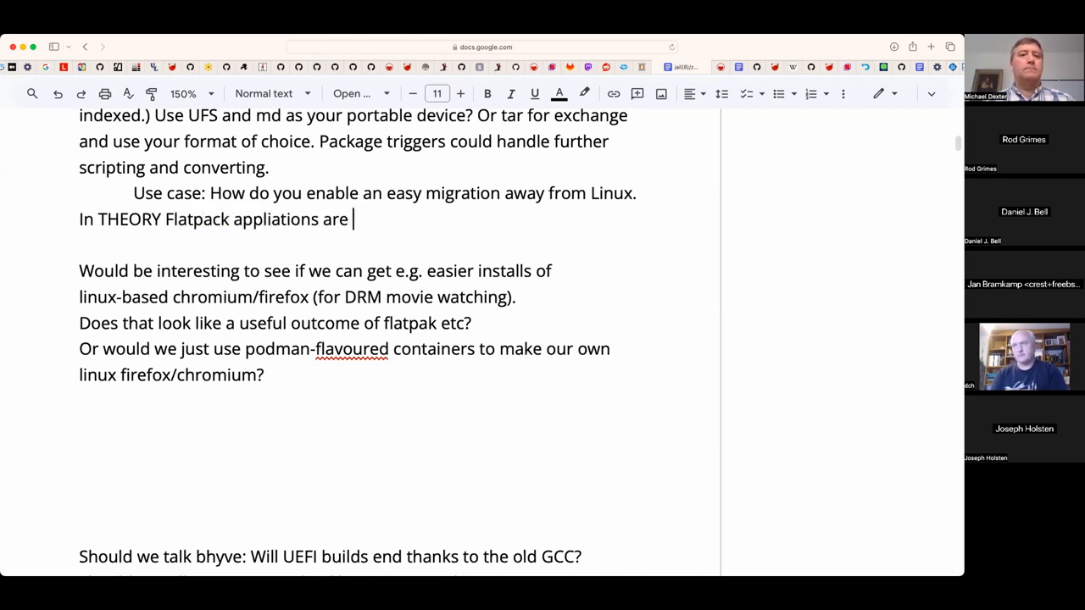
{"action": "type", "text": "sel"}
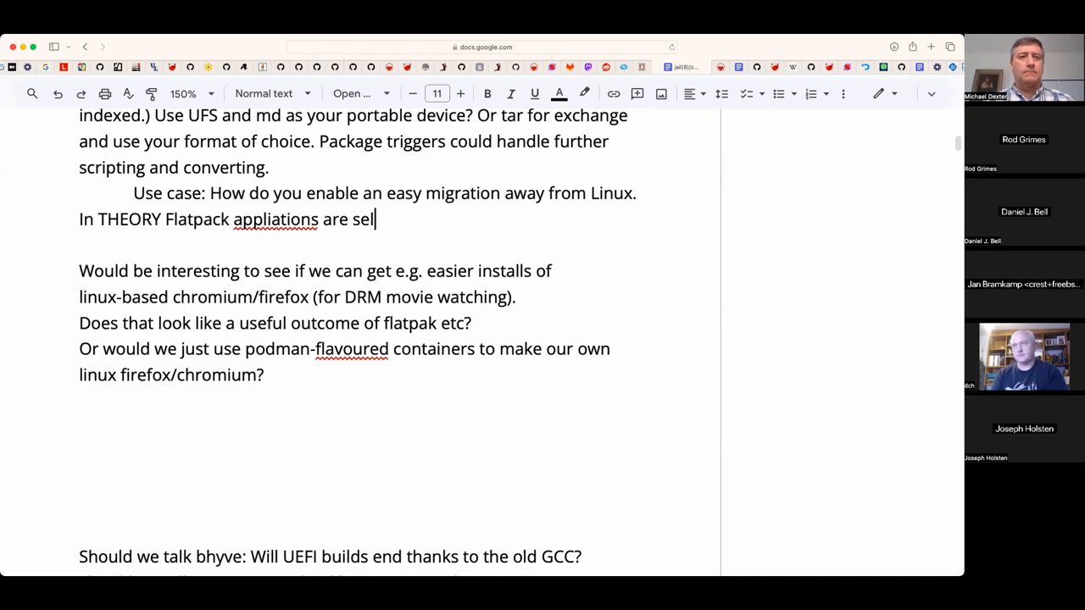
{"action": "type", "text": "f-contained en"}
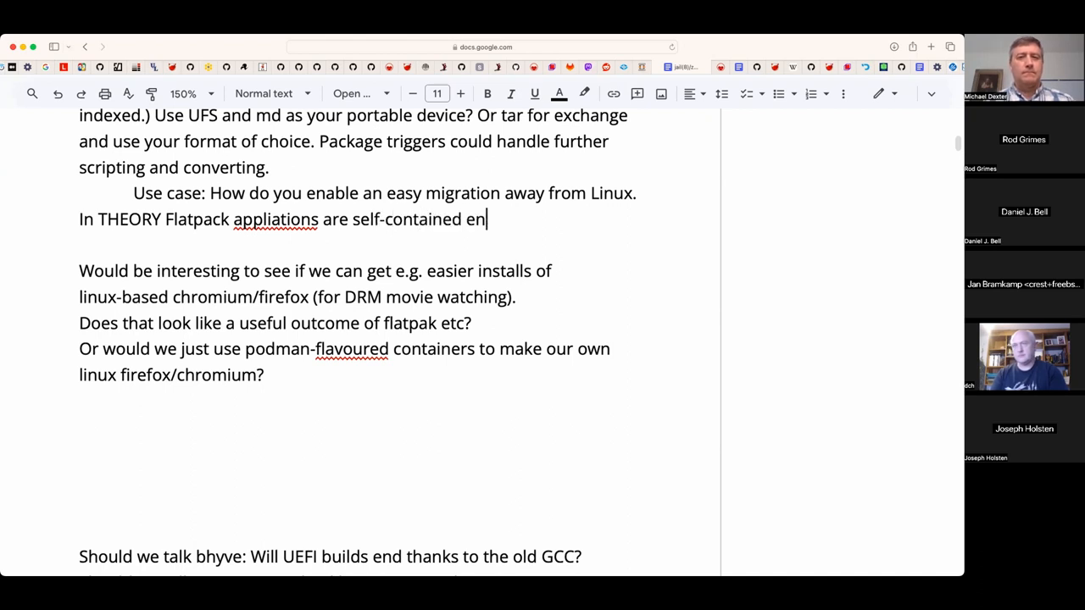
{"action": "type", "text": "ough."}
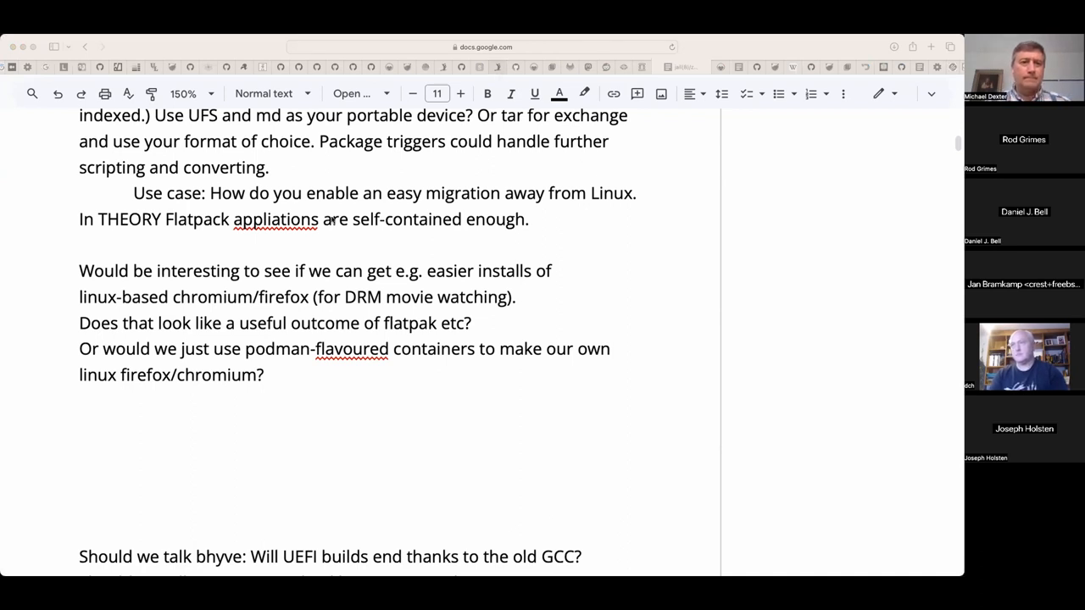
- Add 'Plus the upgrade experience on Windows and Mac, surviving kernel changes.' to the use case
{"action": "left_click", "coordinate": [275, 219]}
{"action": "type", "text": "c"}
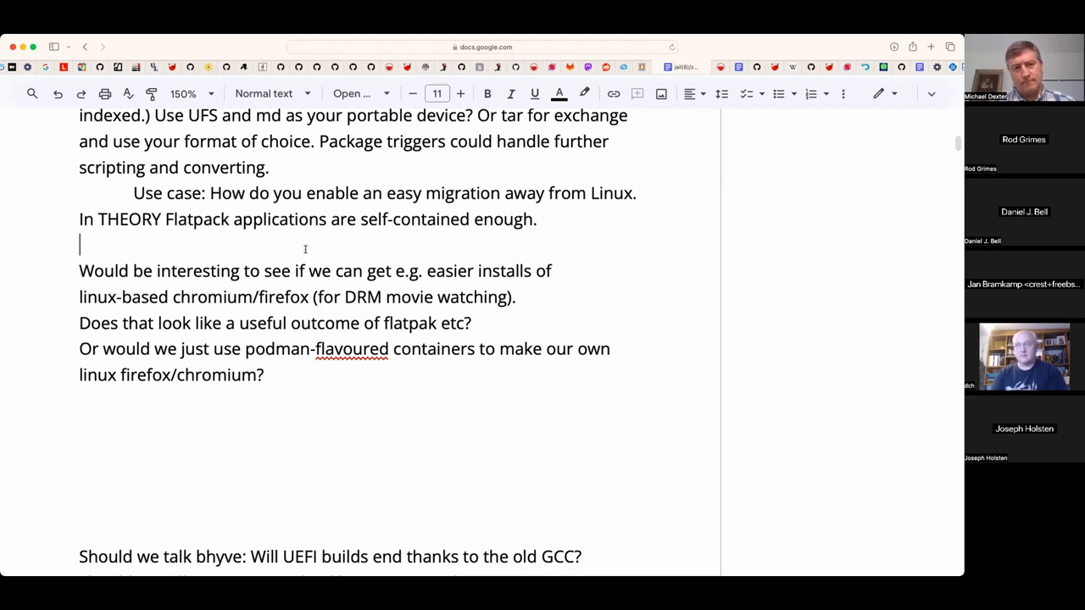
{"action": "type", "text": "Plus the"}
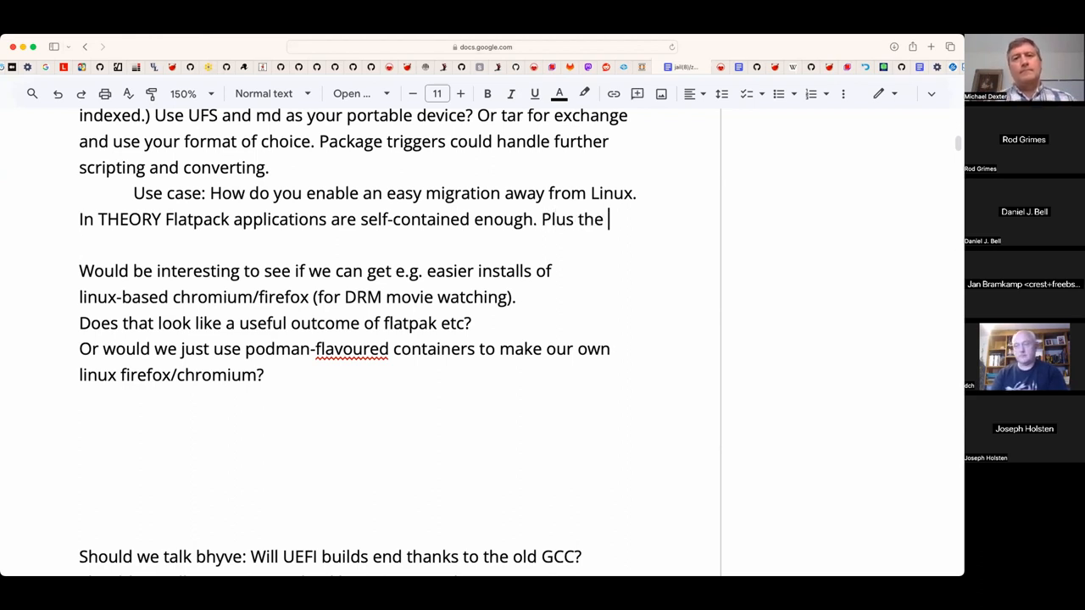
{"action": "type", "text": "upgrade exper"}
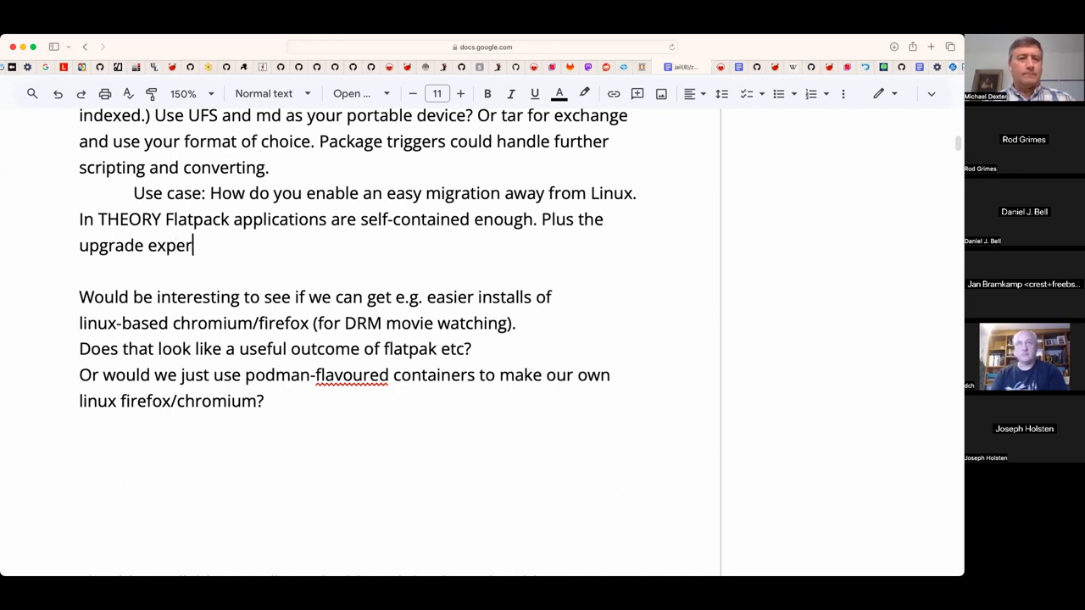
{"action": "type", "text": "ience on Win"}
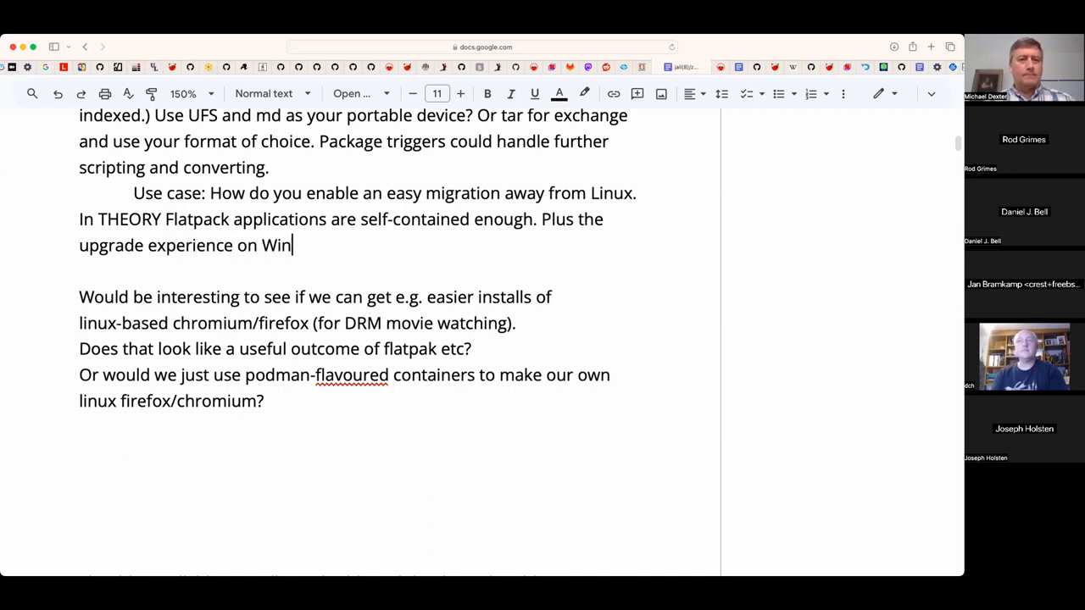
{"action": "type", "text": "dows and Mac."}
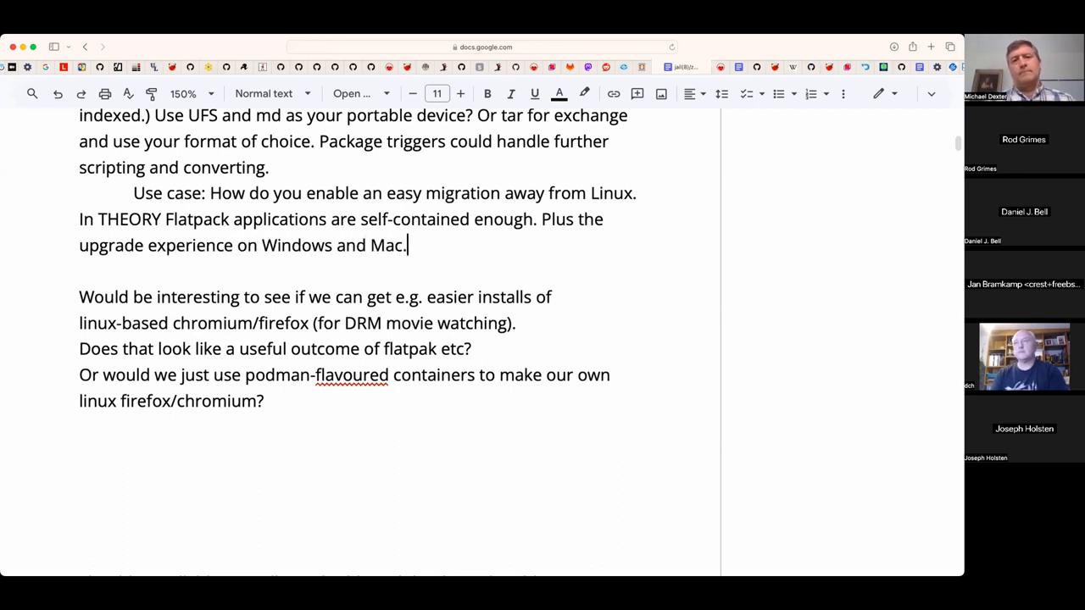
{"action": "type", "text": ", su"}
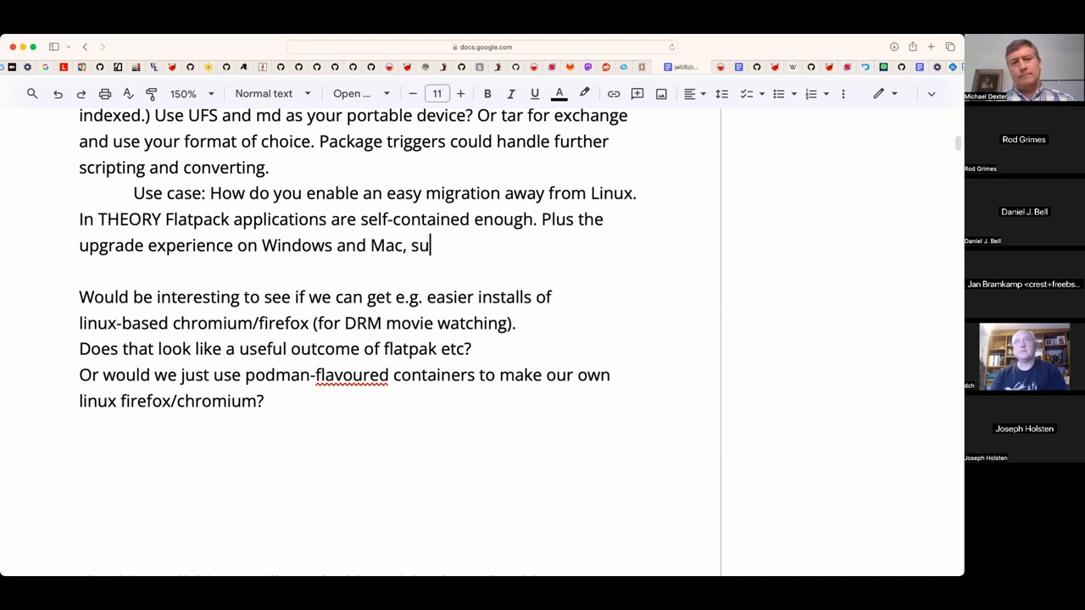
{"action": "type", "text": "rviving kernel"}
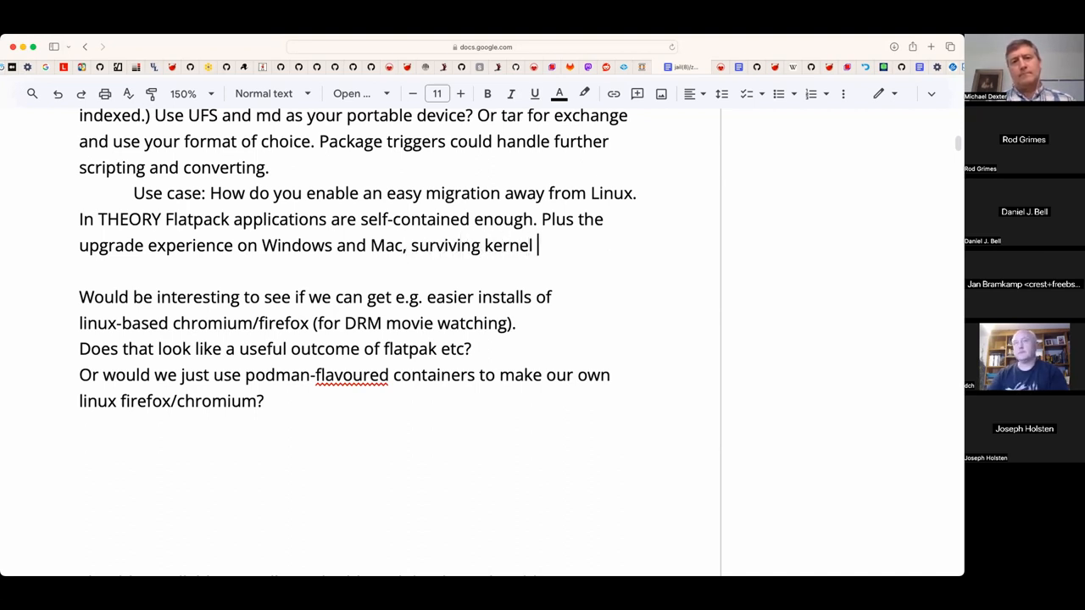
{"action": "type", "text": "changes."}
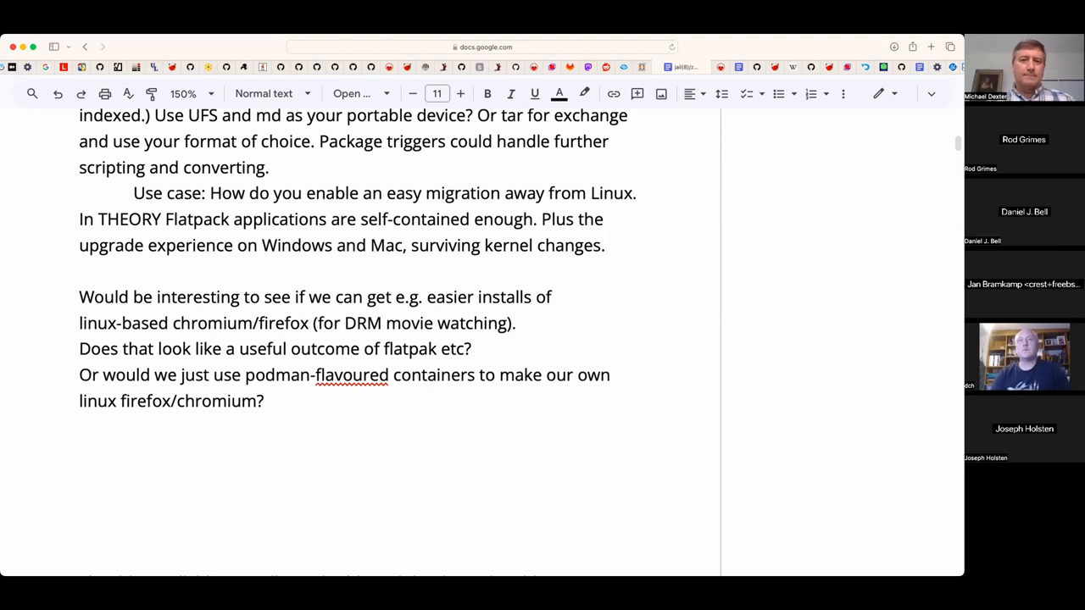
- Note a parent upgrade would look like boot environments and Apple ships snapshots as OS updates
{"action": "type", "text": "Jan:"}
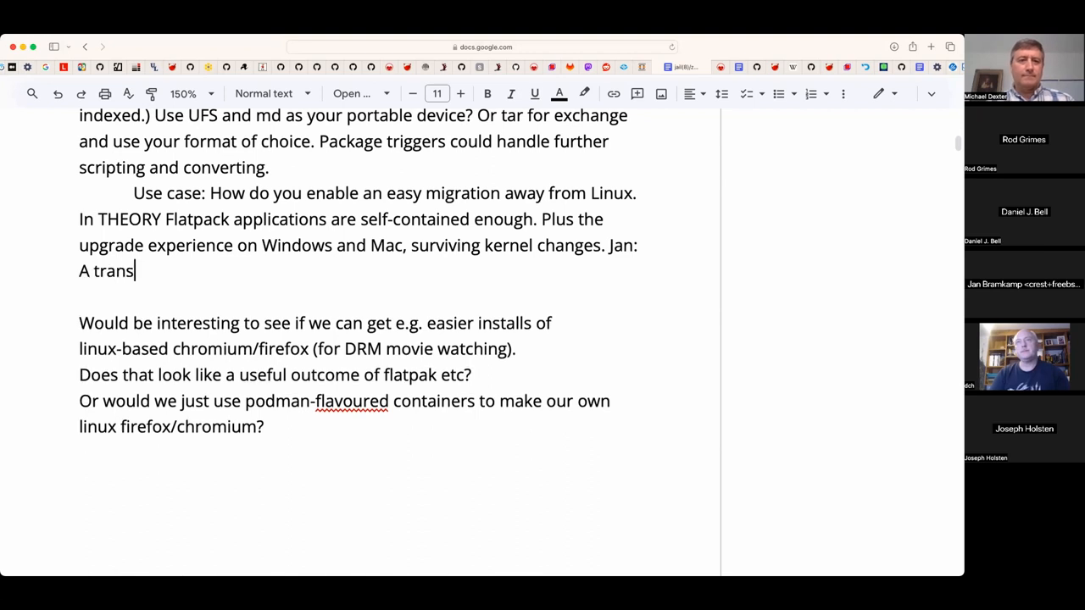
{"action": "type", "text": "parent upgrade w"}
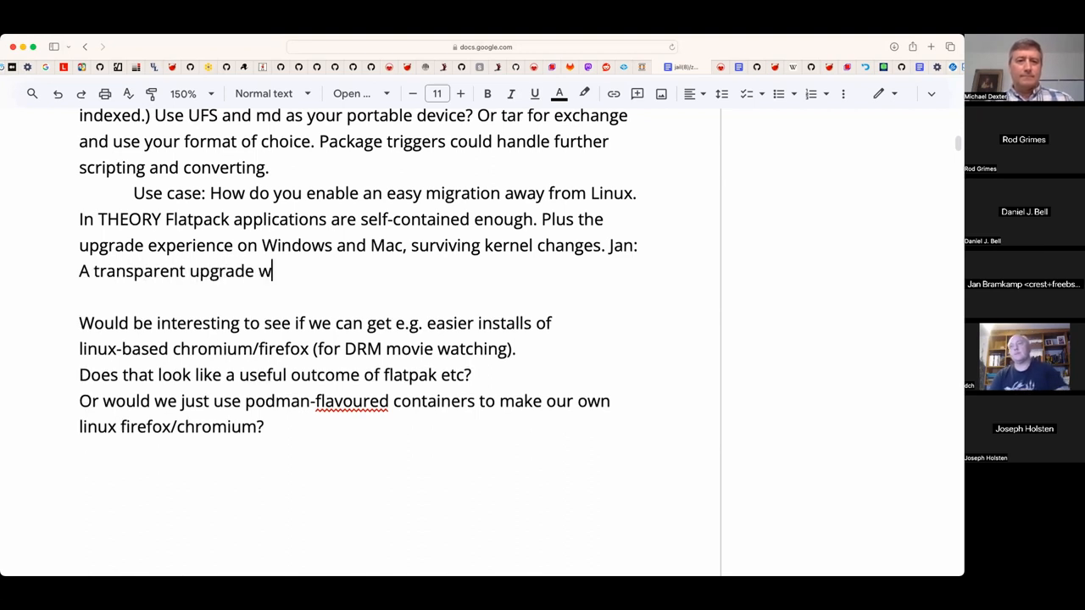
{"action": "type", "text": "ould look like boot enviro"}
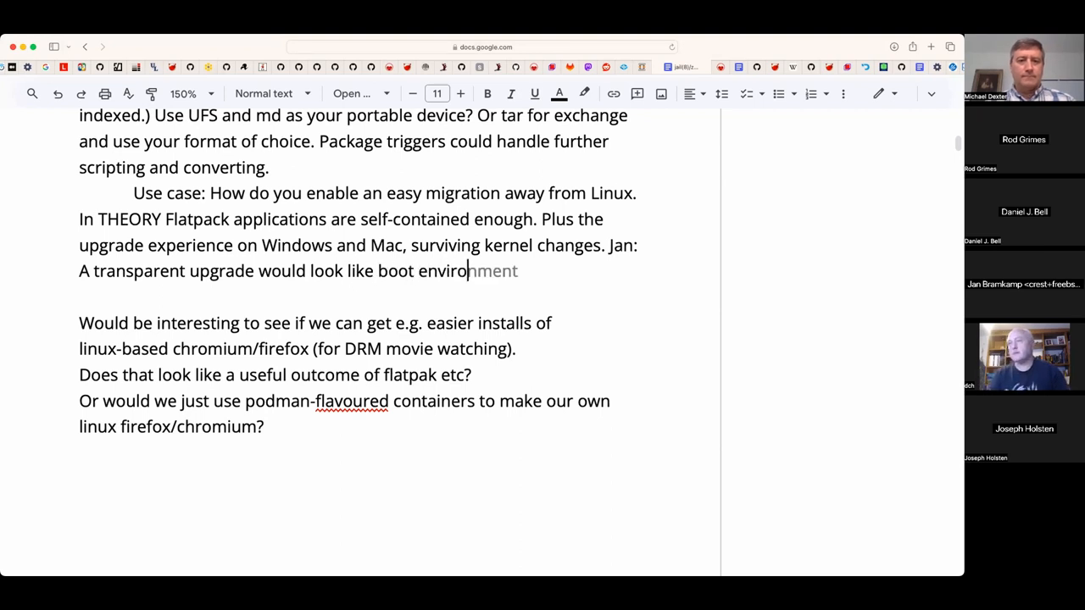
{"action": "key", "text": "Backspace"}
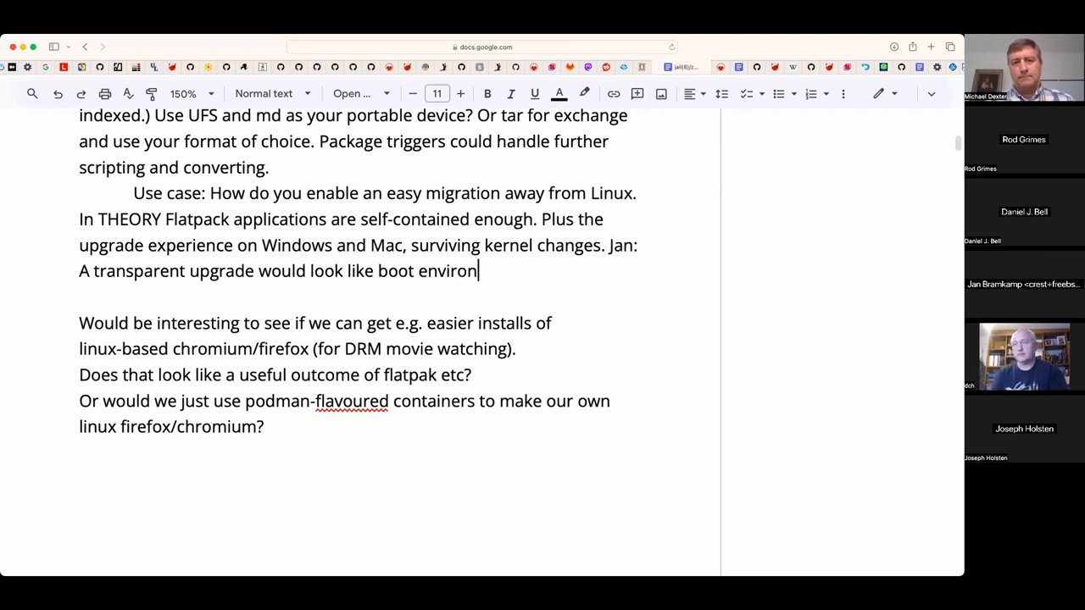
{"action": "type", "text": "ments. Spp"}
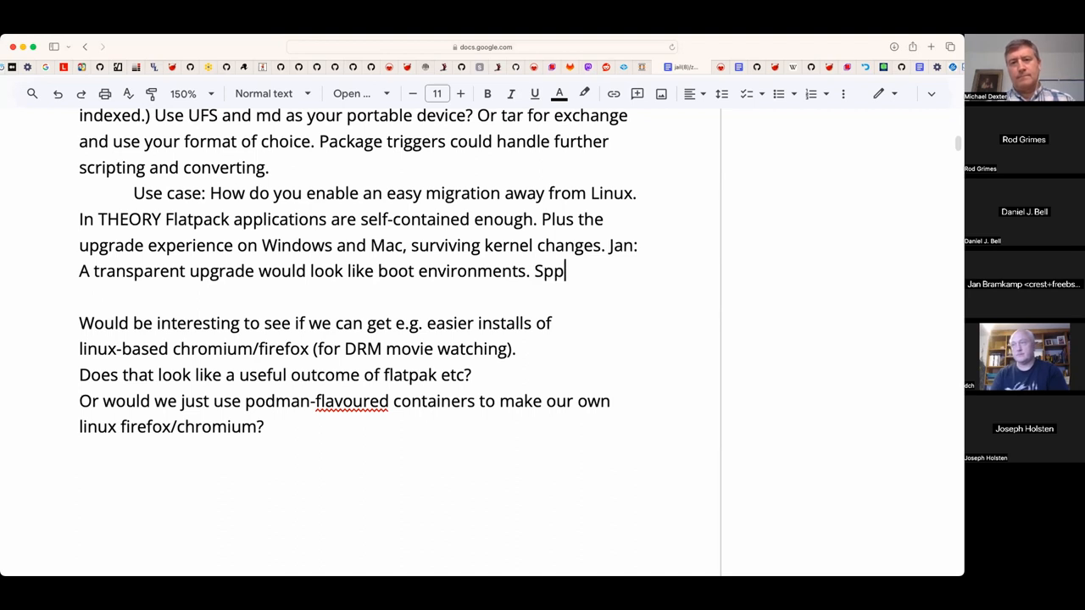
{"action": "type", "text": "Apple shipt"}
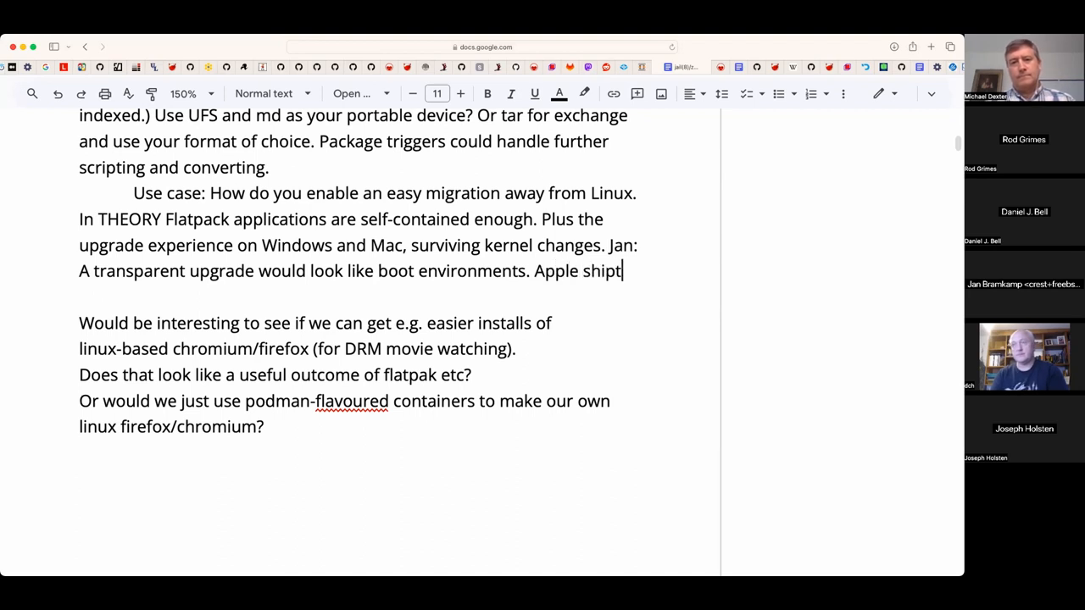
{"action": "type", "text": "s snapshots as"}
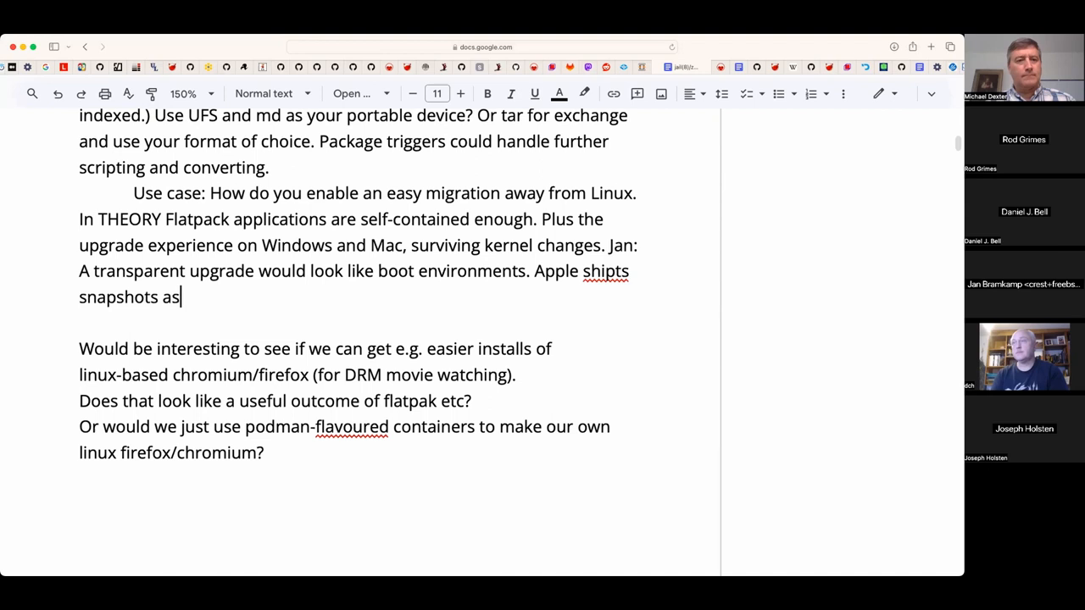
{"action": "type", "text": "a O"}
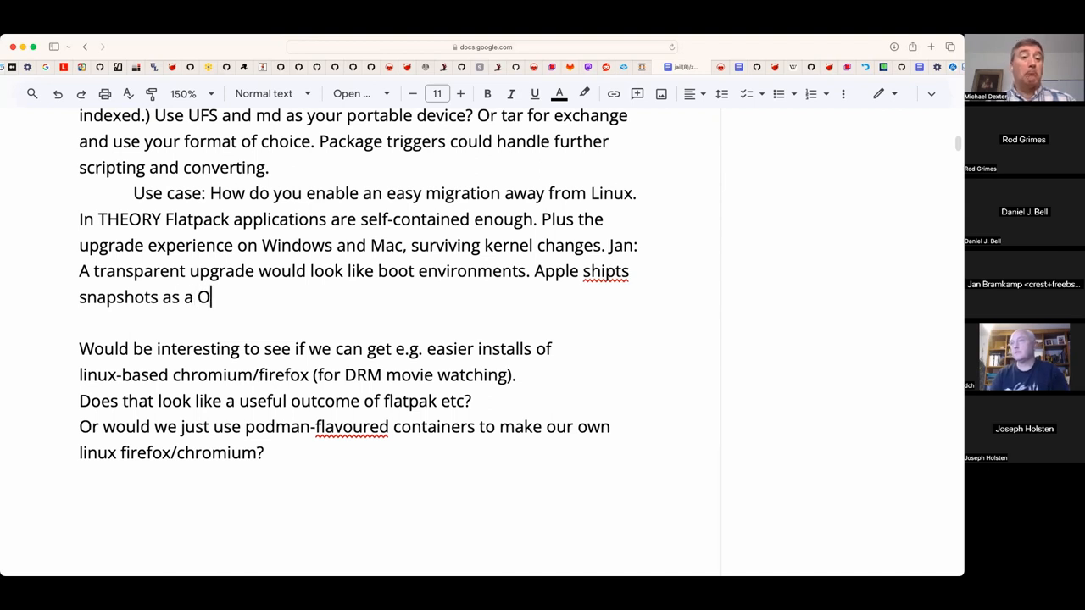
{"action": "type", "text": "S updates."}
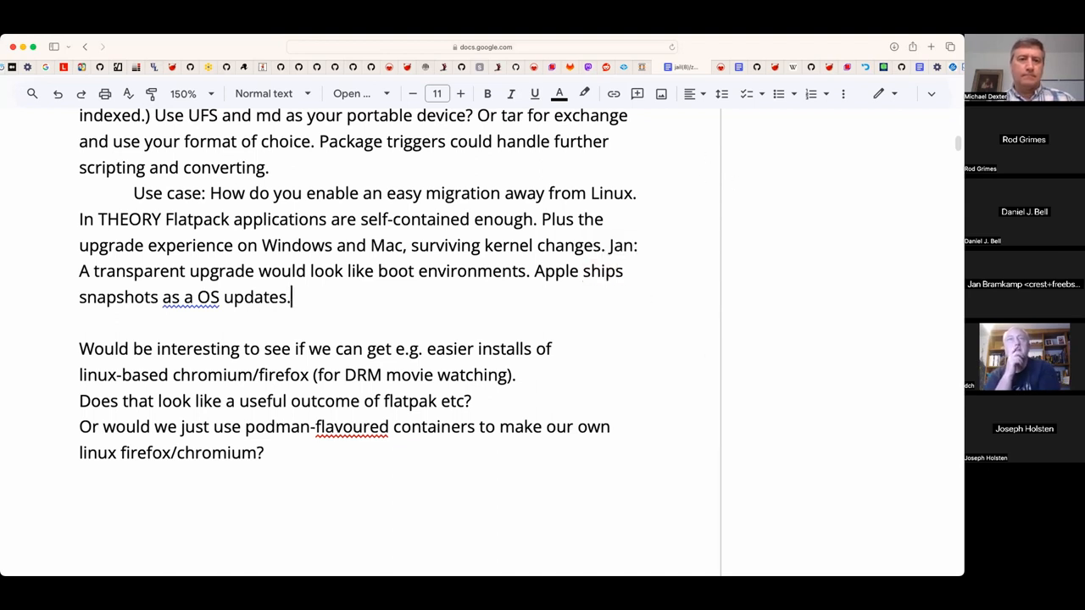
- Add that it chooses the latest one, and note "System Integrity Protection Mode" which can be disabled
{"action": "type", "text": "and it"}
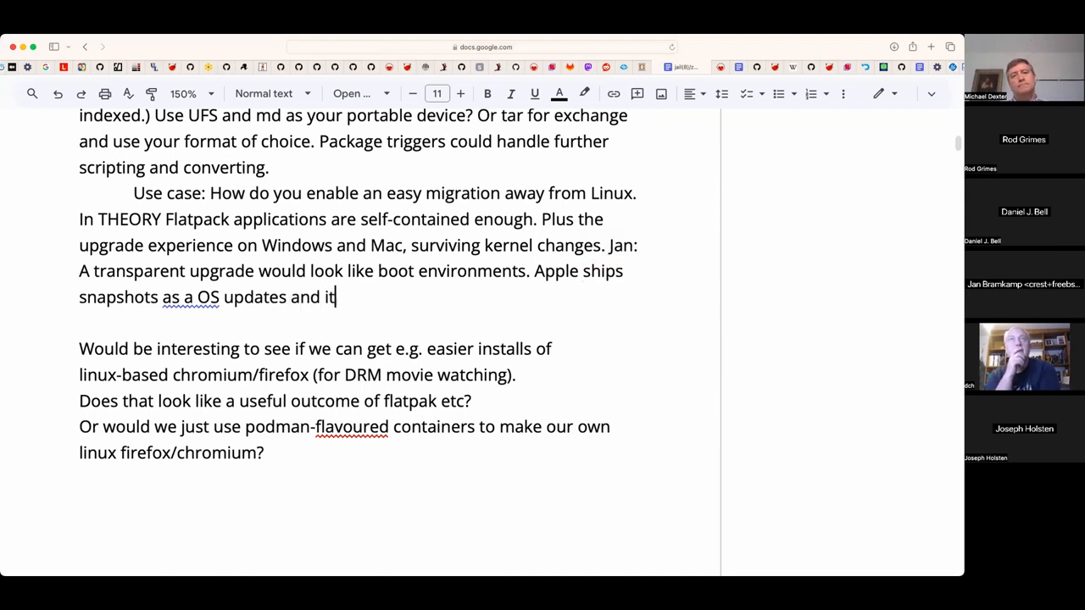
{"action": "type", "text": "chooses the"}
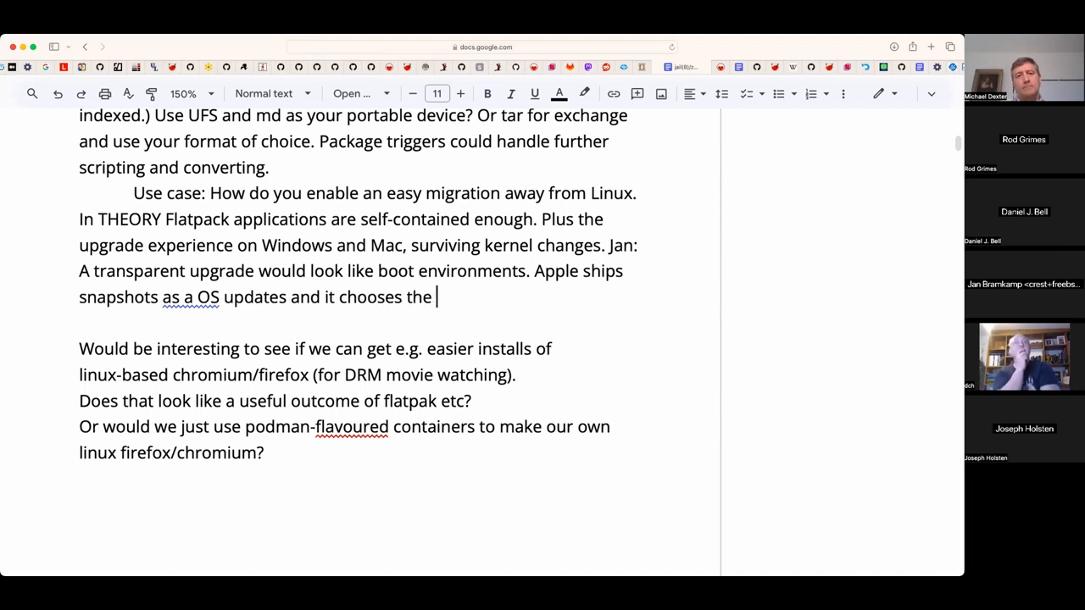
{"action": "type", "text": "latest on"}
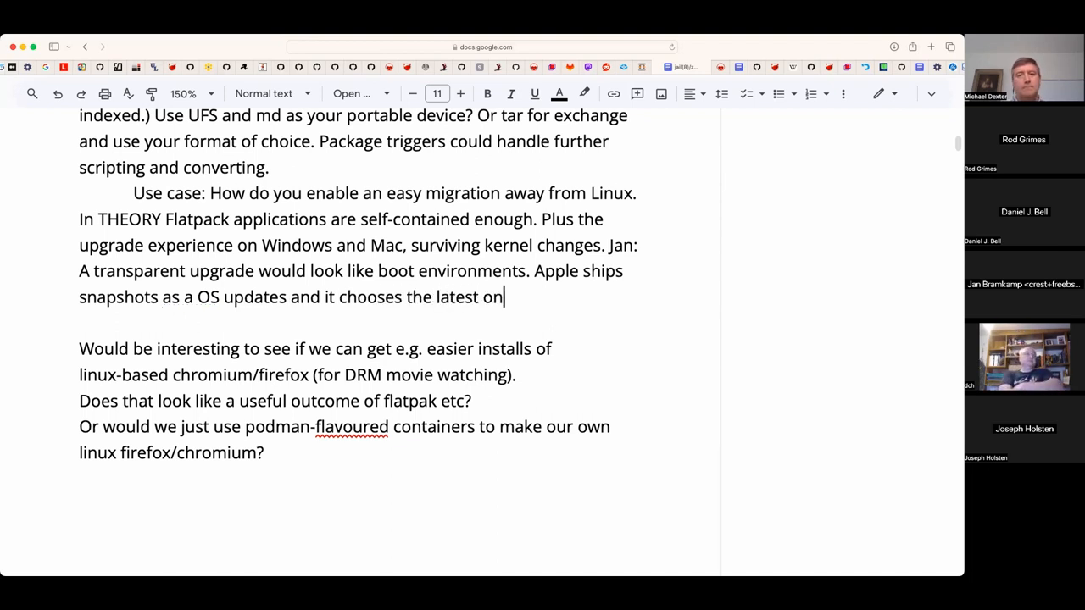
{"action": "type", "text": "e. Not"}
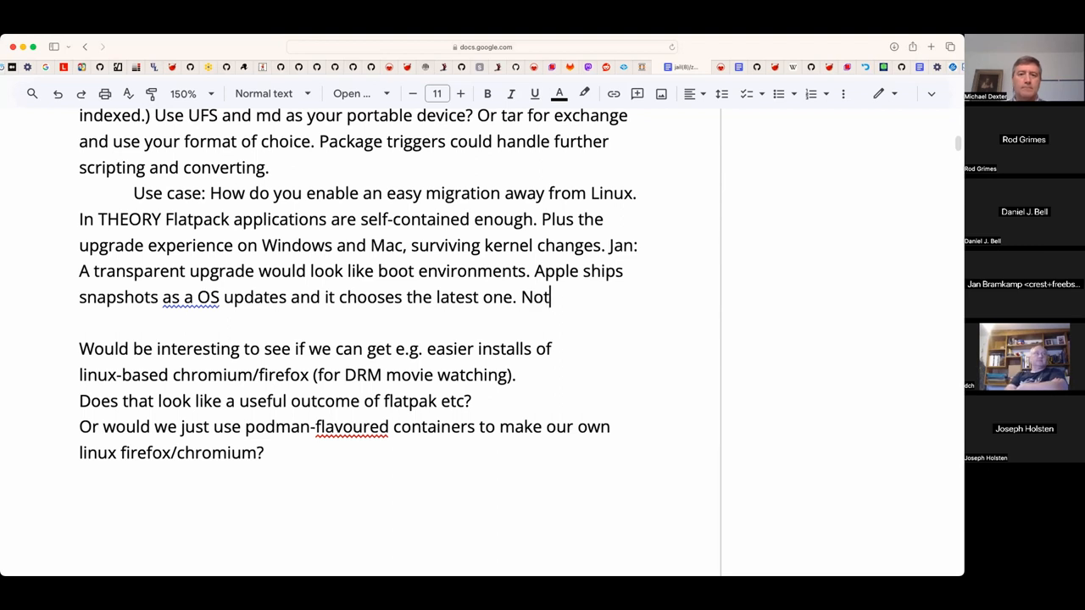
{"action": "type", "text": "e \"System"}
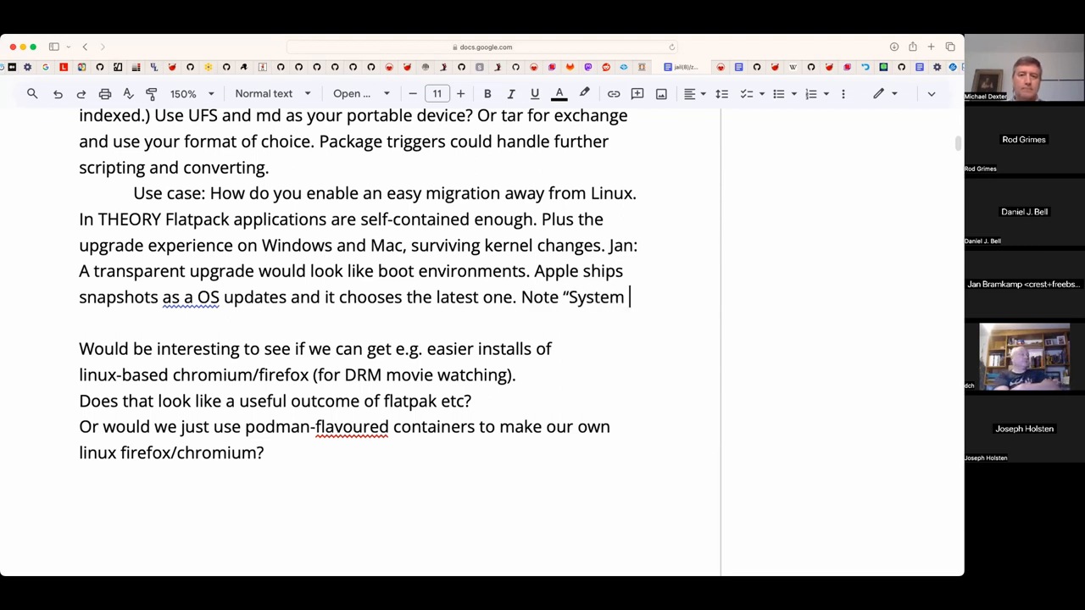
{"action": "type", "text": "Integrity"}
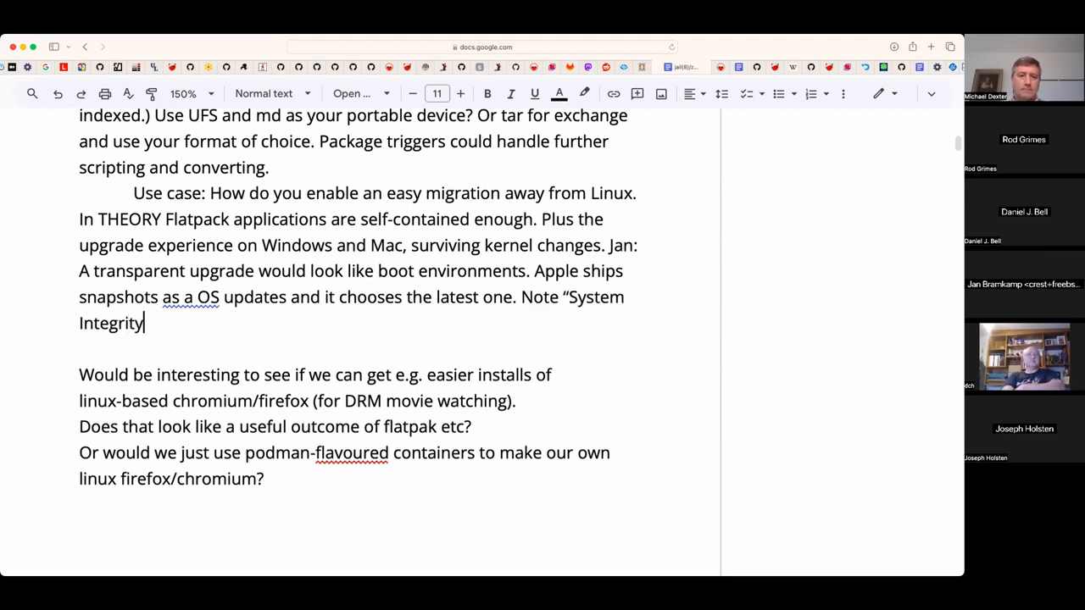
{"action": "type", "text": "Protection"}
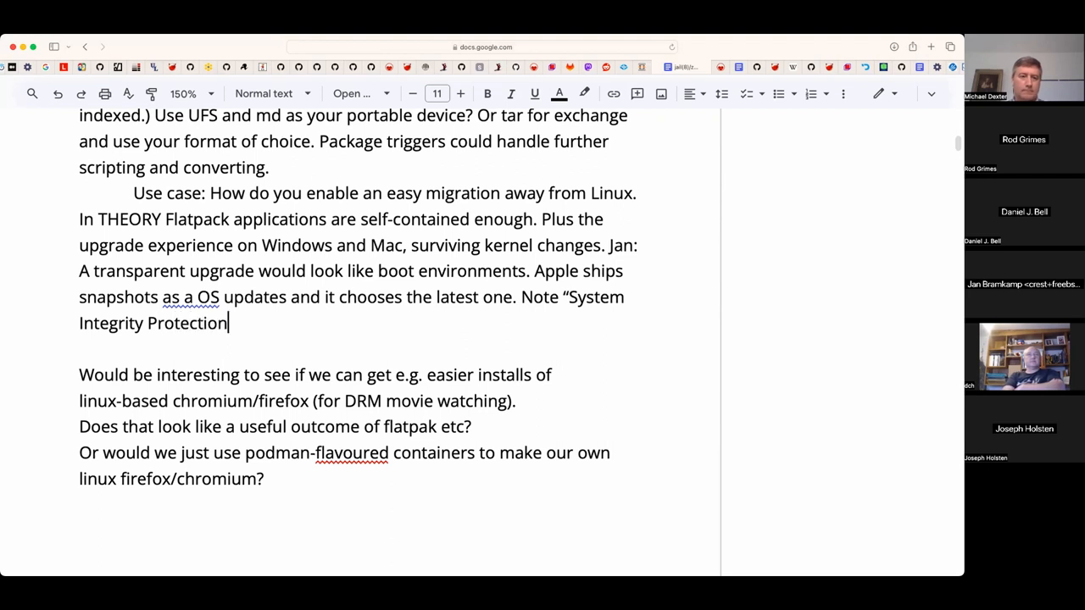
{"action": "type", "text": "Mode\""}
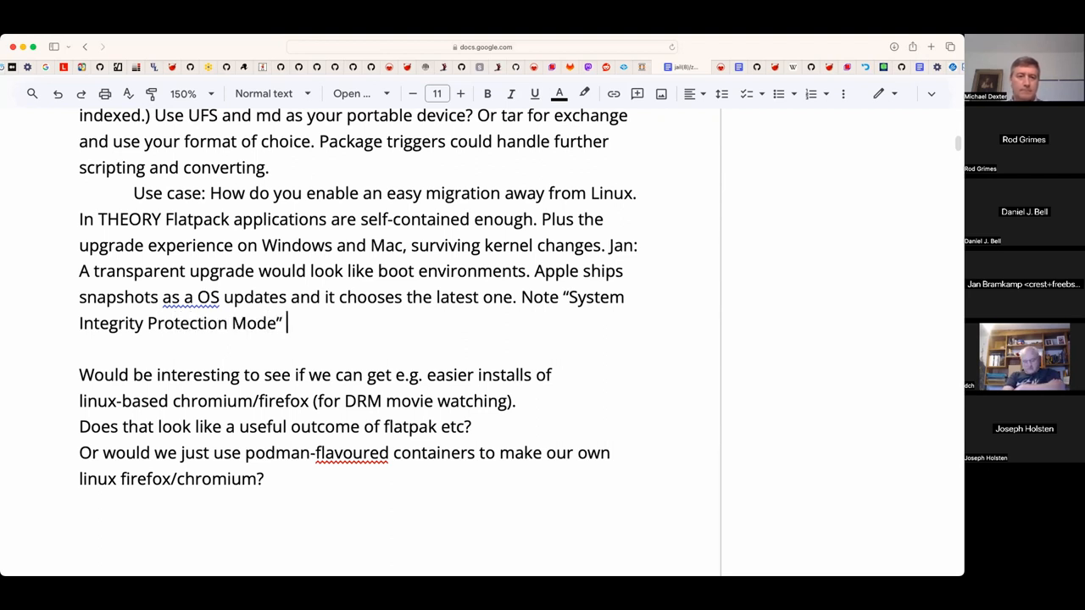
{"action": "type", "text": "which can be disab"}
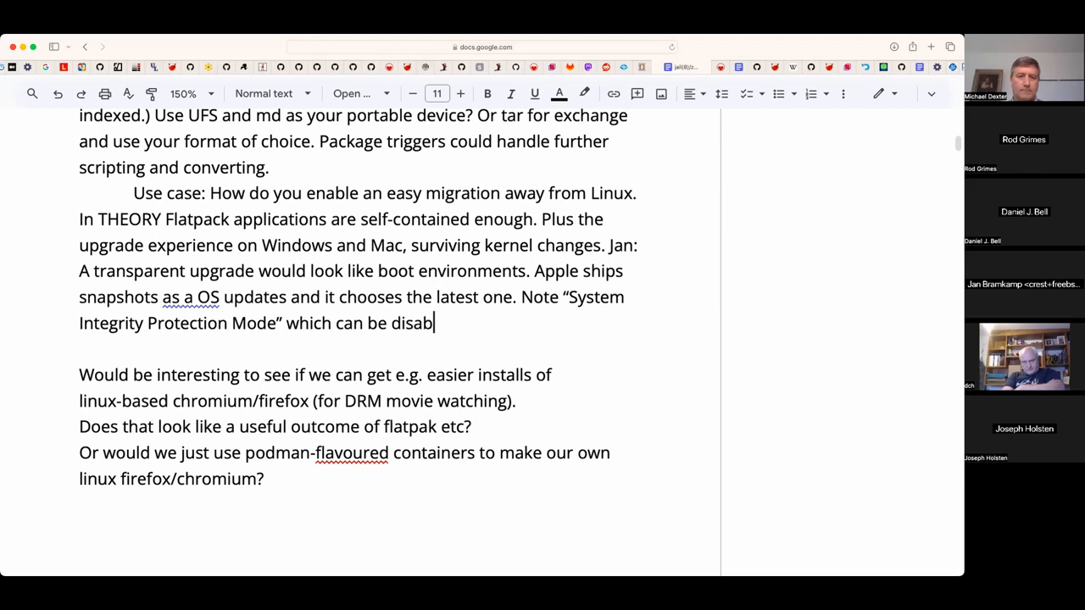
{"action": "type", "text": "led."}
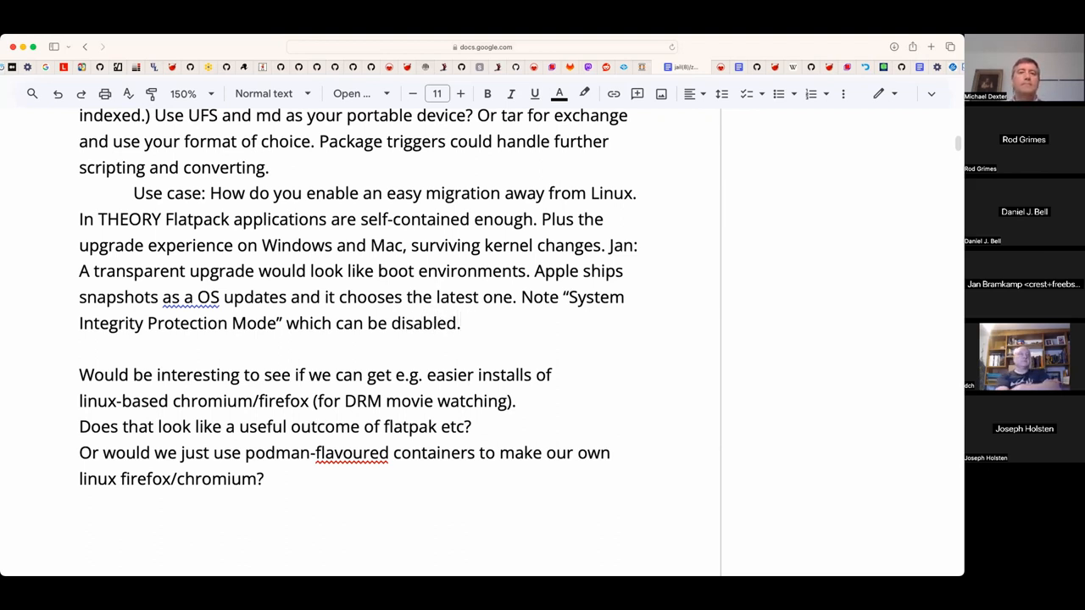
- Add the "Firmlink" (between a hardlink and a softlink) sentence ending 'specify where immutable directories are?'
{"action": "type", "text": "\"Firmlin\""}
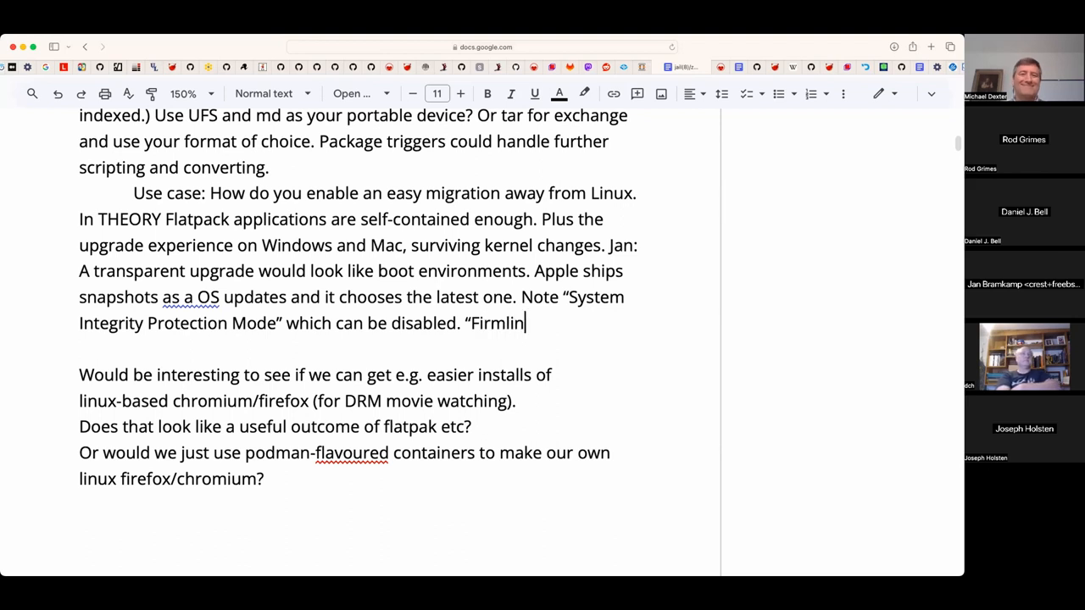
{"action": "type", "text": "k\" (bet"}
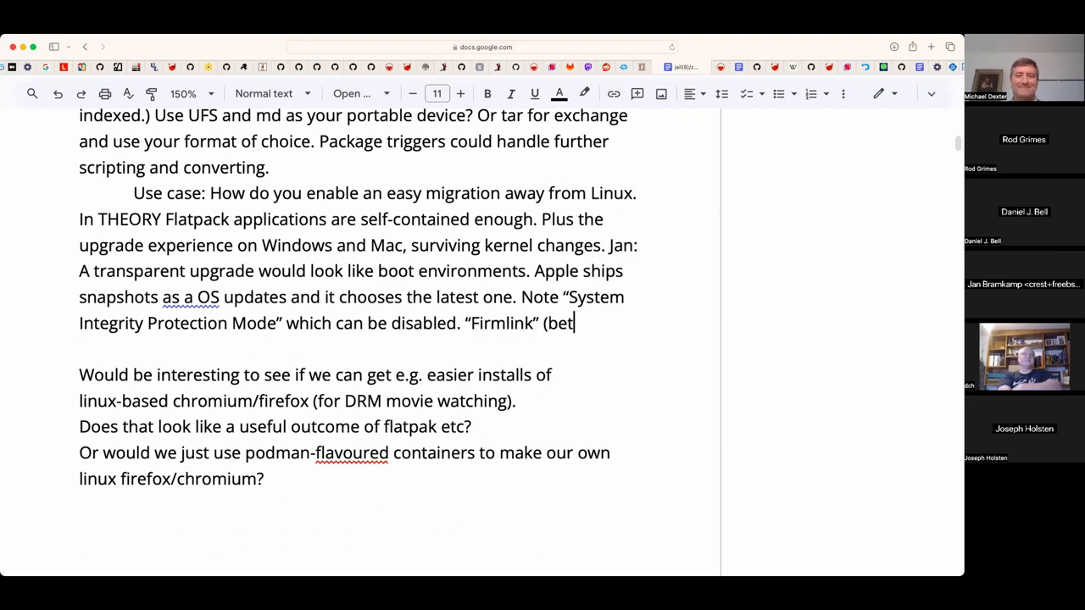
{"action": "type", "text": "ween a hardlin"}
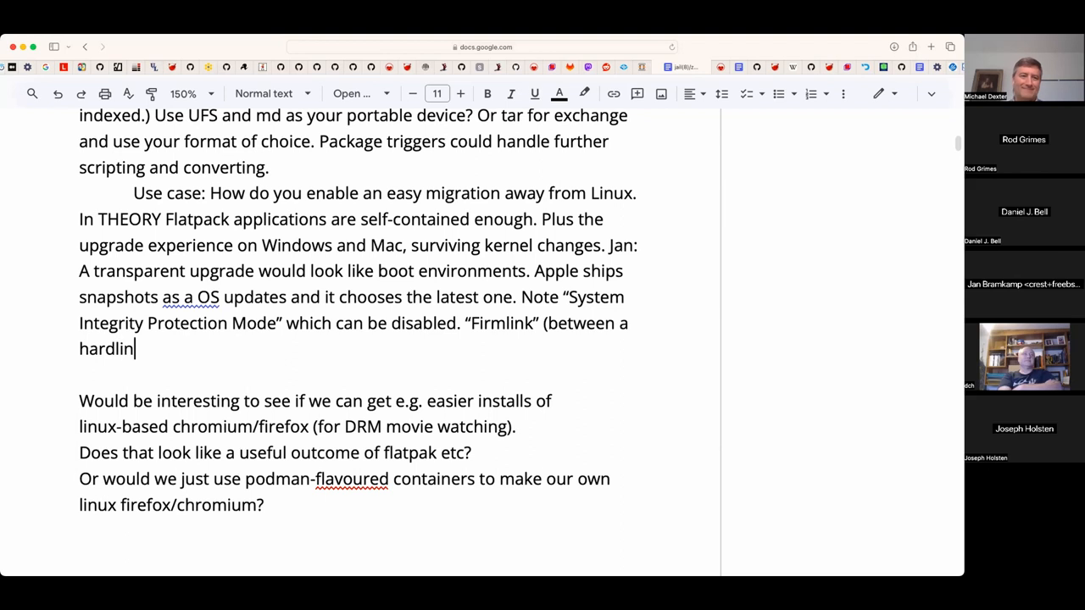
{"action": "type", "text": "k and a softlin"}
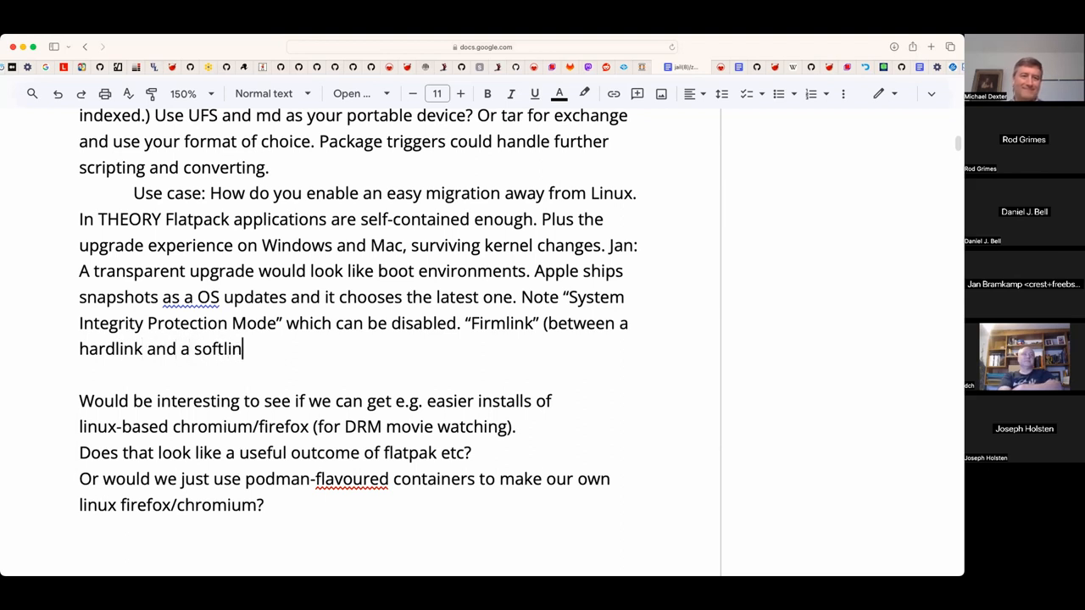
{"action": "type", "text": "k)"}
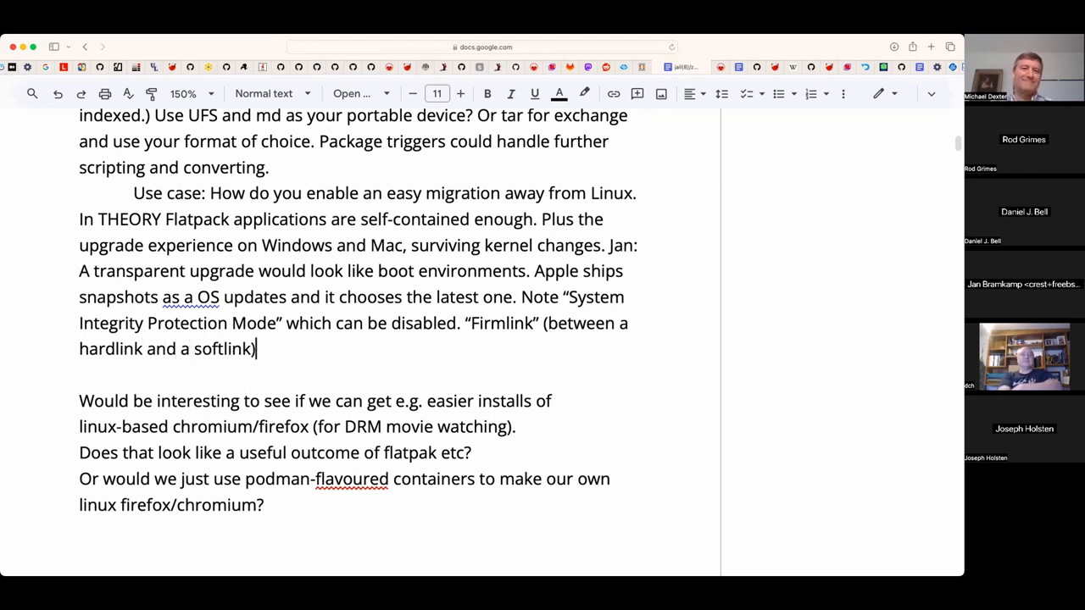
{"action": "type", "text": ", lets"}
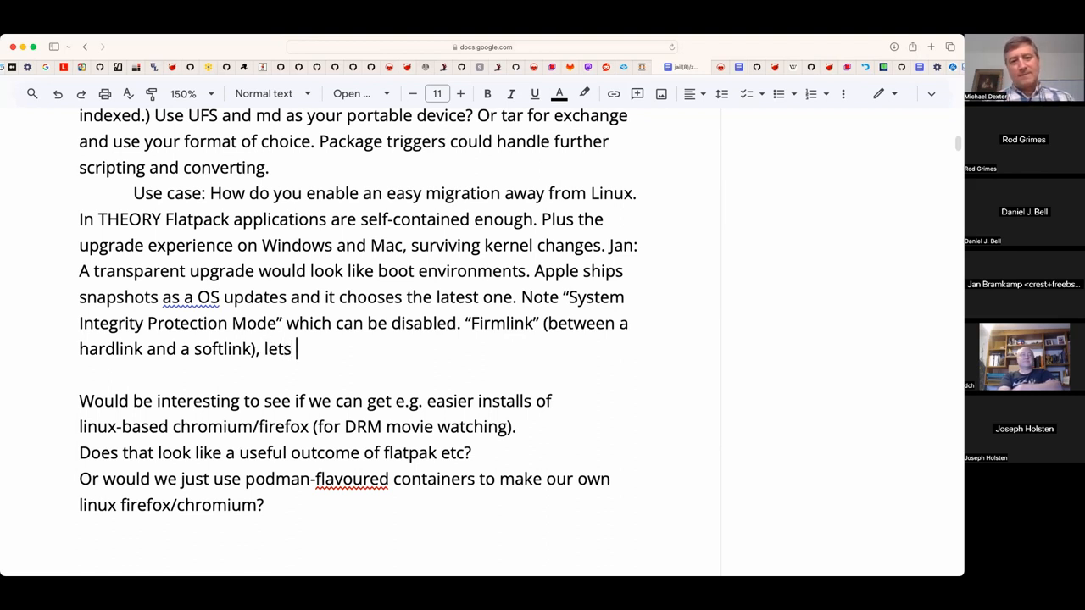
{"action": "type", "text": "them spec"}
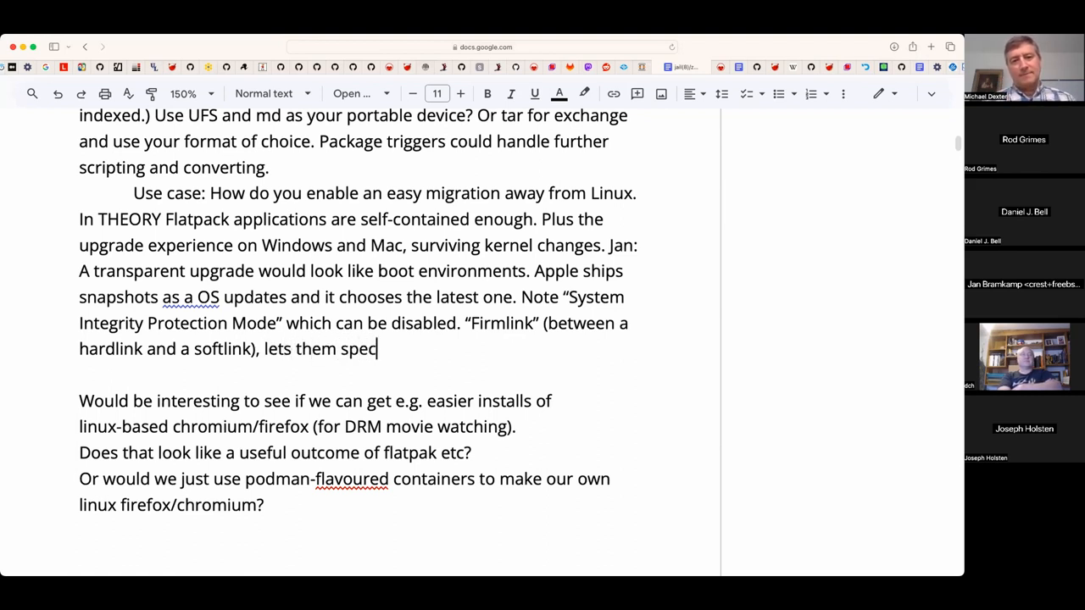
{"action": "type", "text": "ify whi"}
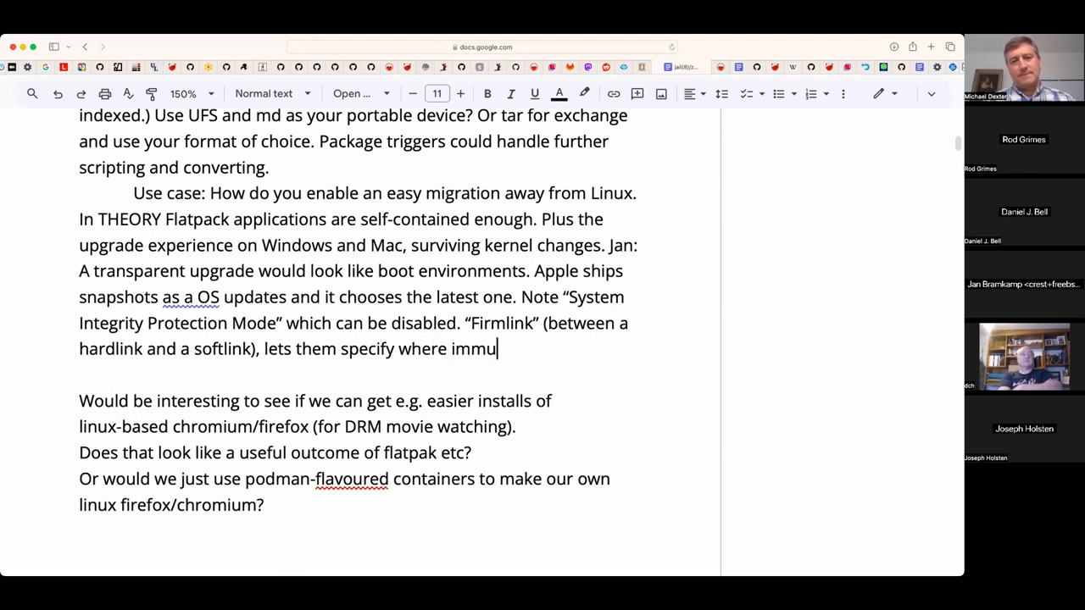
{"action": "type", "text": "table"}
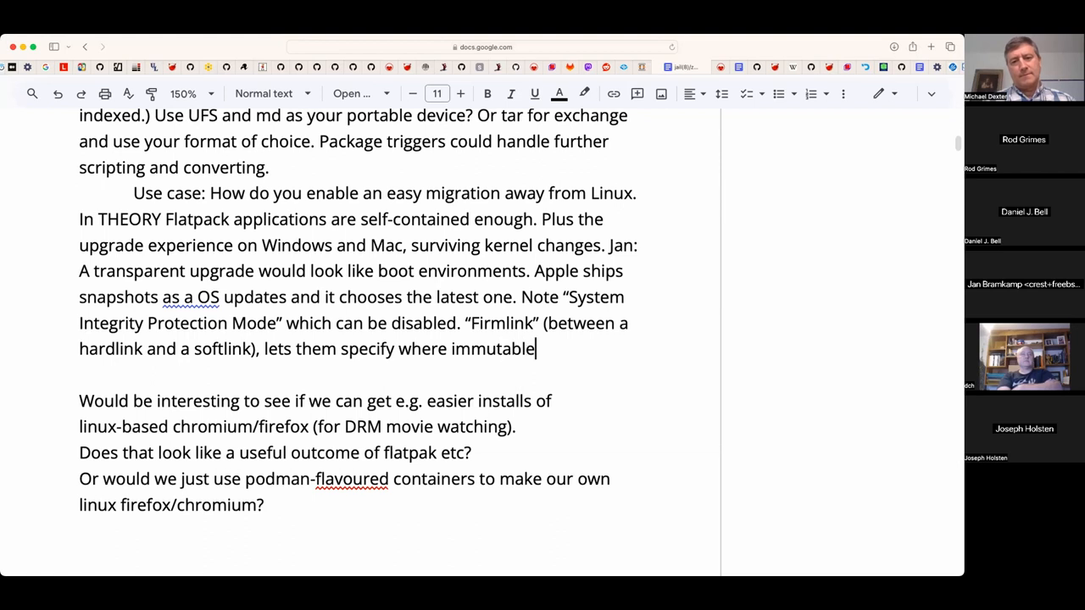
{"action": "type", "text": "direct"}
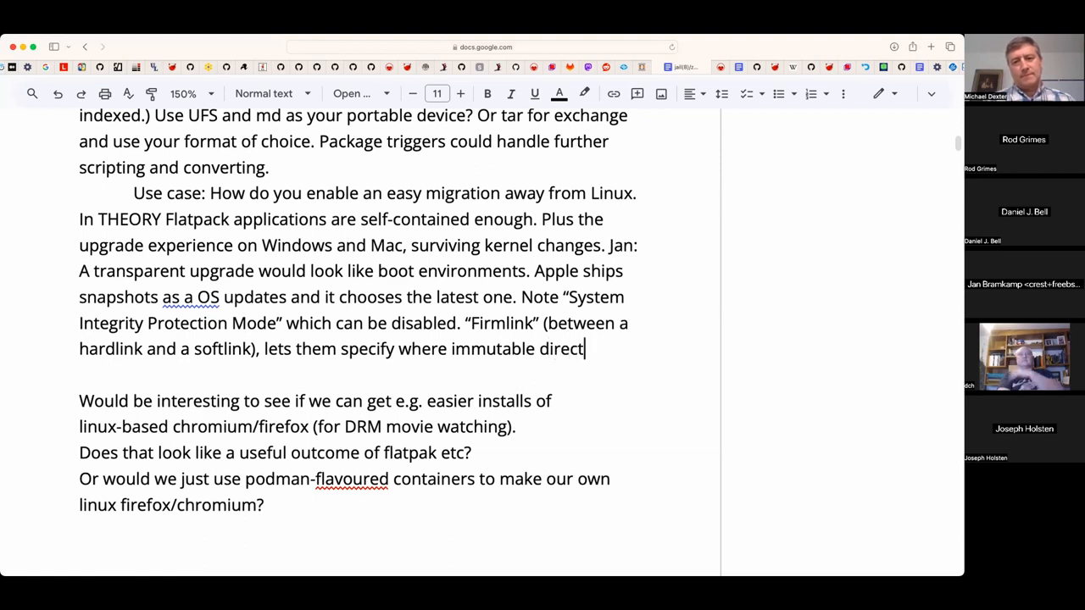
{"action": "type", "text": "ories are?"}
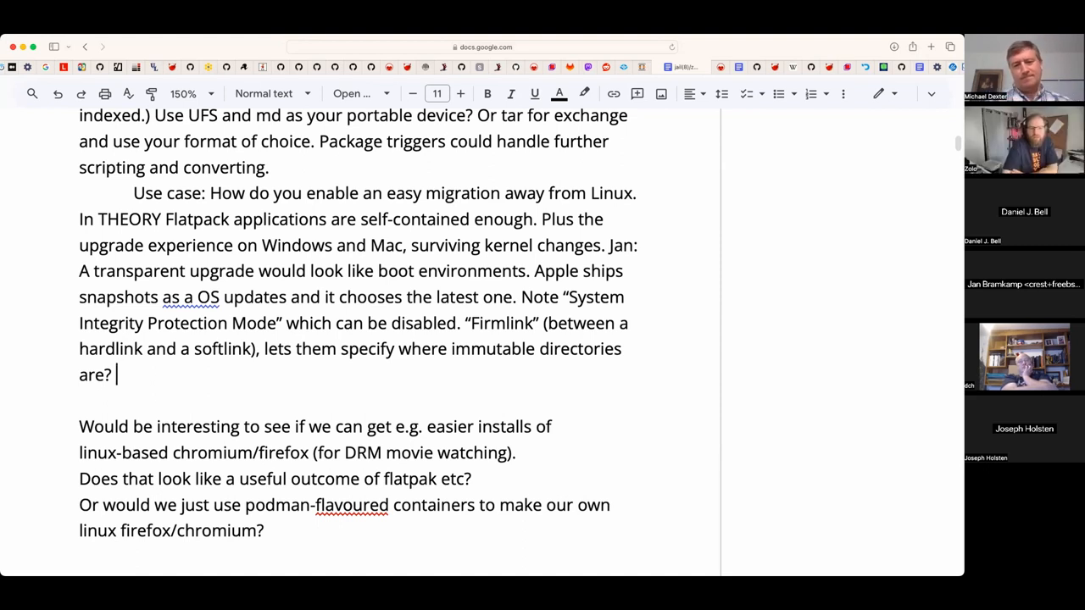
- Add 'Nick: There is a 2018ish WWDC video on firmlinks.' after the Firmlink question
{"action": "type", "text": "("}
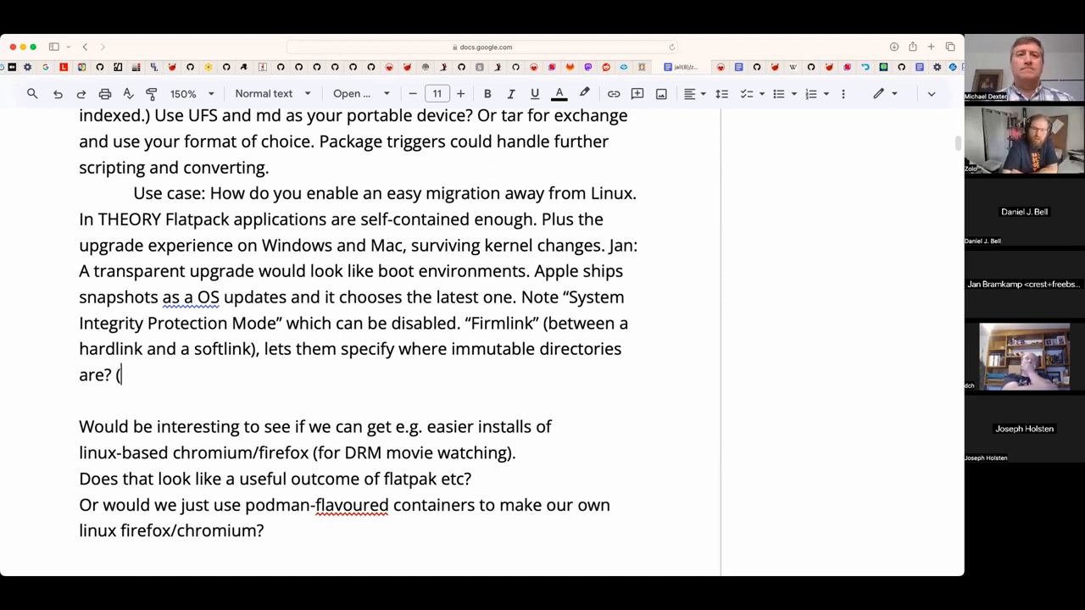
{"action": "key", "text": "backspace"}
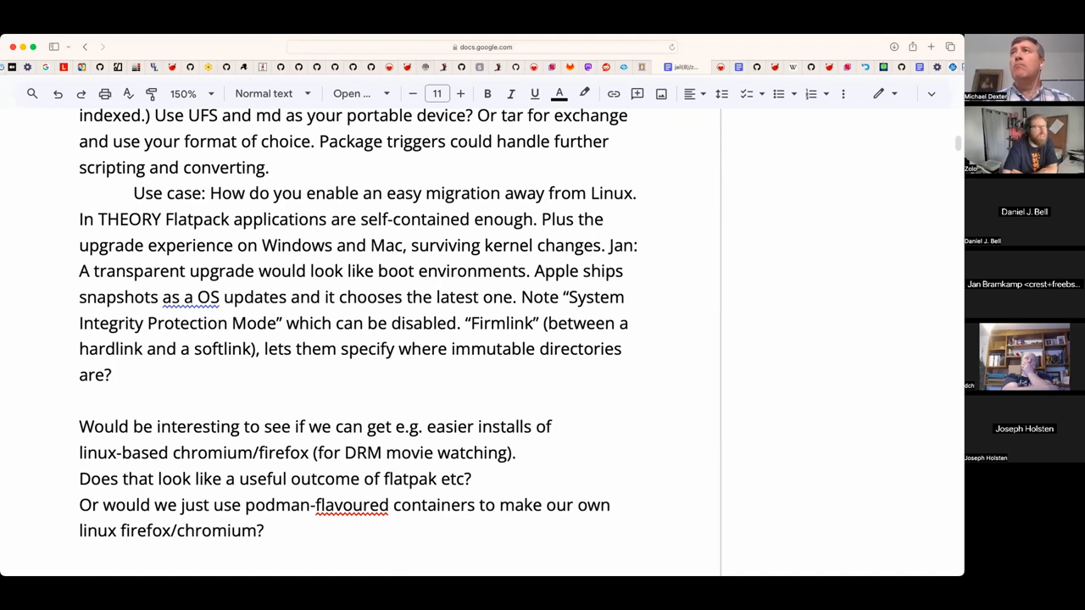
{"action": "type", "text": "Nick:"}
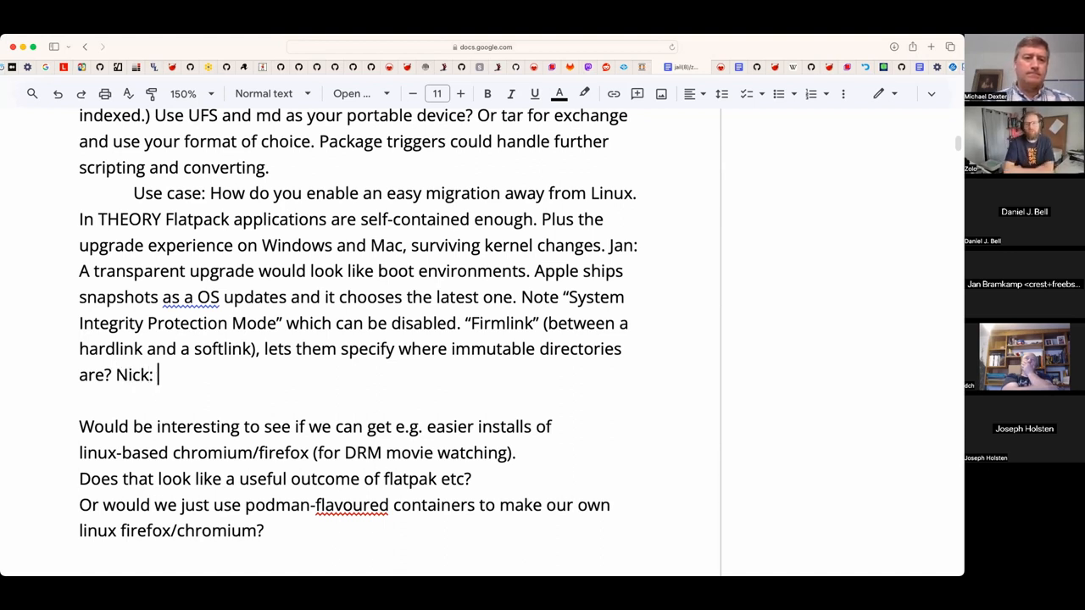
{"action": "type", "text": "There is a 2"}
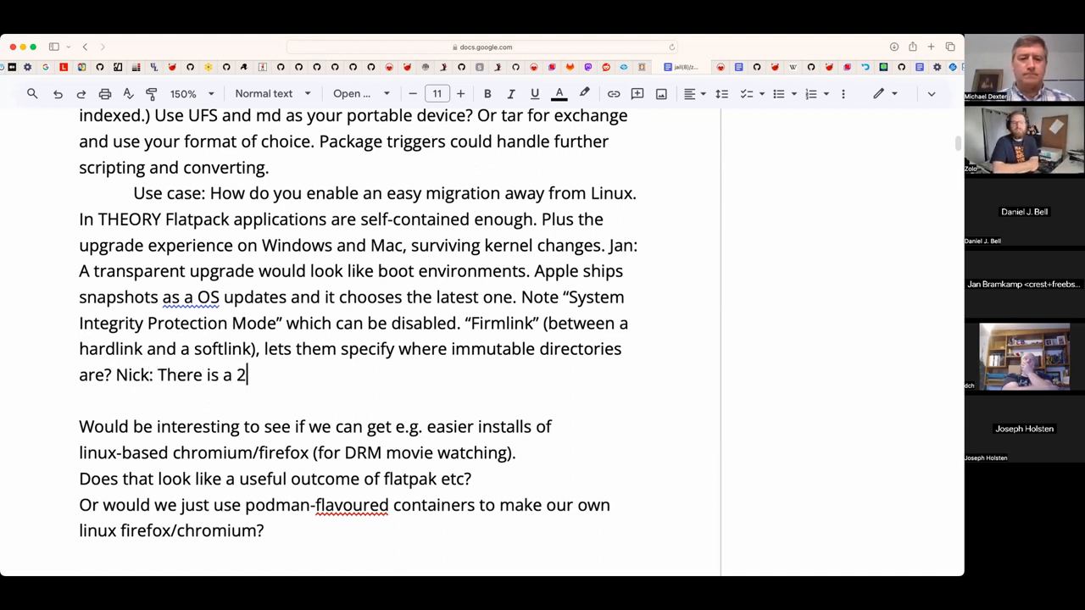
{"action": "type", "text": "018"}
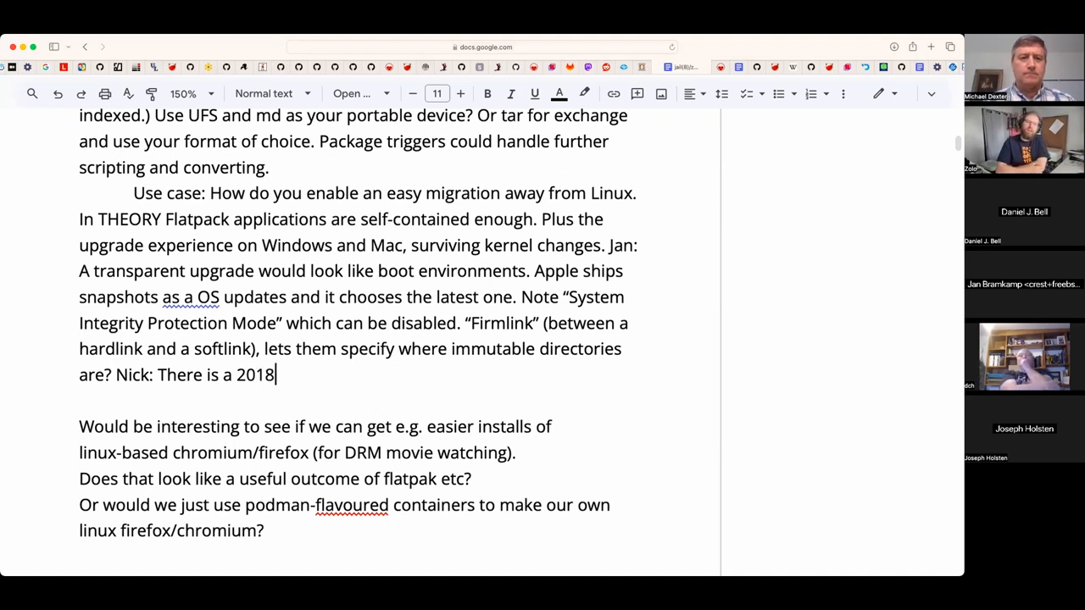
{"action": "type", "text": "ish WWE"}
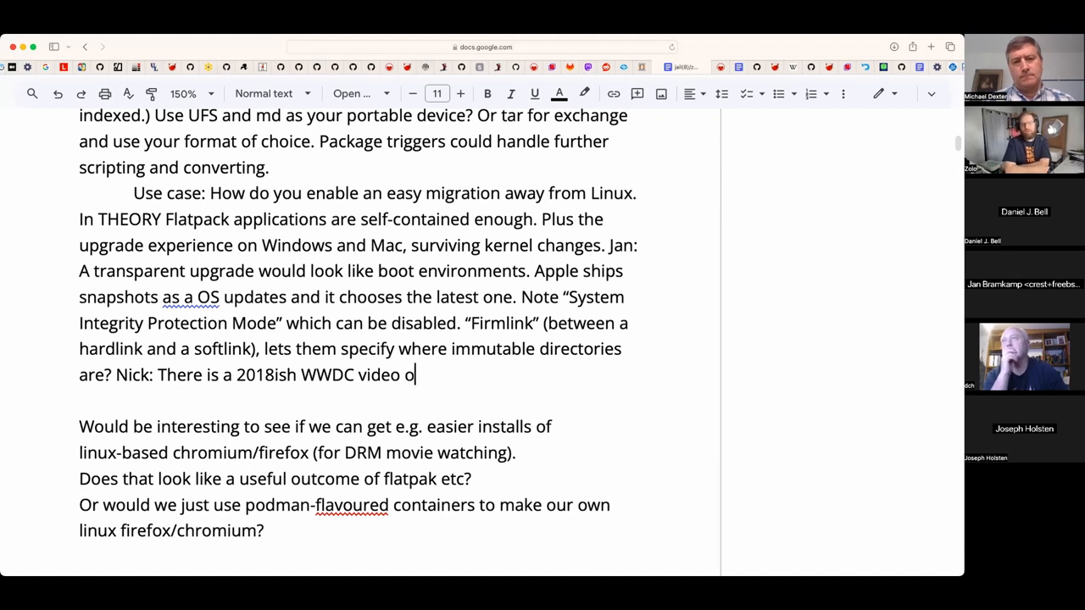
{"action": "type", "text": "n firmlinks"}
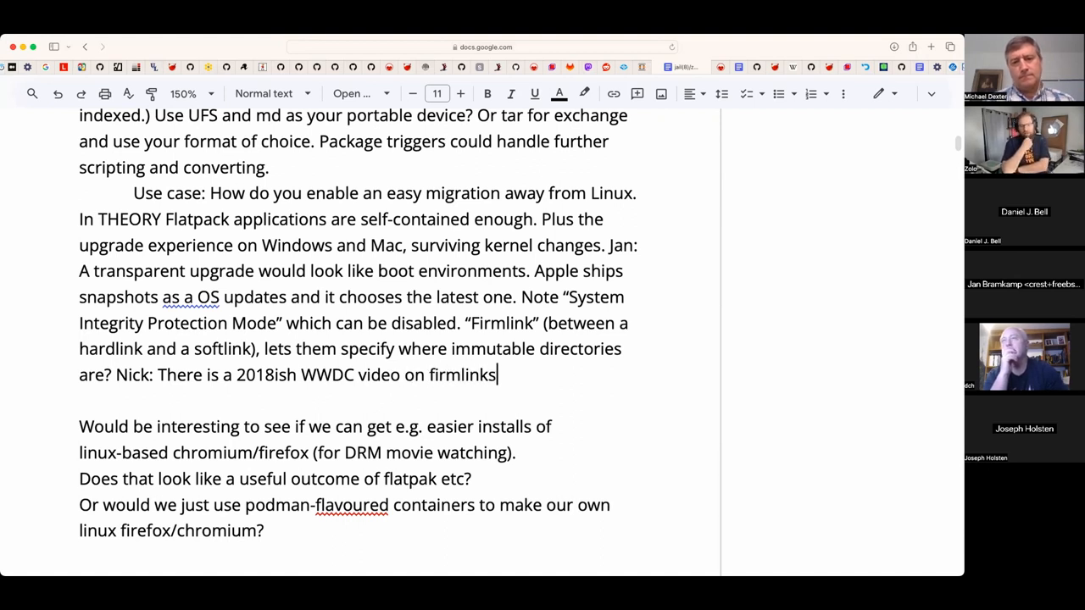
{"action": "type", "text": "."}
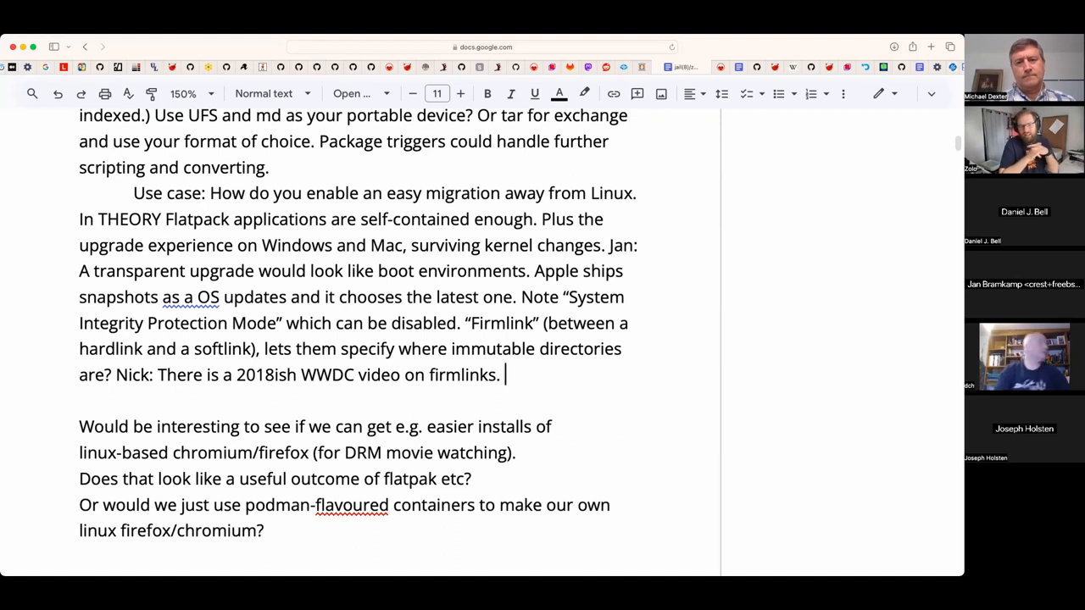
- Add 'Note DyLibs at boot? (They prefer you not know the details)' to the paragraph
{"action": "type", "text": "Note"}
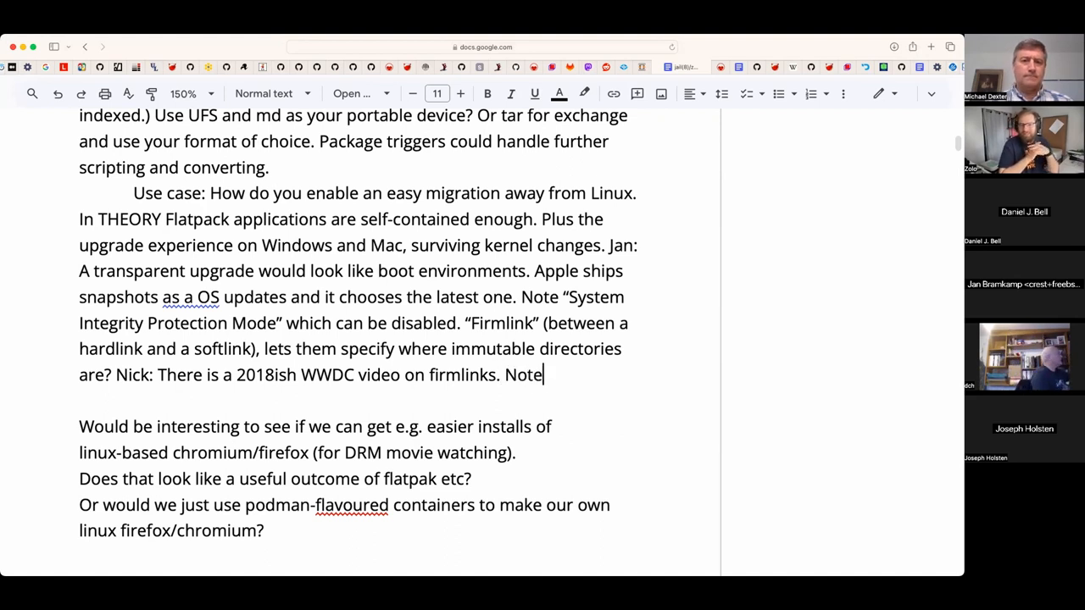
{"action": "type", "text": "DyLi"}
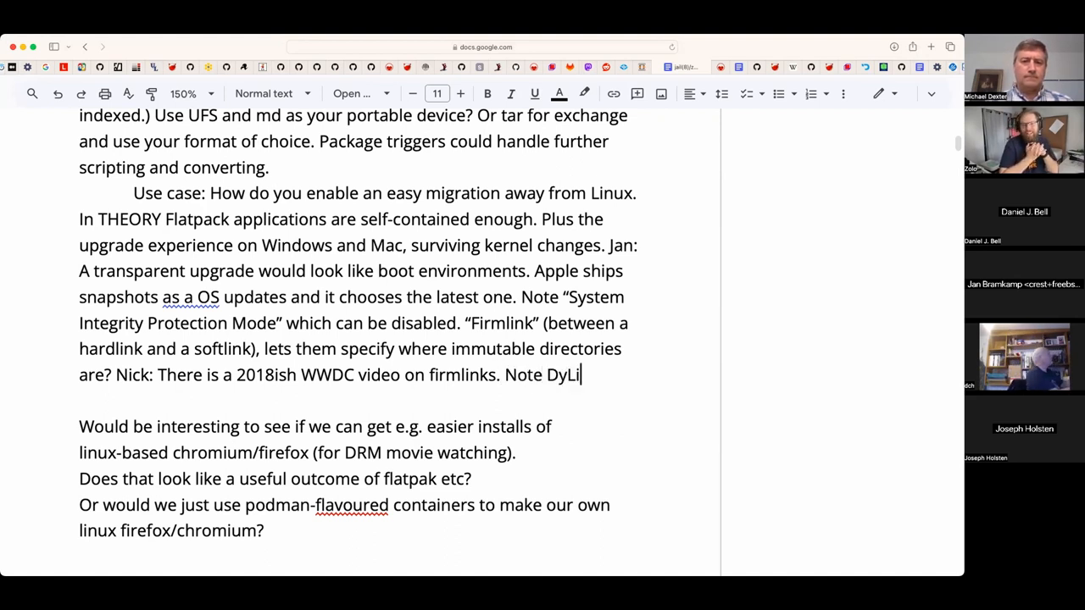
{"action": "type", "text": "bs at boot?"}
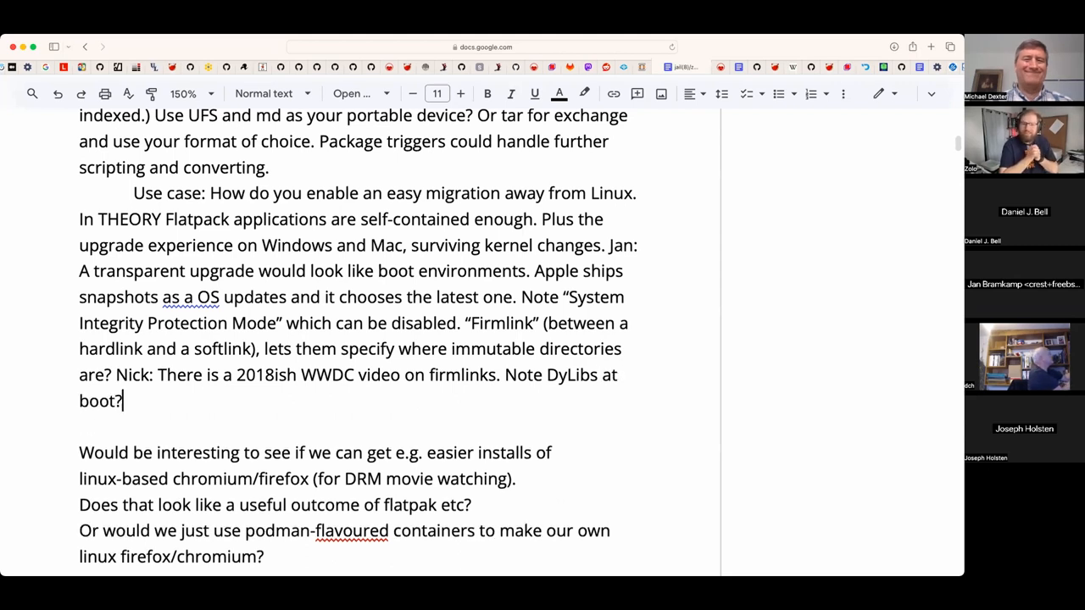
{"action": "type", "text": "(TH"}
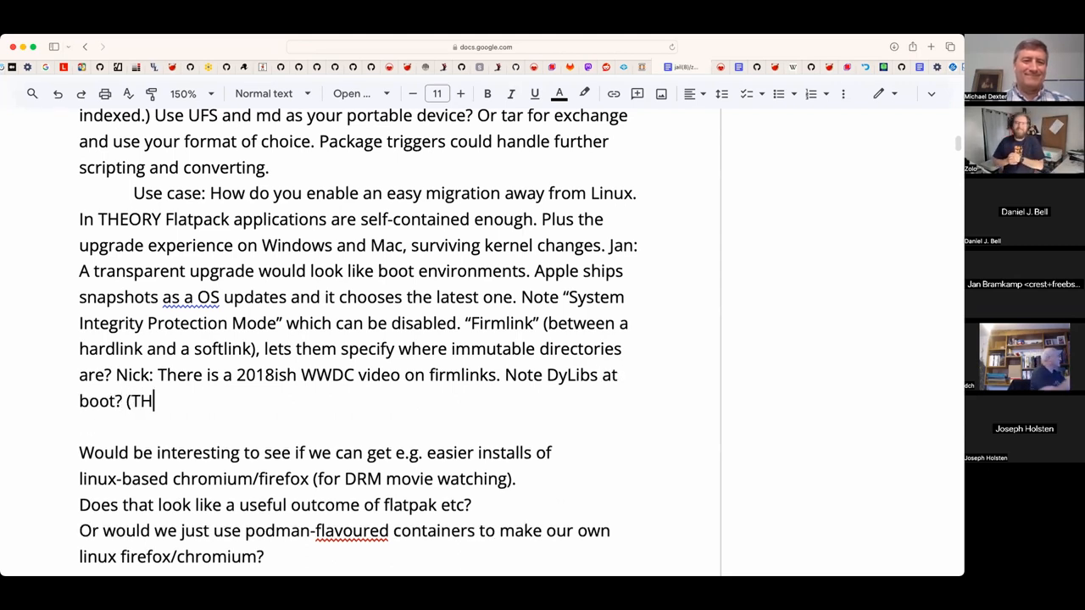
{"action": "type", "text": "ey pref"}
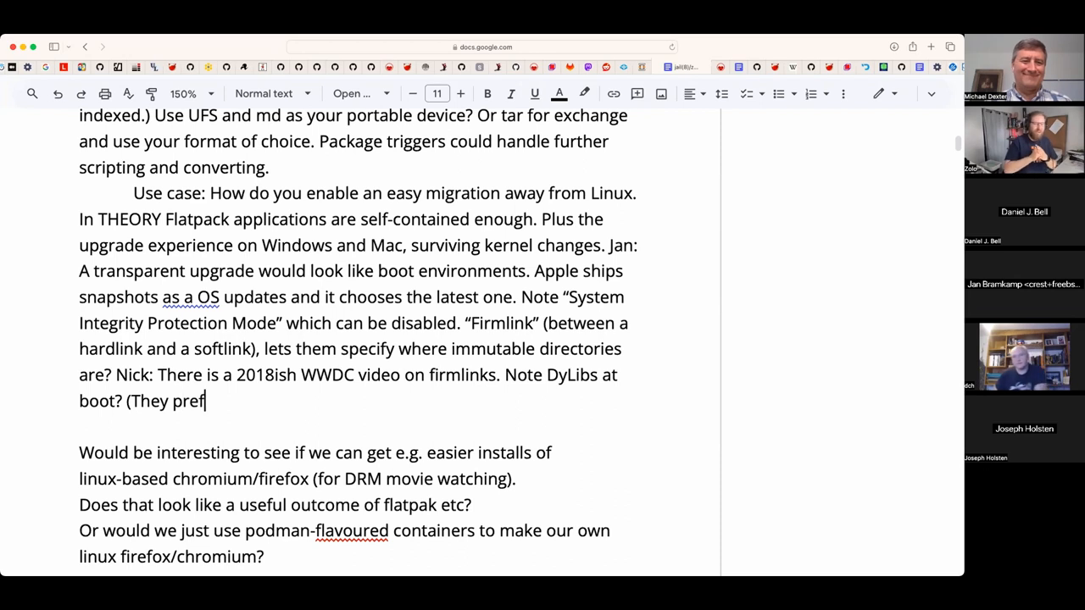
{"action": "type", "text": "er you not know"}
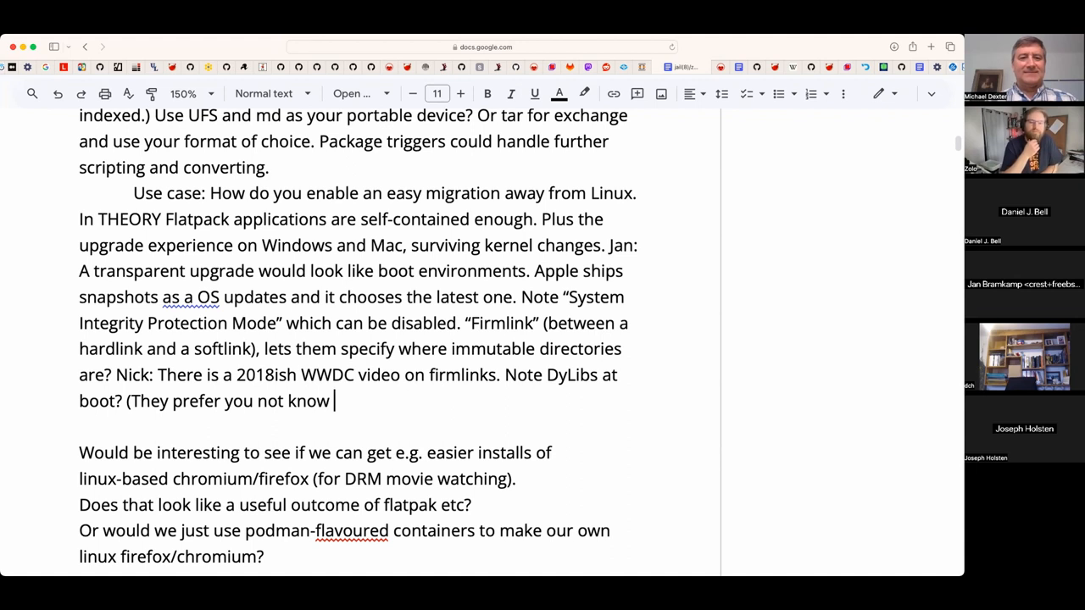
{"action": "type", "text": "the deta"}
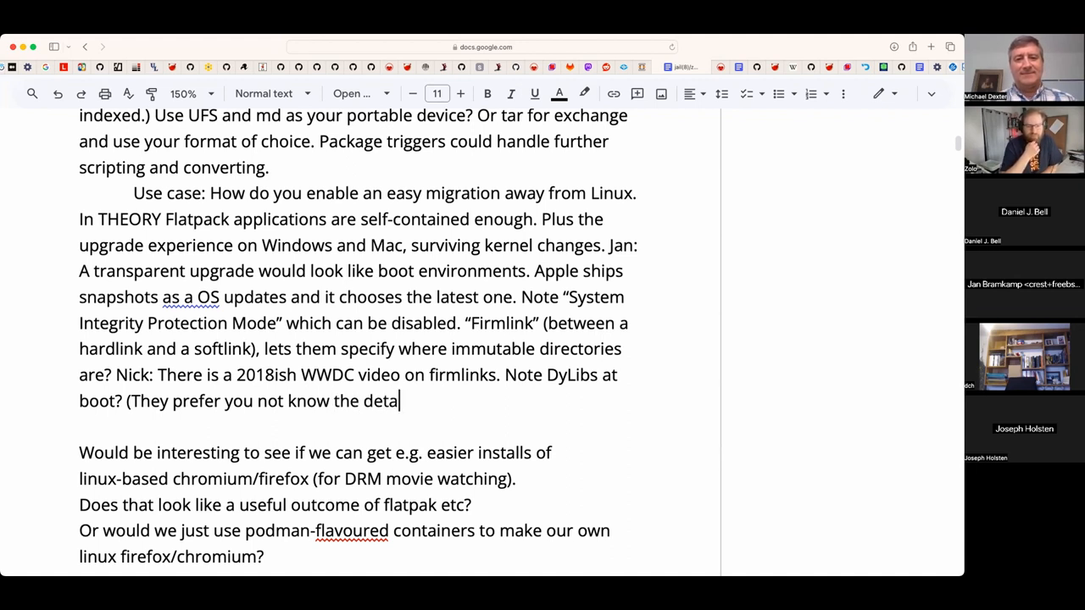
{"action": "type", "text": "ils) D"}
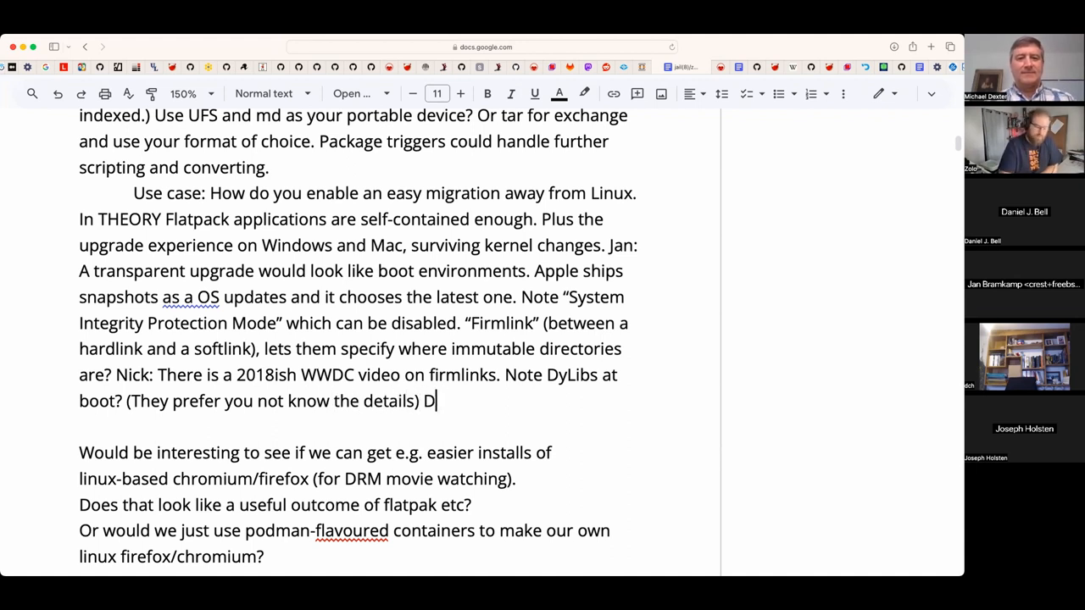
- Note Catalina's read-only file system with overlays
{"action": "type", "text": "atalina shipped with a"}
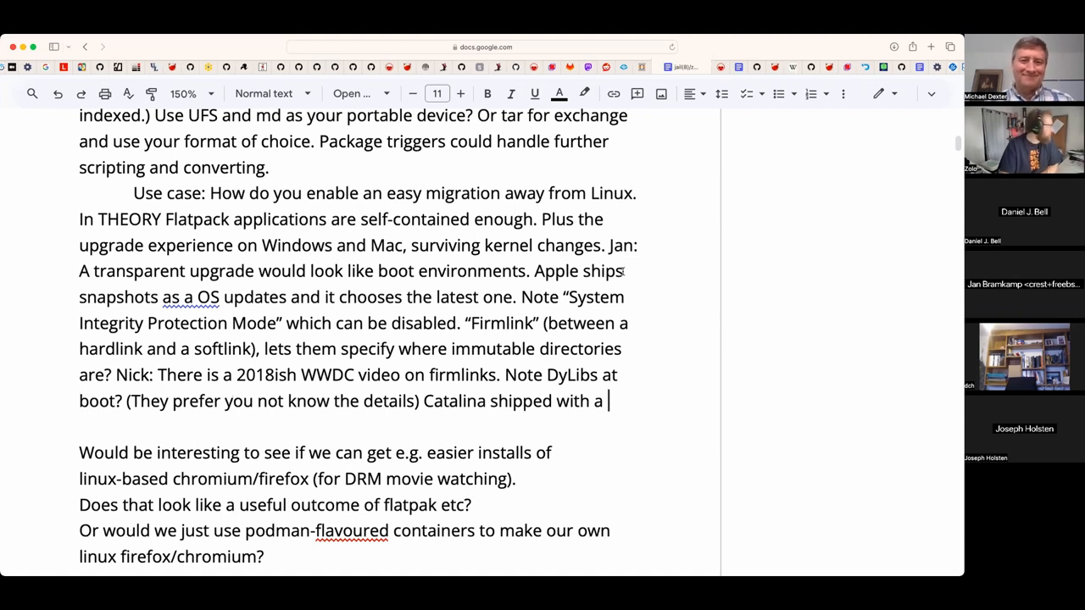
{"action": "type", "text": "read-on"}
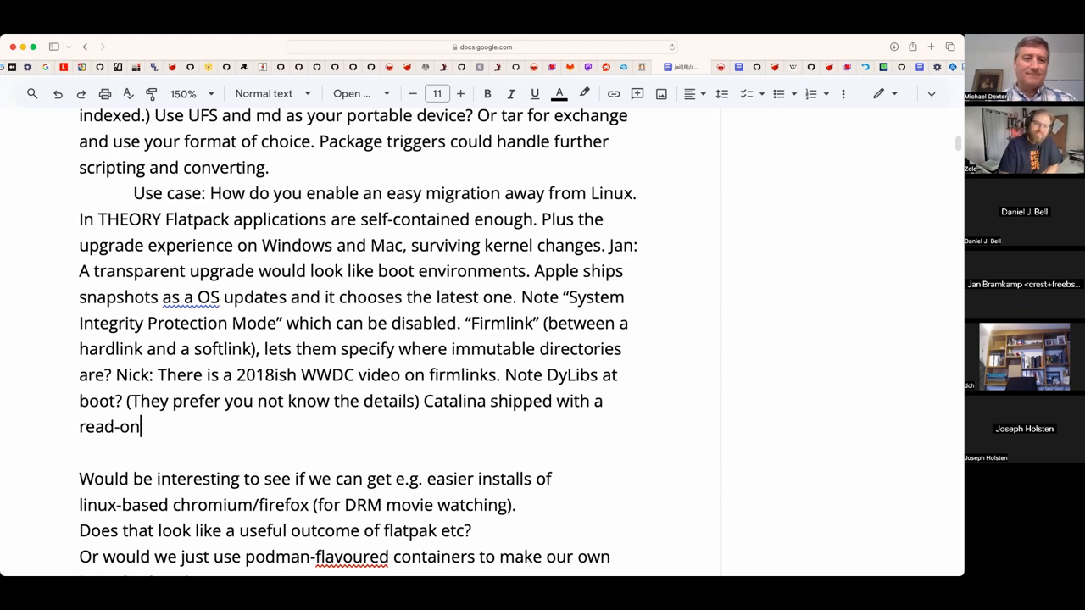
{"action": "type", "text": "ly file system"}
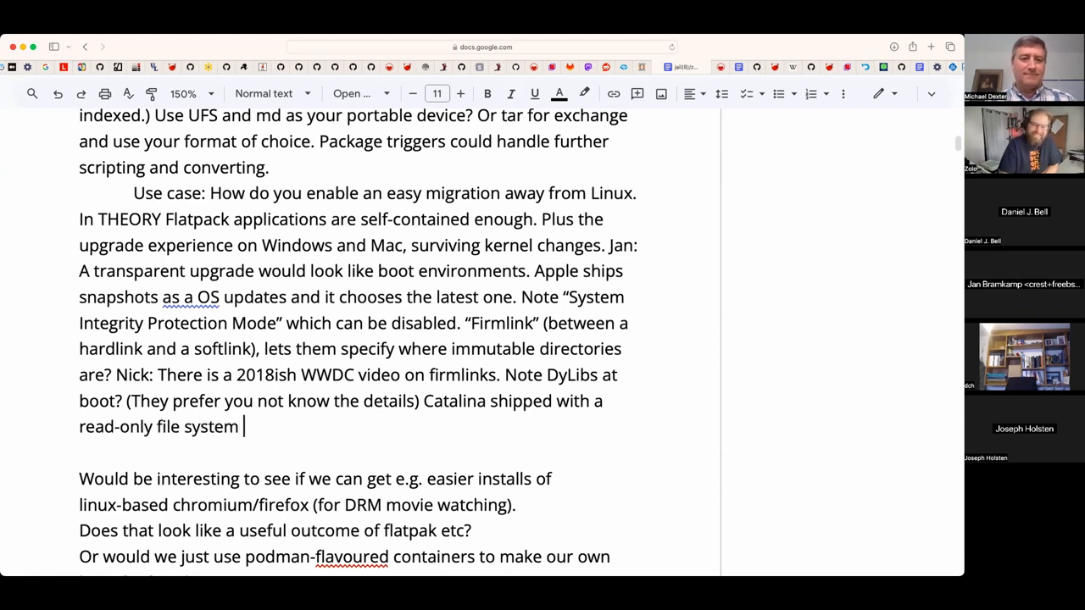
{"action": "type", "text": "with overla"}
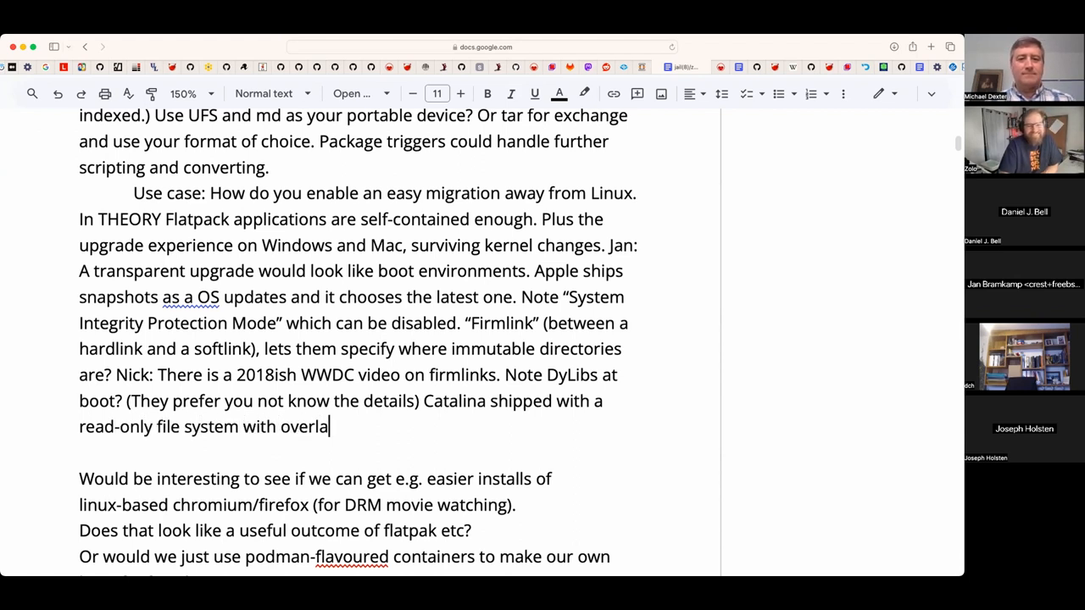
{"action": "type", "text": "ys."}
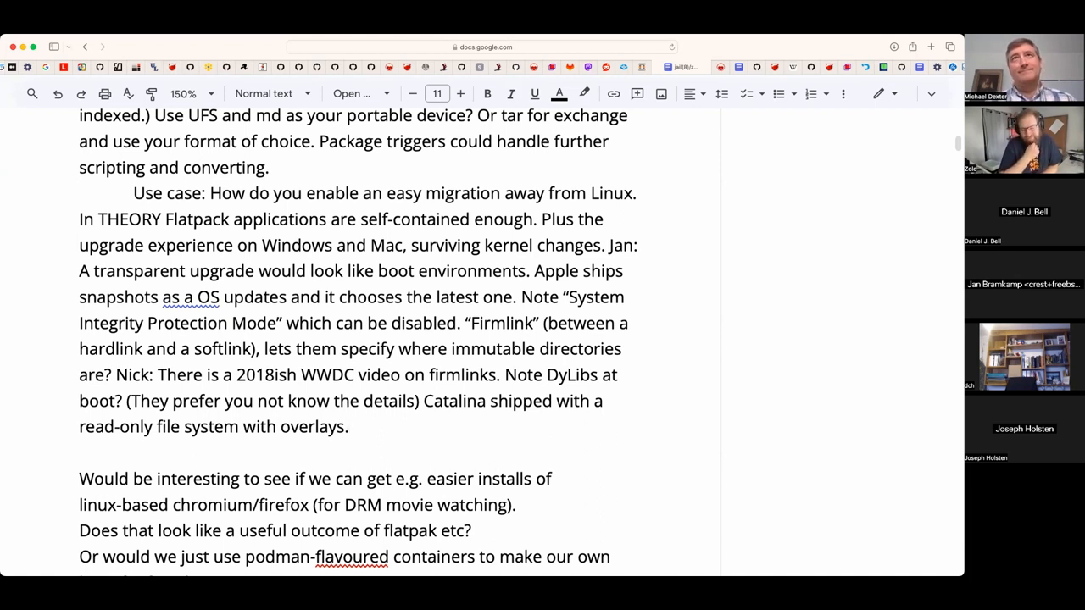
- Finish with 'Less permissions cleanup!', inserting 'permissions' before cleanup
{"action": "type", "text": "Le"}
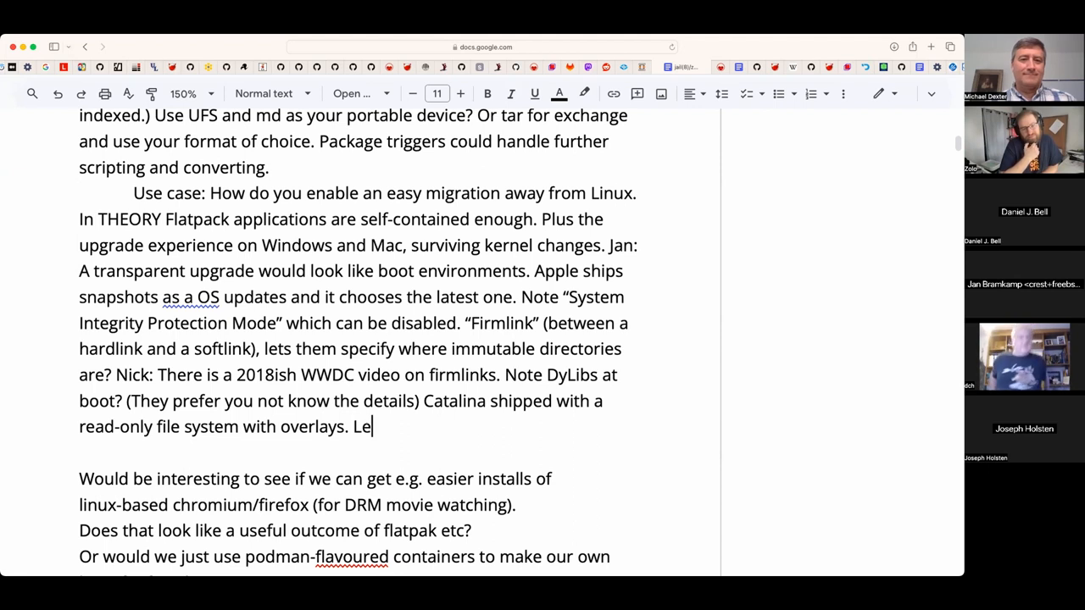
{"action": "type", "text": "ss cleanup!"}
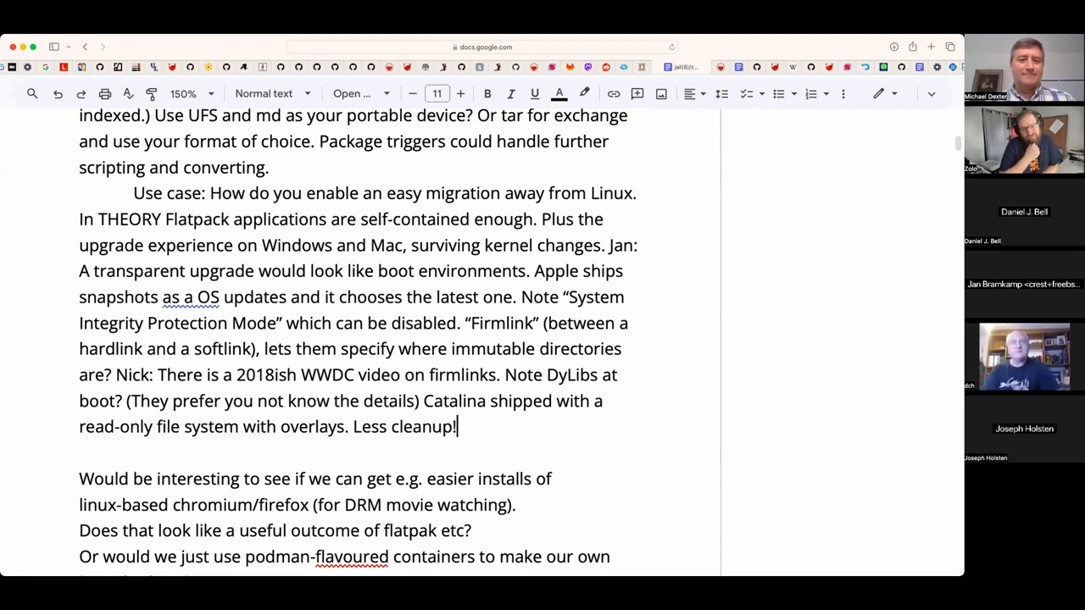
{"action": "key", "text": "Backspace"}
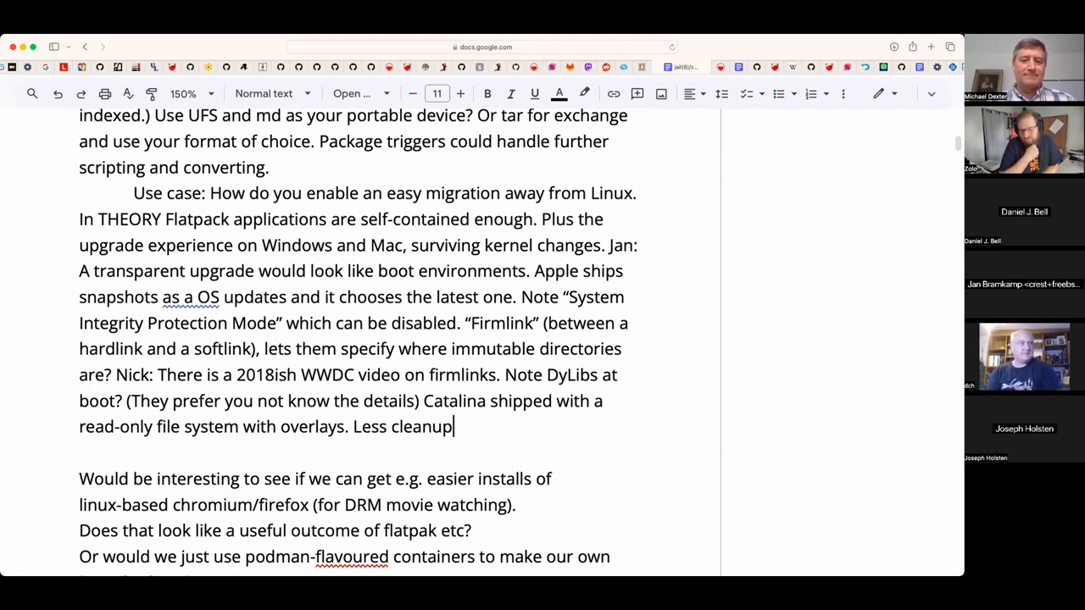
{"action": "type", "text": "!"}
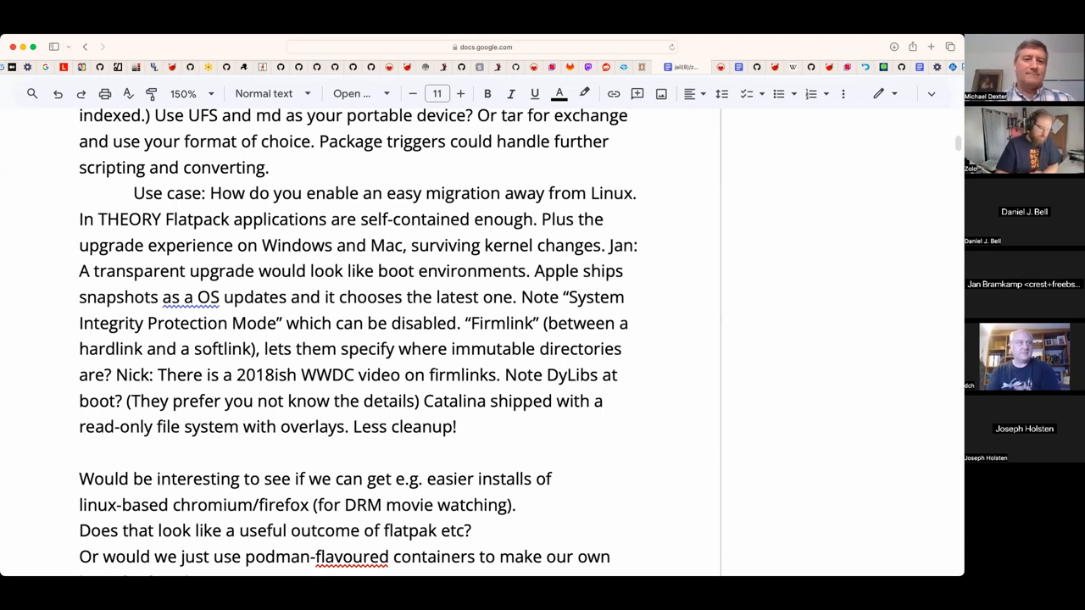
{"action": "left_click", "coordinate": [394, 427]}
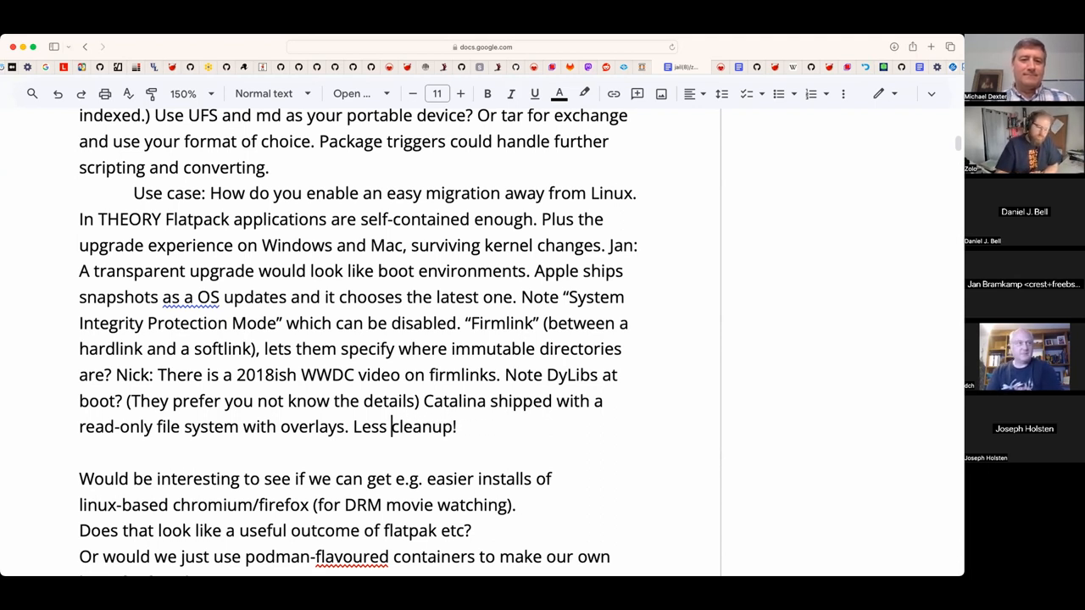
{"action": "type", "text": "permissions"}
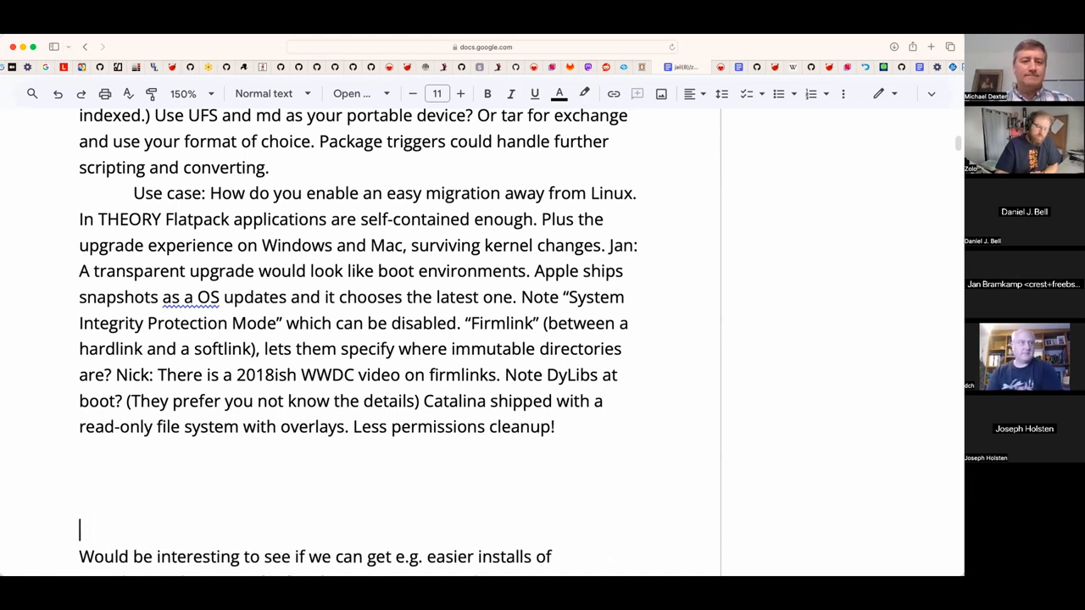
{"action": "scroll", "scroll_direction": "down", "scroll_amount": 3}
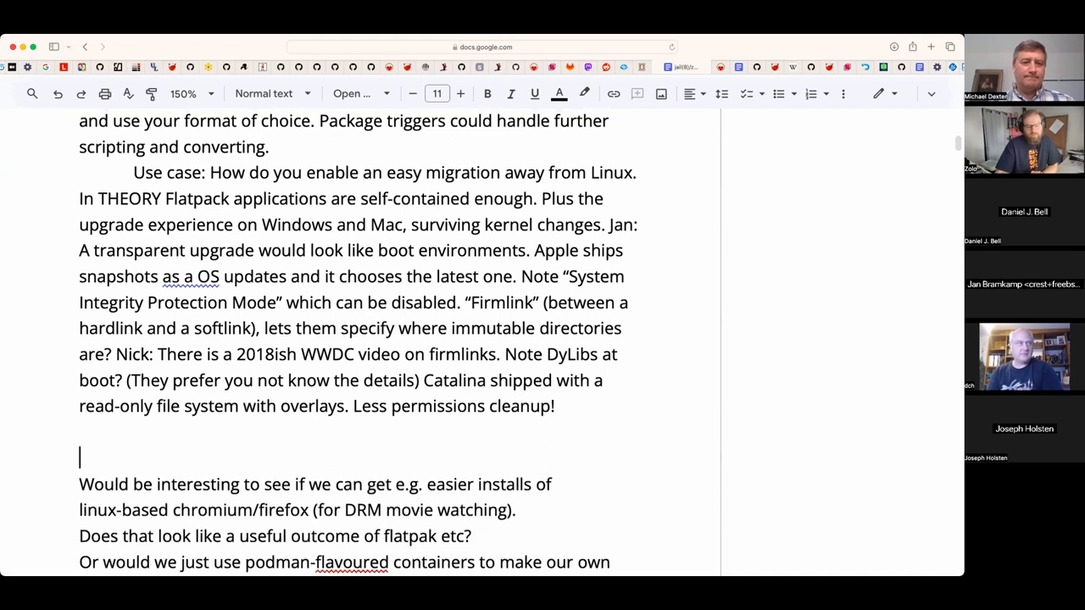
{"action": "scroll", "scroll_direction": "down", "scroll_amount": 3}
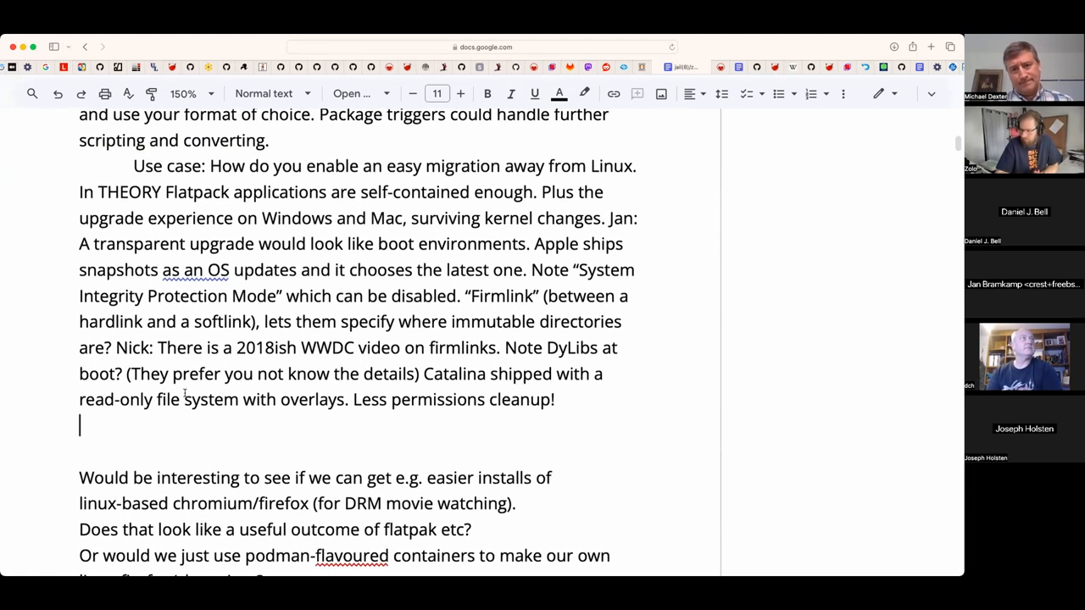
{"action": "scroll", "scroll_direction": "up", "scroll_amount": 3}
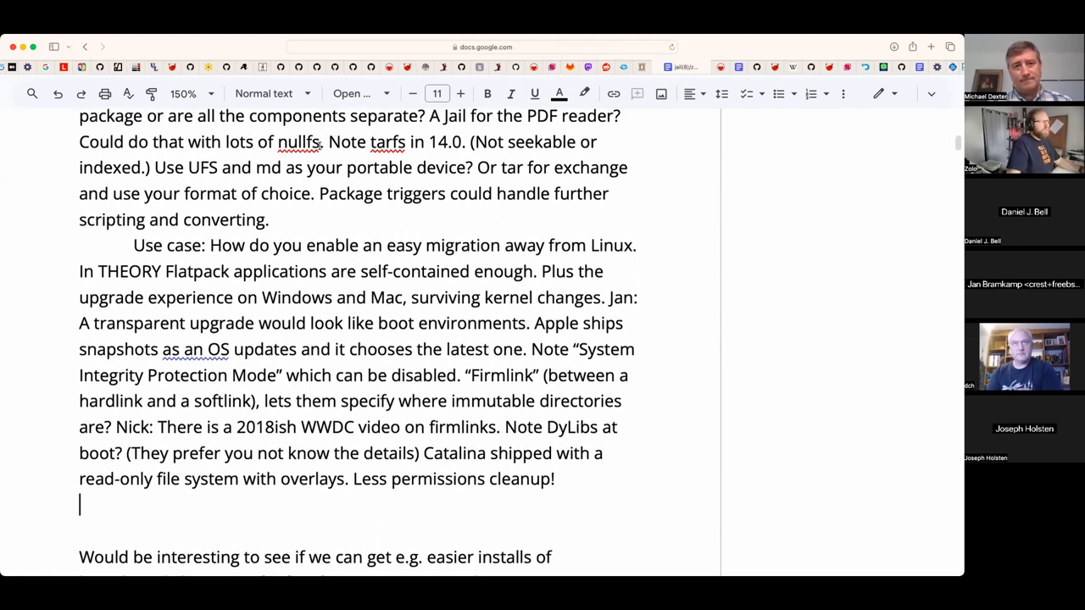
{"action": "type", "text": "note"}
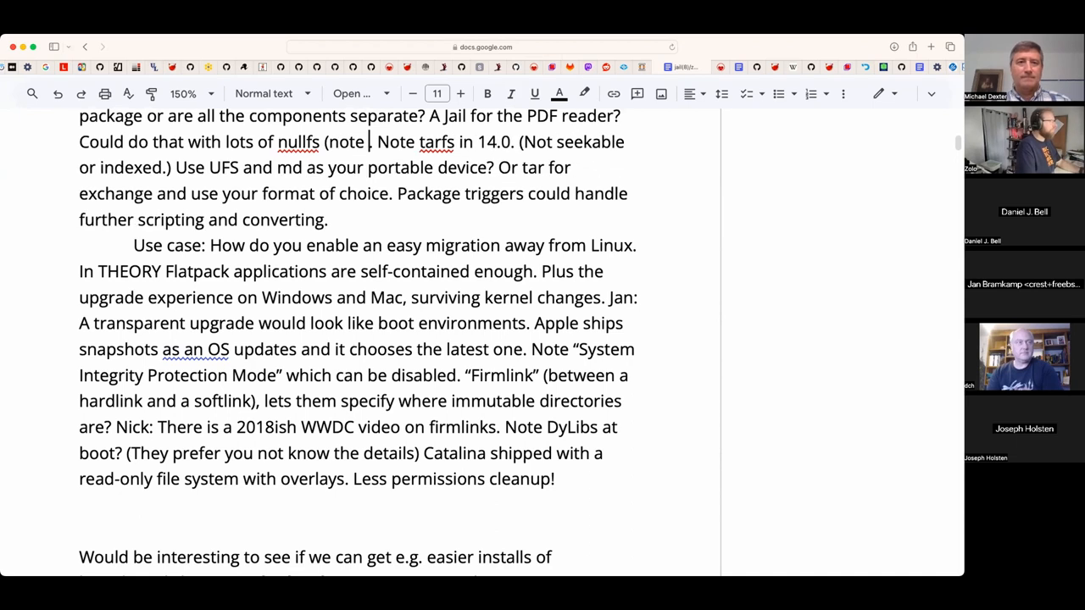
{"action": "type", "text": "file sup"}
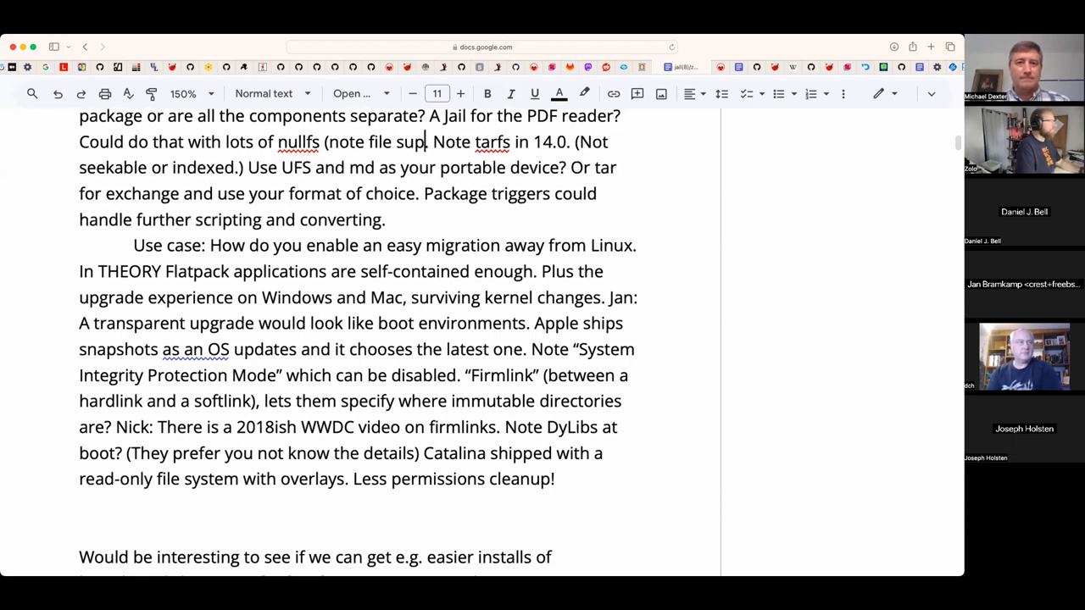
{"action": "scroll", "scroll_direction": "down", "scroll_amount": 3}
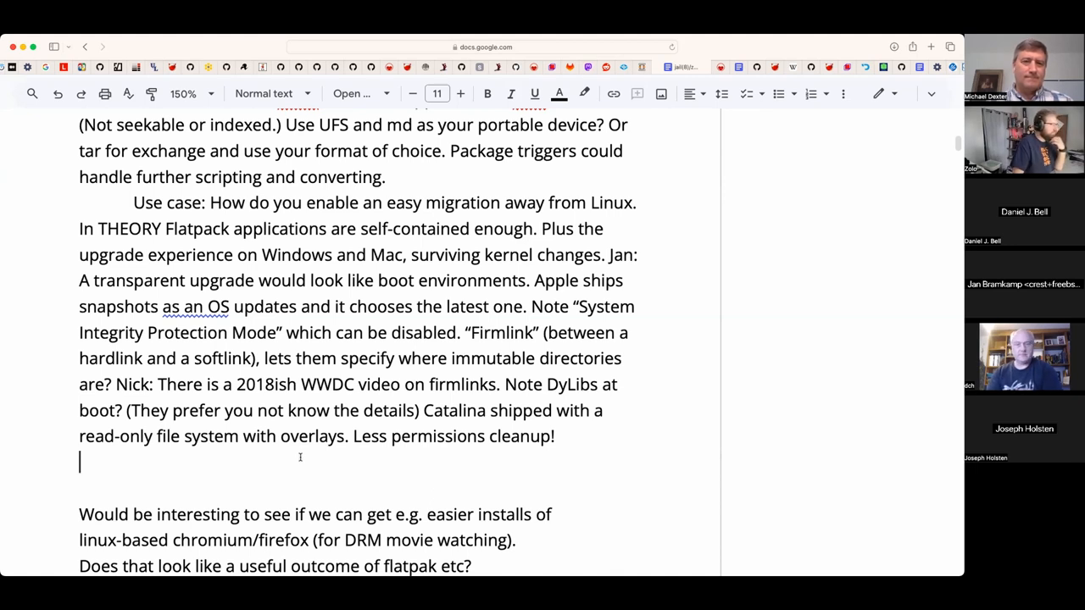
{"action": "scroll", "scroll_direction": "up", "scroll_amount": 3}
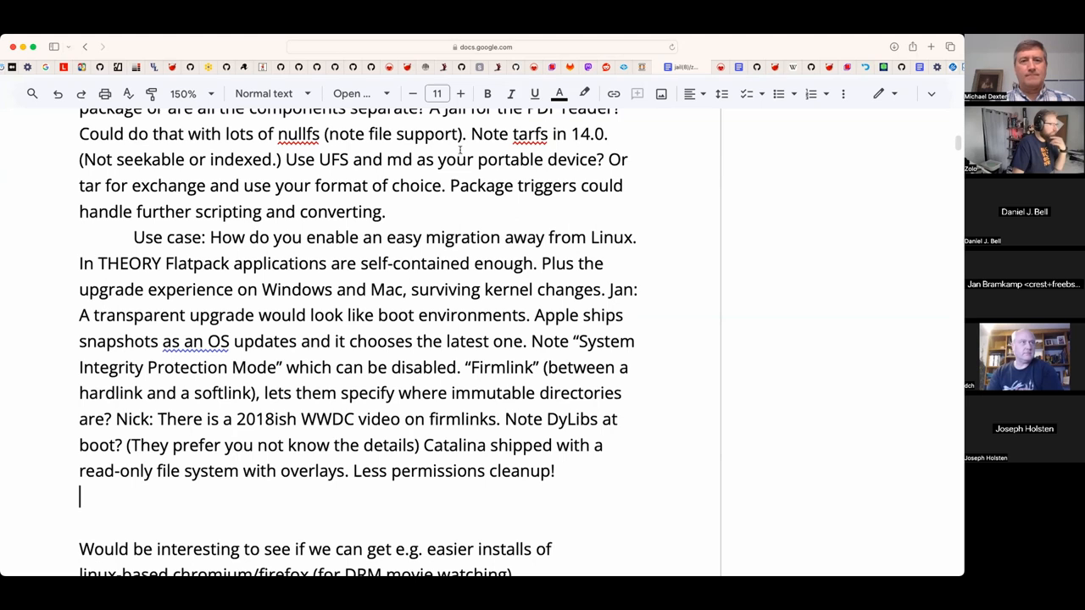
{"action": "type", "text": "BUT"}
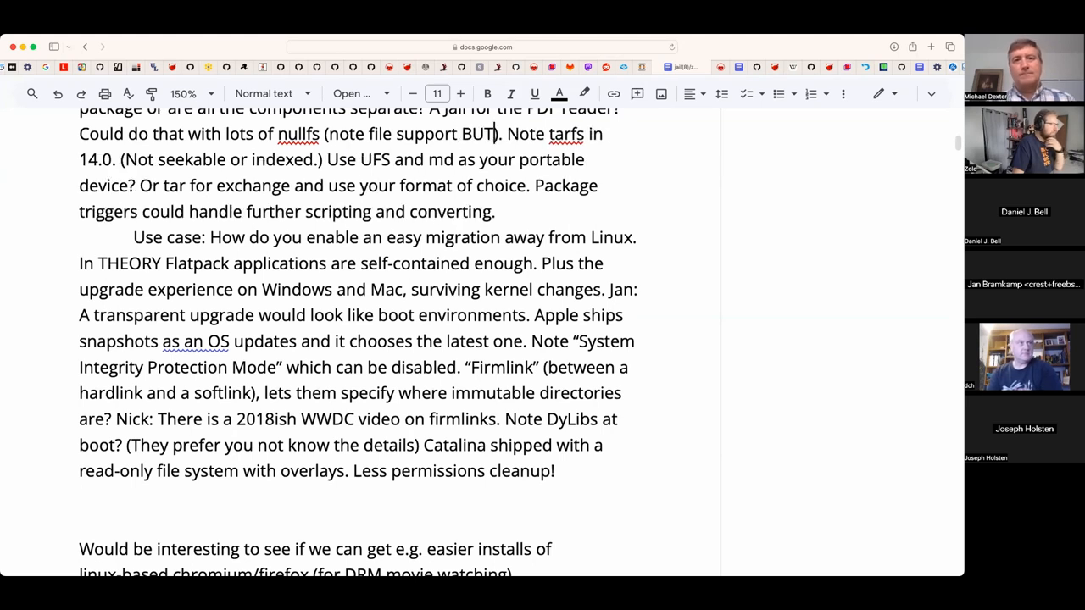
{"action": "type", "text": "..."}
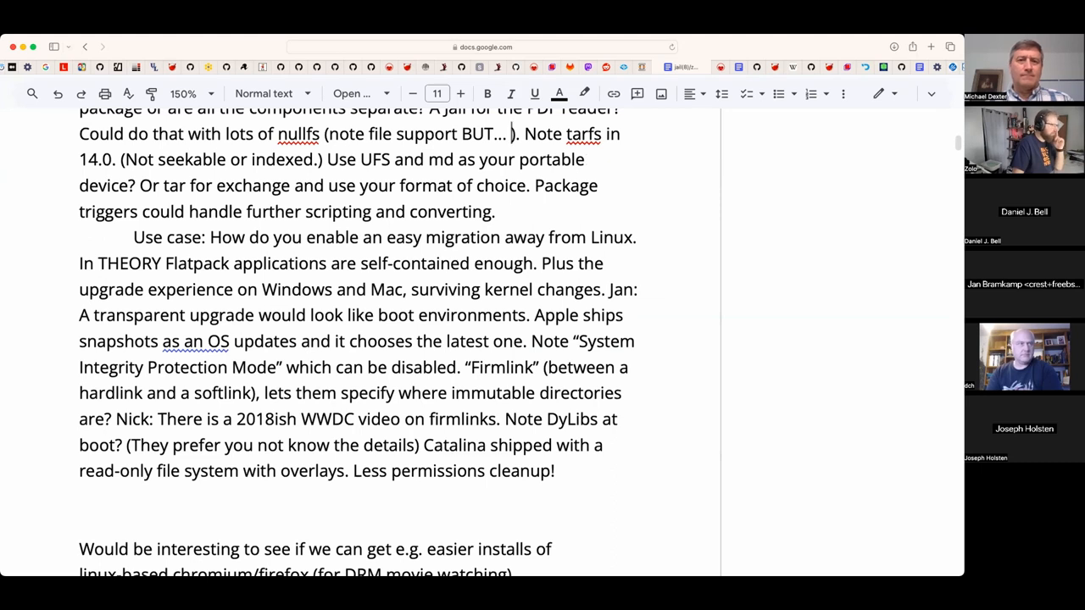
{"action": "type", "text": "hardwer for"}
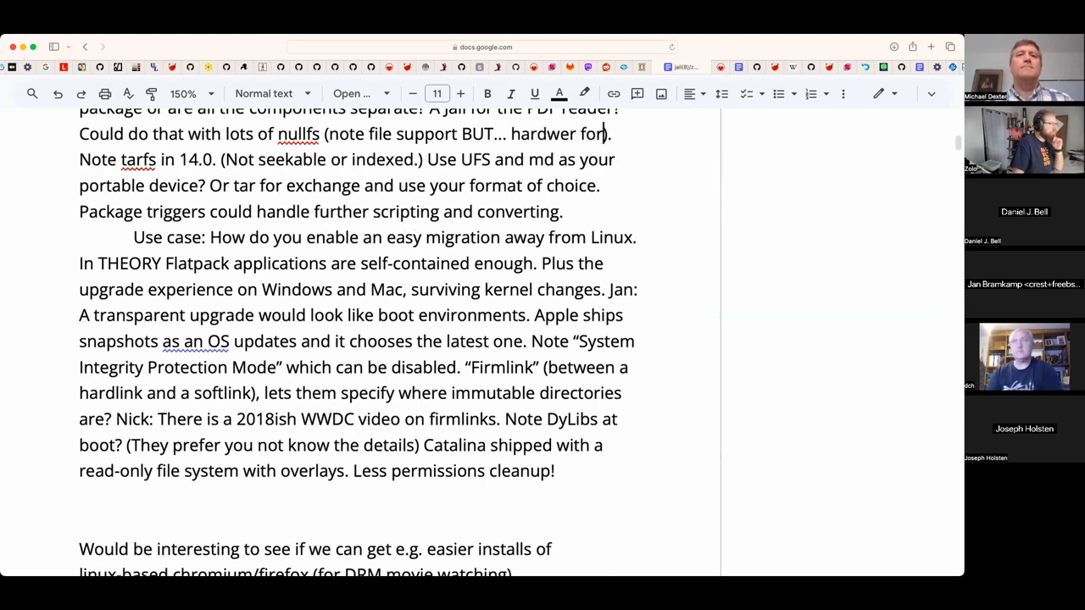
{"action": "type", "text": "harder"}
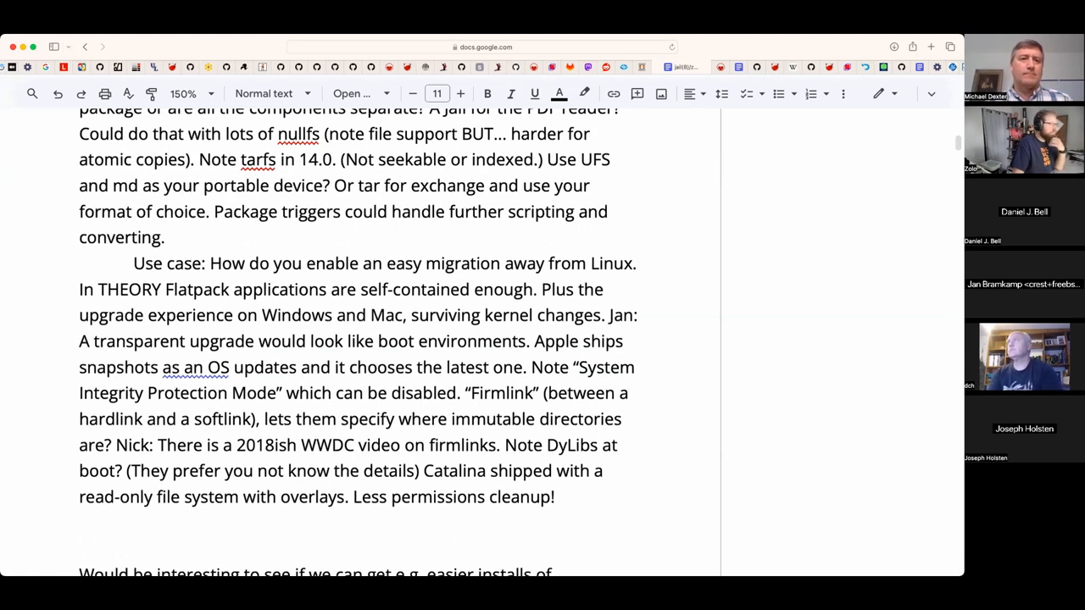
{"action": "type", "text": "(directory renam"}
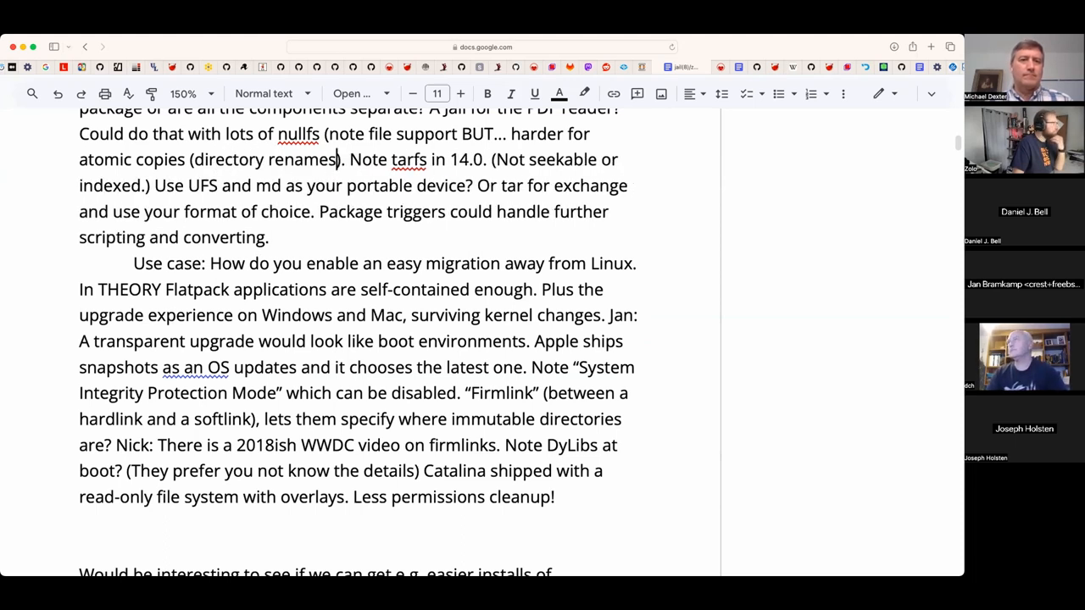
{"action": "scroll", "scroll_direction": "down", "scroll_amount": 3}
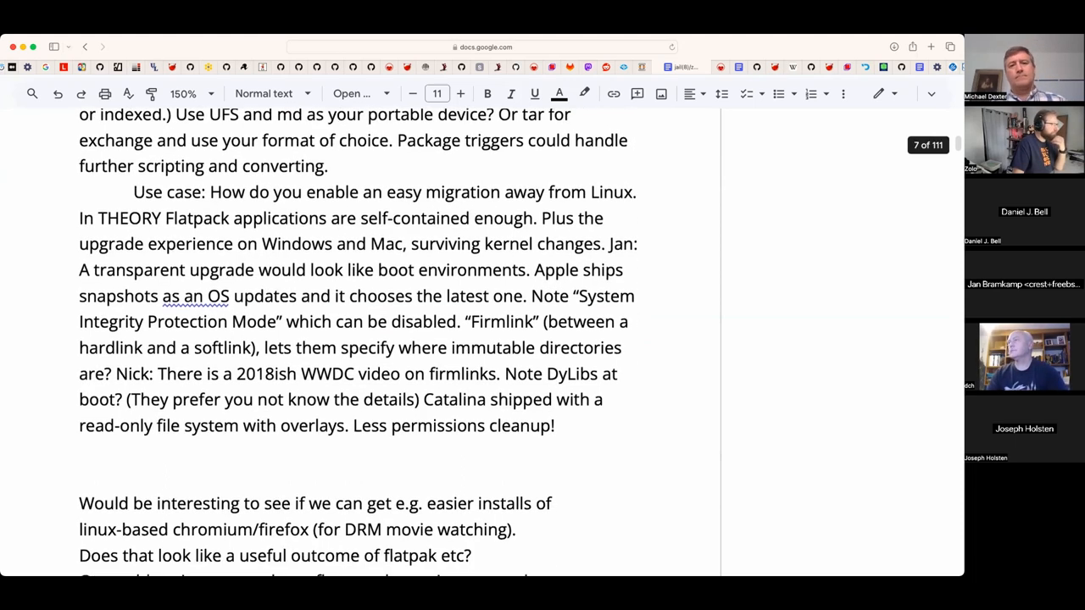
- Select the word Firmlink to turn it into a hyperlink to the WWDC 2019 video
{"action": "scroll", "scroll_direction": "down", "scroll_amount": 3}
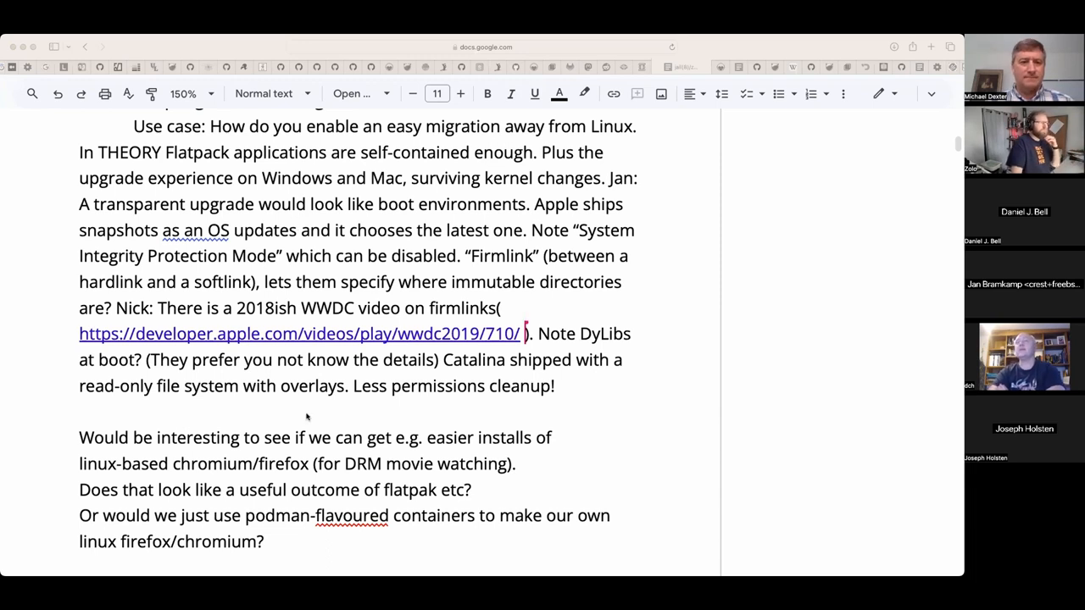
{"action": "mouse_move", "coordinate": [488, 317]}
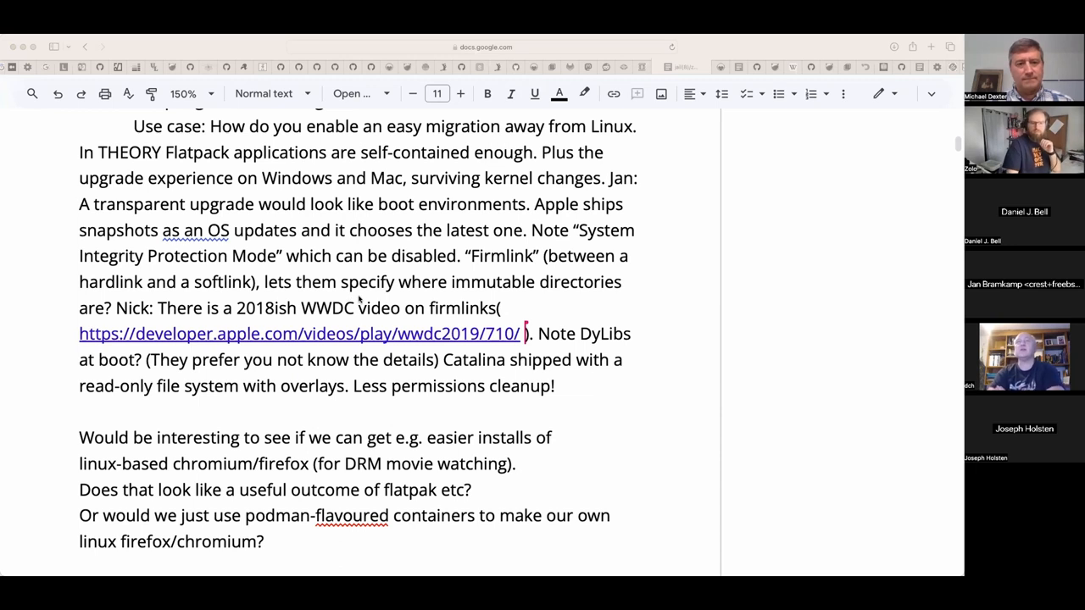
{"action": "mouse_move", "coordinate": [532, 247]}
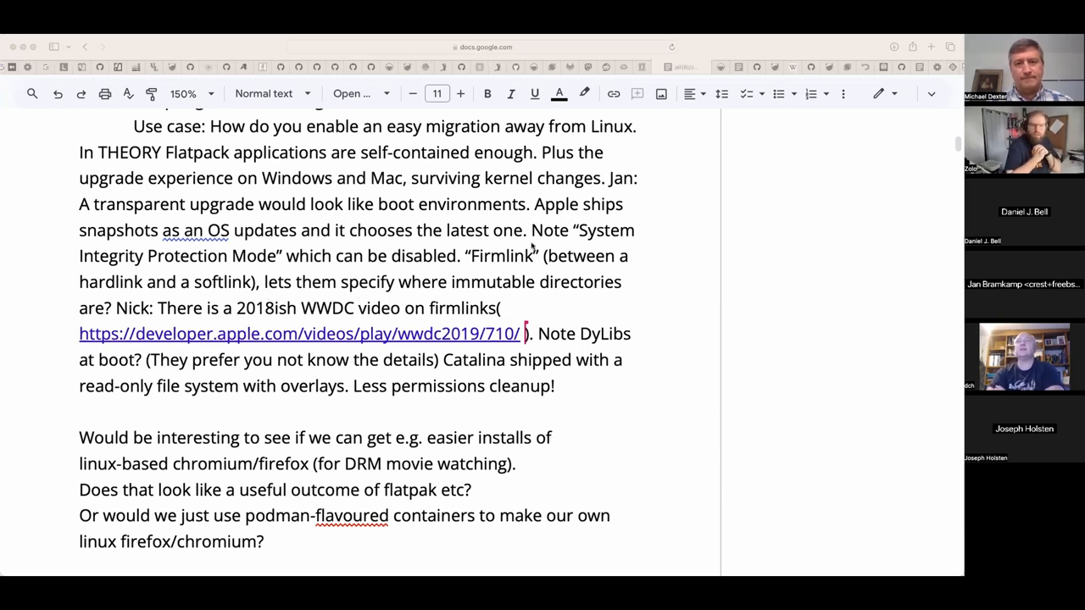
{"action": "double_click", "coordinate": [502, 256]}
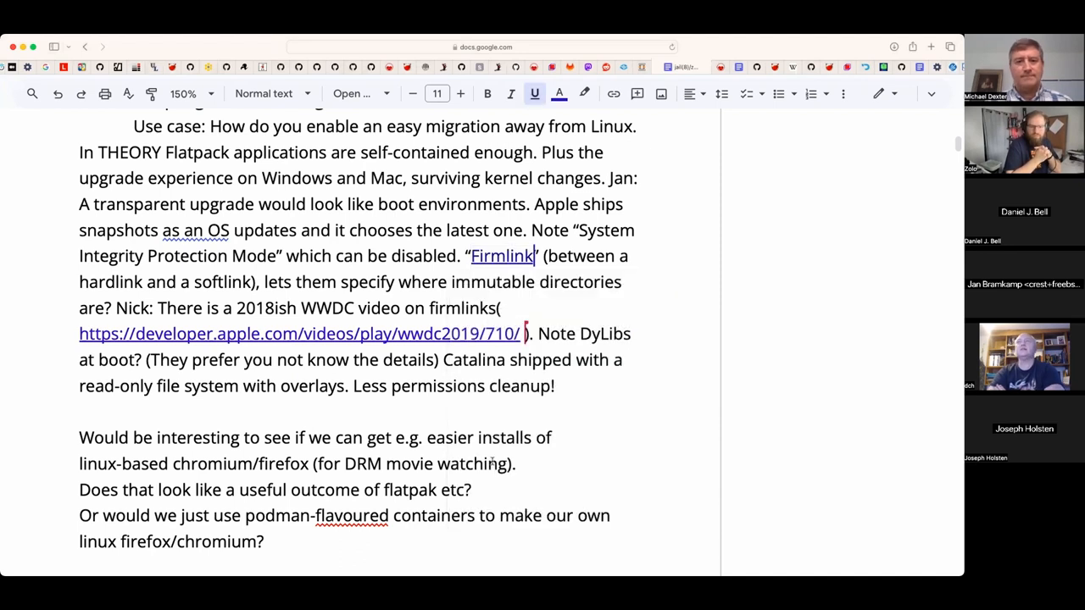
{"action": "mouse_move", "coordinate": [346, 427]}
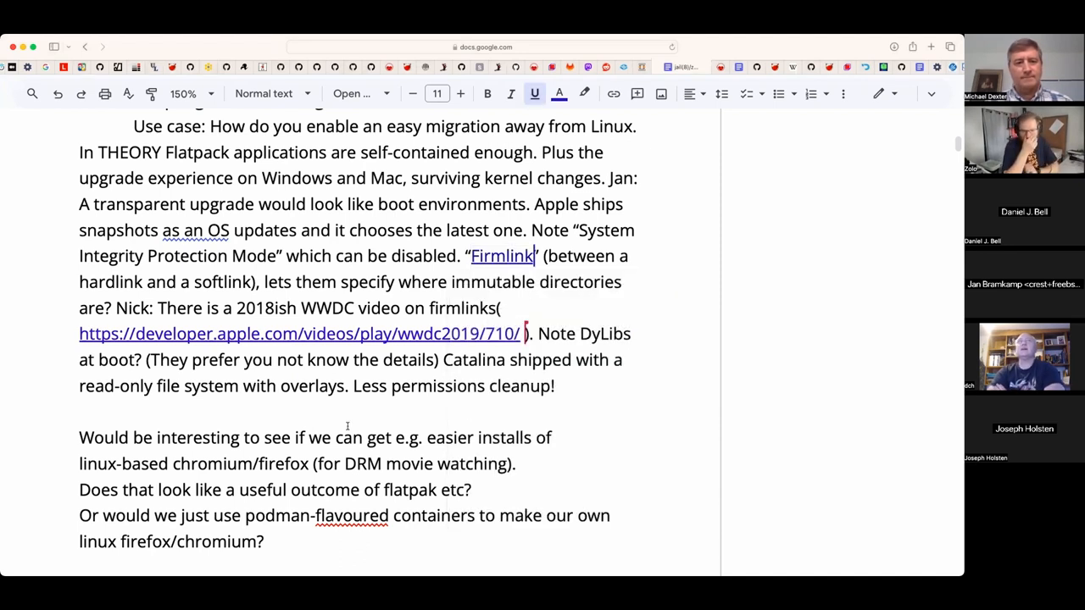
- Credit Dave before the paragraph and add '- see synthetic.conf(5)' inside the firmlinks parentheses
{"action": "type", "text": "Dave:"}
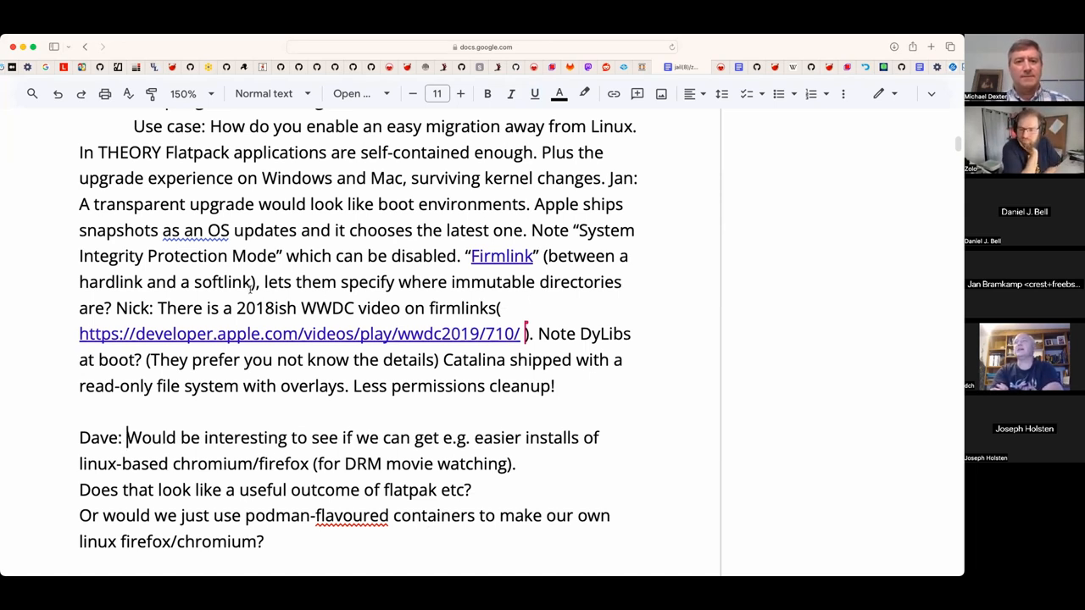
{"action": "type", "text": "- see"}
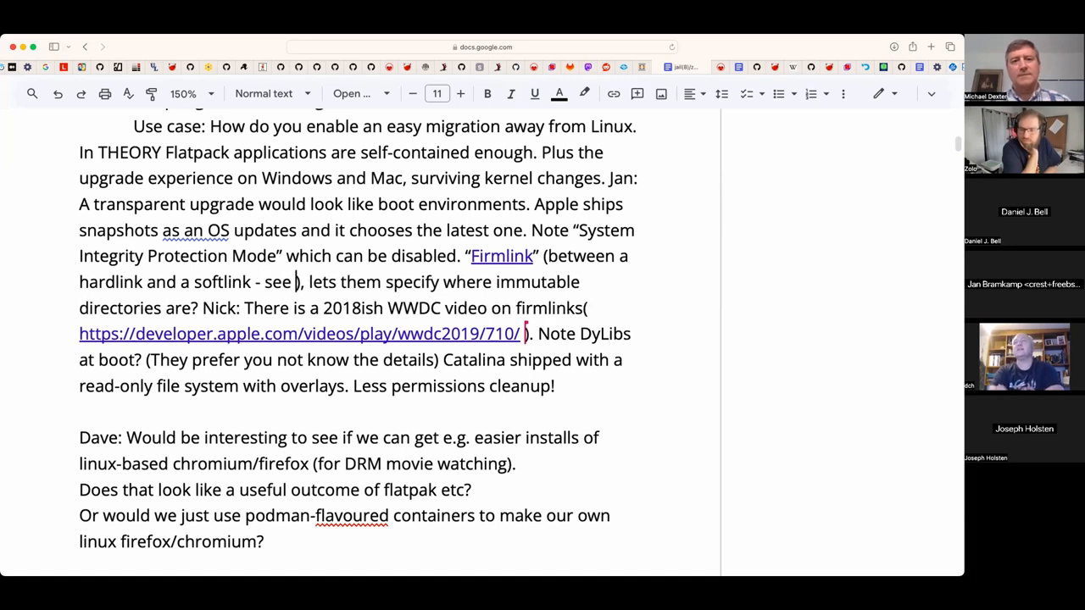
{"action": "type", "text": "synthetic.con"}
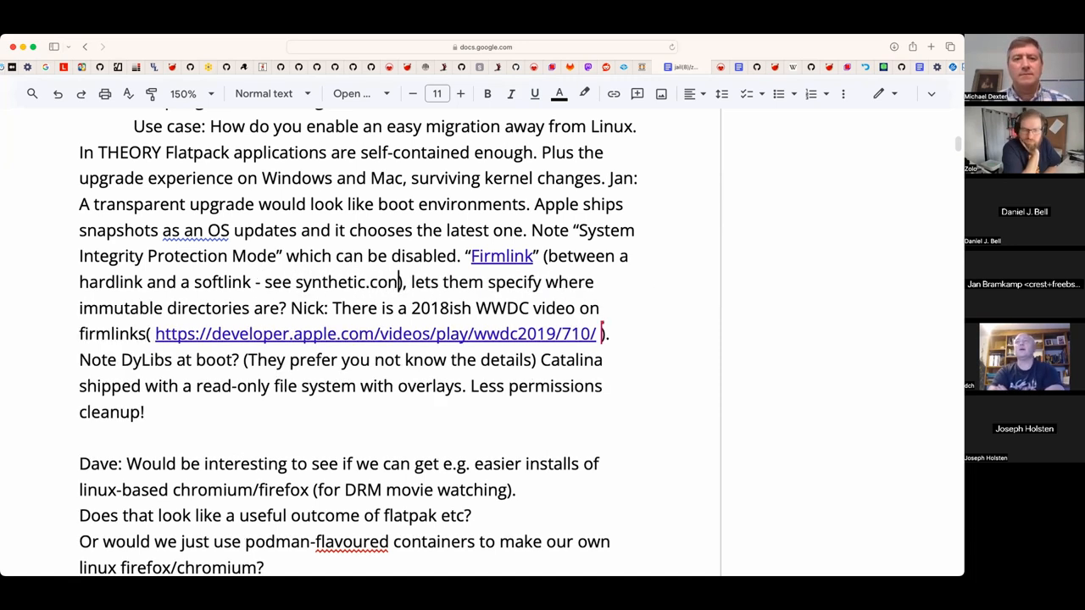
{"action": "type", "text": "(5)"}
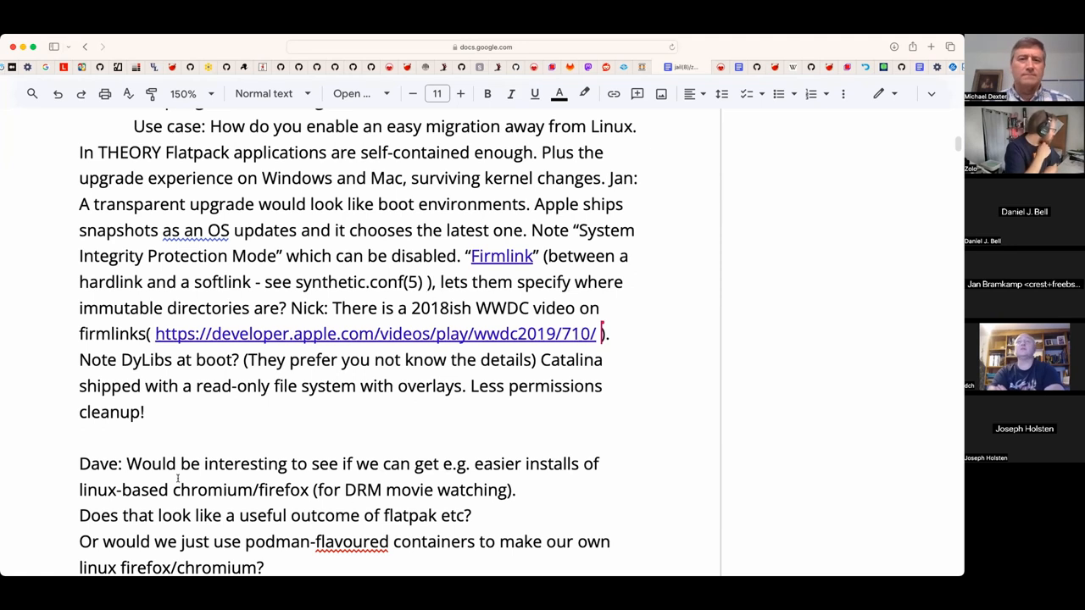
- Move down to the firmlinks video sentence to correct it to the 2019 WWDC video
{"action": "scroll", "scroll_direction": "down", "scroll_amount": 3}
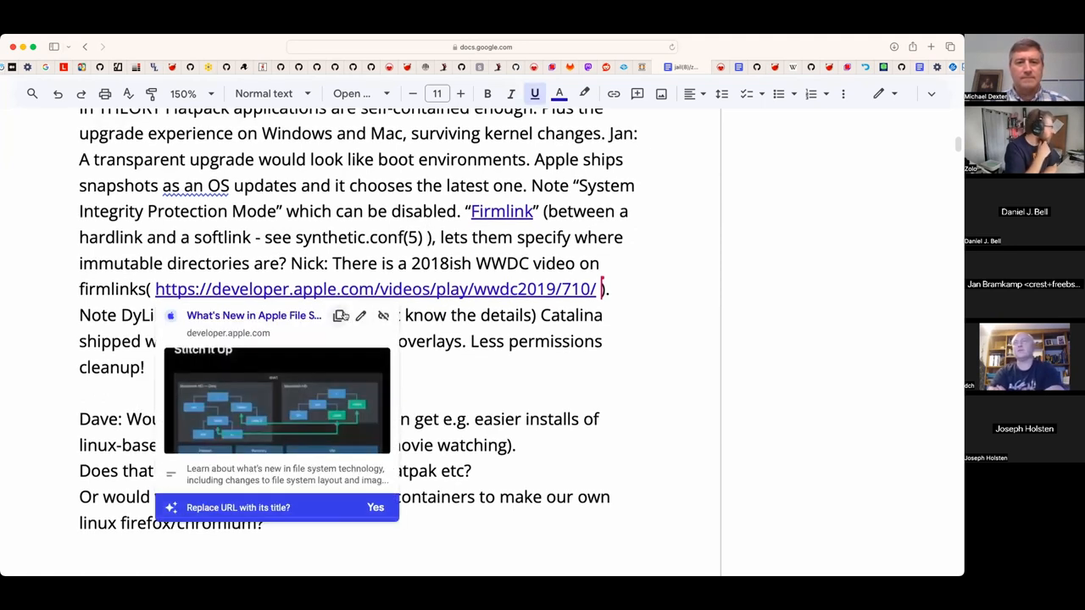
{"action": "left_click", "coordinate": [340, 315]}
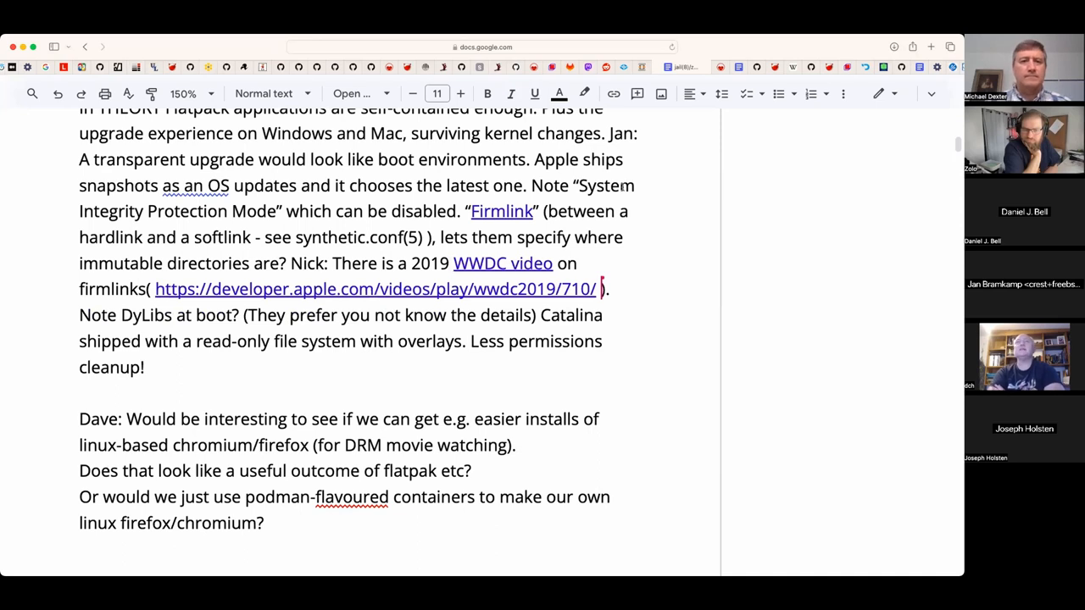
{"action": "mouse_move", "coordinate": [604, 268]}
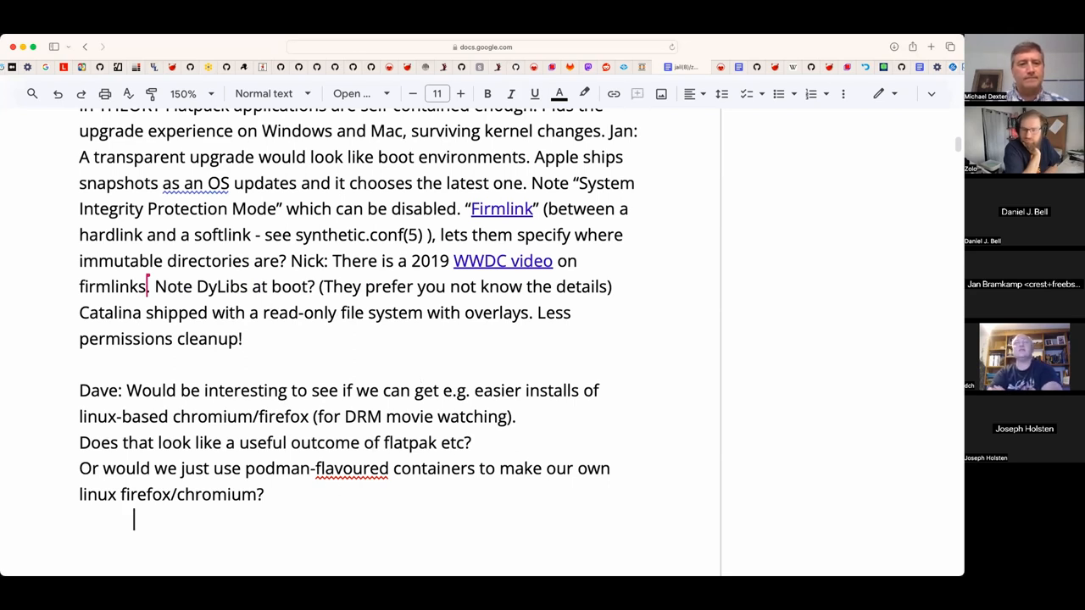
- Write 'Solving a problem we don't have: FreeBSD Ports are your friend.'
{"action": "type", "text": "Sounds like we are so"}
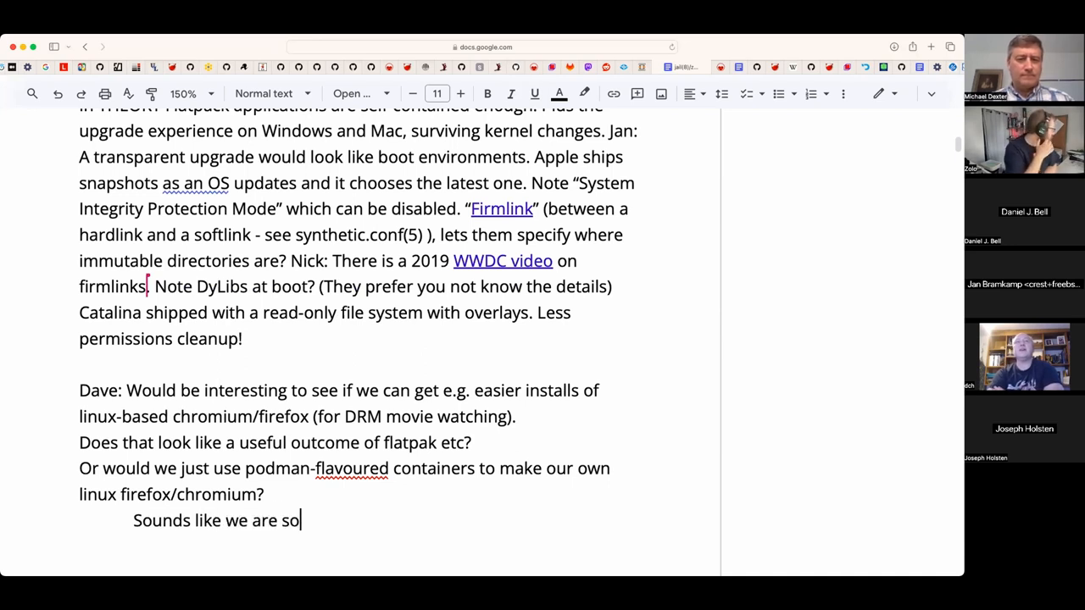
{"action": "type", "text": "lving a problem"}
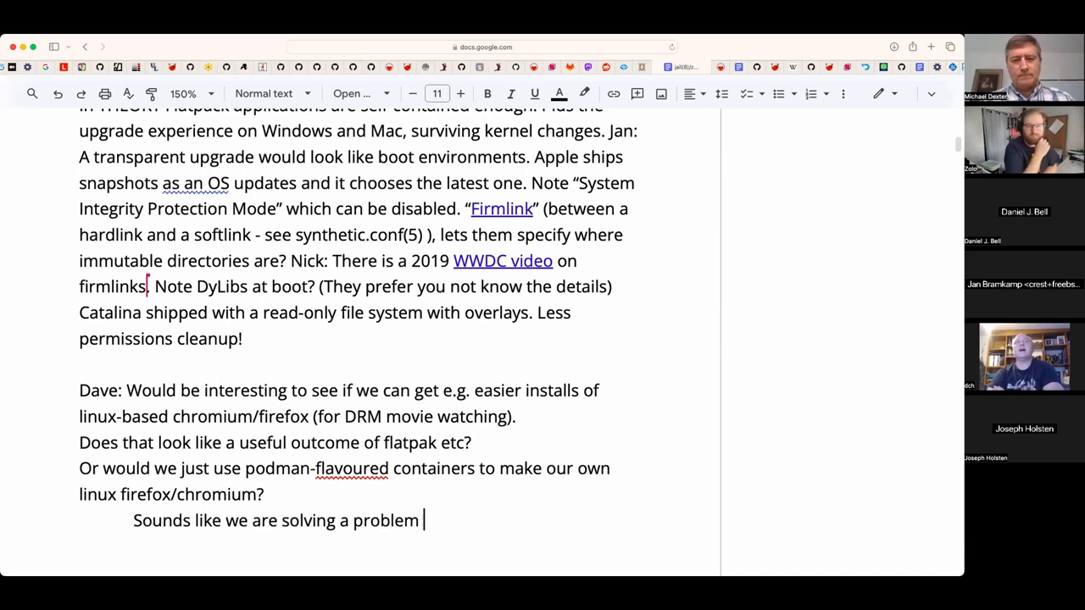
{"action": "type", "text": "we don't have"}
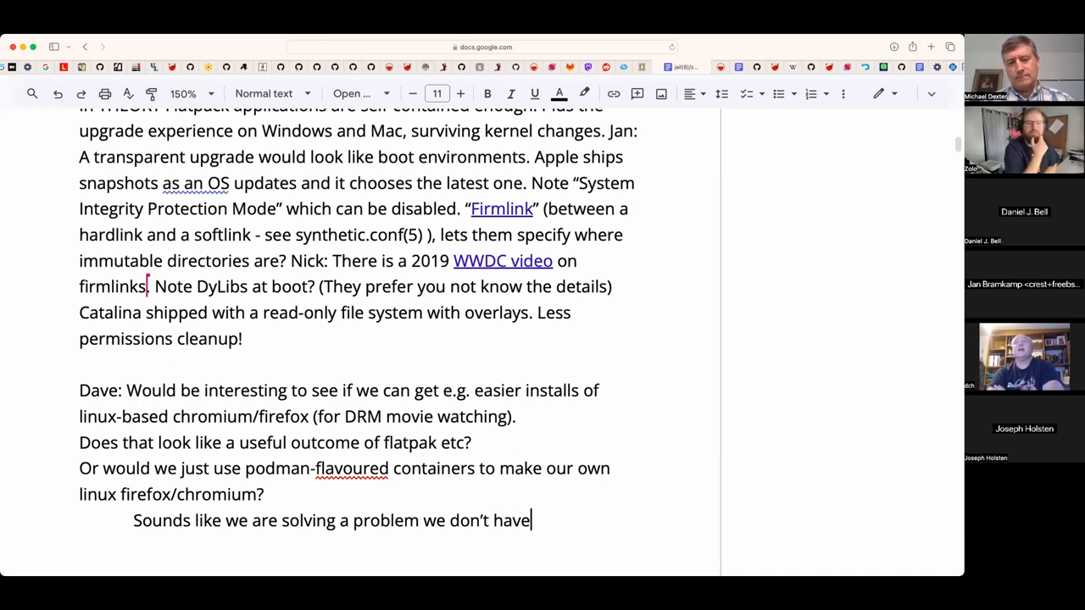
{"action": "type", "text": ": FreeBSD P"}
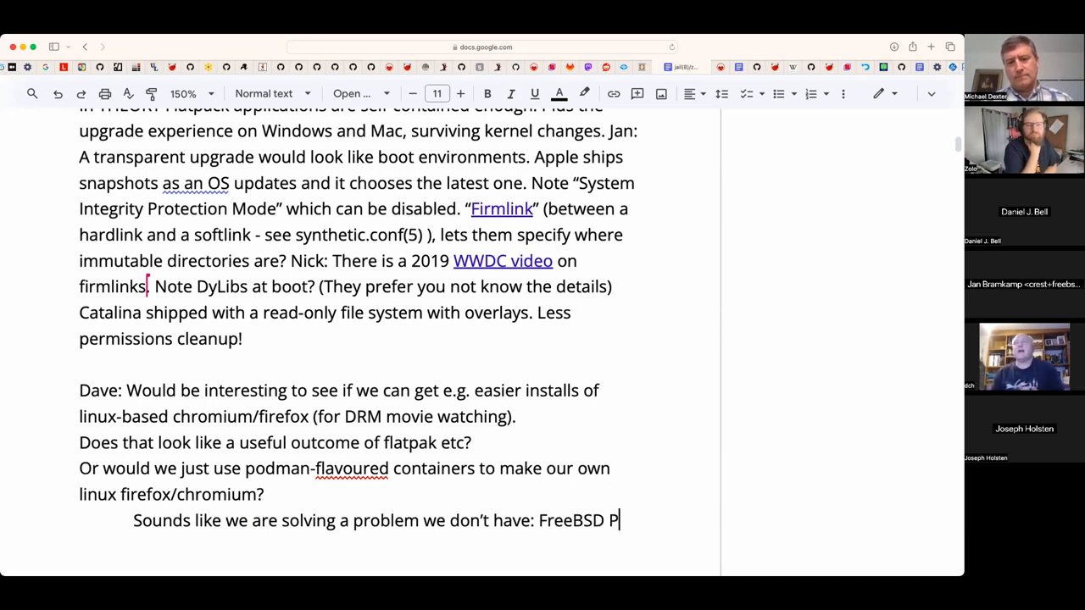
{"action": "type", "text": "orts are your fr"}
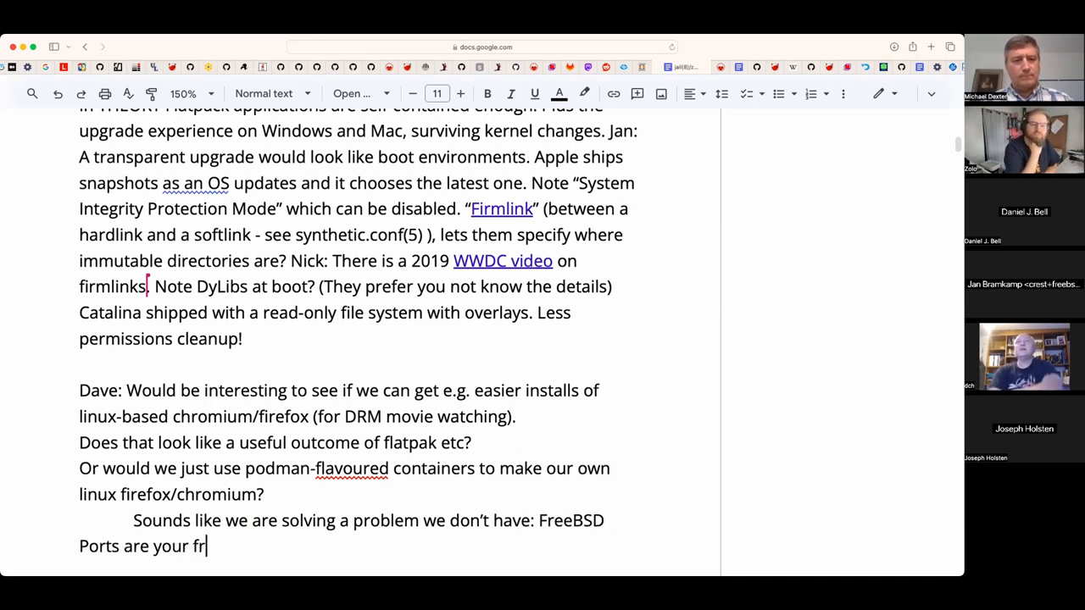
{"action": "type", "text": "iend."}
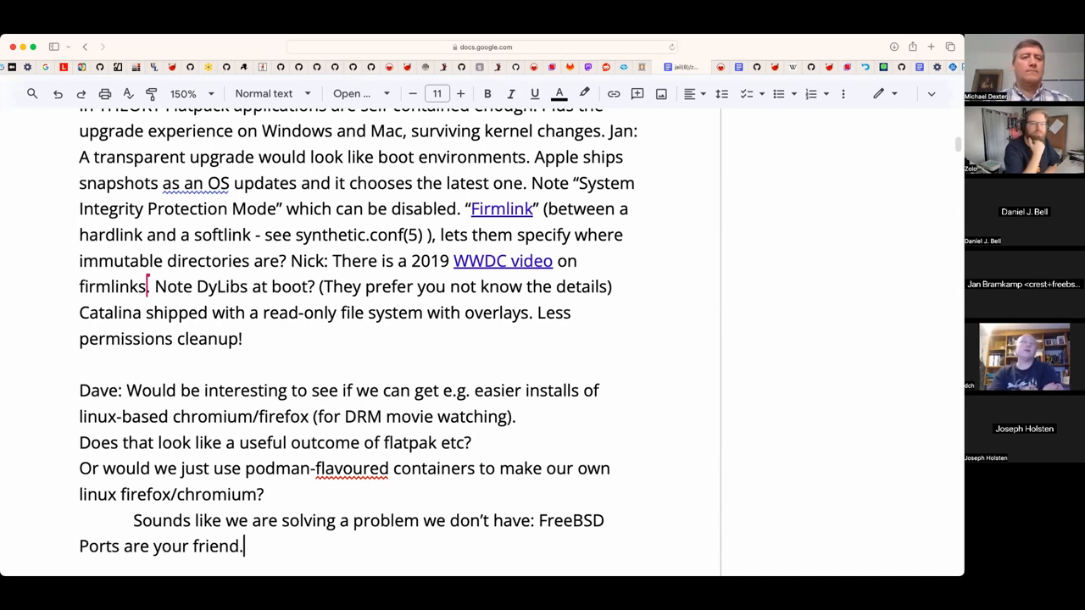
{"action": "scroll", "scroll_direction": "down", "scroll_amount": 3}
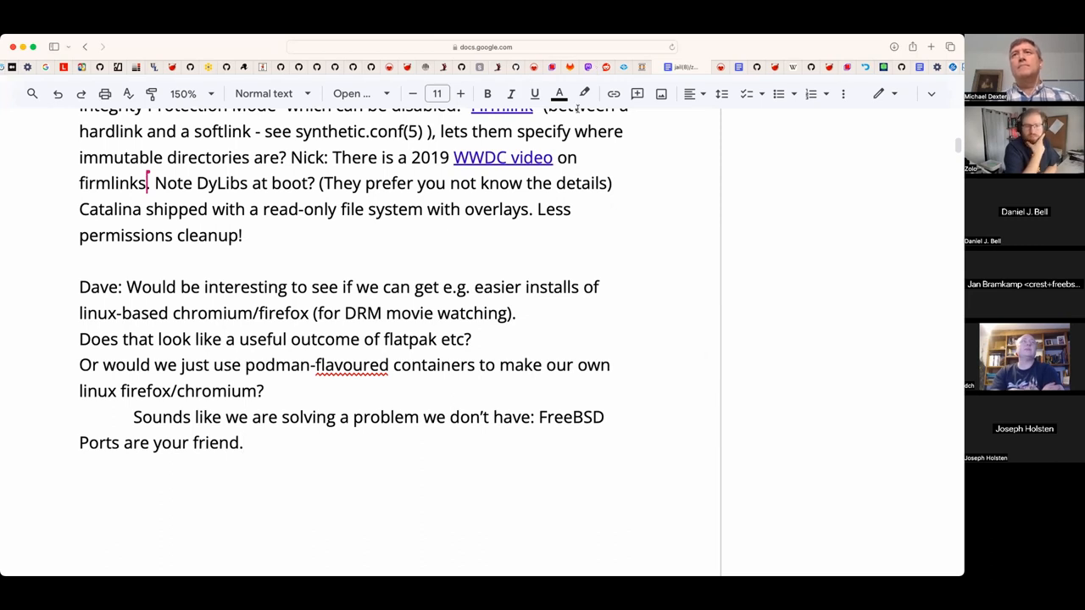
{"action": "mouse_move", "coordinate": [495, 246]}
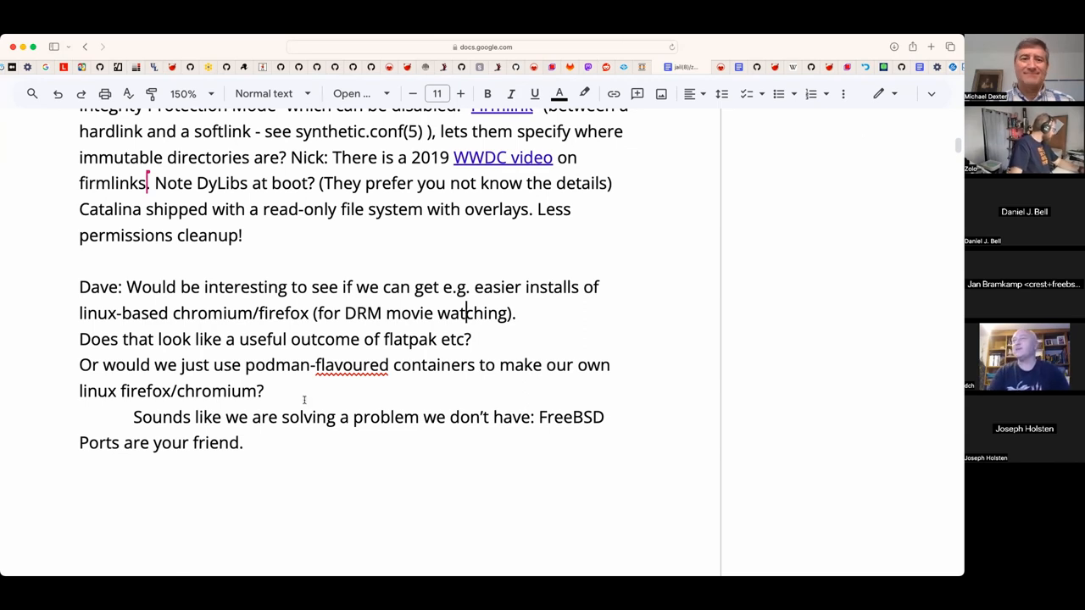
- Insert a line above the Ports remark reading 'Note amazing these! Who?'
{"action": "left_click", "coordinate": [245, 442]}
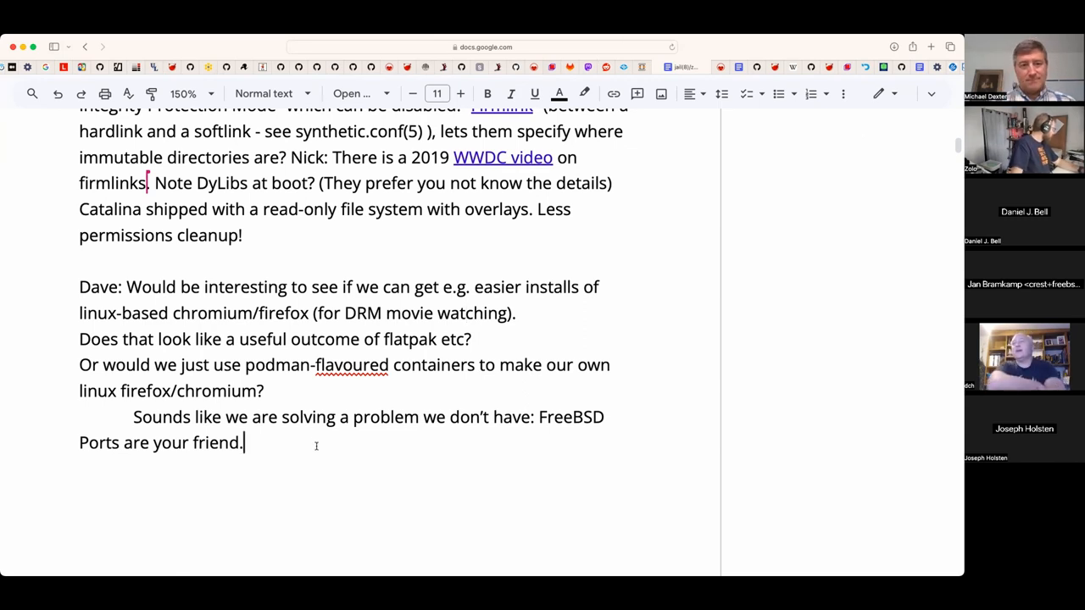
{"action": "key", "text": "Return"}
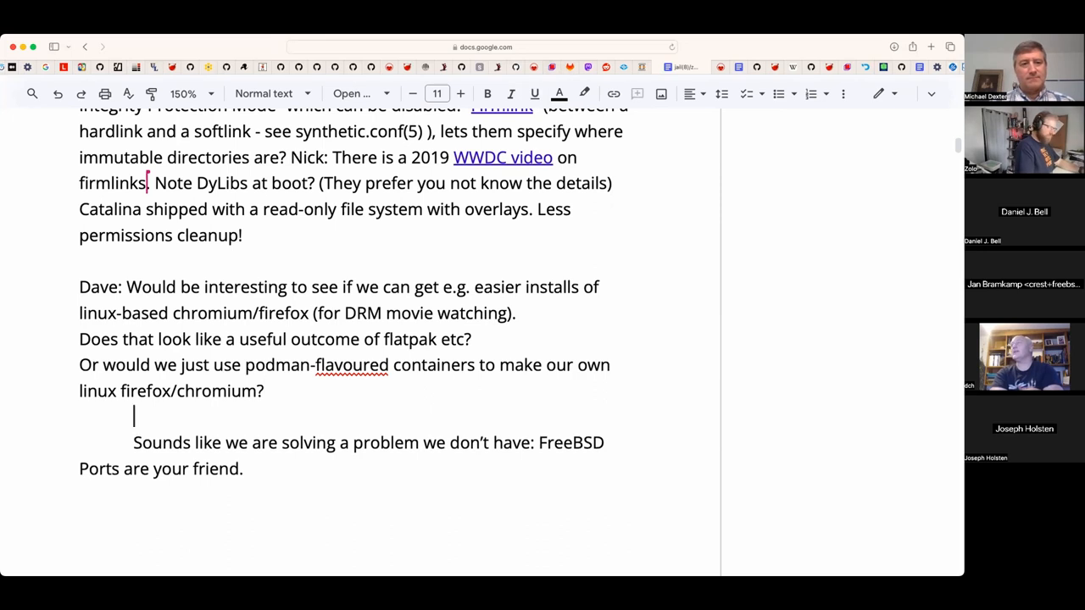
{"action": "type", "text": "Note amazing script for"}
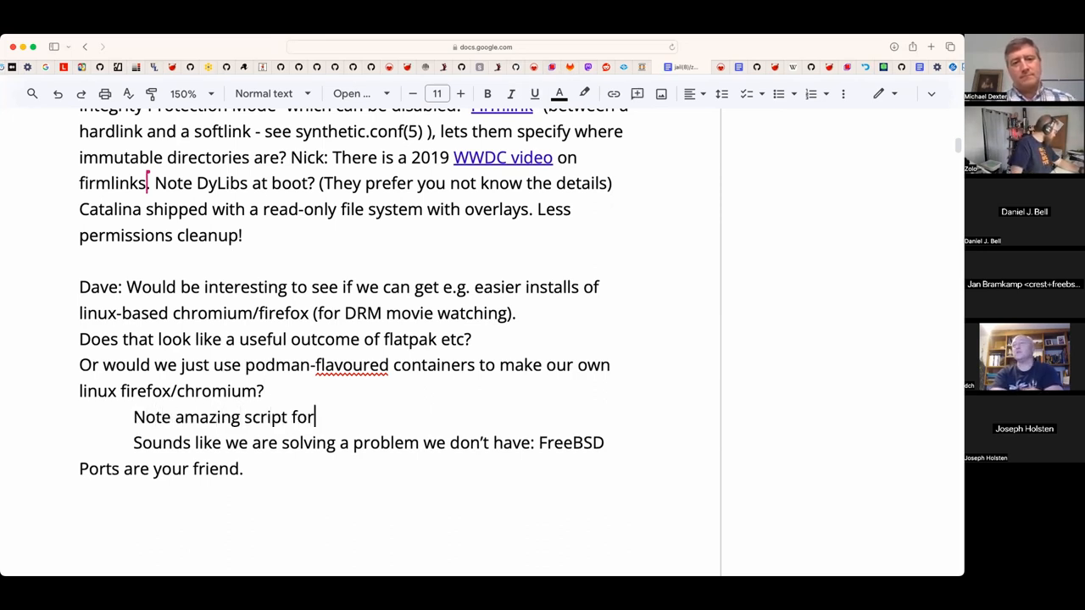
{"action": "type", "text": "these!"}
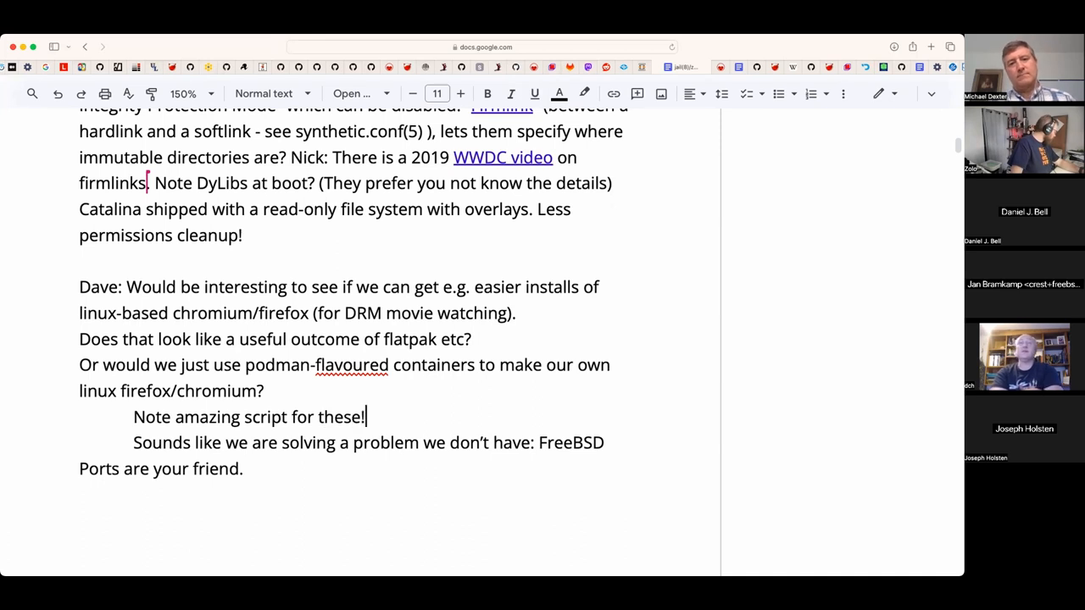
{"action": "type", "text": "Who"}
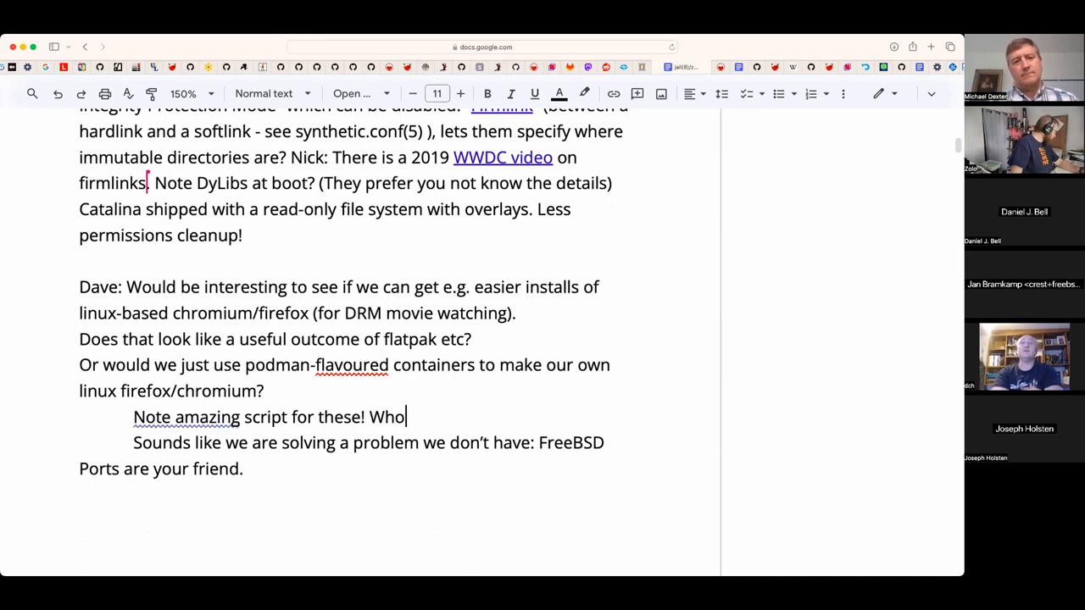
{"action": "type", "text": "?"}
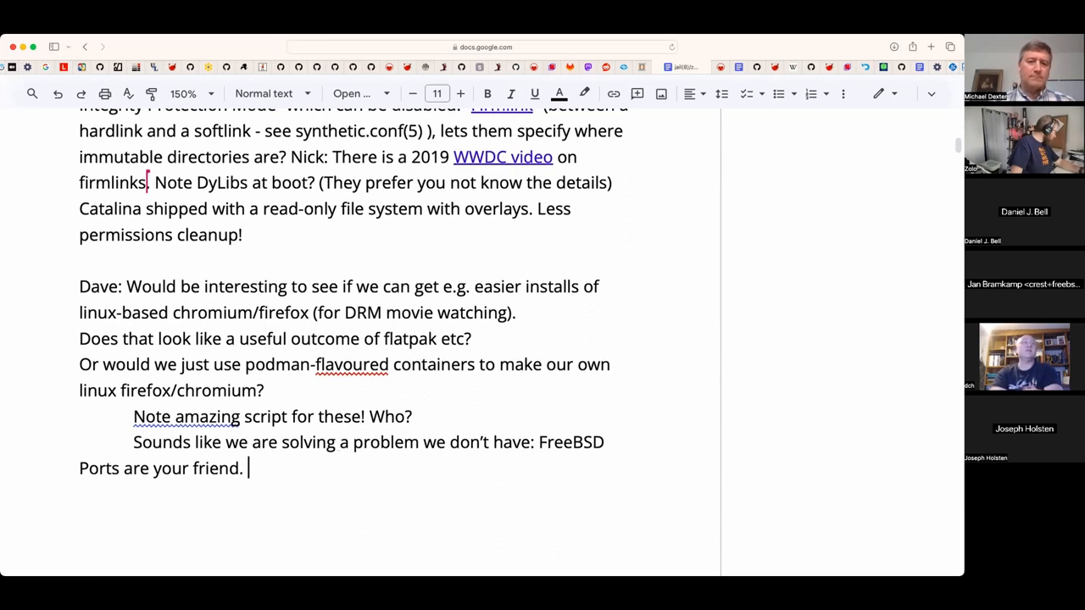
- Add '(Great until SSL changes)' after the Ports remark
{"action": "type", "text": "(Great until SSL"}
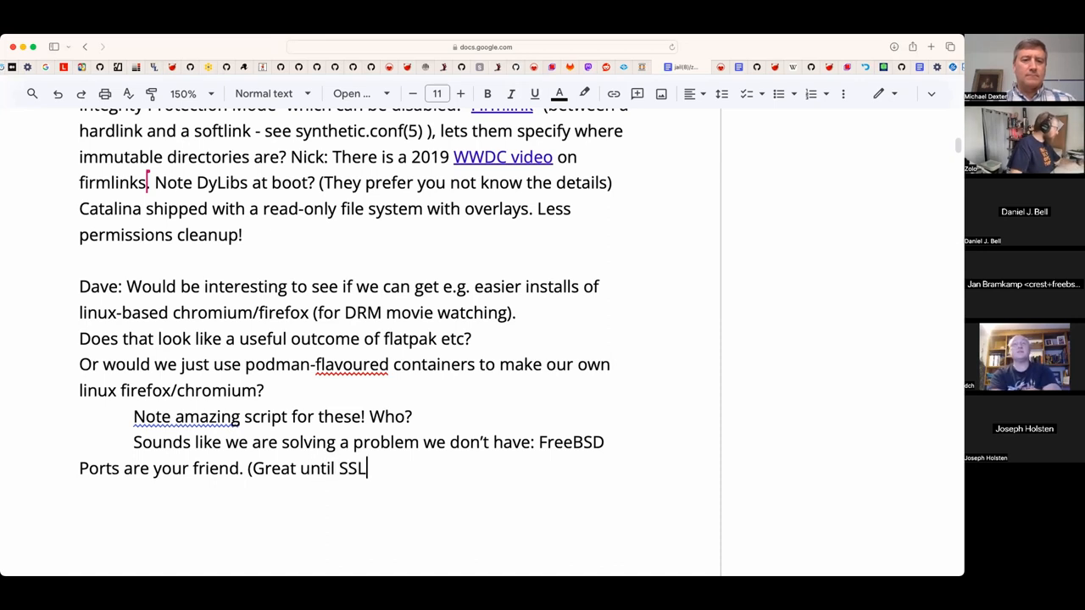
{"action": "type", "text": "ch"}
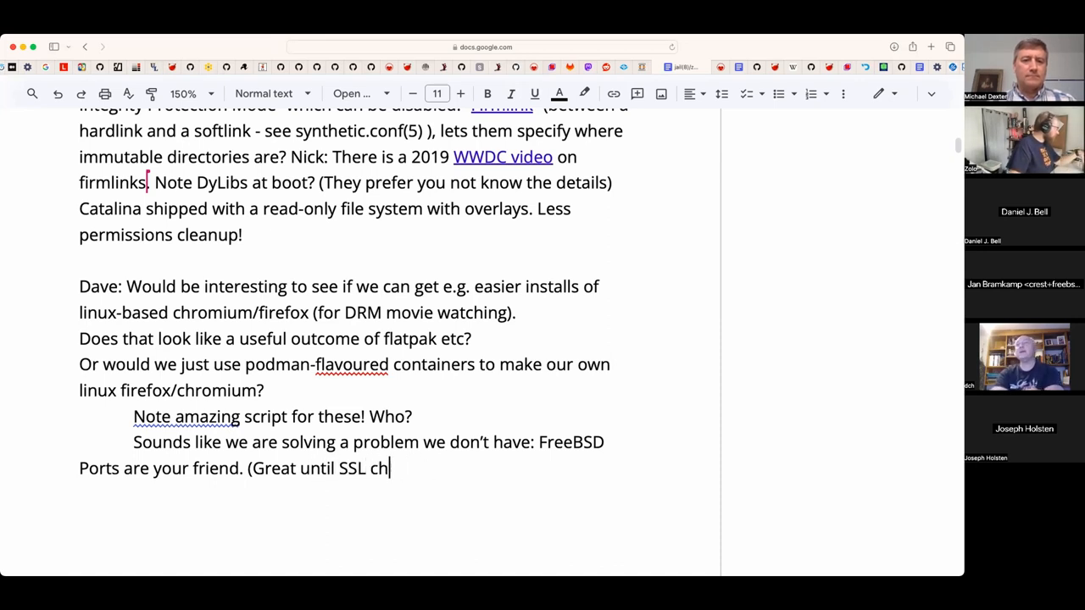
{"action": "type", "text": "ange)"}
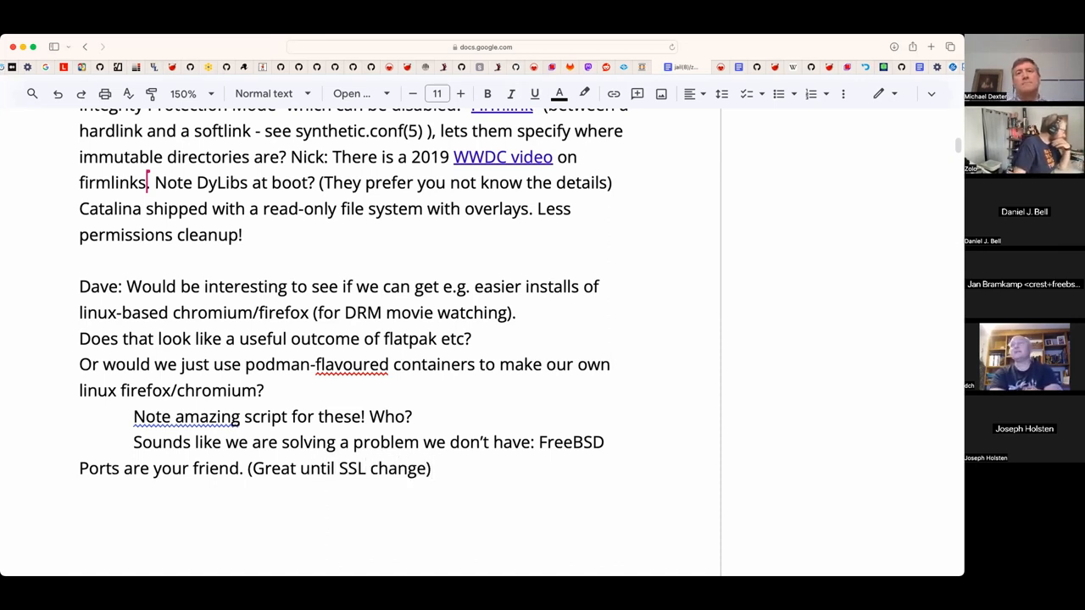
{"action": "type", "text": "s"}
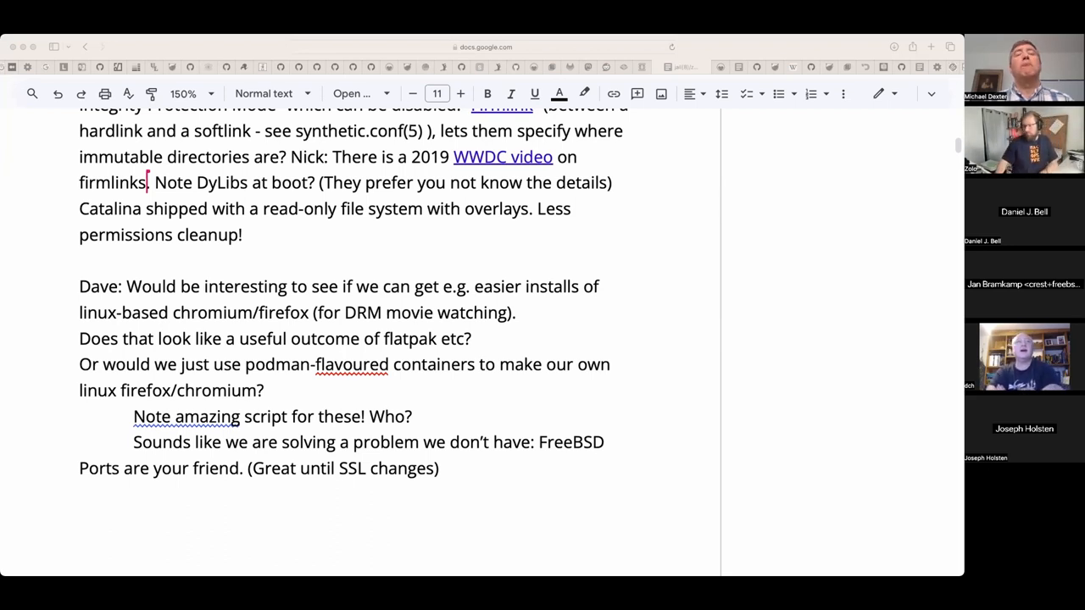
{"action": "mouse_move", "coordinate": [481, 414]}
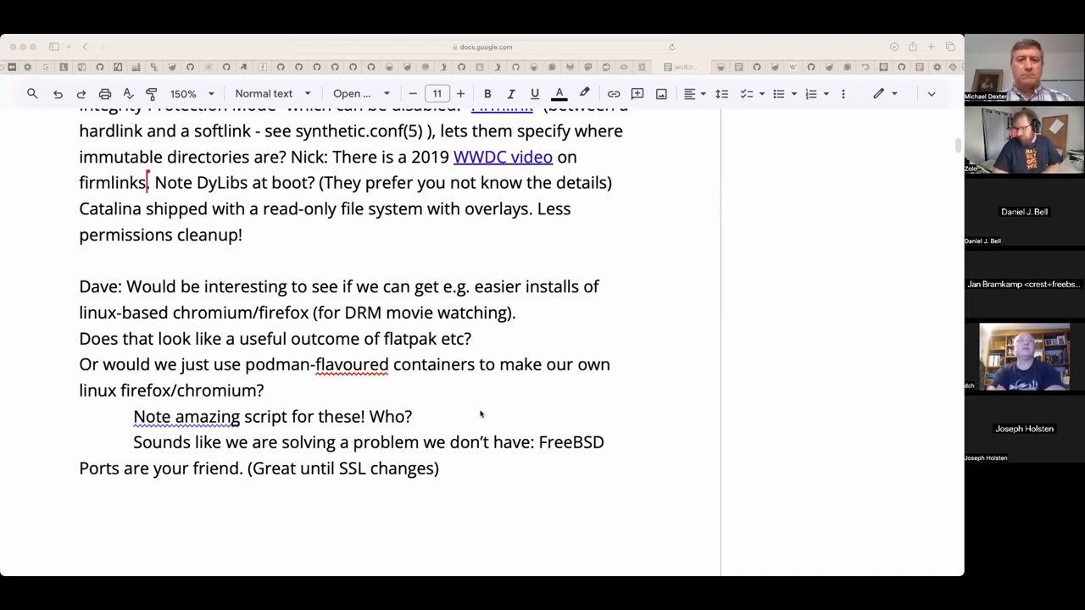
- Add 'Went away?' after 'Who?' and select 'Went away' to link it
{"action": "type", "text": "Wen"}
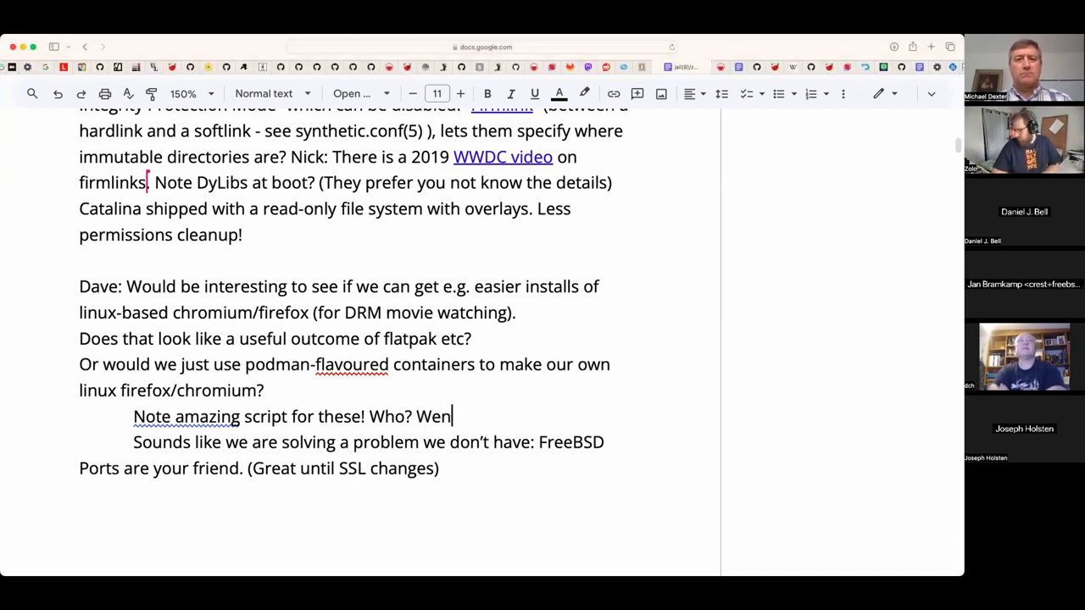
{"action": "type", "text": "t away?"}
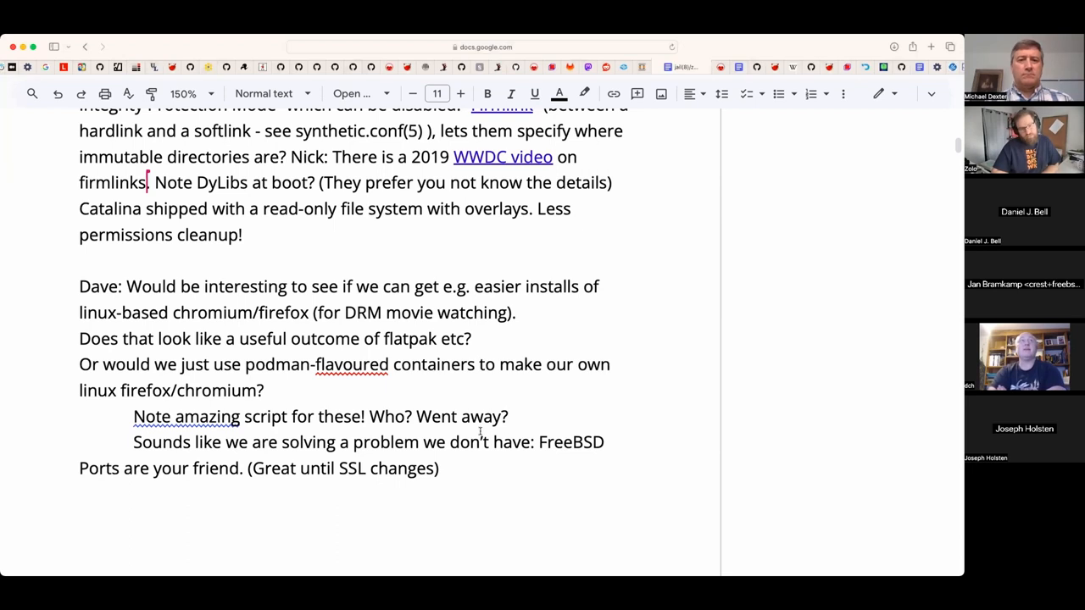
{"action": "double_click", "coordinate": [462, 417]}
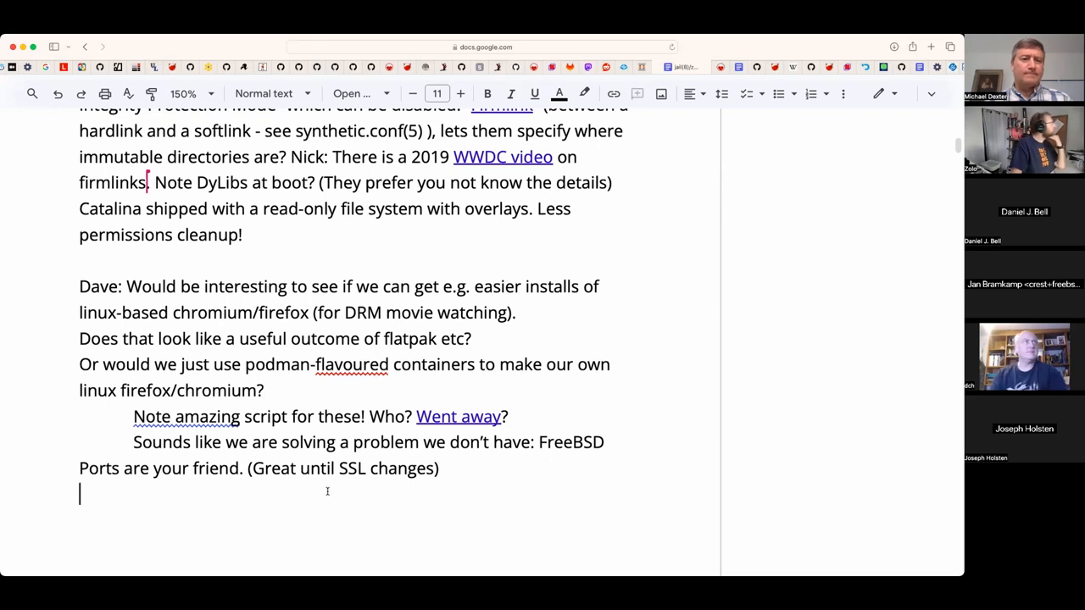
- Add a new line reading 'Chris: Any updates?'
{"action": "type", "text": "c"}
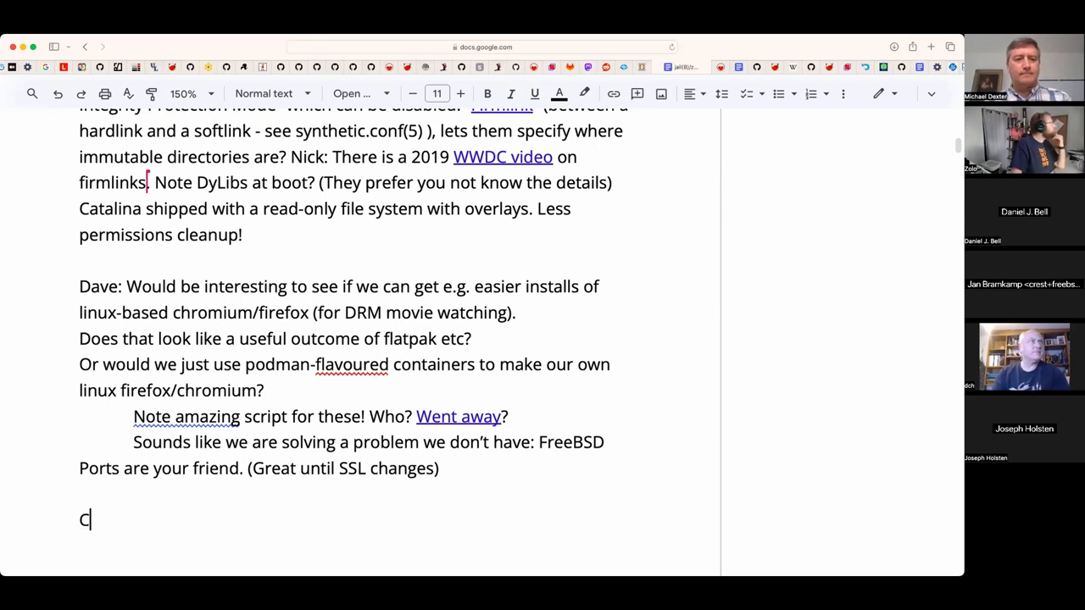
{"action": "type", "text": "hris: ANy t"}
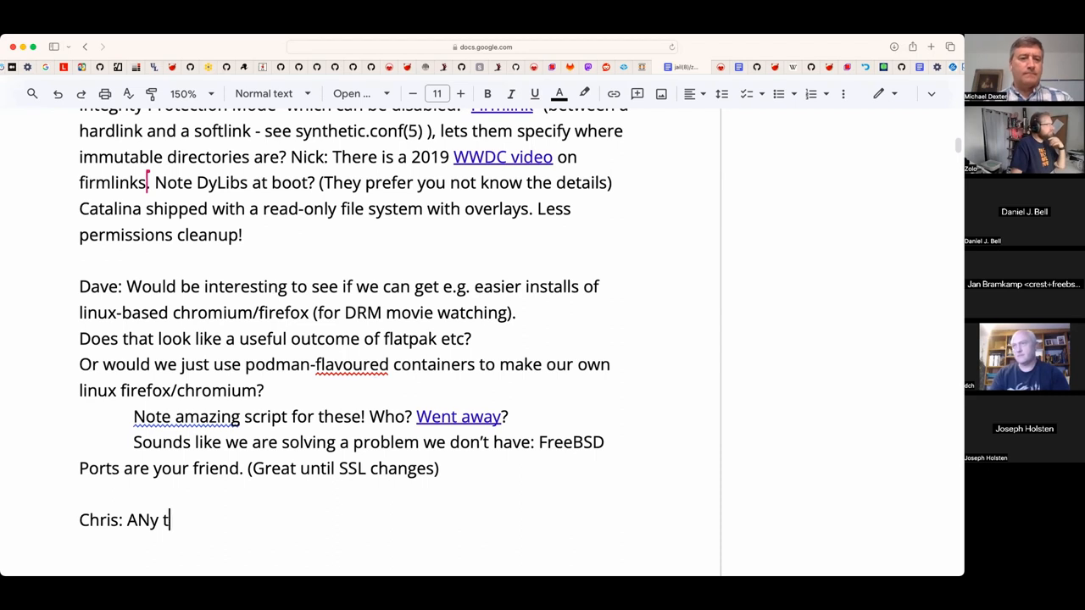
{"action": "type", "text": "Any updates"}
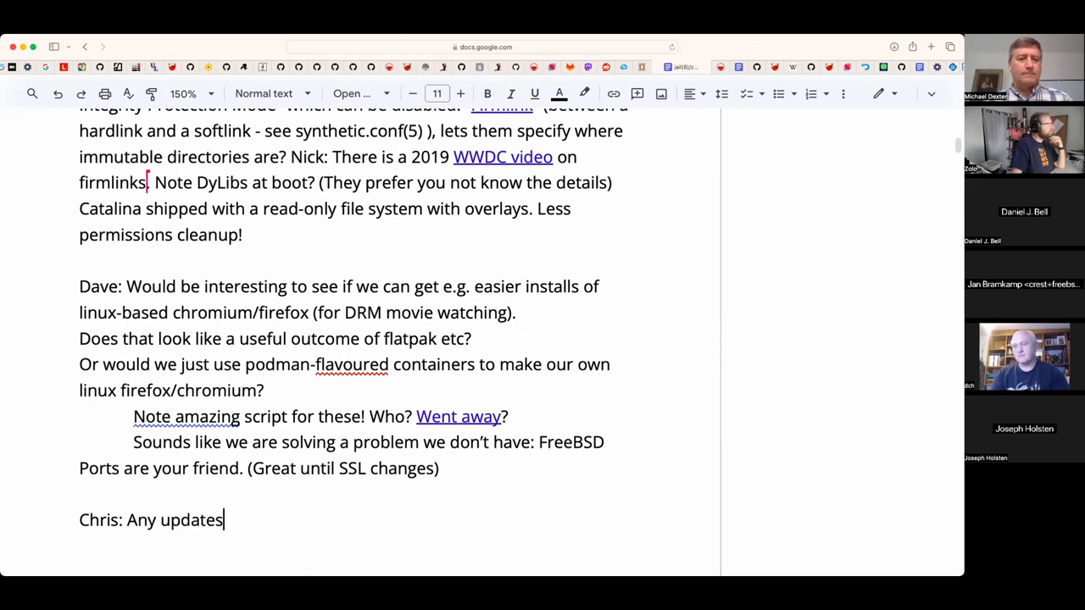
{"action": "type", "text": "?"}
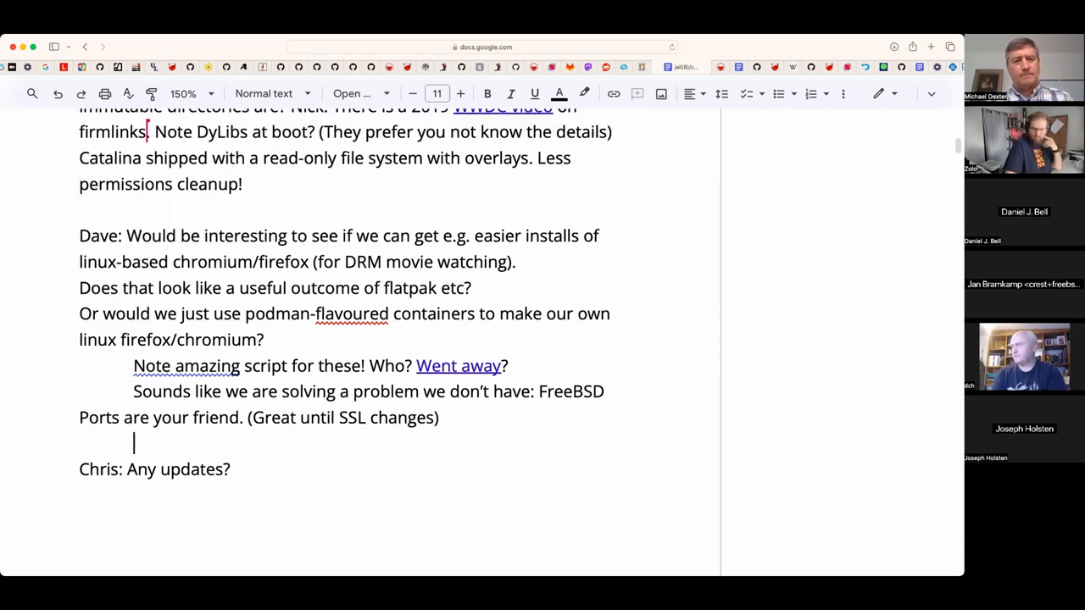
- Write 'Flatpack takes care of all dependencies, for better or for worse.' on an indented line
{"action": "type", "text": "Flatpack"}
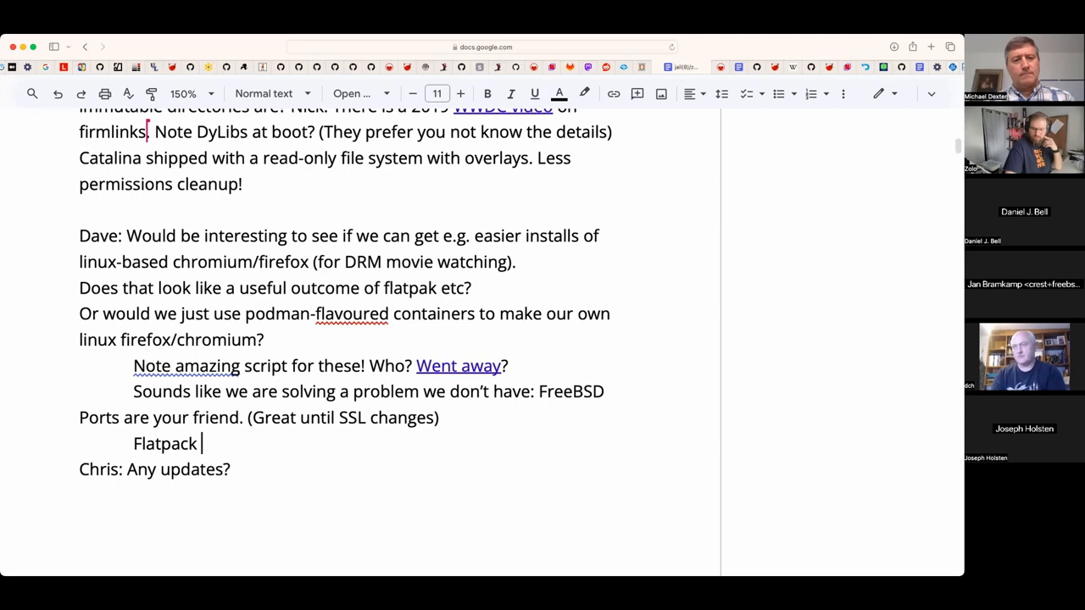
{"action": "type", "text": "takes a"}
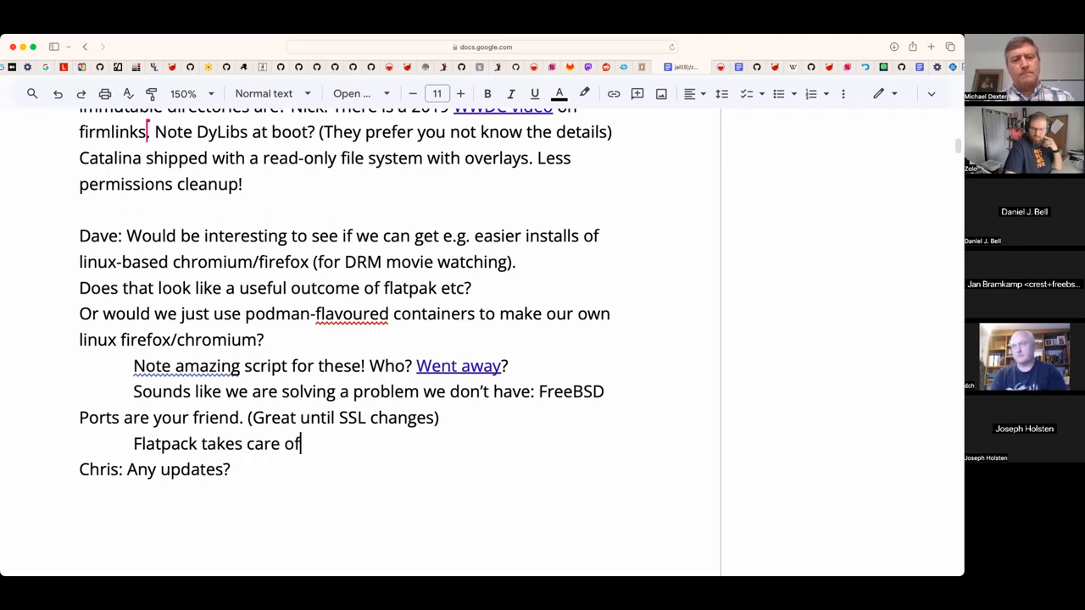
{"action": "type", "text": "all d"}
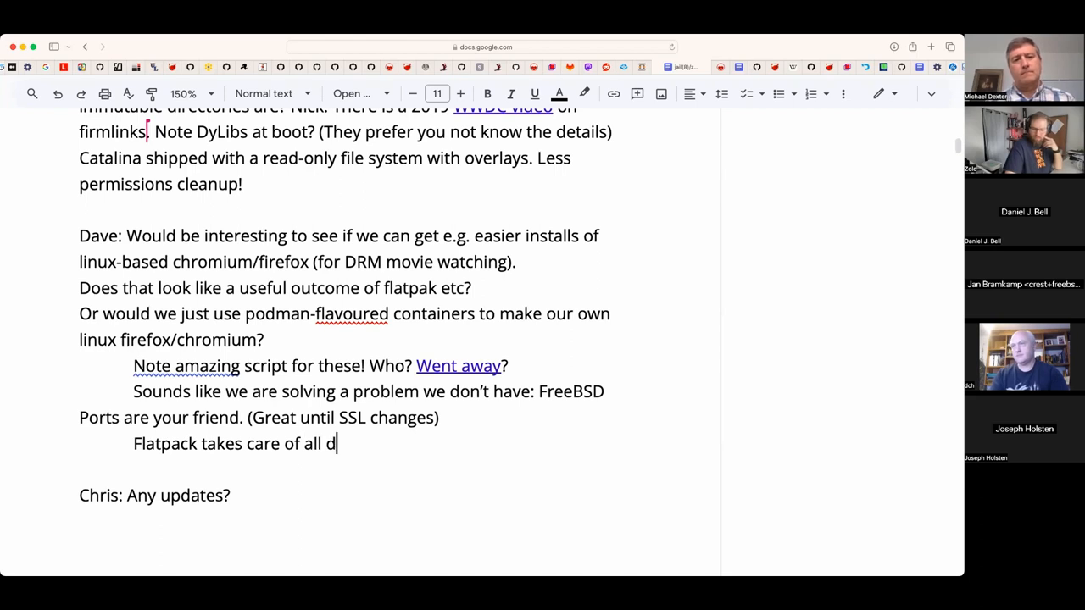
{"action": "type", "text": "ependencies"}
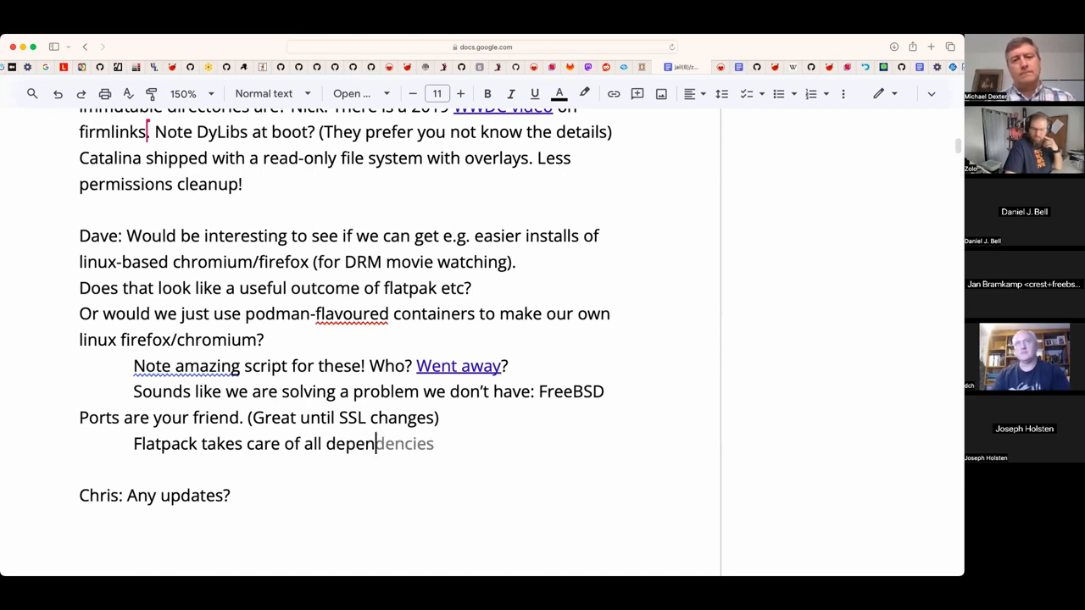
{"action": "type", "text": ", for"}
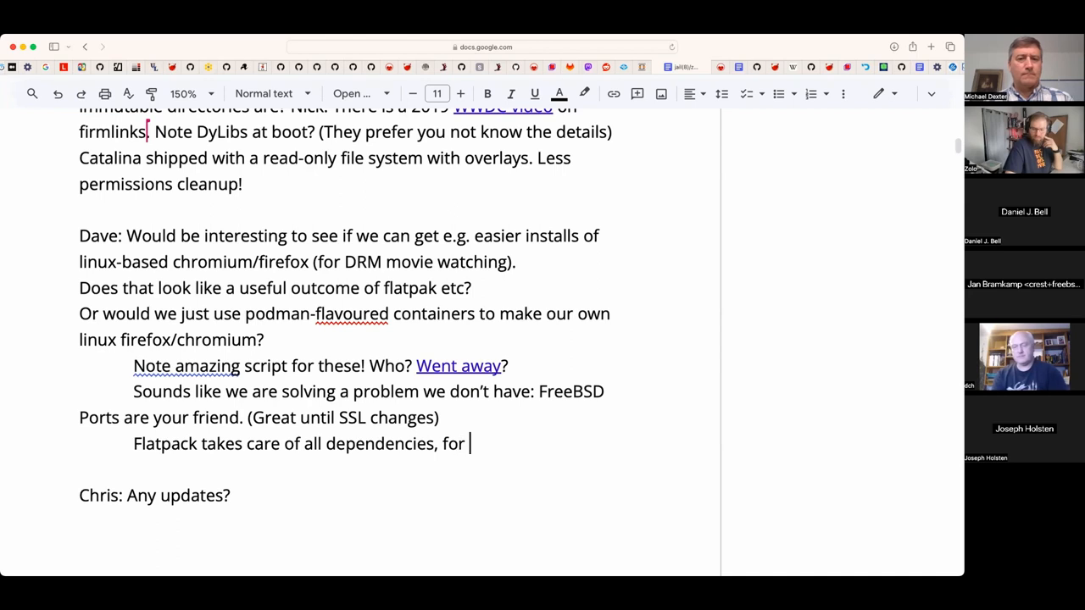
{"action": "type", "text": "better or for"}
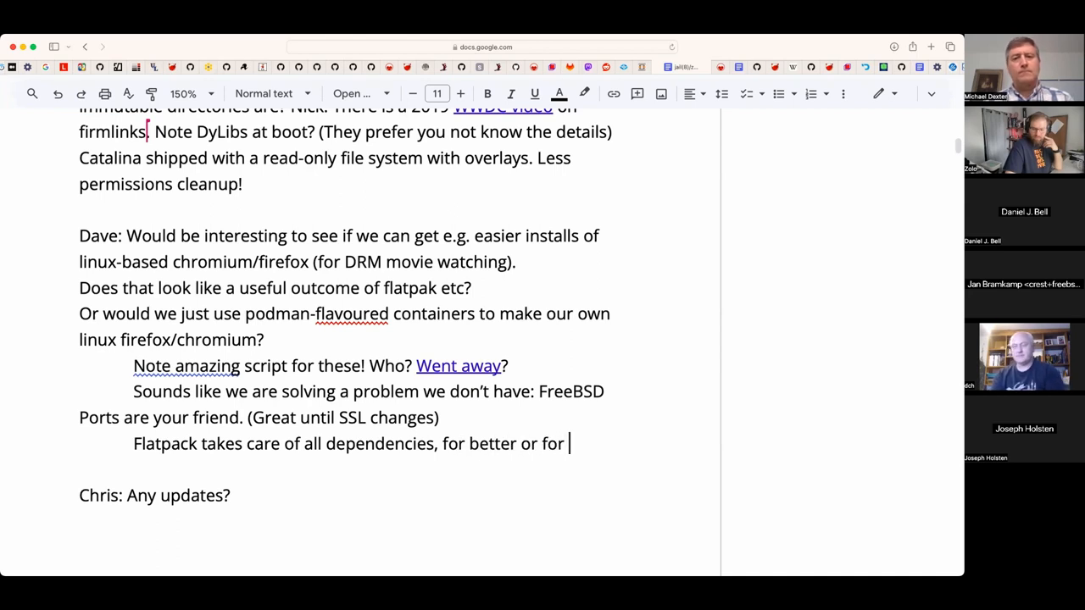
{"action": "type", "text": "worse."}
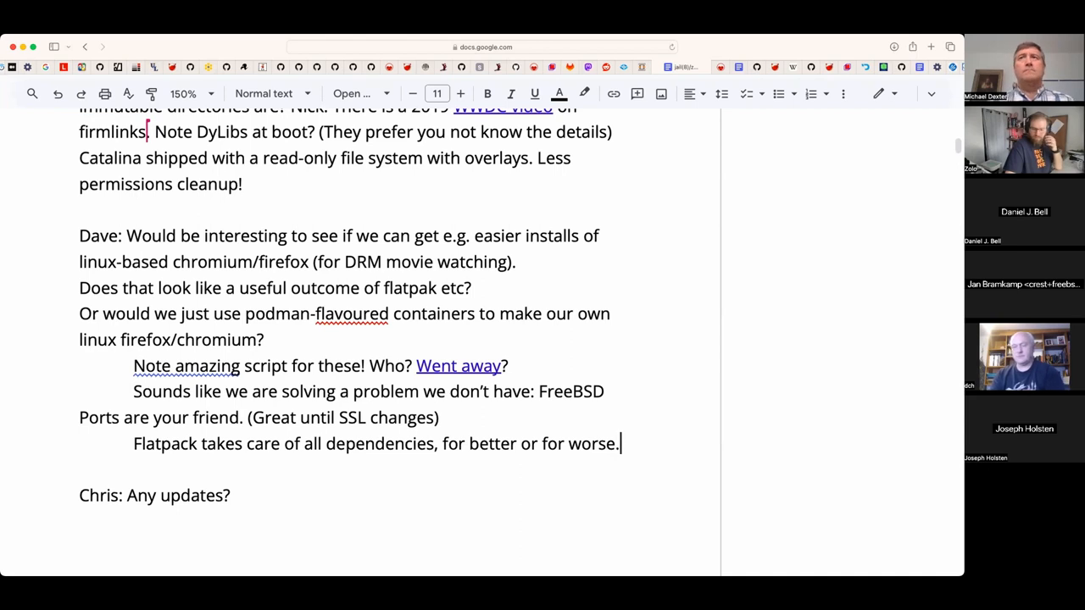
{"action": "mouse_move", "coordinate": [567, 202]}
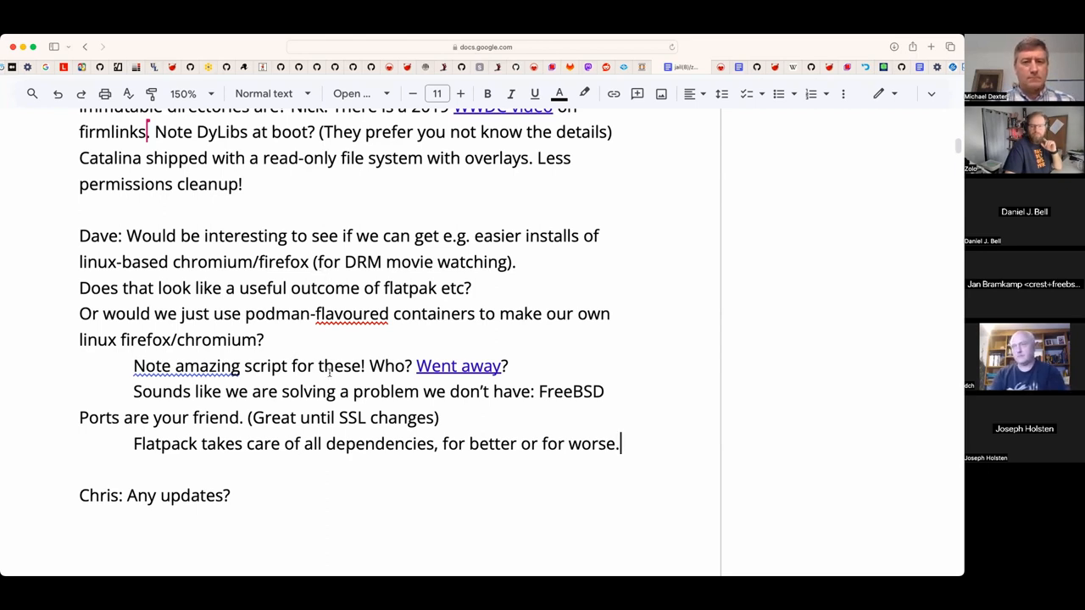
- Extend the Chris line with 'Dan? Daniel?'
{"action": "scroll", "scroll_direction": "up", "scroll_amount": 3}
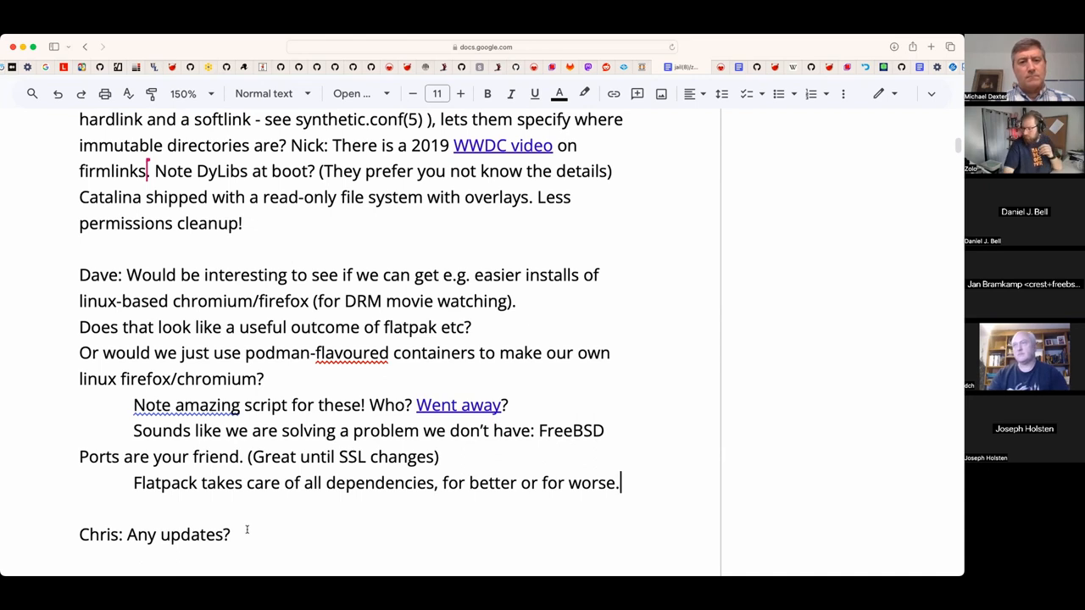
{"action": "type", "text": "Dani"}
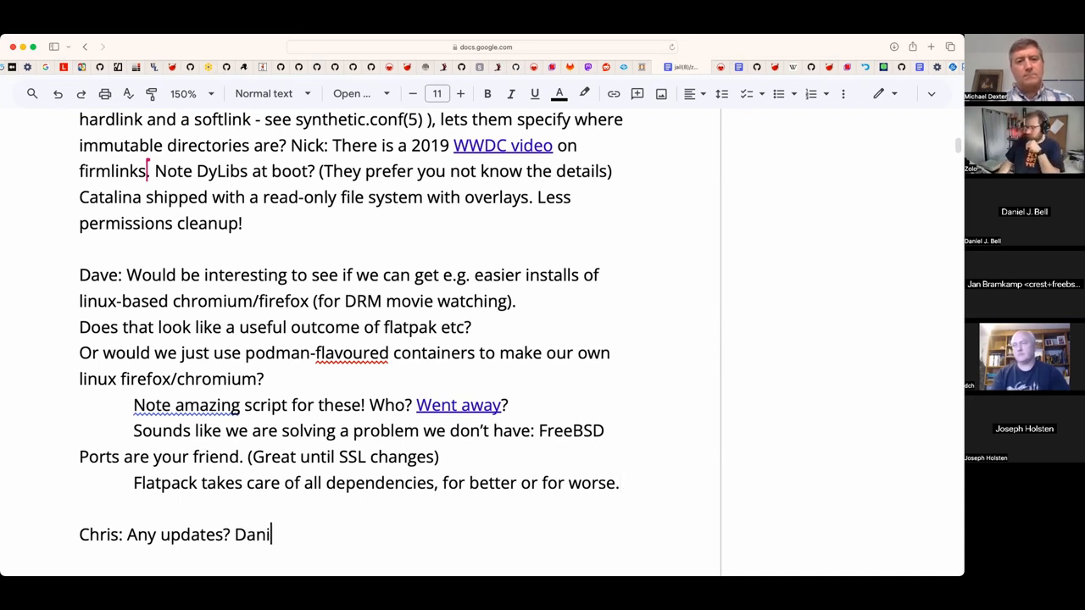
{"action": "key", "text": "Backspace"}
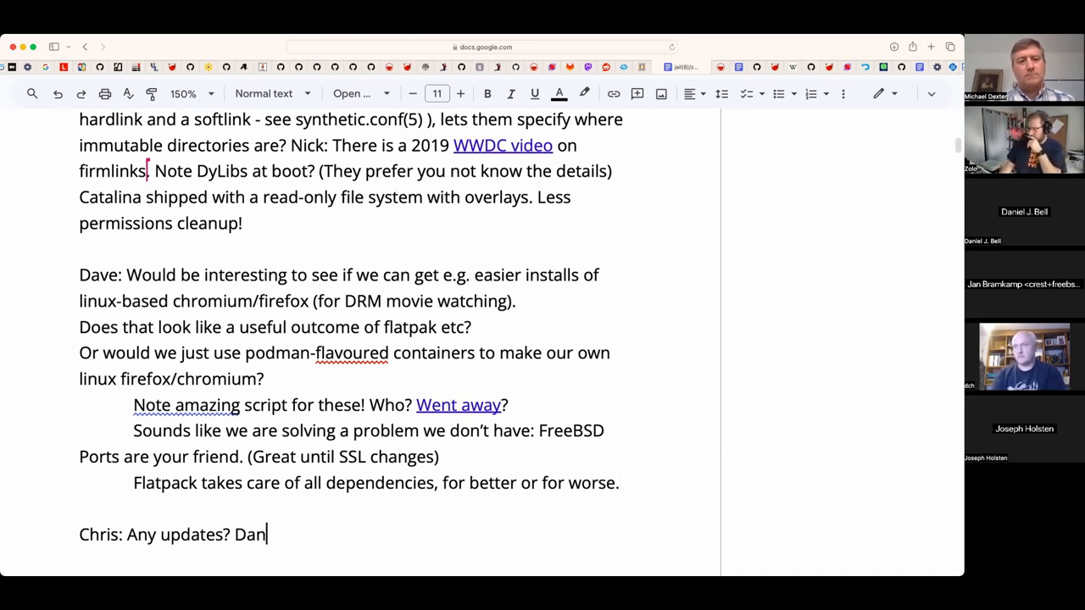
{"action": "type", "text": "? Daniel"}
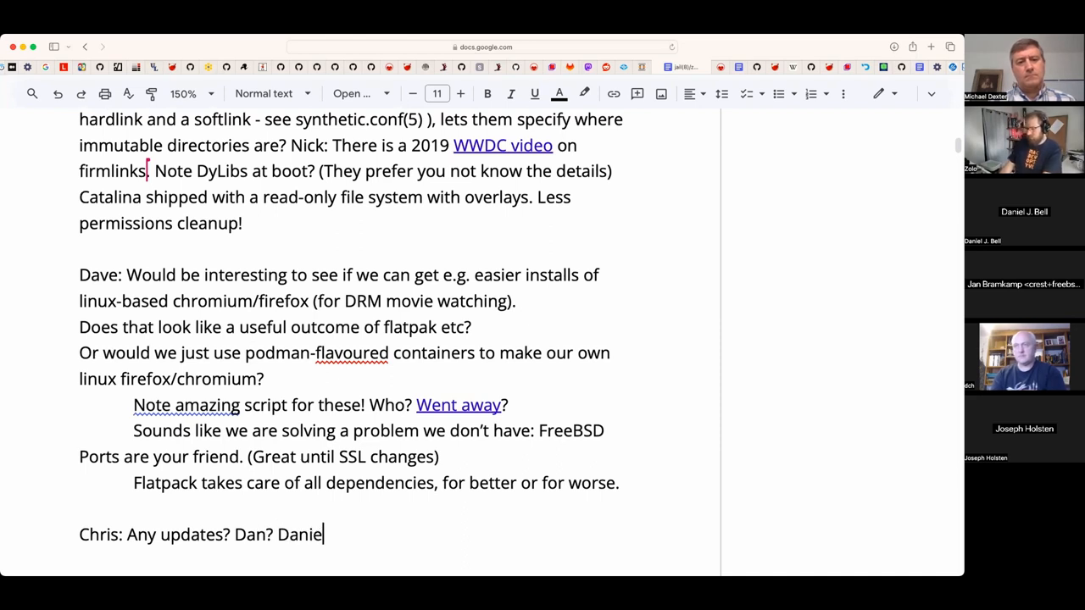
{"action": "type", "text": "l"}
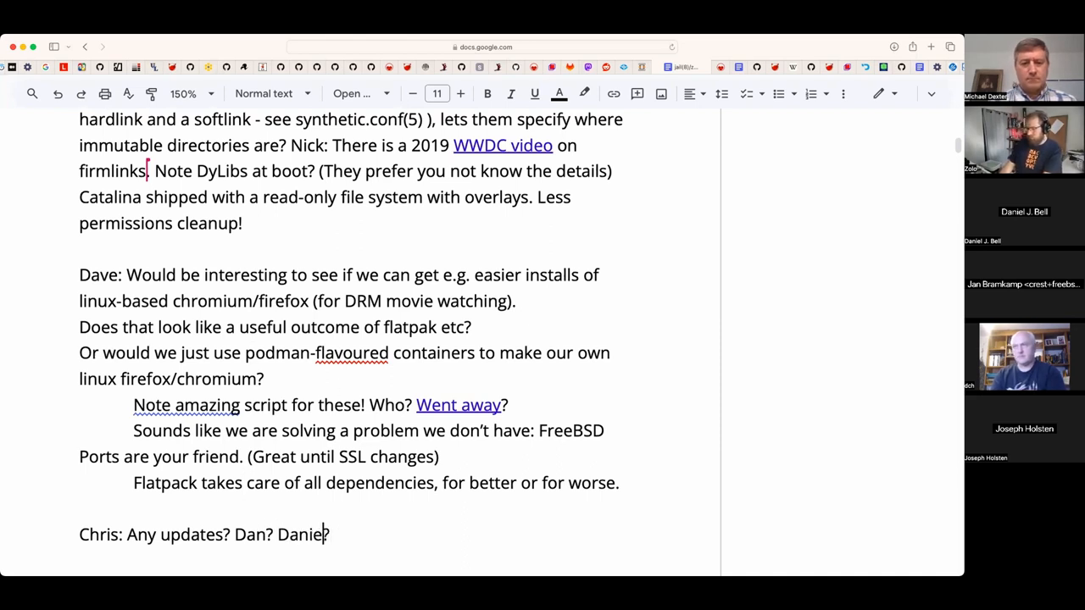
{"action": "type", "text": "?"}
{"action": "left_click", "coordinate": [321, 405]}
{"action": "type", "text": "games/linux-steam-utils is the port."}
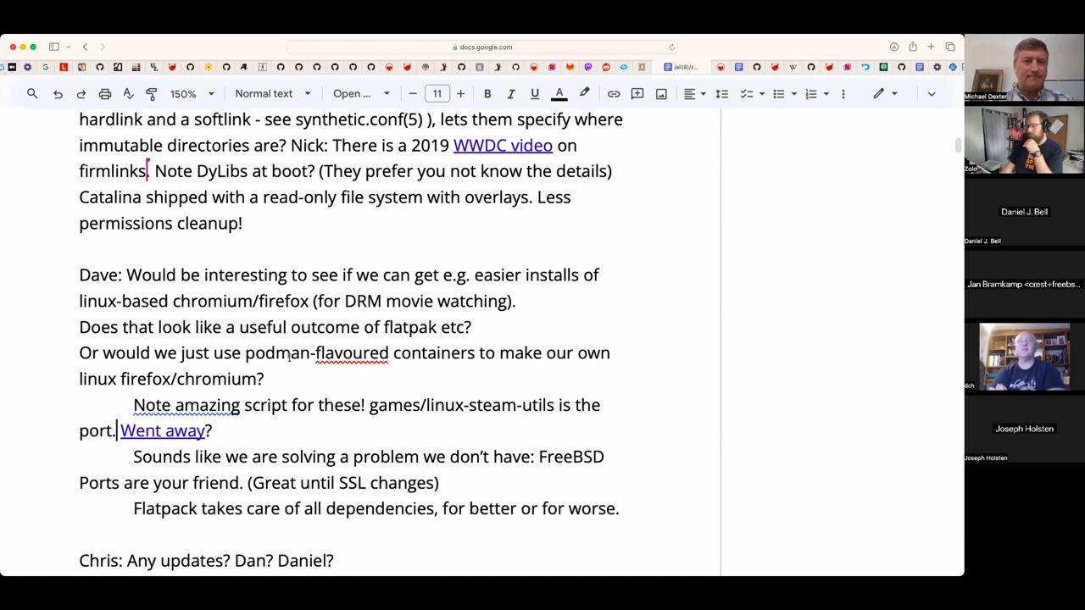
{"action": "mouse_move", "coordinate": [478, 342]}
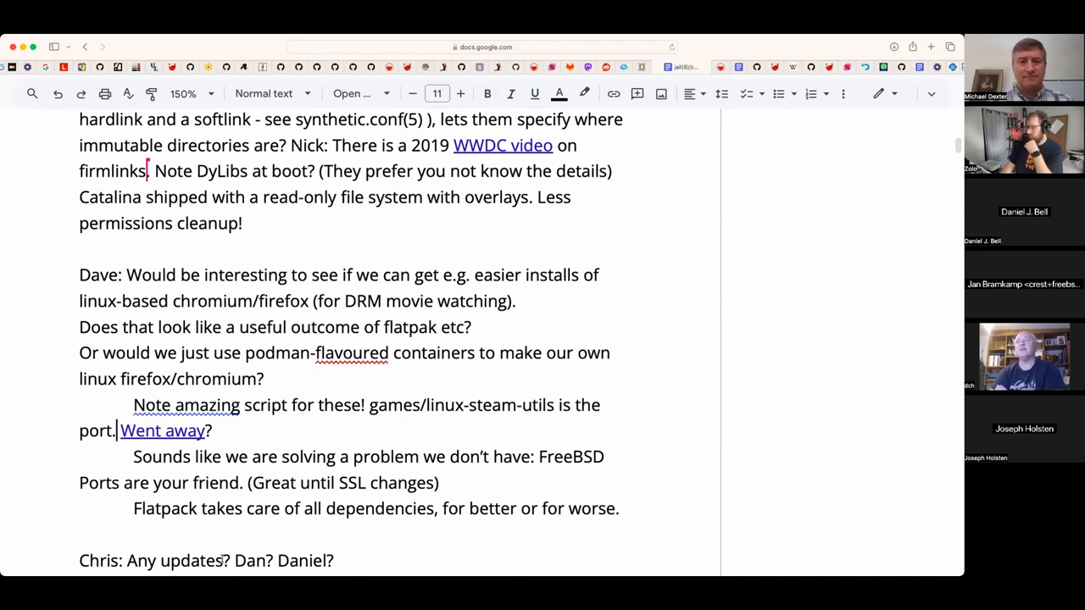
{"action": "mouse_move", "coordinate": [329, 434]}
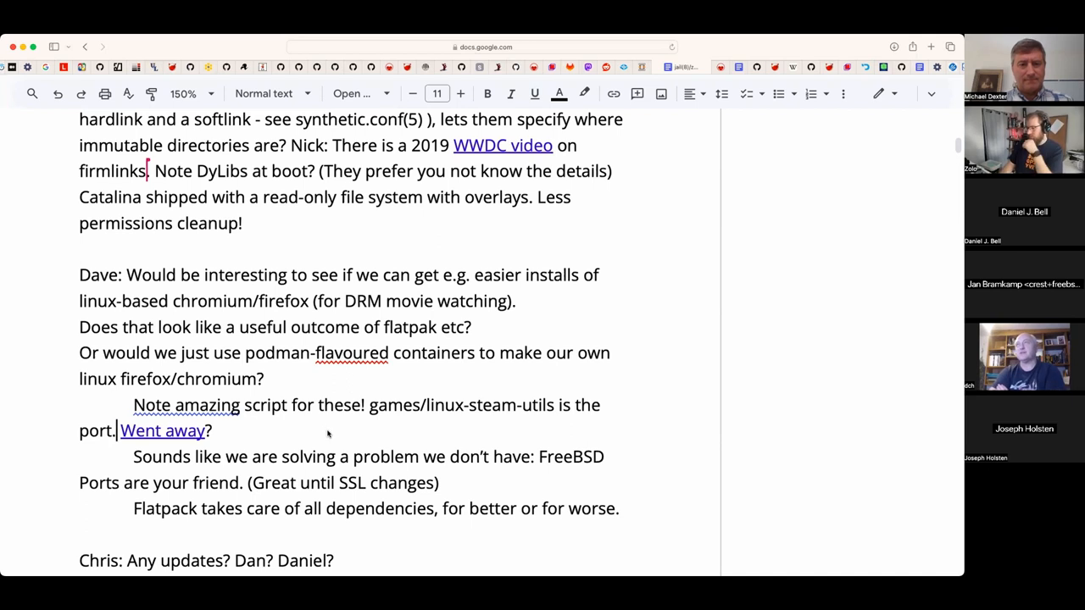
- Add 'browsers, steam + electron bloatware' after the 'Went away?' link
{"action": "type", "text": "browsers, steam + electron bloatware"}
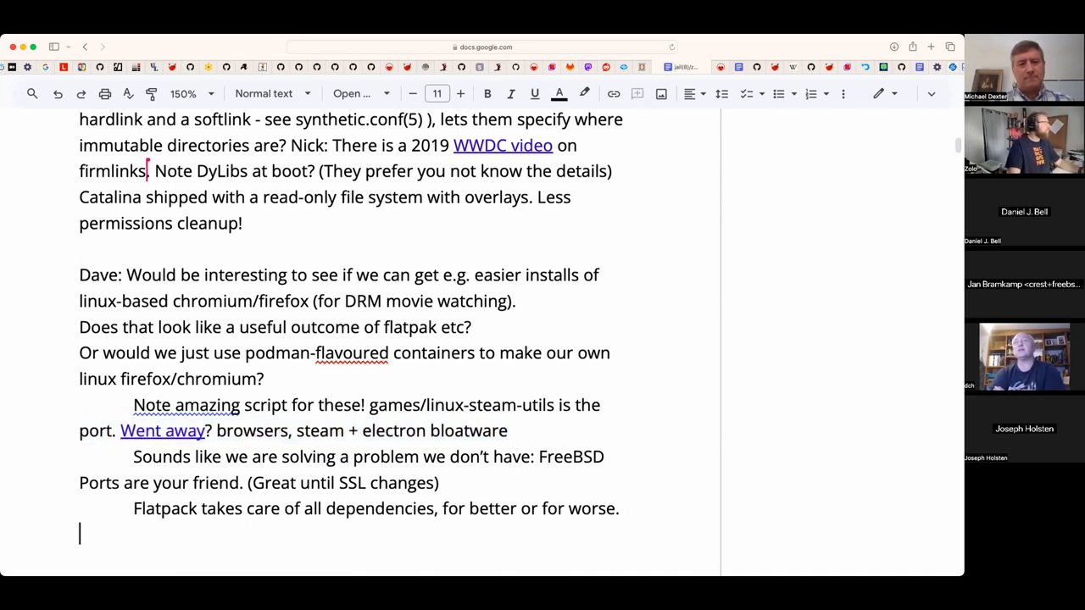
- Write 'Flatpack is not ideal for new years. "Put all this in your home directory..."'
{"action": "type", "text": "Flatp"}
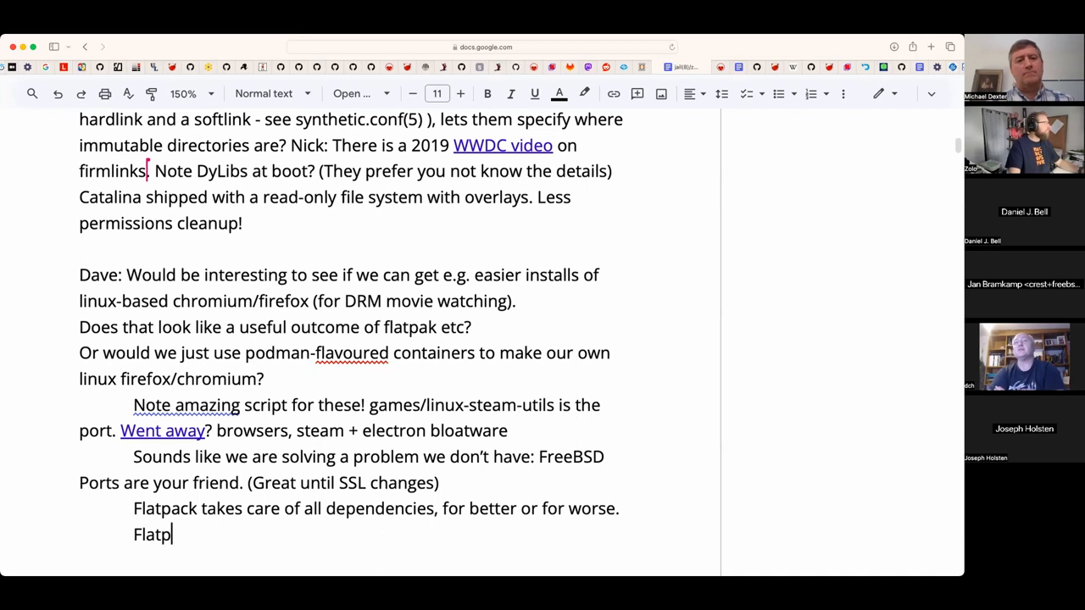
{"action": "type", "text": "ack is"}
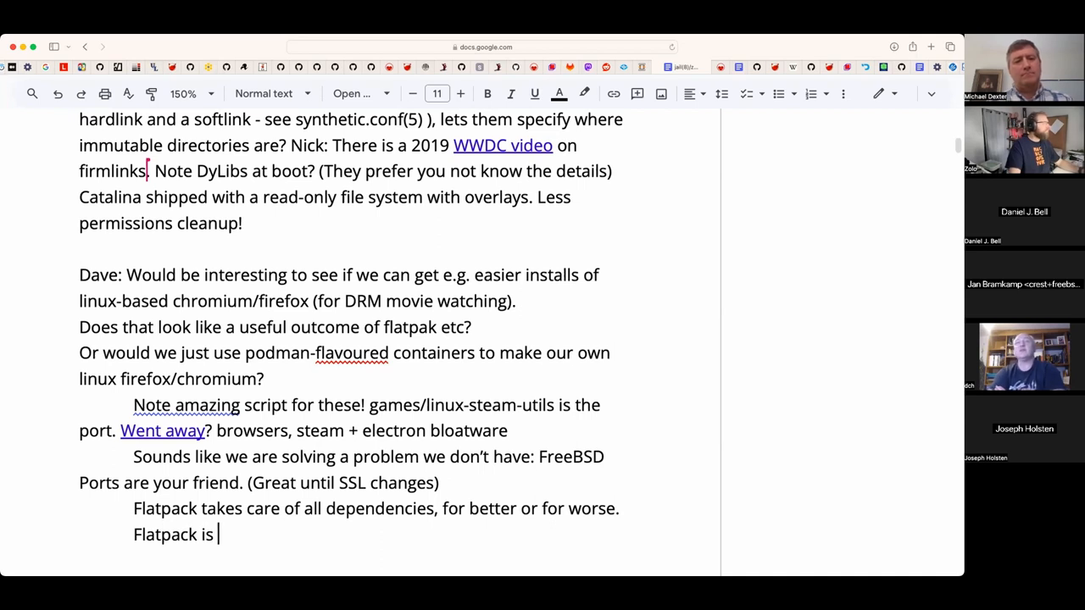
{"action": "type", "text": "not ideal for ne"}
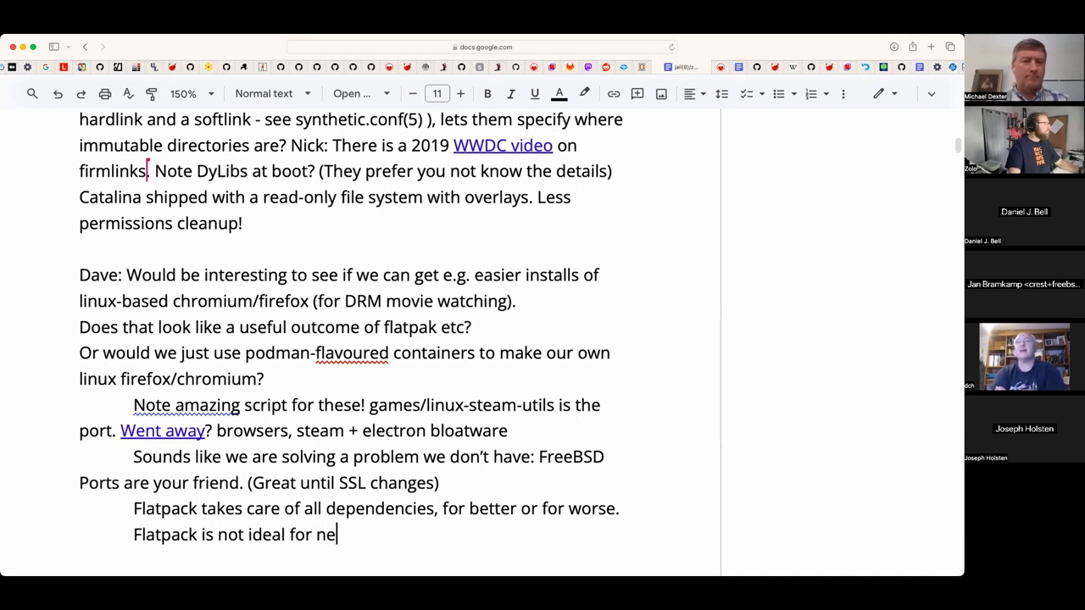
{"action": "type", "text": "w years."}
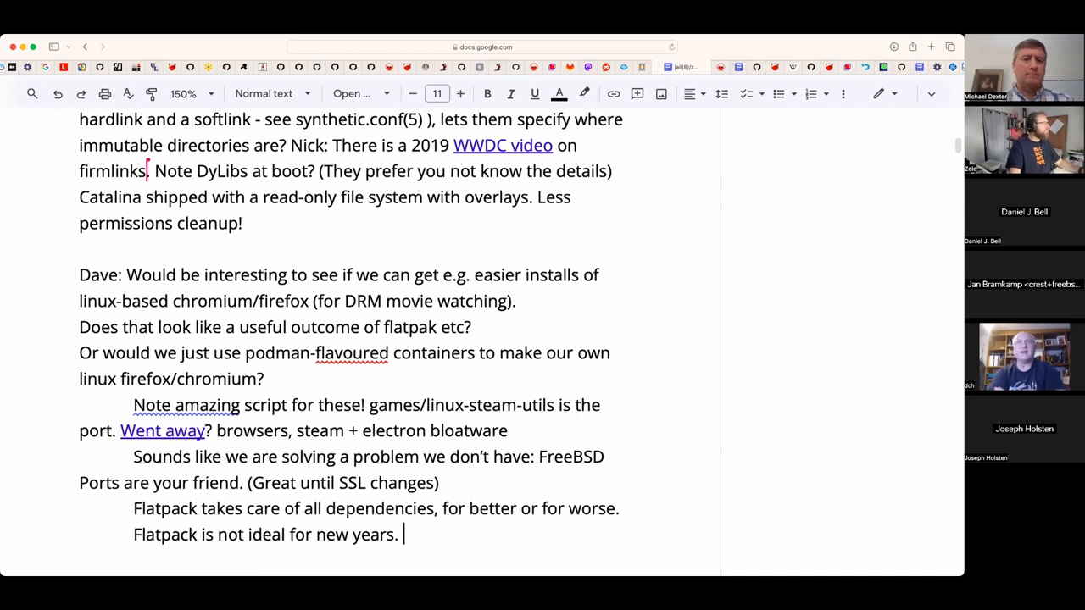
{"action": "type", "text": "\"Put a"}
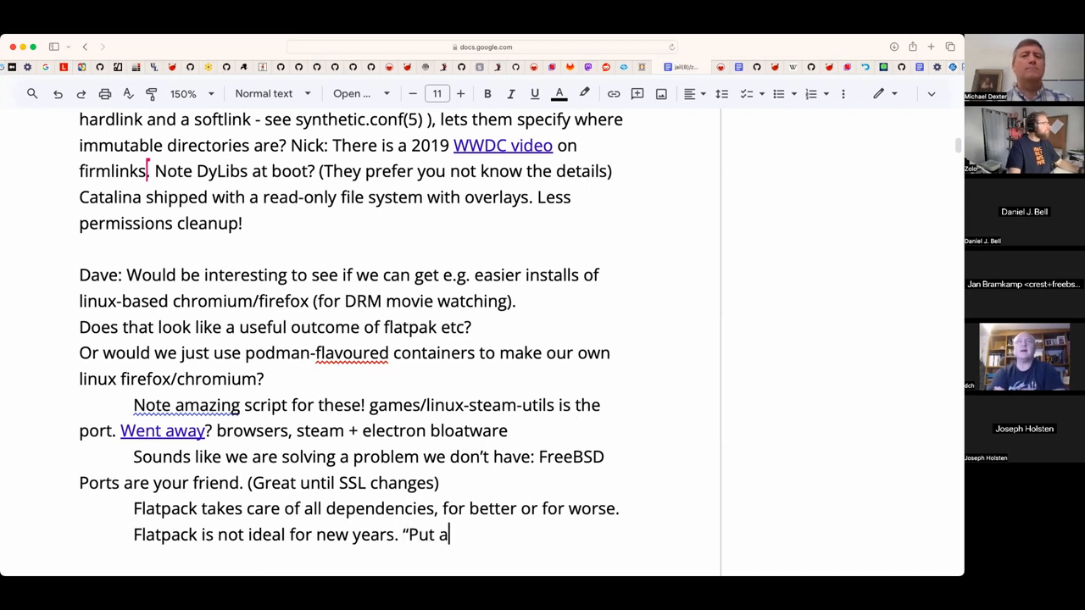
{"action": "type", "text": "ll this in your home"}
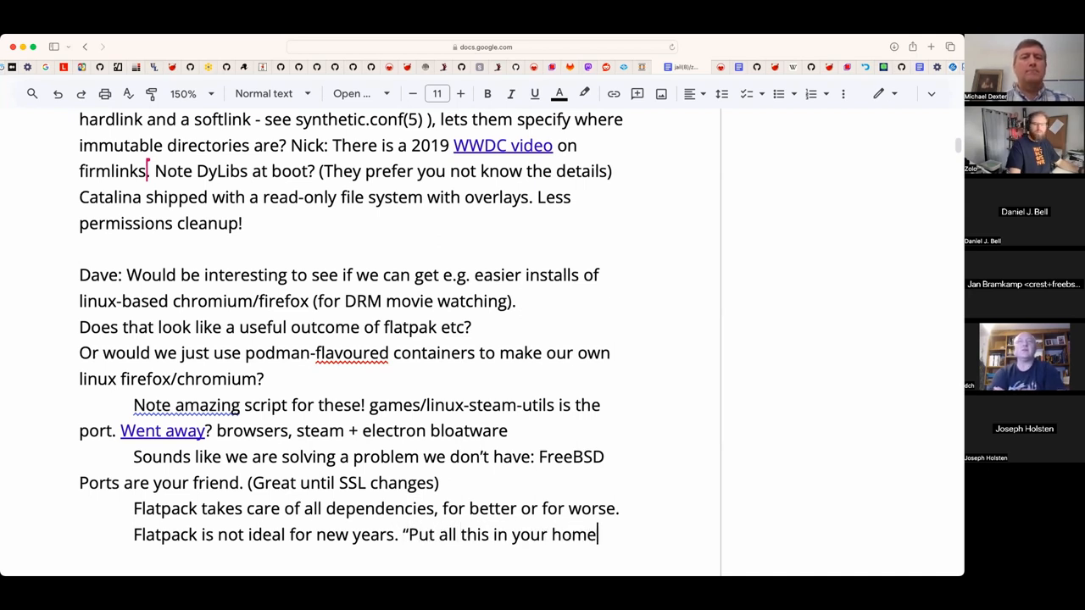
{"action": "type", "text": "directory"}
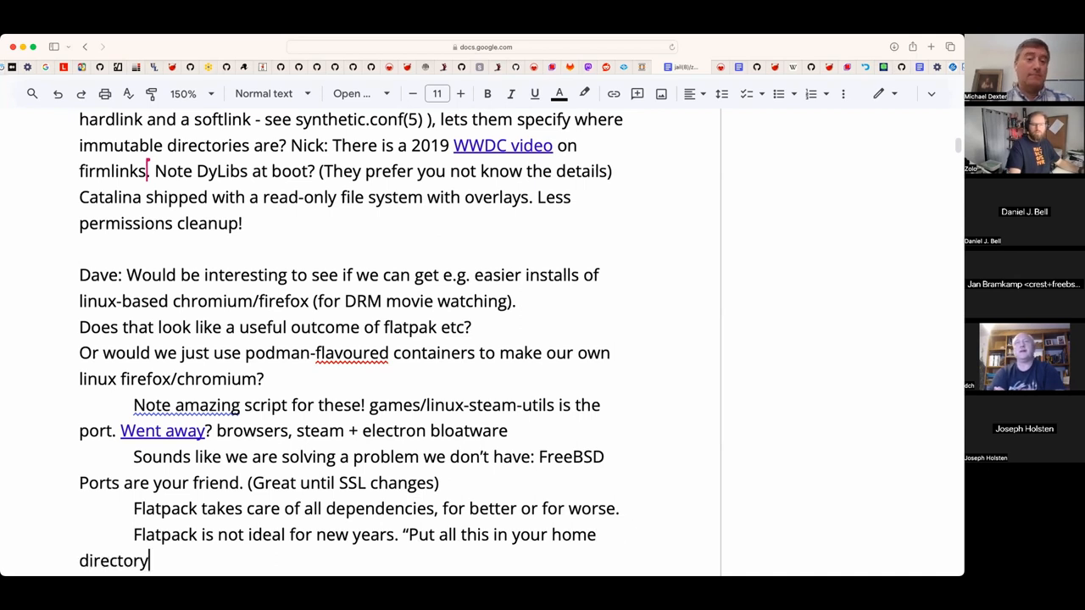
{"action": "type", "text": "...\""}
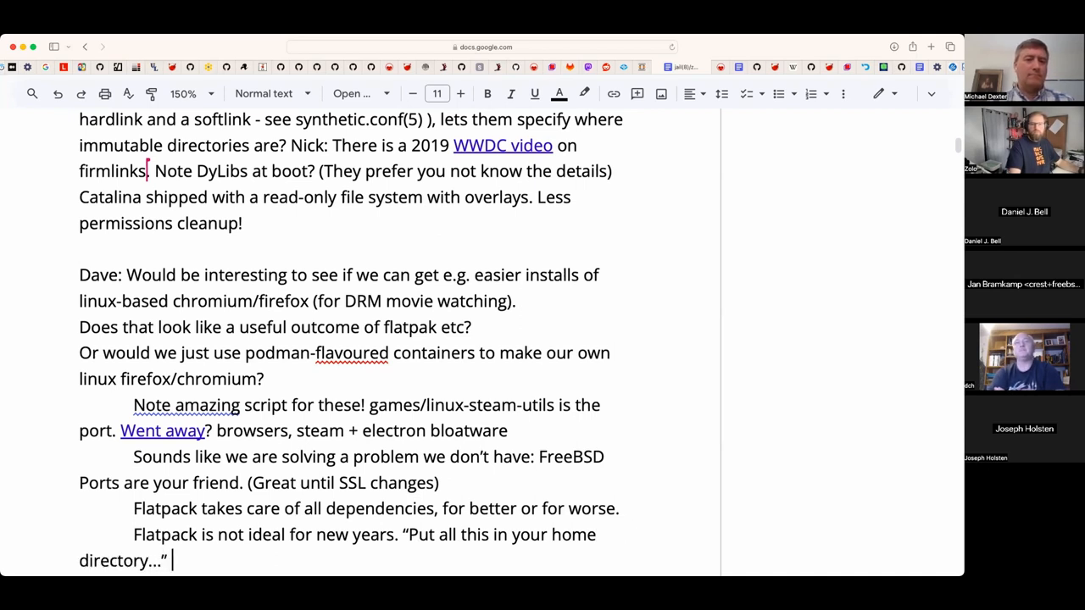
- Add 'Updates are an issue. Who are they targeting?' to the Flatpack note
{"action": "type", "text": "Updates"}
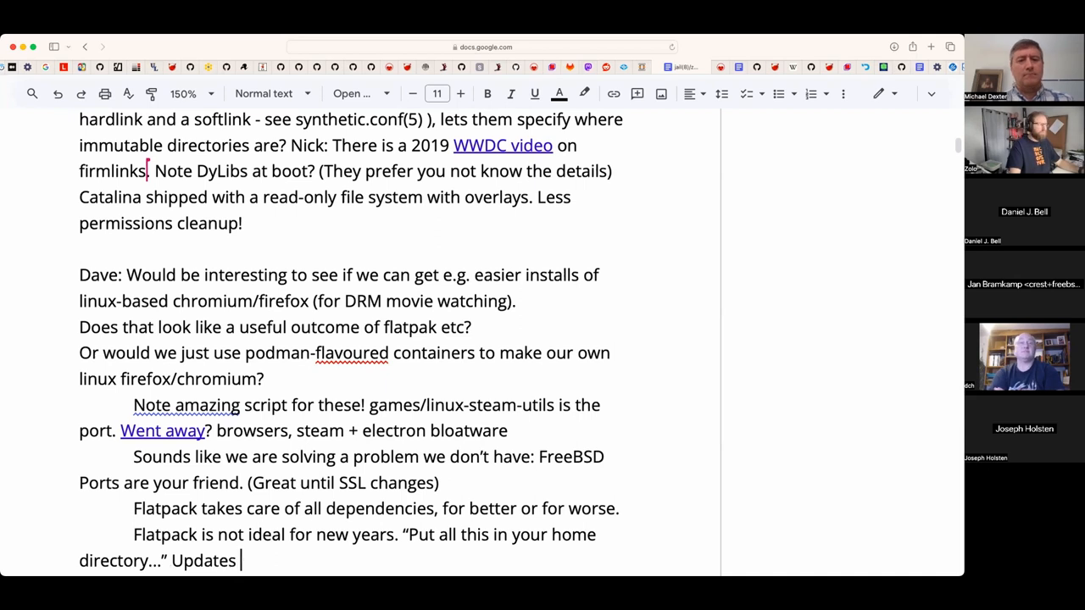
{"action": "type", "text": "are an issue."}
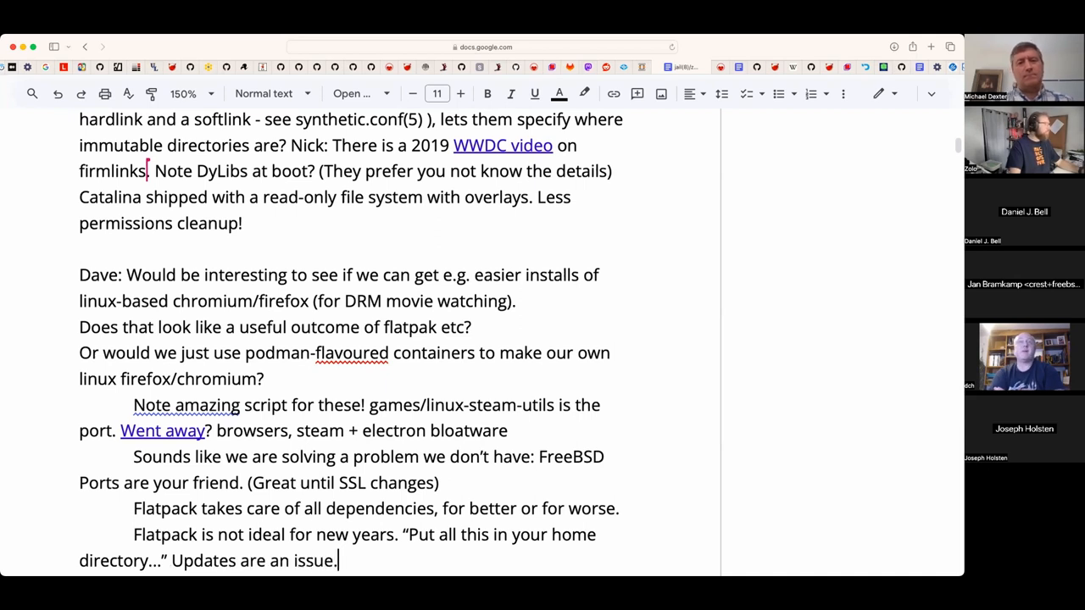
{"action": "scroll", "scroll_direction": "down", "scroll_amount": 3}
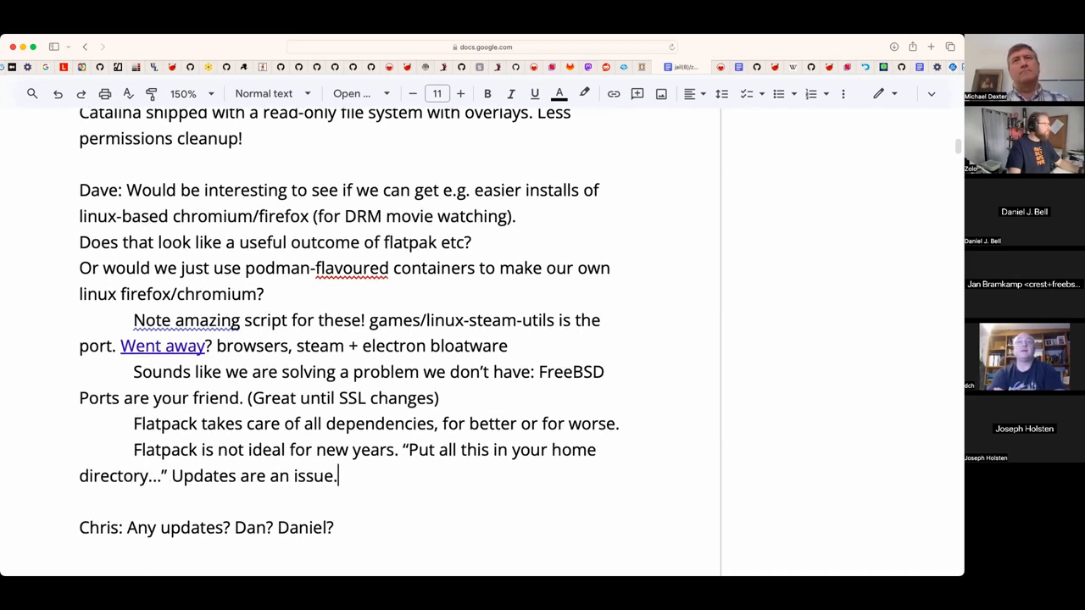
{"action": "scroll", "scroll_direction": "up", "scroll_amount": 3}
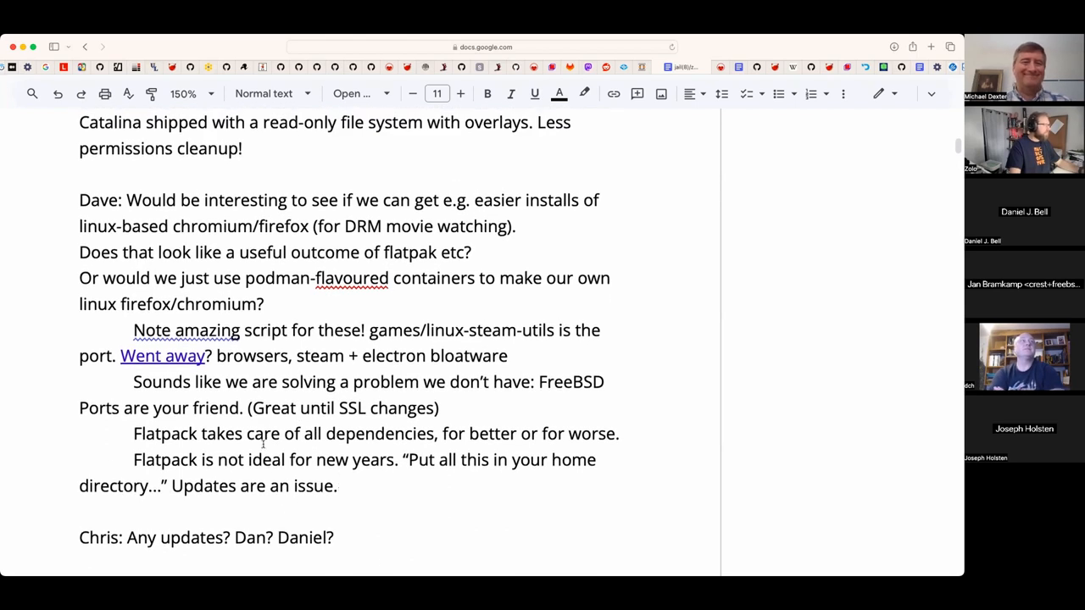
{"action": "type", "text": "Who are y"}
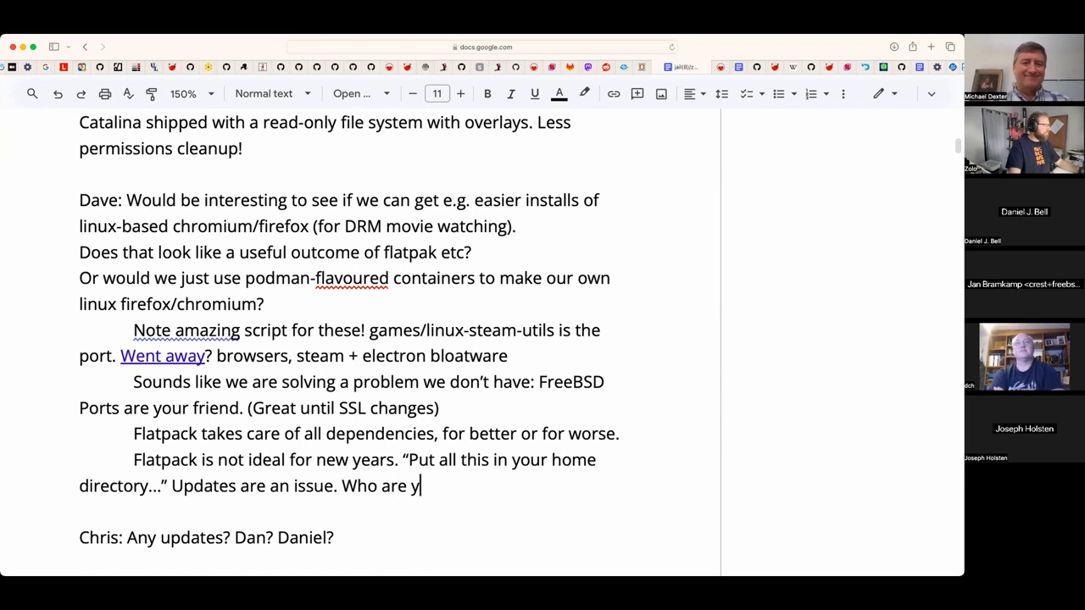
{"action": "type", "text": "hey tar"}
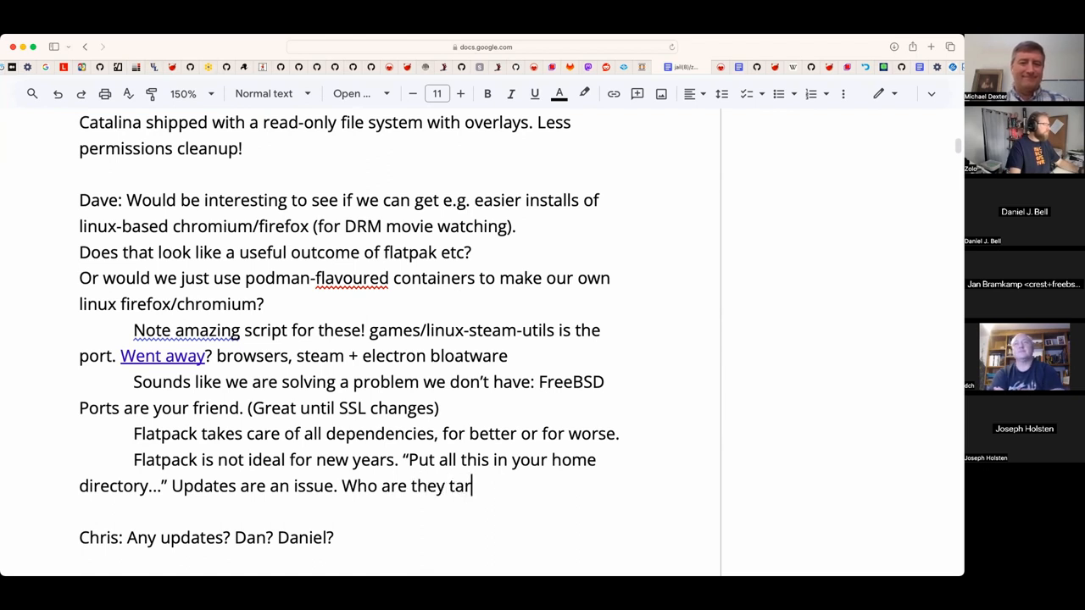
{"action": "type", "text": "geting?"}
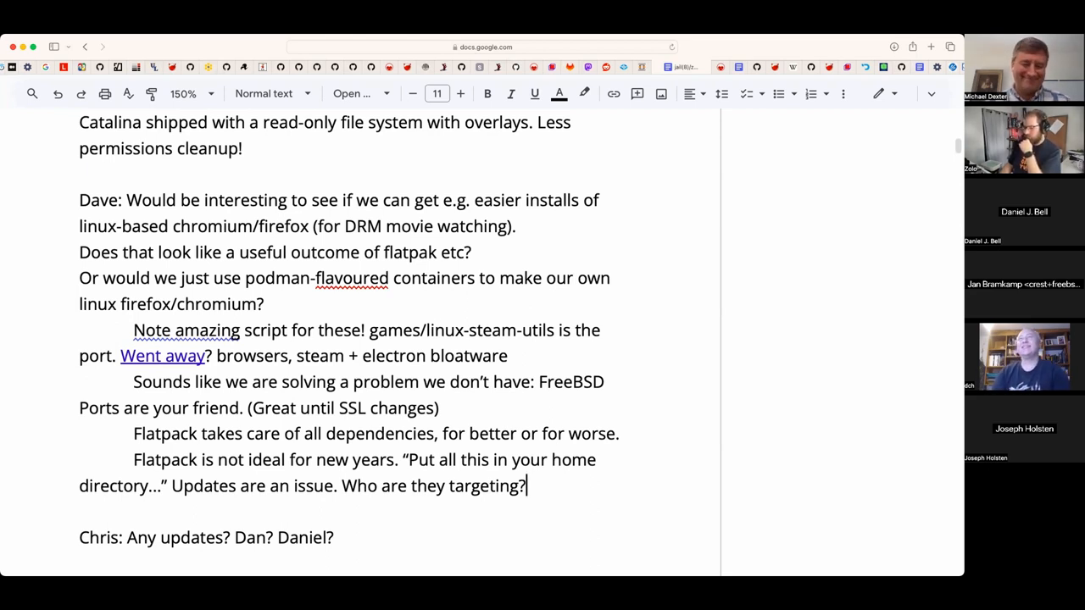
- Add an indented Joseph line asking how to migrate away from System-V-like Linux
{"action": "key", "text": "Return"}
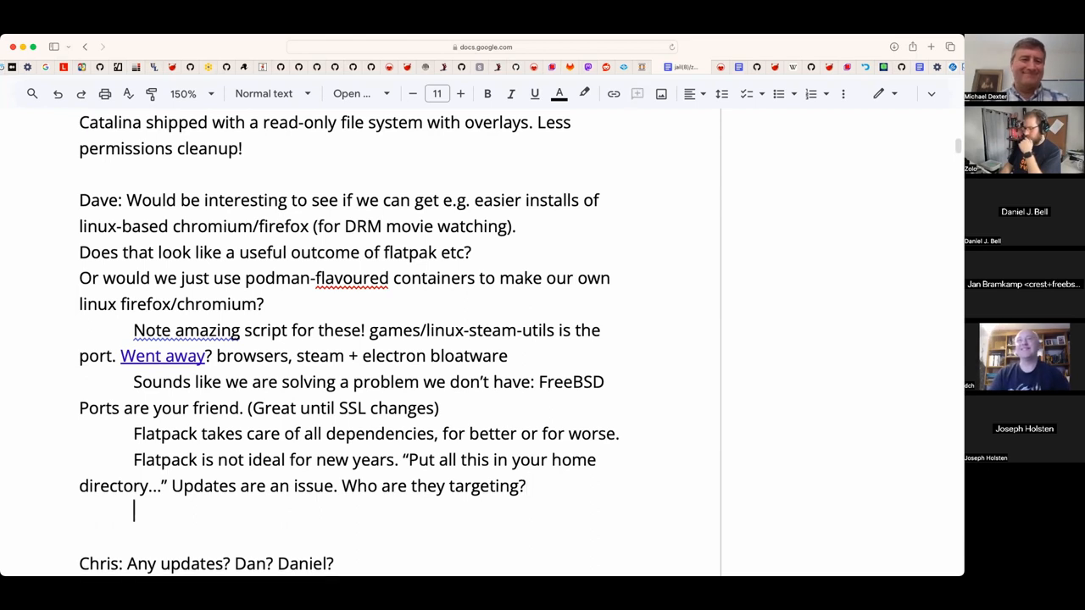
{"action": "type", "text": "Joseph"}
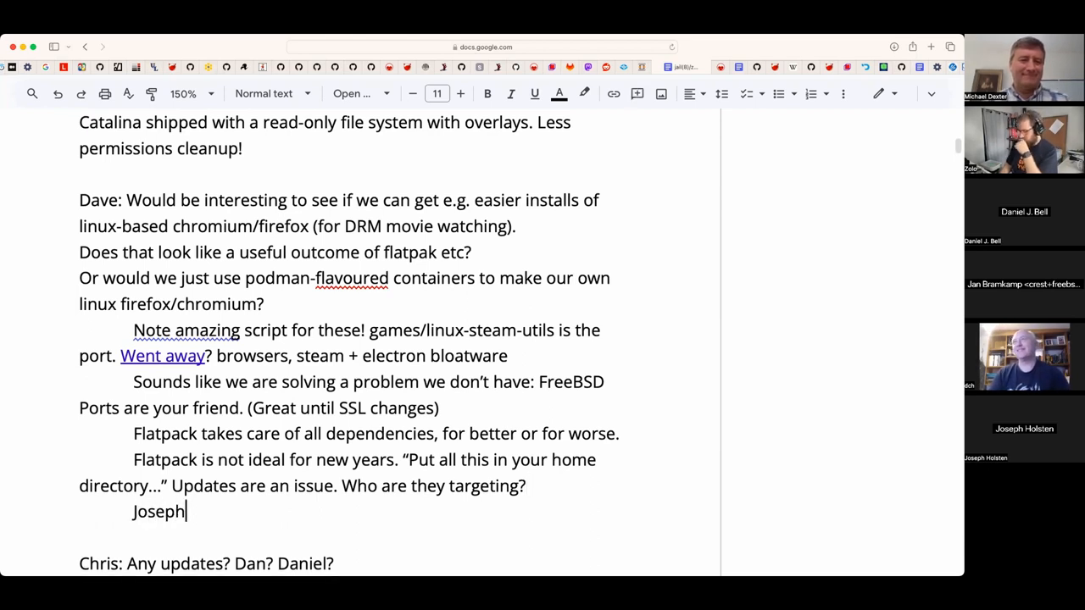
{"action": "type", "text": ": Lo"}
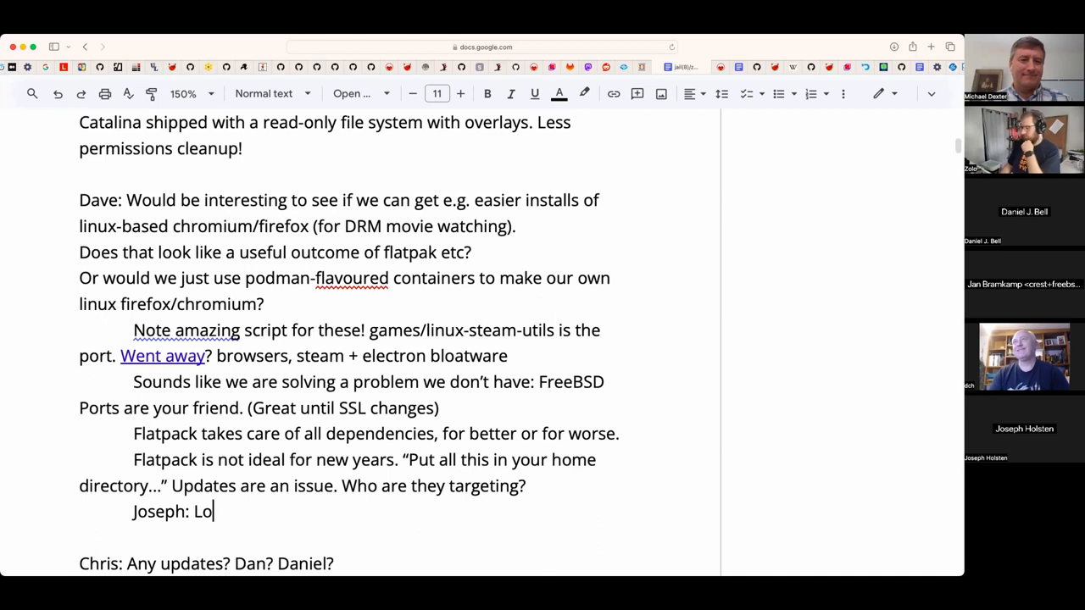
{"action": "type", "text": "oking at"}
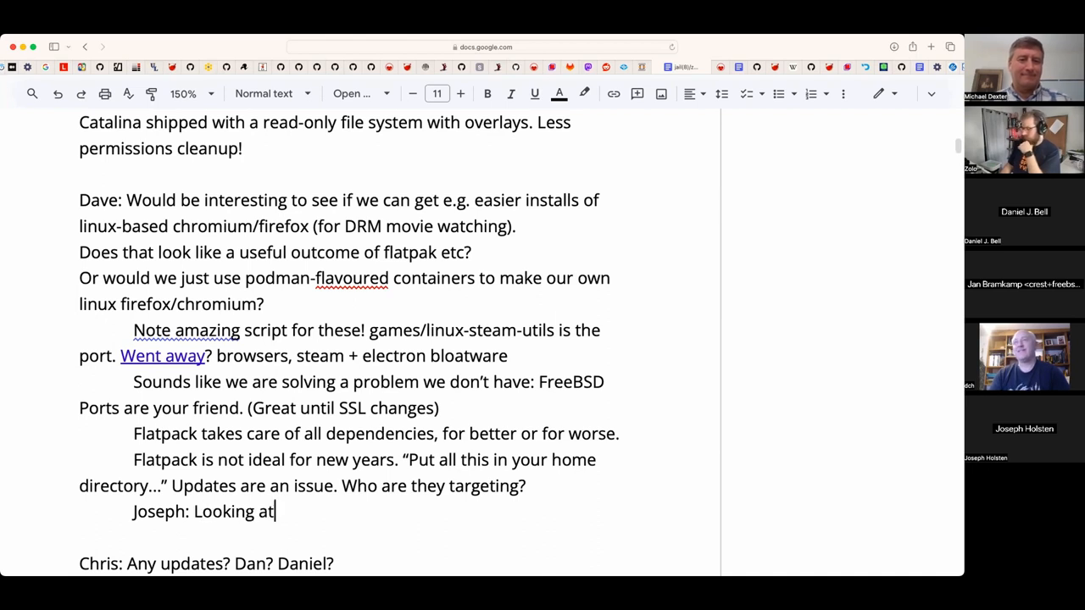
{"action": "type", "text": "Linux like Sy"}
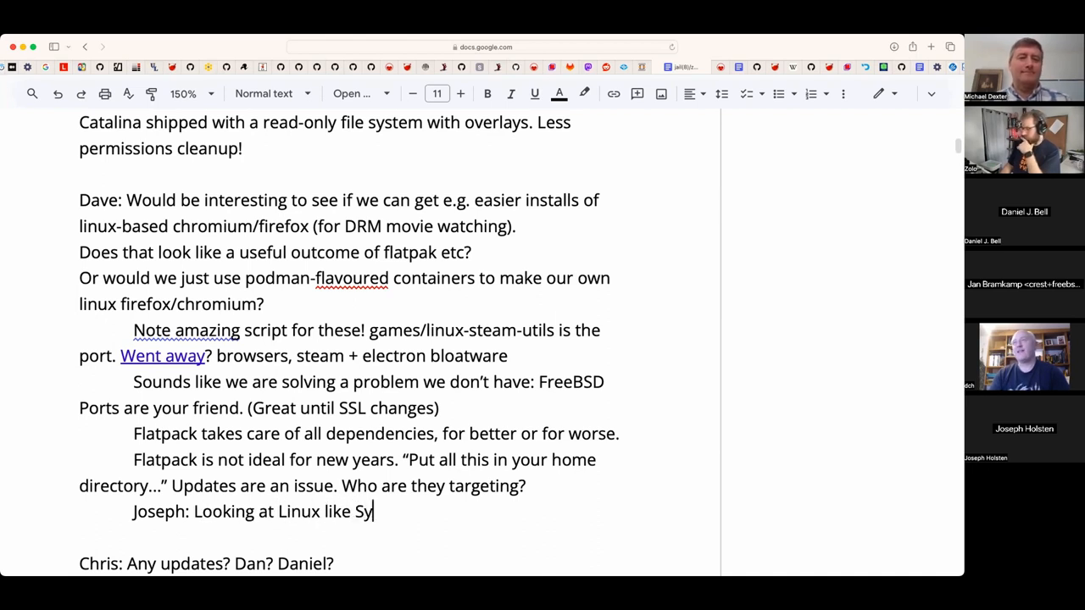
{"action": "type", "text": "stem-V.."}
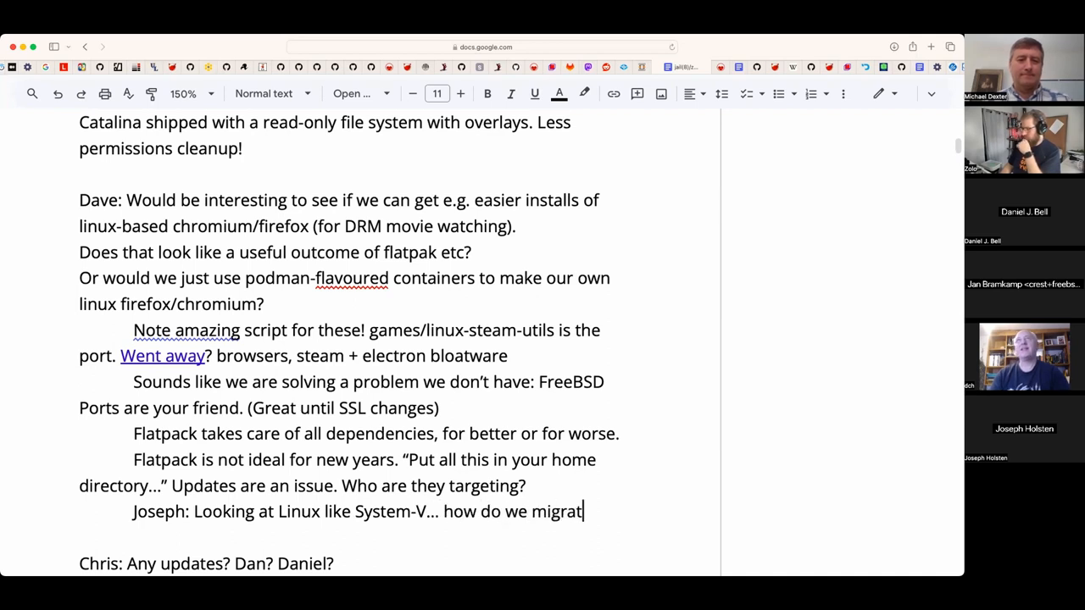
{"action": "type", "text": "e from it?"}
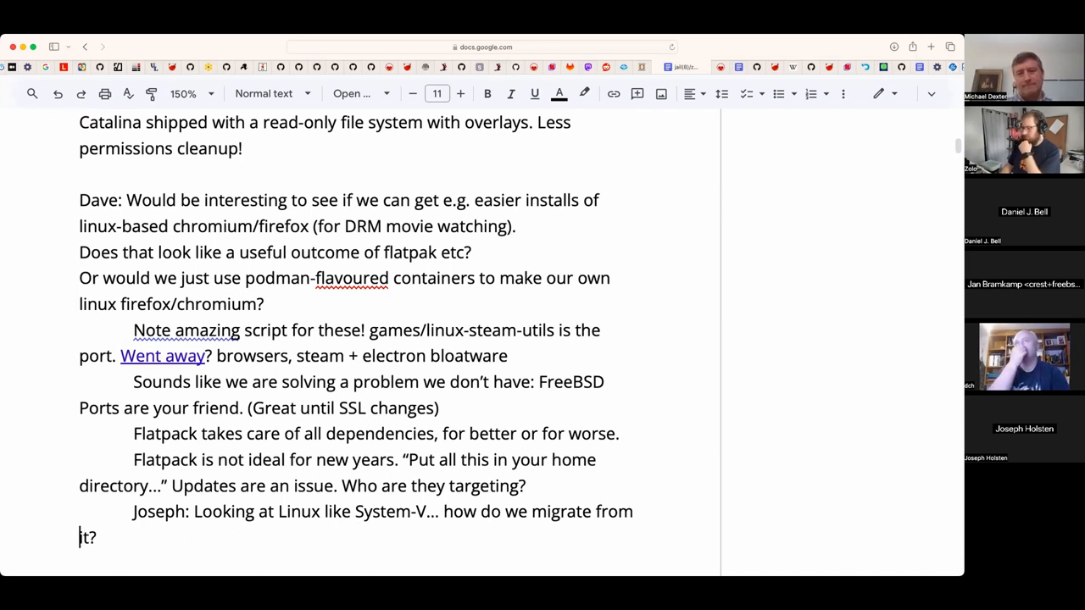
{"action": "type", "text": "away"}
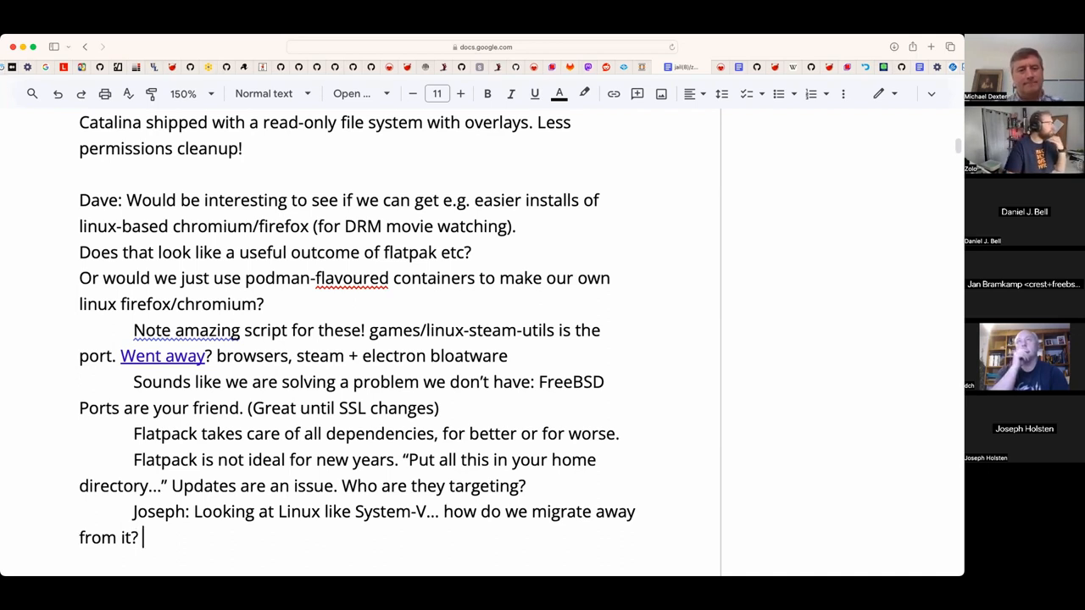
- Finish the line with process isolation probably being part of that story
{"action": "type", "text": "Process"}
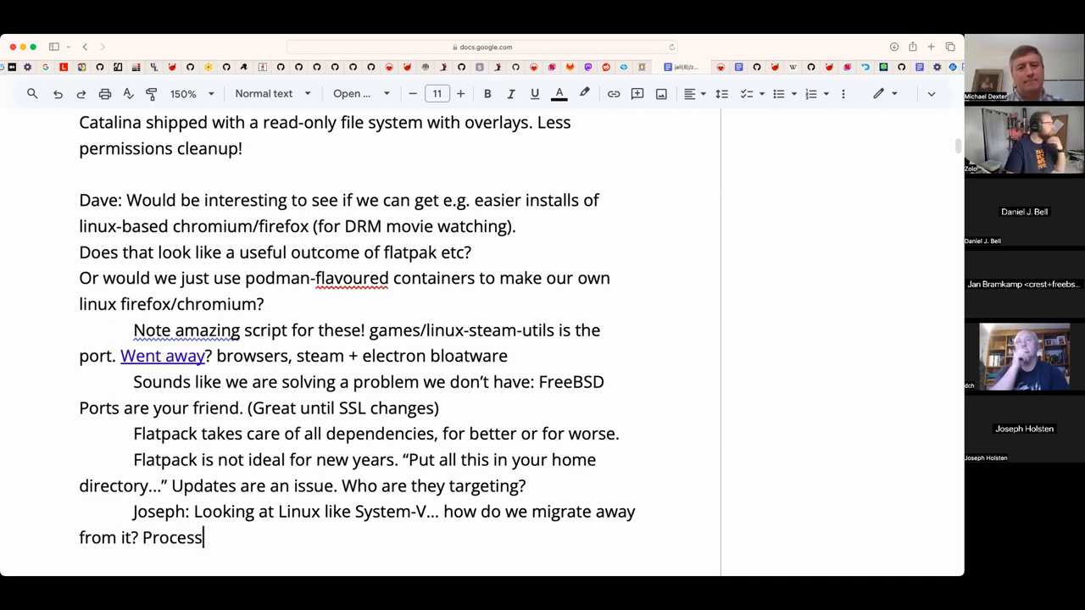
{"action": "type", "text": "isolat"}
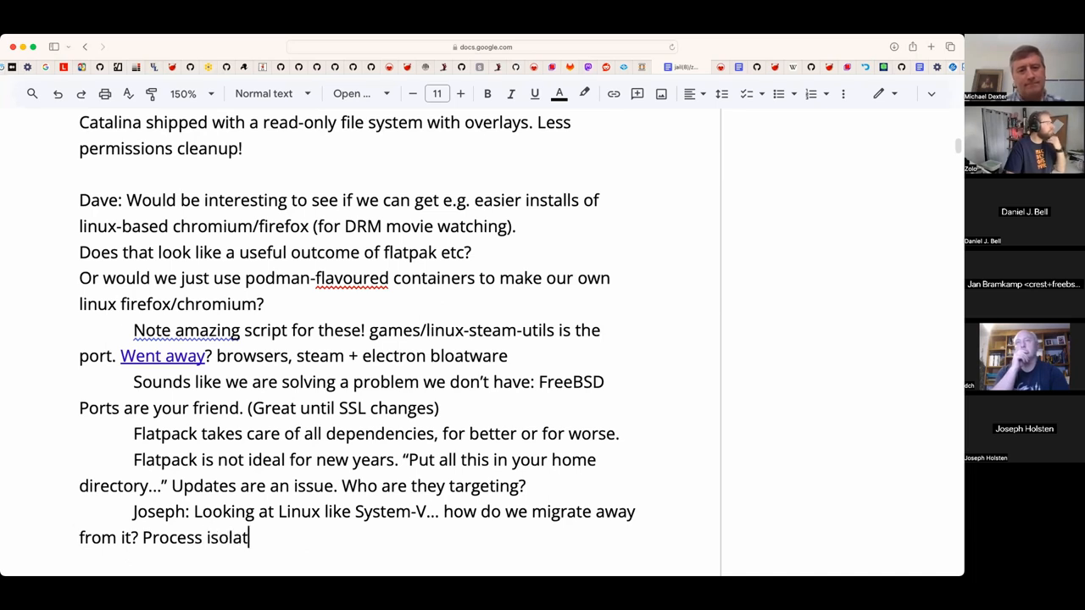
{"action": "type", "text": "ion is probably part of that s"}
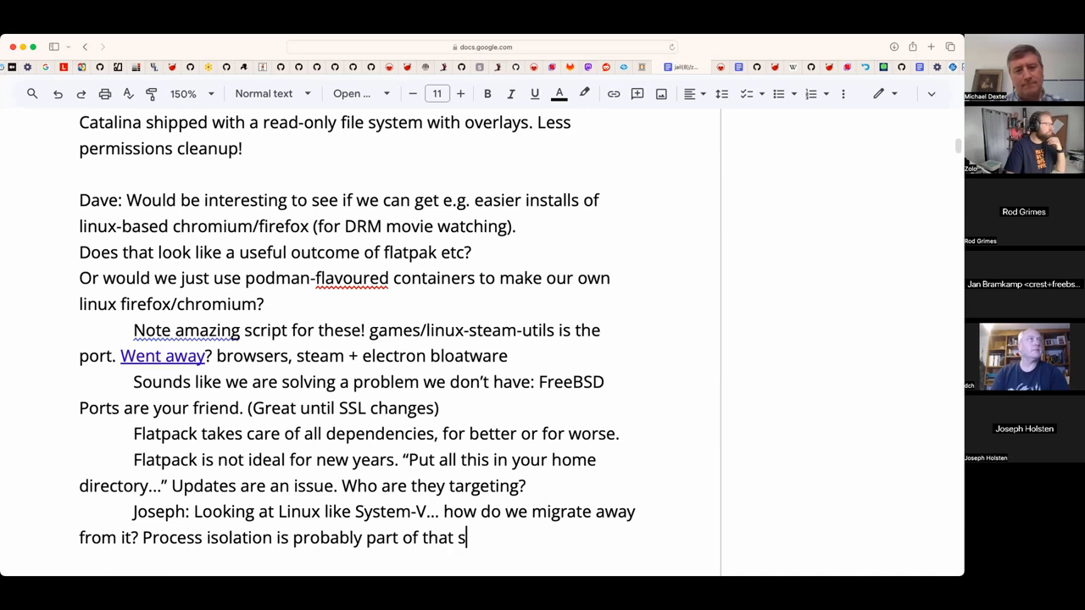
{"action": "type", "text": "tory."}
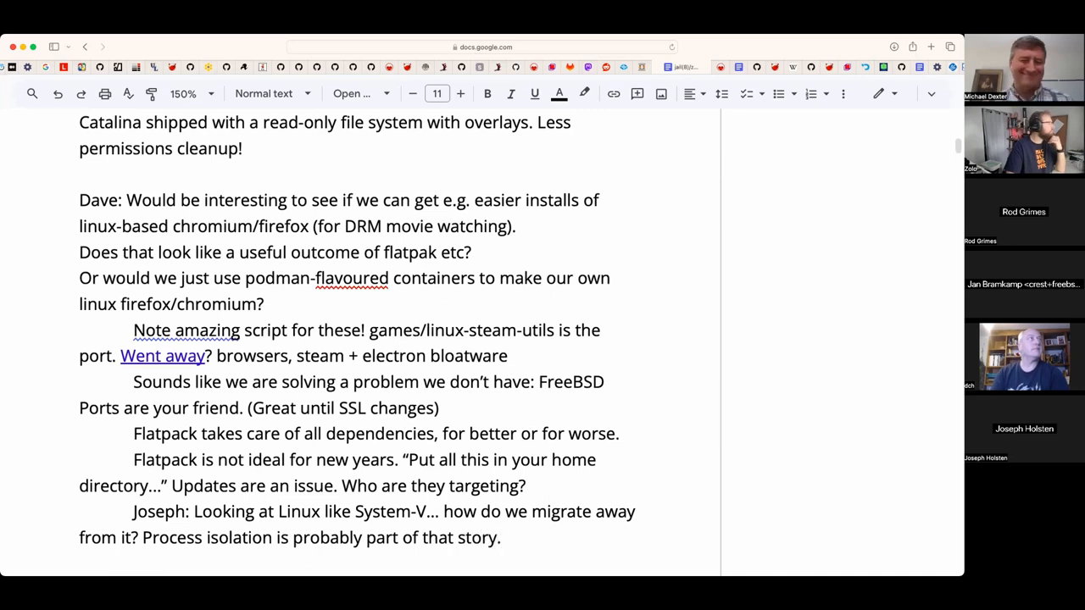
{"action": "scroll", "scroll_direction": "down", "scroll_amount": 3}
{"action": "type", "text": "Chris: Any updates? Dan? Daniel"}
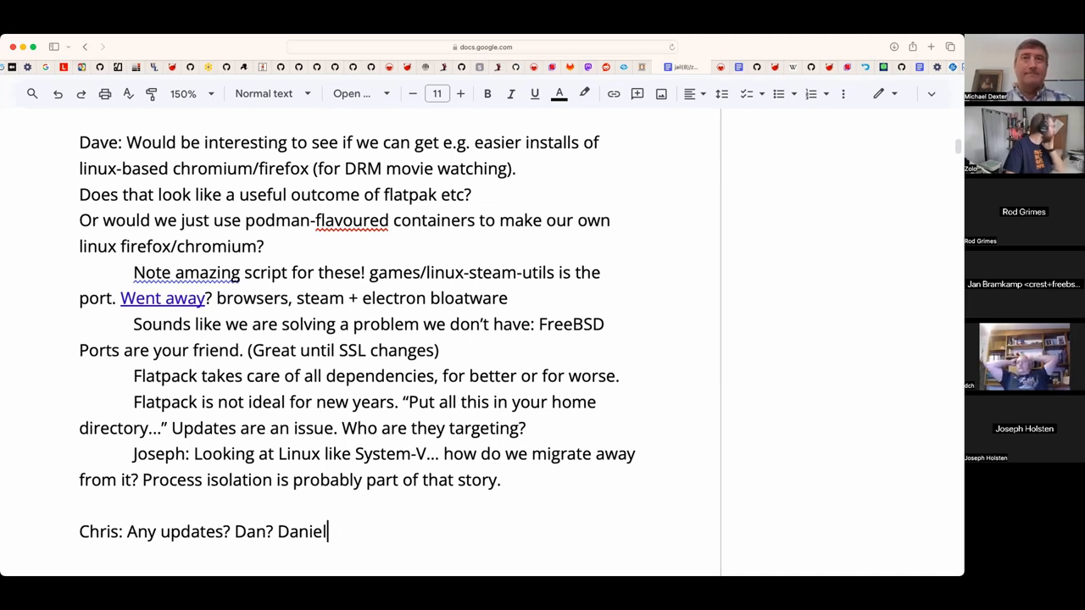
{"action": "key", "text": "backspace"}
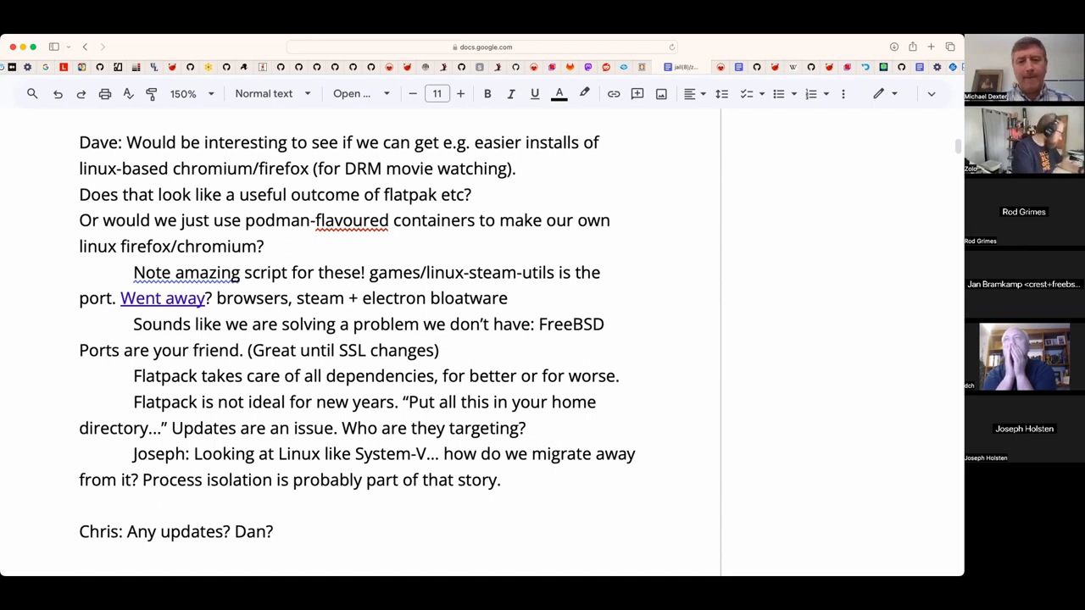
{"action": "scroll", "scroll_direction": "down", "scroll_amount": 3}
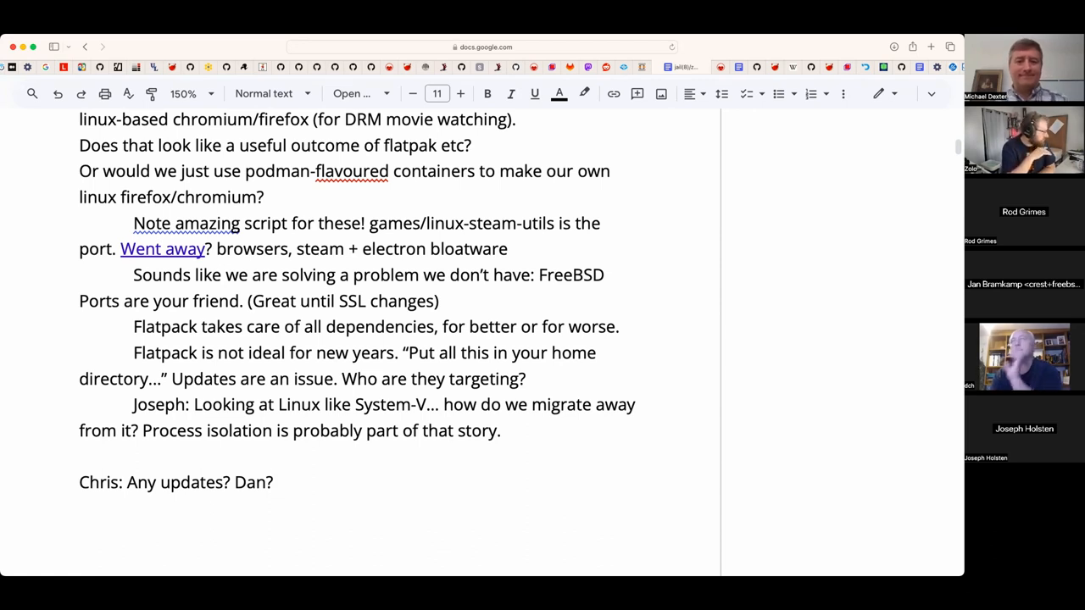
{"action": "type", "text": "Daniel"}
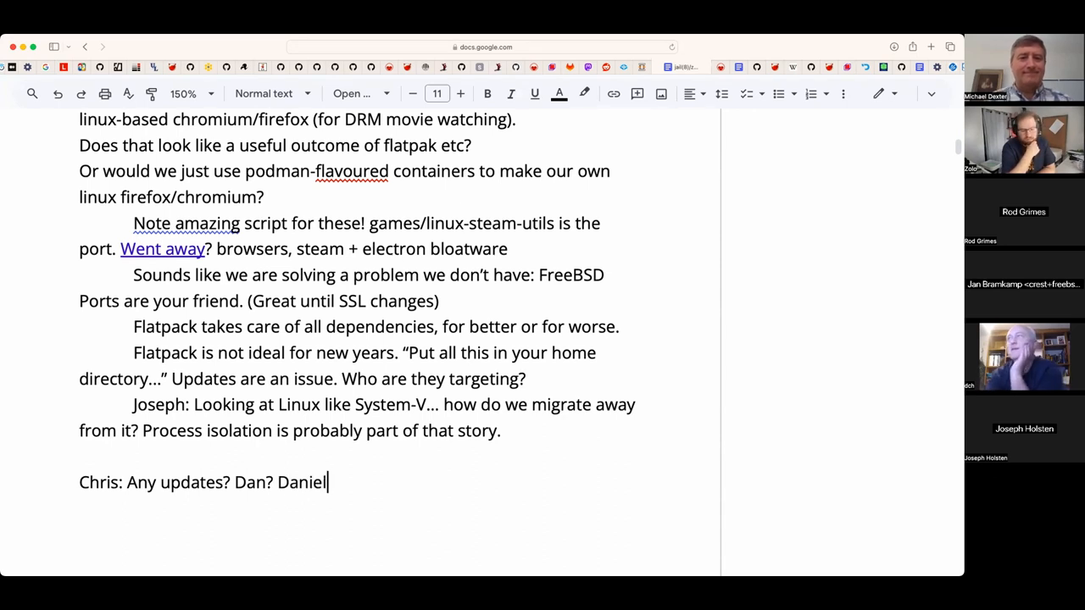
{"action": "type", "text": "?"}
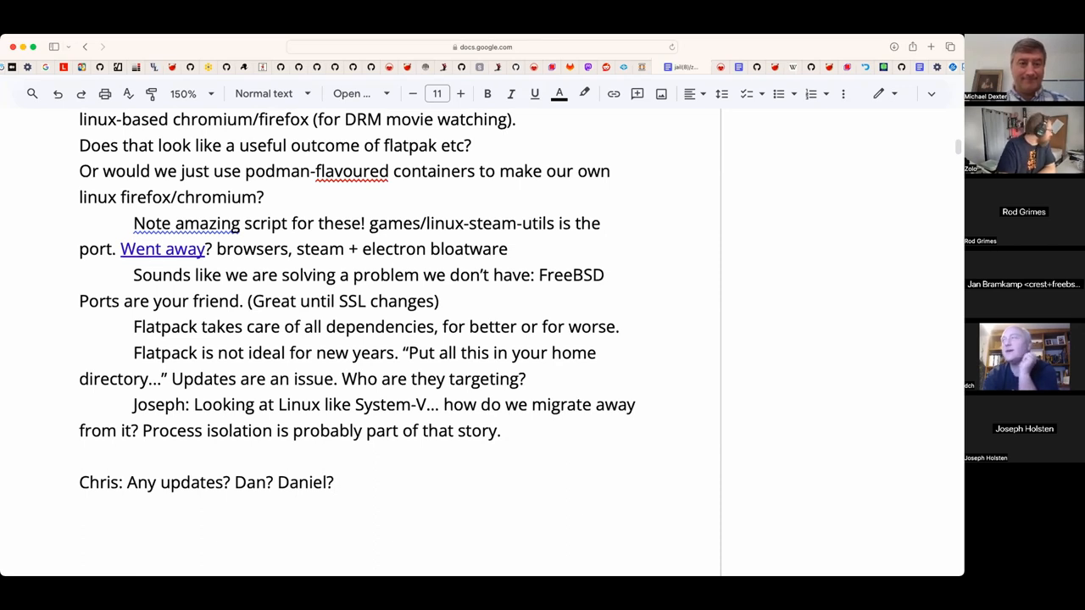
- Write 'DCH: We agree we want to make software delivery easy.'
{"action": "left_click", "coordinate": [186, 455]}
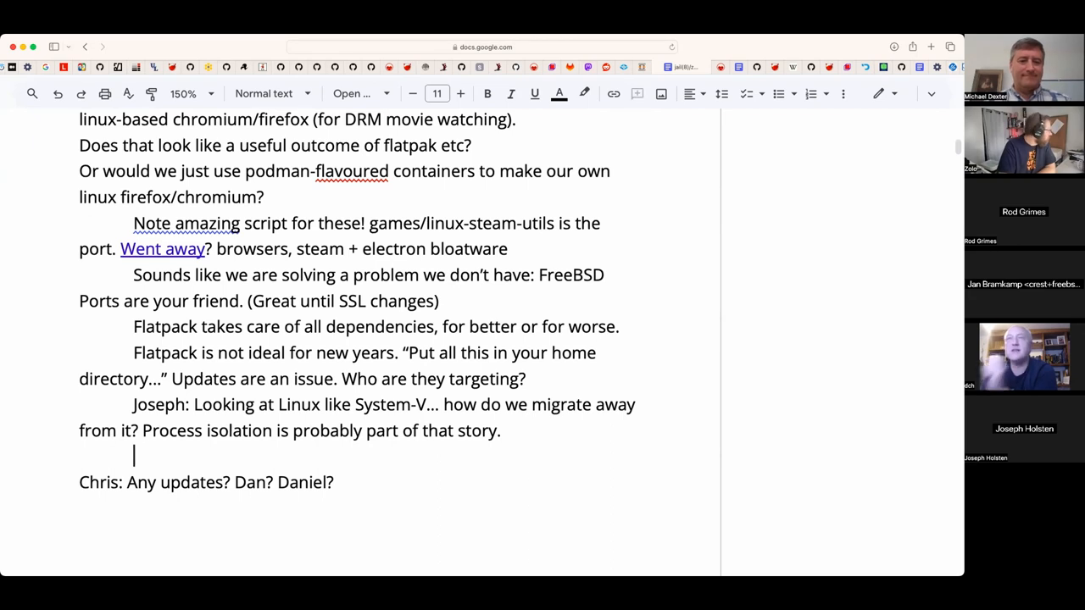
{"action": "type", "text": "DCH:"}
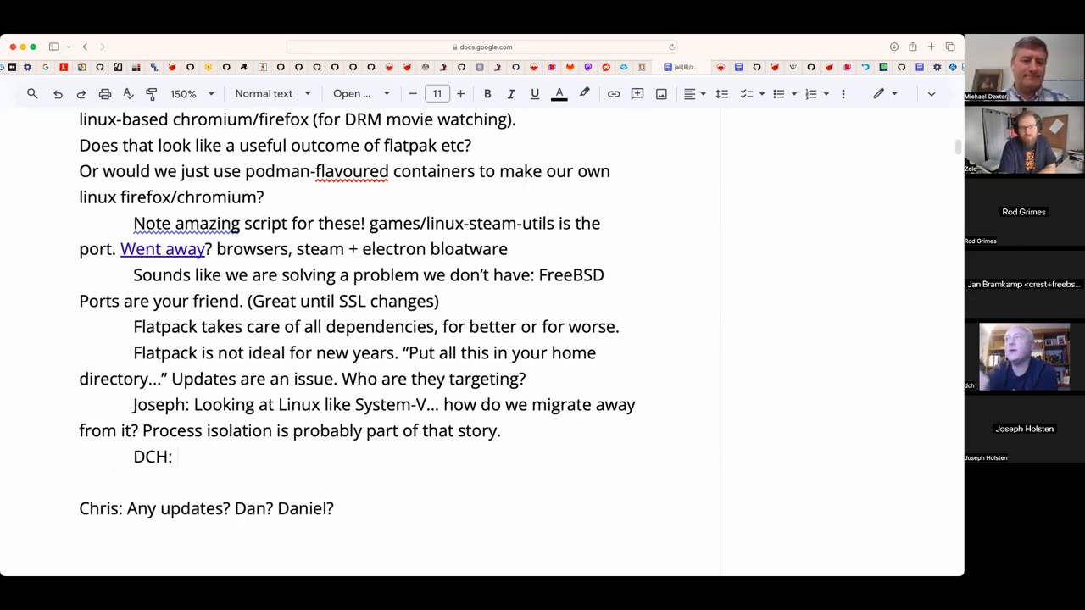
{"action": "type", "text": "We agree"}
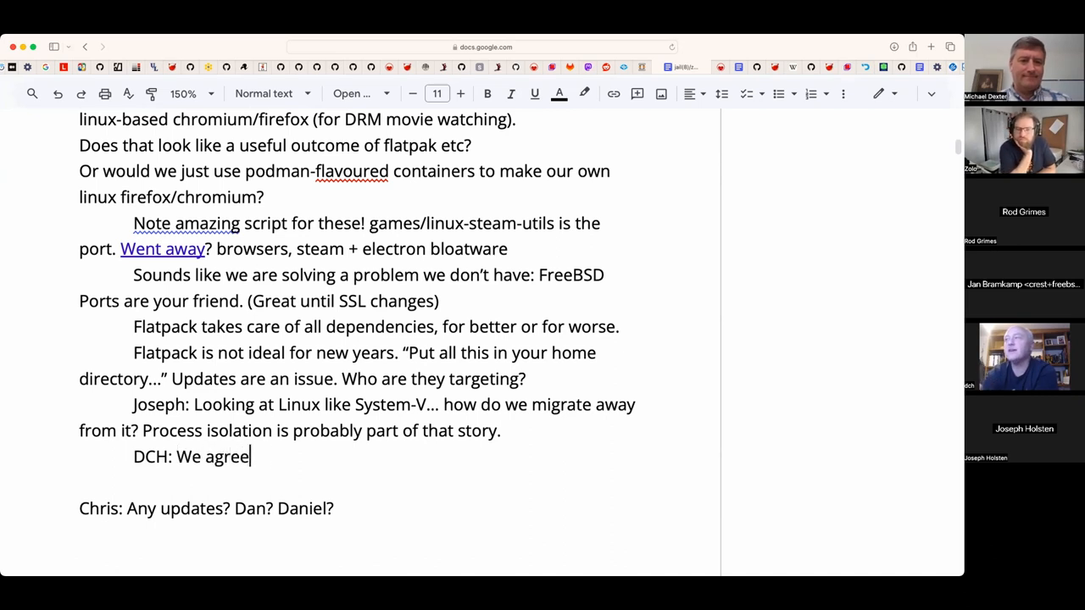
{"action": "type", "text": "we want to"}
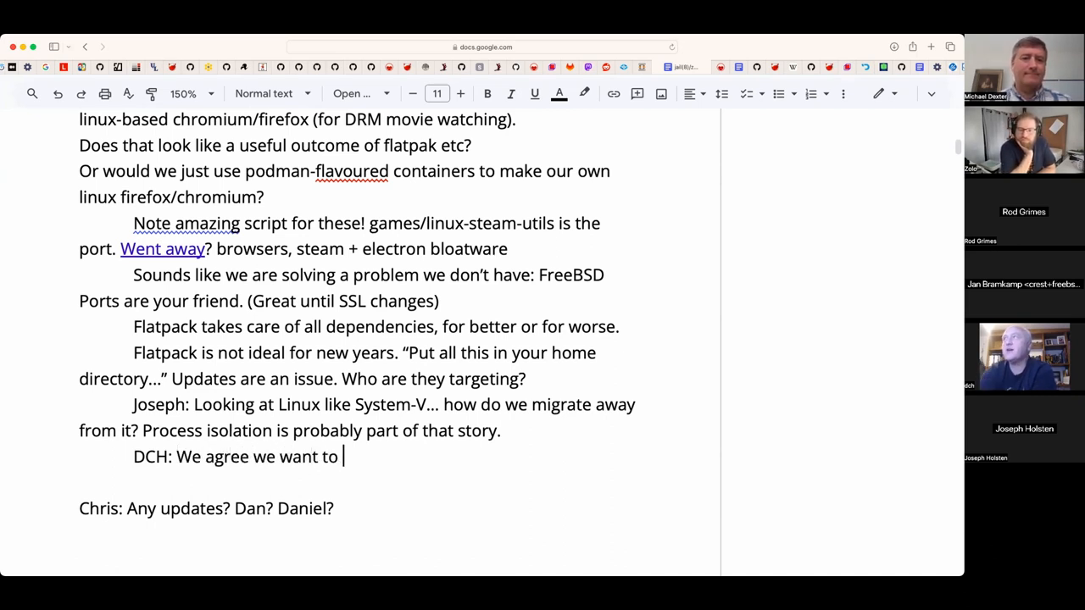
{"action": "type", "text": "make"}
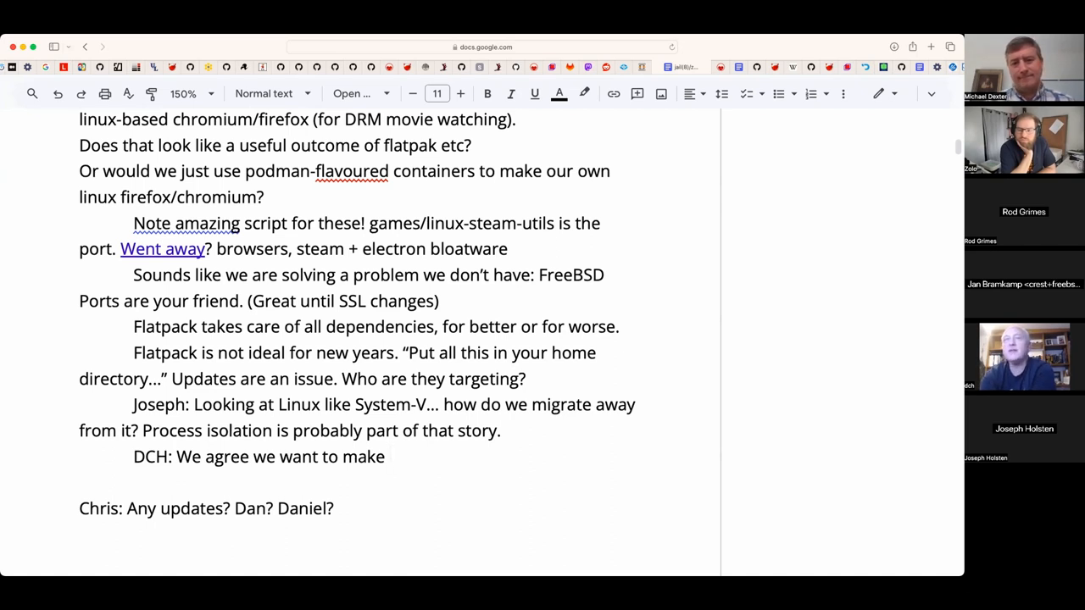
{"action": "type", "text": "software deli"}
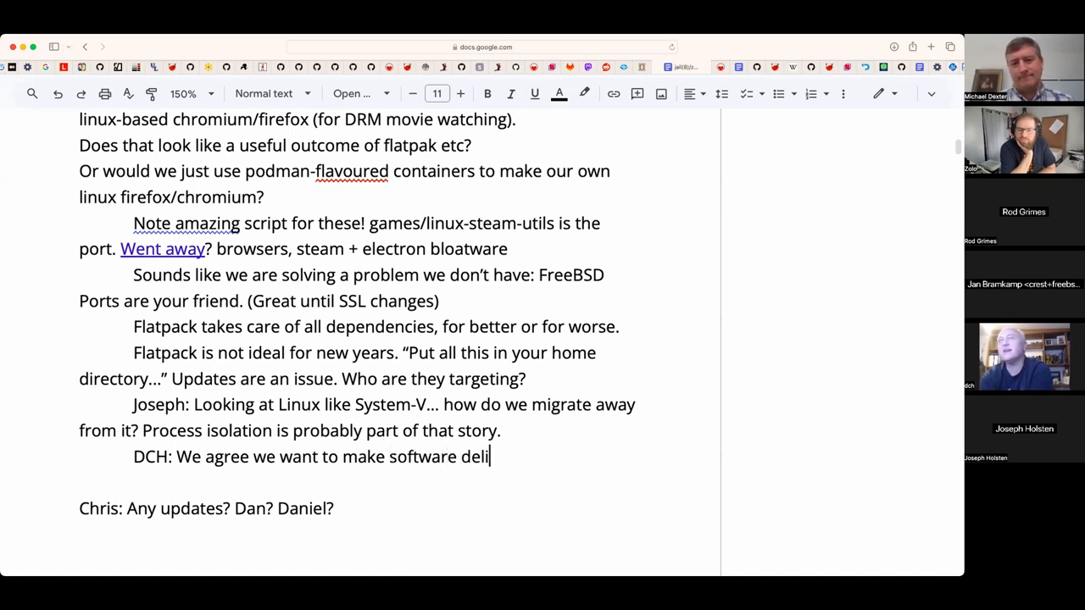
{"action": "type", "text": "very easy."}
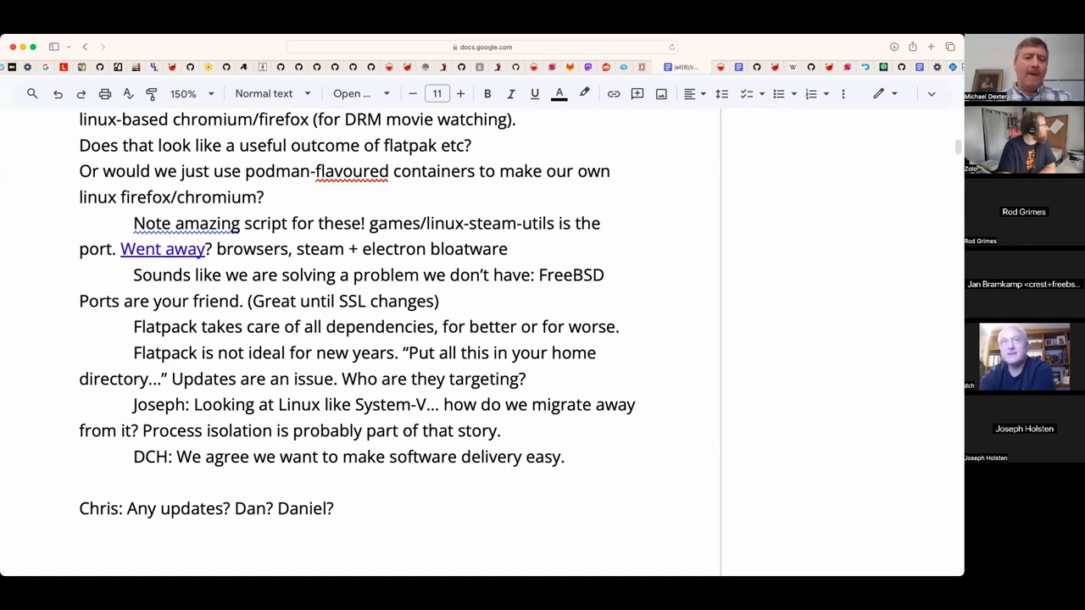
- Add an indented line beneath it reading 'Jan: Note QubesOS.'
{"action": "left_click", "coordinate": [563, 457]}
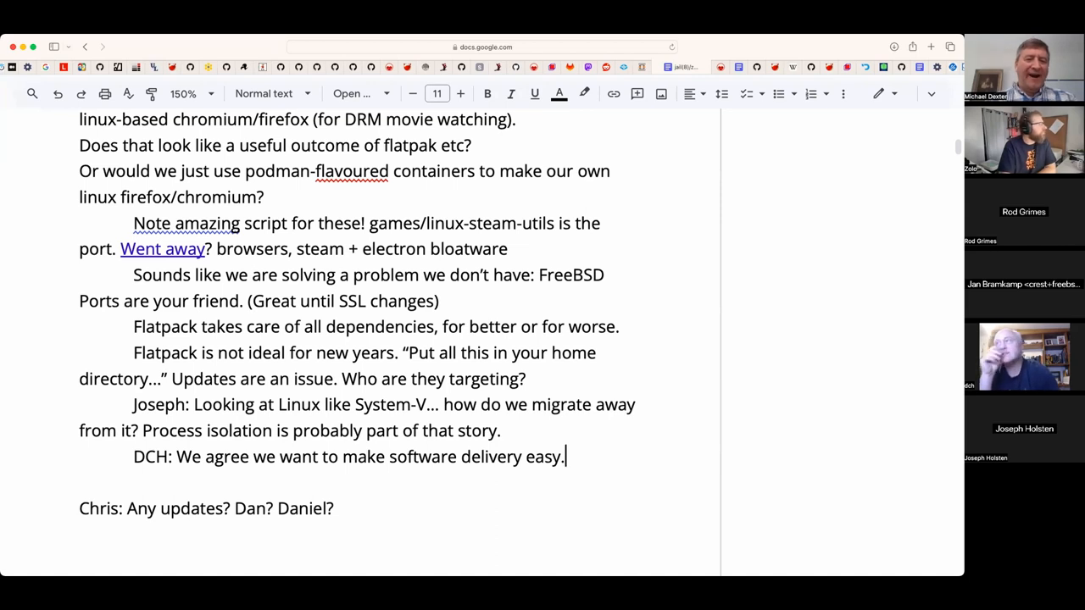
{"action": "type", "text": "J"}
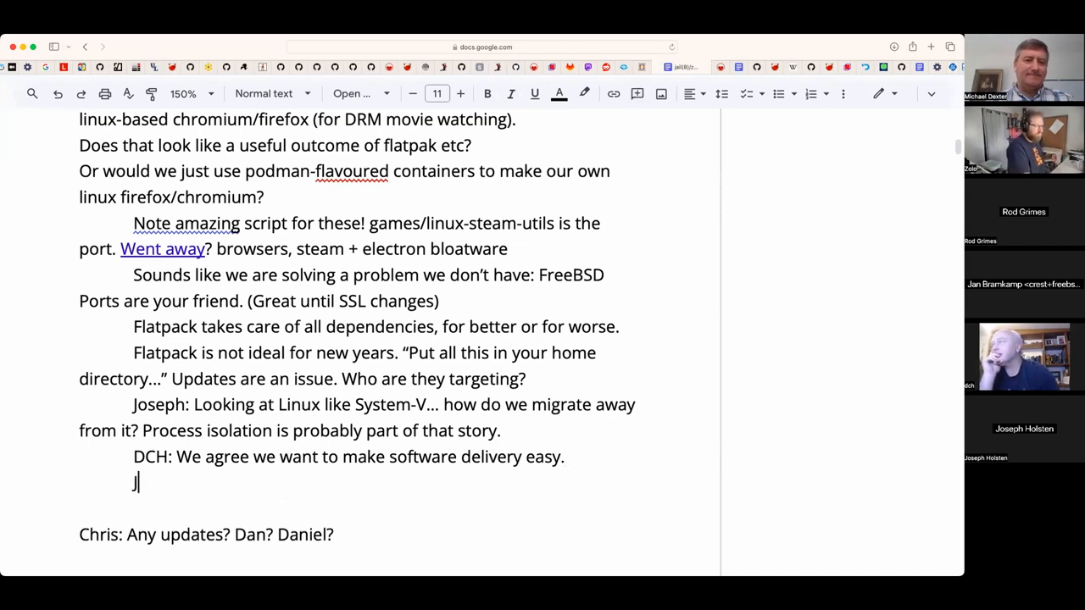
{"action": "type", "text": "an: Note"}
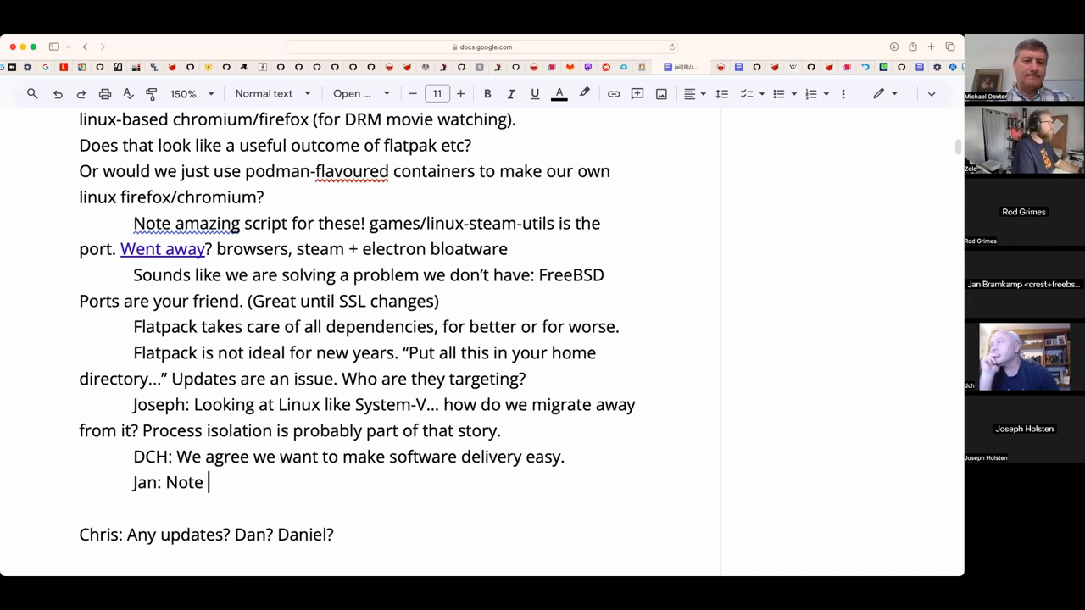
{"action": "type", "text": "Qubes"}
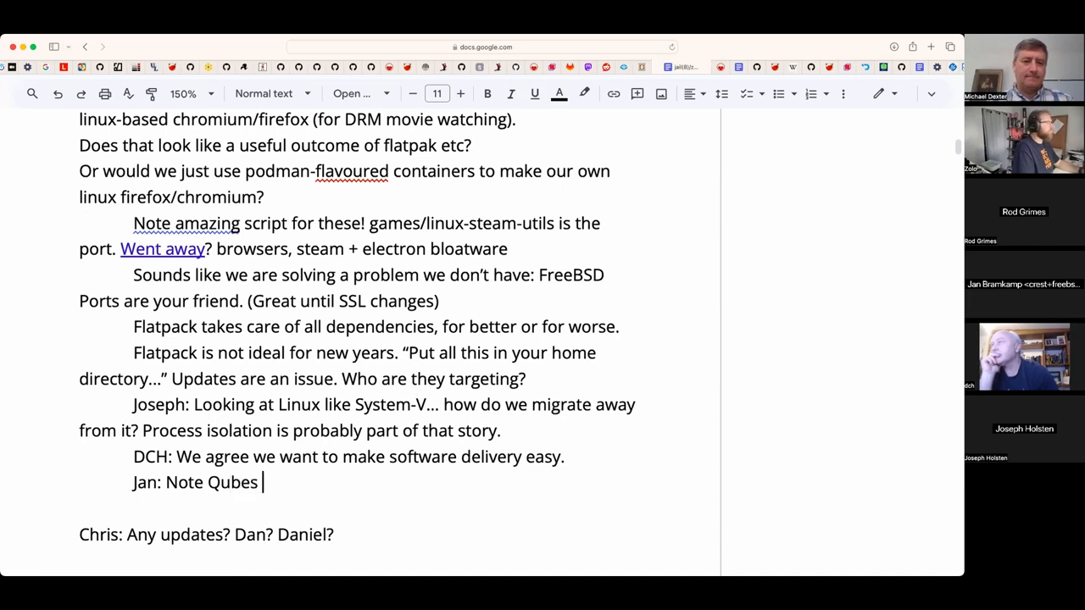
{"action": "type", "text": "OS."}
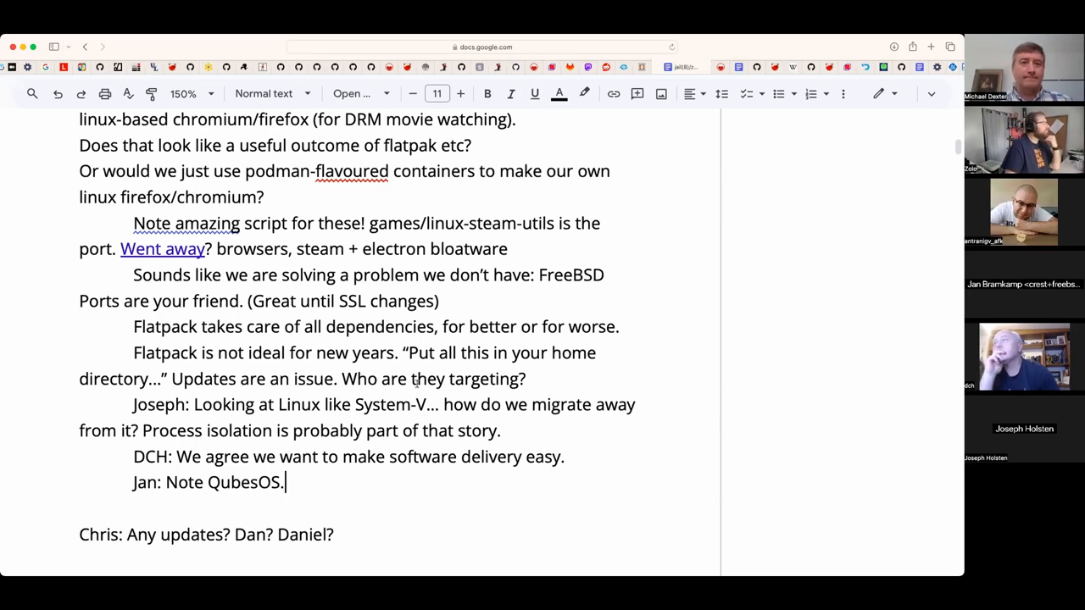
{"action": "scroll", "scroll_direction": "up", "scroll_amount": 3}
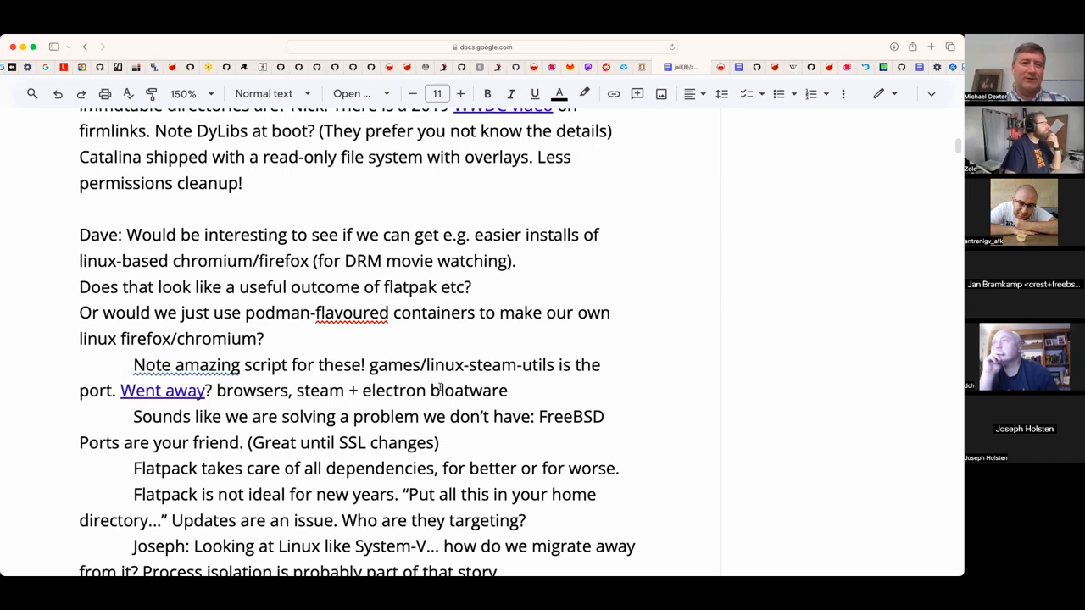
{"action": "scroll", "scroll_direction": "down", "scroll_amount": 3}
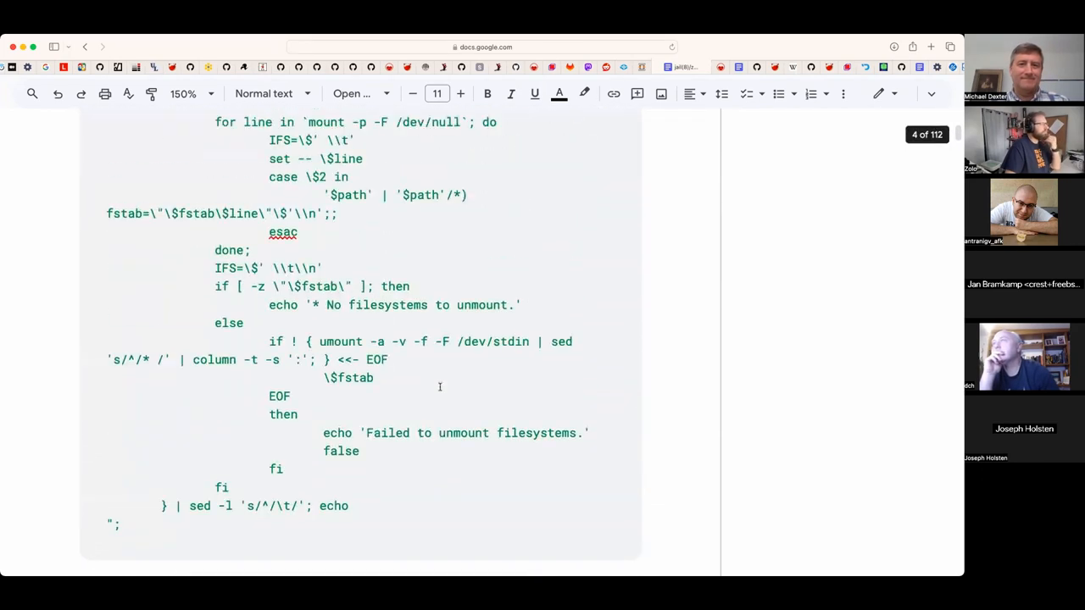
{"action": "scroll", "scroll_direction": "up", "scroll_amount": 3}
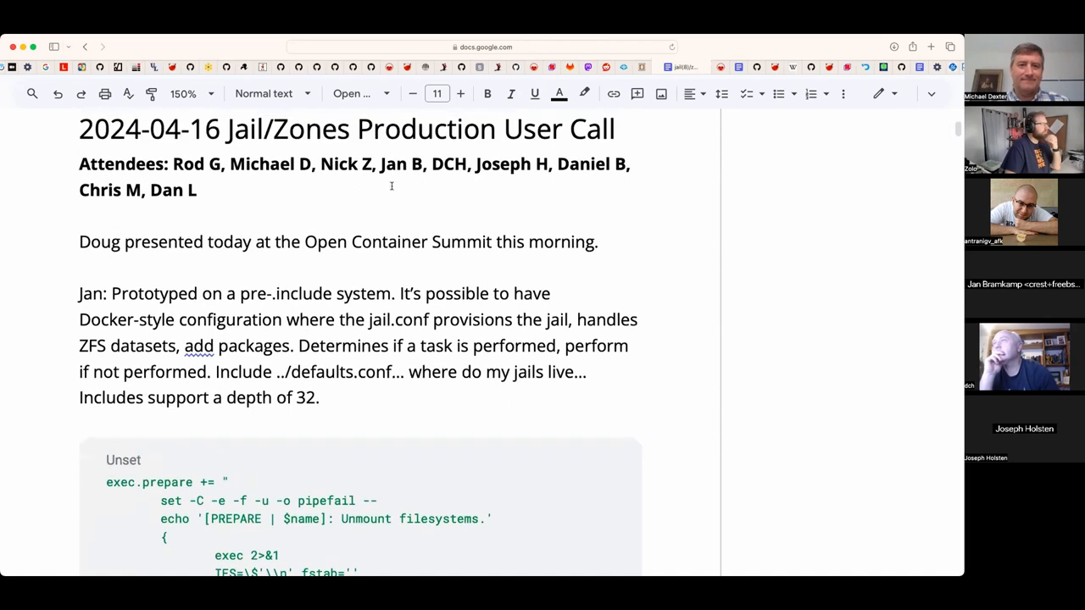
{"action": "type", "text": ", Antran"}
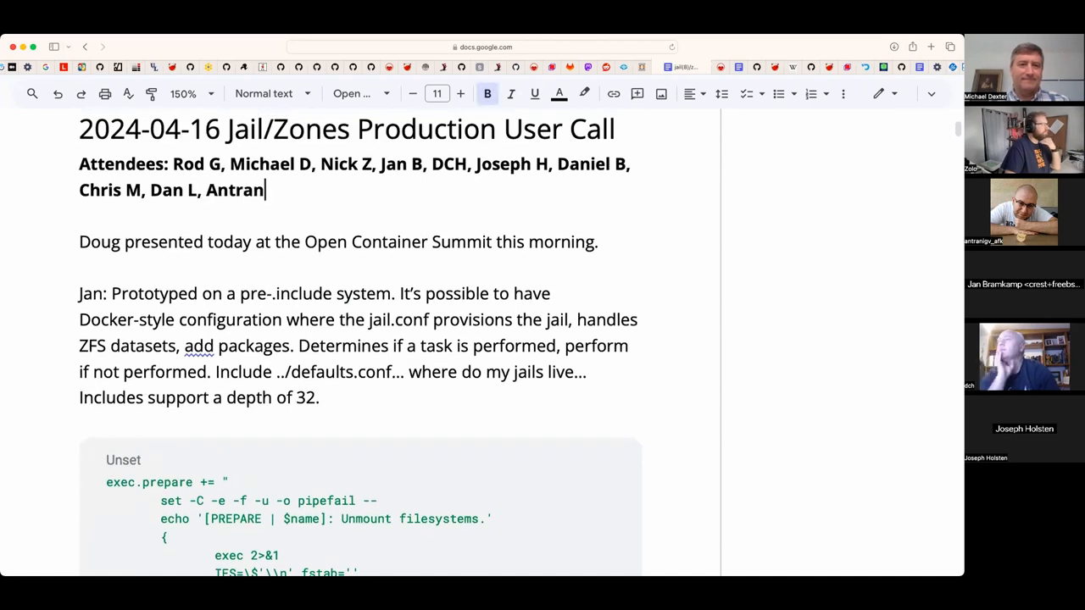
{"action": "scroll", "scroll_direction": "down", "scroll_amount": 3}
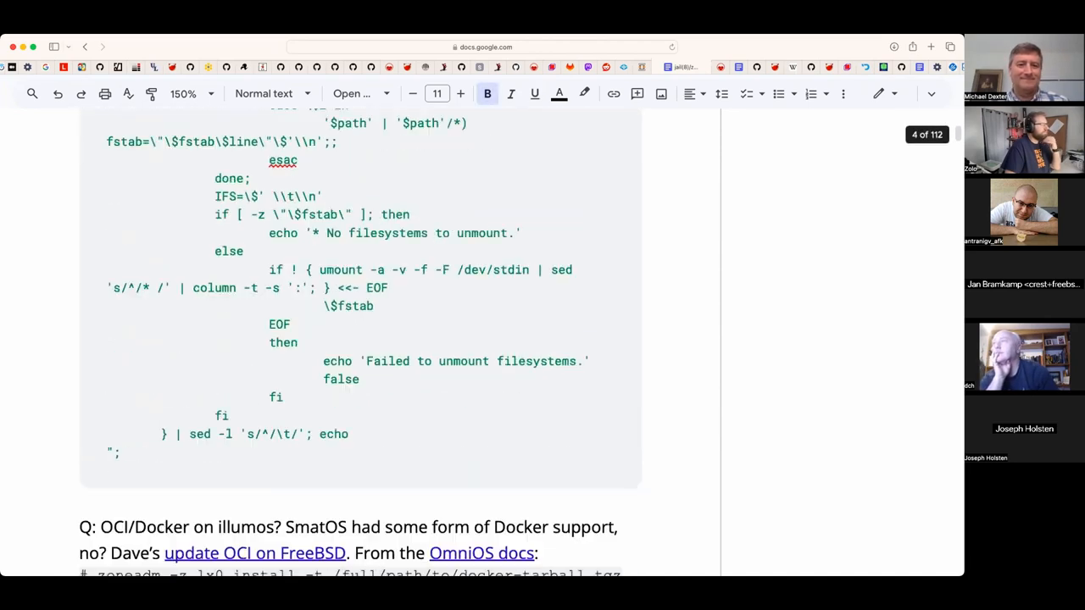
{"action": "scroll", "scroll_direction": "down", "scroll_amount": 3}
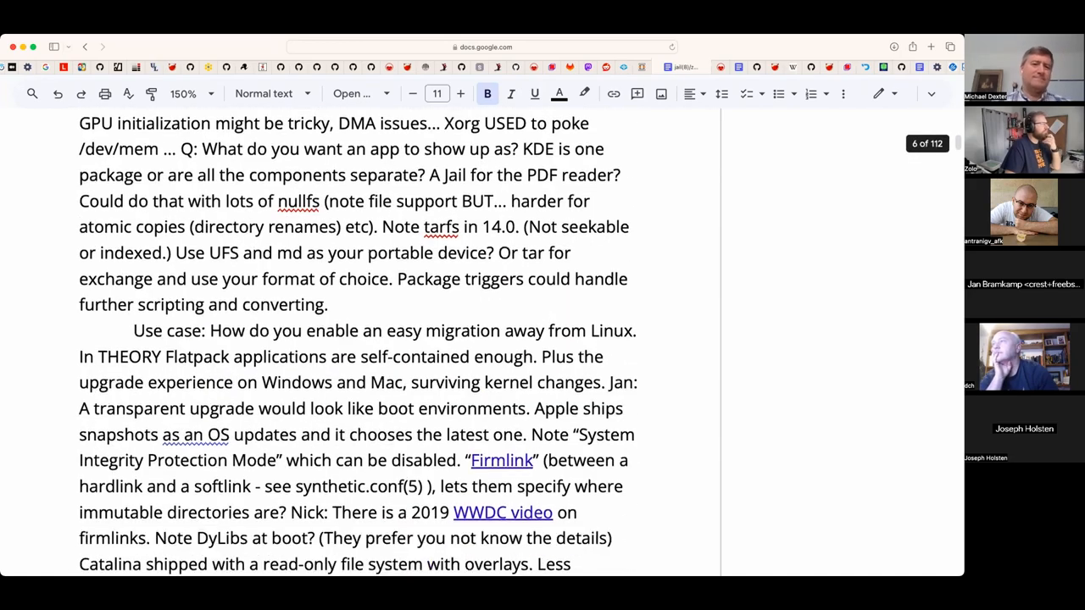
{"action": "scroll", "scroll_direction": "down", "scroll_amount": 3}
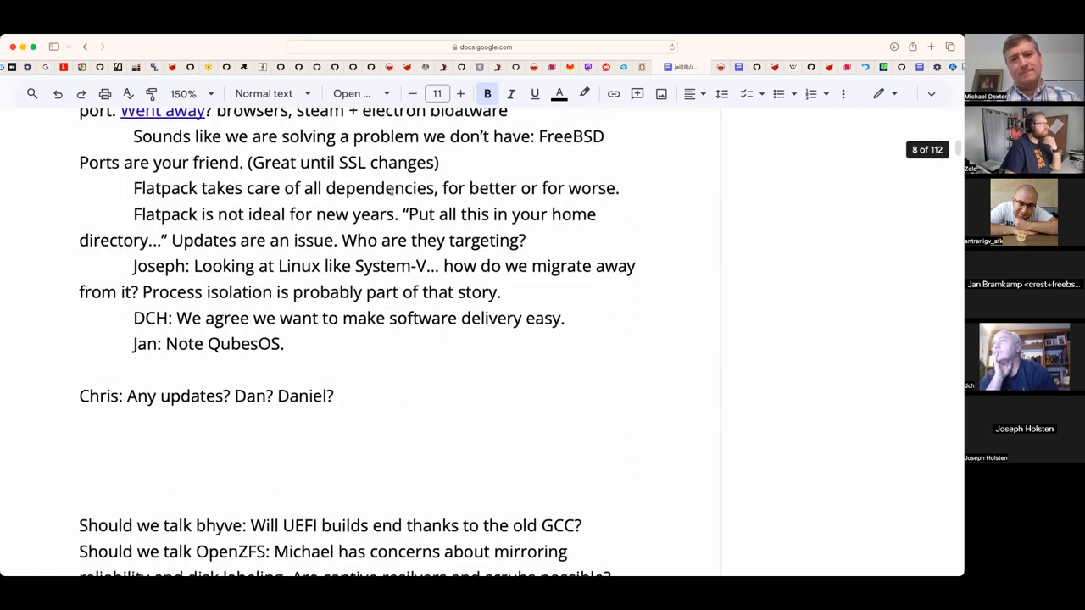
- Write 'Antranig: A student made a Qubes-like deployment with jails!' after the QubesOS note
{"action": "left_click", "coordinate": [285, 345]}
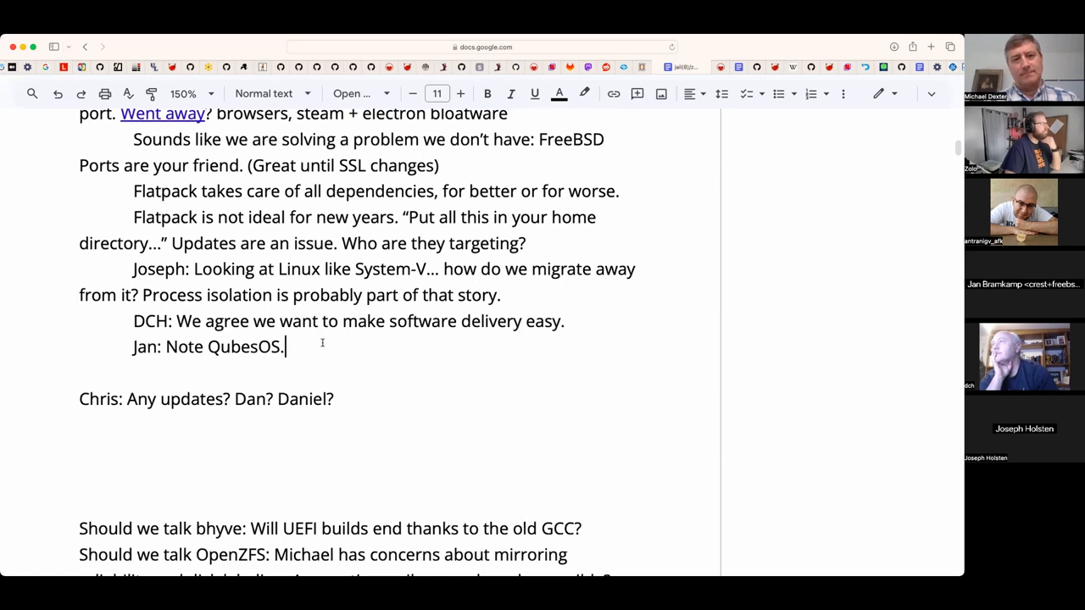
{"action": "type", "text": "Antra"}
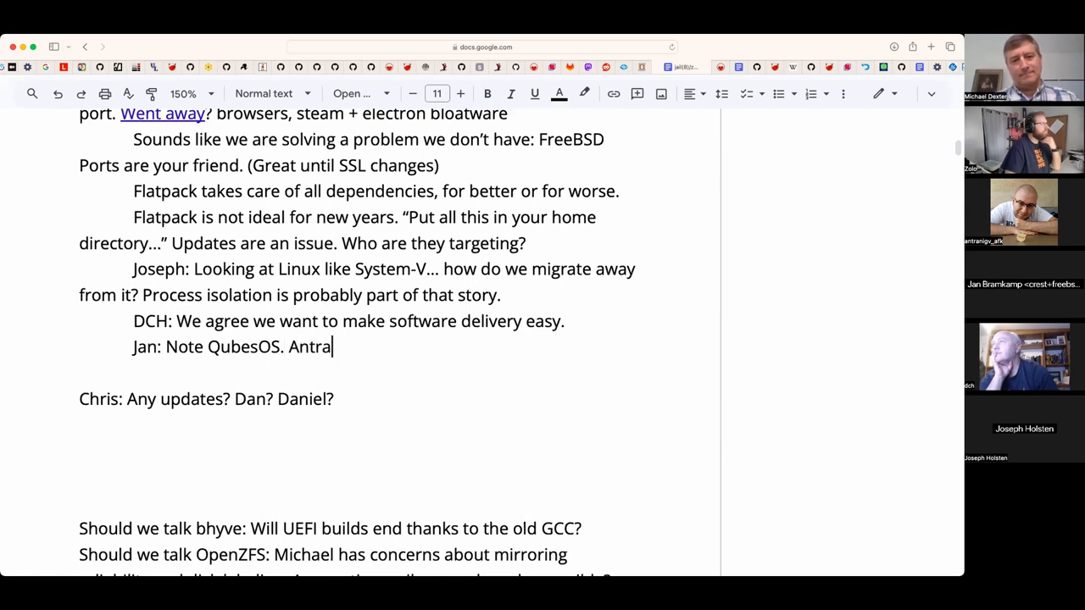
{"action": "type", "text": "nig"}
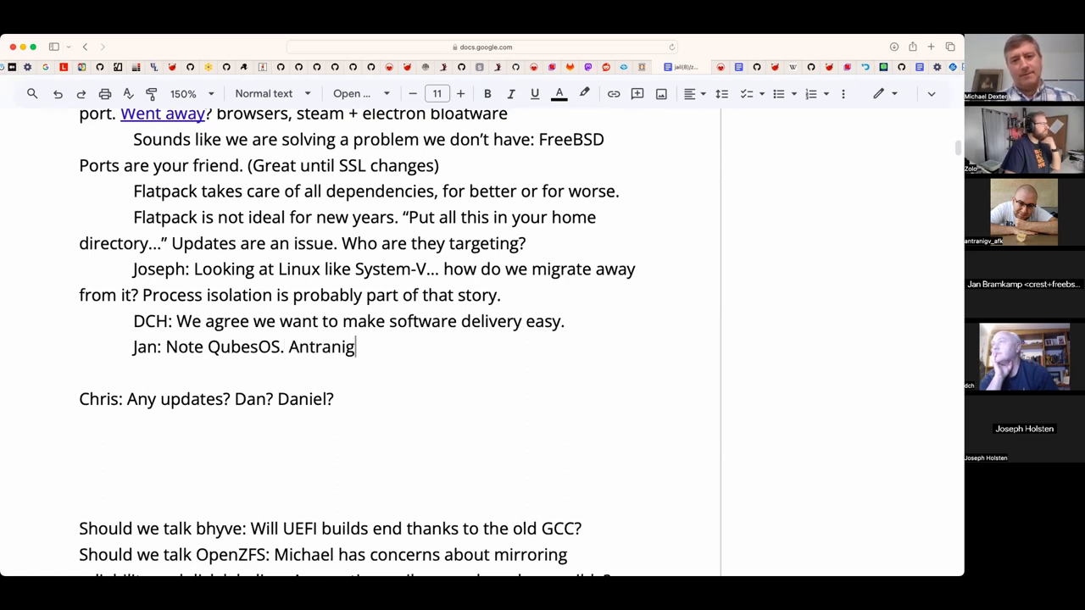
{"action": "type", "text": ": A s"}
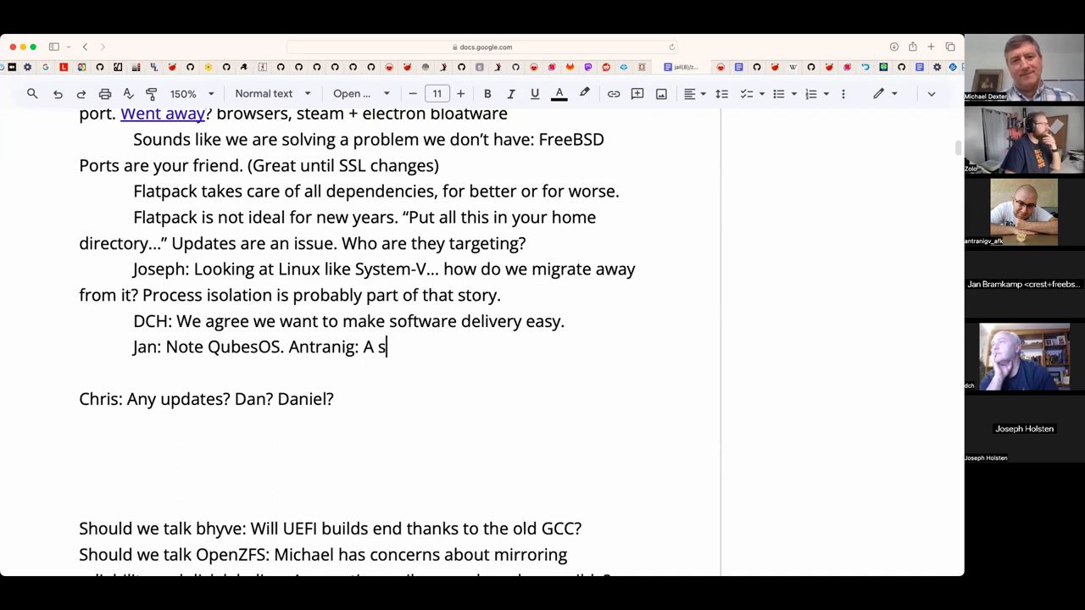
{"action": "type", "text": "tudent"}
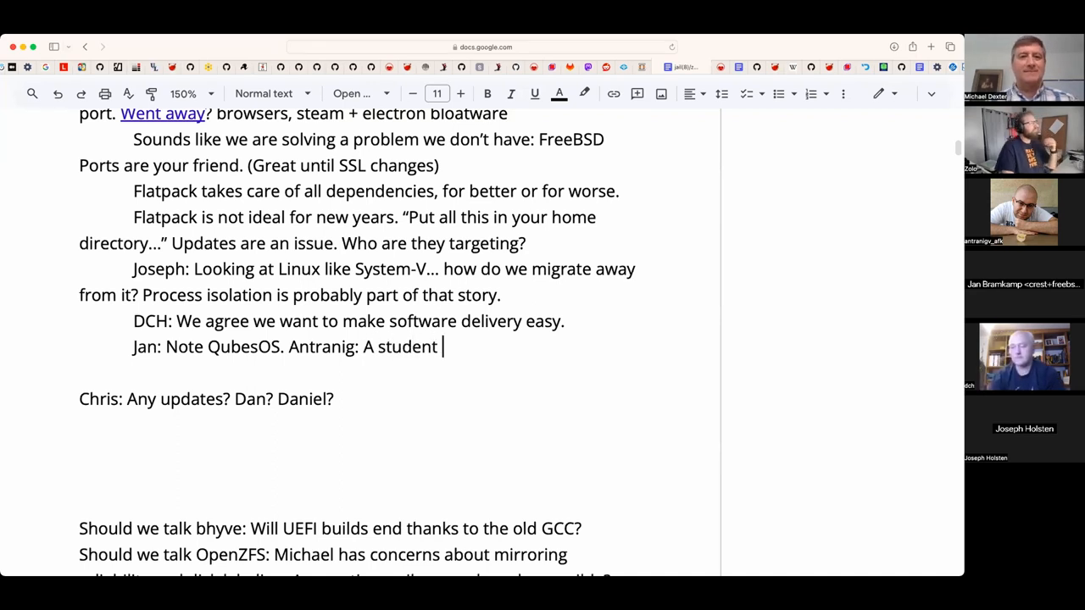
{"action": "type", "text": "mad"}
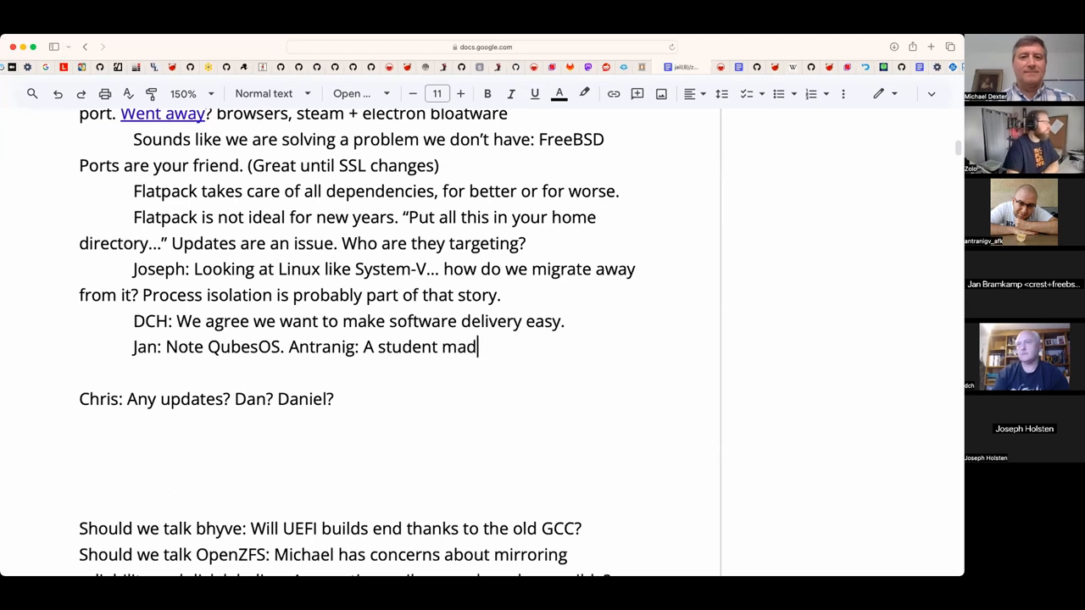
{"action": "type", "text": "e a Qubes"}
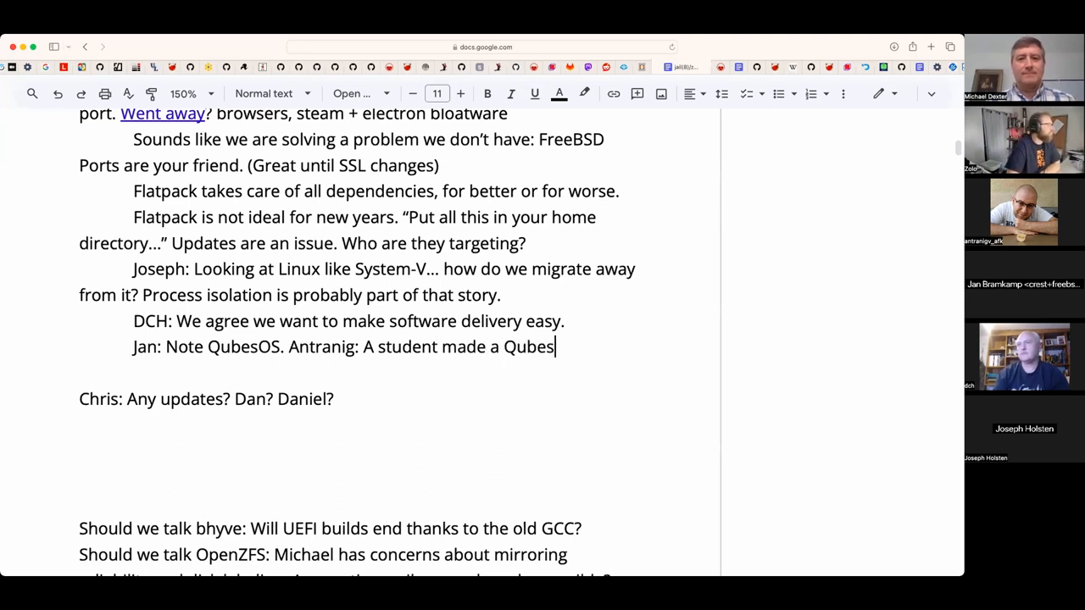
{"action": "type", "text": "-li"}
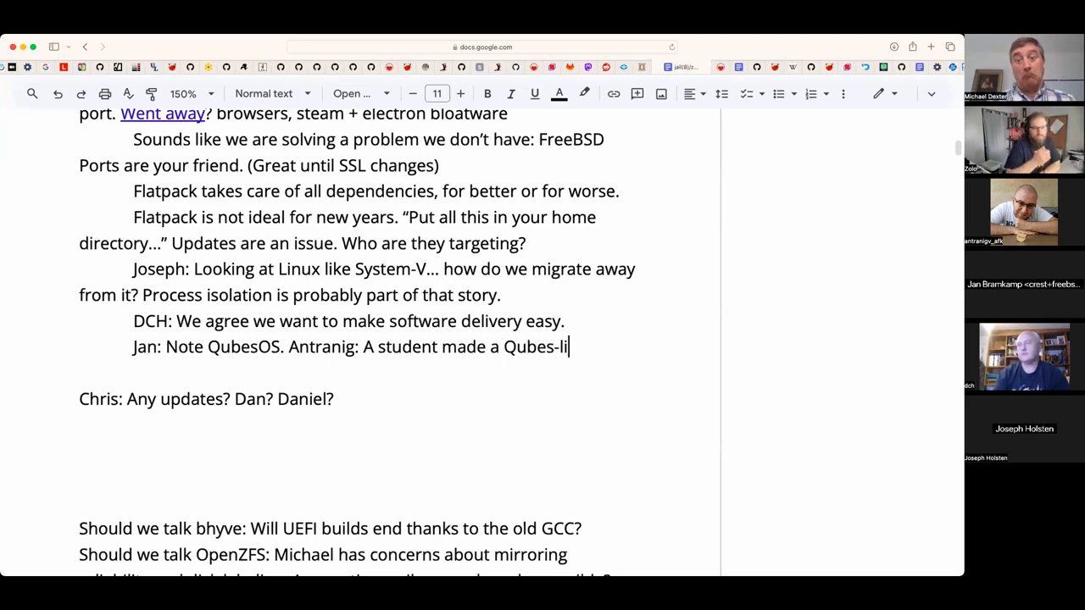
{"action": "type", "text": "ke"}
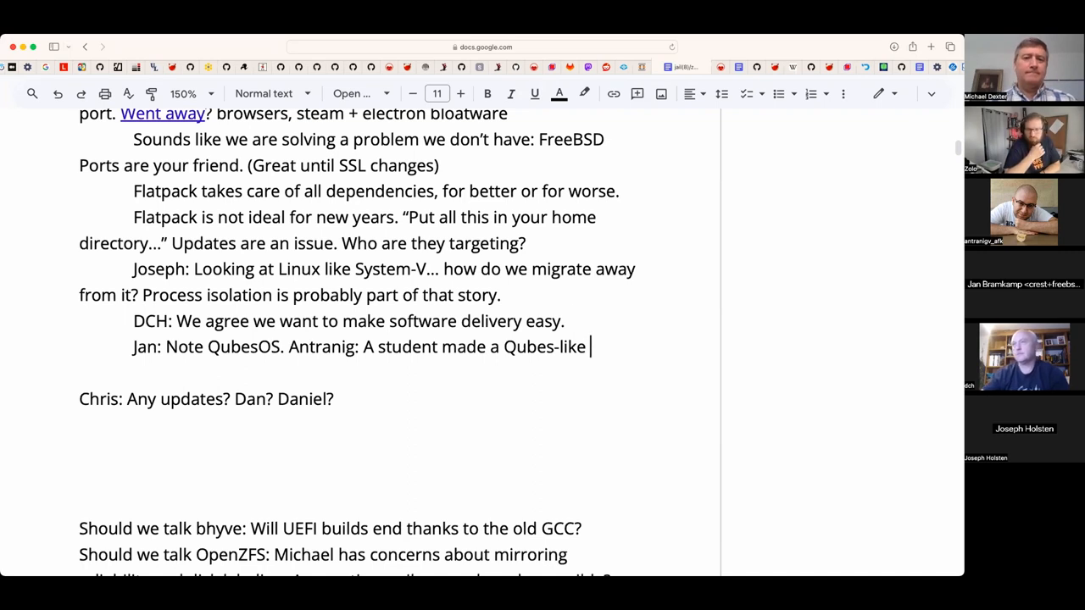
{"action": "type", "text": "d"}
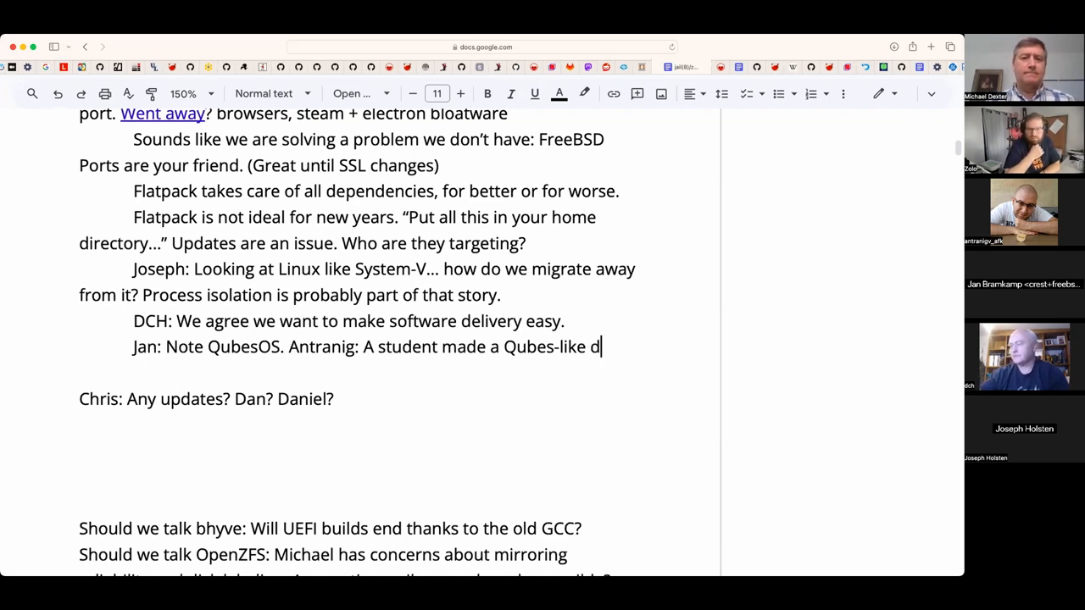
{"action": "type", "text": "eployment with j"}
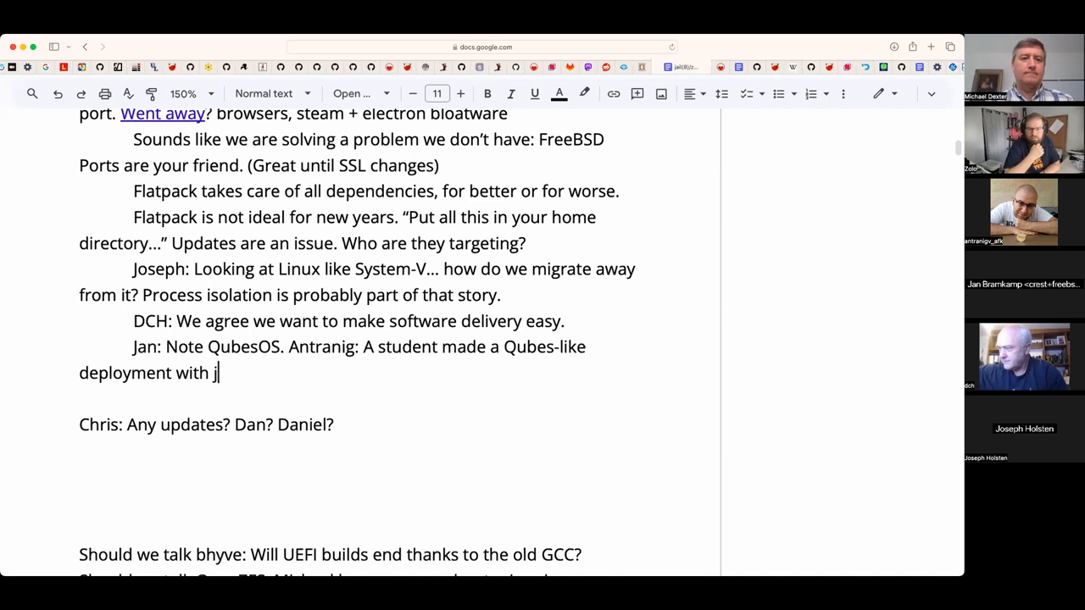
{"action": "type", "text": "ails!"}
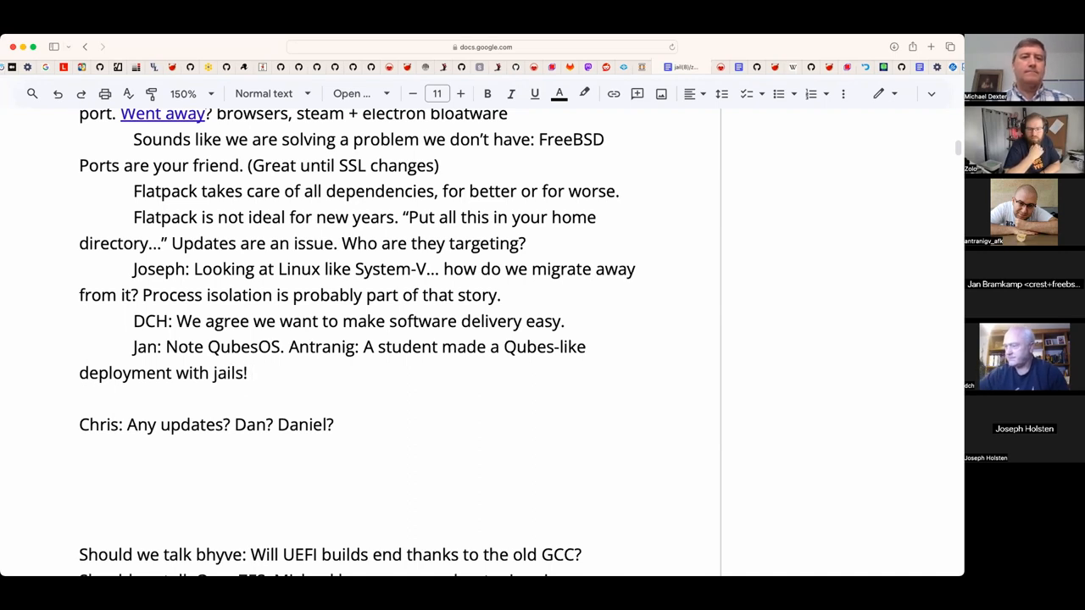
- Add the Xorg/jailer and nullfs remarks and '(pulseaudio doesn't need a home directory...)'
{"action": "type", "text": "Xorg is in one jail…"}
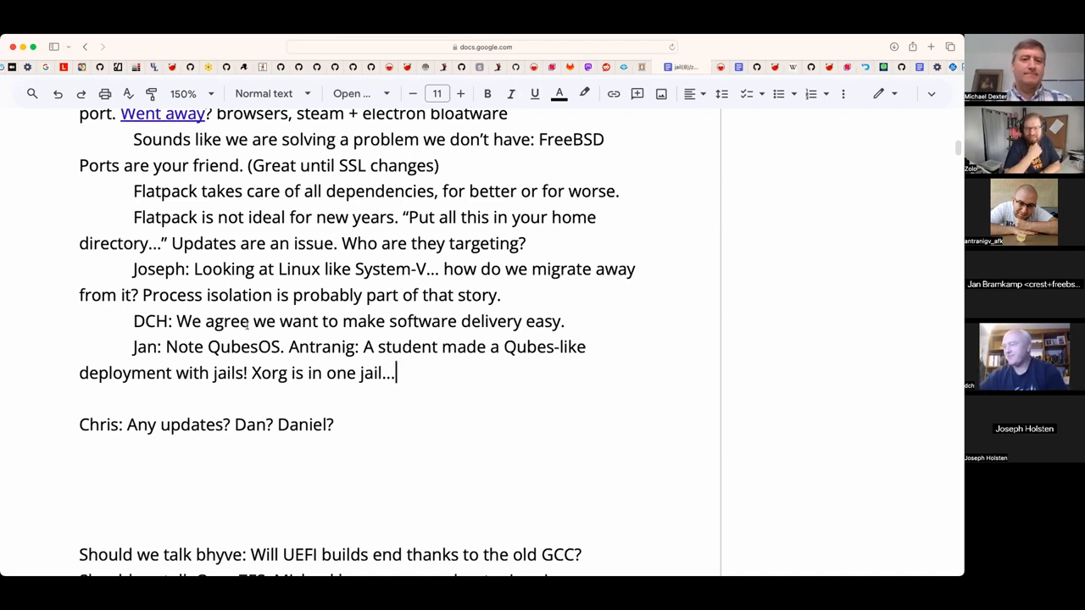
{"action": "type", "text": "and"}
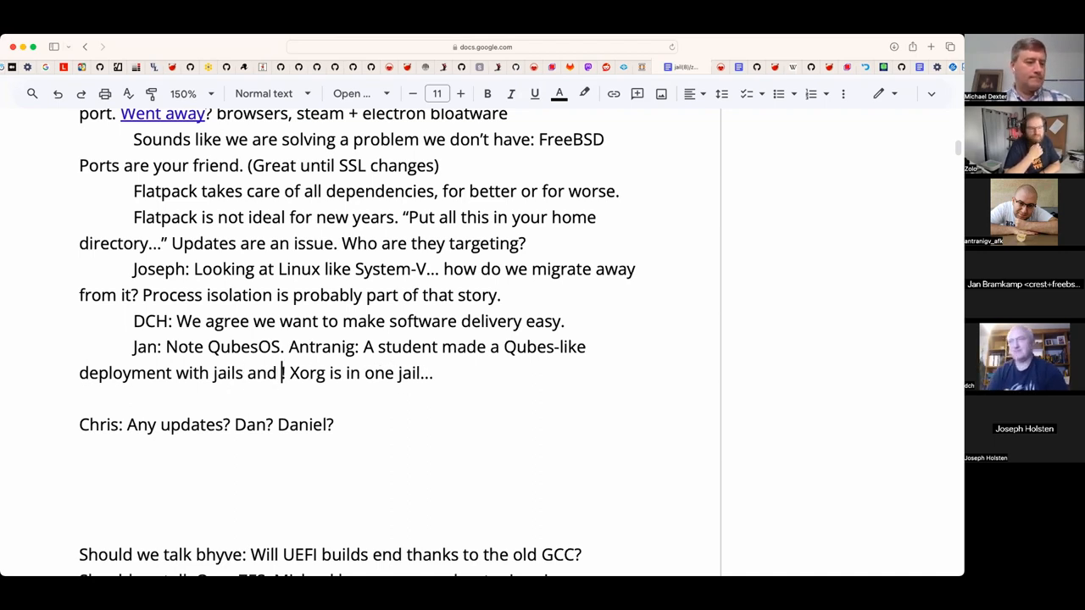
{"action": "type", "text": "jailer!"}
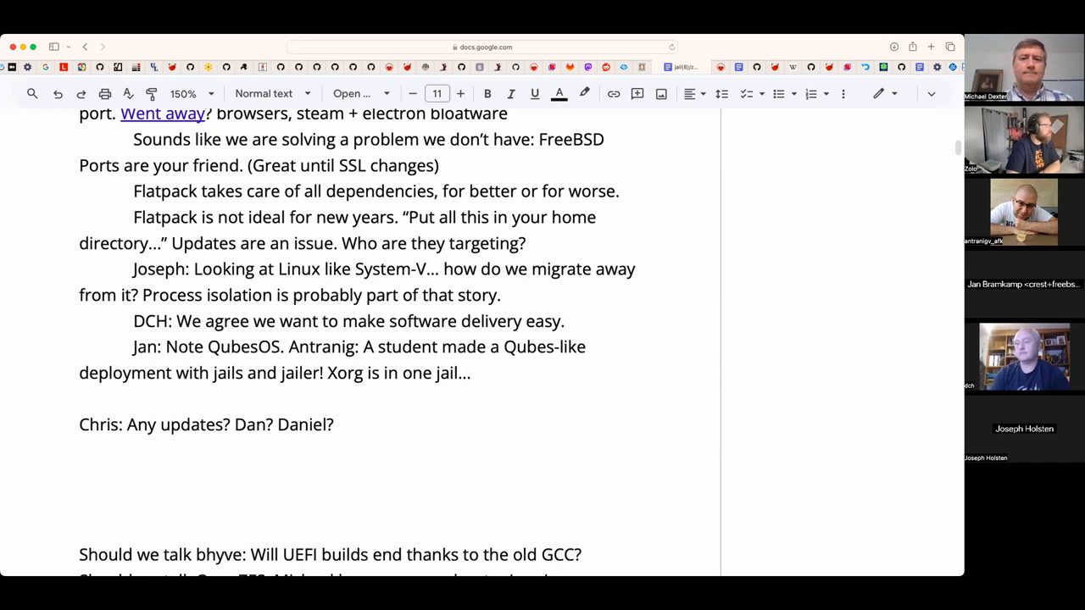
{"action": "type", "text": "Much nullfs"}
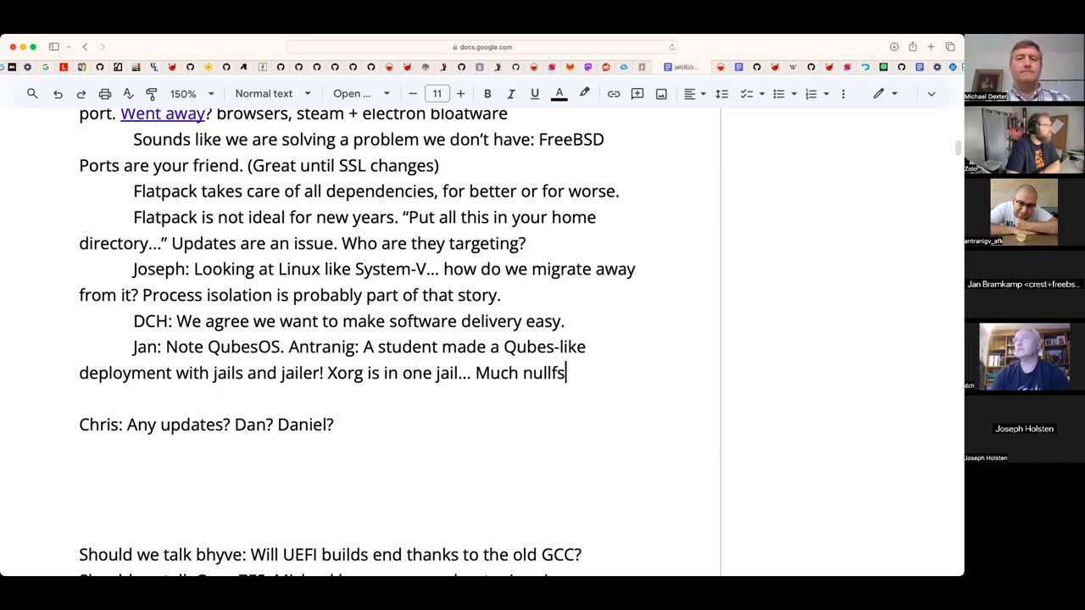
{"action": "type", "text": "..."}
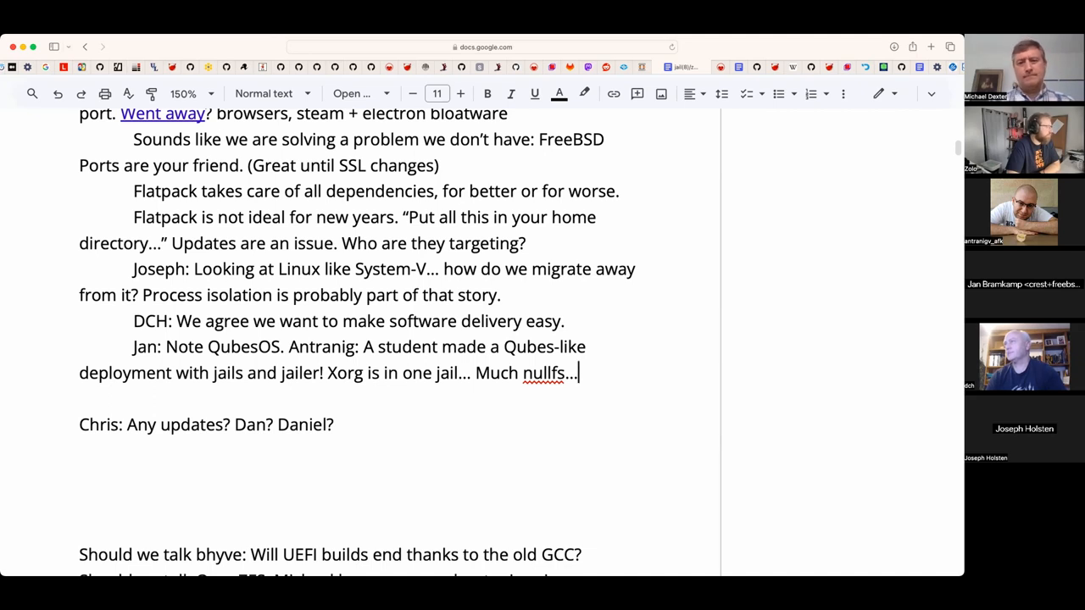
{"action": "type", "text": "("}
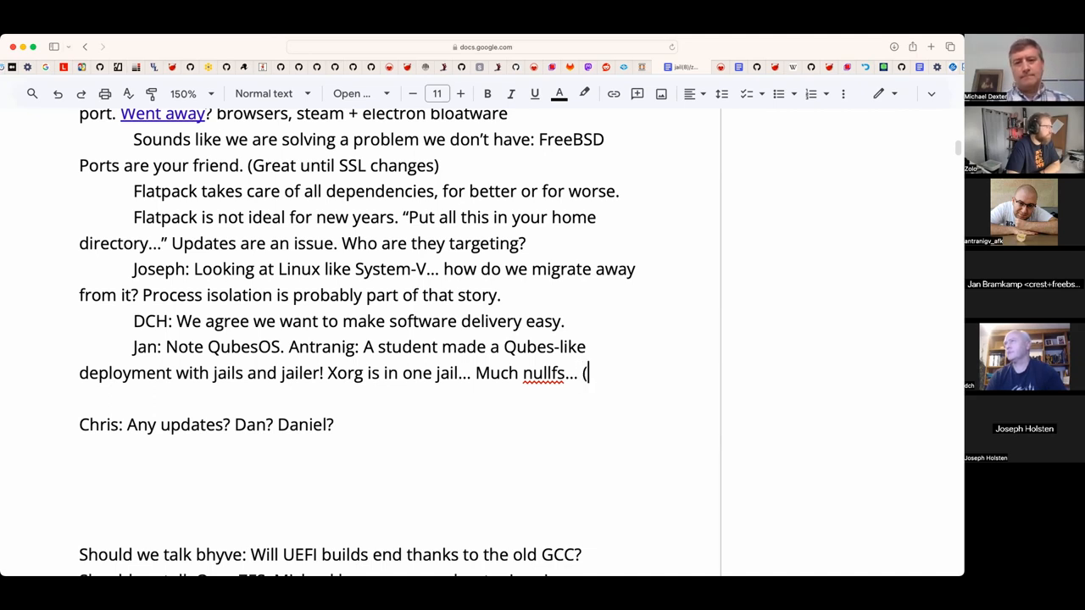
{"action": "type", "text": "pulseaudio"}
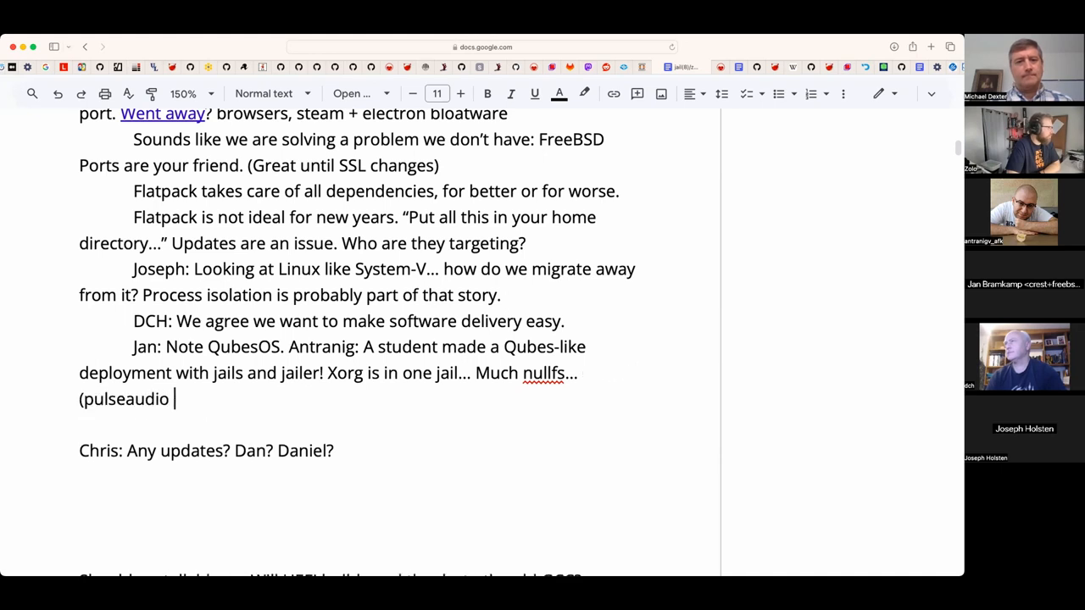
{"action": "type", "text": "doesn't"}
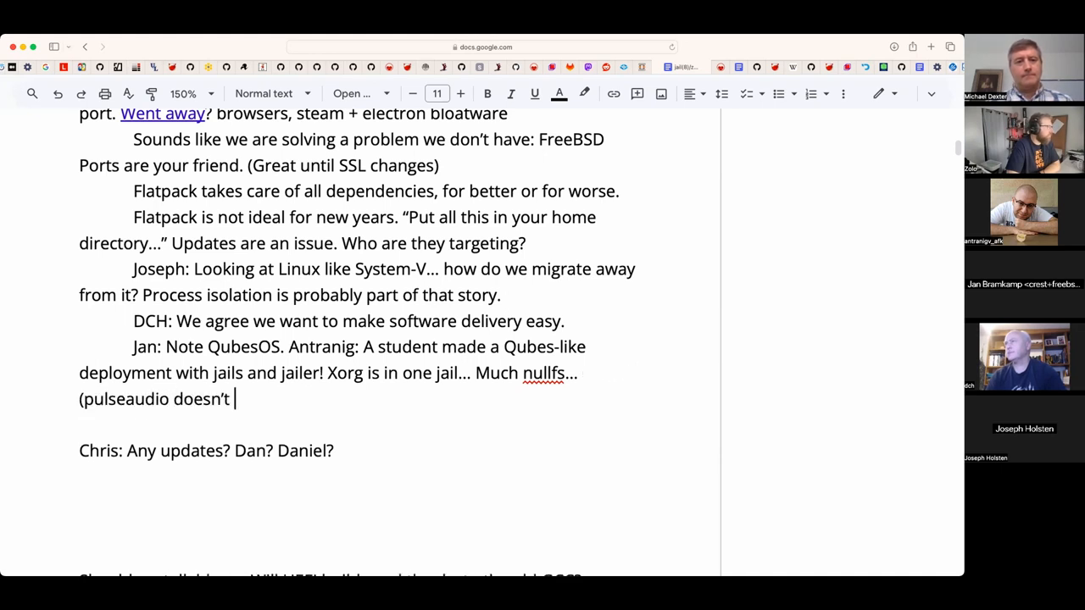
{"action": "type", "text": "need a home di"}
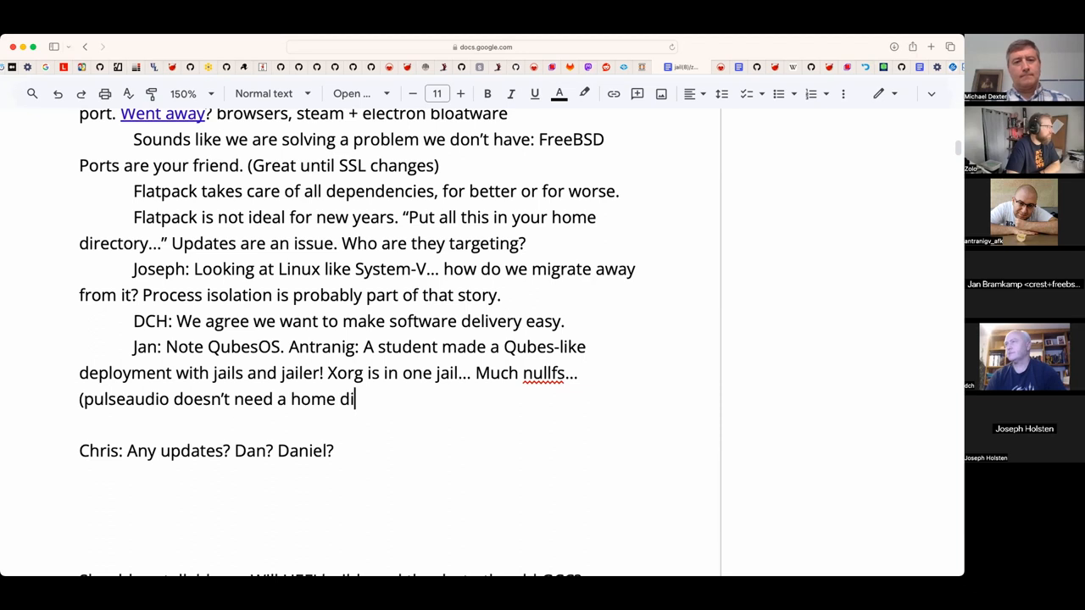
{"action": "type", "text": "recdto"}
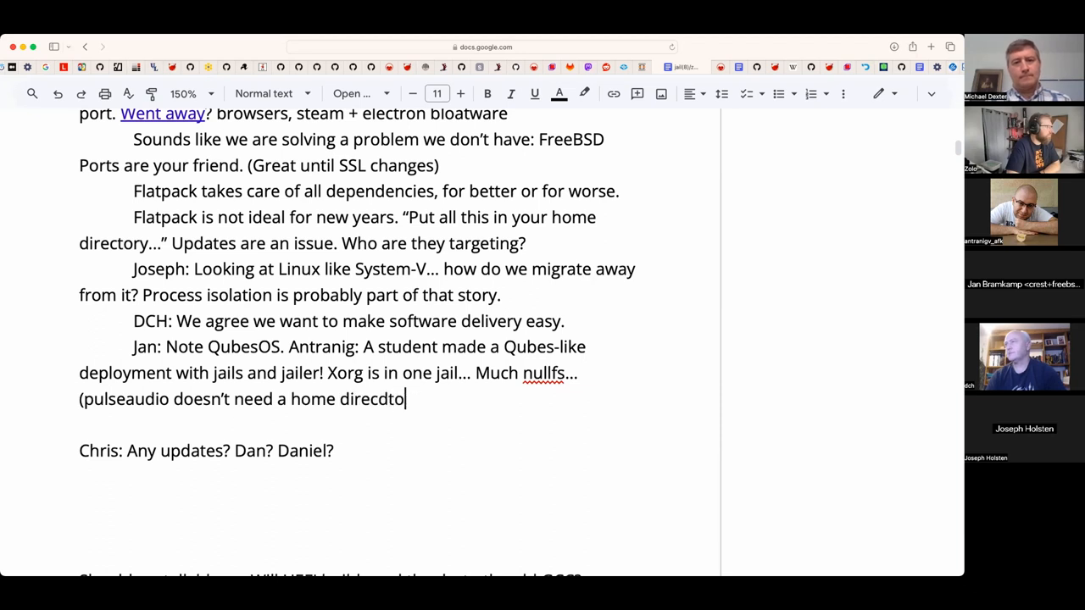
{"action": "type", "text": "ry"}
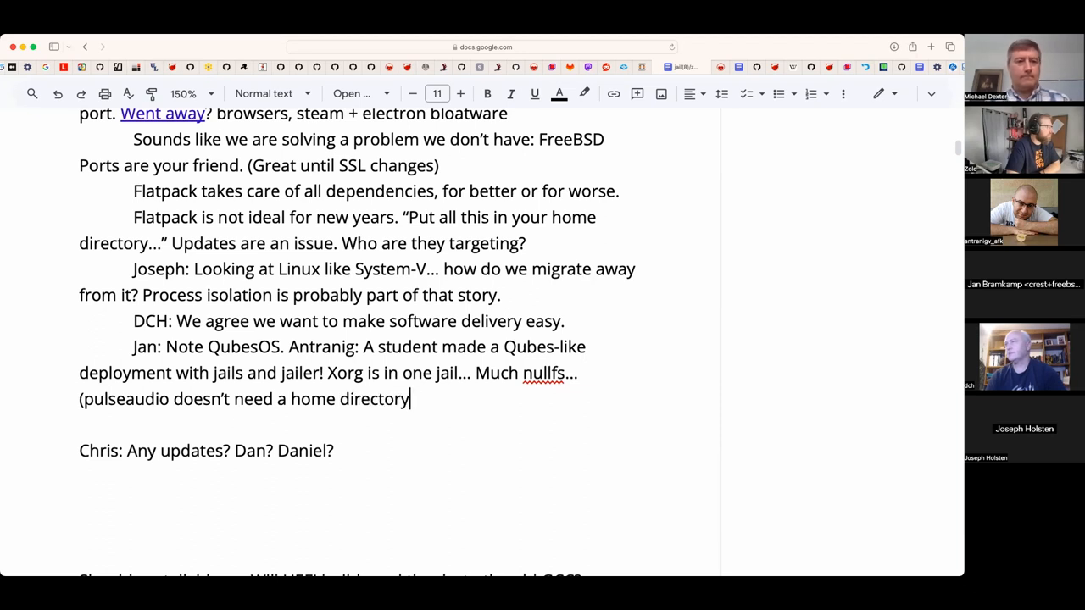
{"action": "type", "text": "...)"}
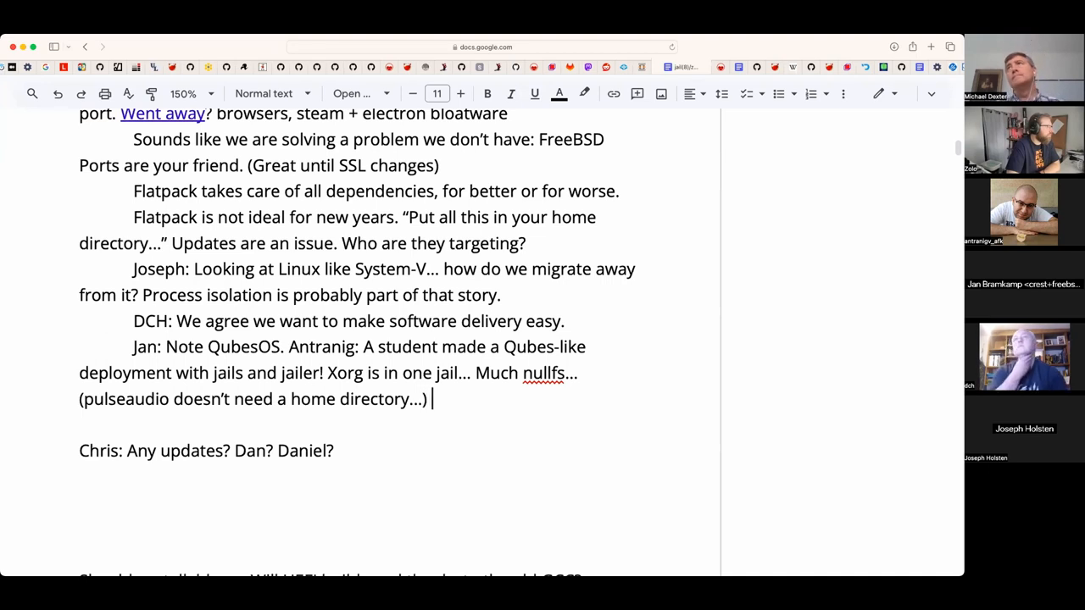
- Note the separate networking/firewalling jail '(like Qubes).'
{"action": "type", "text": "Also"}
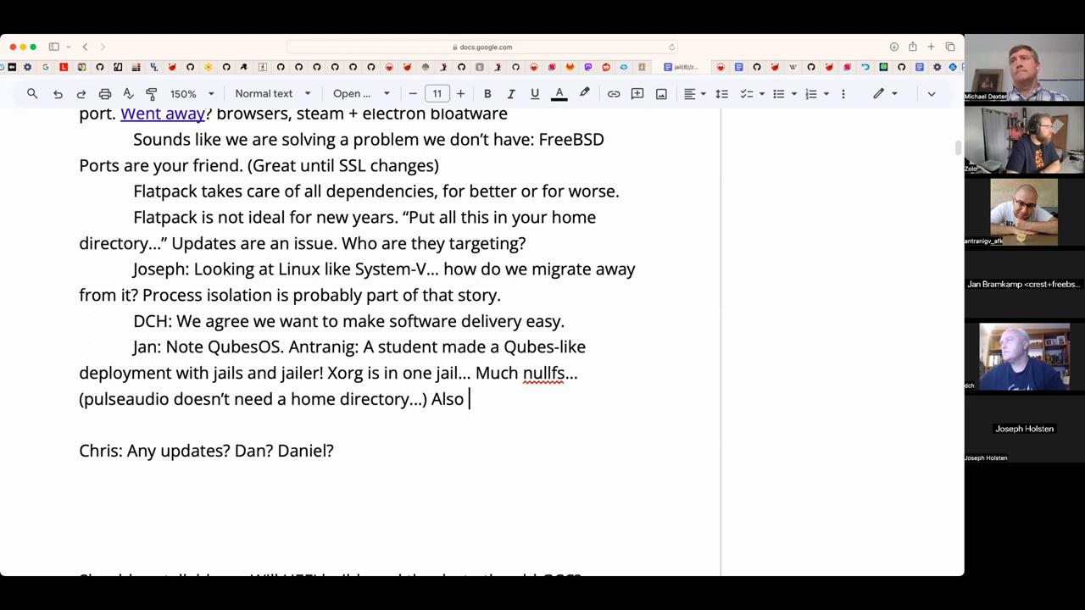
{"action": "type", "text": "created"}
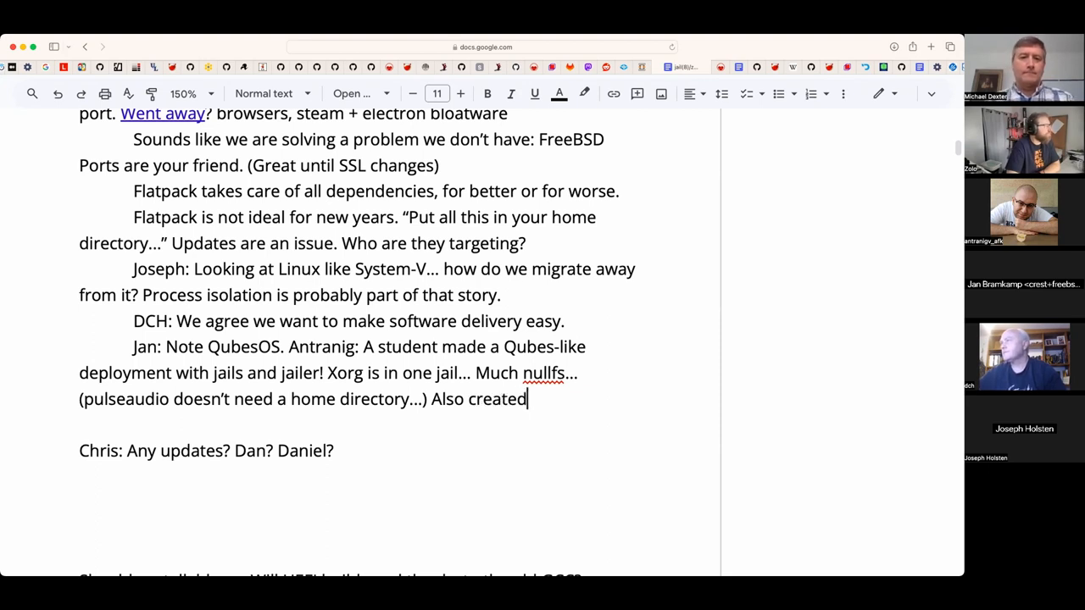
{"action": "type", "text": "a separate jail"}
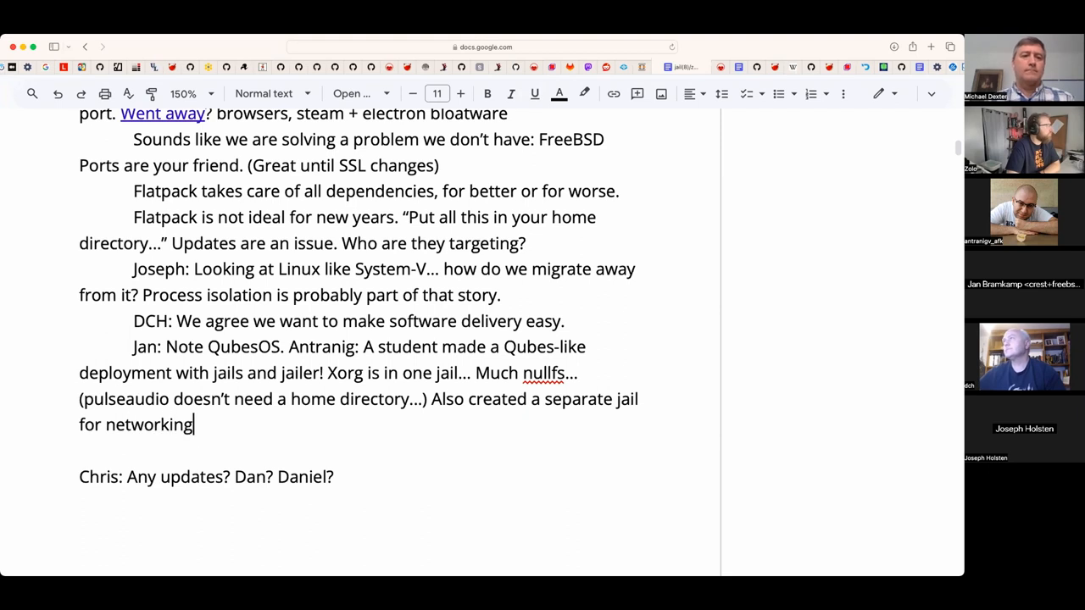
{"action": "type", "text": "/firewall"}
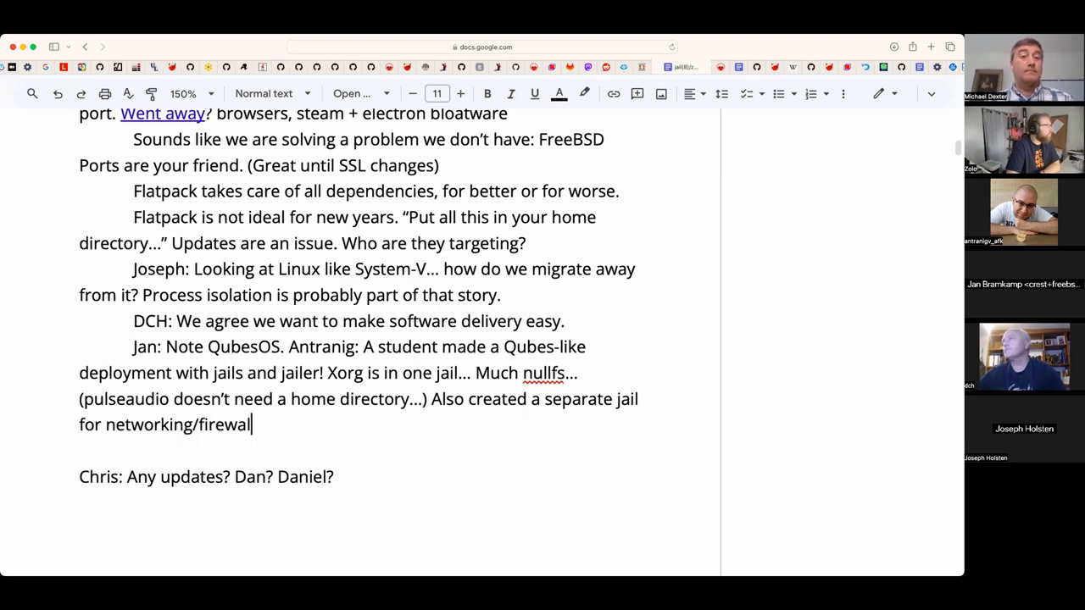
{"action": "type", "text": "ing (like Q"}
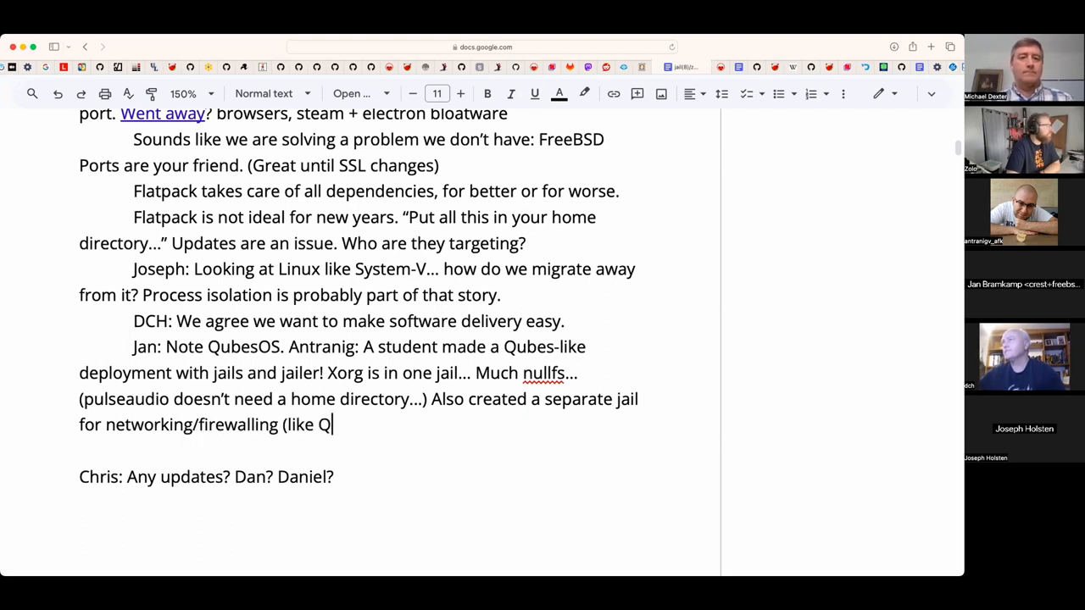
{"action": "type", "text": "ubes"}
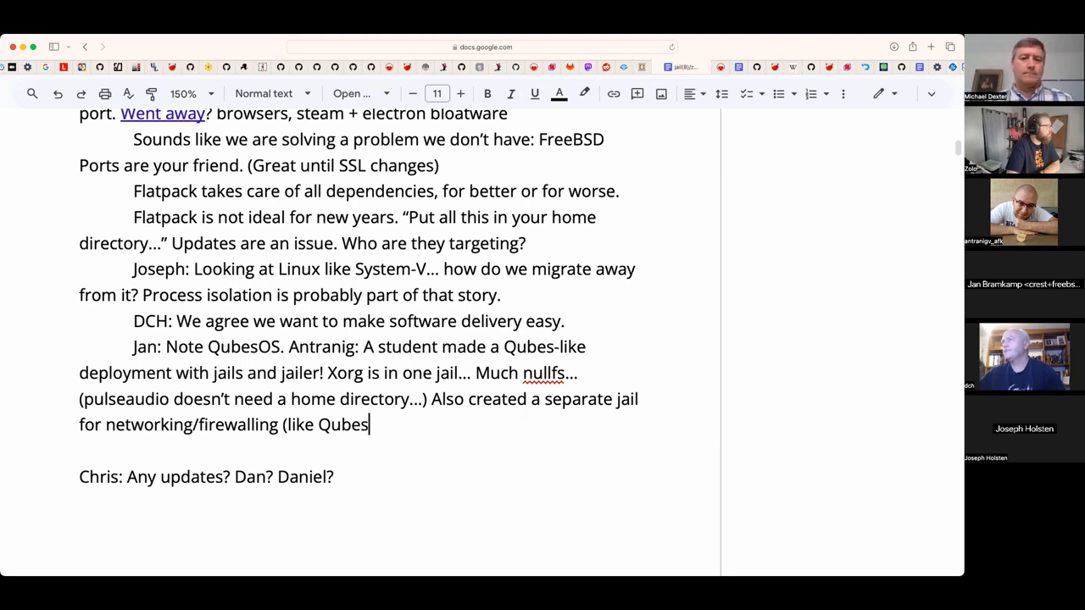
{"action": "type", "text": ")."}
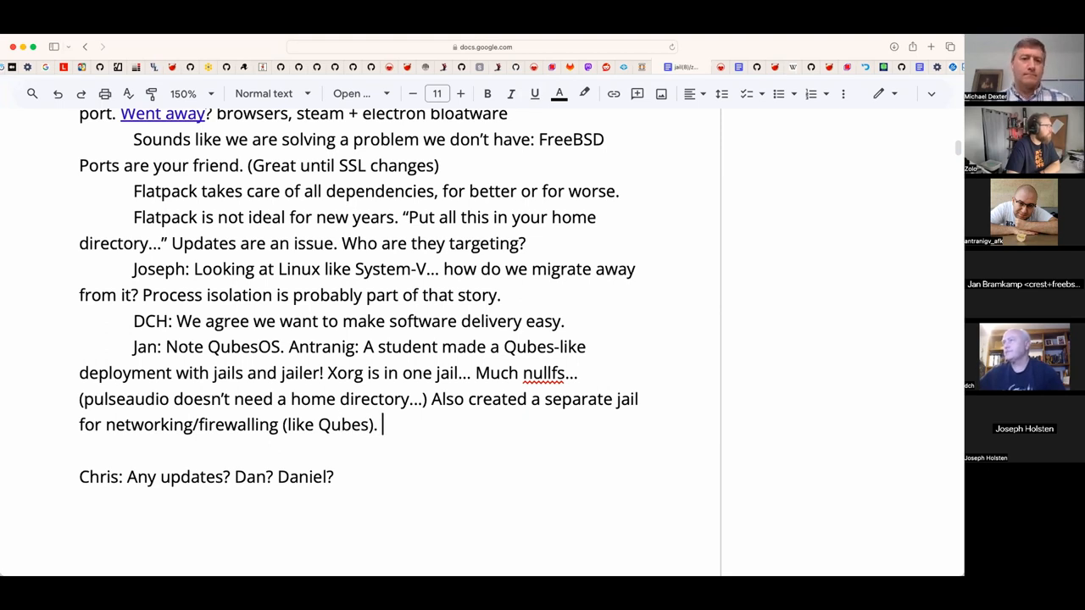
- Add that em0 is passed through the jail using bridges, ending 'Can WiFi be VNETted?'
{"action": "type", "text": "em0"}
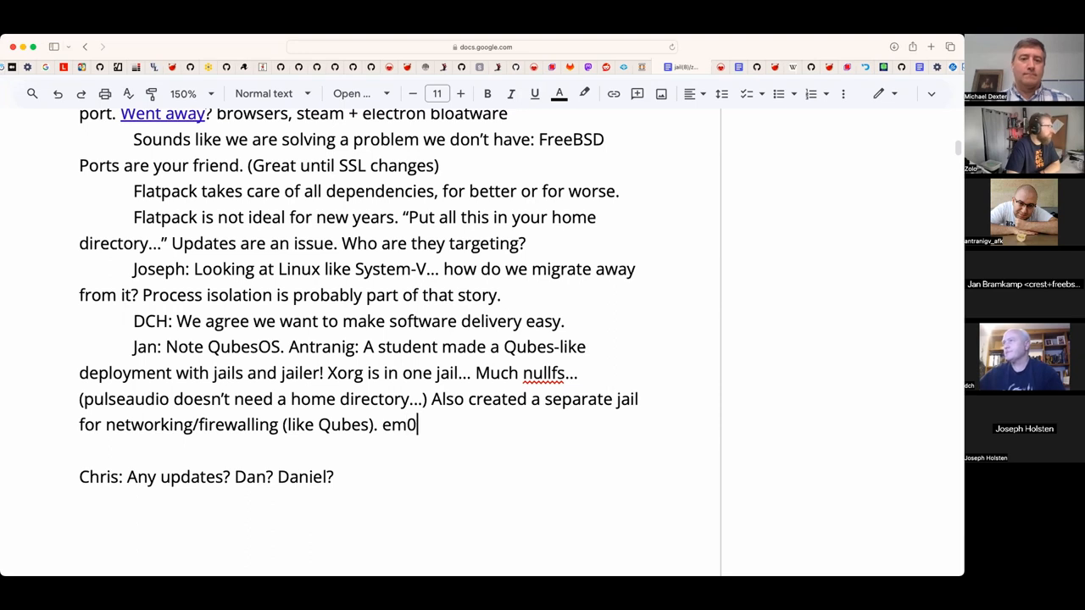
{"action": "type", "text": "is passe"}
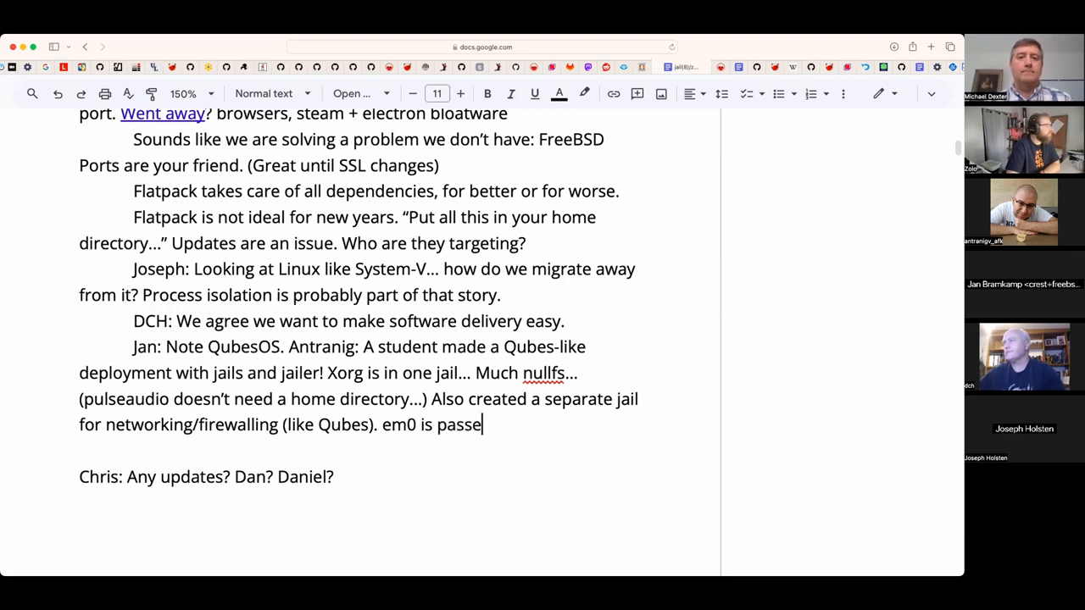
{"action": "type", "text": "d through the jail"}
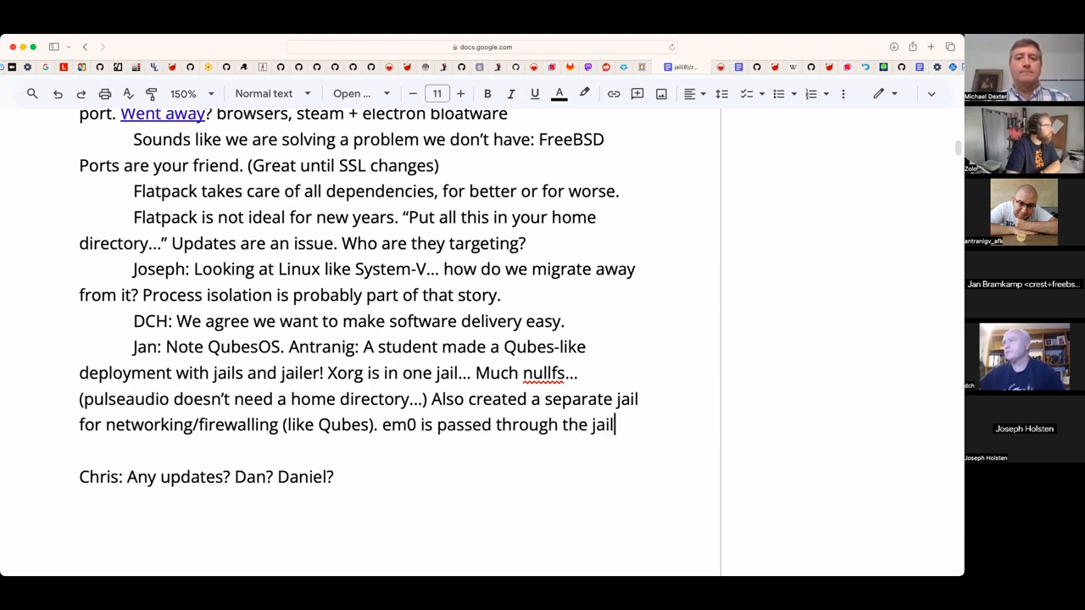
{"action": "type", "text": "and was"}
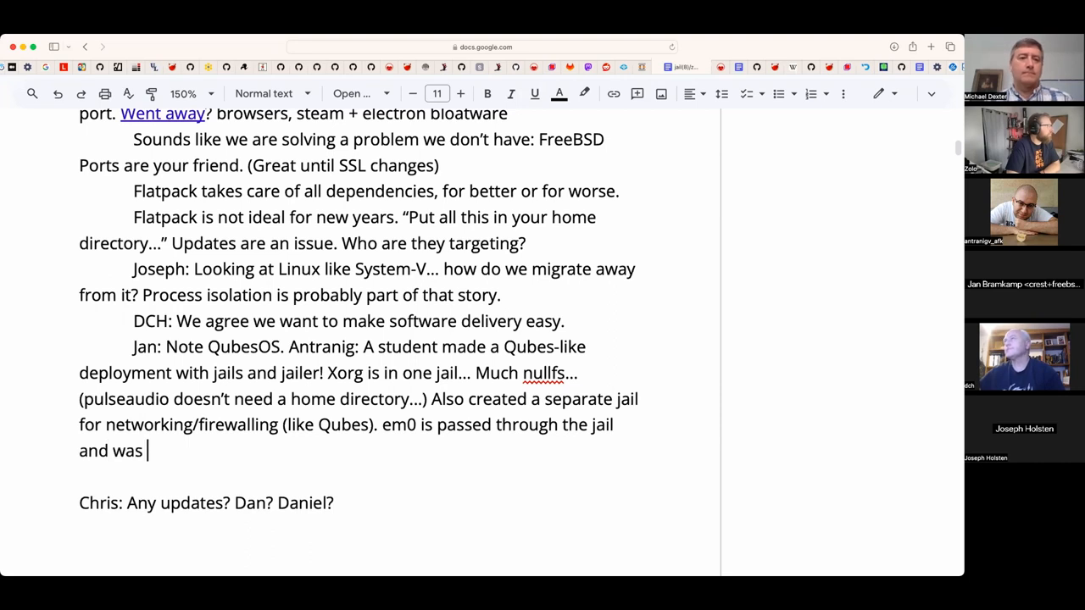
{"action": "type", "text": "using bridges"}
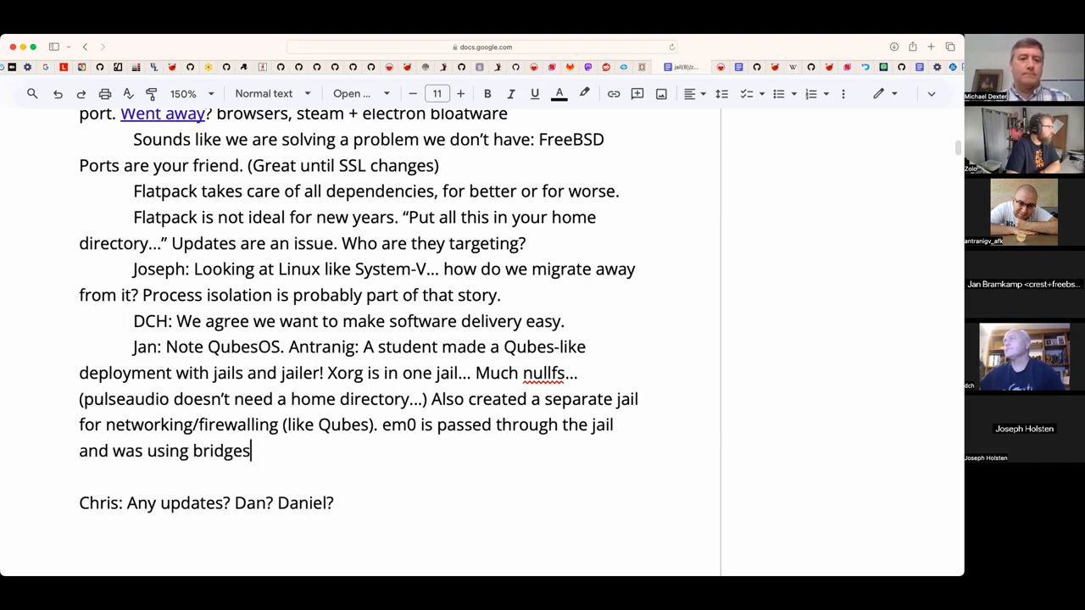
{"action": "type", "text": "for the"}
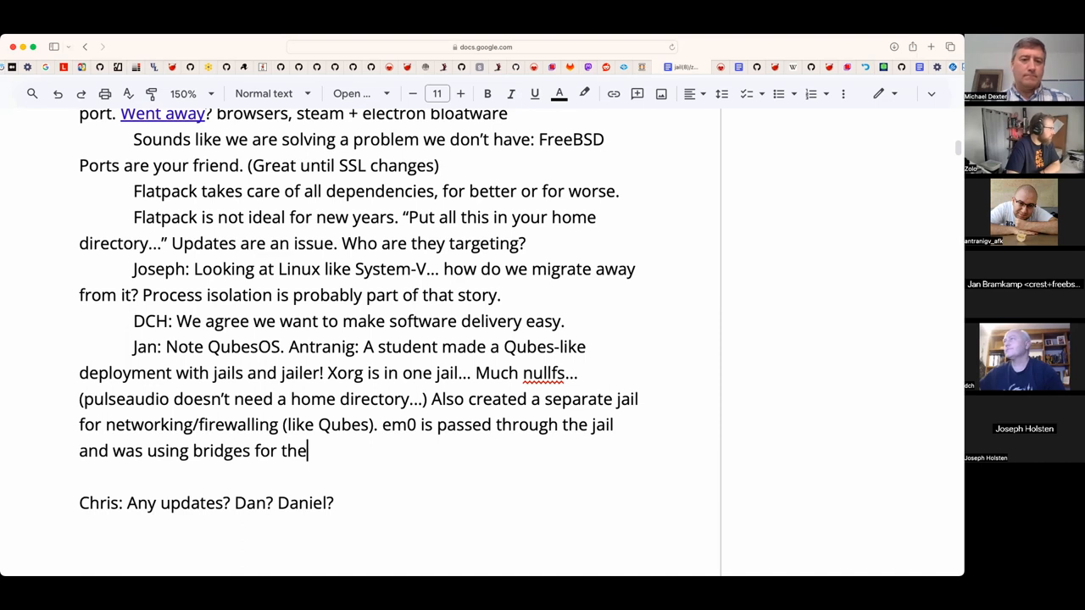
{"action": "type", "text": "from"}
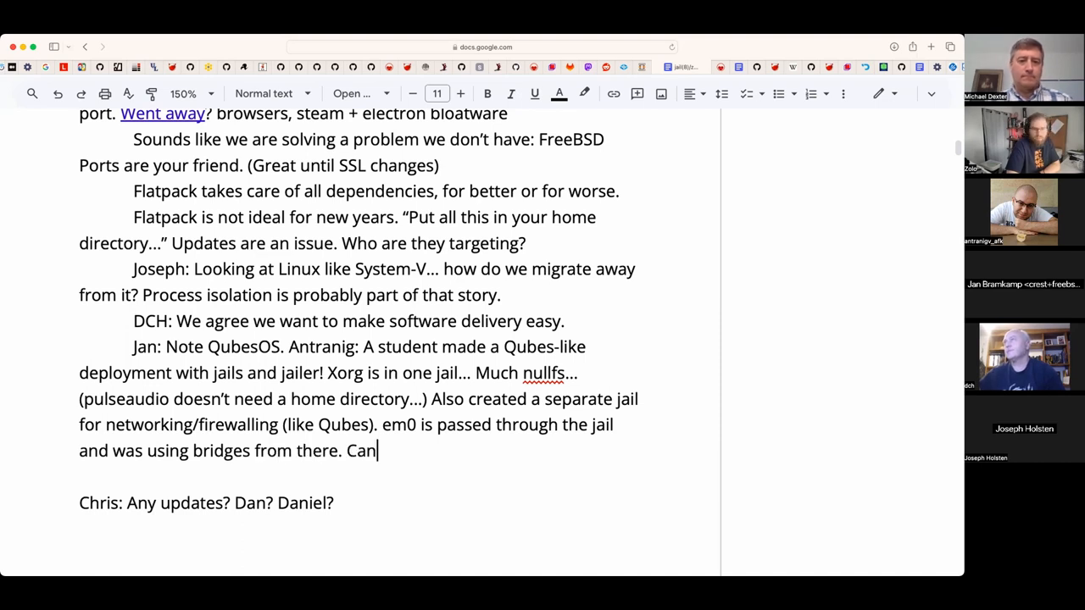
{"action": "type", "text": "WiFi be"}
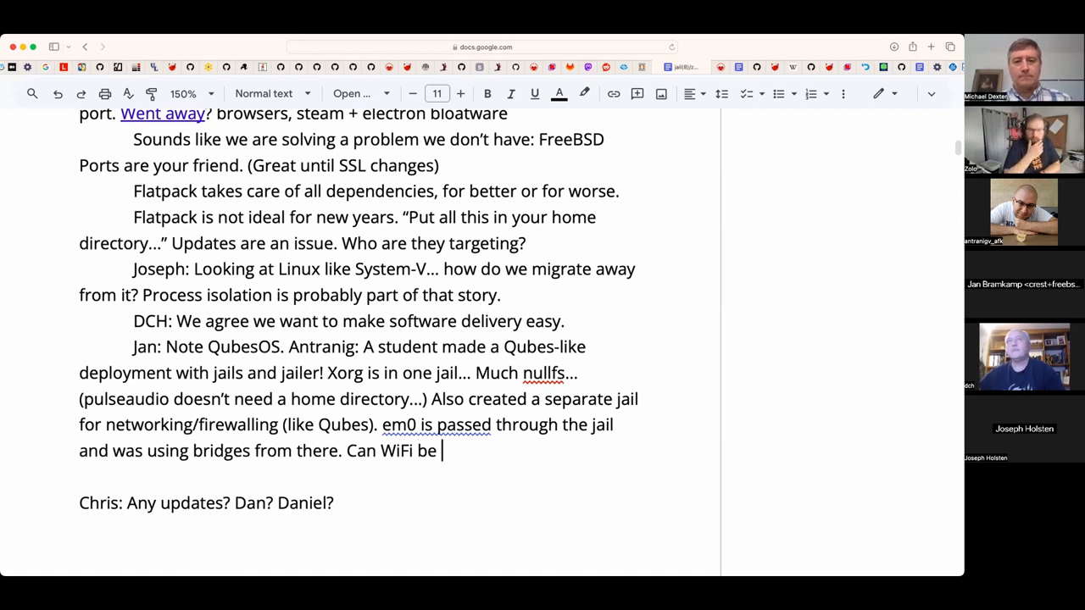
{"action": "type", "text": "VNETt"}
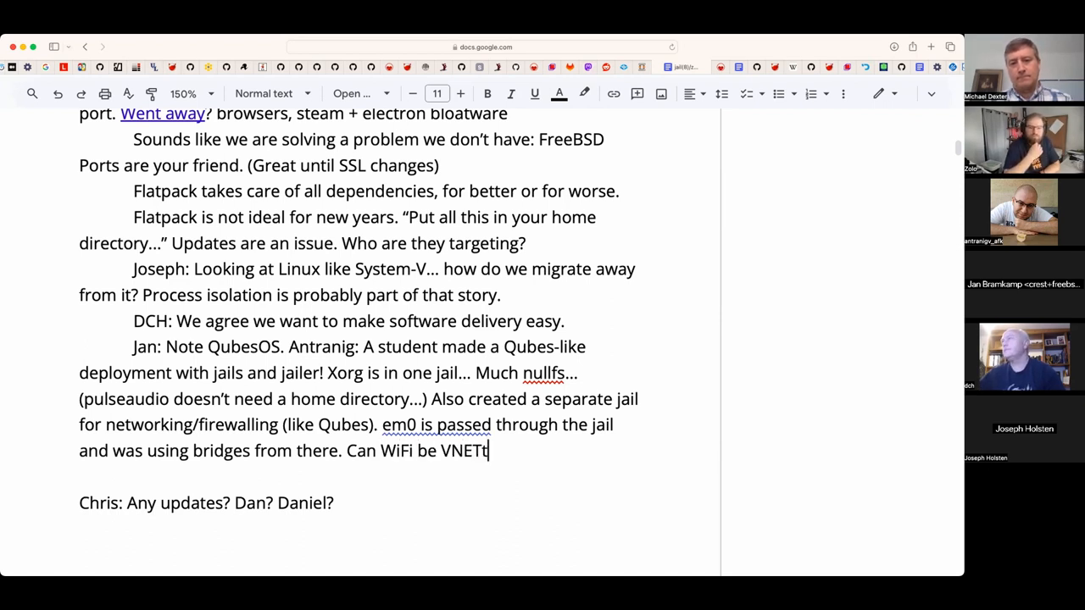
{"action": "type", "text": "ed?"}
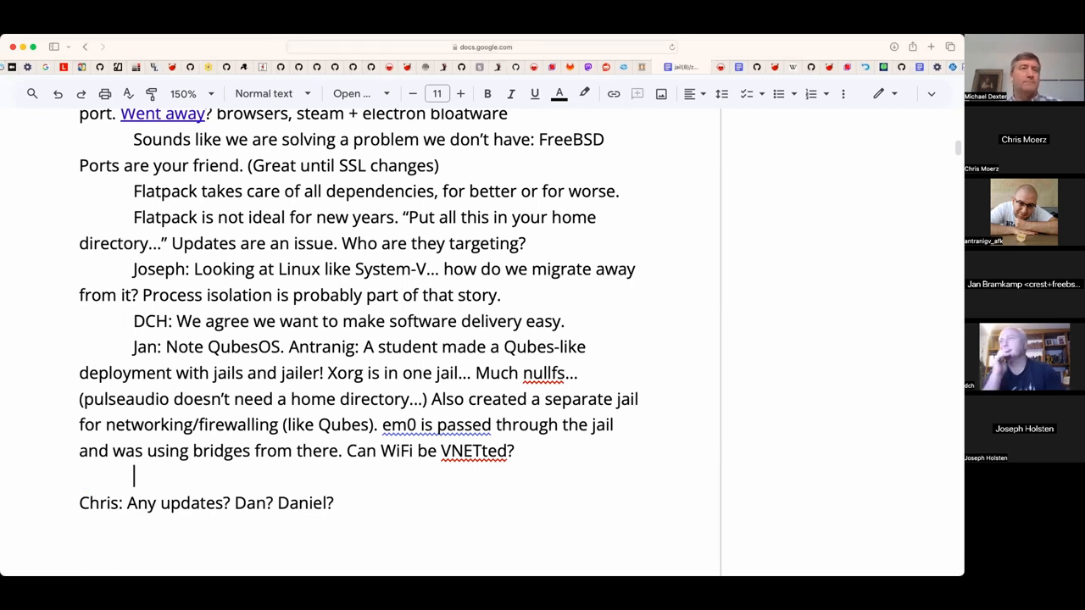
{"action": "type", "text": "Did P"}
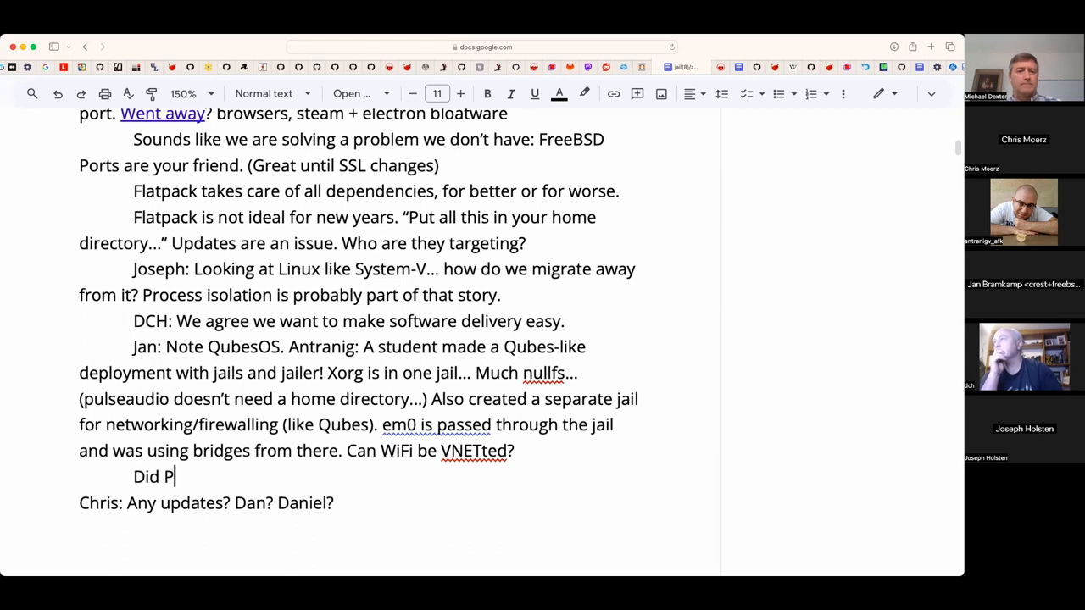
{"action": "type", "text": "C-BSD j"}
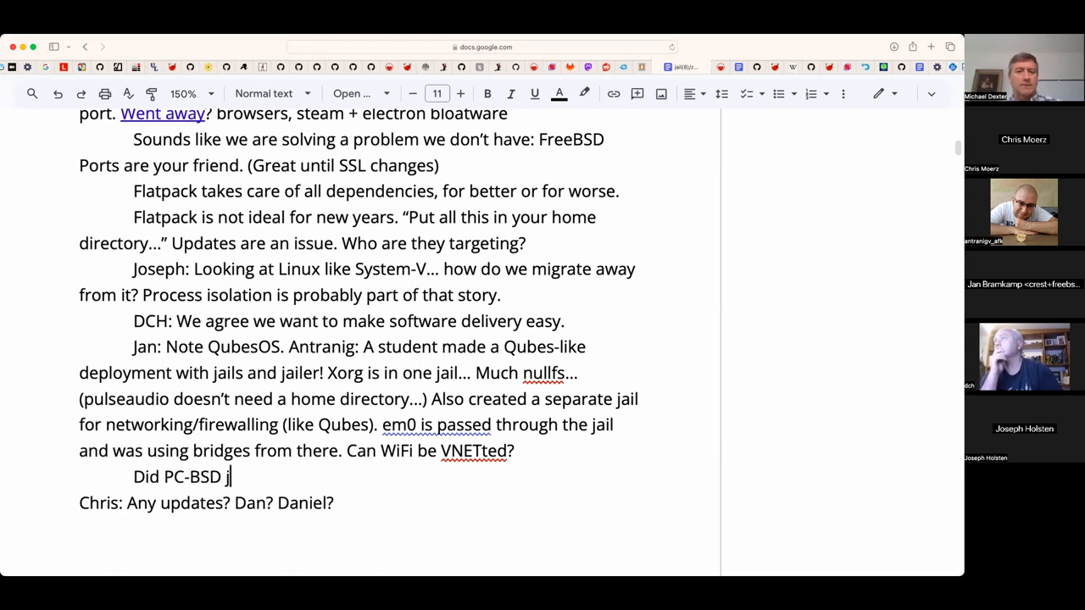
{"action": "type", "text": "ail institut"}
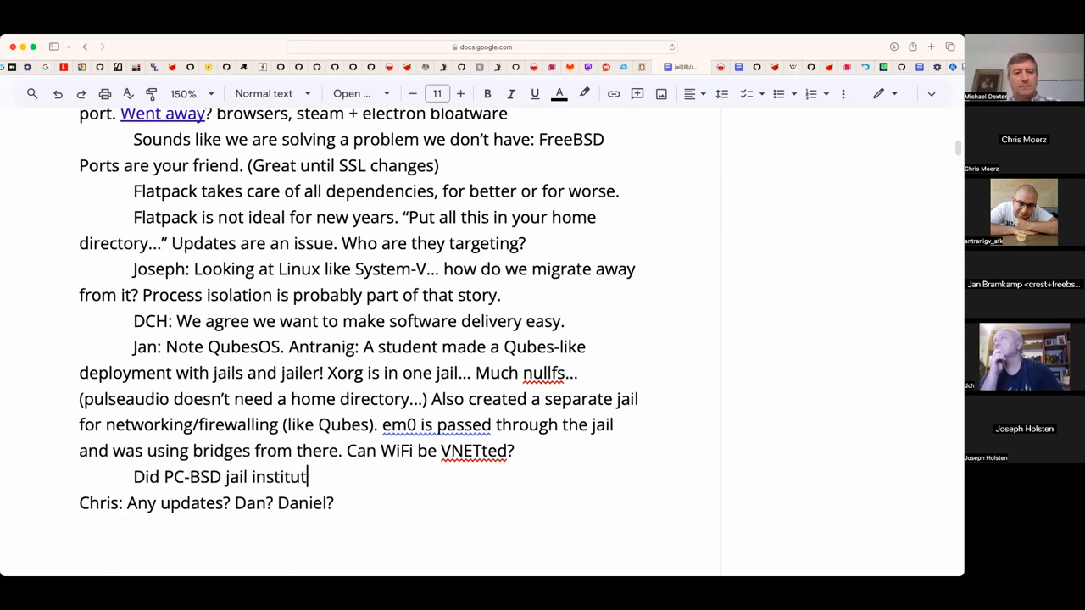
{"action": "type", "text": "ionally"}
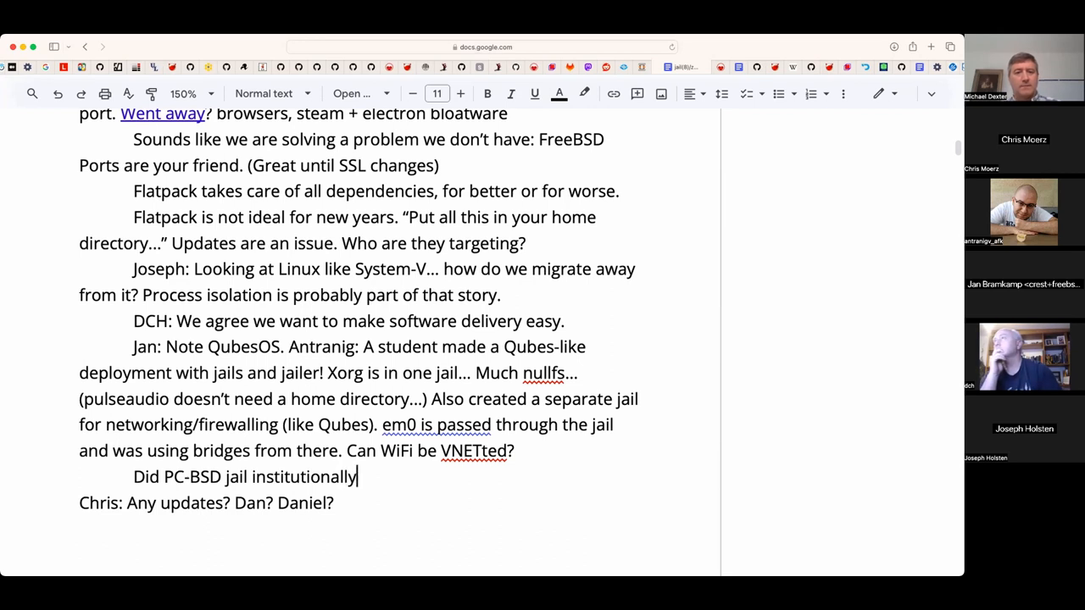
{"action": "key", "text": "enter"}
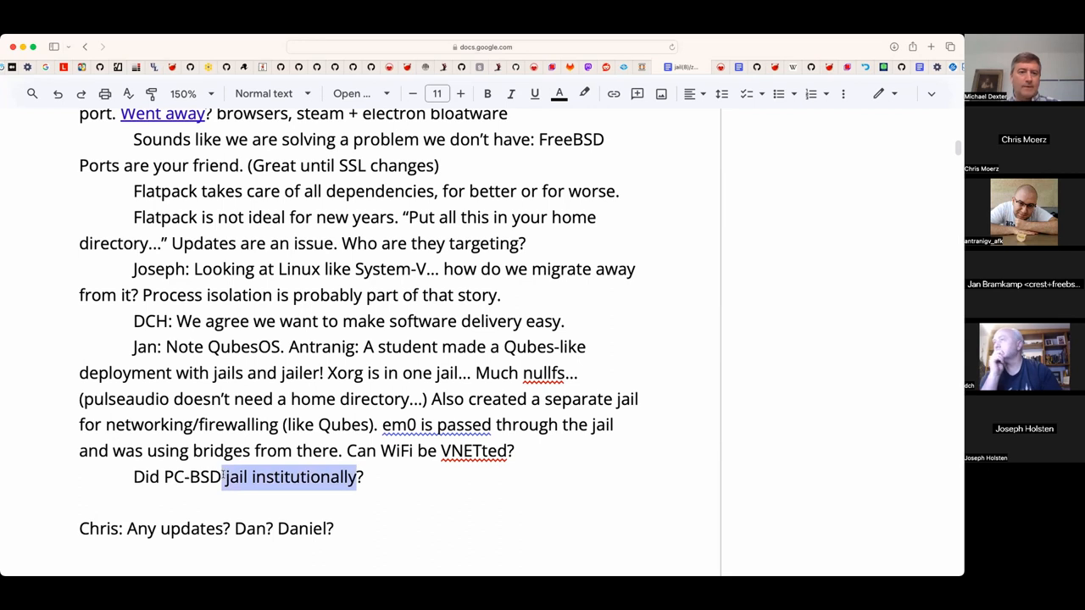
{"action": "left_click", "coordinate": [614, 94]}
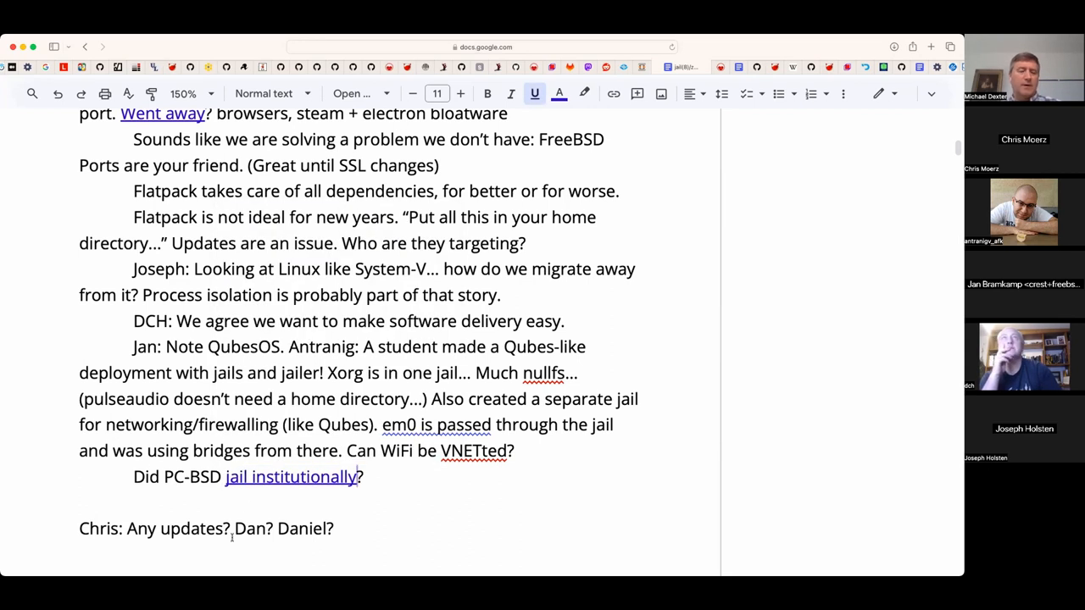
{"action": "left_click", "coordinate": [291, 476]}
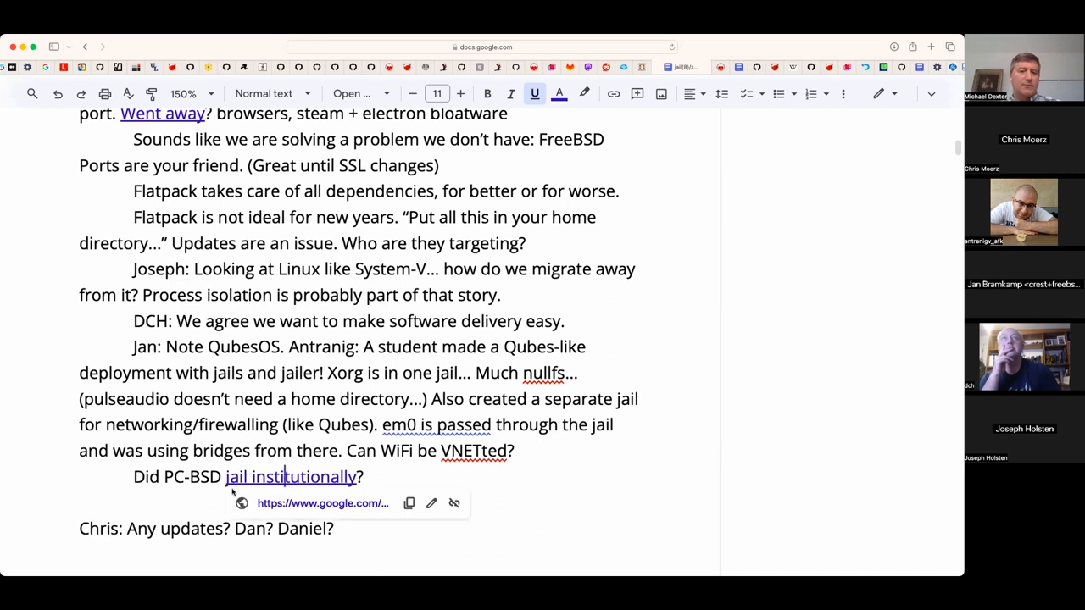
{"action": "mouse_move", "coordinate": [322, 502]}
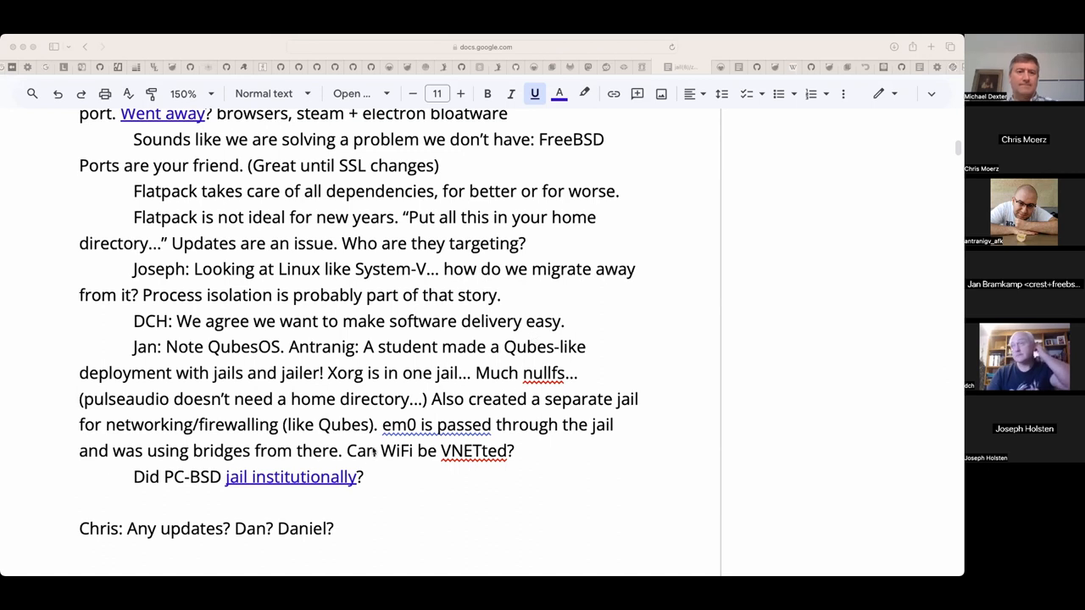
{"action": "left_click", "coordinate": [290, 476]}
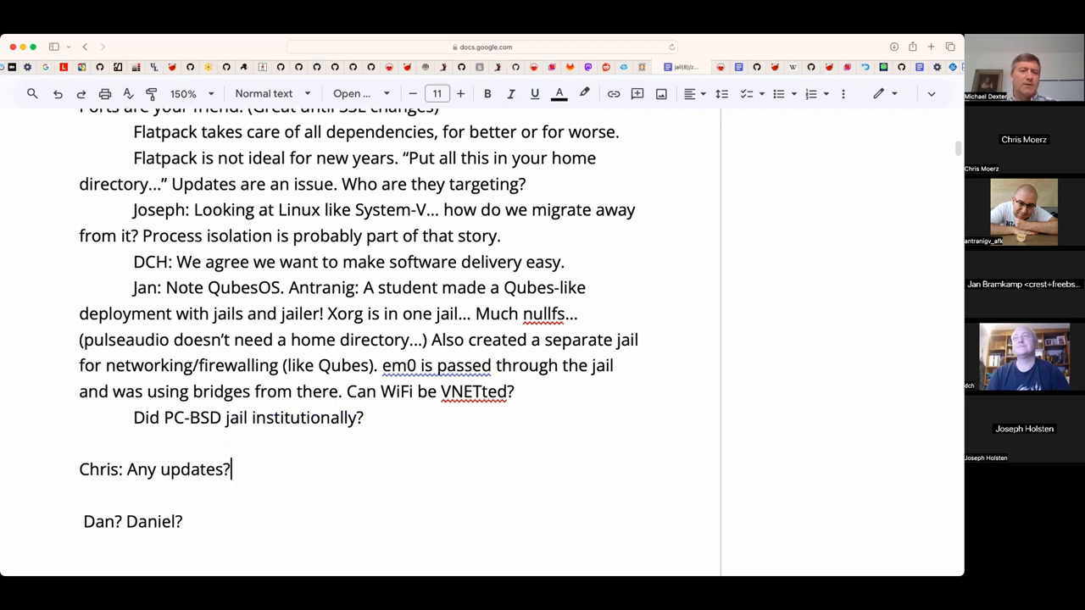
- Continue Chris's line with 'Looking for help with vmstated! Testers!'
{"action": "type", "text": "Looking forward to"}
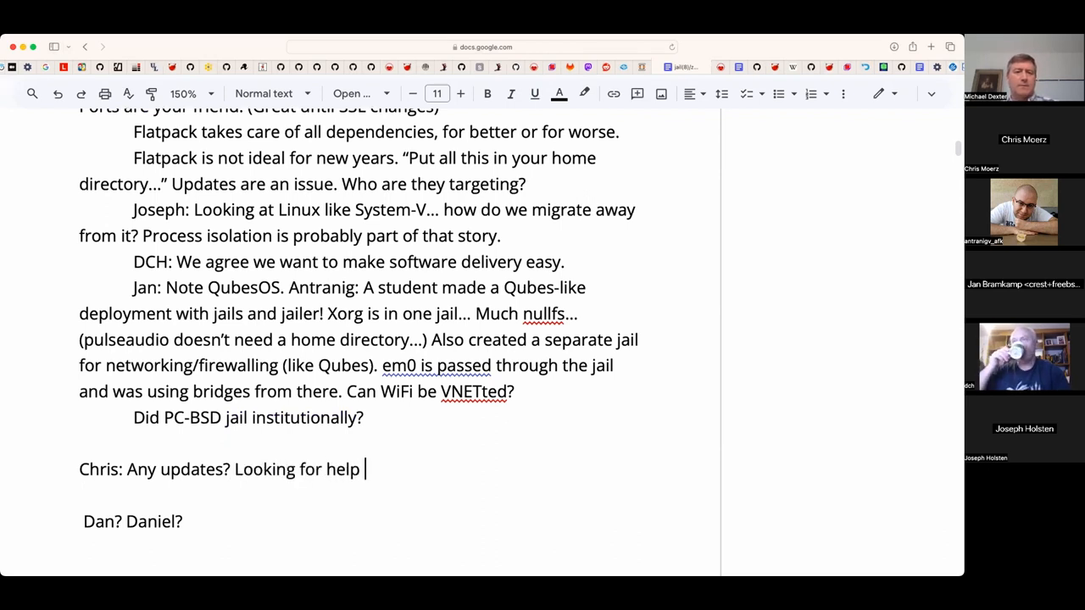
{"action": "type", "text": "with vmstated!"}
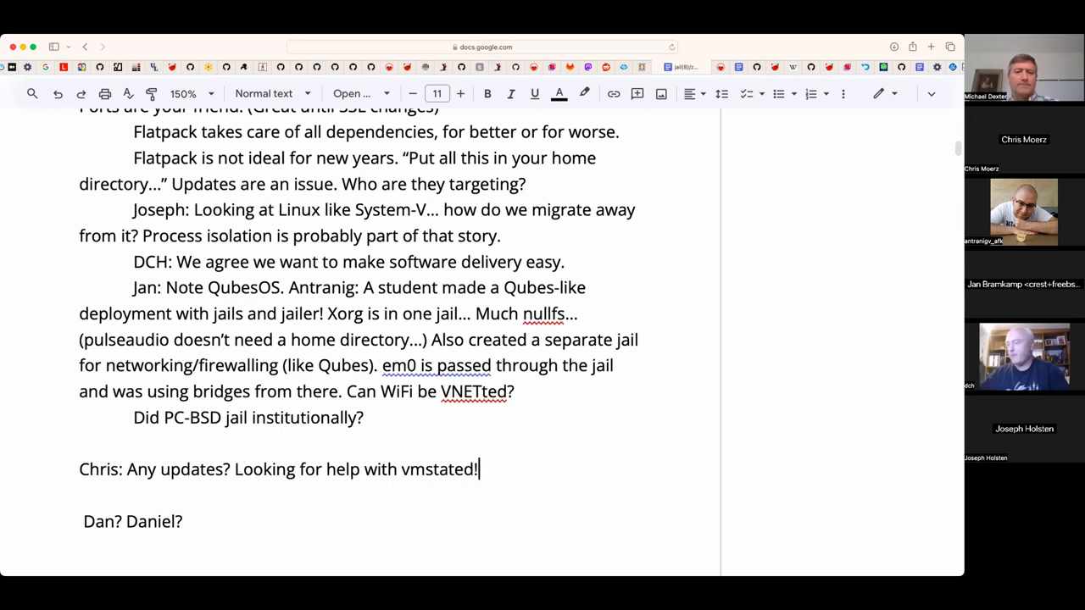
{"action": "type", "text": "Testers!"}
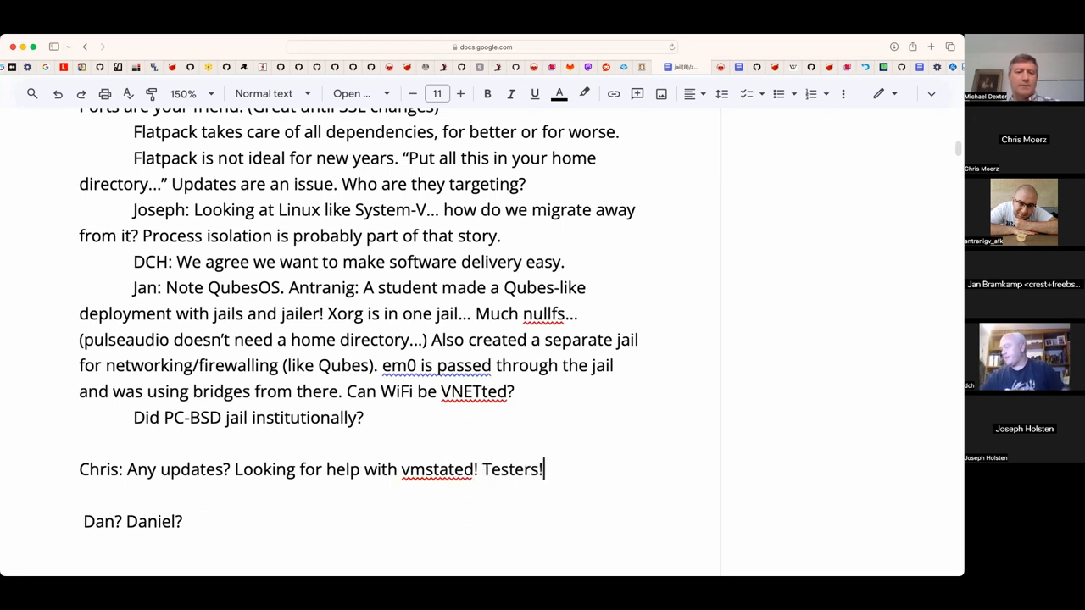
- Move to the start of the 'Dan? Daniel?' line to tidy it onto its own line
{"action": "left_click", "coordinate": [82, 522]}
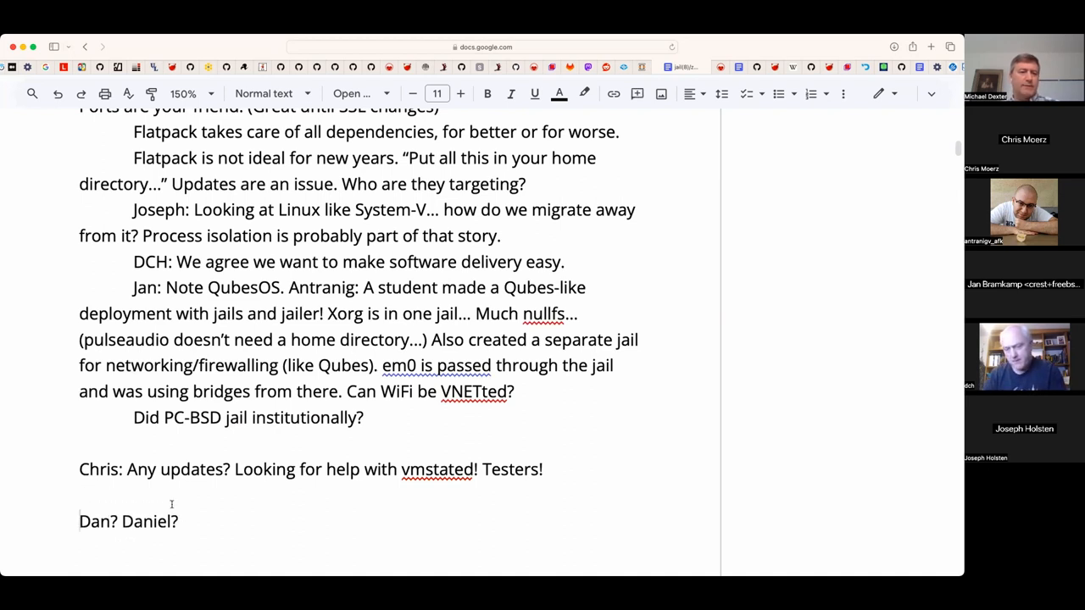
{"action": "scroll", "scroll_direction": "down", "scroll_amount": 3}
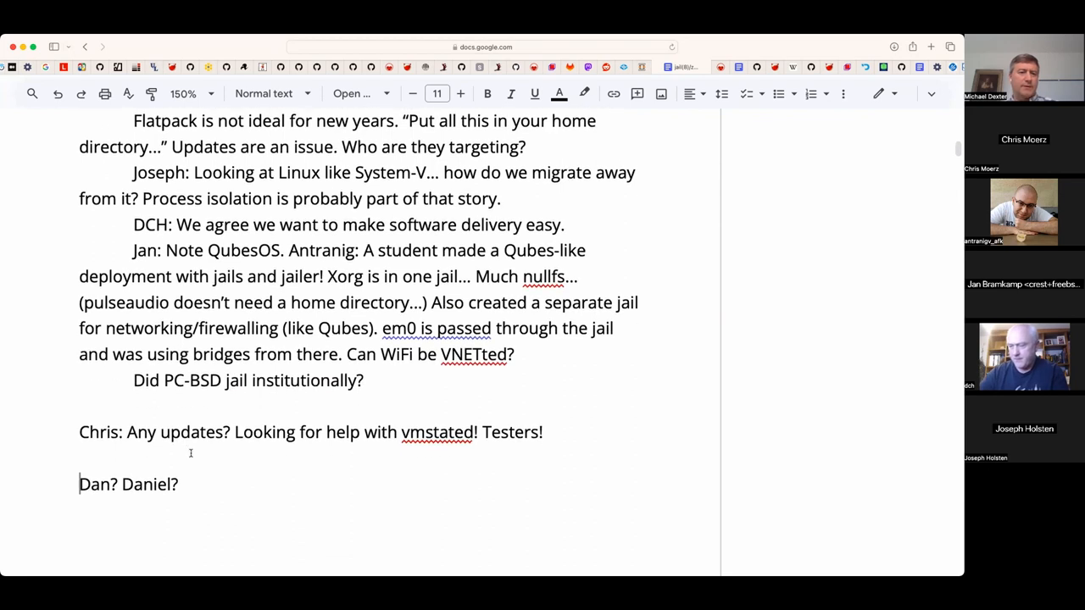
{"action": "left_click", "coordinate": [210, 485]}
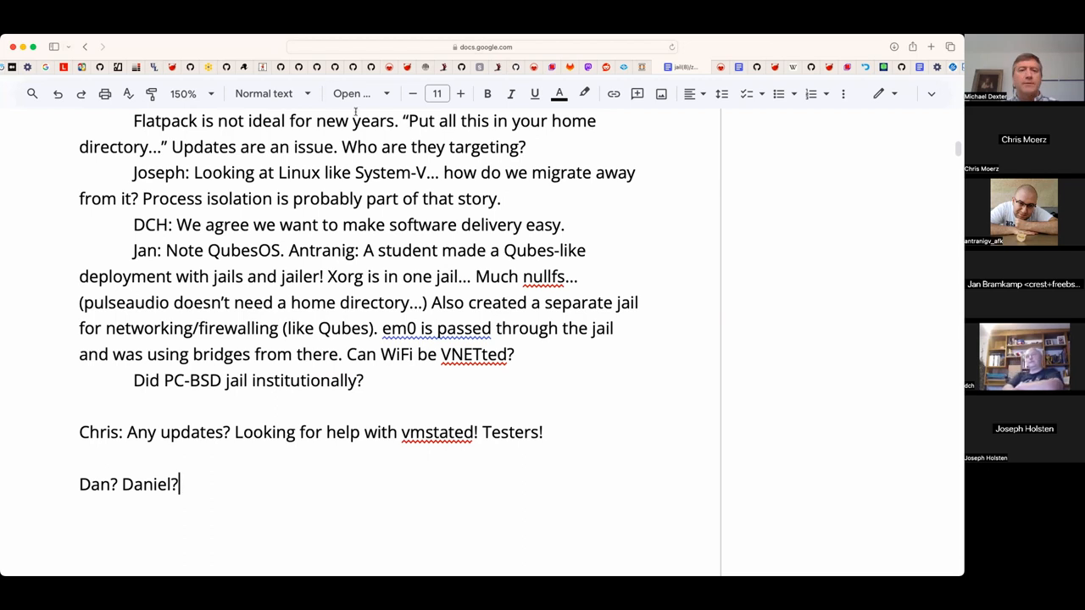
{"action": "mouse_move", "coordinate": [342, 354]}
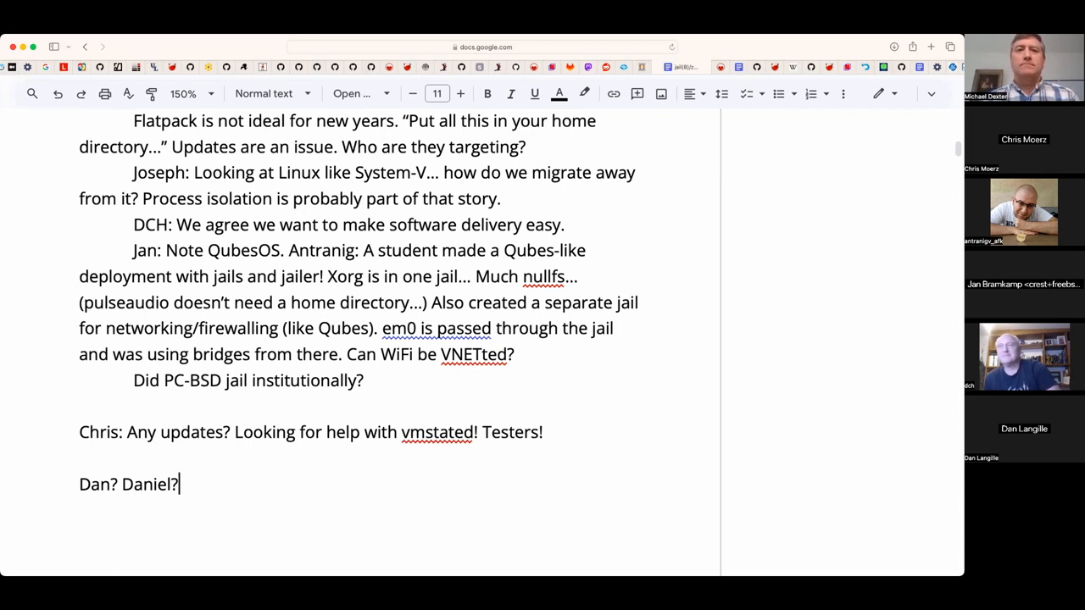
{"action": "mouse_move", "coordinate": [431, 402]}
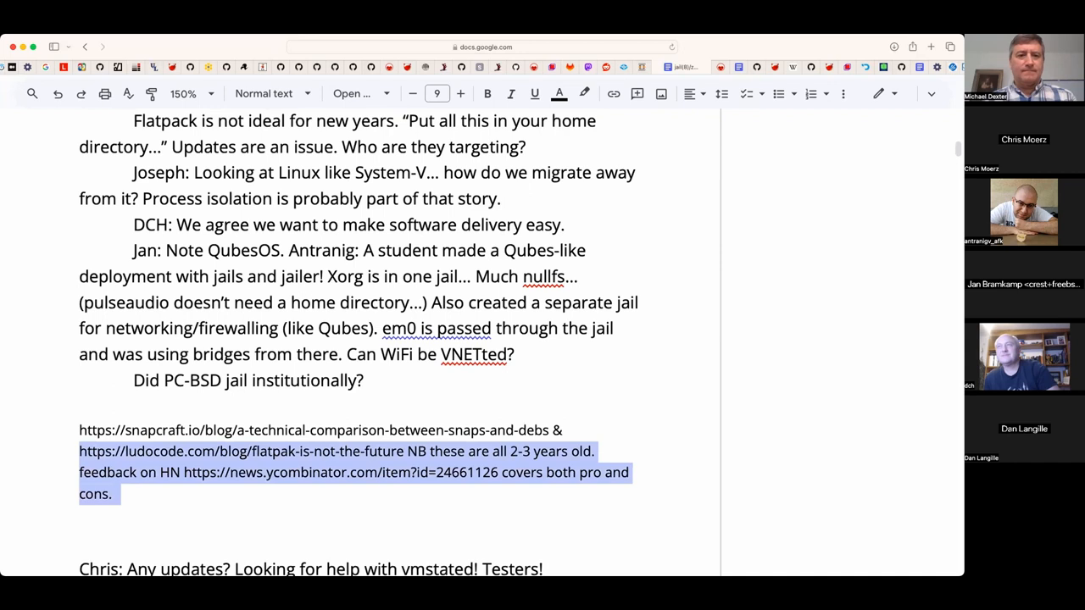
- Set the pasted snapcraft, Flatpak and Hacker News links to font size 11 to match the notes
{"action": "left_click", "coordinate": [460, 93]}
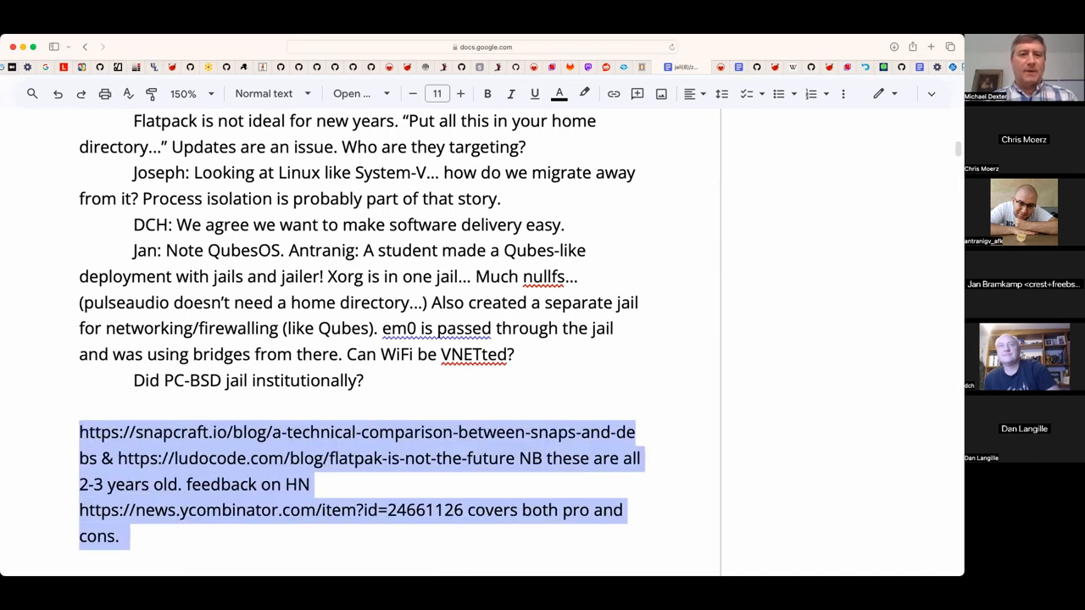
{"action": "scroll", "scroll_direction": "down", "scroll_amount": 3}
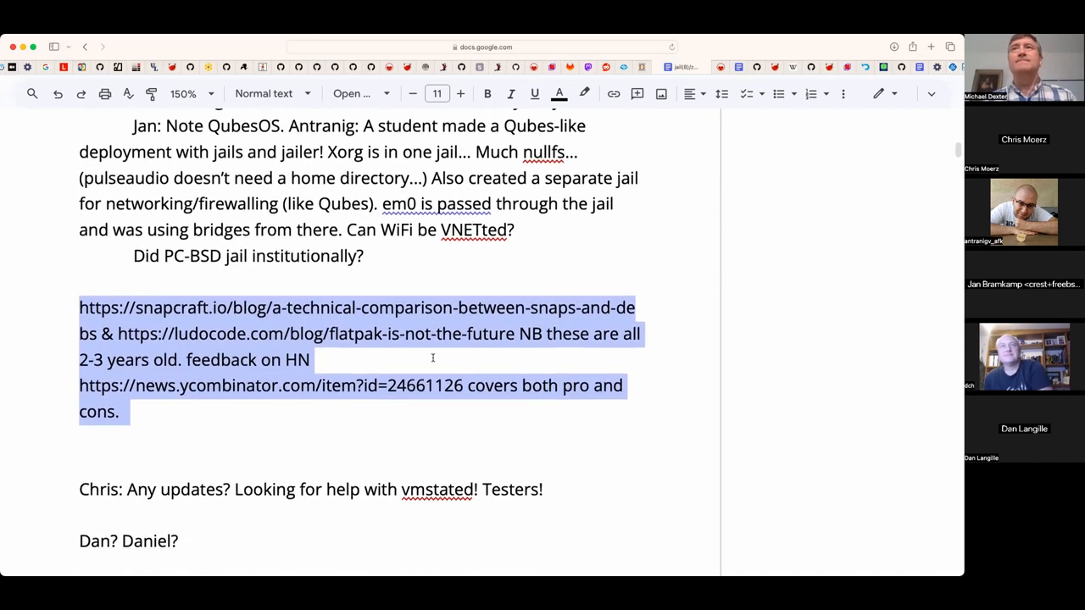
{"action": "scroll", "scroll_direction": "up", "scroll_amount": 3}
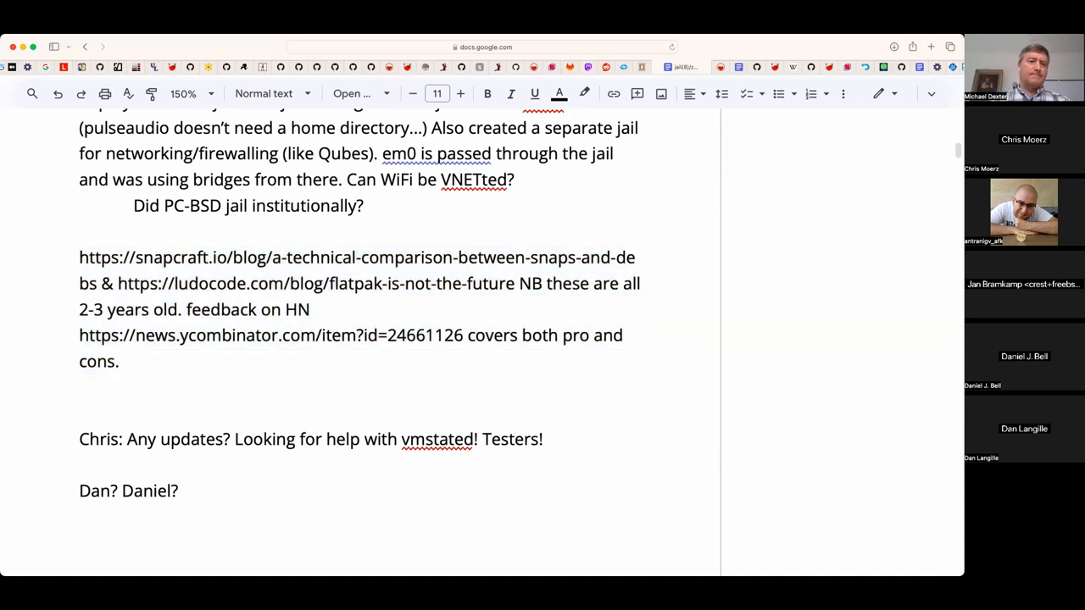
- Note after 'Daniel:' that hitch and varnish web proxies allow TSO/LRO (no VNET), no bottlenecks
{"action": "left_click", "coordinate": [122, 491]}
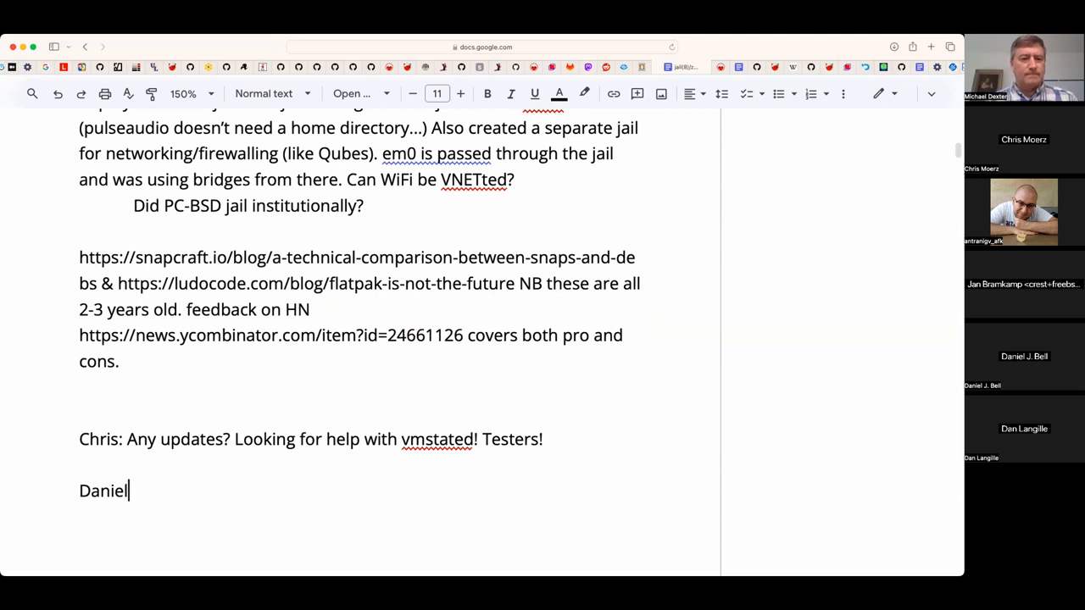
{"action": "type", "text": ":"}
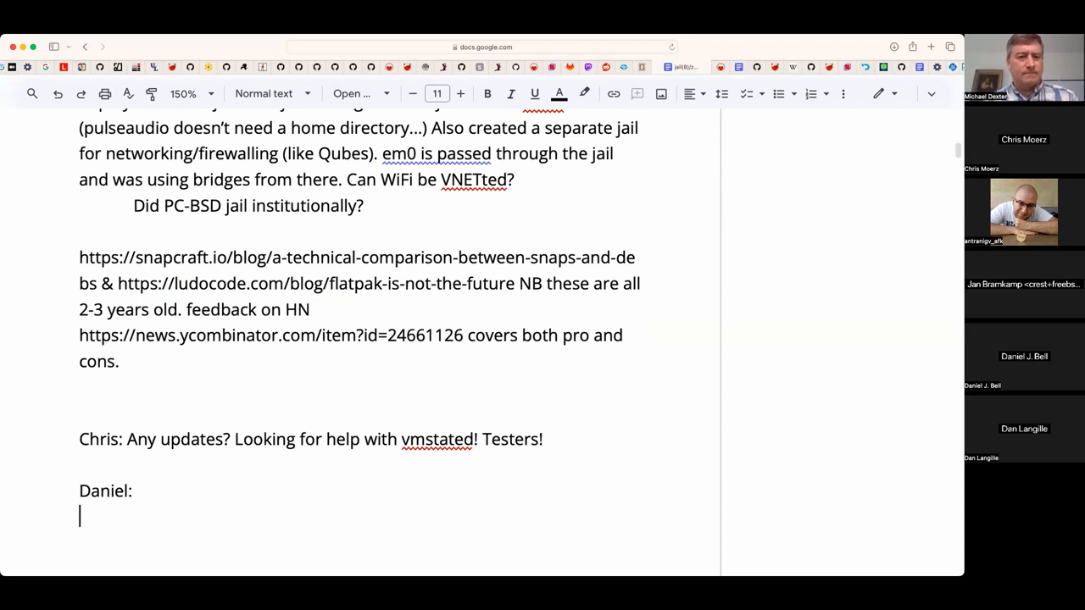
{"action": "scroll", "scroll_direction": "down", "scroll_amount": 3}
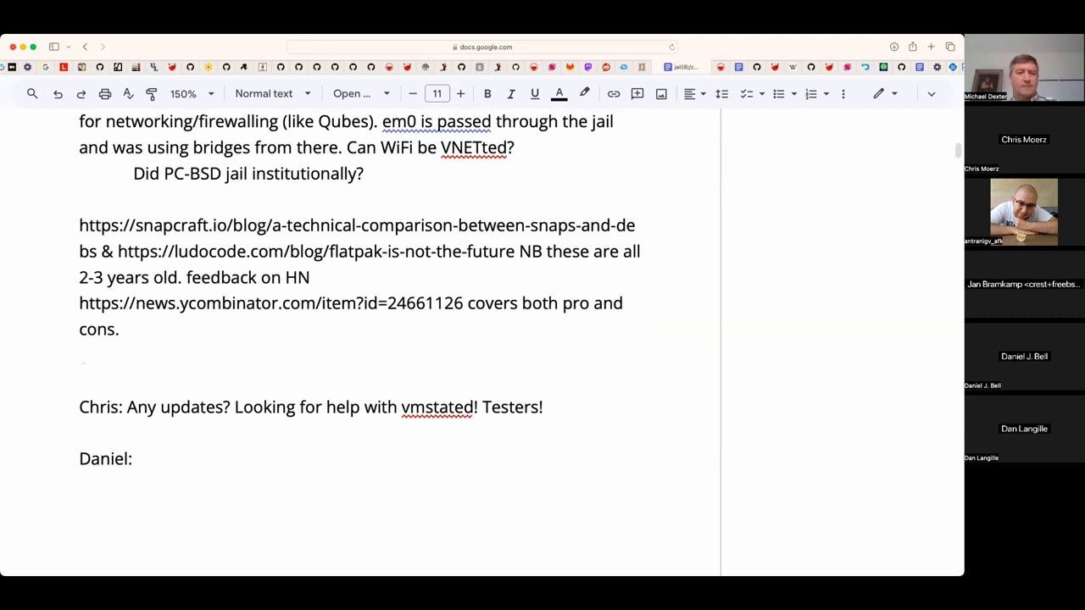
{"action": "type", "text": "Creating"}
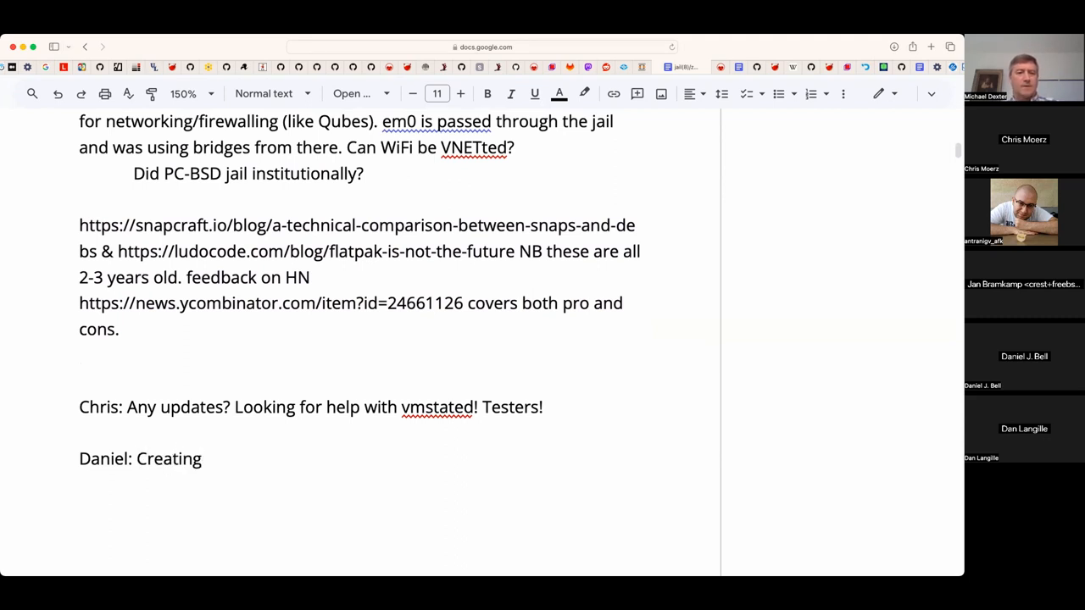
{"action": "type", "text": "web proxi"}
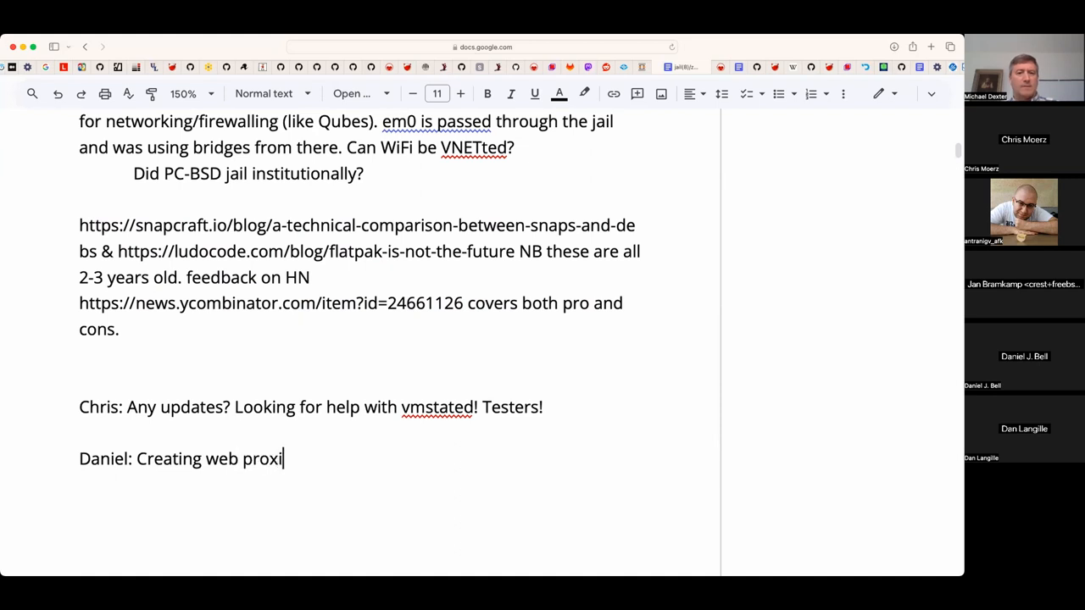
{"action": "type", "text": "es with"}
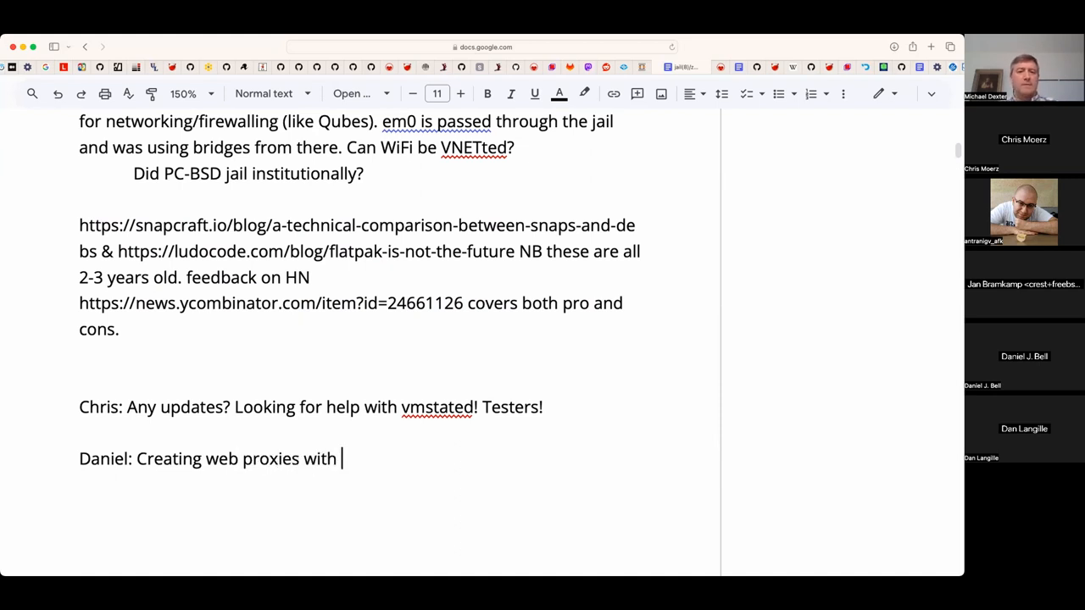
{"action": "type", "text": "hitch and varnic"}
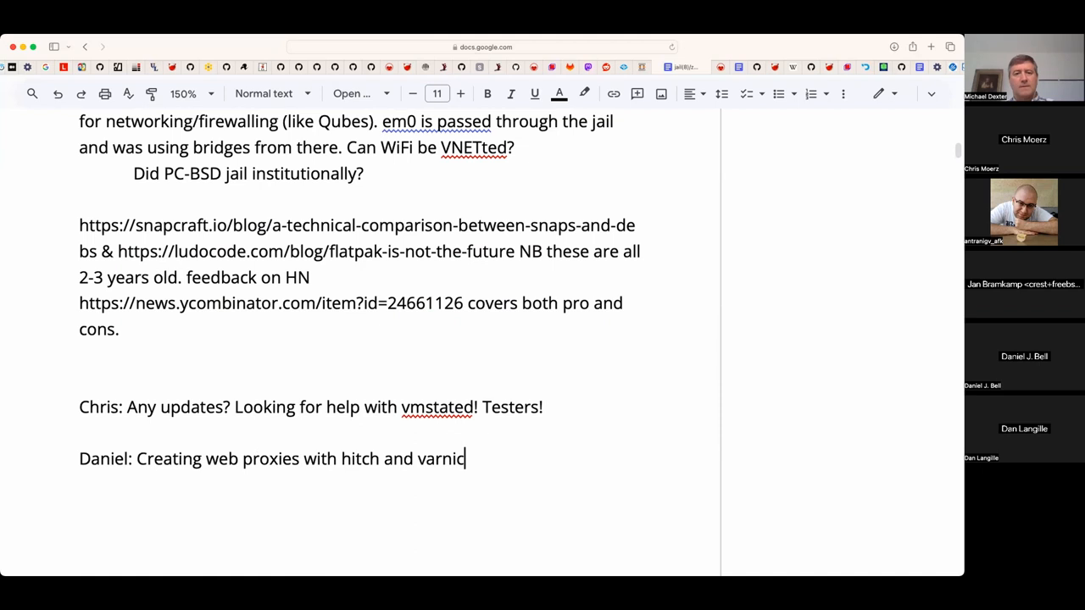
{"action": "key", "text": "Backspace"}
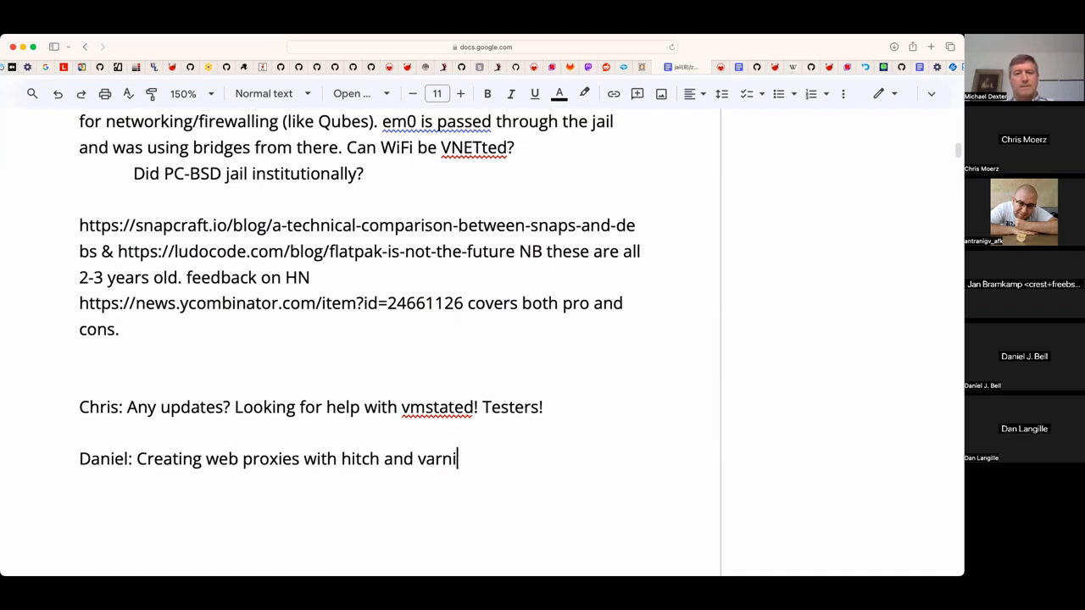
{"action": "type", "text": "sh to allow"}
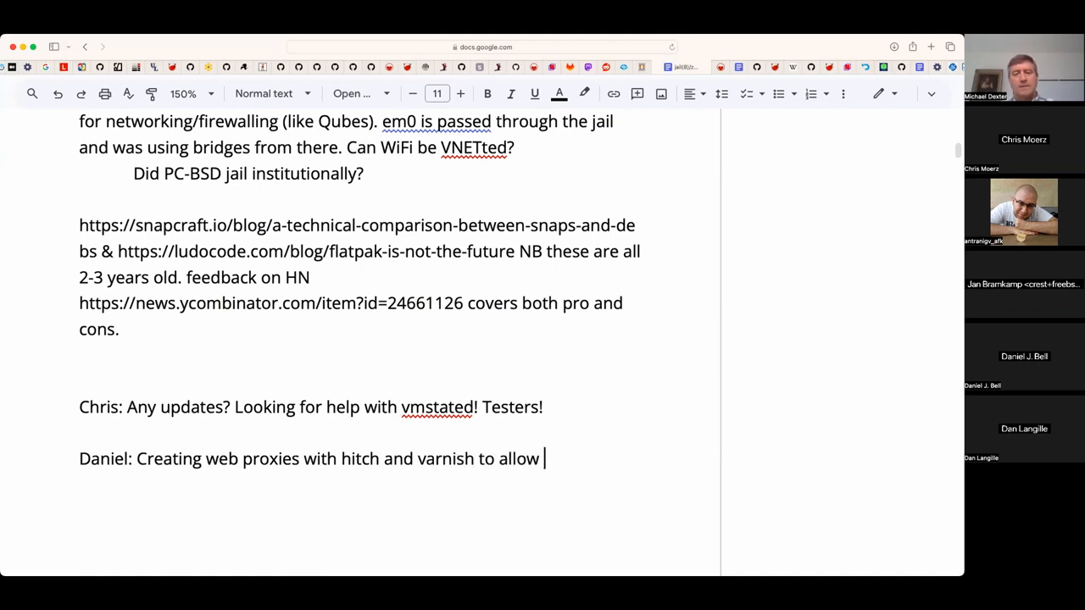
{"action": "type", "text": "TSO/"}
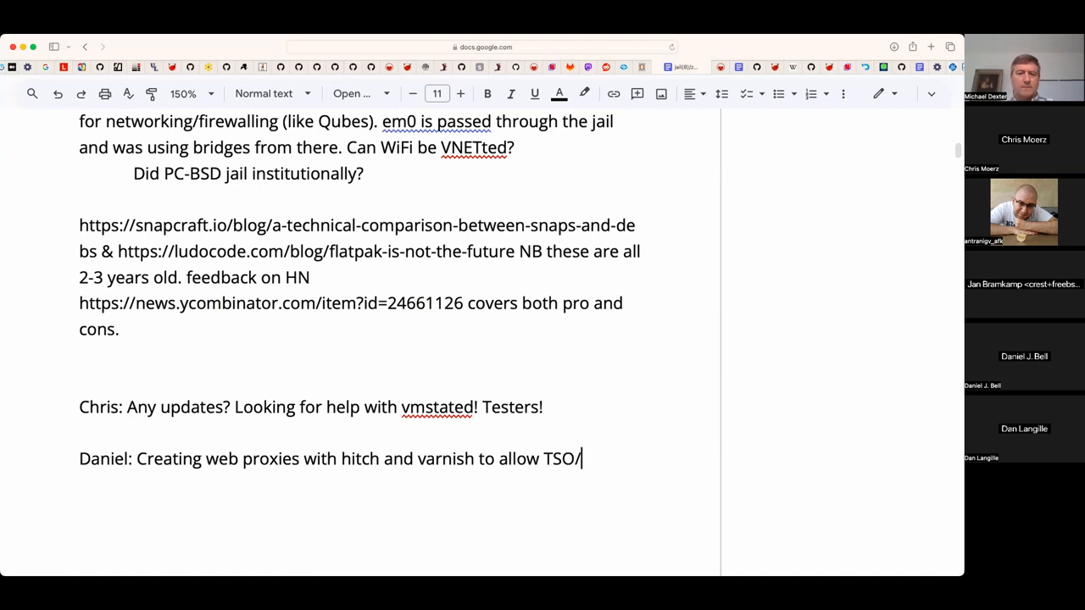
{"action": "type", "text": "LRO"}
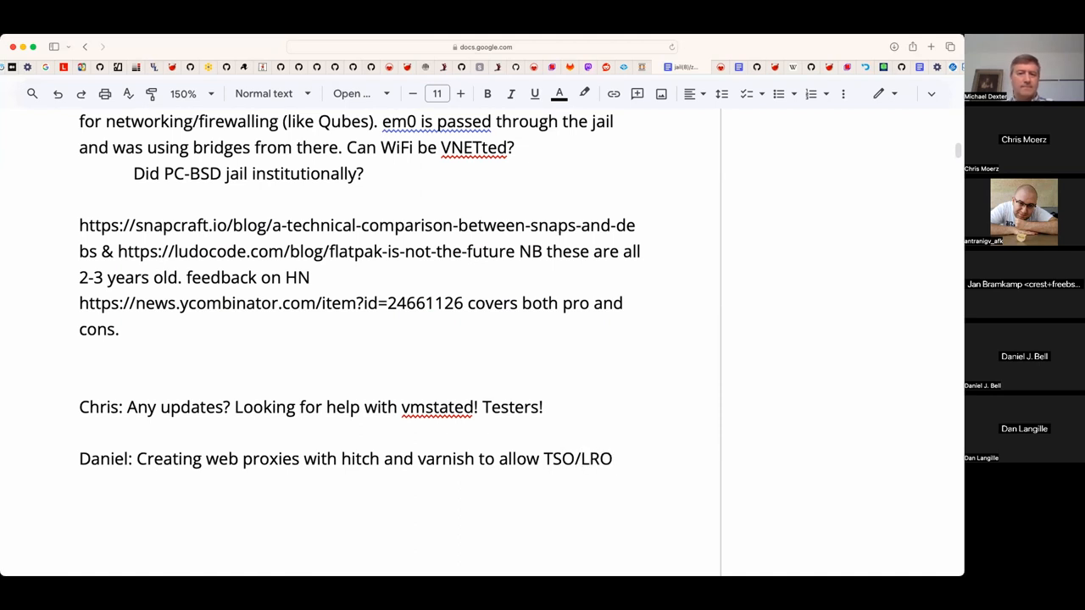
{"action": "type", "text": "(no VNET)"}
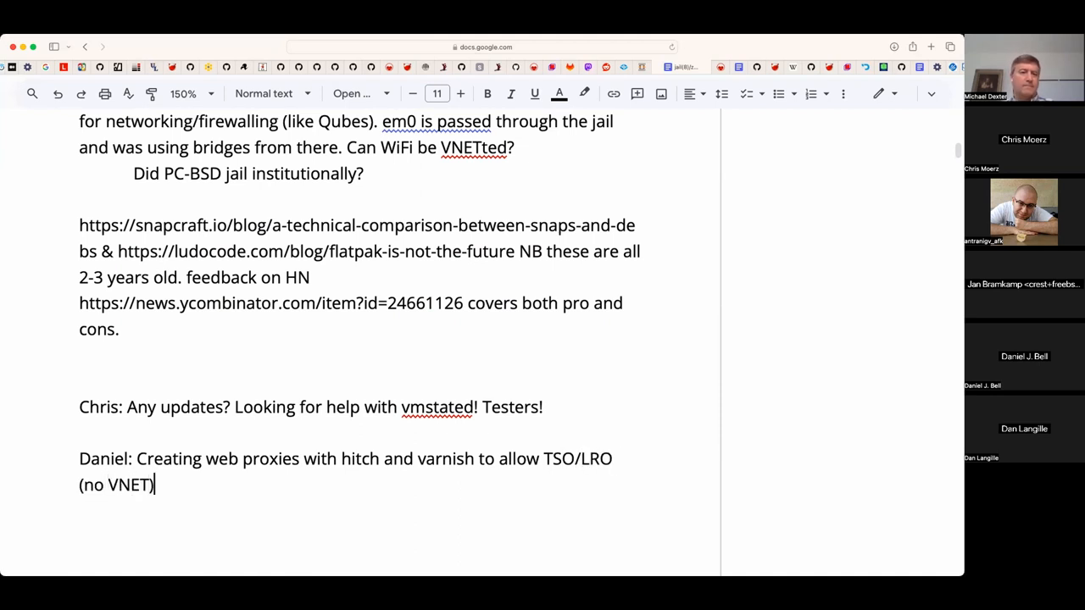
{"action": "type", "text": ", no"}
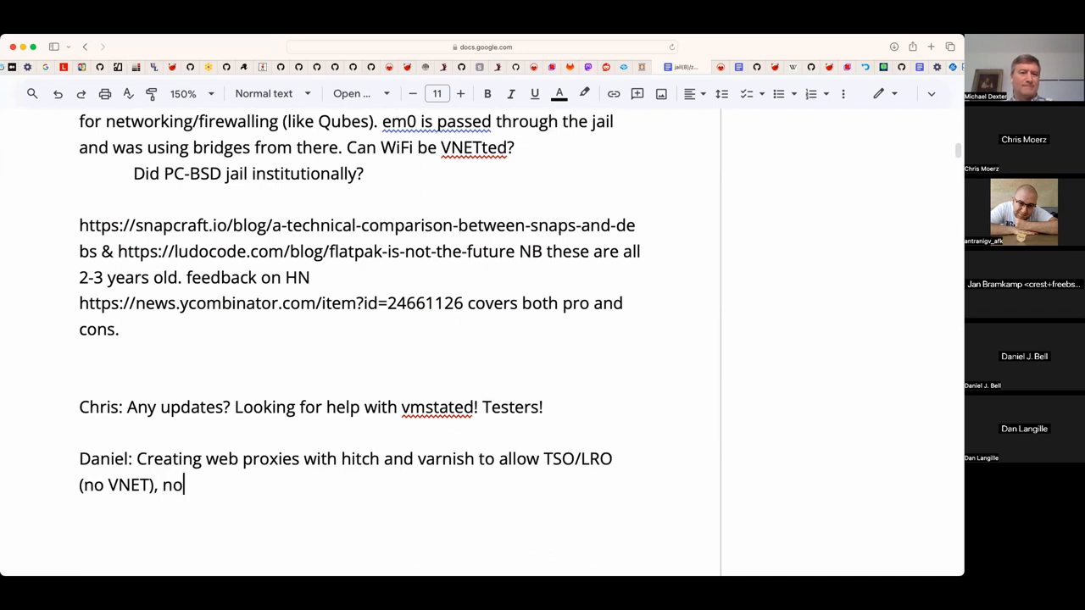
{"action": "type", "text": "bottlene"}
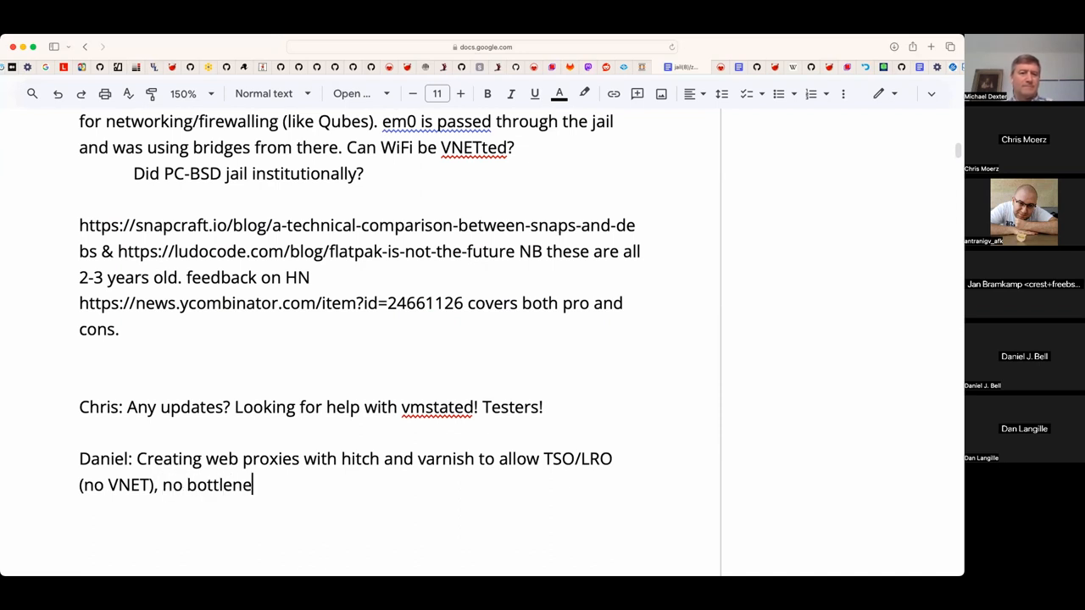
{"action": "type", "text": "cks:"}
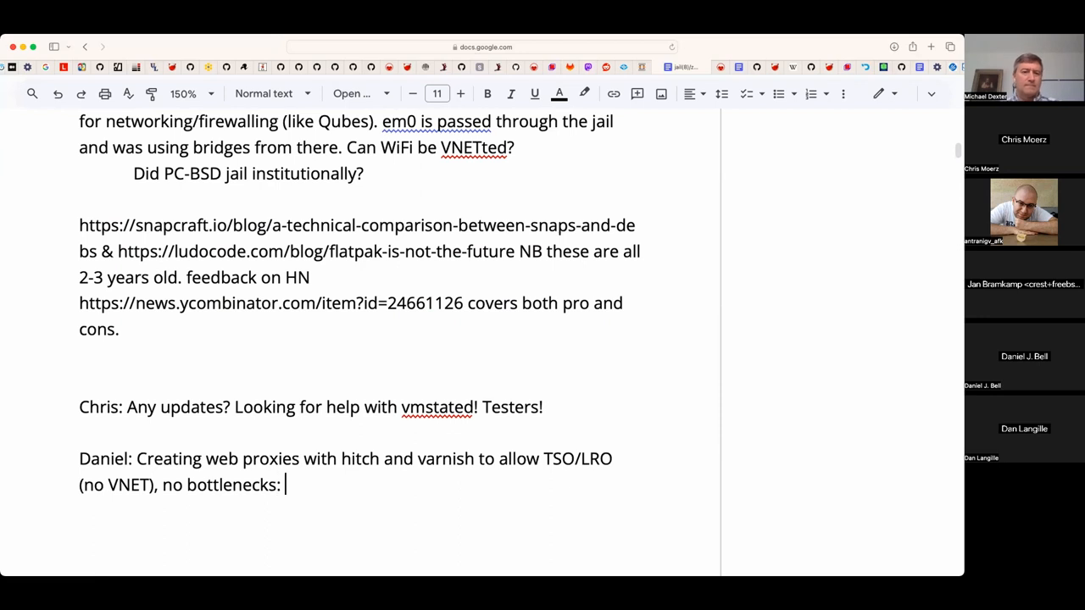
- Add the two firewalls at three sites, VNET jails on the quiet one not bound to public/real interfaces
{"action": "type", "text": "Have two firewa"}
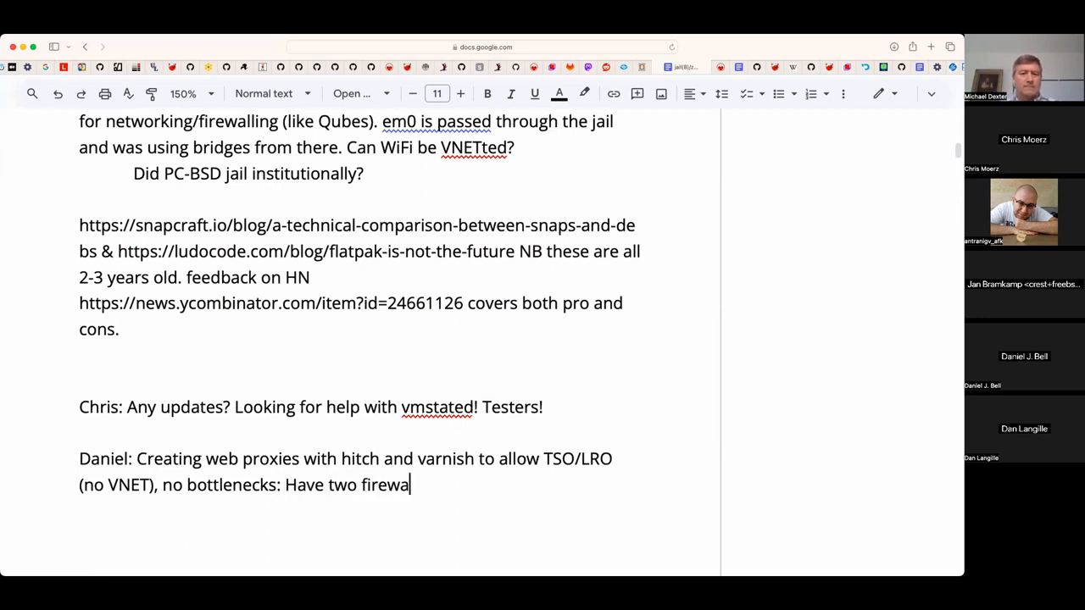
{"action": "type", "text": "ll"}
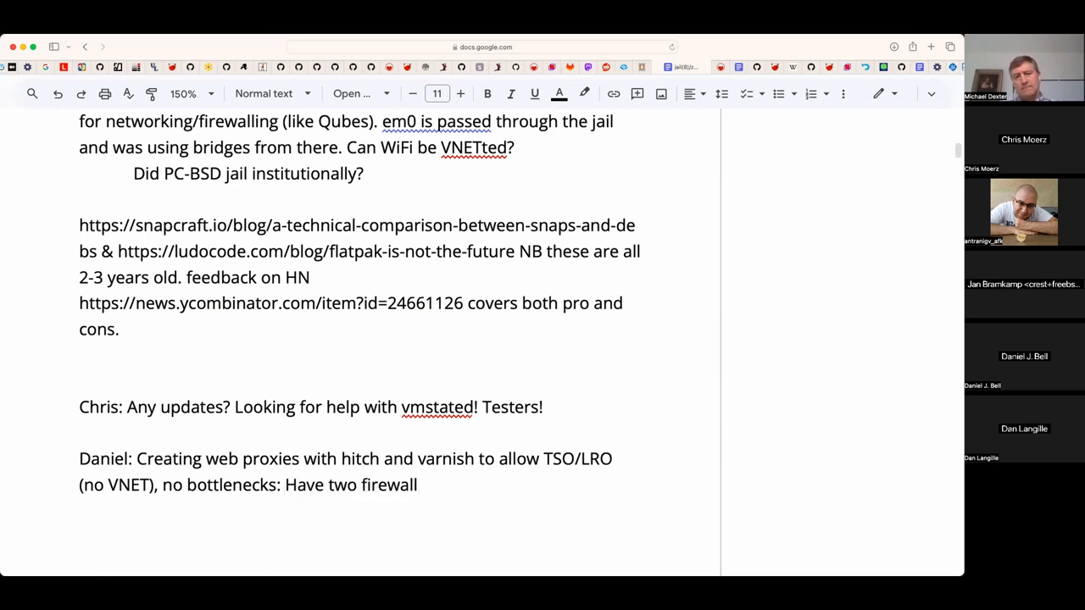
{"action": "type", "text": "at th"}
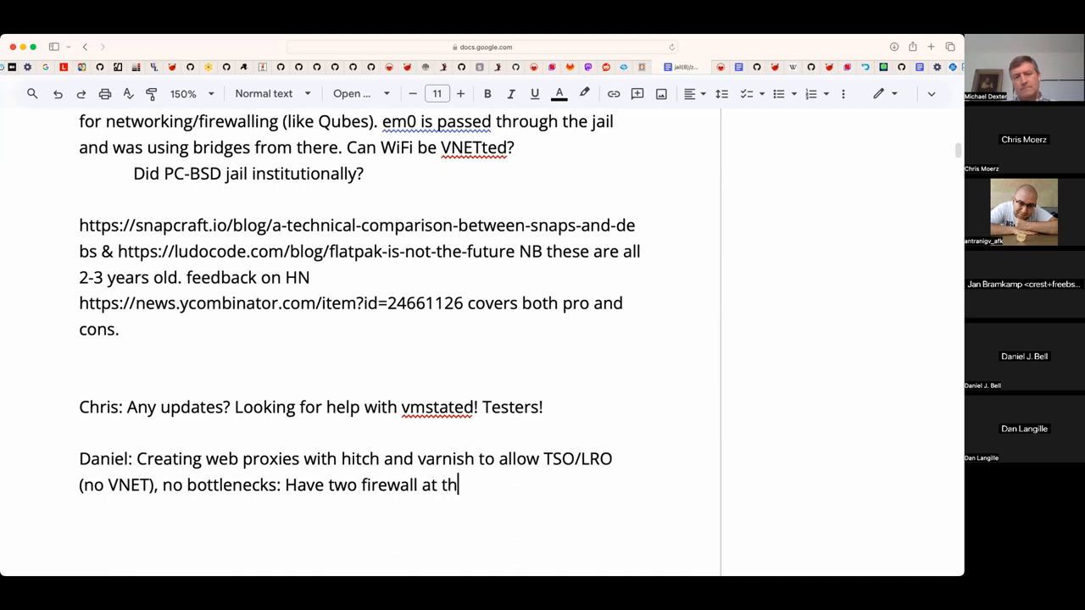
{"action": "type", "text": "ree sites:"}
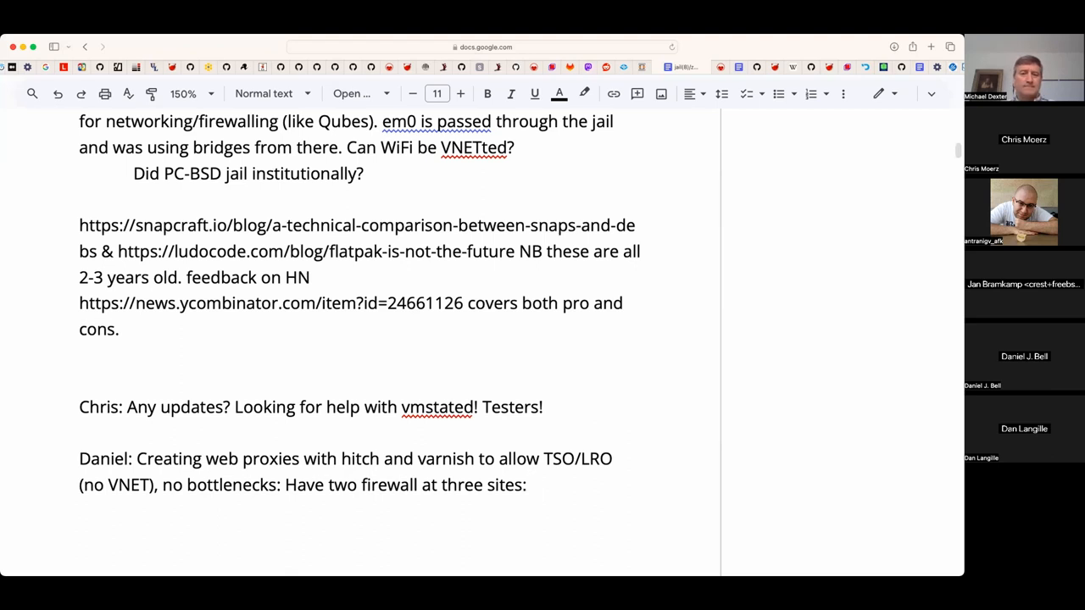
{"action": "type", "text": "One is quiet: Run some"}
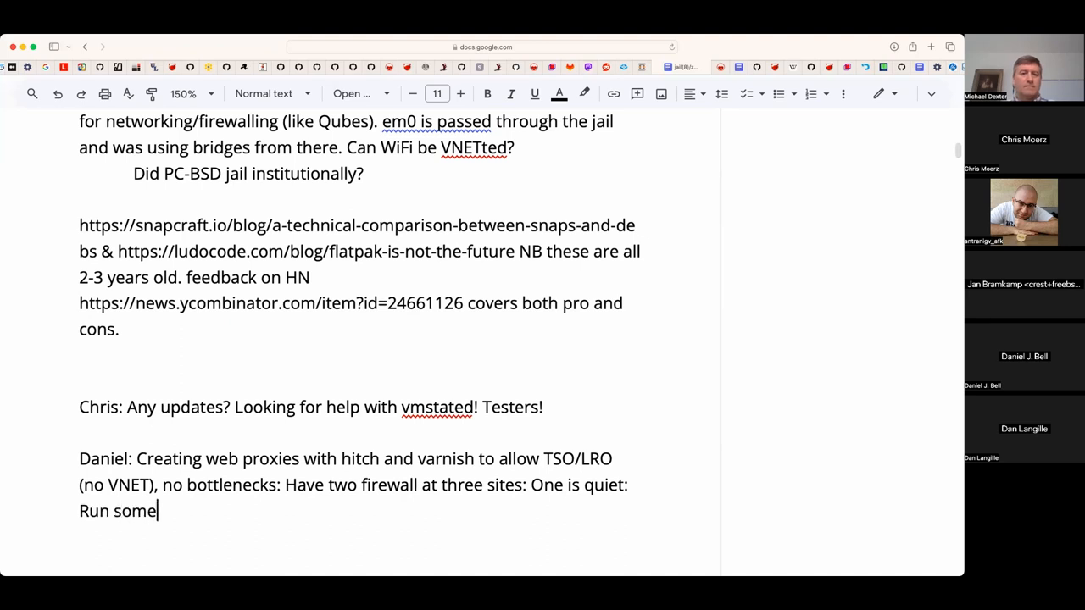
{"action": "type", "text": "VNET jails ther"}
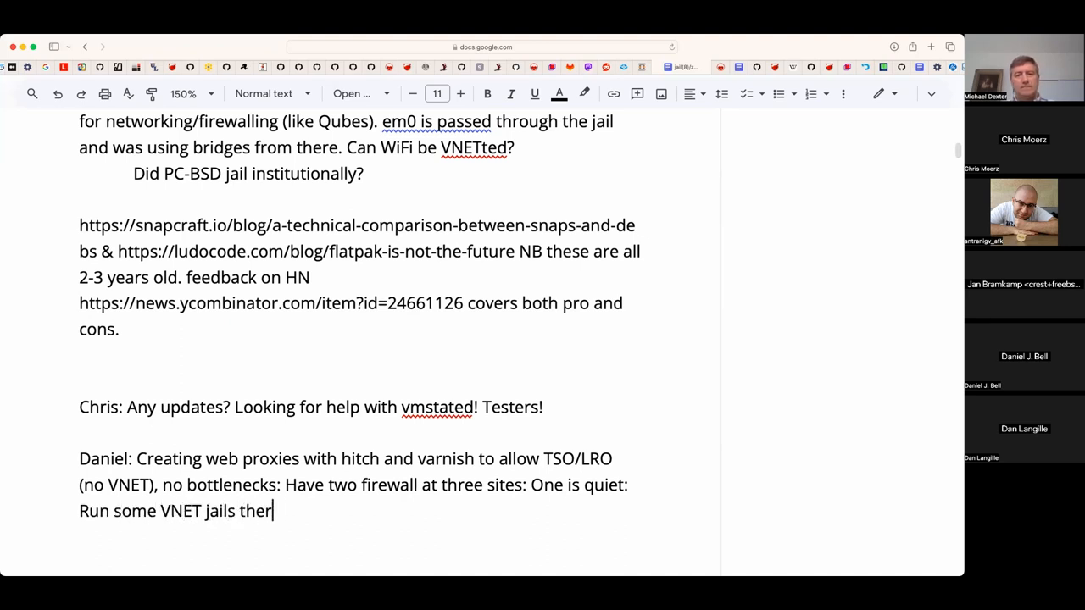
{"action": "type", "text": "e? Would not be"}
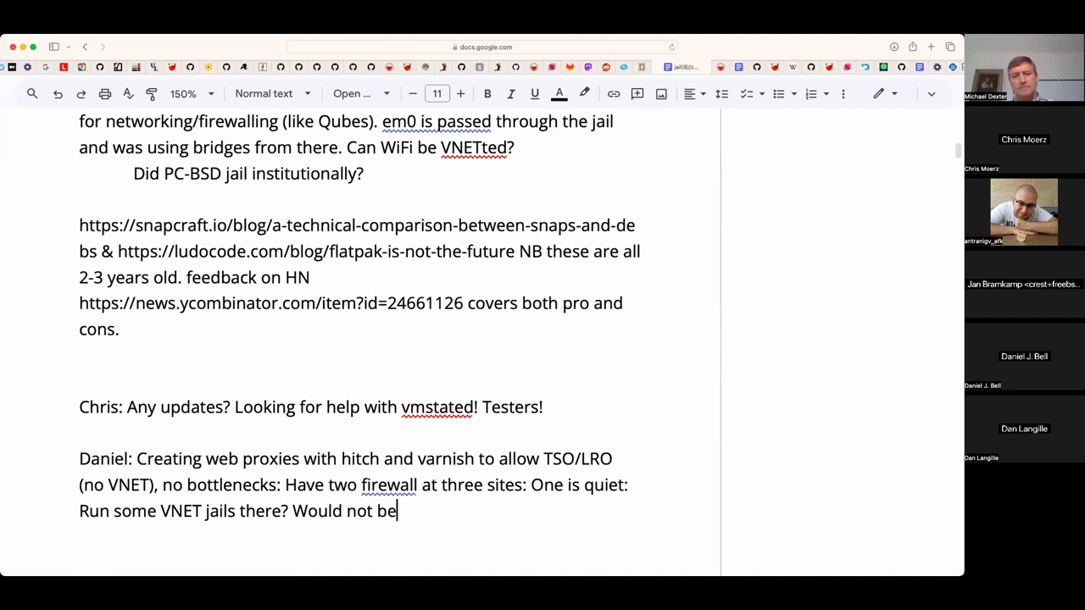
{"action": "type", "text": "bound to the pub"}
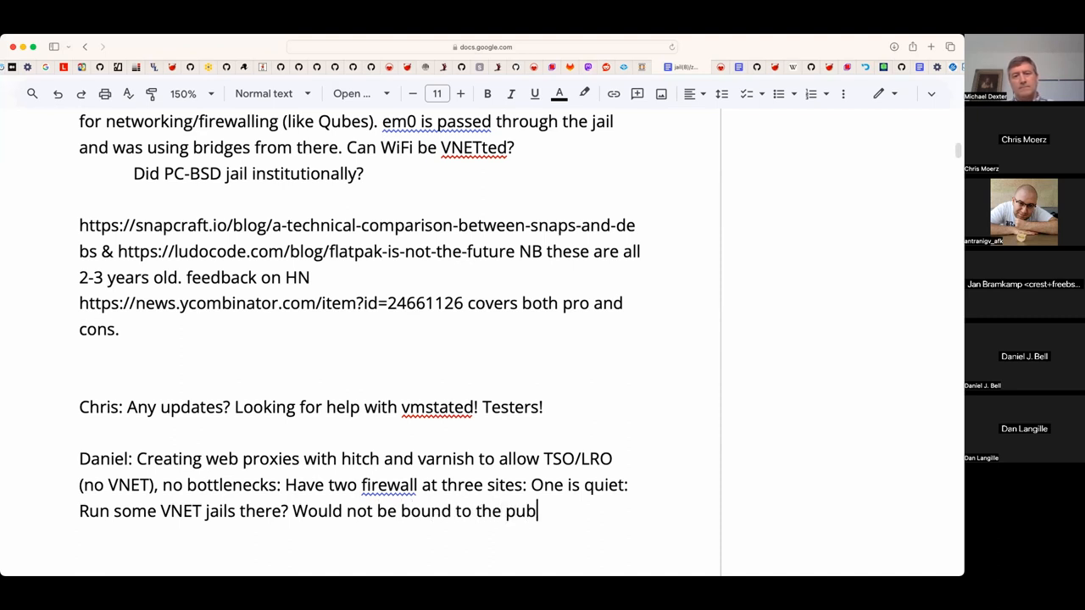
{"action": "type", "text": "lic/real inter"}
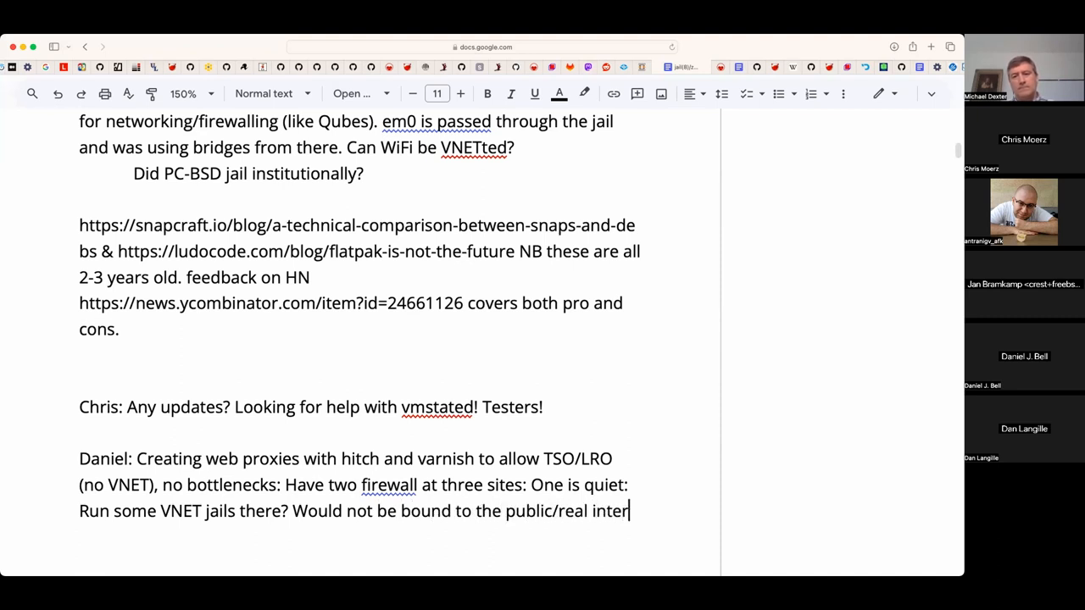
{"action": "type", "text": "faces."}
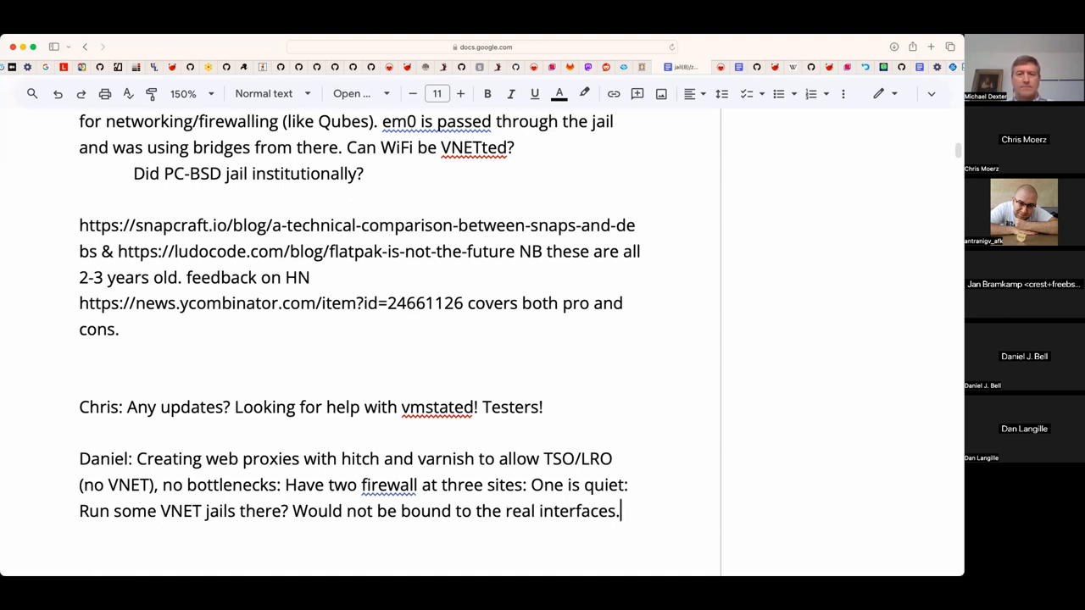
- Add 'Worried about VNET on a performance-critical system.'
{"action": "type", "text": "Worre"}
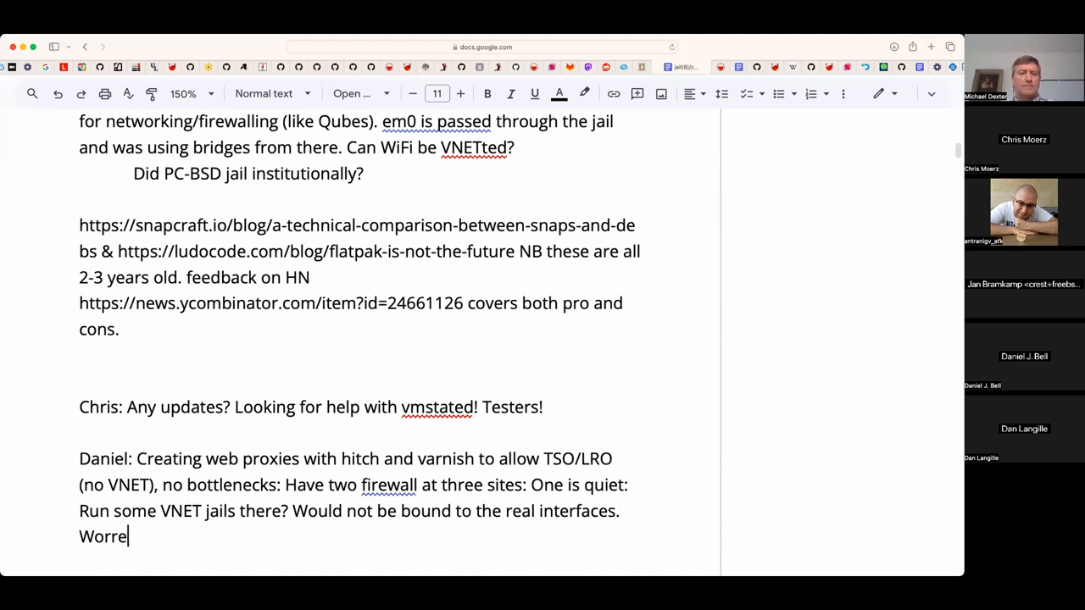
{"action": "type", "text": "d about VNET on a"}
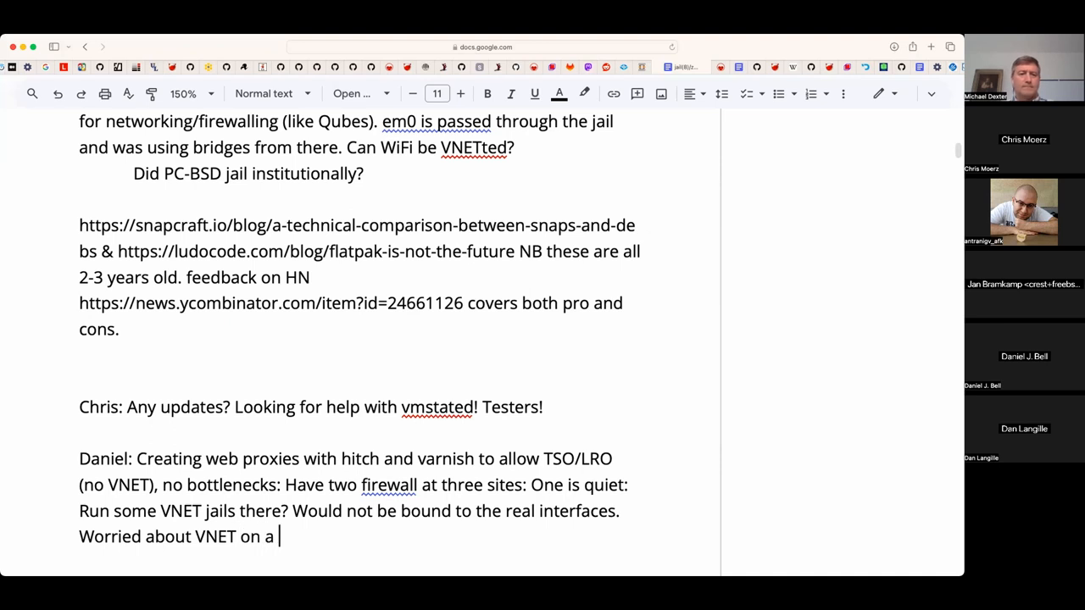
{"action": "type", "text": "performanc"}
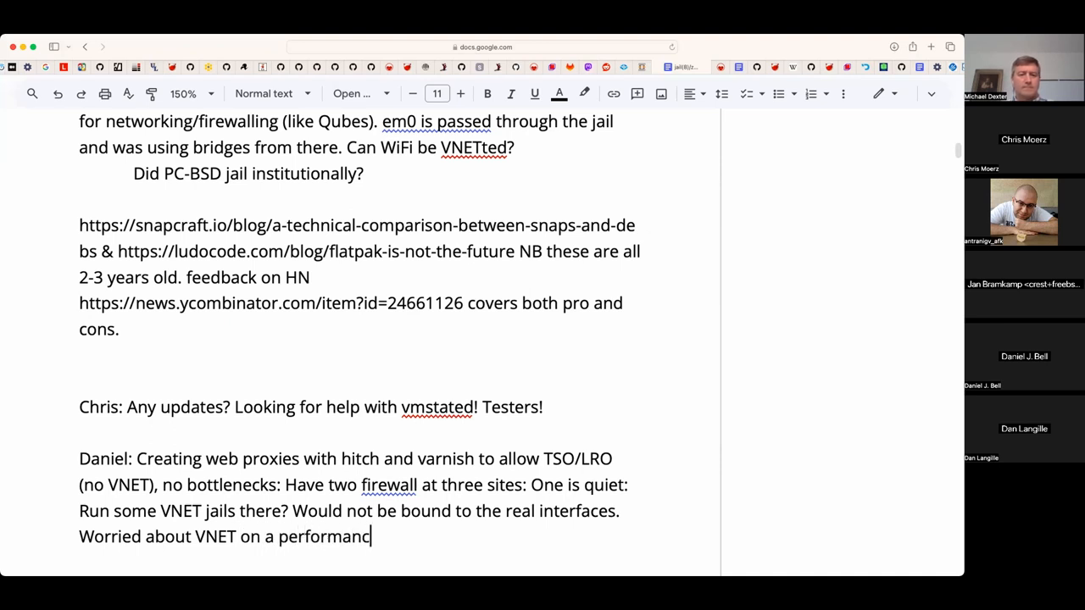
{"action": "type", "text": "-"}
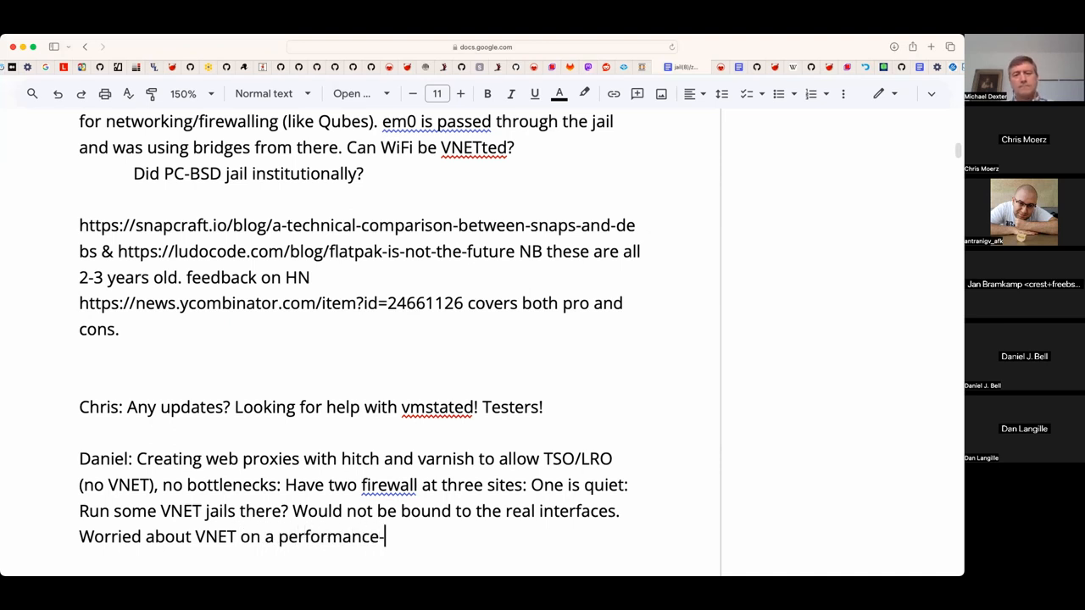
{"action": "type", "text": "critical syste"}
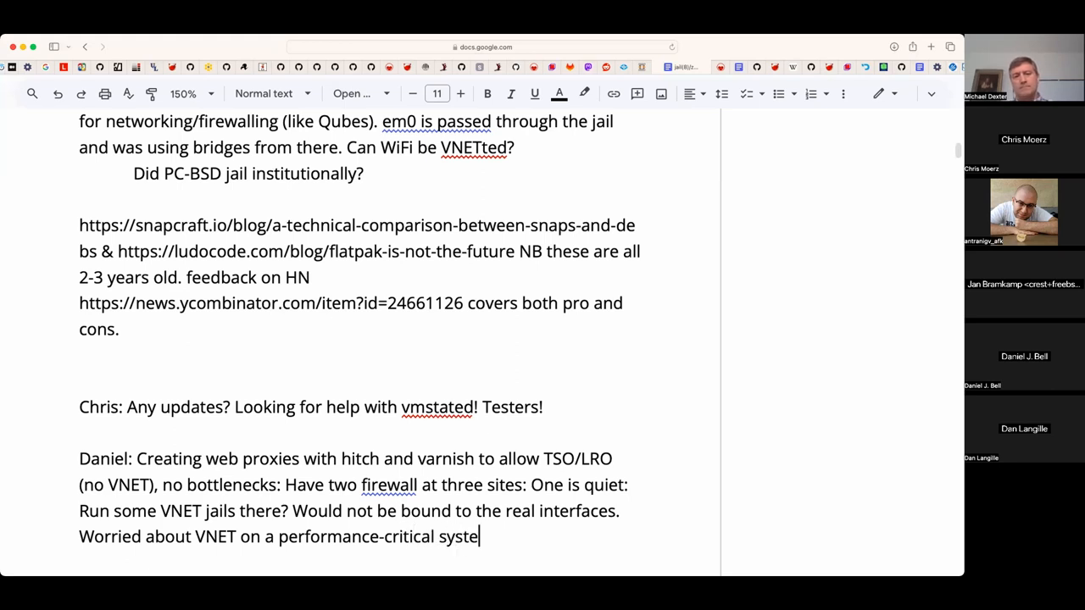
{"action": "type", "text": "m."}
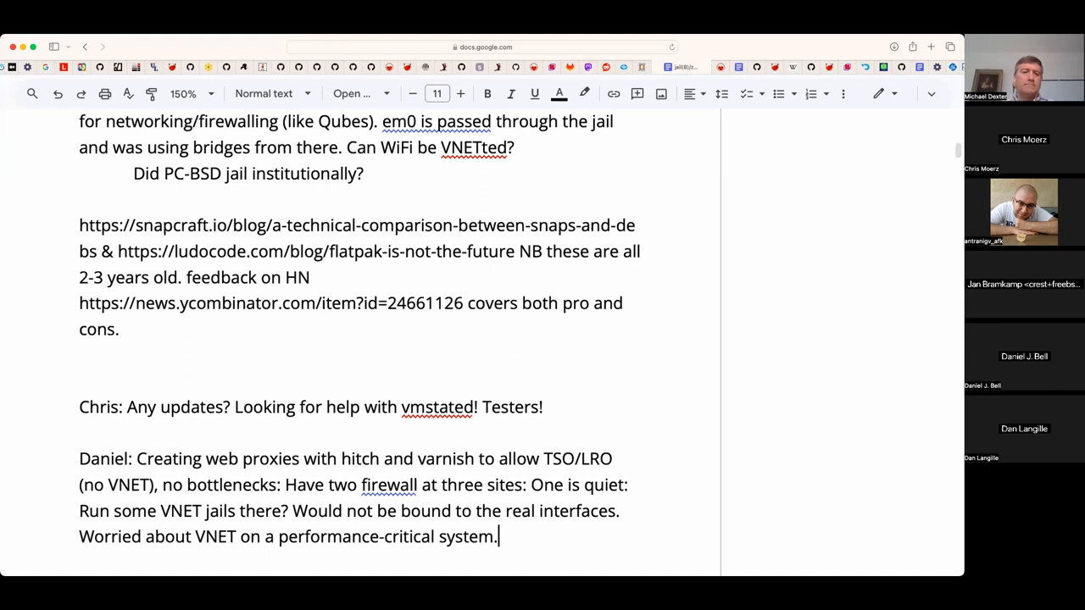
- Ask whether VNET slows other interfaces, and note creating virtual interfaces to hand over, using the NIC as a switch
{"action": "scroll", "scroll_direction": "down", "scroll_amount": 3}
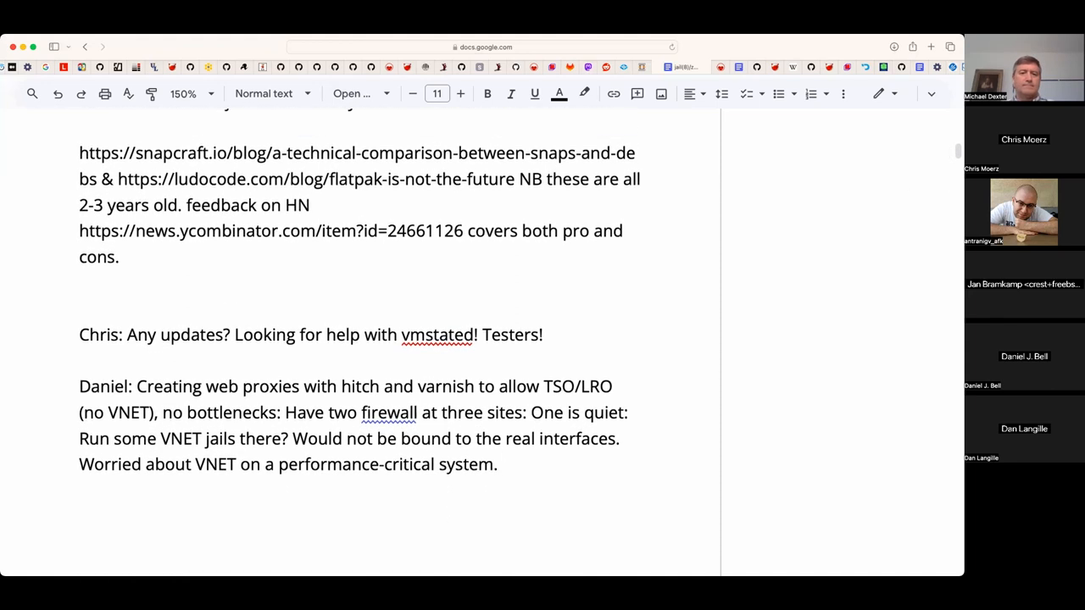
{"action": "type", "text": "Would VN"}
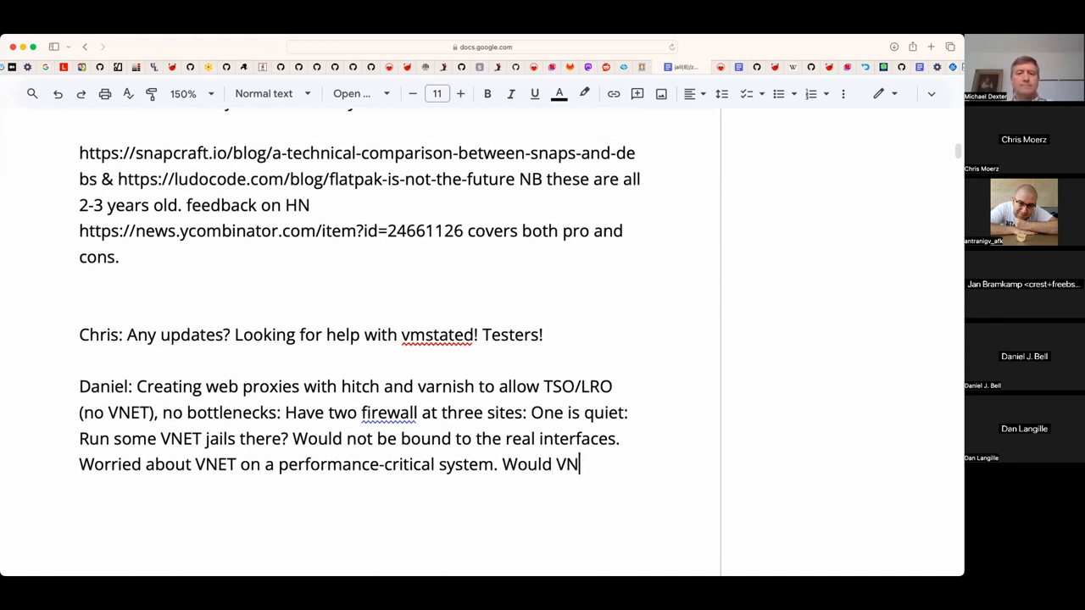
{"action": "type", "text": "ET slow the"}
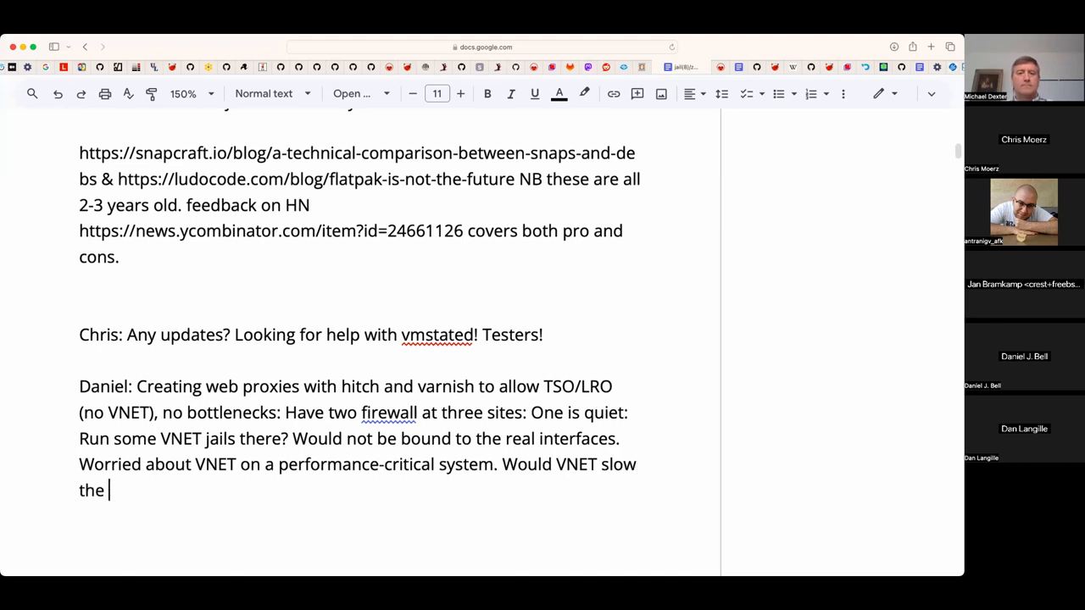
{"action": "type", "text": "ot"}
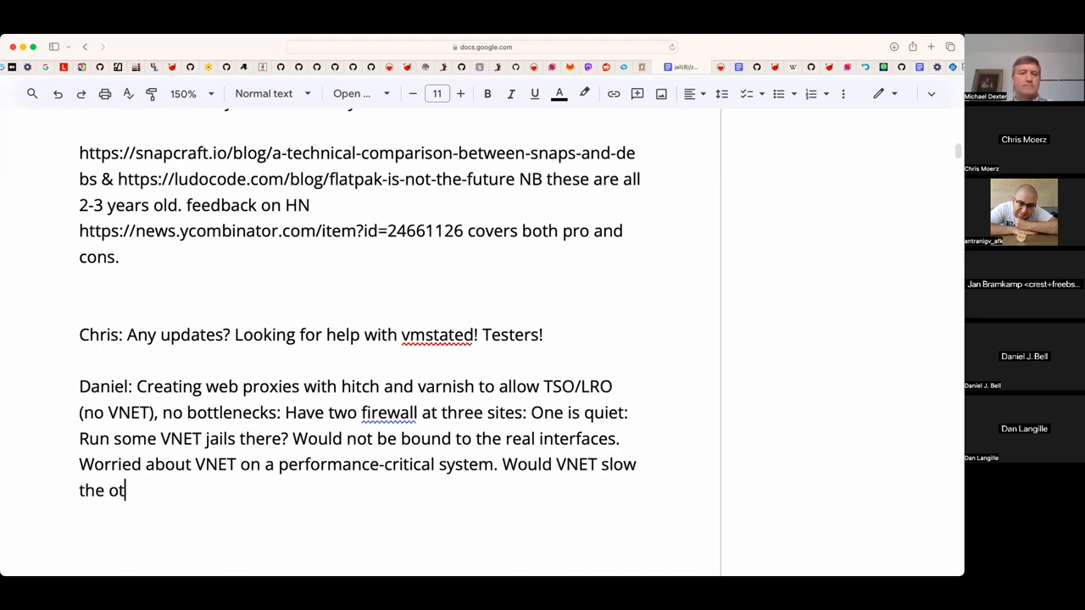
{"action": "type", "text": "her interface"}
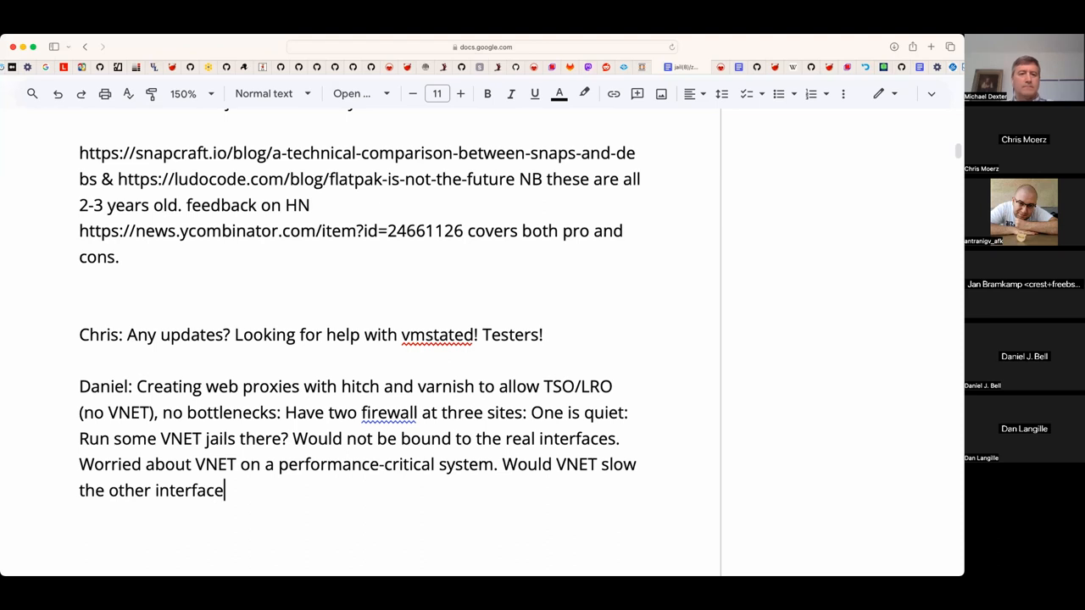
{"action": "type", "text": "s in nay"}
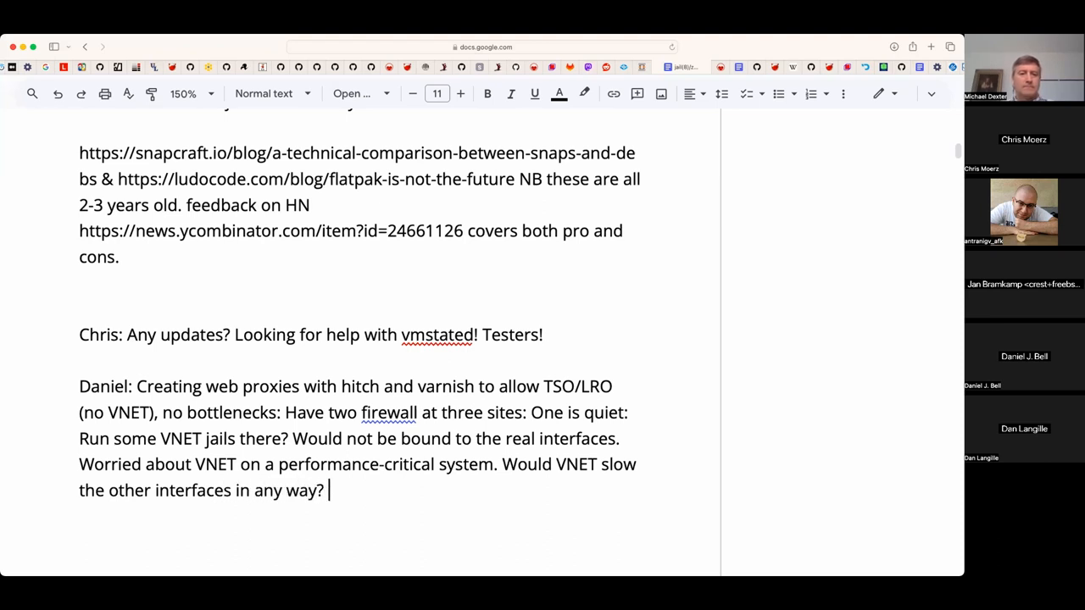
{"action": "type", "text": "So"}
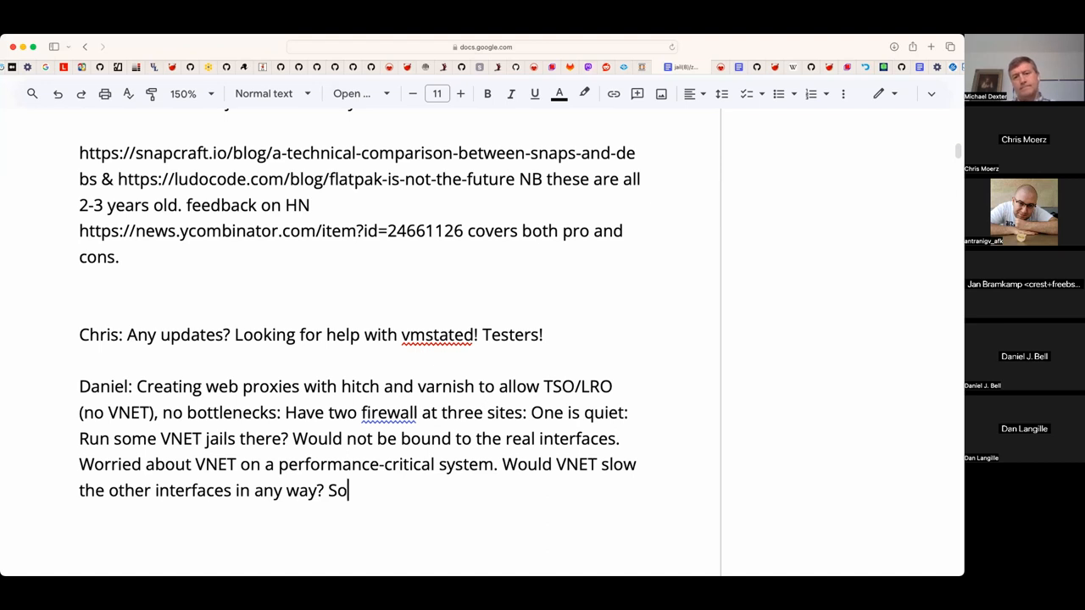
{"action": "type", "text": "uld be"}
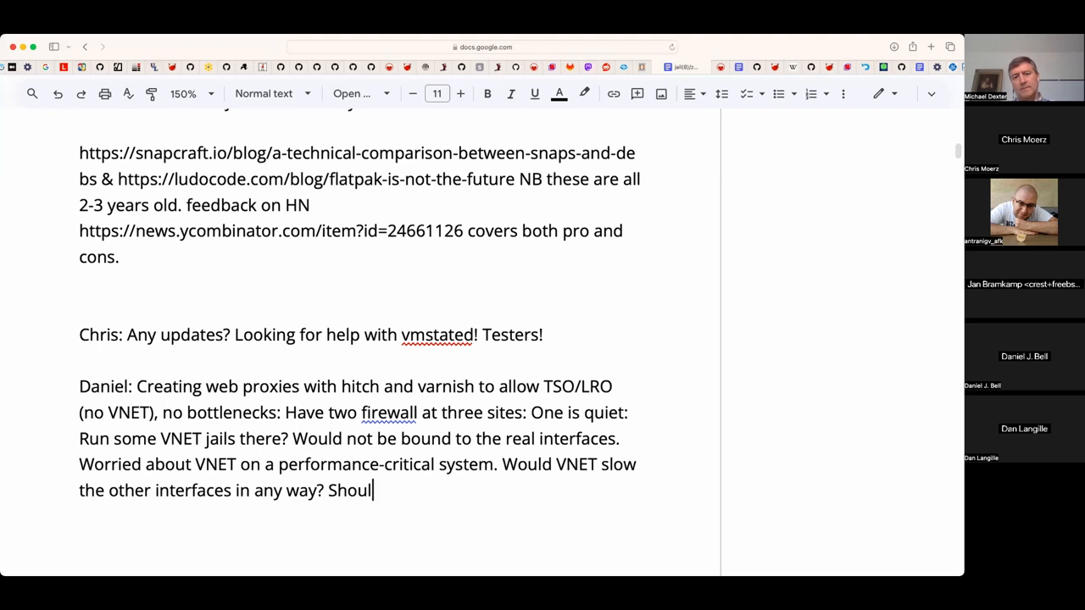
{"action": "type", "text": "d be able to cre"}
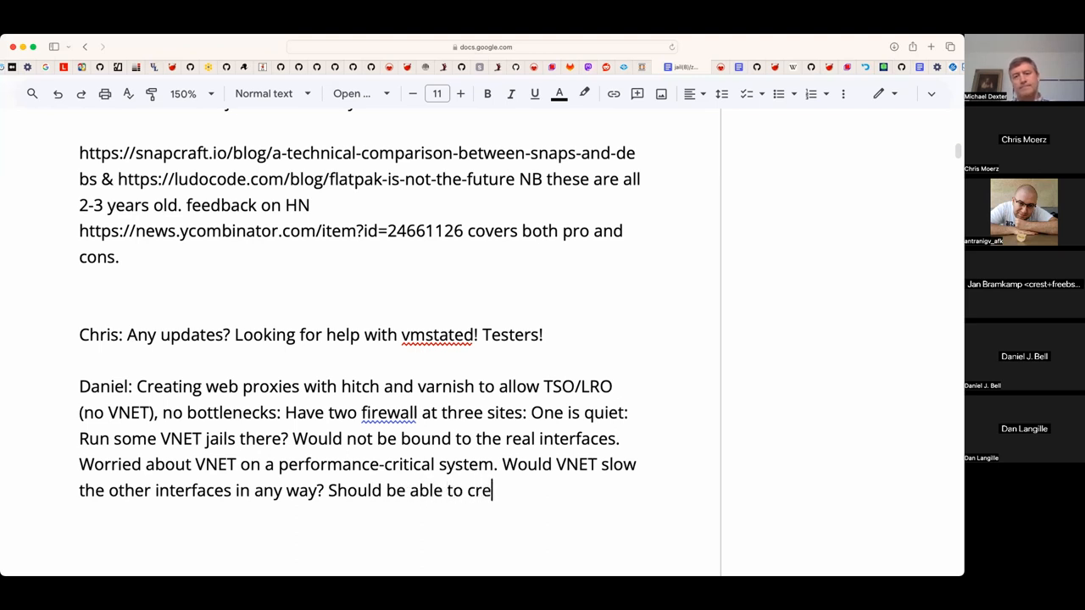
{"action": "type", "text": "ate a v"}
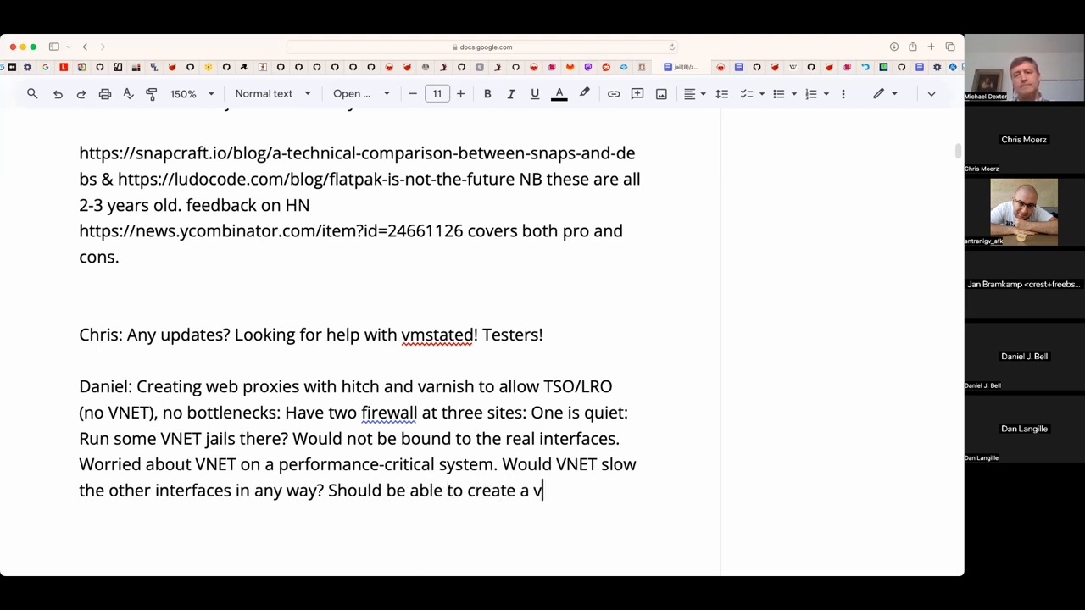
{"action": "type", "text": "irtual"}
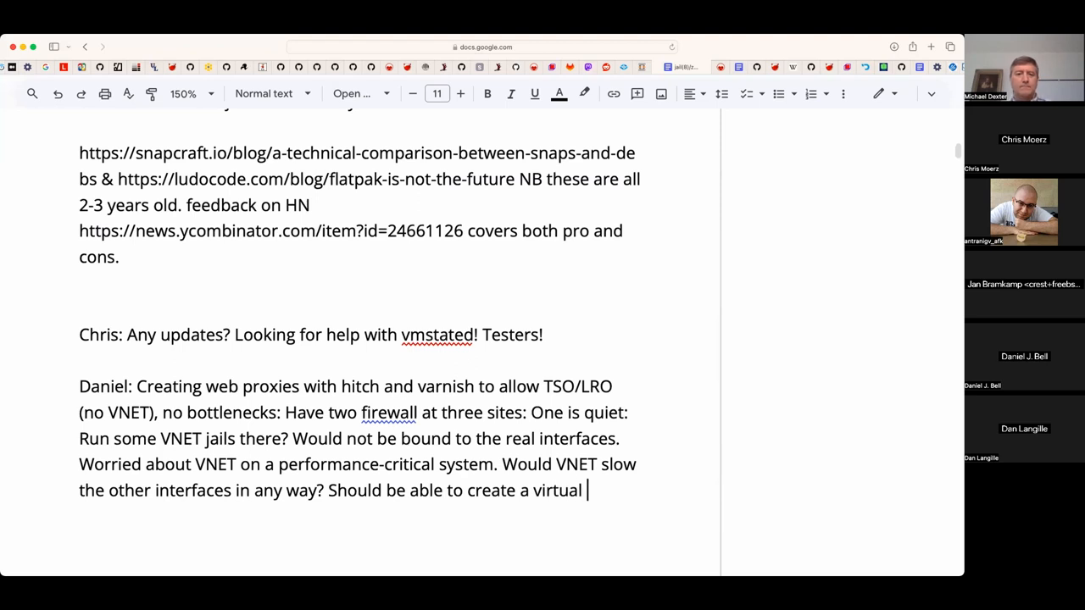
{"action": "type", "text": "interfaces"}
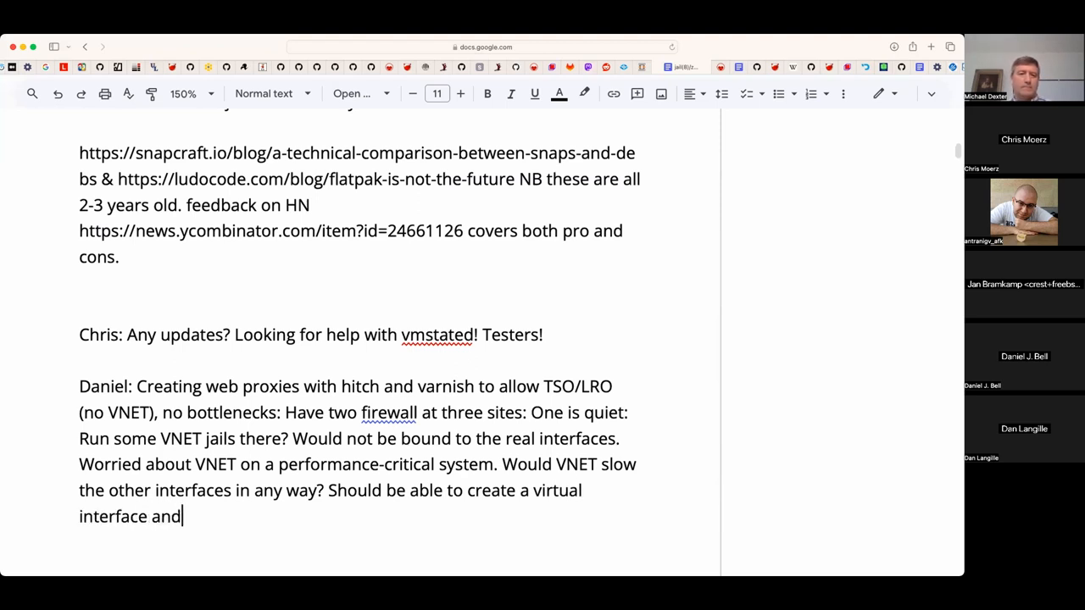
{"action": "type", "text": "hand THAT over. Use the n"}
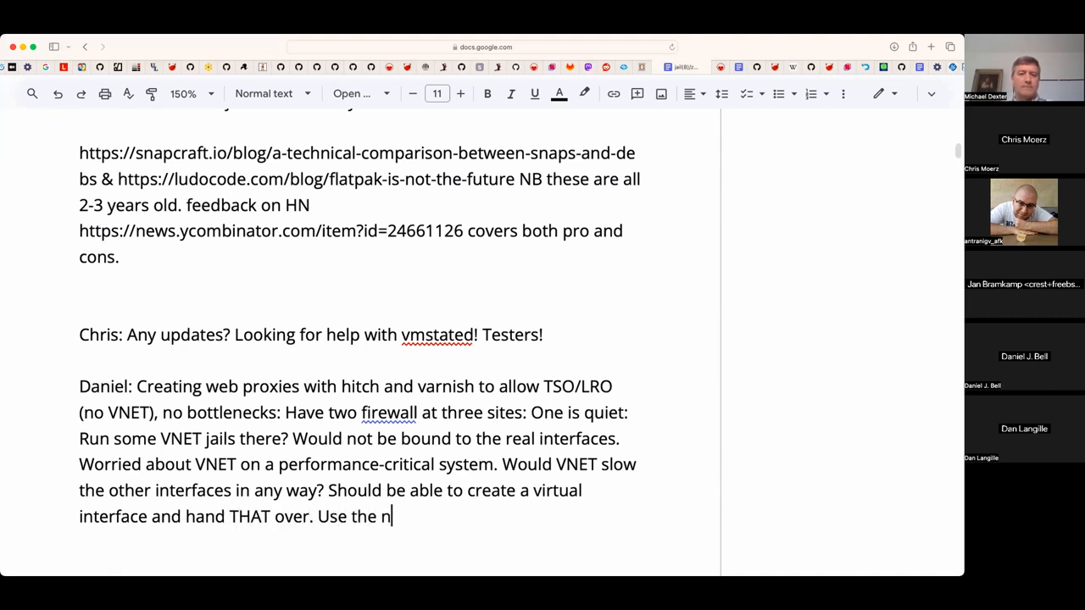
{"action": "type", "text": "IC as sa"}
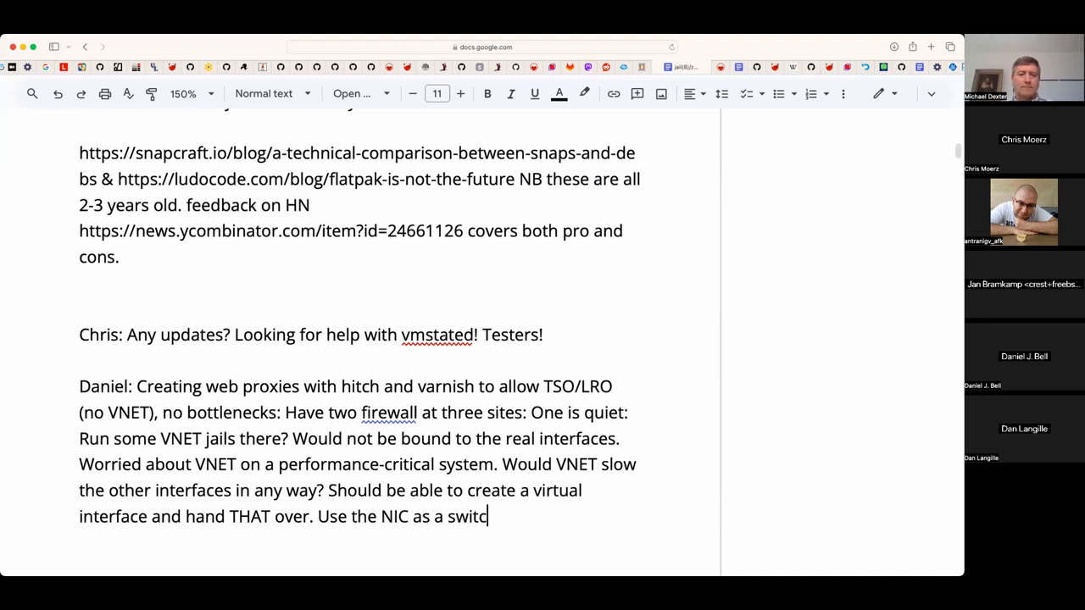
{"action": "type", "text": "h."}
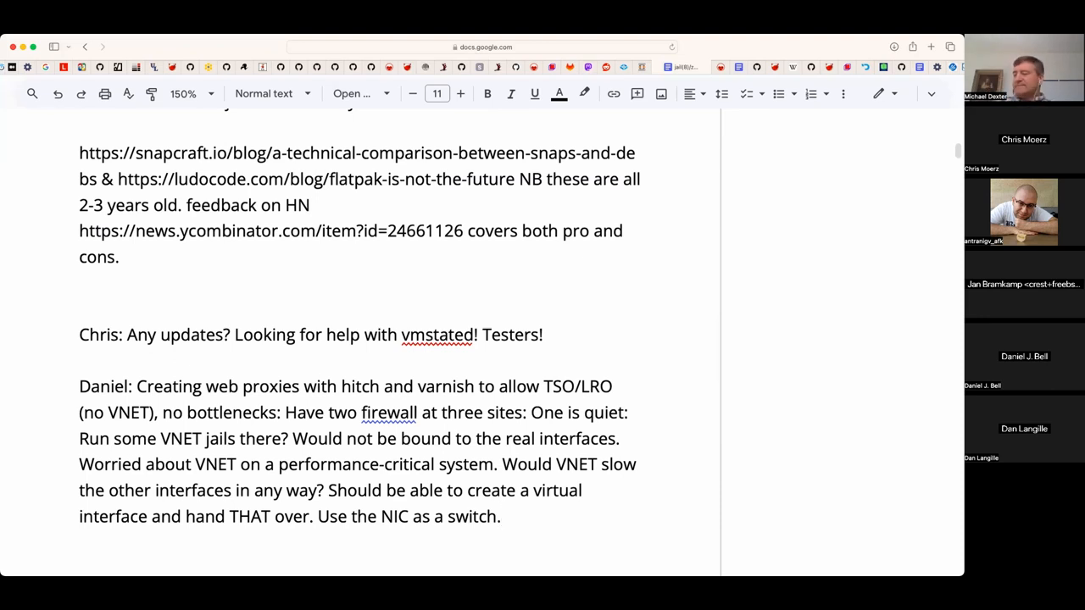
- Add that switching on the real interface makes performance take a dive
{"action": "type", "text": "W"}
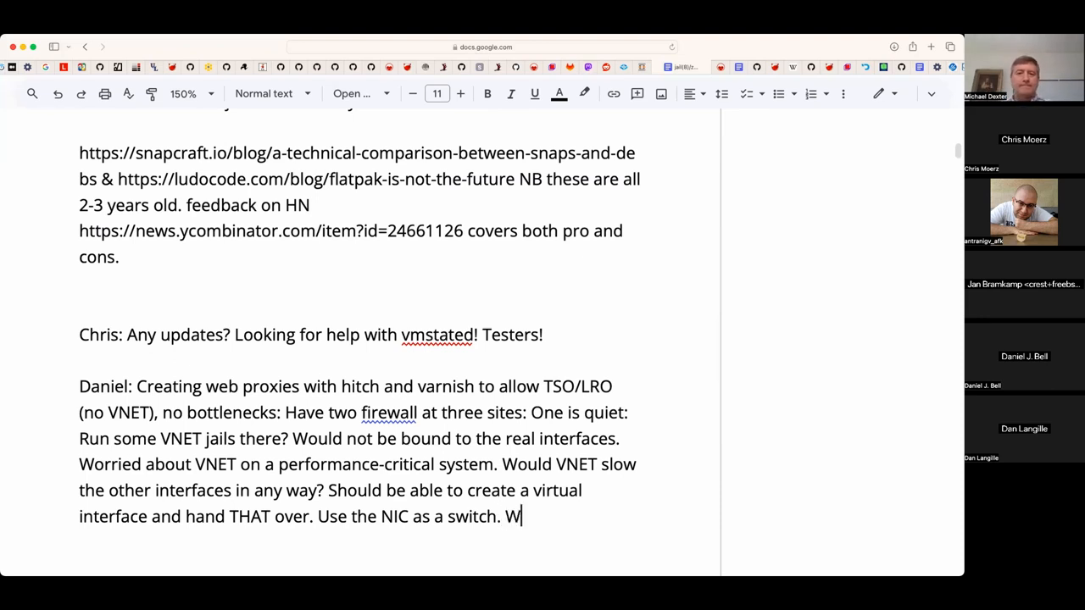
{"action": "type", "text": "itching on the"}
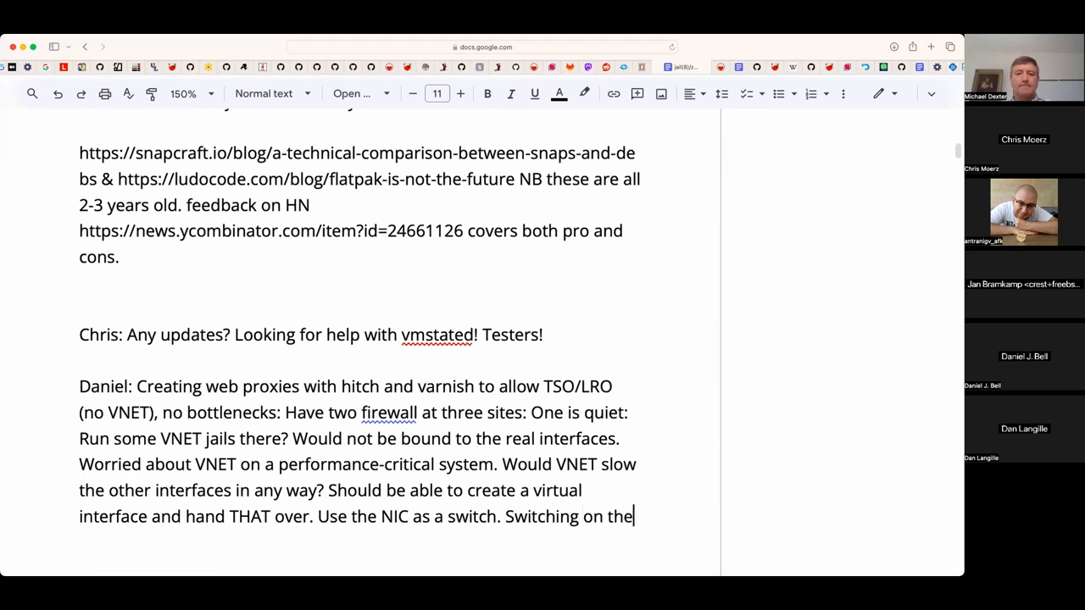
{"action": "type", "text": "real interface"}
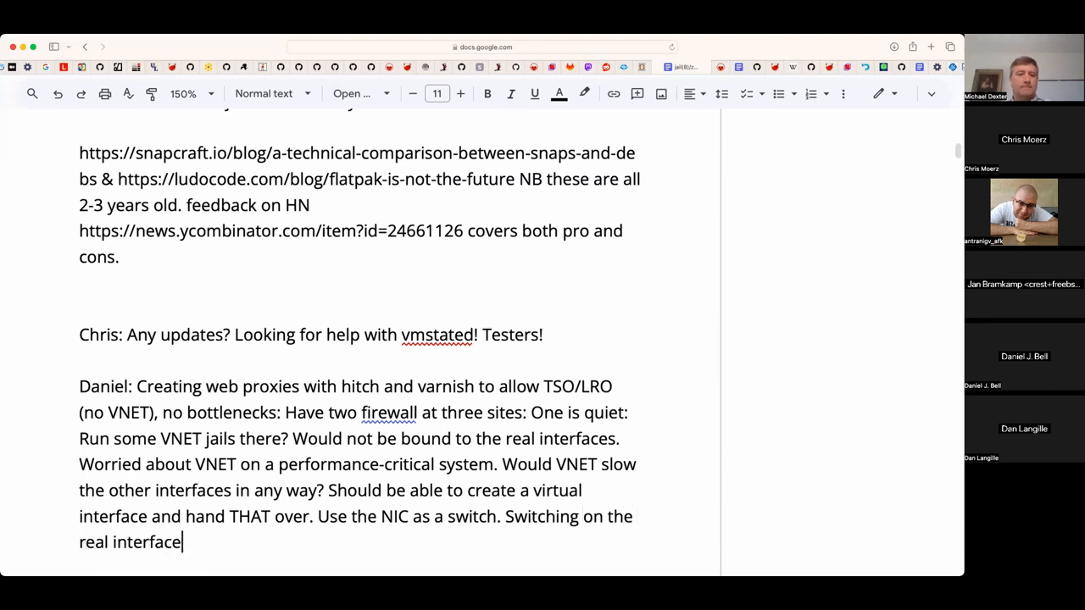
{"action": "type", "text": "tak"}
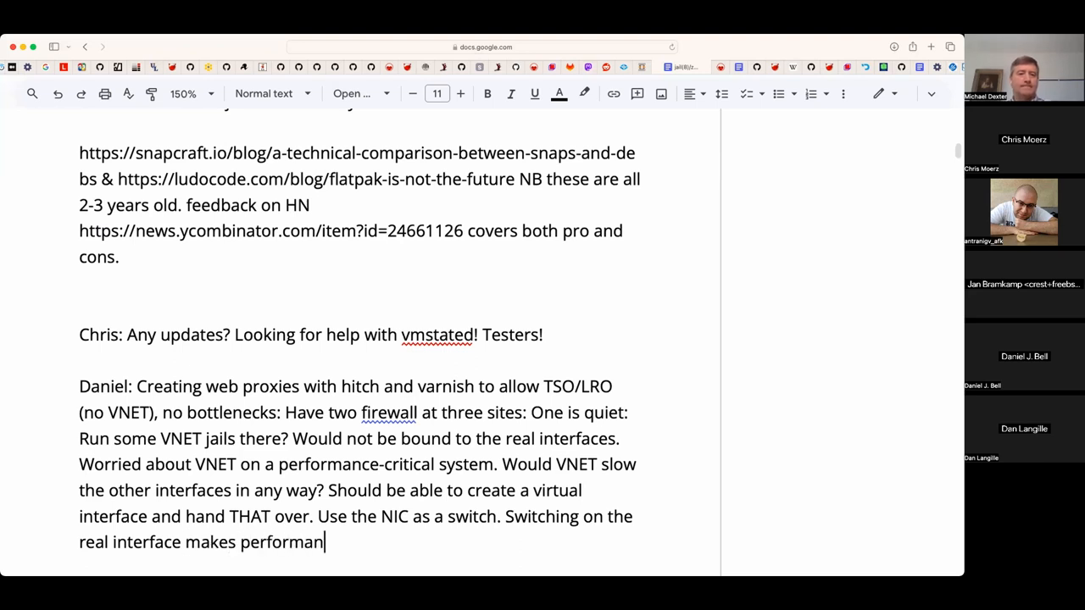
{"action": "type", "text": "ce take a dime"}
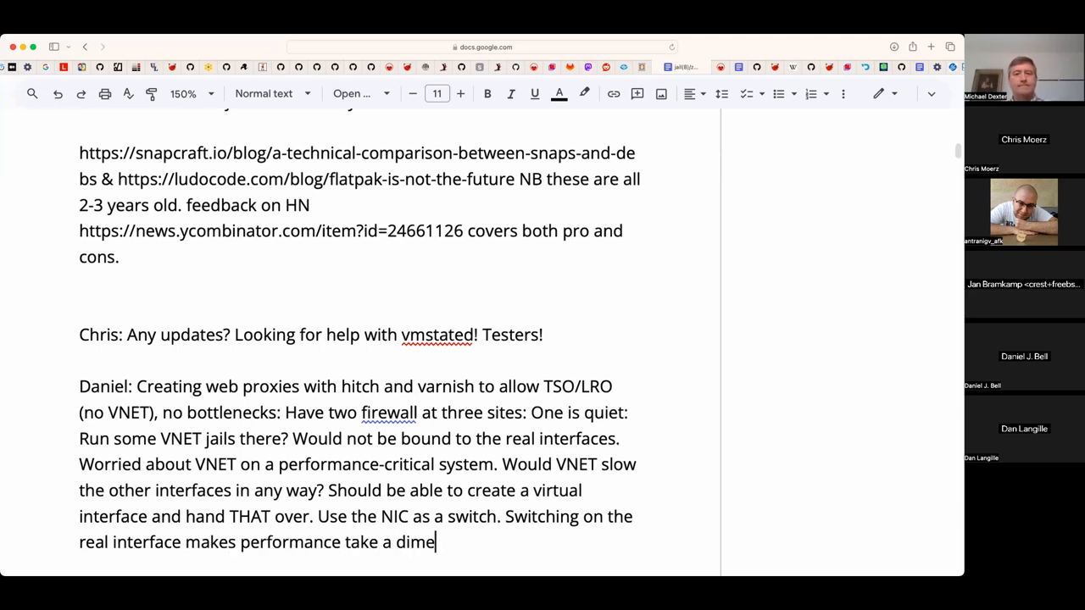
{"action": "type", "text": "dive. N"}
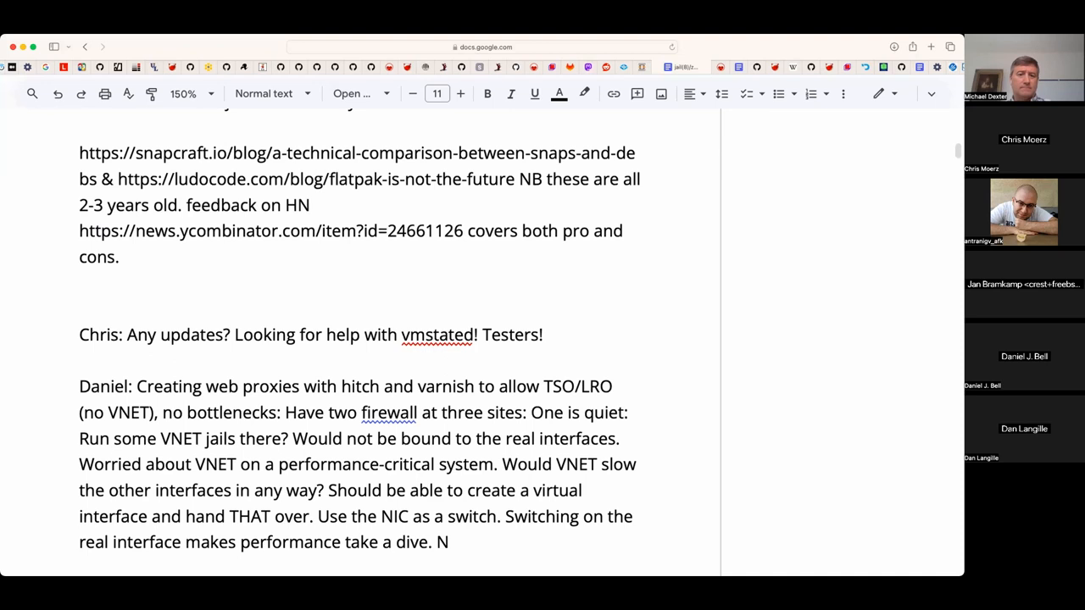
{"action": "type", "text": "se"}
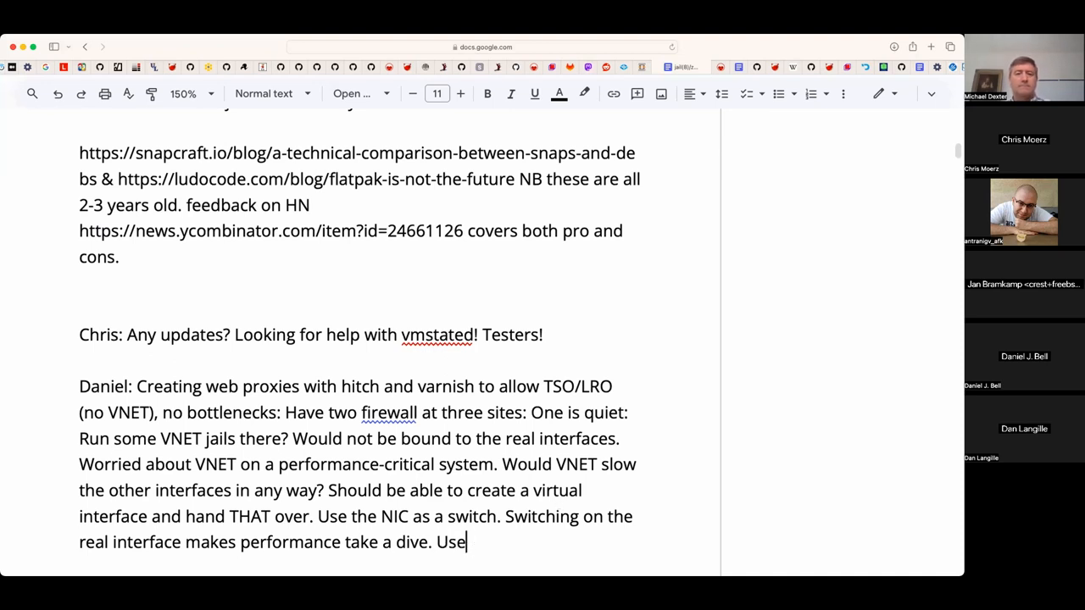
- Add Jan's reply: use multiple virtual functions pushed into VNETs, only the NIC driver should be the bottleneck
{"action": "type", "text": "Jan"}
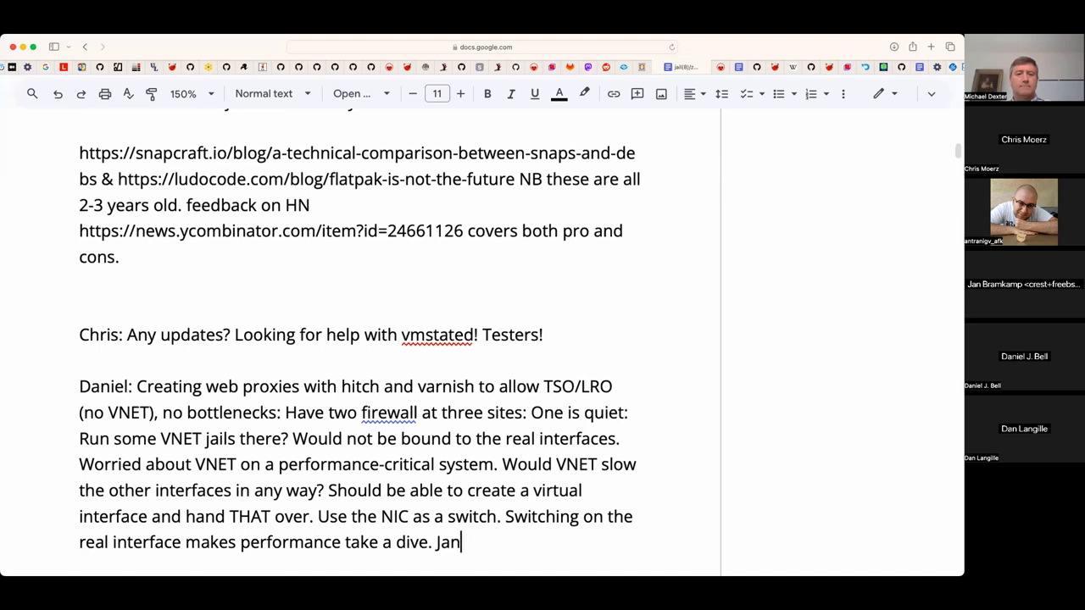
{"action": "type", "text": ":"}
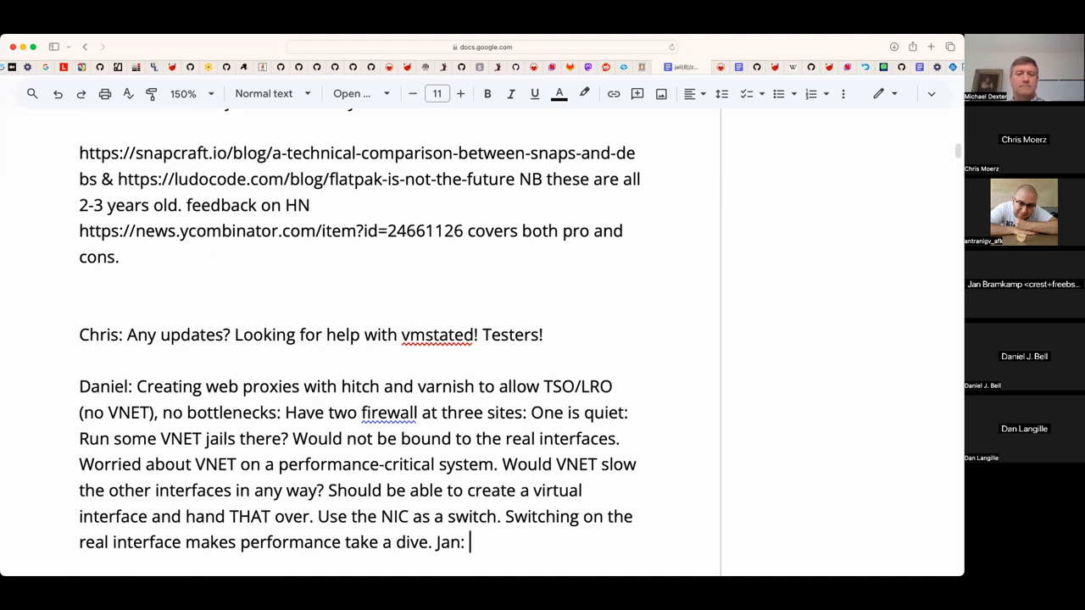
{"action": "type", "text": "use"}
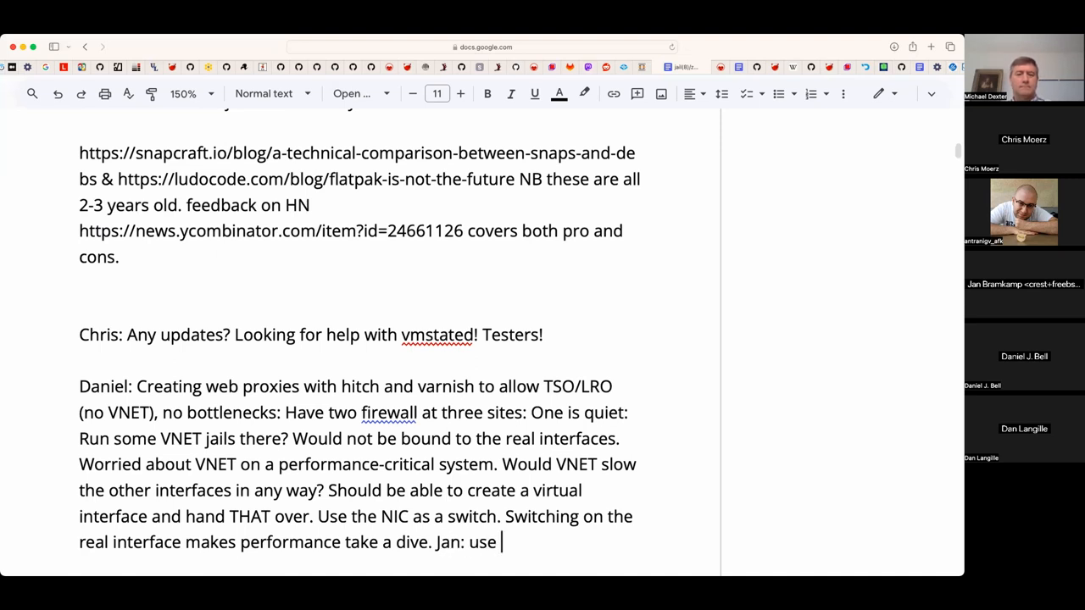
{"action": "type", "text": "multiple vir"}
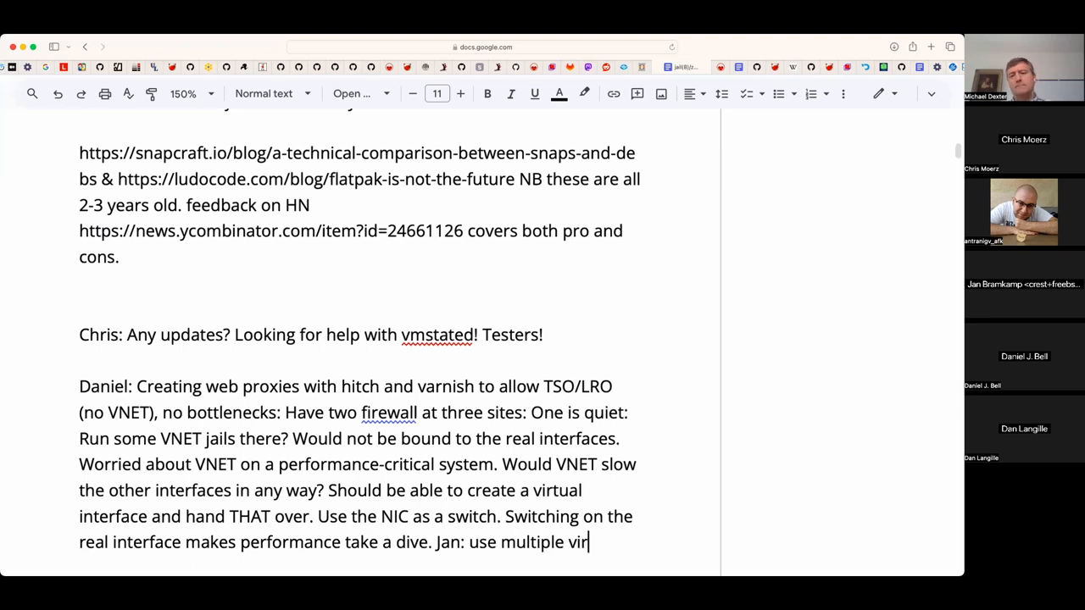
{"action": "type", "text": "tual functions"}
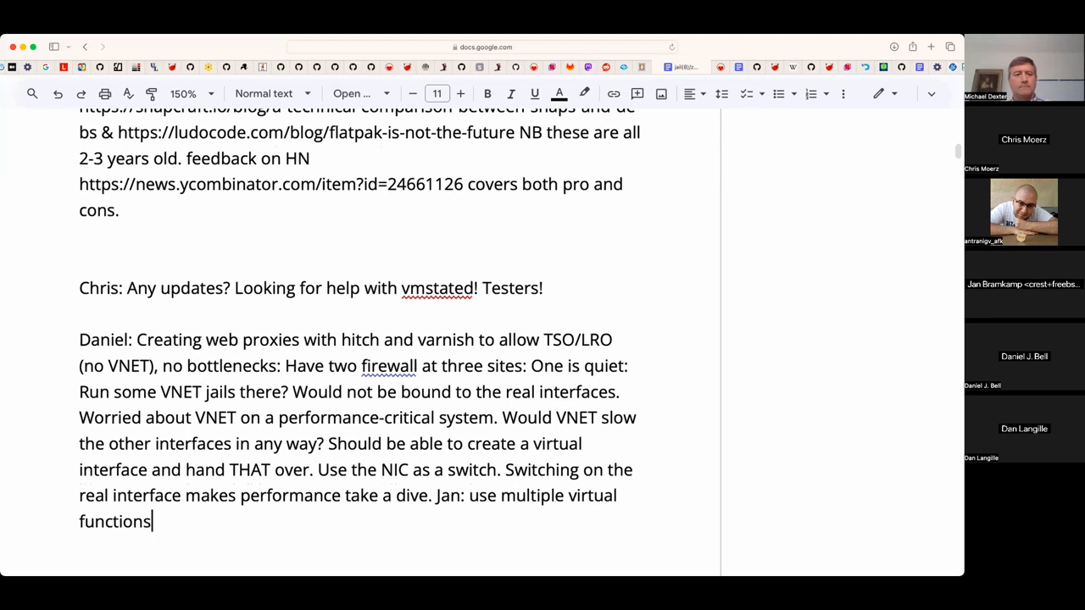
{"action": "type", "text": ", push"}
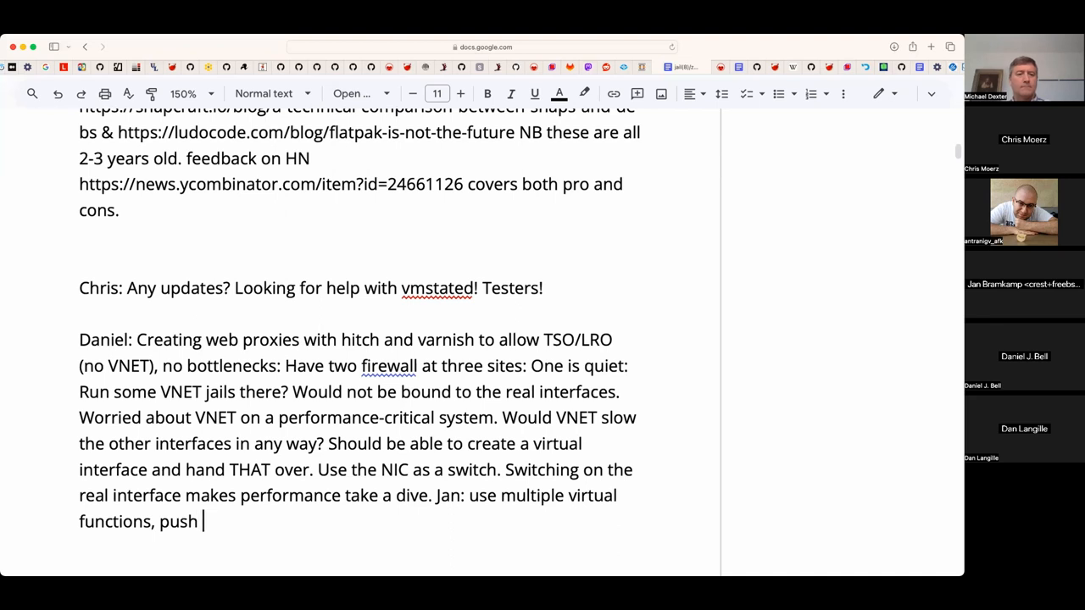
{"action": "type", "text": "those in"}
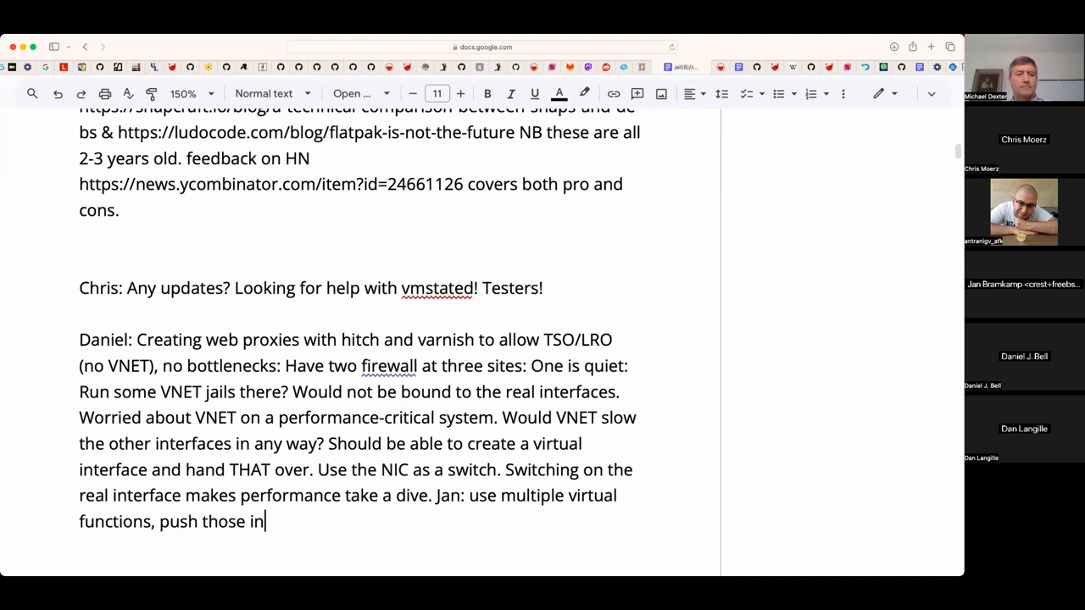
{"action": "type", "text": "to VNET"}
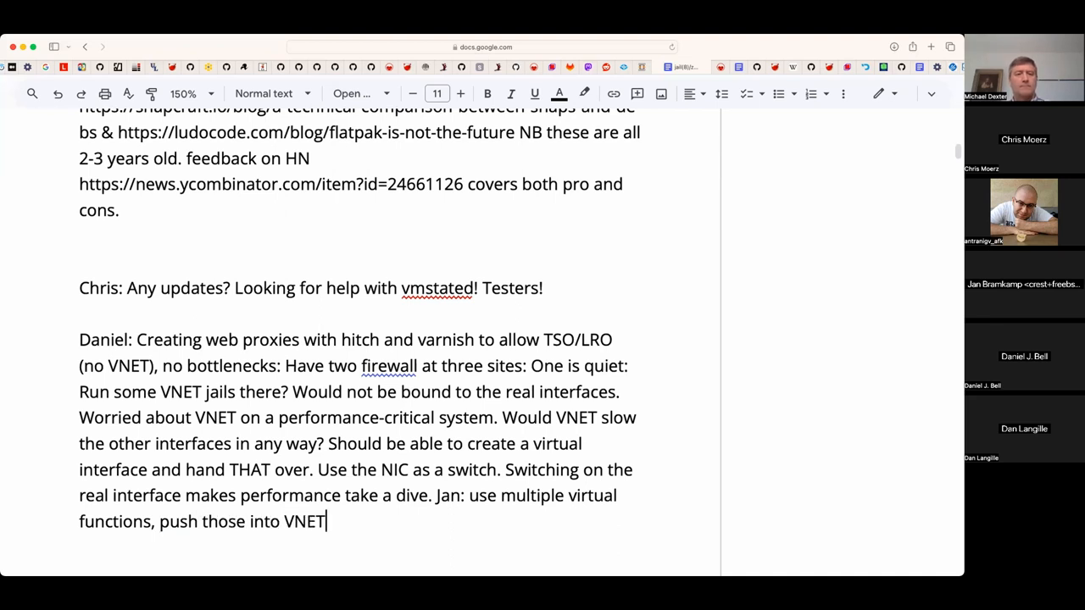
{"action": "type", "text": "s. Only the"}
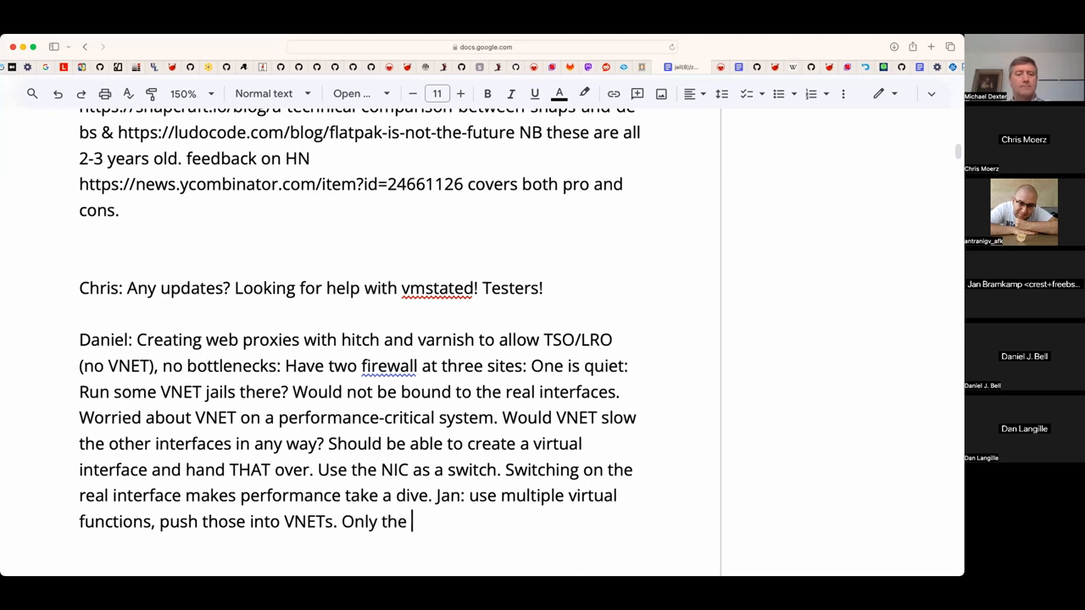
{"action": "type", "text": "NIC drive should be your"}
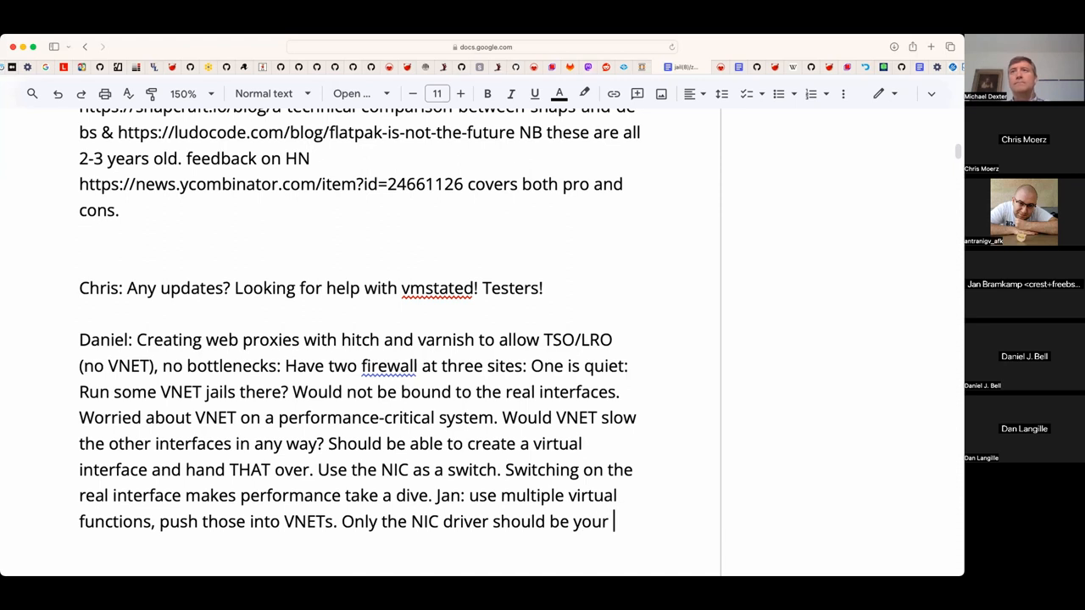
{"action": "type", "text": "bott"}
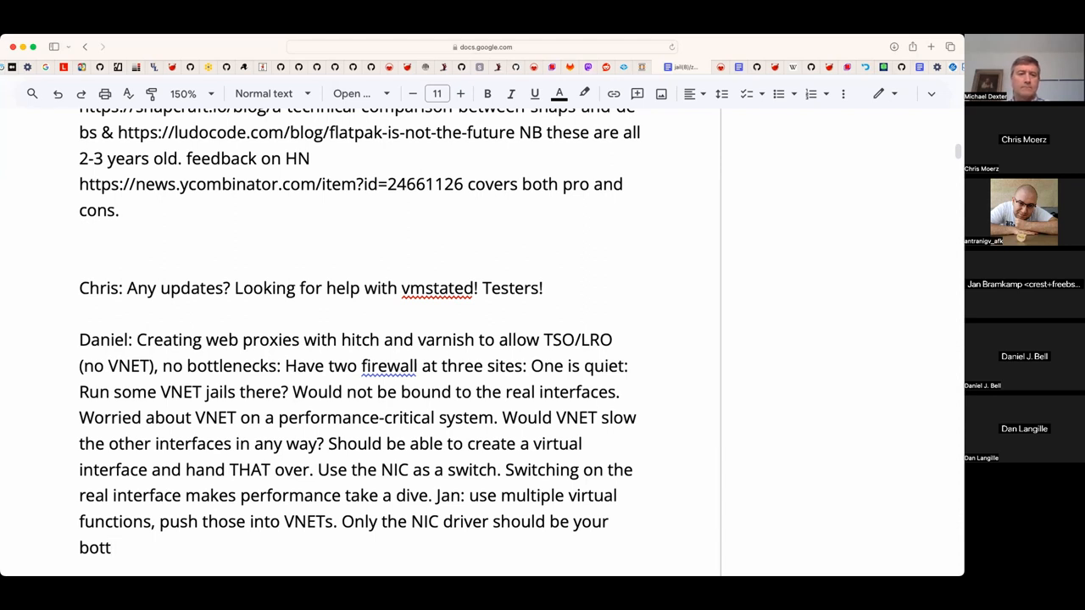
{"action": "type", "text": "lenecek"}
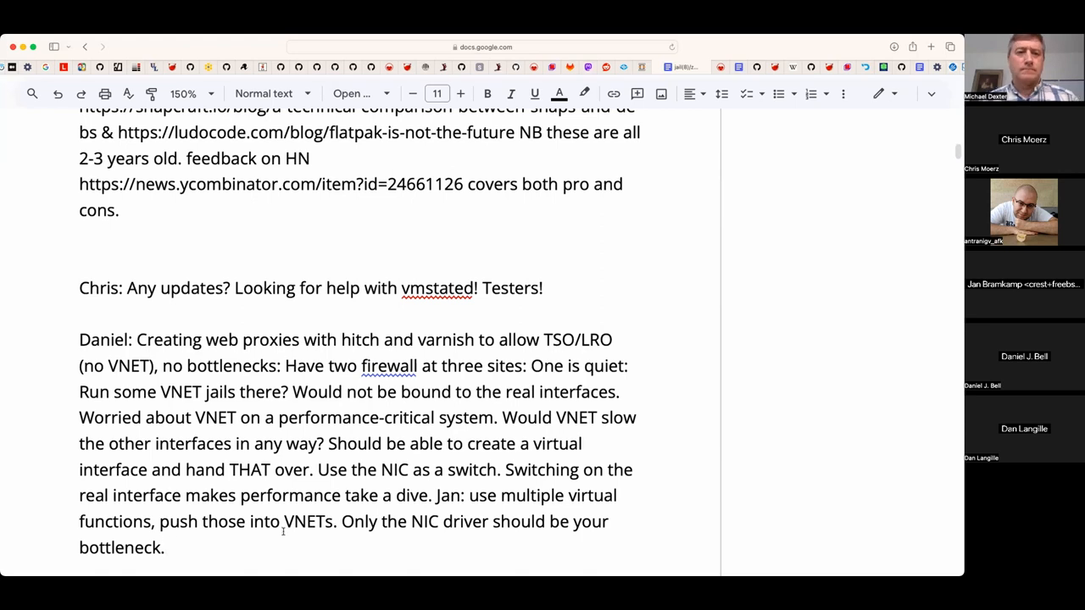
- Add the line 'Dave: I have a question from KP & TJ for info/performance on networking stuff.' as its own paragraph
{"action": "scroll", "scroll_direction": "down", "scroll_amount": 3}
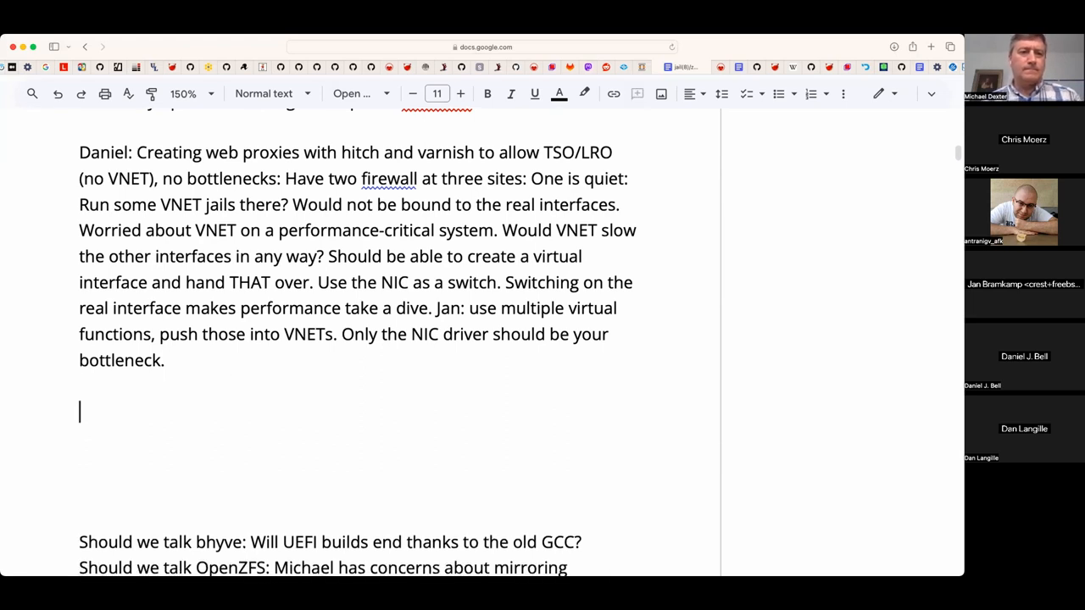
{"action": "type", "text": "oh I forgot, i have a question from KP & TJ for info/performance on networking stuff."}
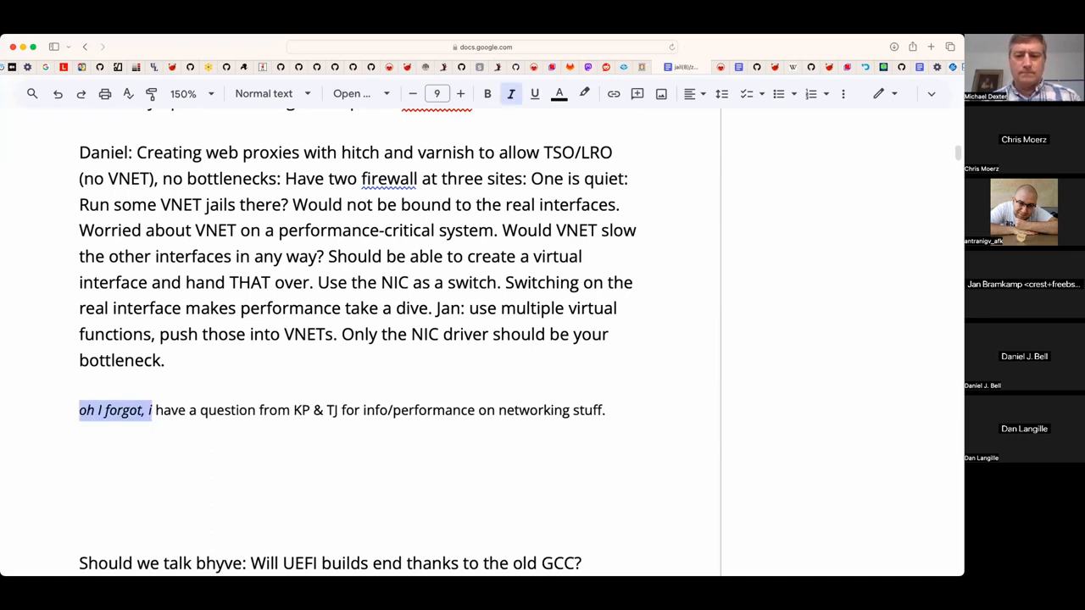
{"action": "key", "text": "Backspace"}
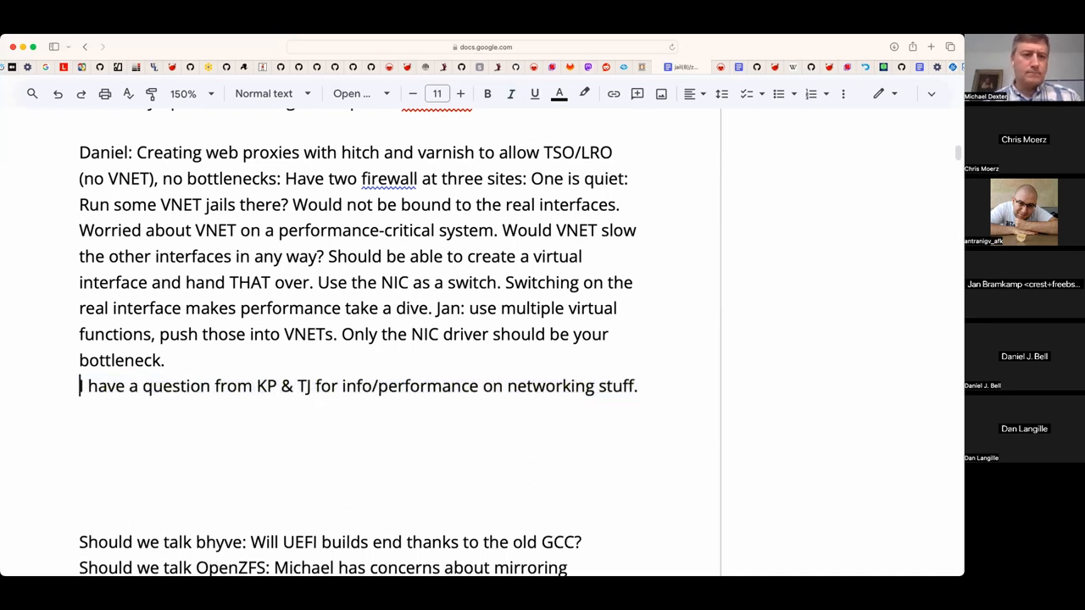
{"action": "type", "text": "Dave:"}
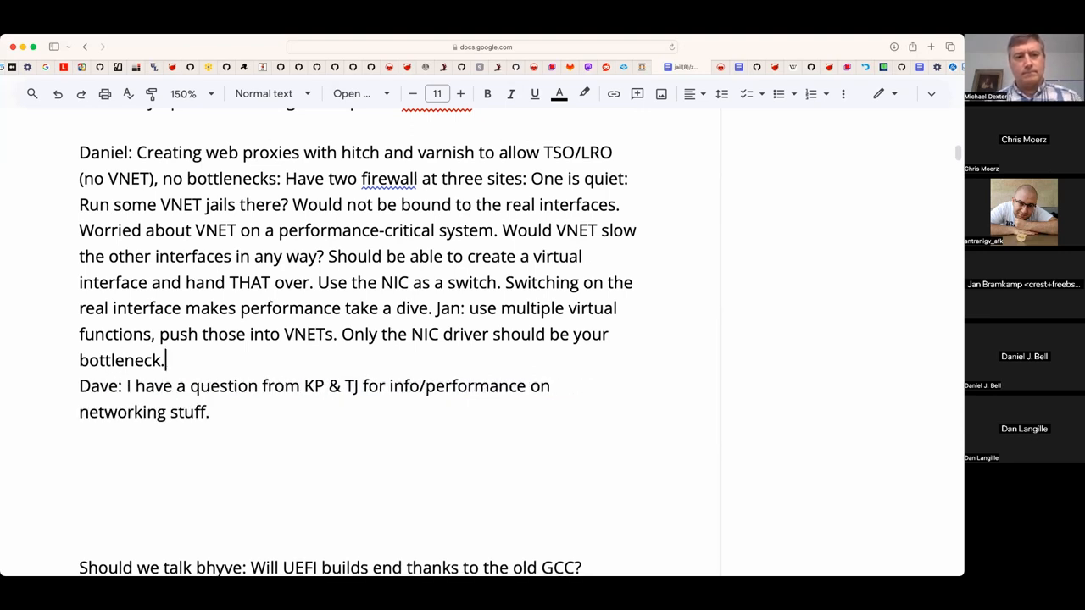
{"action": "key", "text": "enter"}
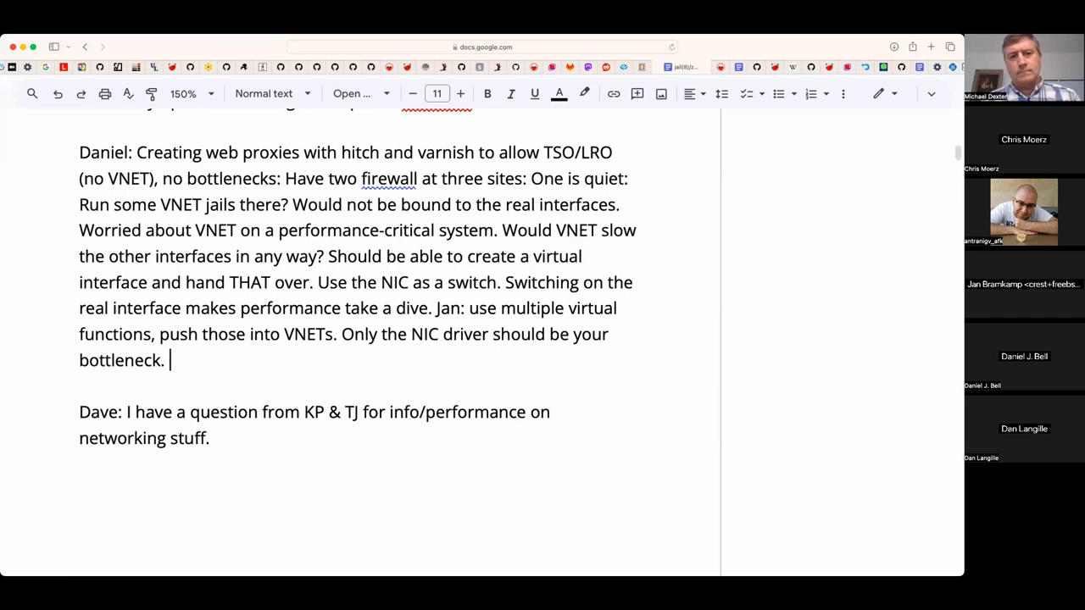
- Add that you can't just throw in an if_bridge and disable hardware assistance
{"action": "type", "text": "Can't jus"}
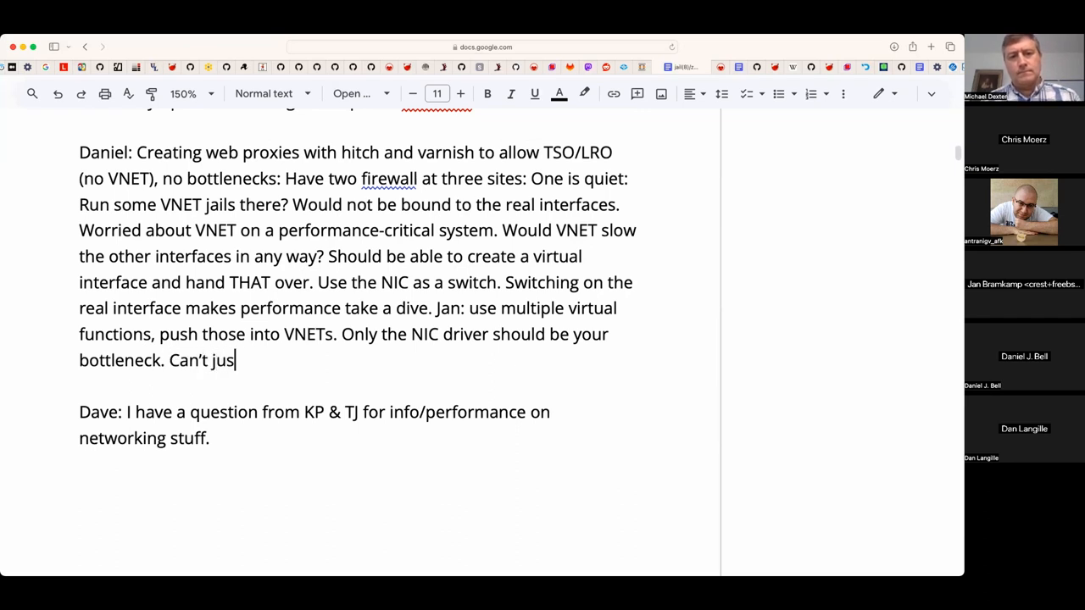
{"action": "type", "text": "t throw in an"}
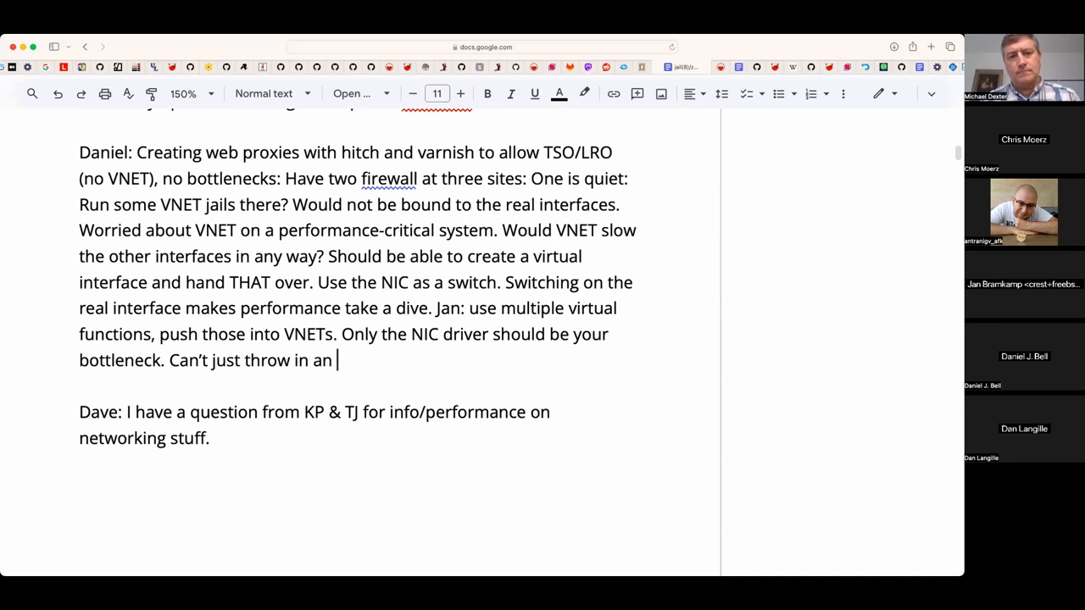
{"action": "type", "text": "ifbridge na d"}
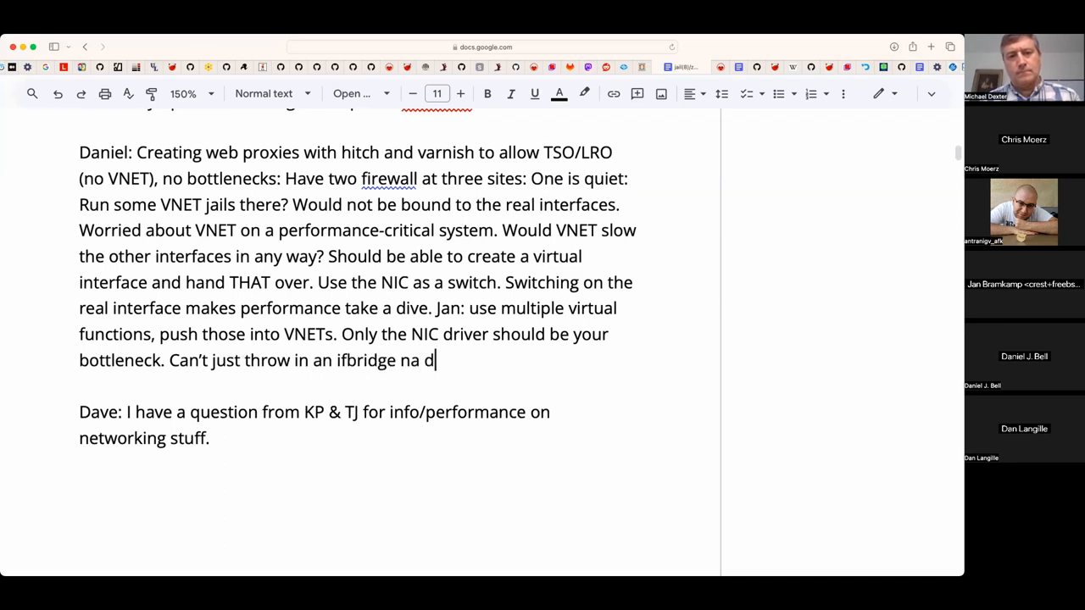
{"action": "type", "text": "and"}
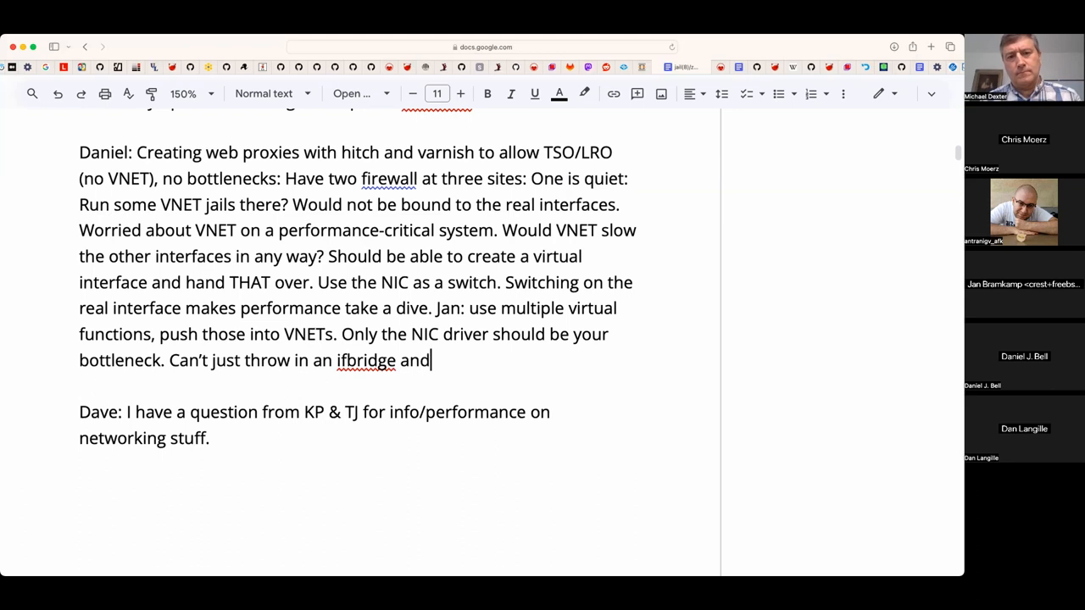
{"action": "type", "text": "disable"}
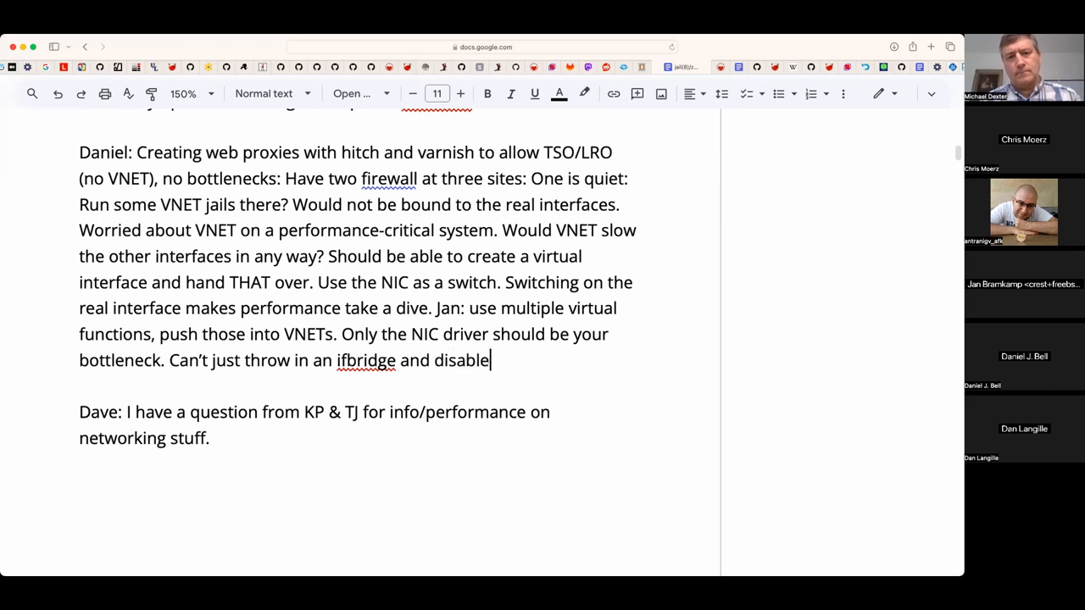
{"action": "type", "text": "hardware assista"}
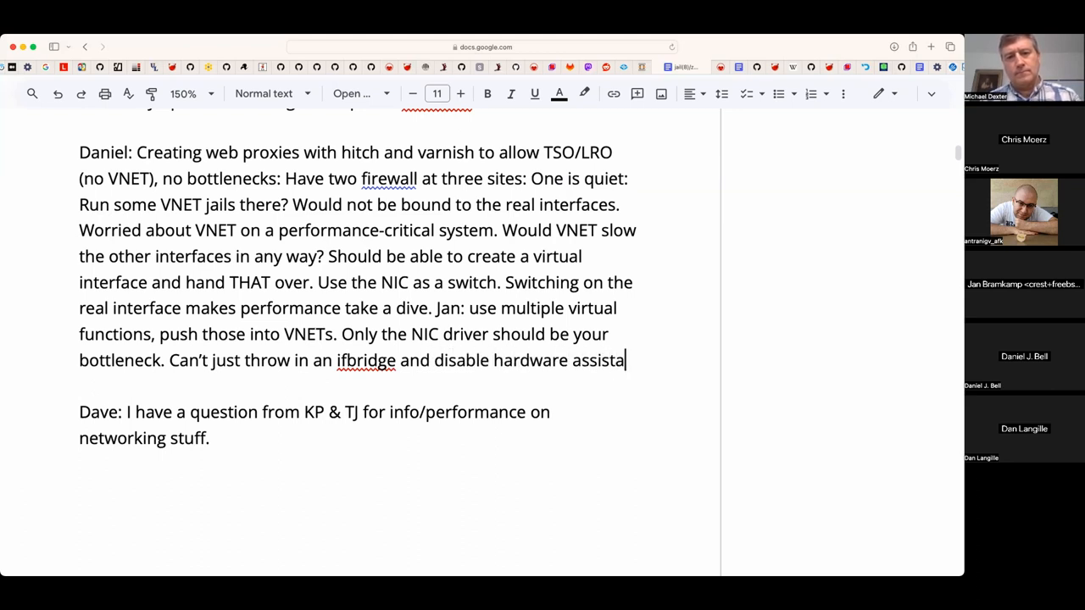
{"action": "type", "text": "nce."}
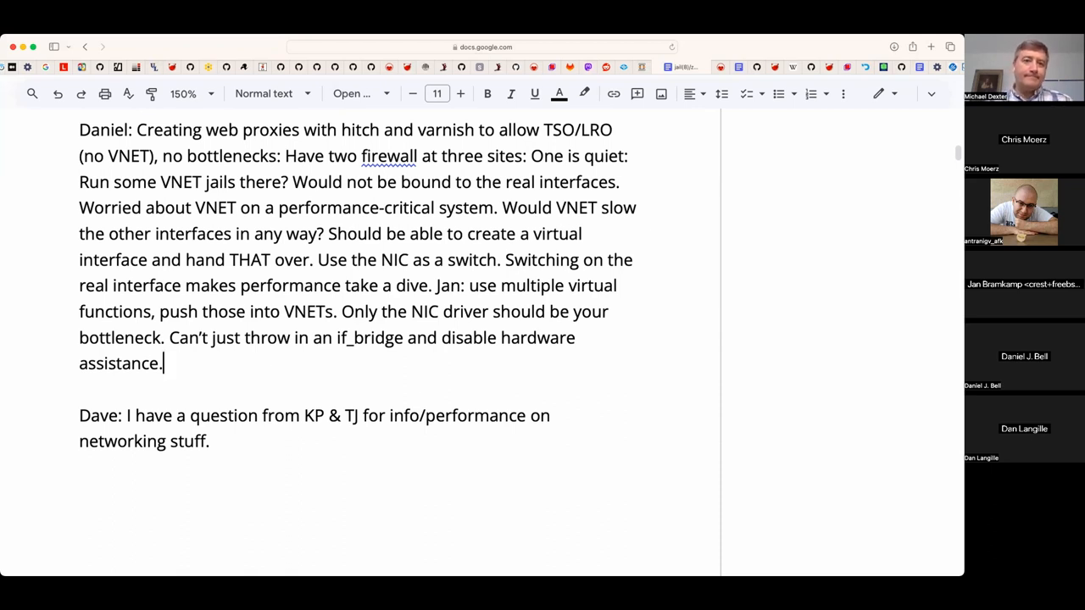
- Add that a jail shouldn't bypass the firewall and a NIC could loop through the switch
{"action": "type", "text": "Y"}
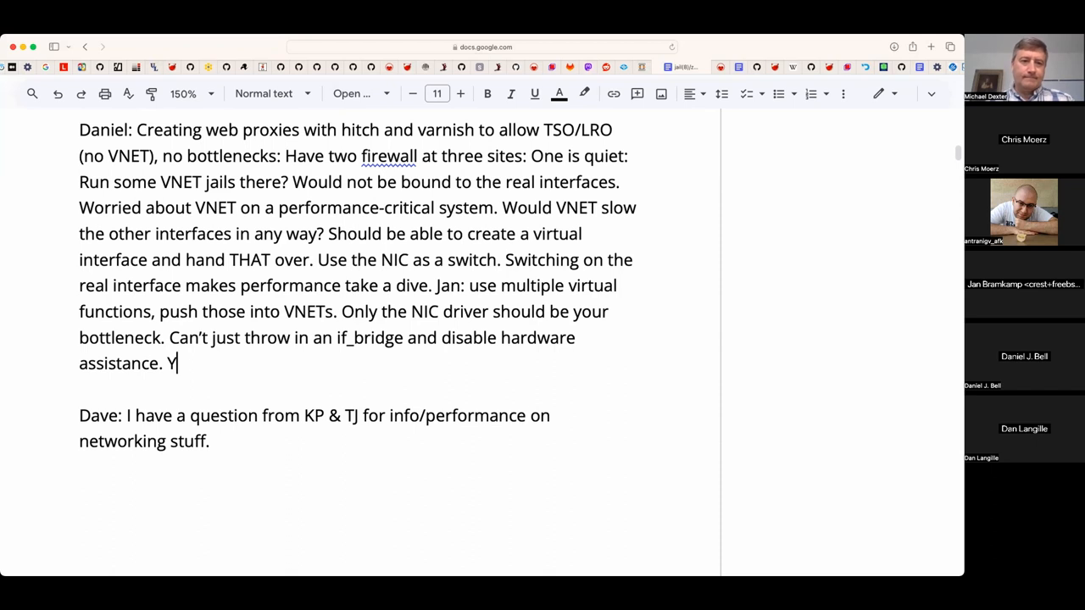
{"action": "type", "text": "ou don't want a jail"}
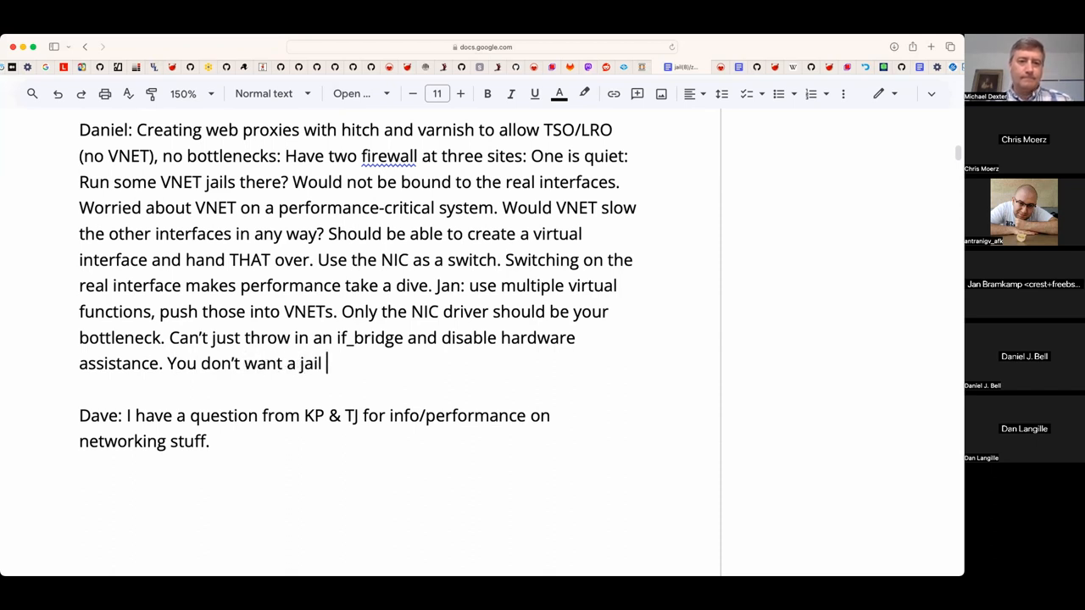
{"action": "type", "text": "to... b"}
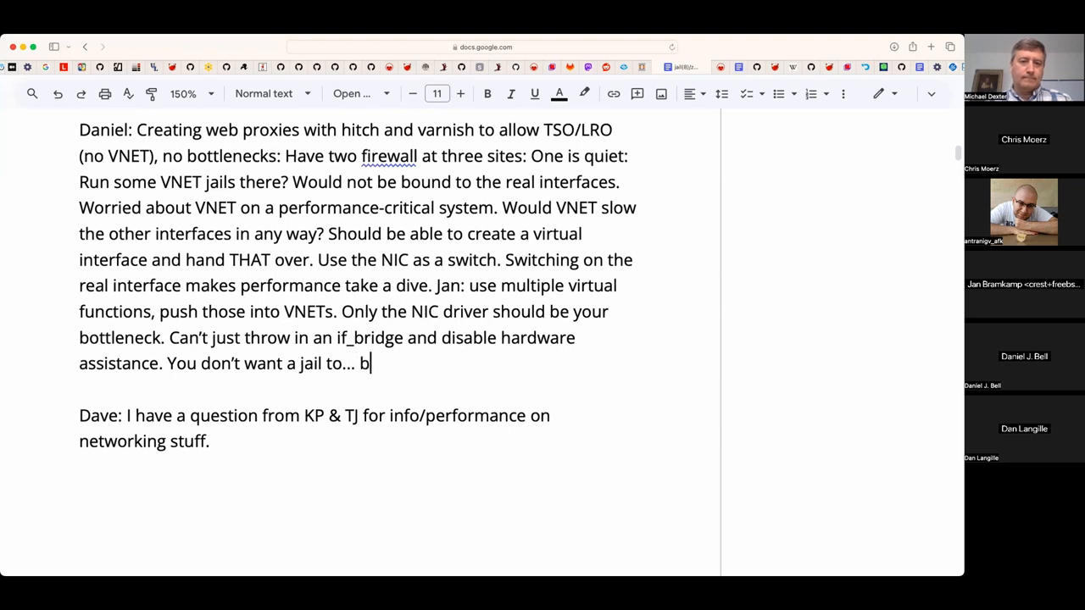
{"action": "type", "text": "ypass"}
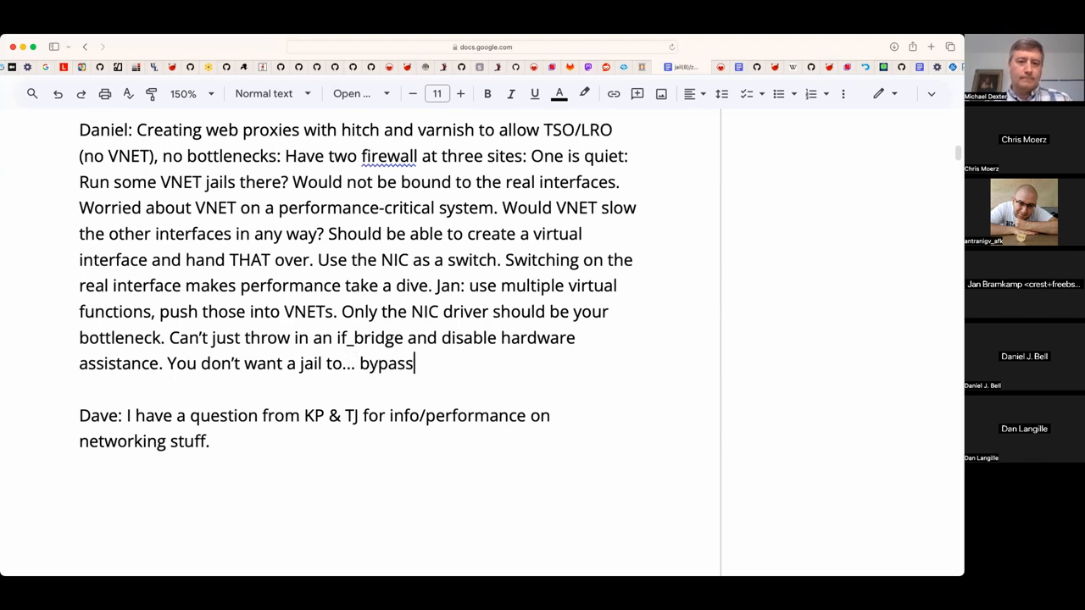
{"action": "type", "text": "the firewall. Co"}
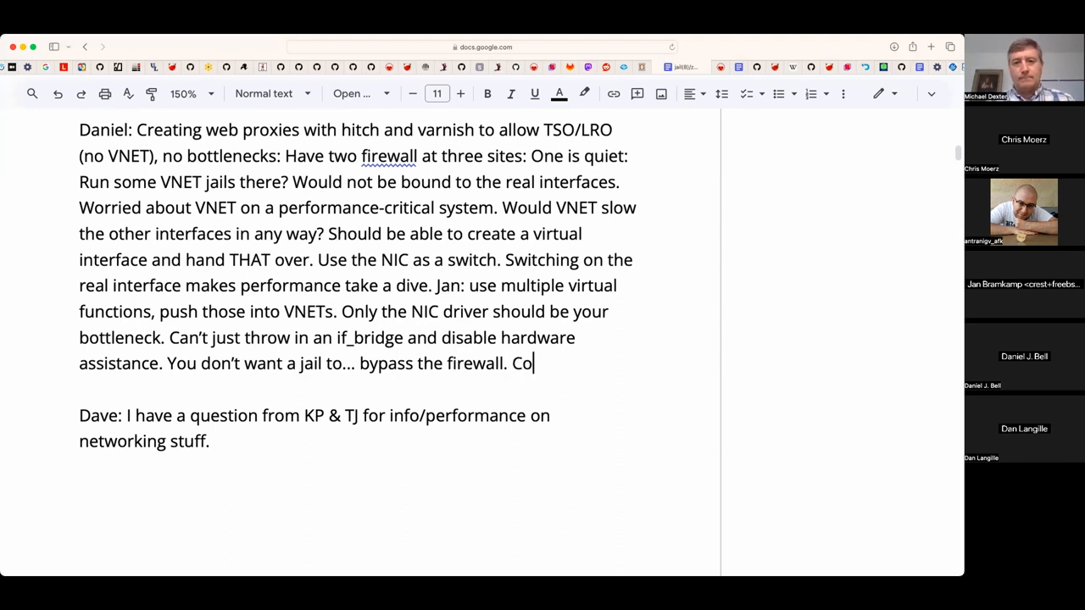
{"action": "type", "text": "uld"}
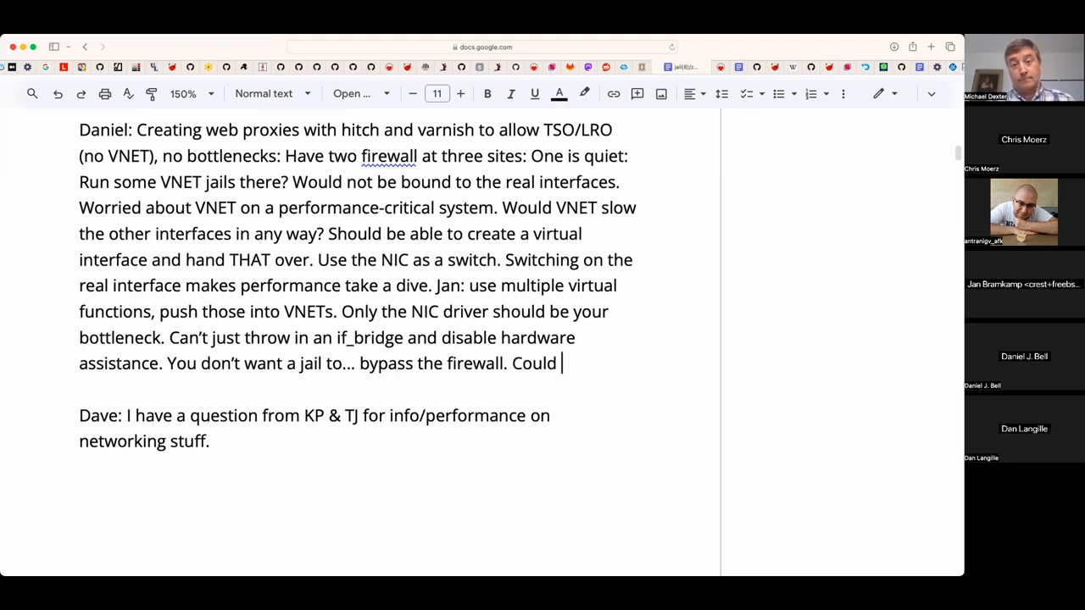
{"action": "type", "text": "loop"}
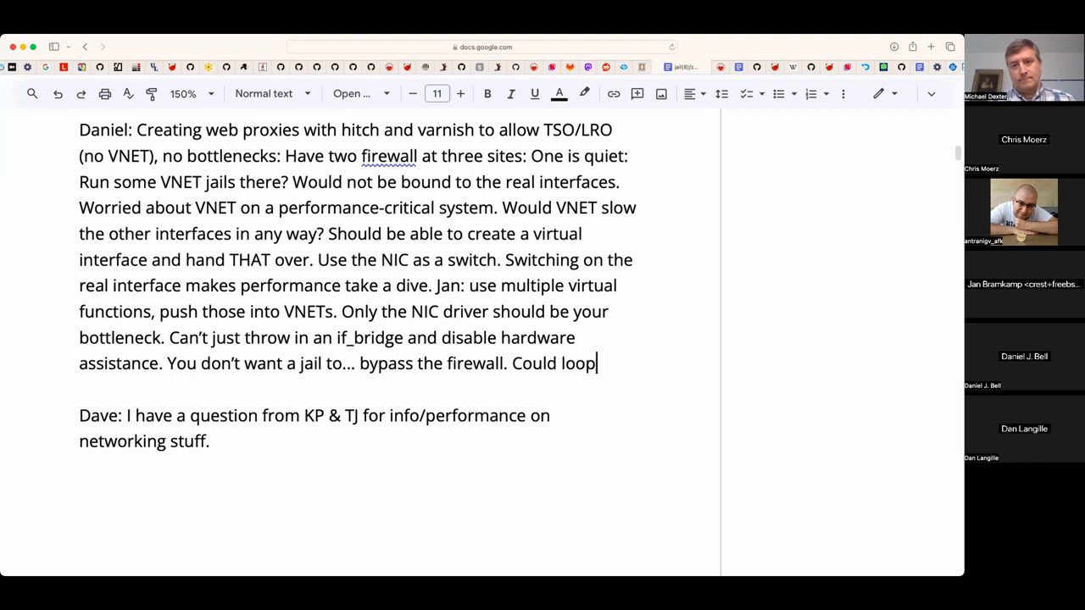
{"action": "type", "text": "a NIC through the s"}
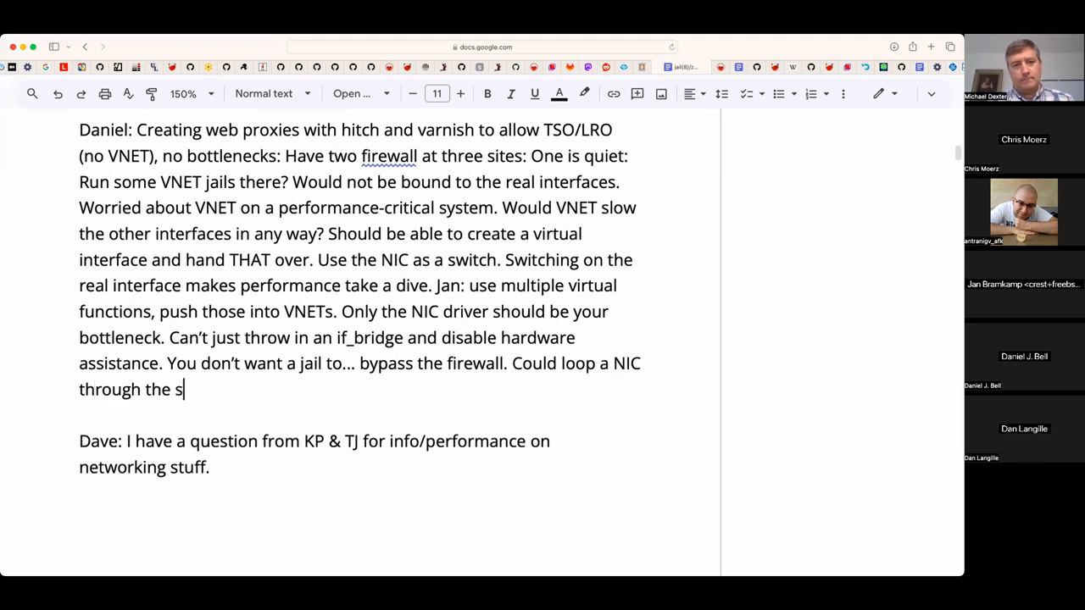
{"action": "type", "text": "witch."}
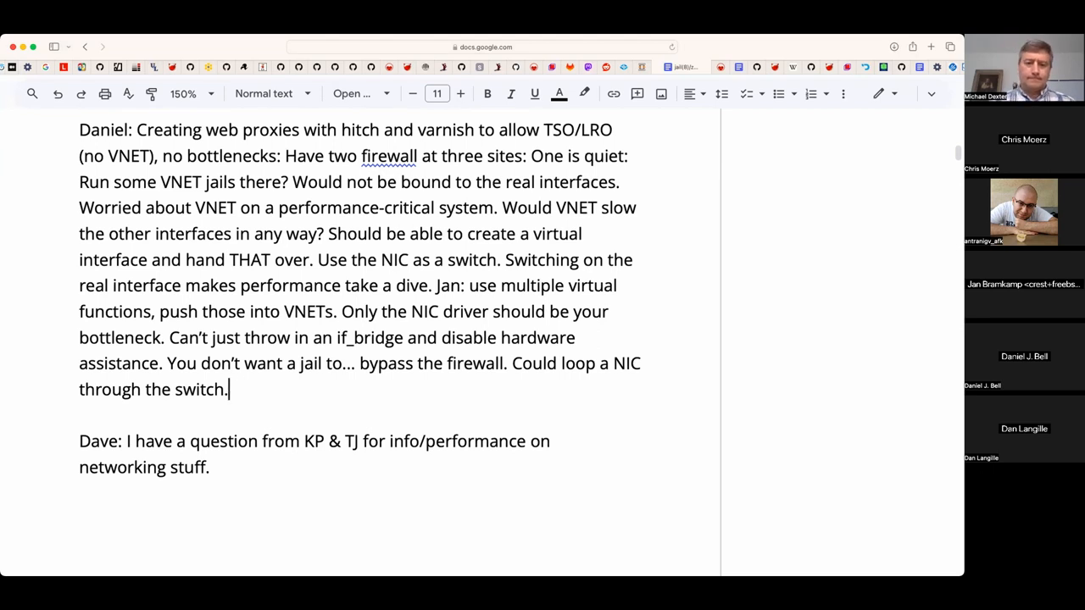
- Add that the firewall does not contend for hot locks
{"action": "type", "text": ".."}
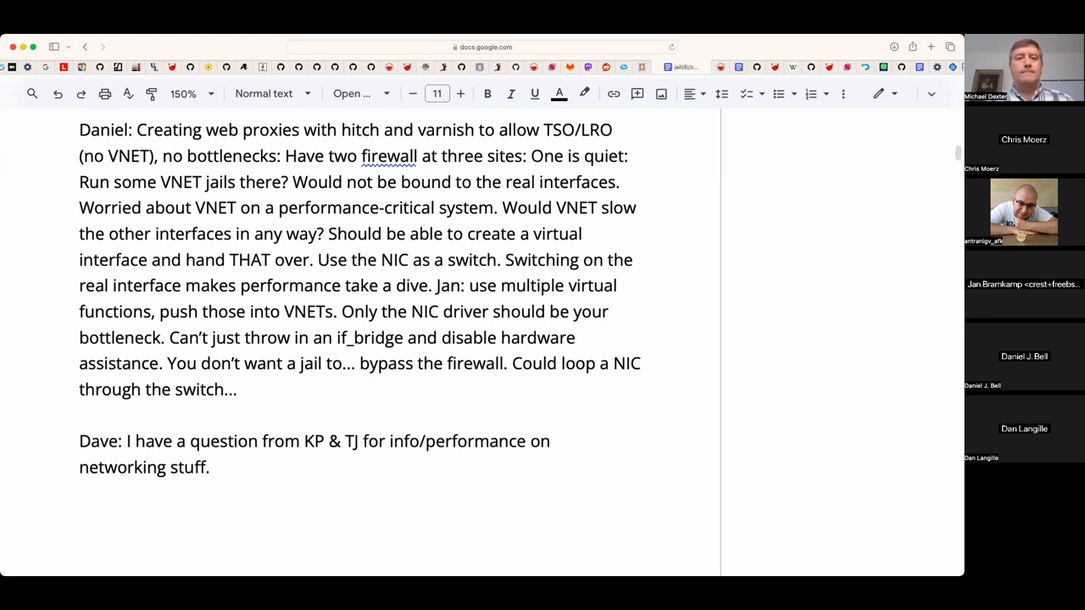
{"action": "type", "text": "The firewall"}
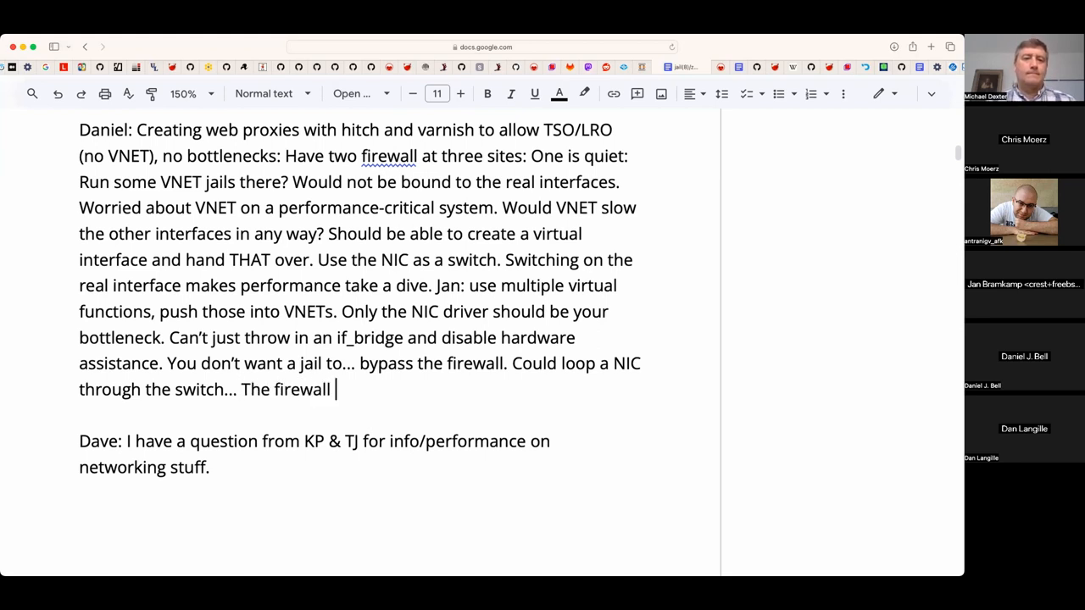
{"action": "type", "text": "does not con"}
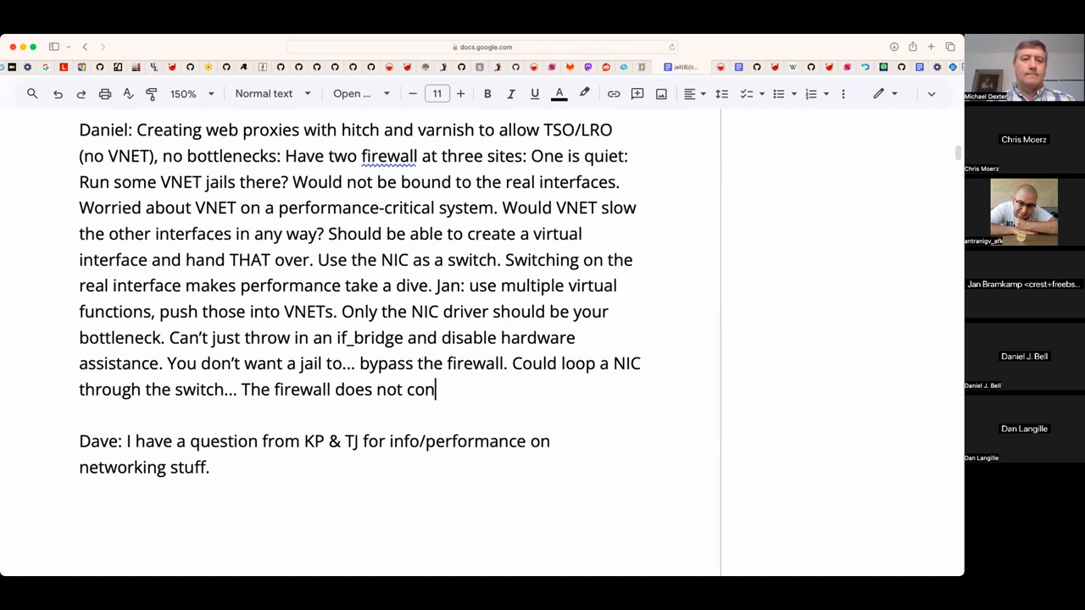
{"action": "type", "text": "tend for hot lo"}
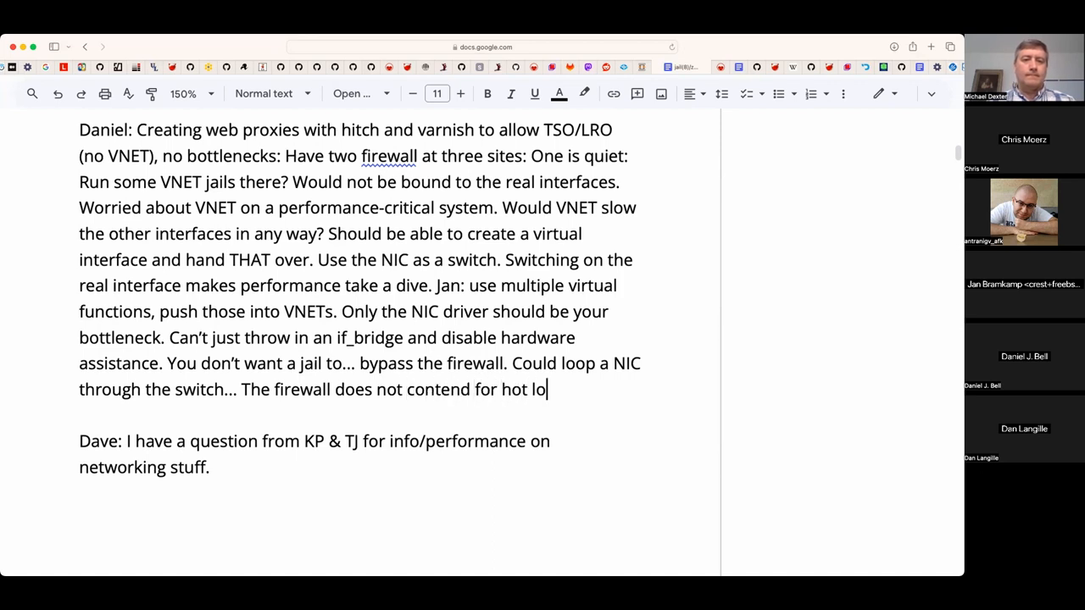
{"action": "type", "text": "cks..."}
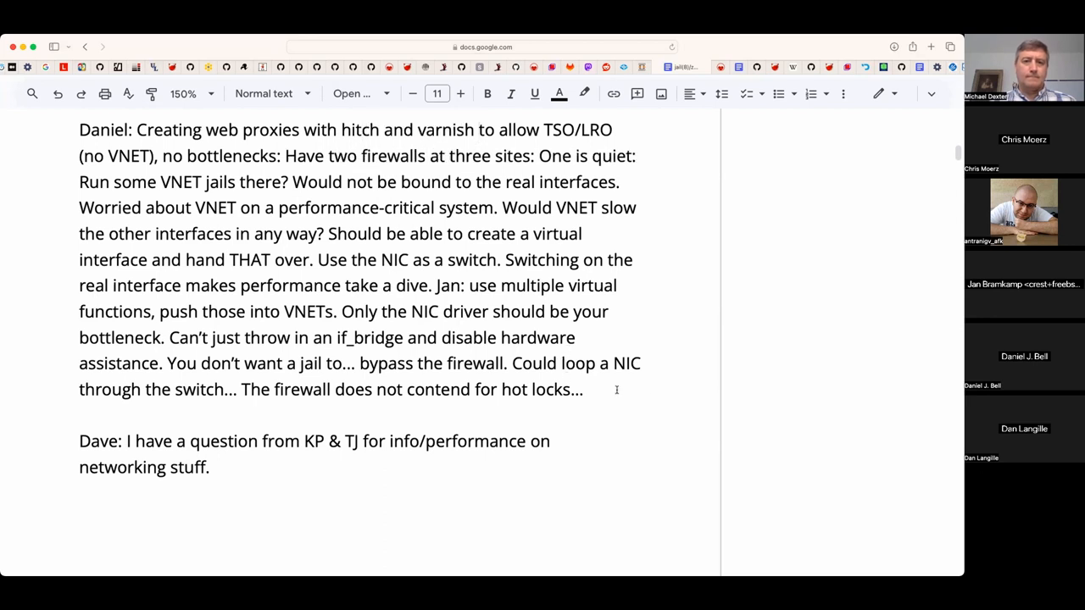
{"action": "mouse_move", "coordinate": [600, 397]}
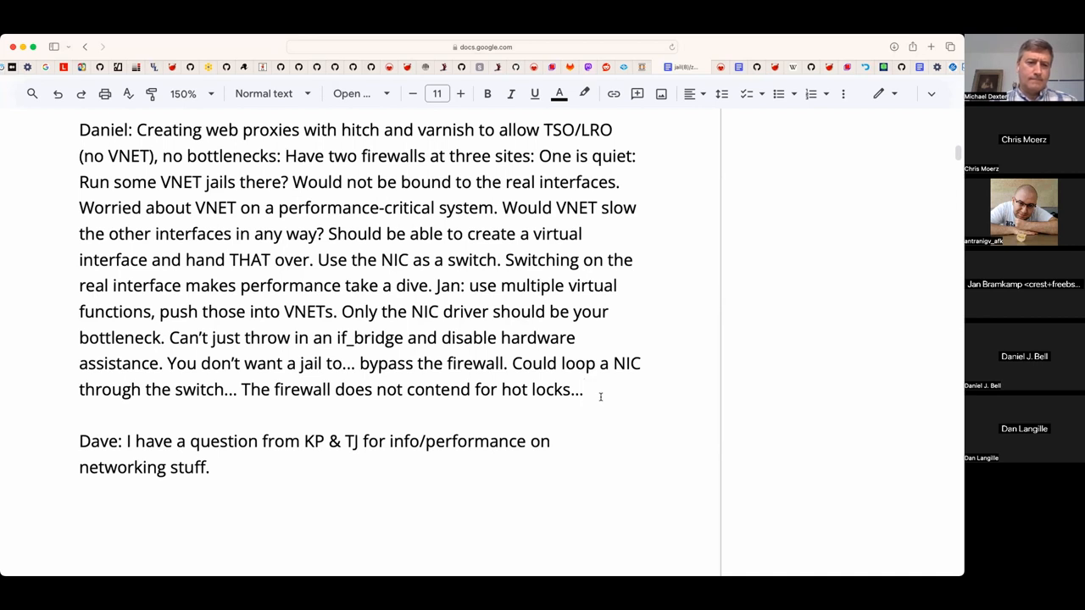
- Add going from a bridged to a routed network and lacking an epair equivalent that drops ethernet
{"action": "left_click", "coordinate": [587, 388]}
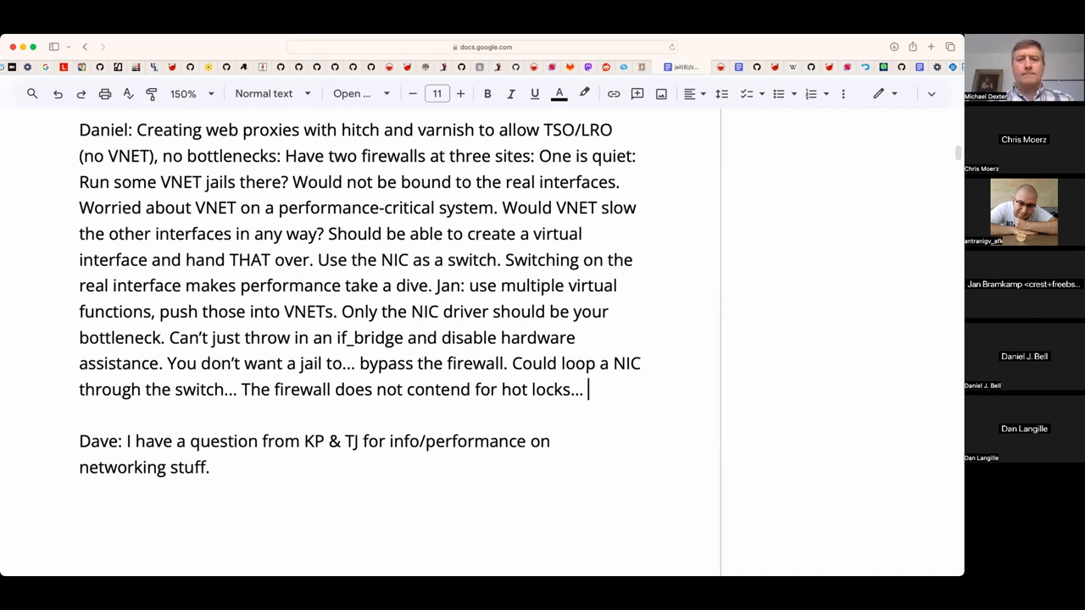
{"action": "type", "text": "COu"}
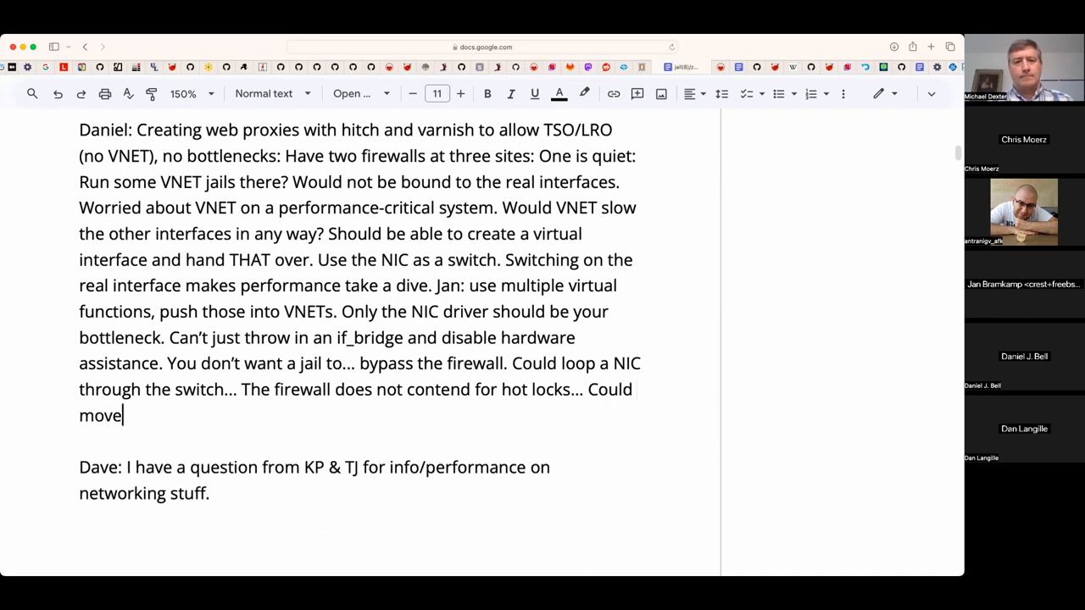
{"action": "type", "text": "from a br"}
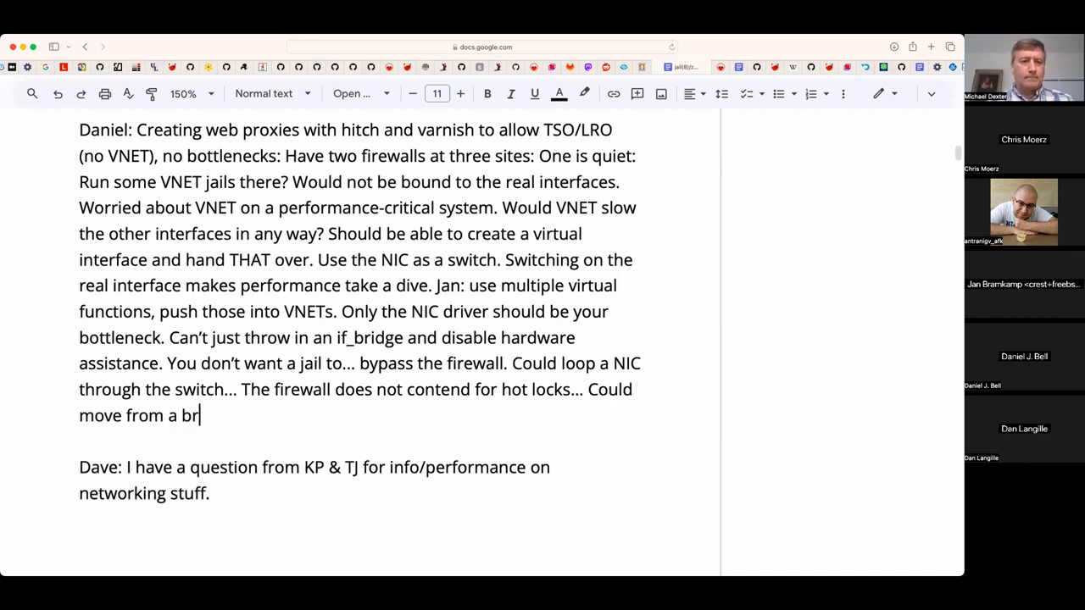
{"action": "type", "text": "idged network to"}
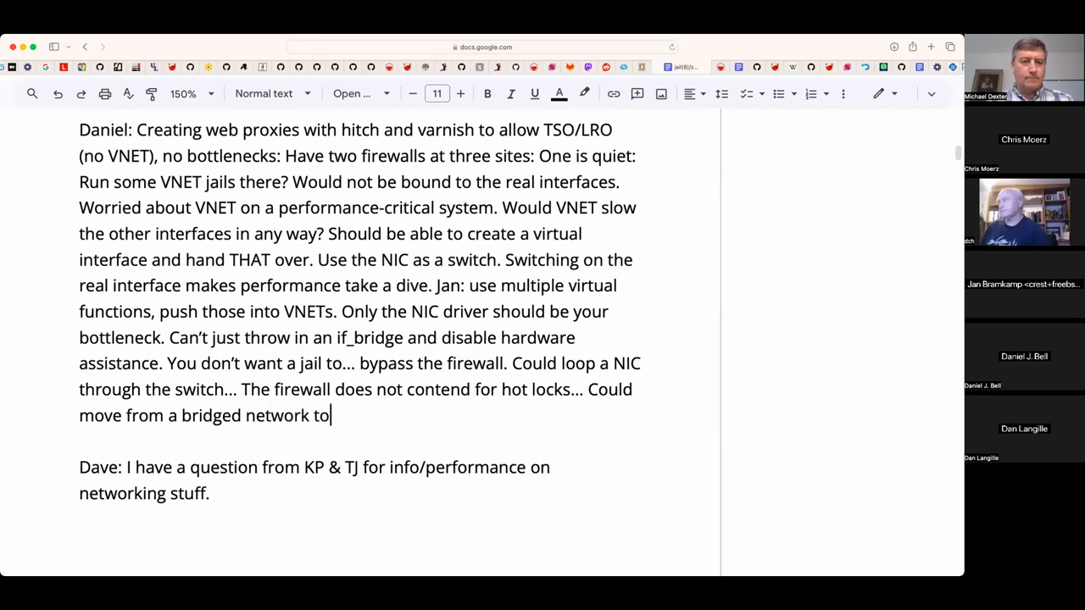
{"action": "type", "text": "a router"}
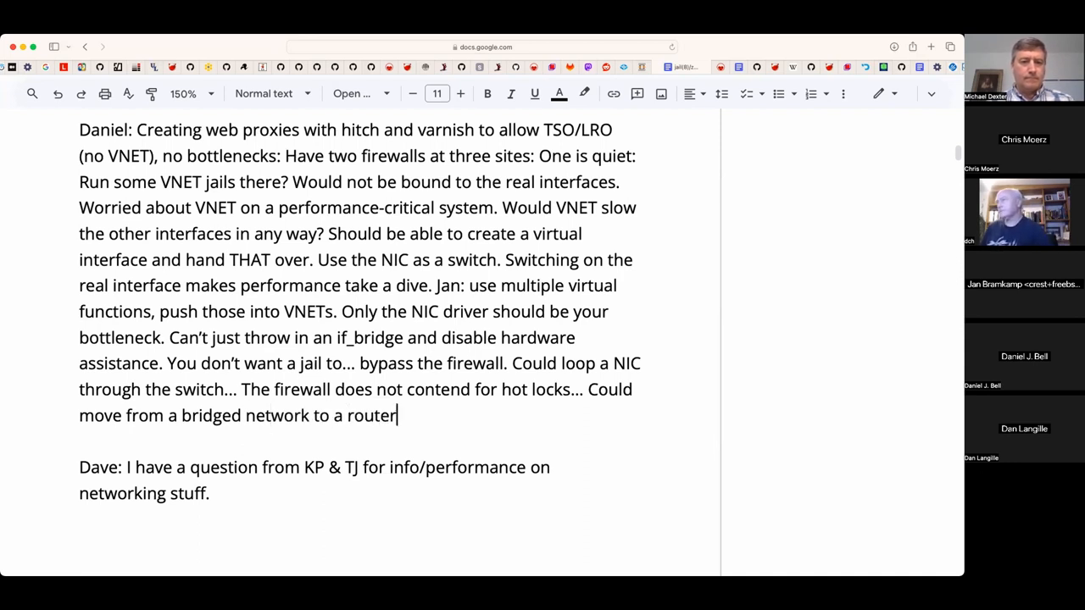
{"action": "type", "text": "d network."}
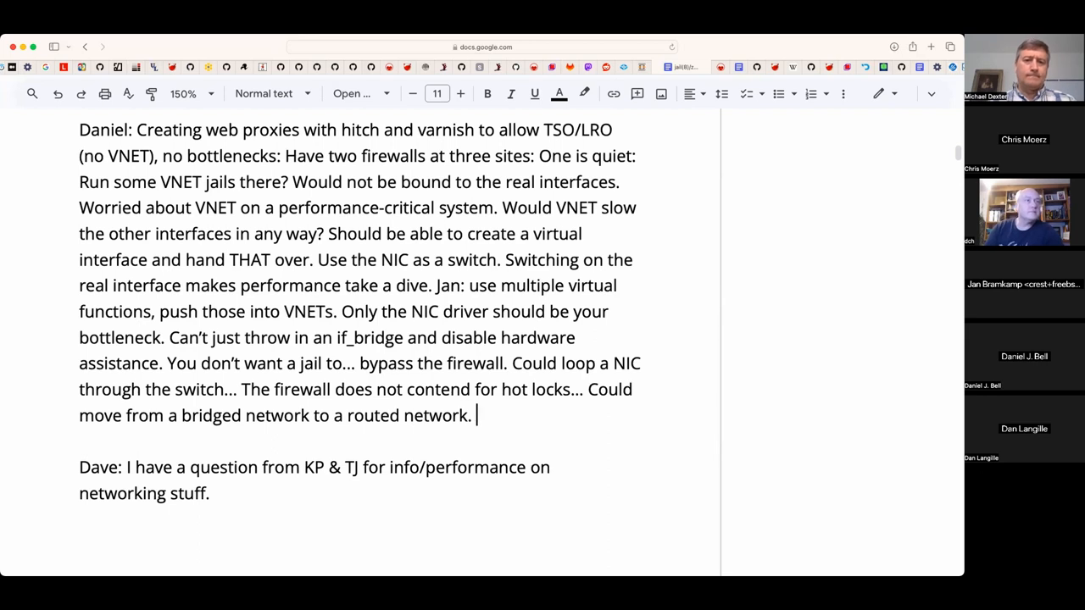
{"action": "type", "text": "We don't"}
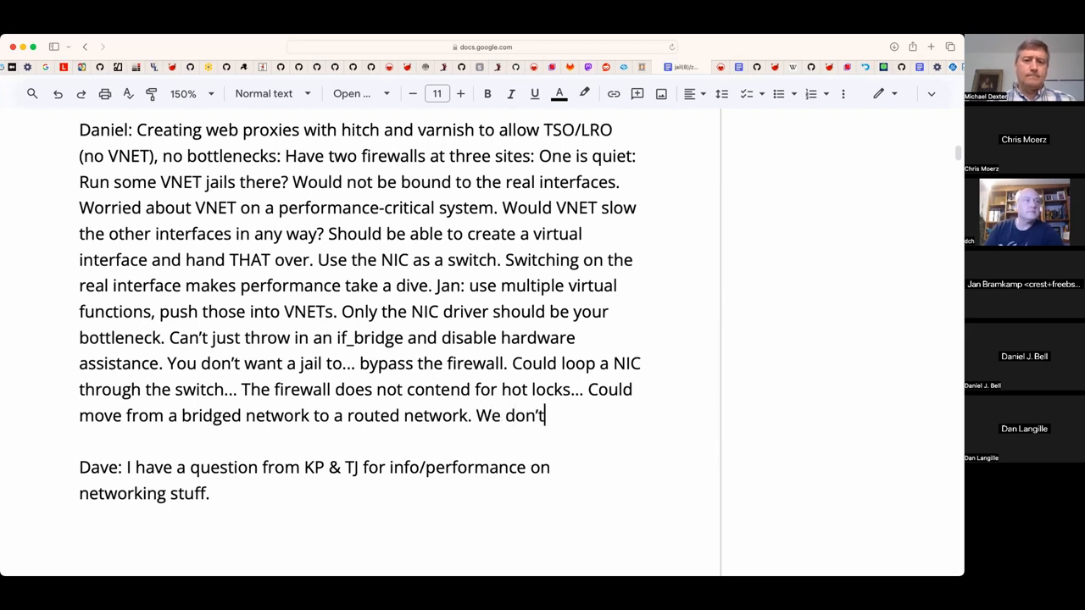
{"action": "type", "text": "have an e"}
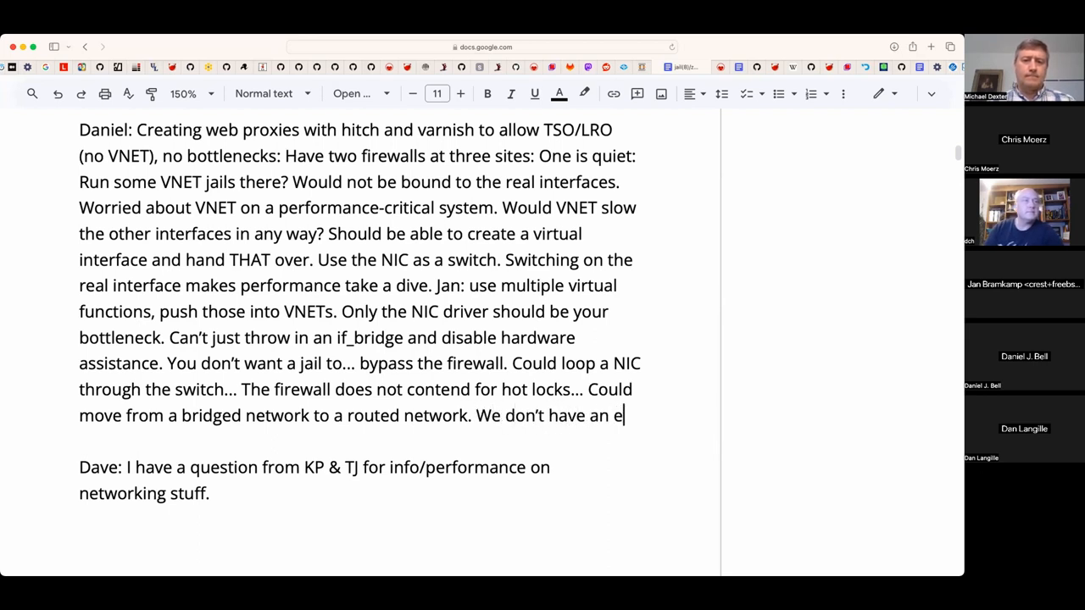
{"action": "type", "text": "epair e"}
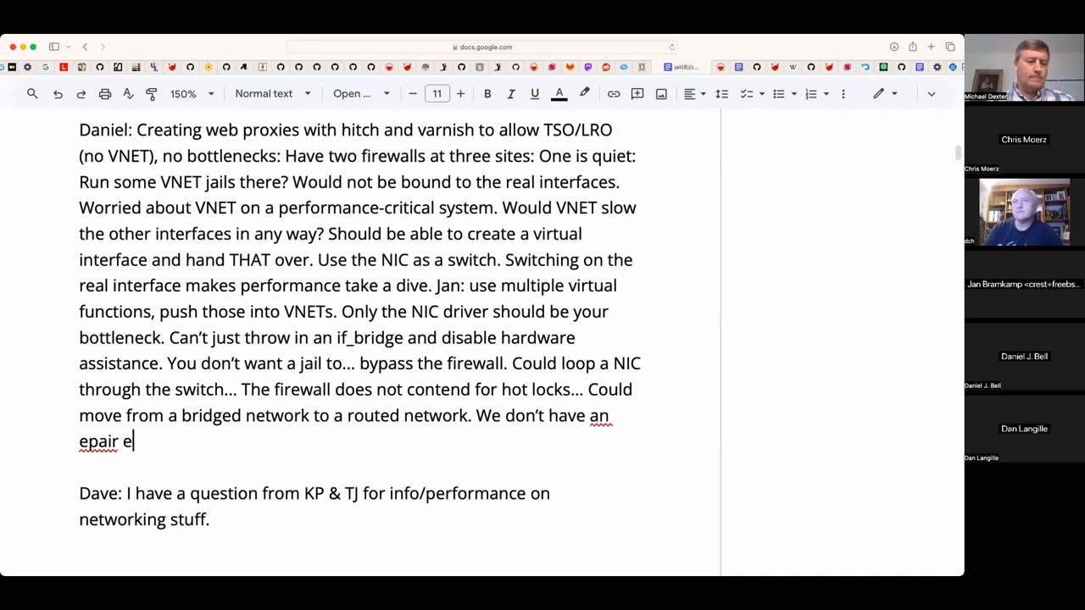
{"action": "type", "text": "quivalent"}
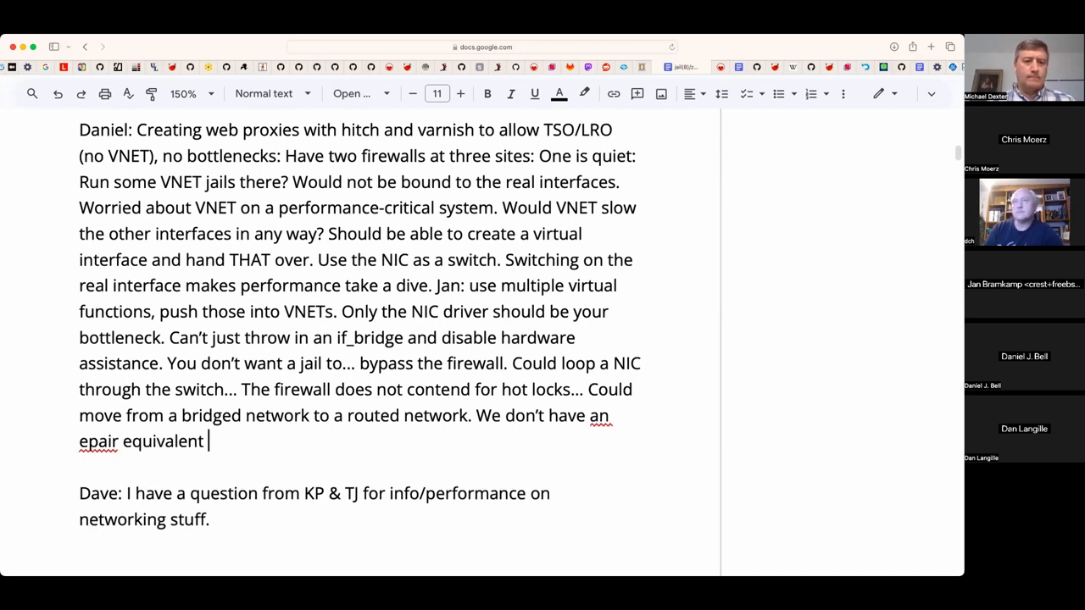
{"action": "type", "text": "that drops"}
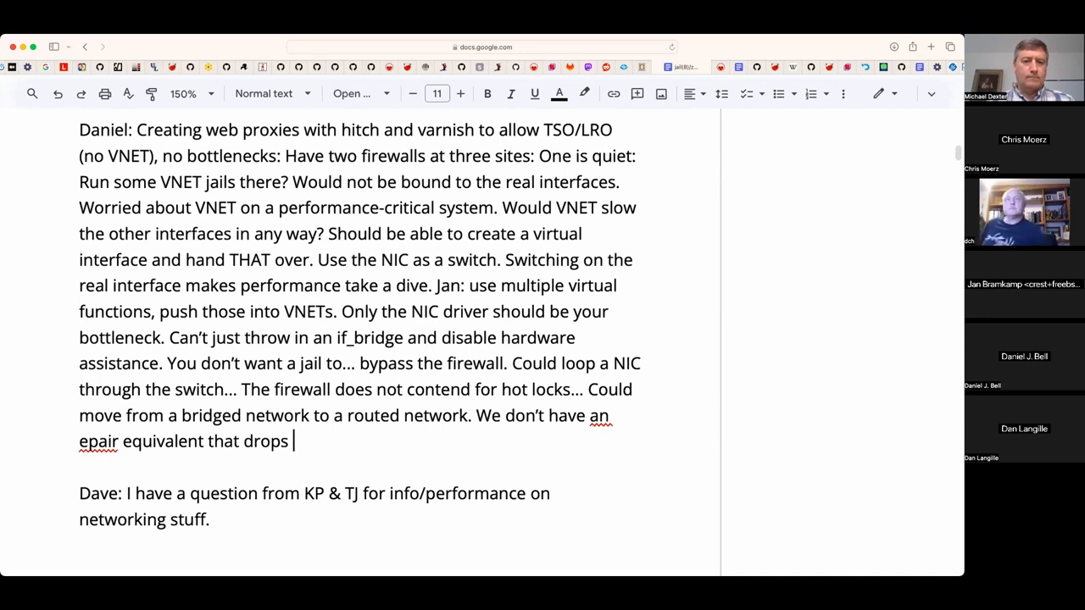
{"action": "type", "text": "E"}
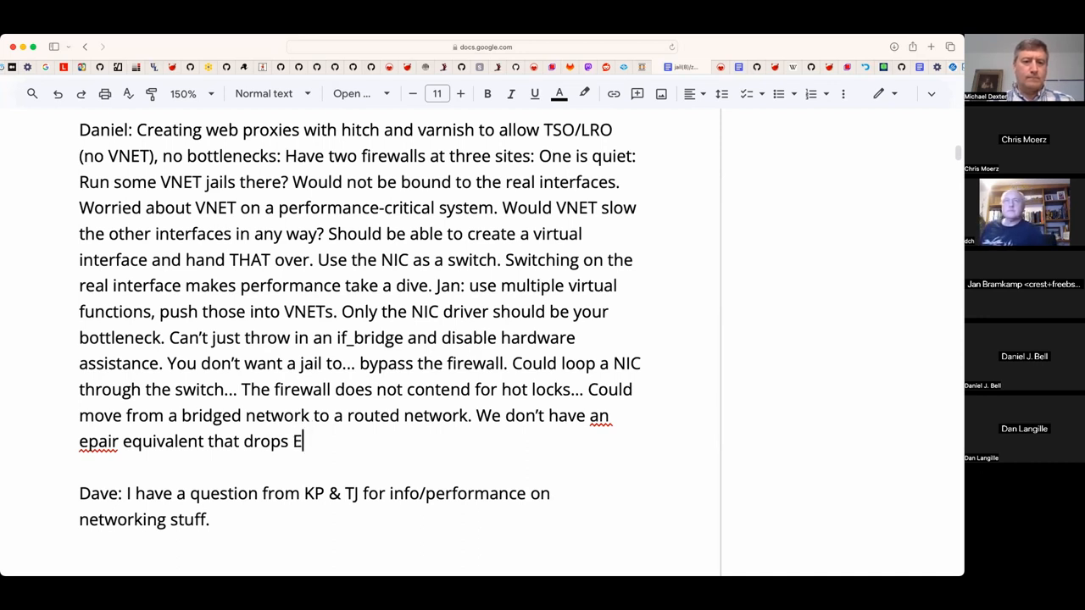
{"action": "type", "text": "thernet. Woul"}
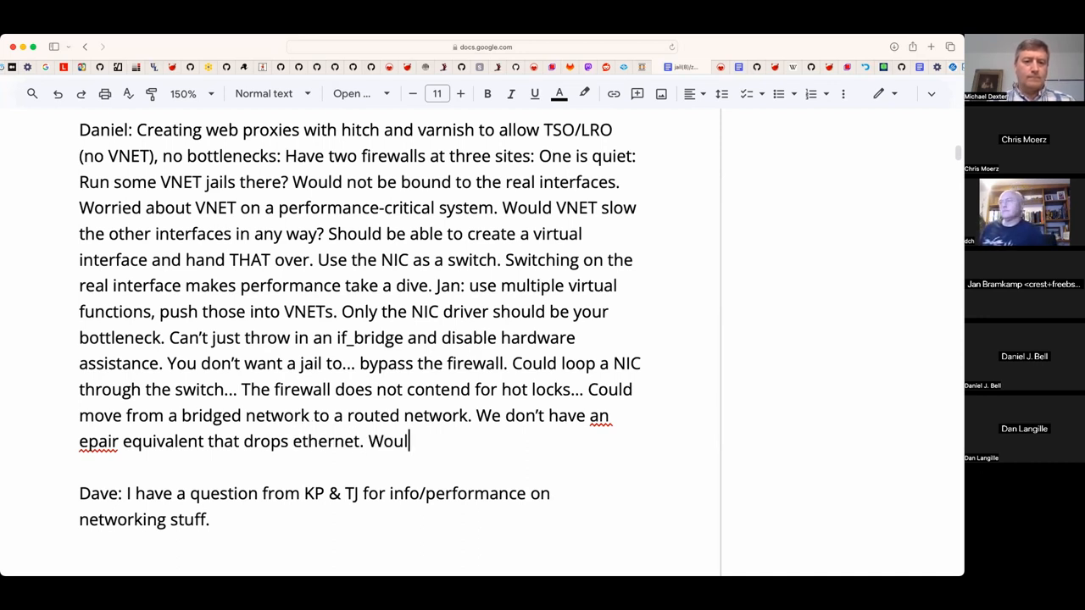
- Add the wish for an if_pair pure layer 3 interface, with '(No pfil hooks in the firewall)'
{"action": "type", "text": "d like to ave a"}
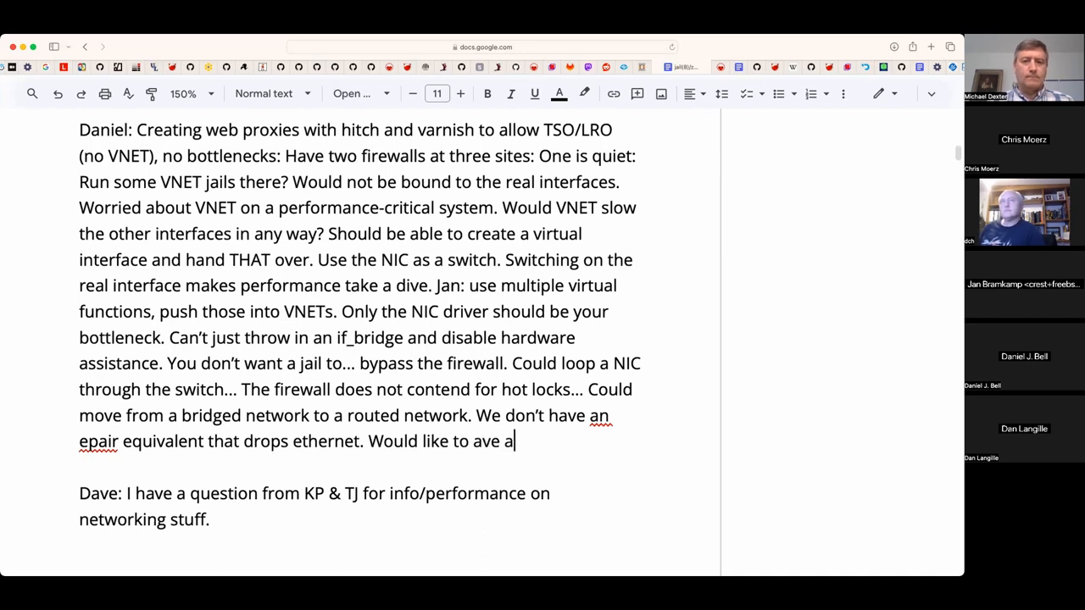
{"action": "type", "text": "have an IF"}
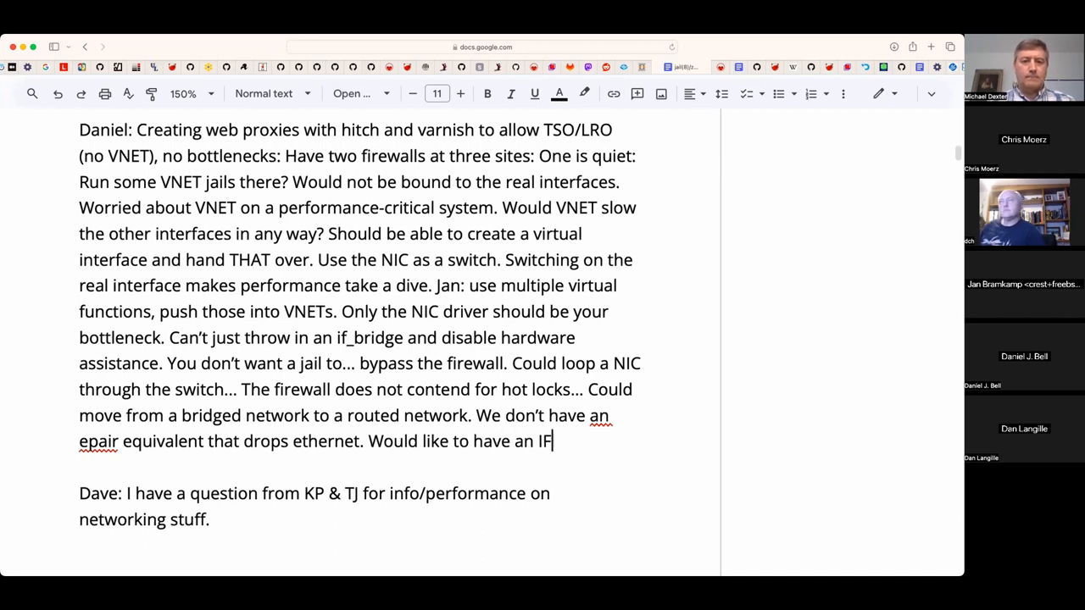
{"action": "type", "text": "if_pa"}
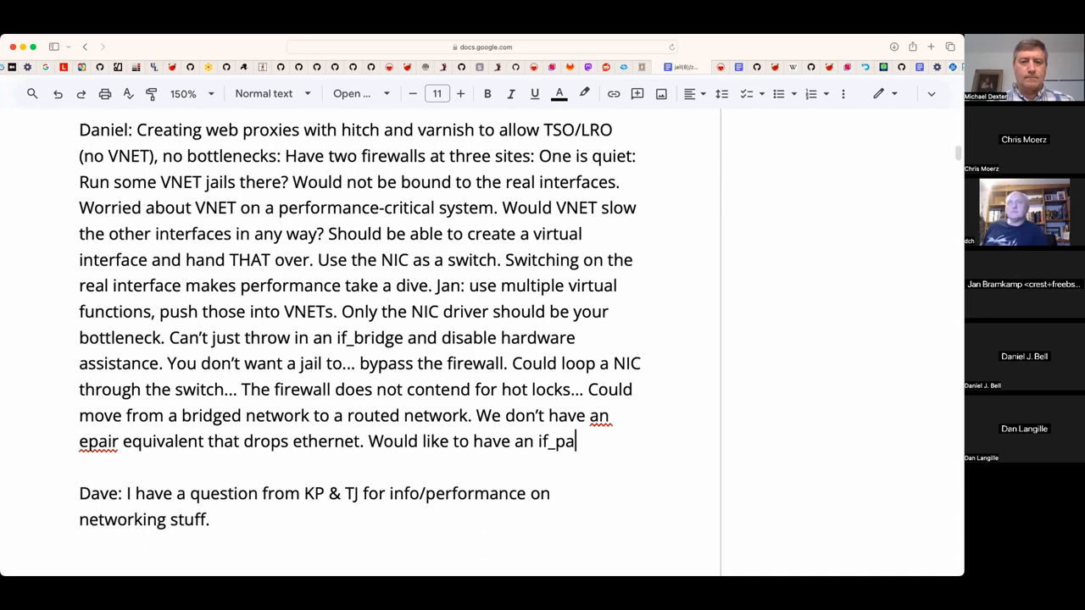
{"action": "type", "text": "ir pure"}
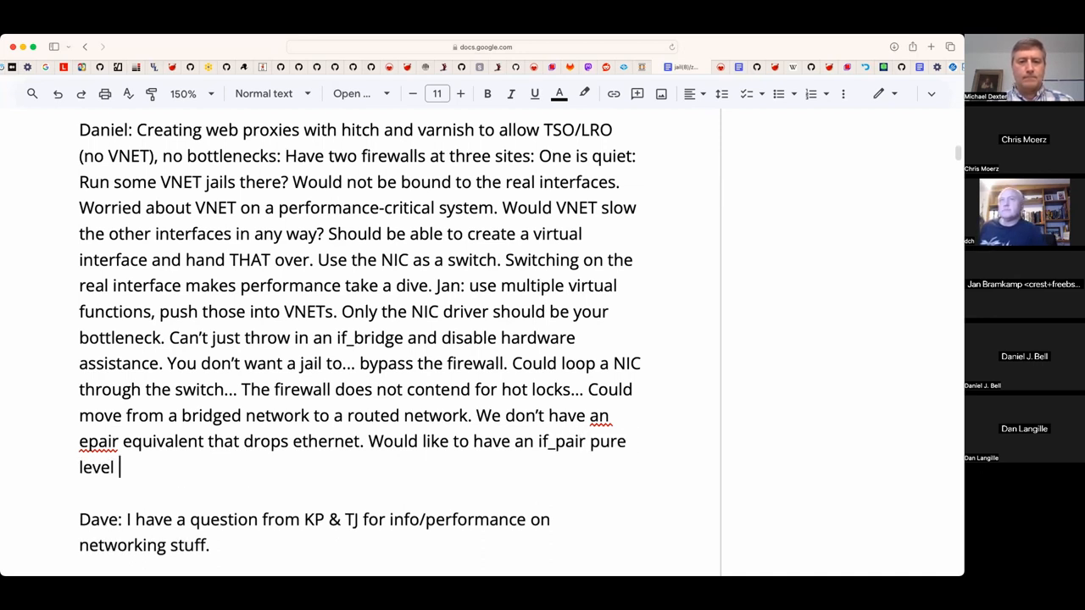
{"action": "type", "text": "la"}
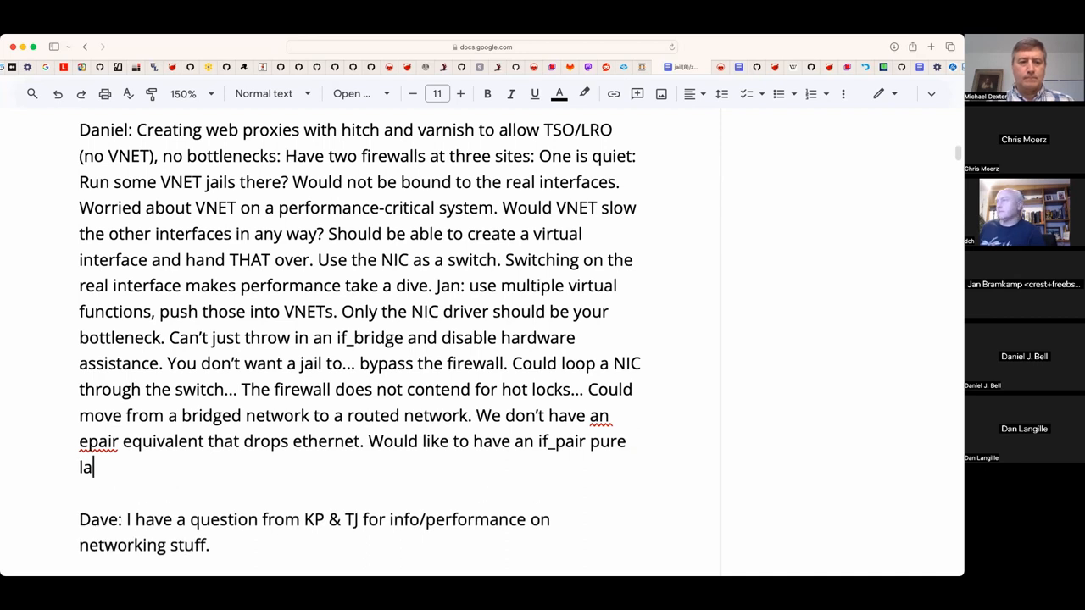
{"action": "type", "text": "yer 3 i"}
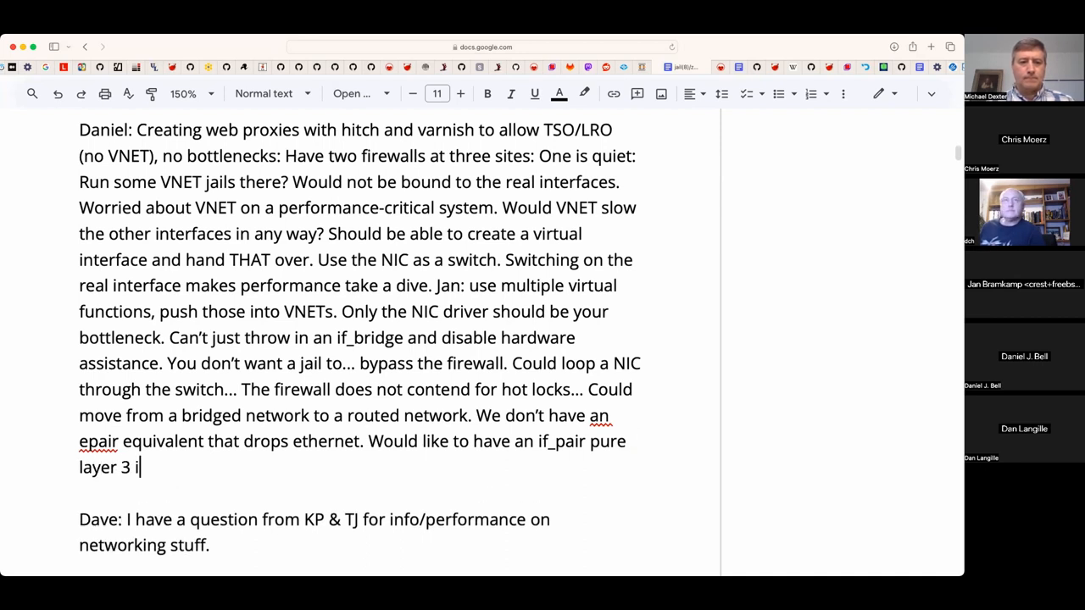
{"action": "type", "text": "nterface."}
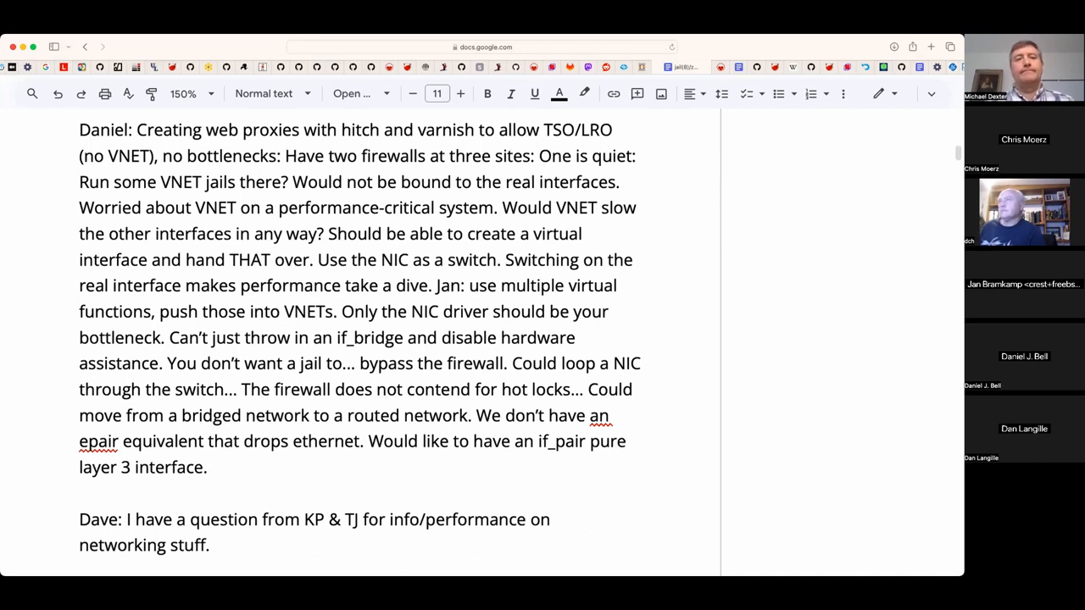
{"action": "type", "text": "(No"}
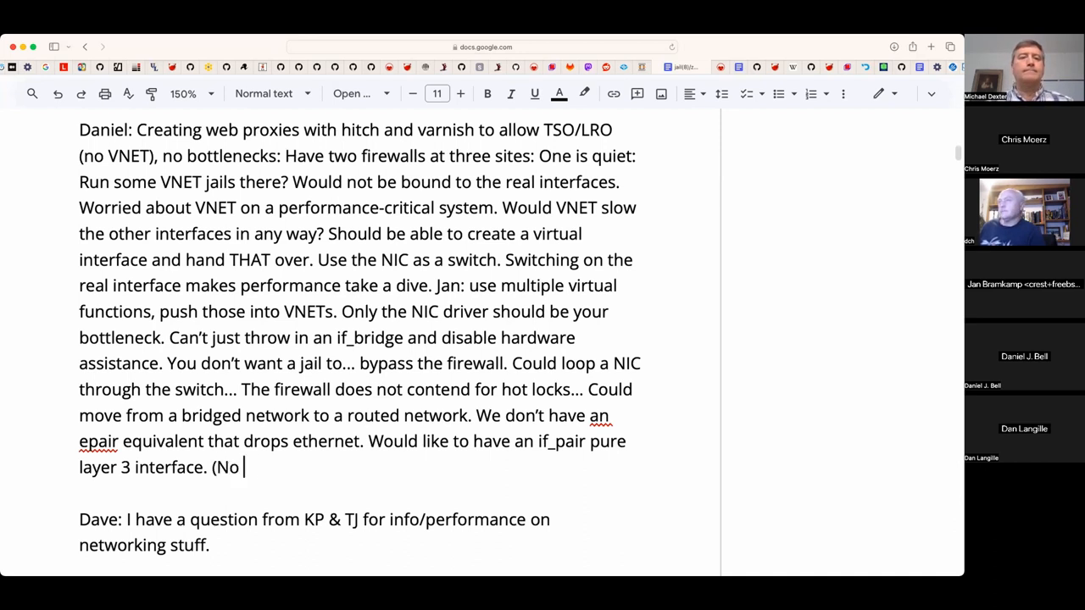
{"action": "type", "text": "pfil hook"}
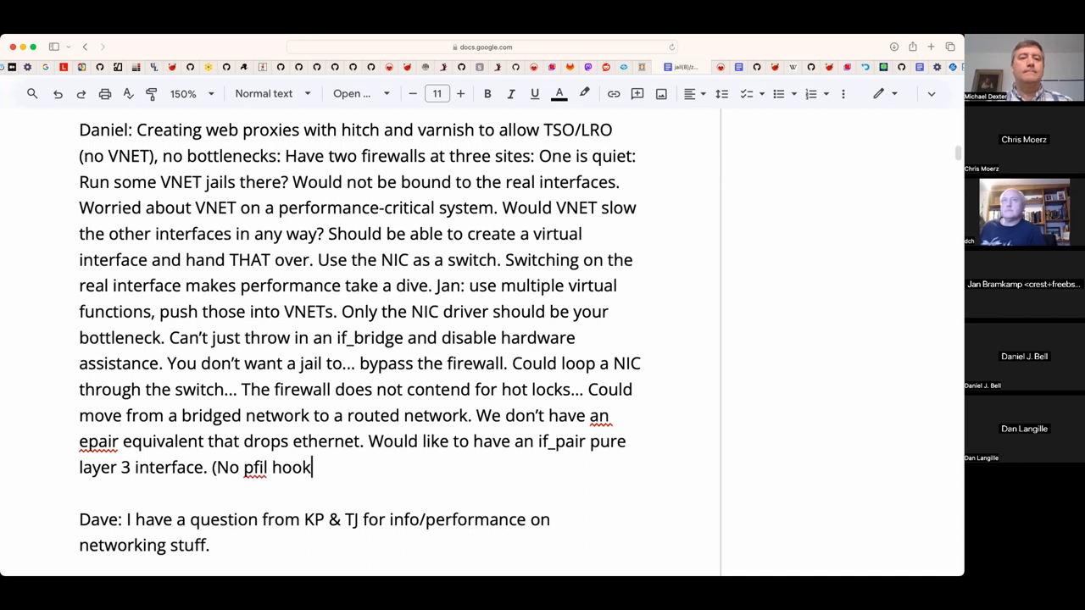
{"action": "type", "text": "s in the firewall"}
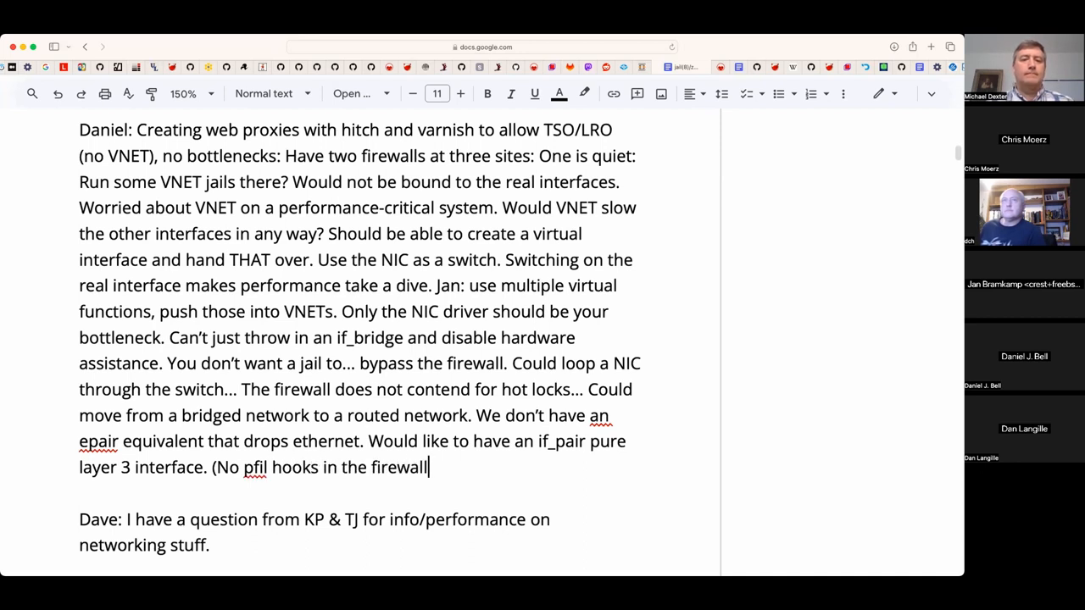
{"action": "type", "text": ")"}
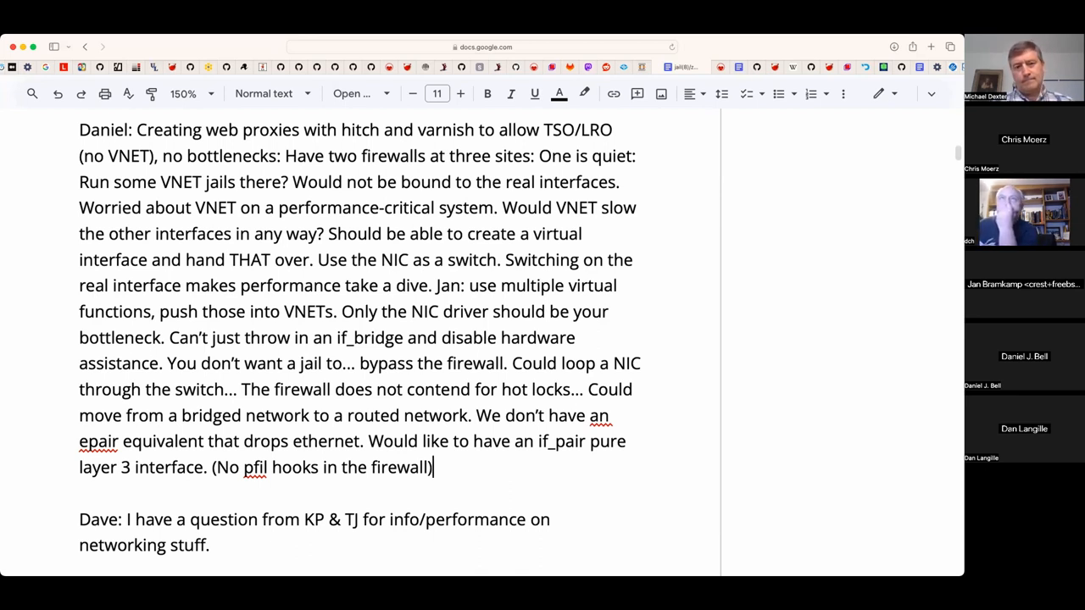
- Colour the if_pair wish and pfil-hooks remark red
{"action": "left_click", "coordinate": [364, 441]}
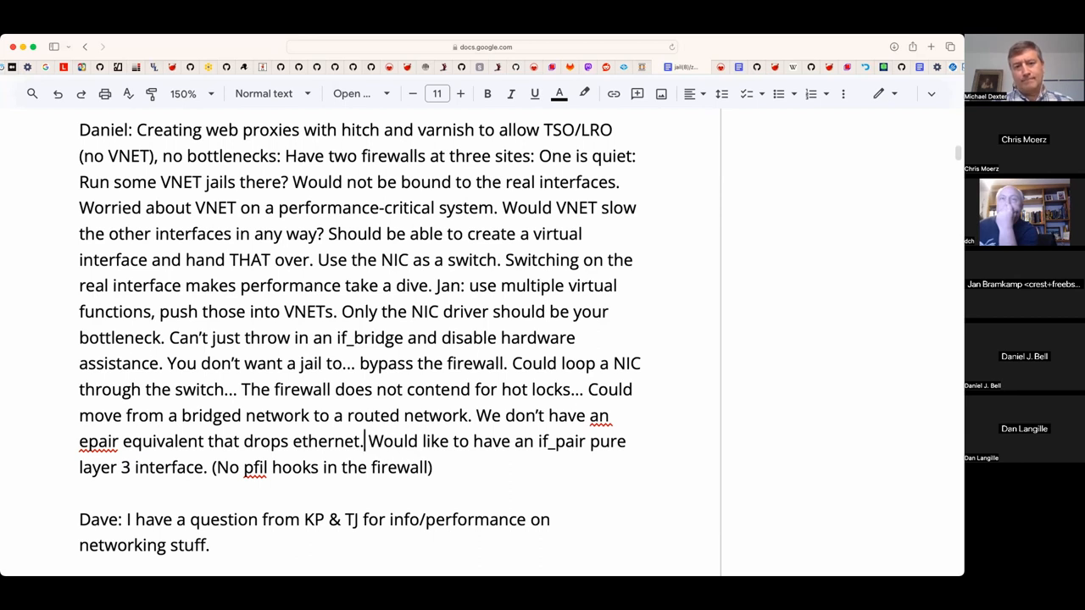
{"action": "left_click_drag", "start_coordinate": [366, 441], "coordinate": [433, 468]}
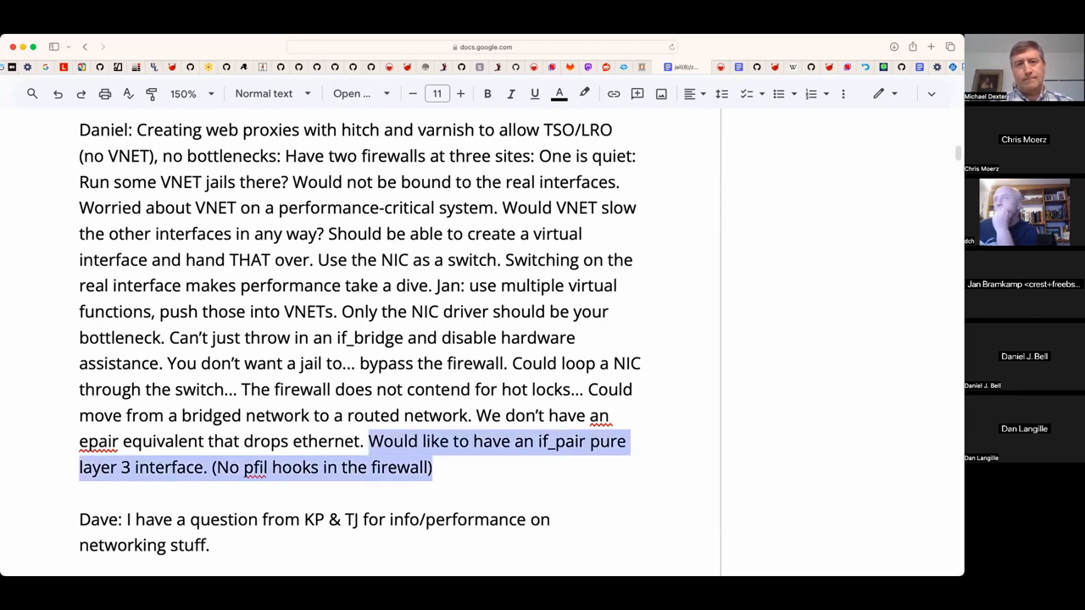
{"action": "left_click", "coordinate": [560, 94]}
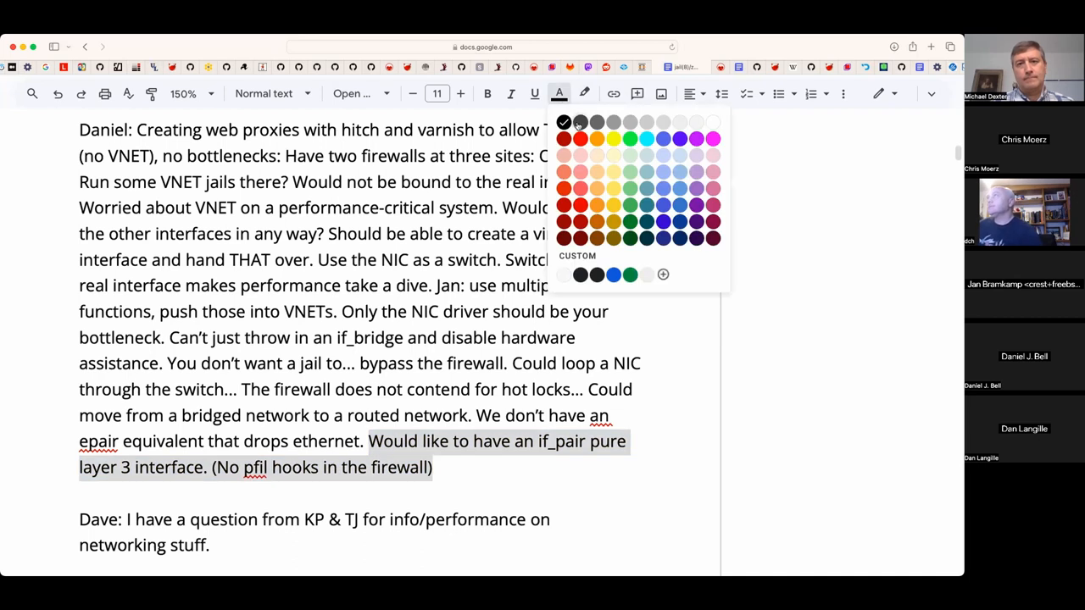
{"action": "left_click", "coordinate": [565, 139]}
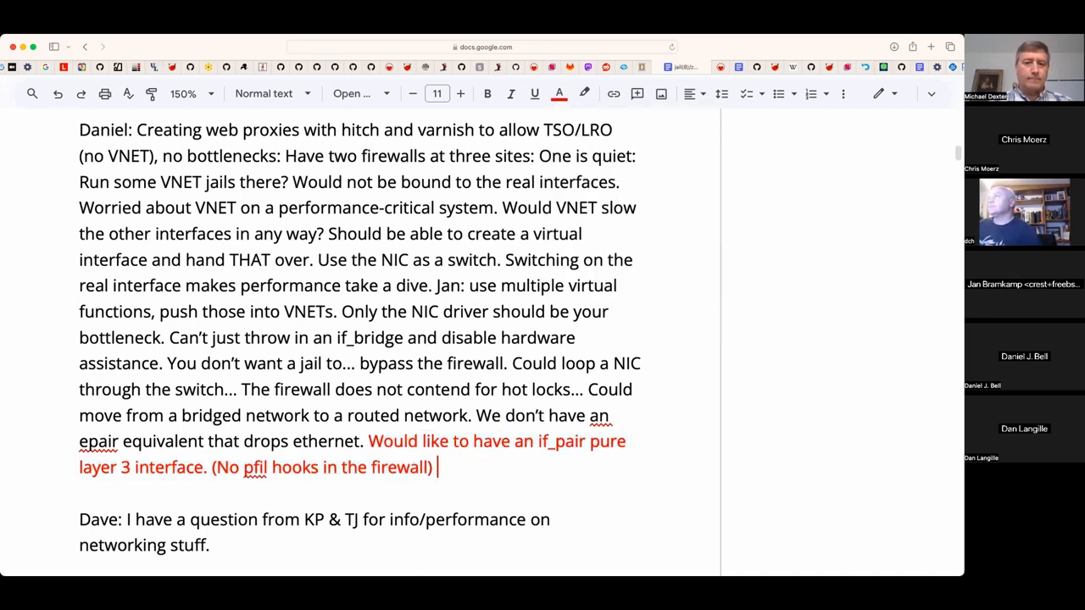
- Add 'Netgraph supports much of this now.' after the red sentences
{"action": "type", "text": "Netgraph s"}
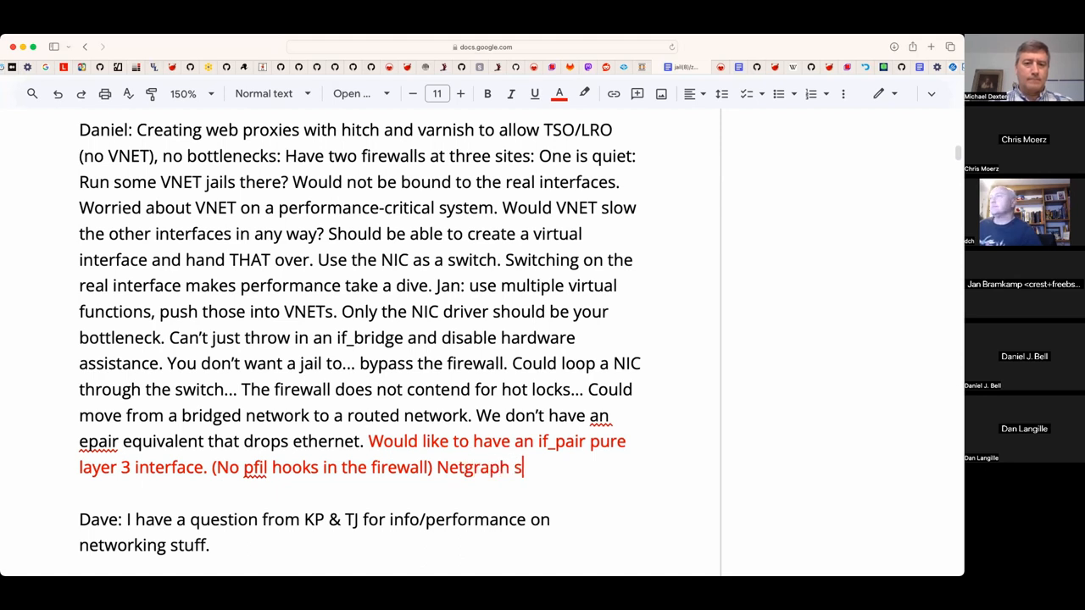
{"action": "type", "text": "upports much of this n"}
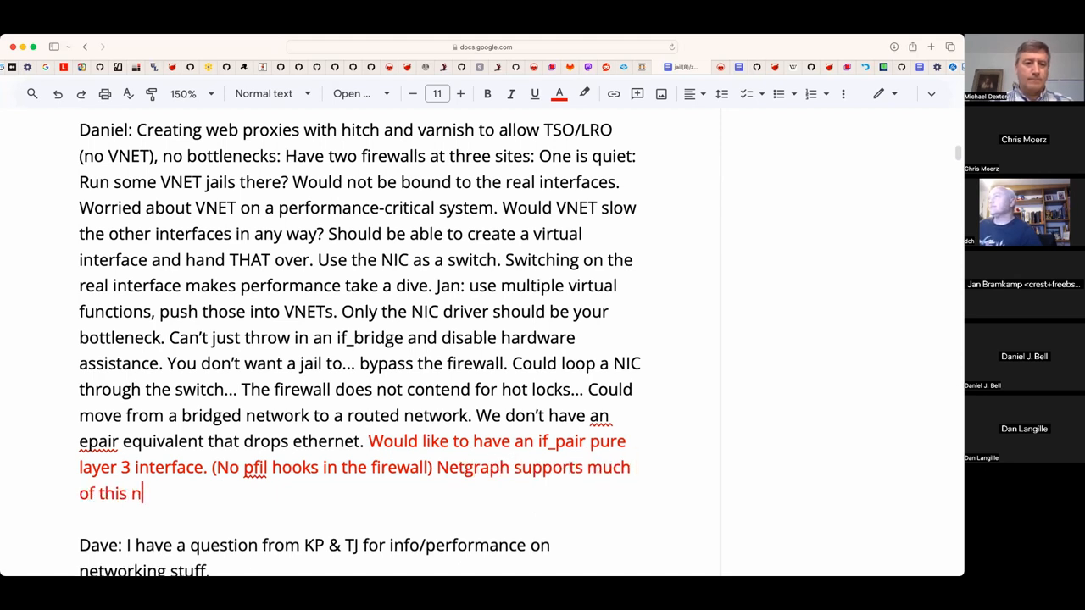
{"action": "type", "text": "ow."}
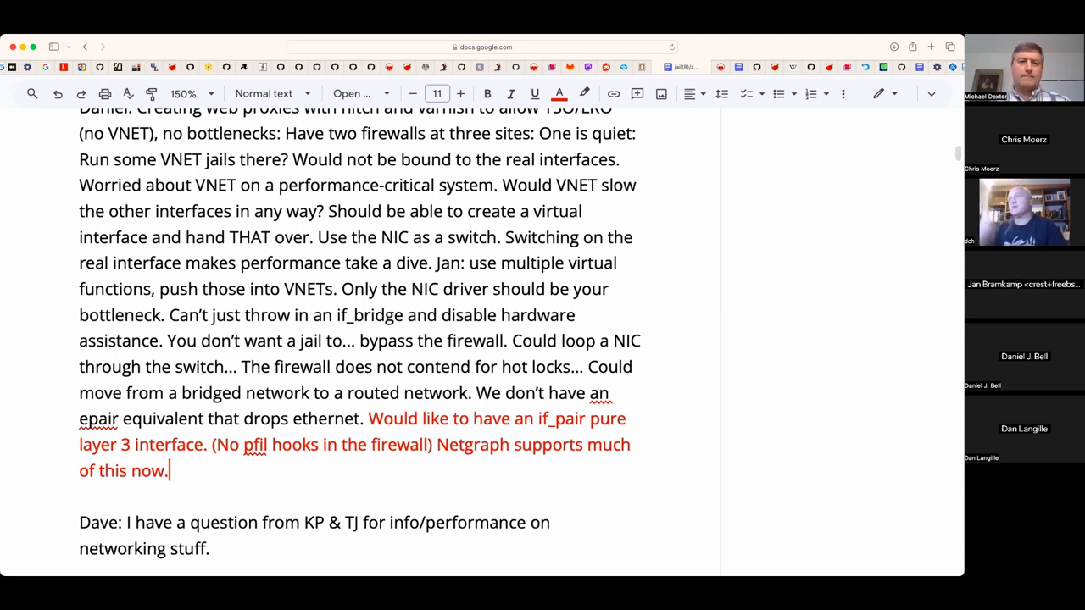
- Add the line 'Note the SR-IOV article on the FreeBSD web site.'
{"action": "scroll", "scroll_direction": "down", "scroll_amount": 3}
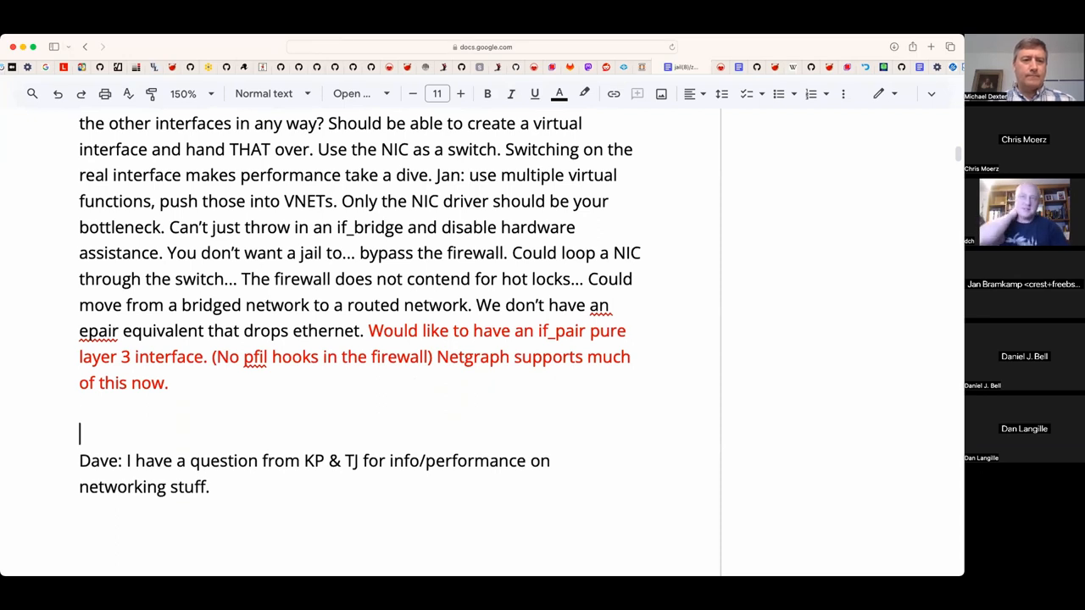
{"action": "type", "text": "Note the SR"}
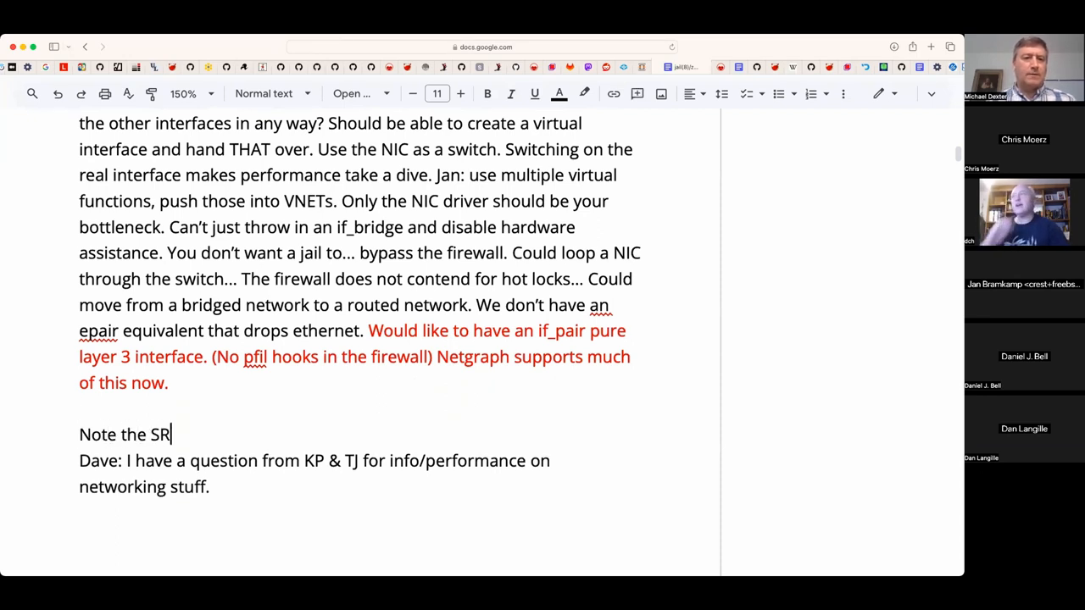
{"action": "type", "text": "-IOV ara"}
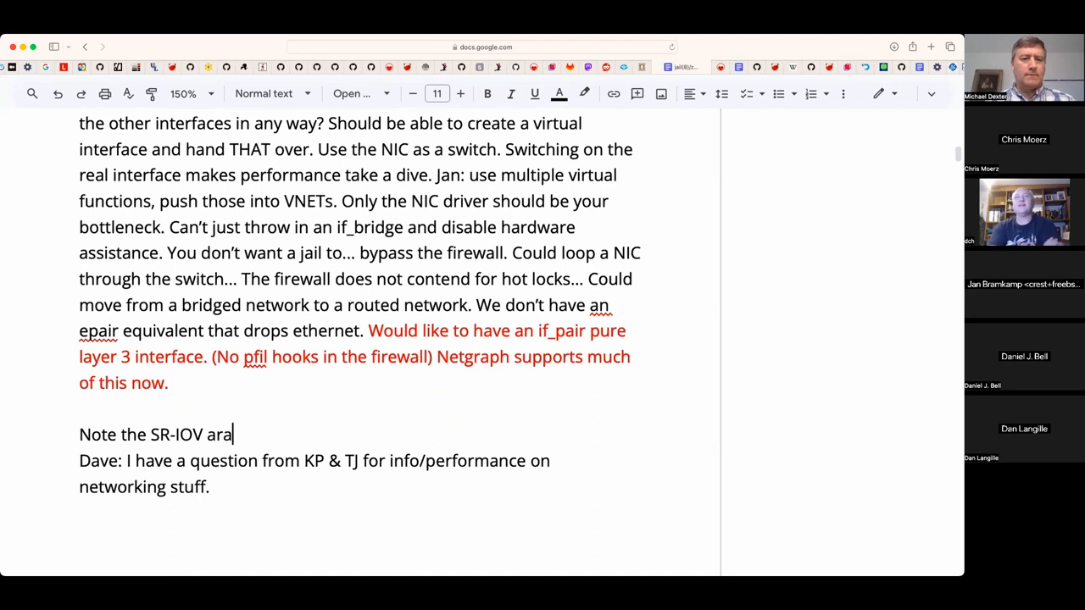
{"action": "type", "text": "ticle on the"}
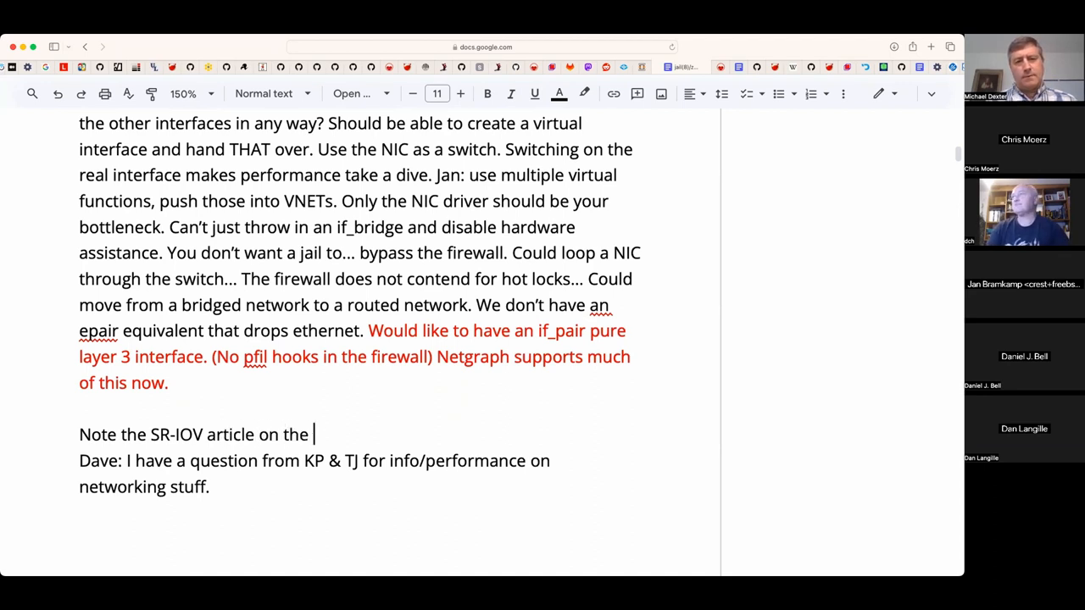
{"action": "type", "text": "FreeBSD web site."}
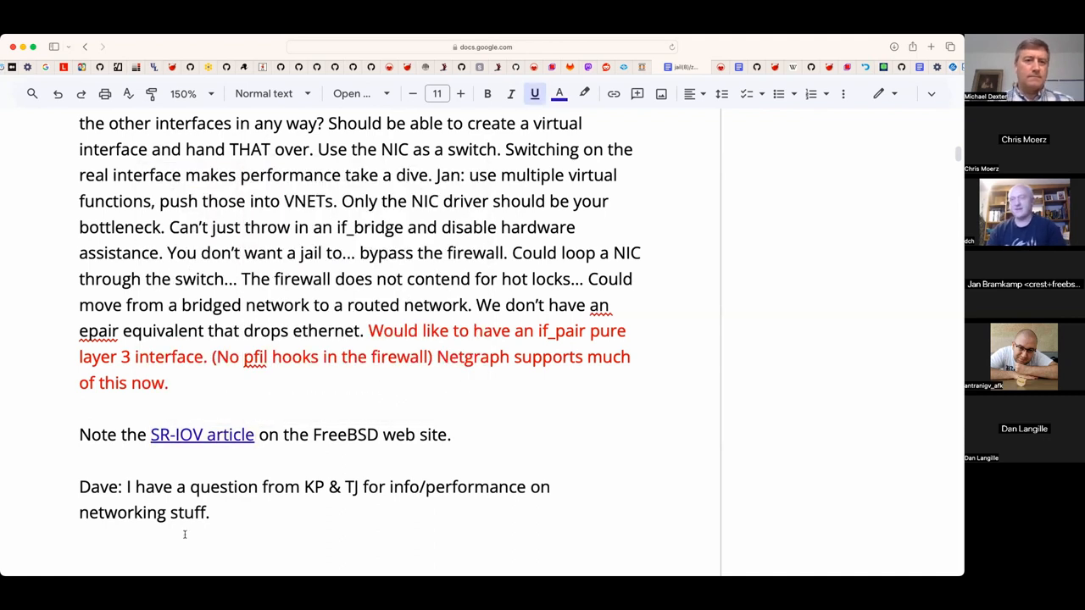
- Open the linked SR-IOV article from its preview card
{"action": "left_click", "coordinate": [201, 434]}
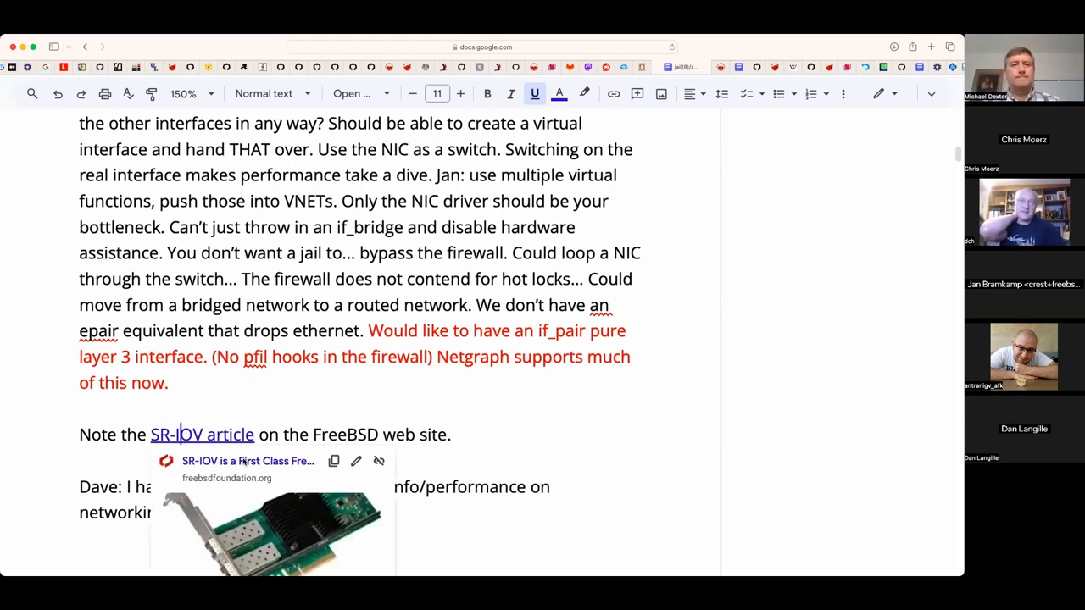
{"action": "left_click", "coordinate": [202, 434]}
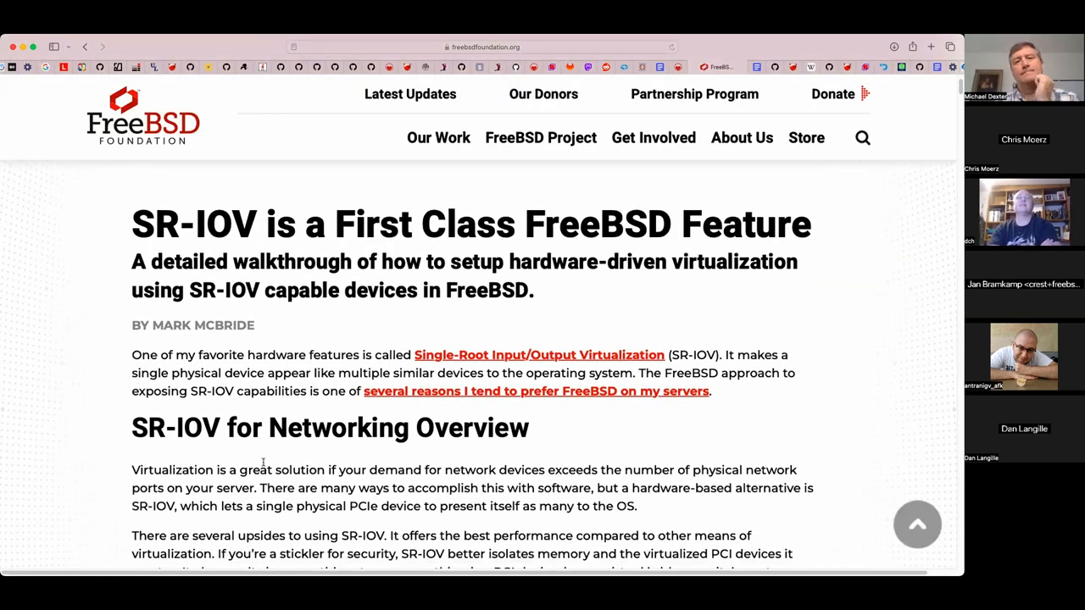
- Scroll the SR-IOV article from motherboard setup down to 'Using an SR-IOV Network VF in a Jail'
{"action": "scroll", "scroll_direction": "down", "scroll_amount": 3}
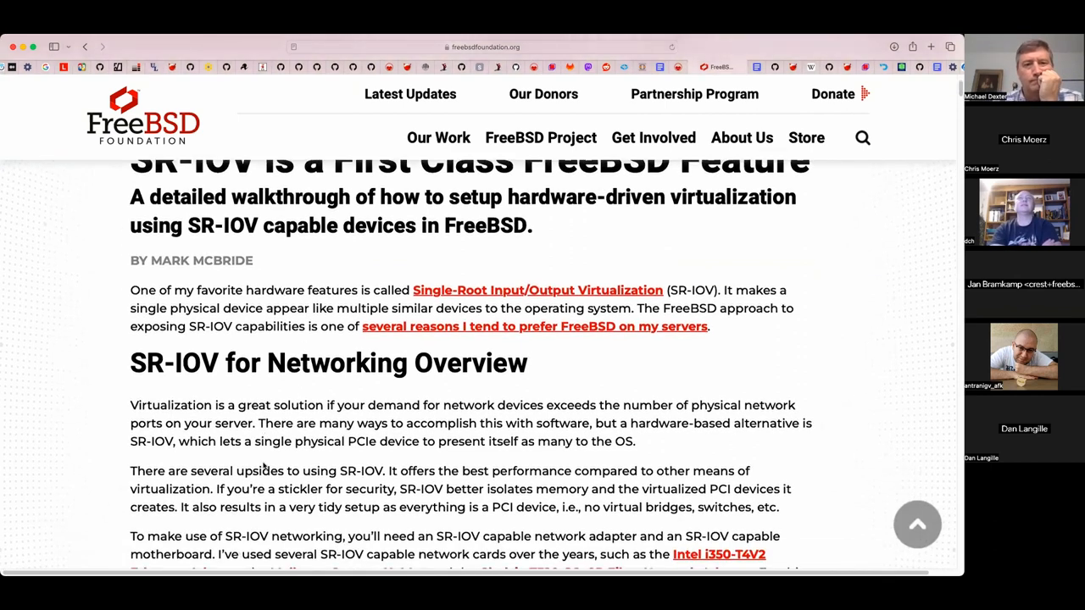
{"action": "scroll", "scroll_direction": "down", "scroll_amount": 3}
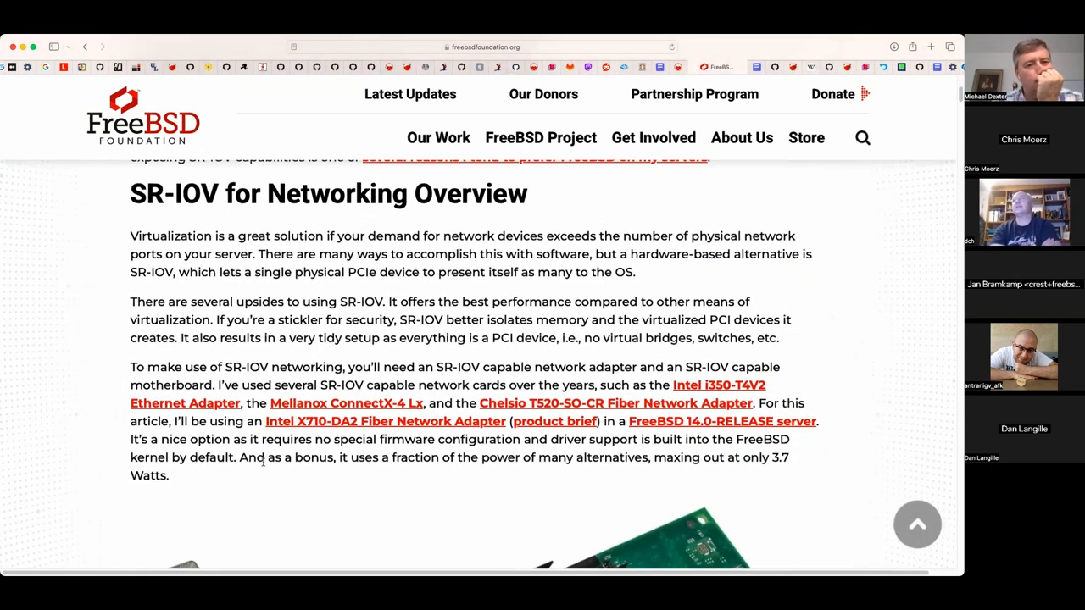
{"action": "scroll", "scroll_direction": "down", "scroll_amount": 3}
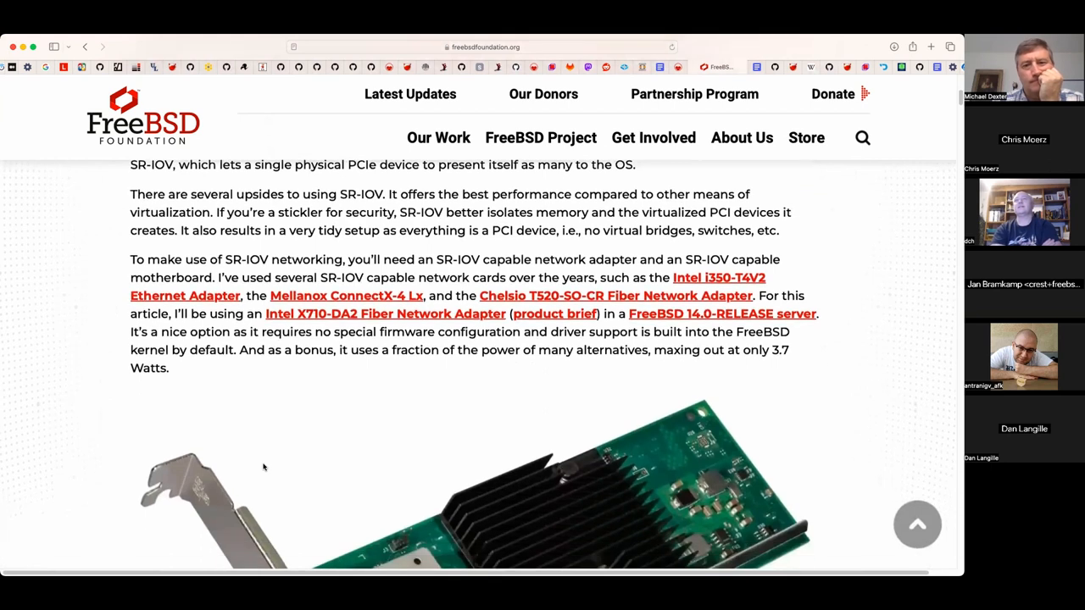
{"action": "scroll", "scroll_direction": "down", "scroll_amount": 3}
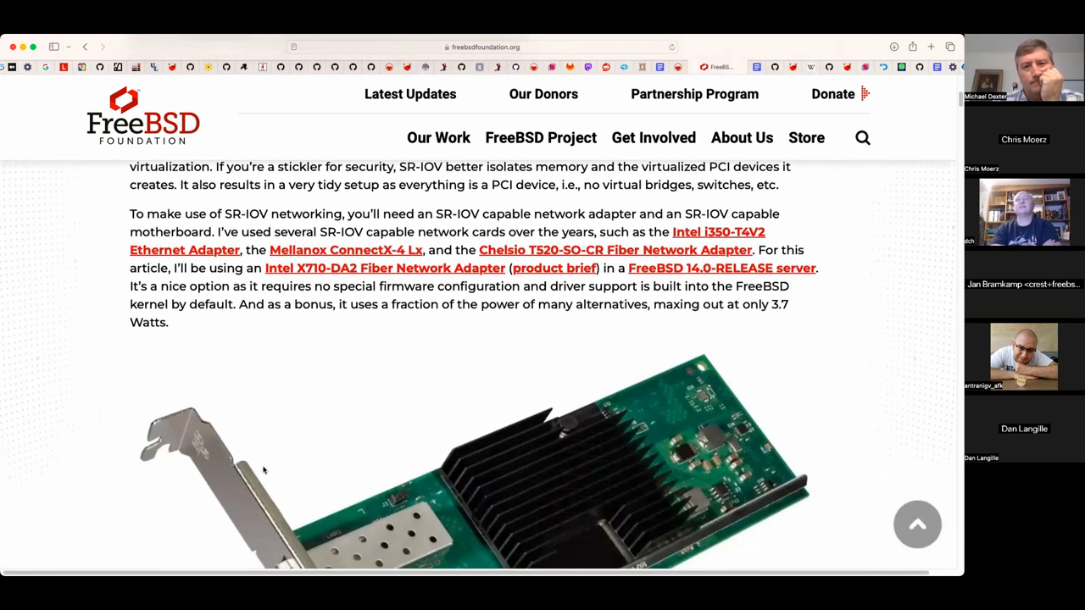
{"action": "scroll", "scroll_direction": "down", "scroll_amount": 3}
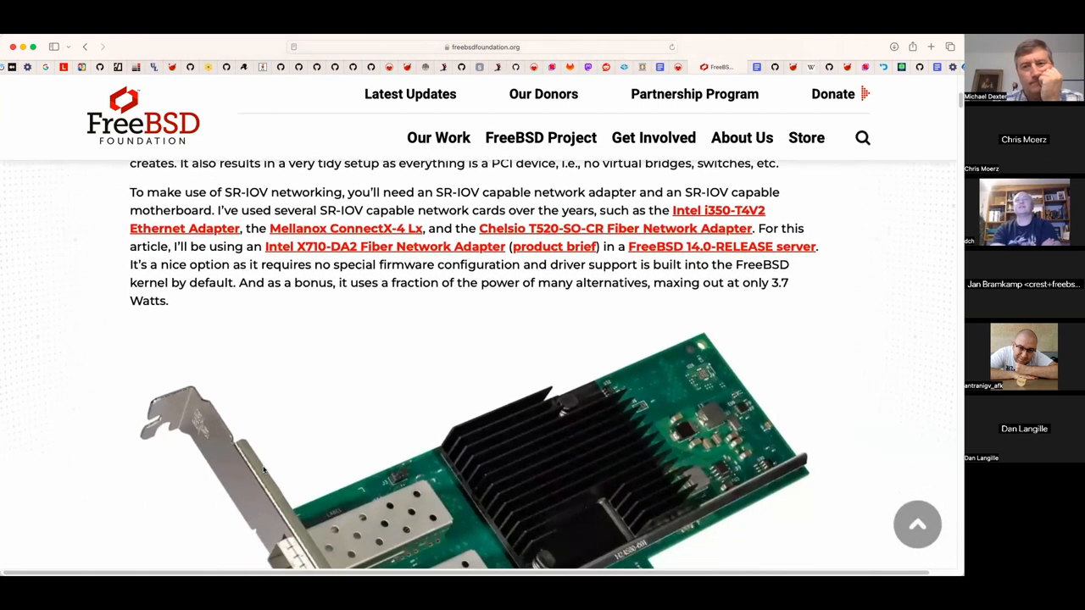
{"action": "scroll", "scroll_direction": "down", "scroll_amount": 3}
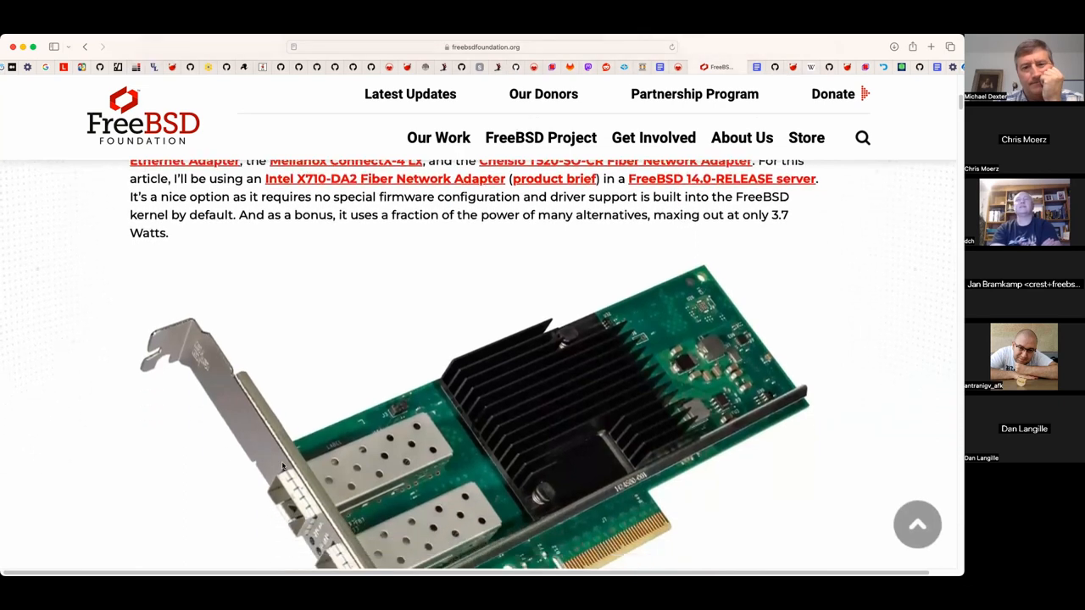
{"action": "scroll", "scroll_direction": "down", "scroll_amount": 3}
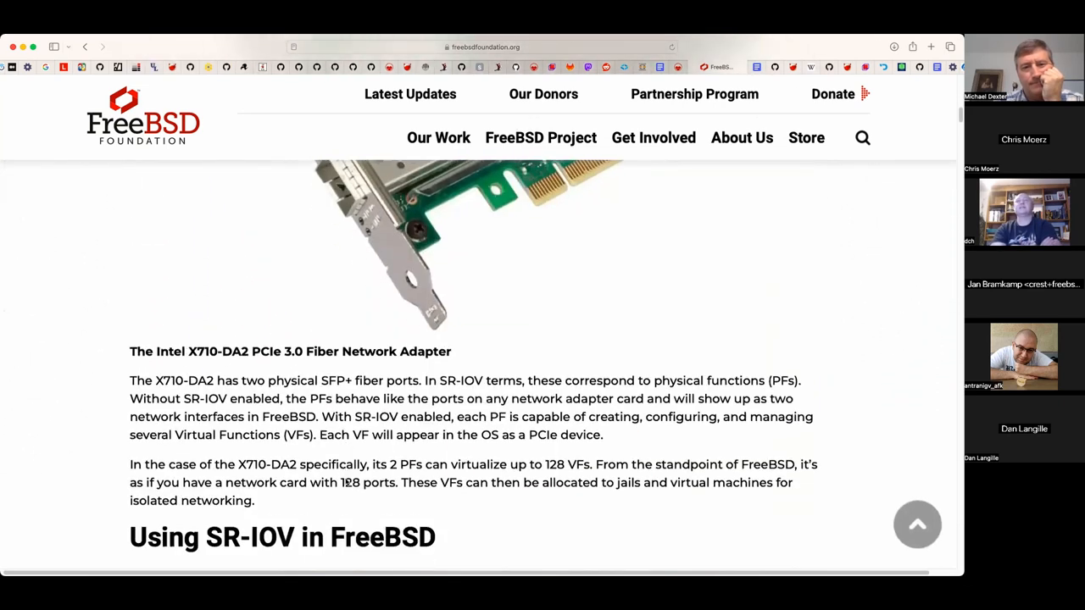
{"action": "scroll", "scroll_direction": "down", "scroll_amount": 3}
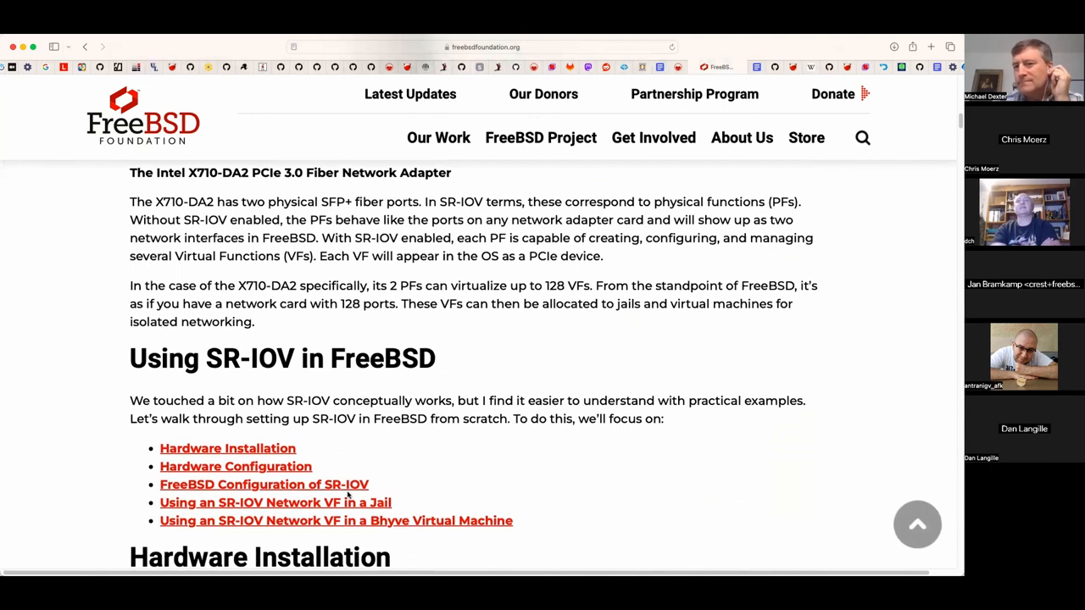
{"action": "scroll", "scroll_direction": "down", "scroll_amount": 3}
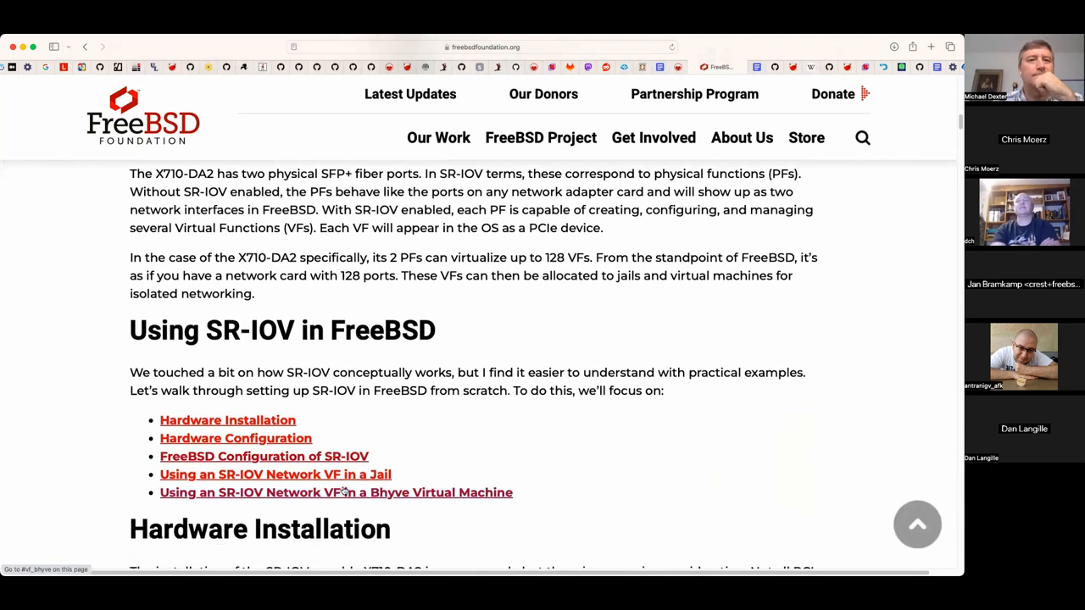
{"action": "scroll", "scroll_direction": "down", "scroll_amount": 3}
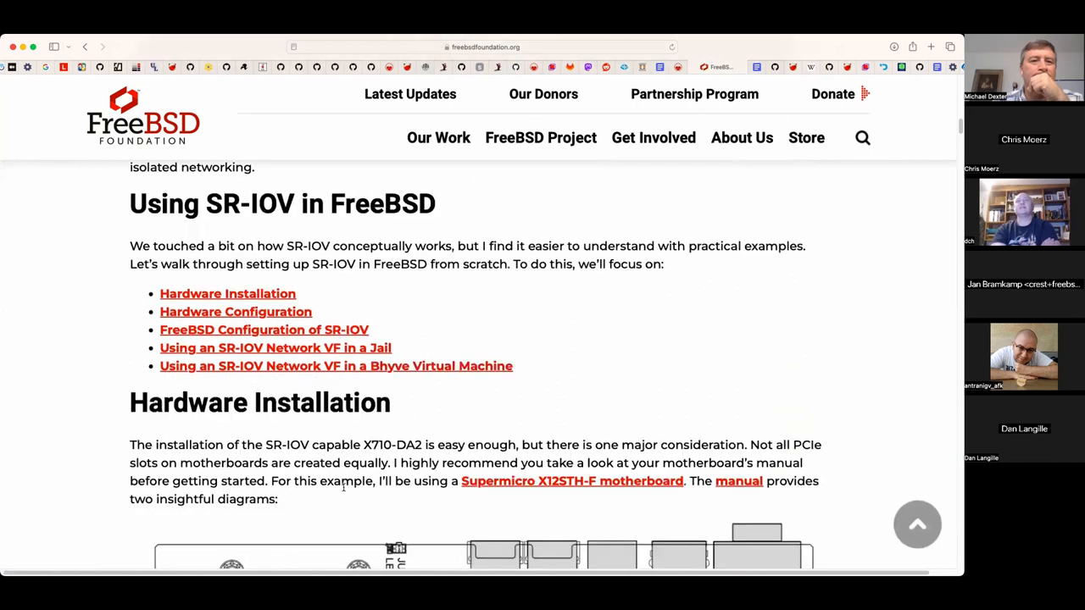
{"action": "scroll", "scroll_direction": "down", "scroll_amount": 3}
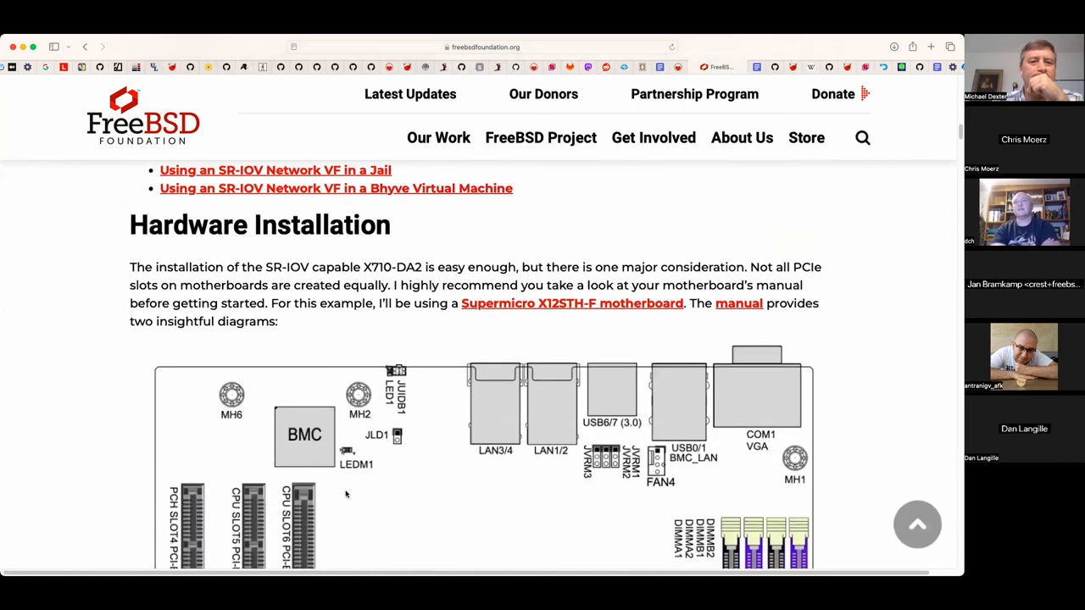
{"action": "scroll", "scroll_direction": "down", "scroll_amount": 3}
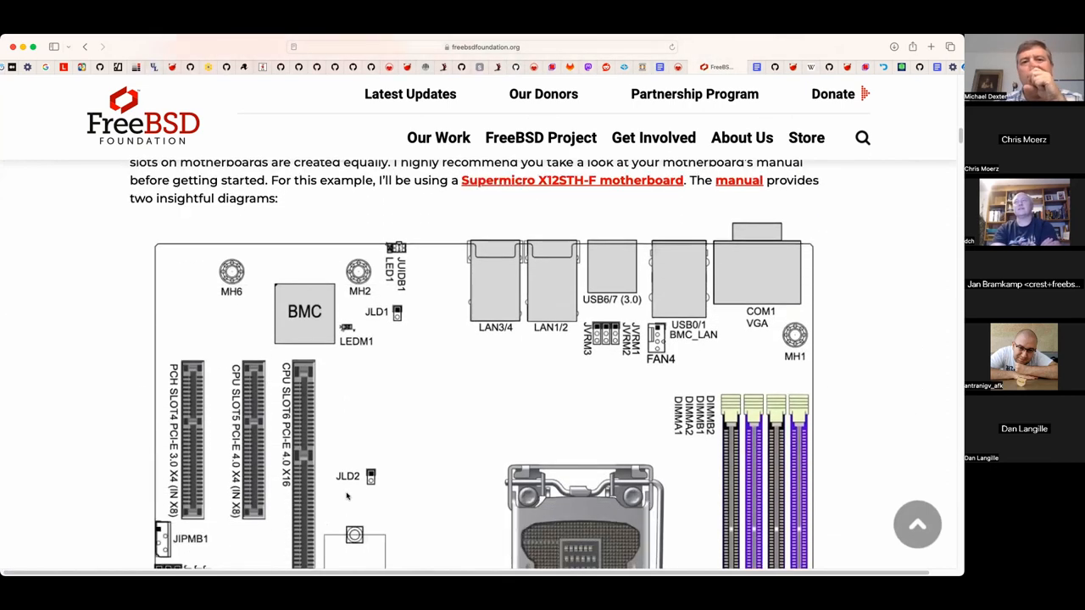
{"action": "scroll", "scroll_direction": "down", "scroll_amount": 3}
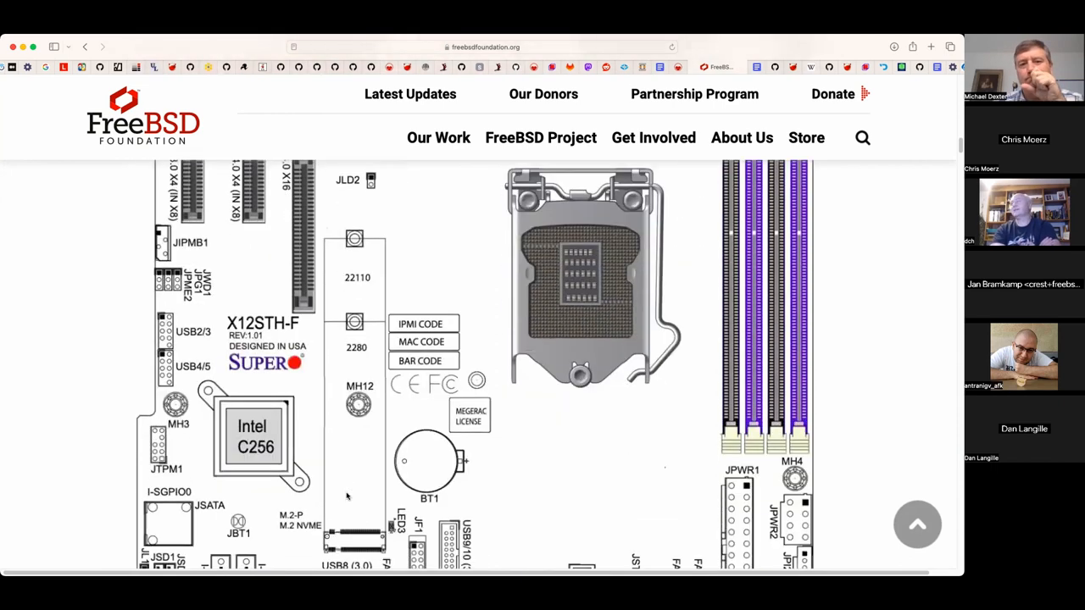
{"action": "scroll", "scroll_direction": "down", "scroll_amount": 3}
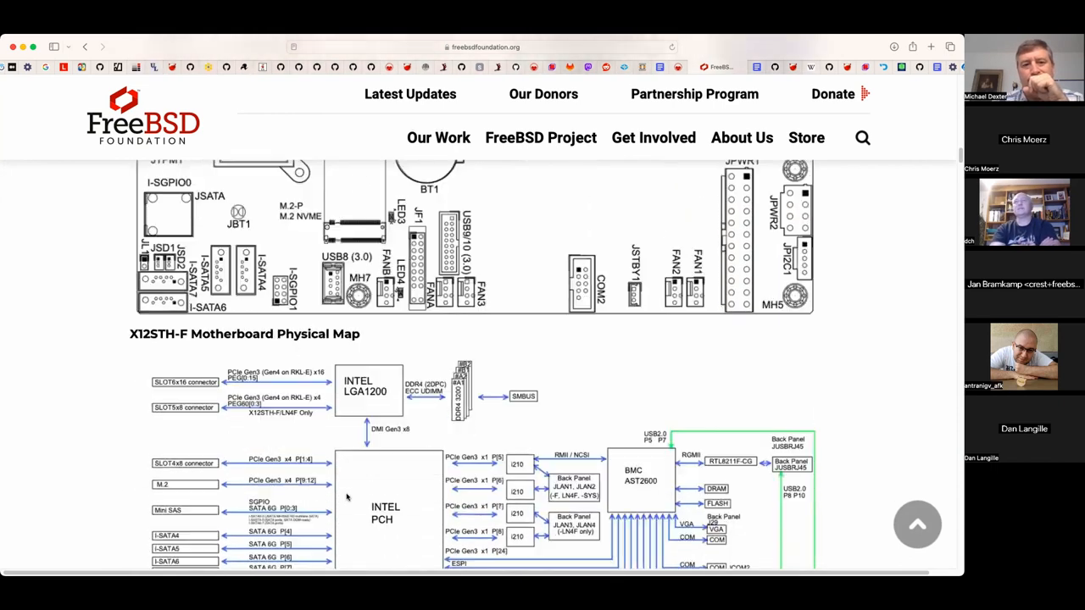
{"action": "scroll", "scroll_direction": "down", "scroll_amount": 3}
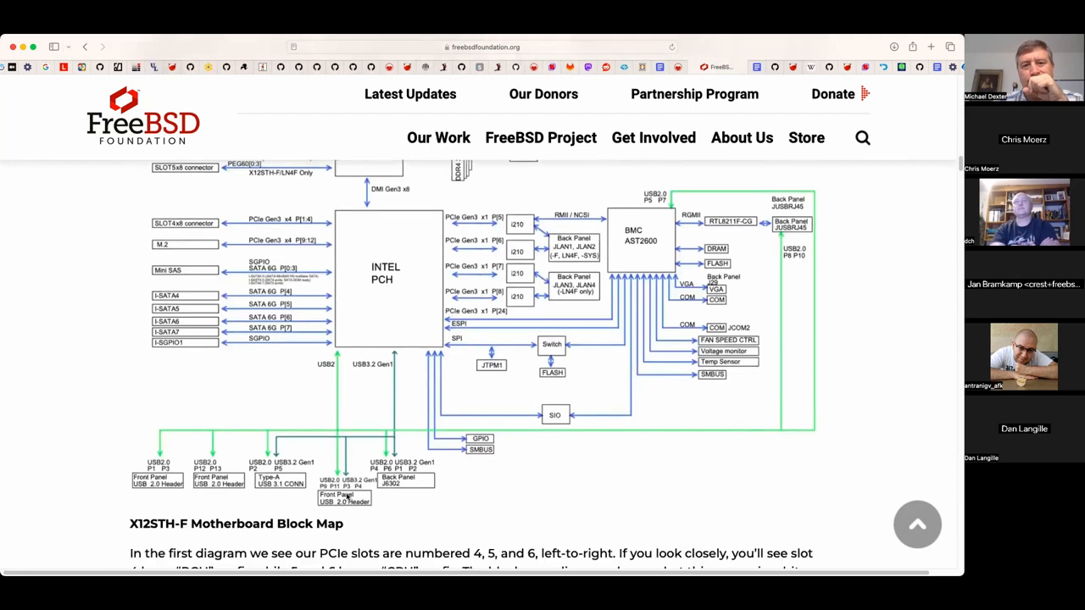
{"action": "scroll", "scroll_direction": "down", "scroll_amount": 3}
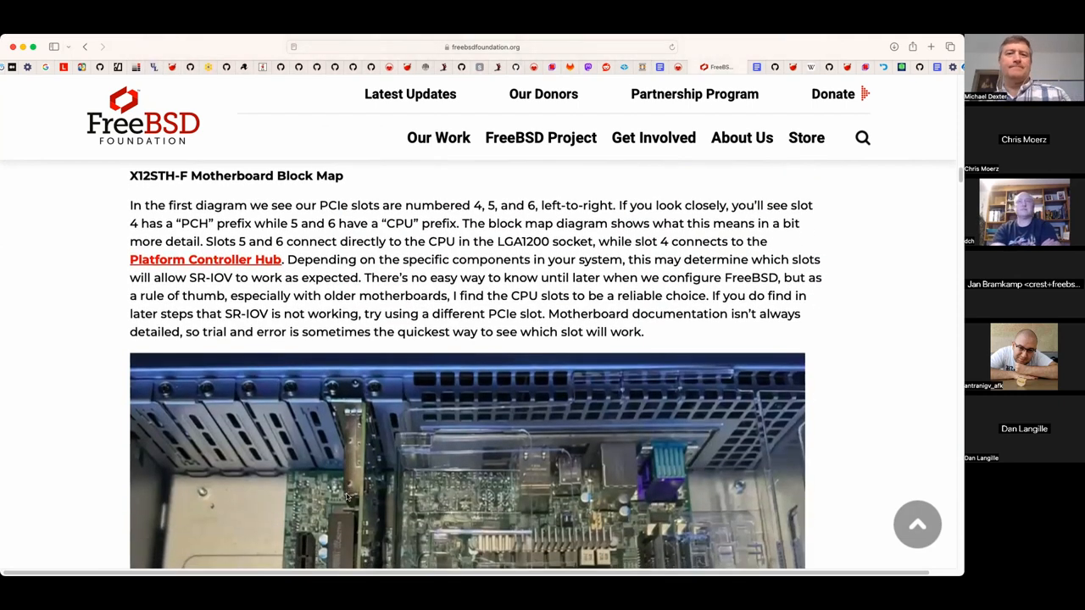
{"action": "scroll", "scroll_direction": "down", "scroll_amount": 3}
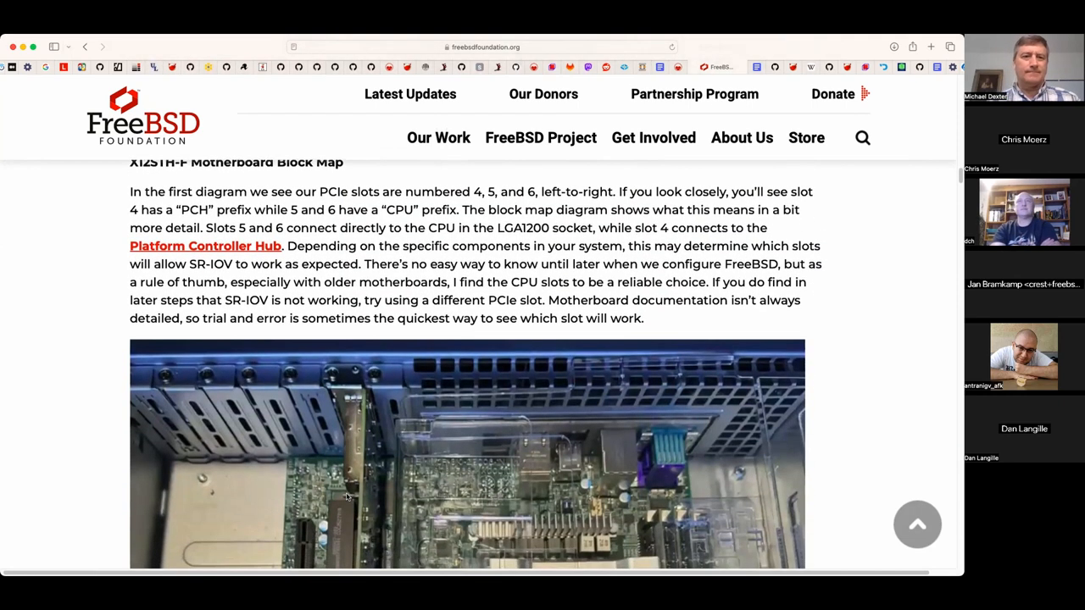
{"action": "scroll", "scroll_direction": "down", "scroll_amount": 3}
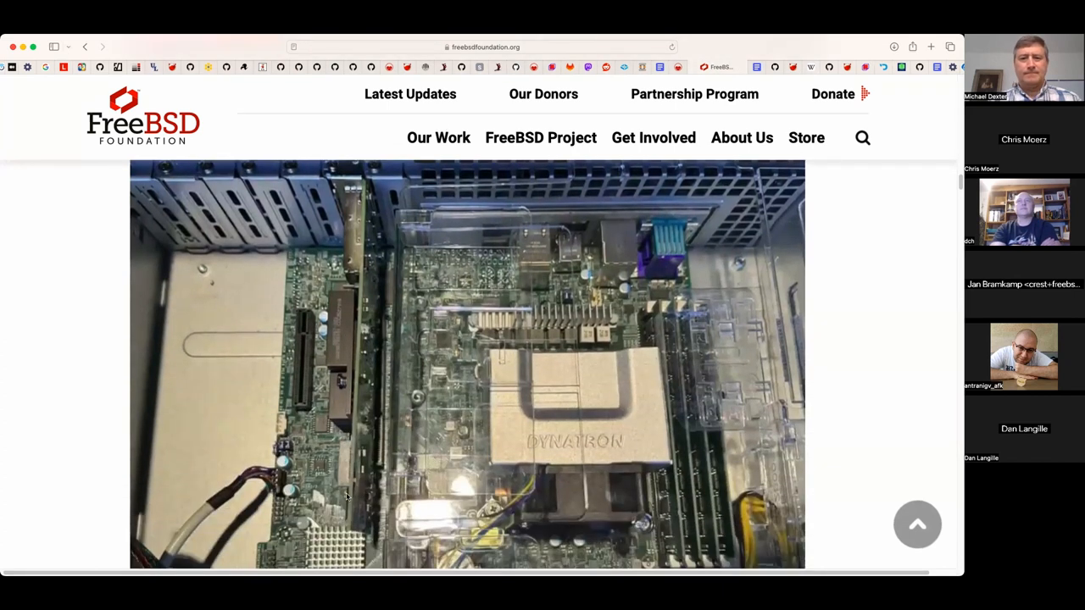
{"action": "scroll", "scroll_direction": "up", "scroll_amount": 3}
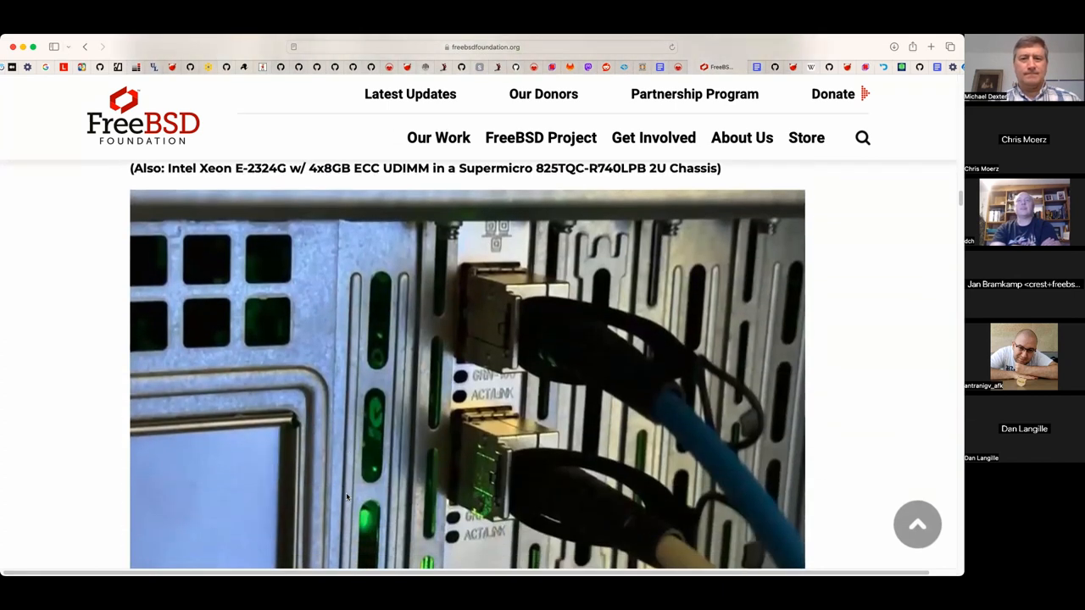
{"action": "scroll", "scroll_direction": "down", "scroll_amount": 3}
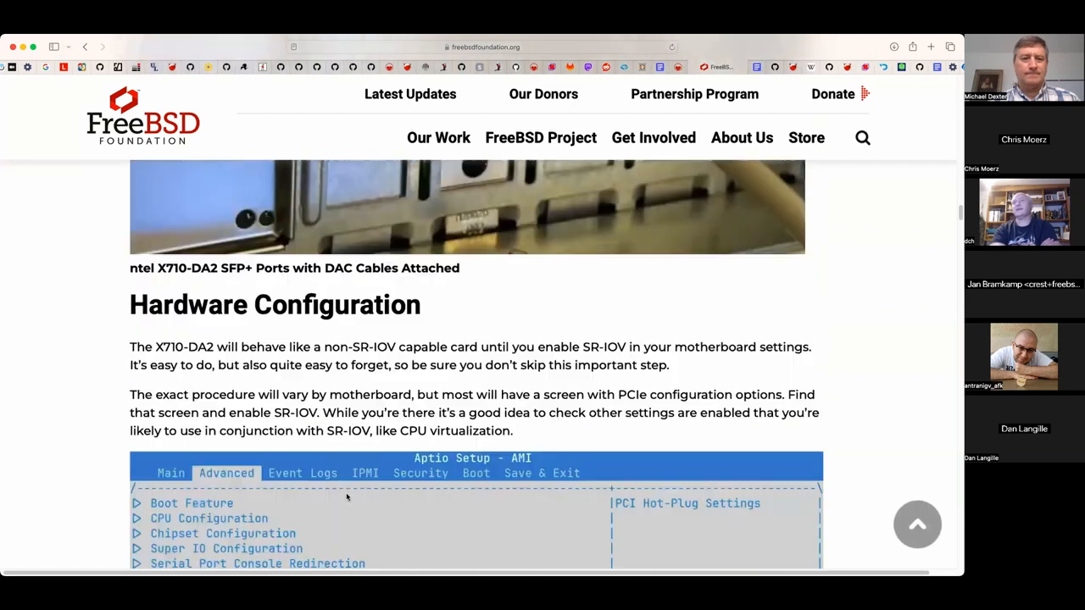
{"action": "scroll", "scroll_direction": "down", "scroll_amount": 3}
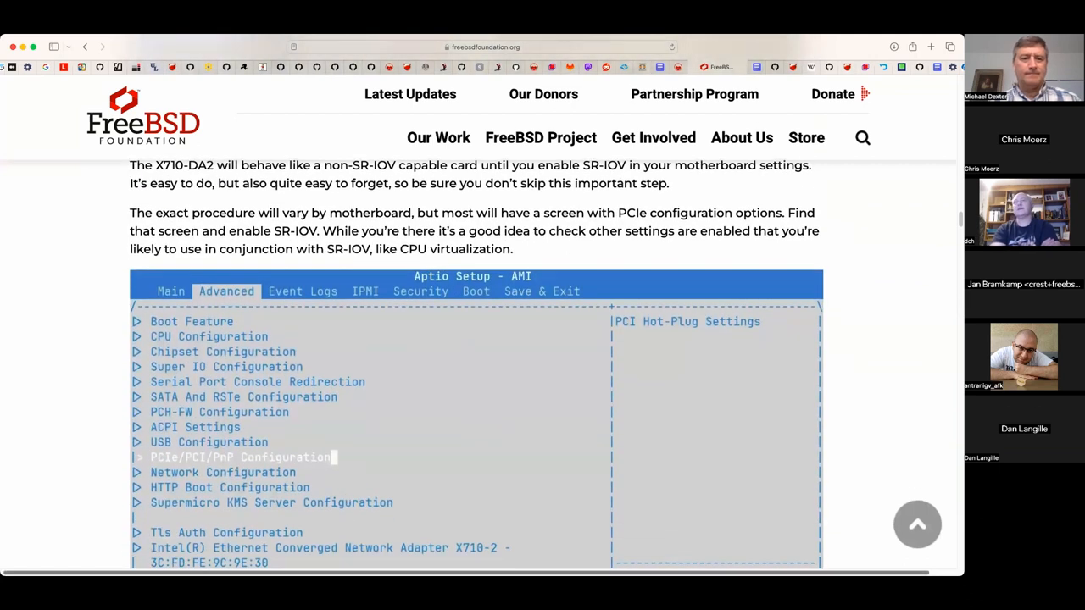
{"action": "scroll", "scroll_direction": "down", "scroll_amount": 3}
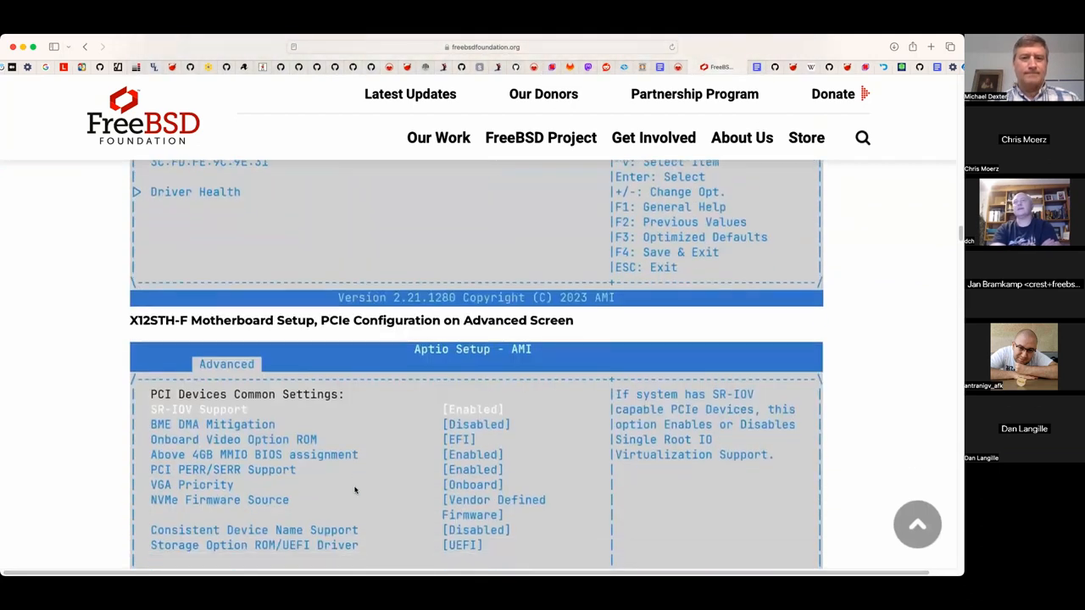
{"action": "scroll", "scroll_direction": "down", "scroll_amount": 3}
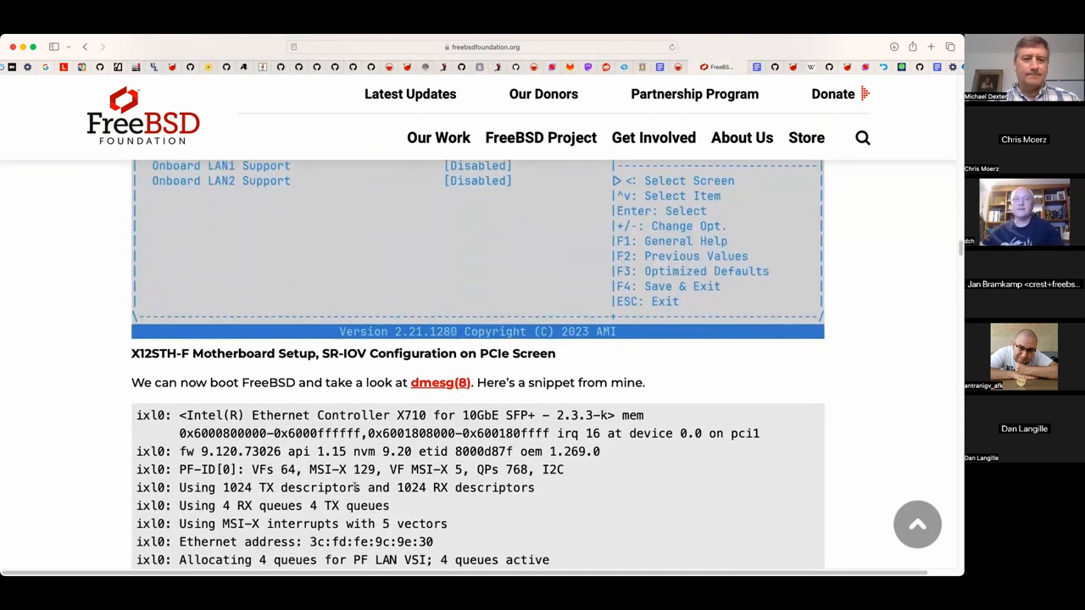
{"action": "scroll", "scroll_direction": "down", "scroll_amount": 3}
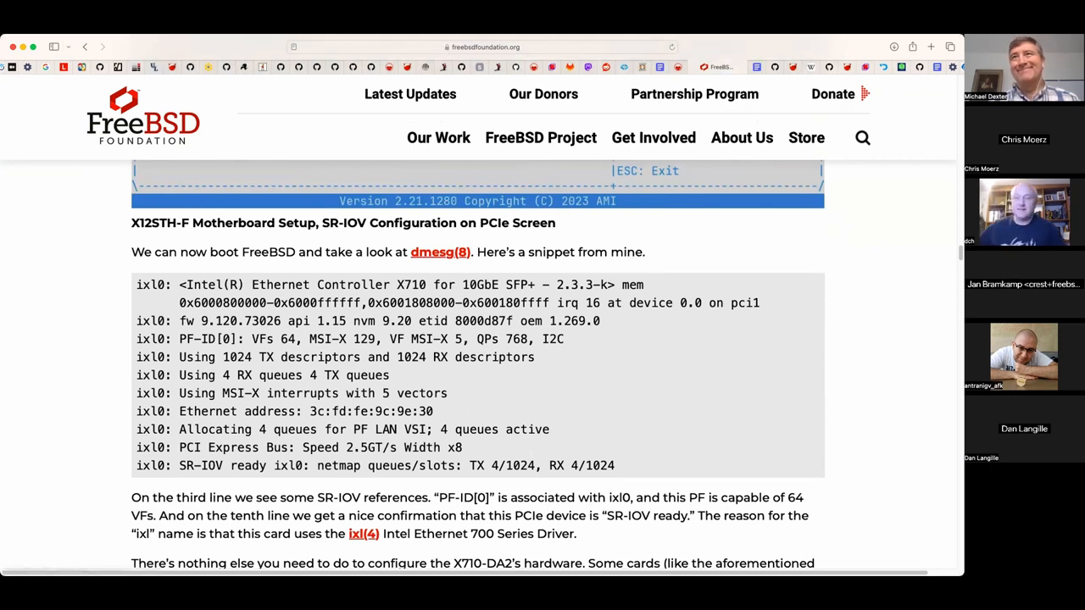
{"action": "scroll", "scroll_direction": "down", "scroll_amount": 3}
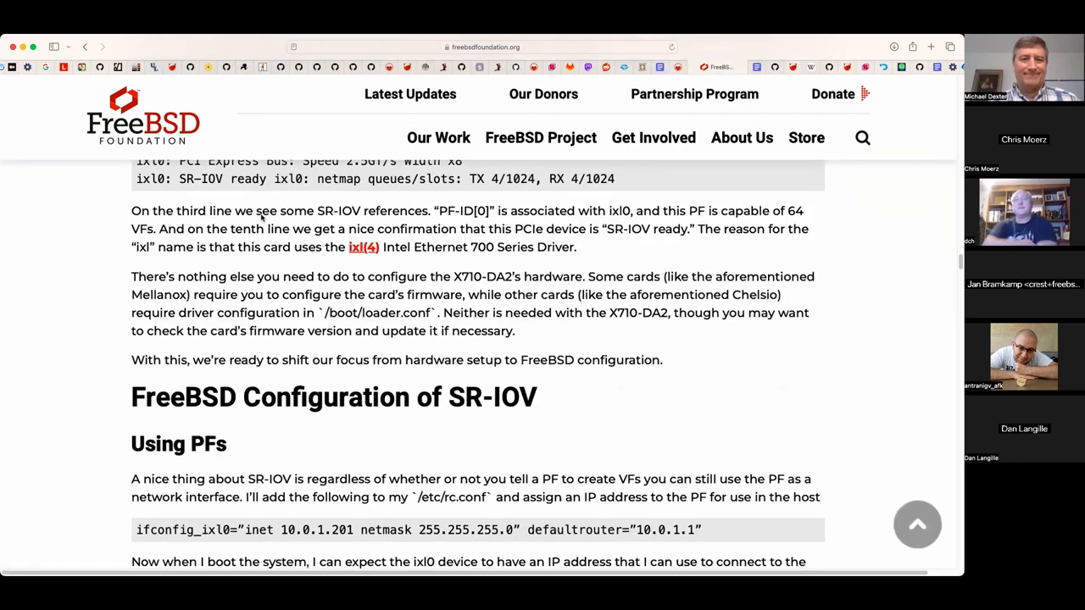
{"action": "scroll", "scroll_direction": "down", "scroll_amount": 3}
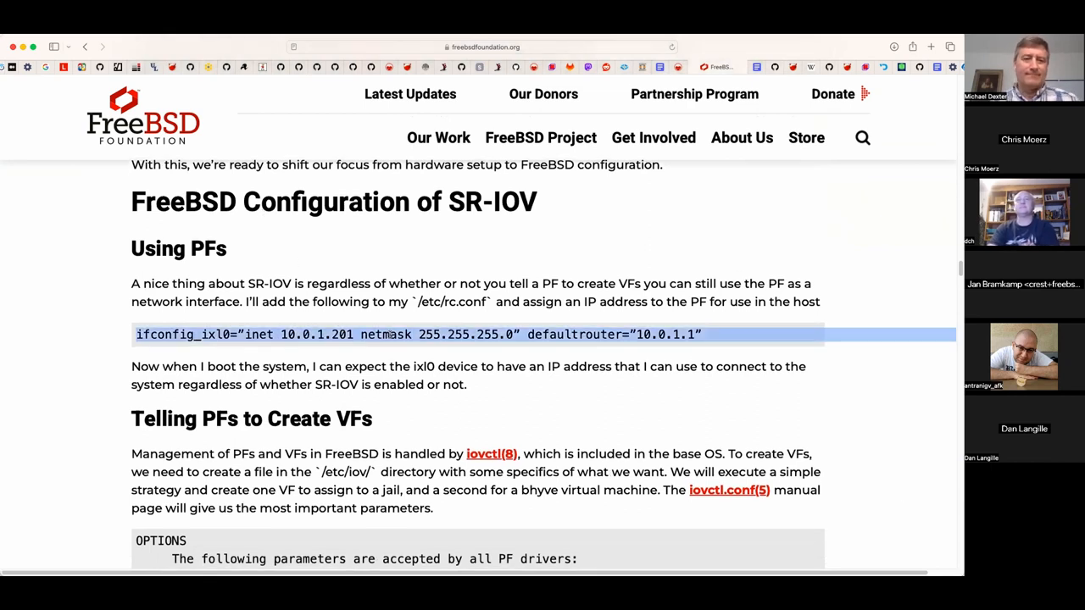
{"action": "scroll", "scroll_direction": "down", "scroll_amount": 3}
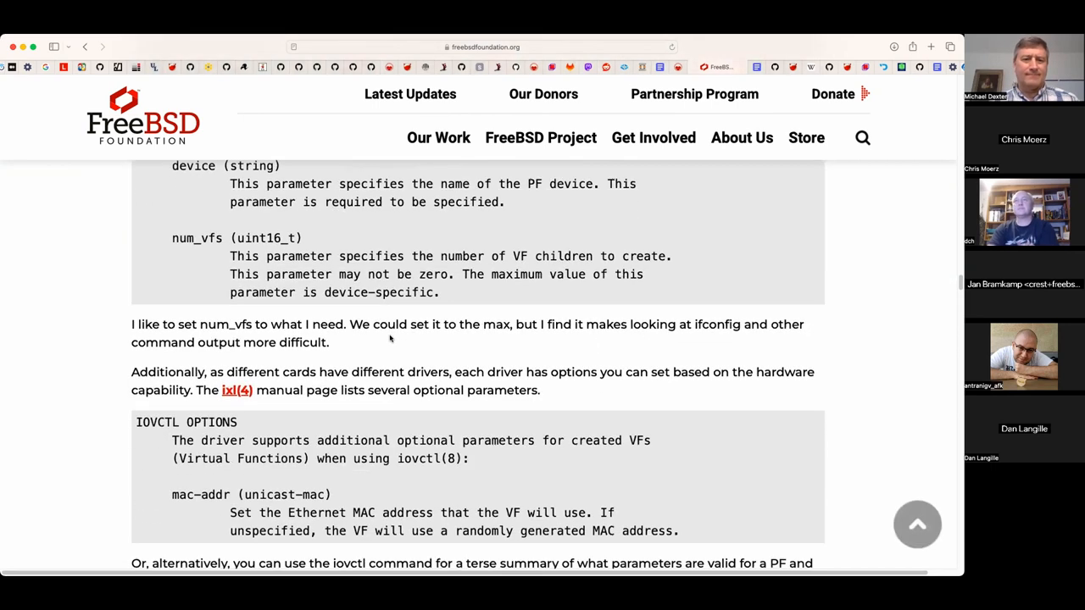
{"action": "scroll", "scroll_direction": "down", "scroll_amount": 3}
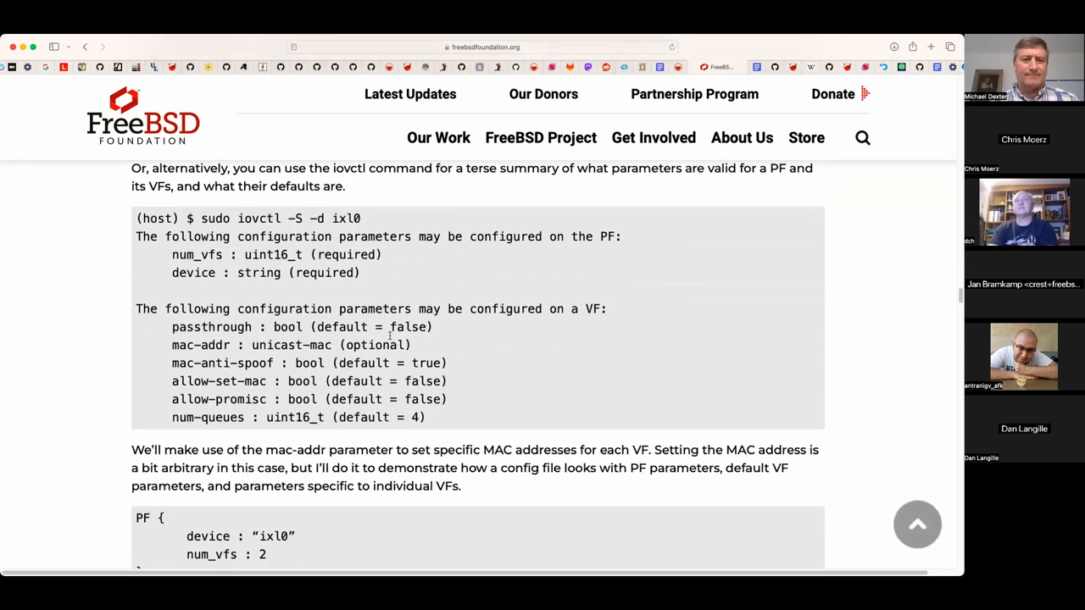
{"action": "scroll", "scroll_direction": "down", "scroll_amount": 3}
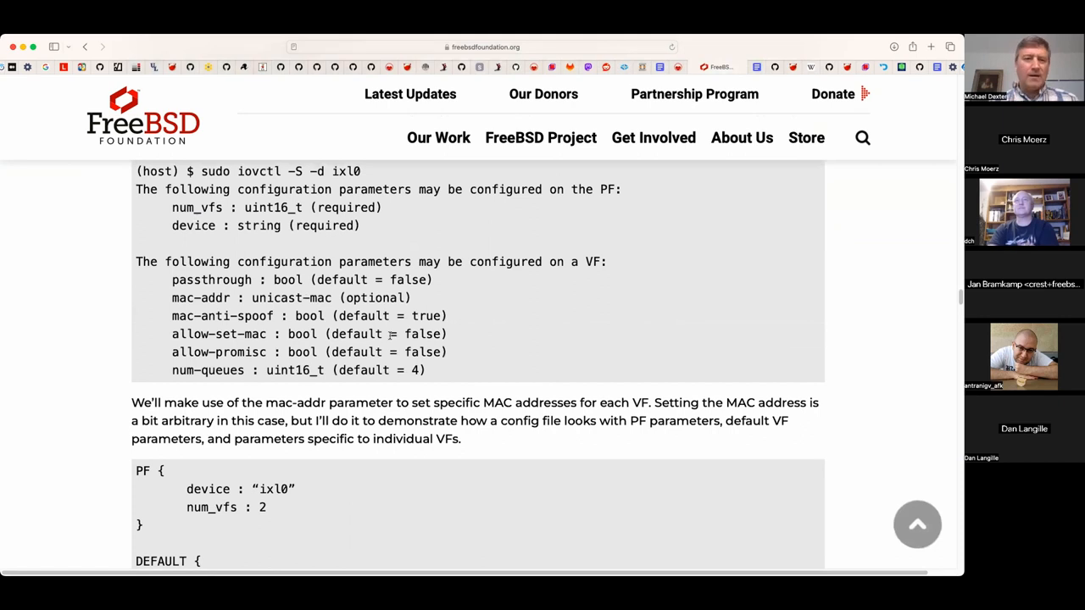
{"action": "scroll", "scroll_direction": "down", "scroll_amount": 3}
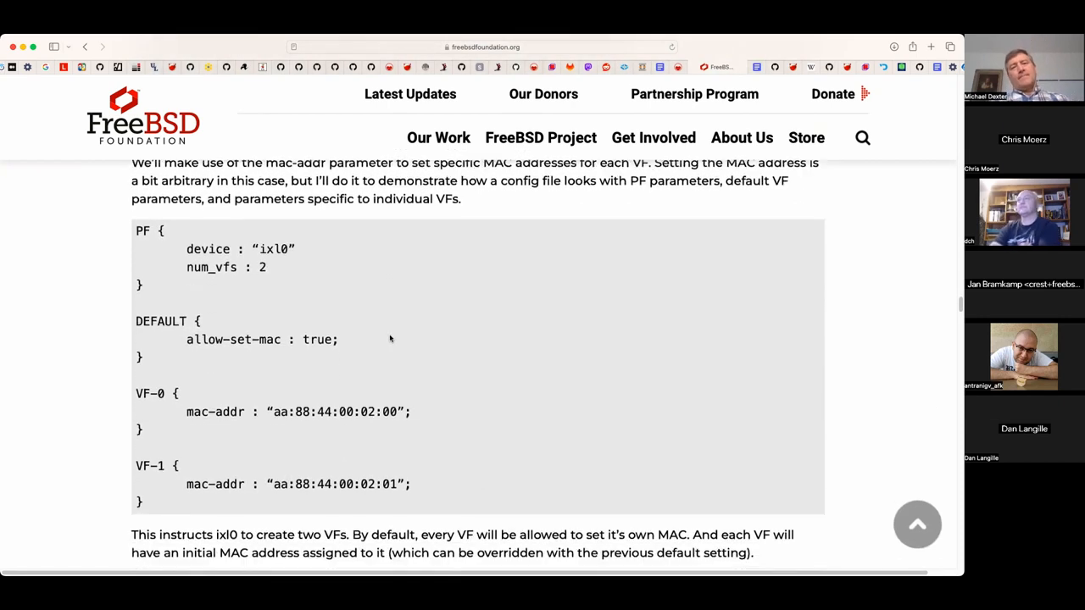
{"action": "scroll", "scroll_direction": "down", "scroll_amount": 3}
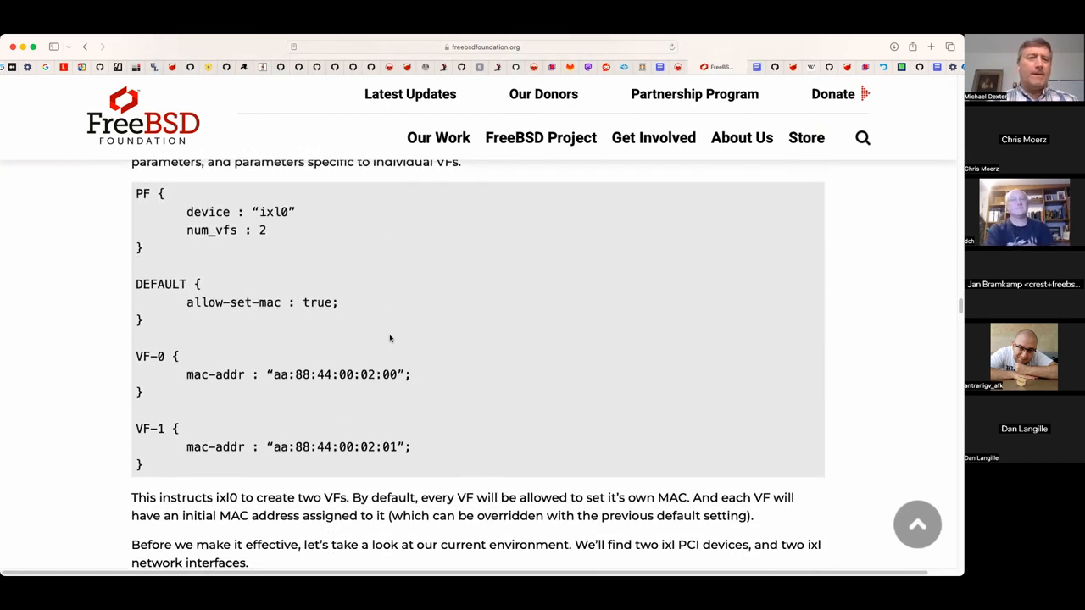
{"action": "scroll", "scroll_direction": "down", "scroll_amount": 3}
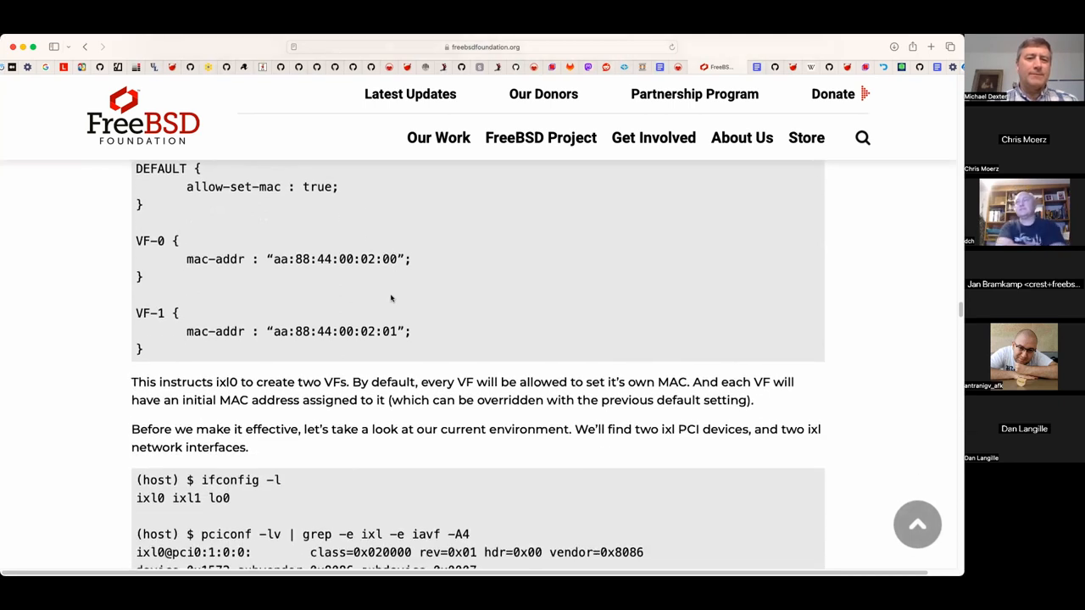
{"action": "scroll", "scroll_direction": "down", "scroll_amount": 3}
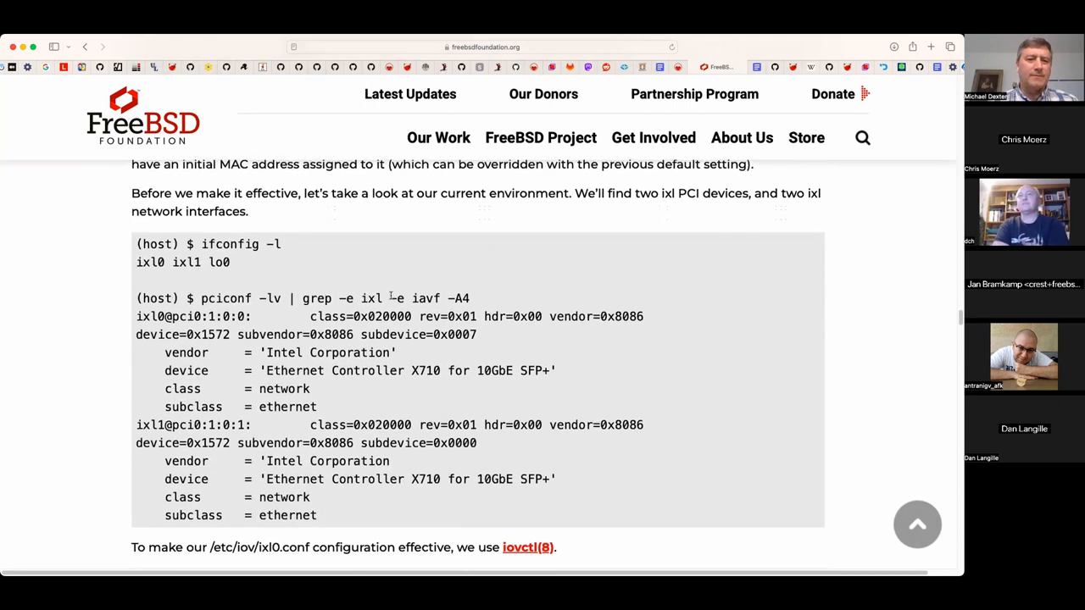
{"action": "scroll", "scroll_direction": "down", "scroll_amount": 3}
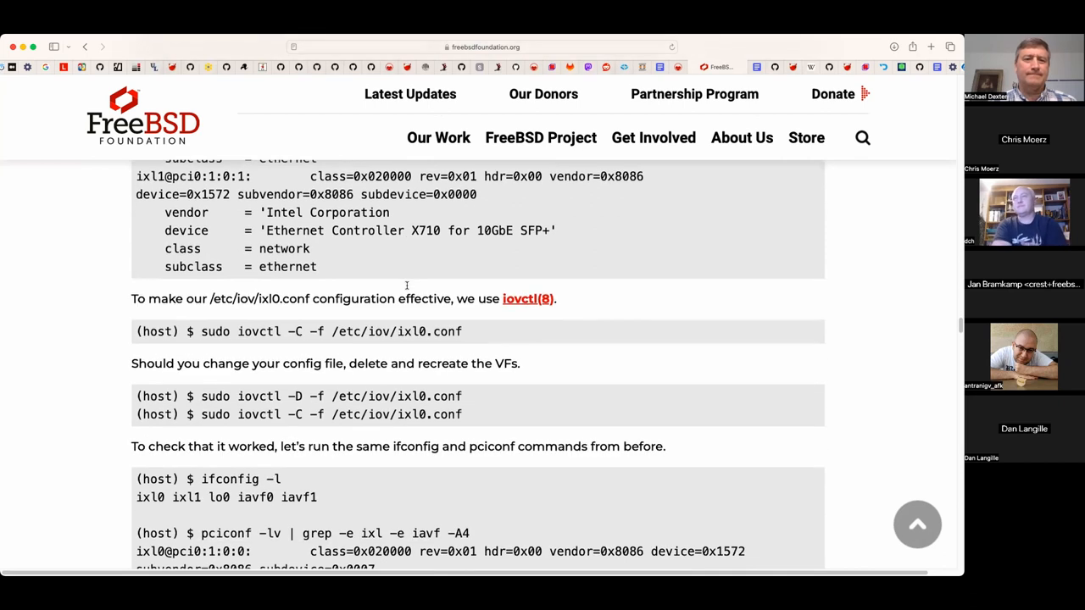
{"action": "scroll", "scroll_direction": "down", "scroll_amount": 3}
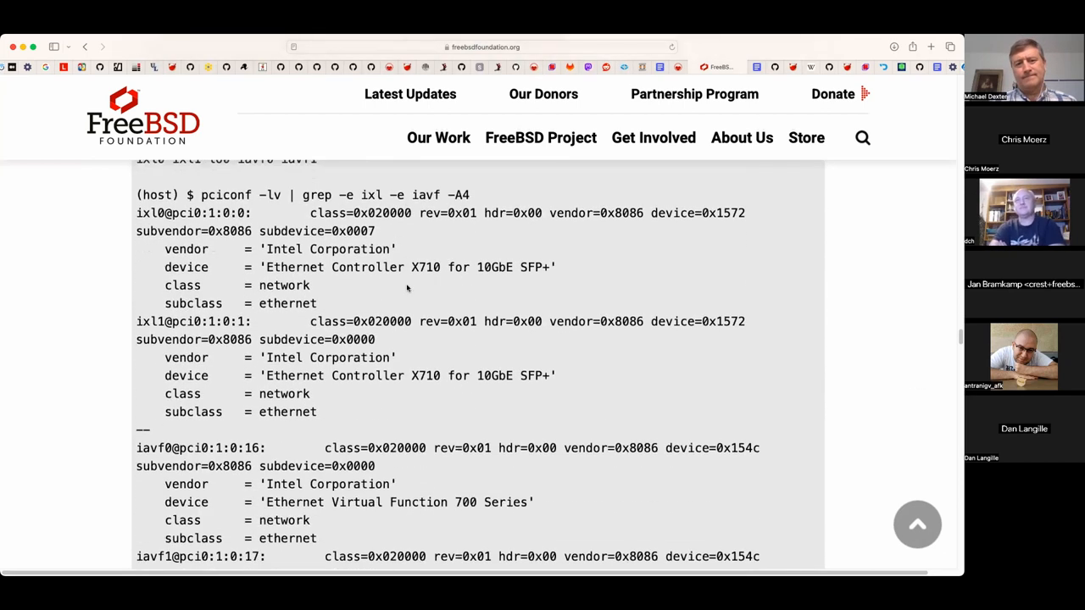
{"action": "scroll", "scroll_direction": "down", "scroll_amount": 3}
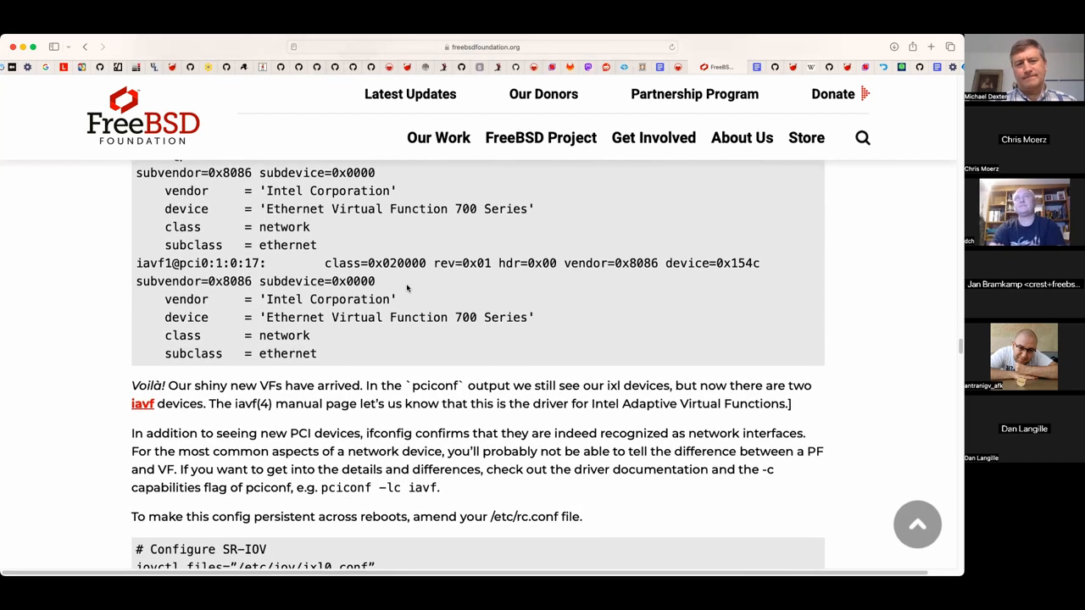
{"action": "scroll", "scroll_direction": "down", "scroll_amount": 3}
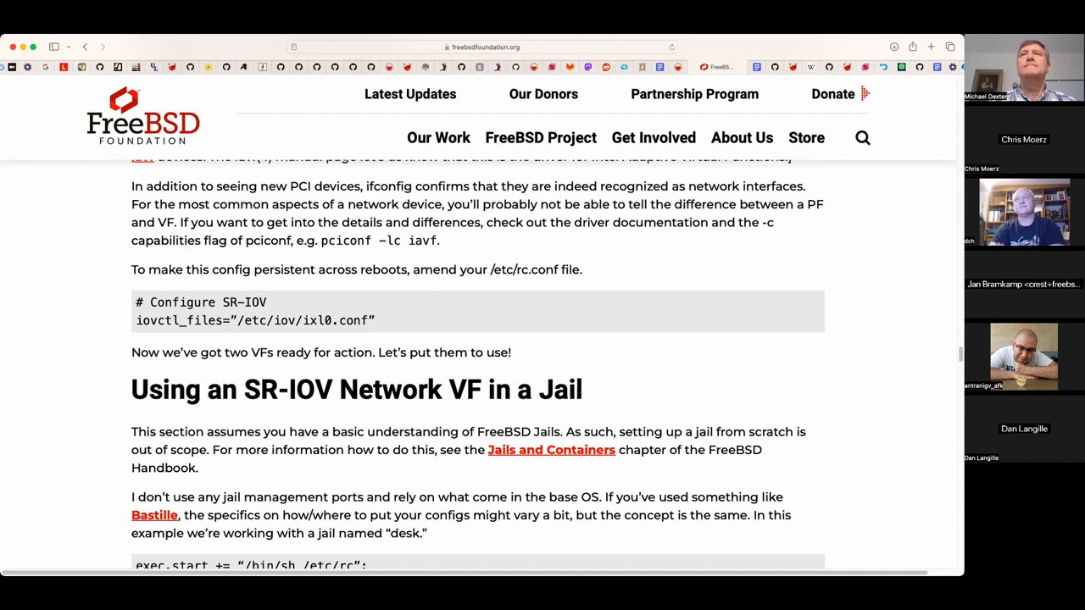
{"action": "mouse_move", "coordinate": [427, 265]}
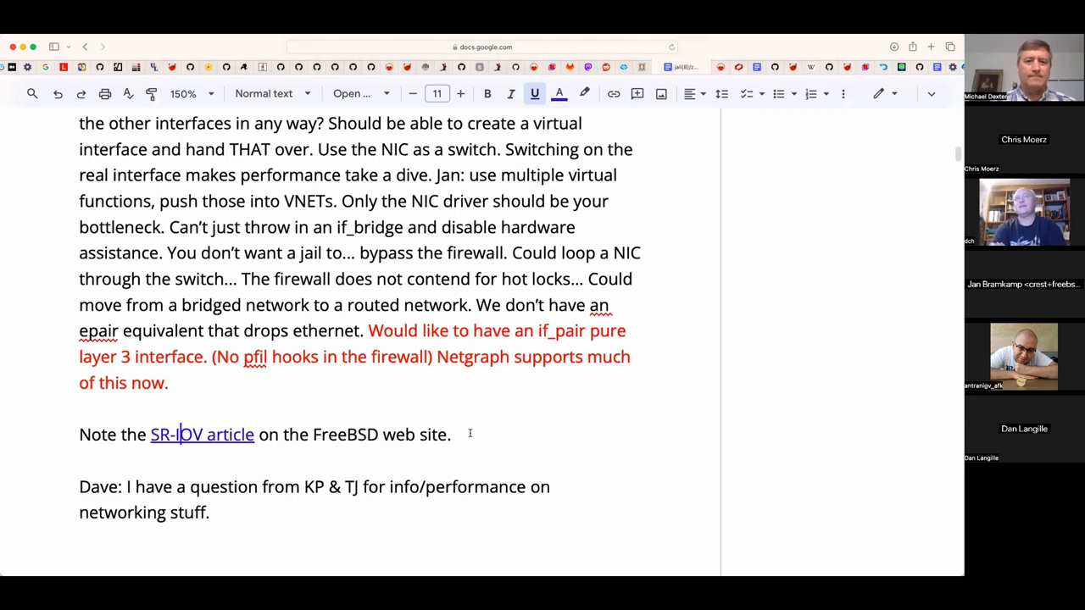
- Add 'And video' and that he had issues with "hot plug" issues to the SR-IOV note
{"action": "type", "text": "And video. Note that"}
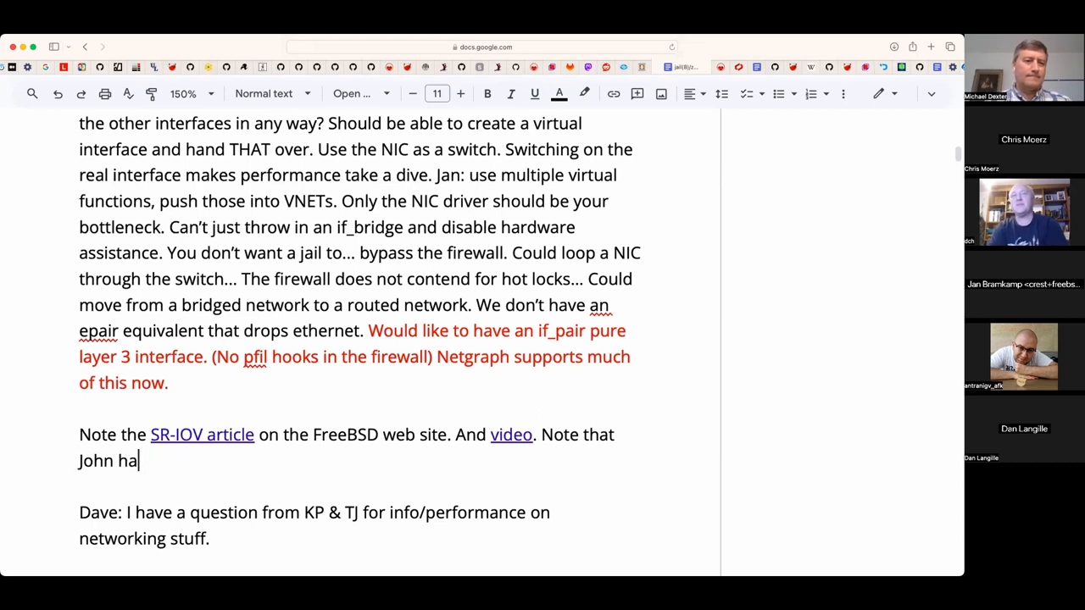
{"action": "type", "text": "d"}
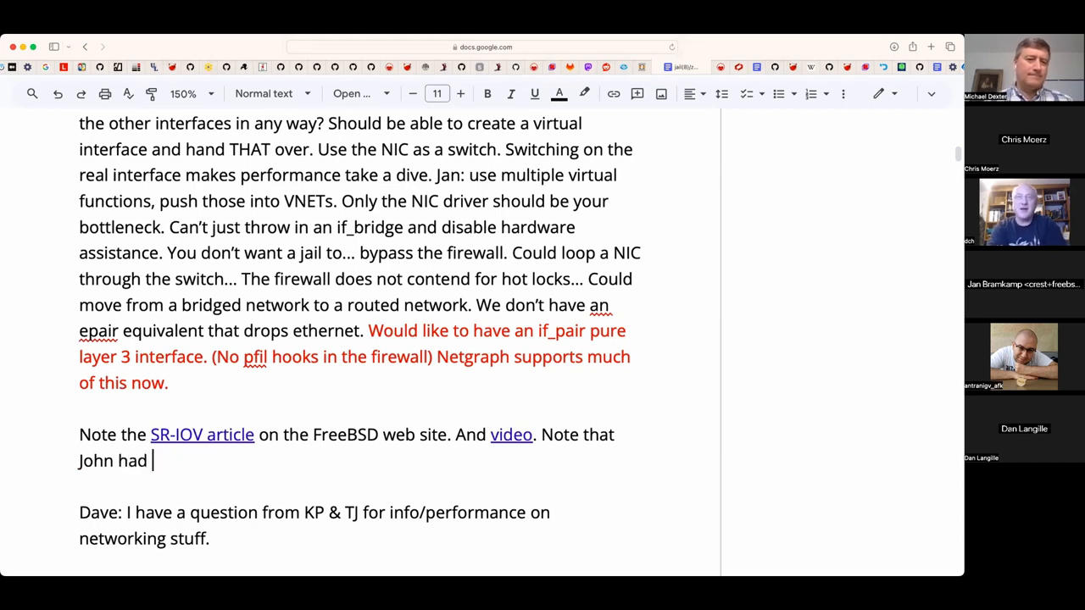
{"action": "type", "text": "issues with"}
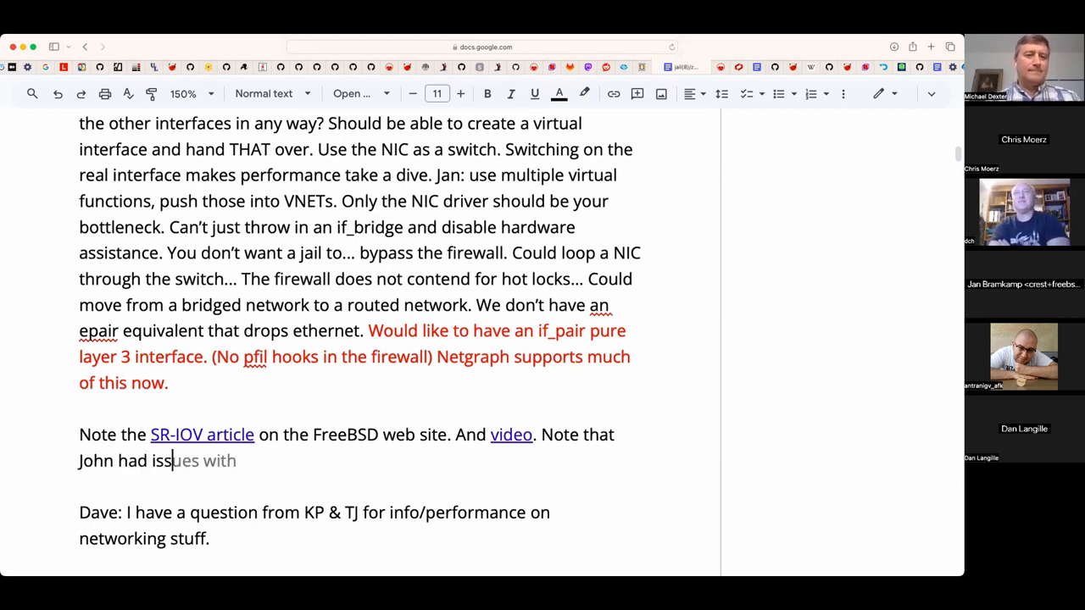
{"action": "type", "text": "\"hot plug”"}
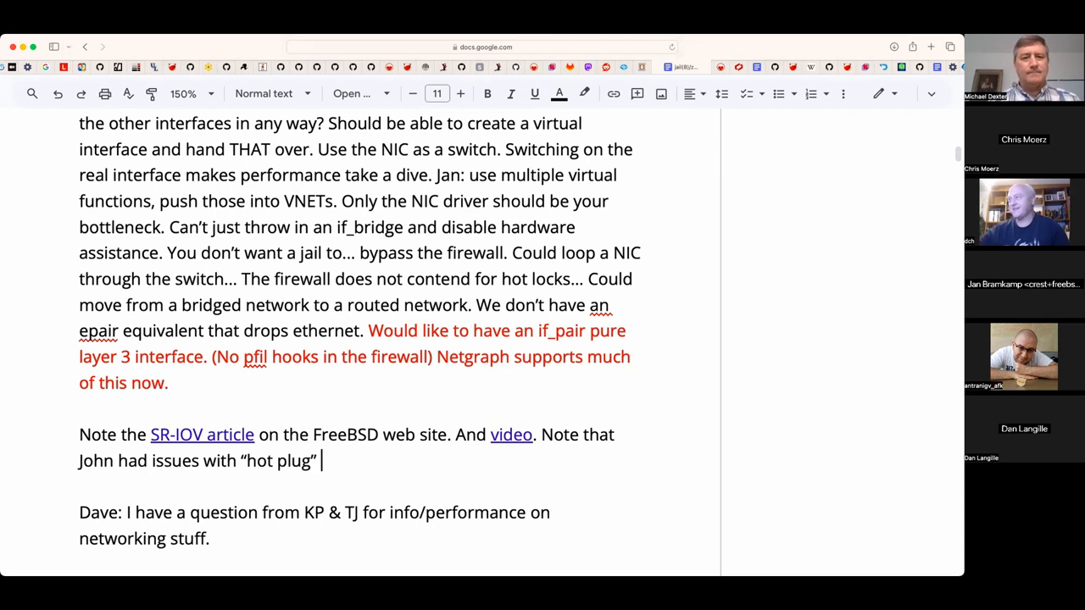
{"action": "type", "text": "issues."}
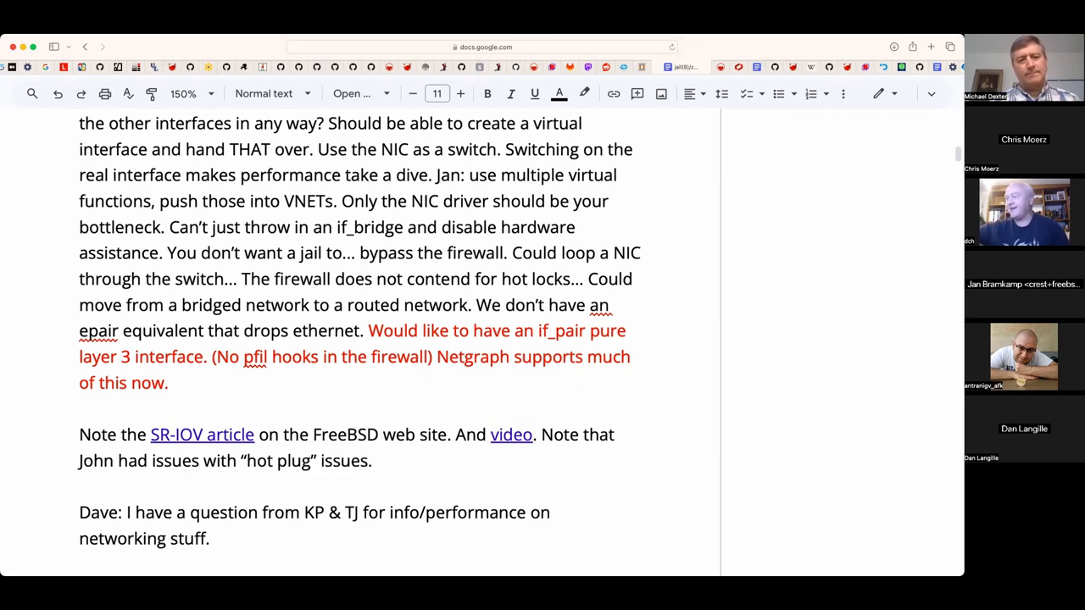
{"action": "scroll", "scroll_direction": "down", "scroll_amount": 3}
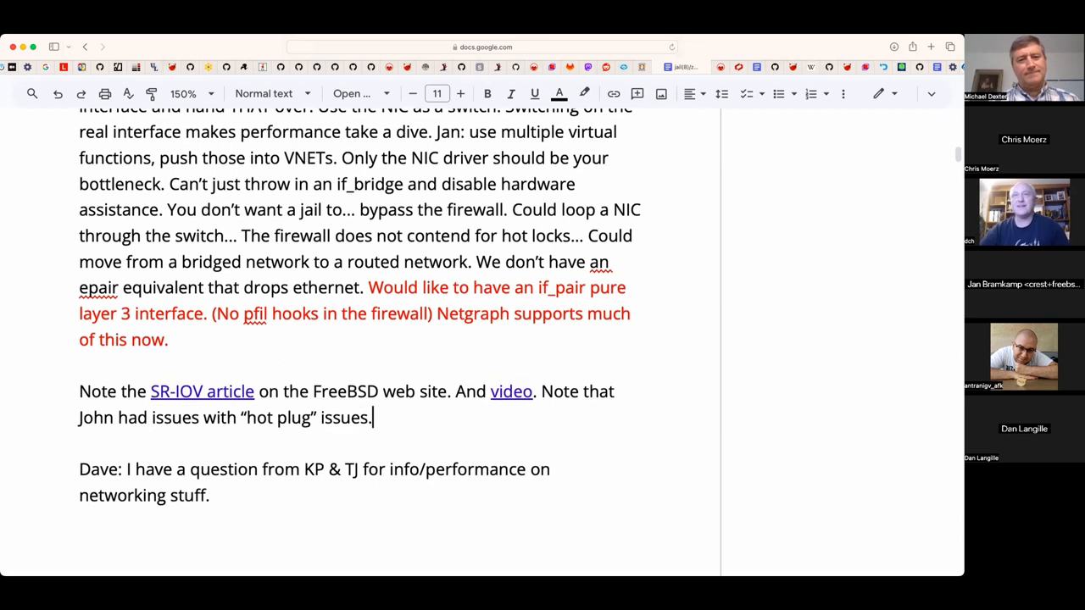
{"action": "scroll", "scroll_direction": "up", "scroll_amount": 3}
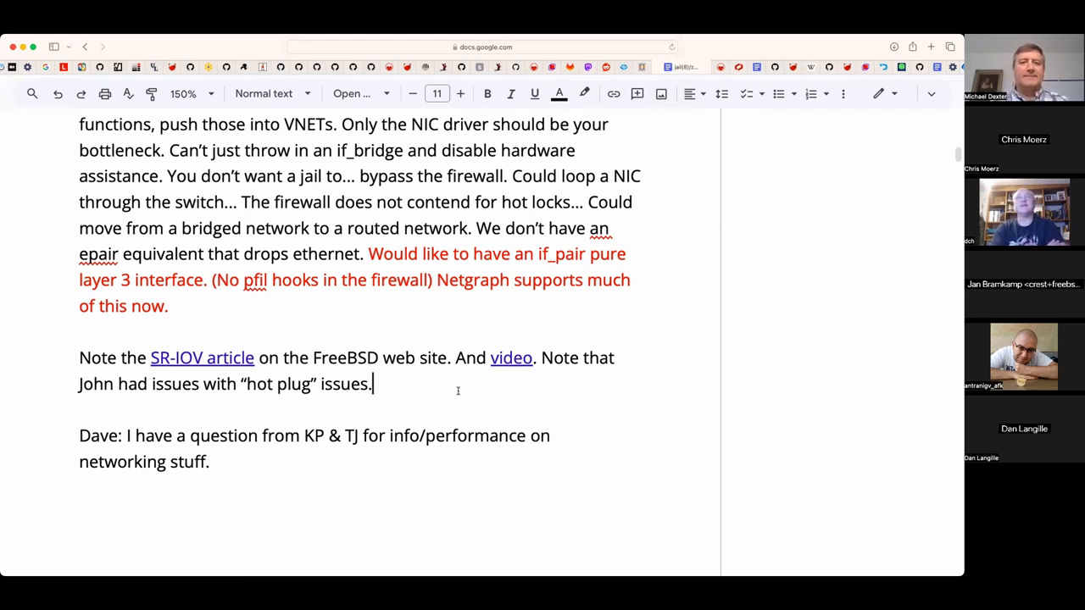
- Continue the note: 'and MAC addresses, which he is using for VMs to travel about with.'
{"action": "type", "text": "and MAC"}
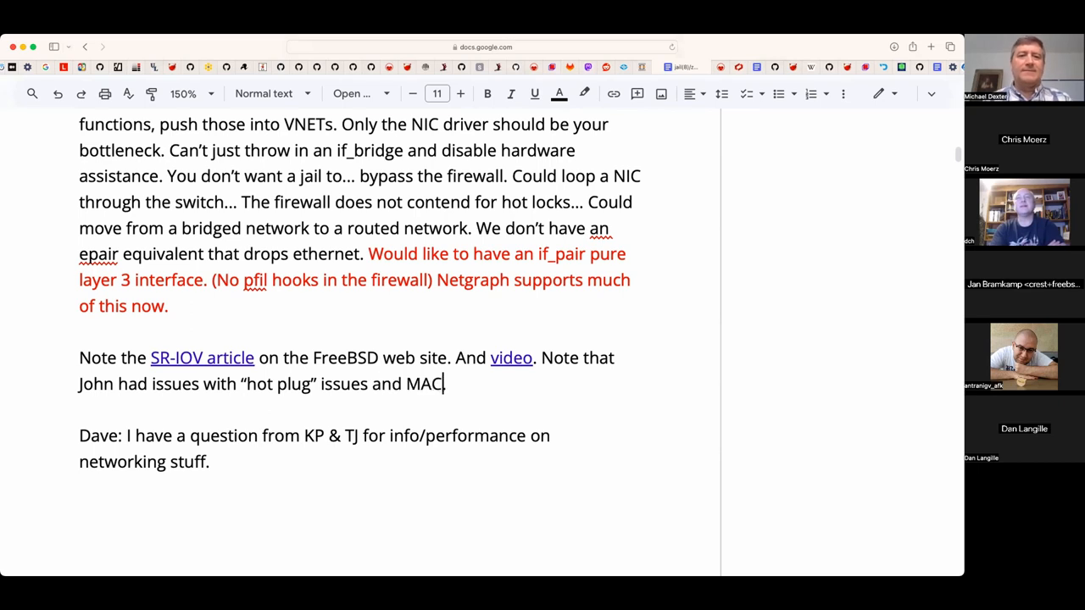
{"action": "type", "text": "addresses"}
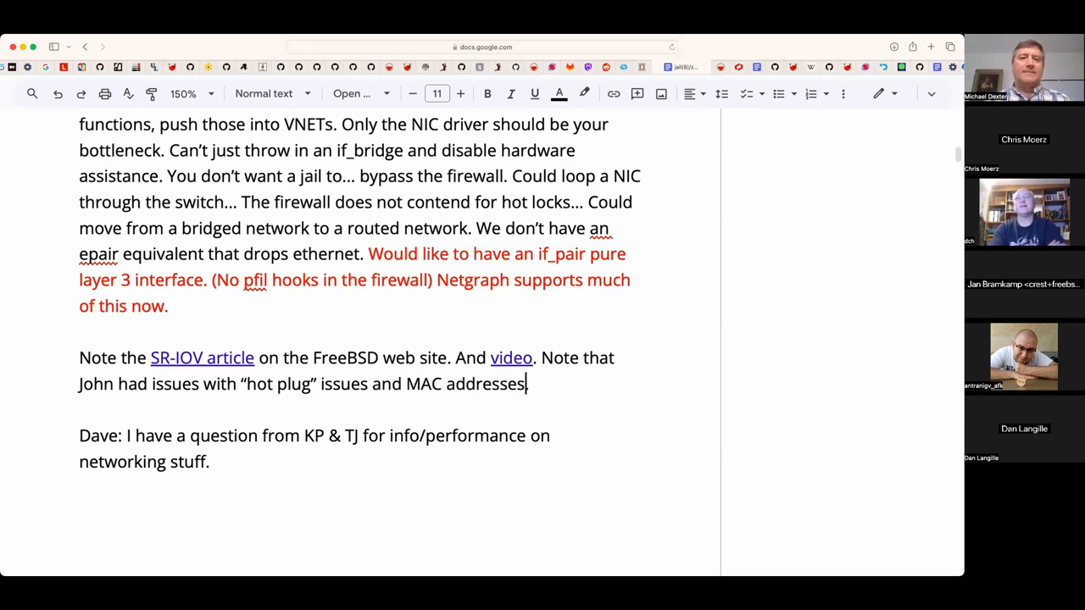
{"action": "type", "text": ", which ih"}
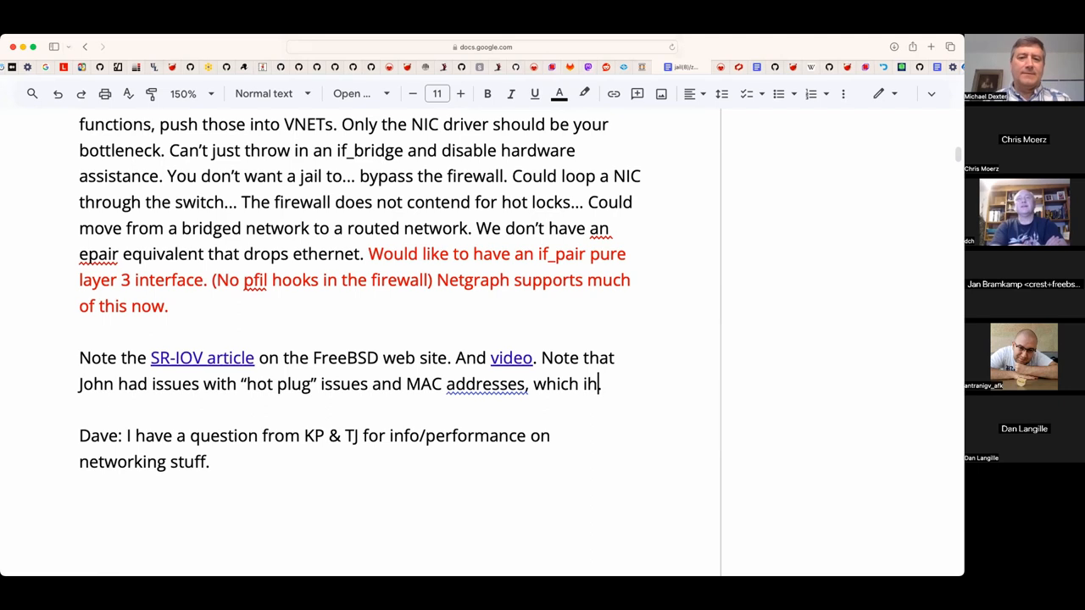
{"action": "type", "text": "e is"}
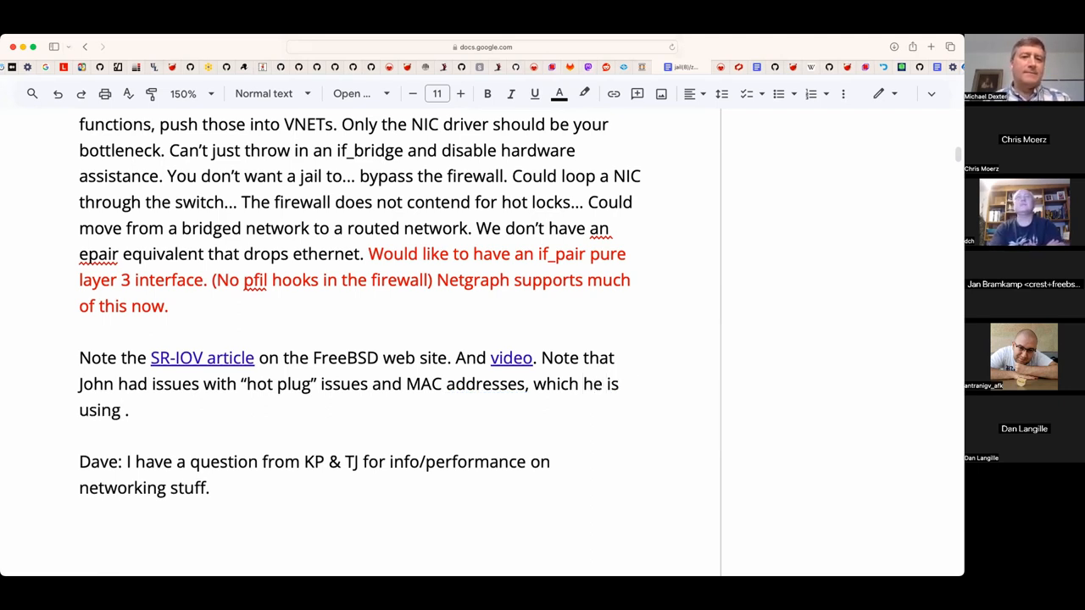
{"action": "type", "text": "for"}
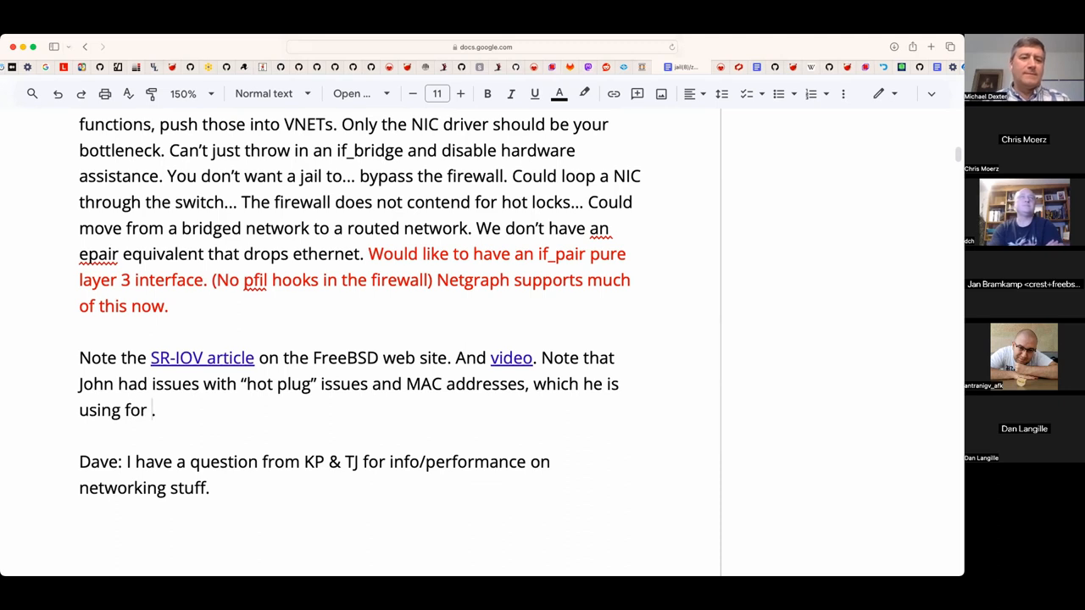
{"action": "type", "text": "VMs to r"}
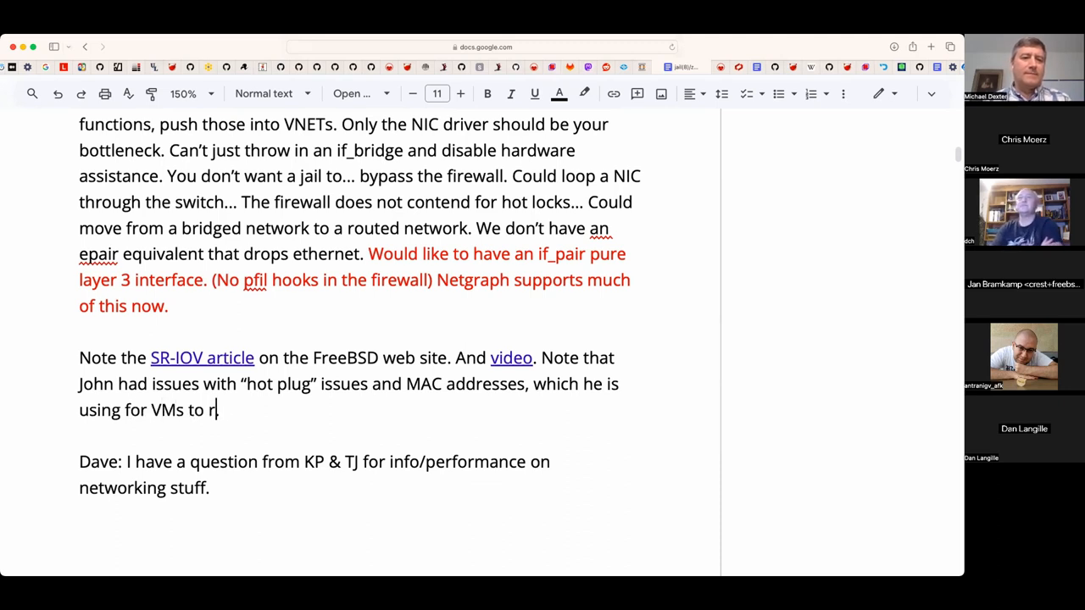
{"action": "type", "text": "avel about w"}
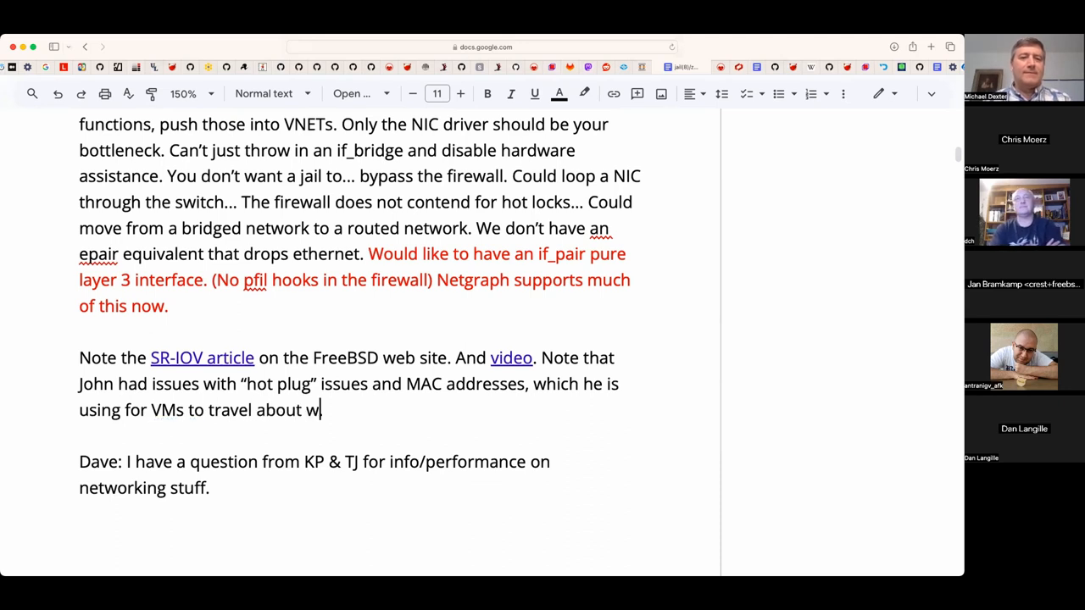
{"action": "type", "text": "ith."}
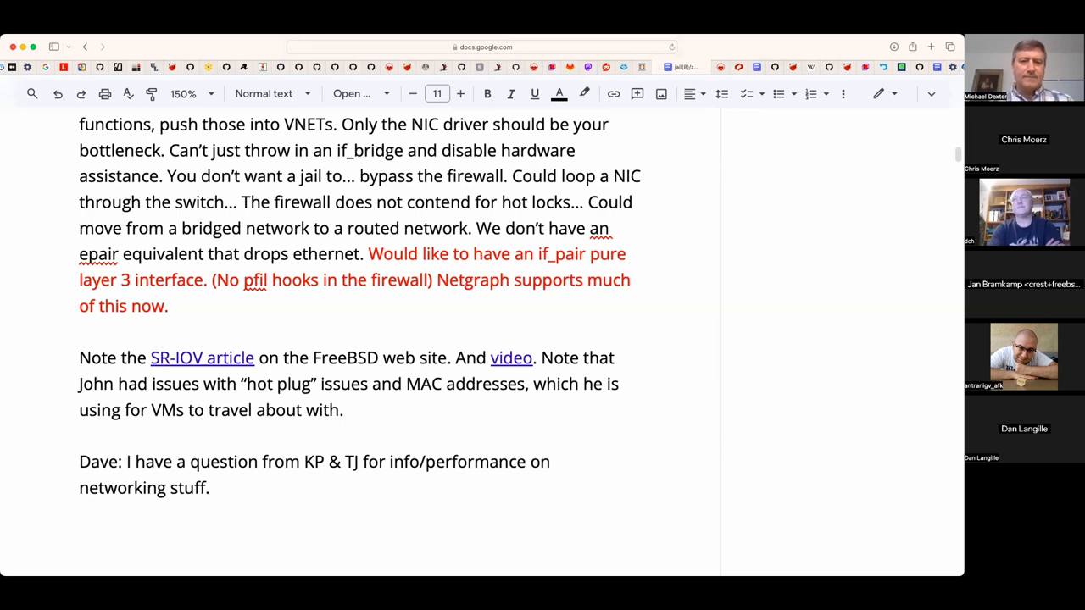
- Append the remark '(Has to reset the whole card)'
{"action": "type", "text": "(Has to r"}
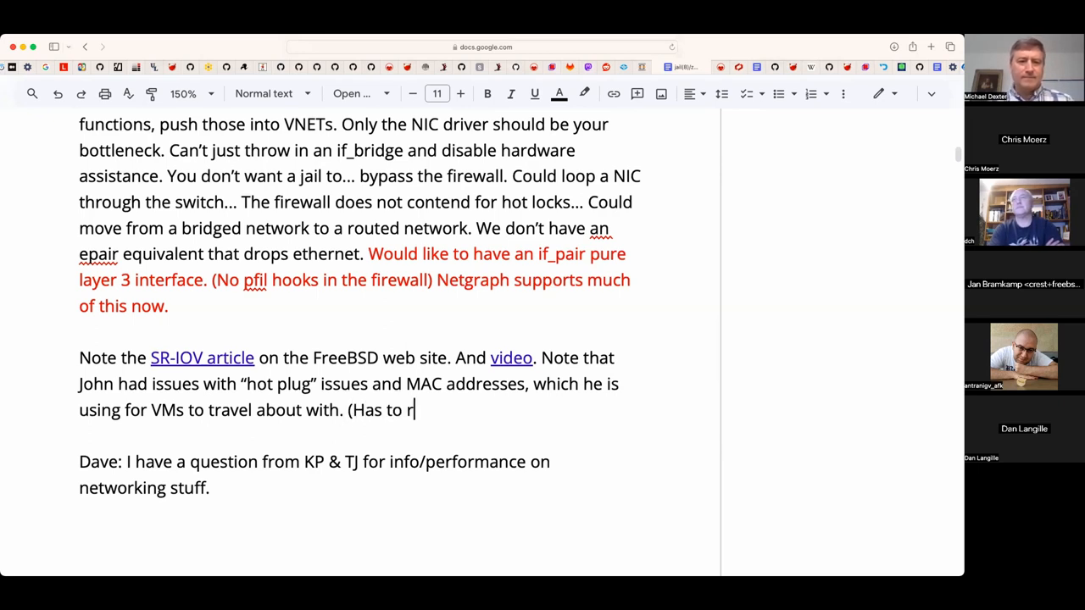
{"action": "type", "text": "eset the whol"}
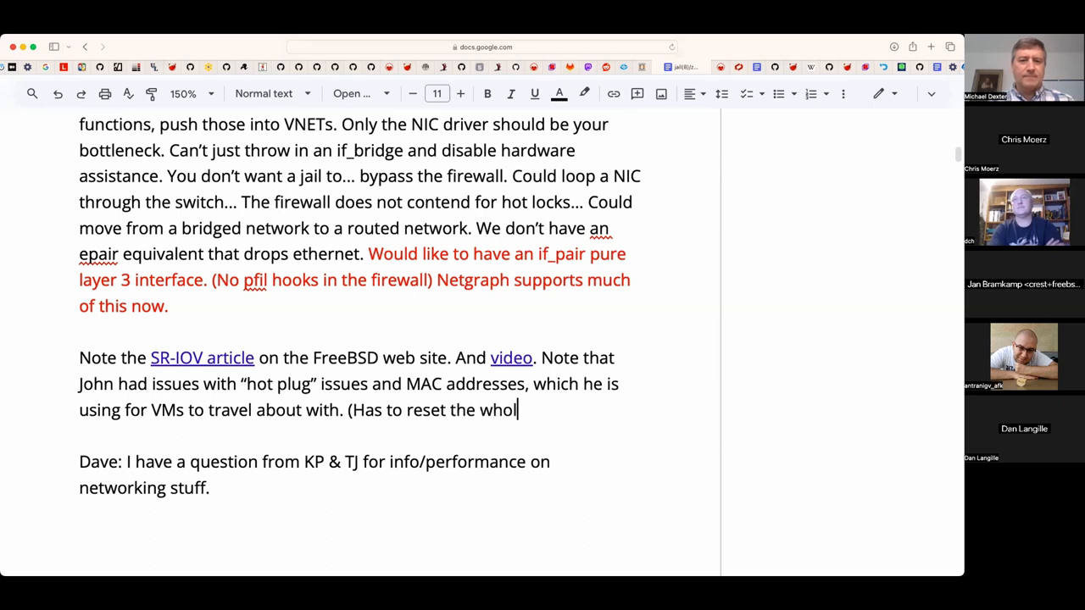
{"action": "type", "text": "e card)"}
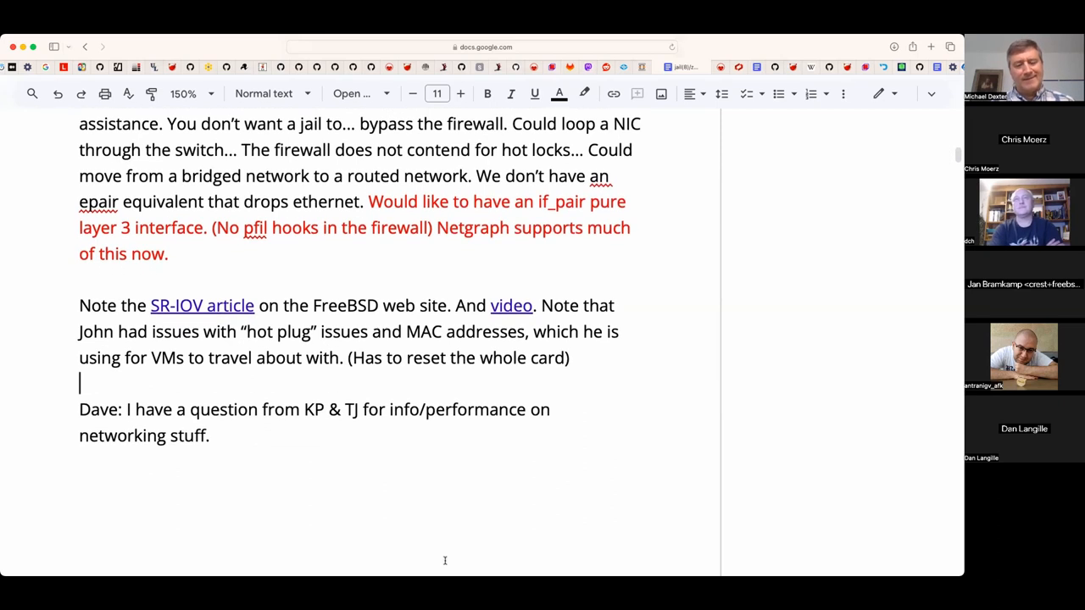
{"action": "mouse_move", "coordinate": [458, 464]}
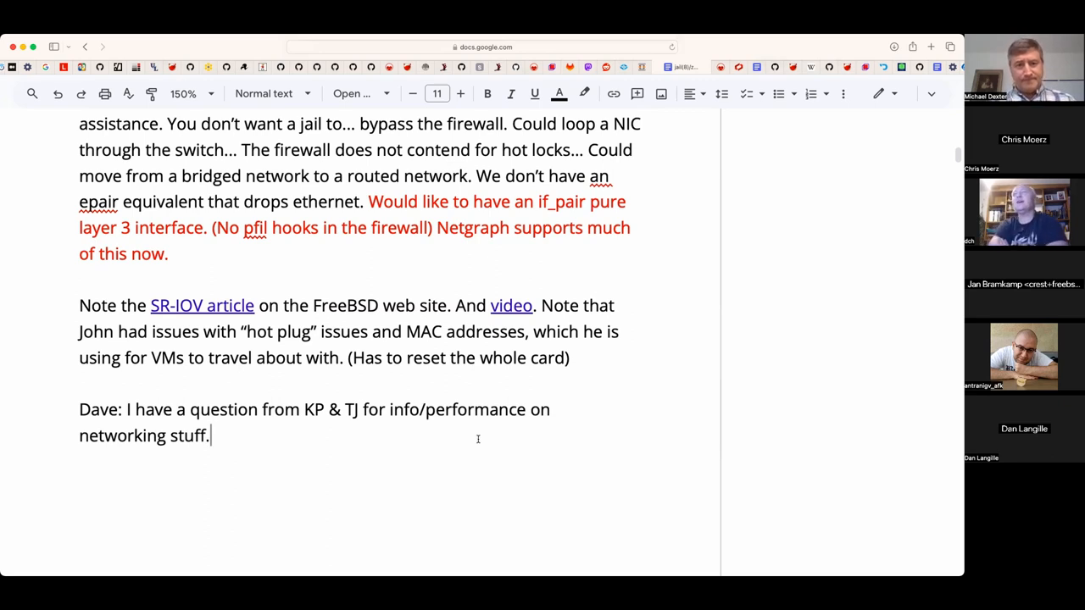
- Write point '1. Please try Dave's OCI WIP notes above.' after the networking question
{"action": "type", "text": "1."}
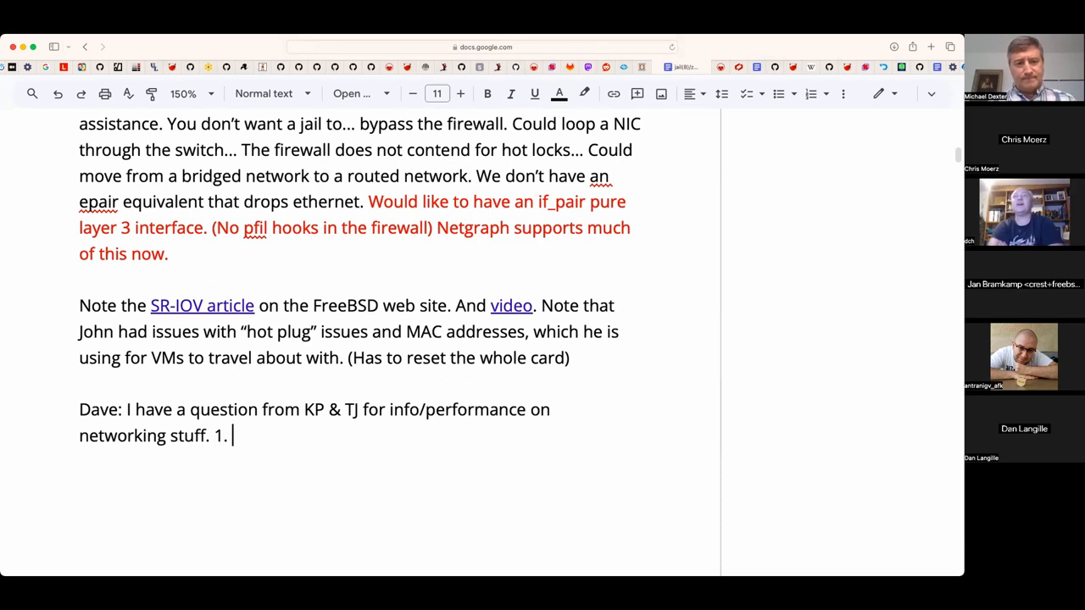
{"action": "type", "text": "Please try"}
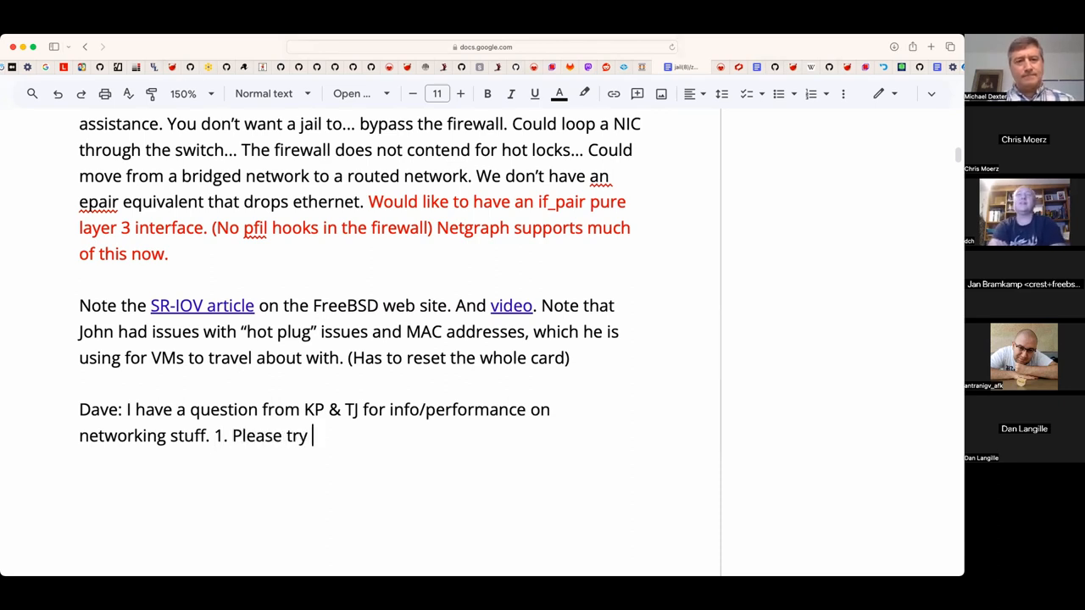
{"action": "type", "text": "Da"}
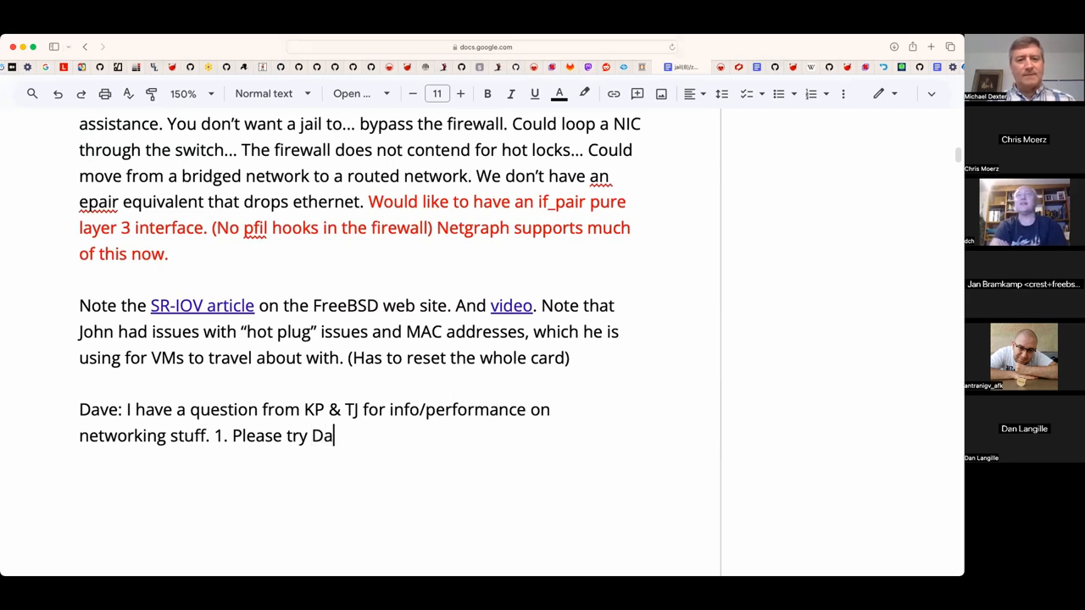
{"action": "type", "text": "ve's O"}
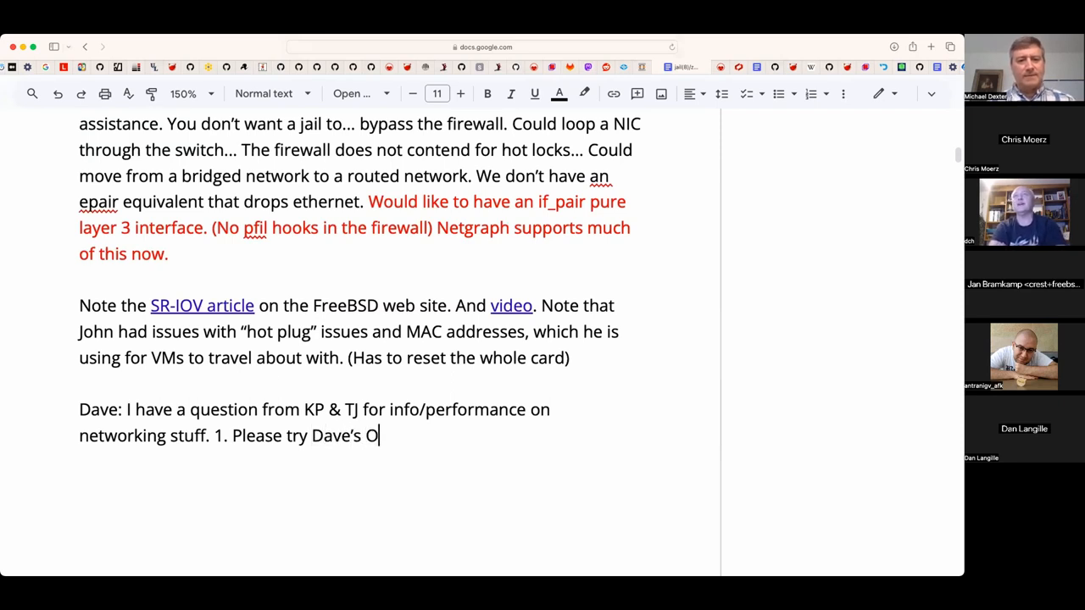
{"action": "type", "text": "CI WIP notes a"}
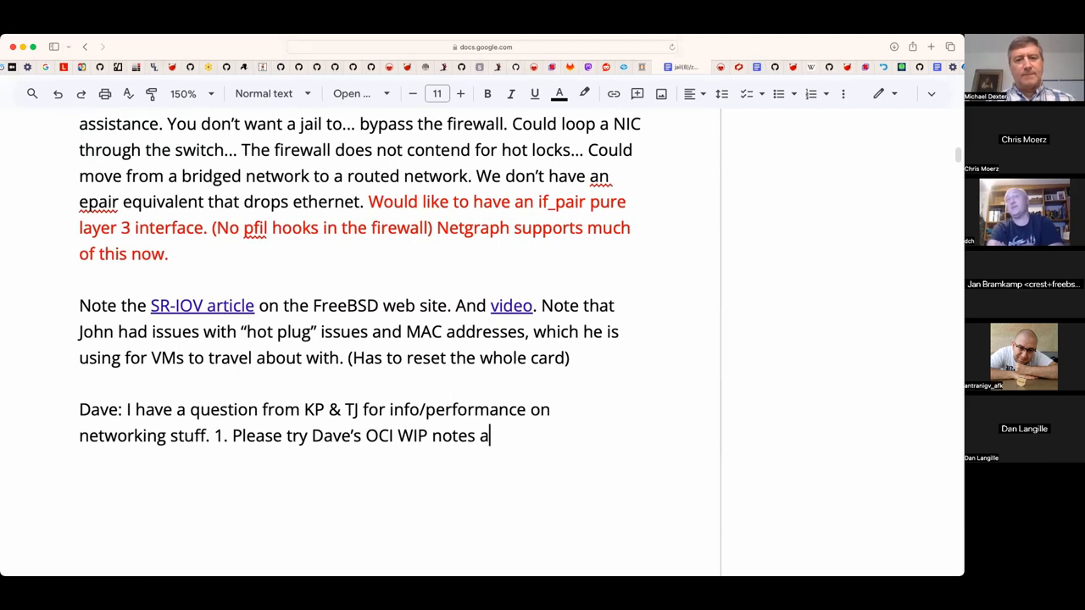
{"action": "type", "text": "bove."}
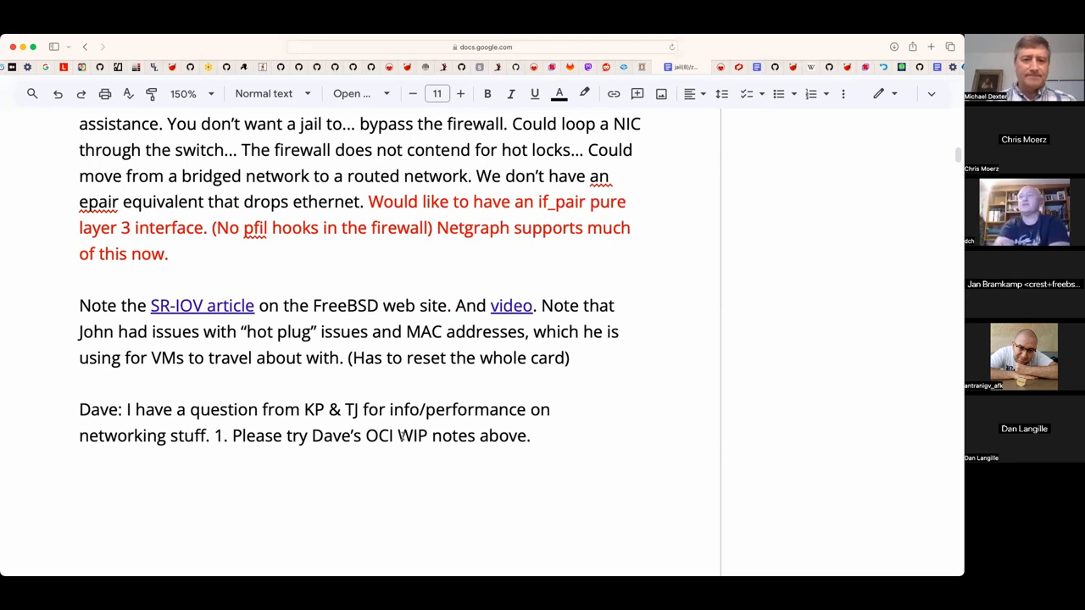
- Make 'OCI WIP notes' a link and remove the trailing word 'above'
{"action": "double_click", "coordinate": [453, 436]}
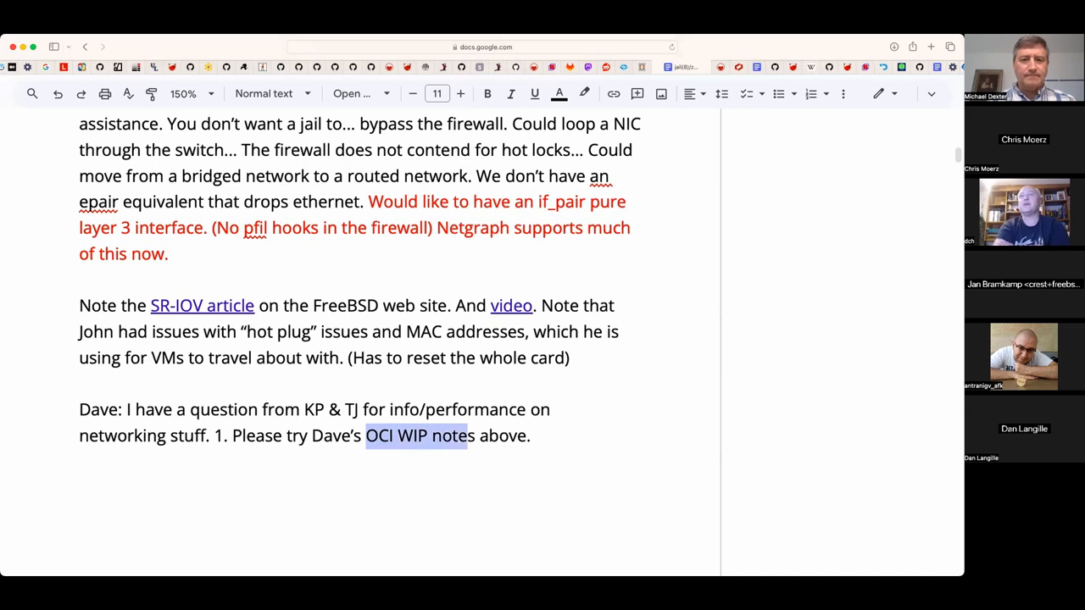
{"action": "left_click", "coordinate": [614, 93]}
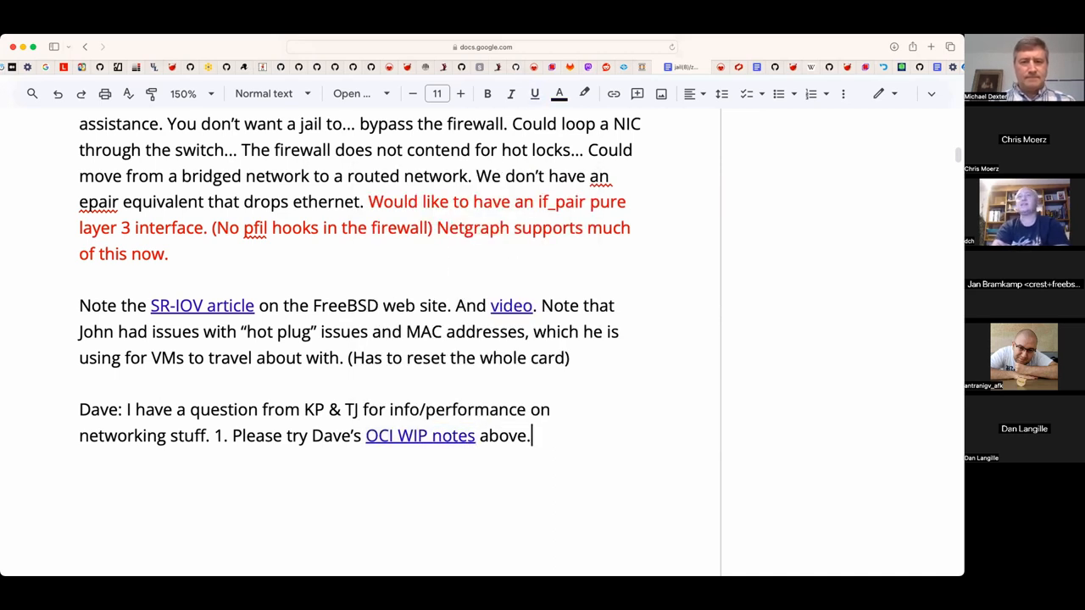
{"action": "key", "text": "backspace"}
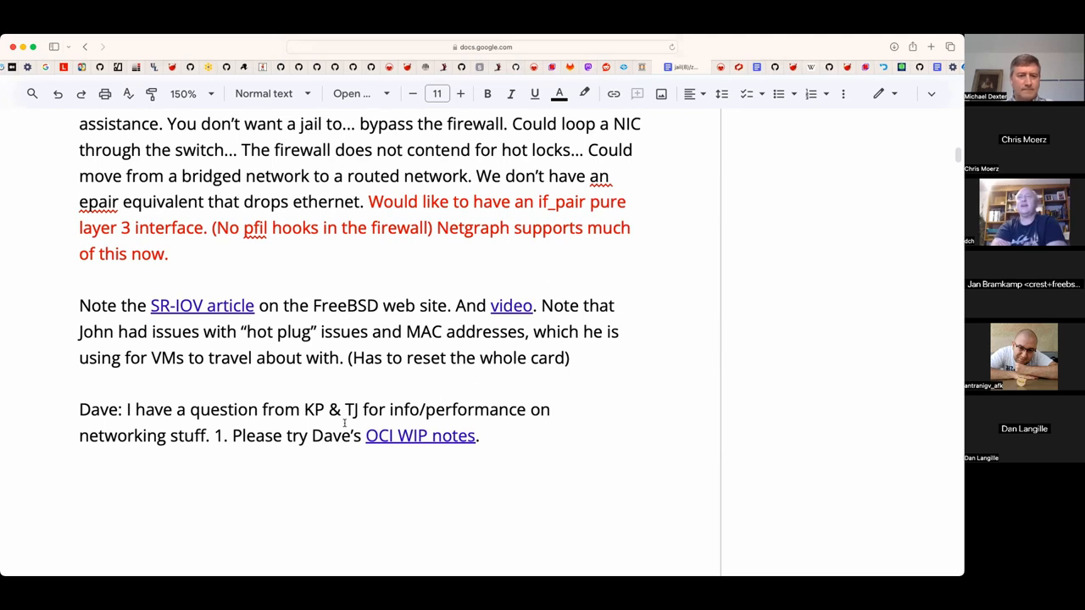
- Write point '2. How specific can we get on reproducible shortcomings'
{"action": "type", "text": "2. How"}
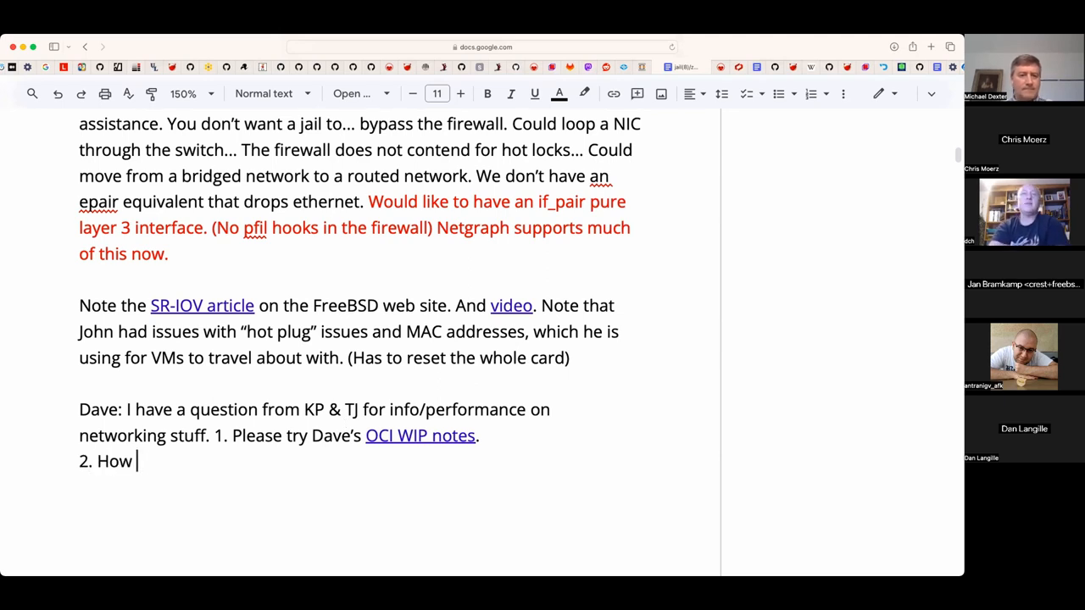
{"action": "type", "text": "specific can we g"}
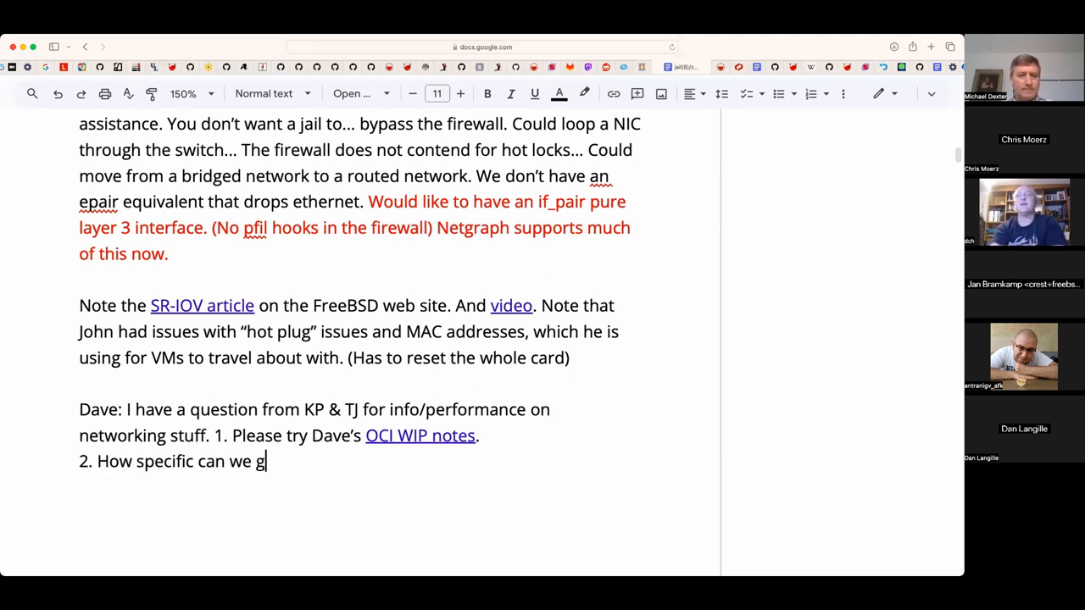
{"action": "type", "text": "et on"}
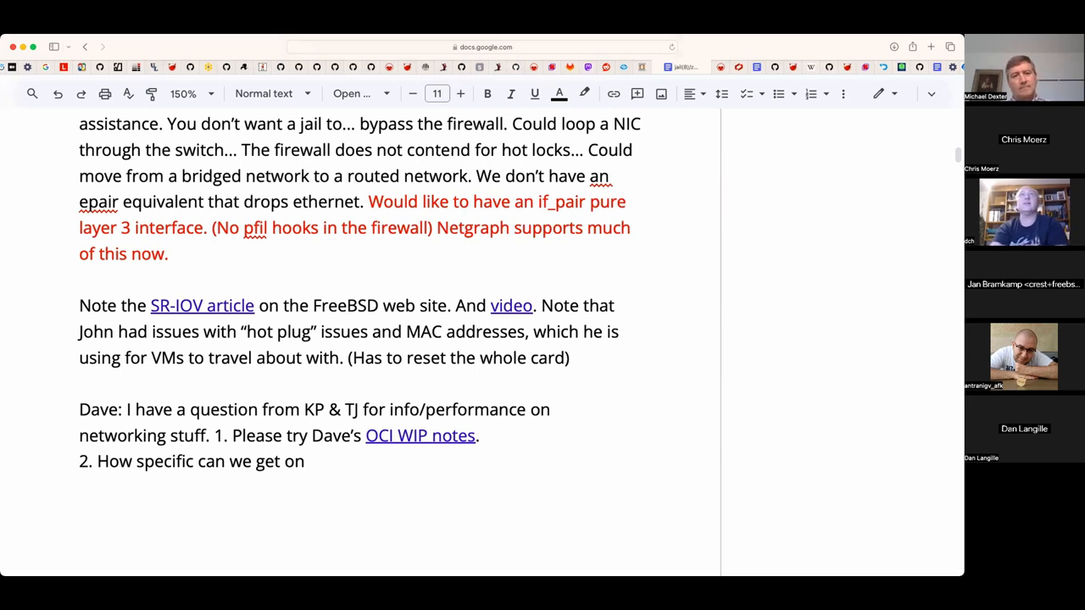
{"action": "type", "text": "repro"}
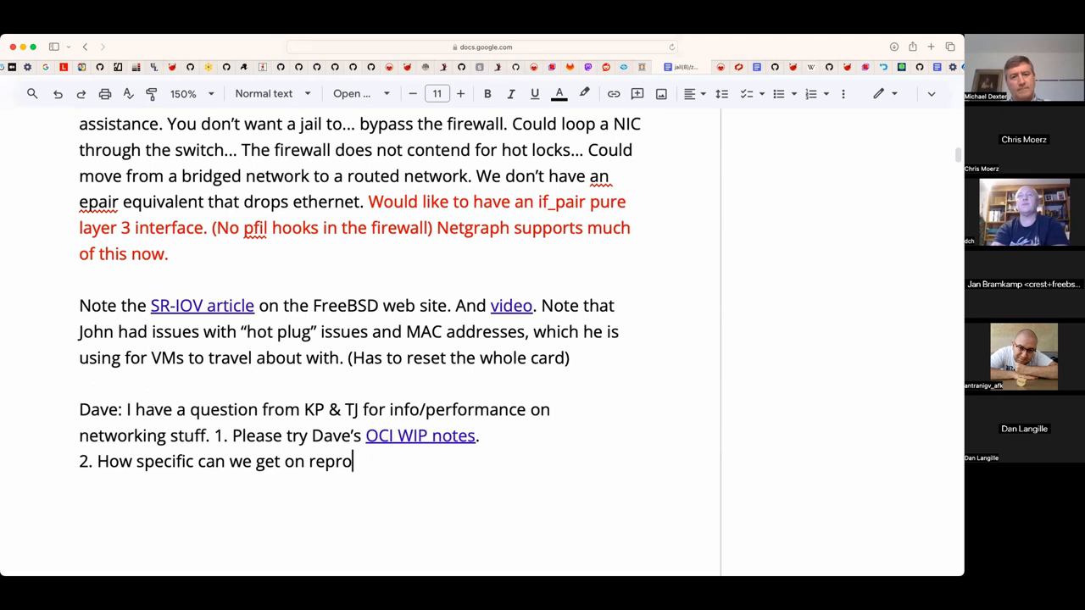
{"action": "type", "text": "ducible"}
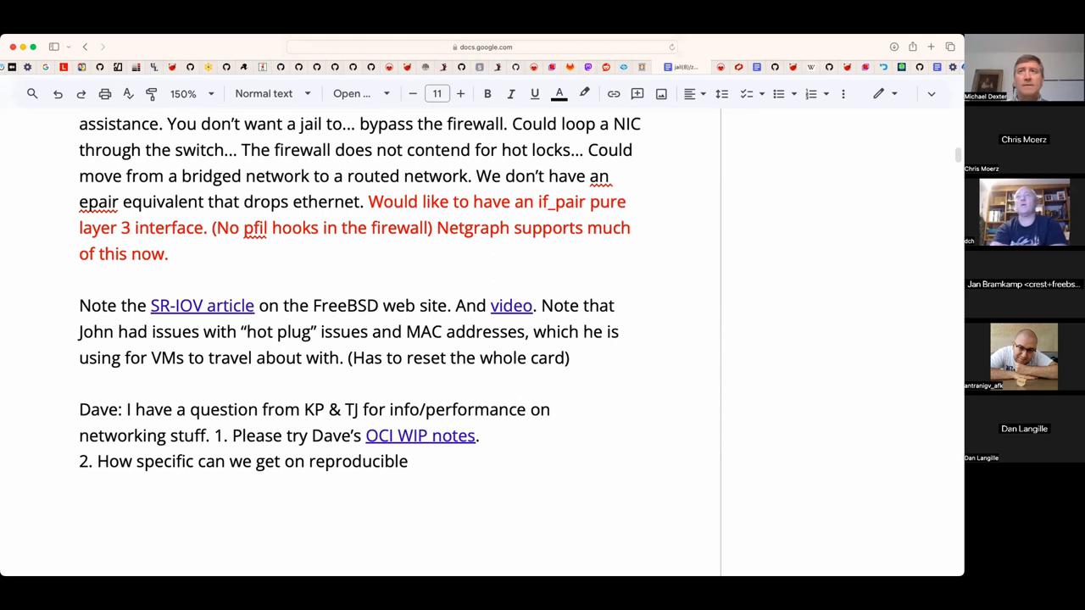
{"action": "mouse_move", "coordinate": [538, 376]}
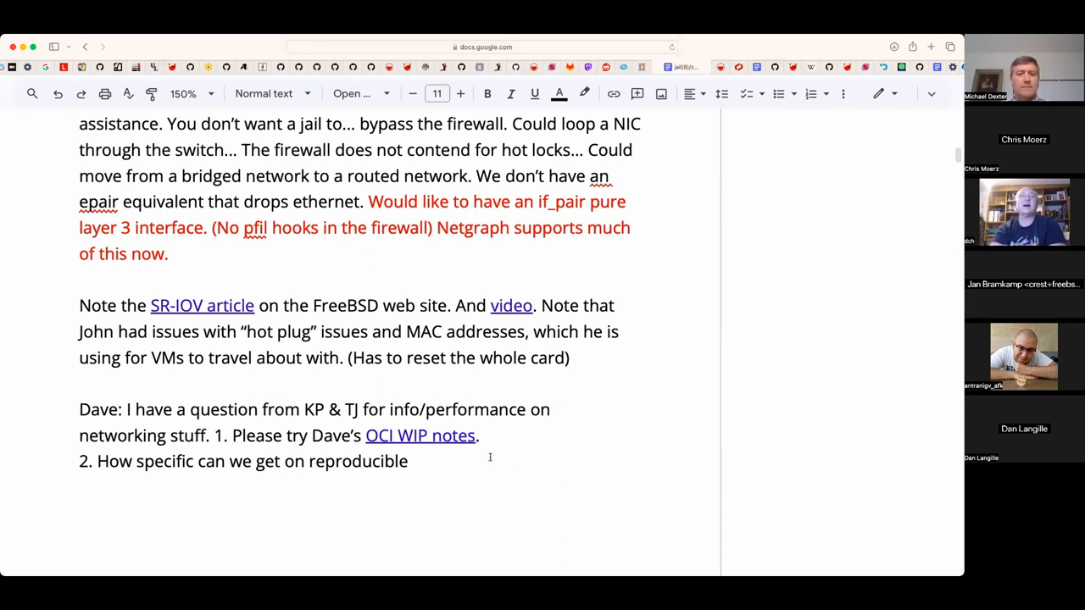
{"action": "type", "text": "sohr"}
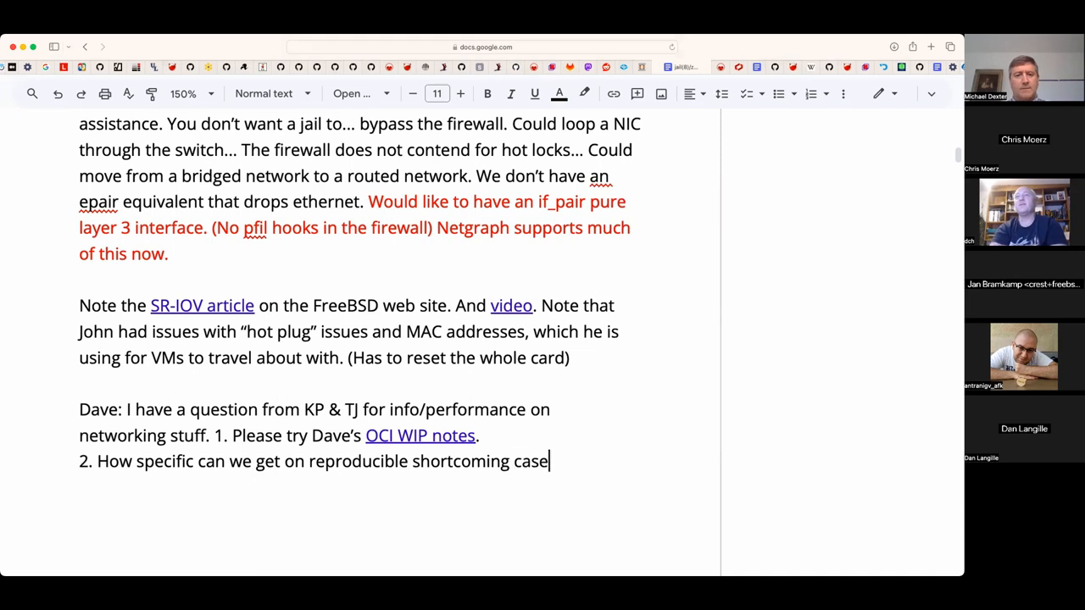
{"action": "type", "text": "s"}
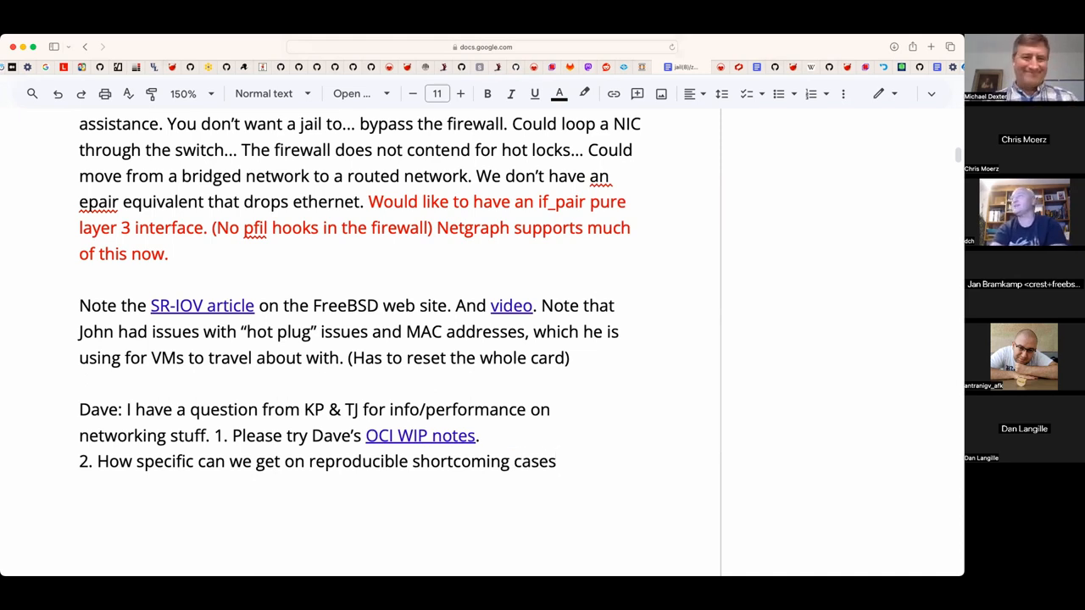
- Finish point 2 with 'so they can solve the right problems.'
{"action": "left_click", "coordinate": [557, 461]}
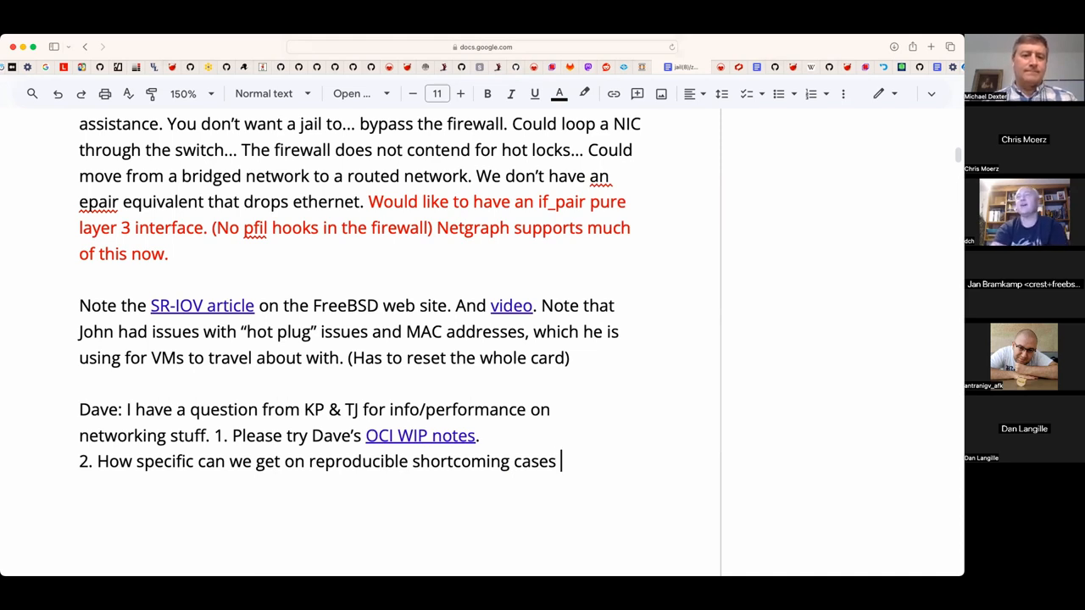
{"action": "type", "text": "so they ca"}
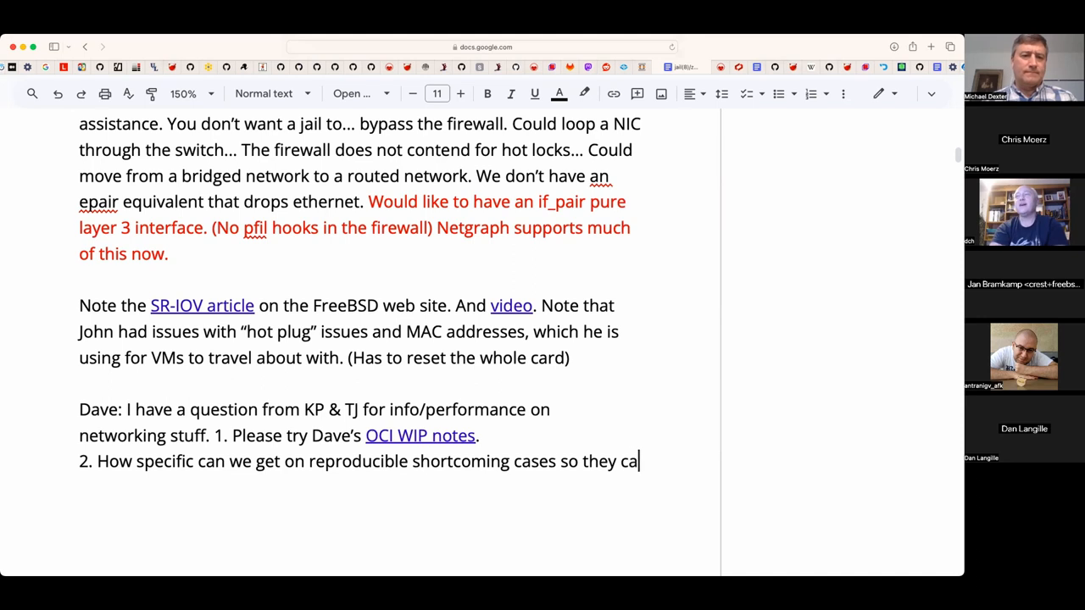
{"action": "type", "text": "n solve the right"}
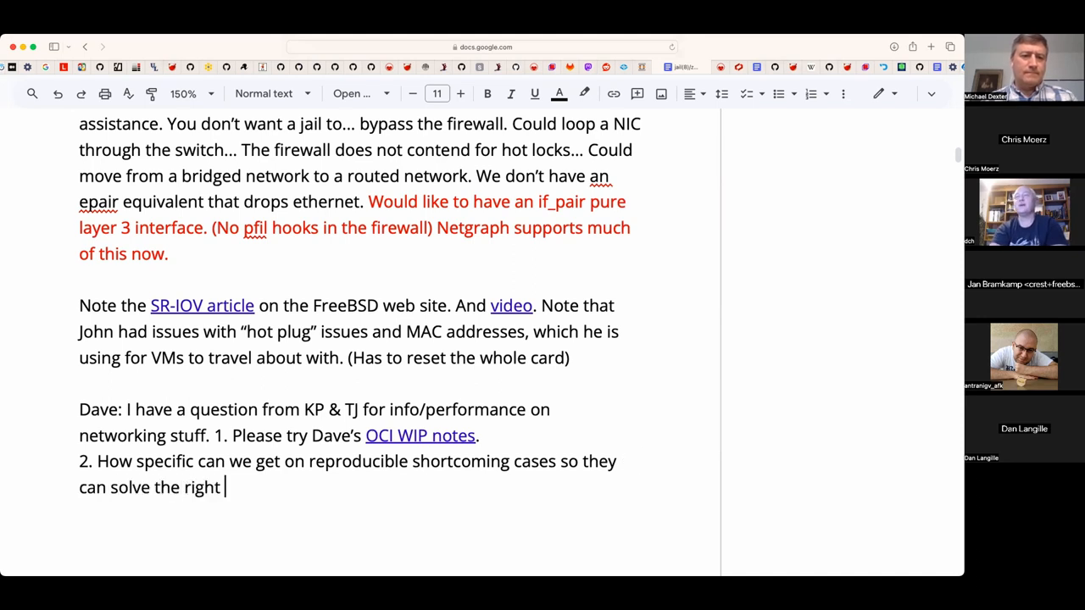
{"action": "type", "text": "problems."}
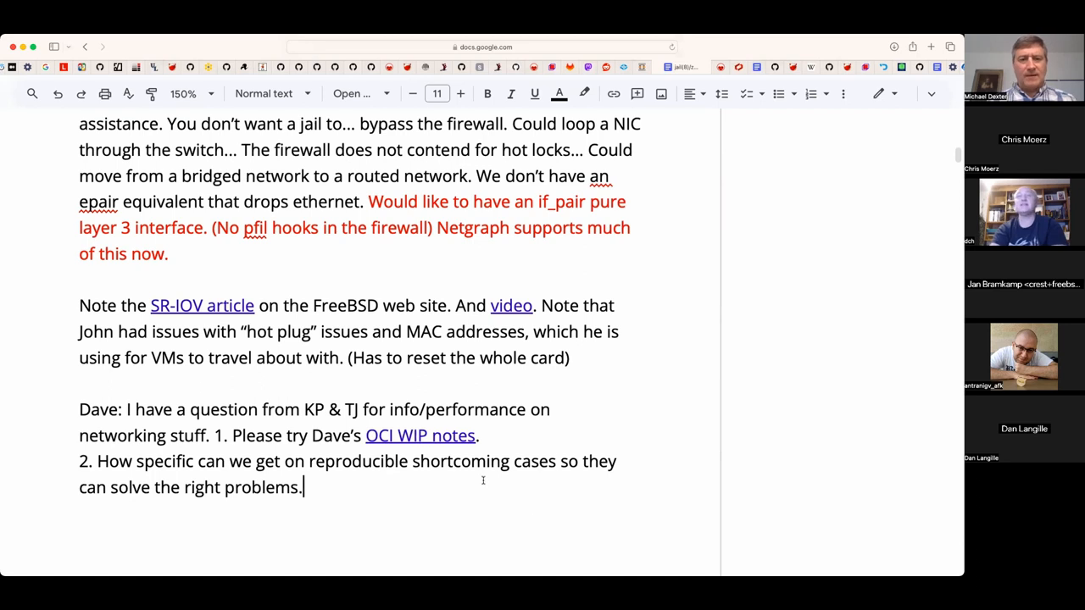
- Search the notes for 'PMC' (no matches) and return to the end of point 2
{"action": "key", "text": "ctrl+f"}
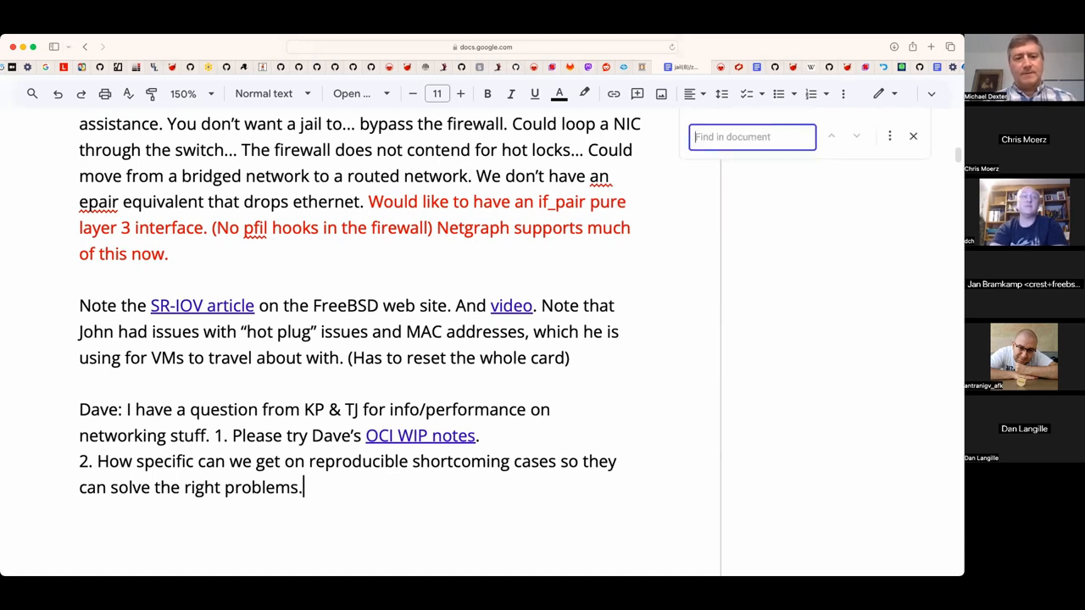
{"action": "type", "text": "PMC"}
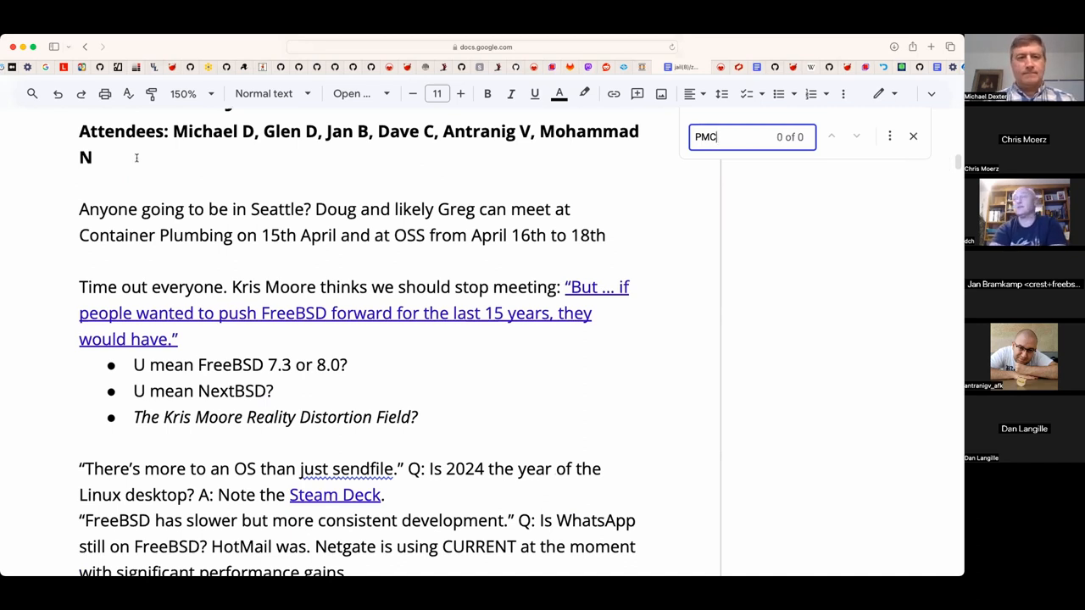
{"action": "scroll", "scroll_direction": "down", "scroll_amount": 3}
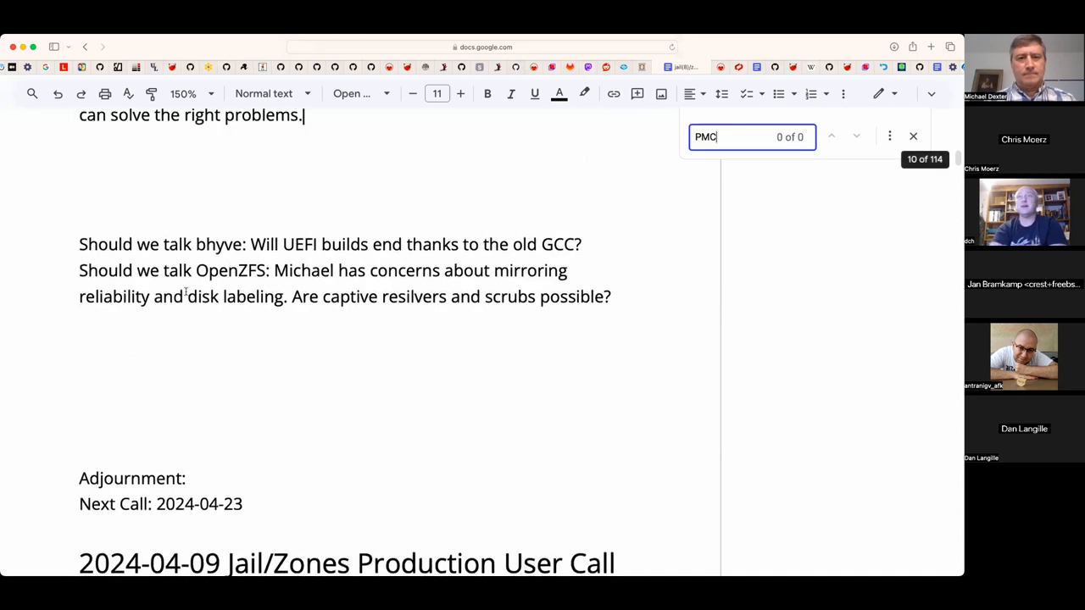
{"action": "scroll", "scroll_direction": "up", "scroll_amount": 3}
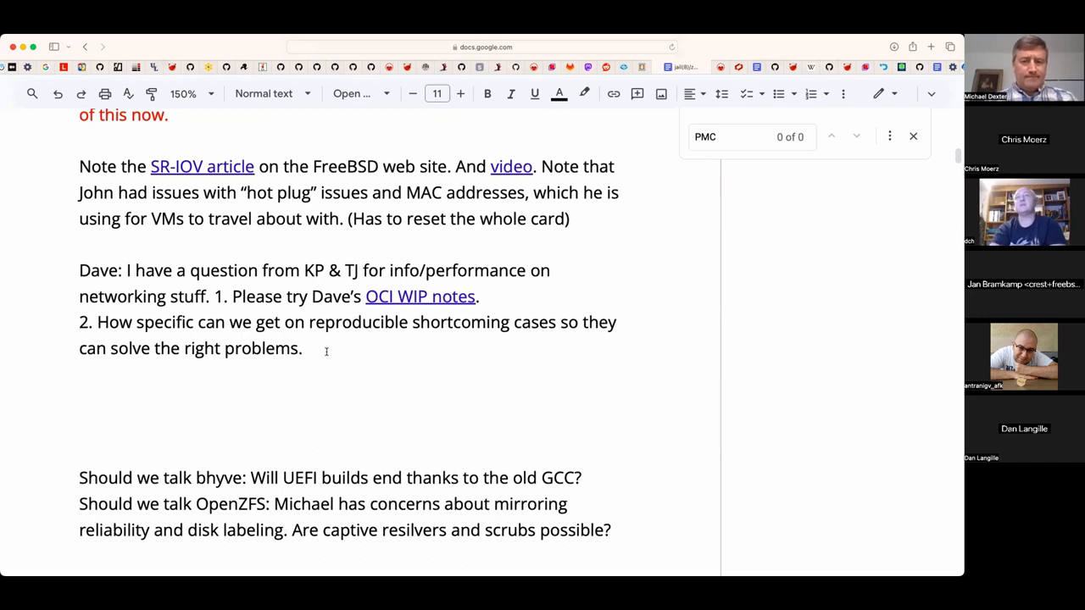
{"action": "left_click", "coordinate": [308, 347]}
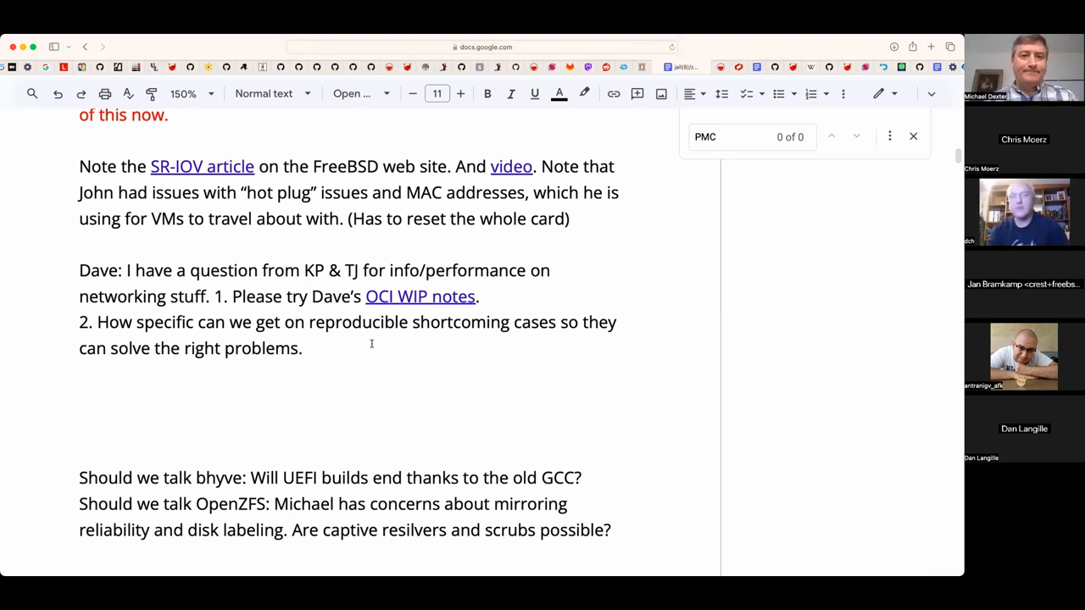
- Add 'Dave can be a point person on this.' after point 2
{"action": "type", "text": "D"}
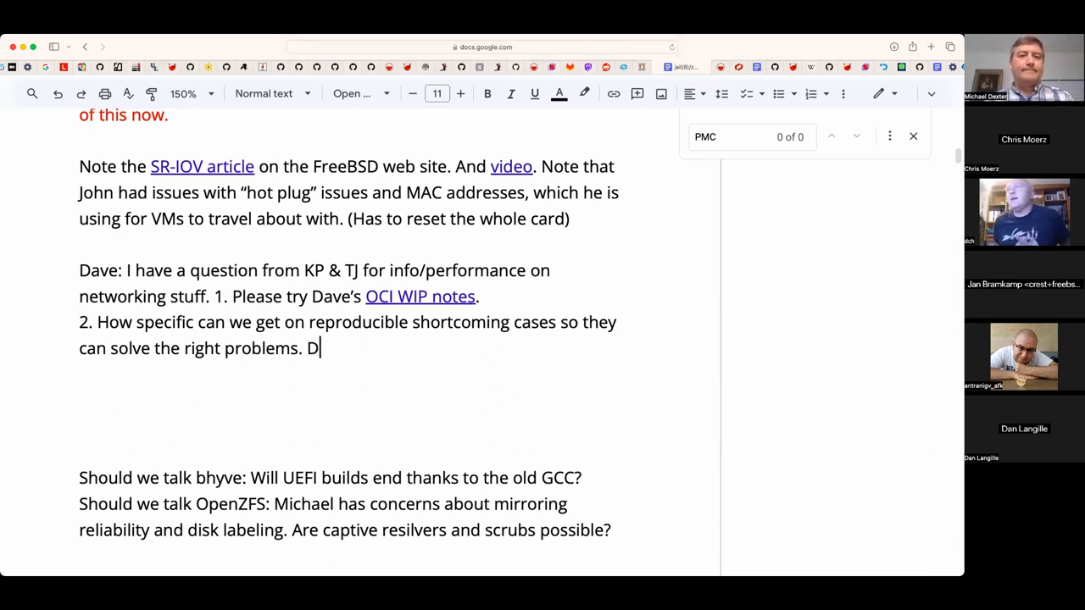
{"action": "type", "text": "ave can be a point"}
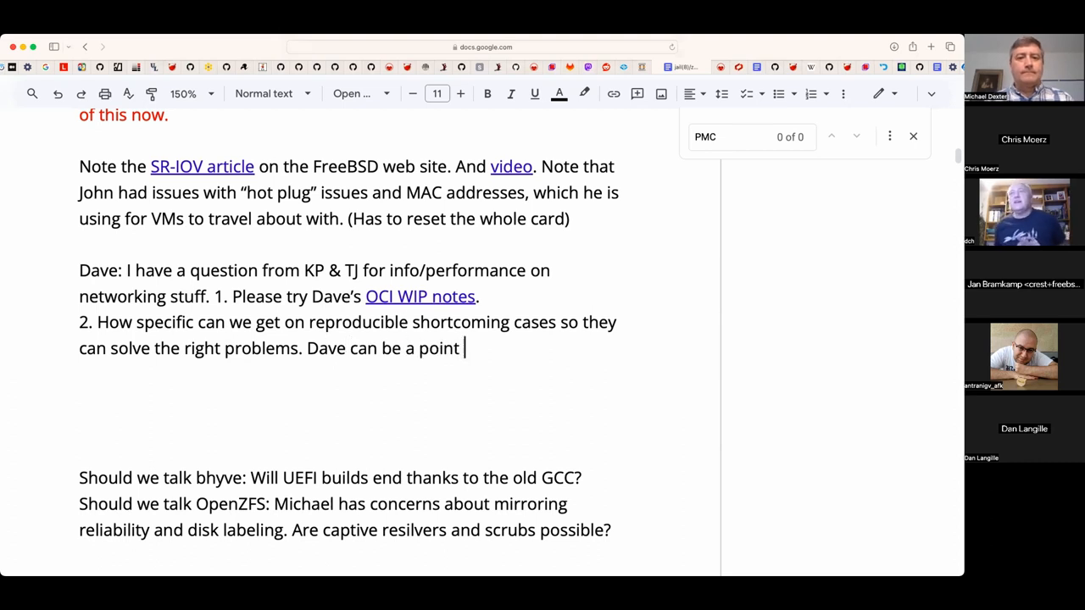
{"action": "type", "text": "person on this."}
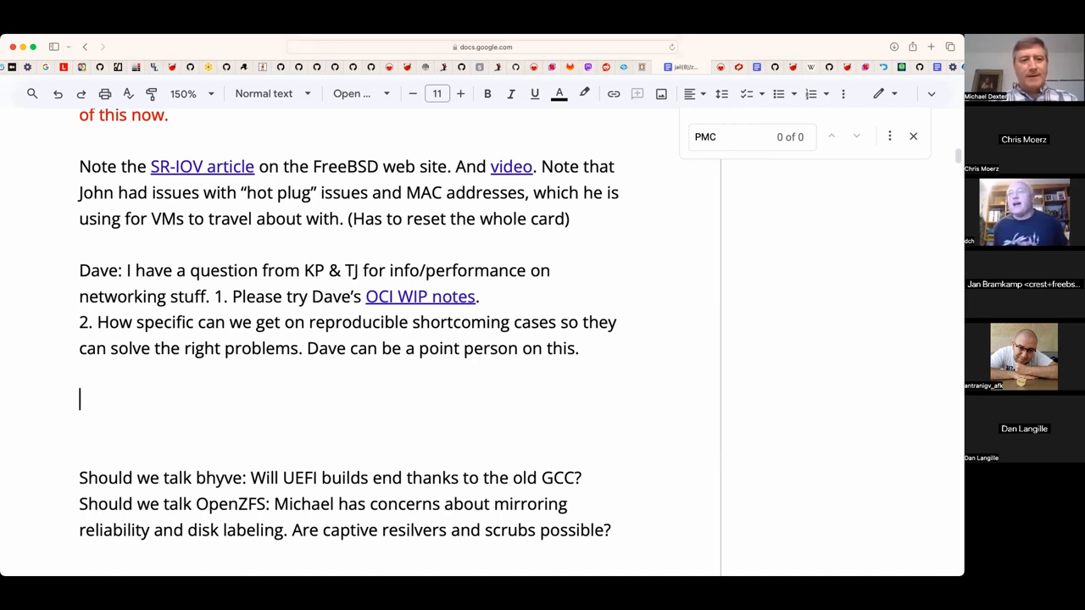
{"action": "key", "text": "backspace"}
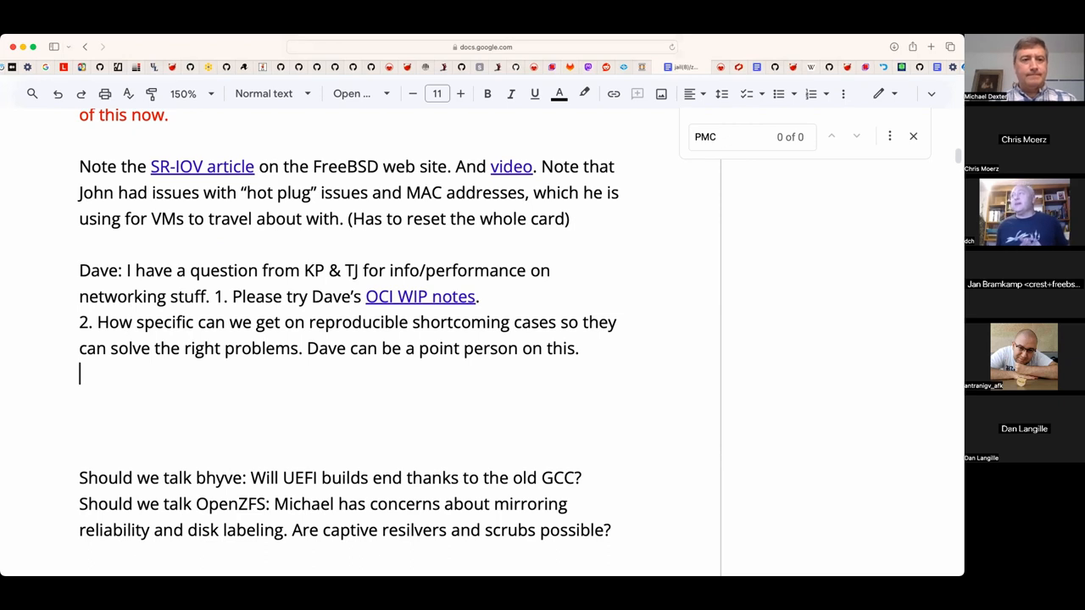
- Add the line 'Dave has new hardware he can pound on.'
{"action": "type", "text": "Dave has new har"}
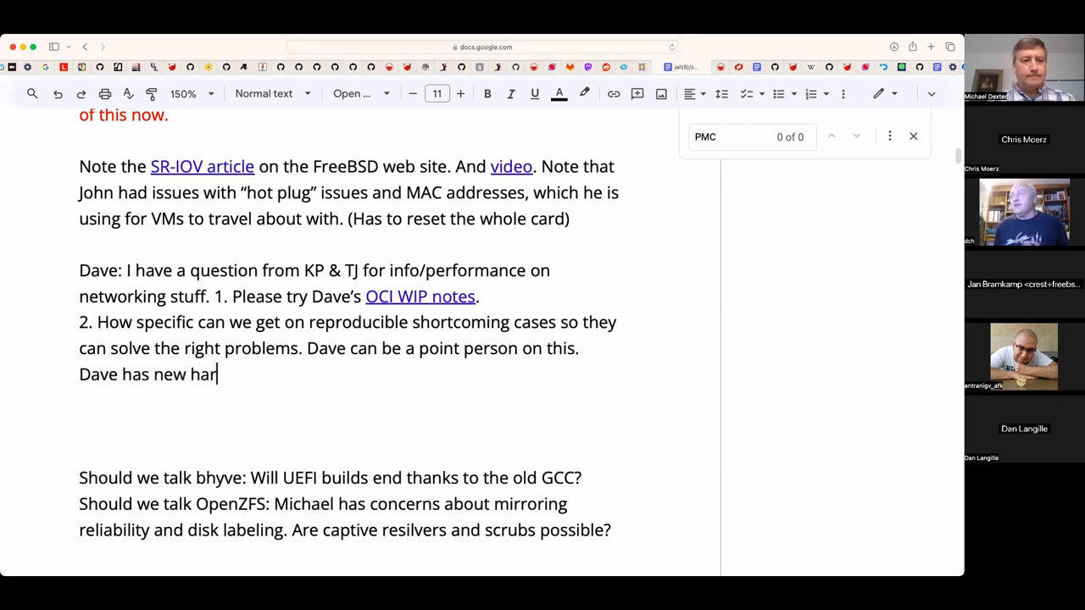
{"action": "type", "text": "dware he can e"}
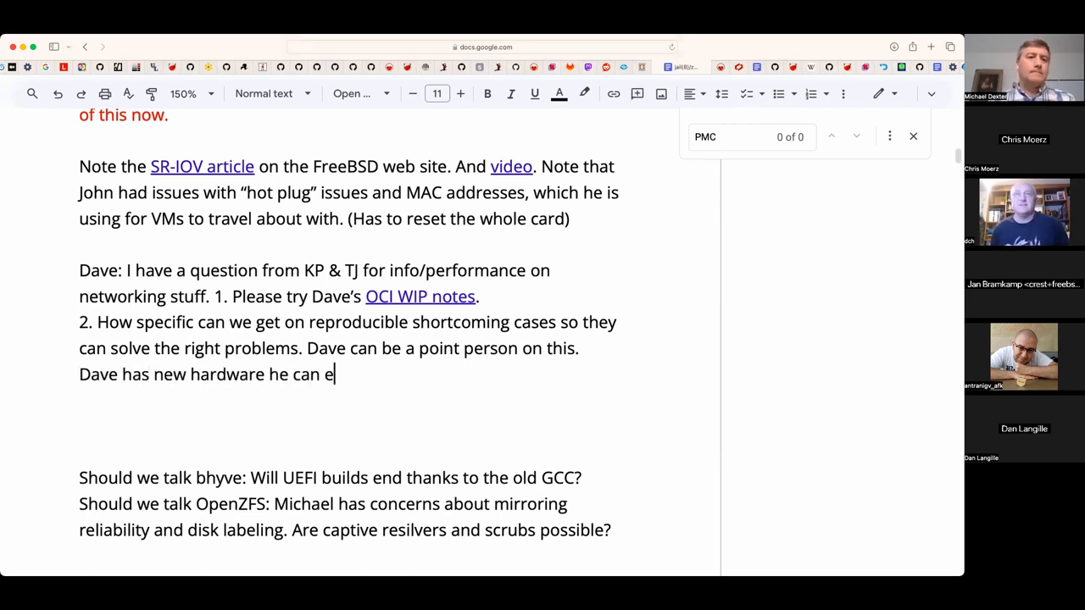
{"action": "type", "text": "puo"}
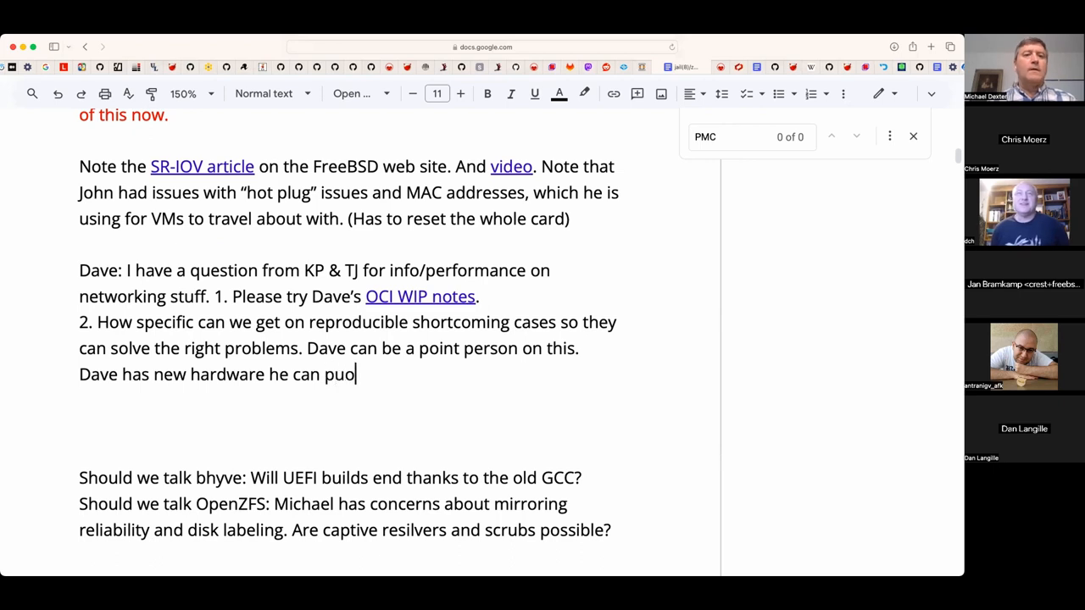
{"action": "type", "text": "und on."}
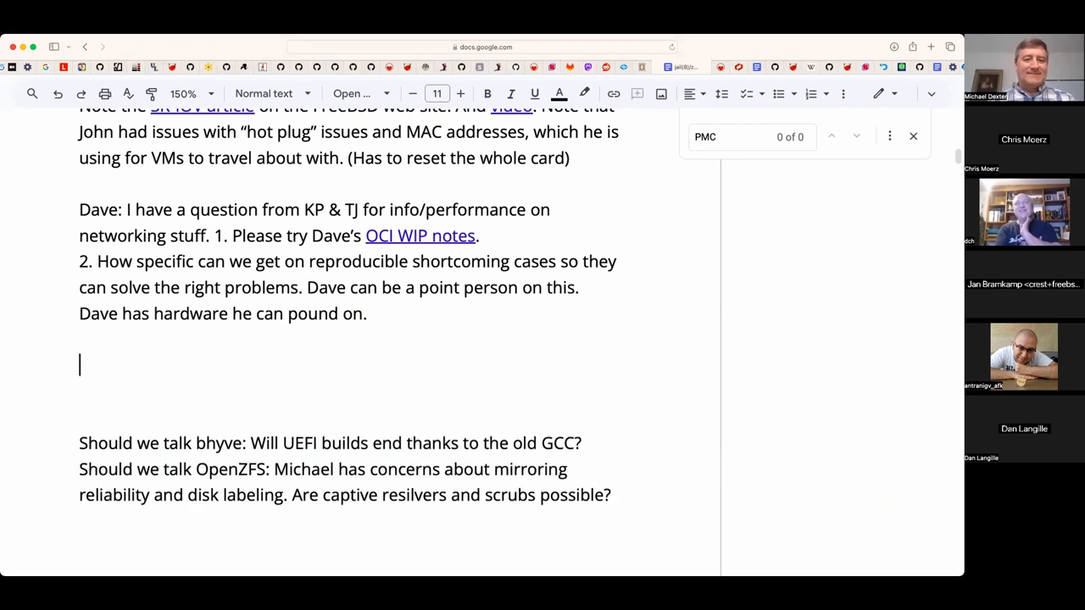
- Start Jan's note: you probably need three physical systems and a switch that is not a bottleneck
{"action": "type", "text": "Jan:"}
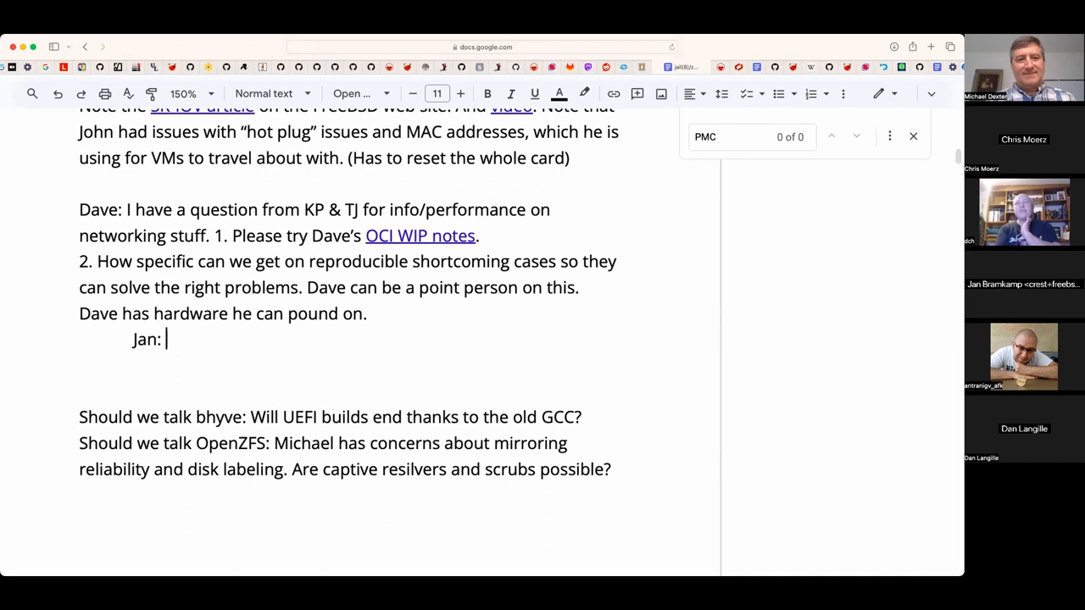
{"action": "type", "text": "You probaly"}
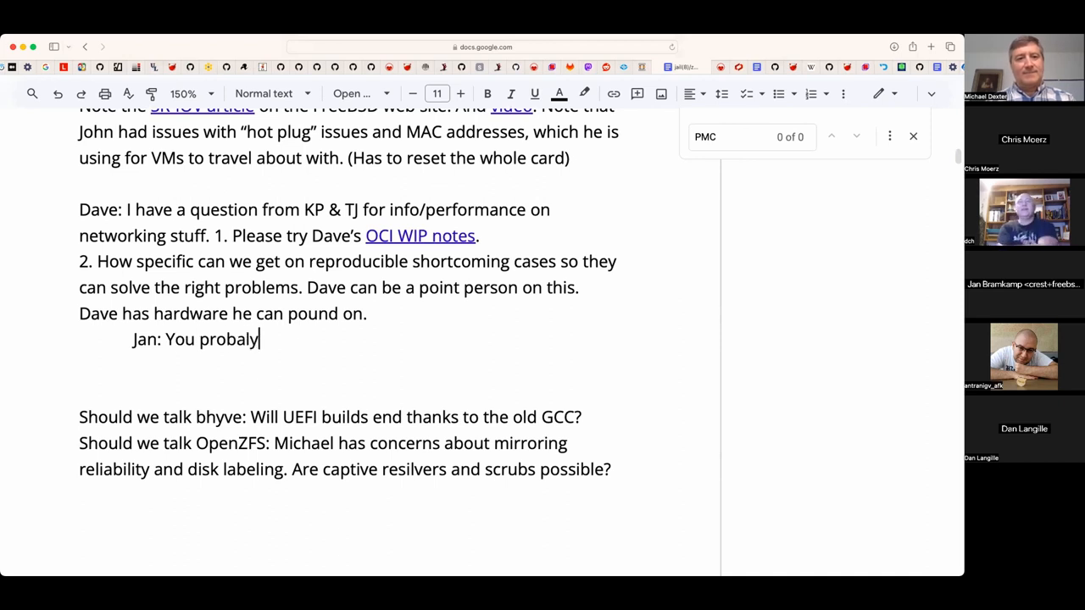
{"action": "key", "text": "backspace"}
{"action": "type", "text": "bly need"}
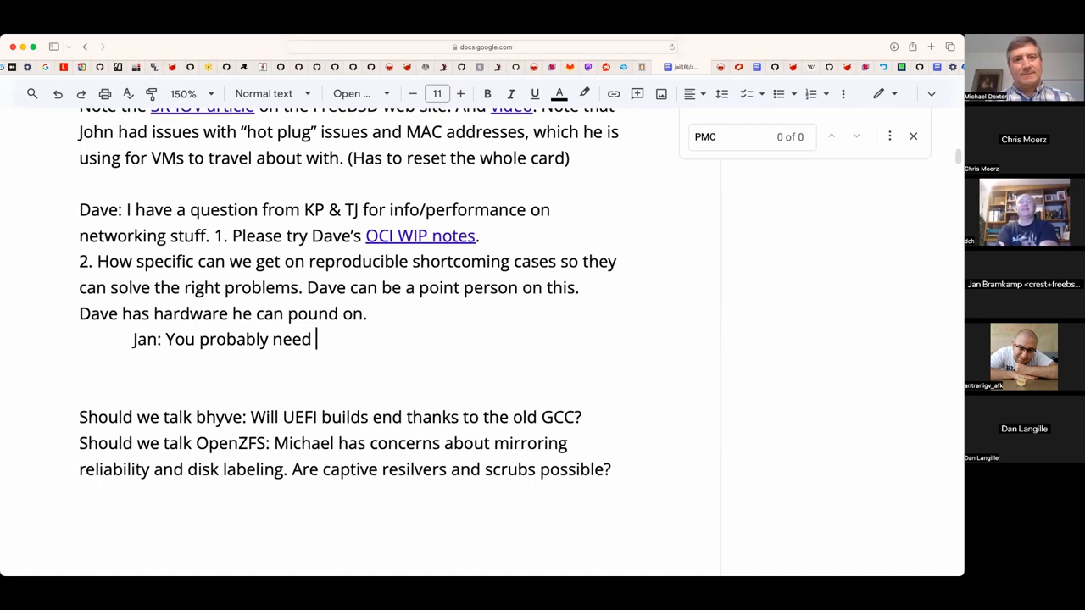
{"action": "type", "text": "three phys"}
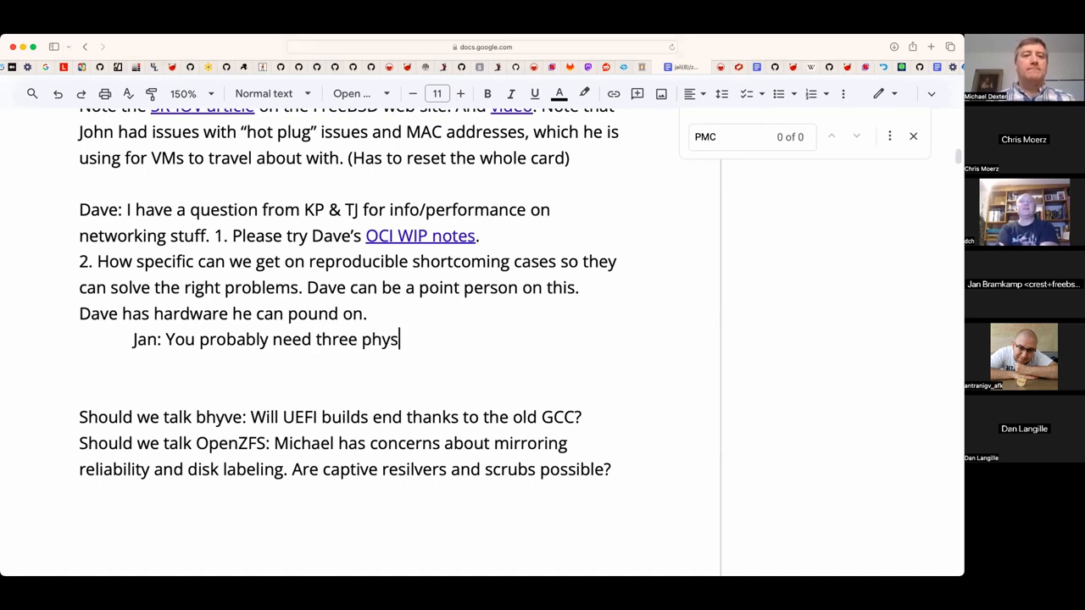
{"action": "type", "text": "ical"}
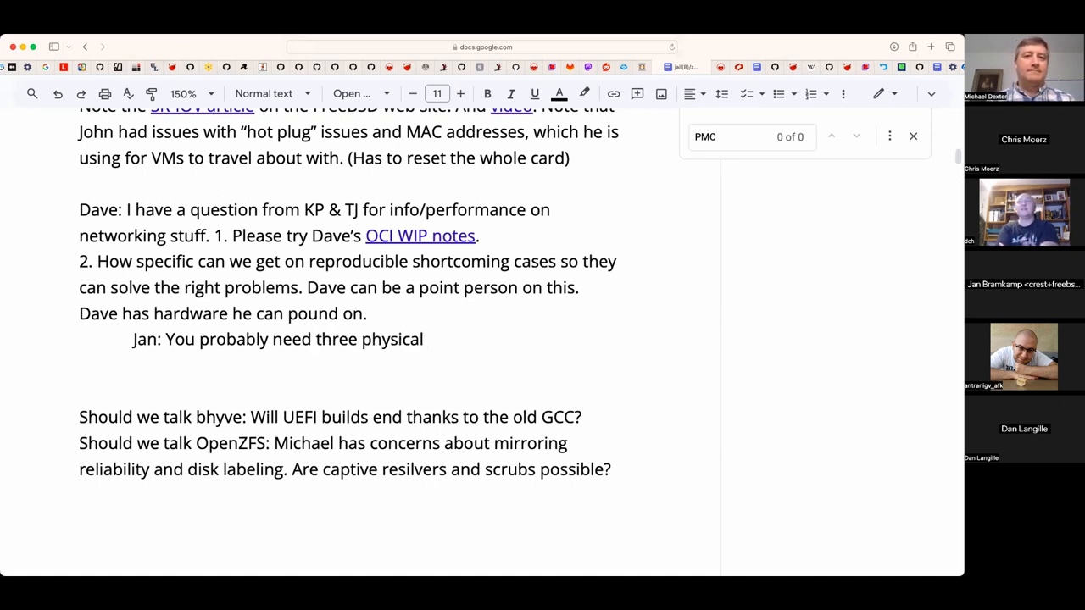
{"action": "type", "text": "systems and a switch that"}
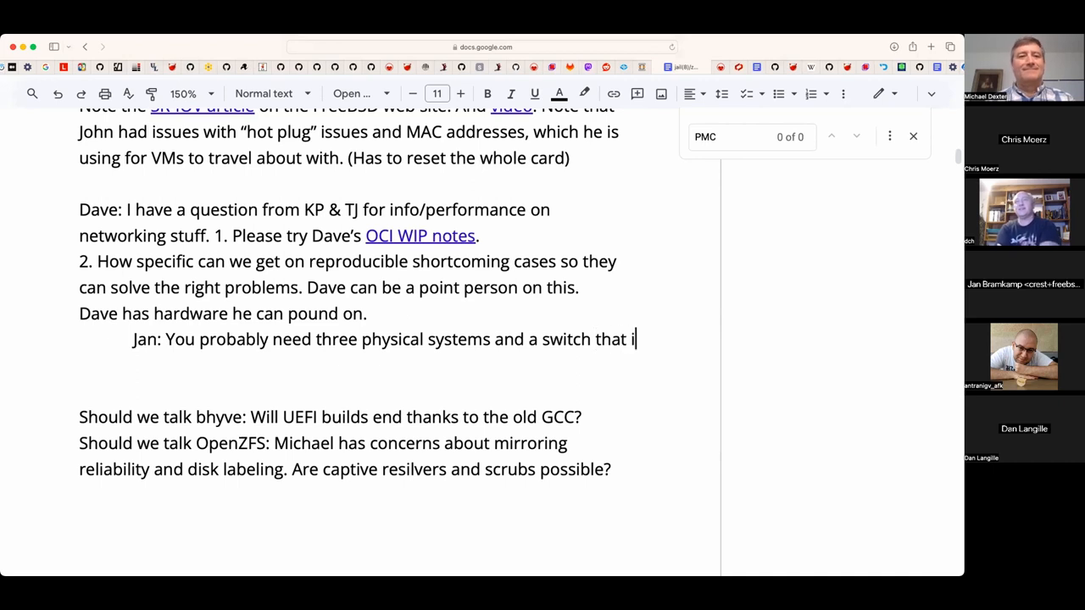
{"action": "type", "text": "is not a bottleneck"}
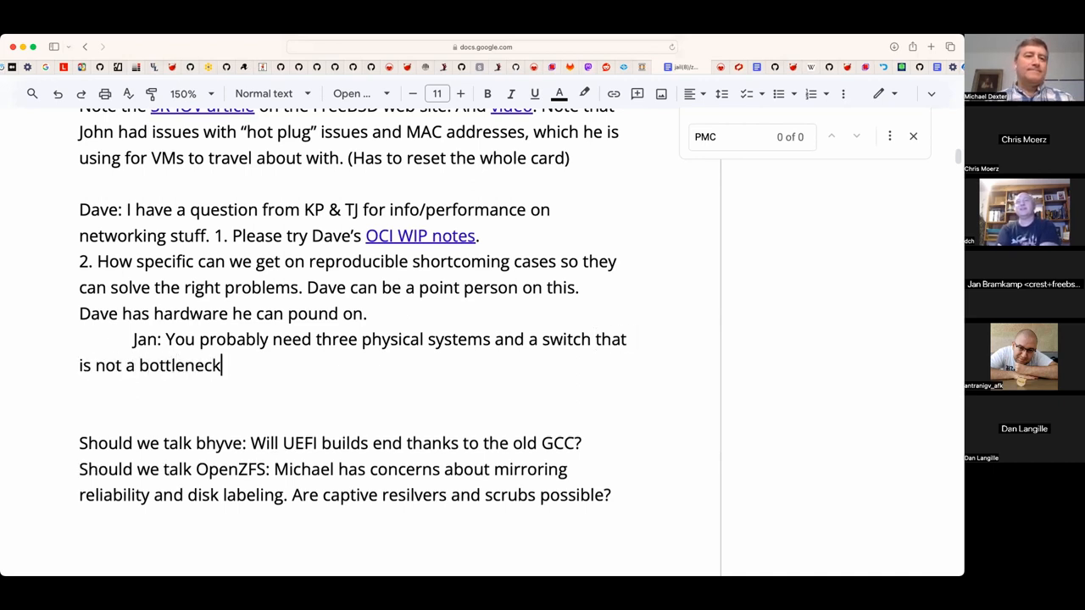
{"action": "type", "text": "."}
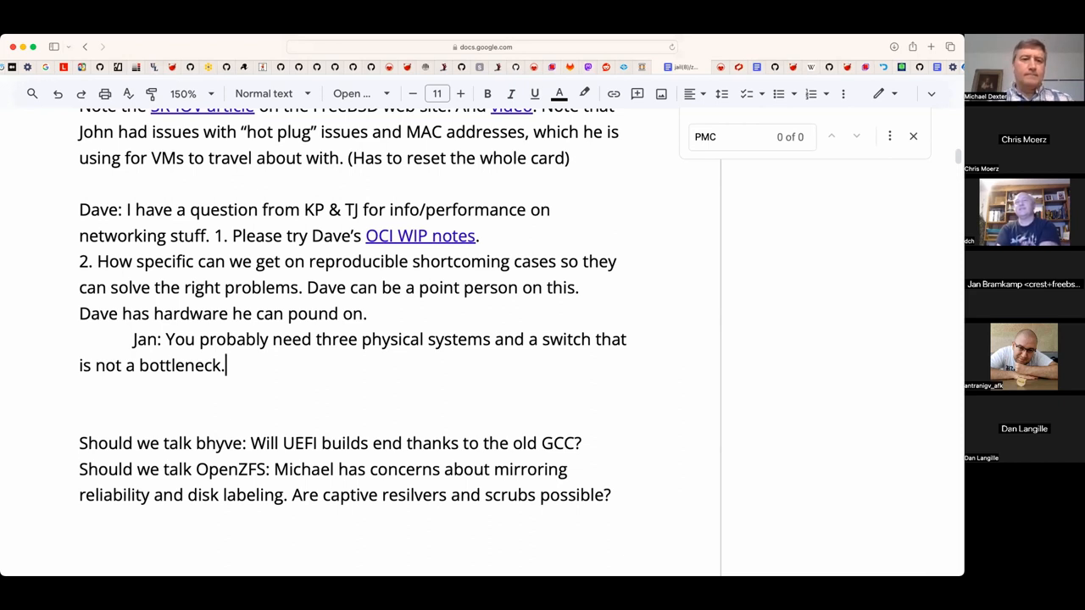
- Add 'Put your bridge and SR-IOV on your "big system".'
{"action": "type", "text": "Put y"}
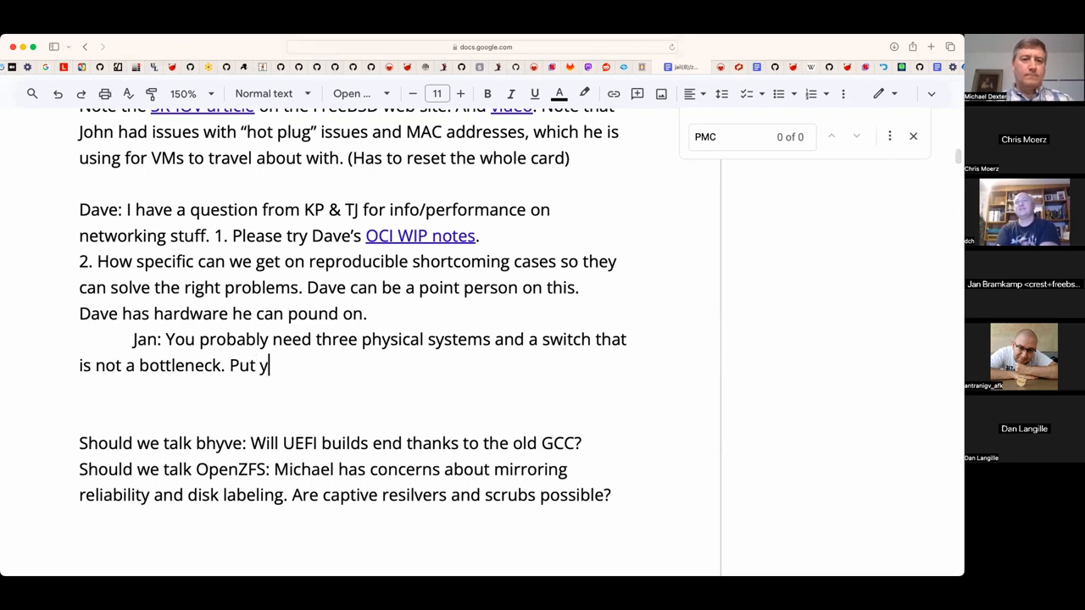
{"action": "type", "text": "our bridge a"}
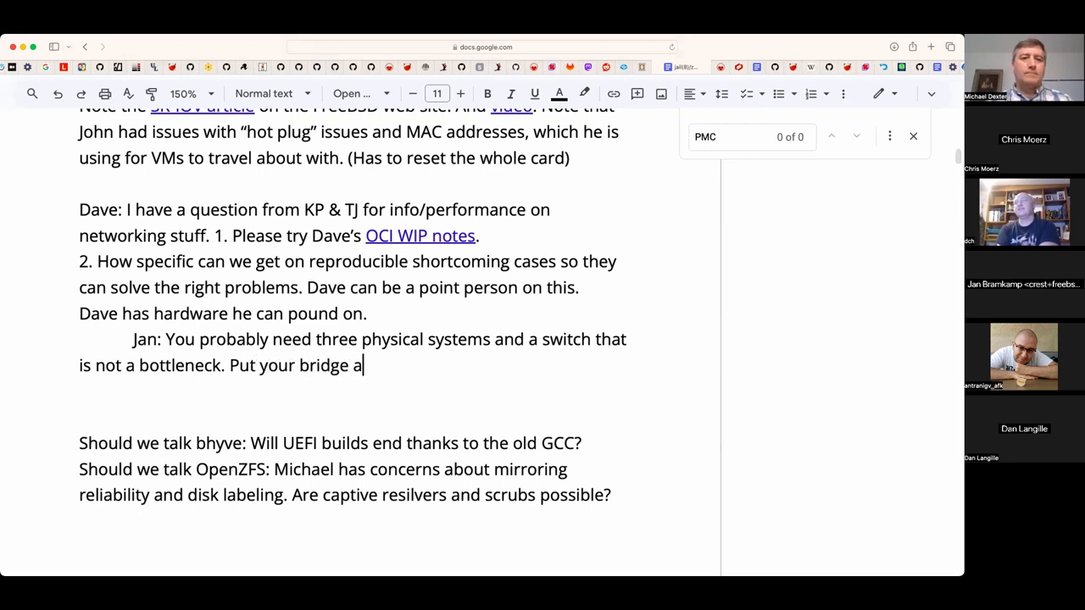
{"action": "type", "text": "nd SR-IOV on"}
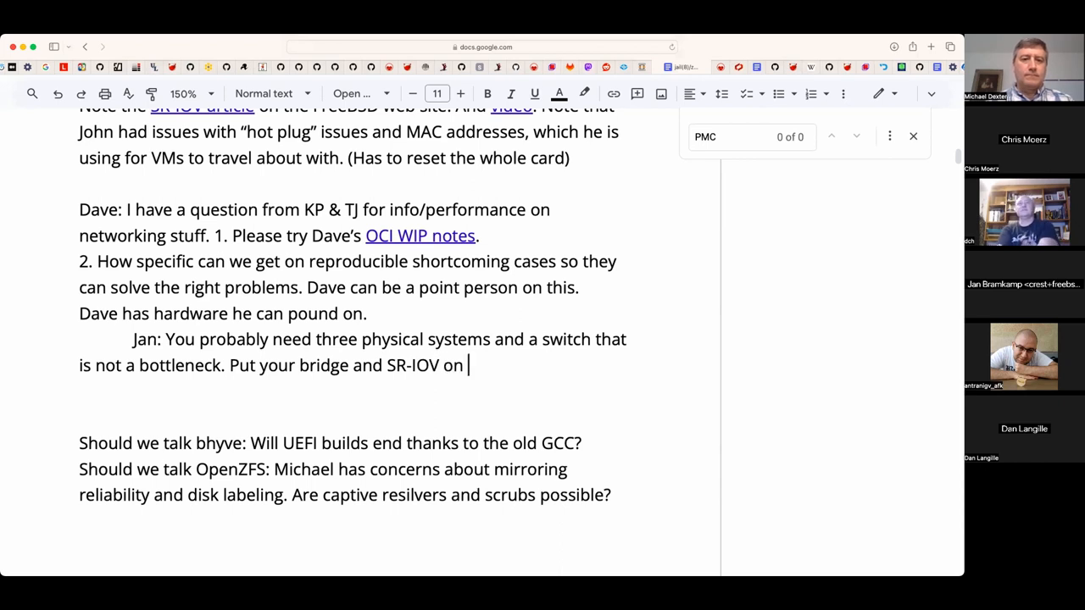
{"action": "type", "text": "your \"big s"}
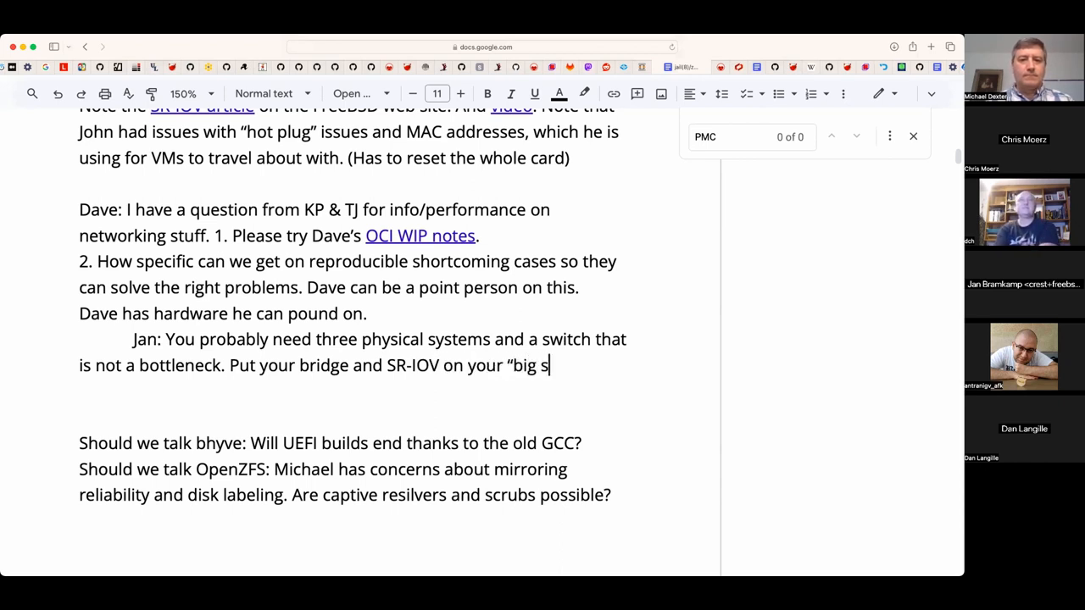
{"action": "type", "text": "ystem."}
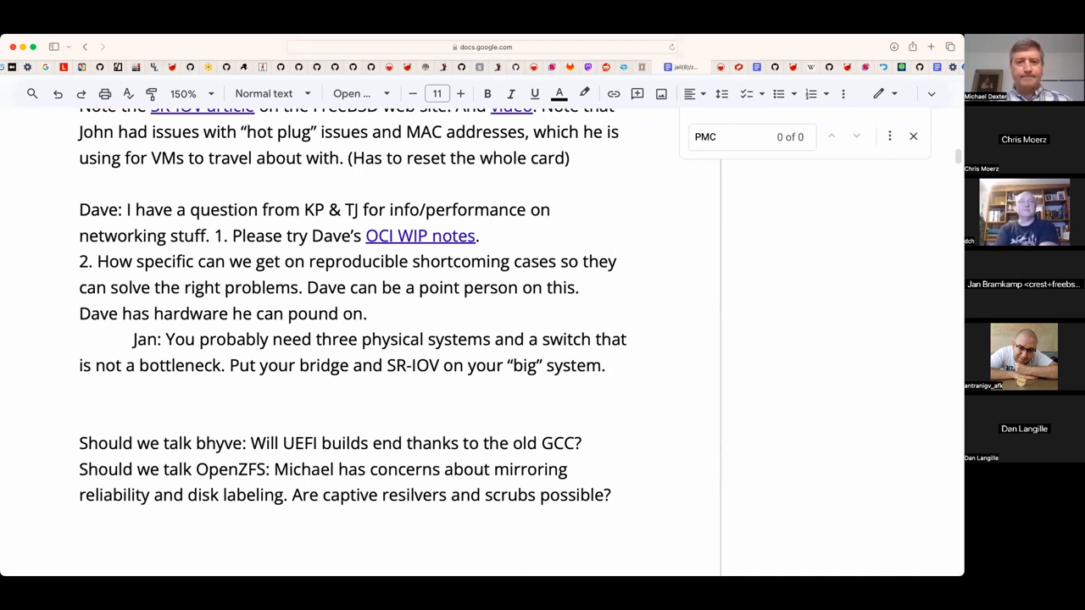
- Append 'Good for guest-to-guest traffic issues.' after the SR-IOV sentence
{"action": "left_click", "coordinate": [609, 366]}
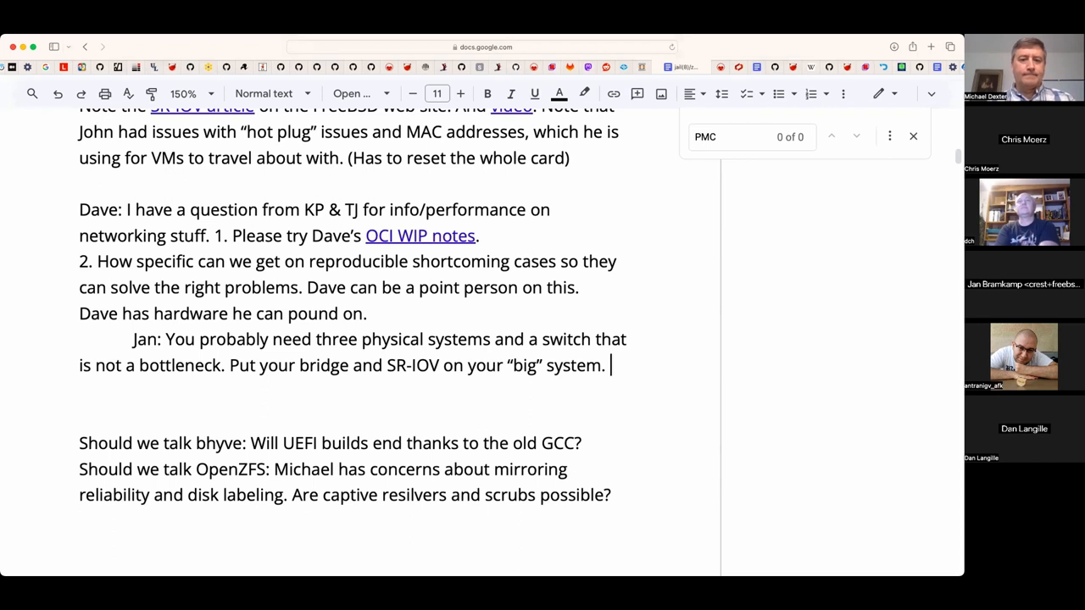
{"action": "type", "text": "Good for gues"}
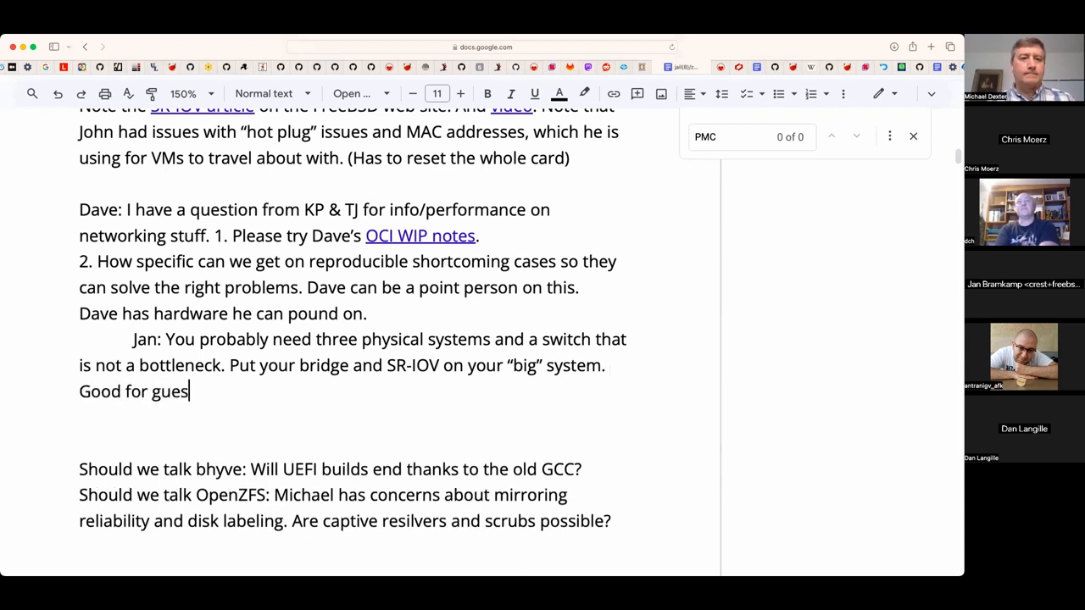
{"action": "type", "text": "t-to-"}
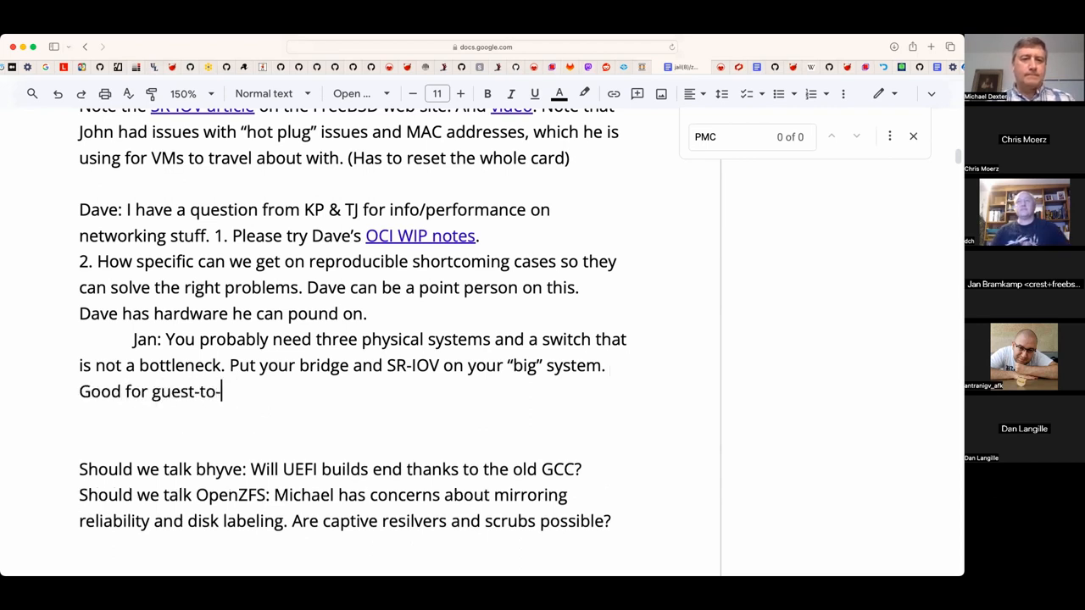
{"action": "type", "text": "guest"}
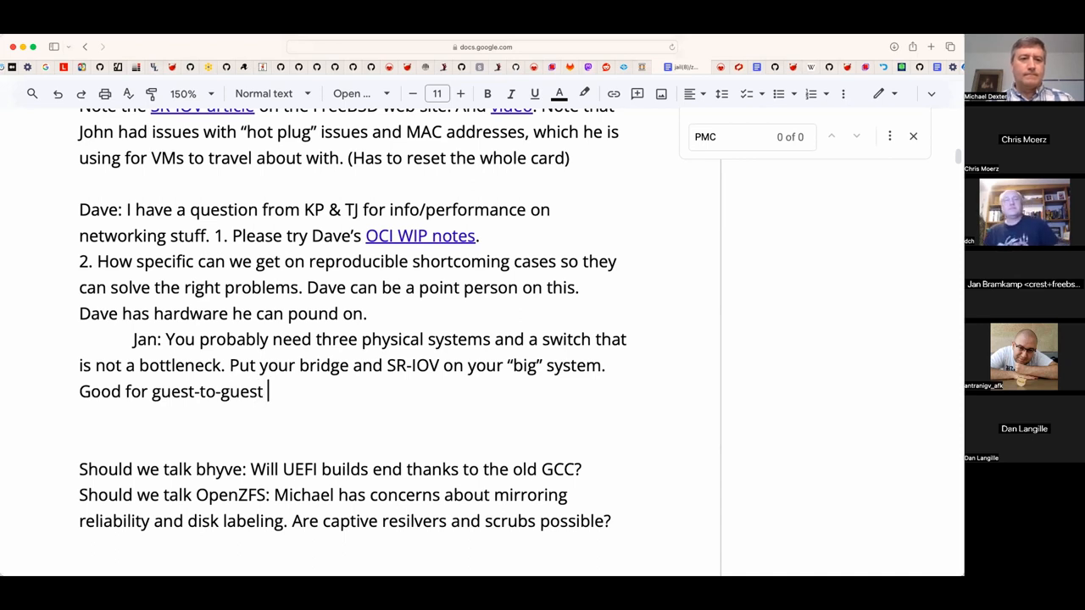
{"action": "type", "text": "traffic issues"}
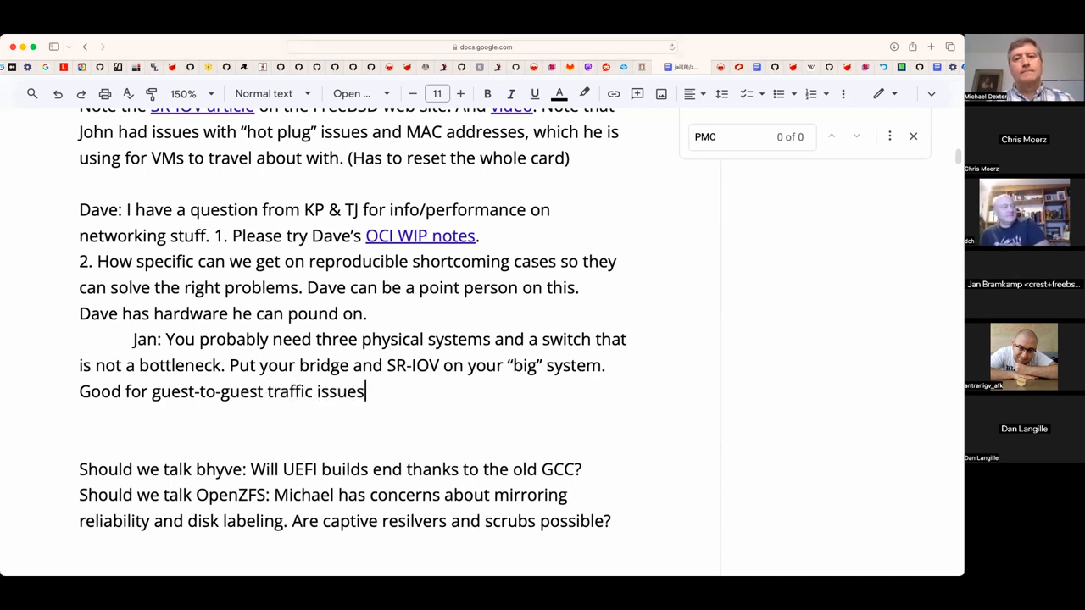
{"action": "type", "text": "."}
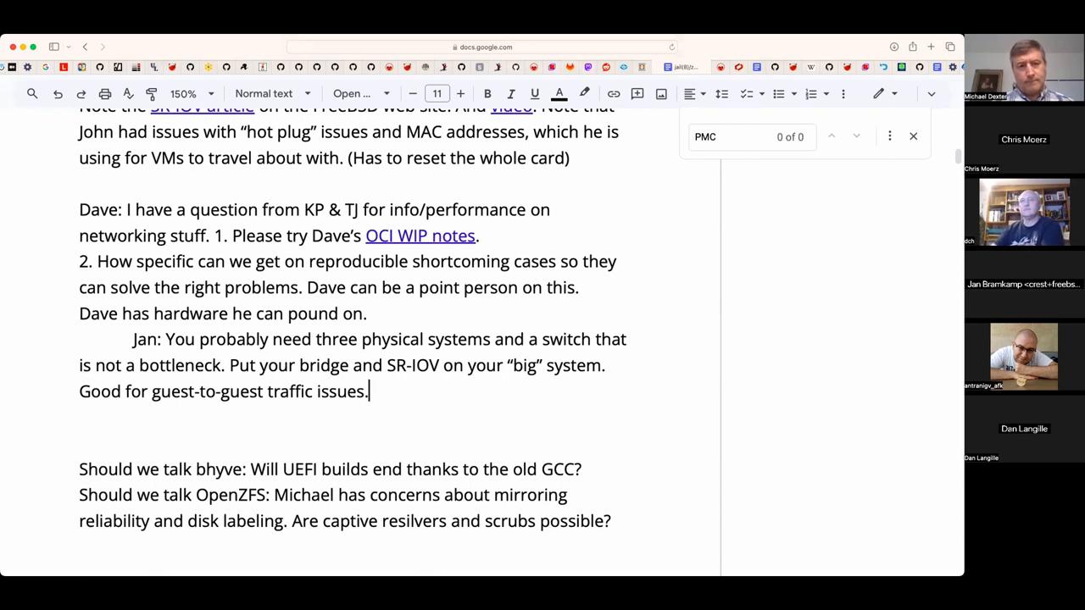
- Add the indented line that KP moved the bridge driver from a single mutex
{"action": "type", "text": "K"}
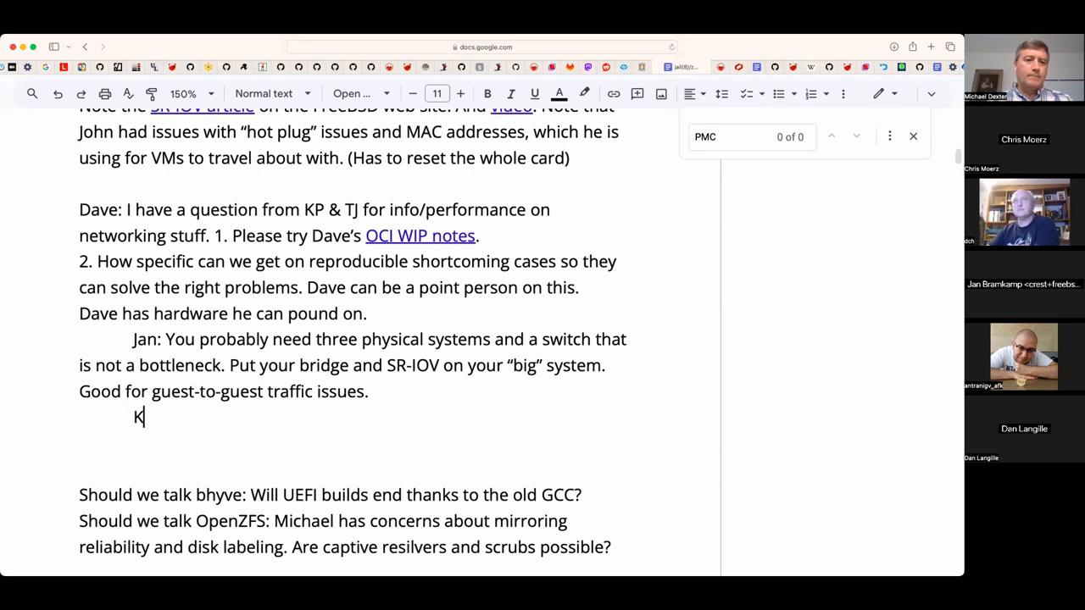
{"action": "type", "text": "P moved the"}
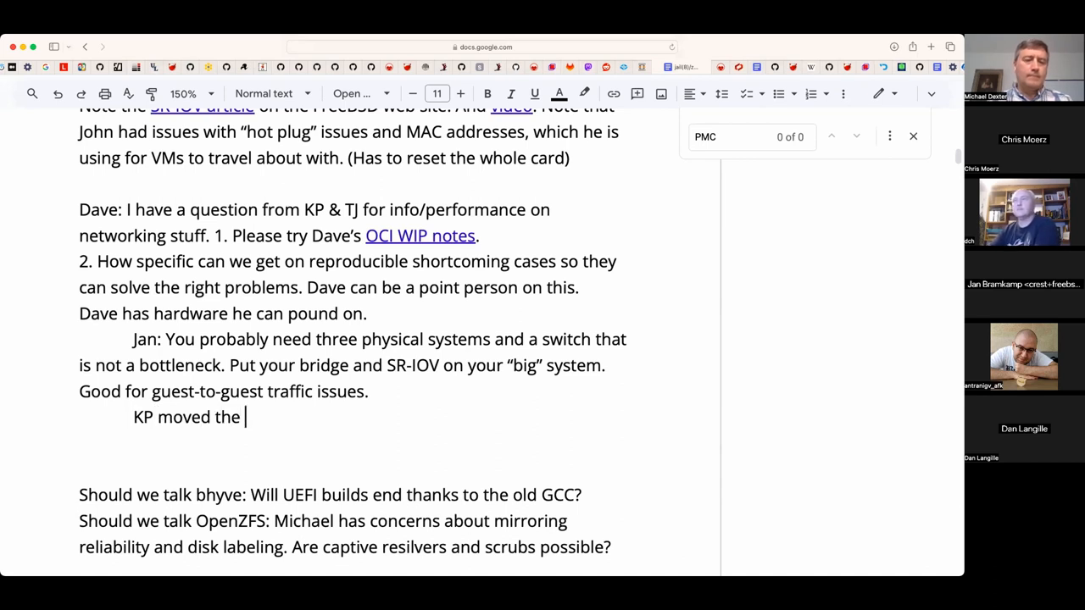
{"action": "type", "text": "bridge drier"}
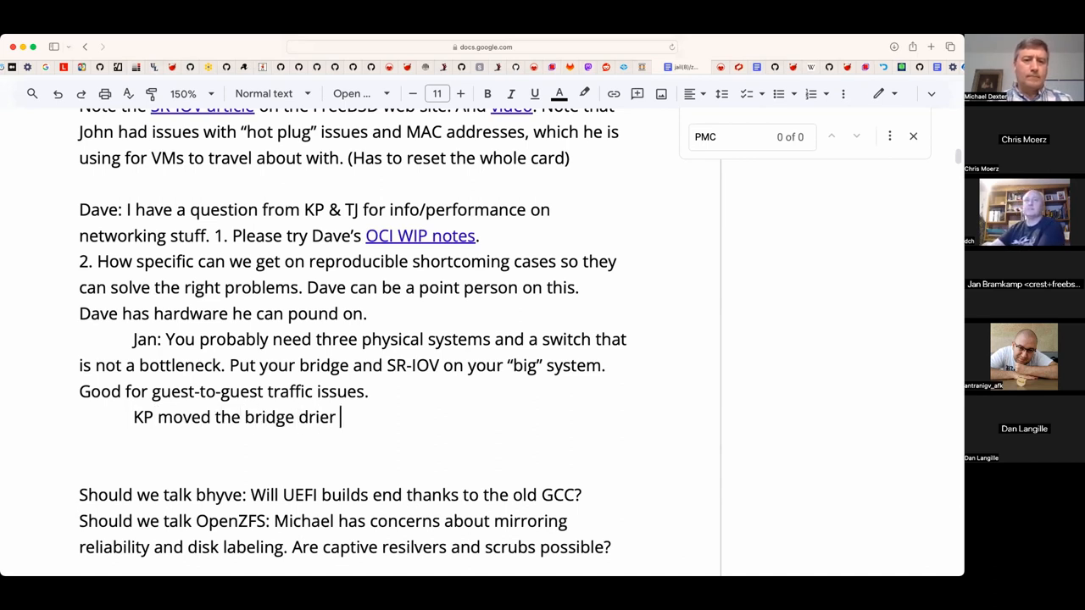
{"action": "type", "text": "ver from a"}
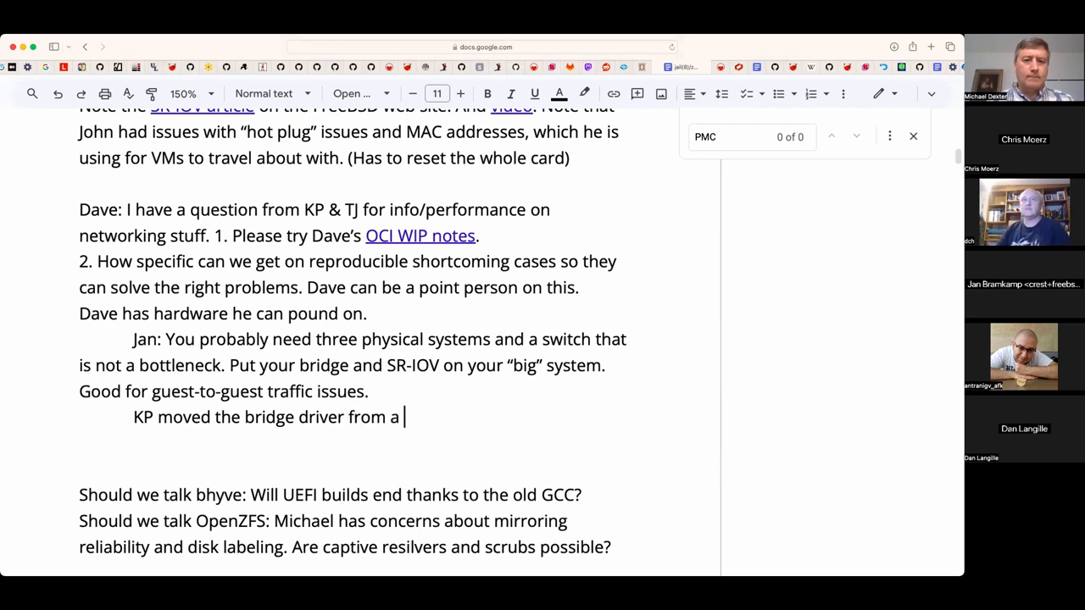
{"action": "type", "text": "single mu"}
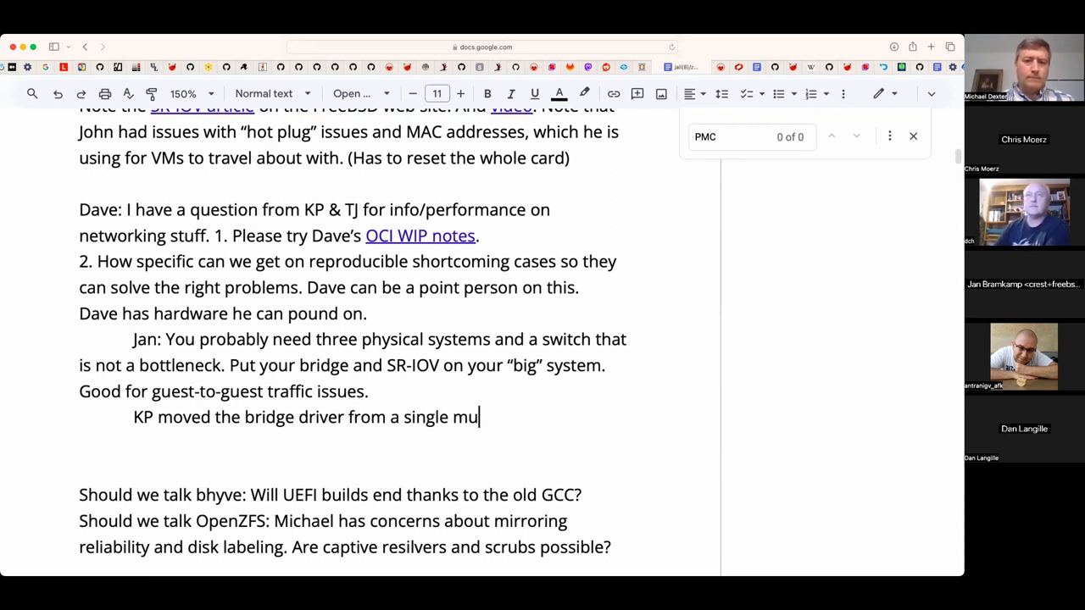
{"action": "type", "text": "tex to goo"}
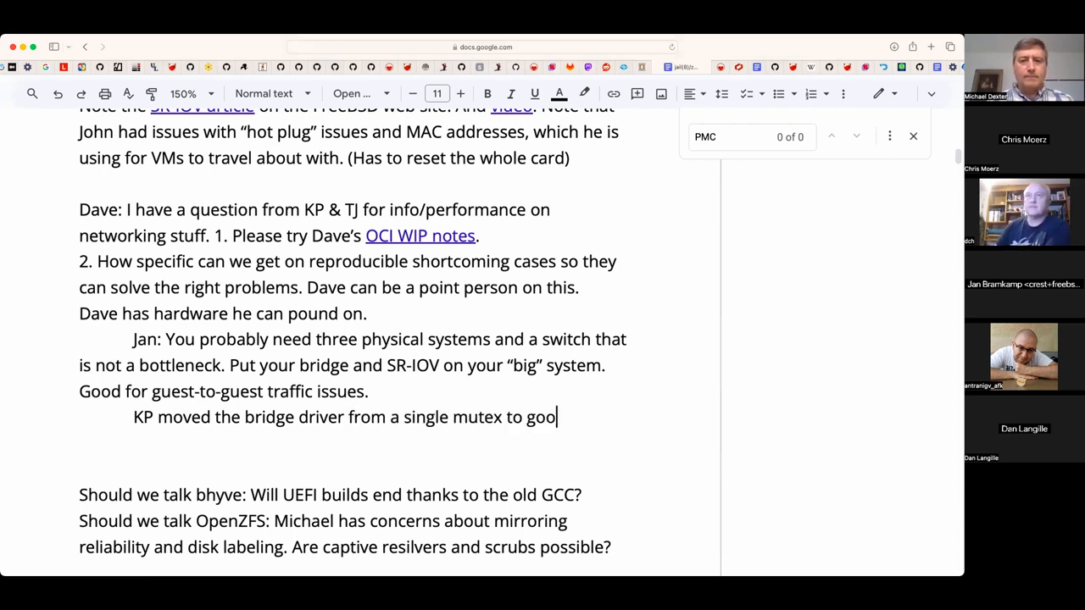
{"action": "type", "text": "der."}
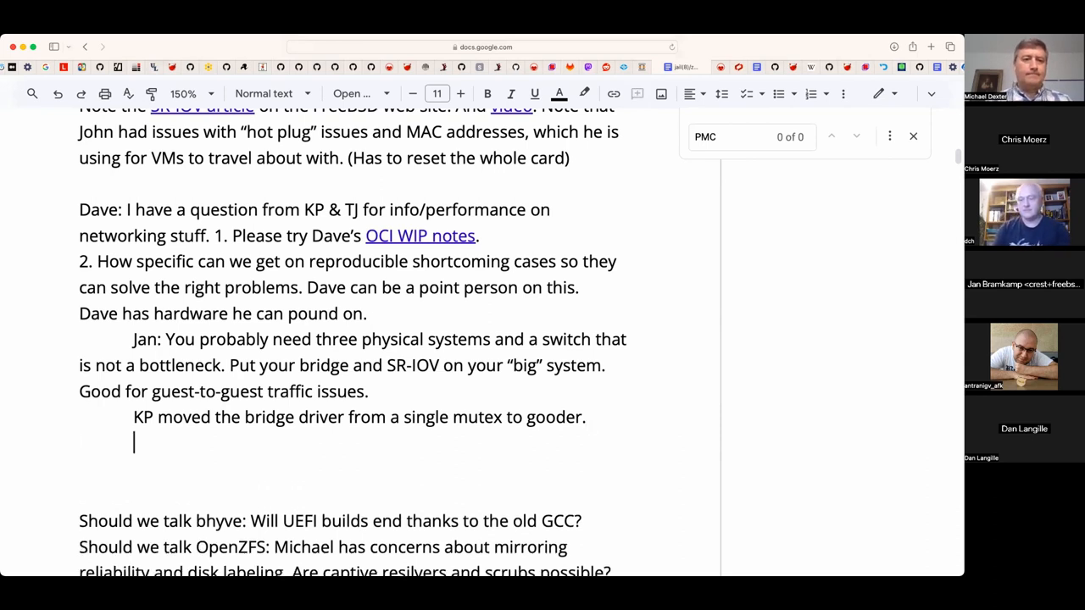
- Add that the epair driver emulates ethernet, finish 'to epoch.', and note it can be a bottleneck
{"action": "type", "text": "T"}
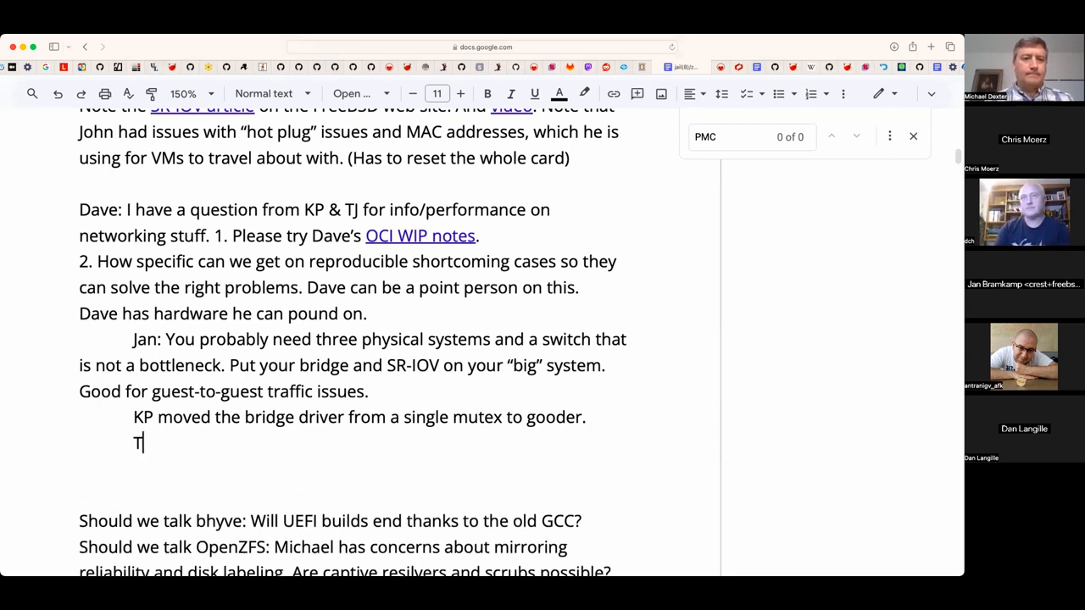
{"action": "type", "text": "he epai"}
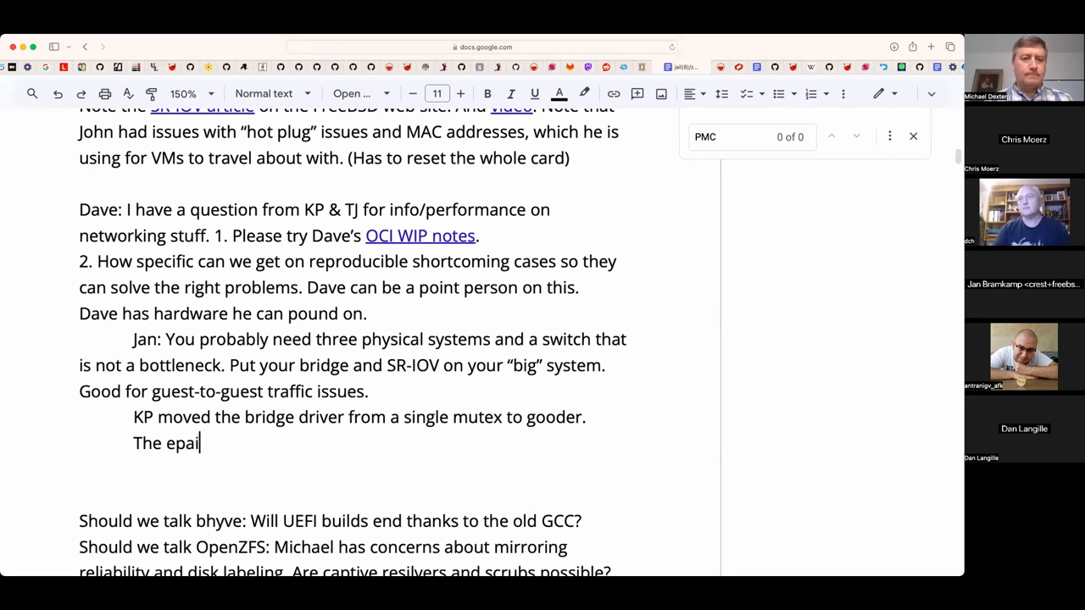
{"action": "type", "text": "r driver em"}
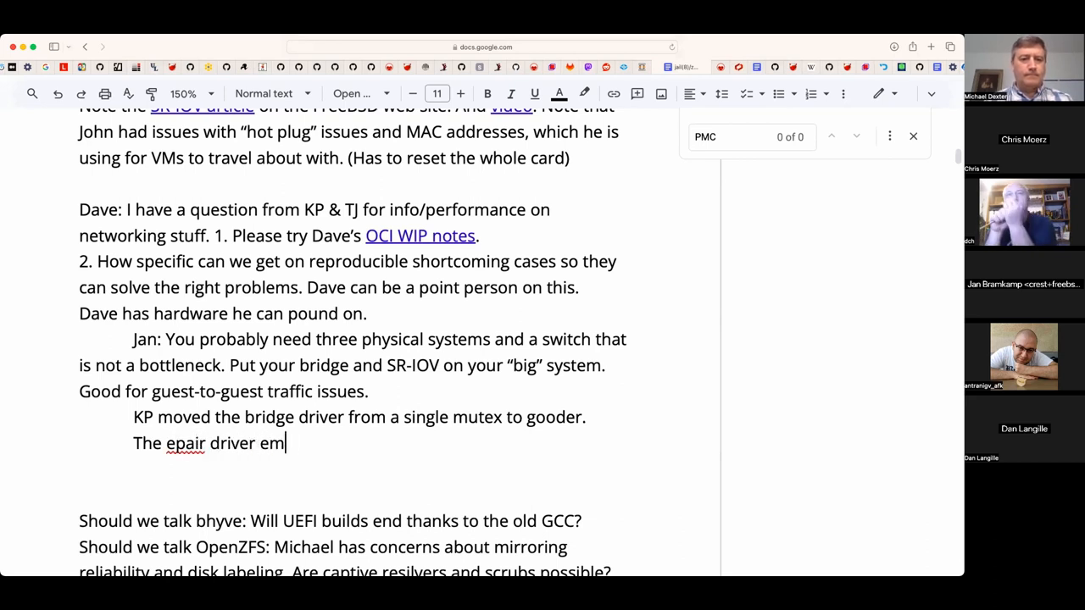
{"action": "type", "text": "ulates"}
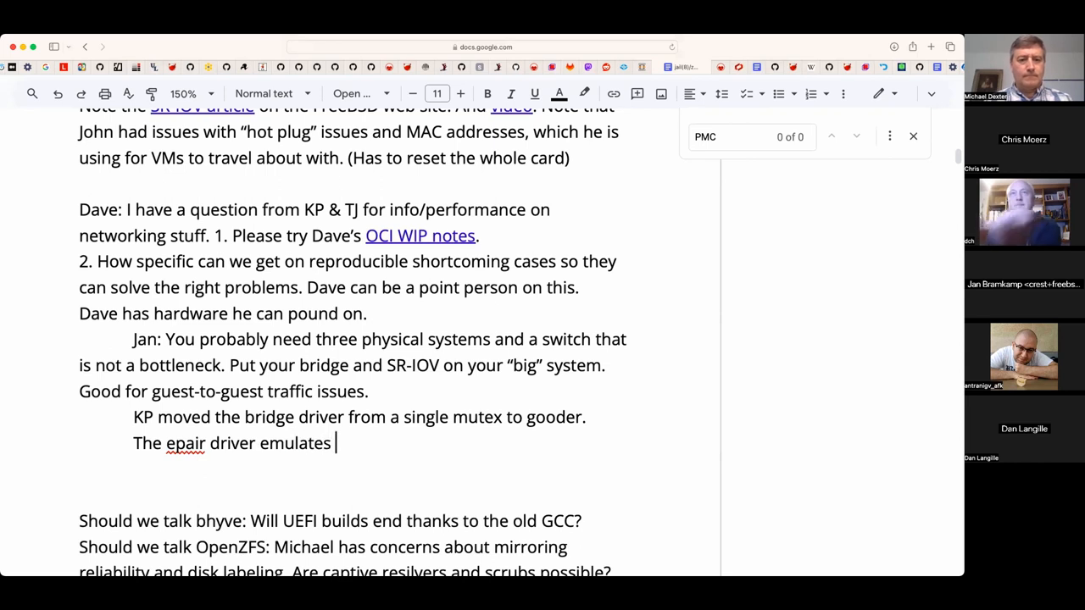
{"action": "type", "text": "ethernet"}
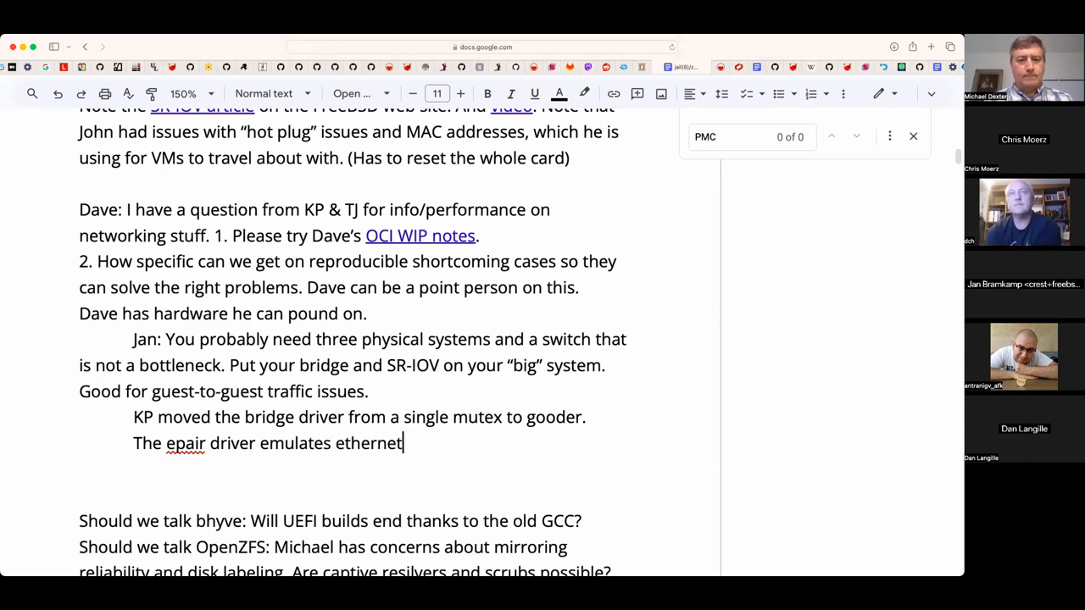
{"action": "type", "text": "..."}
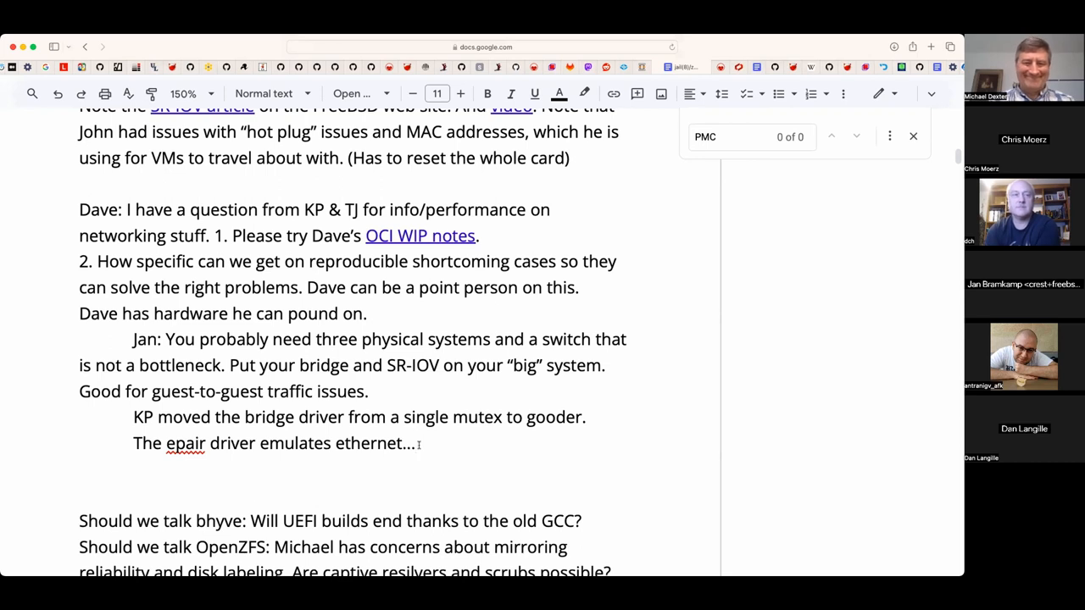
{"action": "type", "text": "epo"}
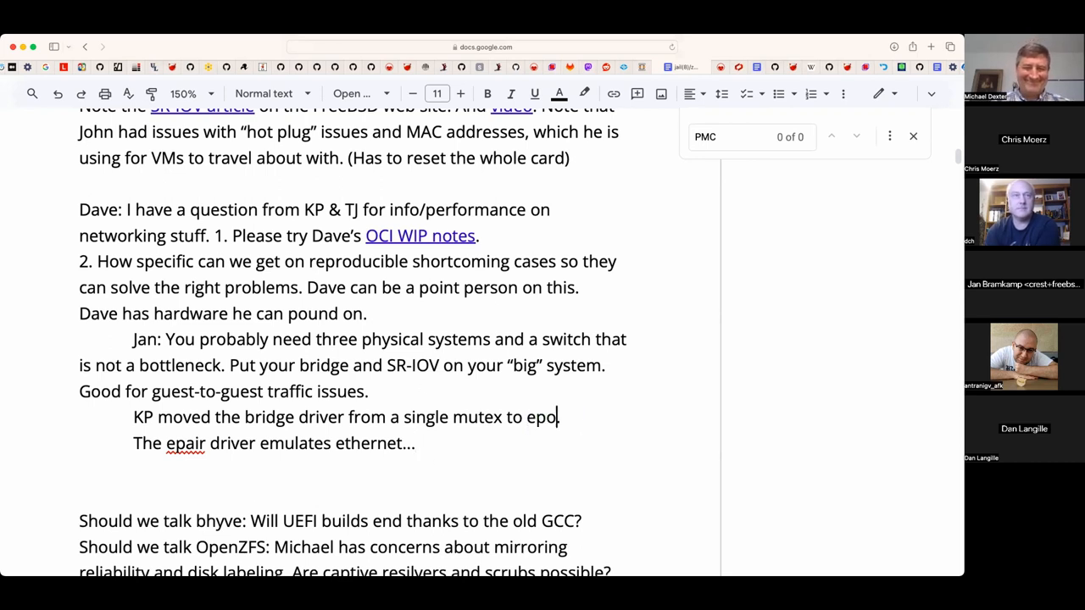
{"action": "type", "text": "ch."}
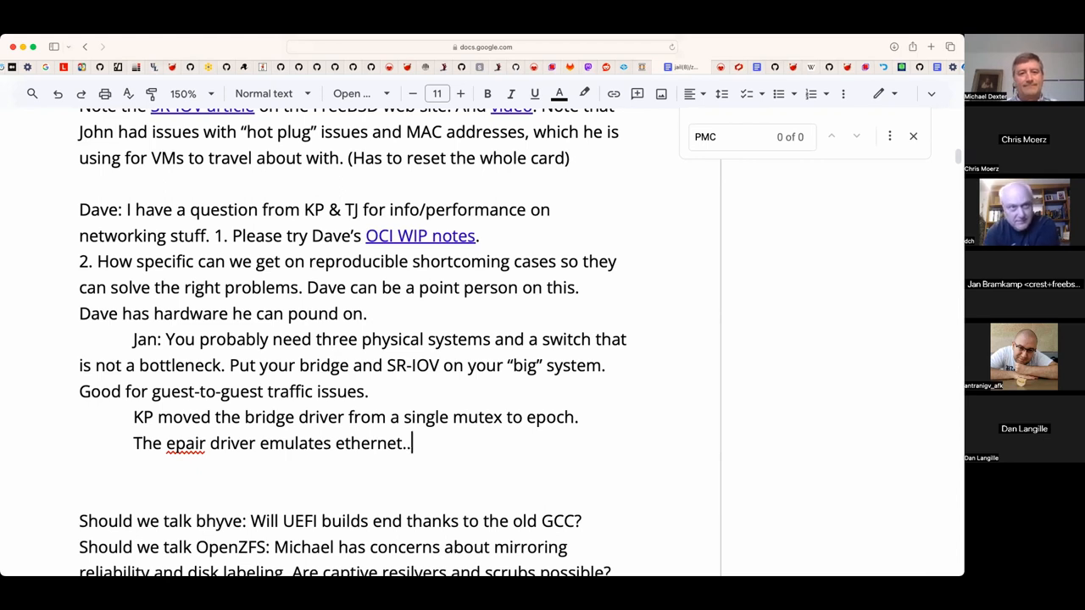
{"action": "type", "text": "and can be a"}
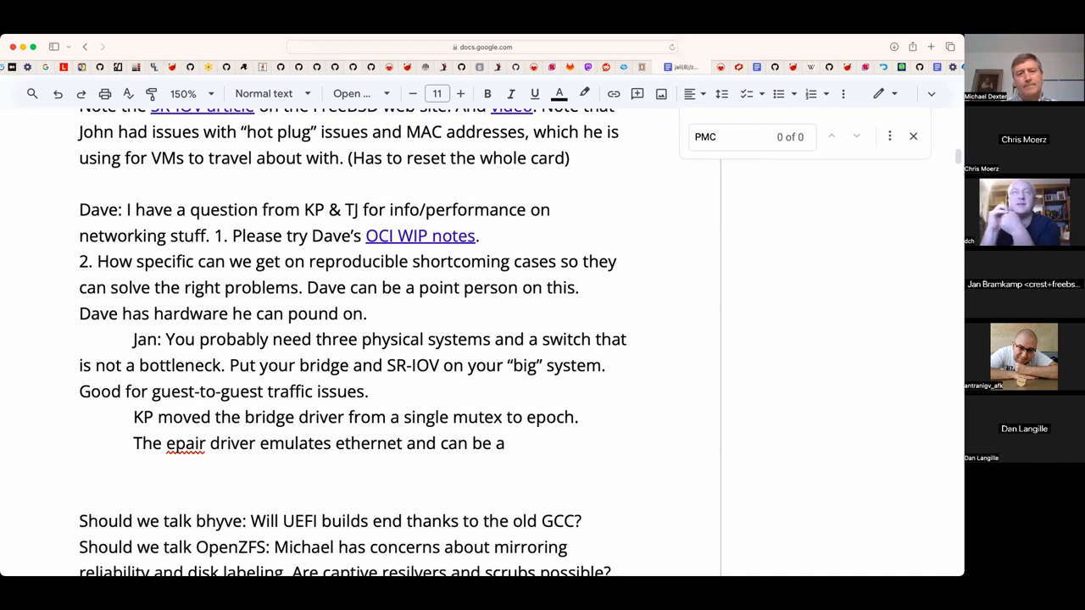
{"action": "type", "text": "bottleneck"}
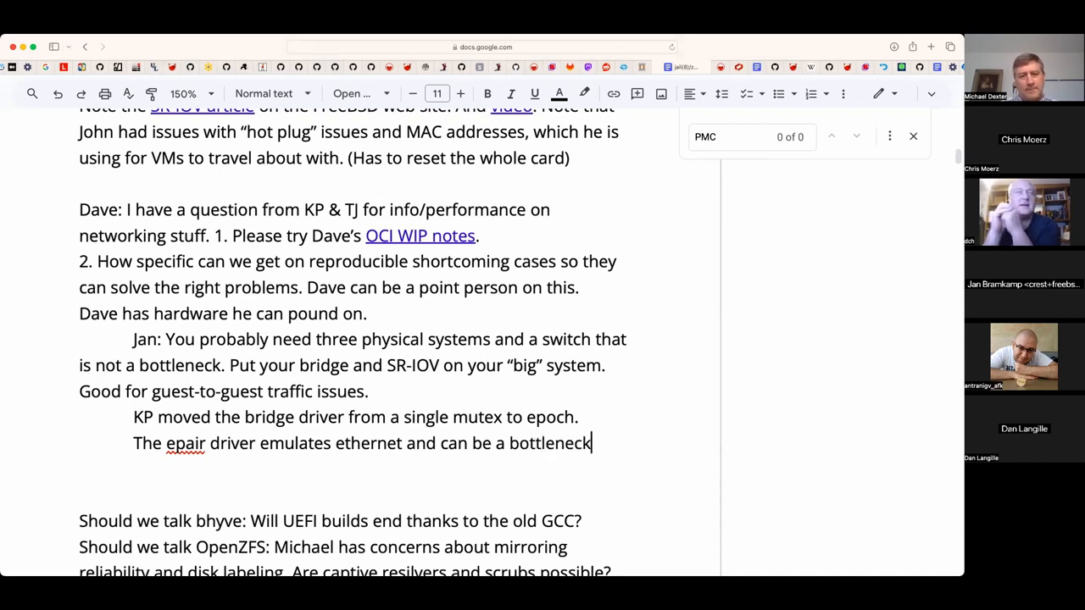
{"action": "type", "text": "."}
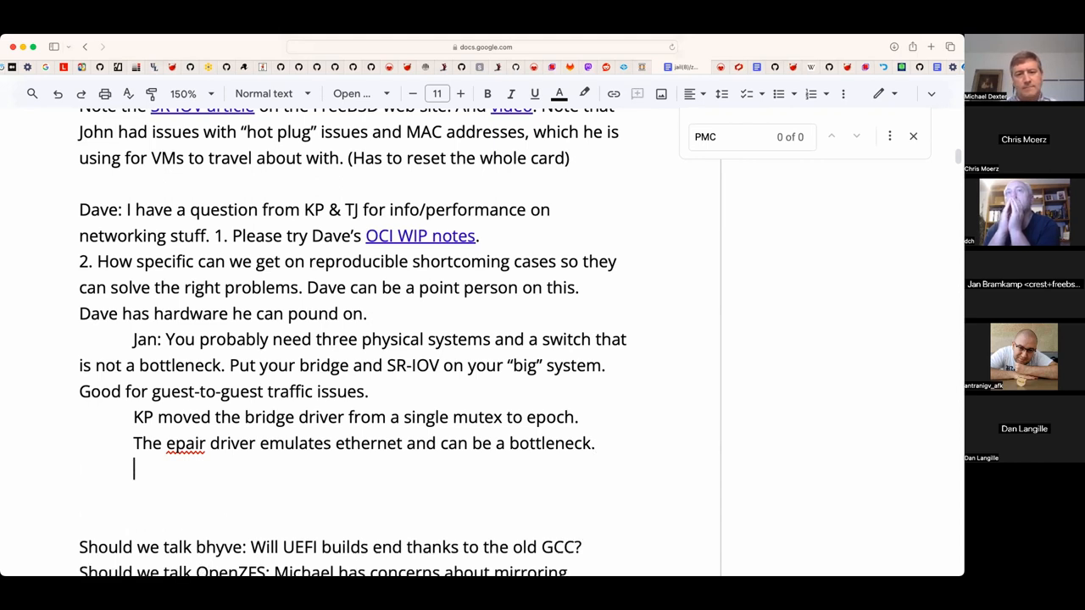
- Write the note citing Luigi's 2015ish talk: GSO for FreeBSD, Generic Segment Offloading
{"action": "type", "text": "Note"}
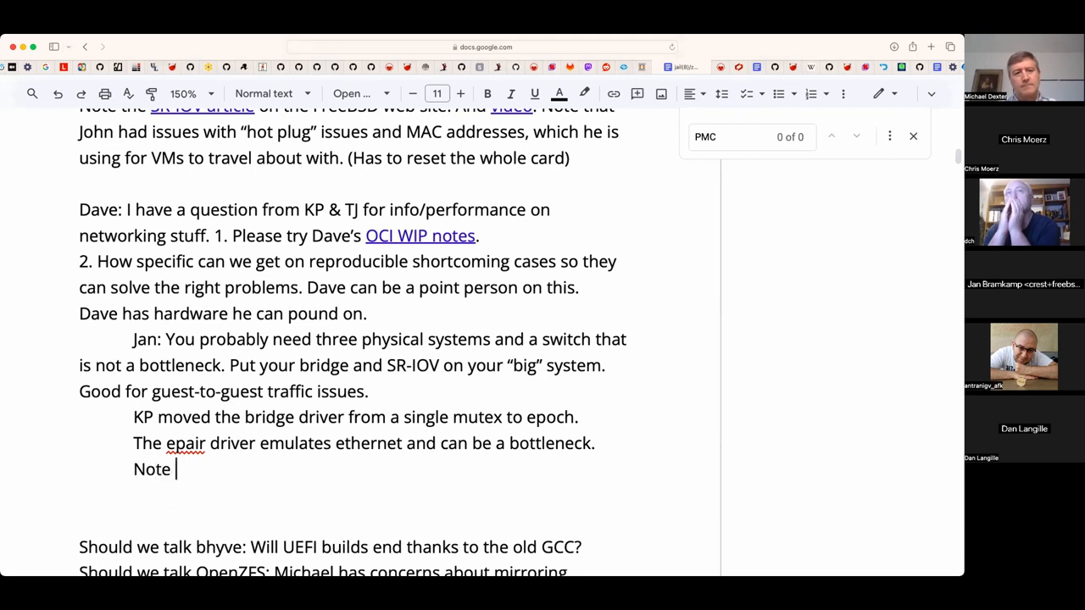
{"action": "type", "text": "a"}
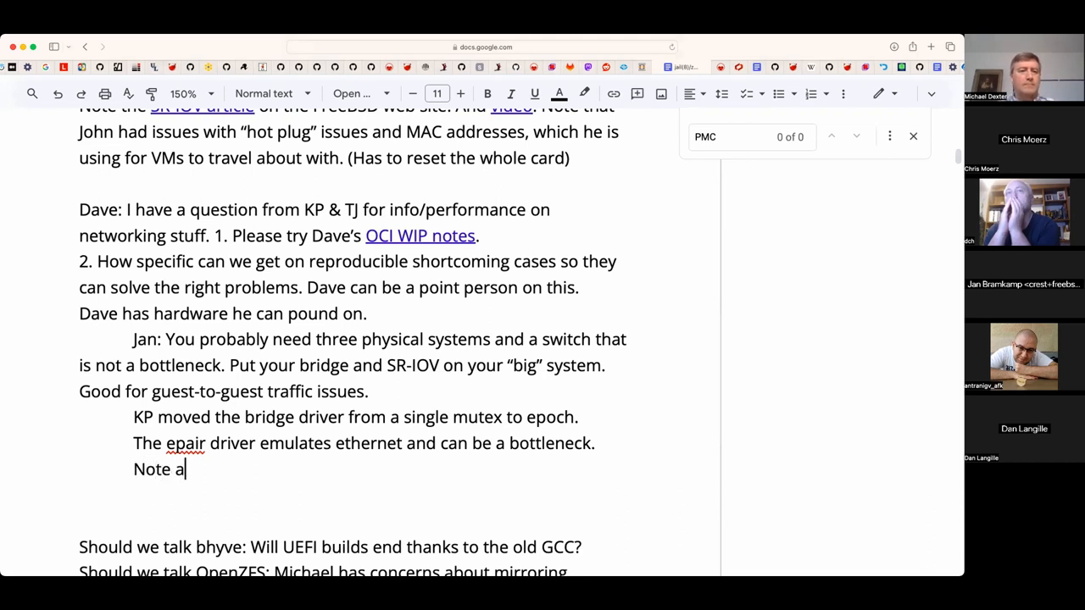
{"action": "type", "text": "the 21"}
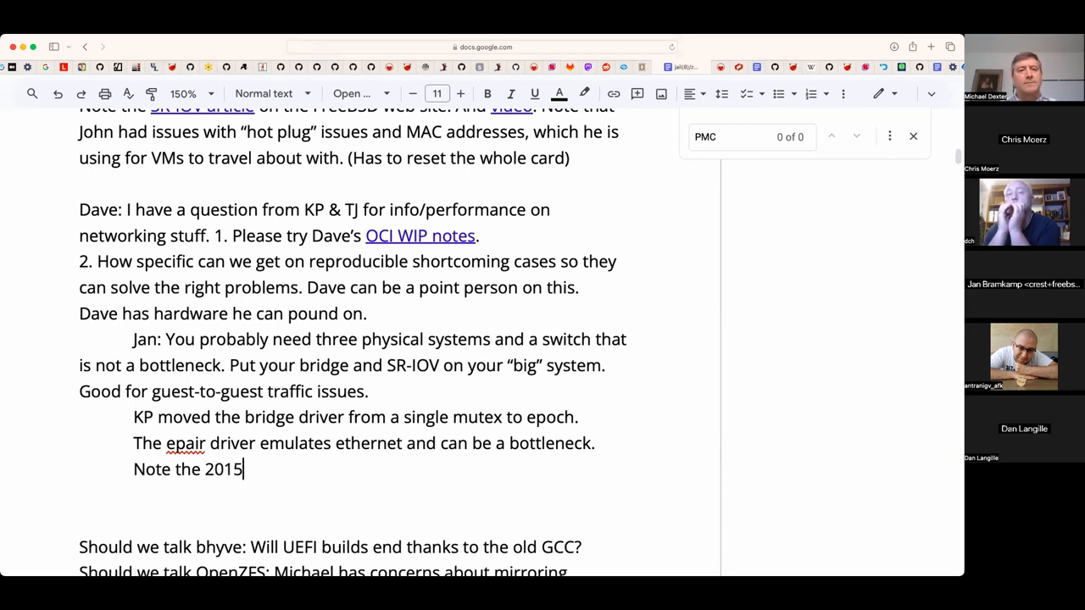
{"action": "type", "text": "ish talk"}
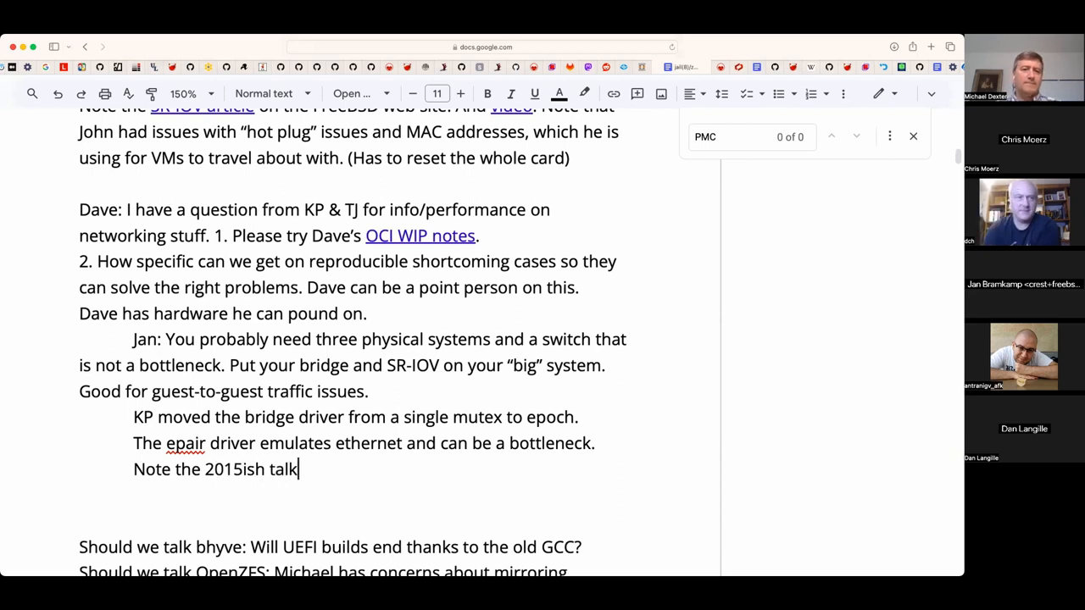
{"action": "type", "text": "from Lui"}
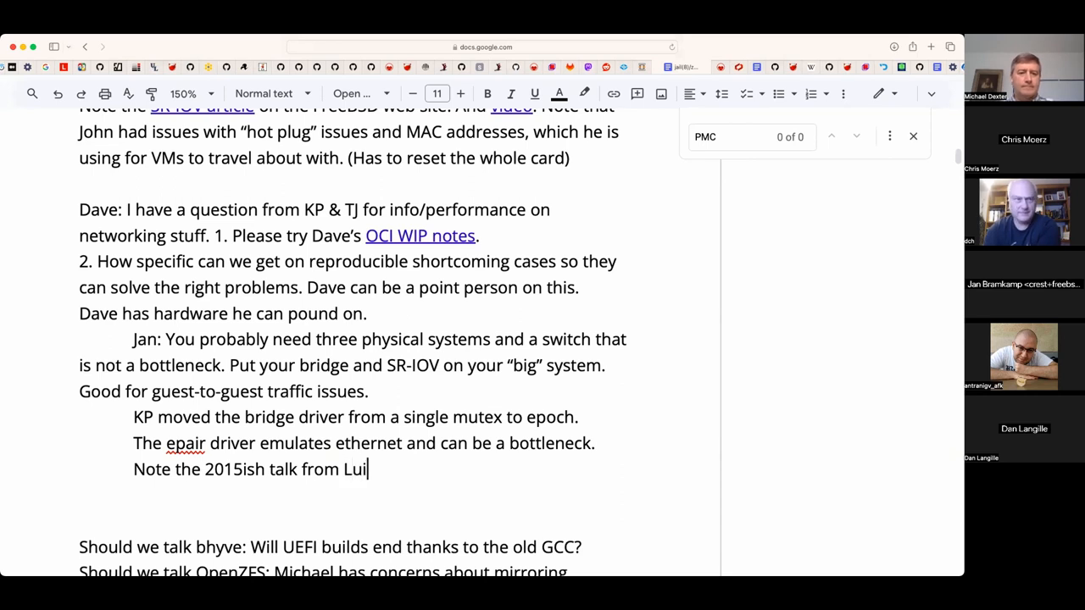
{"action": "type", "text": "gi."}
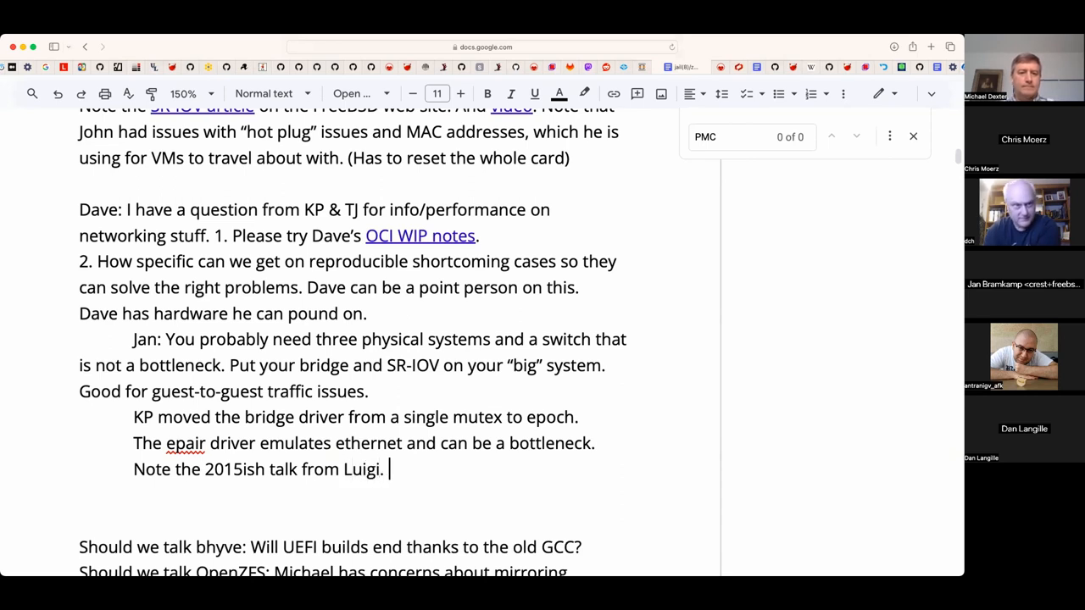
{"action": "type", "text": "GSO"}
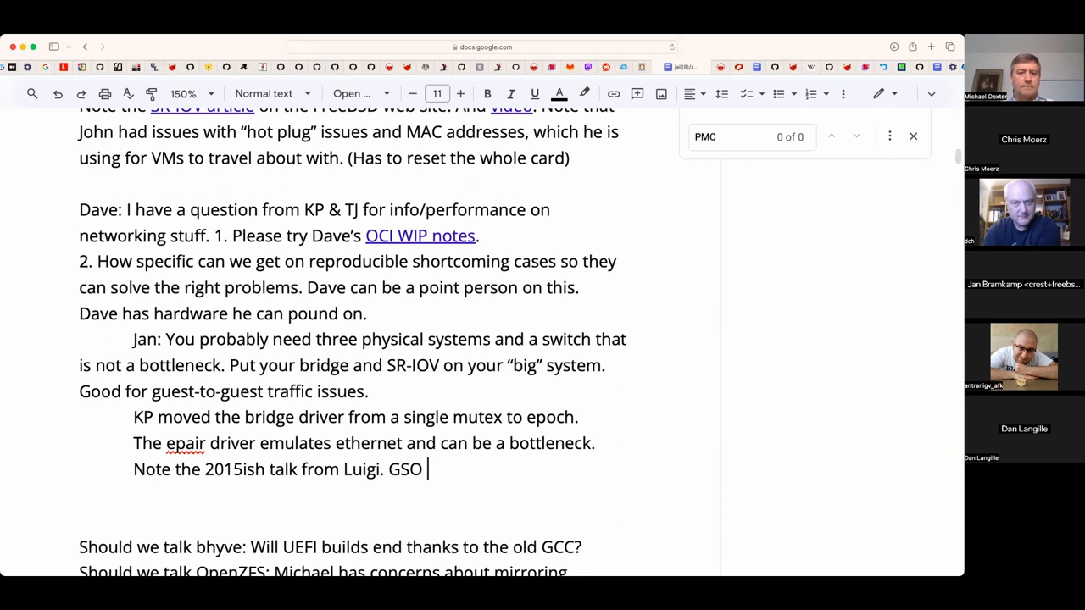
{"action": "type", "text": "for Fr"}
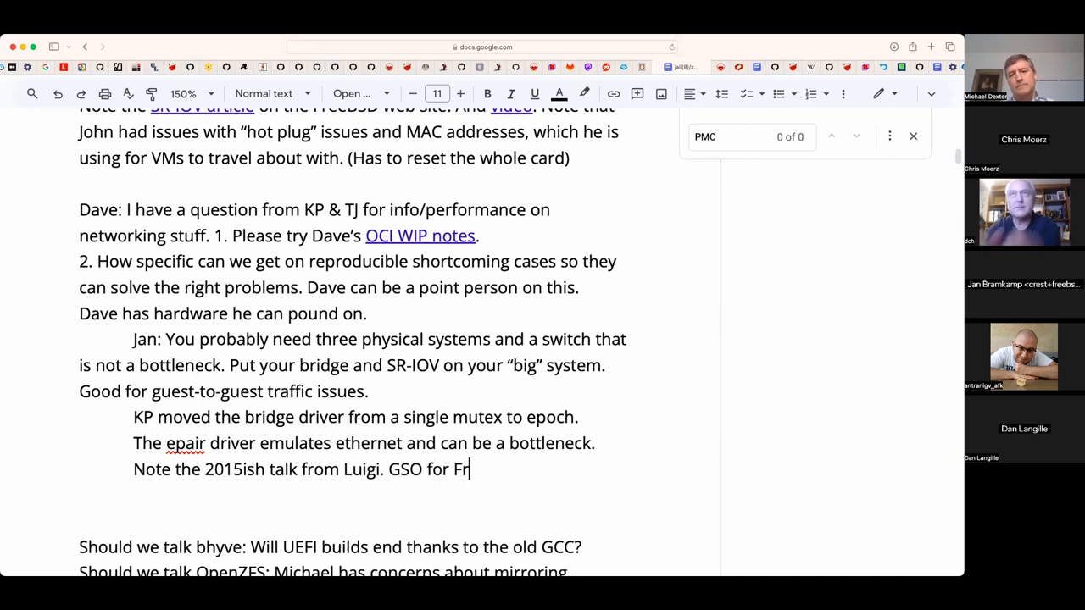
{"action": "type", "text": "eeBSD: G"}
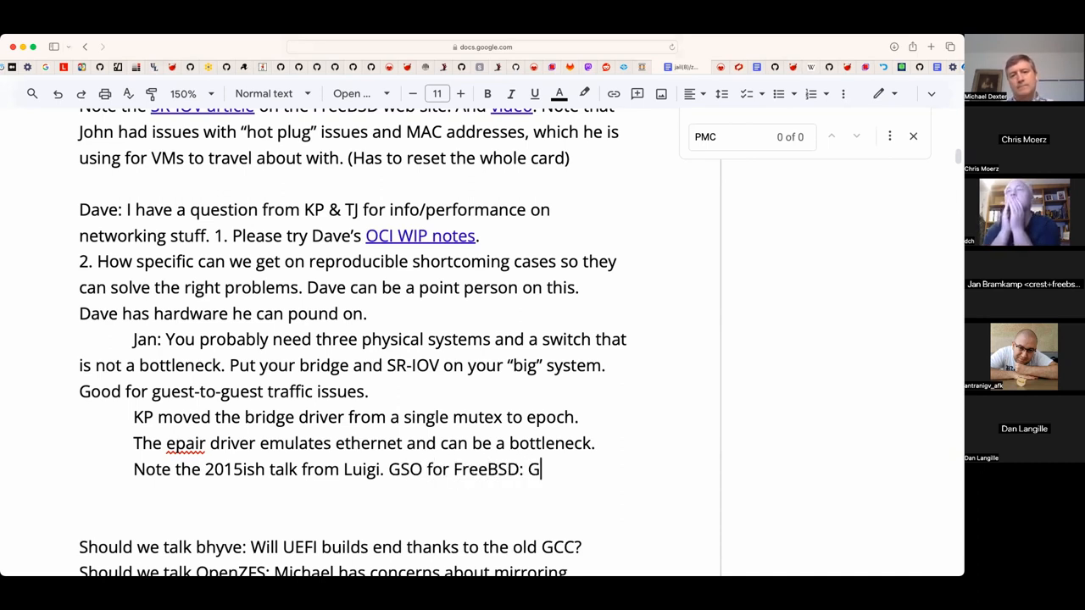
{"action": "type", "text": "eneric"}
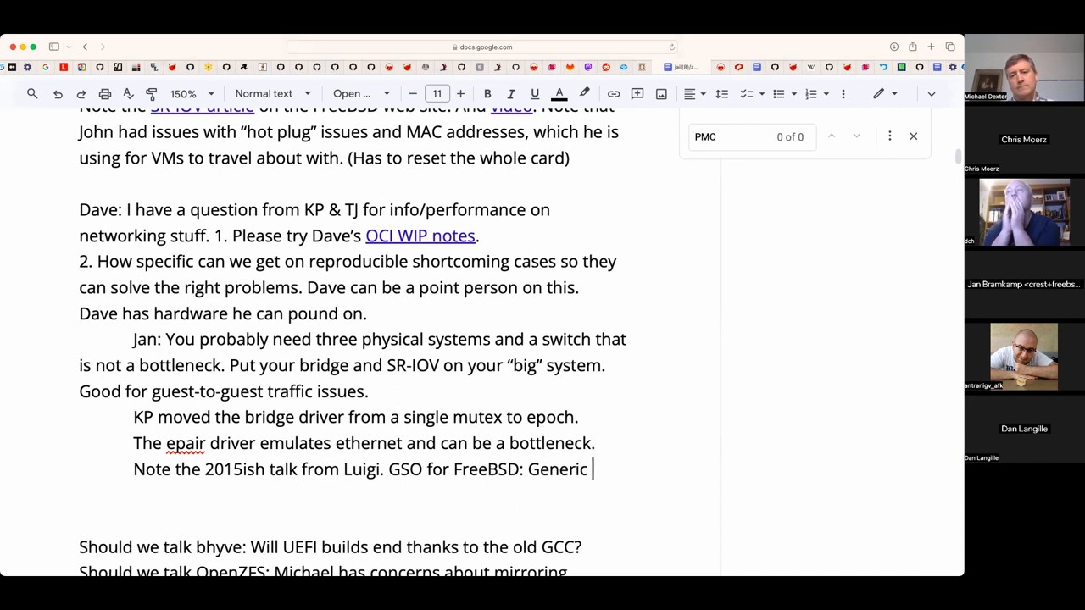
{"action": "type", "text": "Segment Of"}
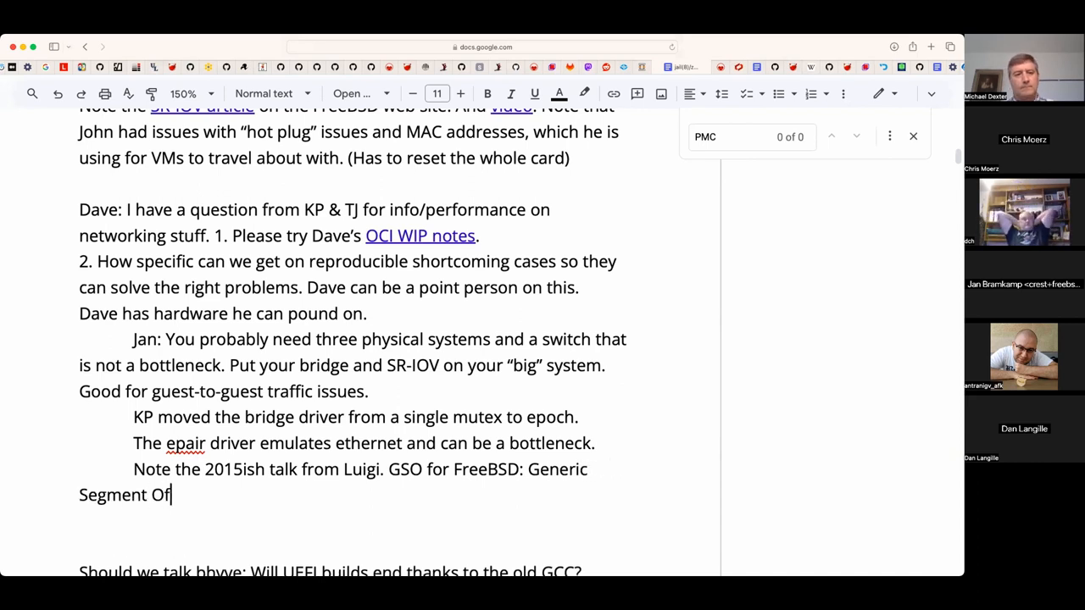
{"action": "type", "text": "floading f"}
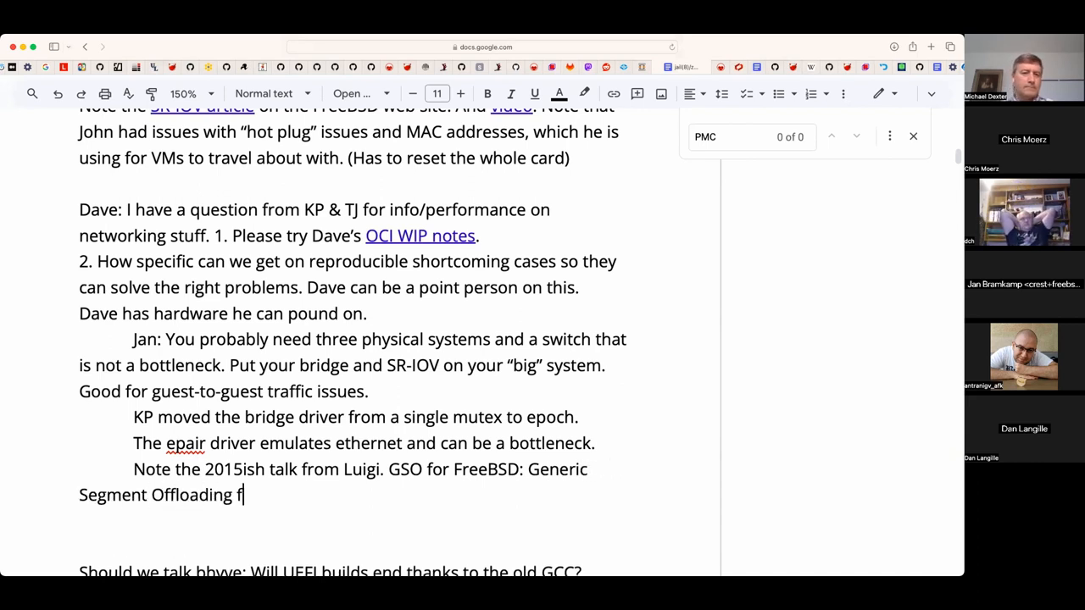
{"action": "type", "text": "."}
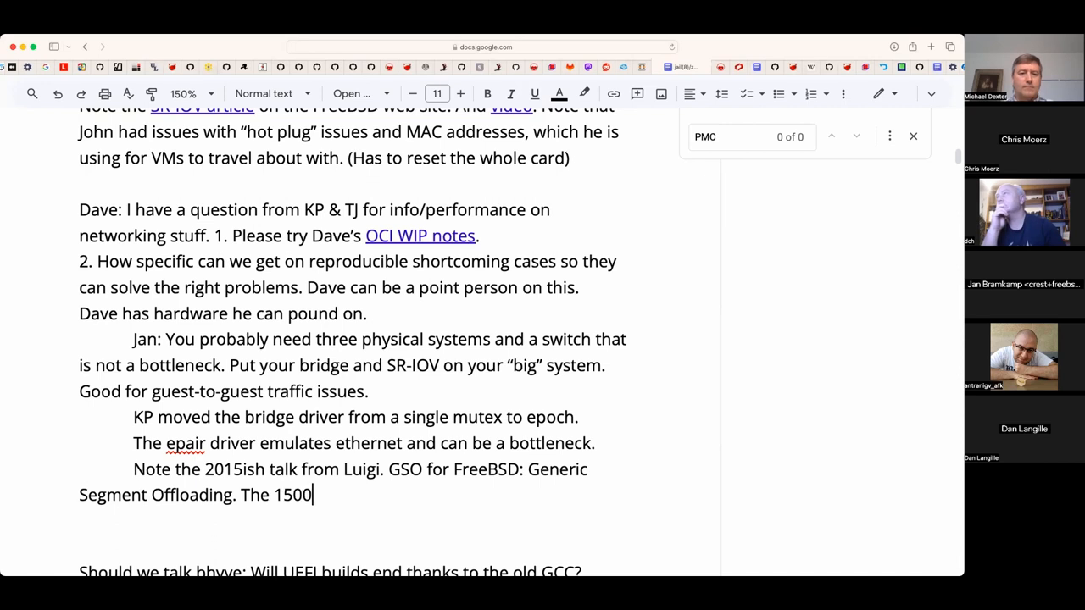
- Add that the 1500 byte MTU impacts packet processing handling, then begin 'Possibly:'
{"action": "type", "text": "byte M"}
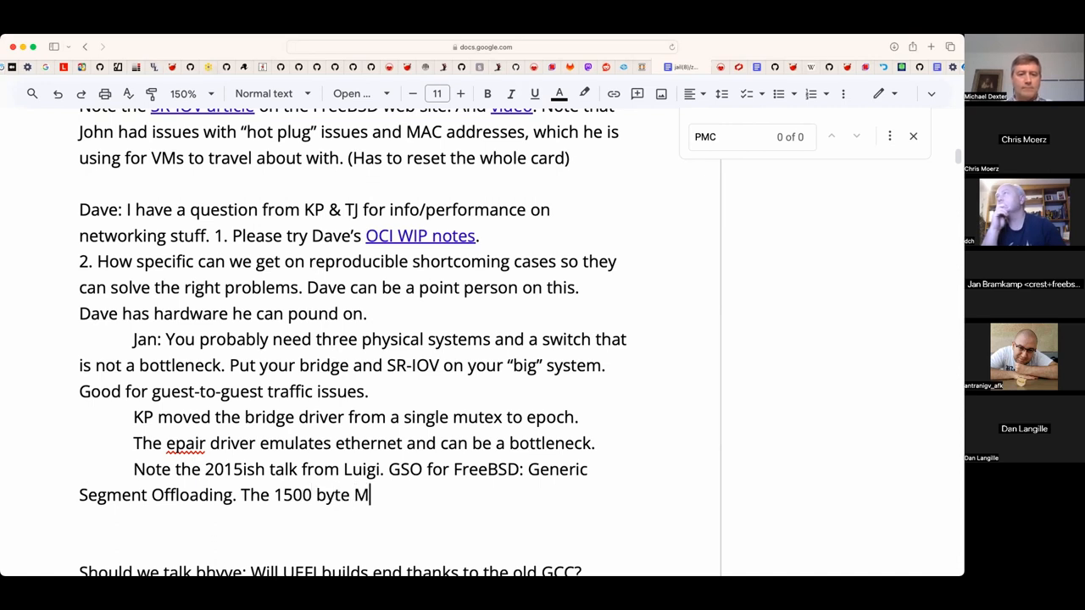
{"action": "type", "text": "TU"}
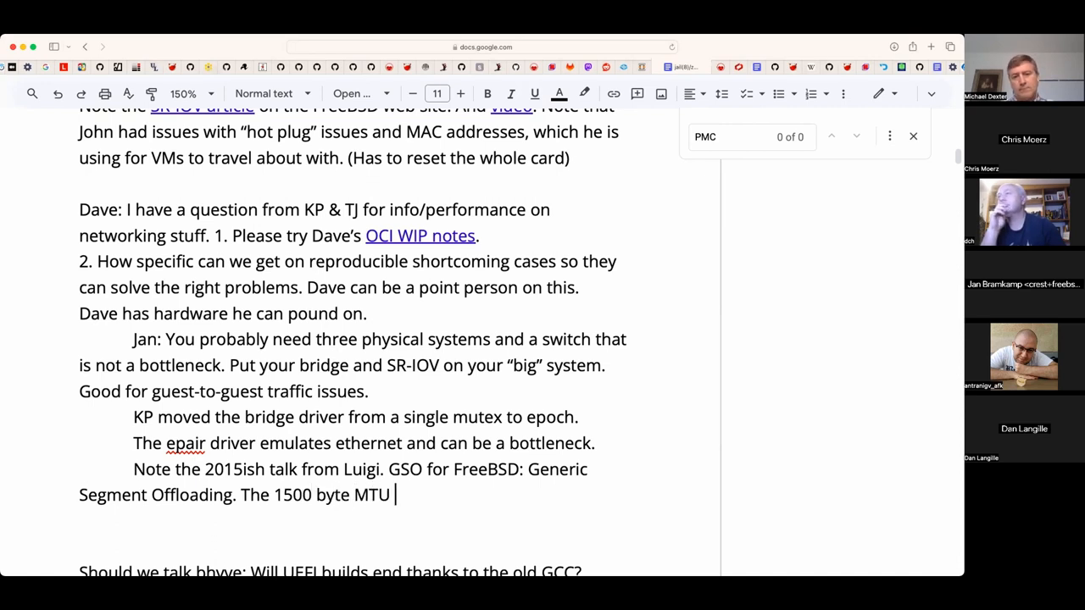
{"action": "type", "text": "impacts"}
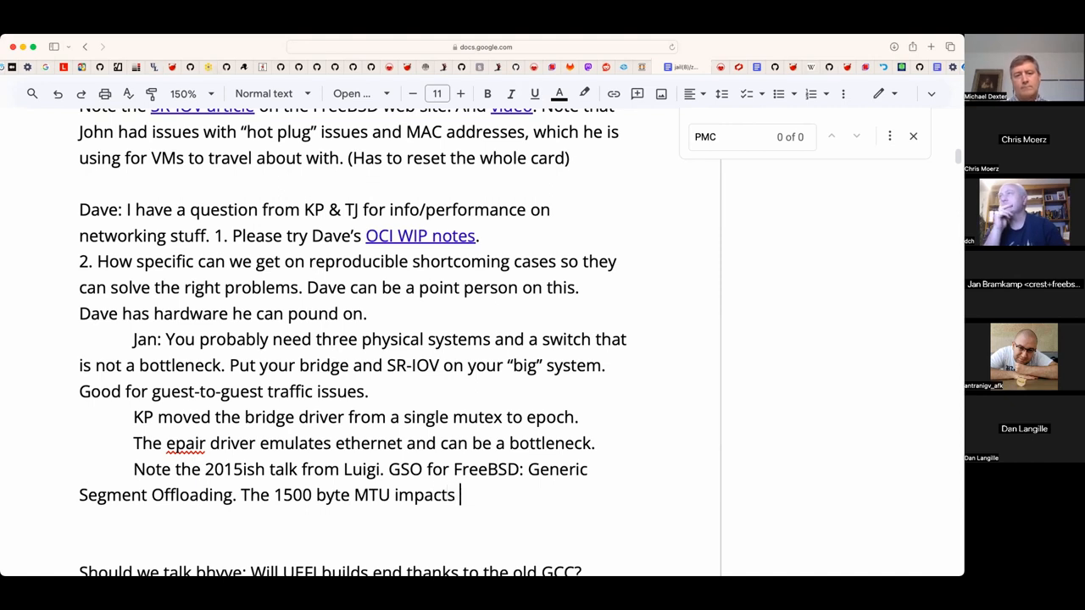
{"action": "type", "text": "p"}
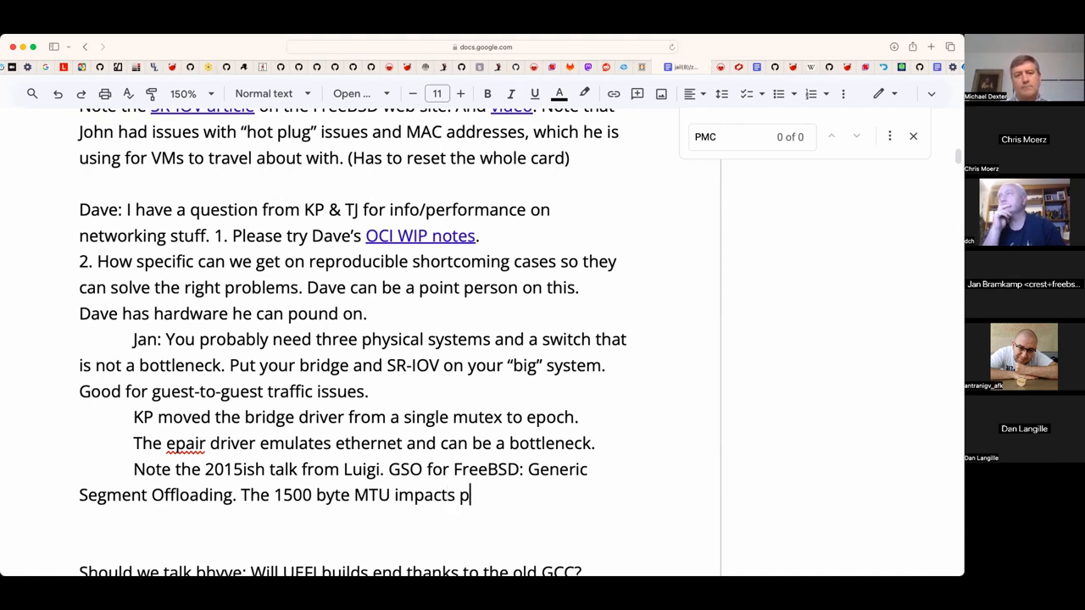
{"action": "type", "text": "acket process"}
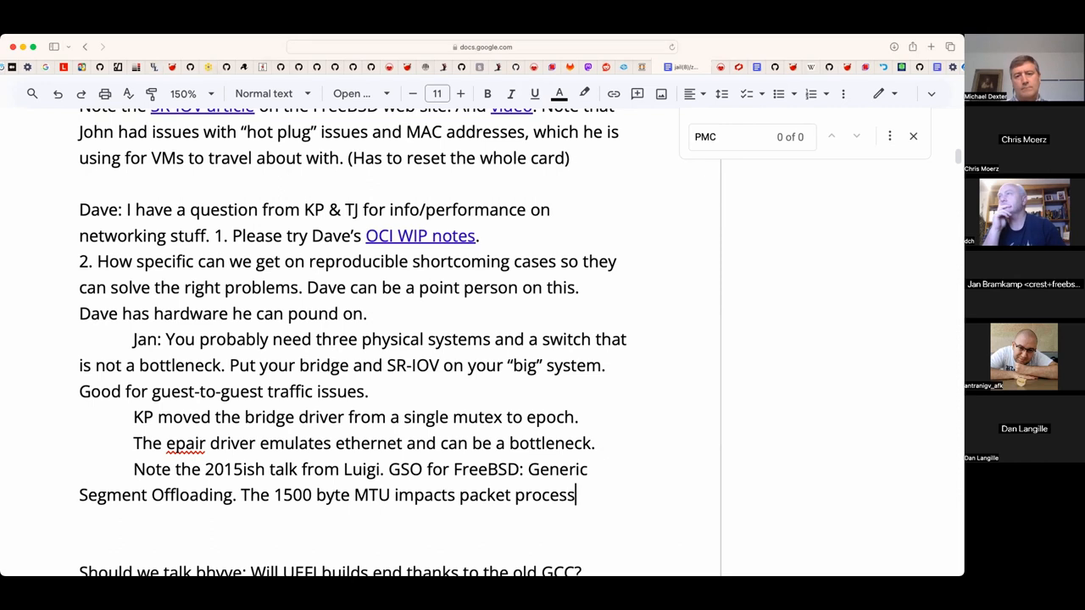
{"action": "type", "text": "ing handling."}
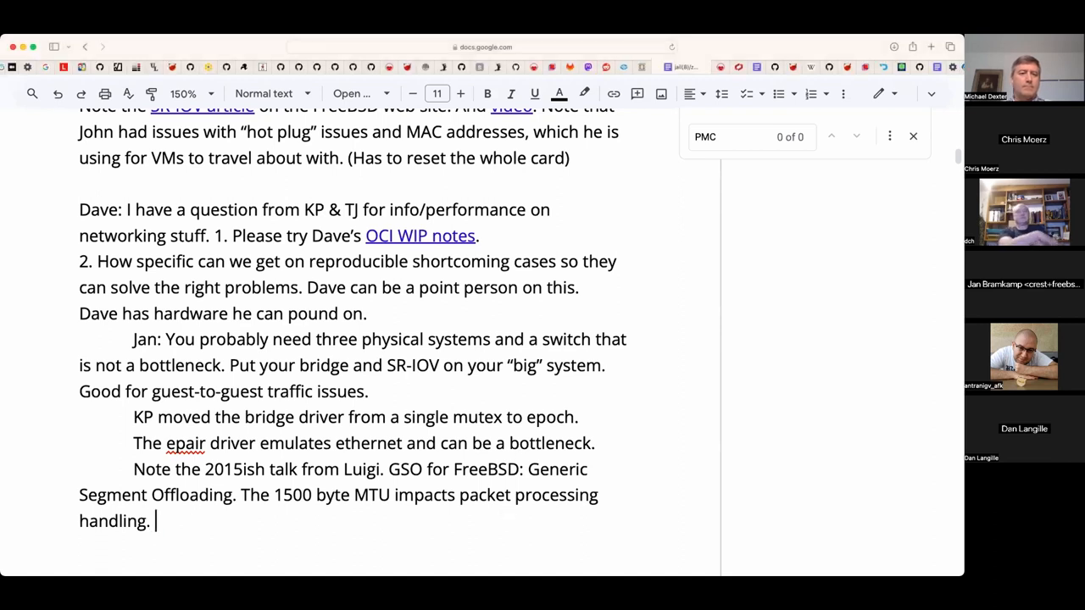
{"action": "type", "text": "Possibly:"}
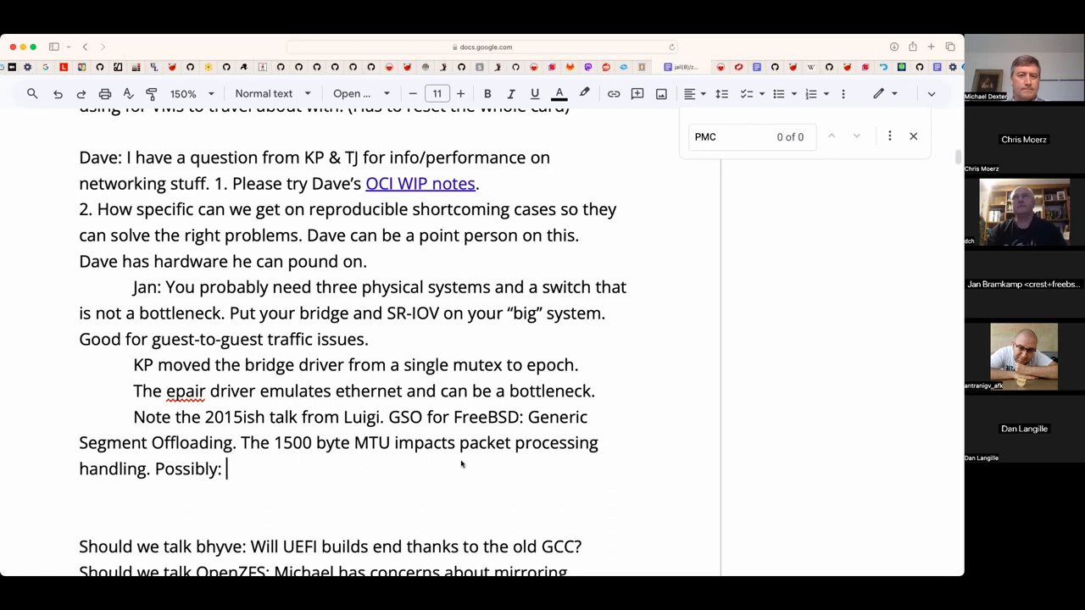
{"action": "mouse_move", "coordinate": [461, 461]}
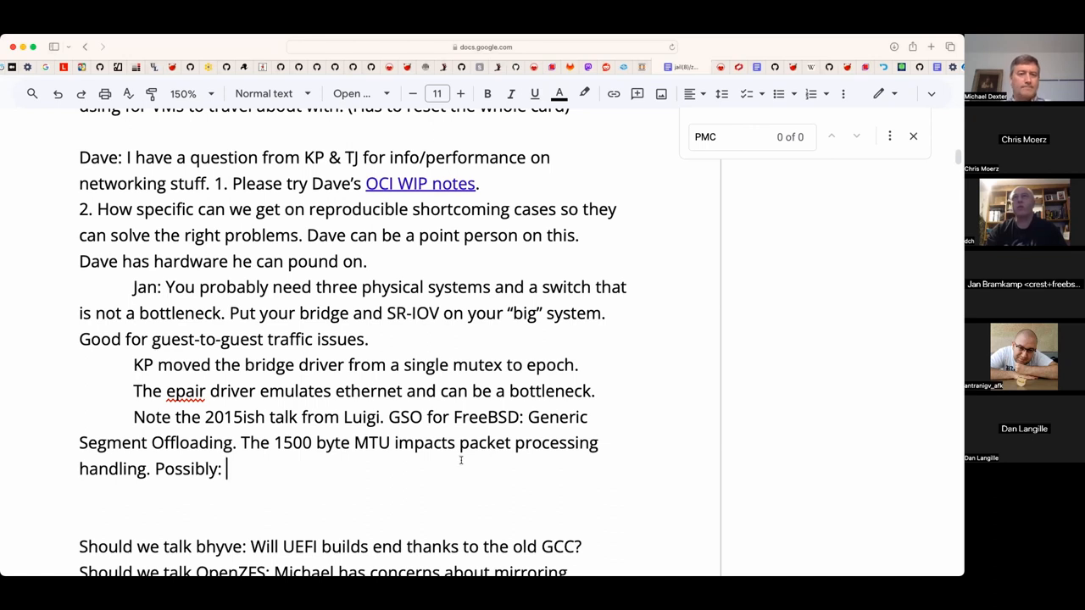
- Add the 'Software segmentation offloading for FreeBSD - Stefano Garzarella' reference and an indented 'Note QUIC..' line
{"action": "type", "text": "Software segmentation offloading for FreeBSD - Stefano Garzarella"}
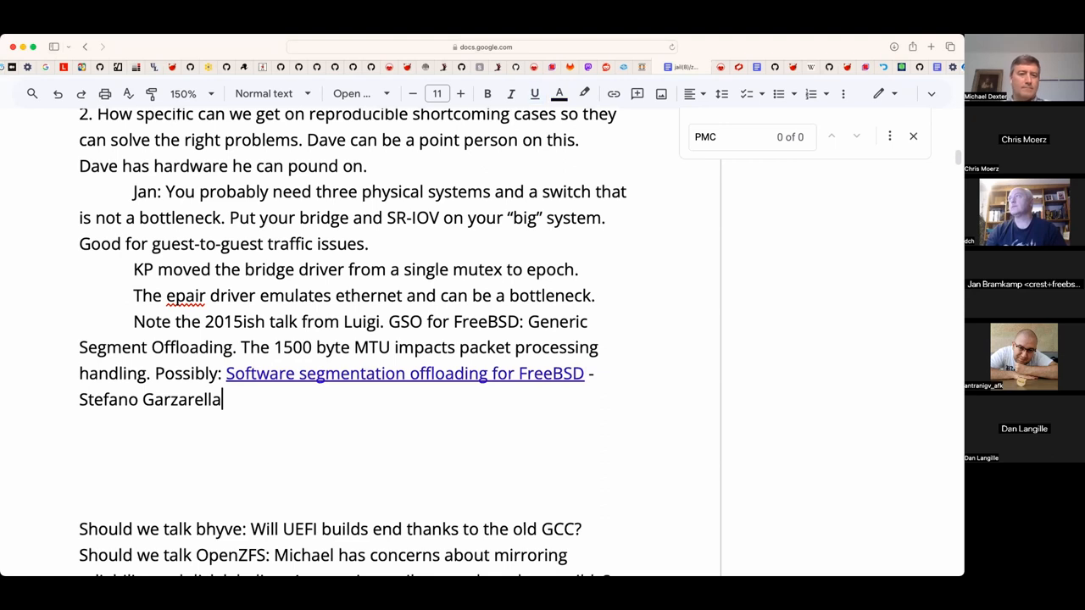
{"action": "type", "text": "Note"}
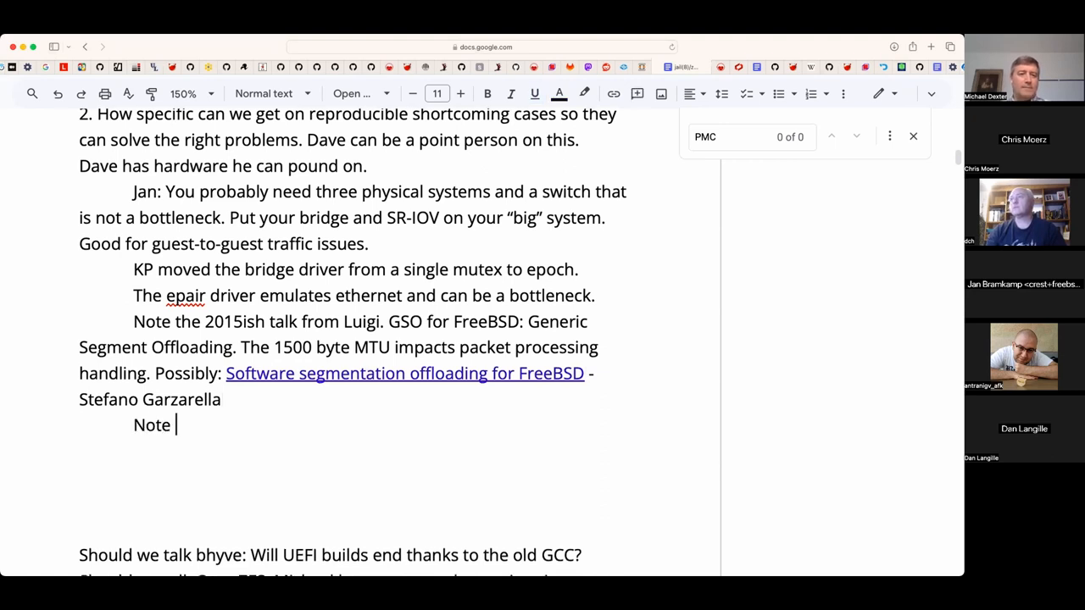
{"action": "type", "text": "QUIC..."}
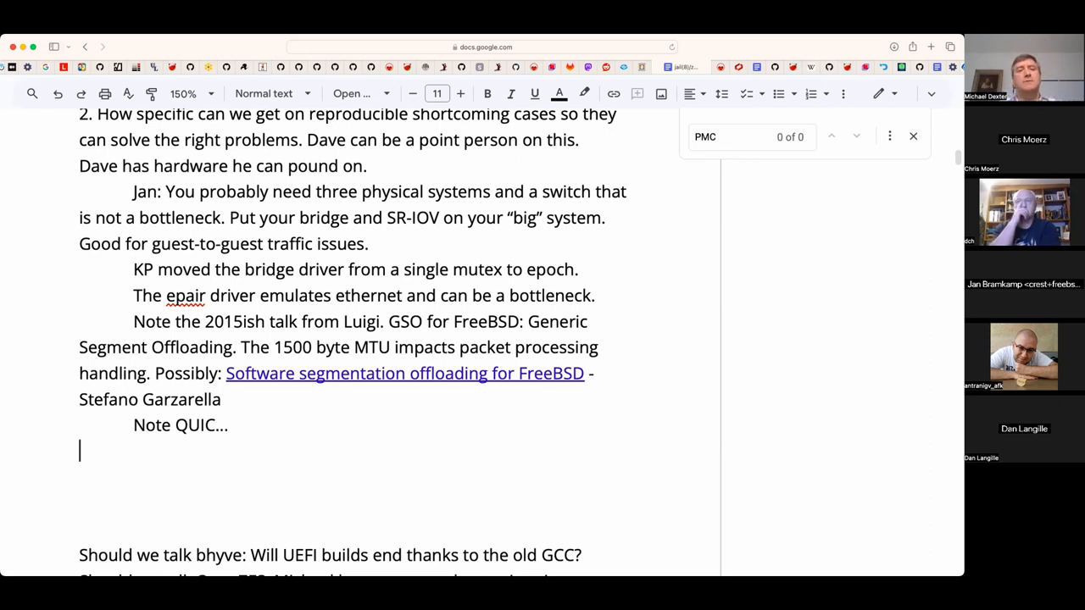
- Add the line 'Q: Note the tap bottleneck. Not multi-queue.' under the QUIC note
{"action": "left_click", "coordinate": [133, 449]}
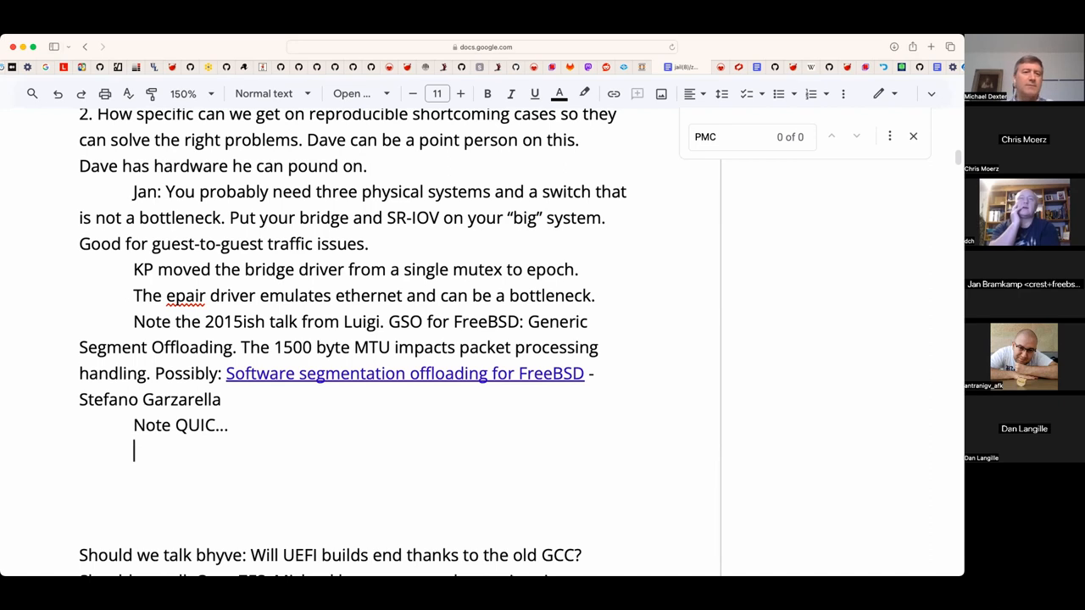
{"action": "type", "text": "Q:"}
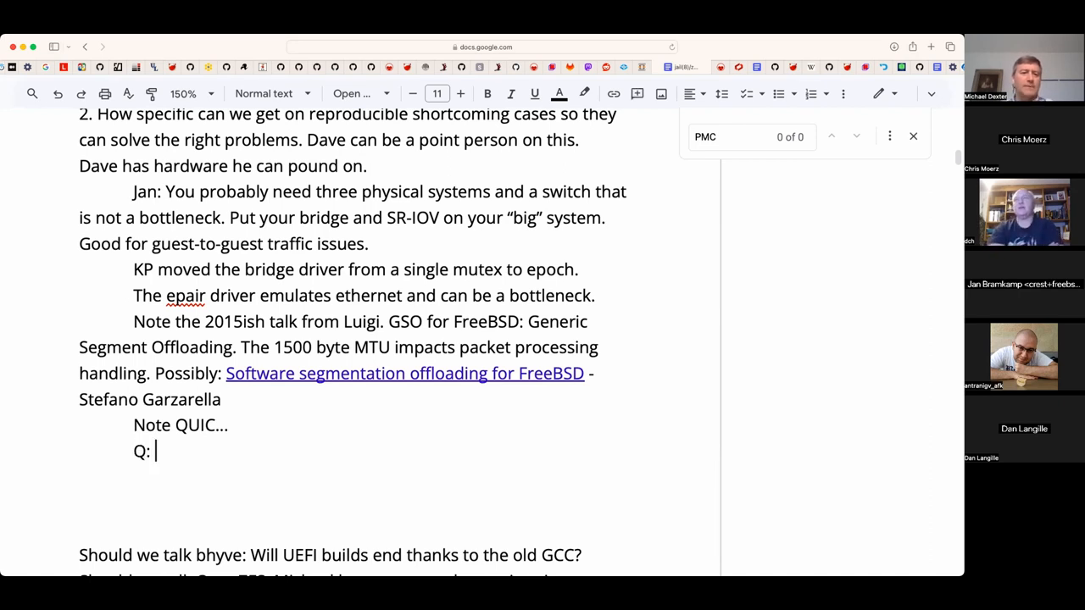
{"action": "type", "text": "N"}
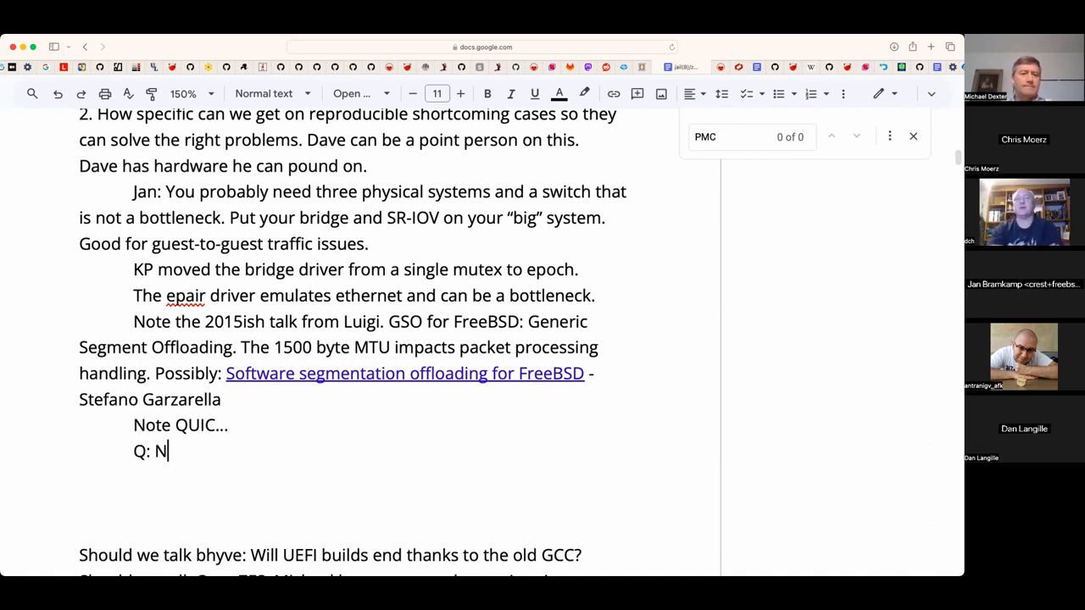
{"action": "type", "text": "ote the tap"}
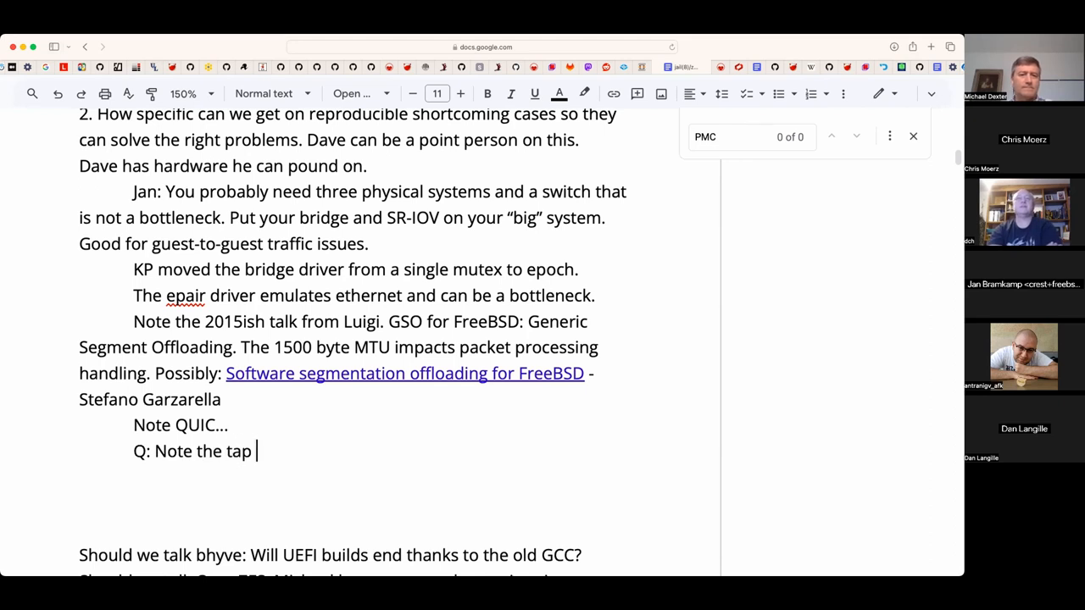
{"action": "type", "text": "bottle"}
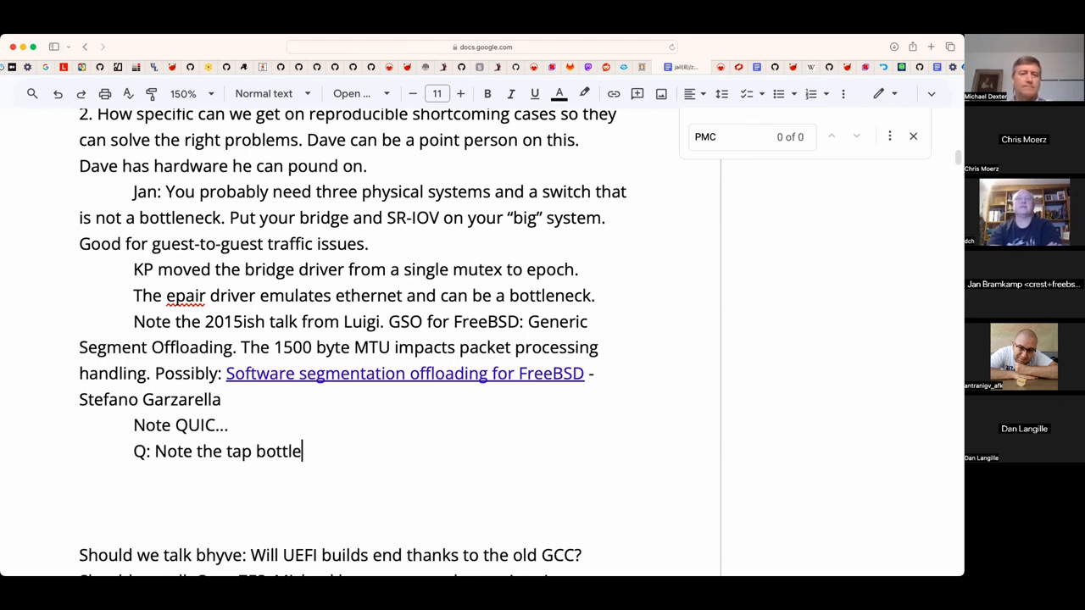
{"action": "type", "text": "neck. N"}
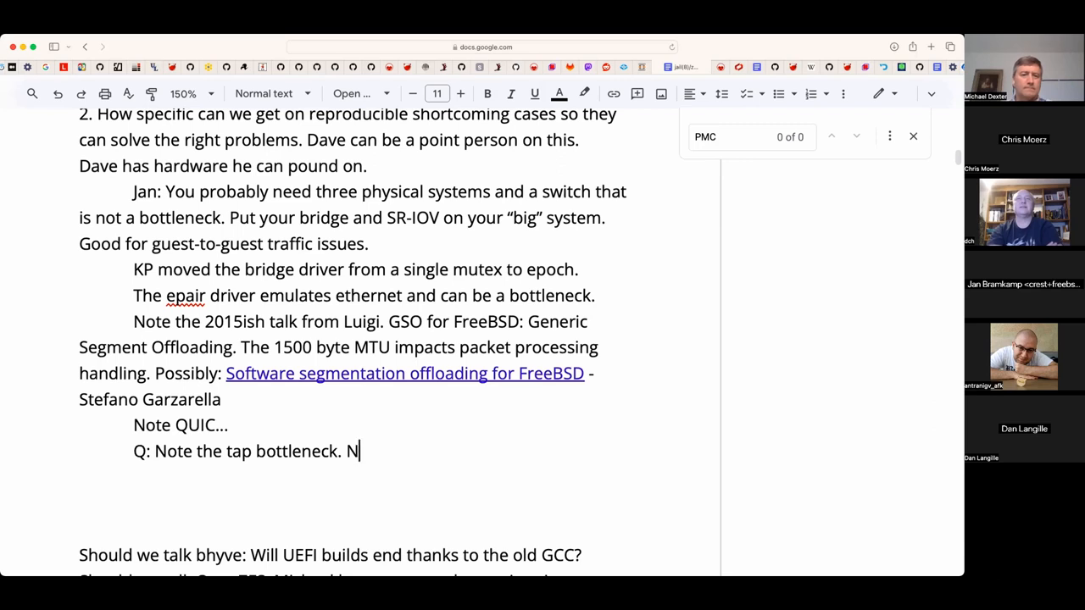
{"action": "type", "text": "ot mult"}
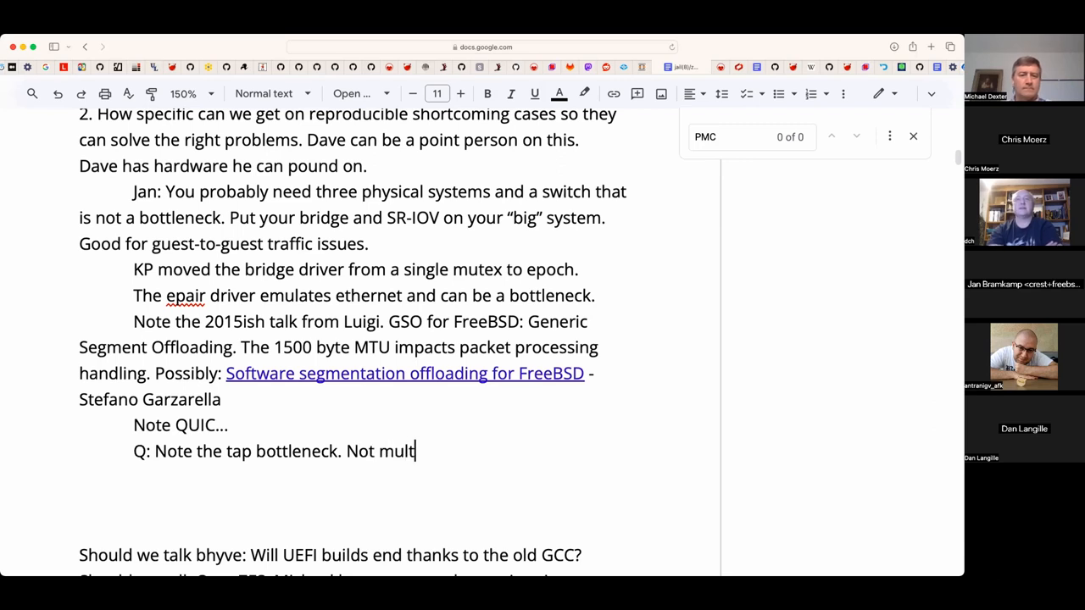
{"action": "type", "text": "i-queue"}
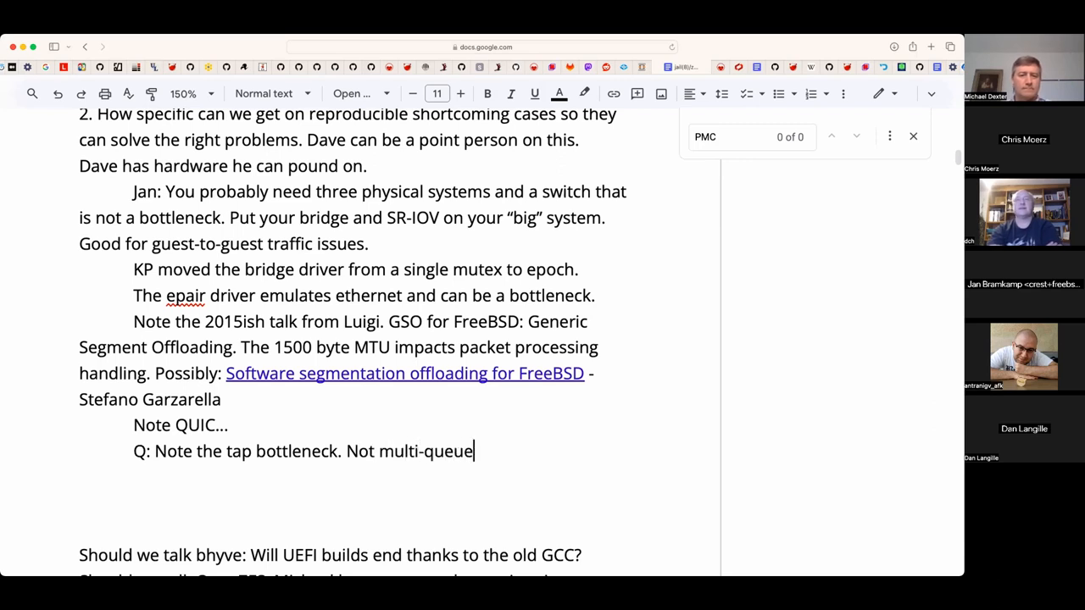
{"action": "type", "text": "."}
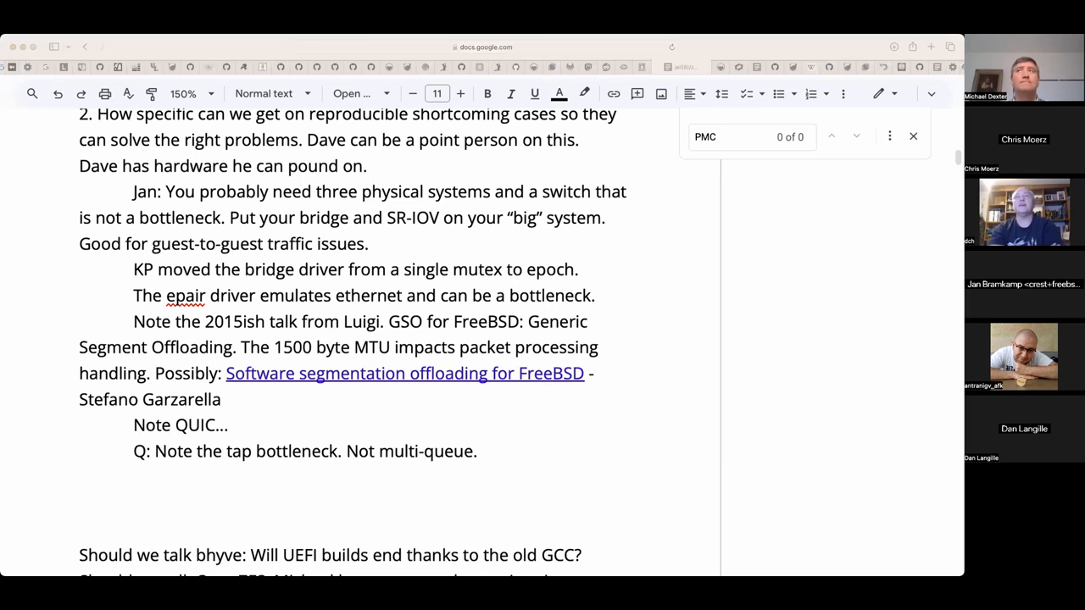
{"action": "mouse_move", "coordinate": [746, 332]}
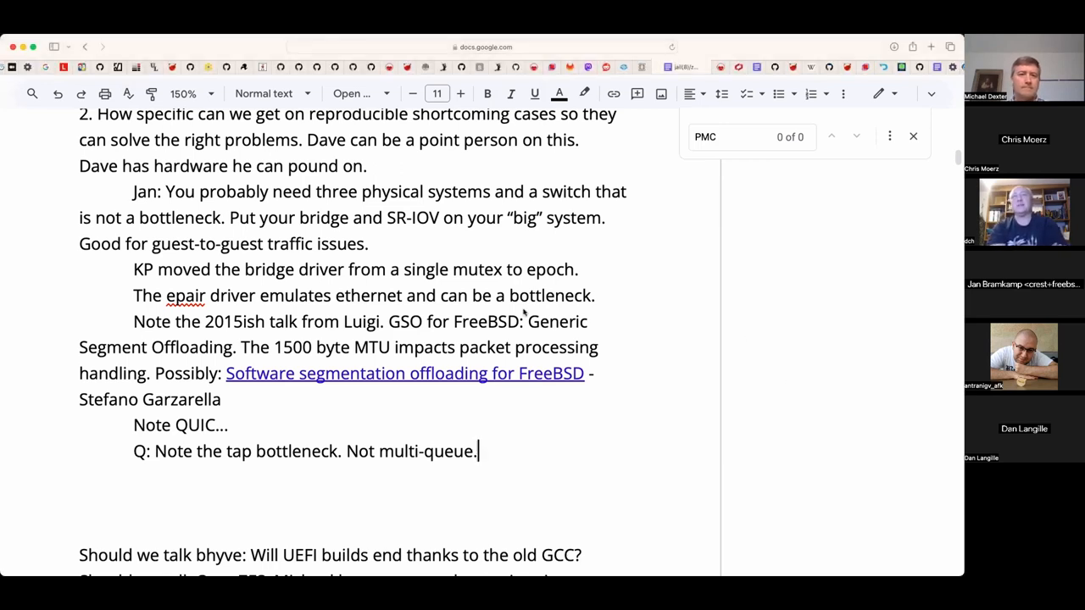
{"action": "mouse_move", "coordinate": [505, 412]}
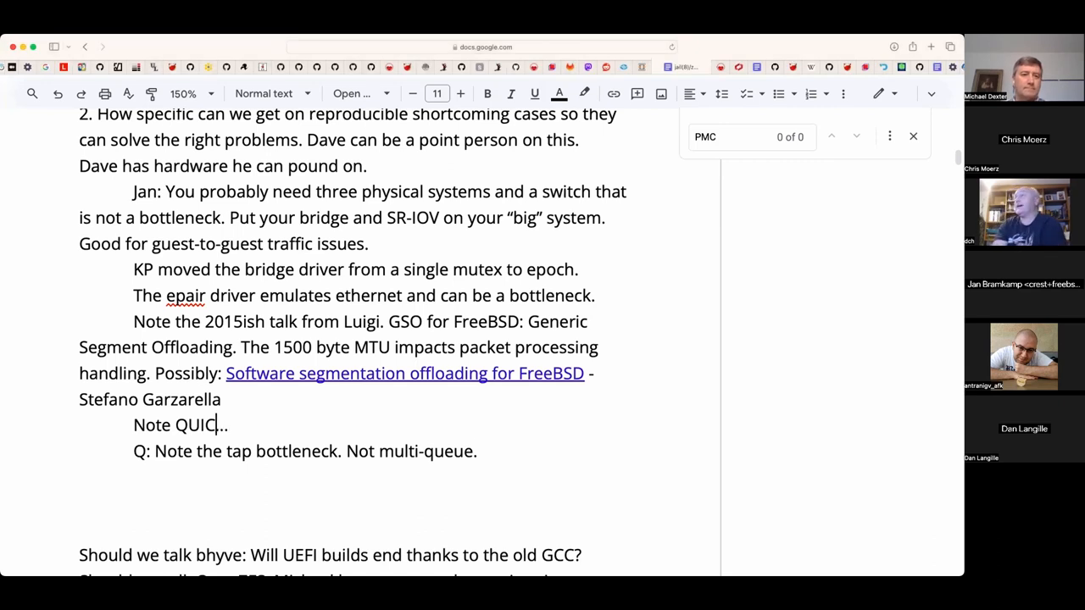
- Append 'TJ's talk.' to the QUIC note and link it to the talk URL
{"action": "type", "text": ".."}
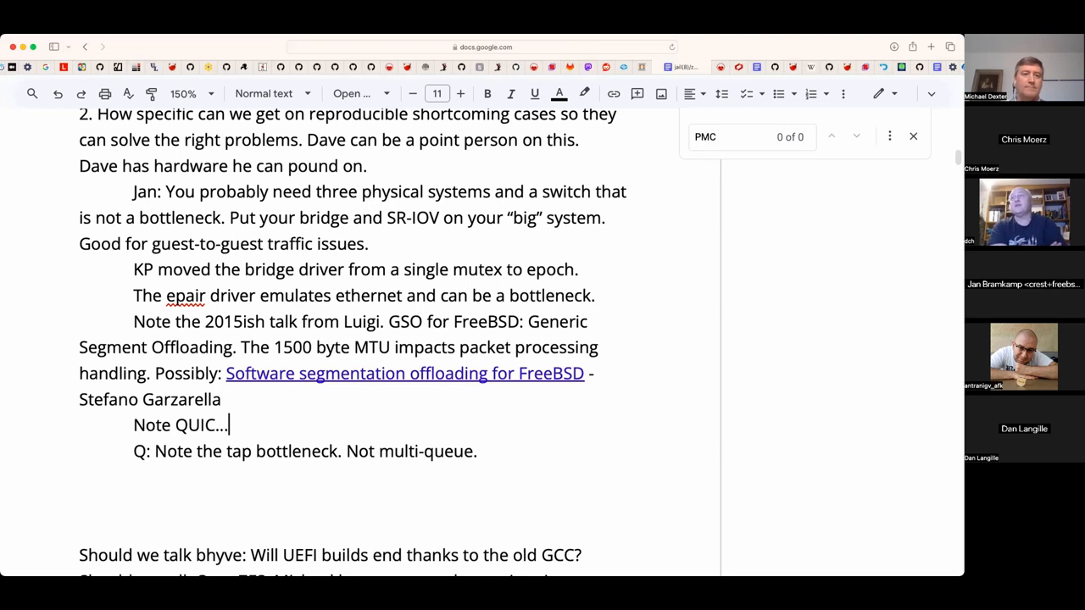
{"action": "type", "text": "TJ's t"}
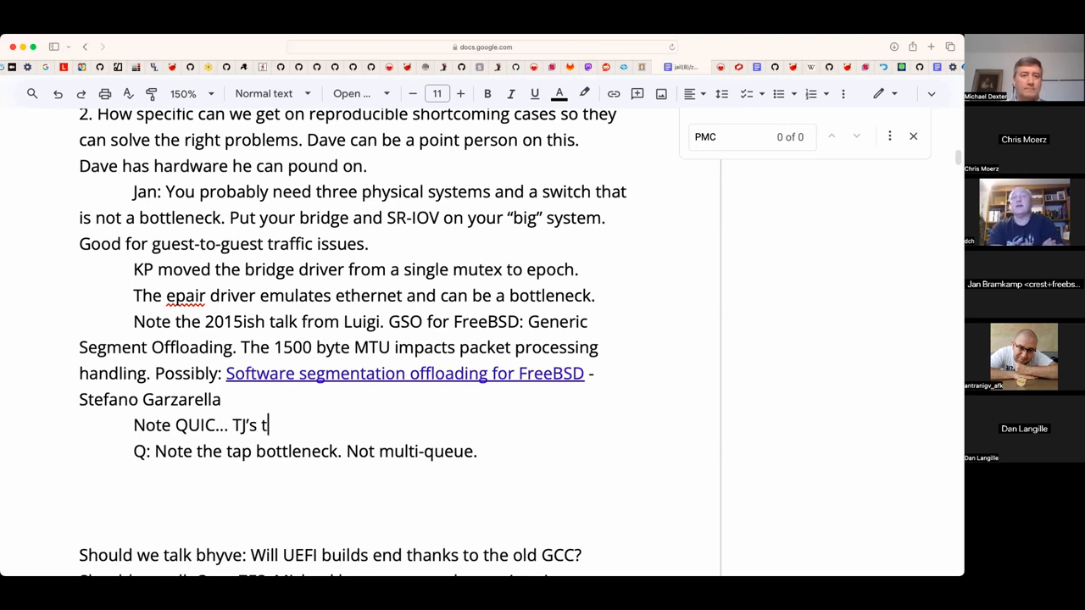
{"action": "type", "text": "alk."}
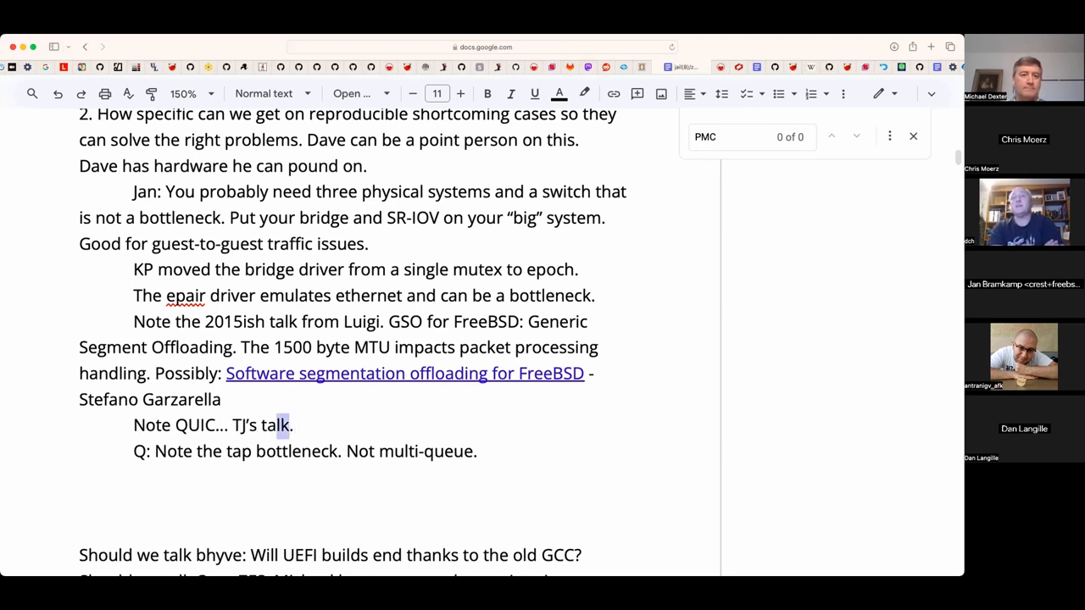
{"action": "left_click", "coordinate": [614, 93]}
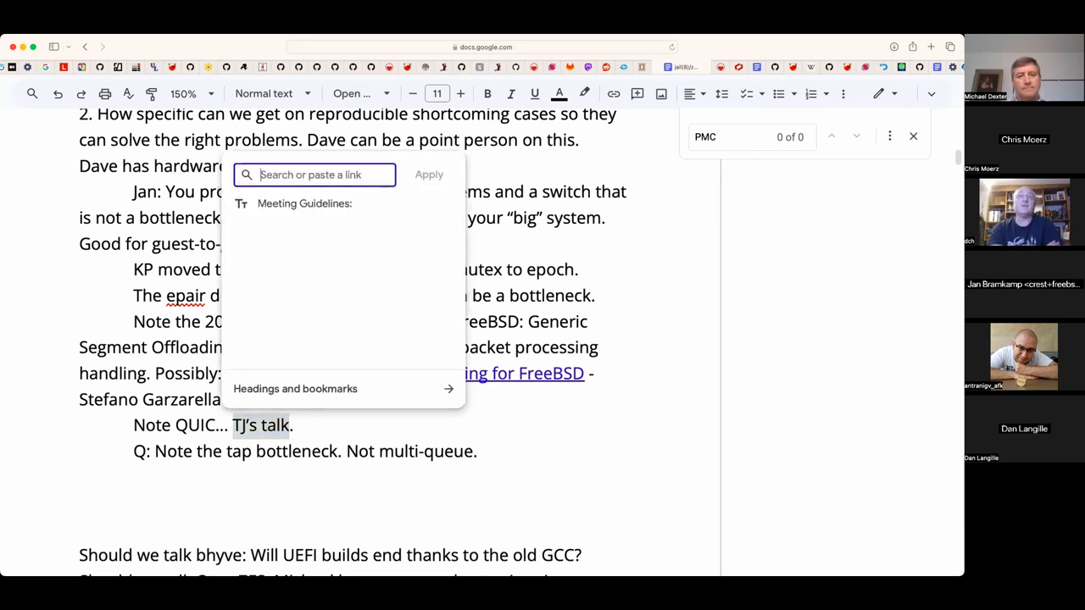
{"action": "type", "text": "Z6yVWYSjDpwPOPhkm4v"}
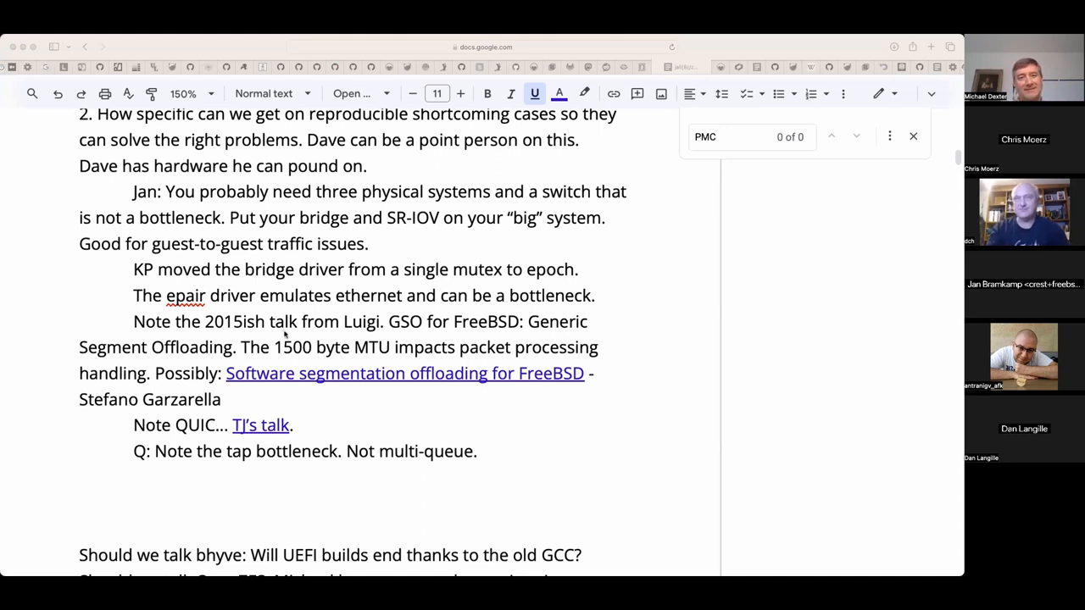
{"action": "left_click", "coordinate": [292, 424]}
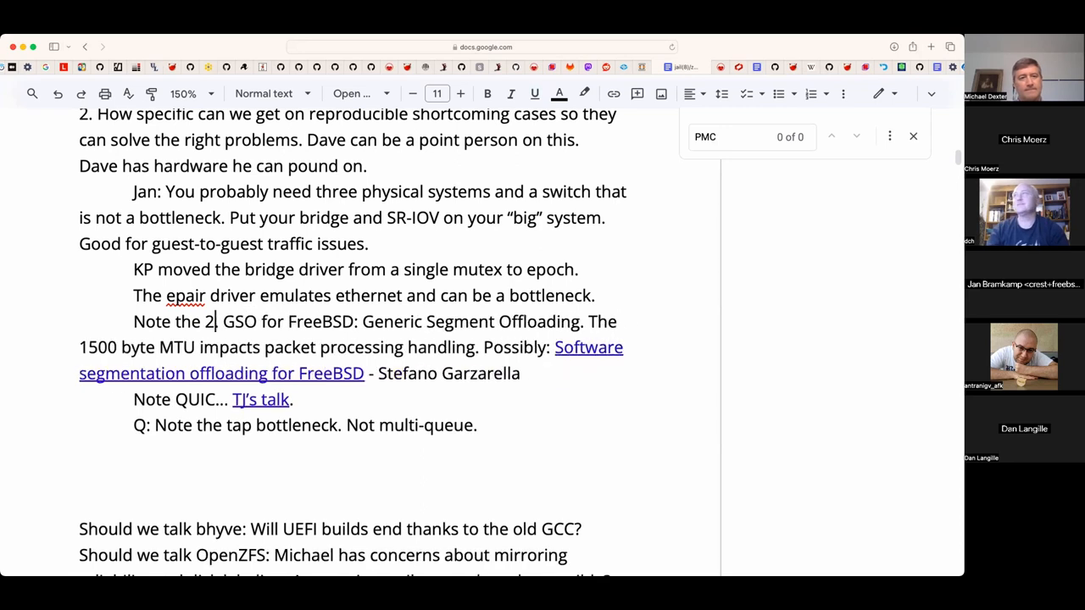
- Trim the GSO note to 'Note:', add a 'Mailing list post...' line, and start a TESTS heading
{"action": "key", "text": "Backspace"}
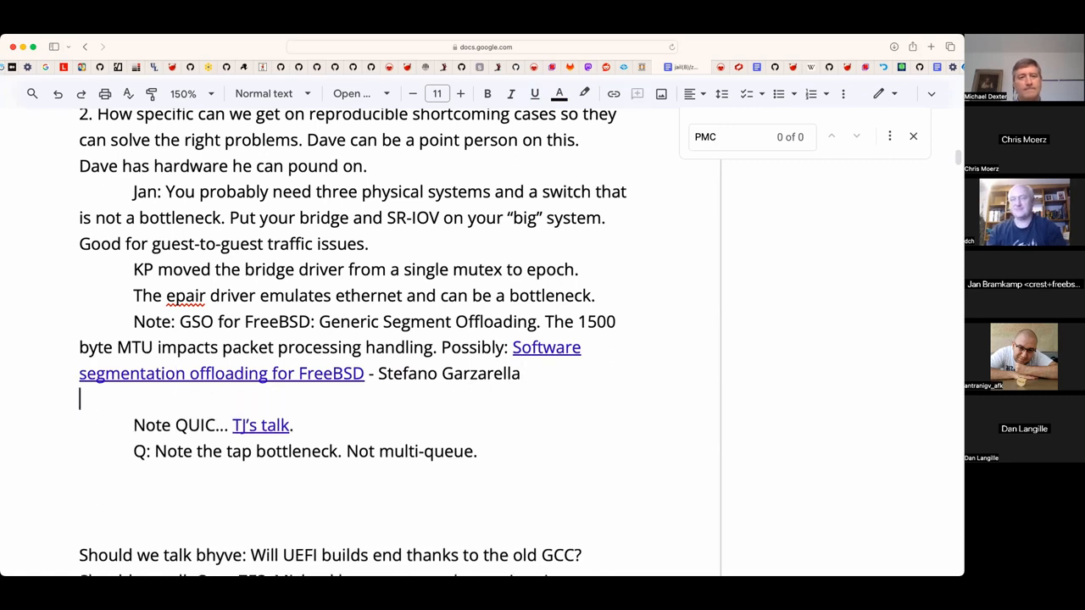
{"action": "type", "text": "Mailing"}
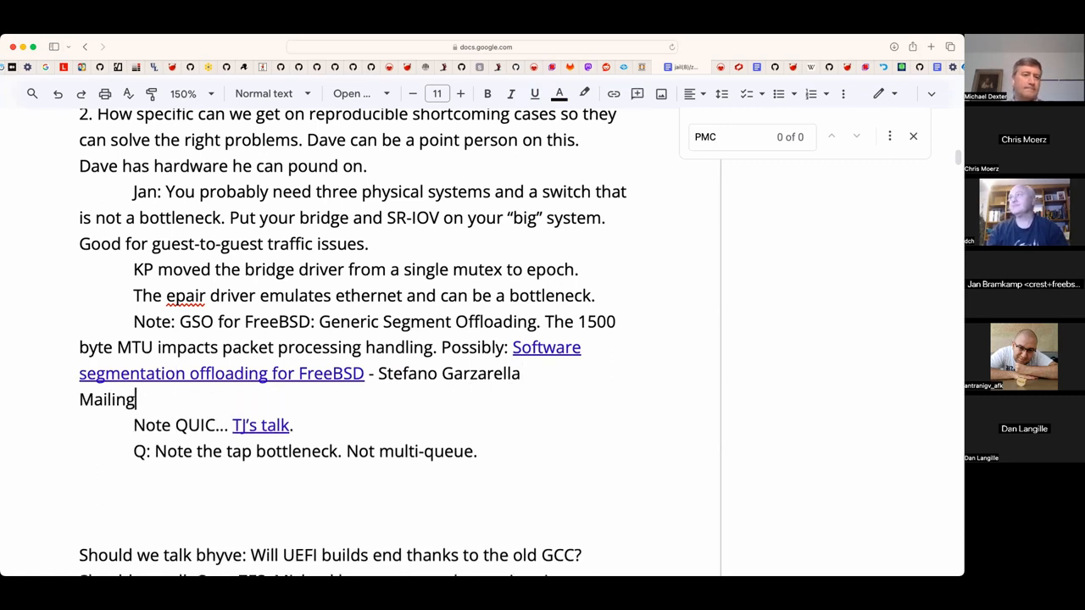
{"action": "type", "text": "list post..."}
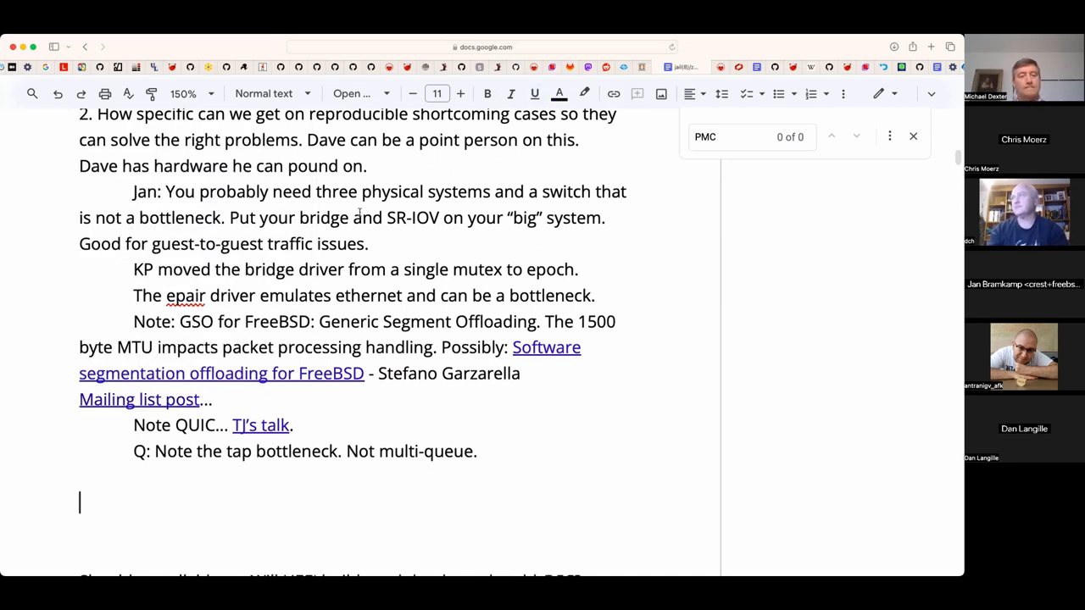
{"action": "type", "text": "TESTS"}
{"action": "type", "text": "i"}
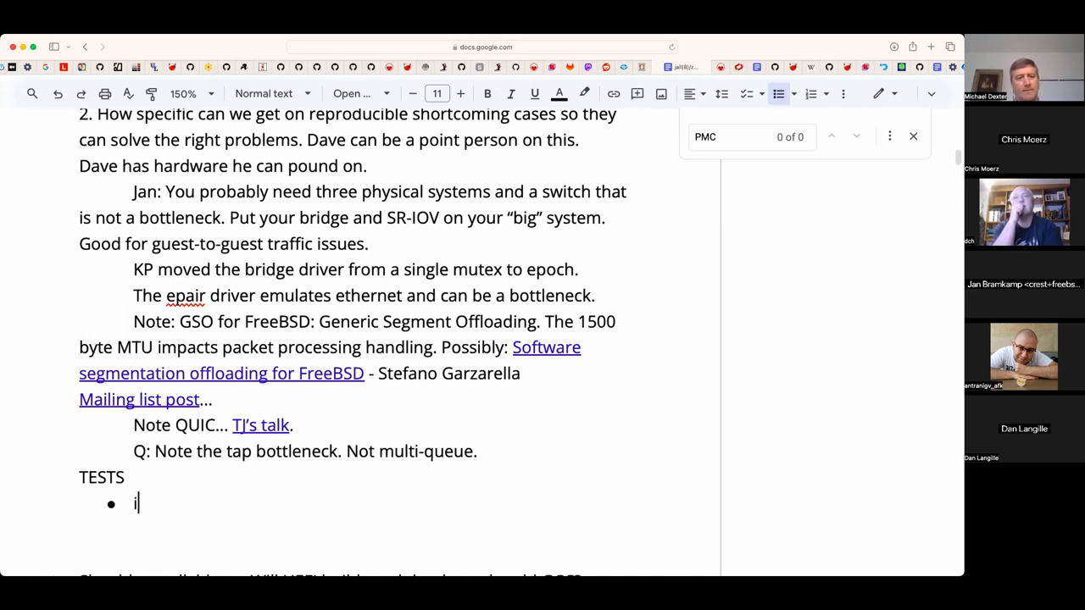
- List the tests iperf3 host to host and 'What bottlenecks if any in an alias-based jail'
{"action": "type", "text": "perf3 host to host"}
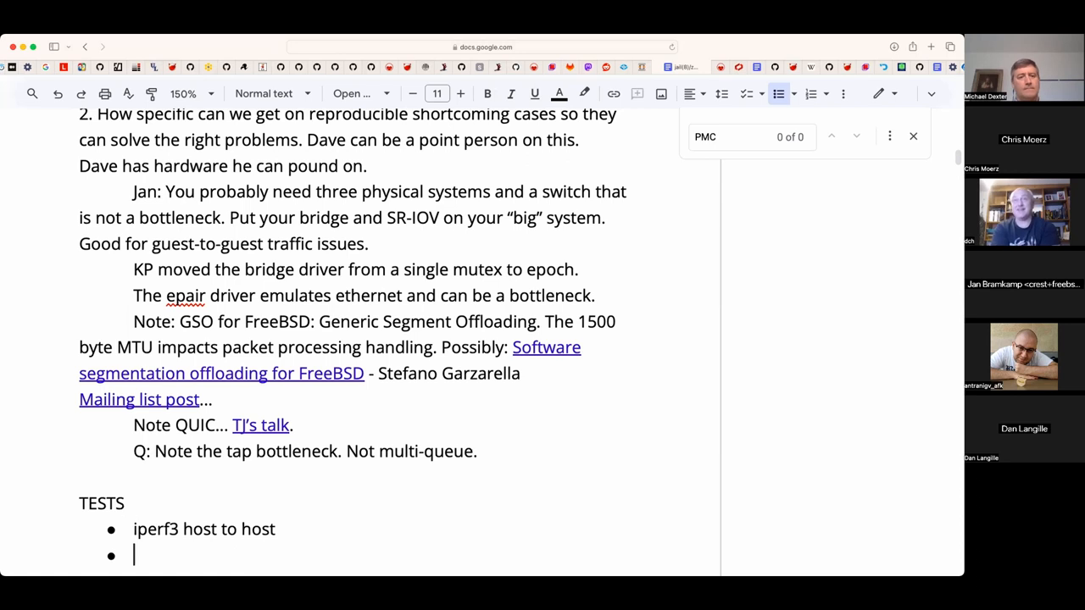
{"action": "type", "text": "W"}
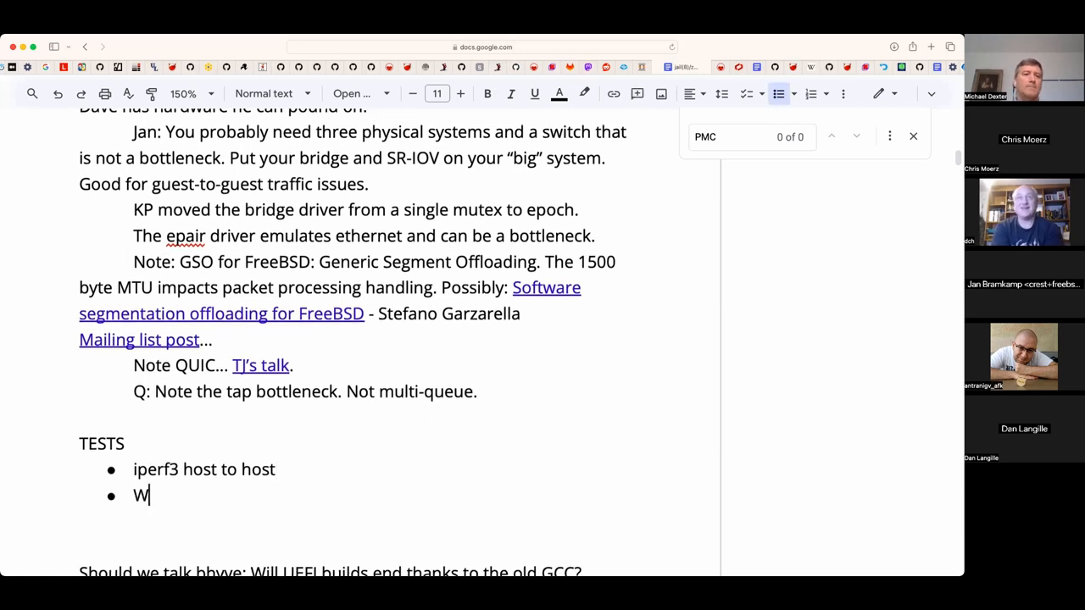
{"action": "type", "text": "hat"}
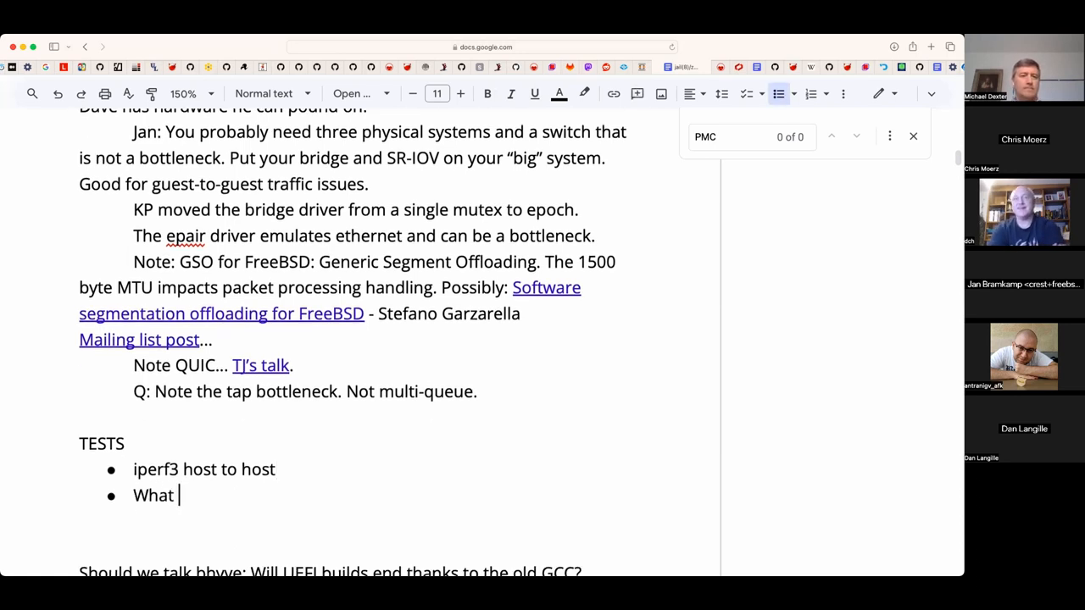
{"action": "type", "text": "bott"}
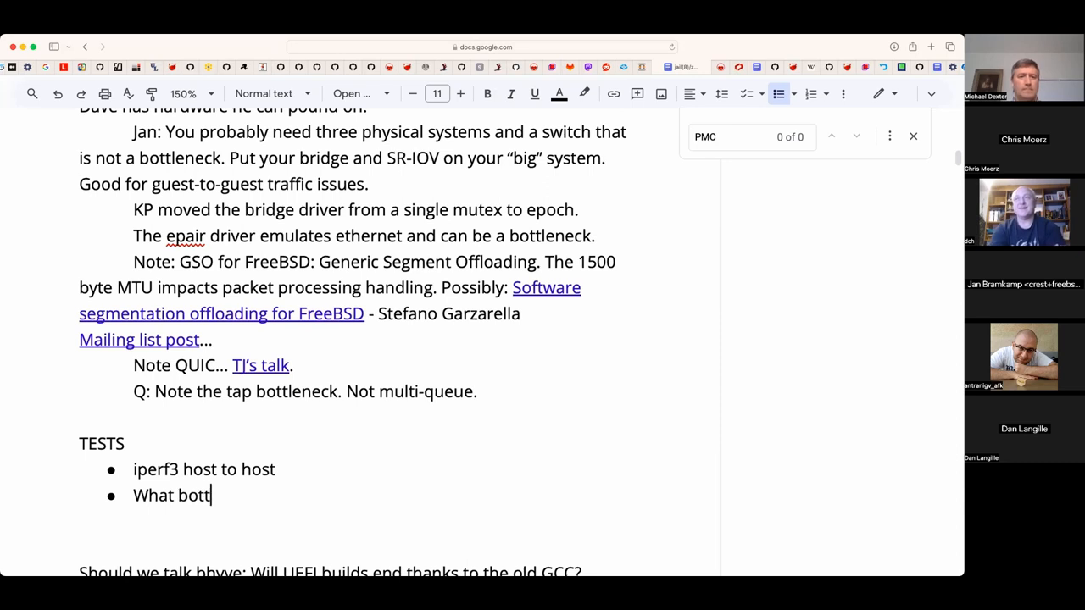
{"action": "type", "text": "leneckes in"}
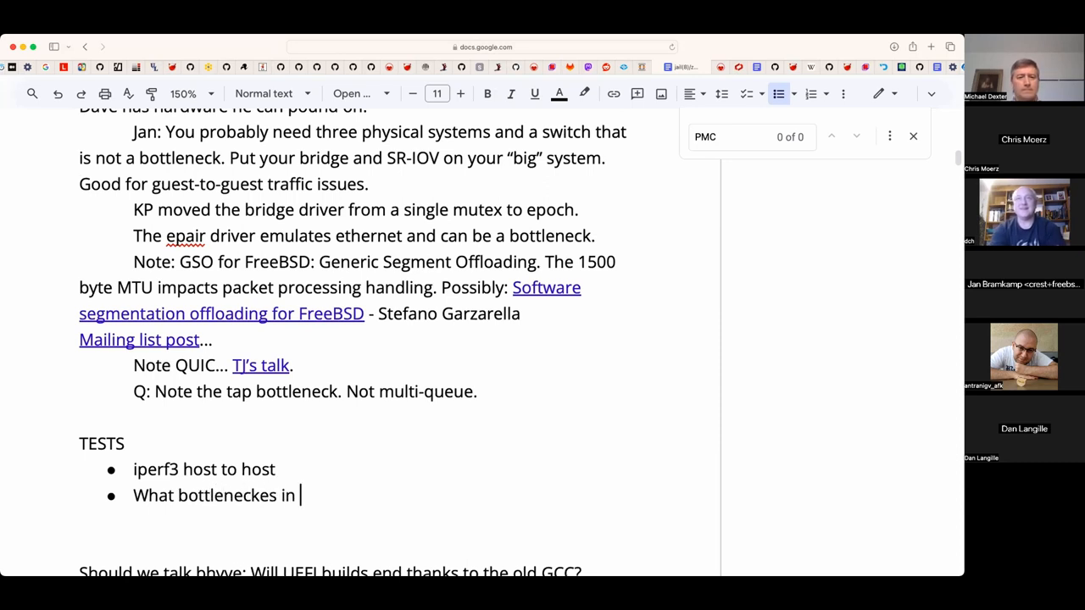
{"action": "type", "text": "if a"}
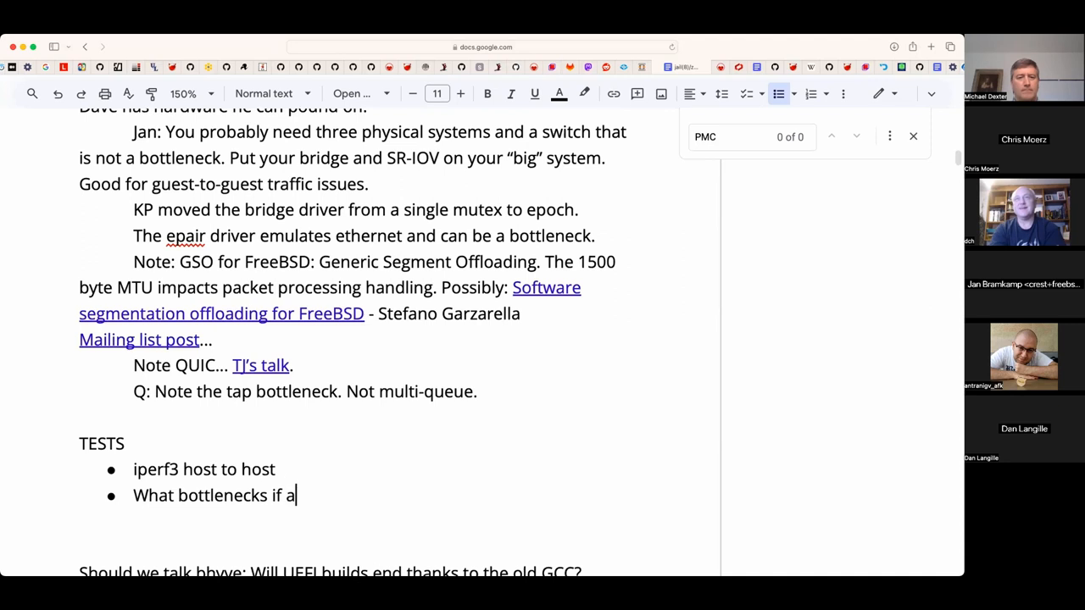
{"action": "type", "text": "ny in an alia"}
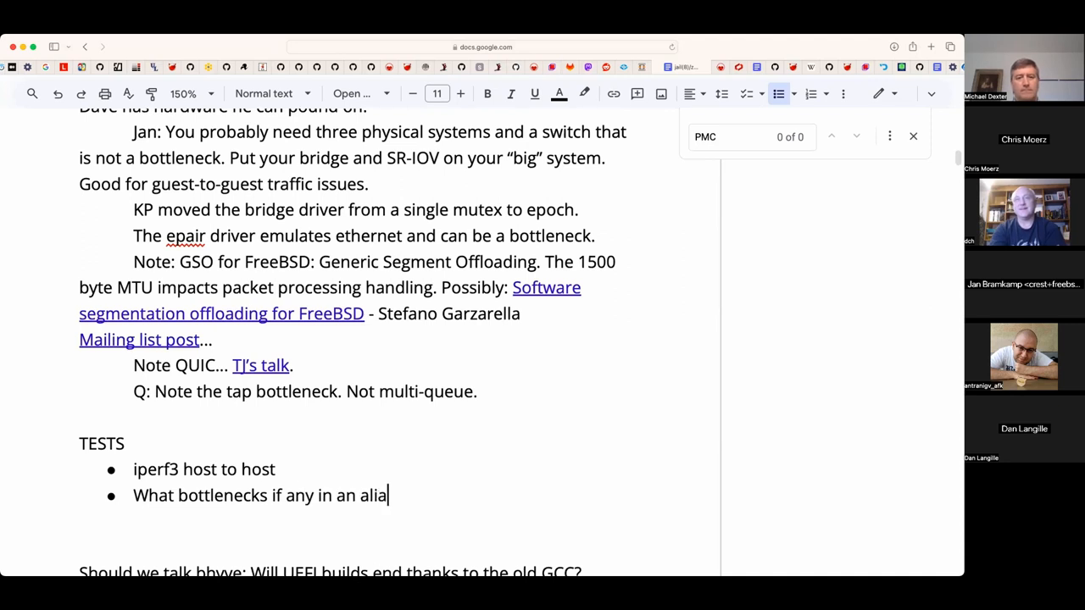
{"action": "type", "text": "s-based j"}
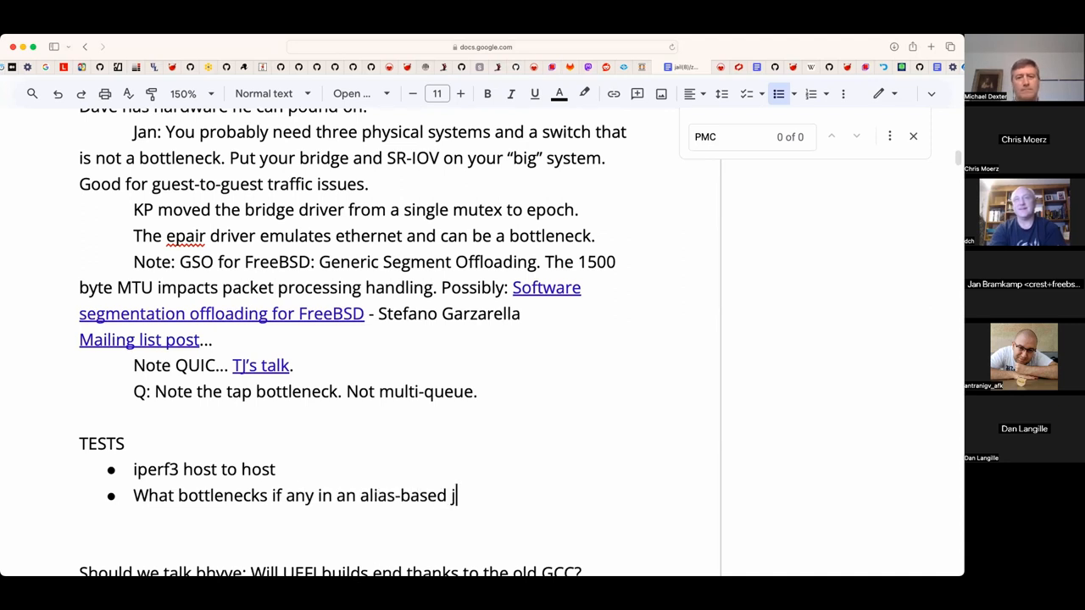
{"action": "type", "text": "ail"}
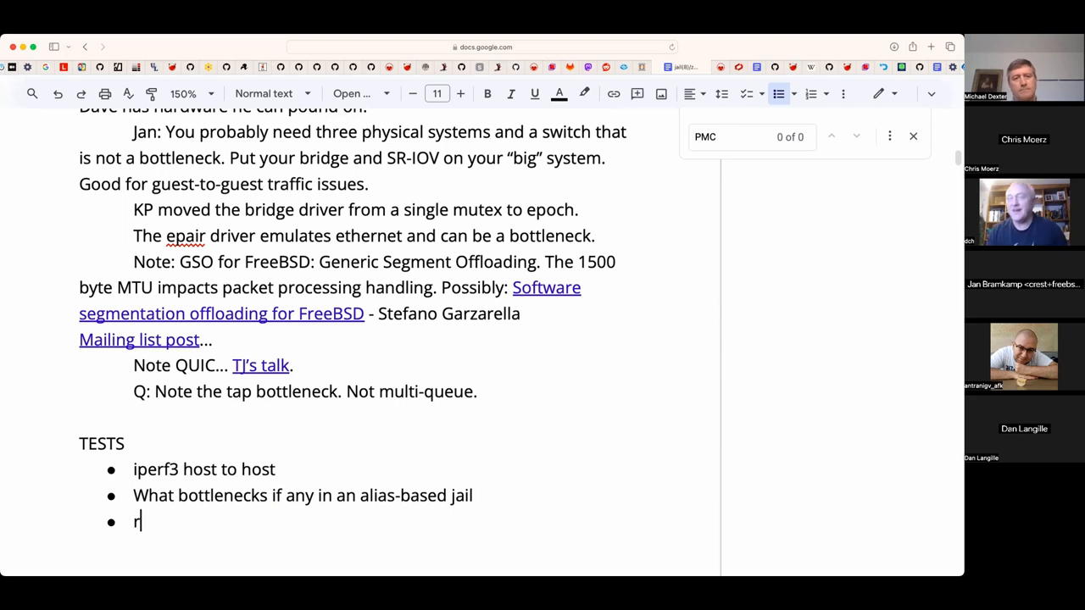
- Add the test 'Create a bridge and put it in a VNET-enable jail'
{"action": "type", "text": "Create a b"}
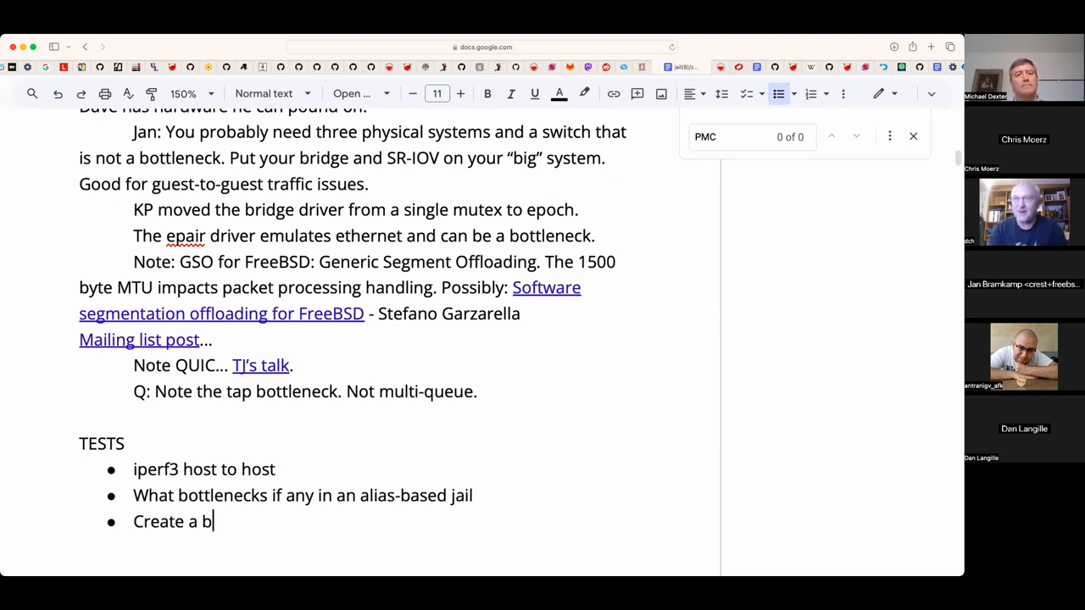
{"action": "type", "text": "ridge and pu"}
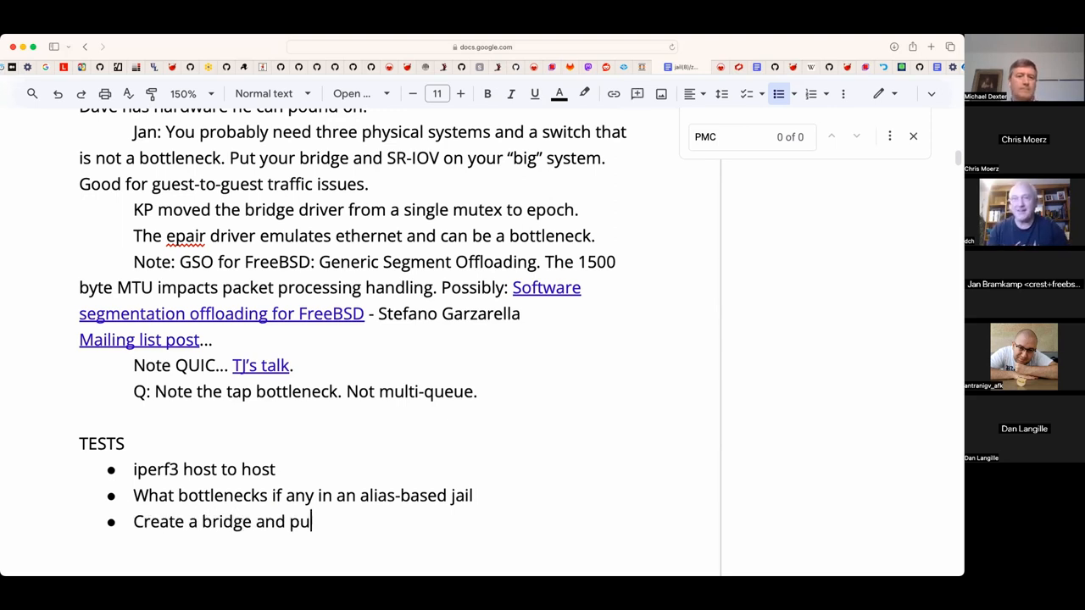
{"action": "type", "text": "t it in a"}
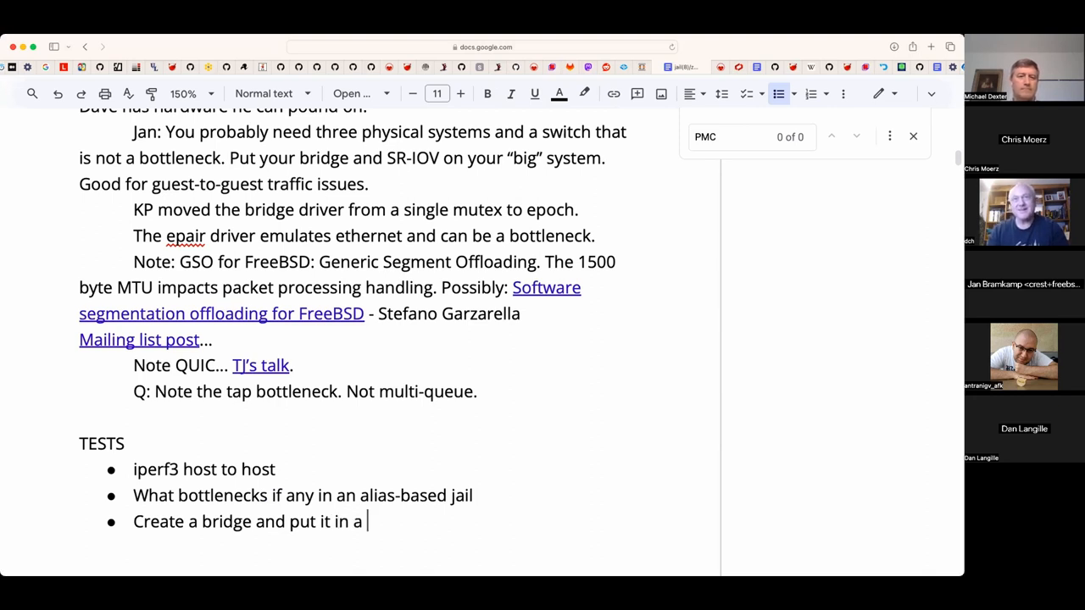
{"action": "type", "text": "VNET-enable"}
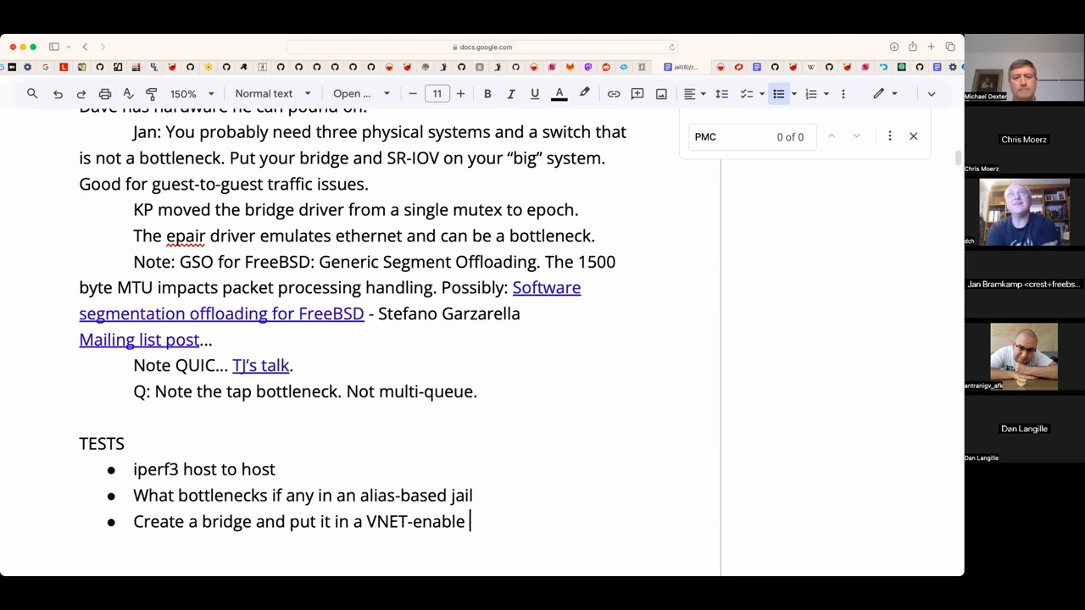
{"action": "type", "text": "ja"}
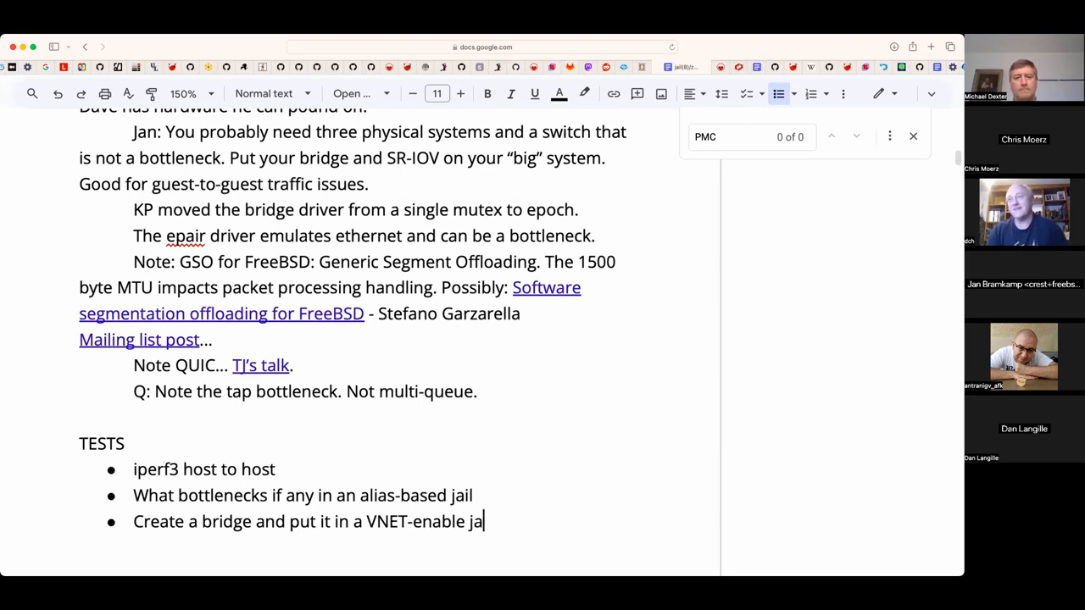
{"action": "type", "text": "il"}
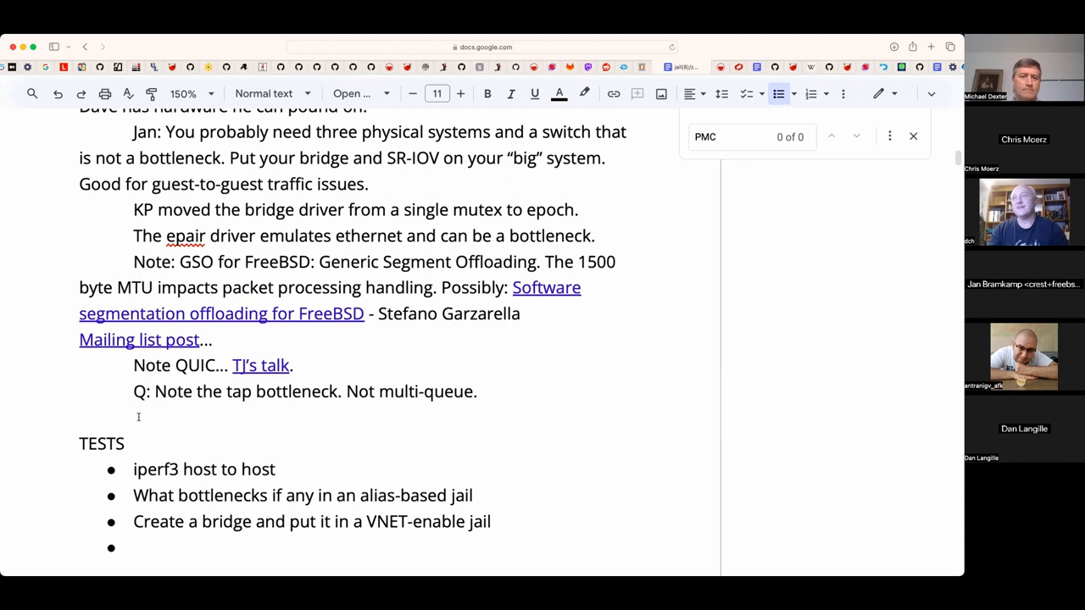
- Below the TESTS list, write 'You should have 6 to 8 GBps on a'
{"action": "scroll", "scroll_direction": "down", "scroll_amount": 3}
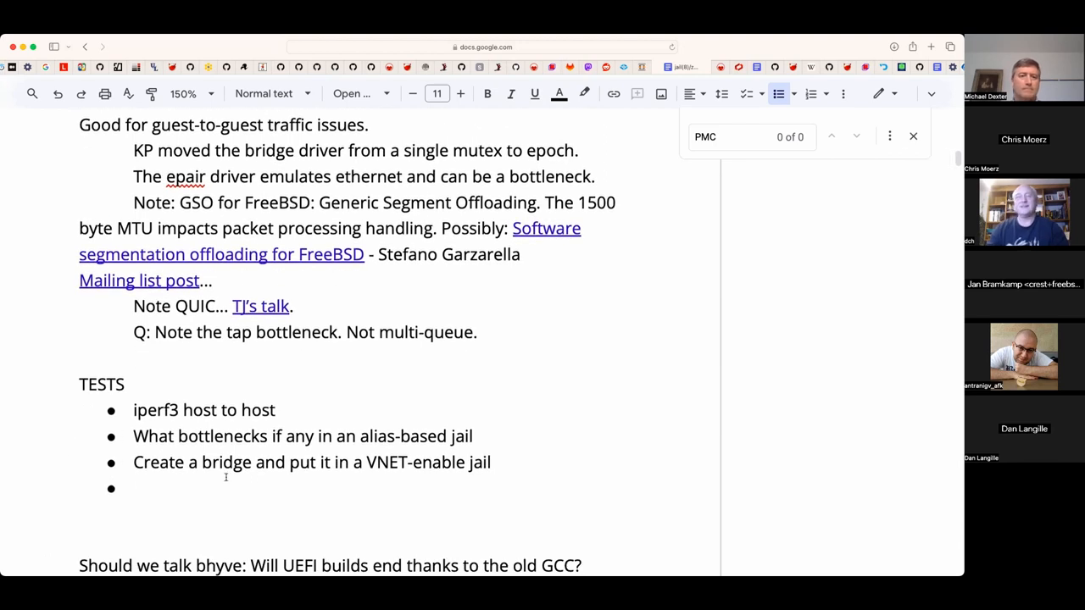
{"action": "scroll", "scroll_direction": "down", "scroll_amount": 3}
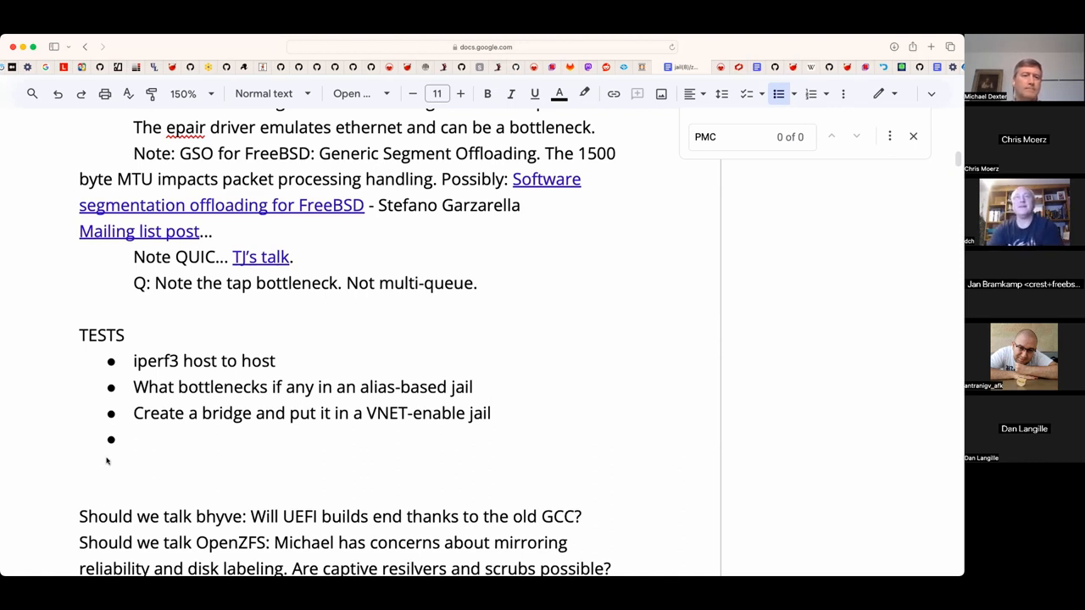
{"action": "type", "text": "You shoul"}
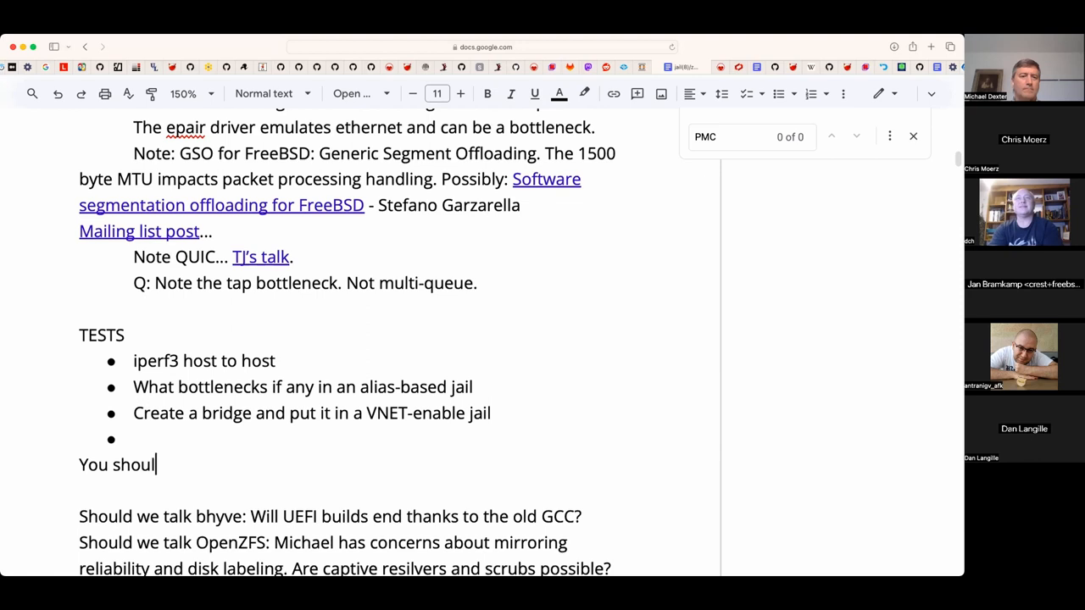
{"action": "type", "text": "d have a"}
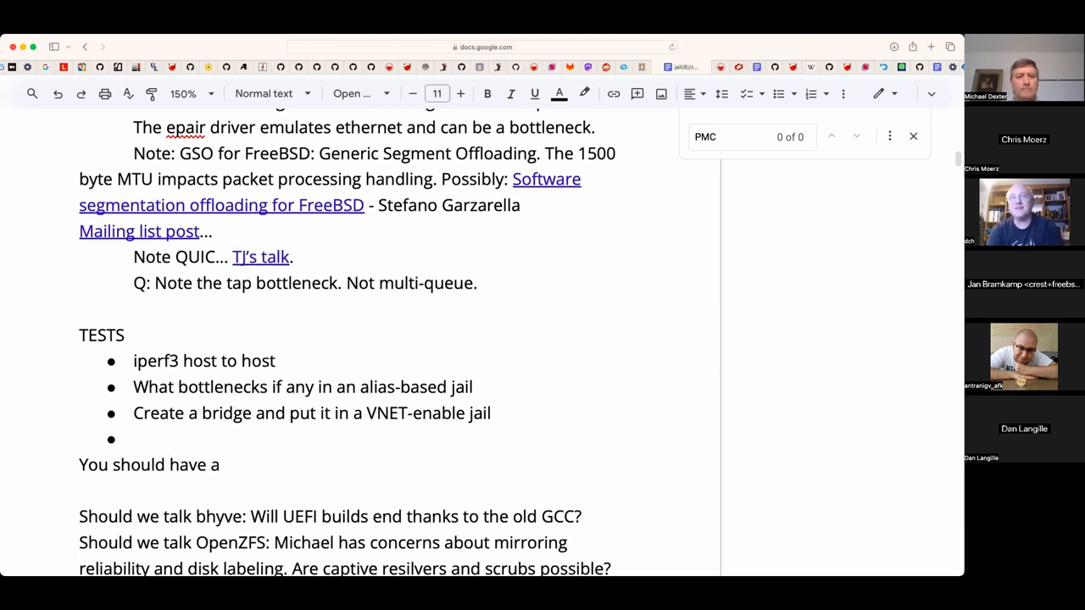
{"action": "type", "text": "6 to 8"}
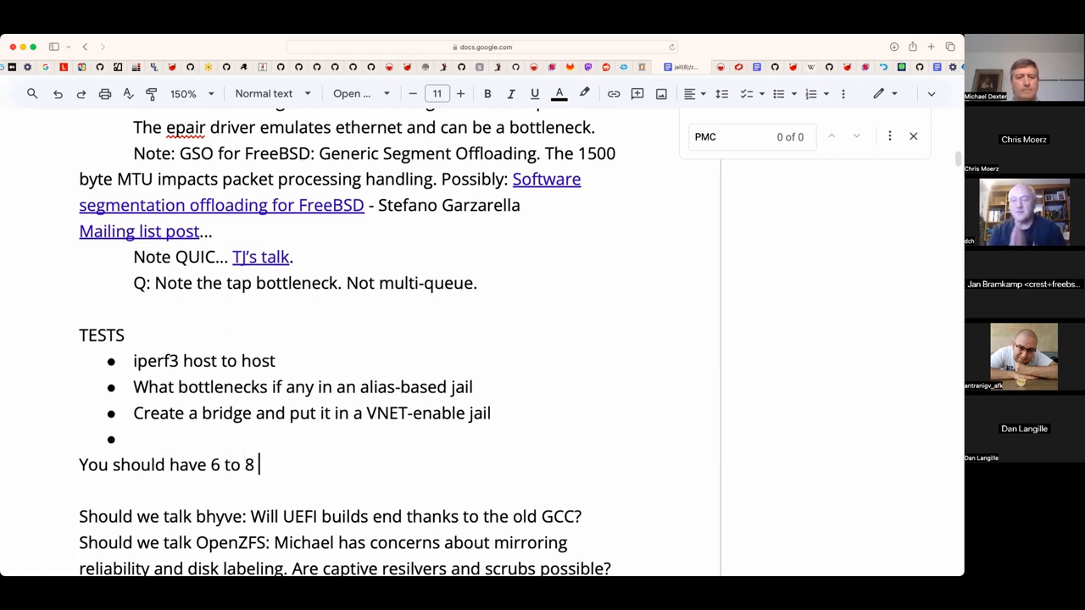
{"action": "type", "text": "Gb"}
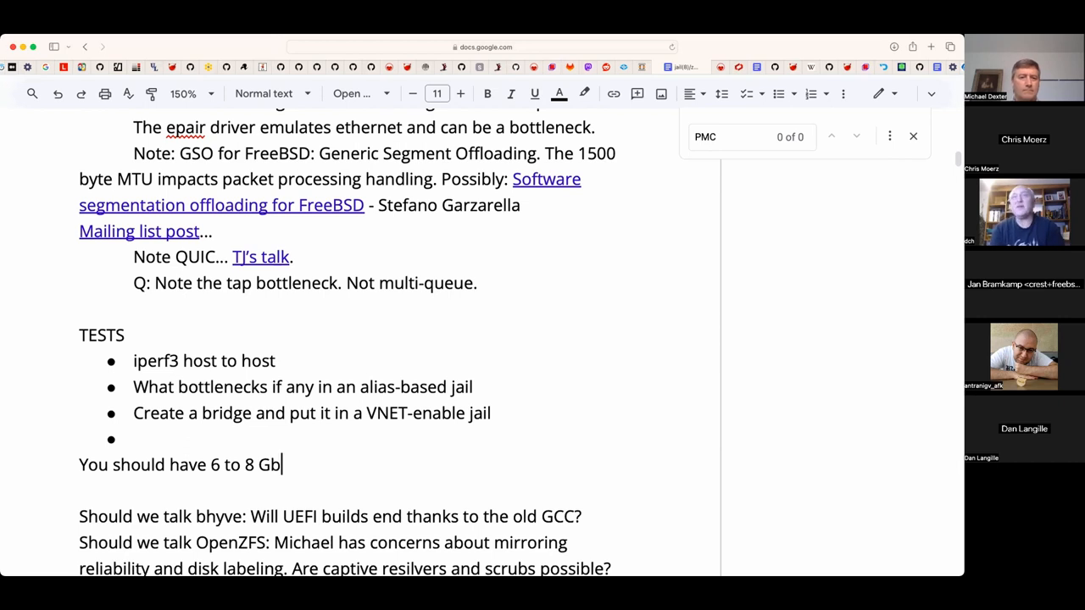
{"action": "type", "text": "B"}
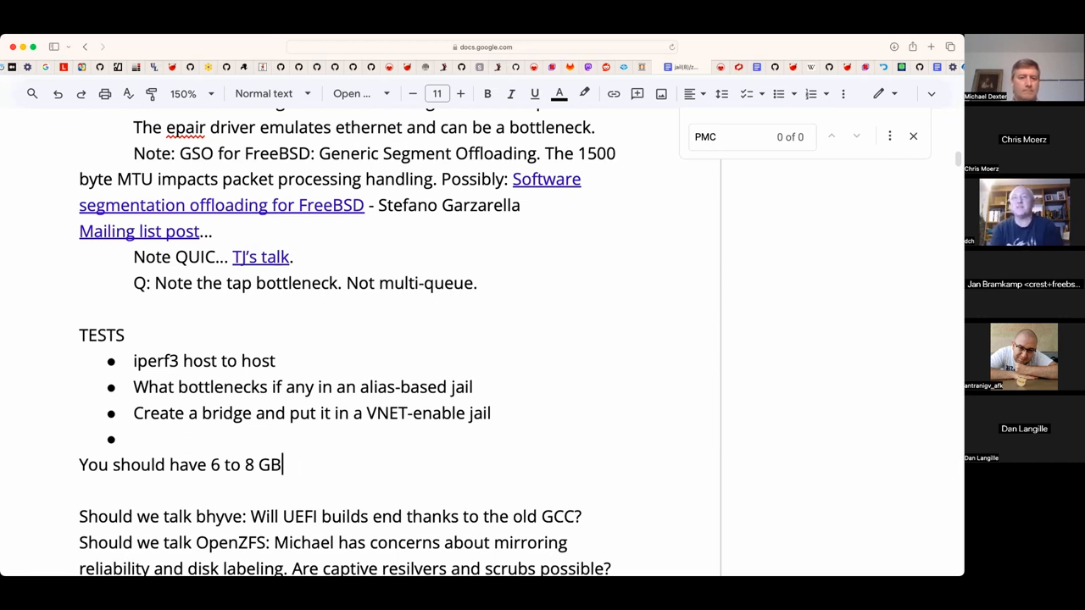
{"action": "type", "text": "ps on a"}
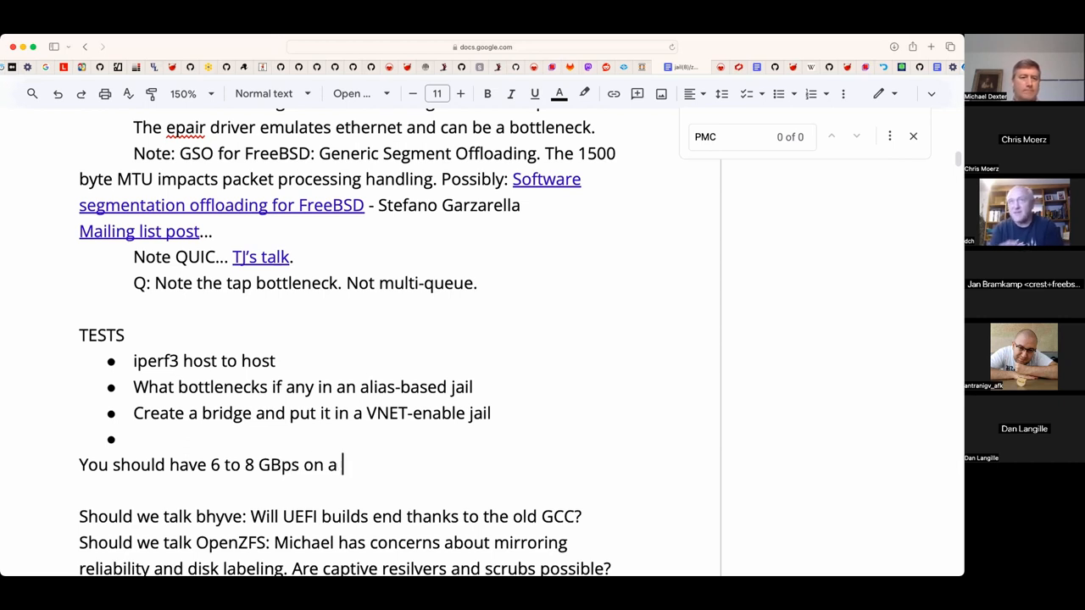